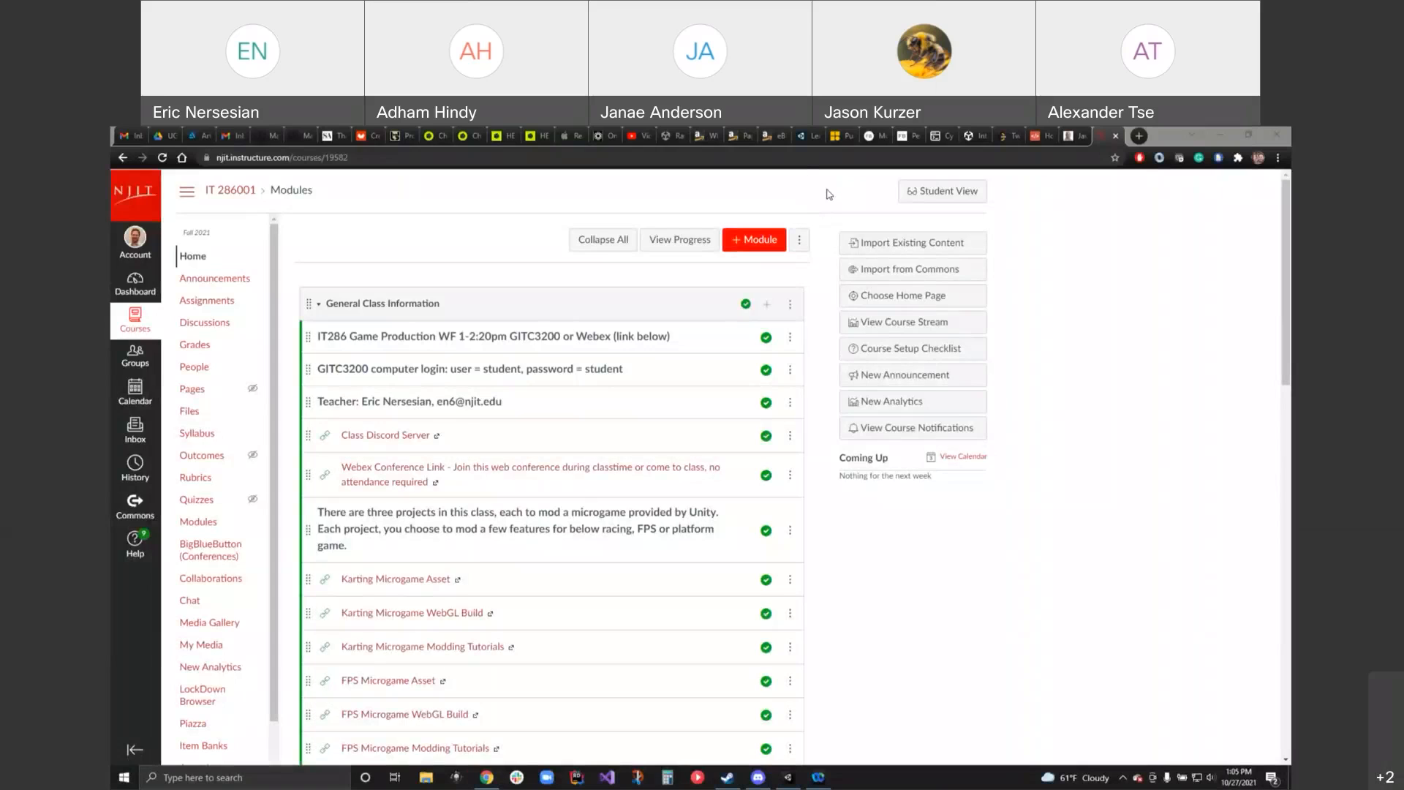
{"action": "mouse_move", "coordinate": [1095, 409]}
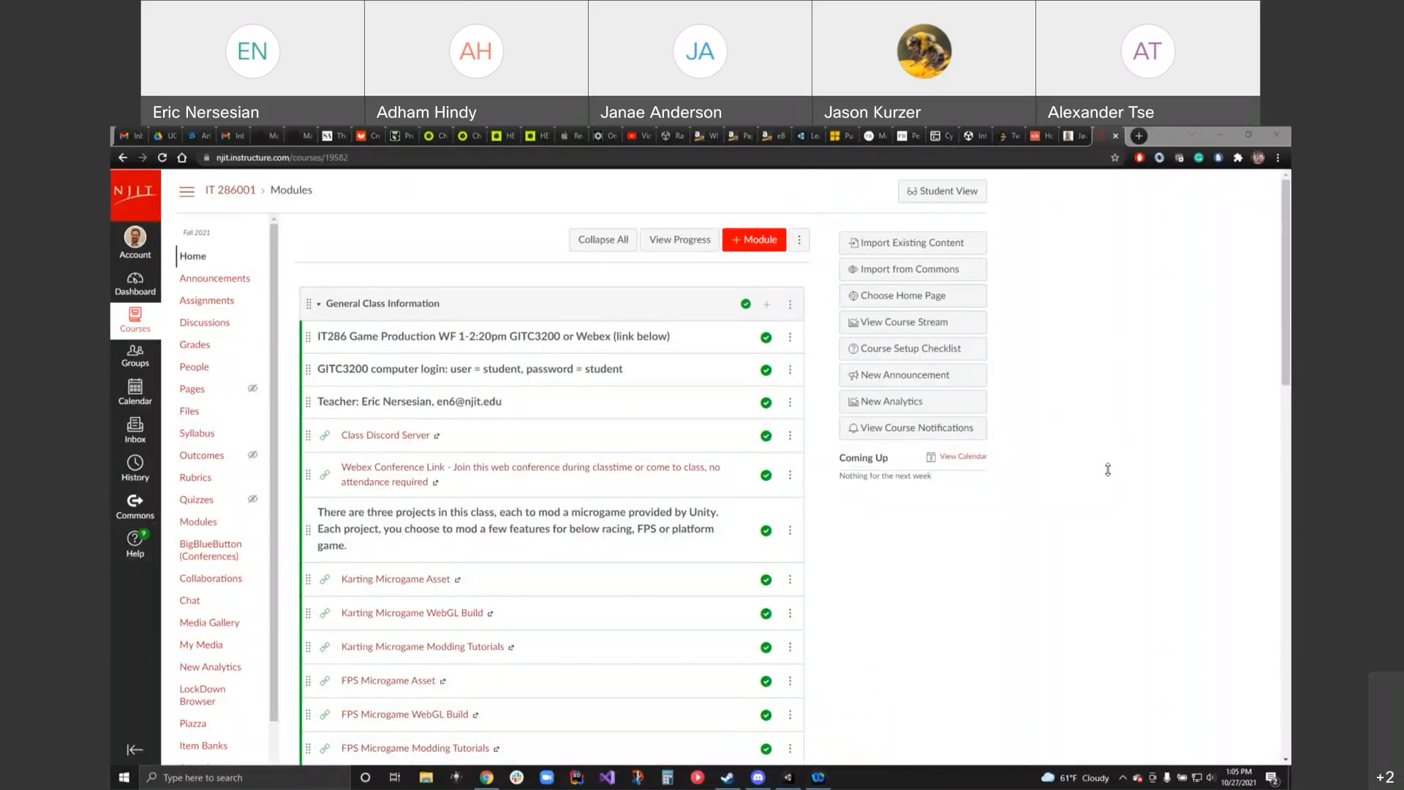
{"action": "mouse_move", "coordinate": [1133, 379]}
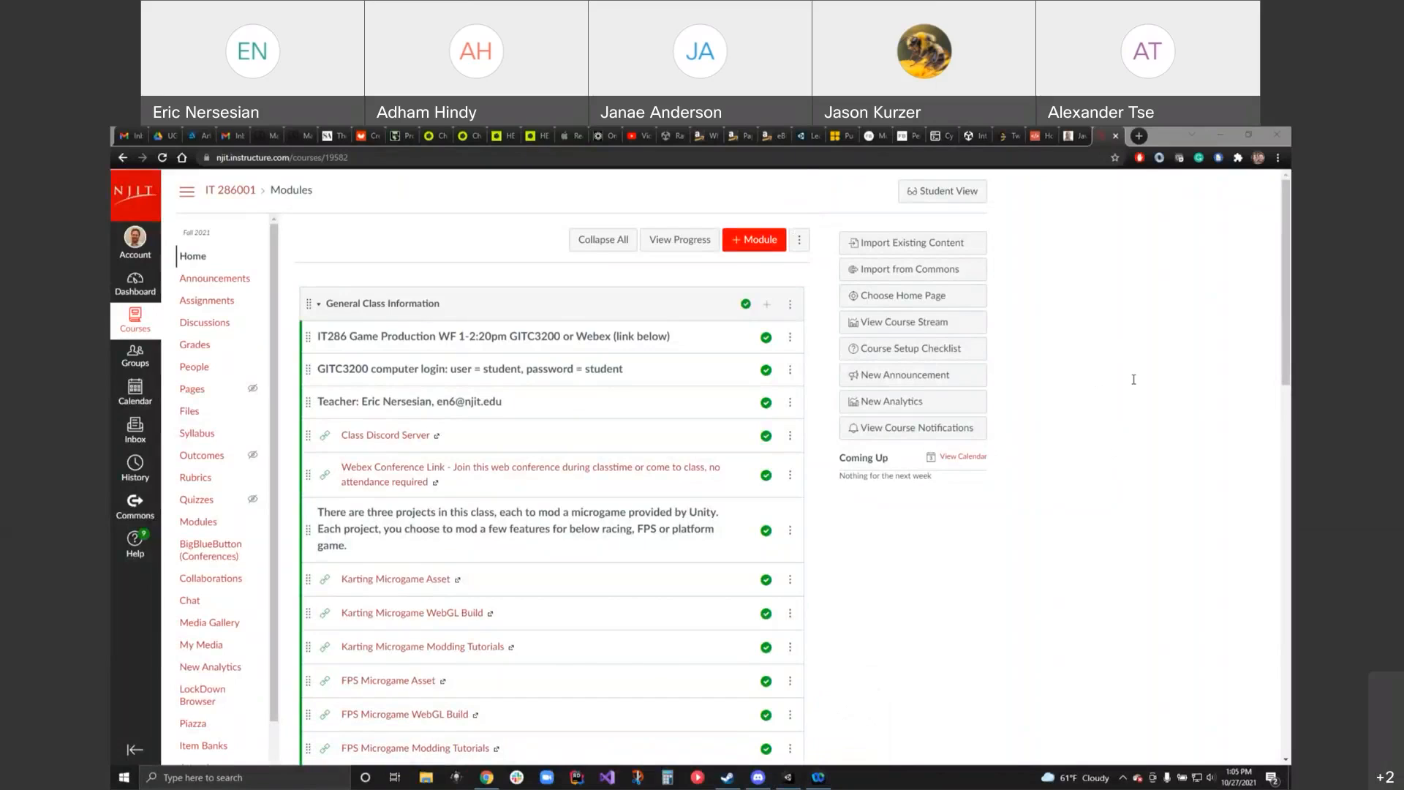
{"action": "mouse_move", "coordinate": [1256, 323]}
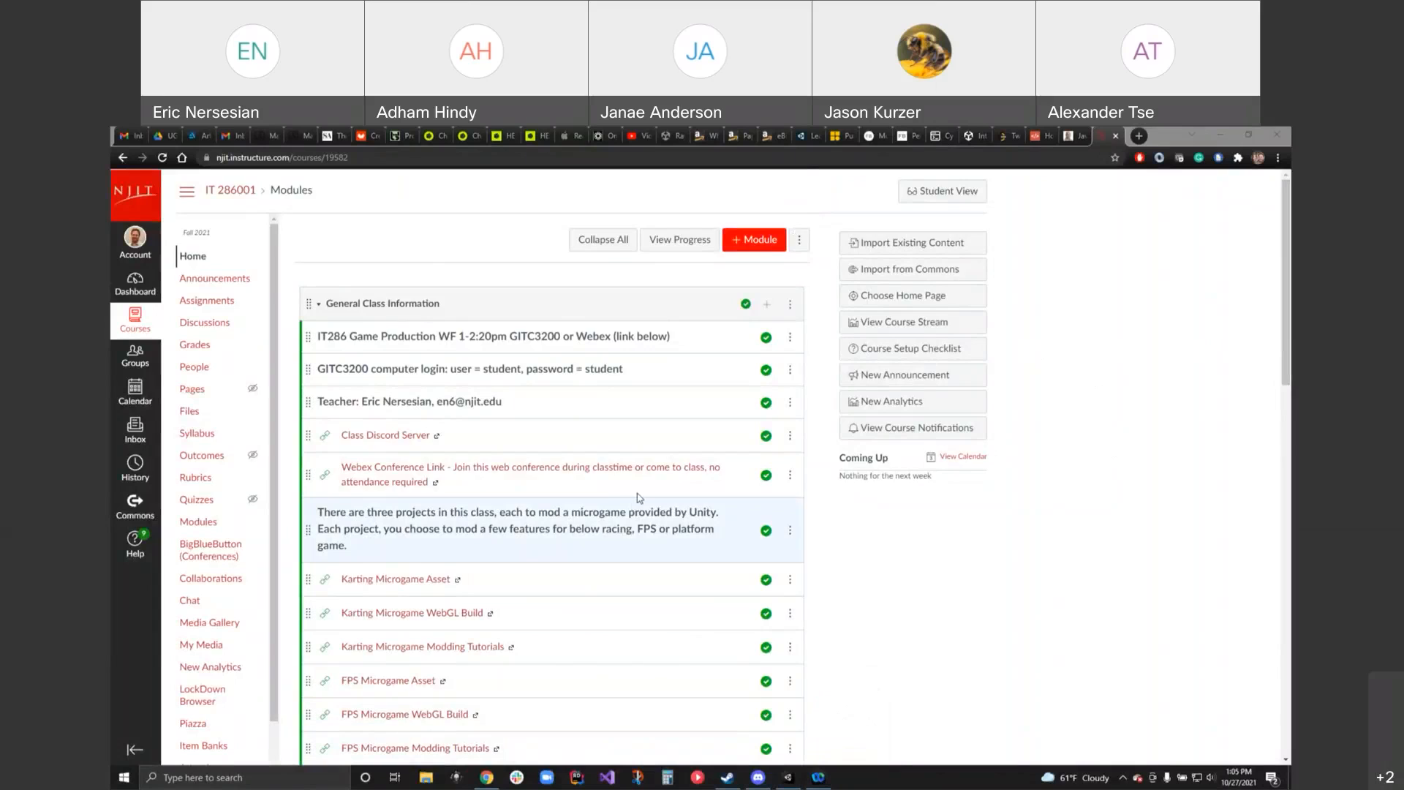
- Check the Projects module due dates against the November 2021 taskbar calendar, then bring Unity forward
{"action": "scroll", "scroll_direction": "down", "scroll_amount": 3}
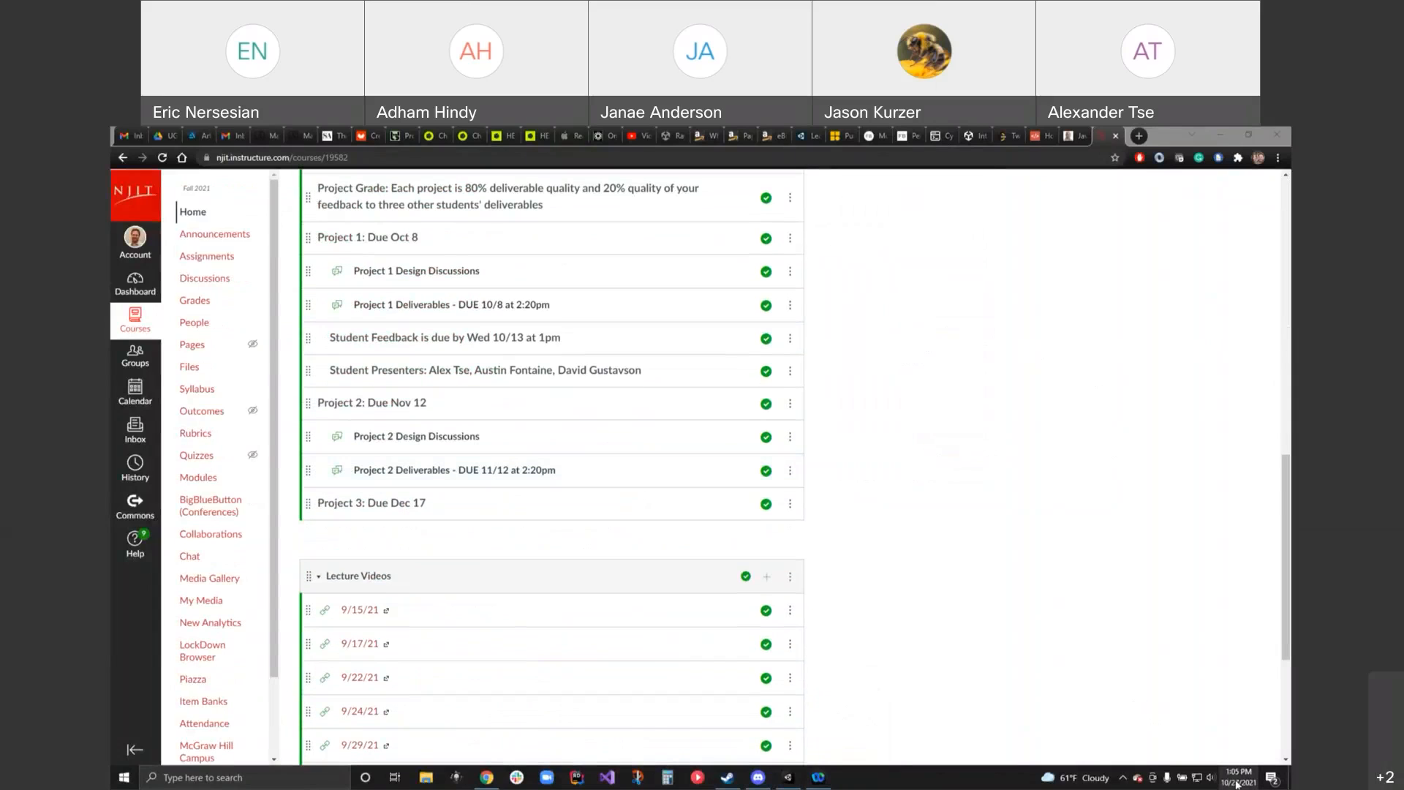
{"action": "left_click", "coordinate": [1240, 777]}
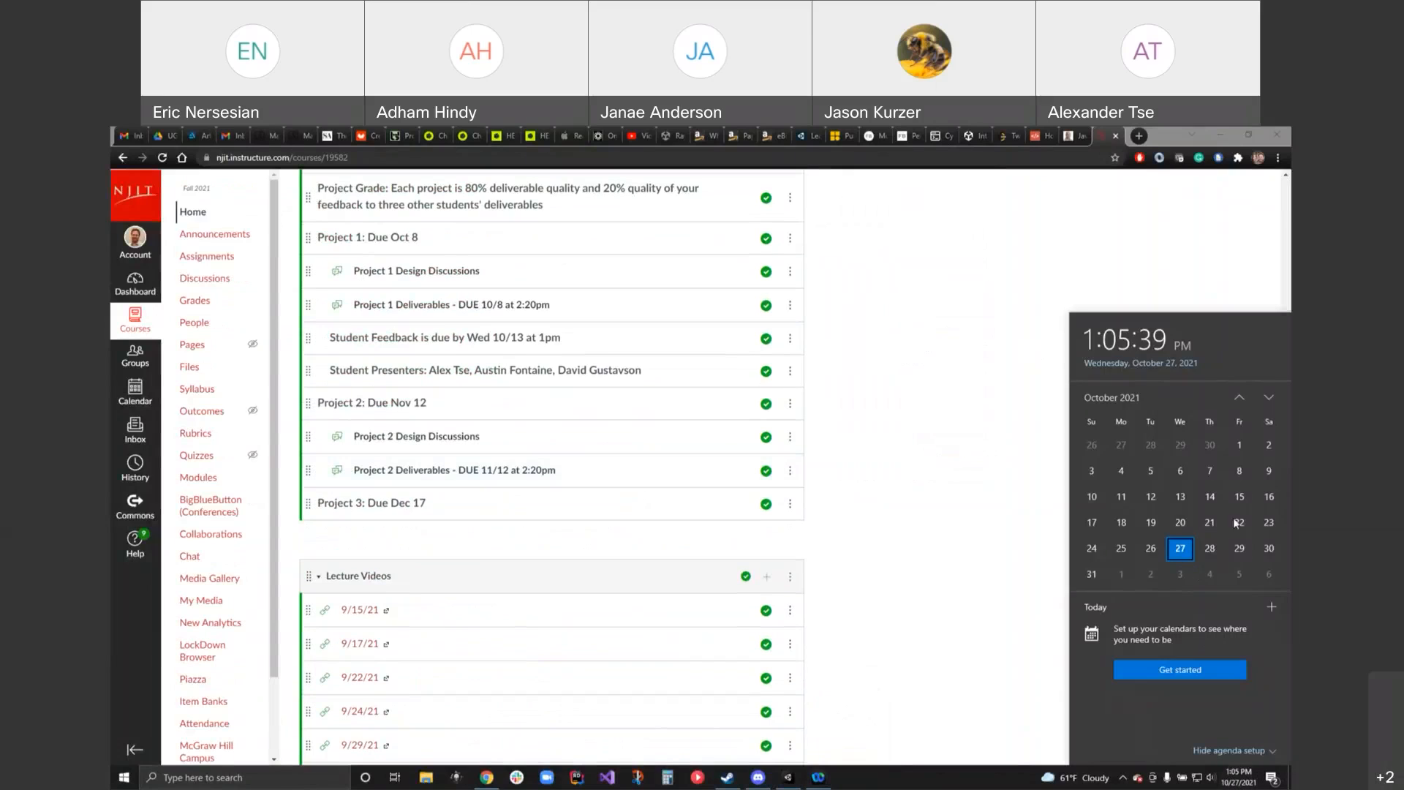
{"action": "left_click", "coordinate": [1268, 398]}
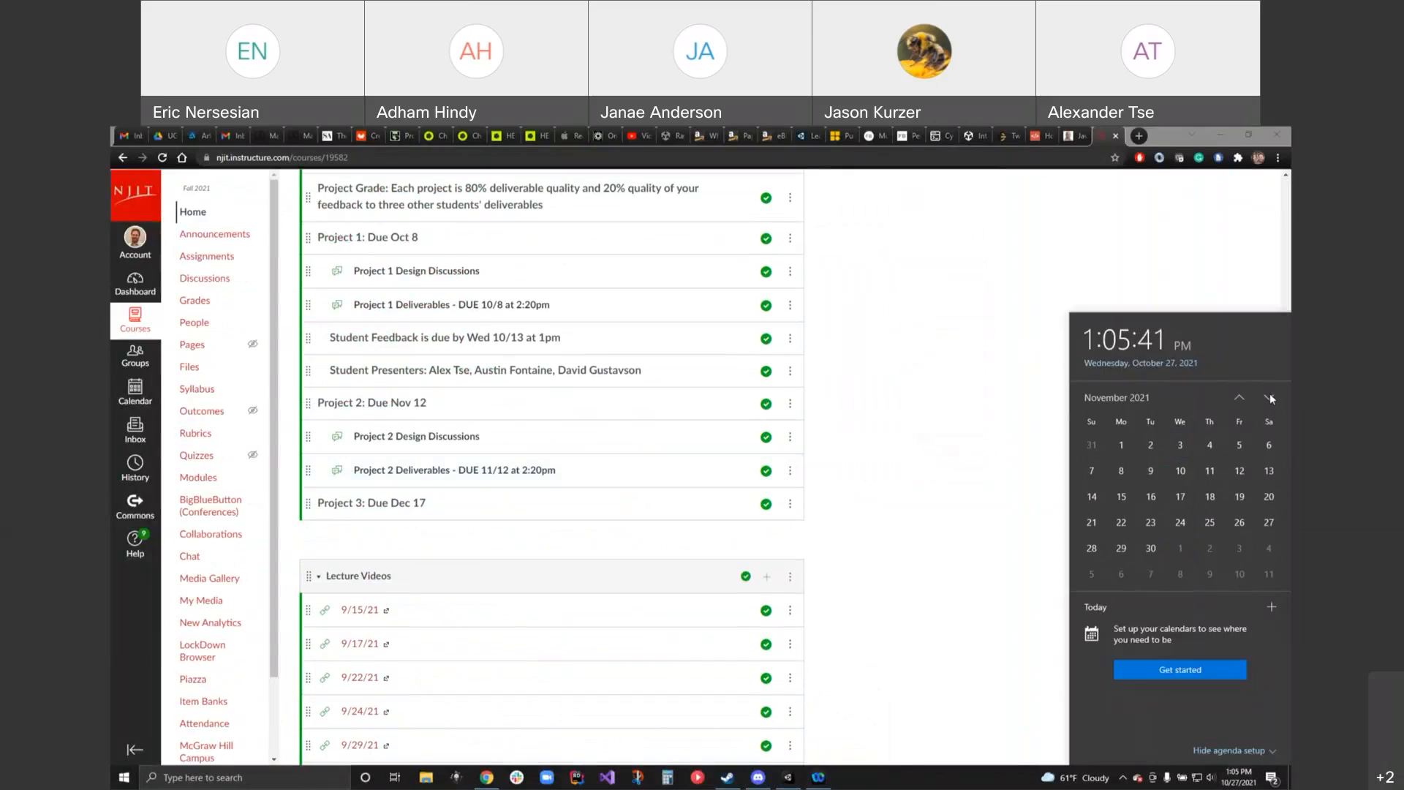
{"action": "mouse_move", "coordinate": [926, 596]}
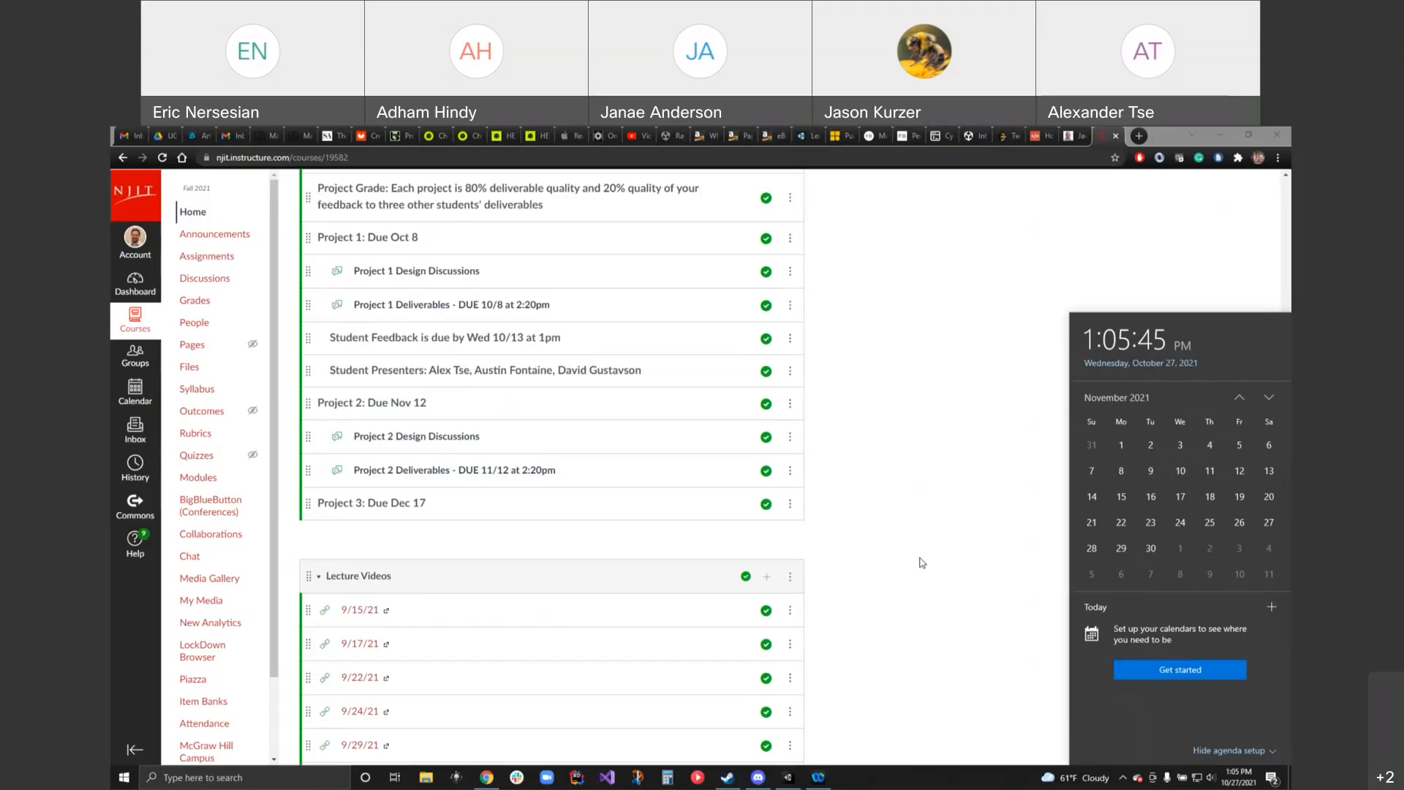
{"action": "mouse_move", "coordinate": [910, 464]}
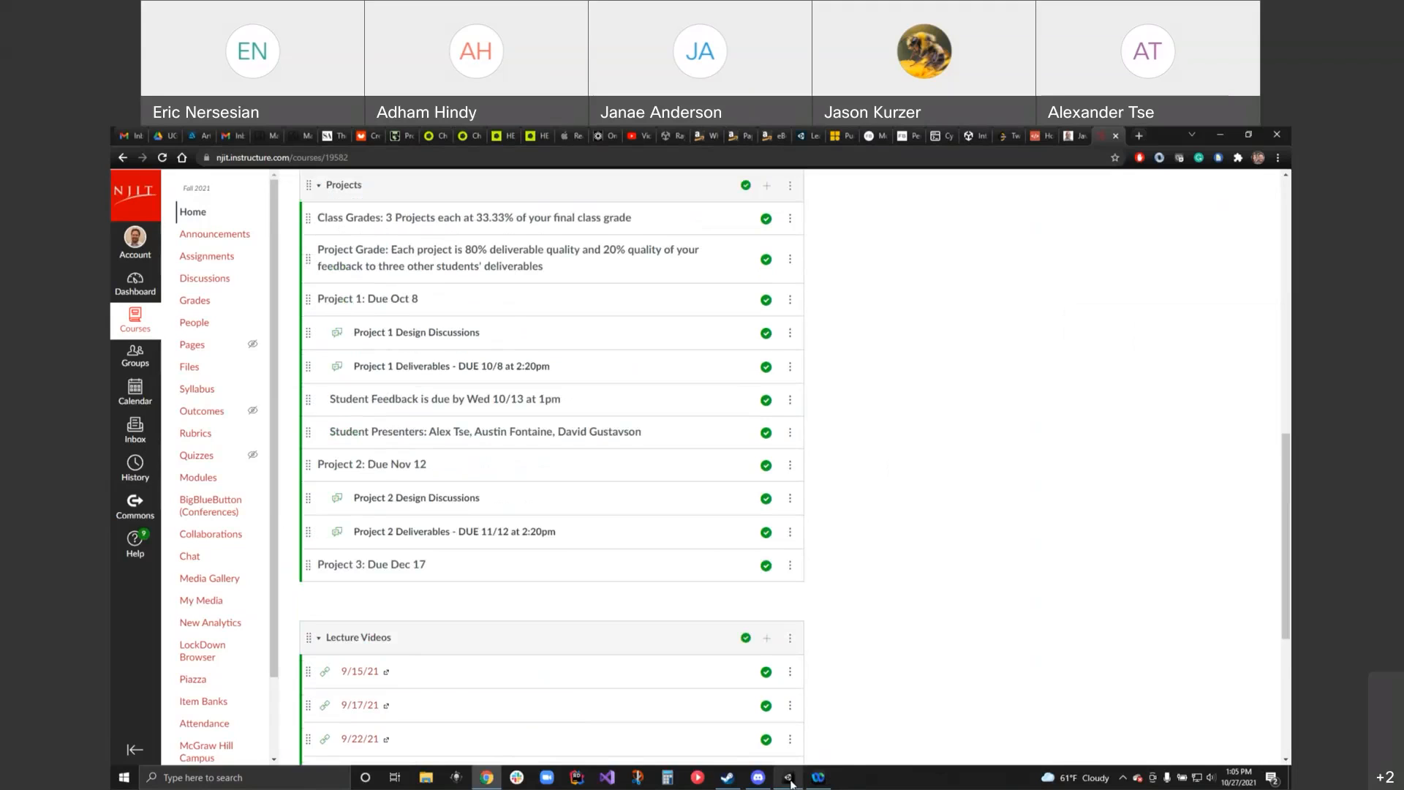
{"action": "left_click", "coordinate": [787, 776]}
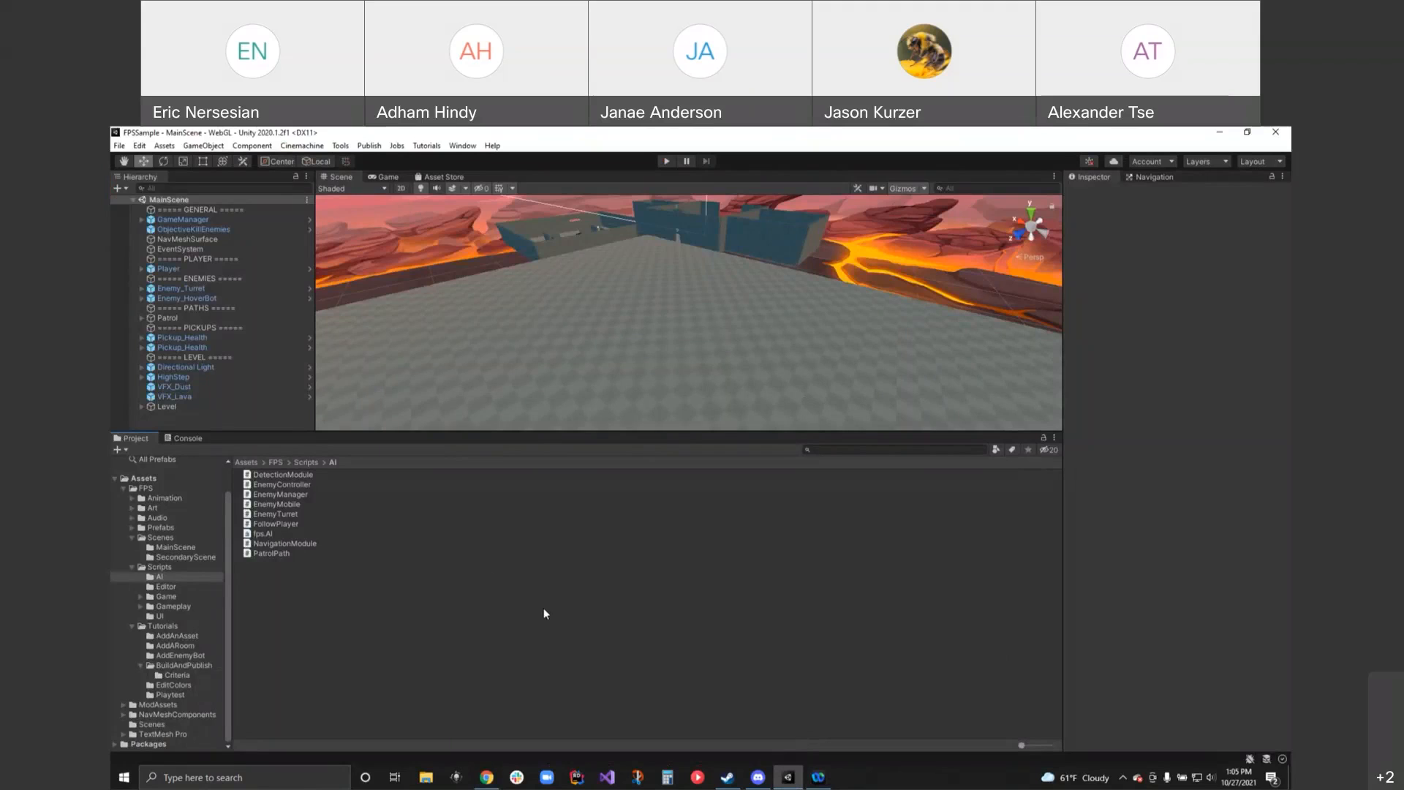
{"action": "mouse_move", "coordinate": [168, 722]}
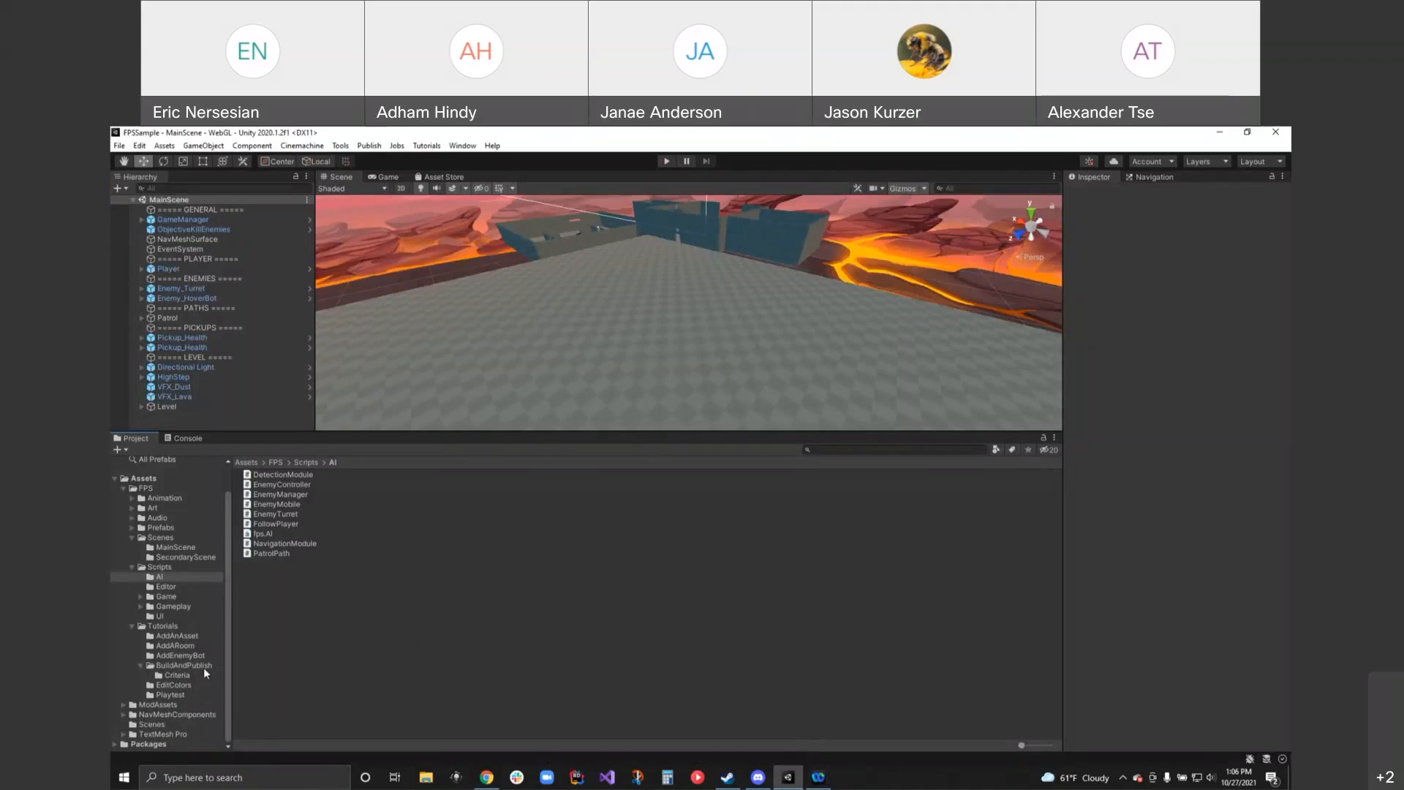
- Browse the Weapons, Projectiles and VFX prefab folders, return to Weapons, and select the Player object
{"action": "left_click", "coordinate": [124, 527]}
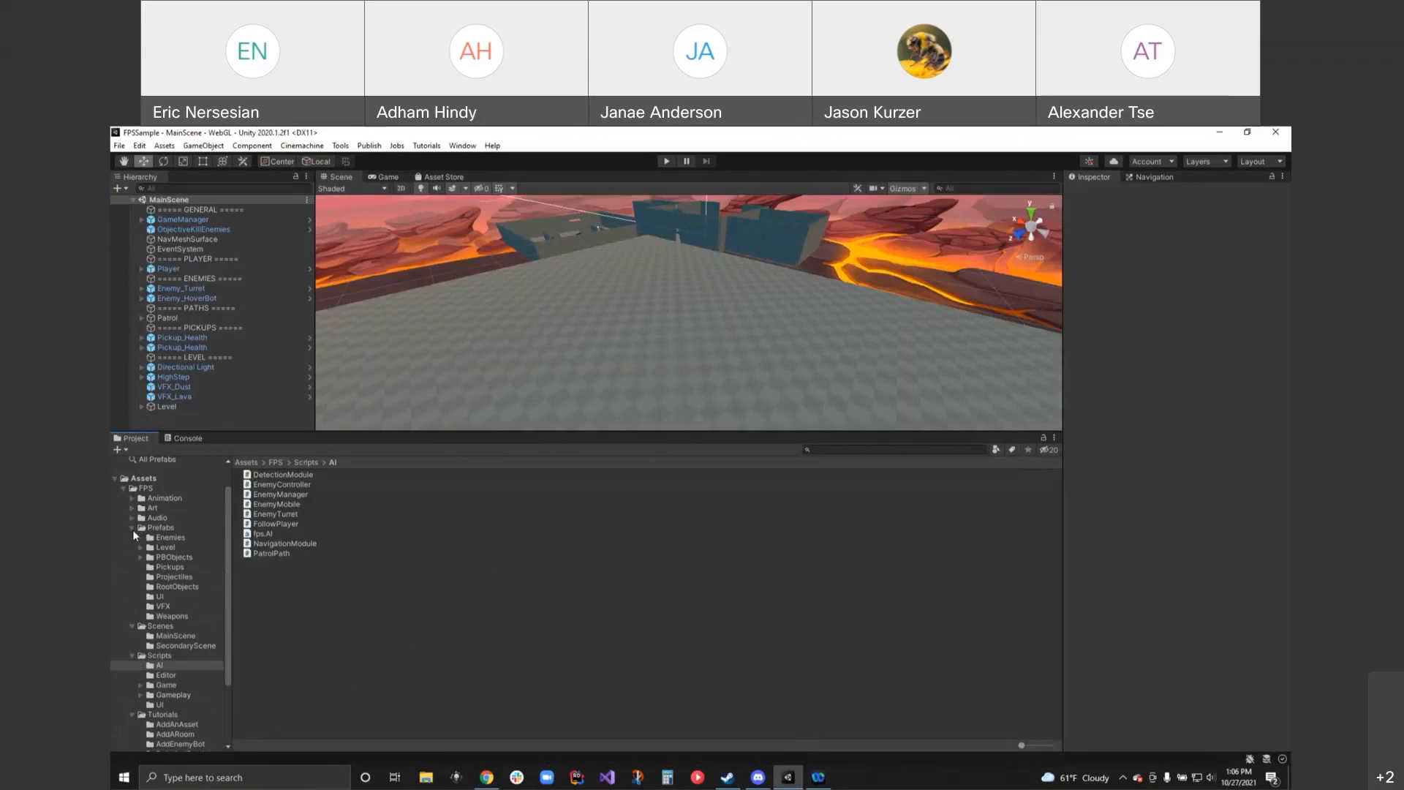
{"action": "left_click", "coordinate": [171, 616]}
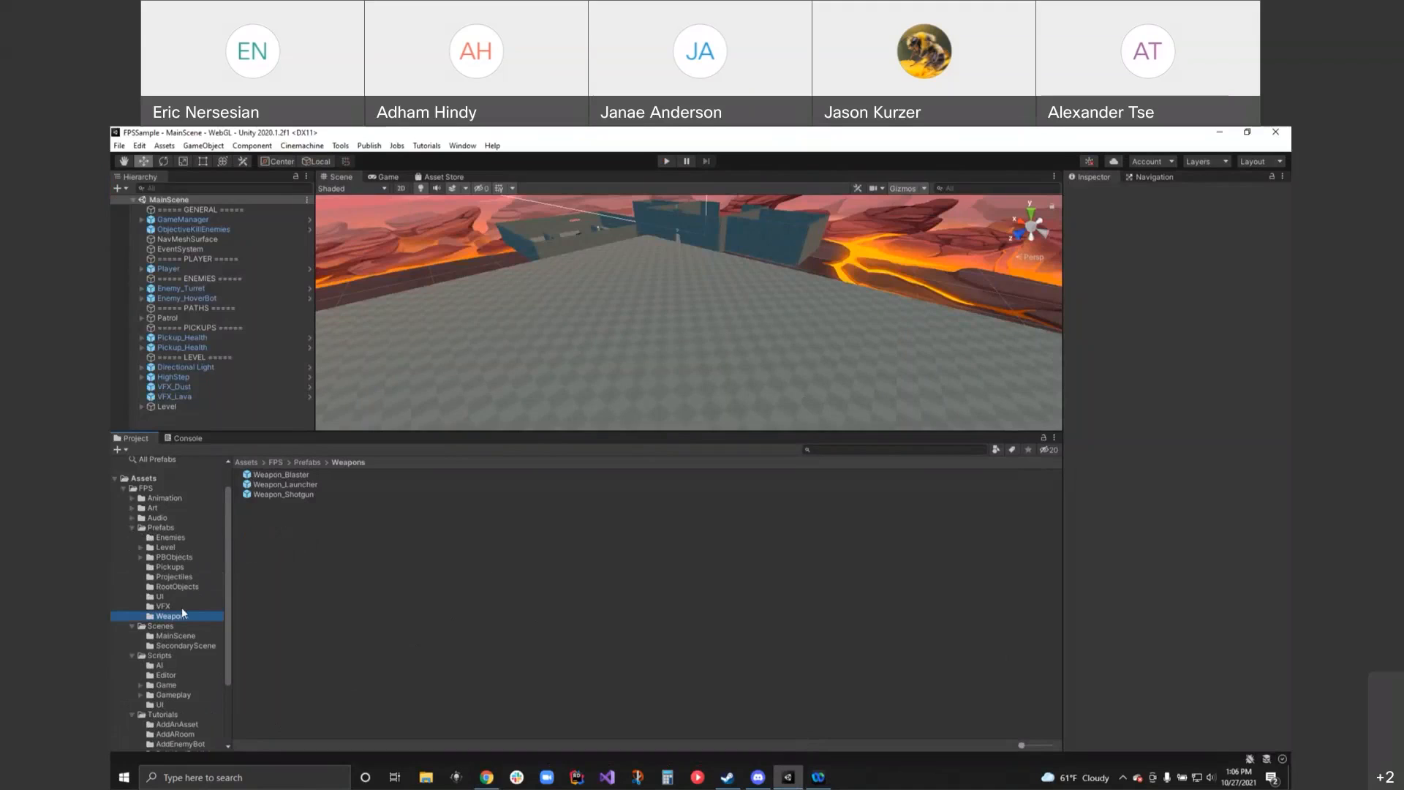
{"action": "mouse_move", "coordinate": [176, 589]}
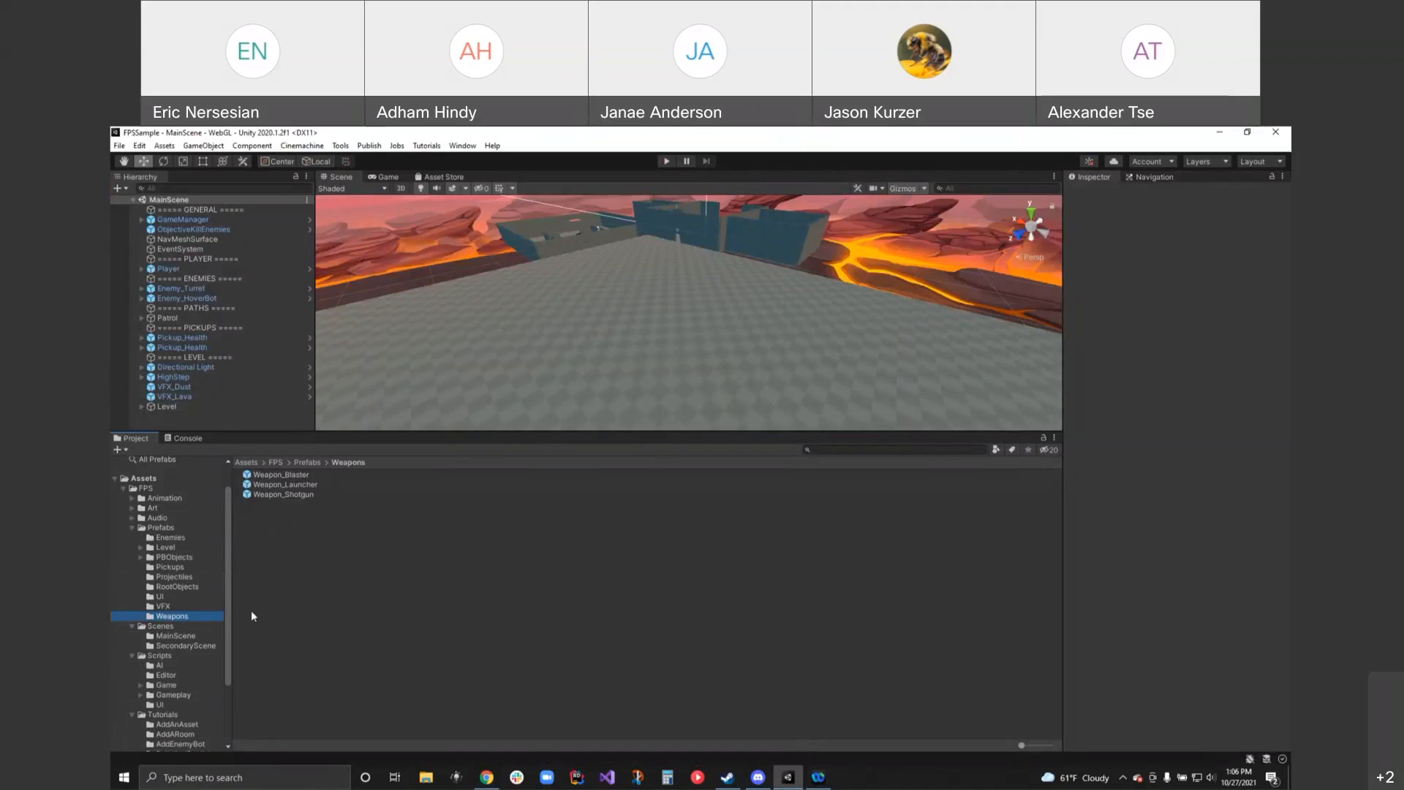
{"action": "mouse_move", "coordinate": [256, 608]}
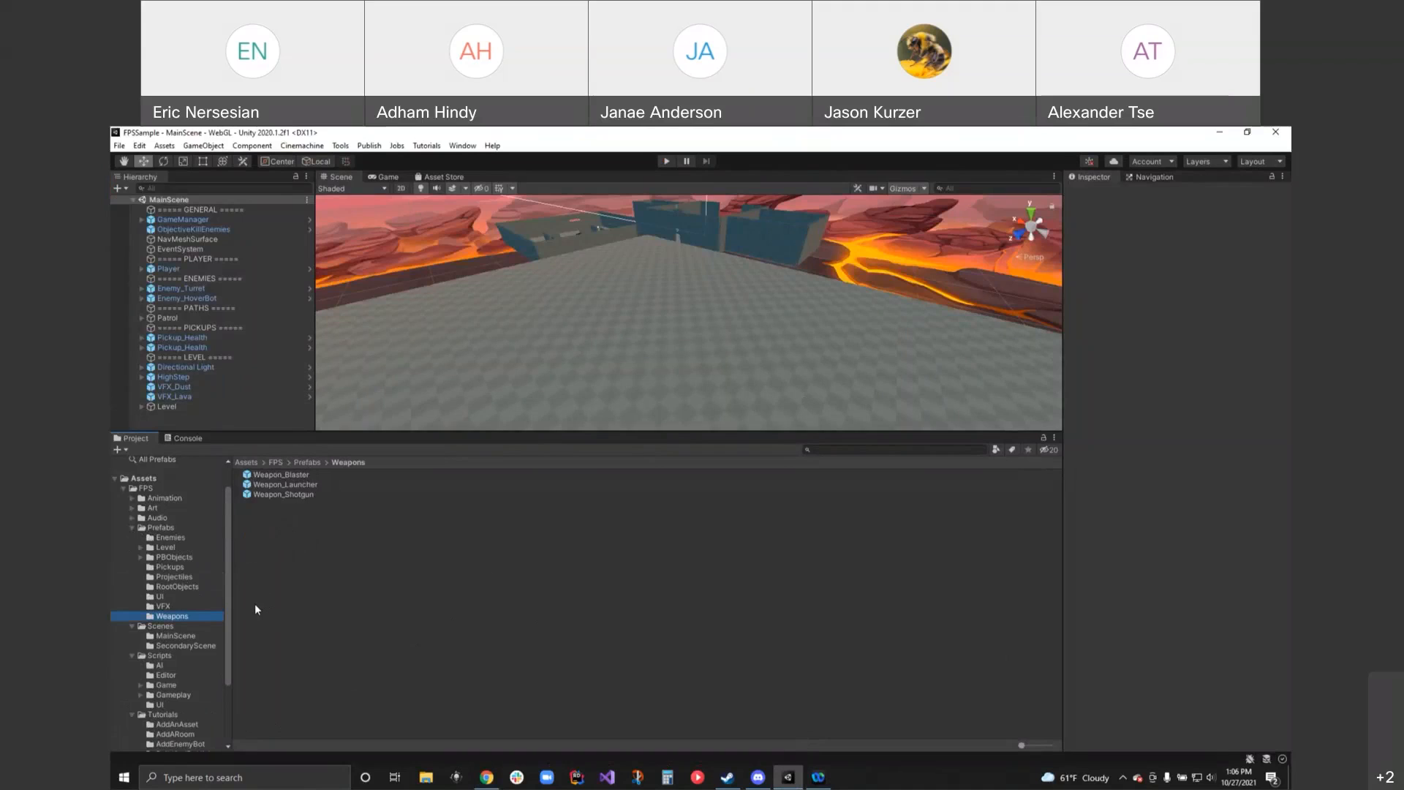
{"action": "left_click", "coordinate": [173, 576]}
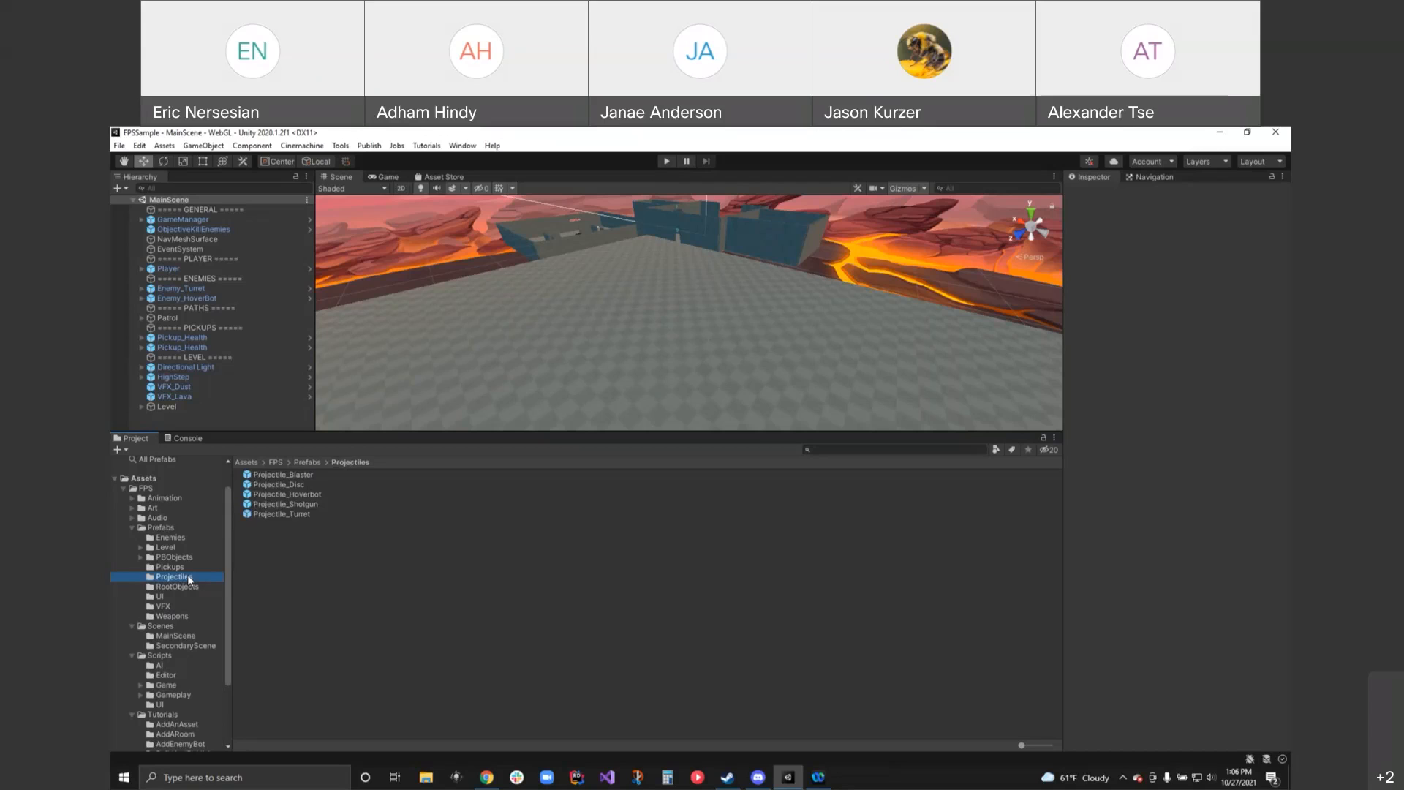
{"action": "left_click", "coordinate": [164, 606]}
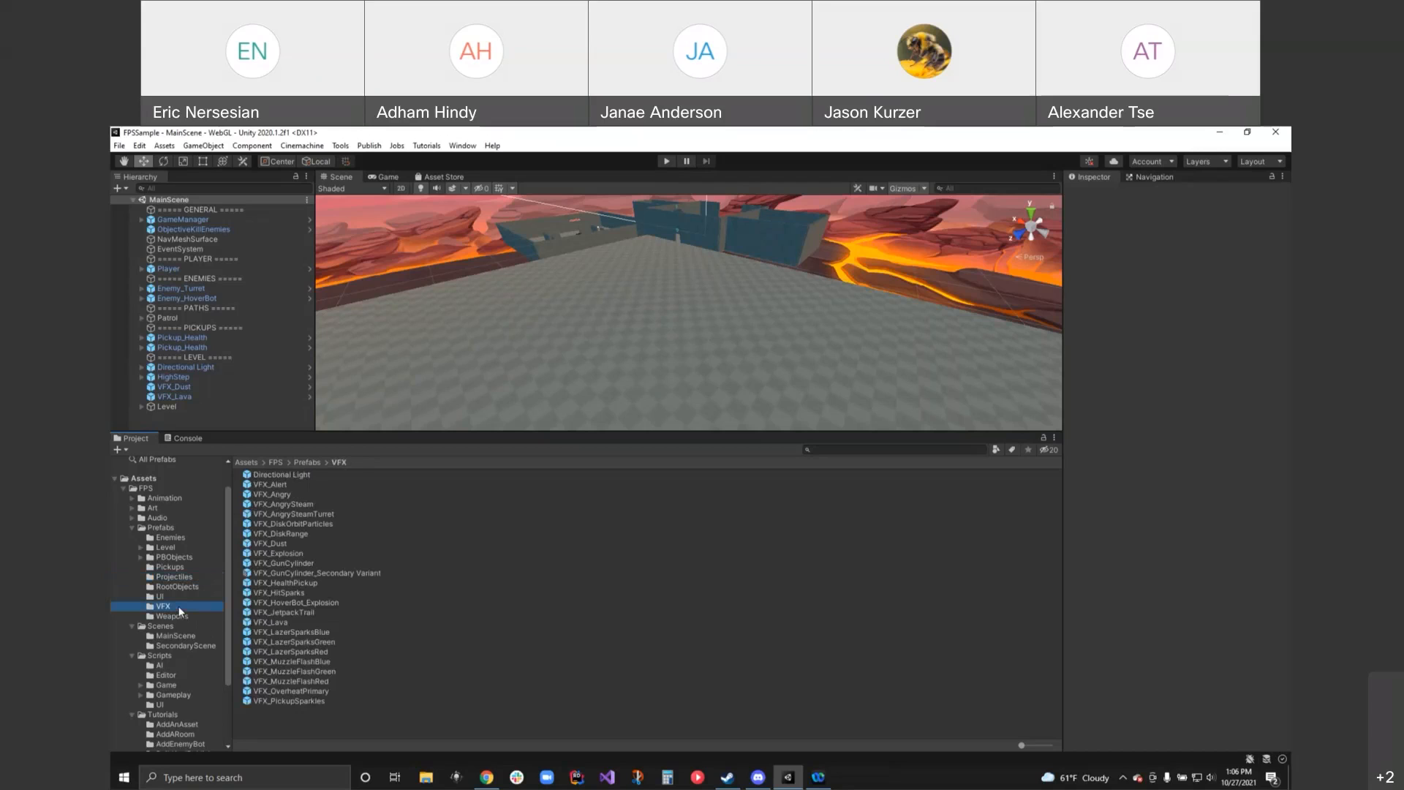
{"action": "left_click", "coordinate": [172, 616]}
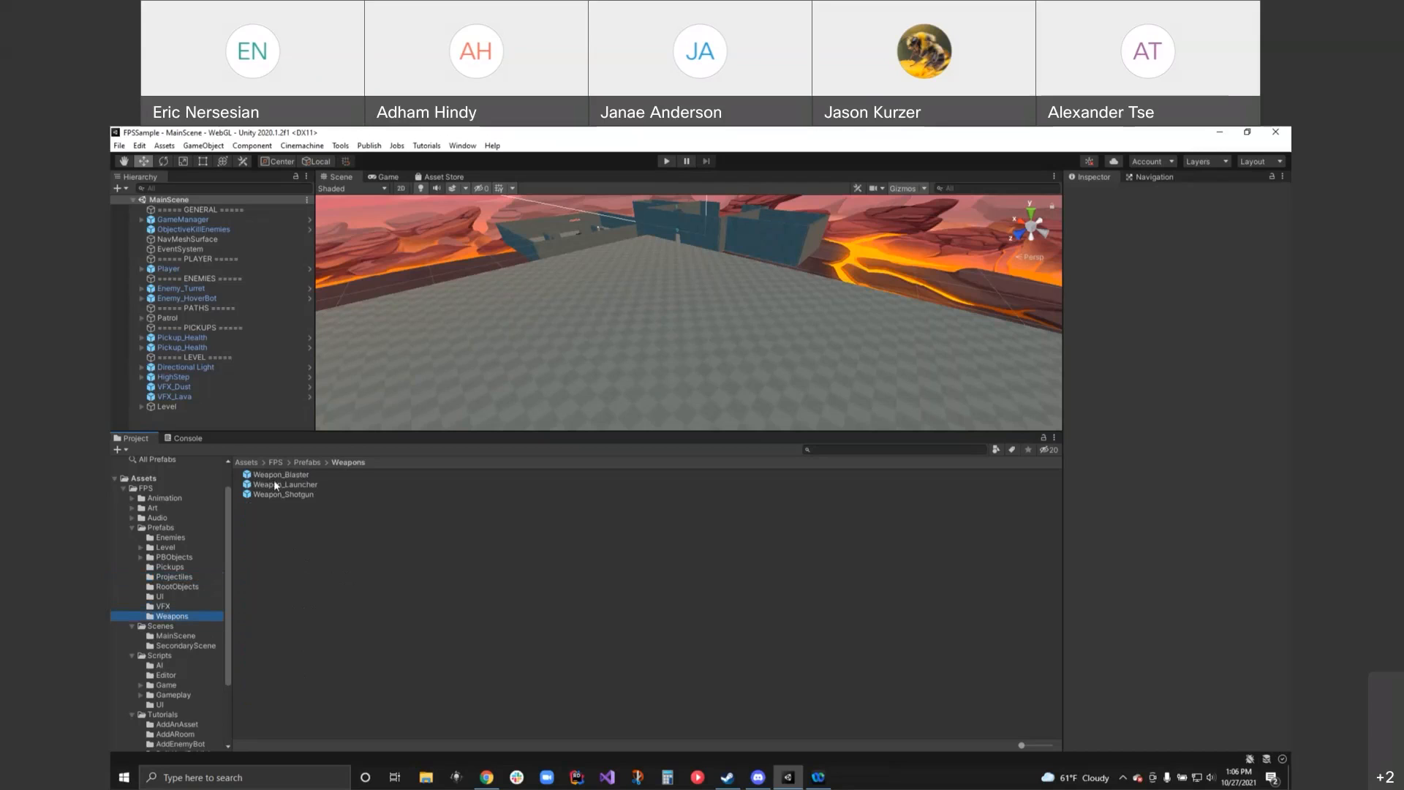
{"action": "mouse_move", "coordinate": [361, 553]}
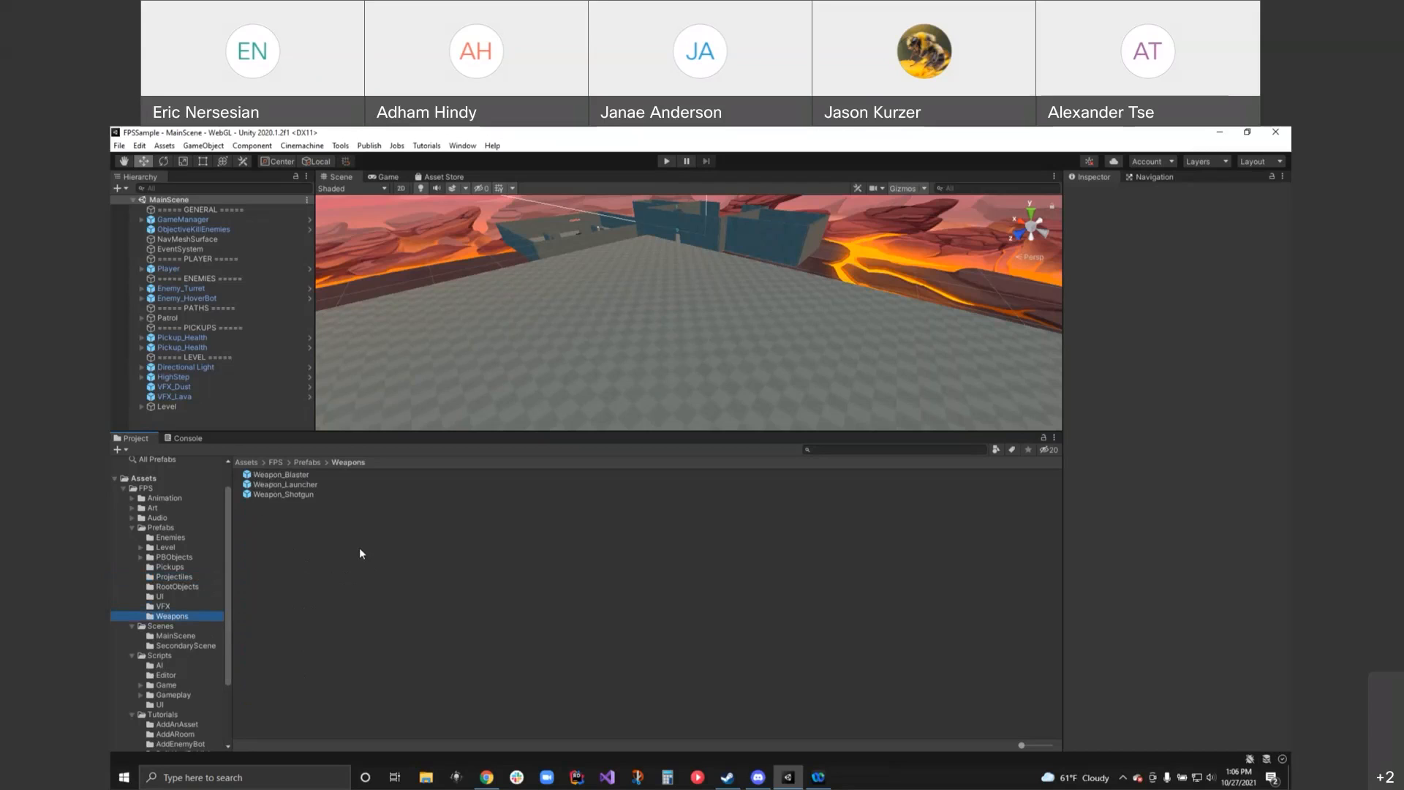
{"action": "left_click", "coordinate": [169, 269]}
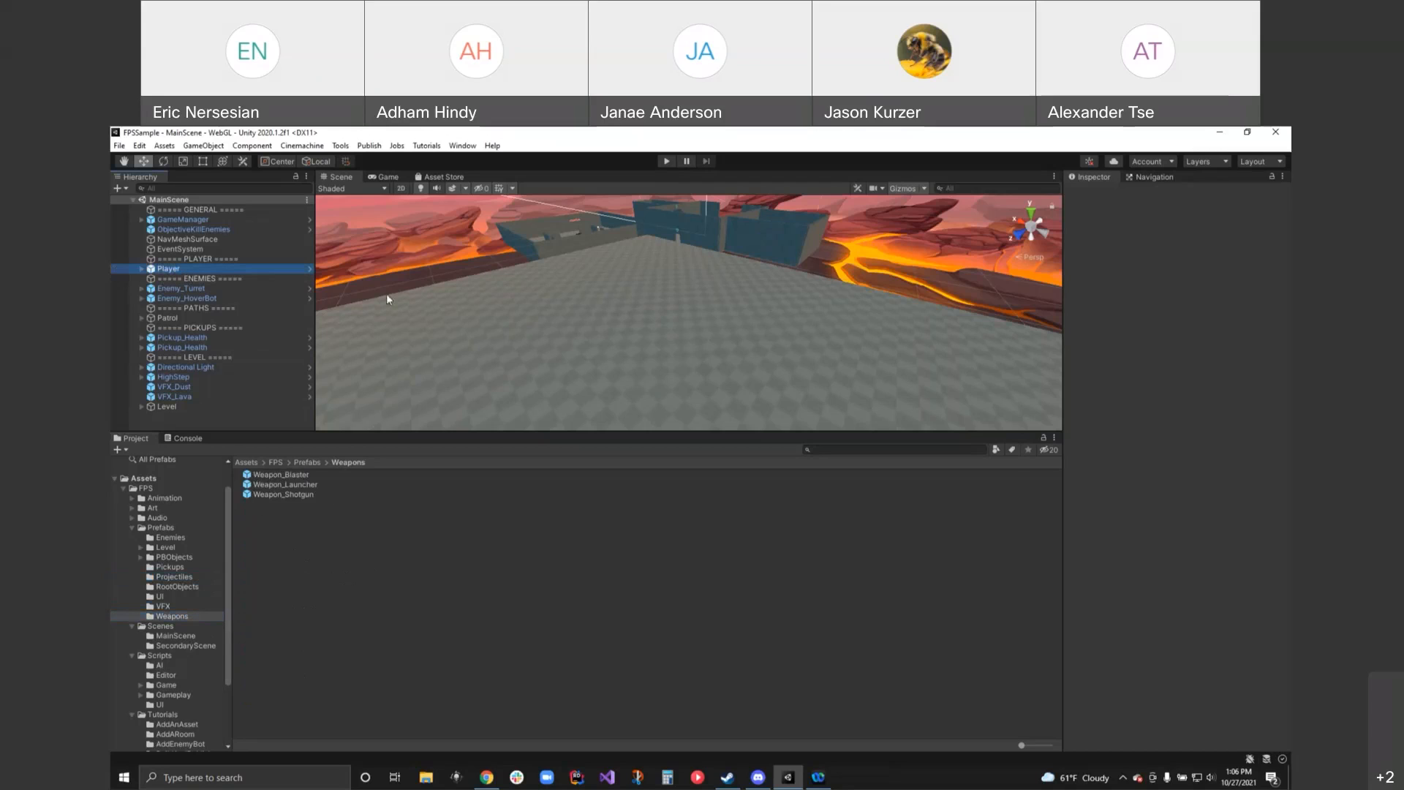
- Expand the Player Weapons Manager component and unfold Player and Capsule to the jetpack trails
{"action": "left_click", "coordinate": [168, 268]}
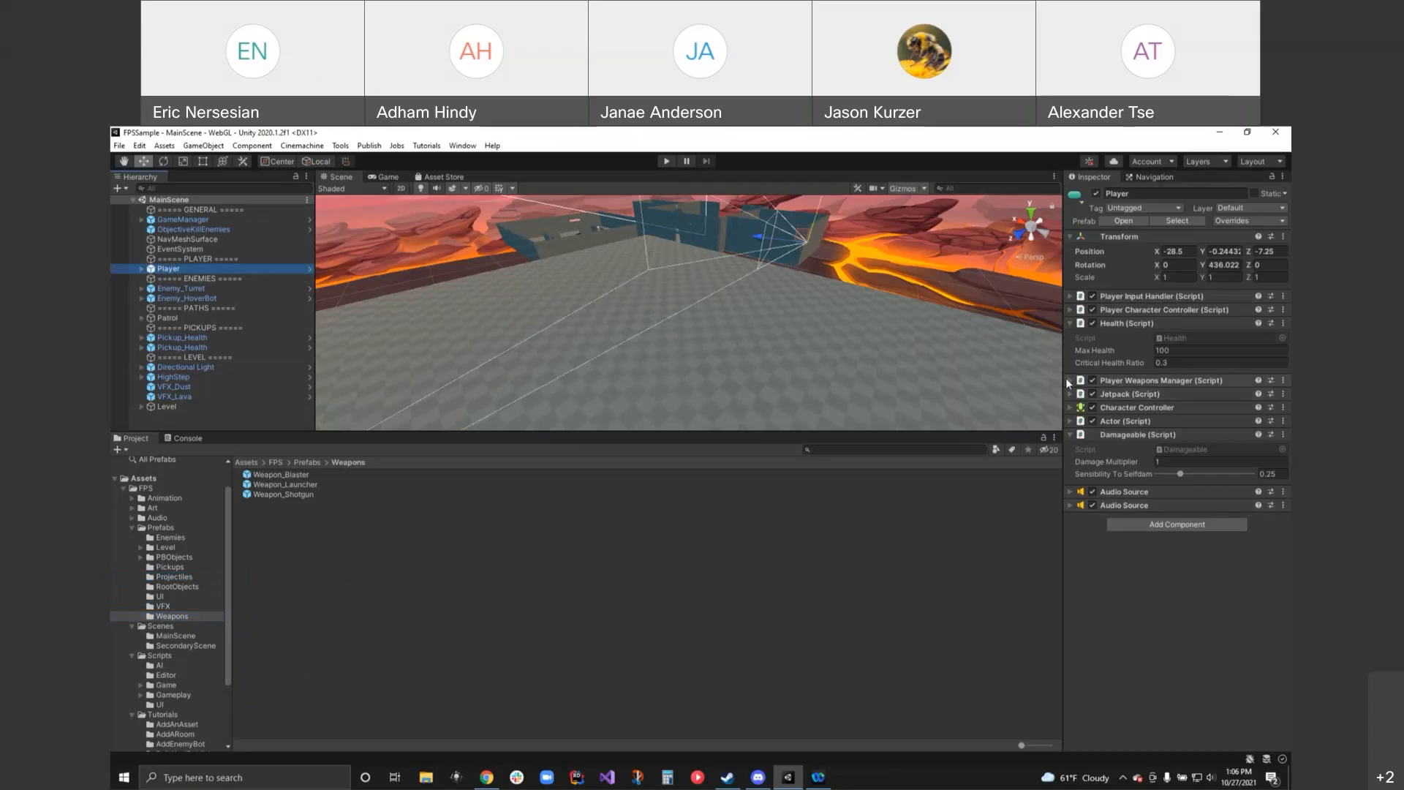
{"action": "left_click", "coordinate": [1070, 380]}
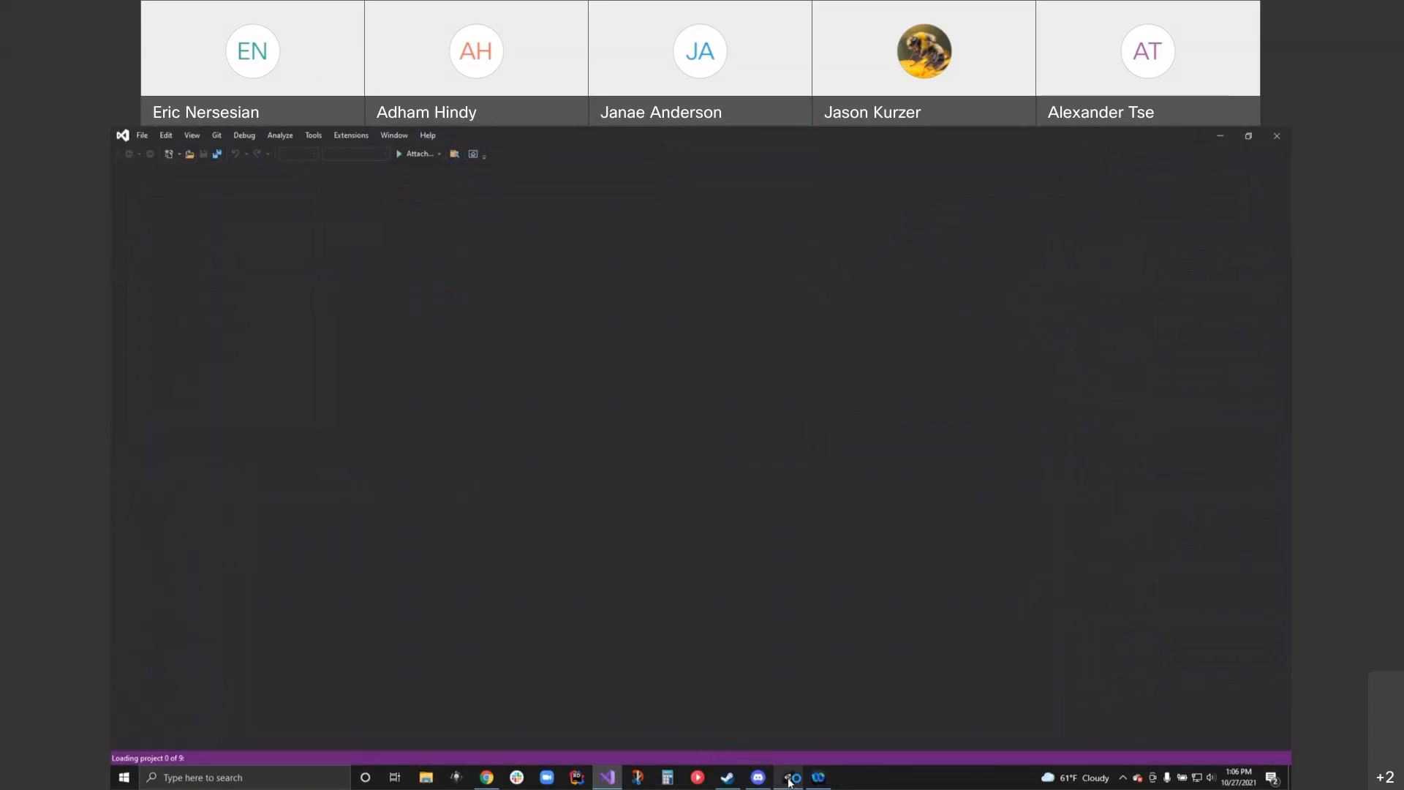
{"action": "mouse_move", "coordinate": [789, 777]}
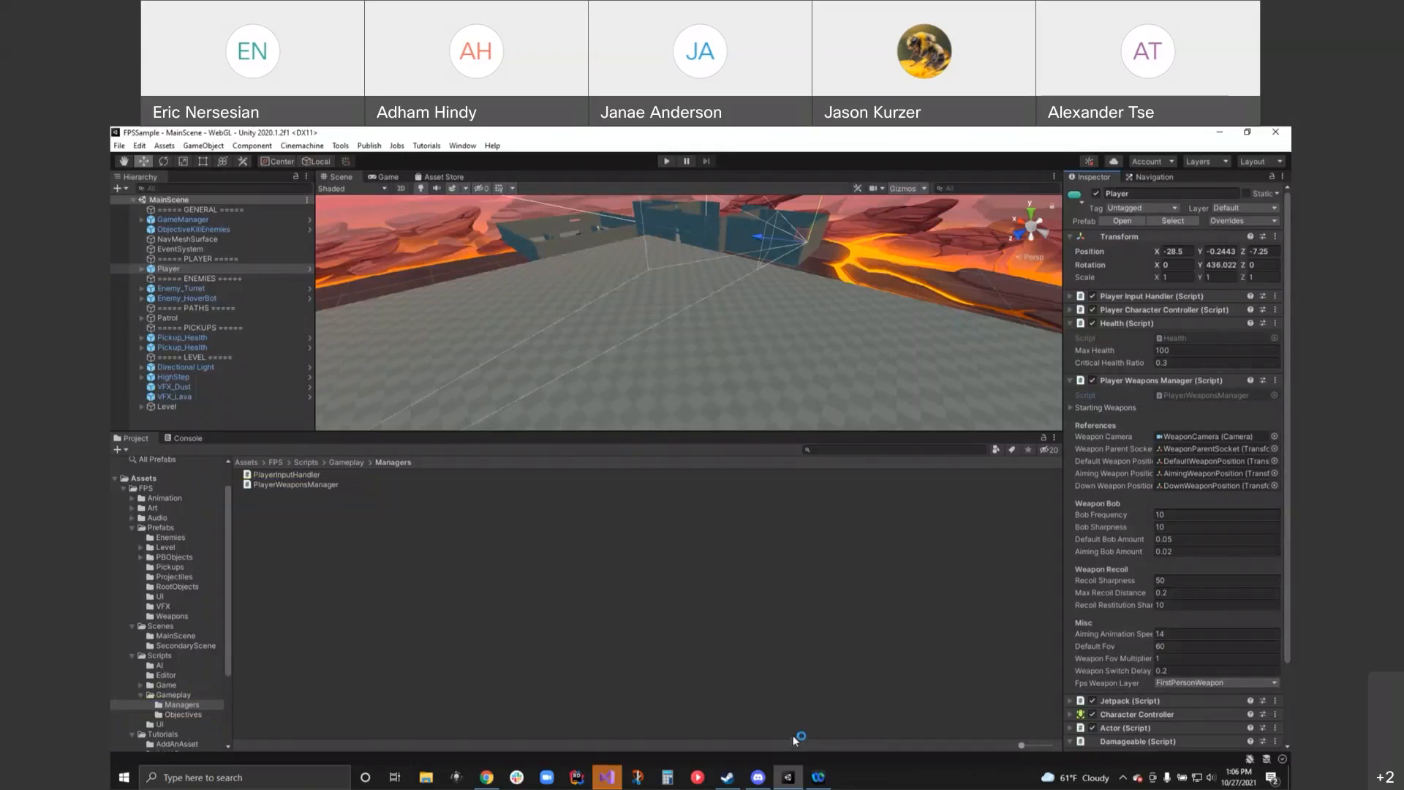
{"action": "left_click", "coordinate": [141, 268]}
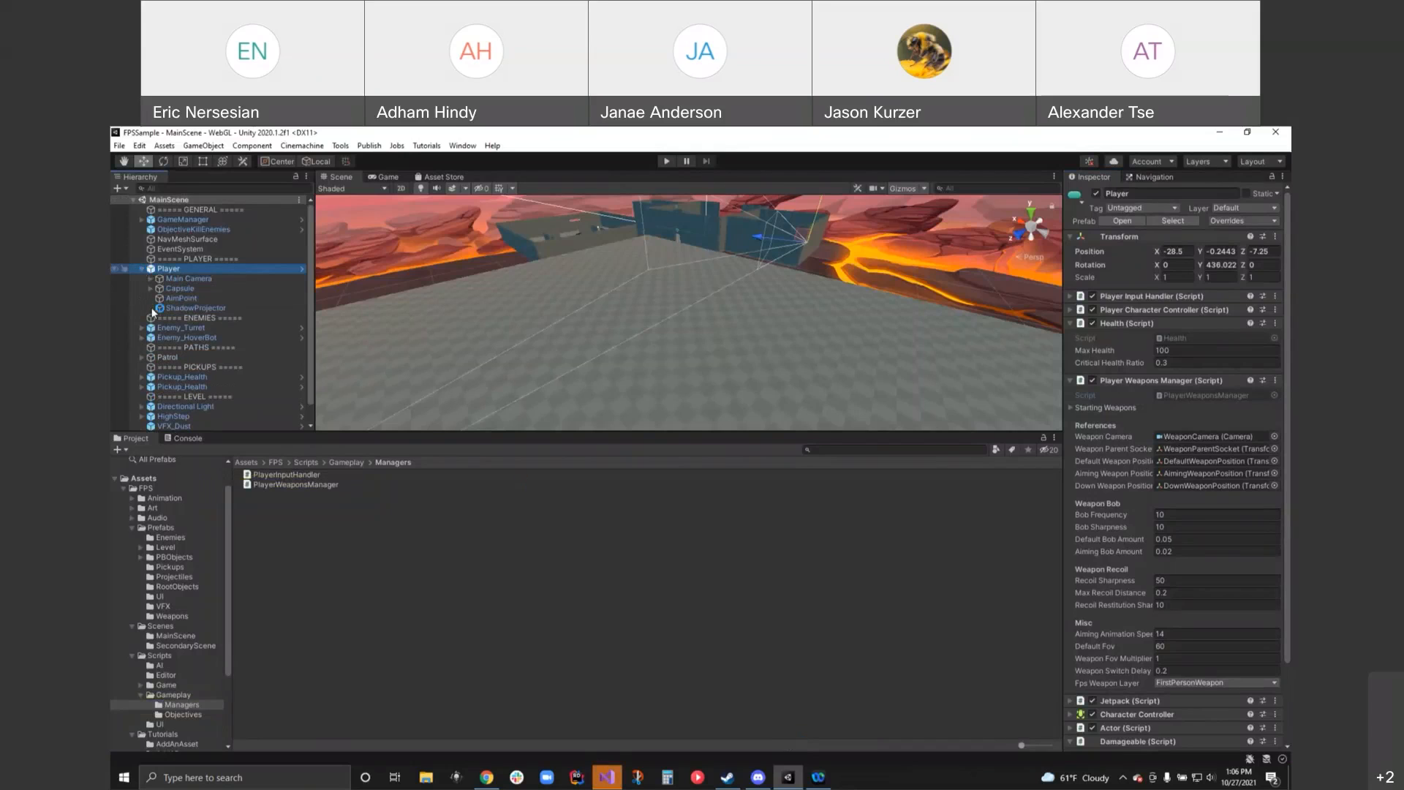
{"action": "left_click", "coordinate": [151, 288]}
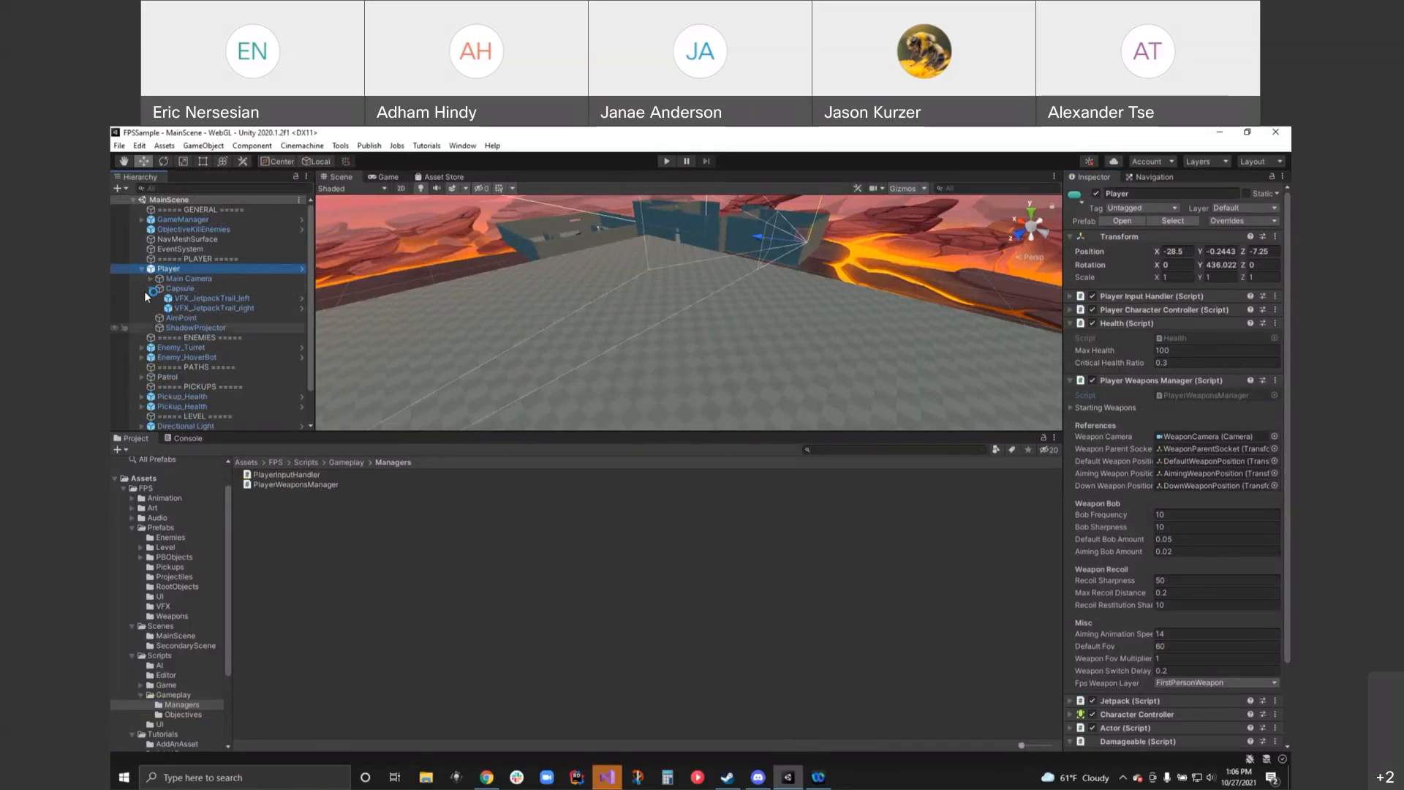
- Unfold Main Camera and FirstPersonSocket to the weapon position points, then reselect Player
{"action": "left_click", "coordinate": [188, 278]}
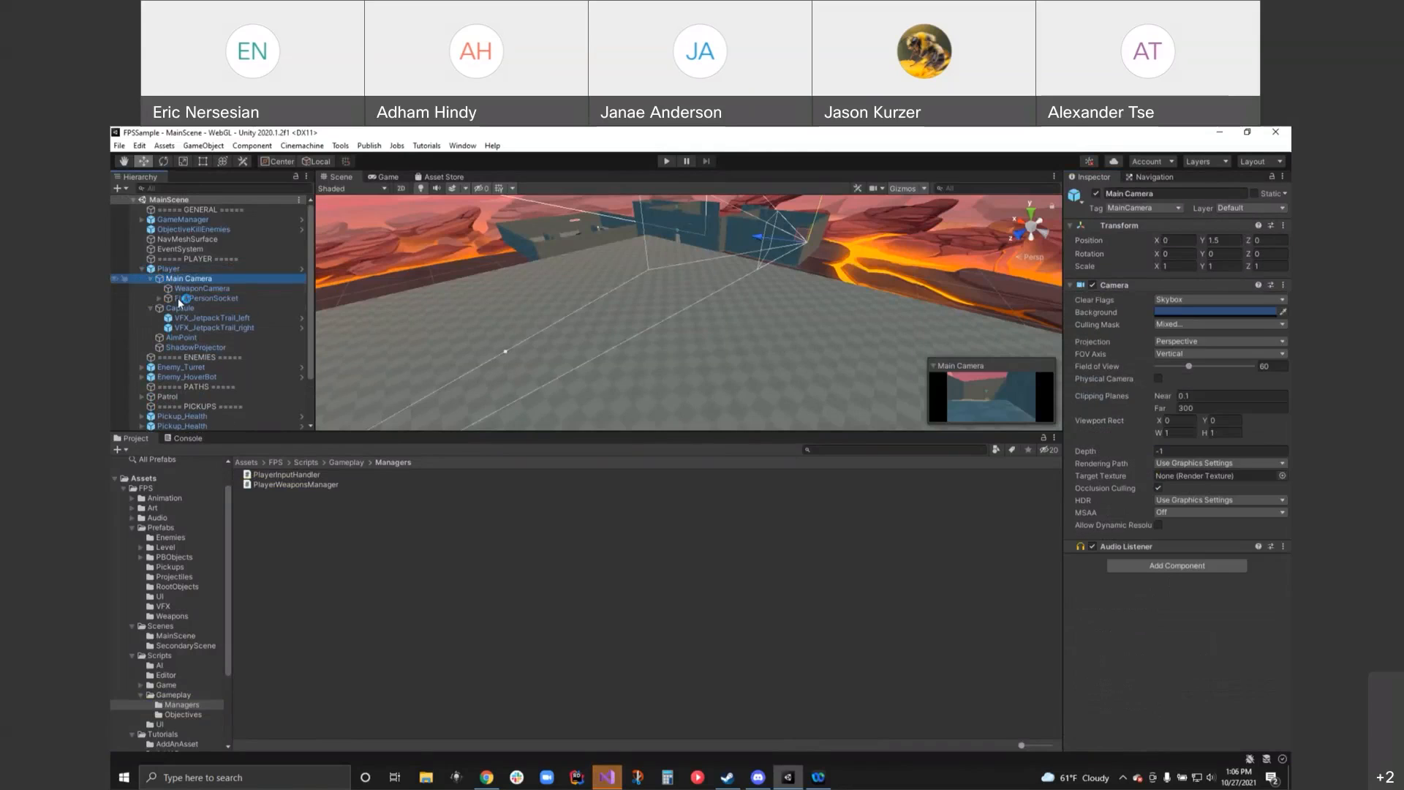
{"action": "left_click", "coordinate": [206, 298]}
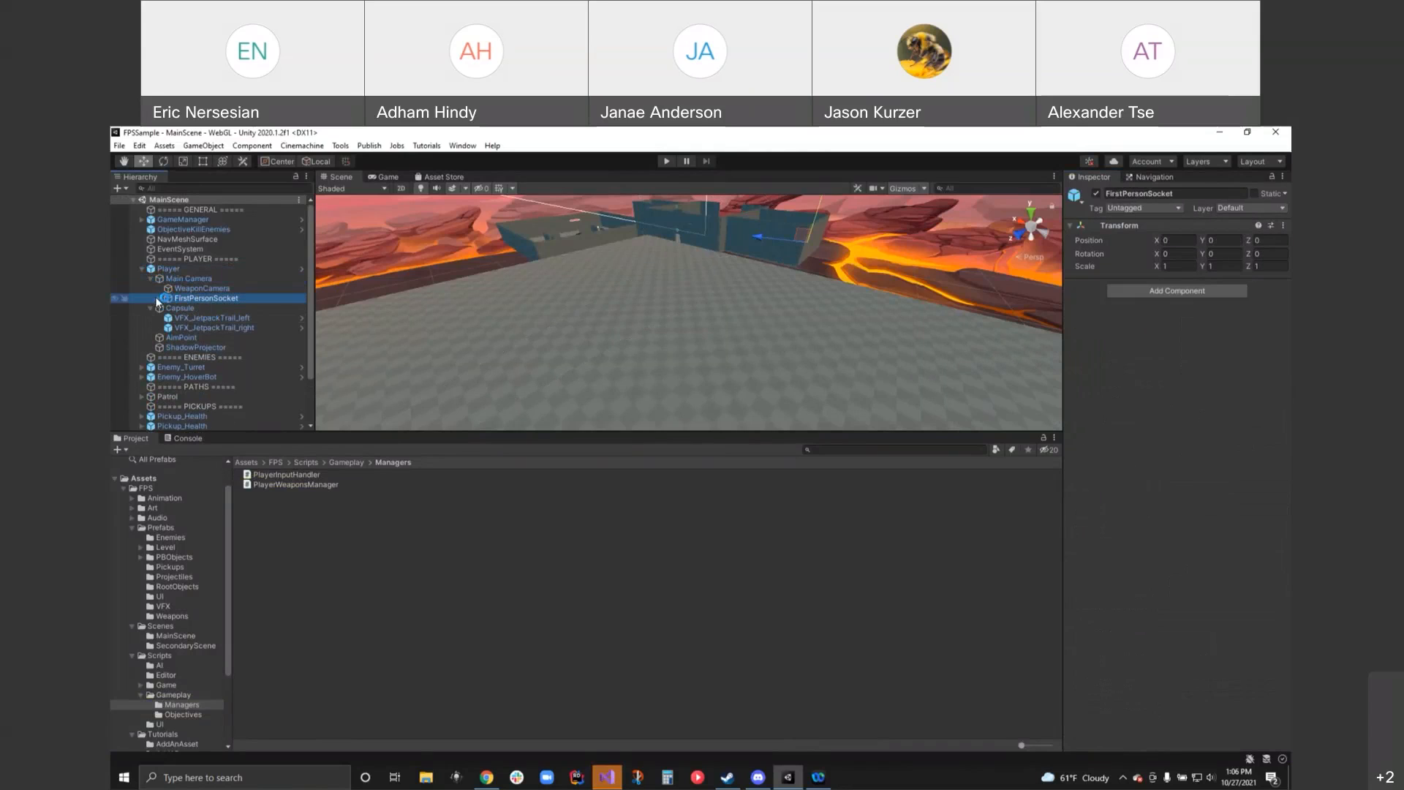
{"action": "left_click", "coordinate": [151, 297]}
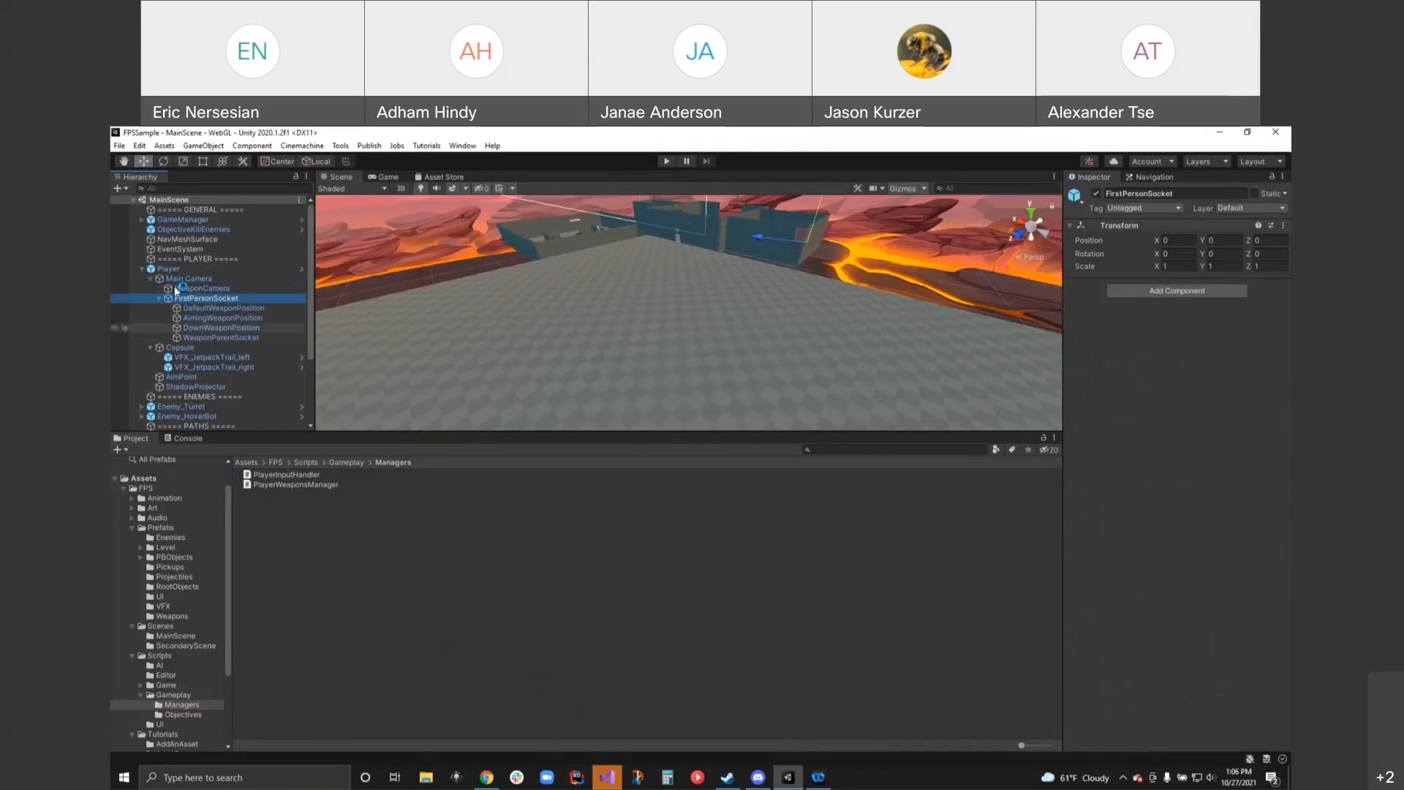
{"action": "left_click", "coordinate": [167, 269]}
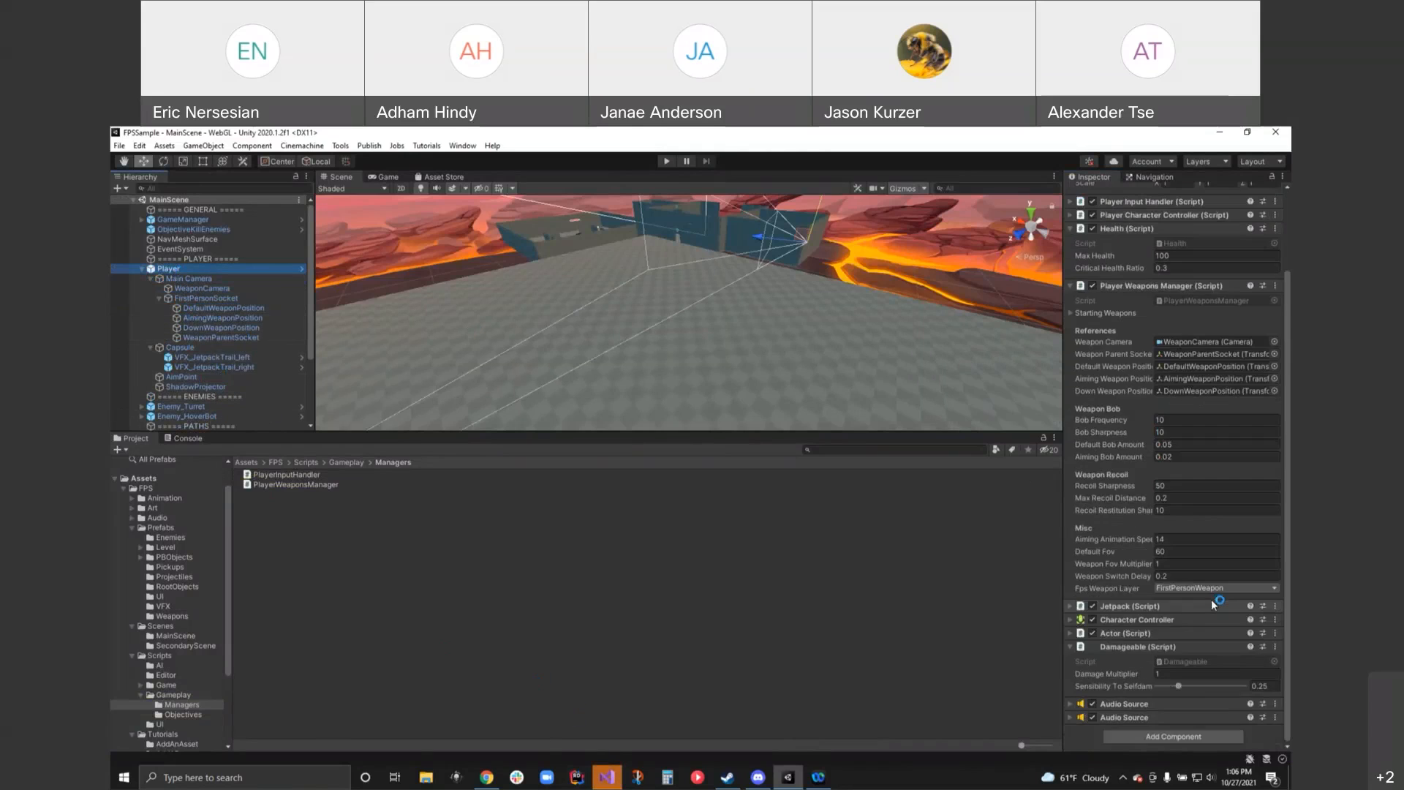
{"action": "mouse_move", "coordinate": [945, 782]}
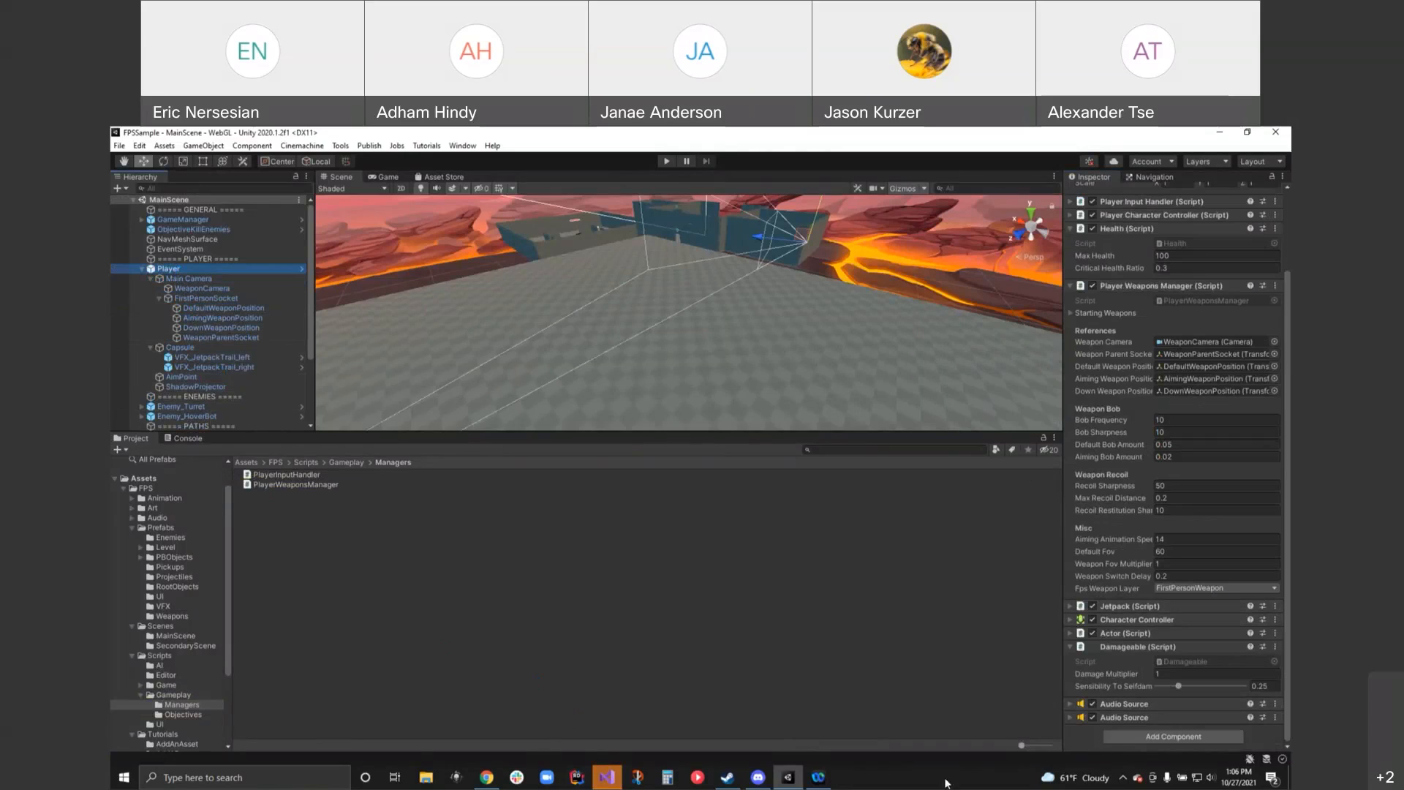
- Read PlayerWeaponsManager.cs from the top down to the weapon slots and controller reference fields
{"action": "left_click", "coordinate": [602, 776]}
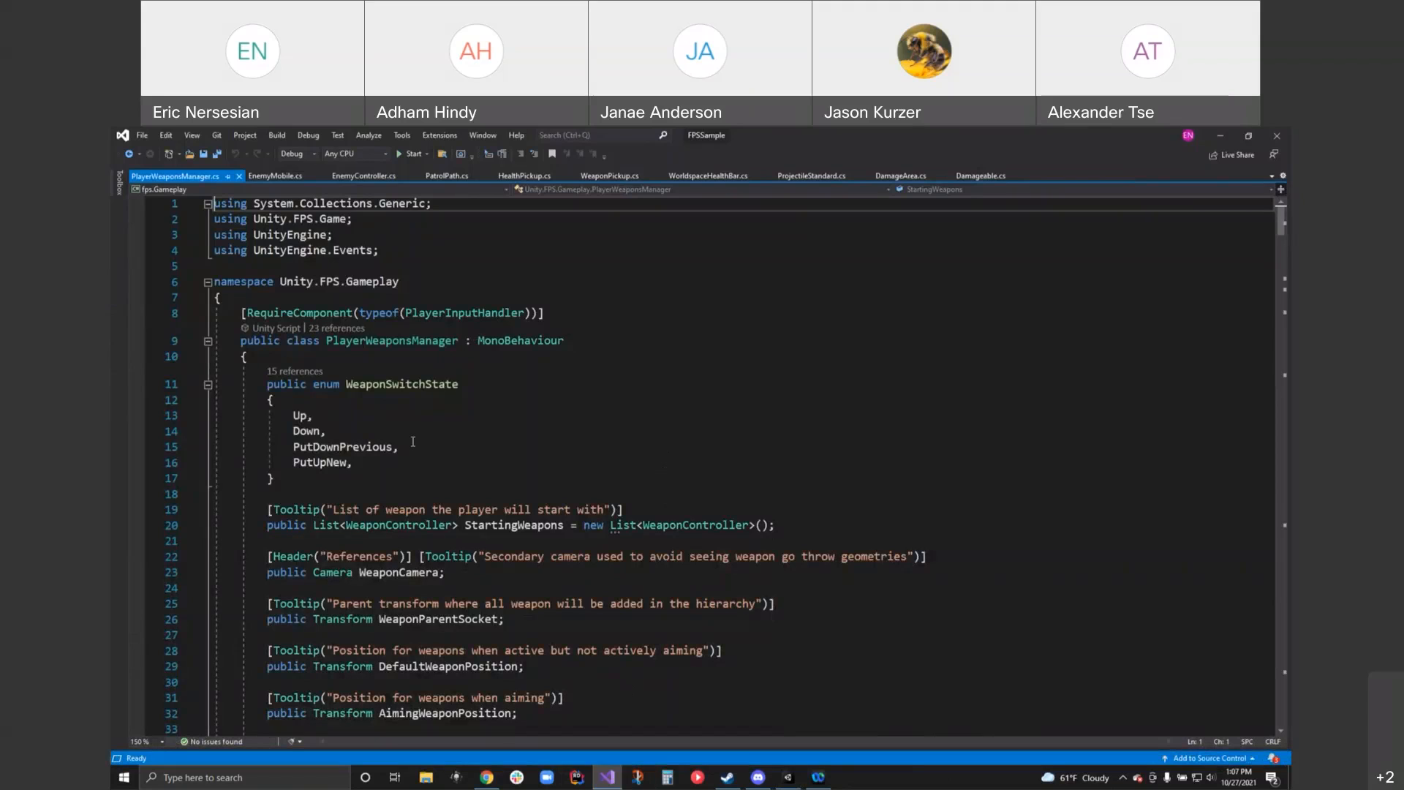
{"action": "mouse_move", "coordinate": [421, 446]}
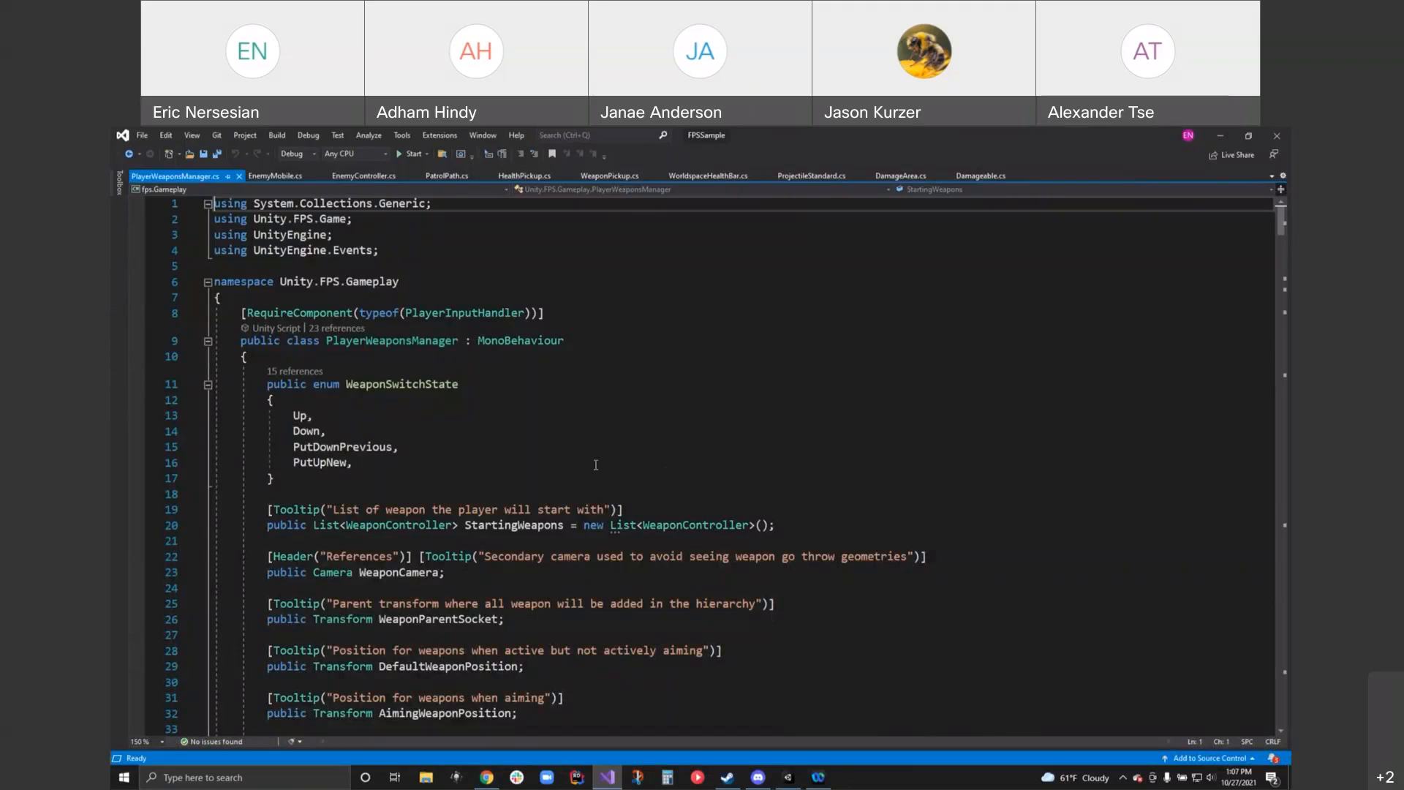
{"action": "scroll", "scroll_direction": "down", "scroll_amount": 3}
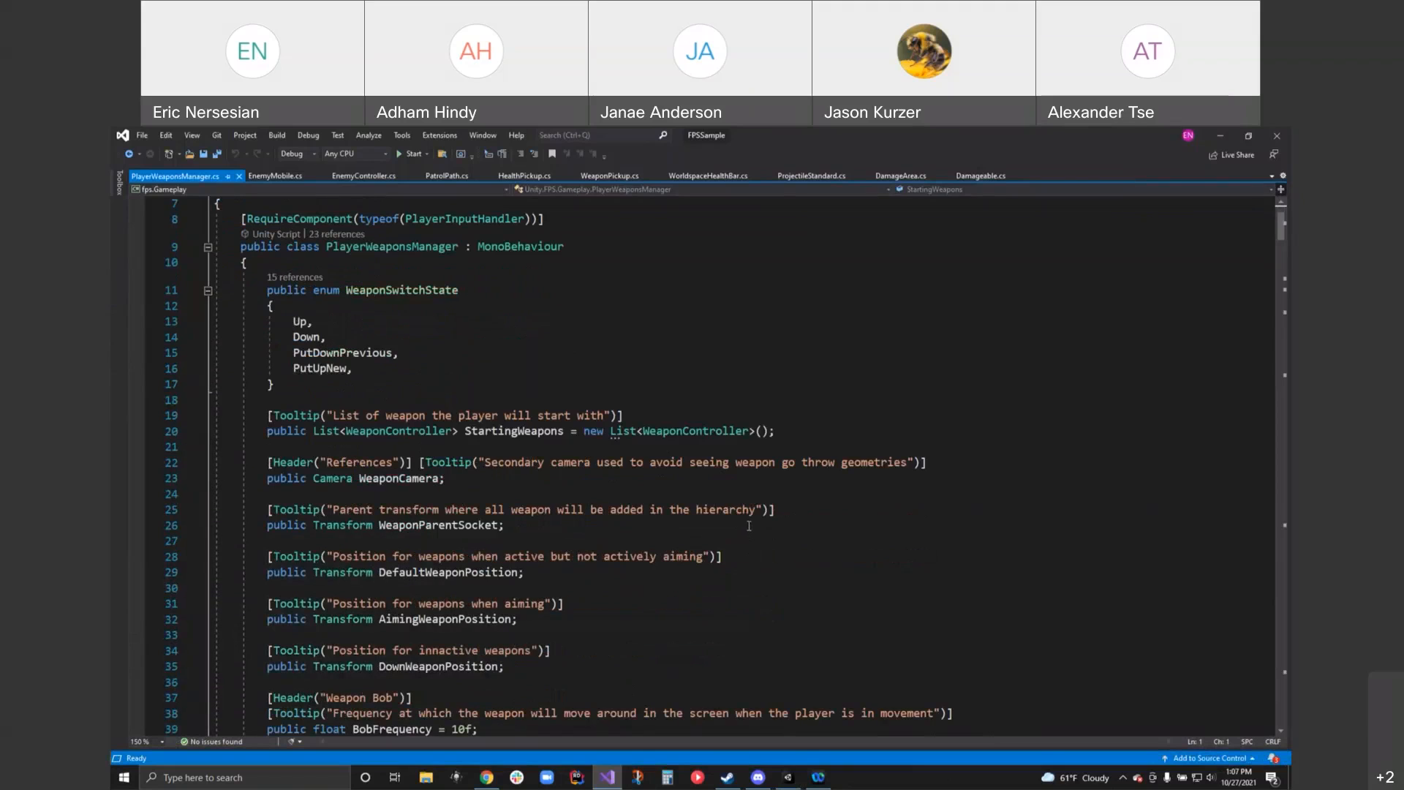
{"action": "mouse_move", "coordinate": [769, 603]}
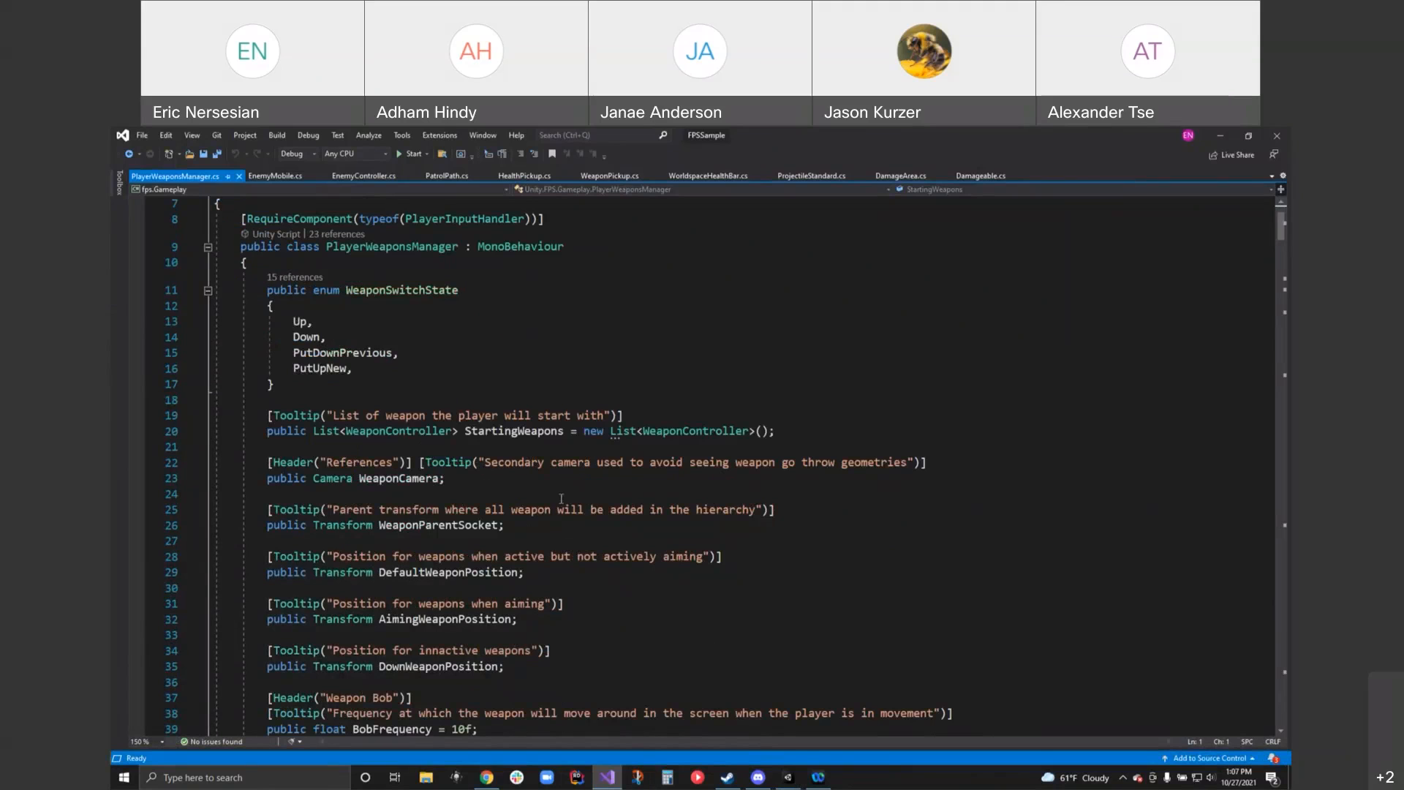
{"action": "scroll", "scroll_direction": "down", "scroll_amount": 3}
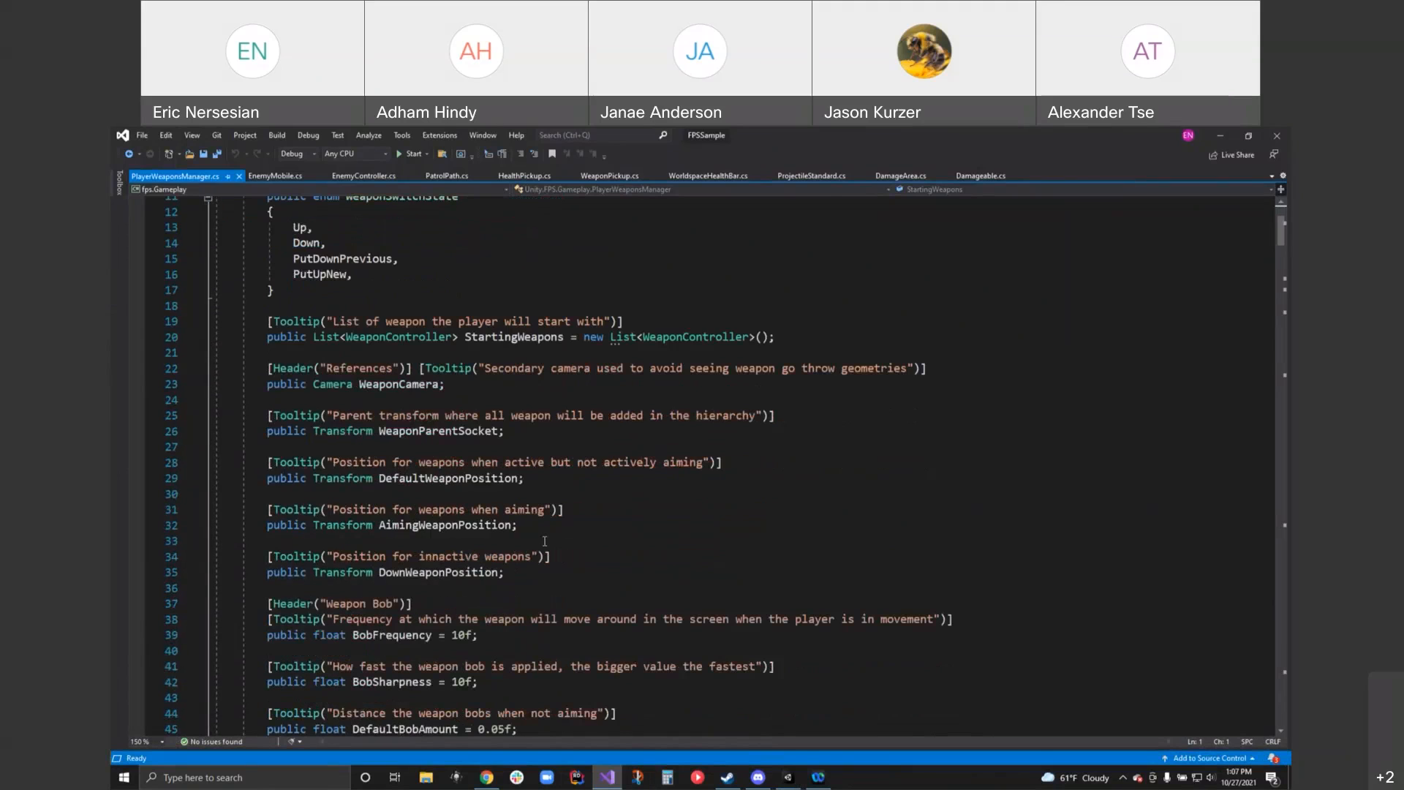
{"action": "scroll", "scroll_direction": "down", "scroll_amount": 3}
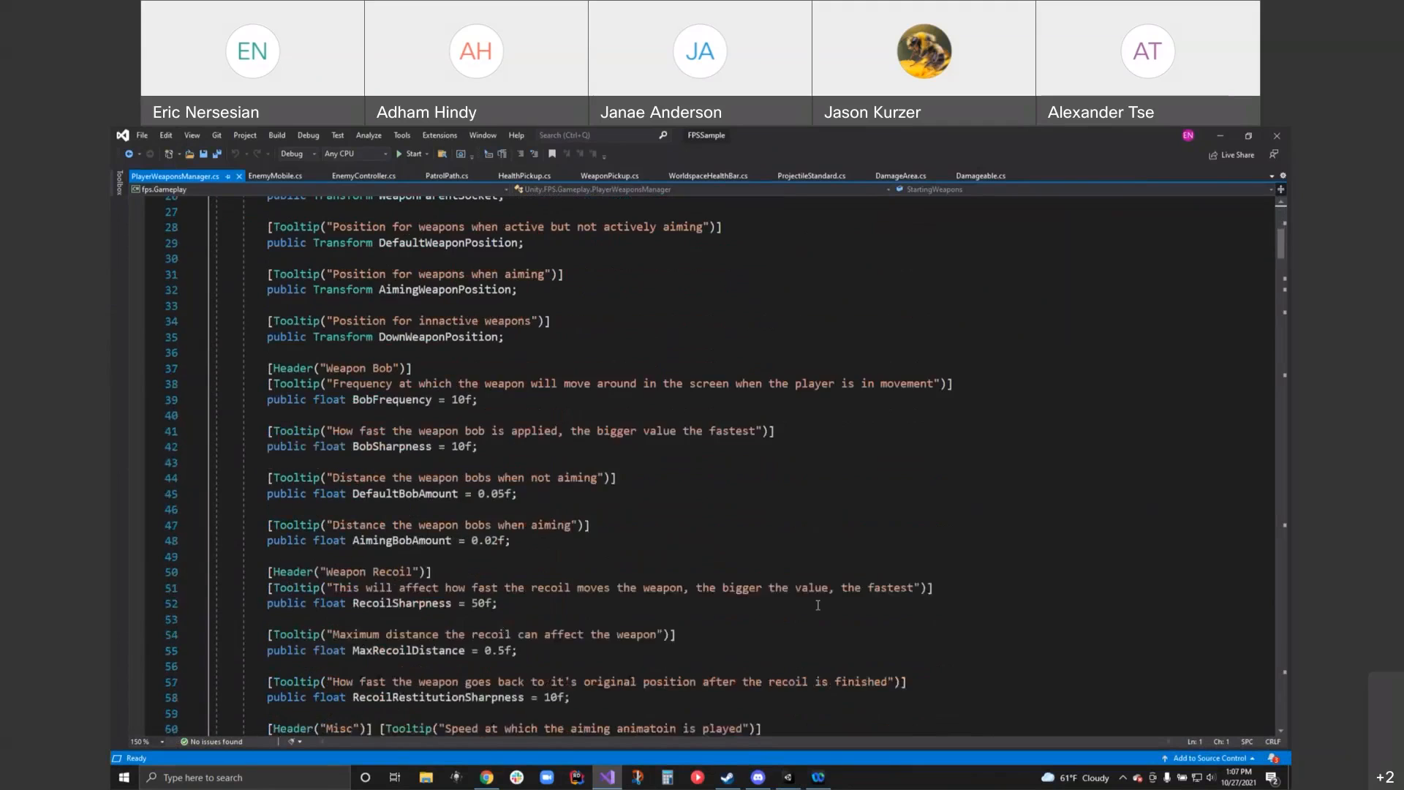
{"action": "scroll", "scroll_direction": "down", "scroll_amount": 3}
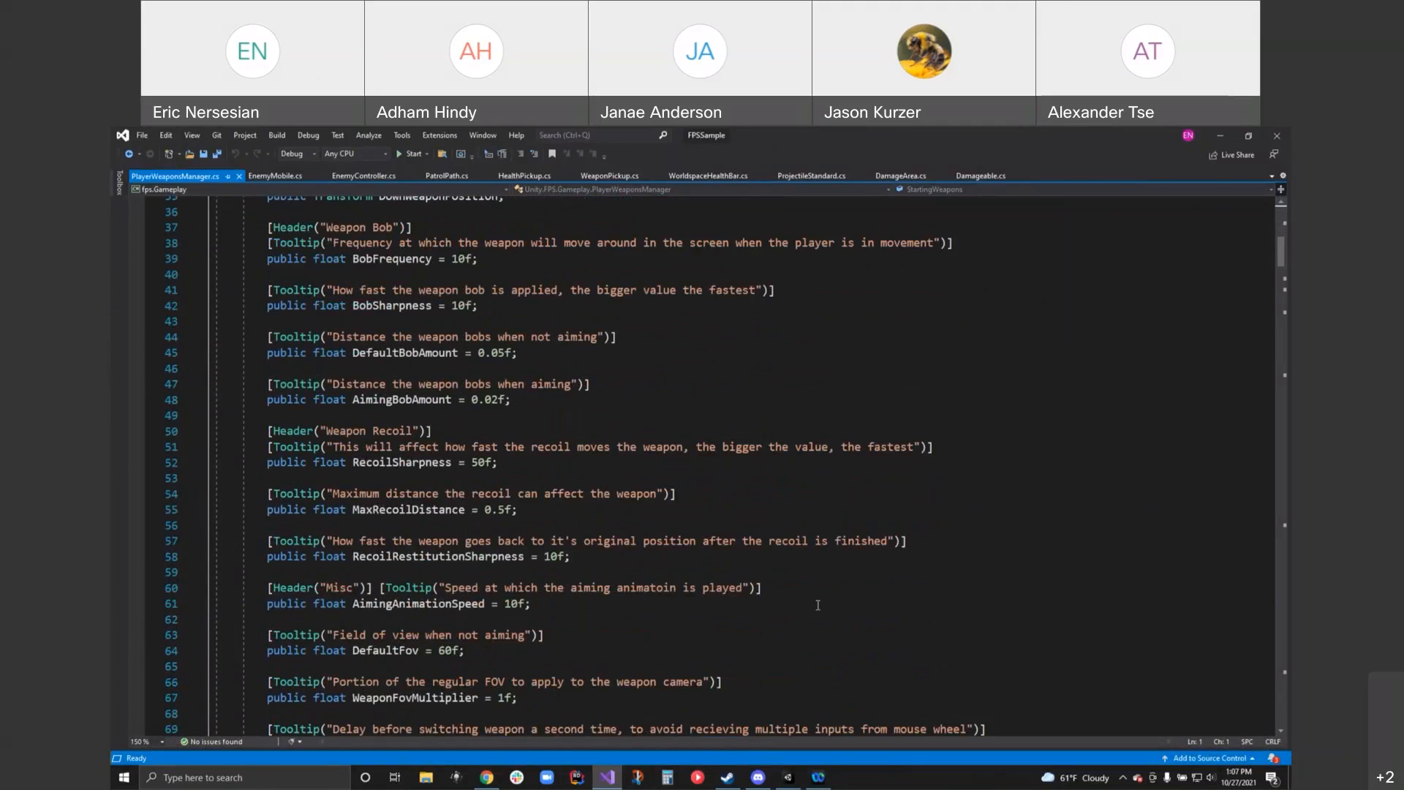
{"action": "scroll", "scroll_direction": "down", "scroll_amount": 3}
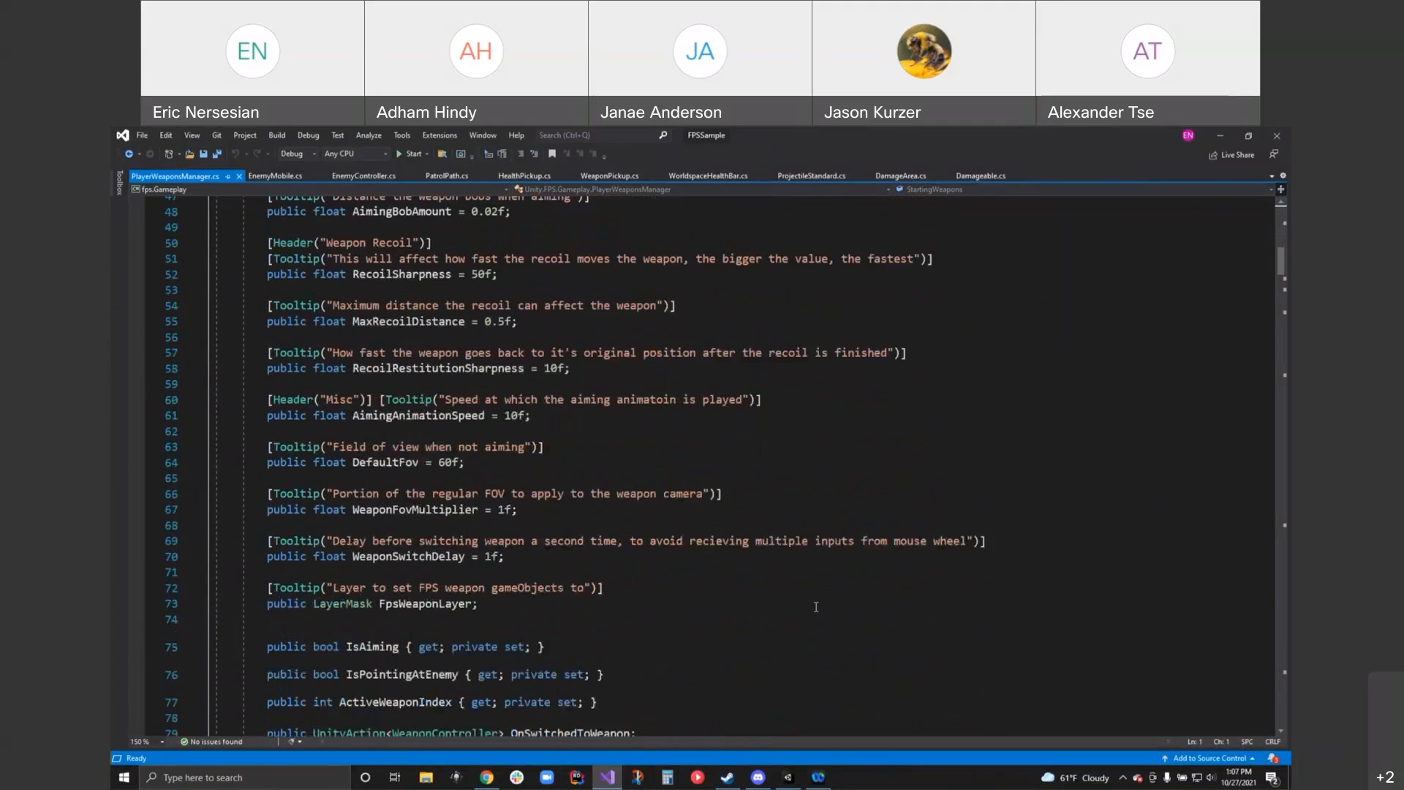
{"action": "scroll", "scroll_direction": "down", "scroll_amount": 3}
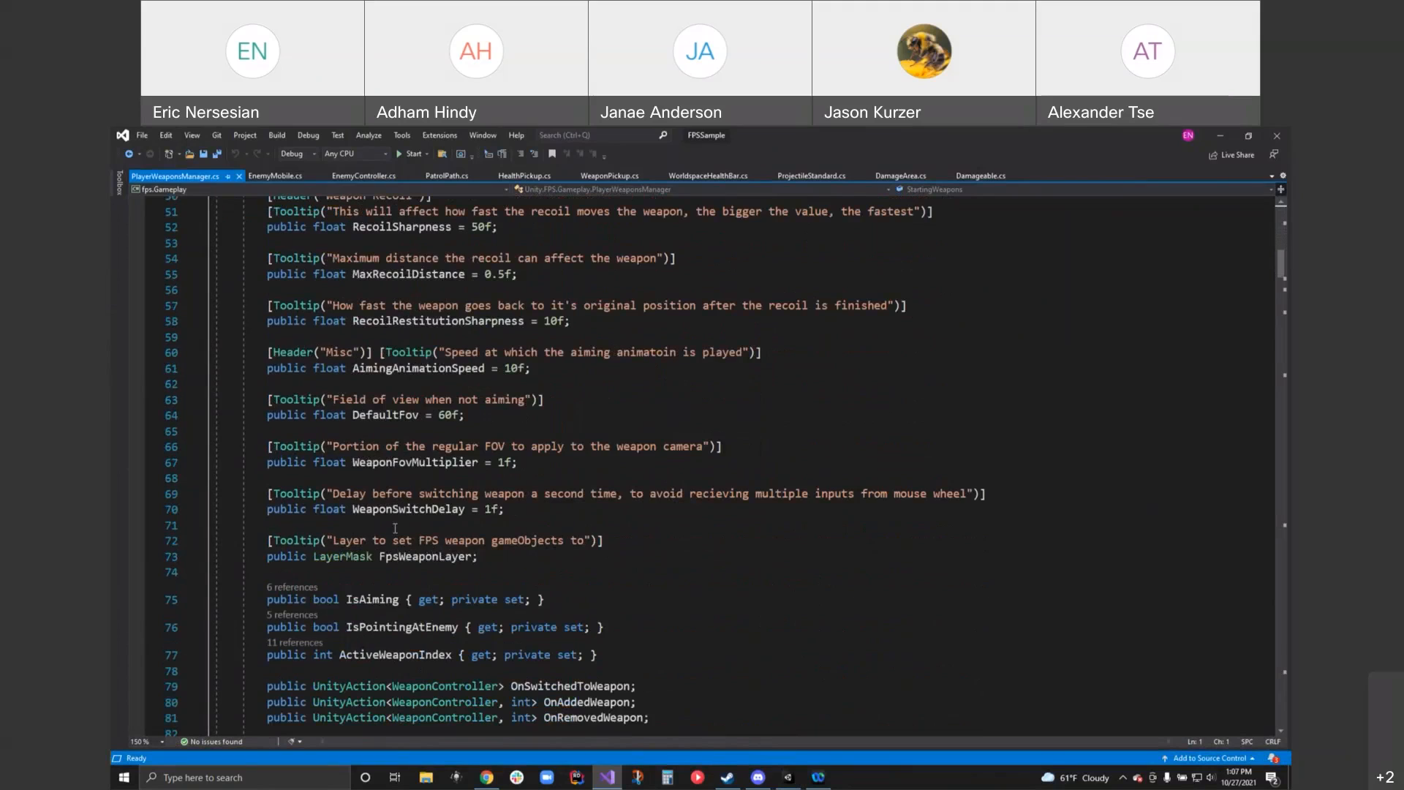
{"action": "mouse_move", "coordinate": [432, 556]}
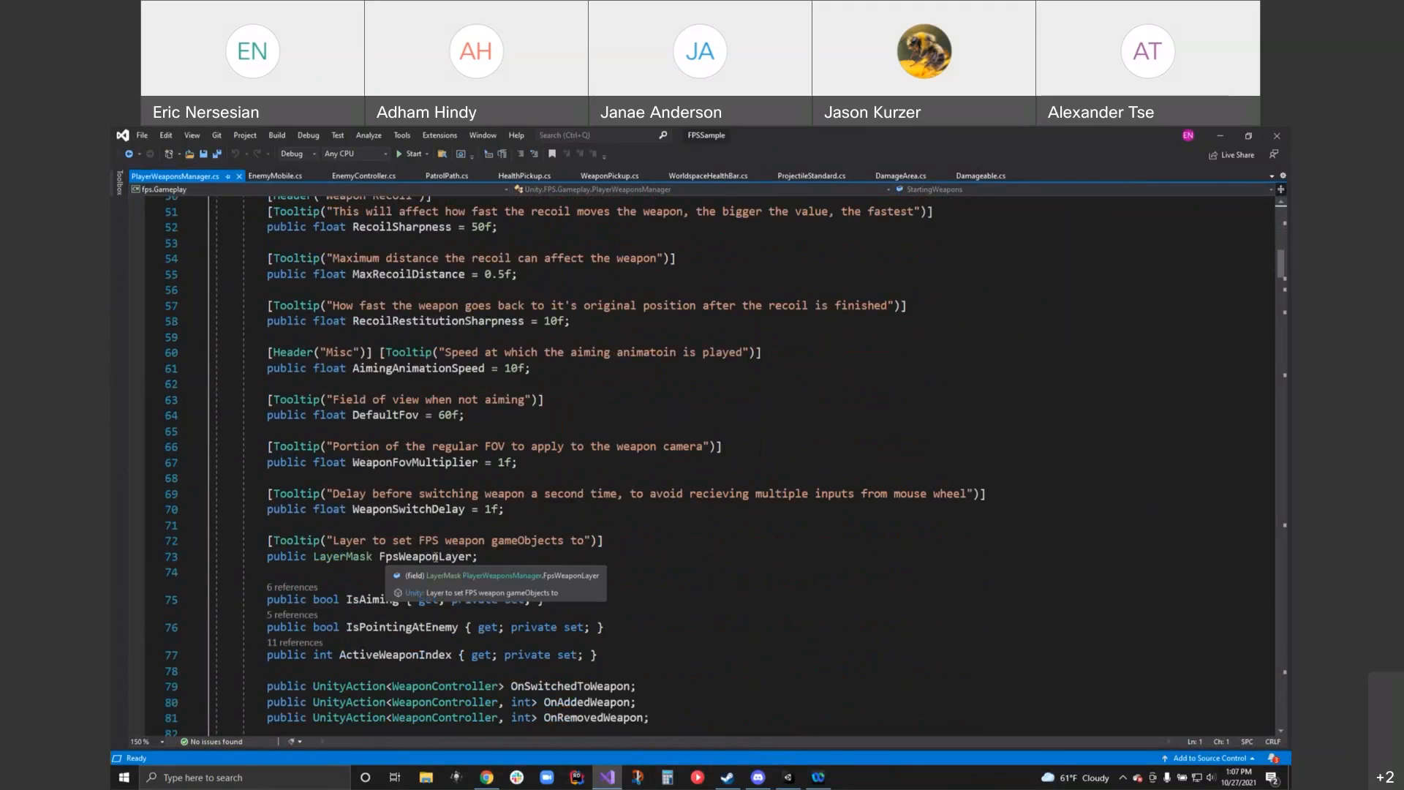
{"action": "mouse_move", "coordinate": [710, 564]}
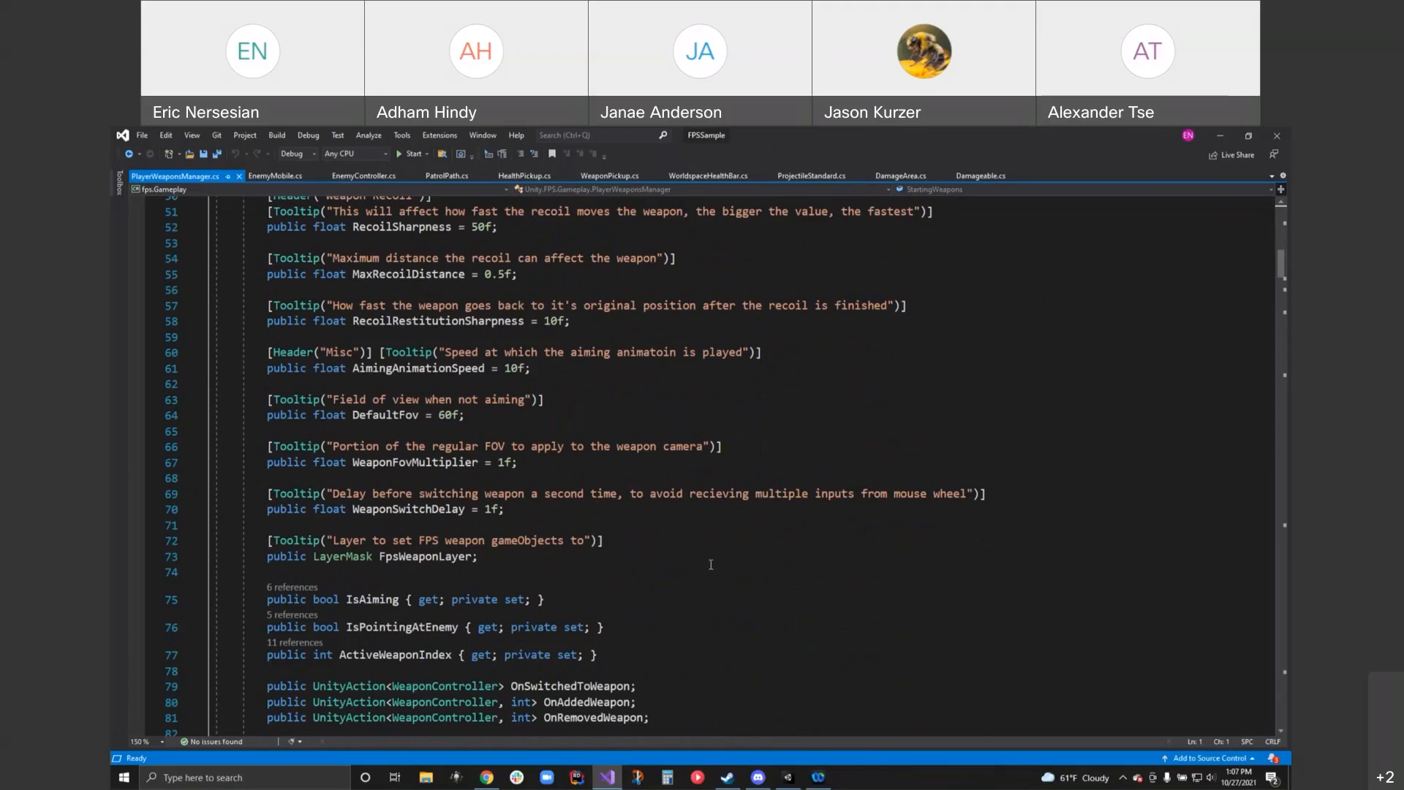
{"action": "scroll", "scroll_direction": "down", "scroll_amount": 3}
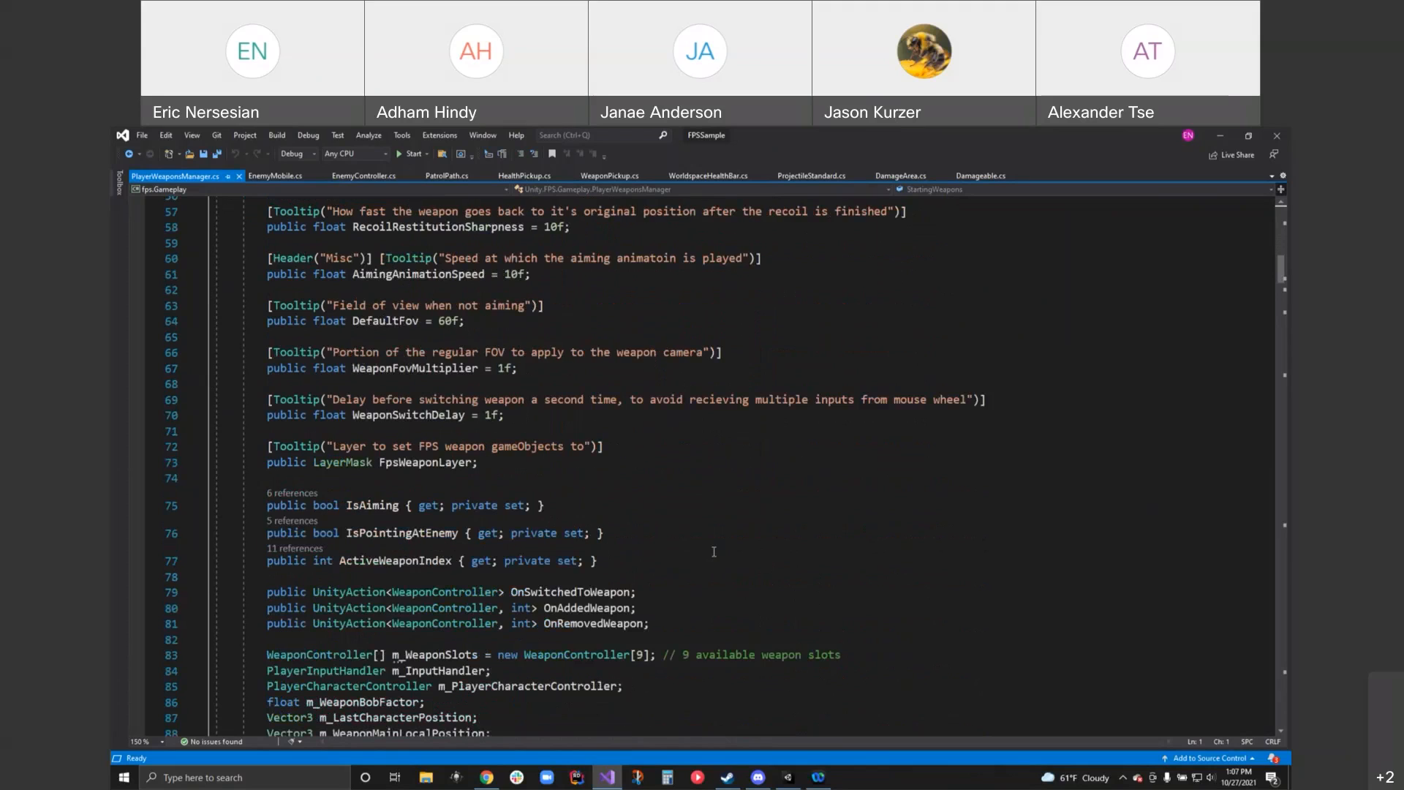
{"action": "mouse_move", "coordinate": [718, 561]}
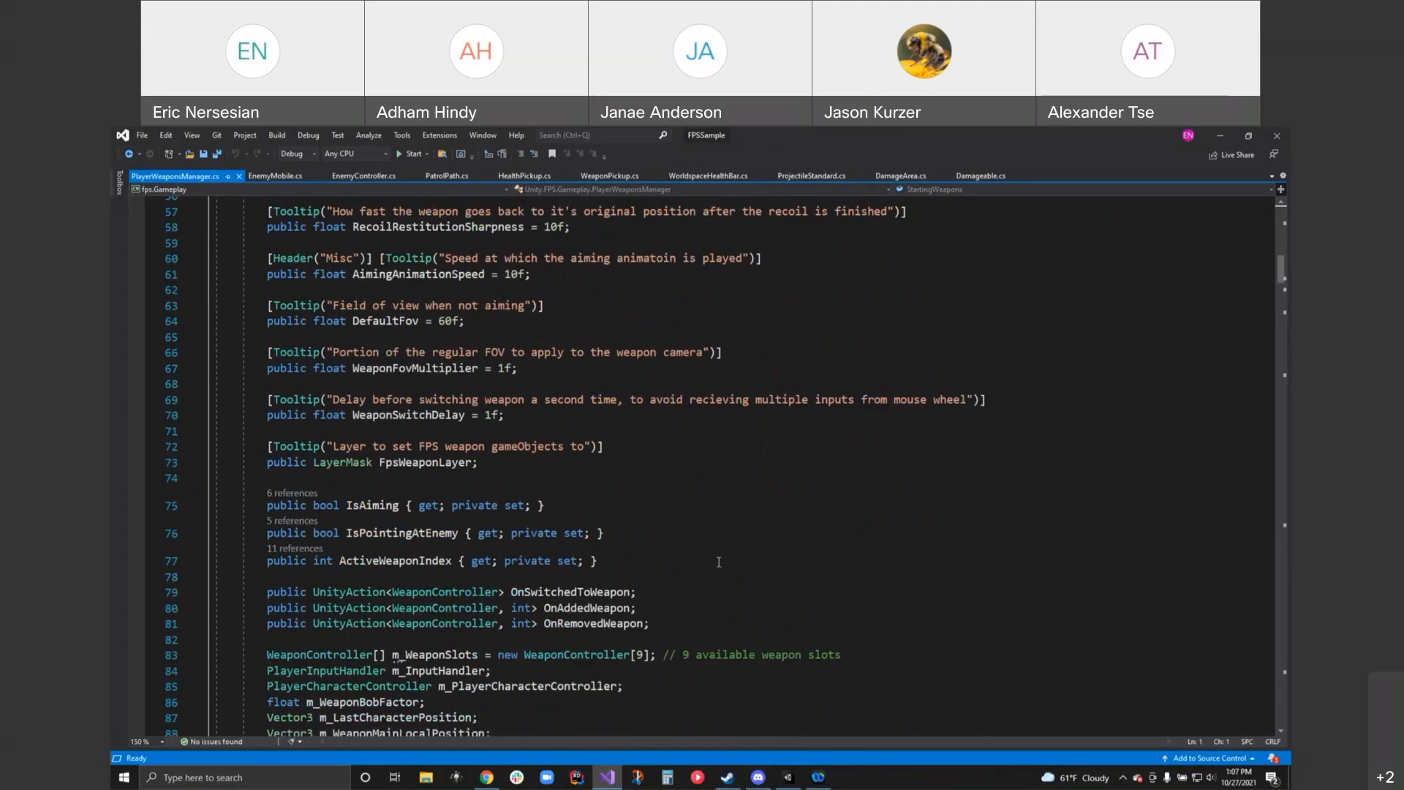
{"action": "mouse_move", "coordinate": [443, 462]}
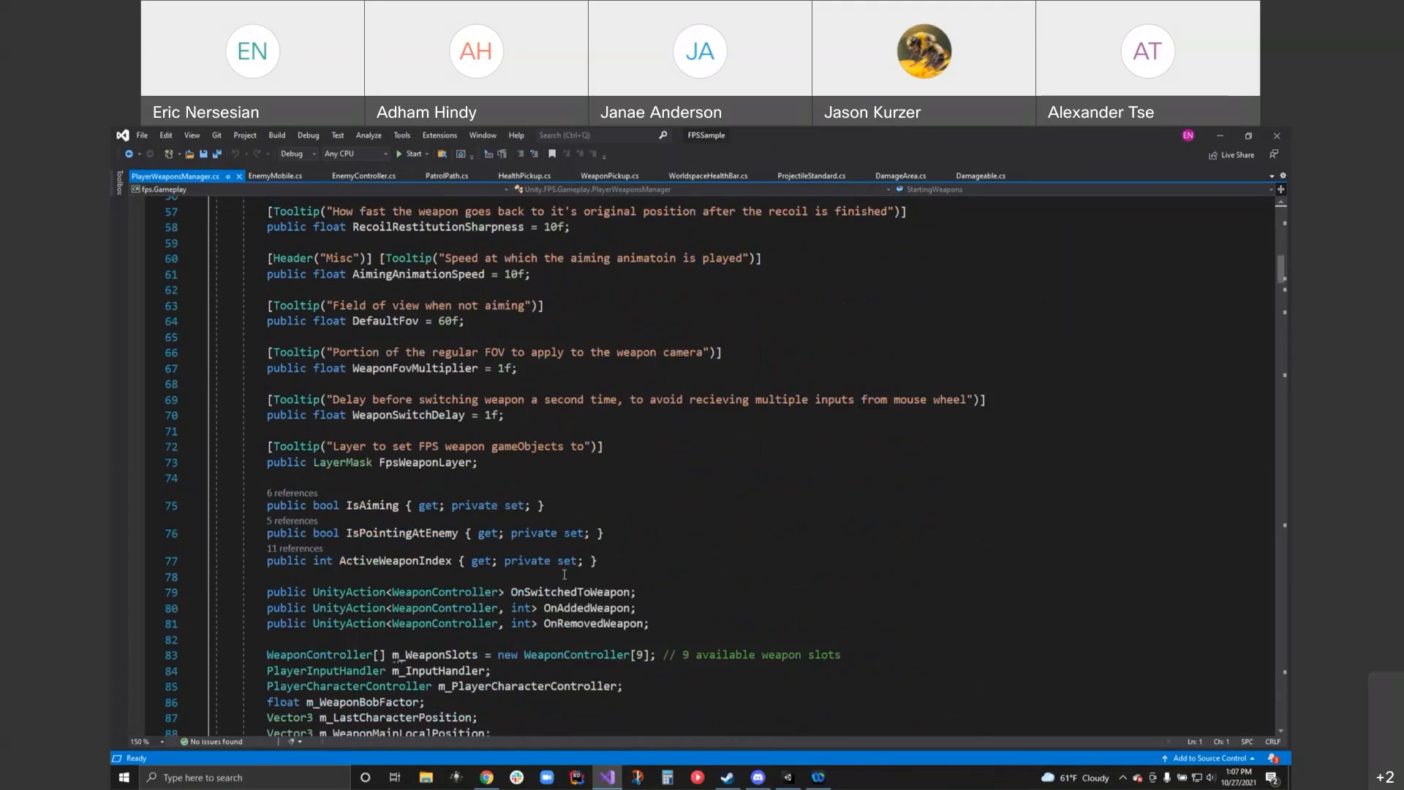
{"action": "mouse_move", "coordinate": [349, 608]}
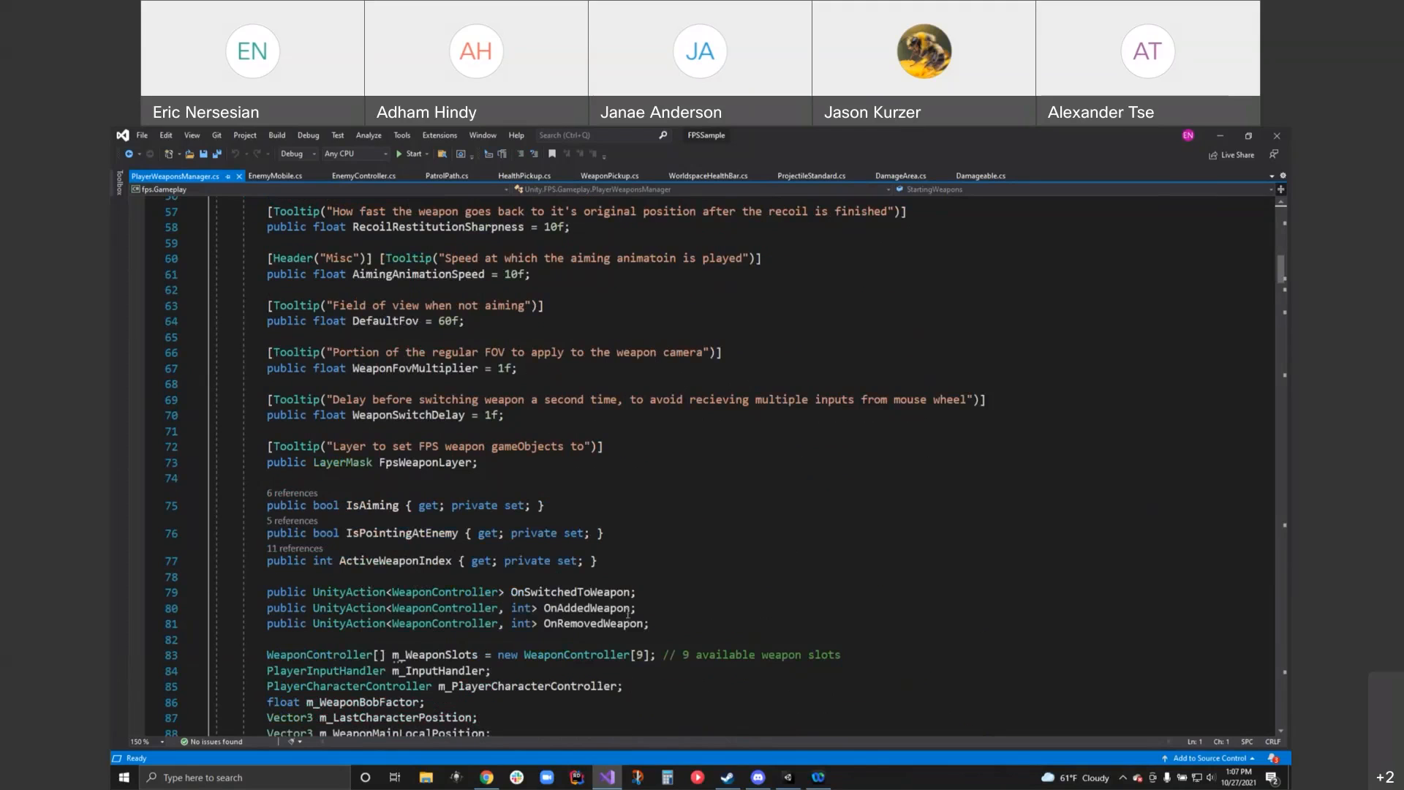
{"action": "mouse_move", "coordinate": [621, 592]}
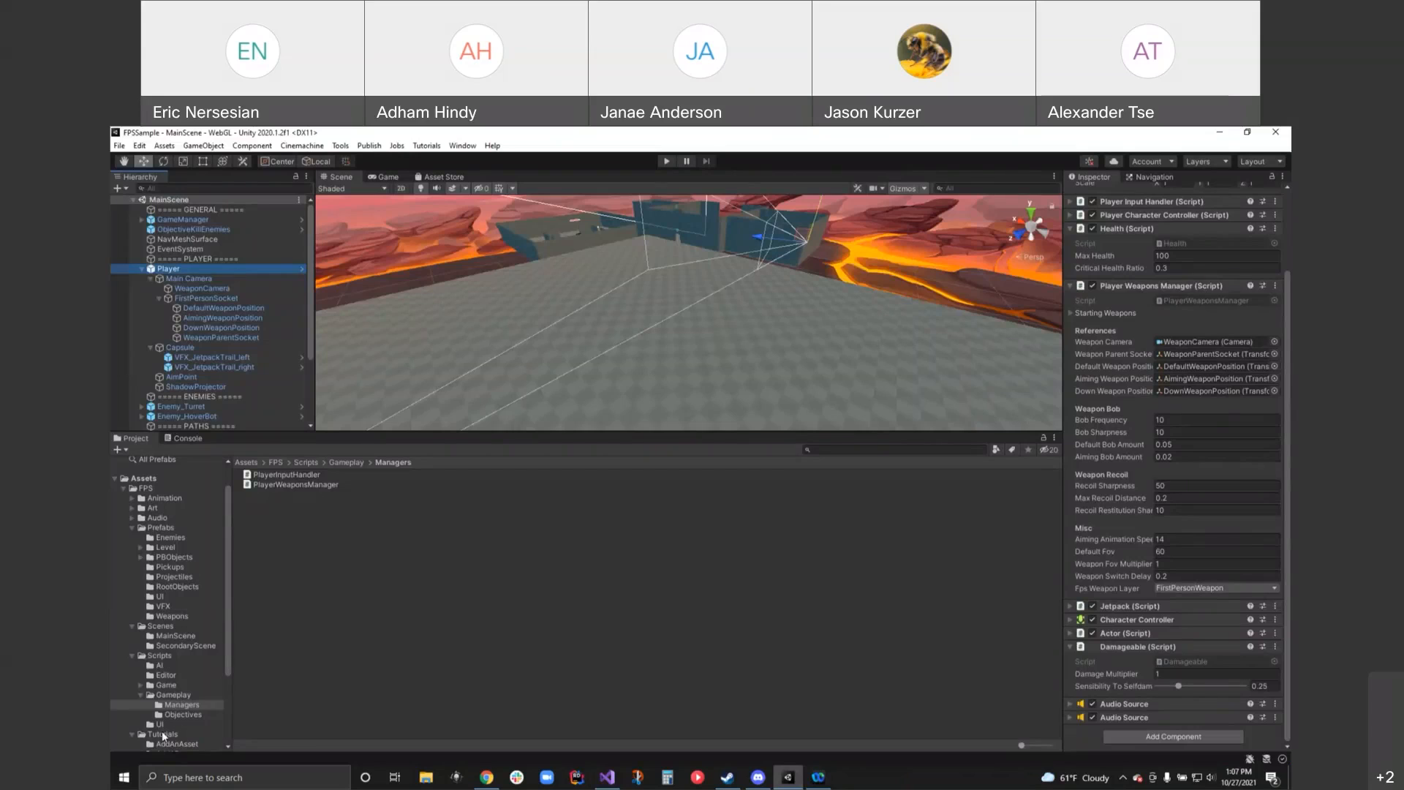
- Show the Weapon_Blaster prefab's Weapon Controller shoot and ammo parameters from the Weapons folder
{"action": "left_click", "coordinate": [171, 616]}
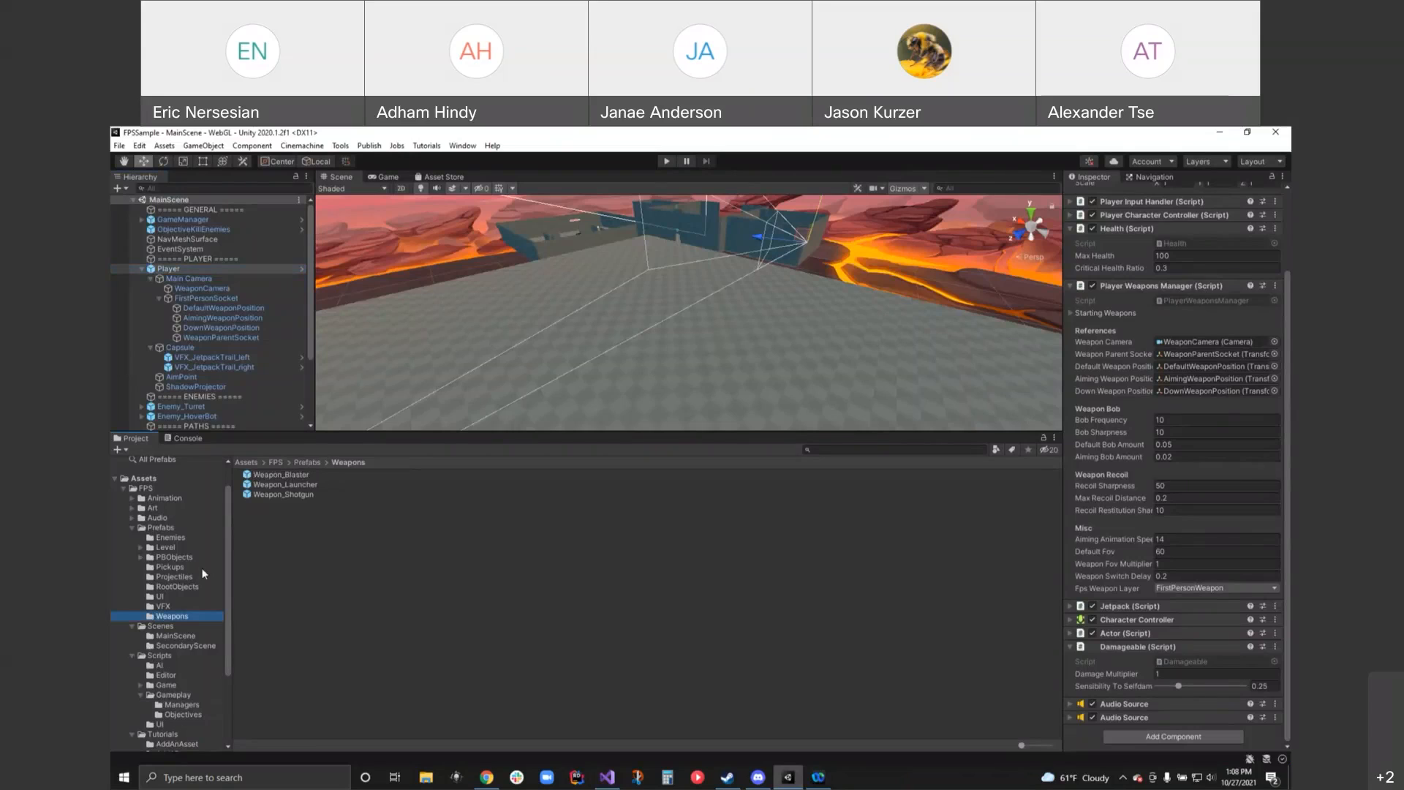
{"action": "left_click", "coordinate": [281, 474]}
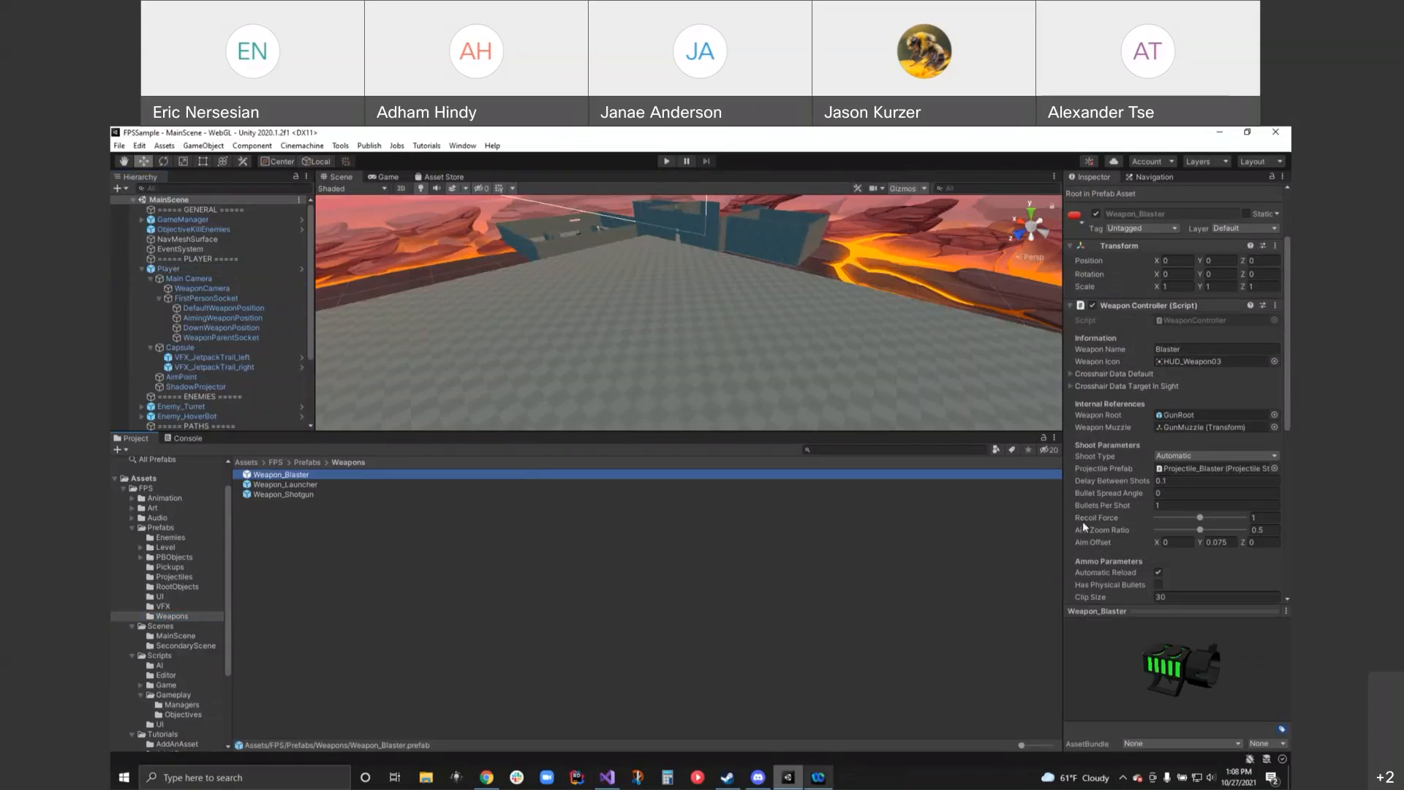
{"action": "scroll", "scroll_direction": "down", "scroll_amount": 3}
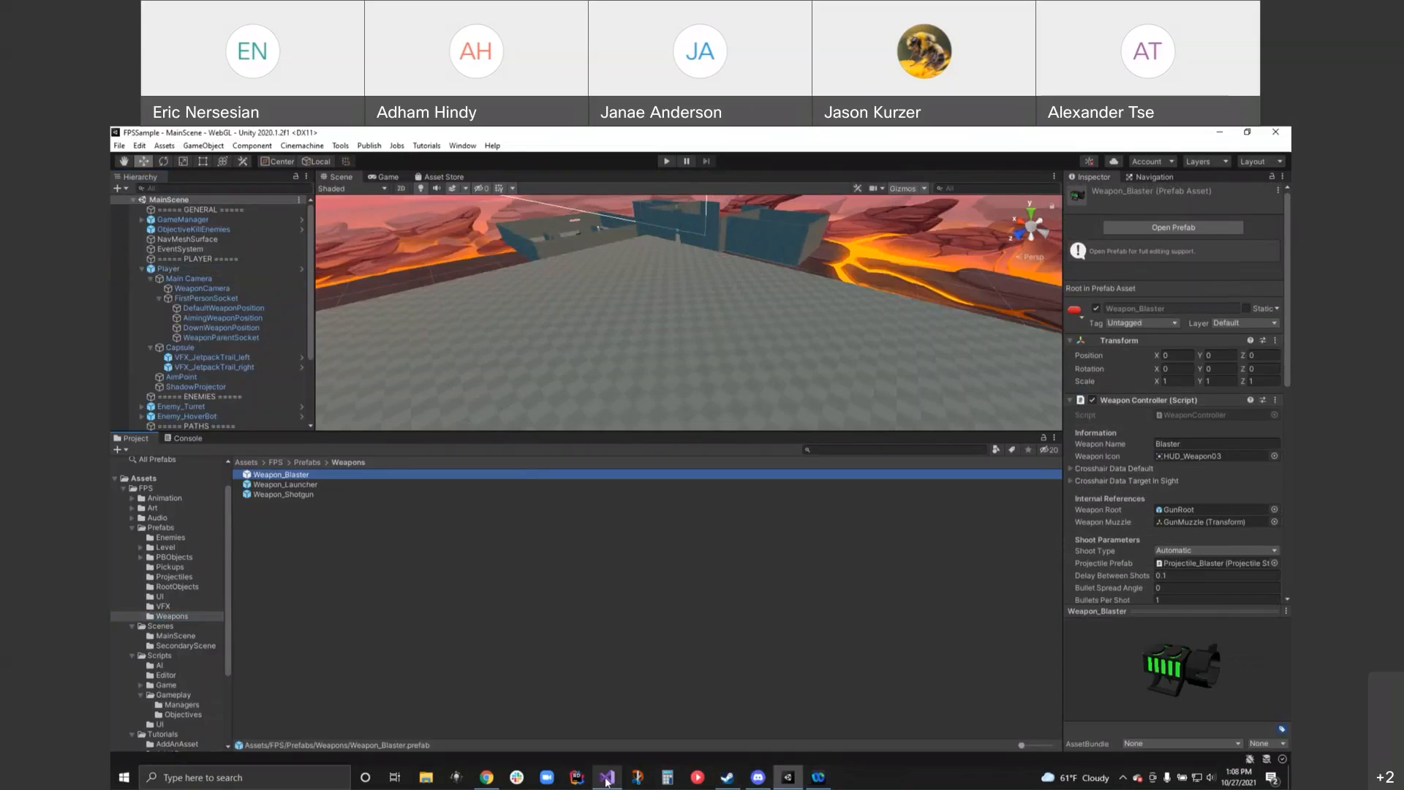
- Review the private weapon-tracking fields, highlight PlayerCharacterController on line 85, and move toward the Start method
{"action": "left_click", "coordinate": [608, 777]}
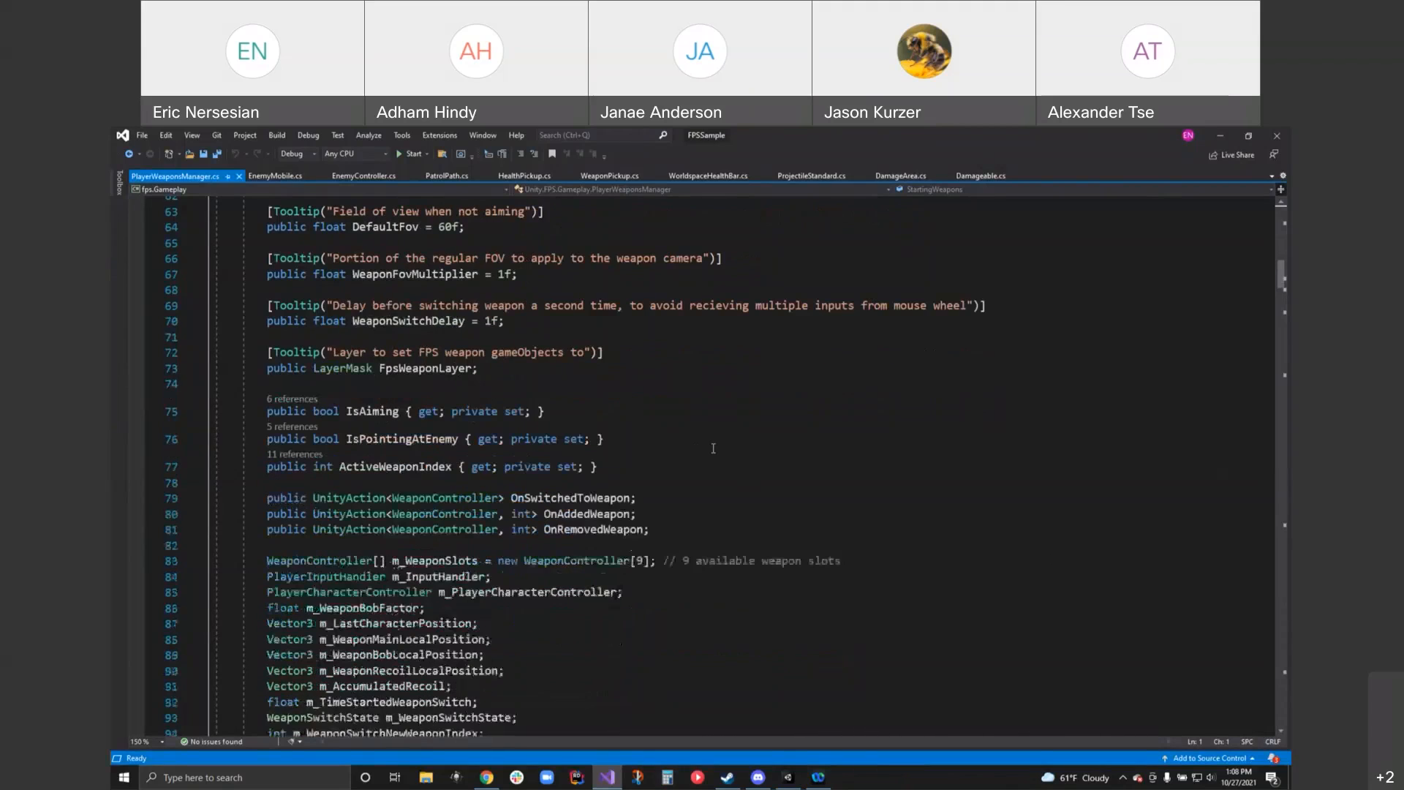
{"action": "scroll", "scroll_direction": "down", "scroll_amount": 3}
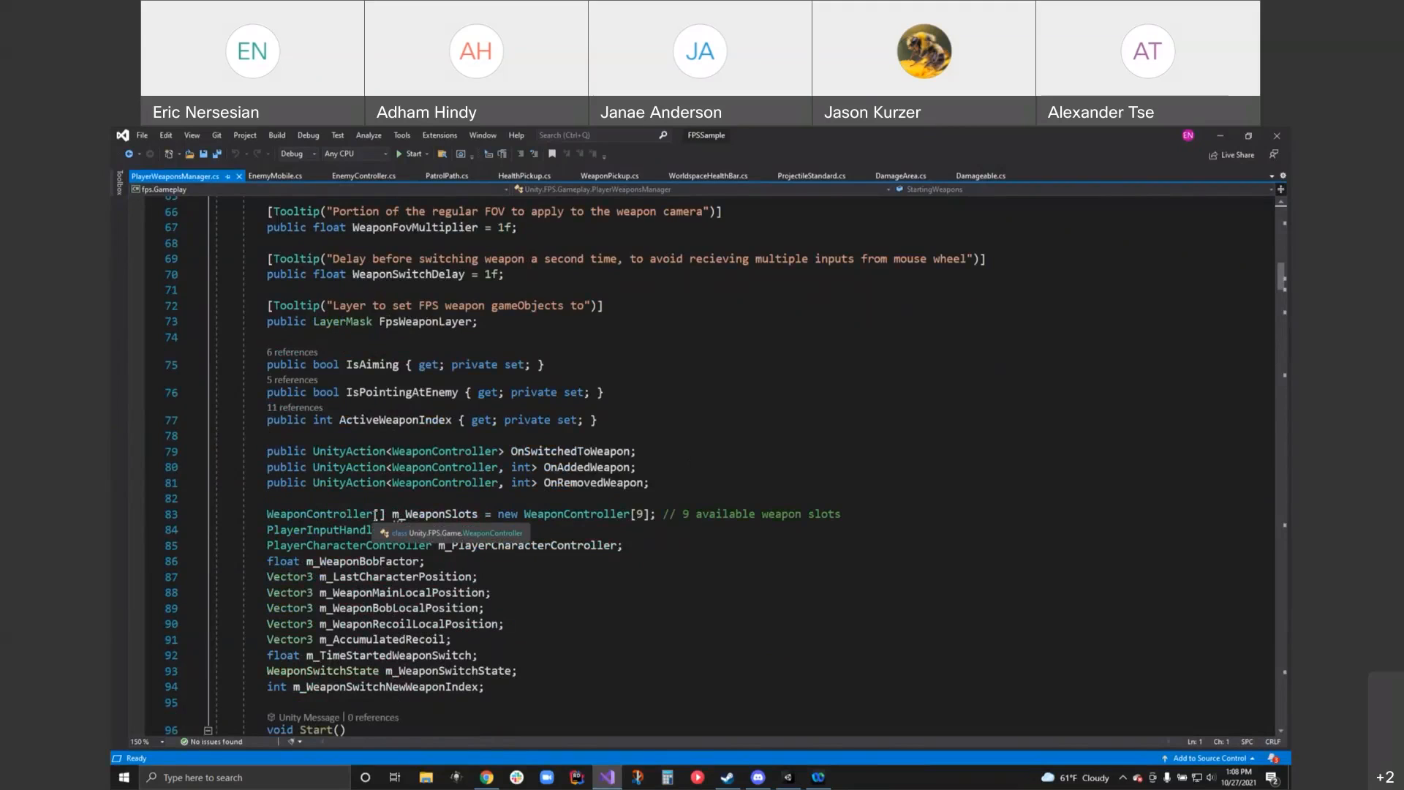
{"action": "left_click", "coordinate": [641, 513]}
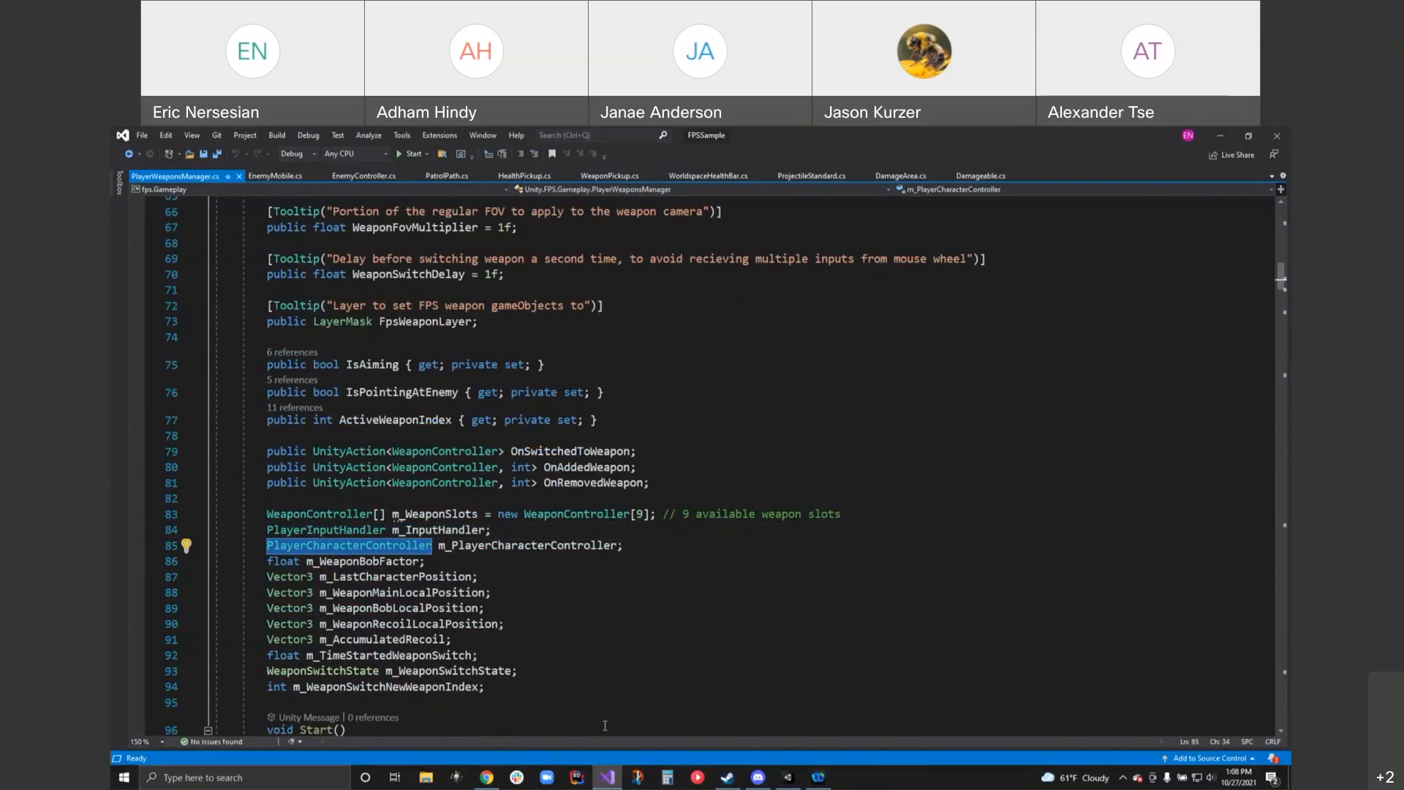
{"action": "mouse_move", "coordinate": [733, 632]}
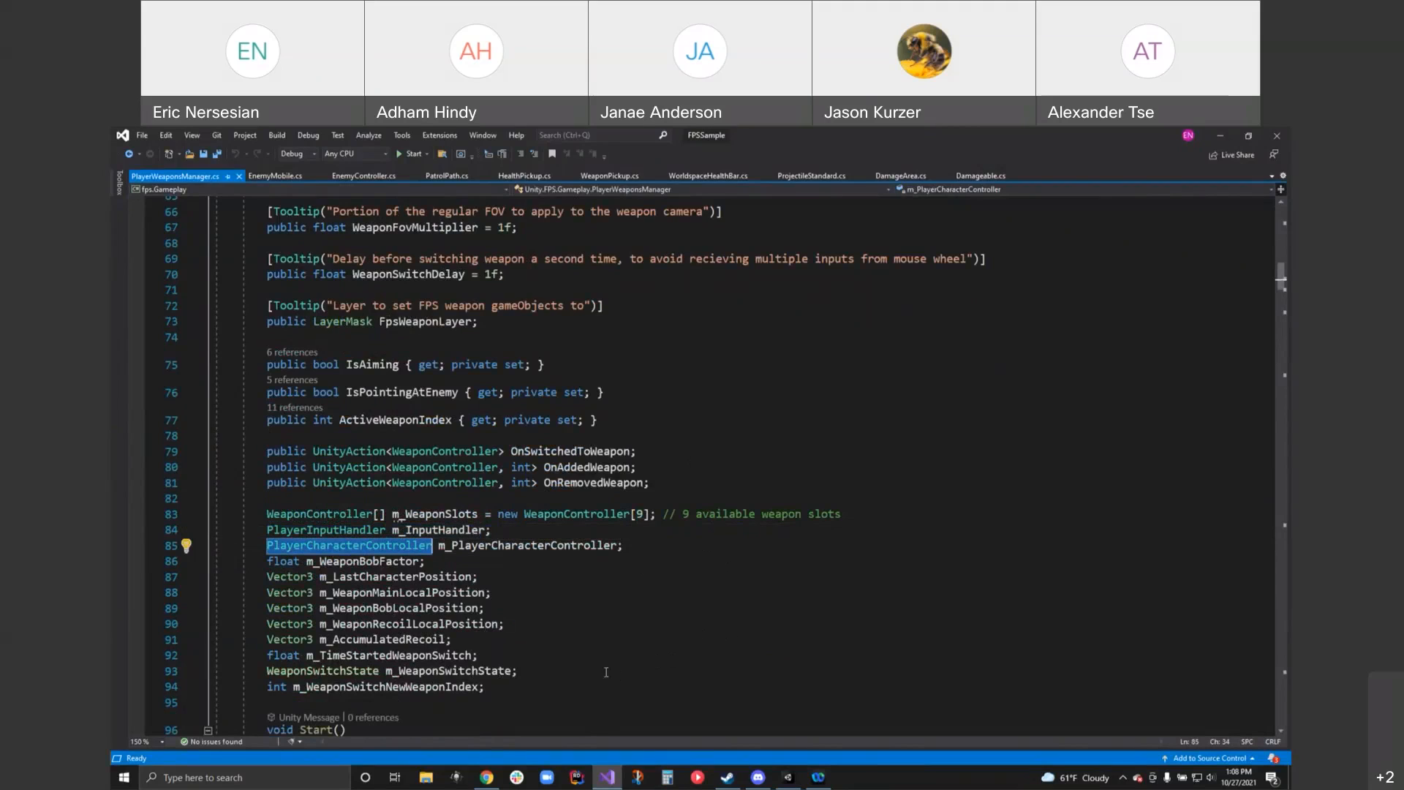
{"action": "scroll", "scroll_direction": "down", "scroll_amount": 3}
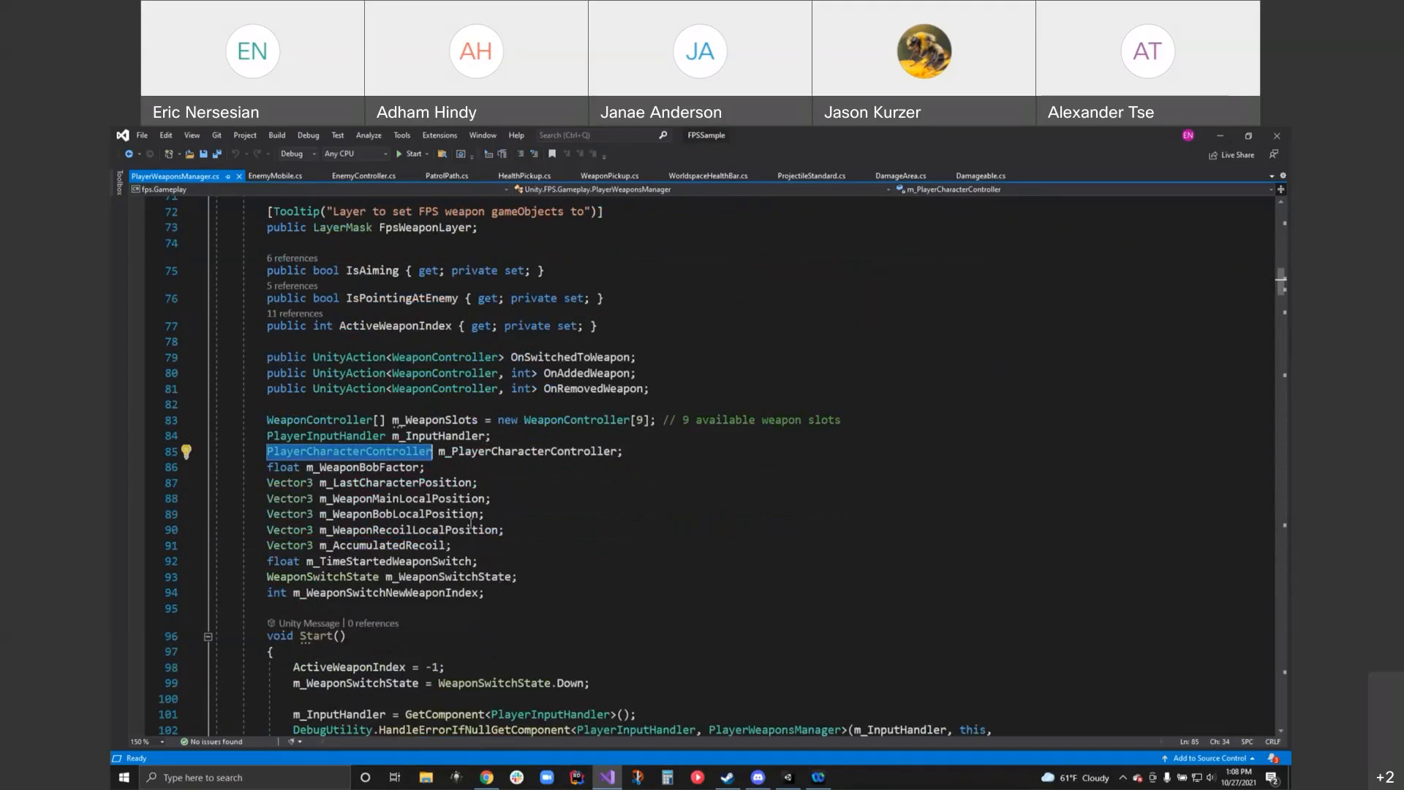
{"action": "mouse_move", "coordinate": [593, 623]}
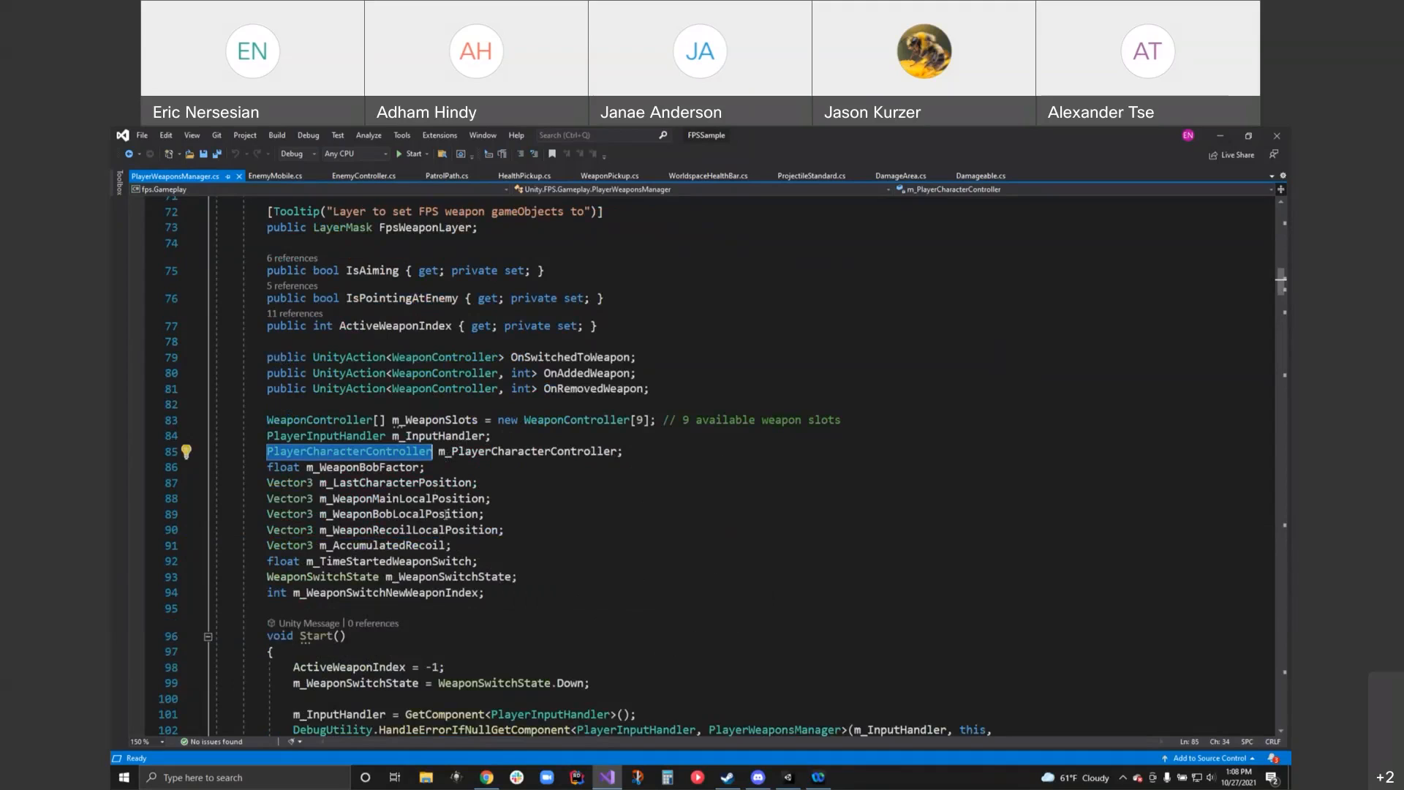
{"action": "mouse_move", "coordinate": [410, 561]}
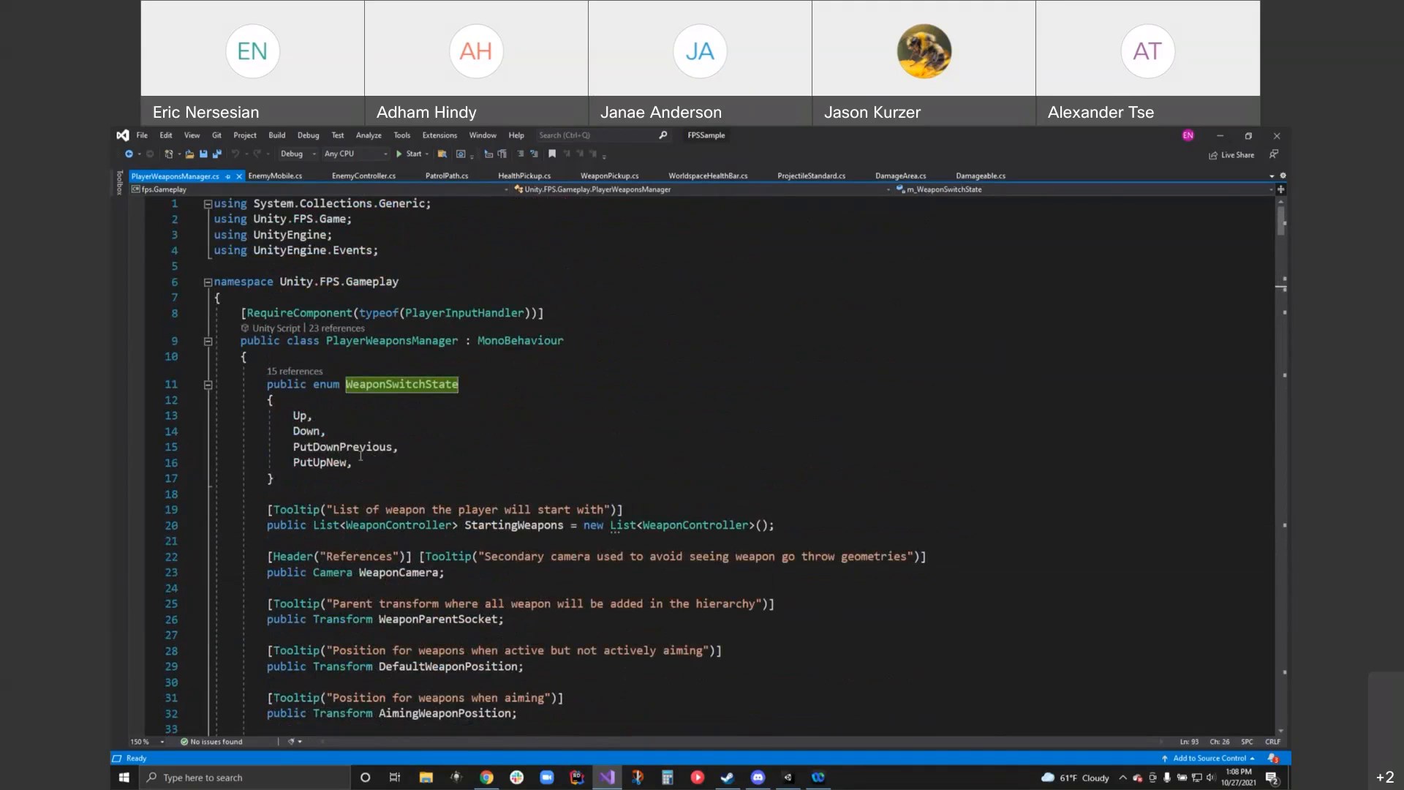
{"action": "scroll", "scroll_direction": "down", "scroll_amount": 3}
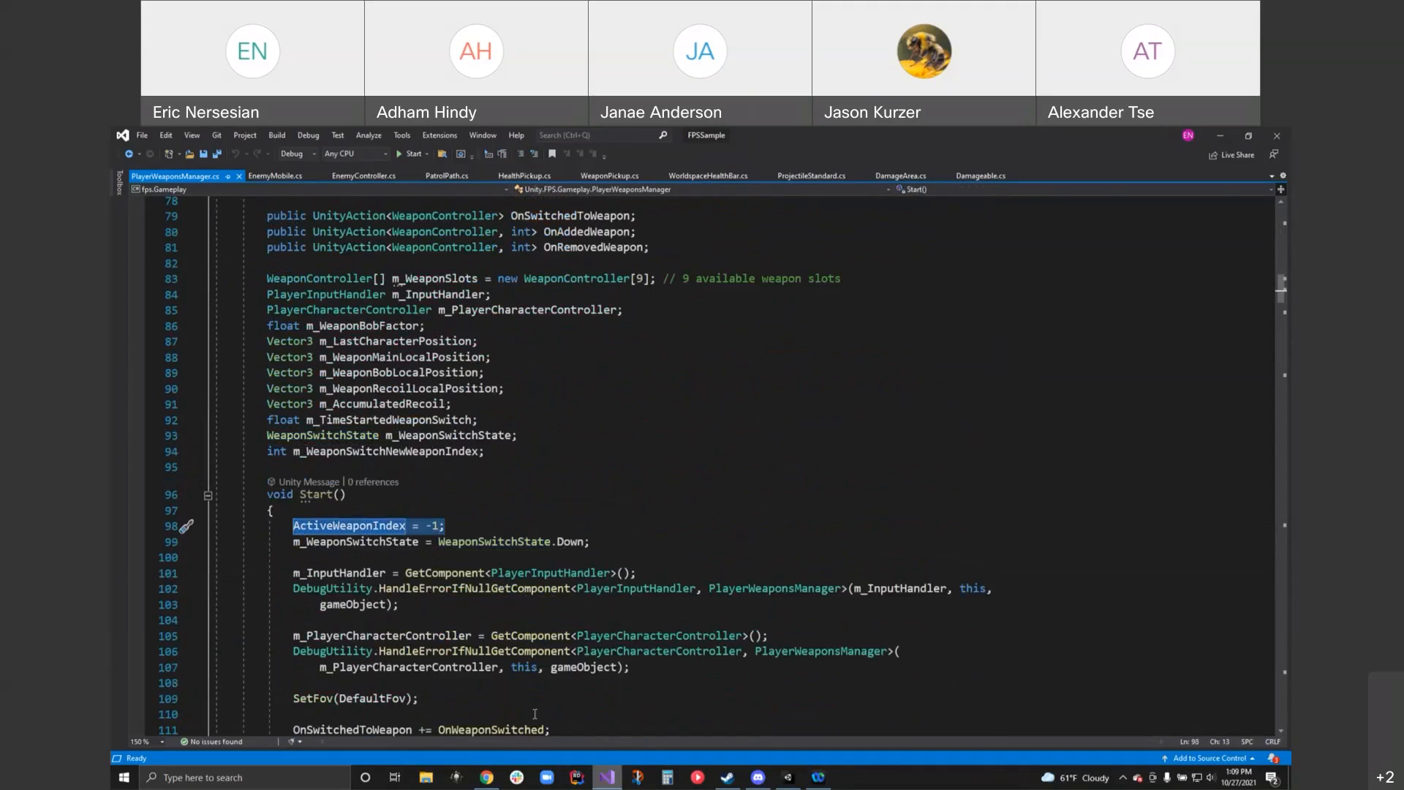
{"action": "mouse_move", "coordinate": [409, 526]}
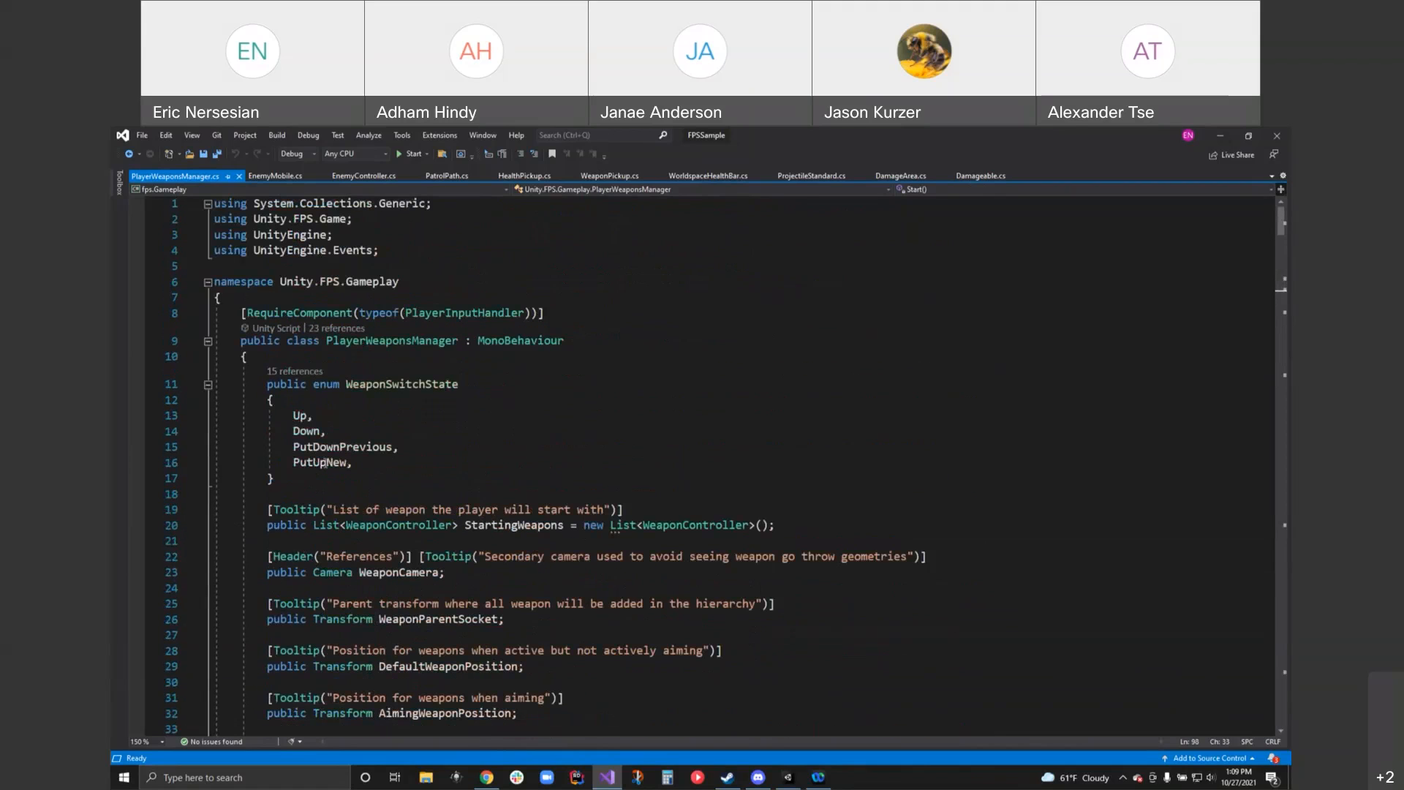
{"action": "left_click_drag", "start_coordinate": [296, 415], "coordinate": [351, 462]}
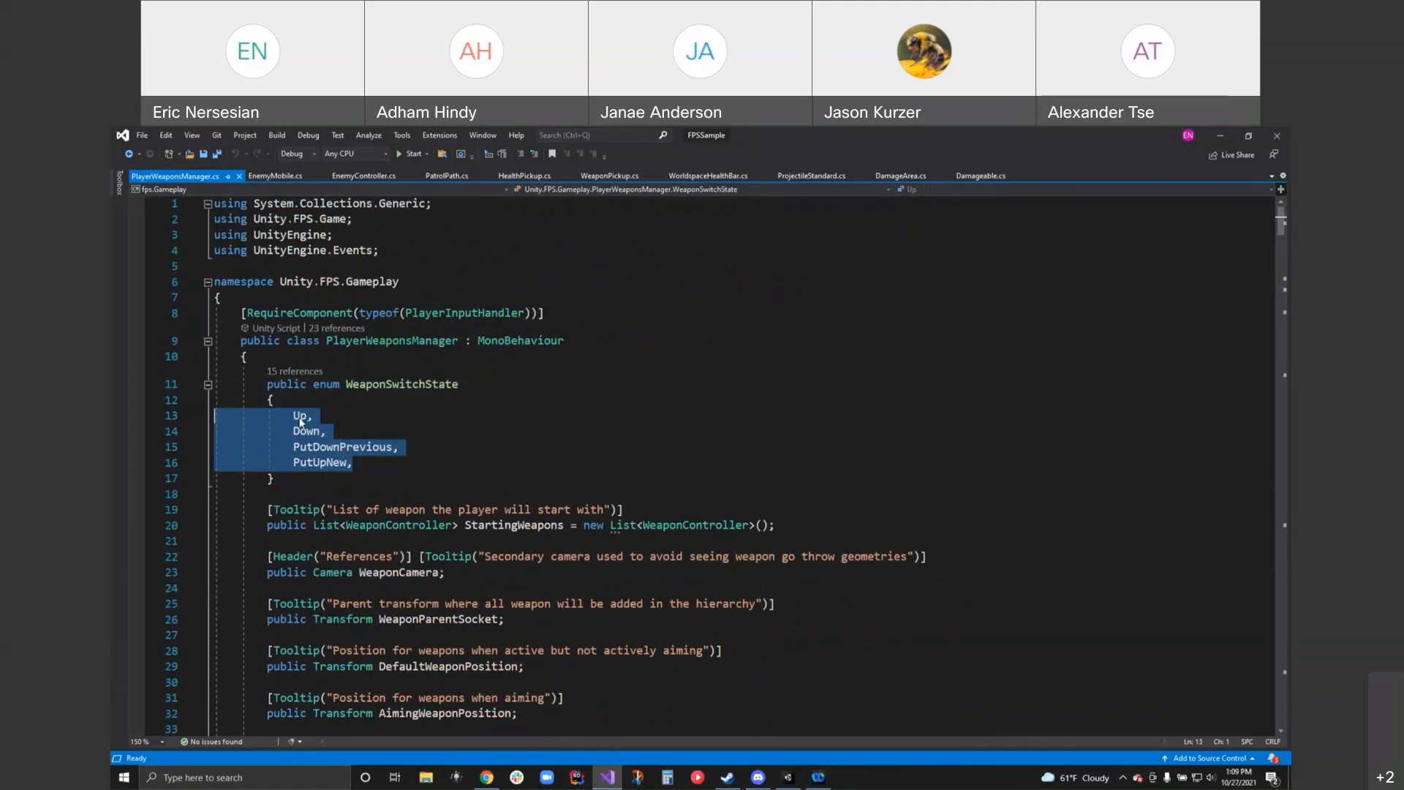
{"action": "mouse_move", "coordinate": [304, 455]}
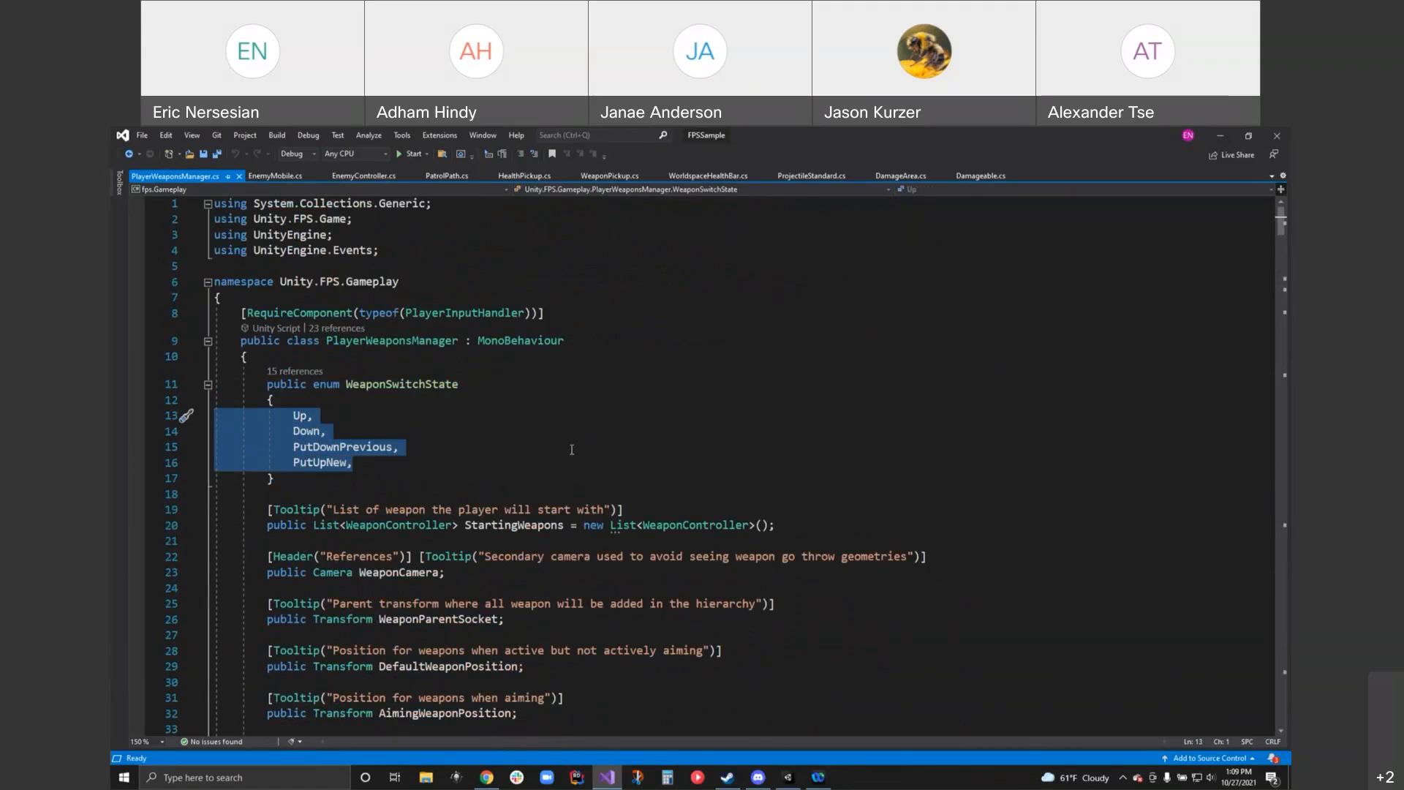
- Move between the Start method and the DefaultFov = 60 field declaration on line 64
{"action": "scroll", "scroll_direction": "down", "scroll_amount": 3}
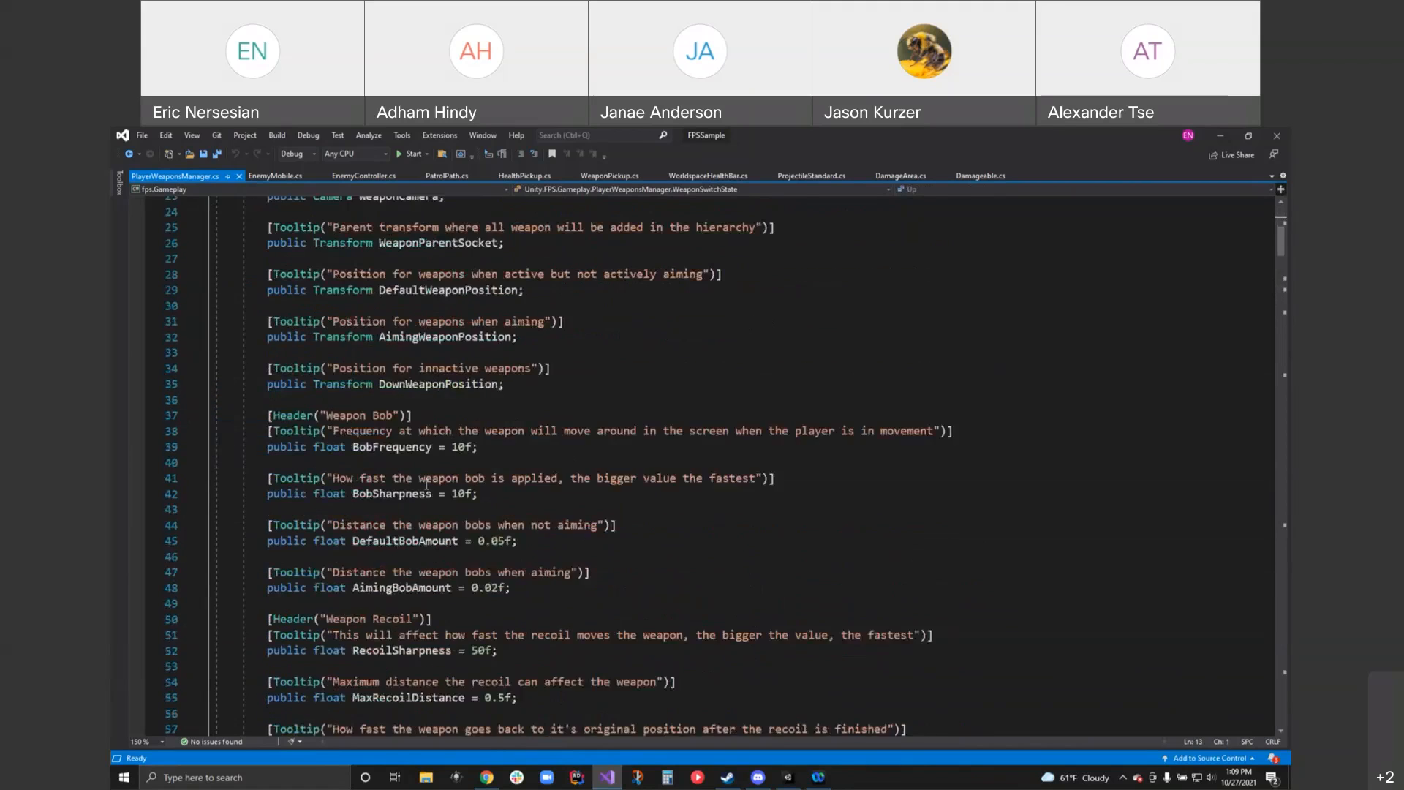
{"action": "scroll", "scroll_direction": "down", "scroll_amount": 3}
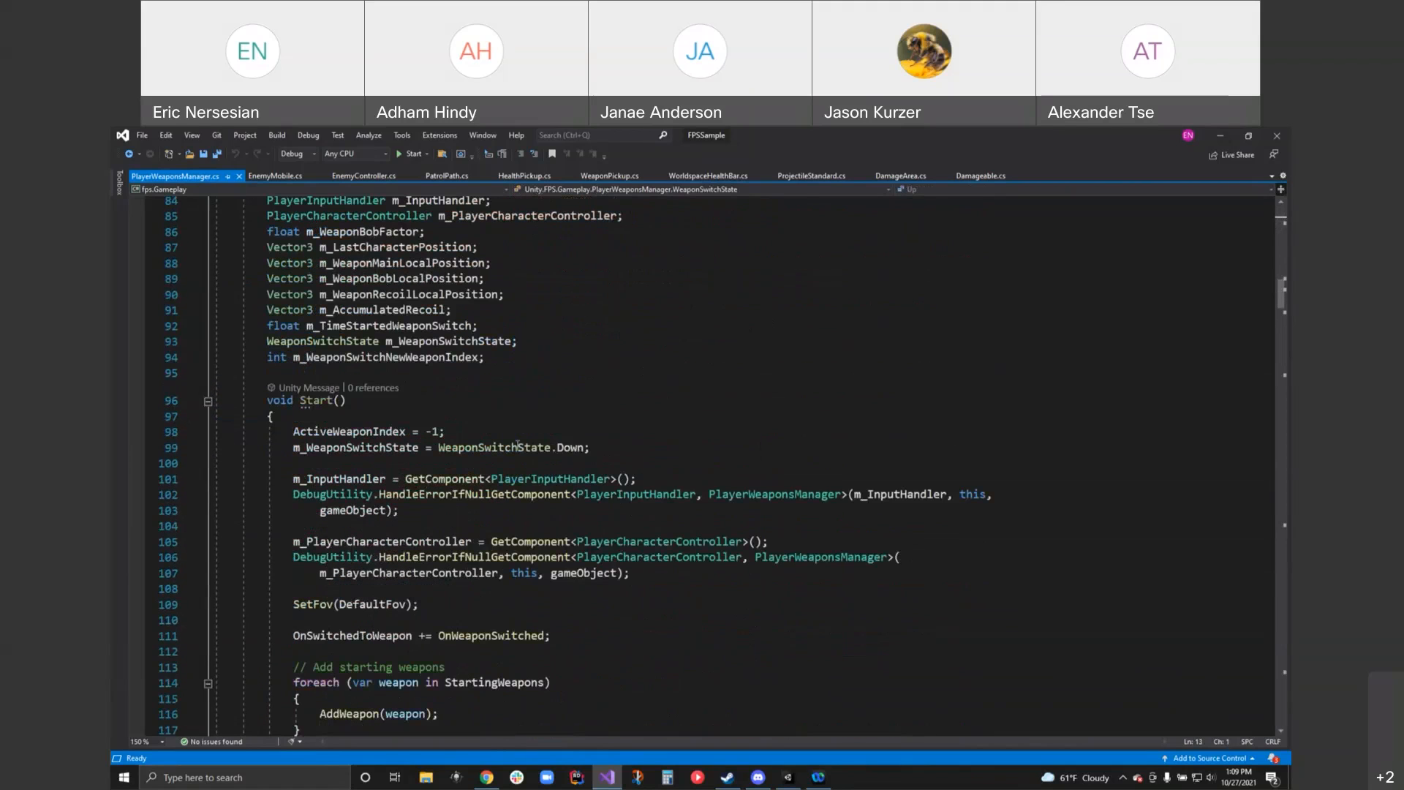
{"action": "mouse_move", "coordinate": [572, 447]}
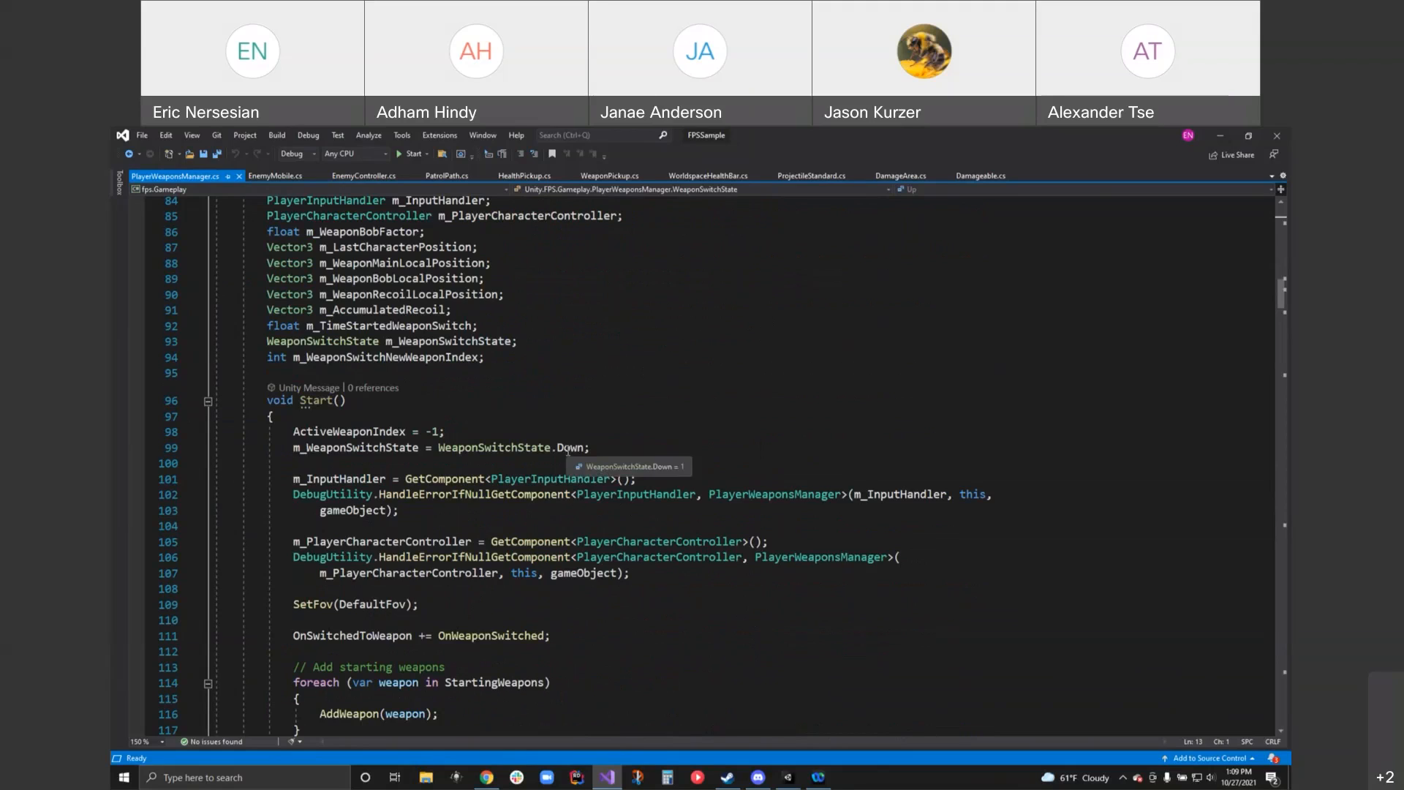
{"action": "mouse_move", "coordinate": [579, 420]}
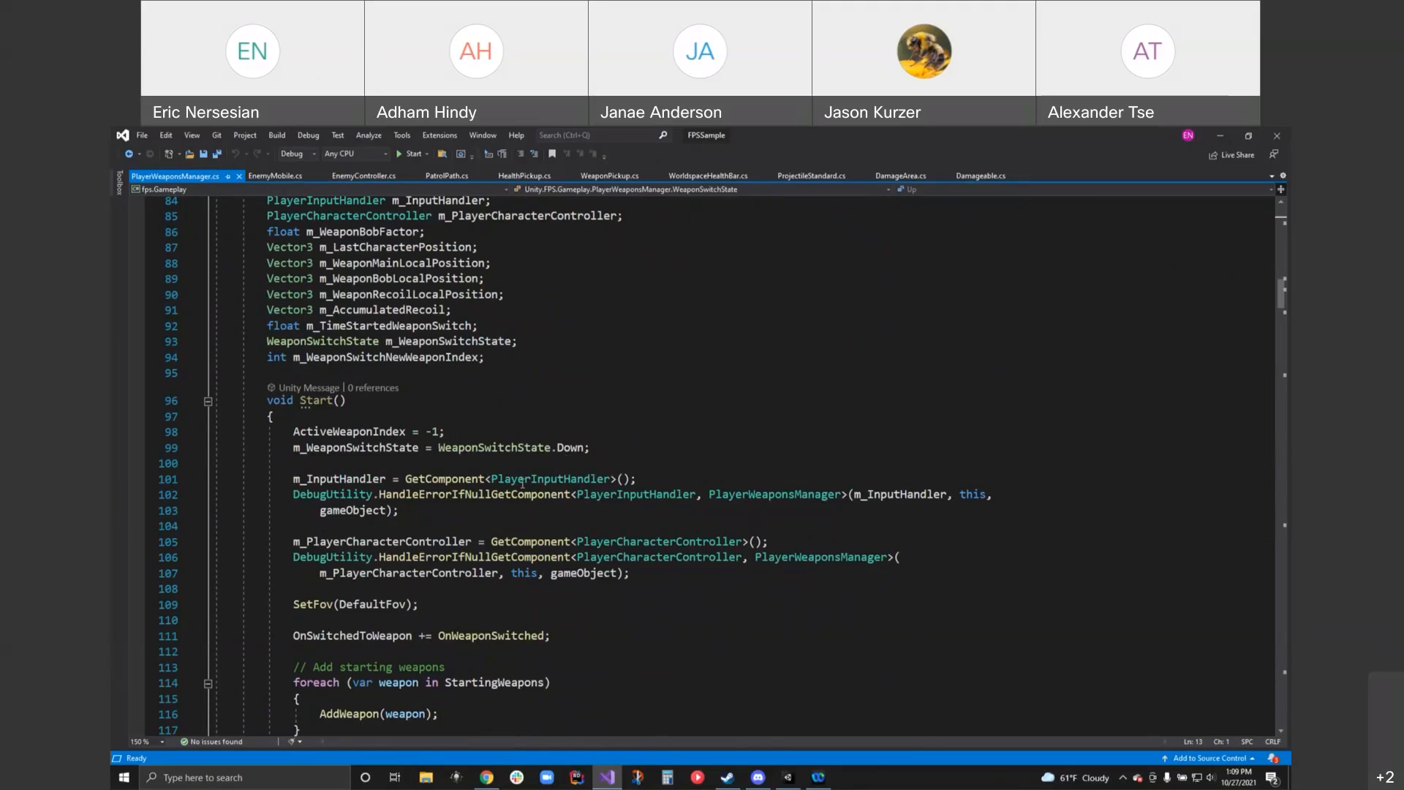
{"action": "mouse_move", "coordinate": [651, 557]}
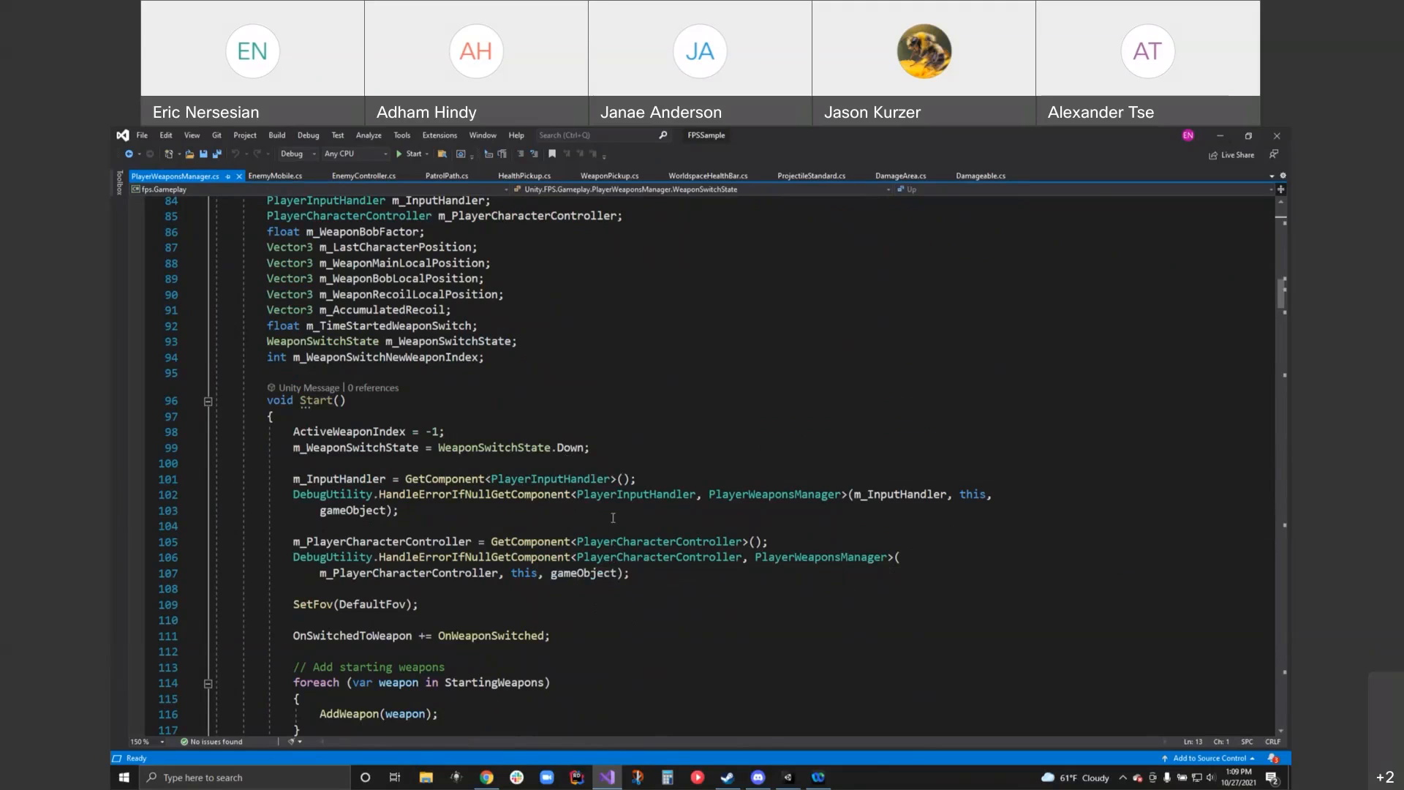
{"action": "mouse_move", "coordinate": [670, 582]}
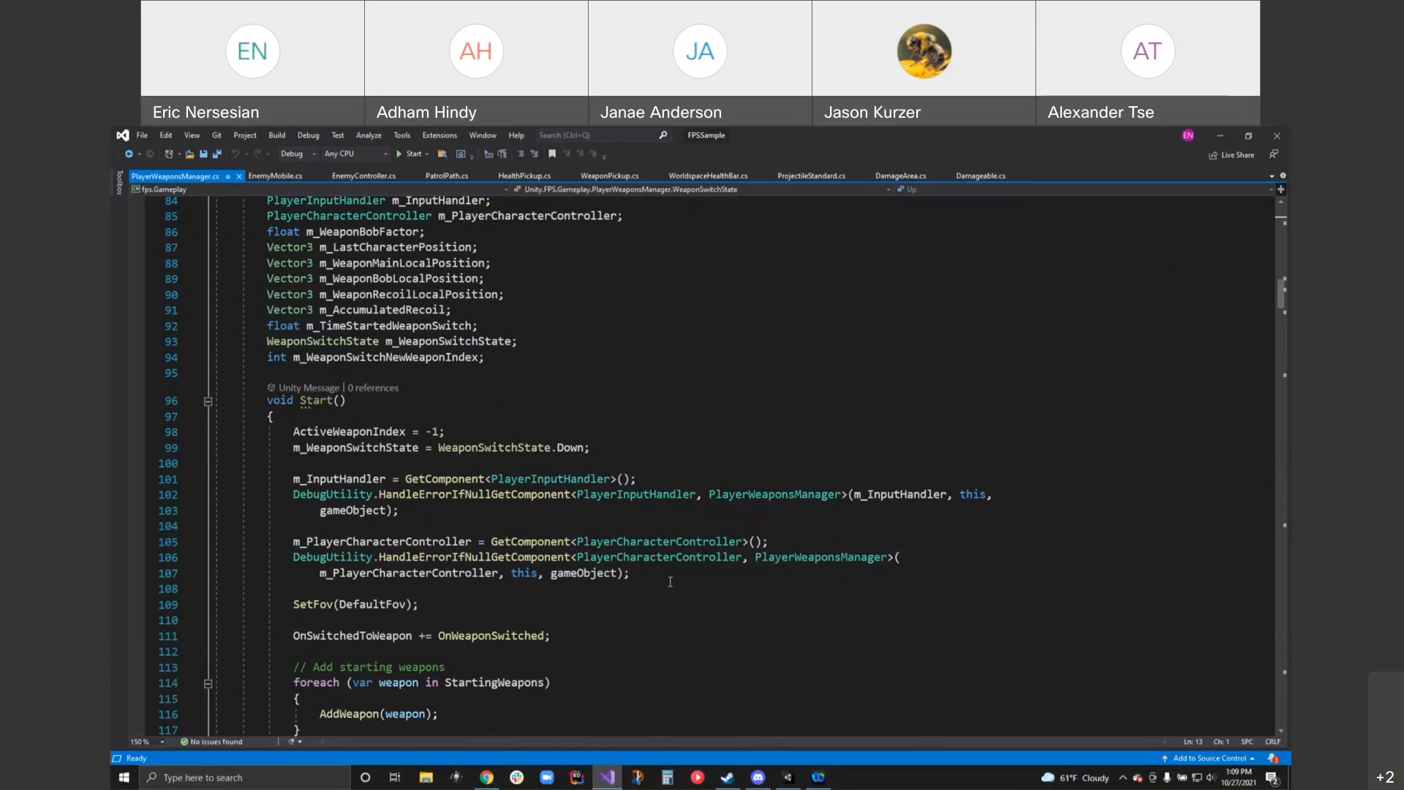
{"action": "scroll", "scroll_direction": "down", "scroll_amount": 3}
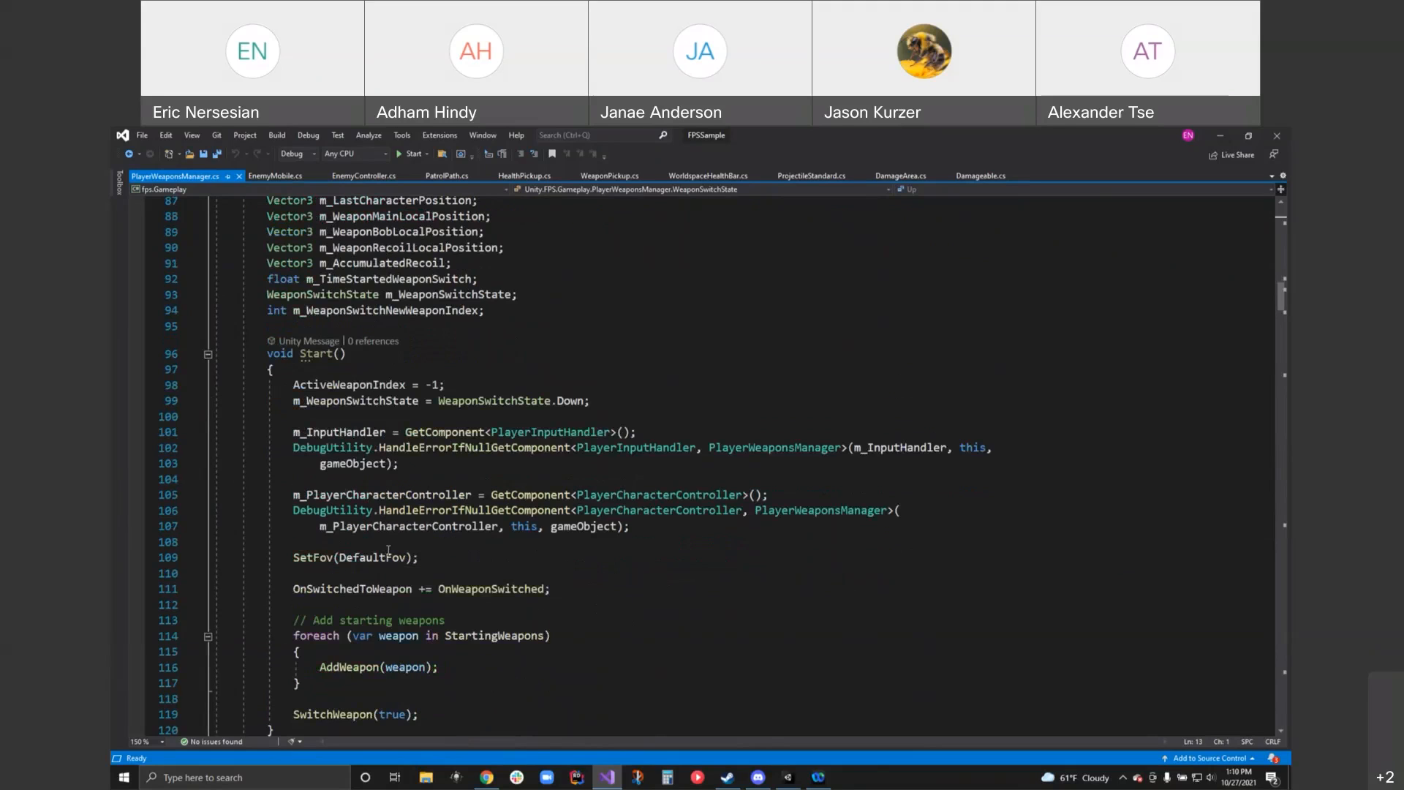
{"action": "mouse_move", "coordinate": [367, 558]}
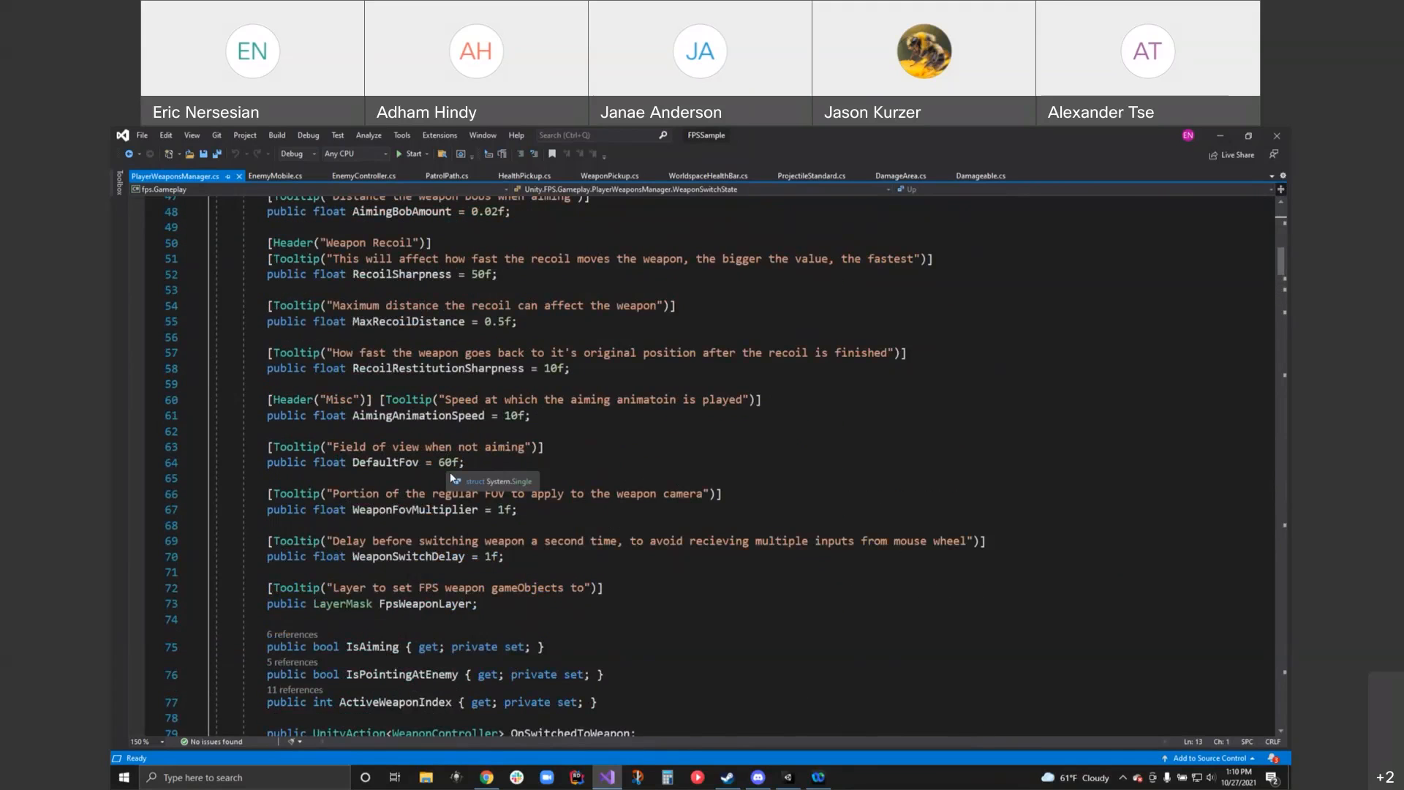
{"action": "mouse_move", "coordinate": [445, 466]}
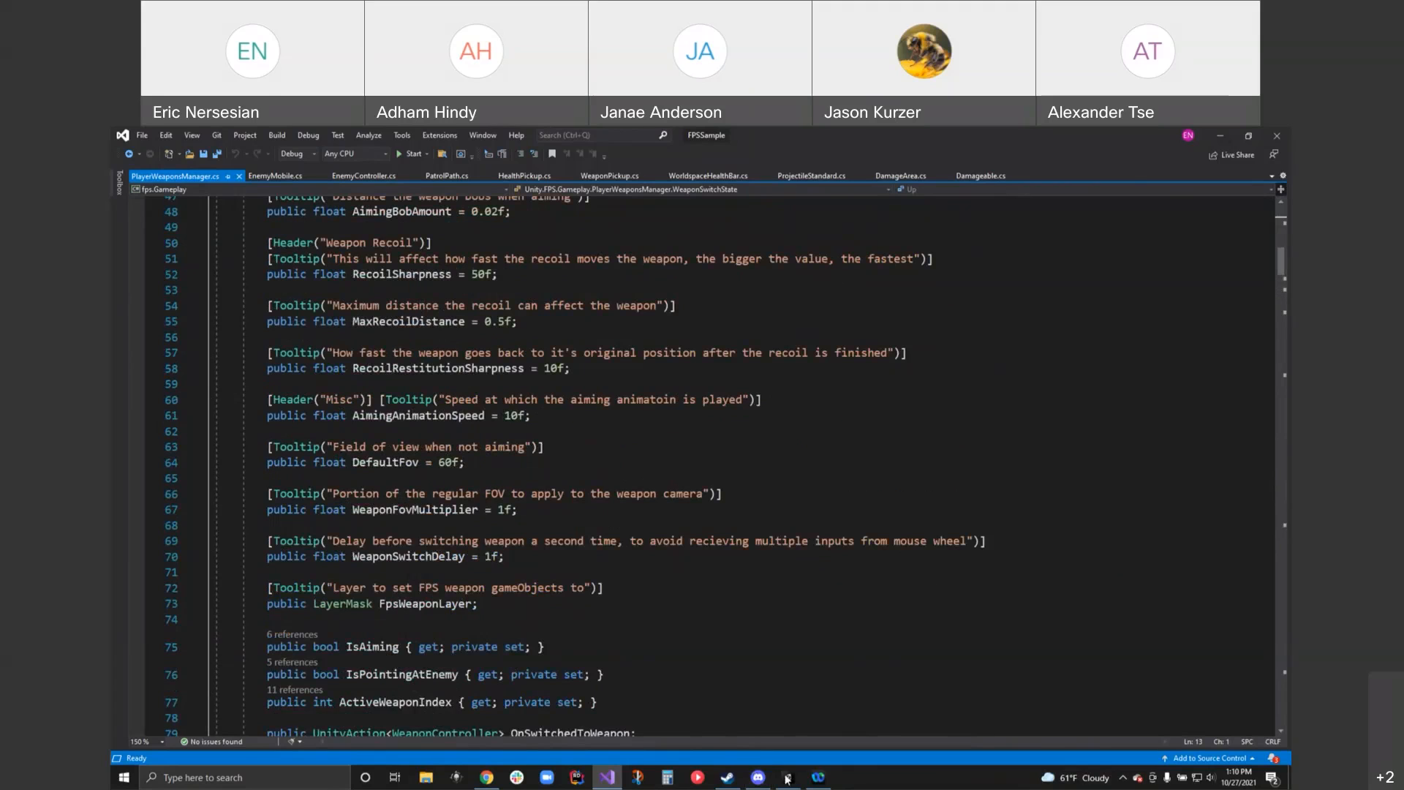
- On the Main Camera, try field-of-view values of about 20, 93, 165 and 152 before returning it to 60
{"action": "left_click", "coordinate": [787, 776]}
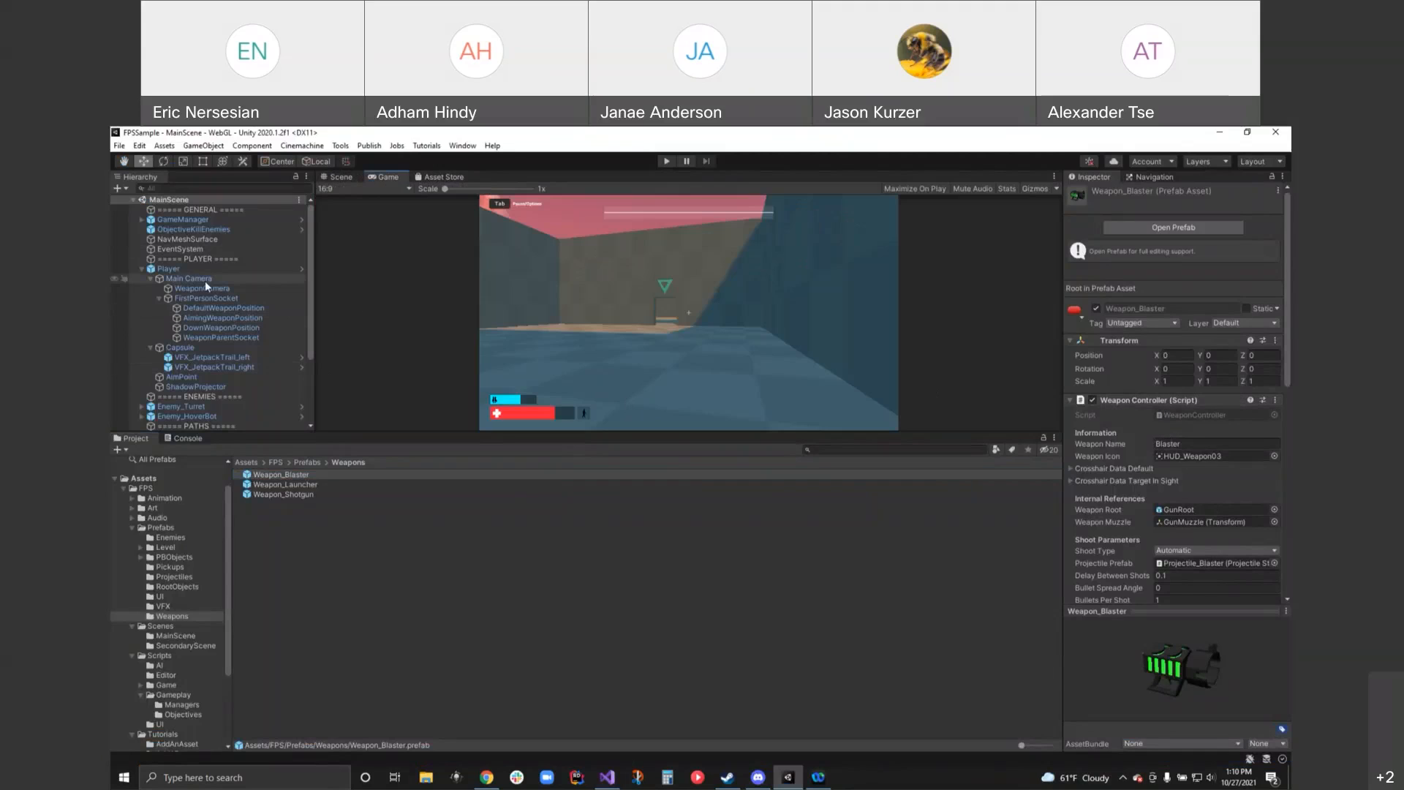
{"action": "left_click", "coordinate": [188, 278]}
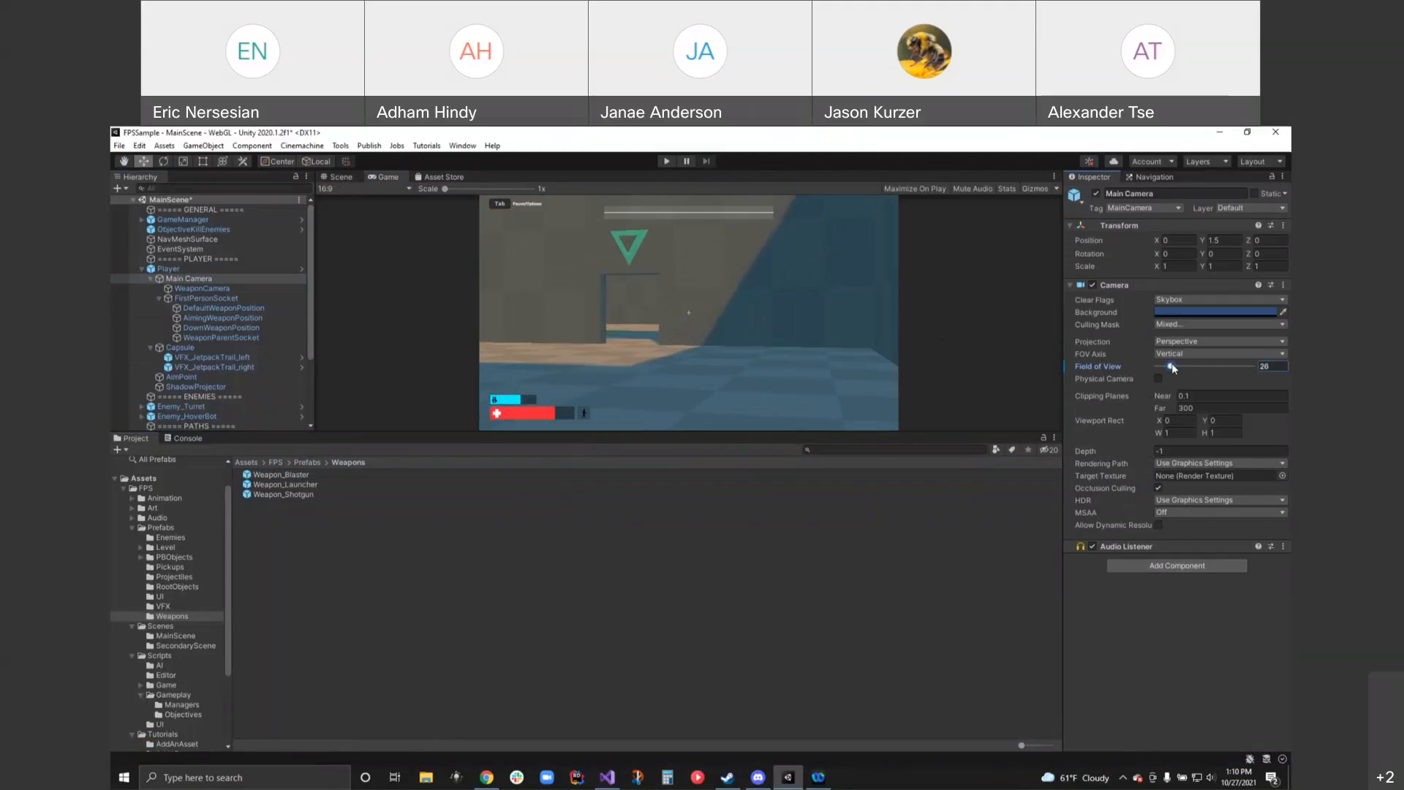
{"action": "left_click_drag", "start_coordinate": [1173, 365], "coordinate": [1168, 366]}
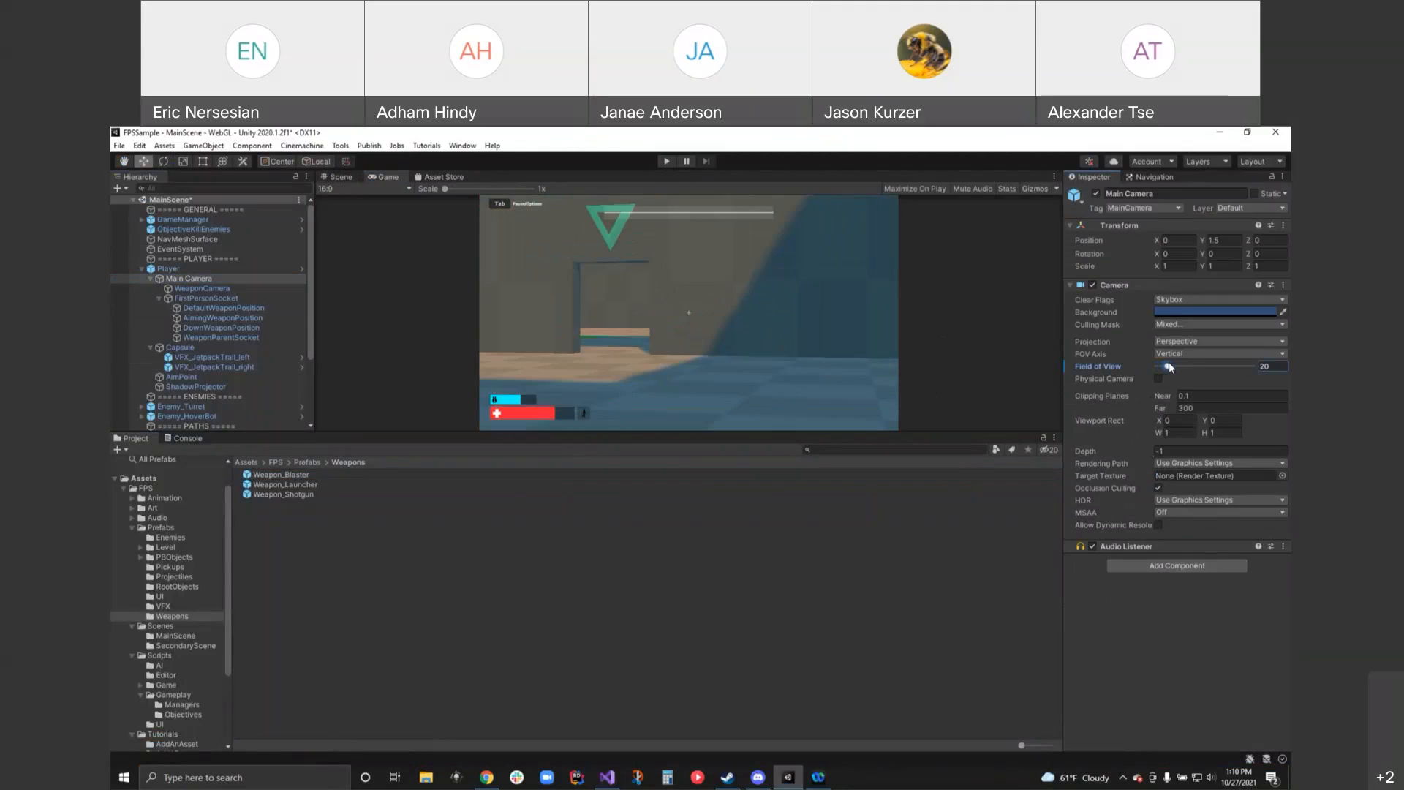
{"action": "left_click_drag", "start_coordinate": [1169, 366], "coordinate": [1207, 366]}
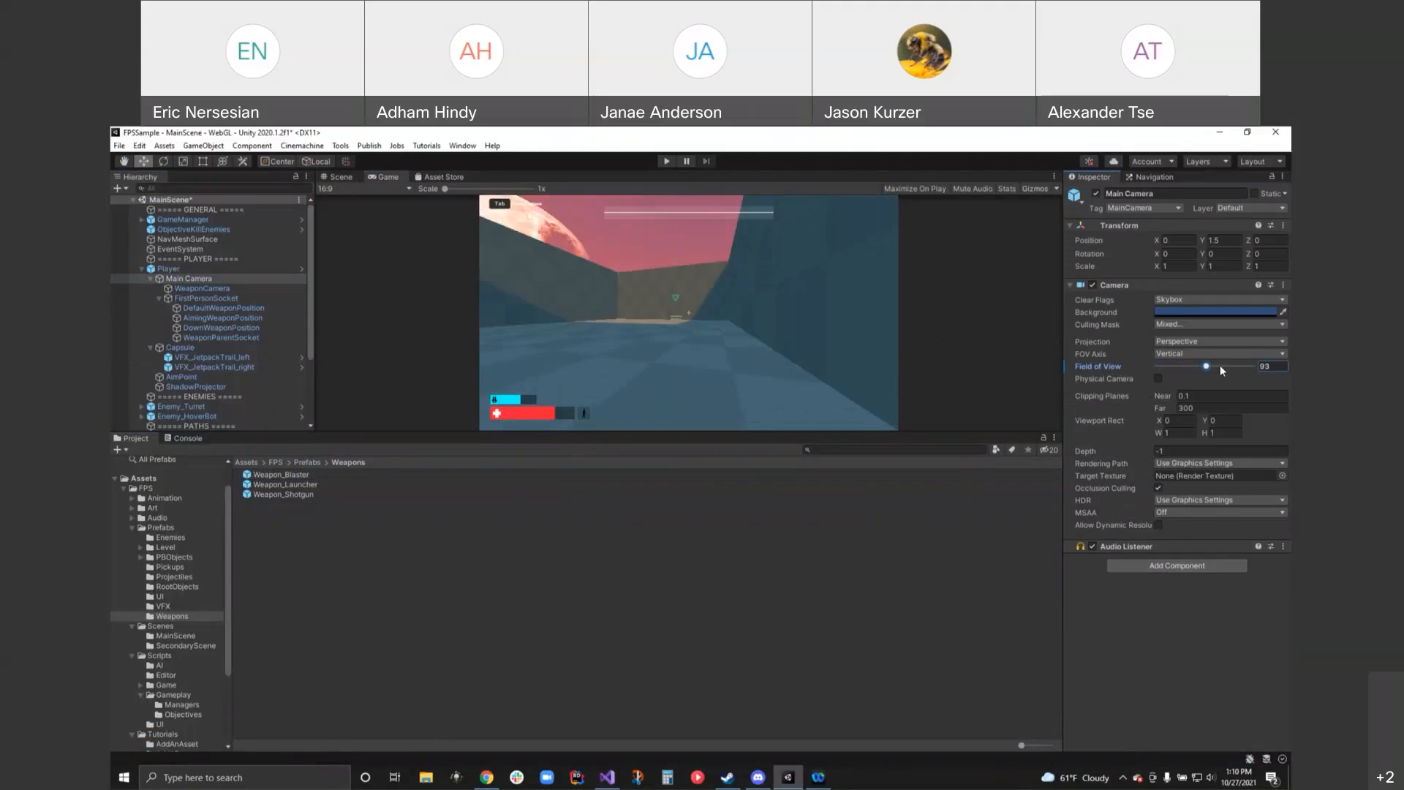
{"action": "left_click_drag", "start_coordinate": [1206, 366], "coordinate": [1245, 367]}
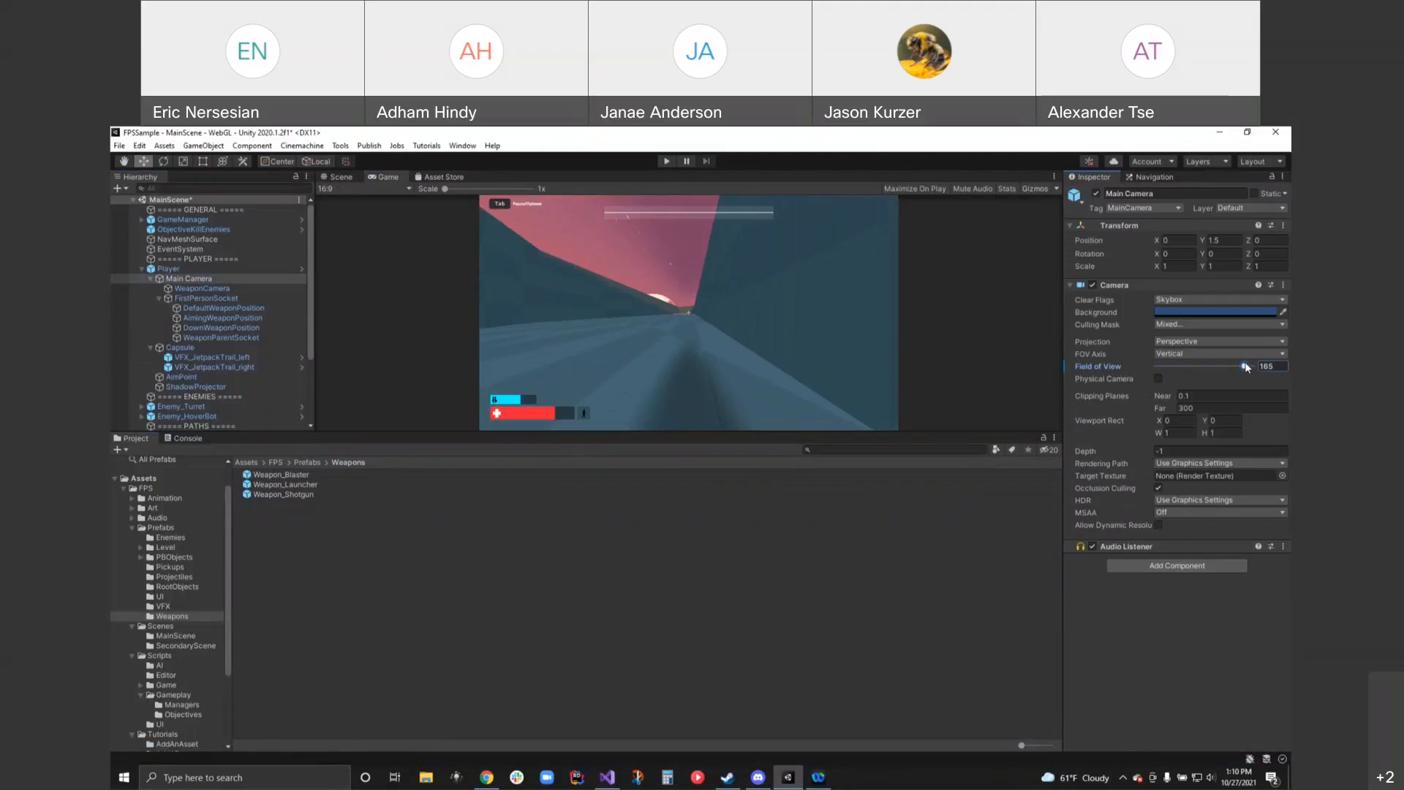
{"action": "left_click_drag", "start_coordinate": [1245, 367], "coordinate": [1238, 366]}
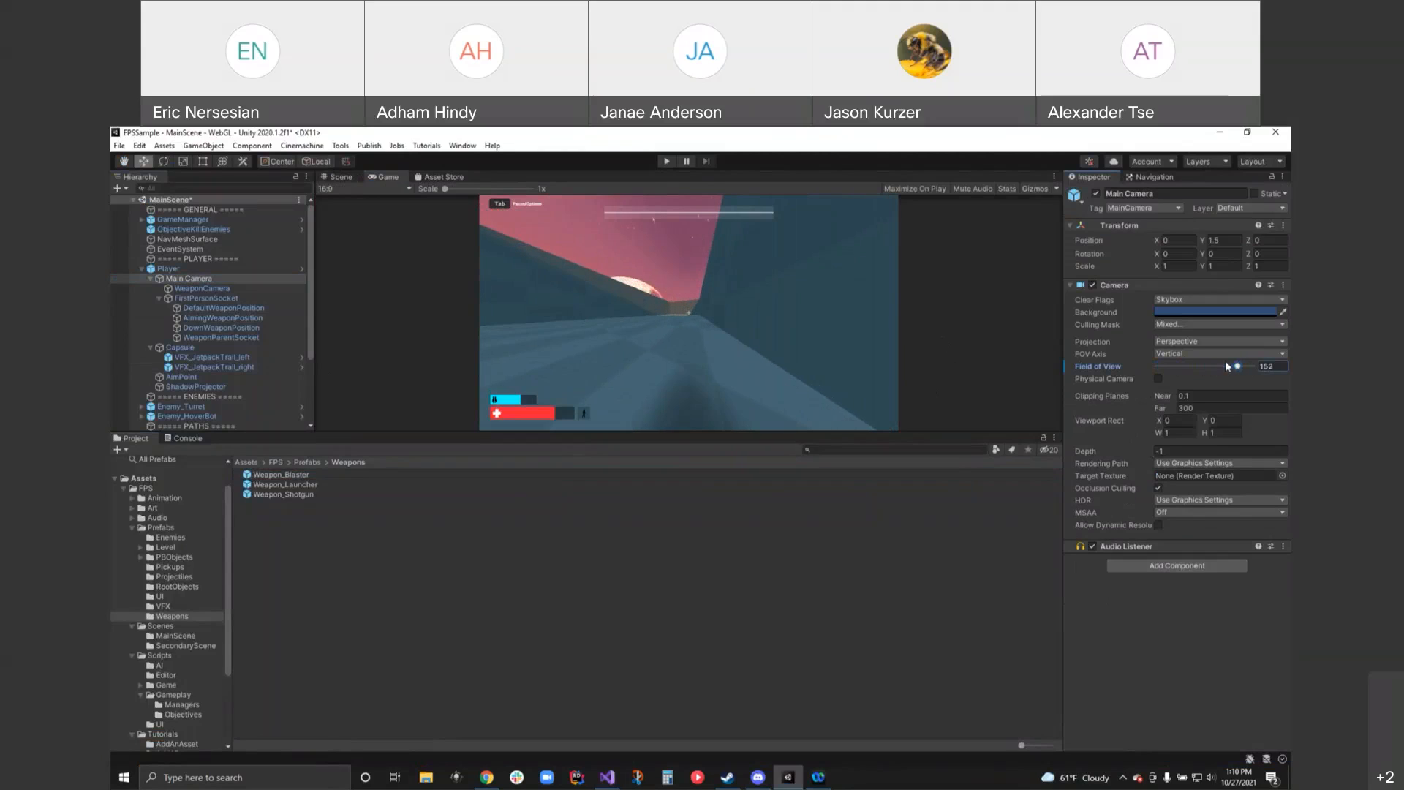
{"action": "left_click_drag", "start_coordinate": [1239, 365], "coordinate": [1205, 366]}
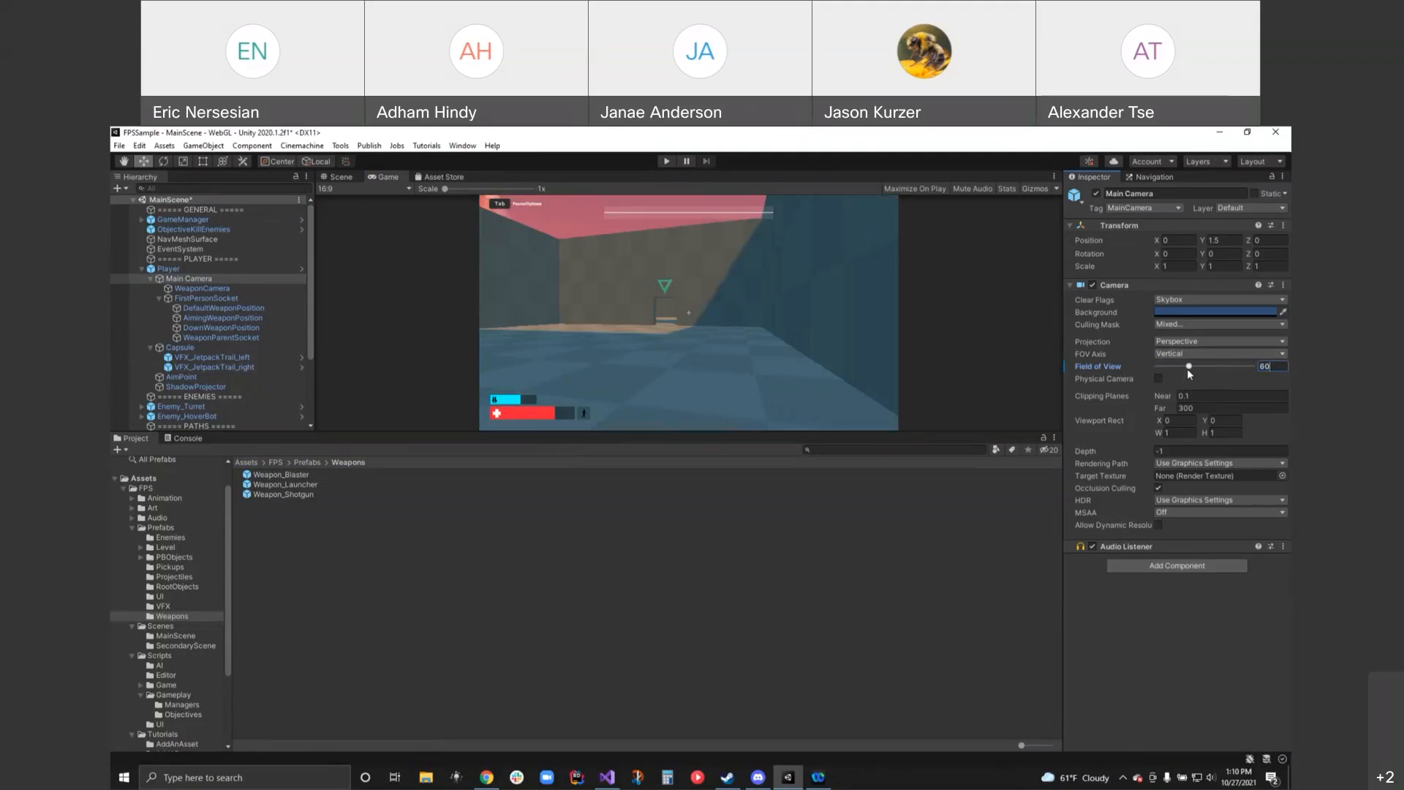
{"action": "mouse_move", "coordinate": [765, 757]}
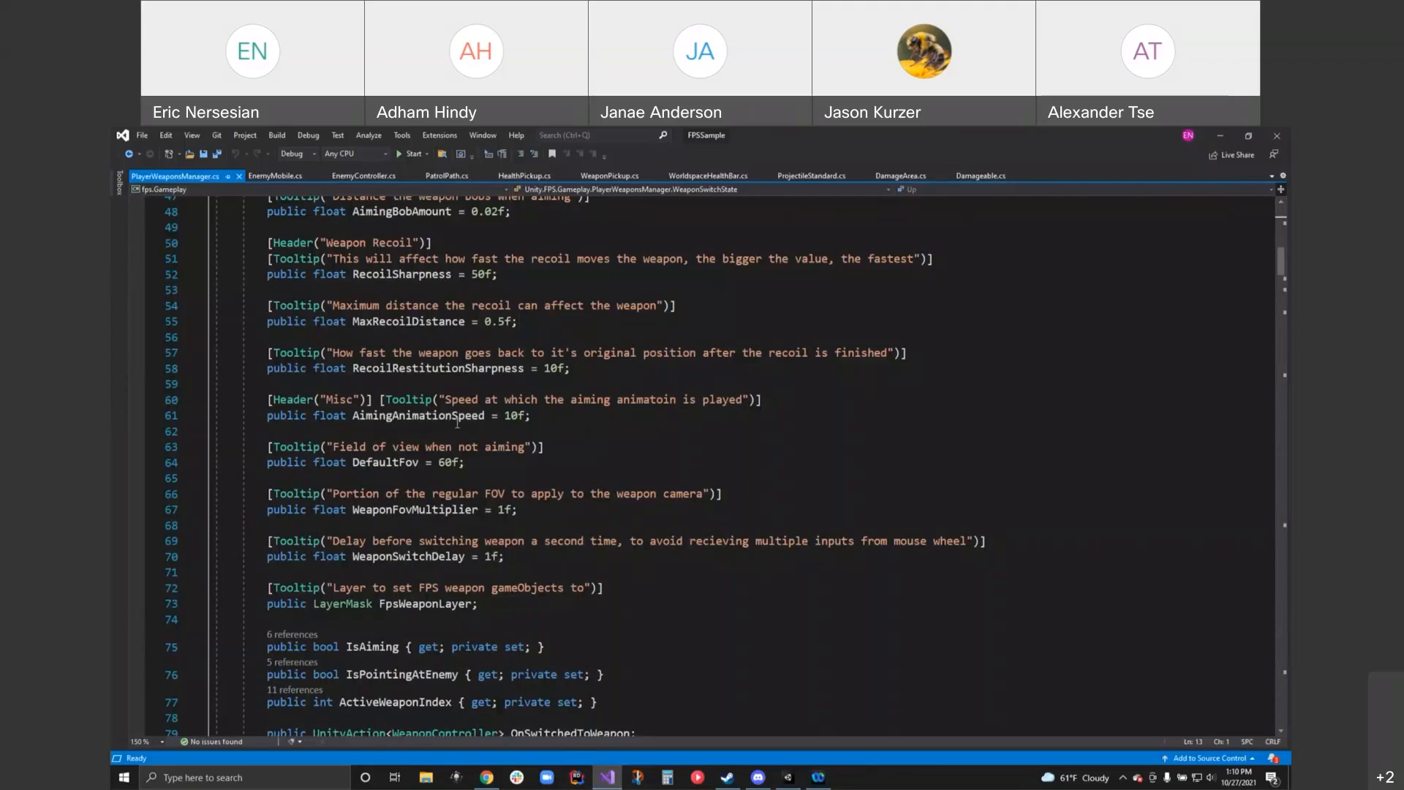
- From the DefaultFov line, move down and highlight the OnWeaponSwitched handler name
{"action": "left_click", "coordinate": [468, 463]}
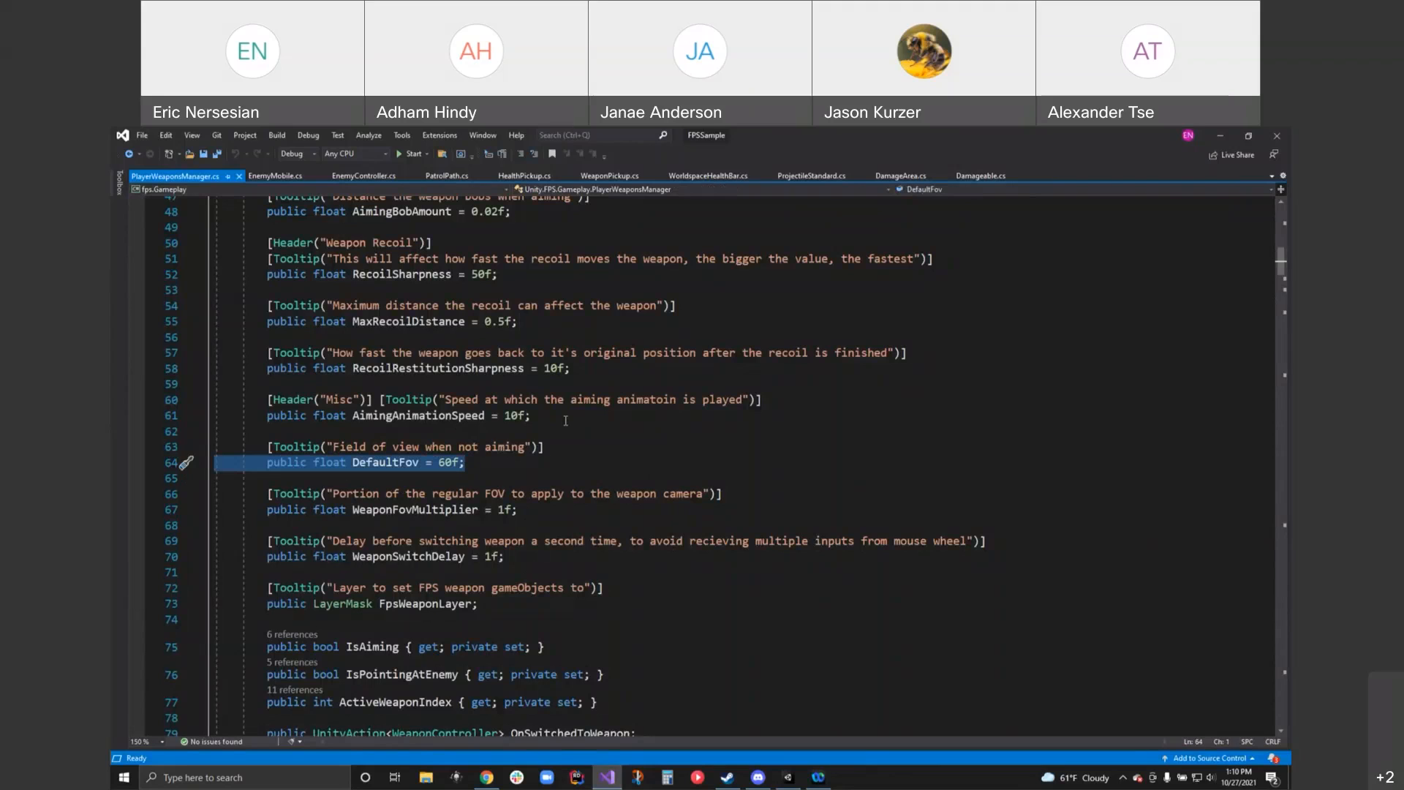
{"action": "scroll", "scroll_direction": "down", "scroll_amount": 3}
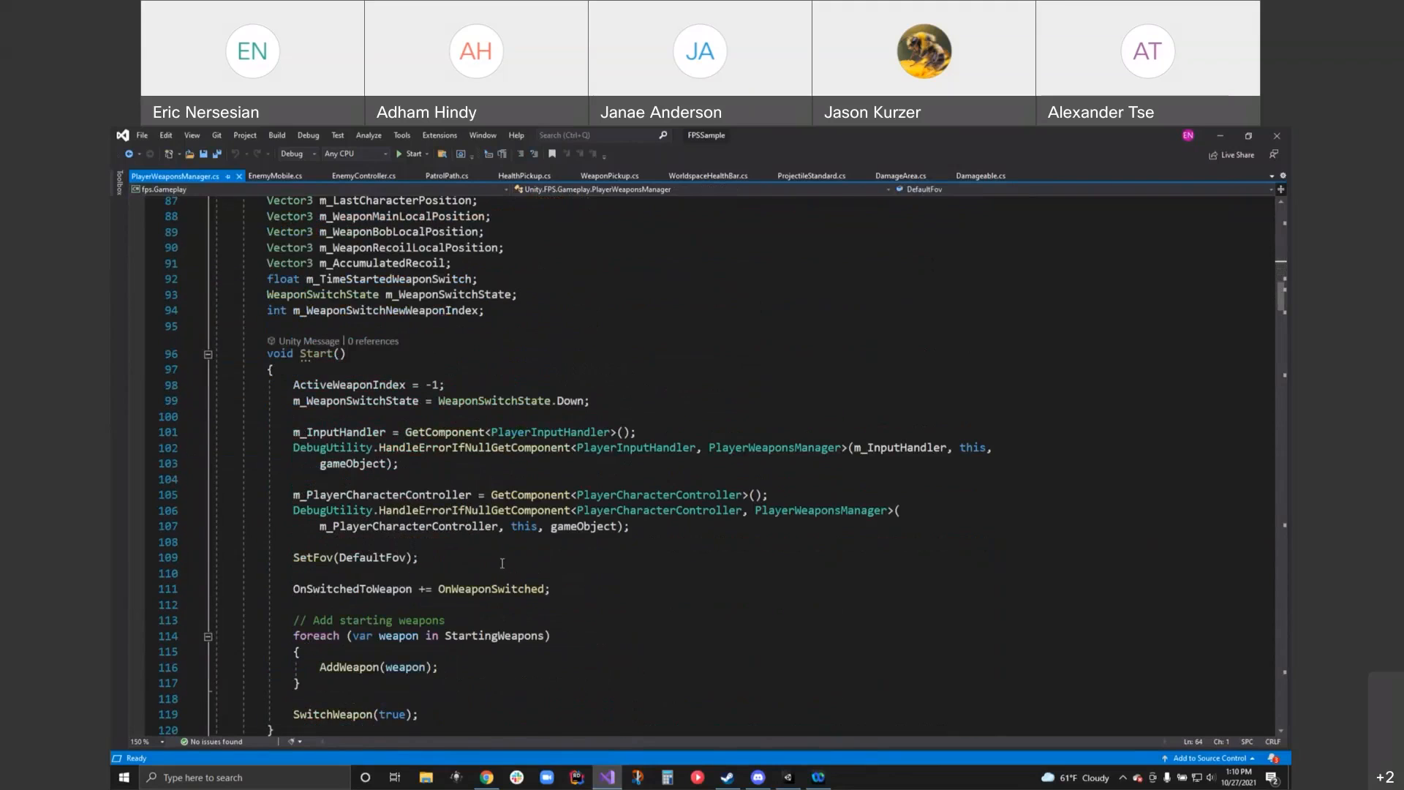
{"action": "scroll", "scroll_direction": "down", "scroll_amount": 3}
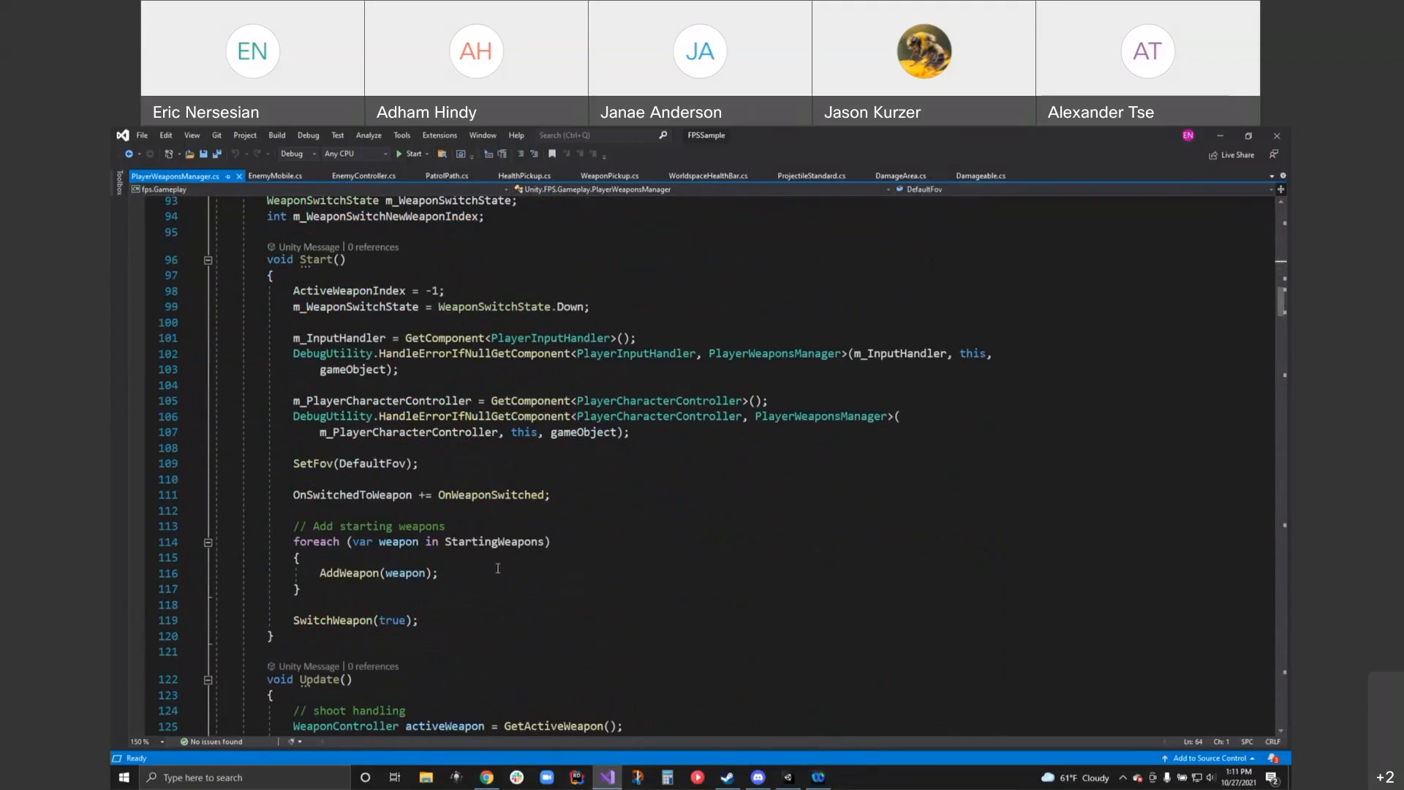
{"action": "mouse_move", "coordinate": [504, 551]}
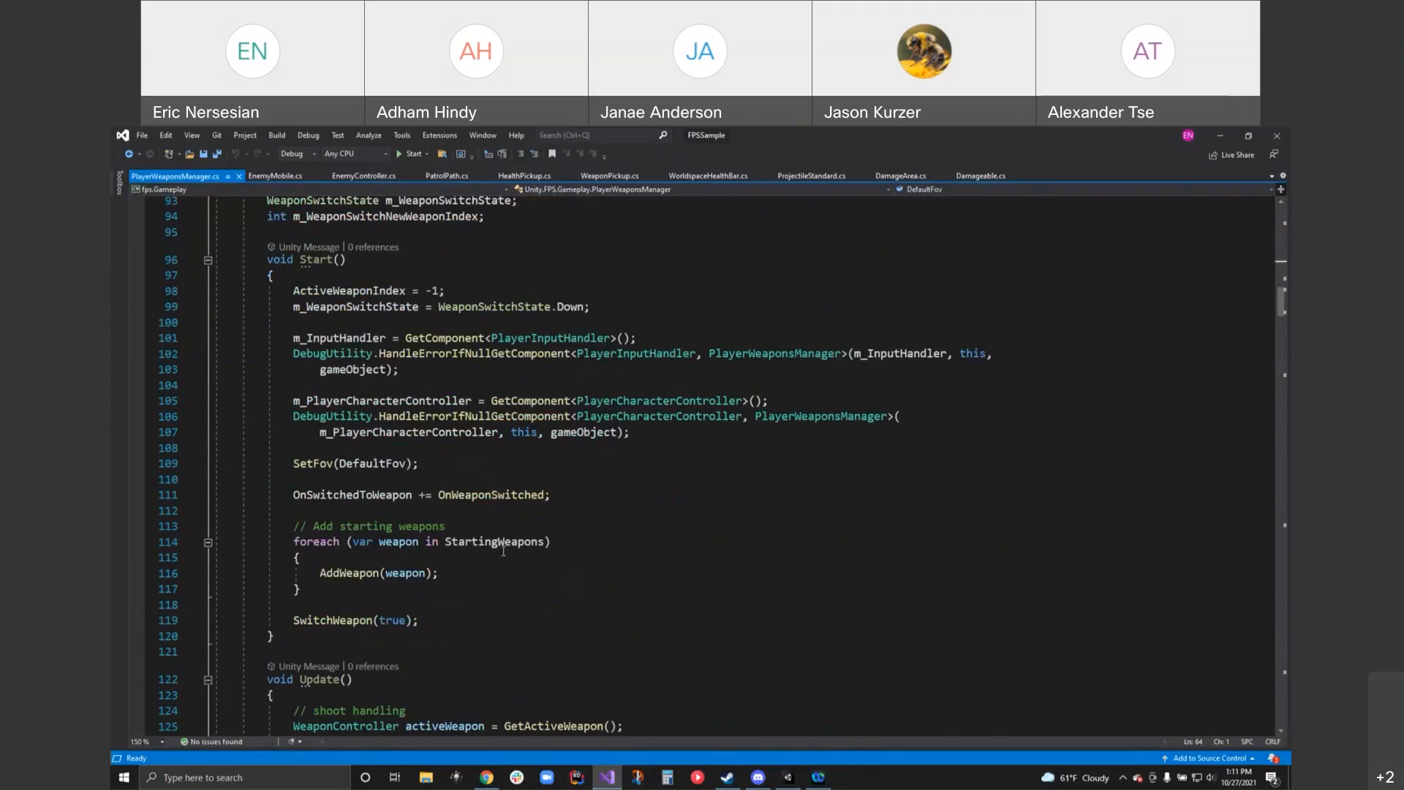
{"action": "mouse_move", "coordinate": [490, 495]}
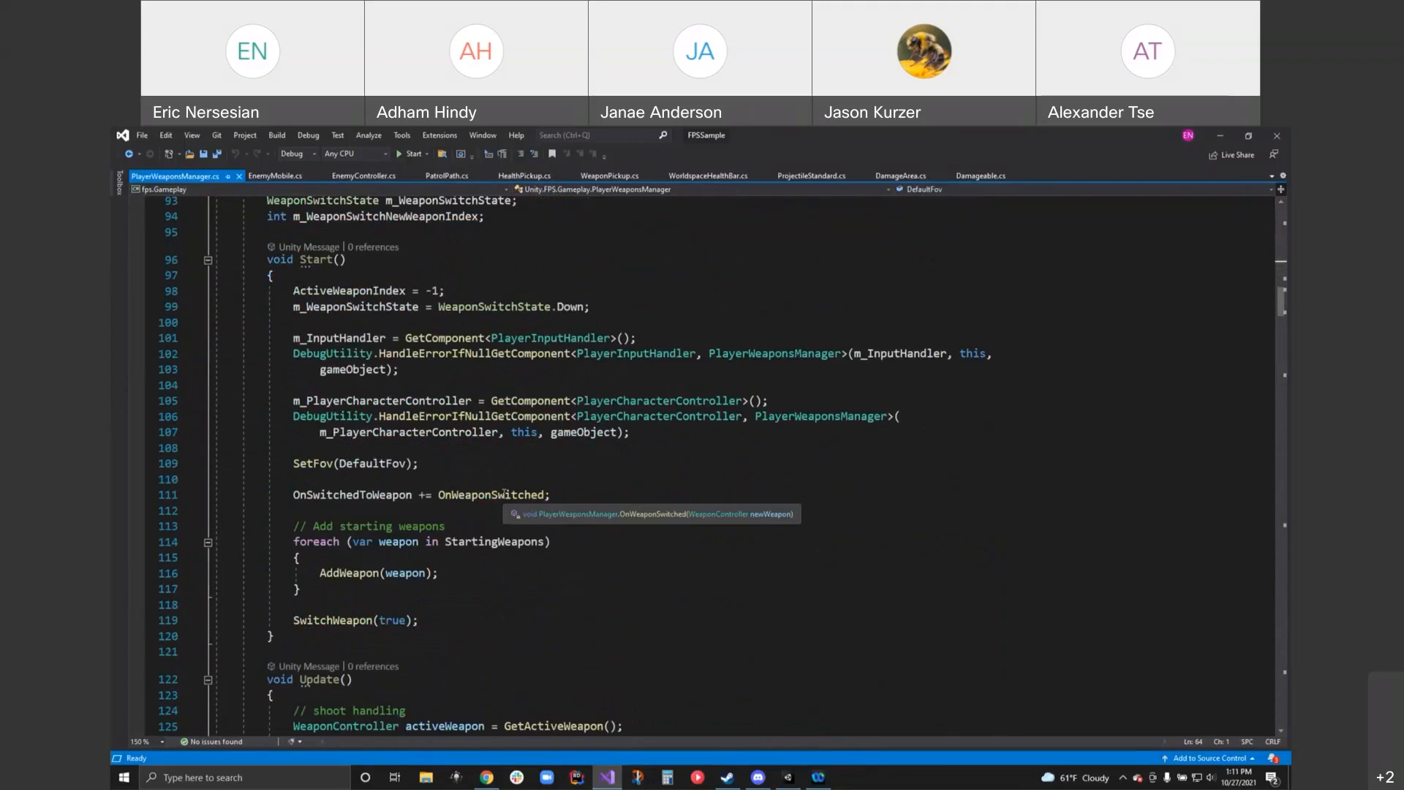
{"action": "double_click", "coordinate": [490, 494]}
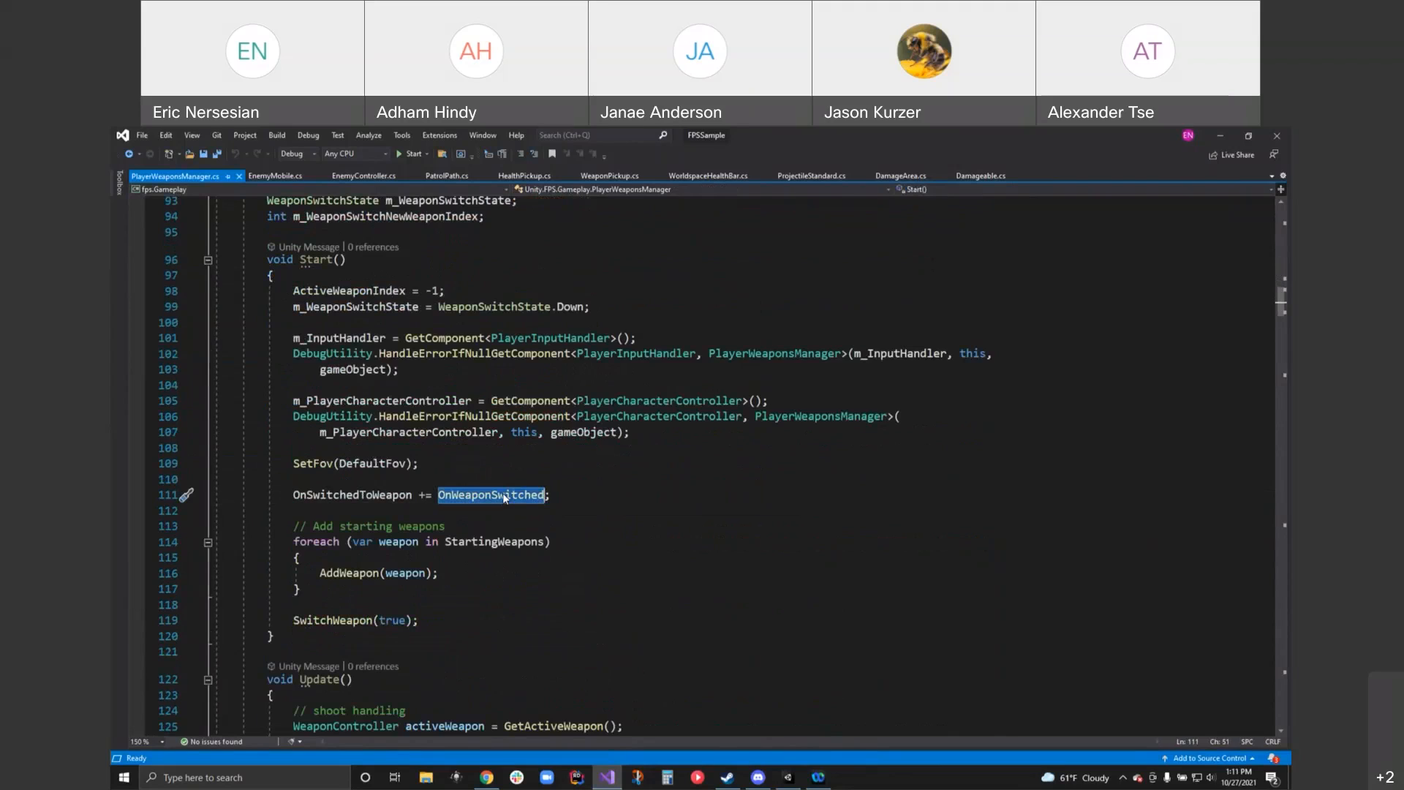
{"action": "mouse_move", "coordinate": [504, 495]}
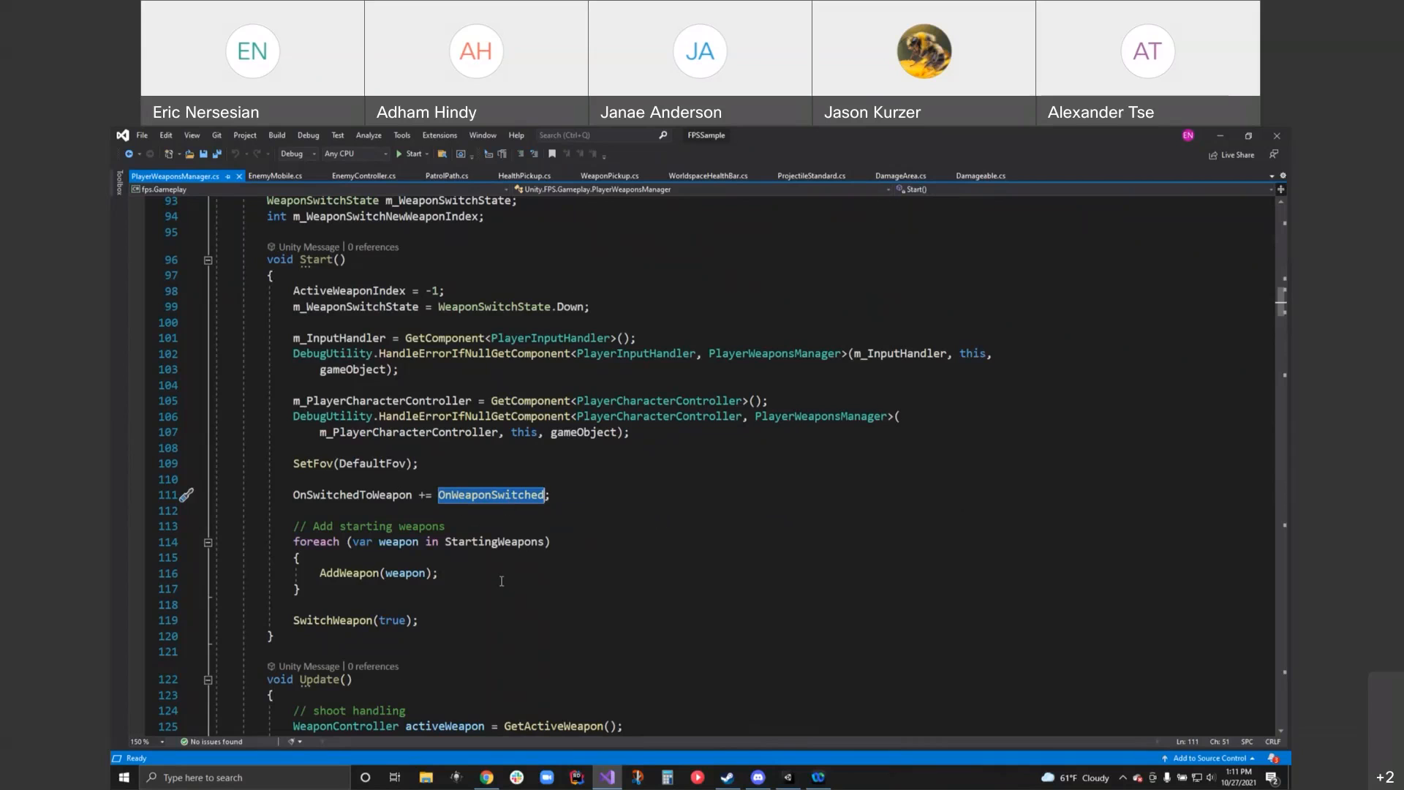
- Jump to the OnWeaponSwitched definition via Go To Definition on the symbol
{"action": "scroll", "scroll_direction": "down", "scroll_amount": 3}
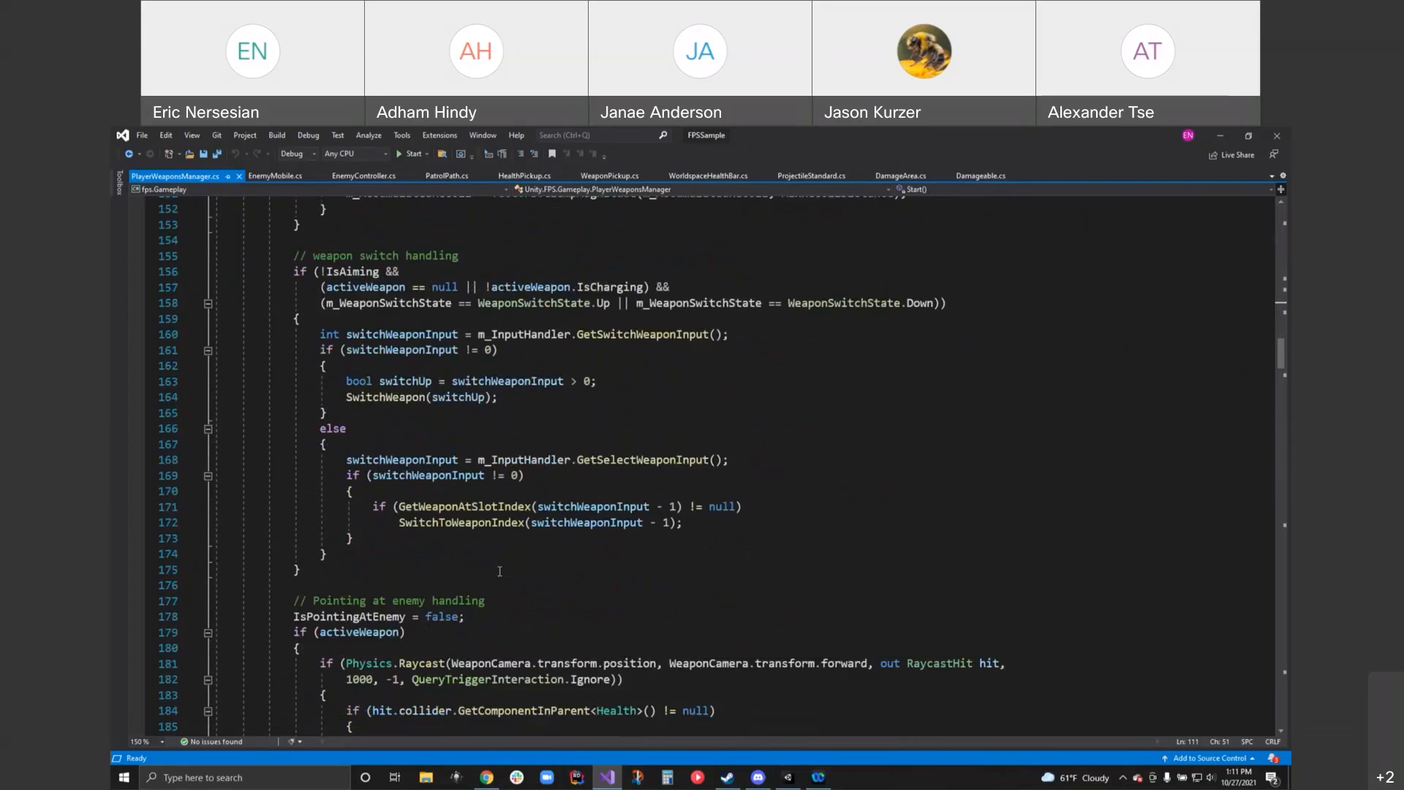
{"action": "scroll", "scroll_direction": "down", "scroll_amount": 3}
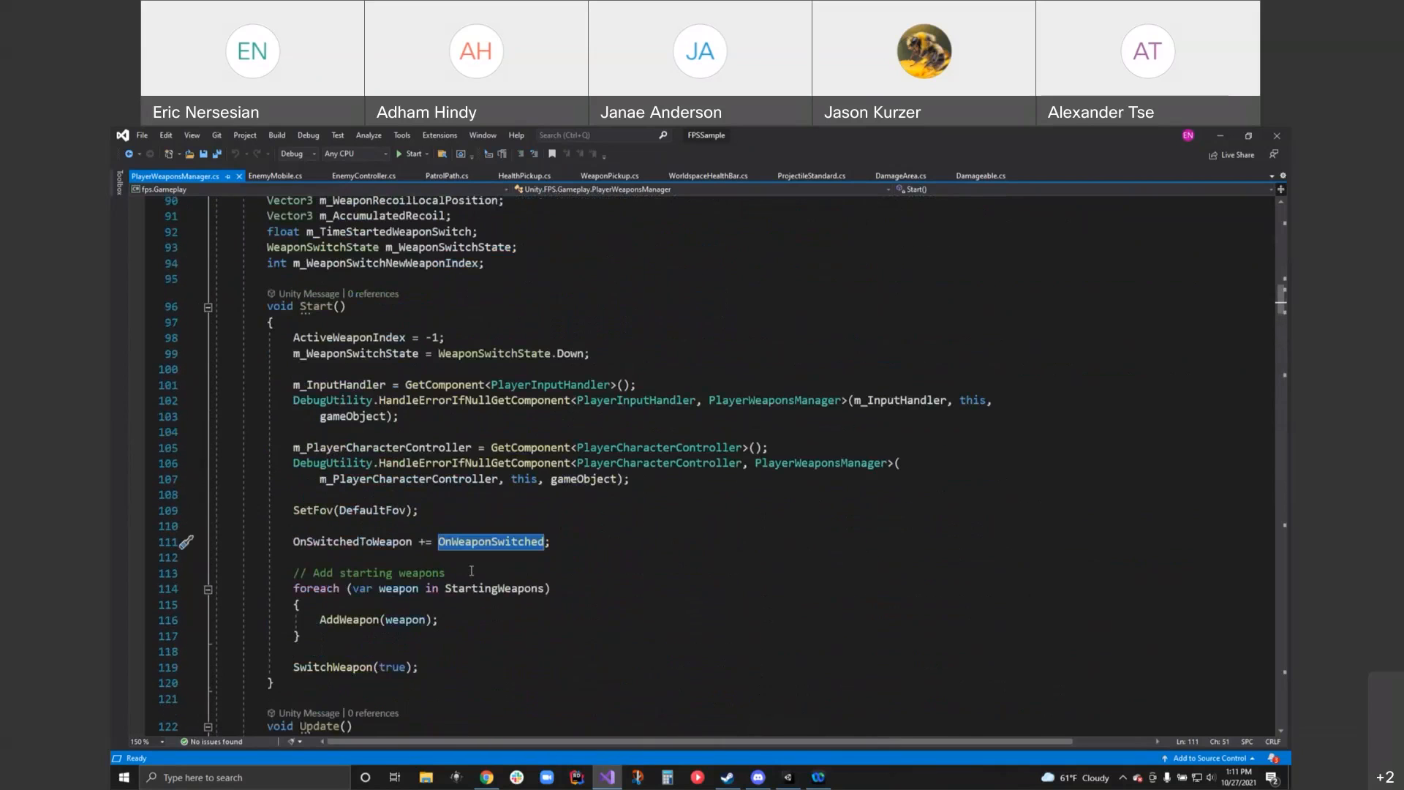
{"action": "right_click", "coordinate": [491, 541]}
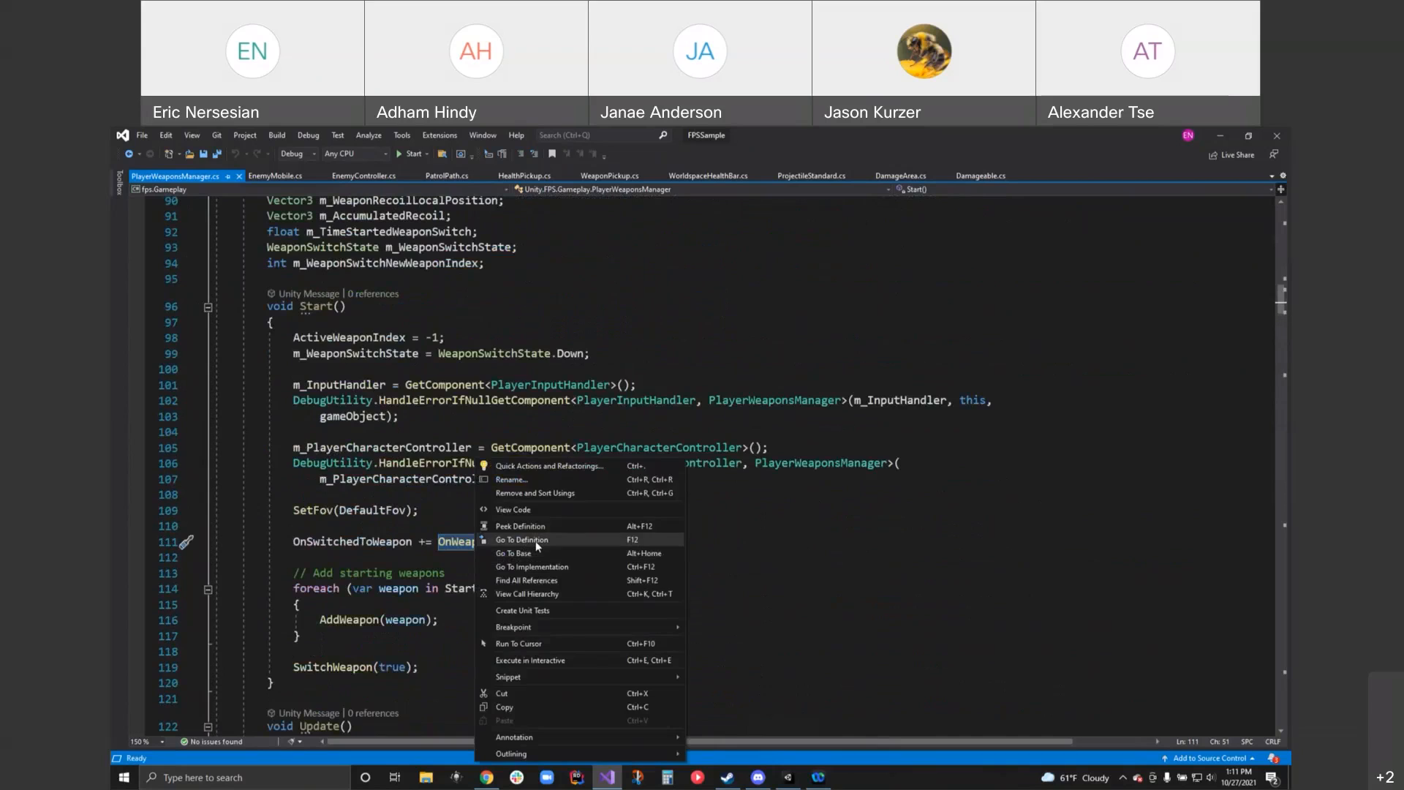
{"action": "left_click", "coordinate": [522, 540]}
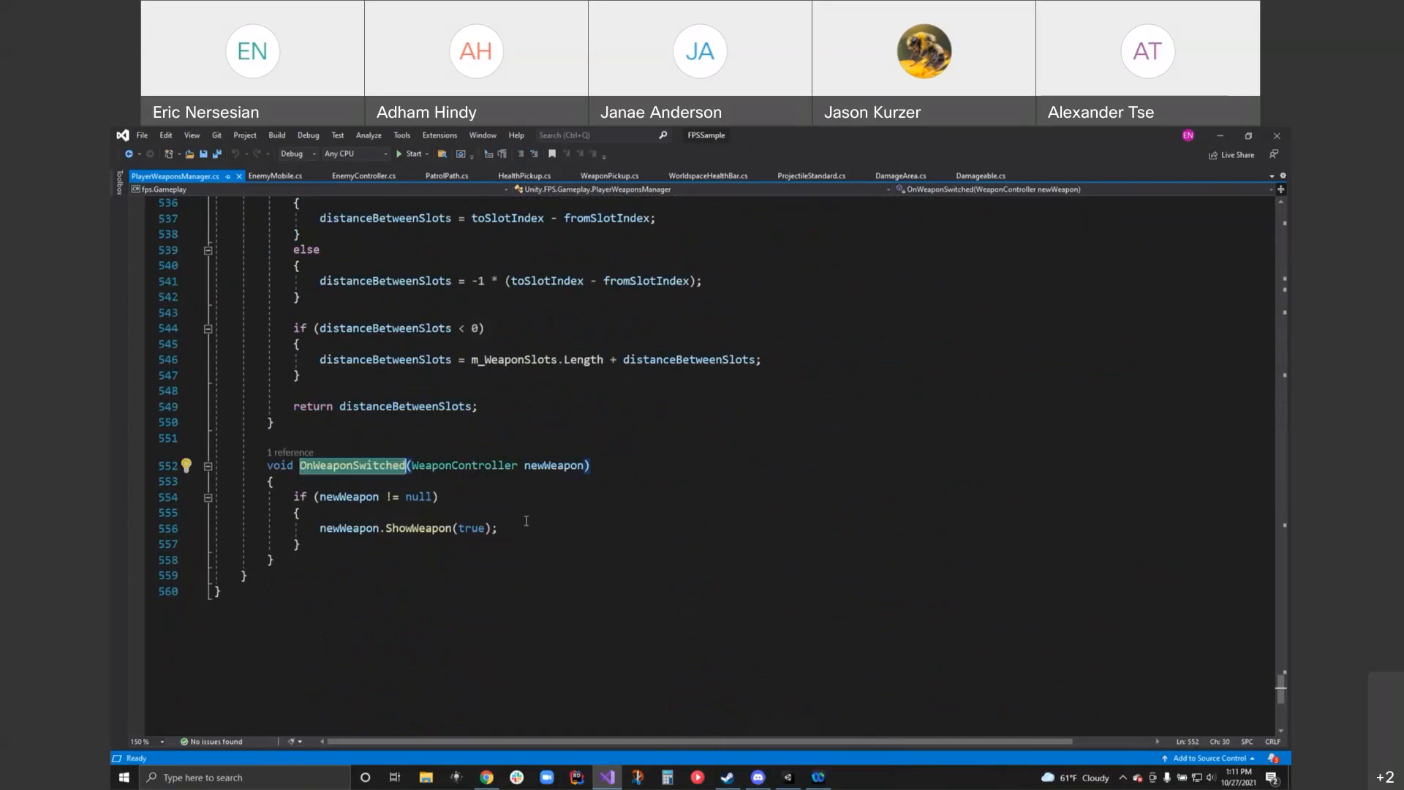
{"action": "mouse_move", "coordinate": [515, 431]}
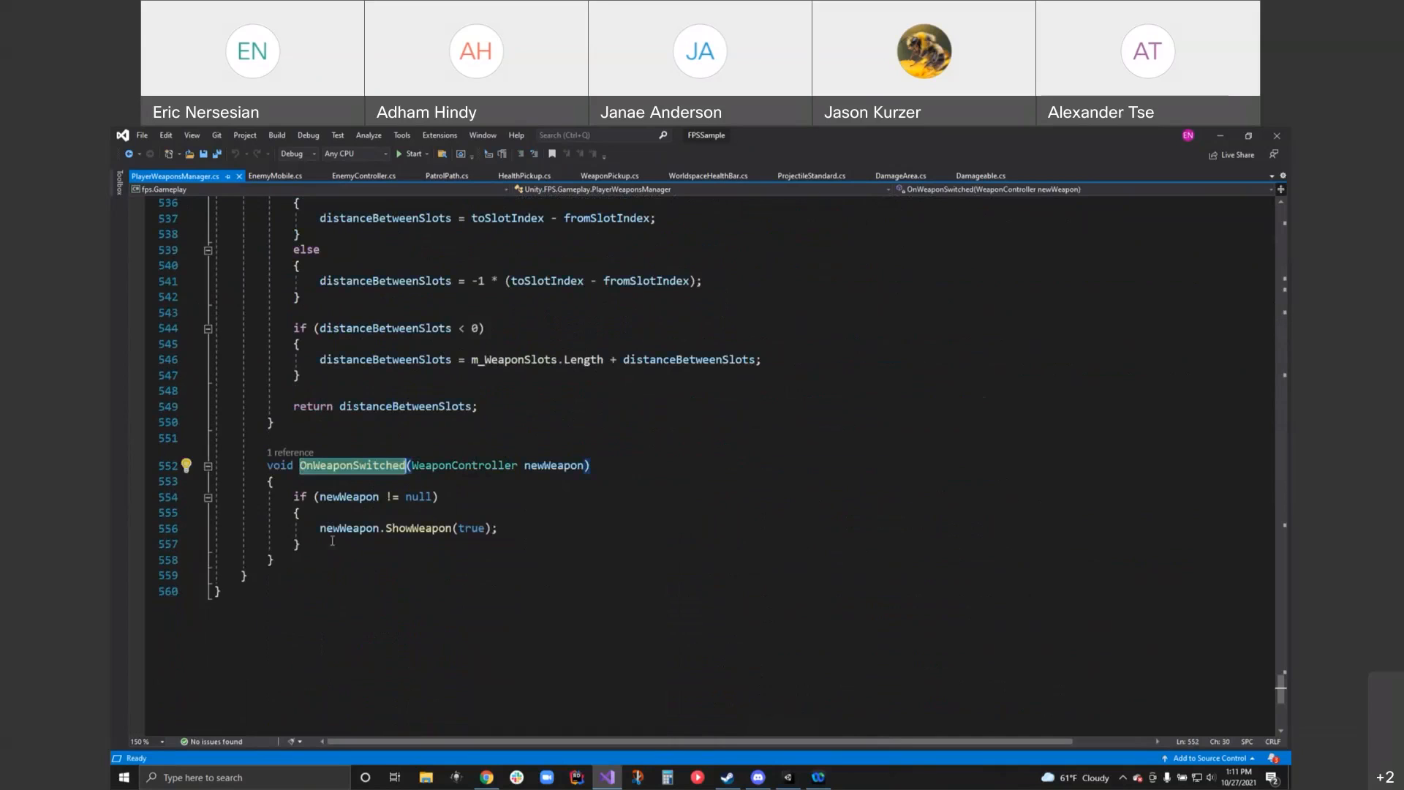
{"action": "mouse_move", "coordinate": [433, 537]}
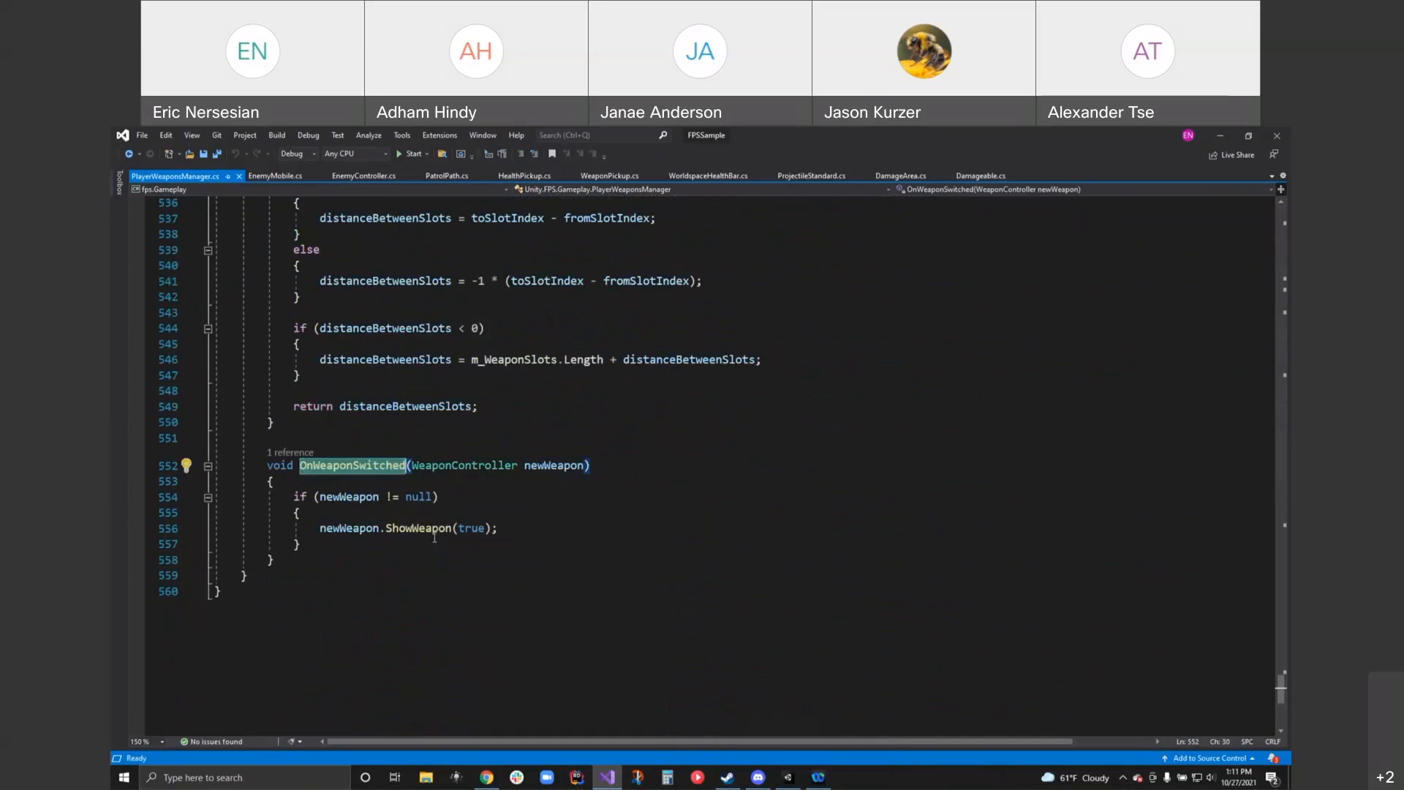
{"action": "mouse_move", "coordinate": [374, 528]}
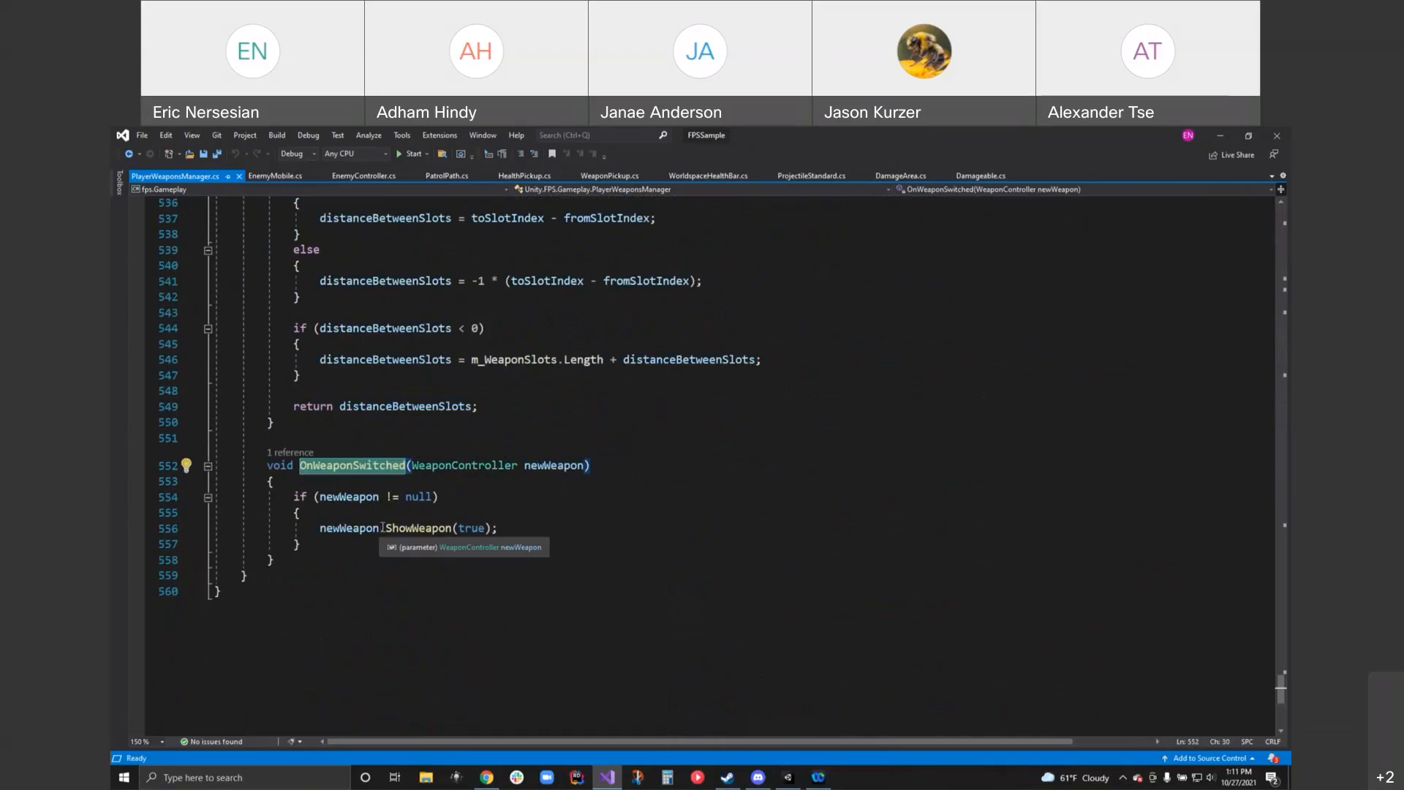
{"action": "mouse_move", "coordinate": [436, 537]}
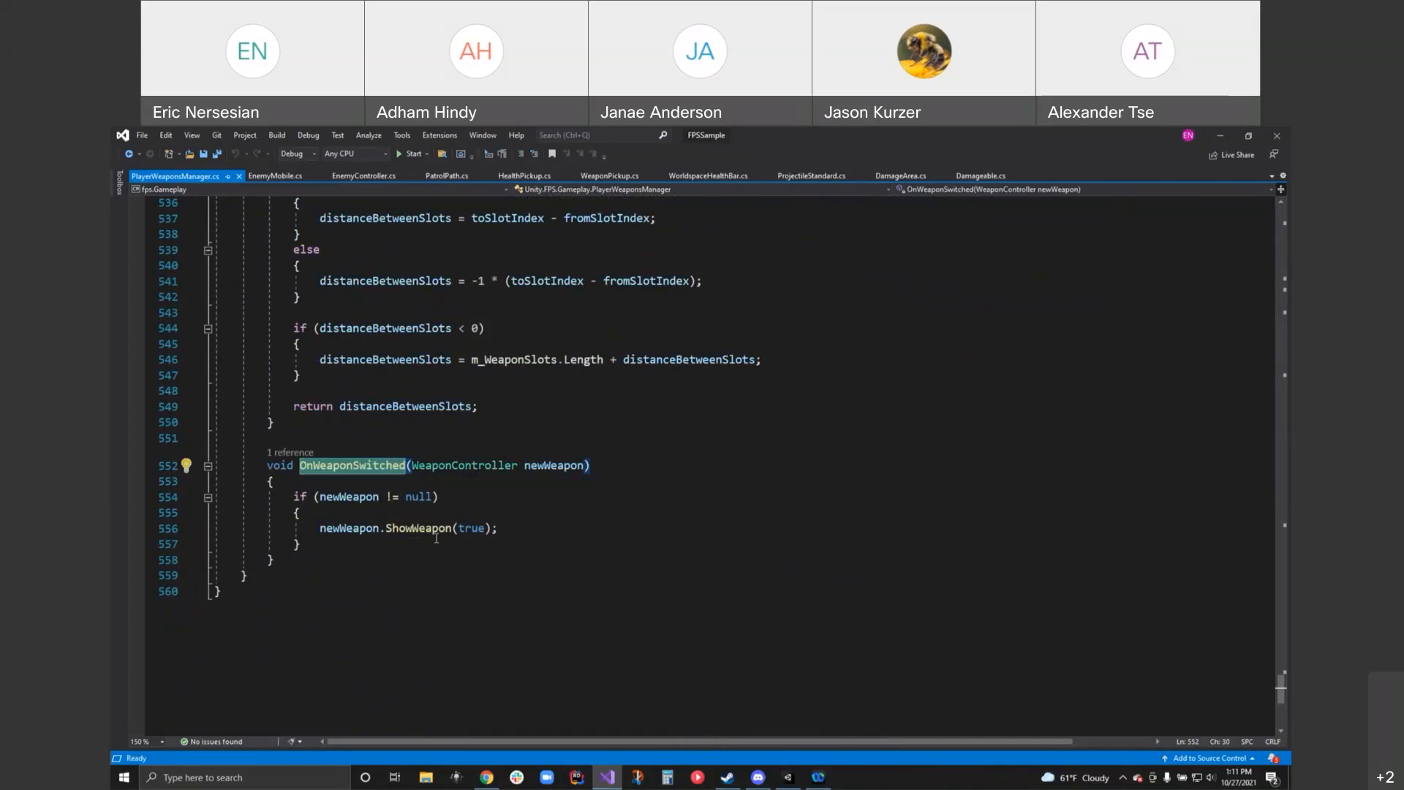
{"action": "mouse_move", "coordinate": [379, 513]}
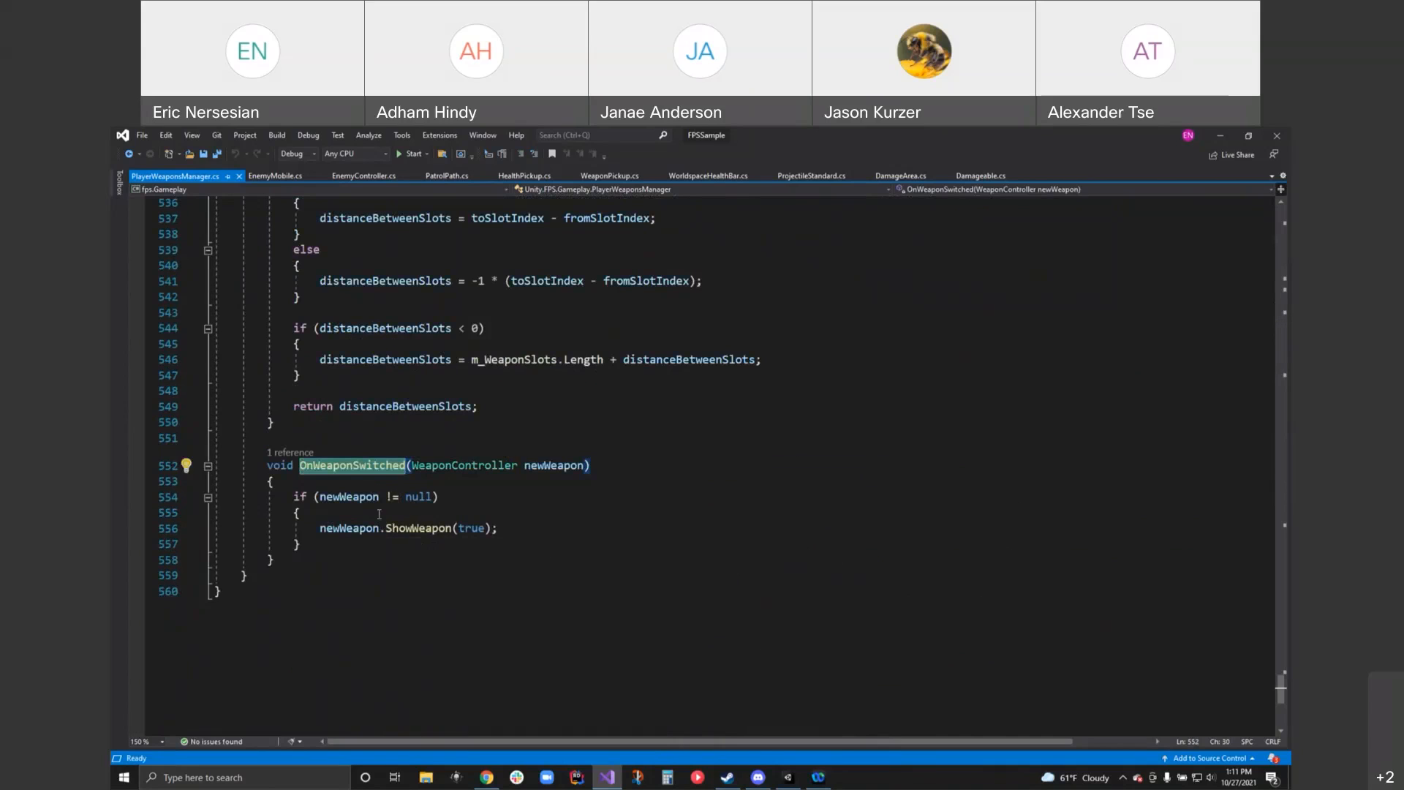
{"action": "mouse_move", "coordinate": [349, 498]}
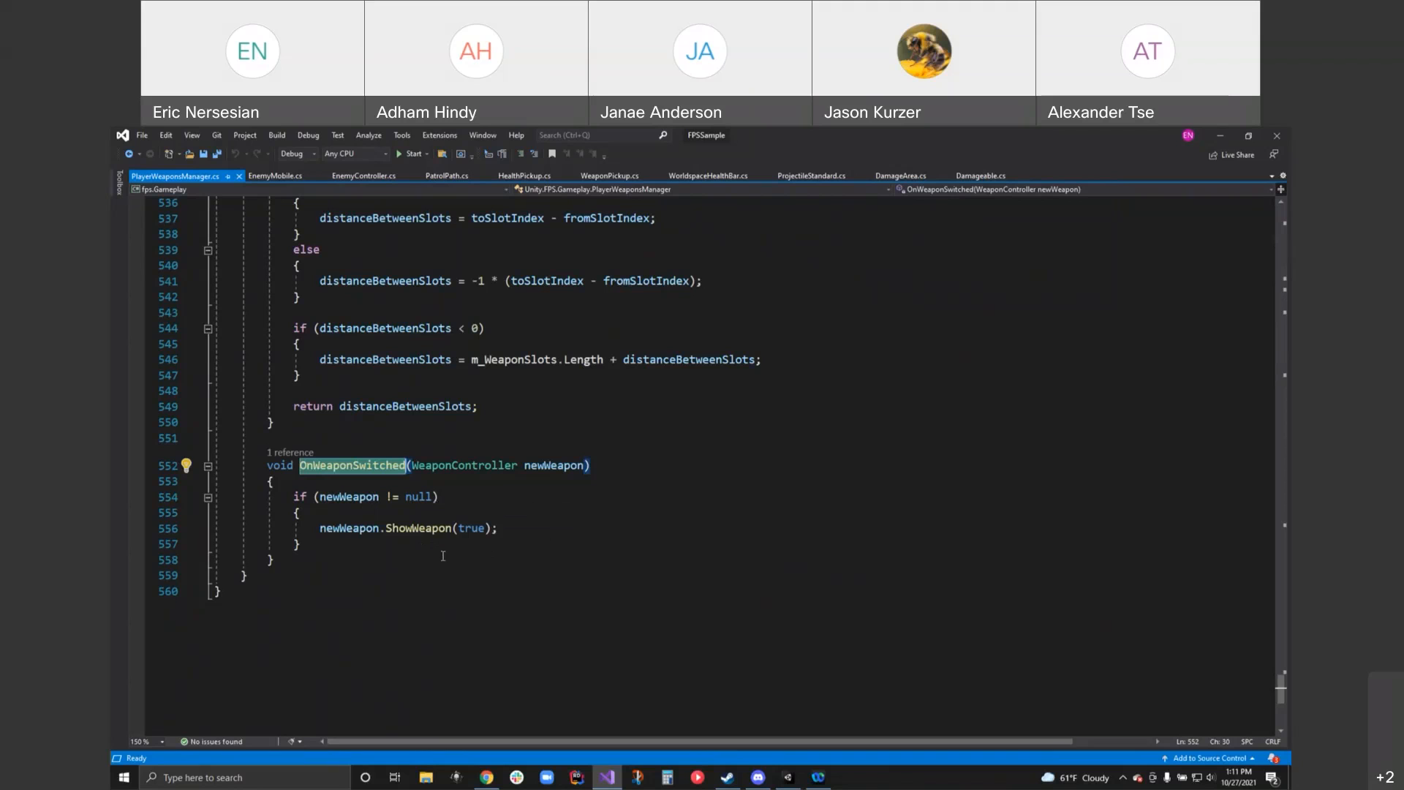
{"action": "mouse_move", "coordinate": [594, 550]}
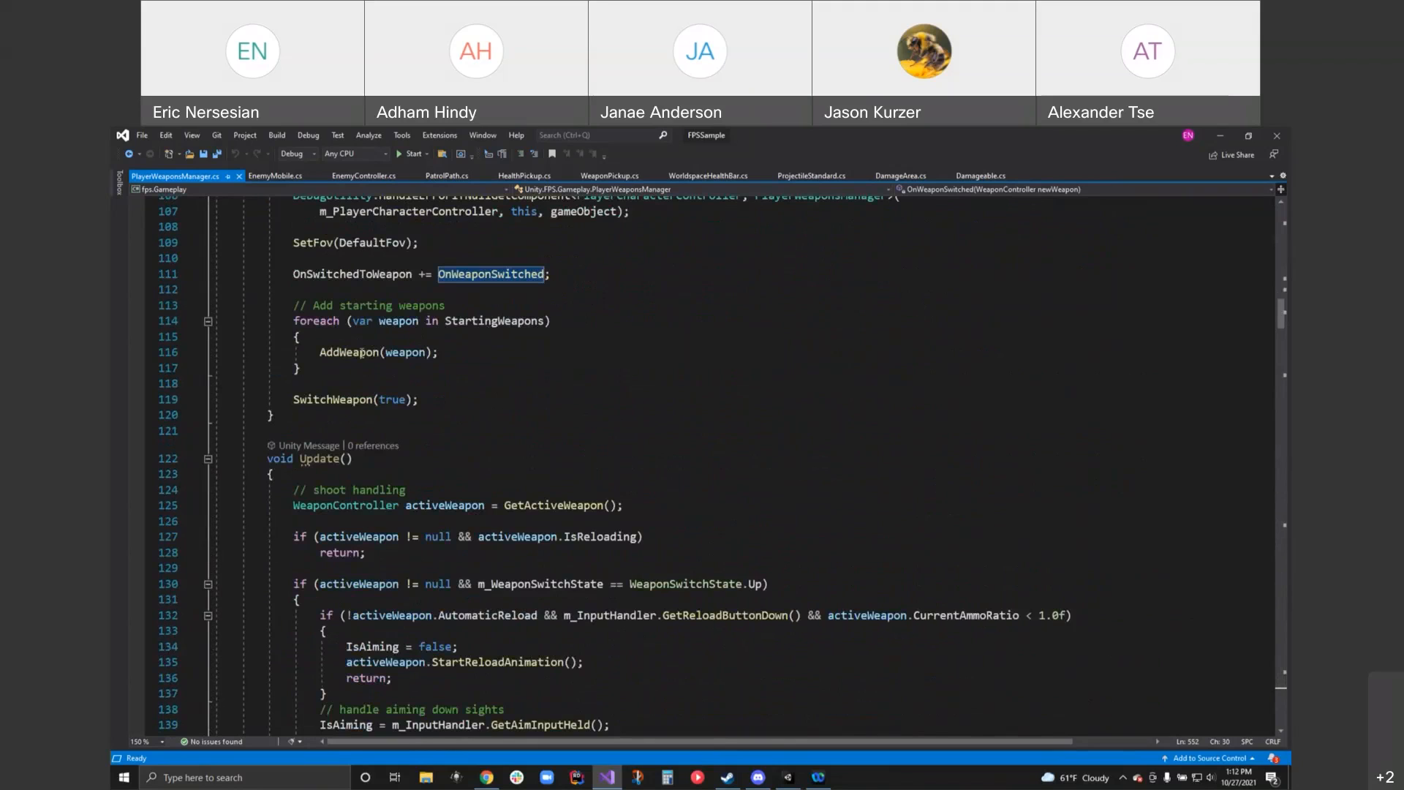
{"action": "mouse_move", "coordinate": [355, 352]}
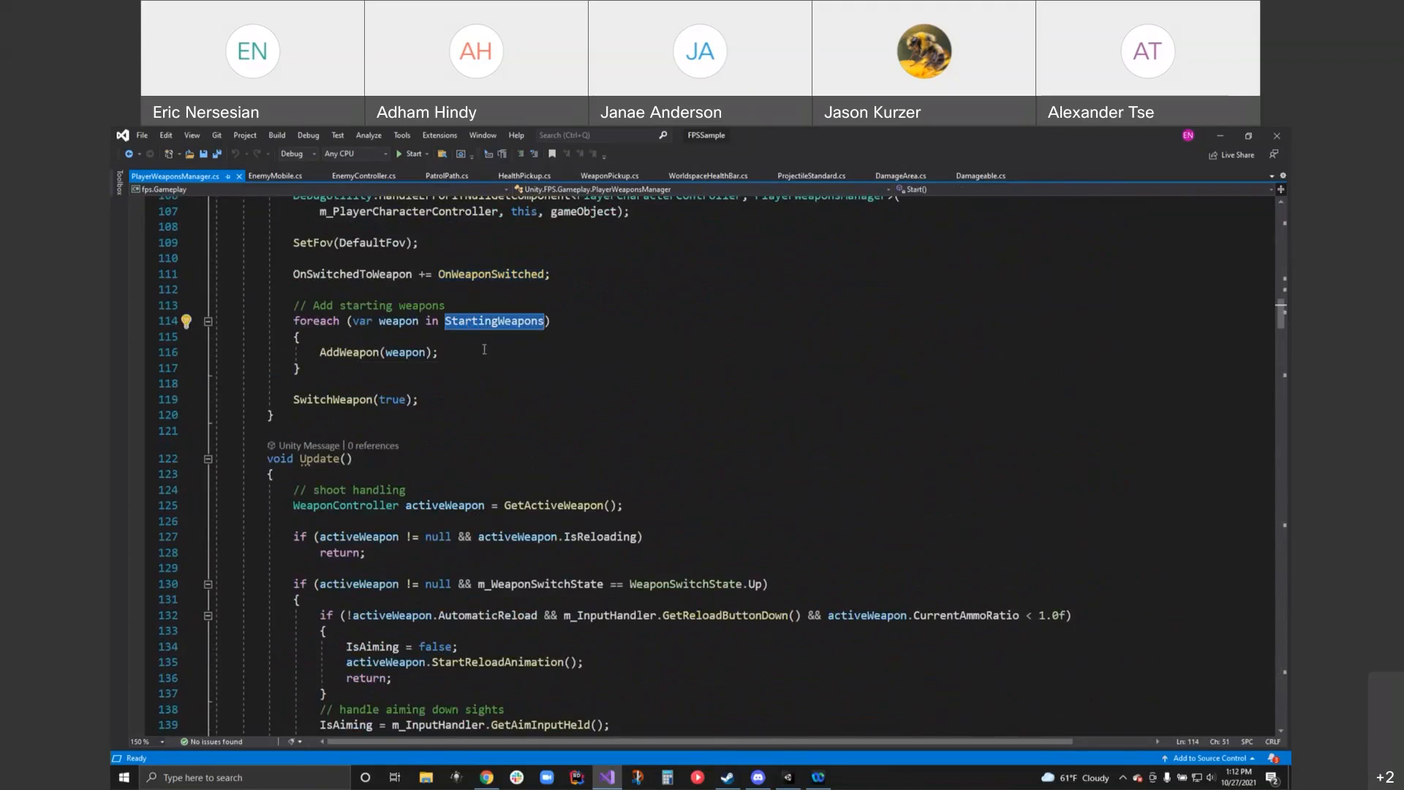
{"action": "mouse_move", "coordinate": [484, 323]}
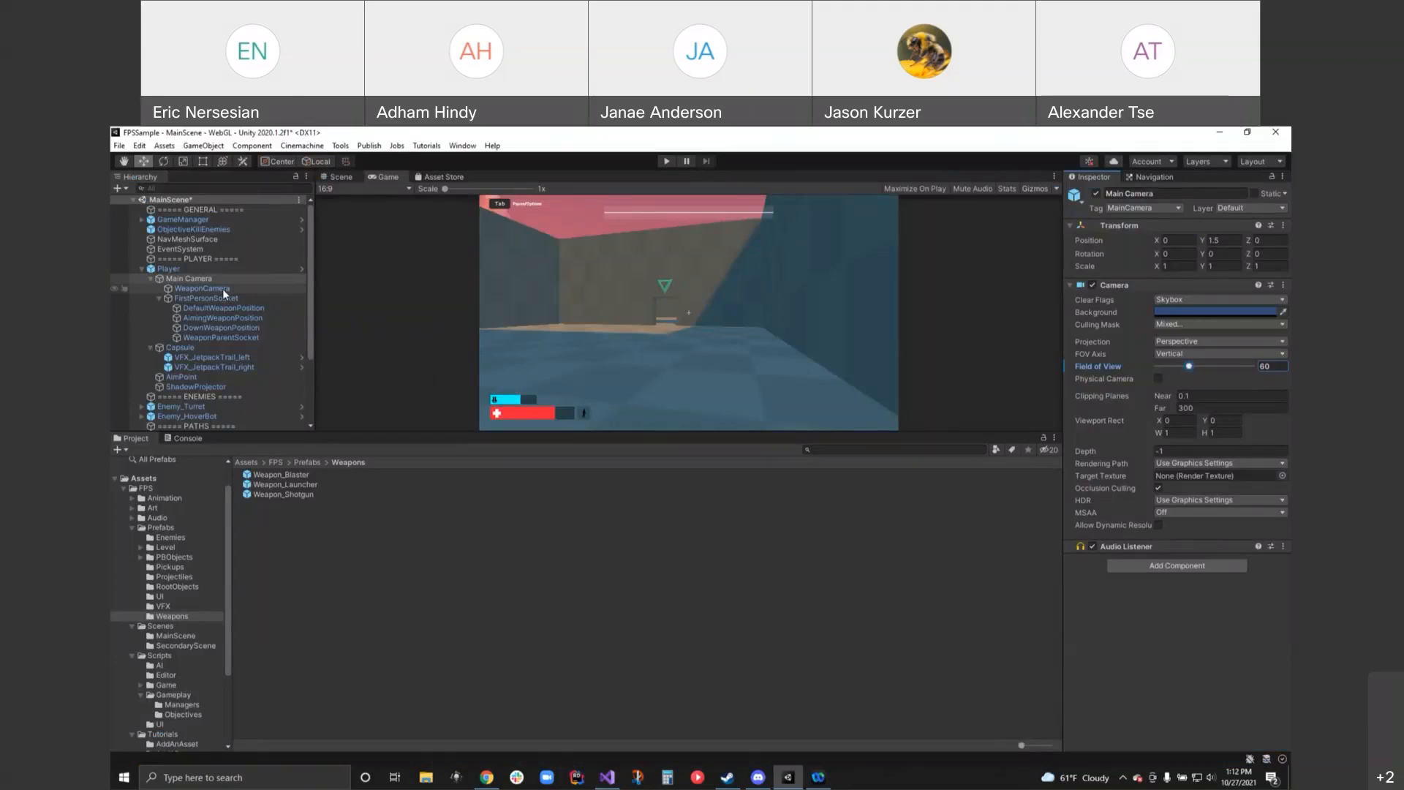
- Expand the Player's Starting Weapons list showing Weapon_Blaster, then display that prefab's settings
{"action": "left_click", "coordinate": [169, 269]}
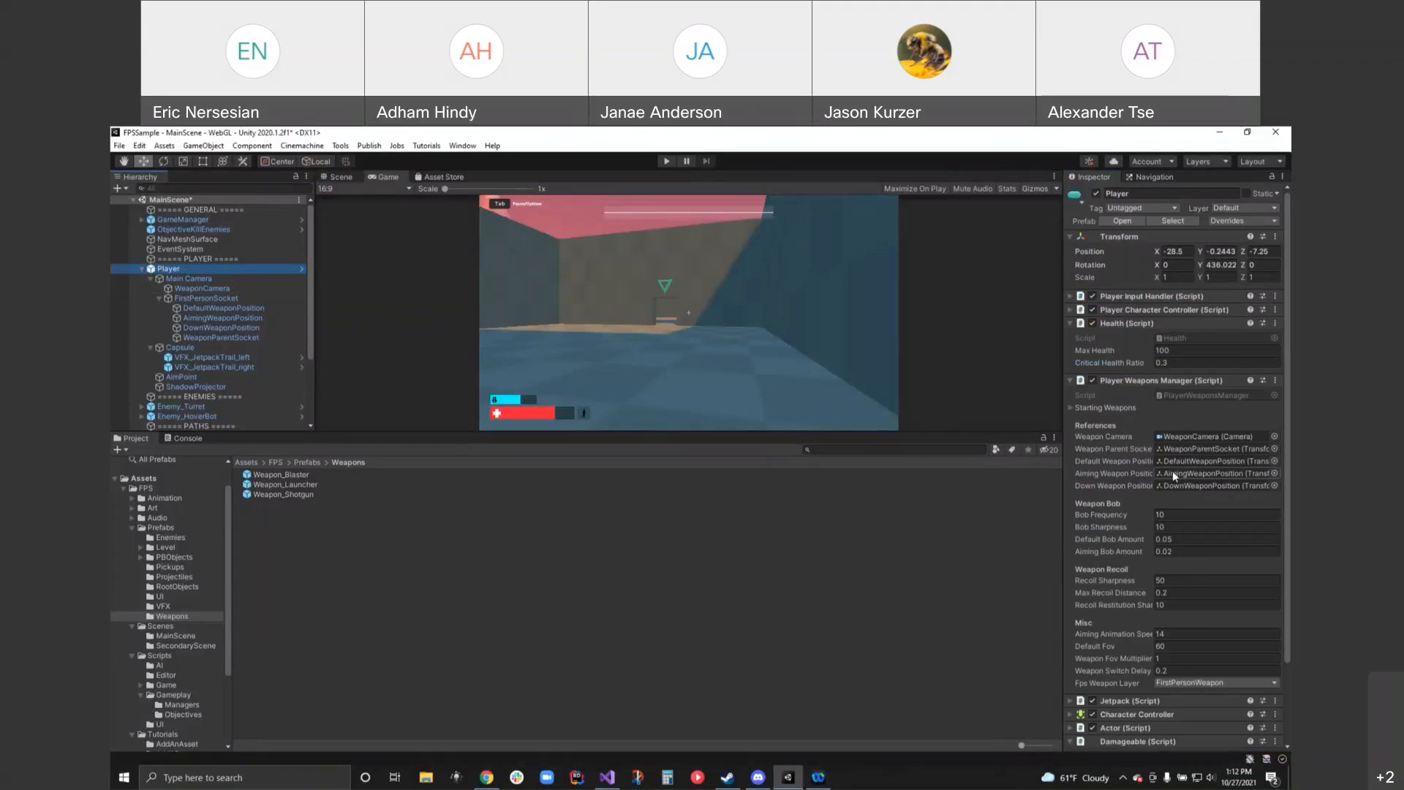
{"action": "mouse_move", "coordinate": [1133, 419]}
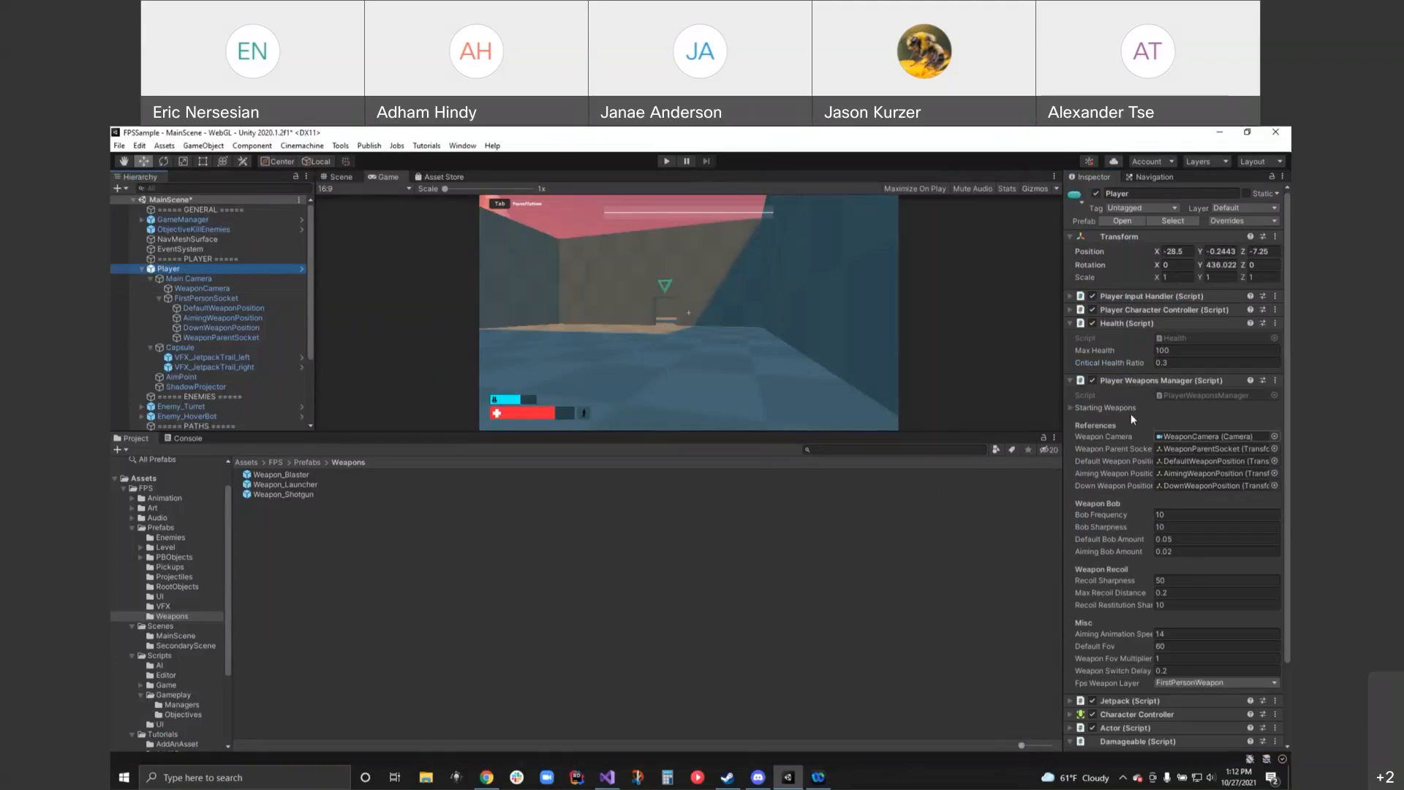
{"action": "left_click", "coordinate": [1071, 407]}
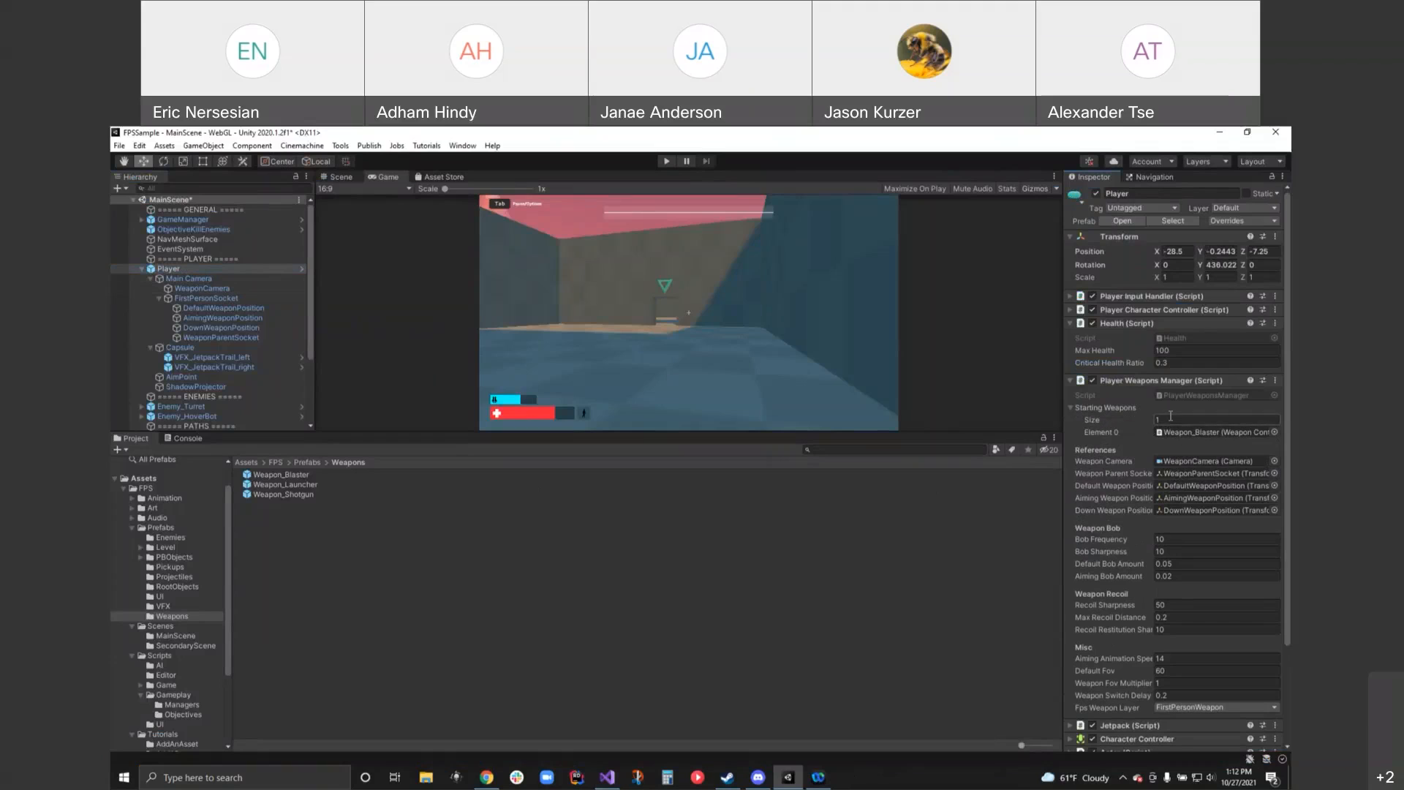
{"action": "left_click", "coordinate": [281, 474]}
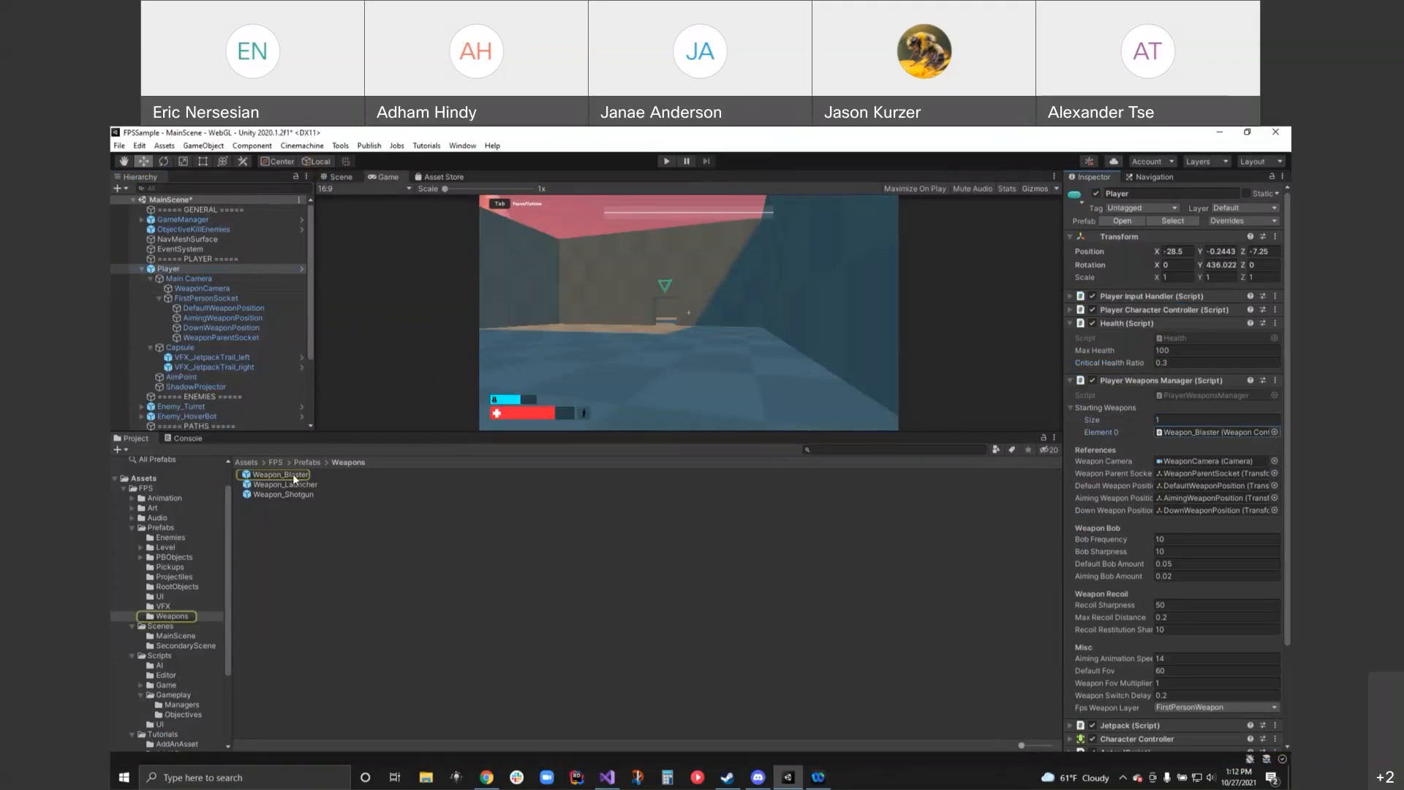
{"action": "left_click", "coordinate": [277, 474]}
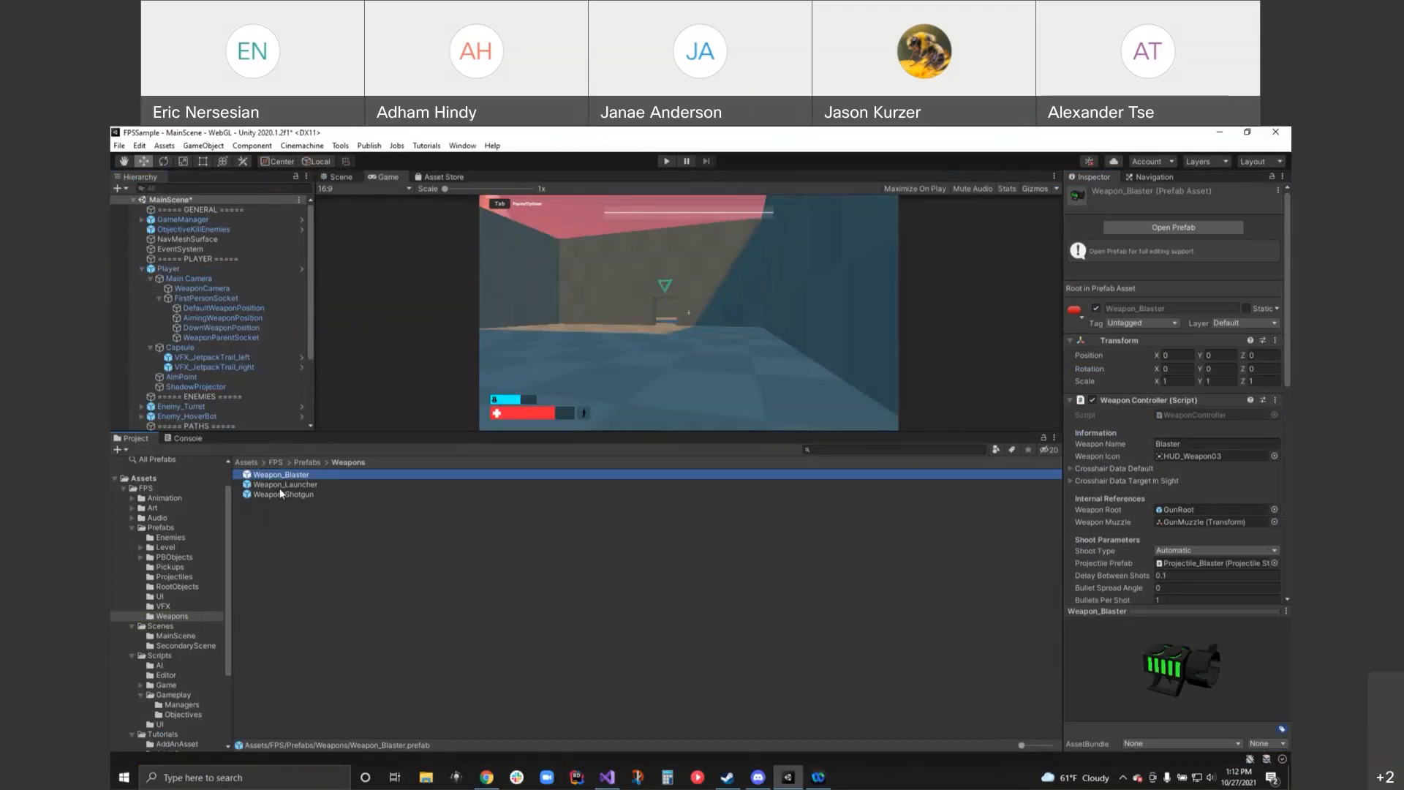
{"action": "mouse_move", "coordinate": [319, 498]}
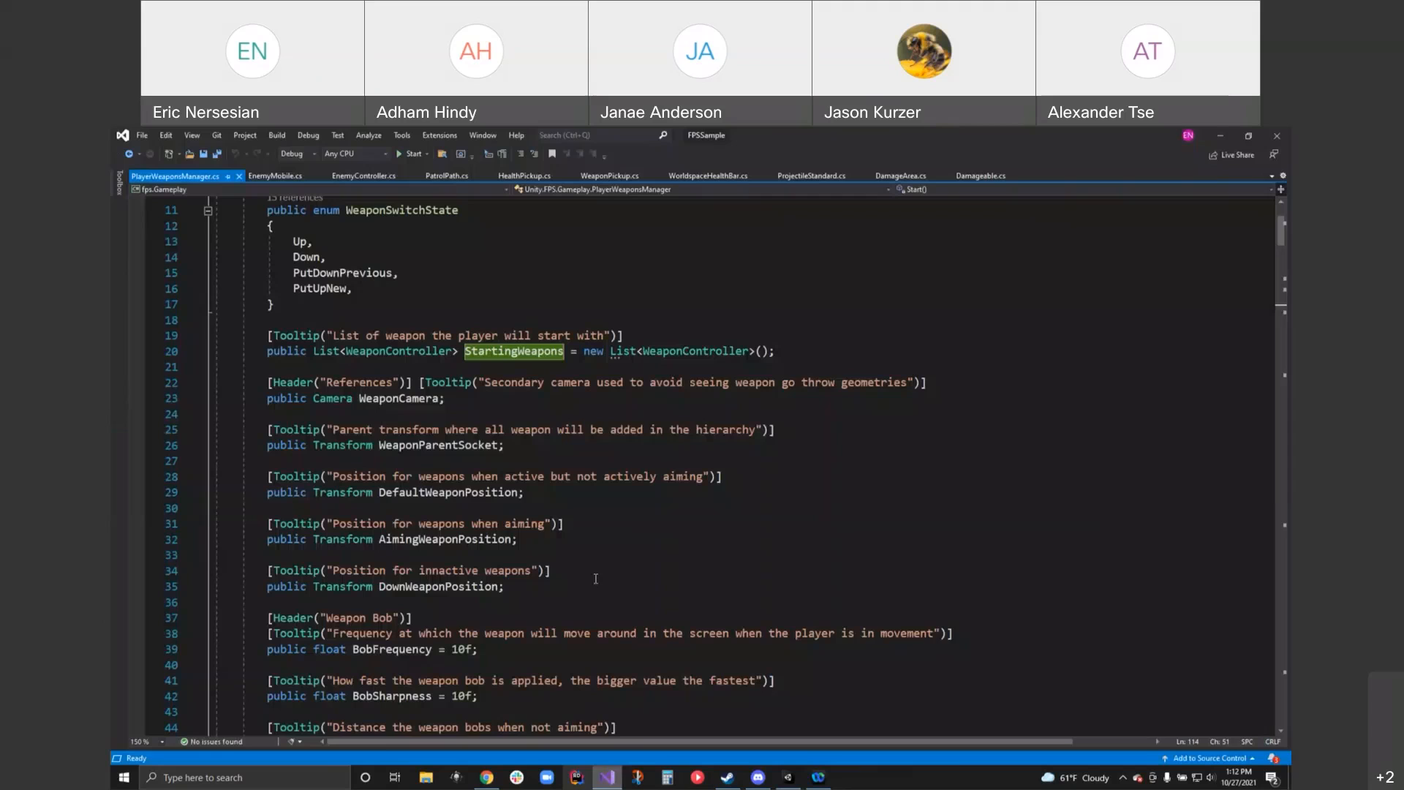
- Scroll from the StartingWeapons declaration back to the Start method's add-weapon loop
{"action": "scroll", "scroll_direction": "down", "scroll_amount": 3}
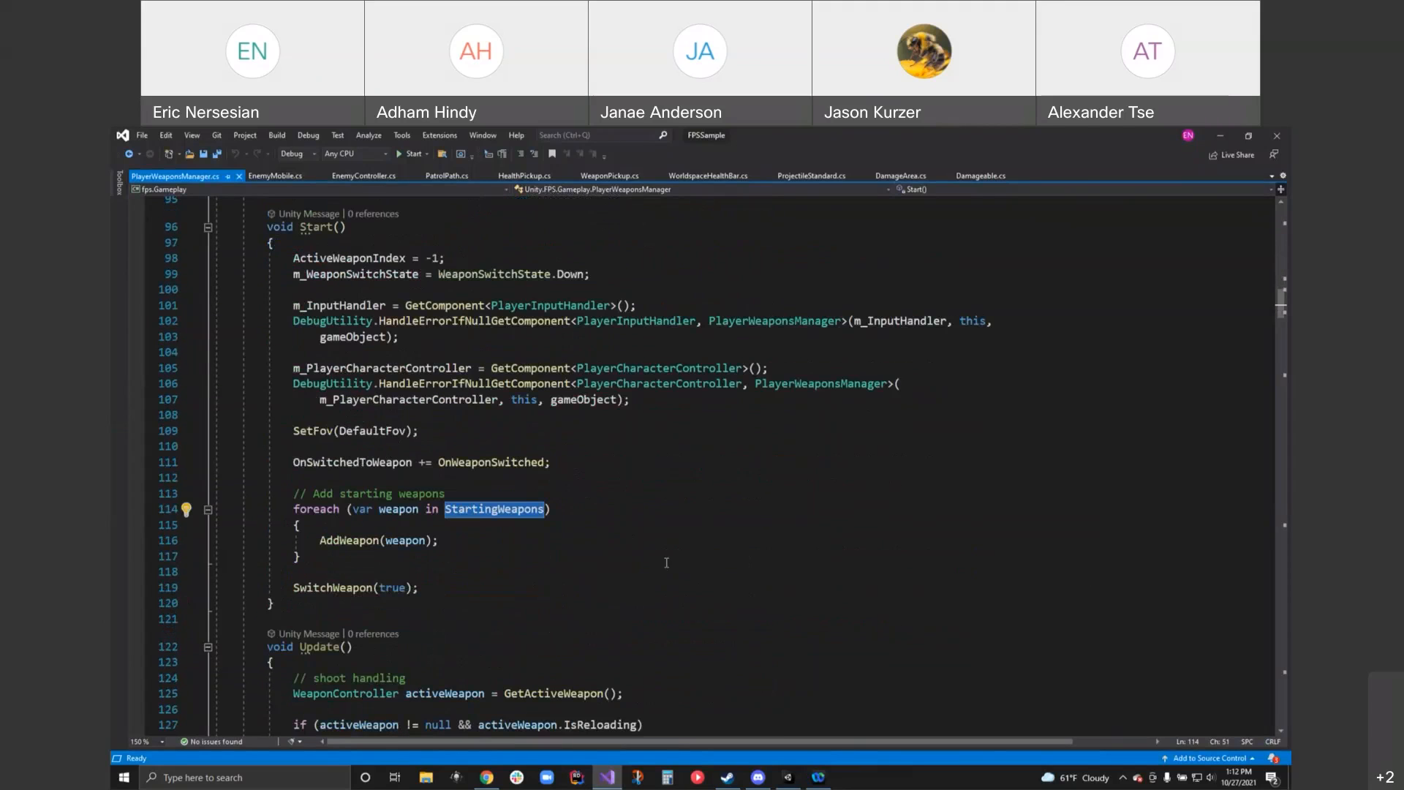
{"action": "mouse_move", "coordinate": [495, 511]}
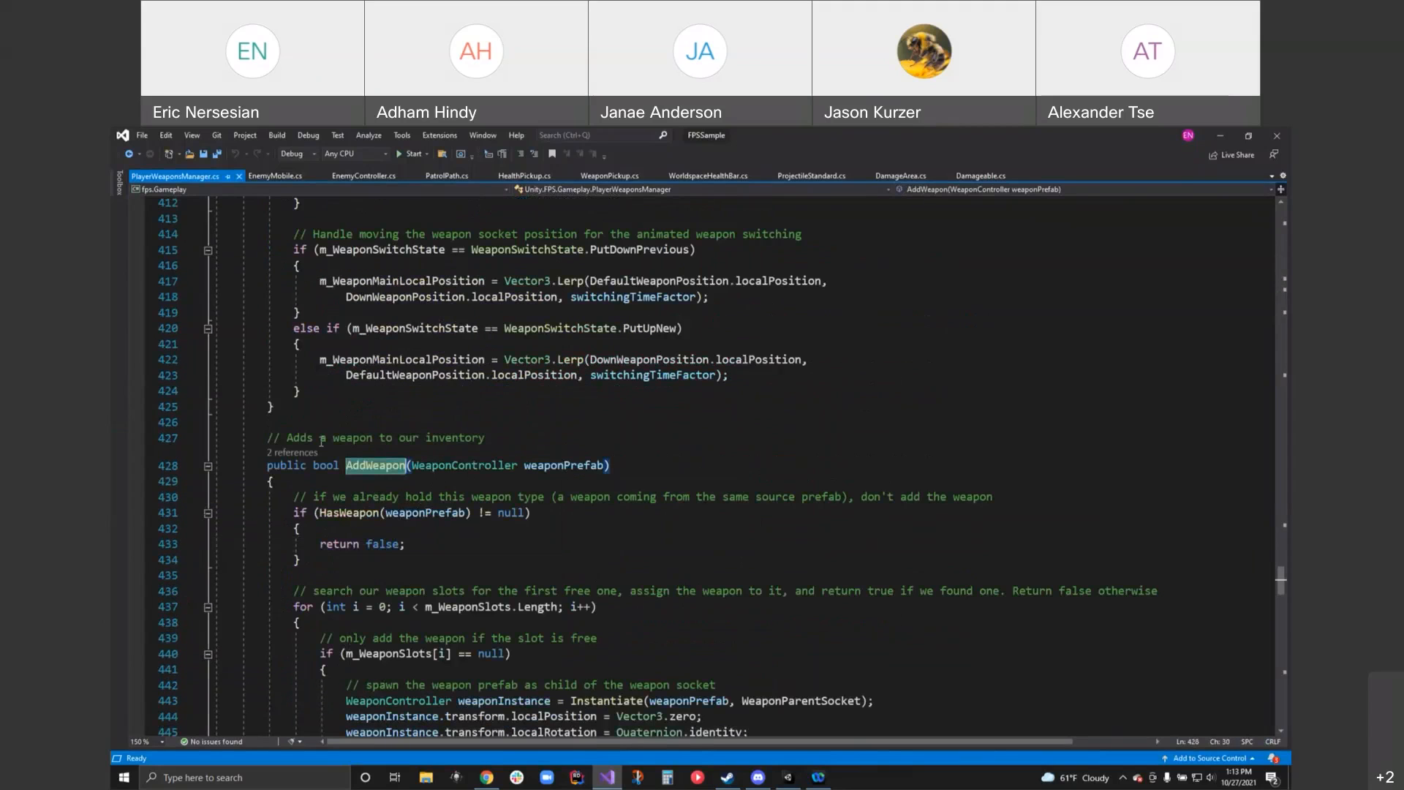
{"action": "mouse_move", "coordinate": [509, 607]}
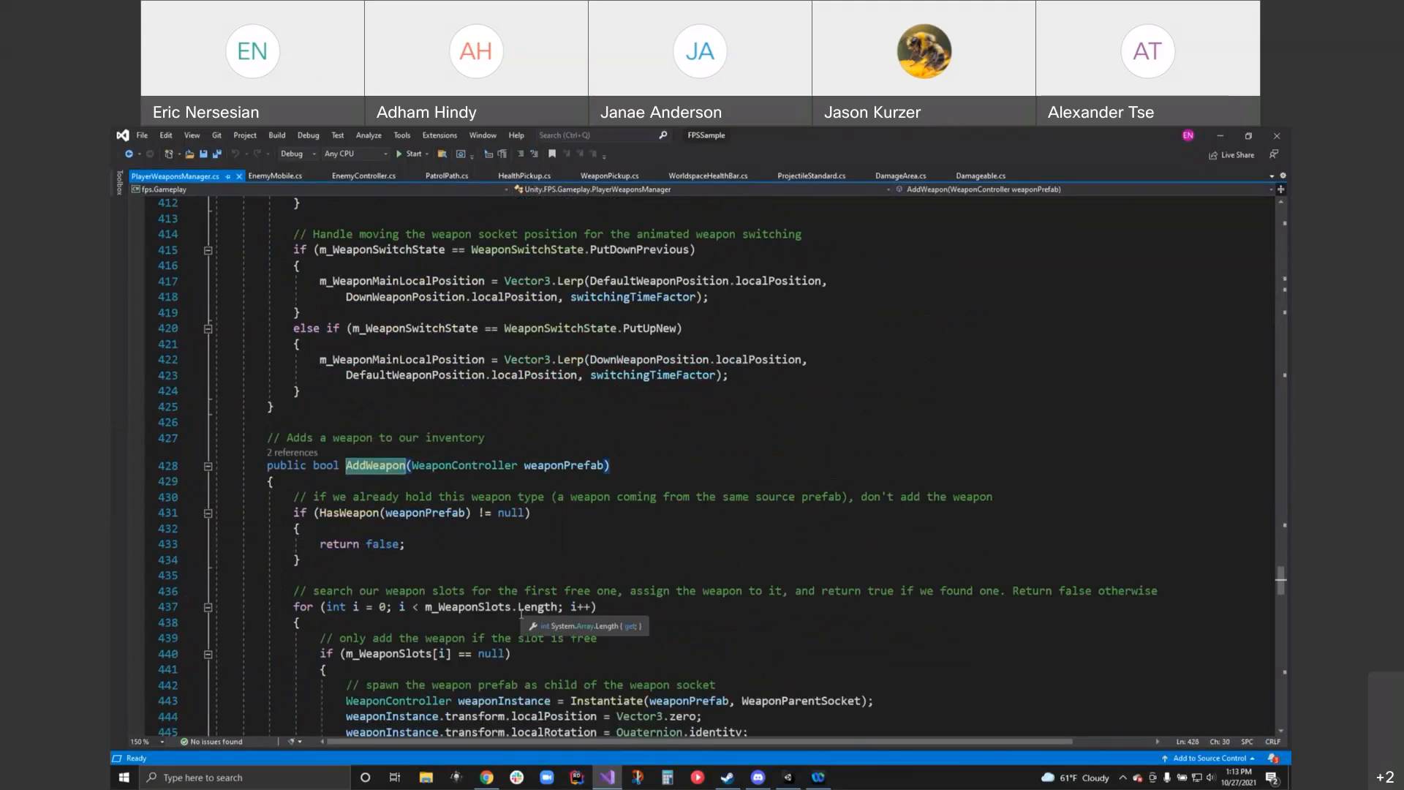
{"action": "mouse_move", "coordinate": [373, 496]}
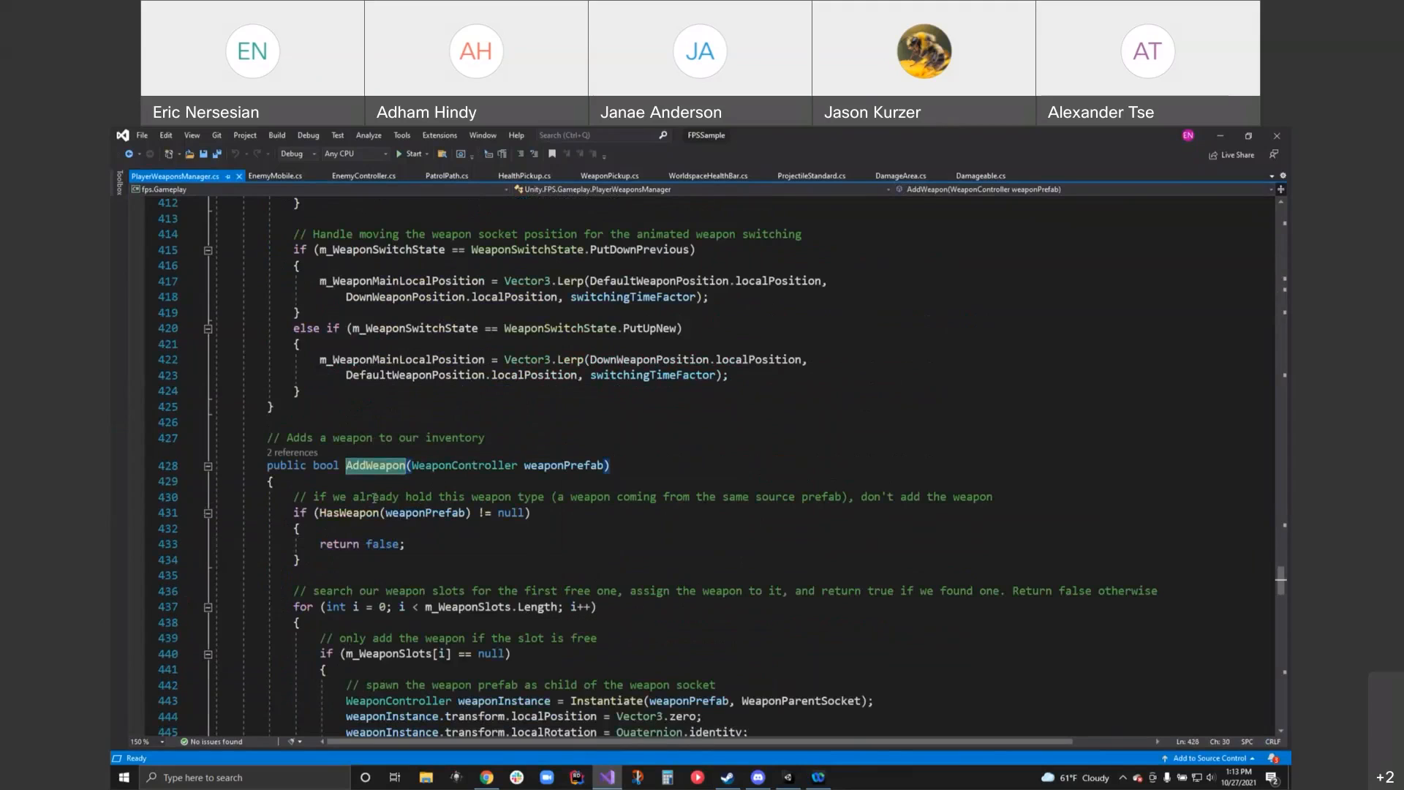
{"action": "mouse_move", "coordinate": [438, 513]}
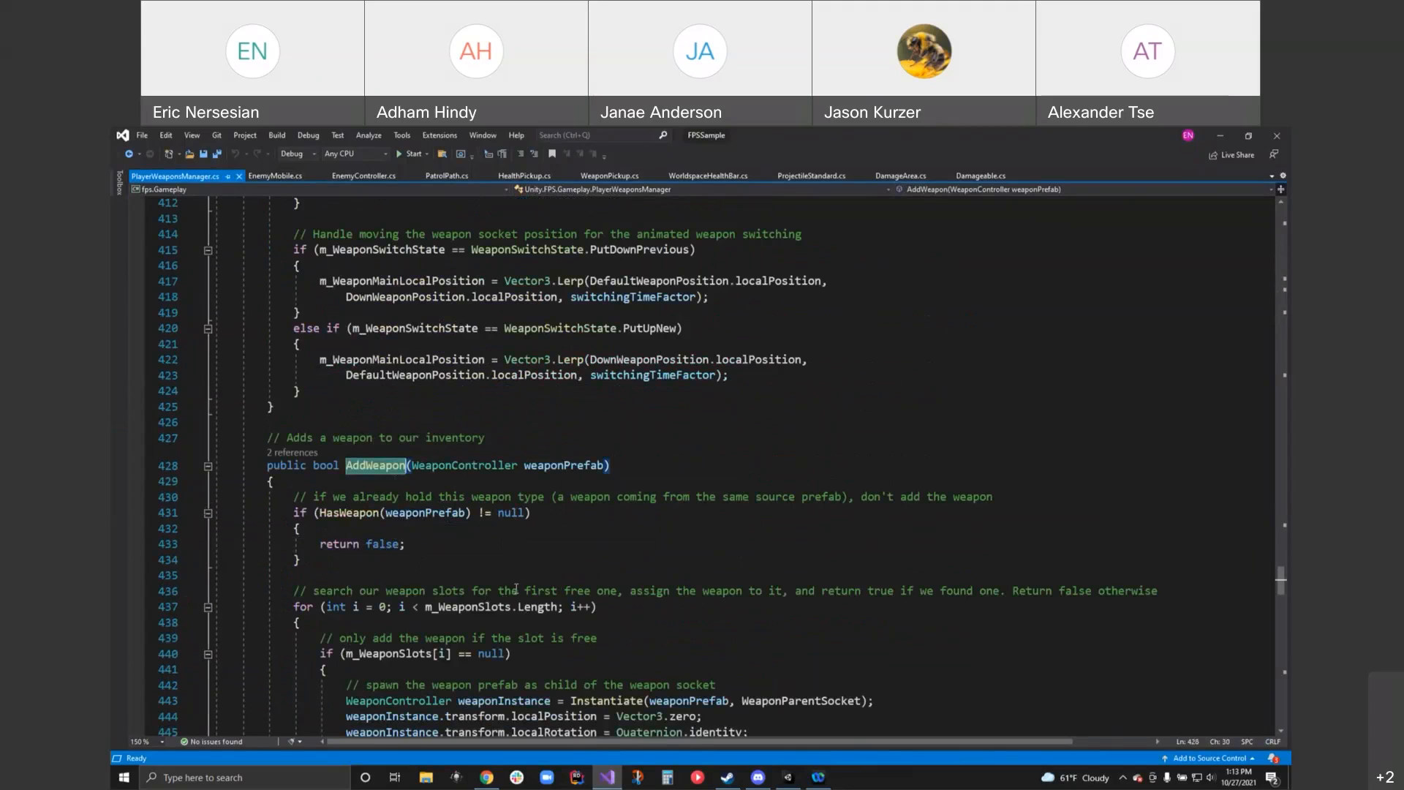
- Read through AddWeapon's free-slot loop and OnAddedWeapon invocation down to SwitchWeapon
{"action": "scroll", "scroll_direction": "down", "scroll_amount": 3}
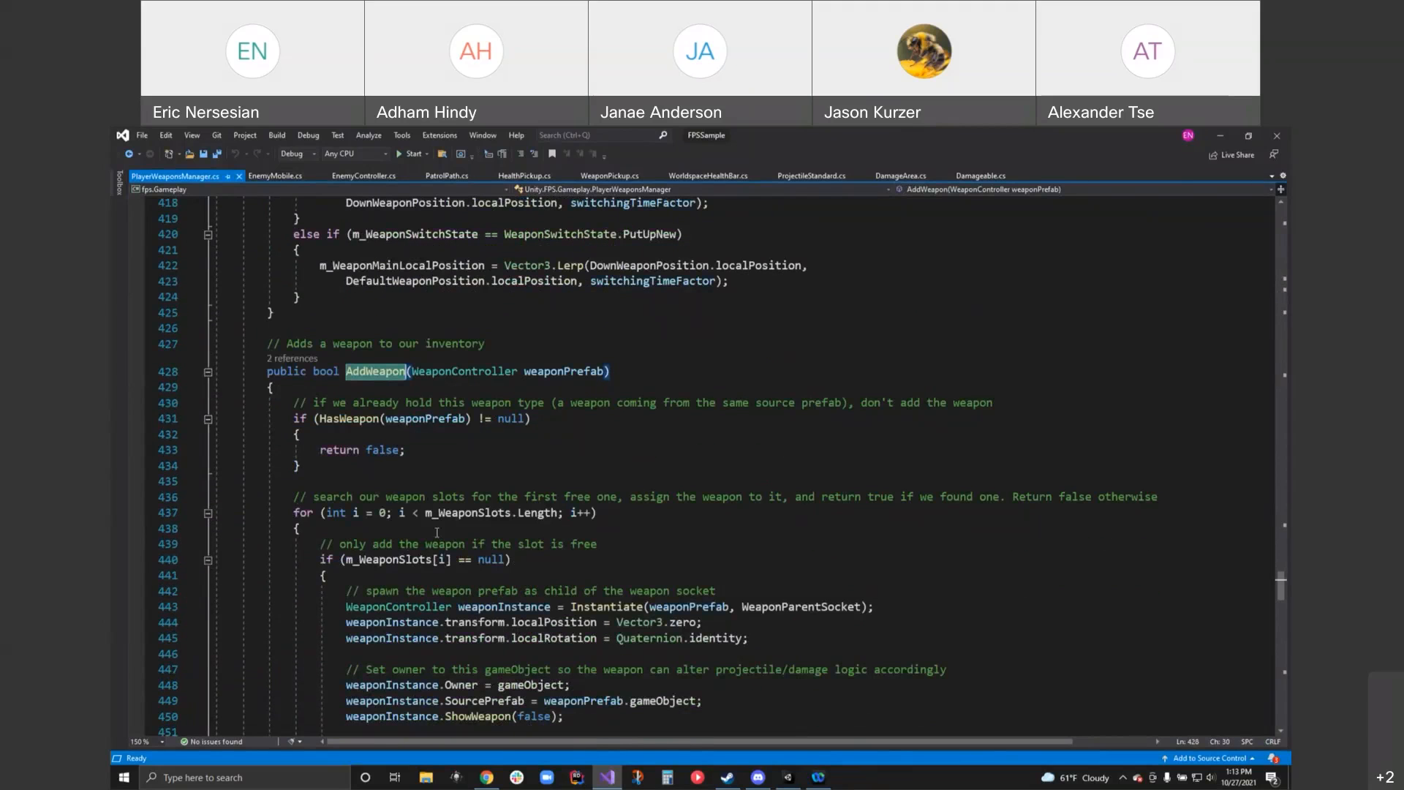
{"action": "scroll", "scroll_direction": "down", "scroll_amount": 3}
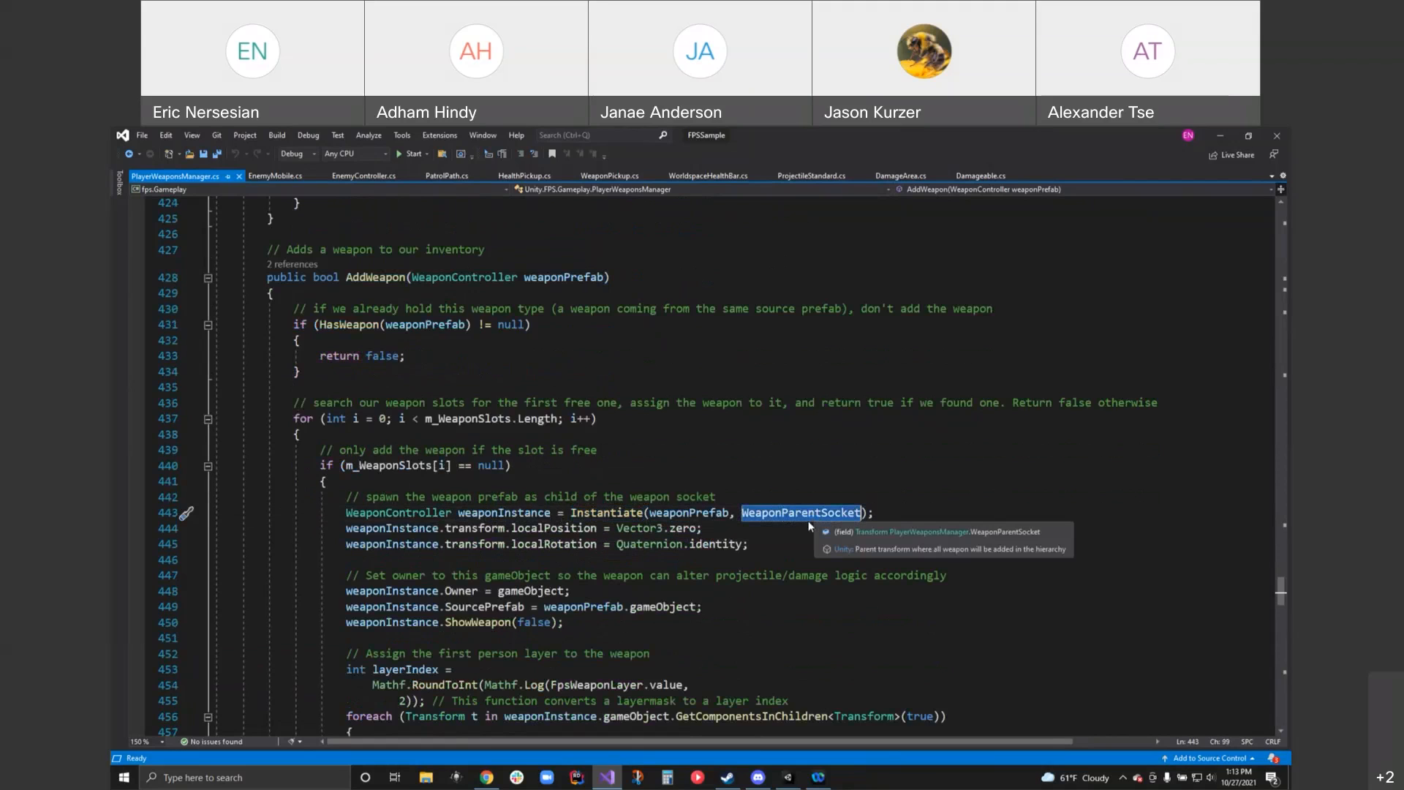
{"action": "mouse_move", "coordinate": [783, 521]}
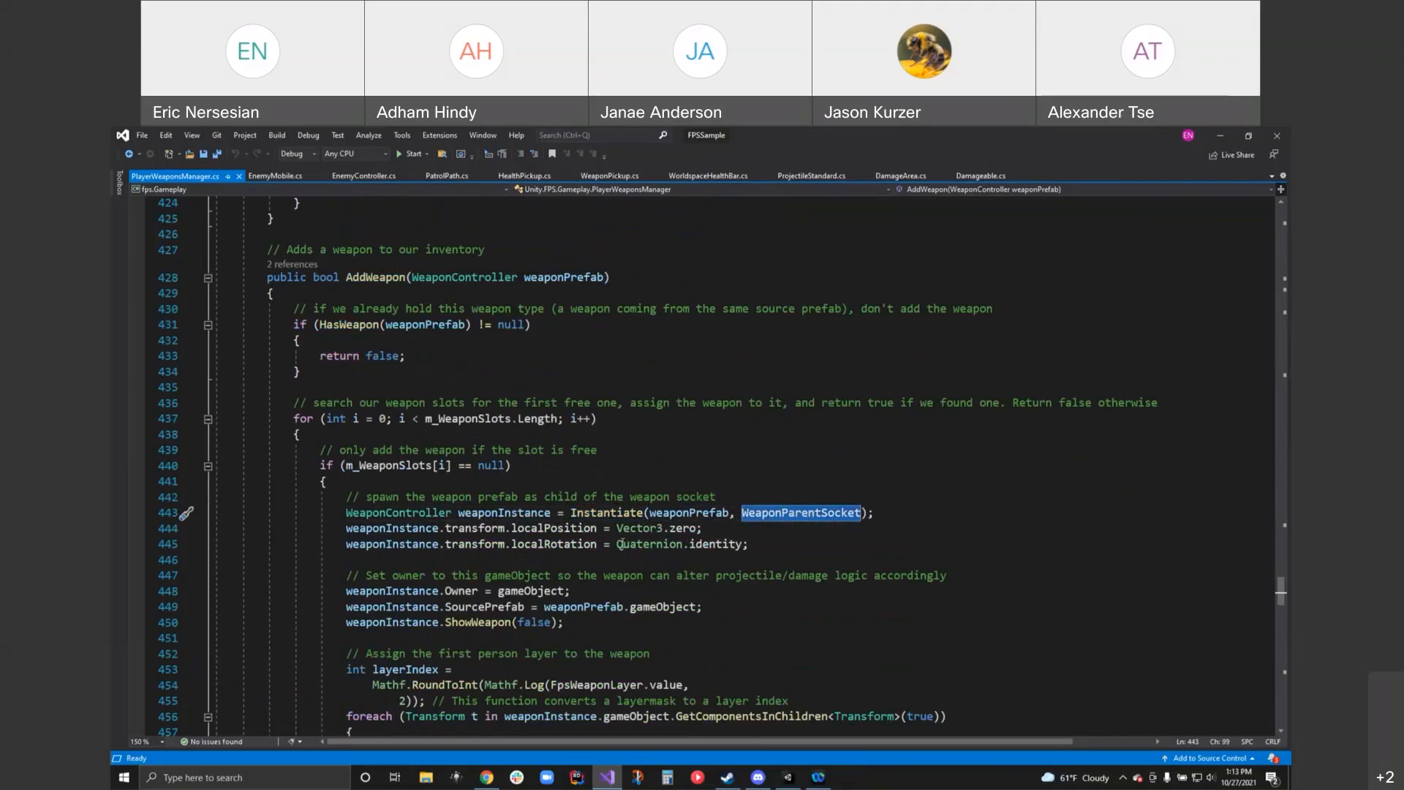
{"action": "scroll", "scroll_direction": "down", "scroll_amount": 3}
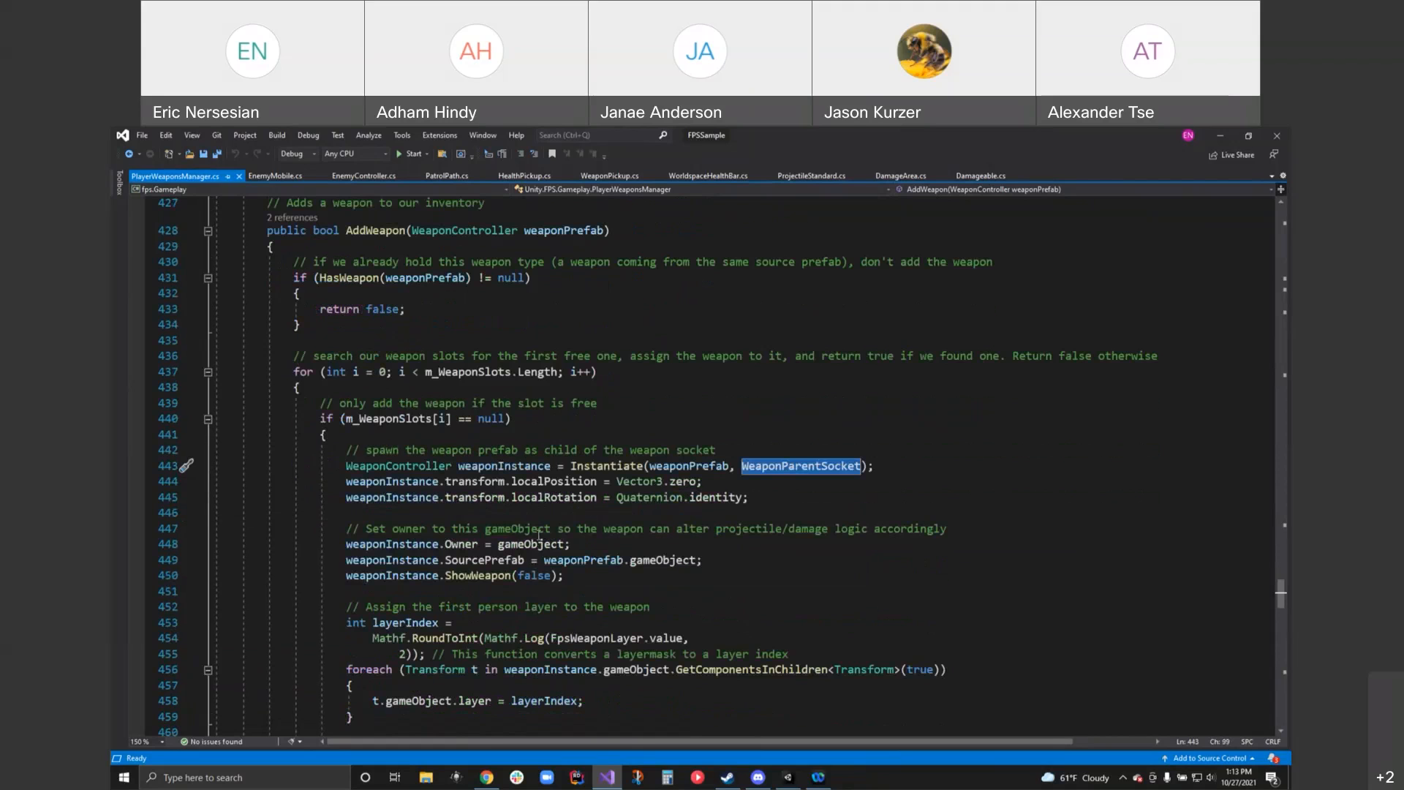
{"action": "mouse_move", "coordinate": [392, 559]}
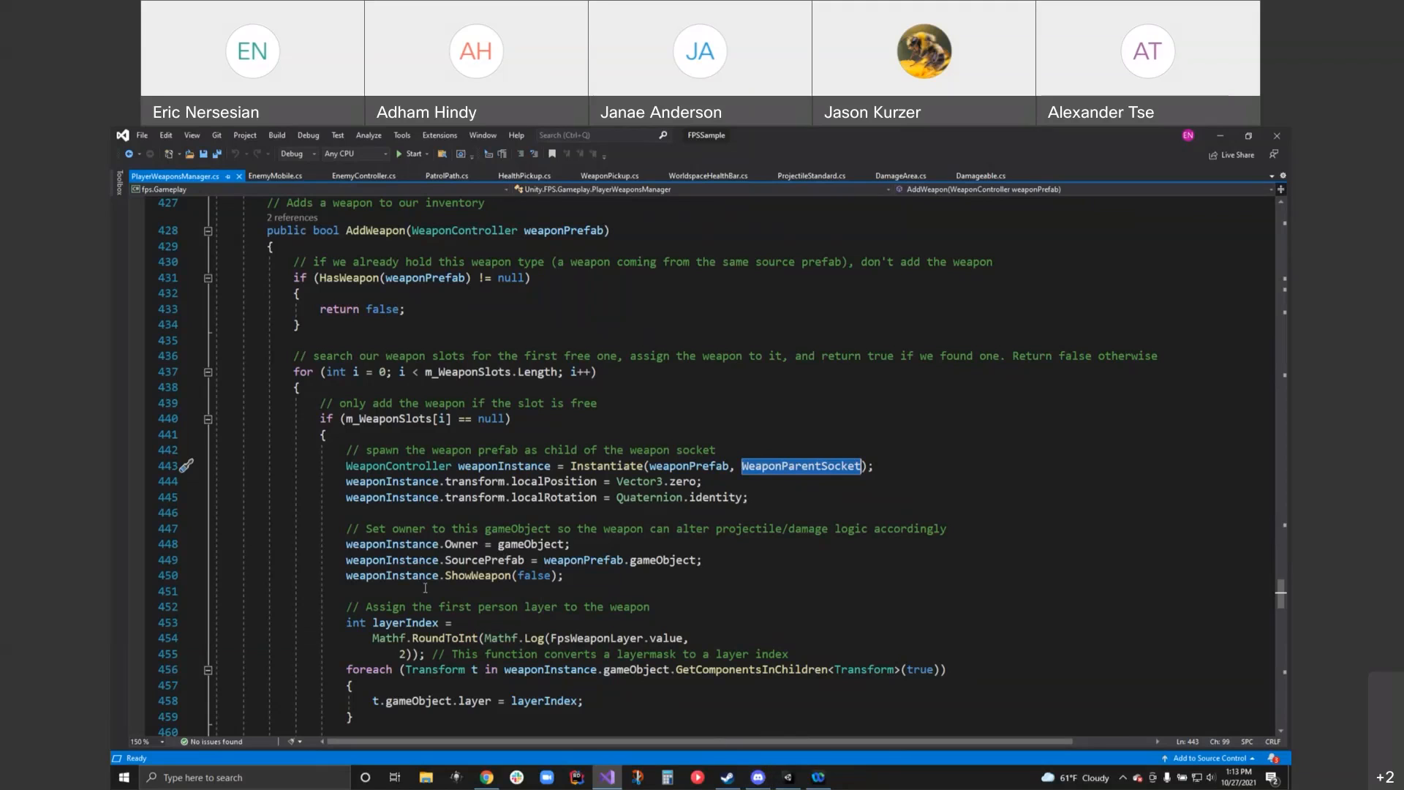
{"action": "mouse_move", "coordinate": [485, 575]}
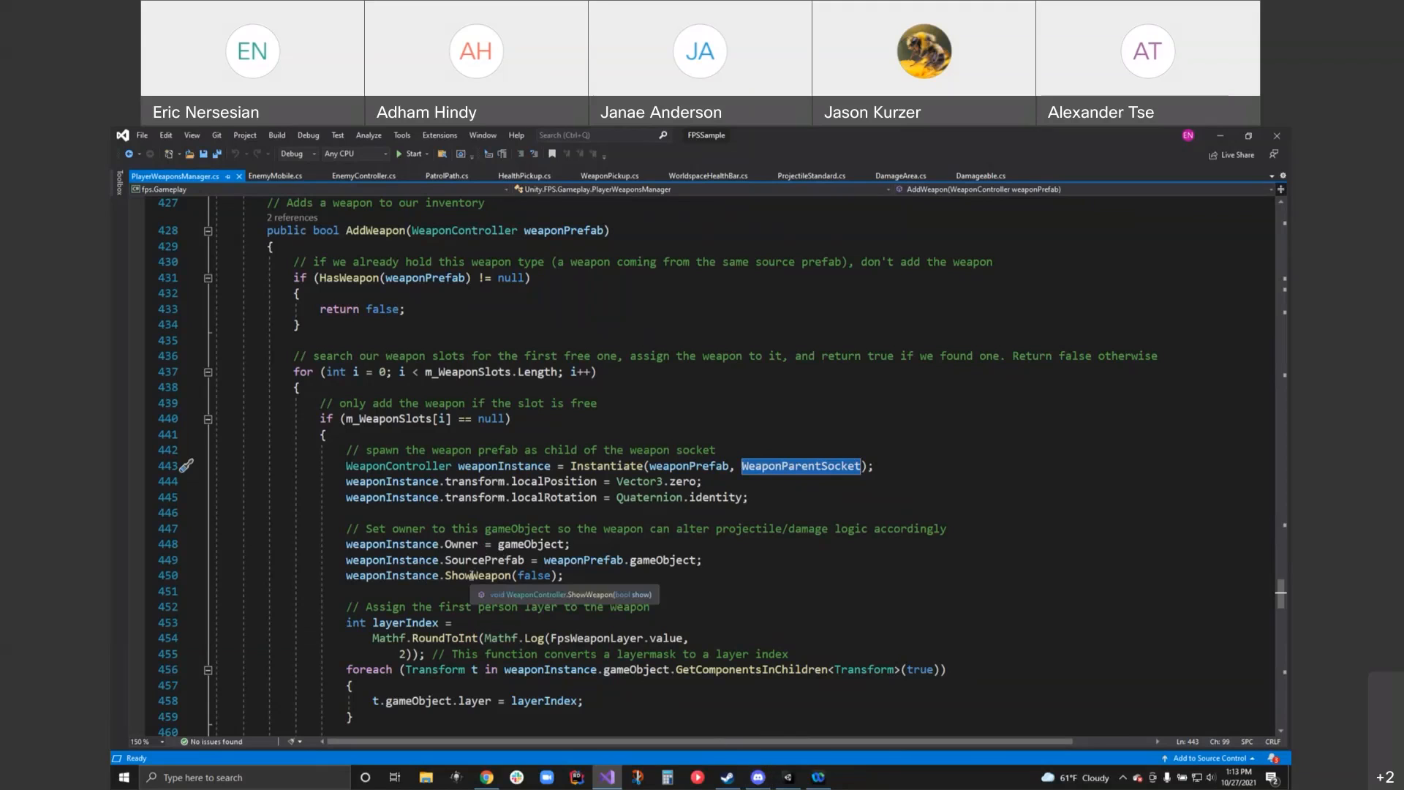
{"action": "scroll", "scroll_direction": "down", "scroll_amount": 3}
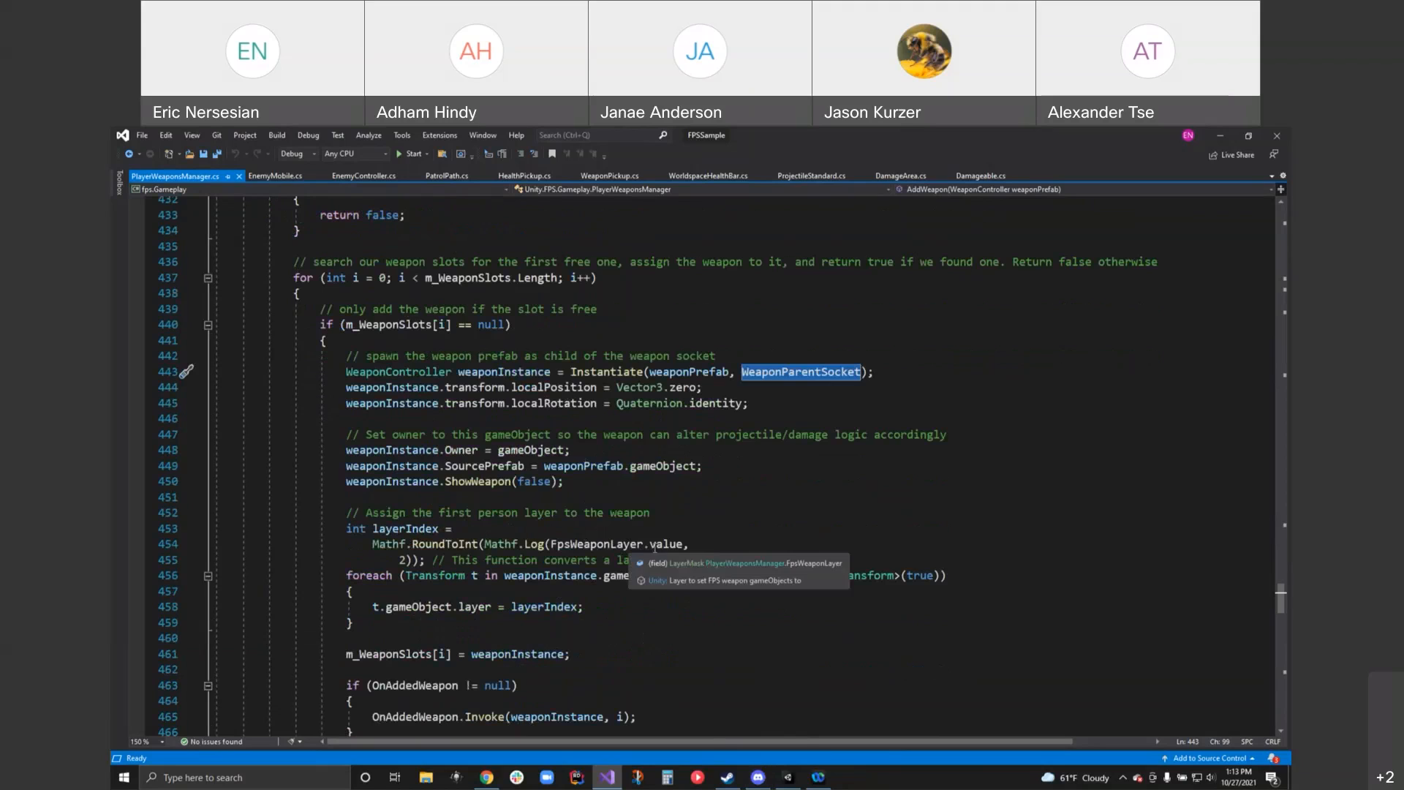
{"action": "scroll", "scroll_direction": "down", "scroll_amount": 3}
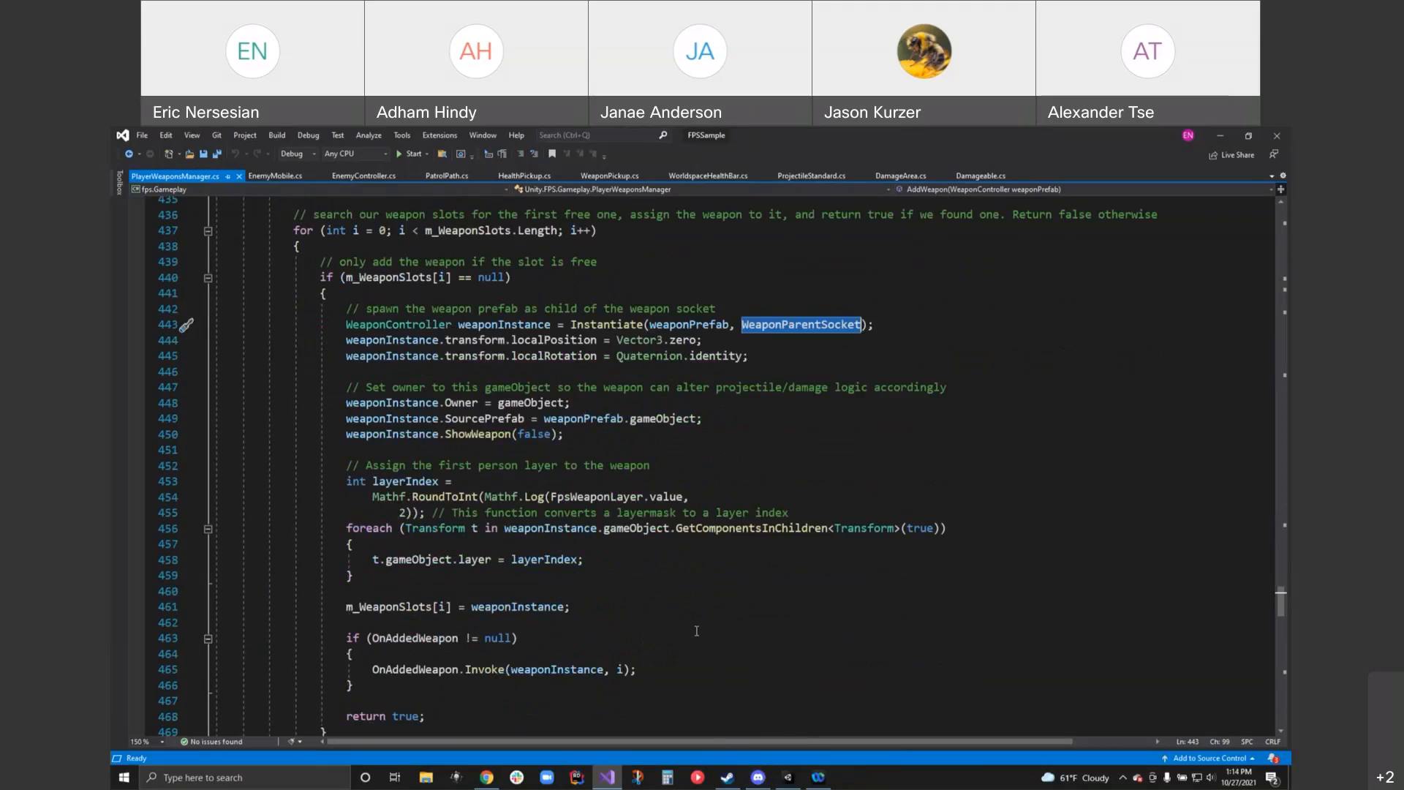
{"action": "mouse_move", "coordinate": [616, 619]}
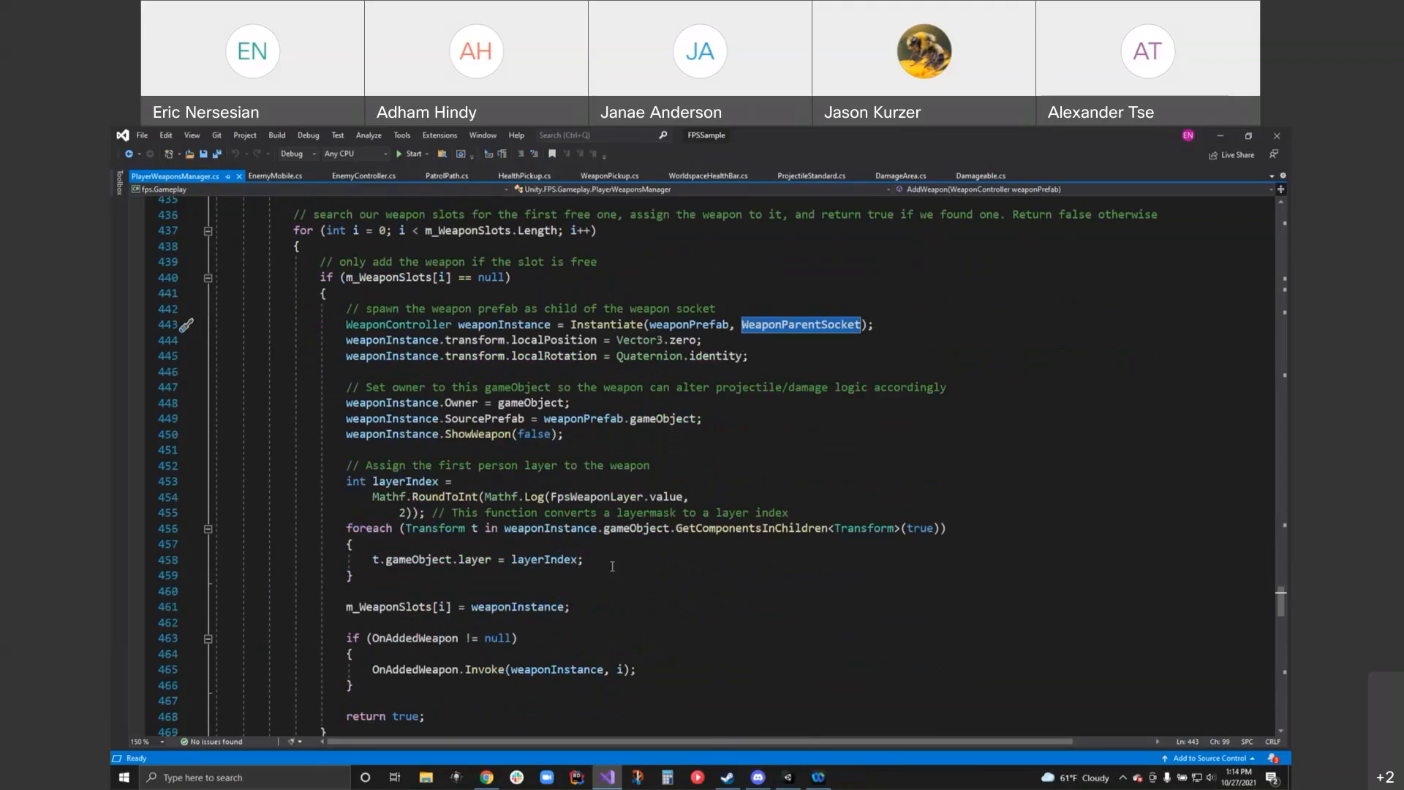
{"action": "scroll", "scroll_direction": "down", "scroll_amount": 3}
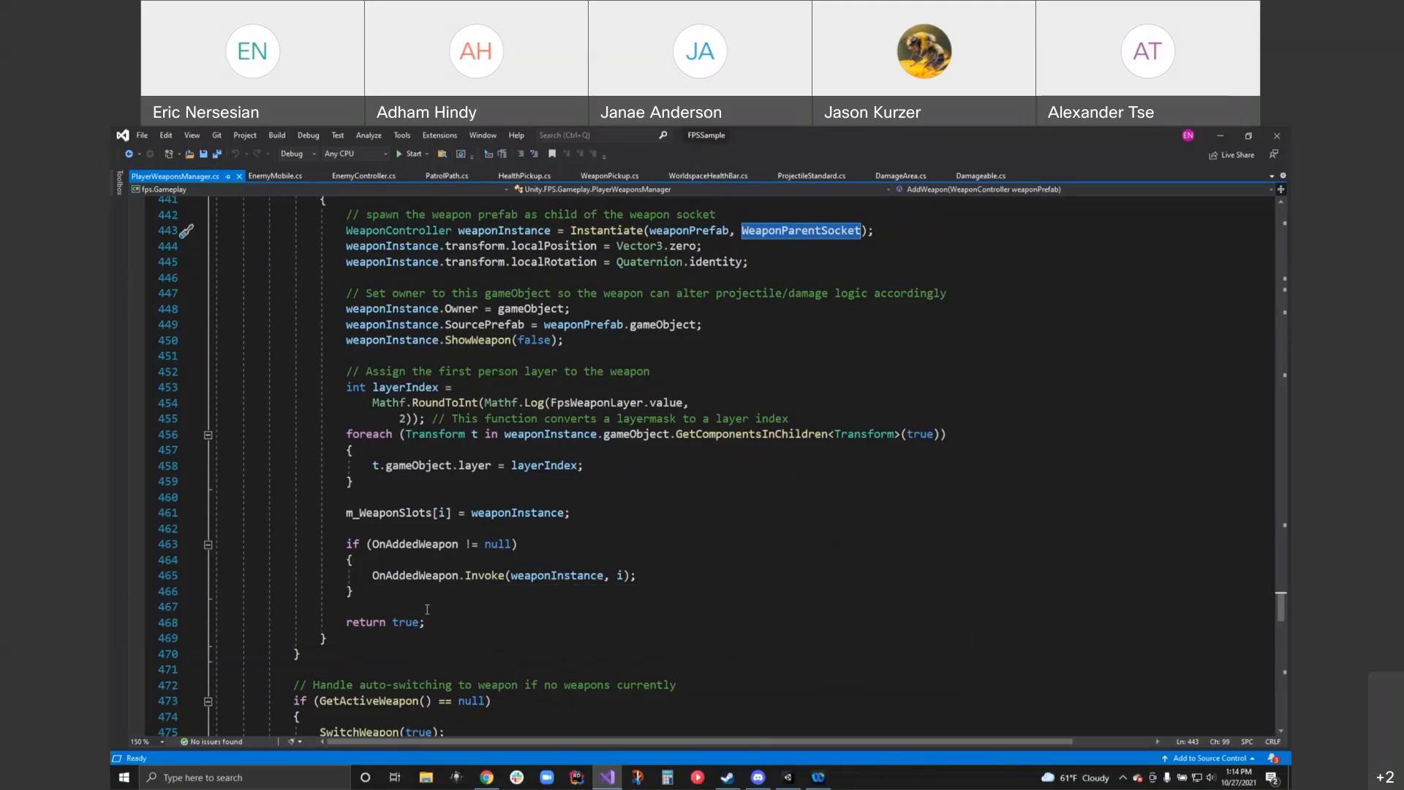
{"action": "mouse_move", "coordinate": [415, 575]}
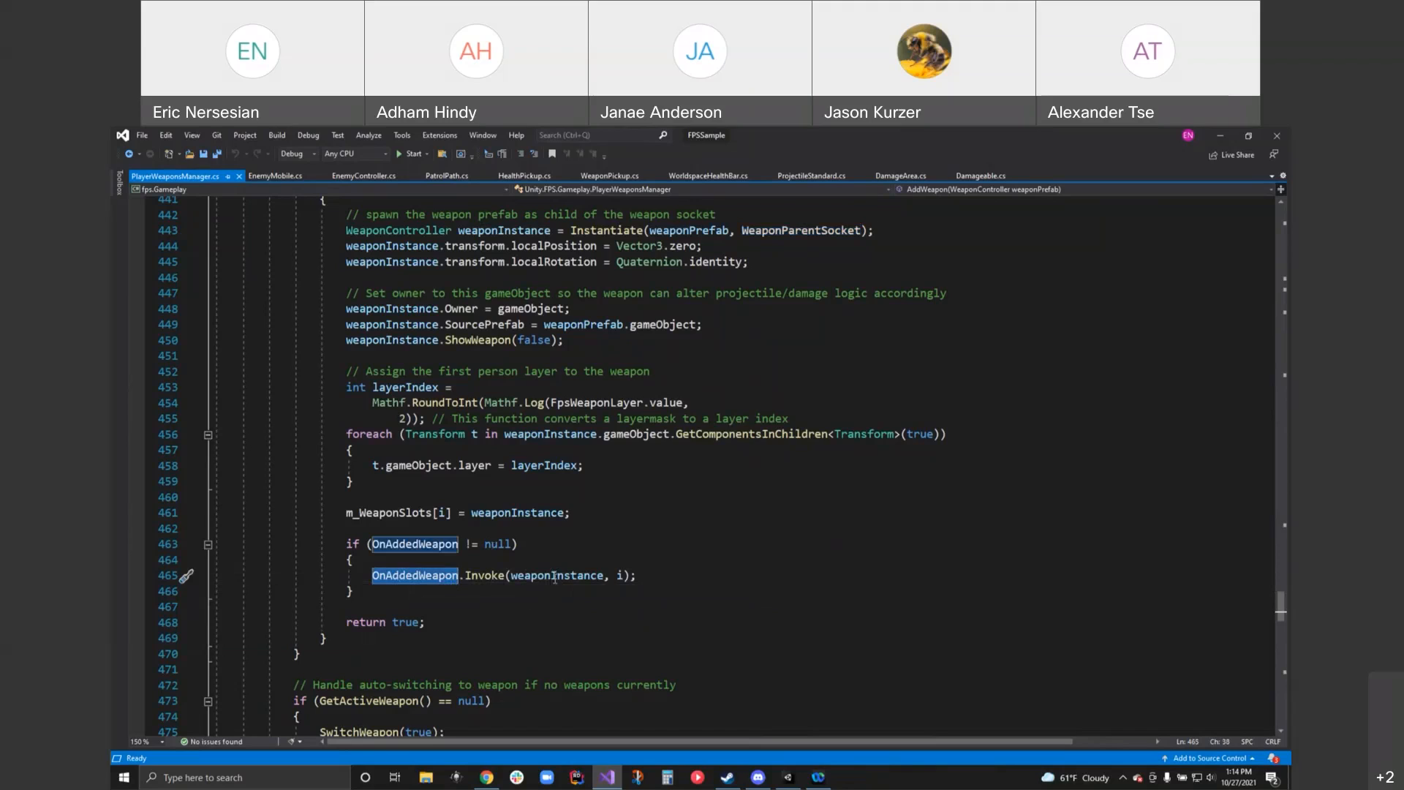
{"action": "mouse_move", "coordinate": [555, 575]}
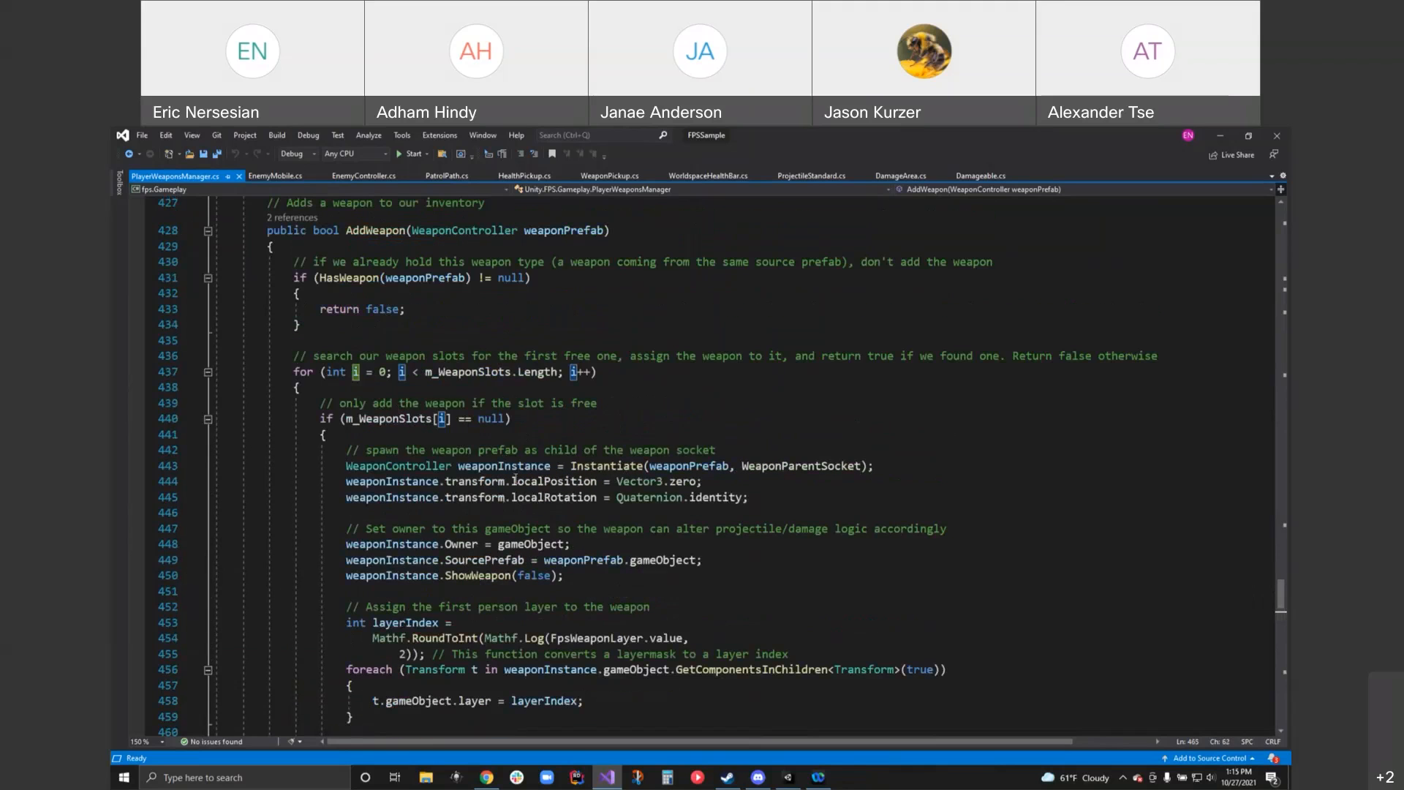
{"action": "scroll", "scroll_direction": "down", "scroll_amount": 3}
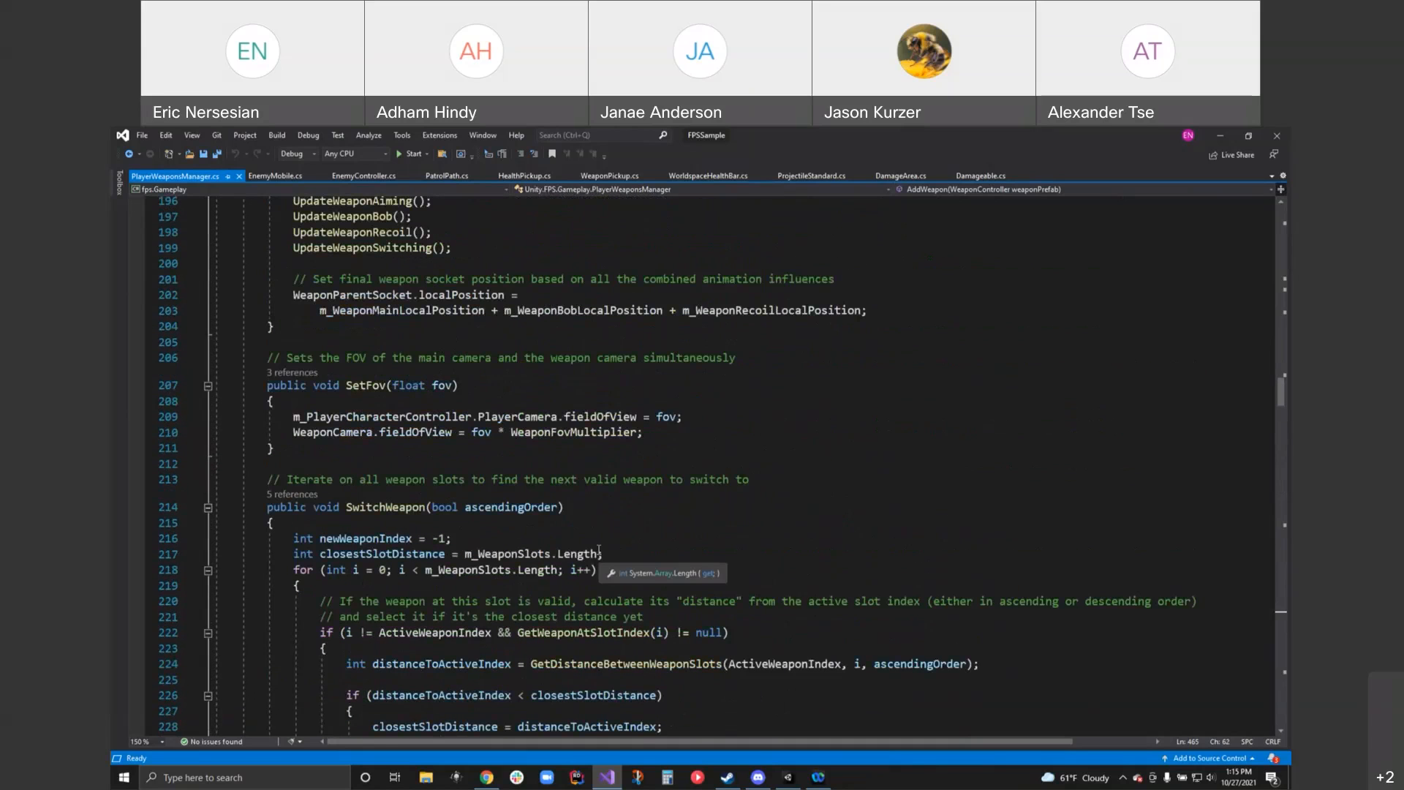
- Scroll back to Start and highlight its closing SwitchWeapon(true) call
{"action": "scroll", "scroll_direction": "up", "scroll_amount": 3}
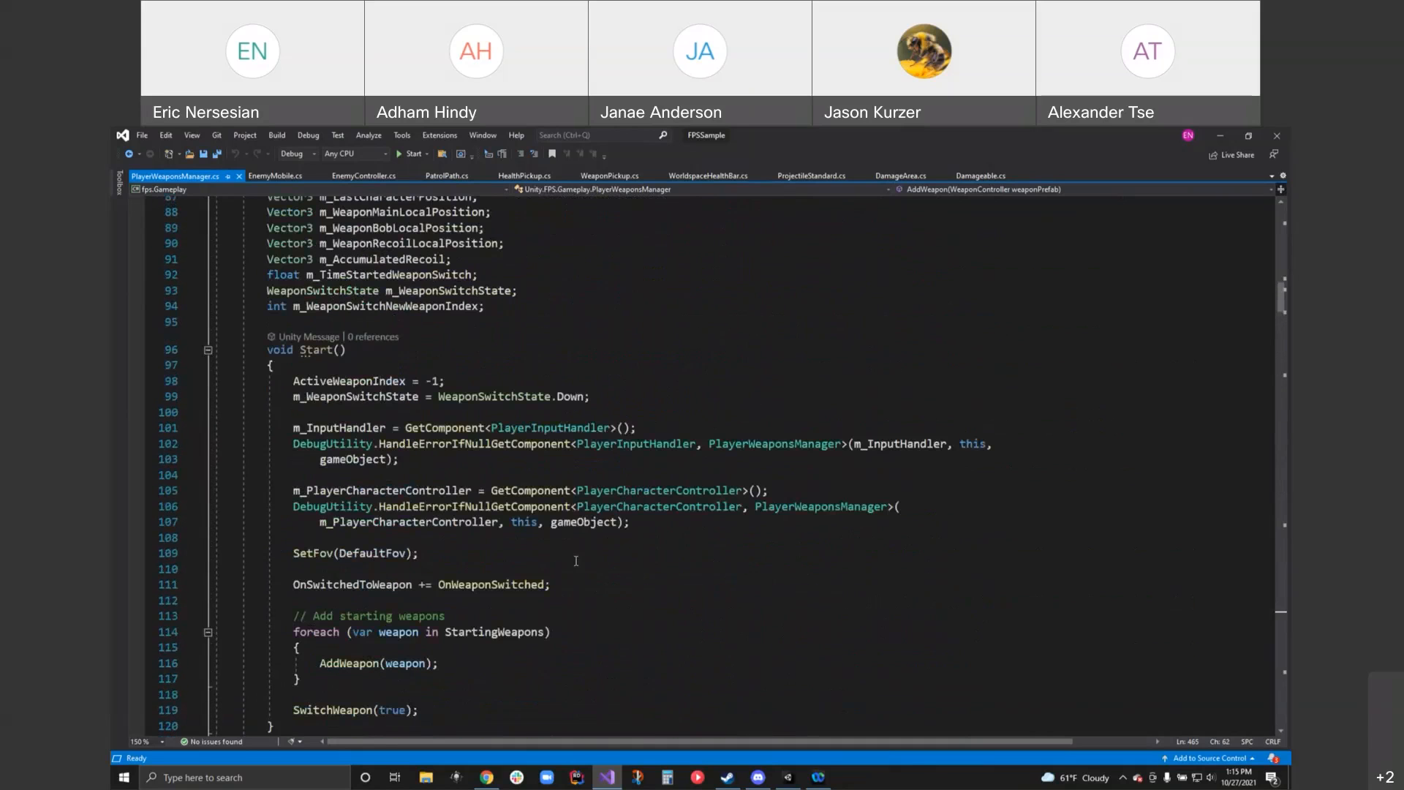
{"action": "scroll", "scroll_direction": "down", "scroll_amount": 3}
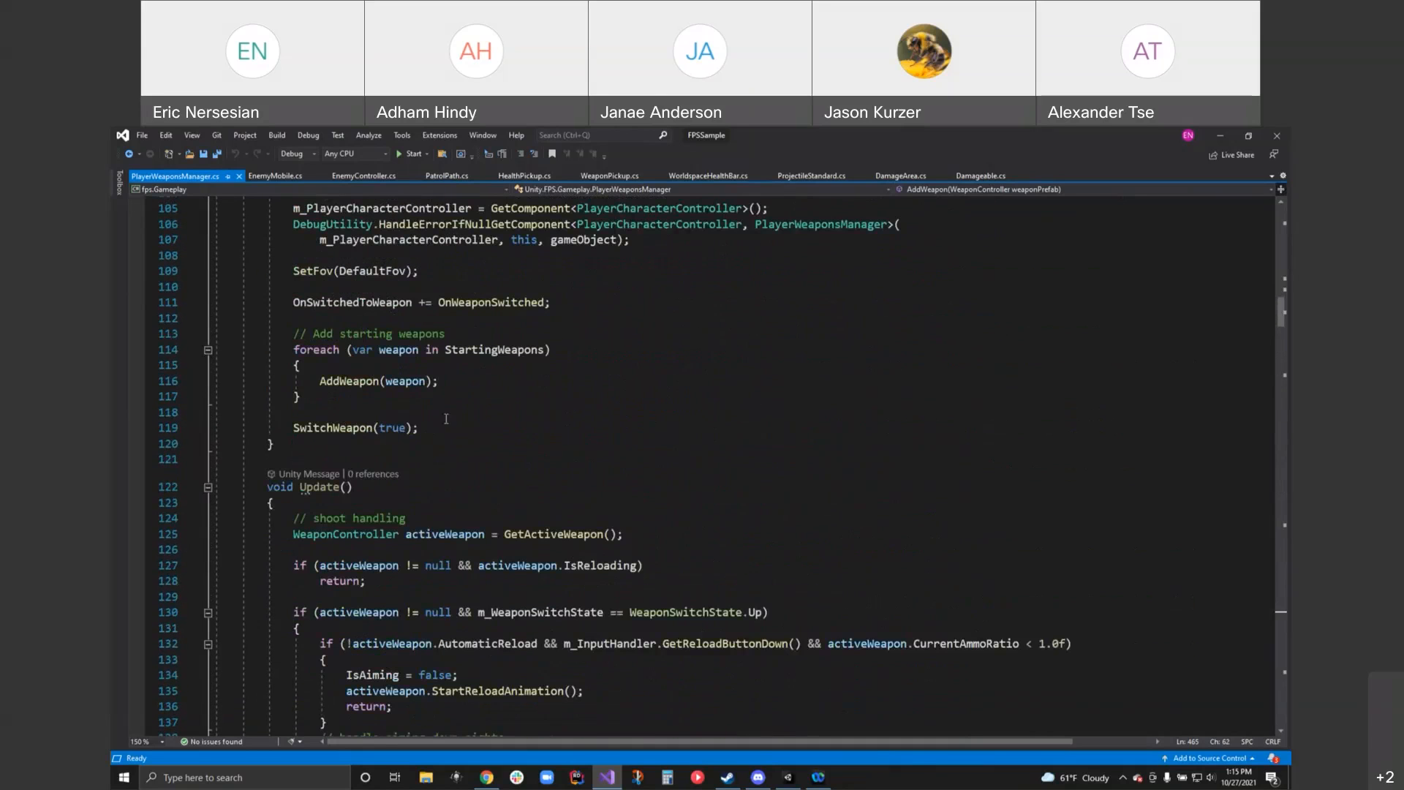
{"action": "double_click", "coordinate": [349, 381]}
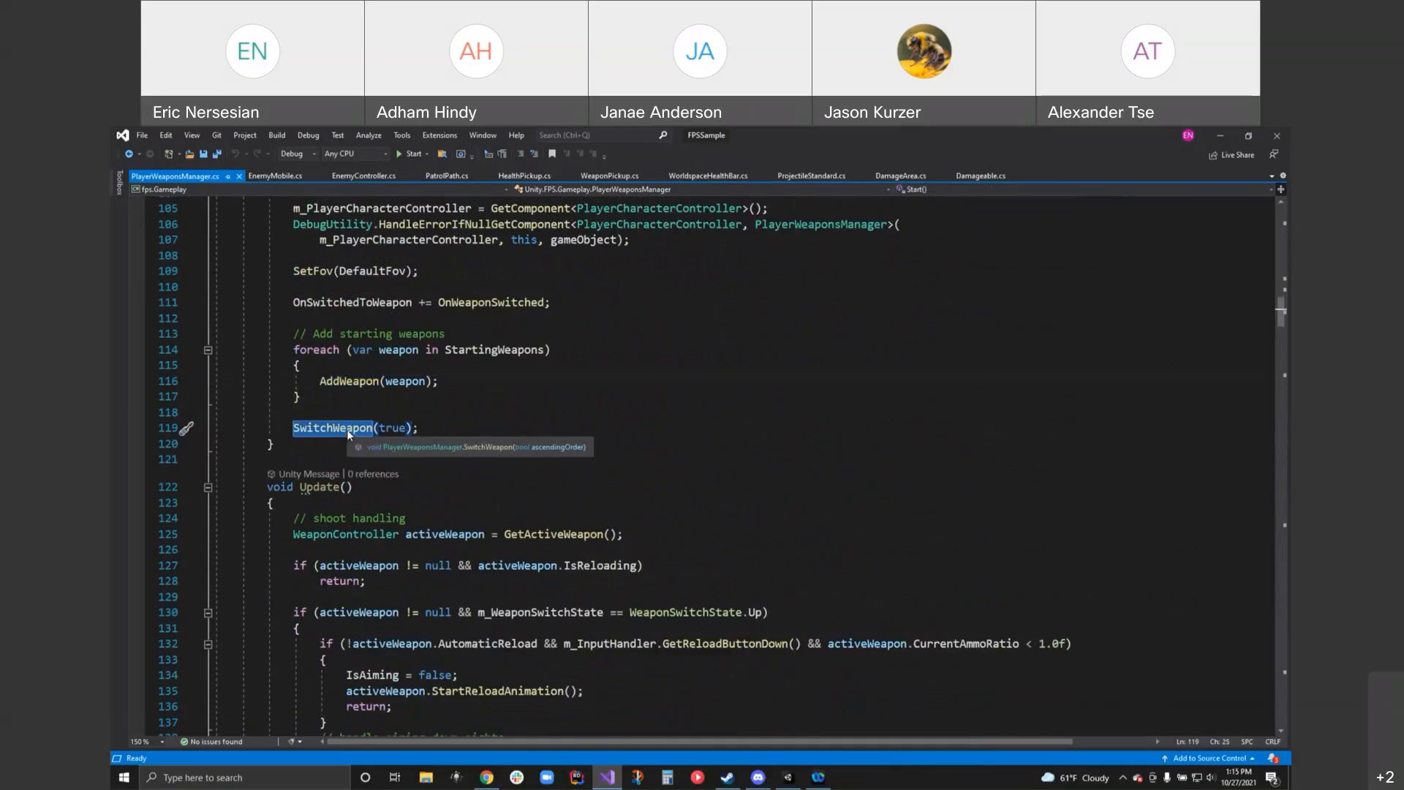
- Go To Definition on SwitchWeapon(true) to read how it finds the closest valid slot
{"action": "right_click", "coordinate": [333, 427]}
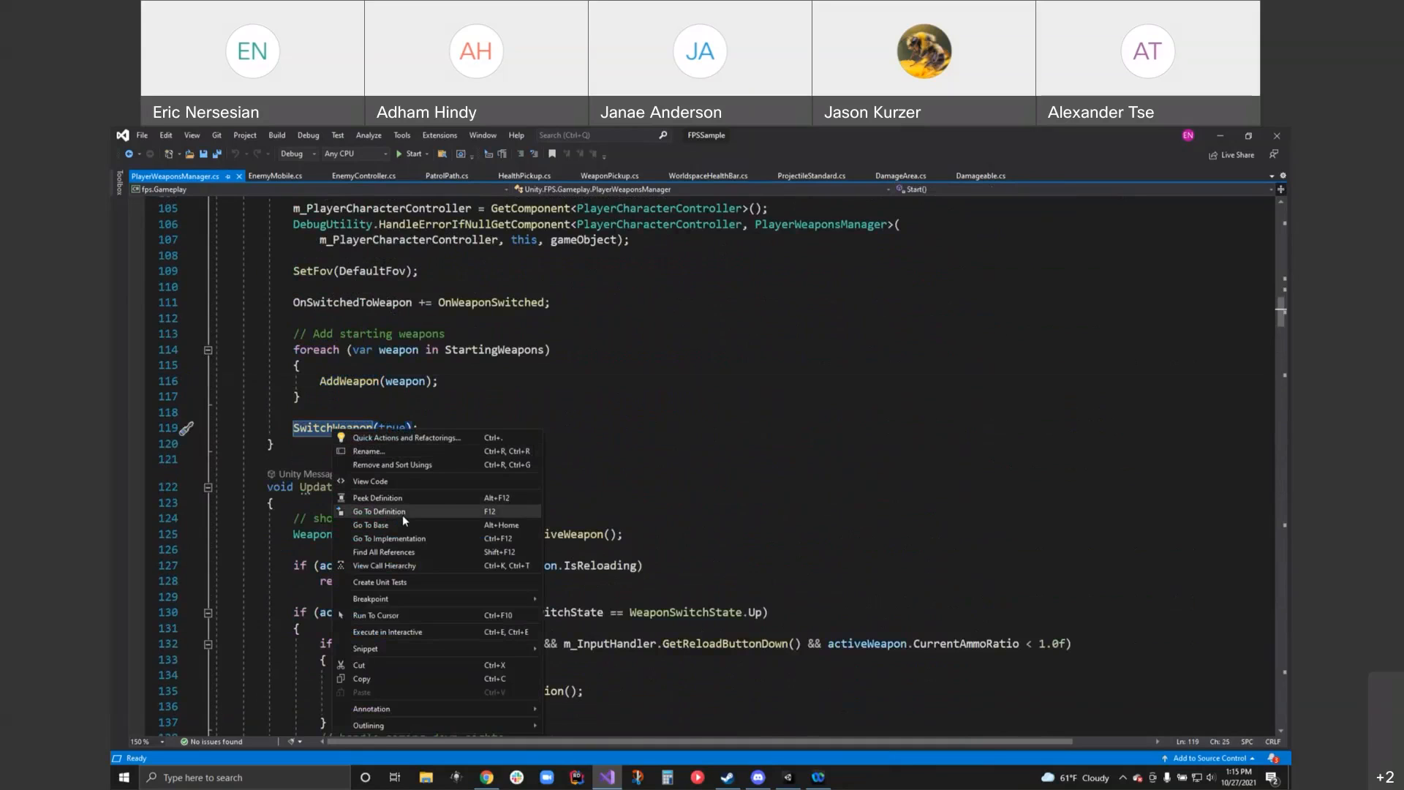
{"action": "left_click", "coordinate": [379, 511]}
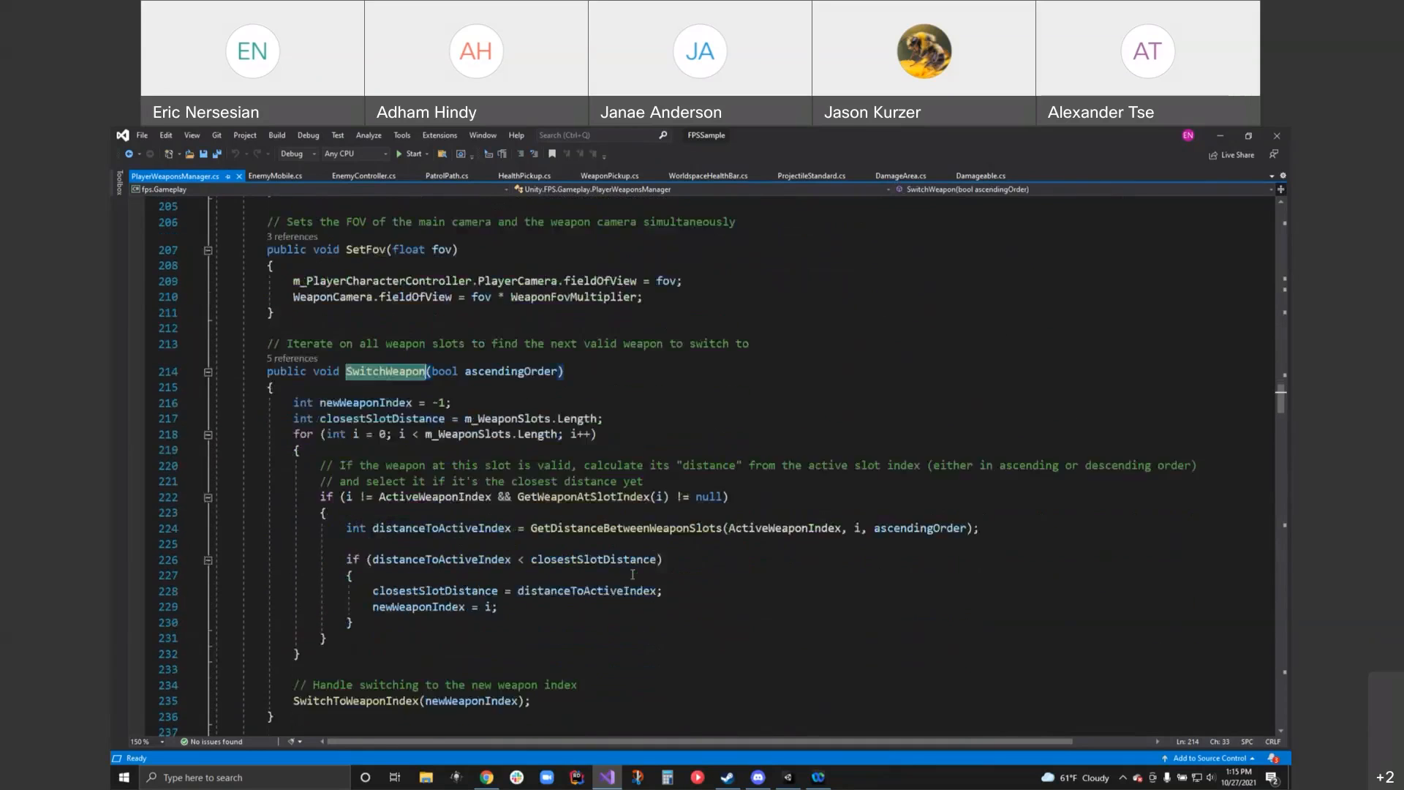
{"action": "scroll", "scroll_direction": "down", "scroll_amount": 3}
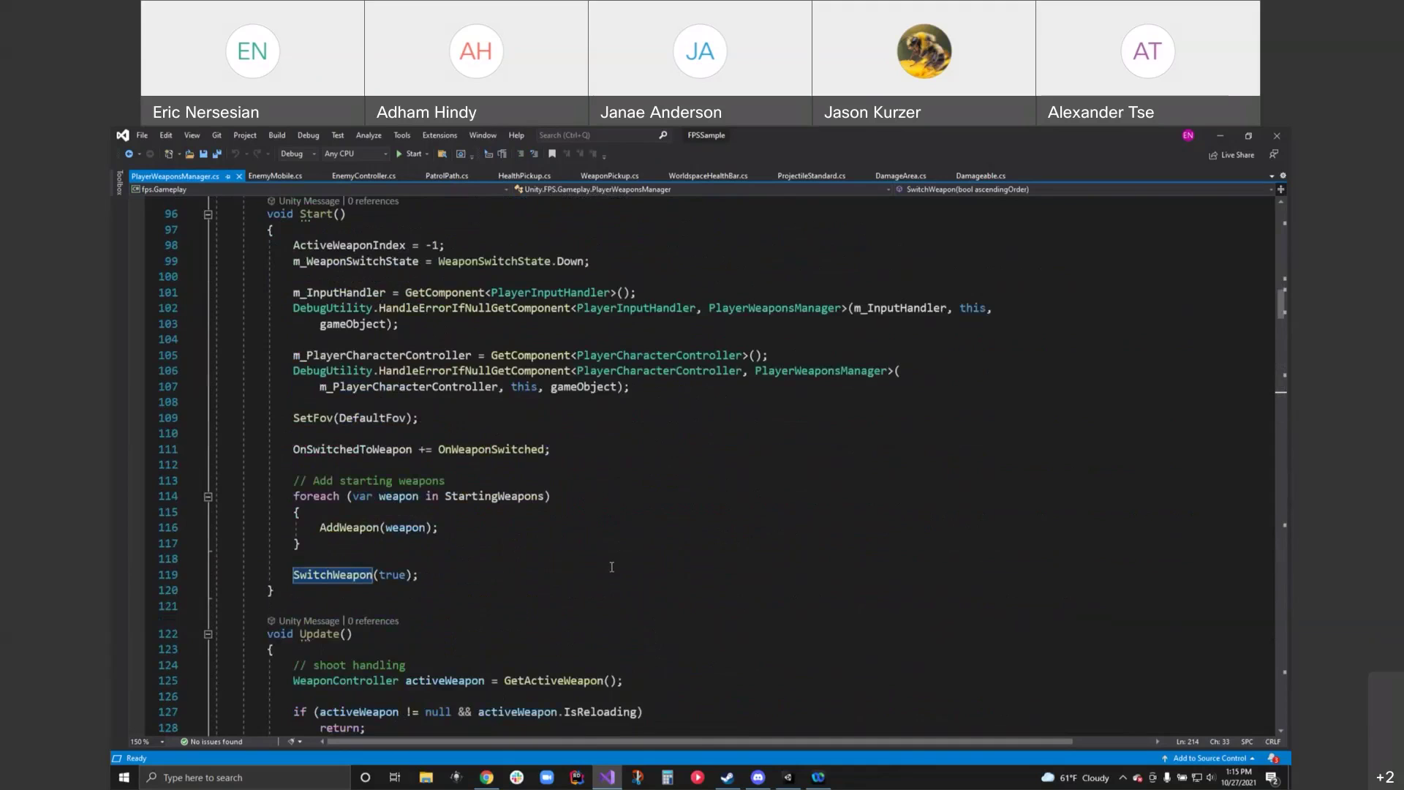
- Scroll down to Update's reload, aiming and shooting input handling
{"action": "scroll", "scroll_direction": "down", "scroll_amount": 3}
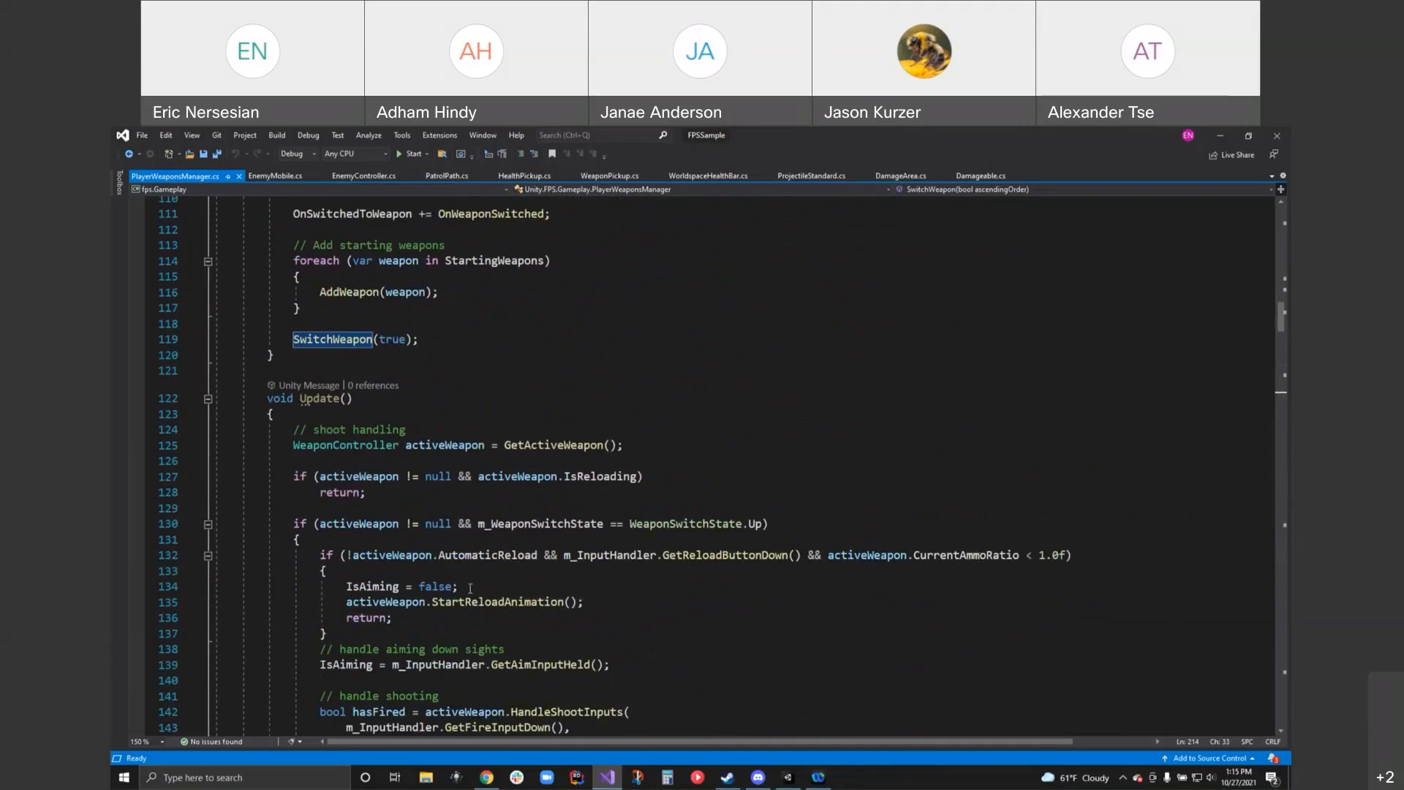
{"action": "mouse_move", "coordinate": [508, 601]}
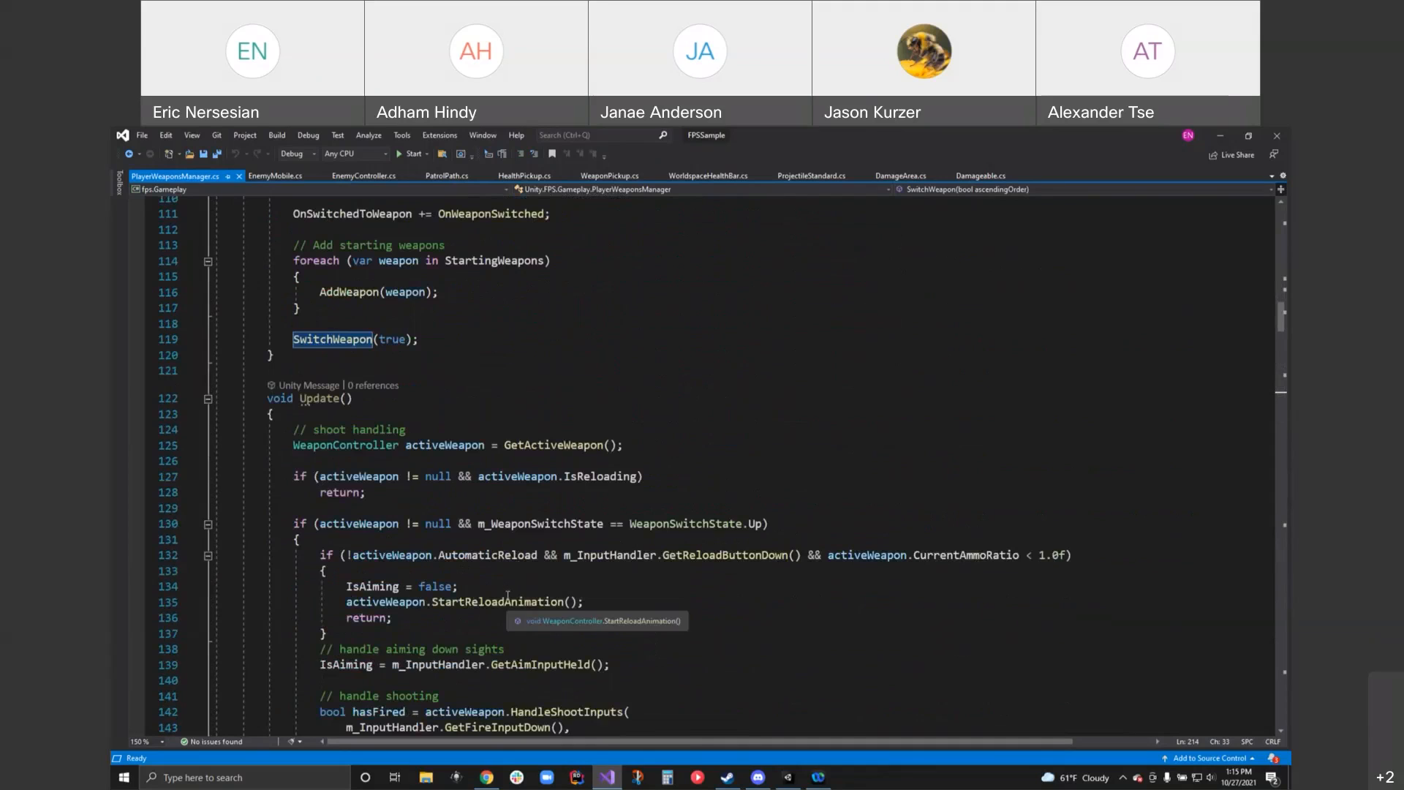
{"action": "mouse_move", "coordinate": [345, 445]}
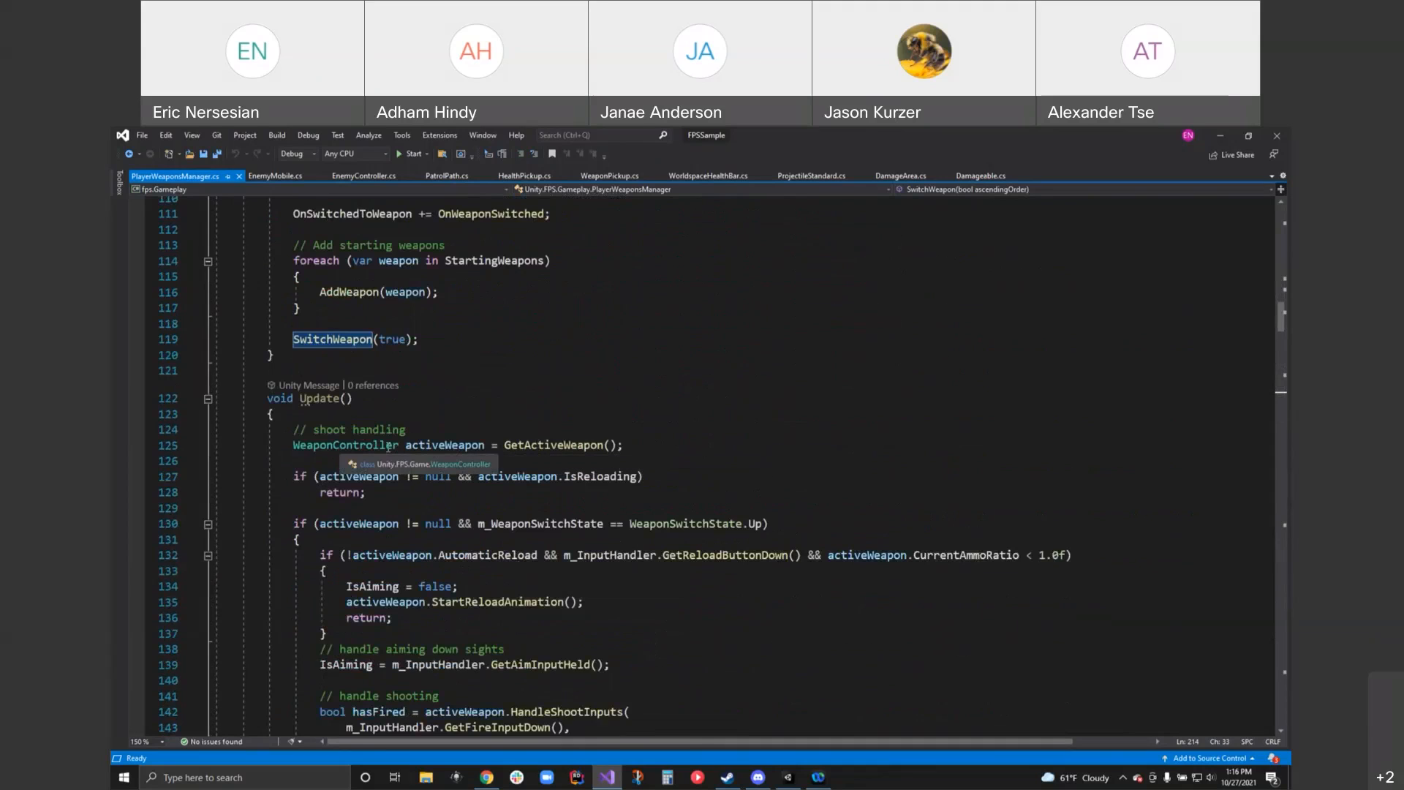
{"action": "scroll", "scroll_direction": "down", "scroll_amount": 3}
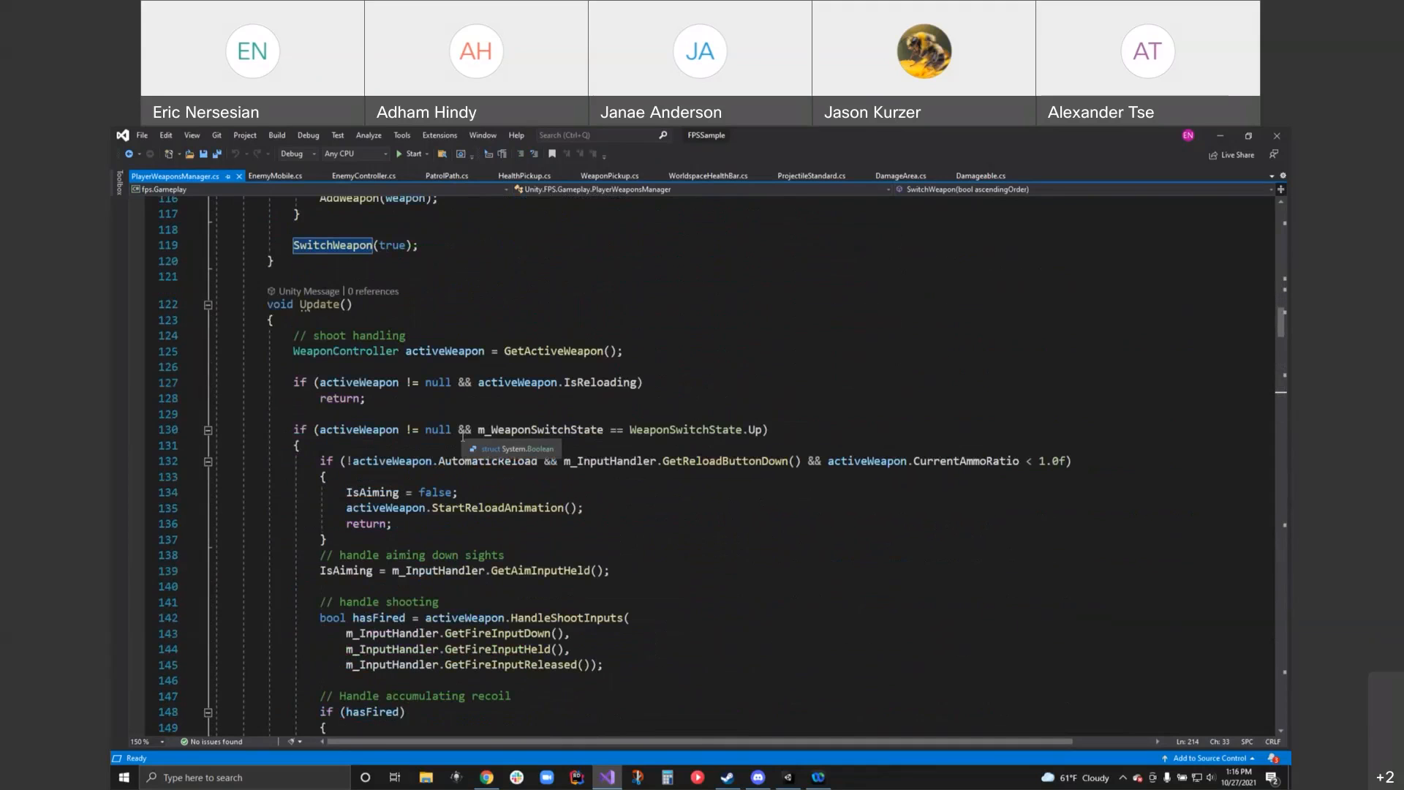
{"action": "mouse_move", "coordinate": [619, 448]}
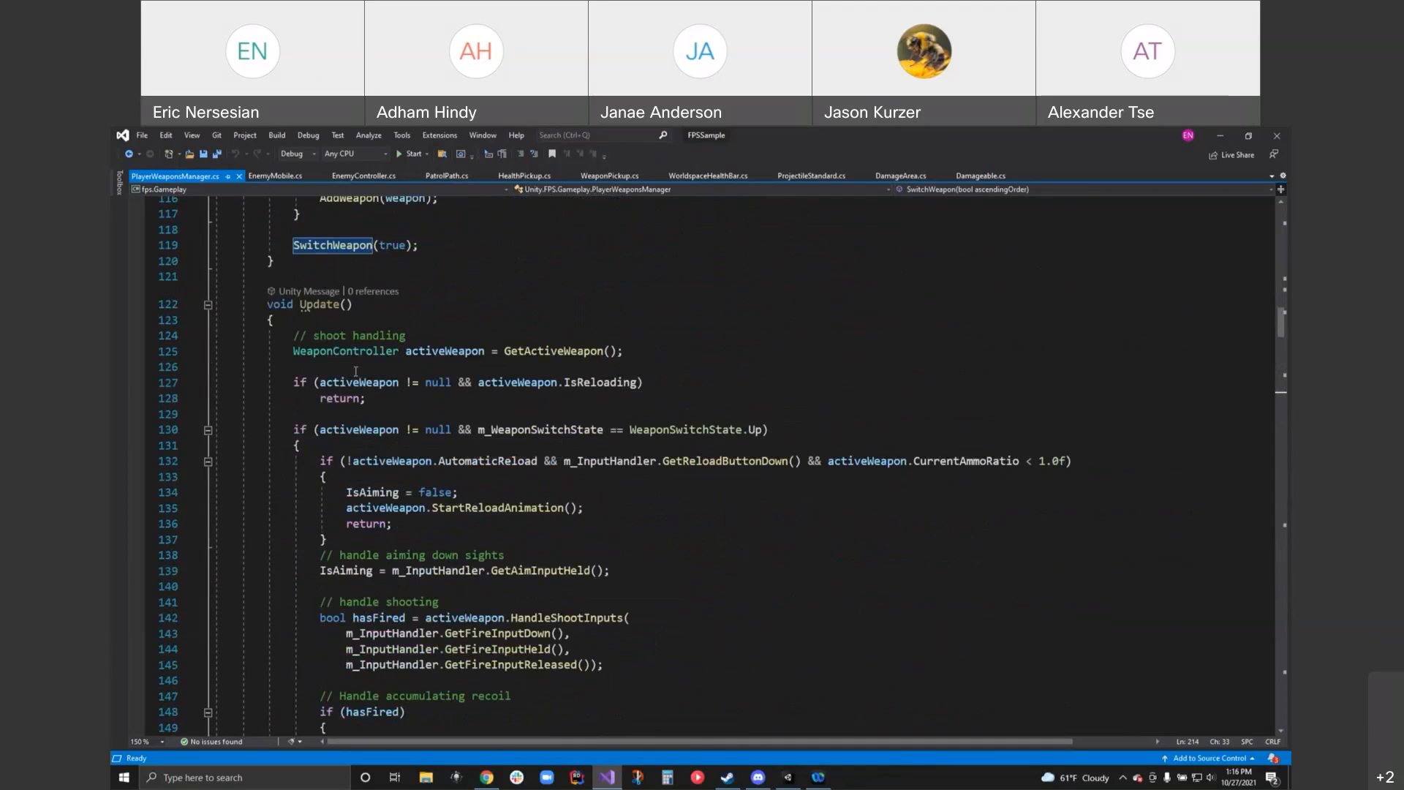
{"action": "mouse_move", "coordinate": [384, 382]}
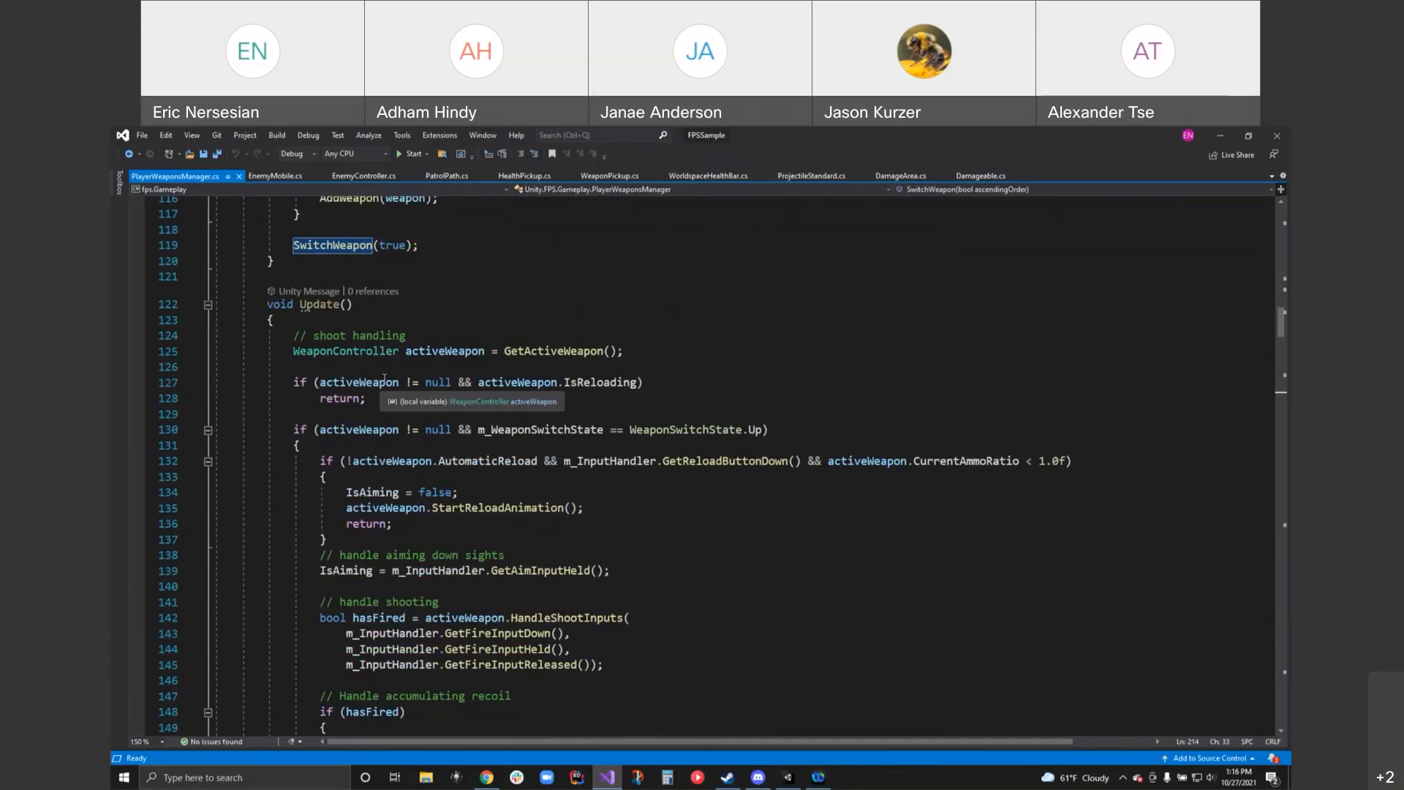
{"action": "mouse_move", "coordinate": [452, 436]}
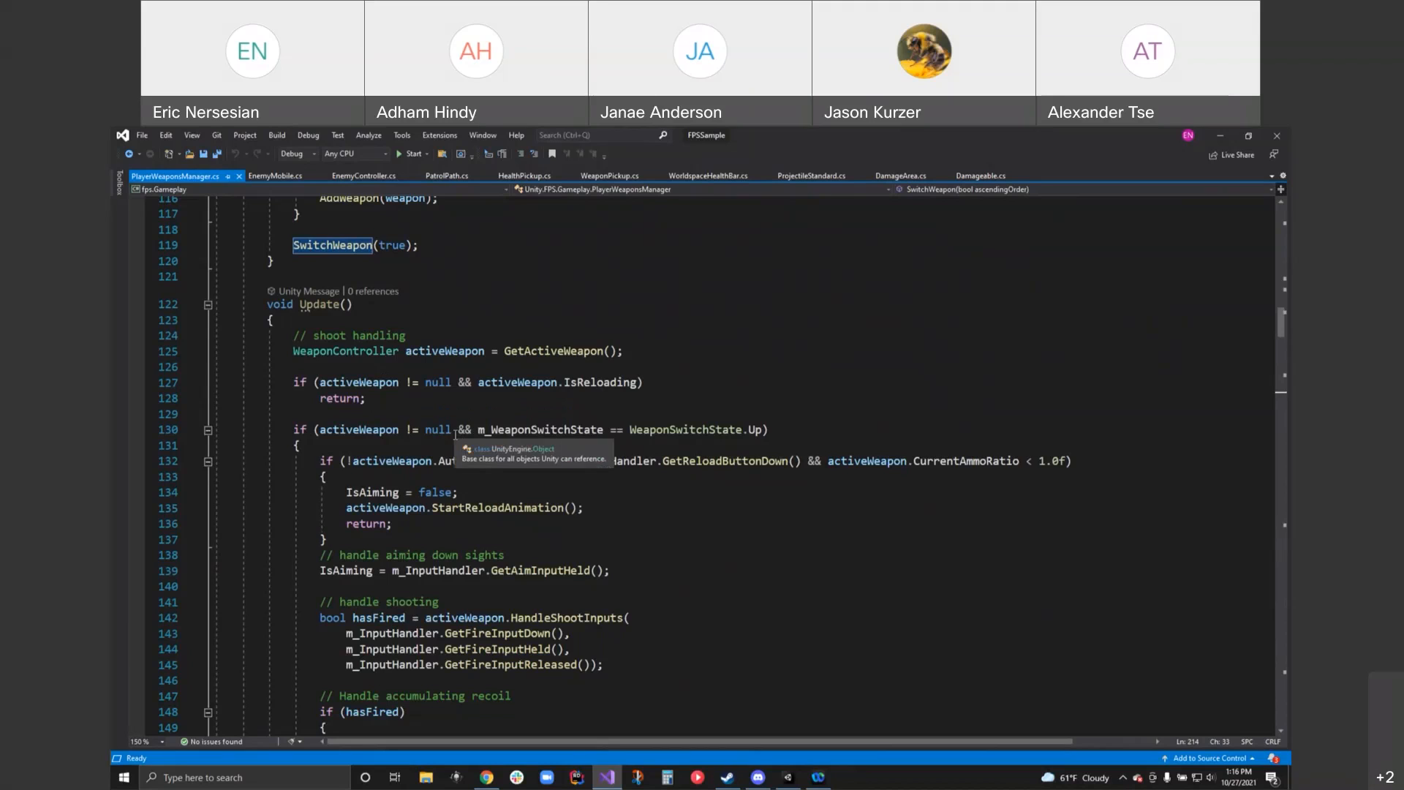
{"action": "mouse_move", "coordinate": [748, 429]}
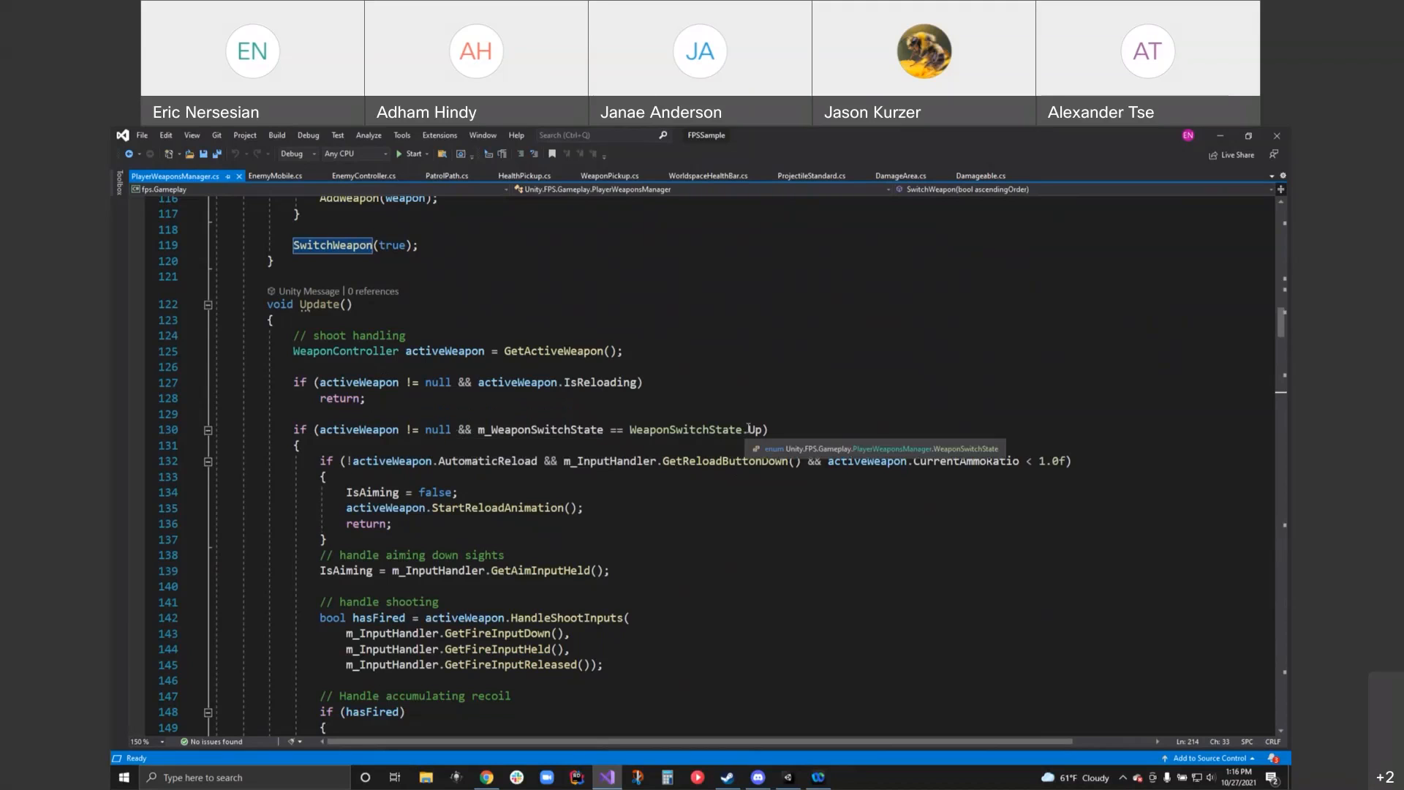
{"action": "mouse_move", "coordinate": [756, 428]}
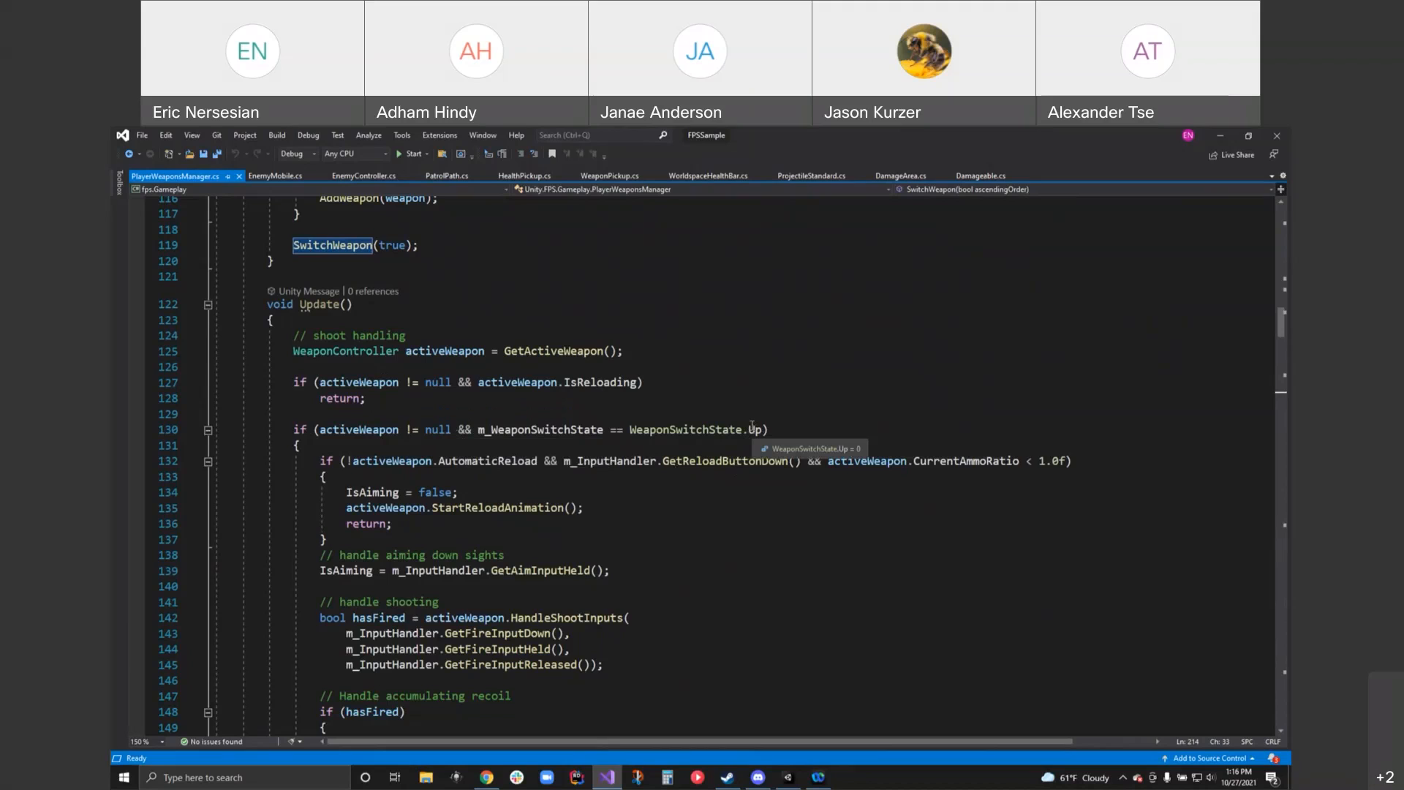
{"action": "mouse_move", "coordinate": [652, 549]}
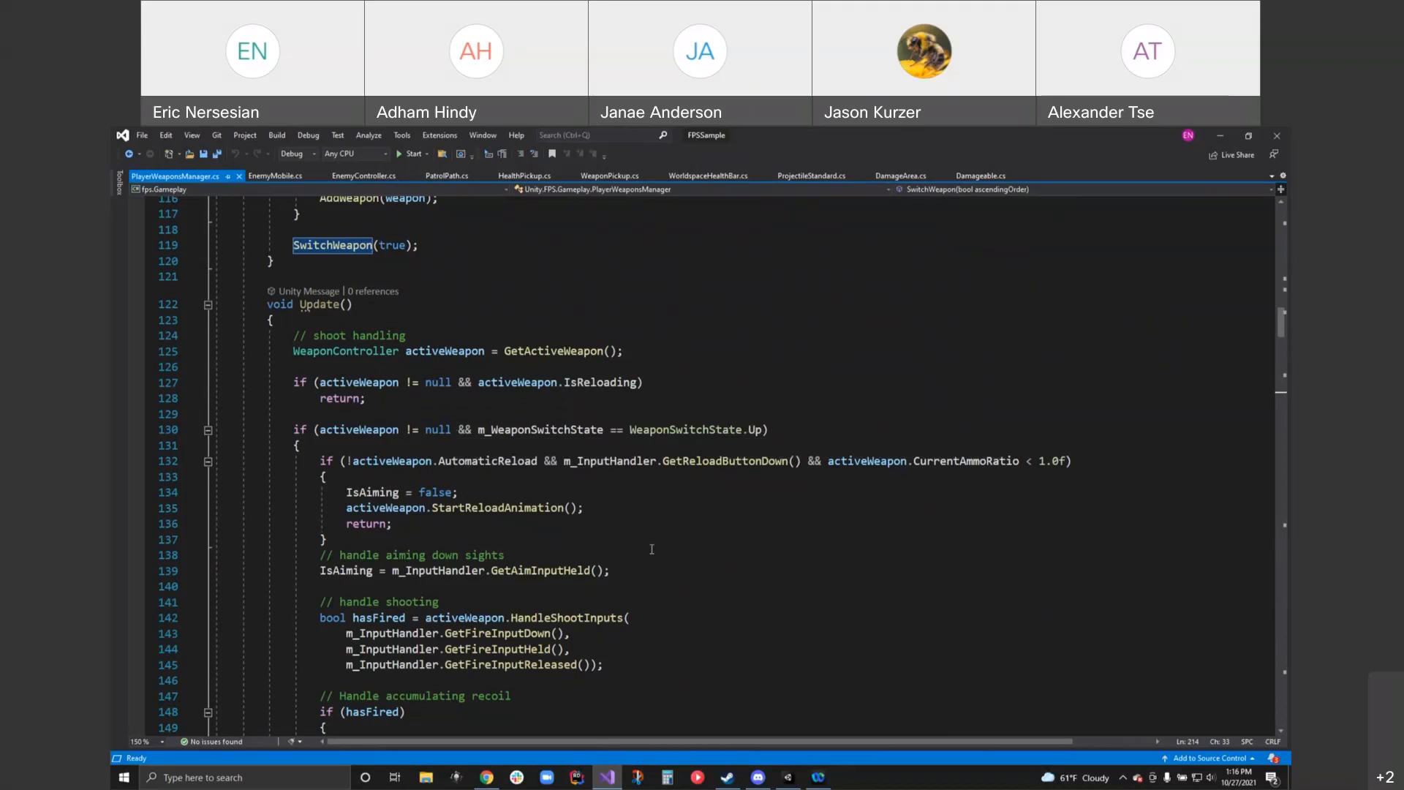
{"action": "mouse_move", "coordinate": [534, 492]}
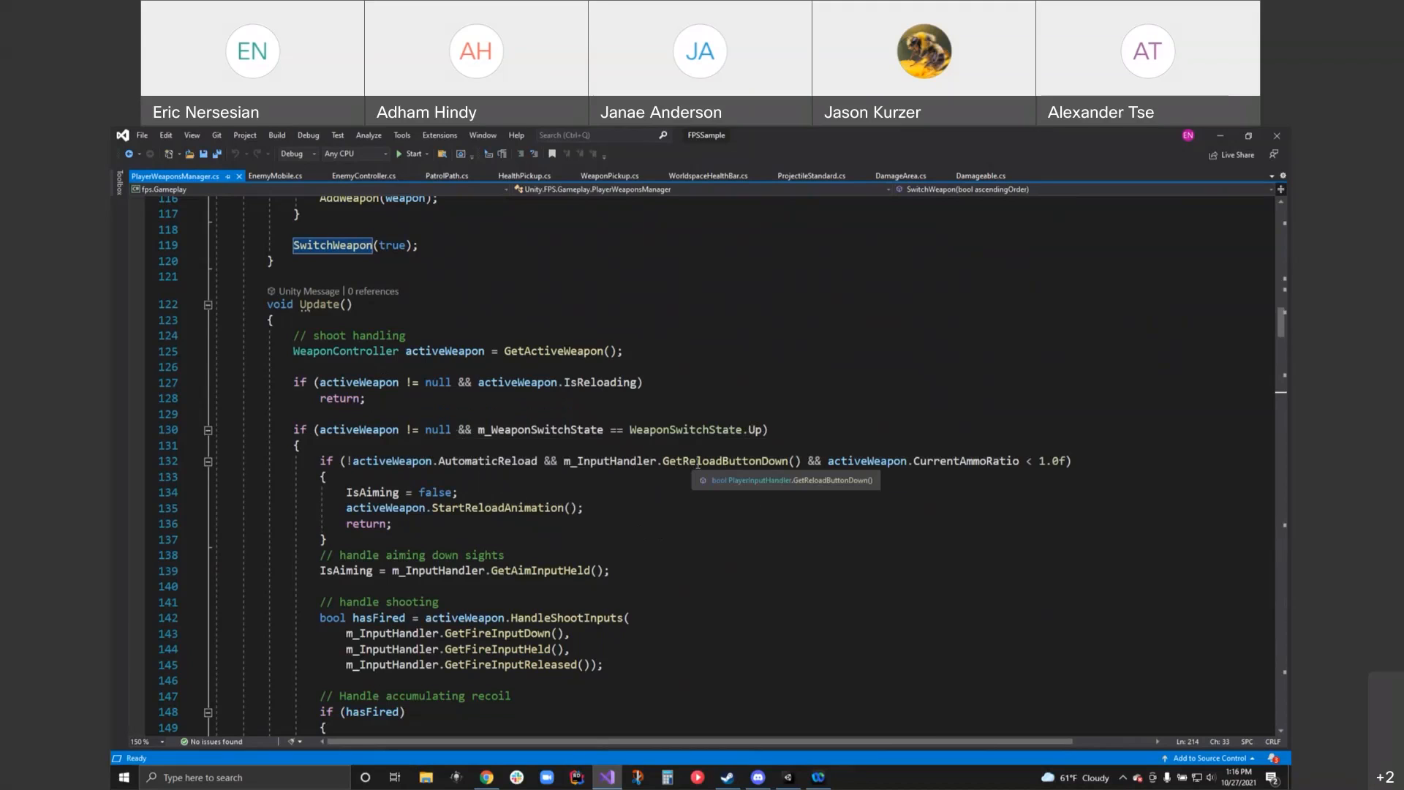
{"action": "mouse_move", "coordinate": [701, 478]}
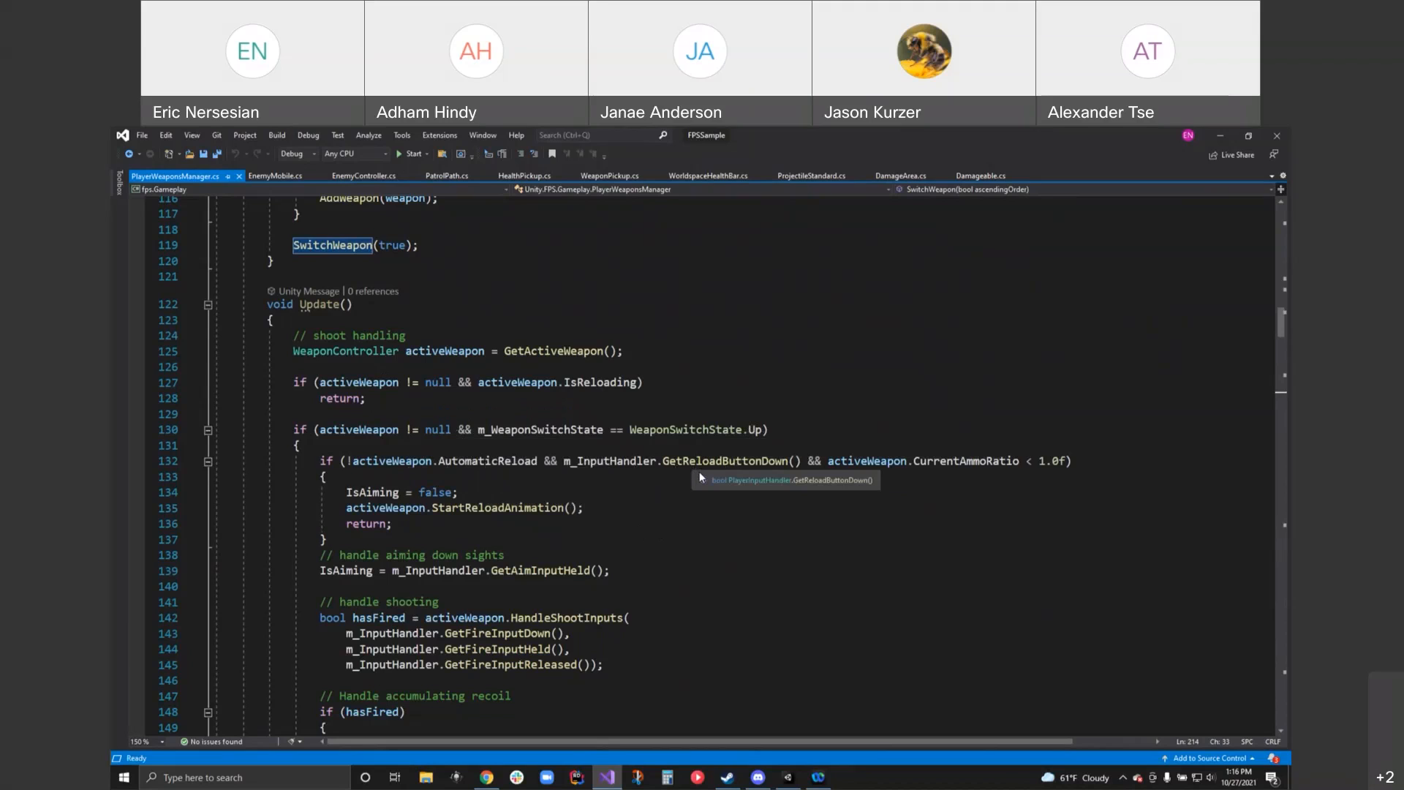
{"action": "mouse_move", "coordinate": [916, 581]}
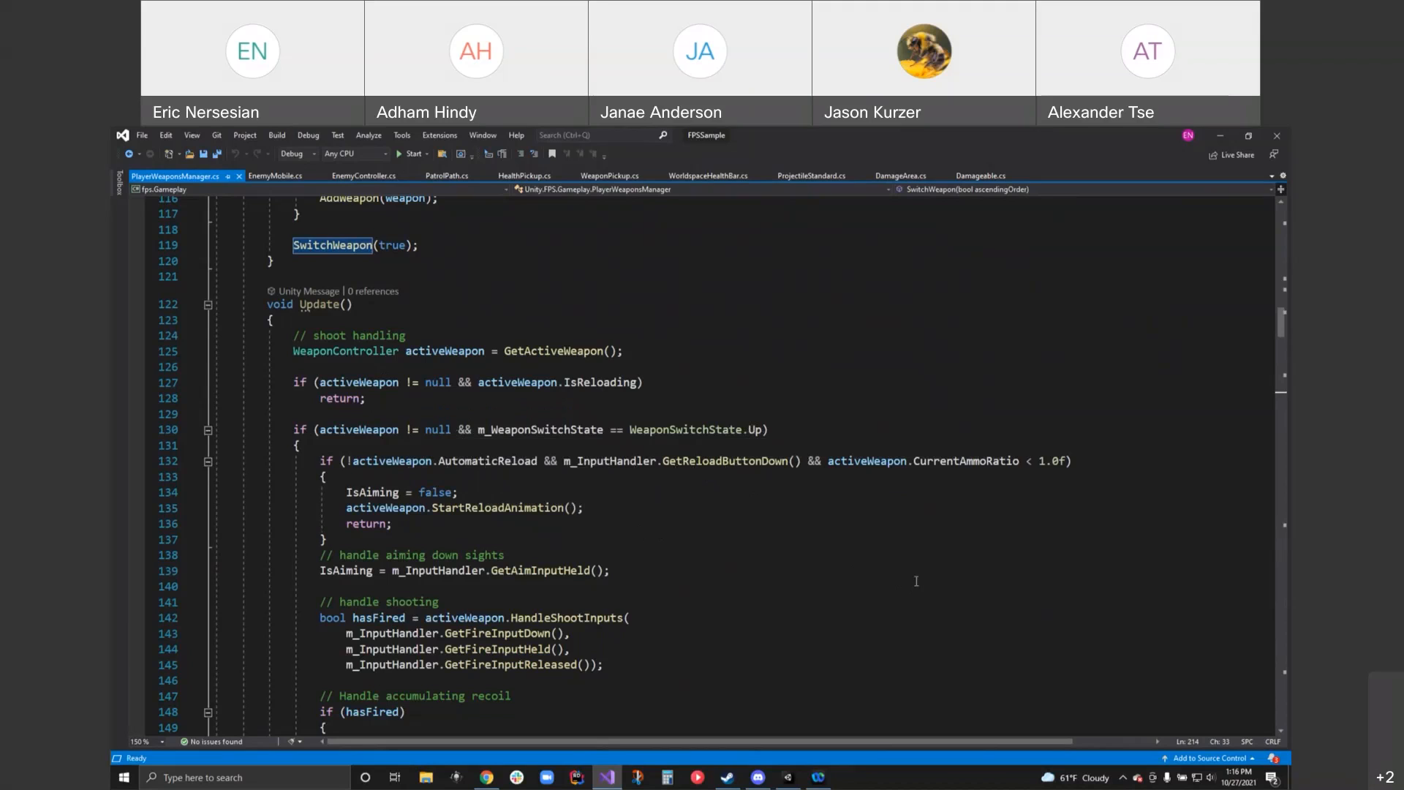
{"action": "mouse_move", "coordinate": [970, 460]}
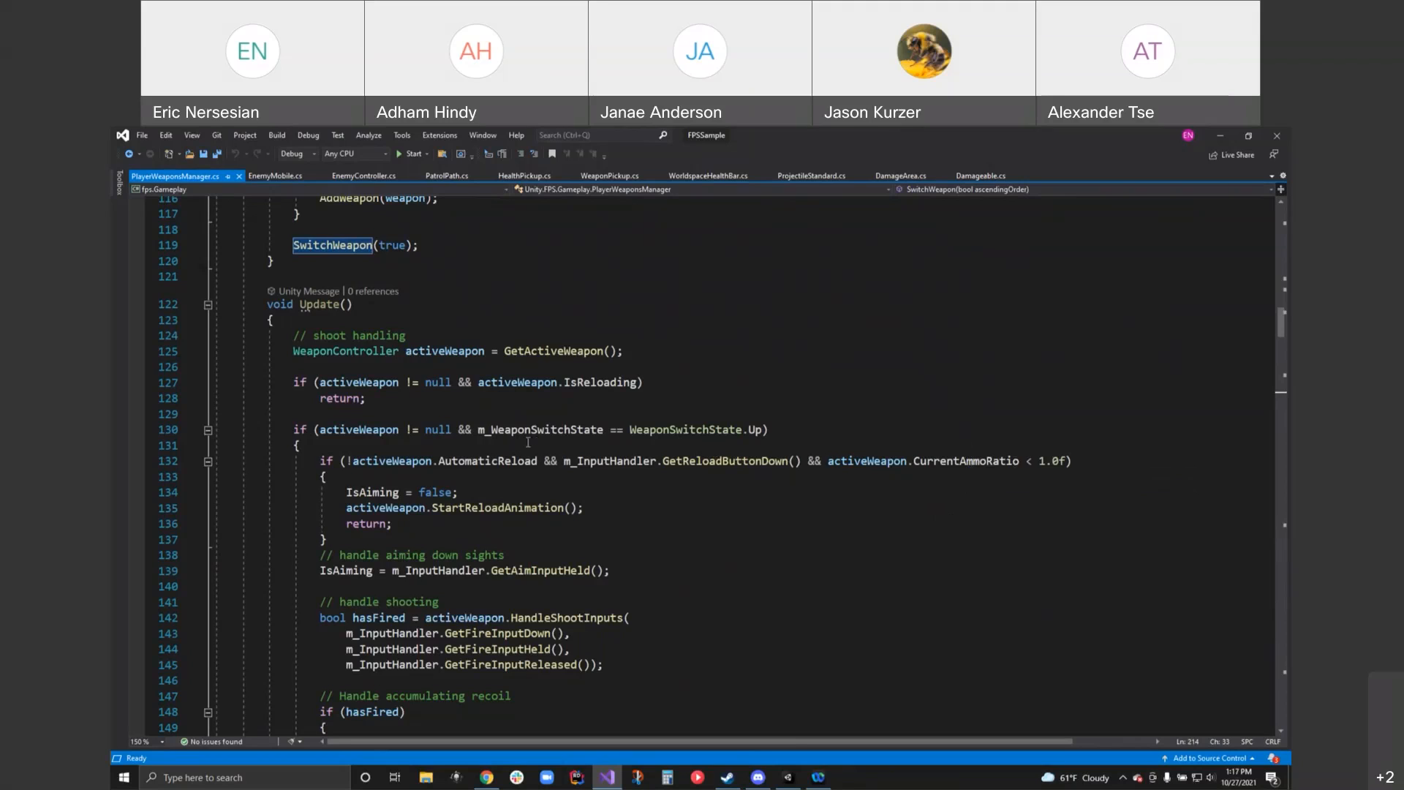
{"action": "mouse_move", "coordinate": [463, 461]}
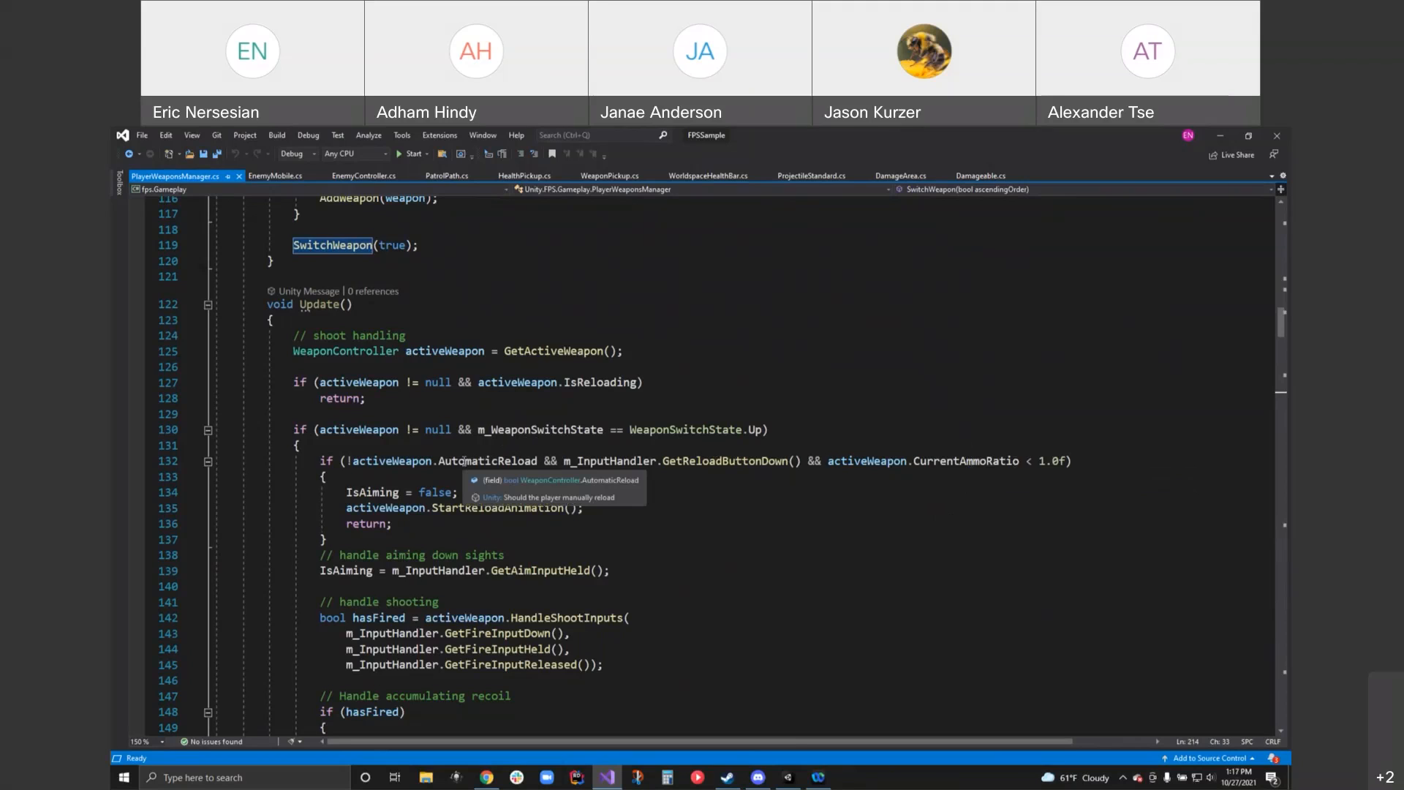
{"action": "mouse_move", "coordinate": [962, 471]}
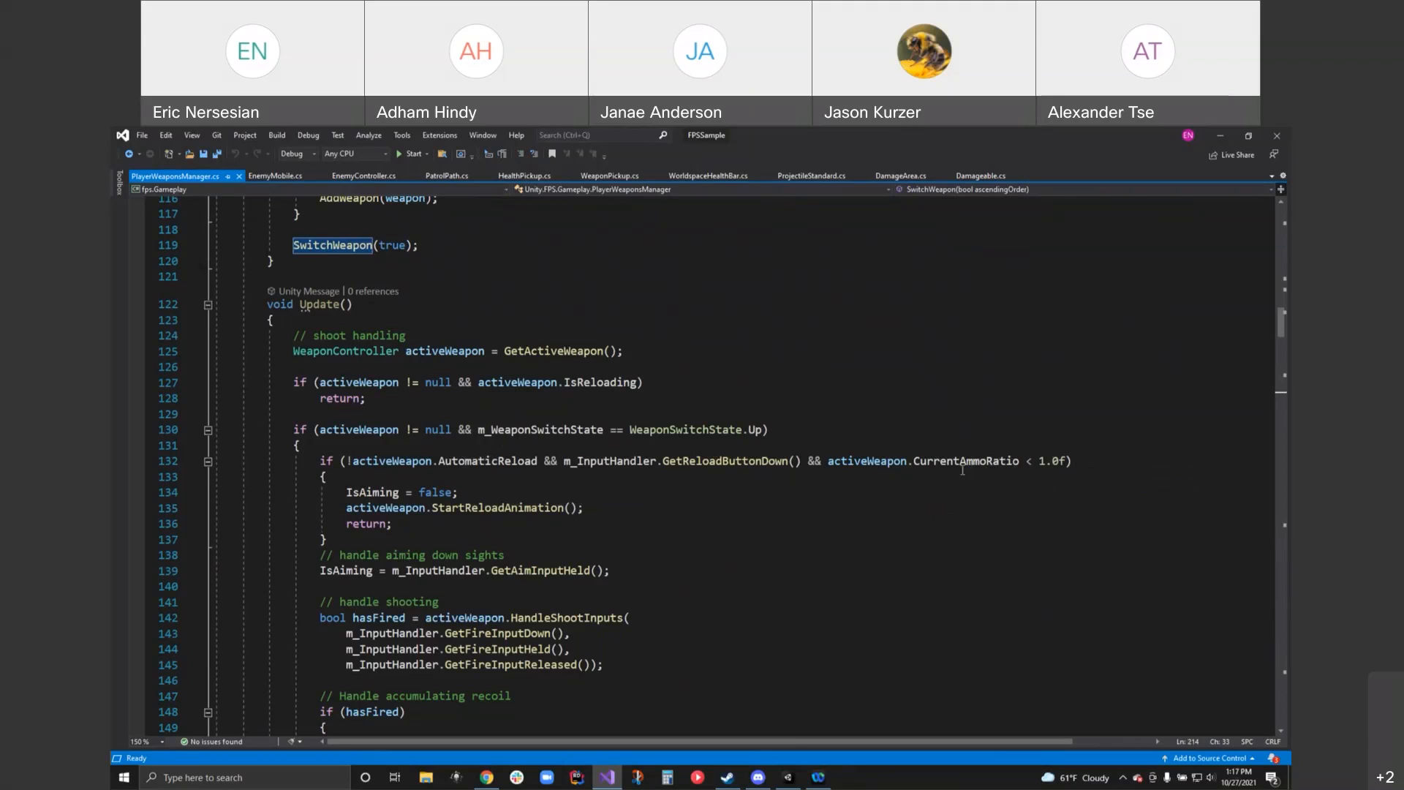
{"action": "mouse_move", "coordinate": [984, 449]}
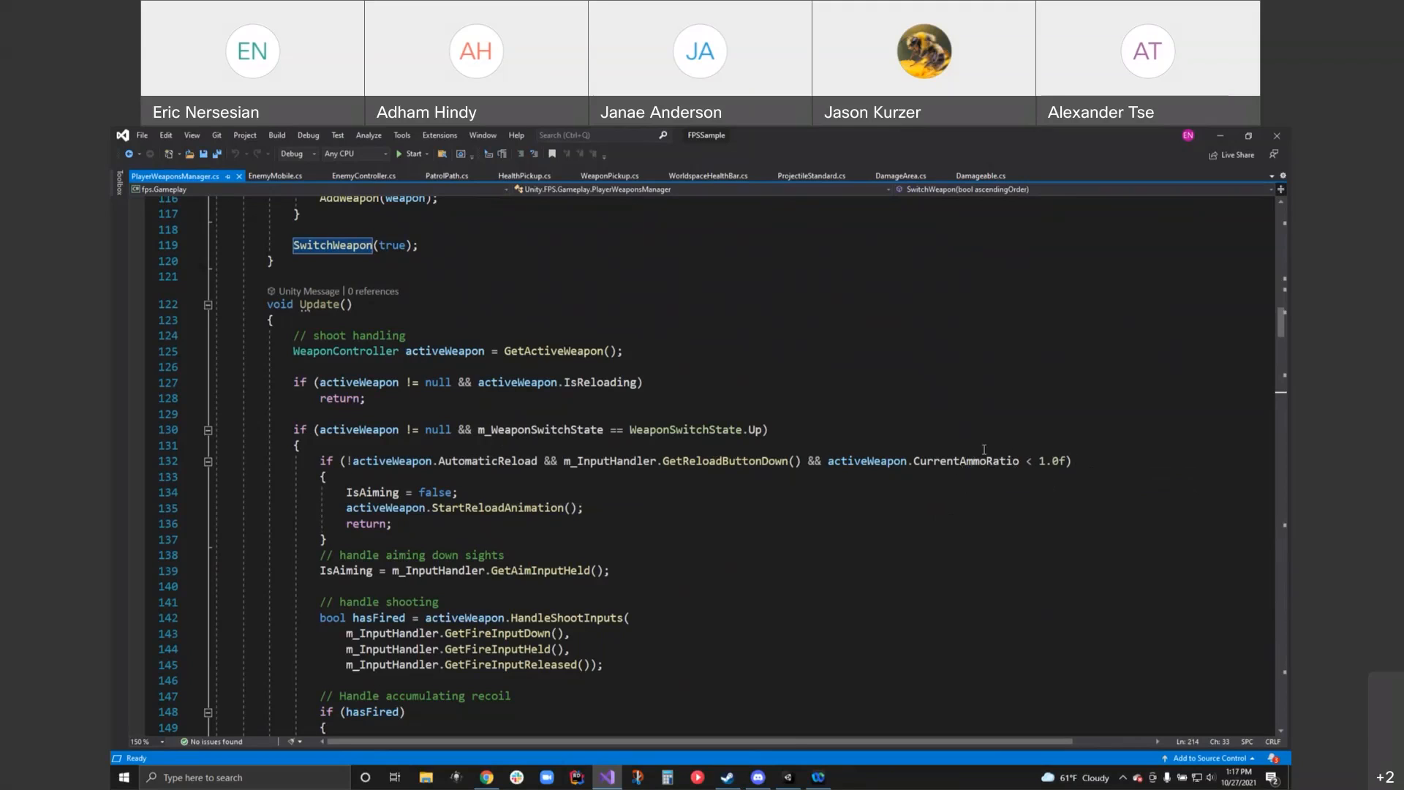
{"action": "scroll", "scroll_direction": "down", "scroll_amount": 3}
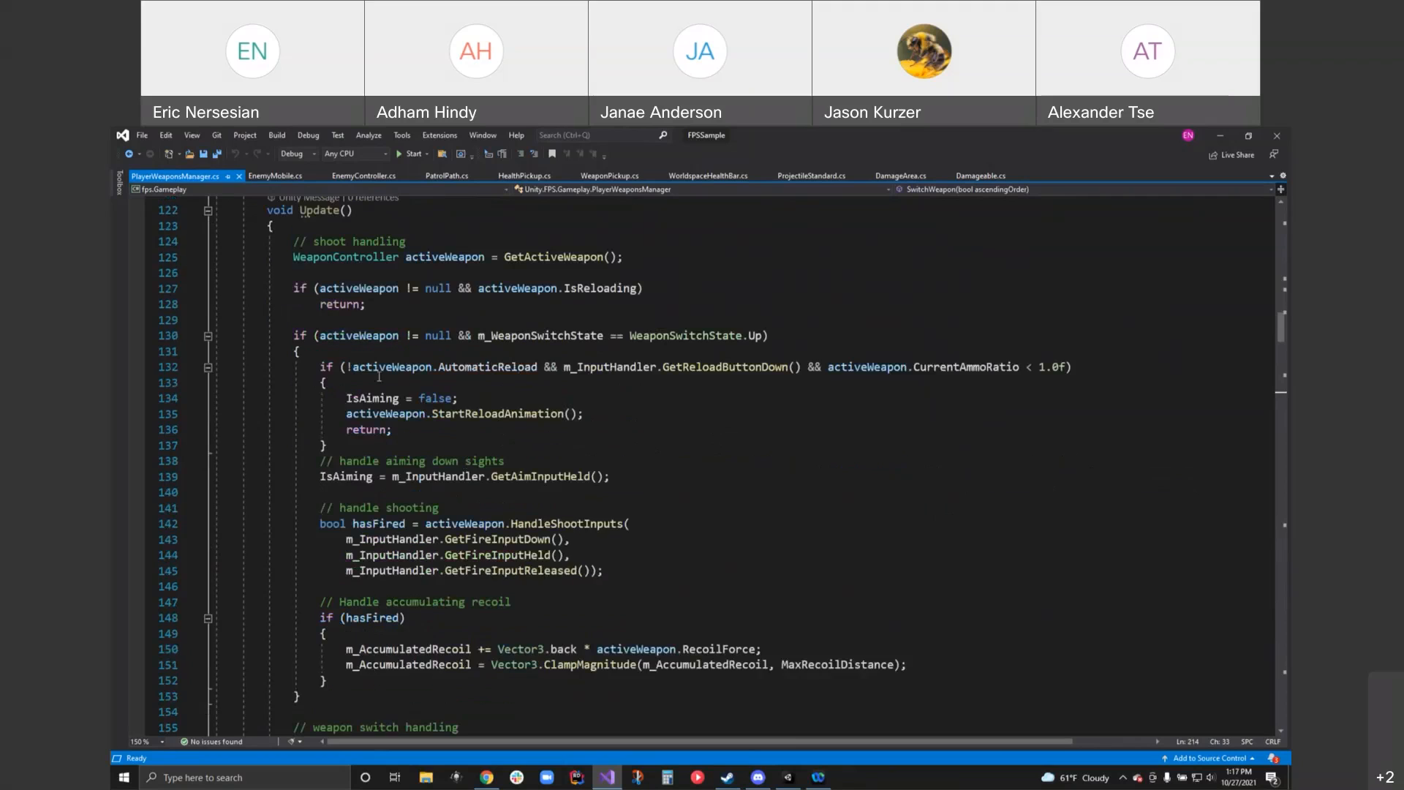
{"action": "left_click_drag", "start_coordinate": [457, 398], "coordinate": [327, 446]}
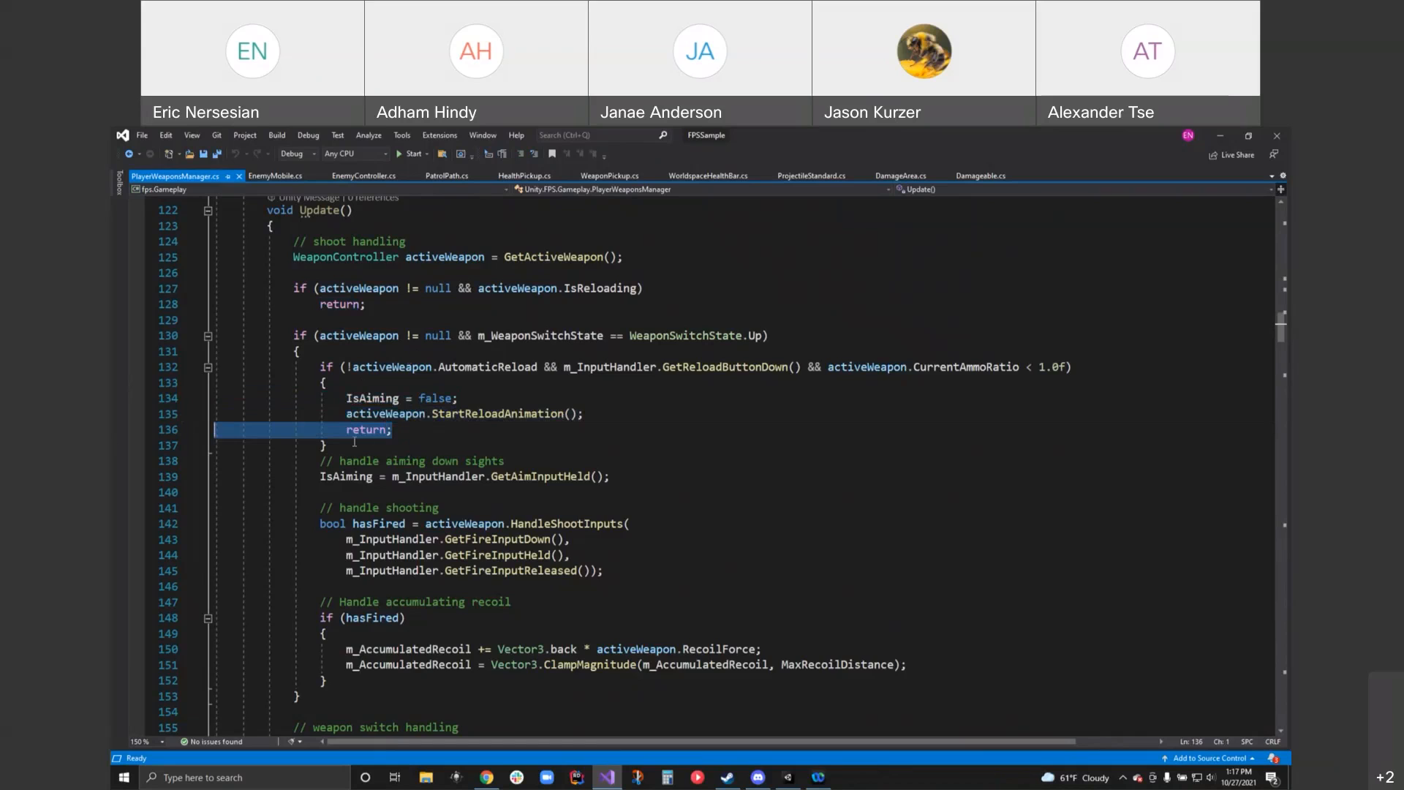
{"action": "scroll", "scroll_direction": "down", "scroll_amount": 3}
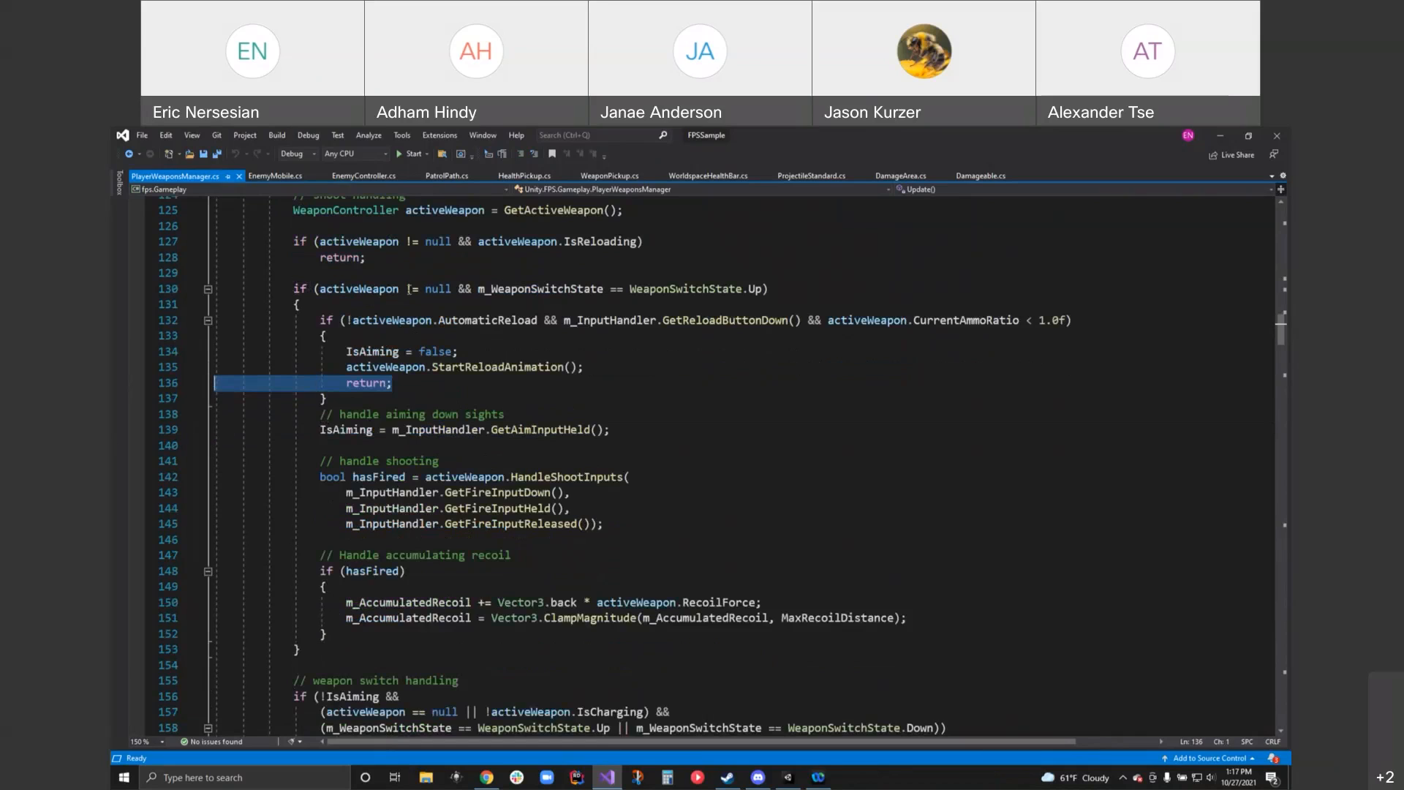
{"action": "mouse_move", "coordinate": [753, 289]}
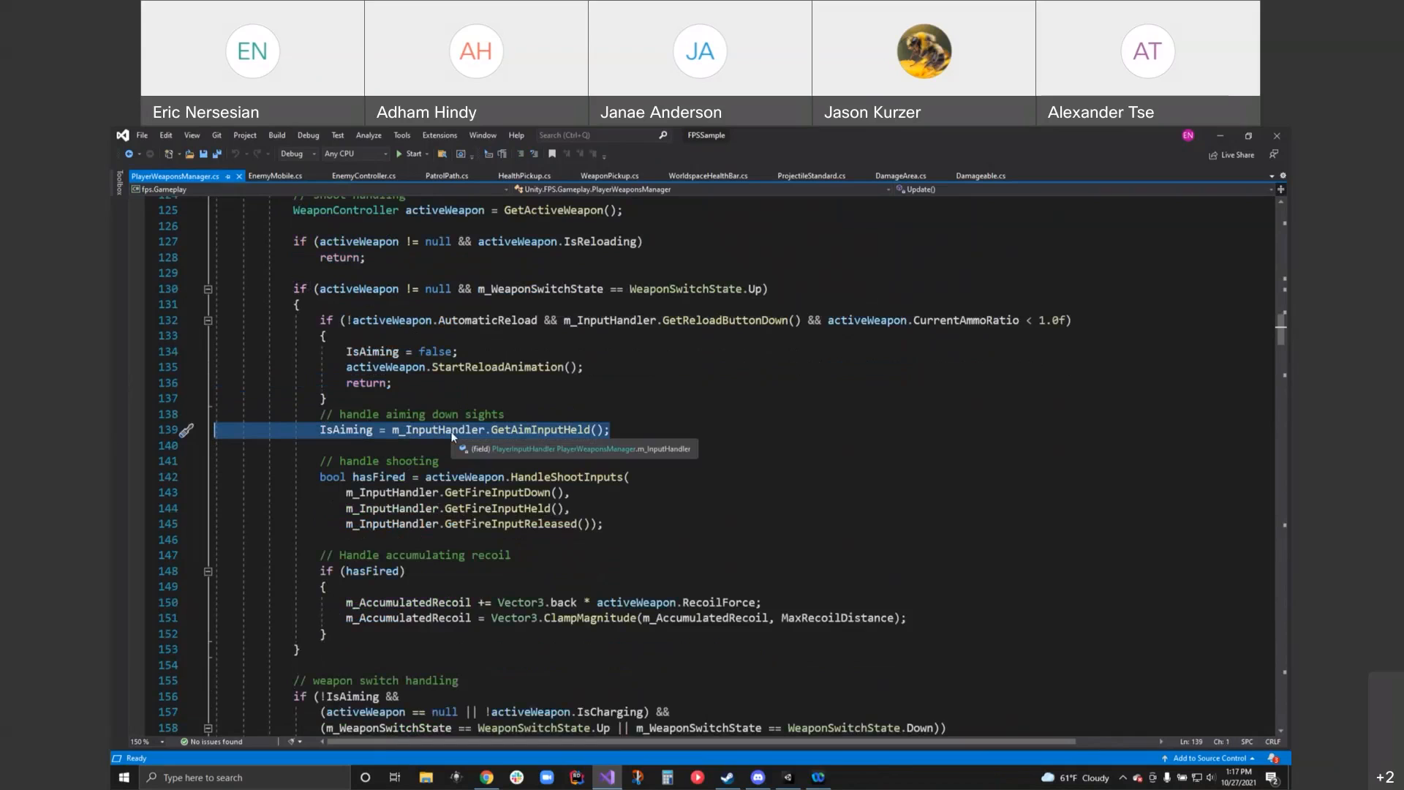
{"action": "mouse_move", "coordinate": [549, 435]}
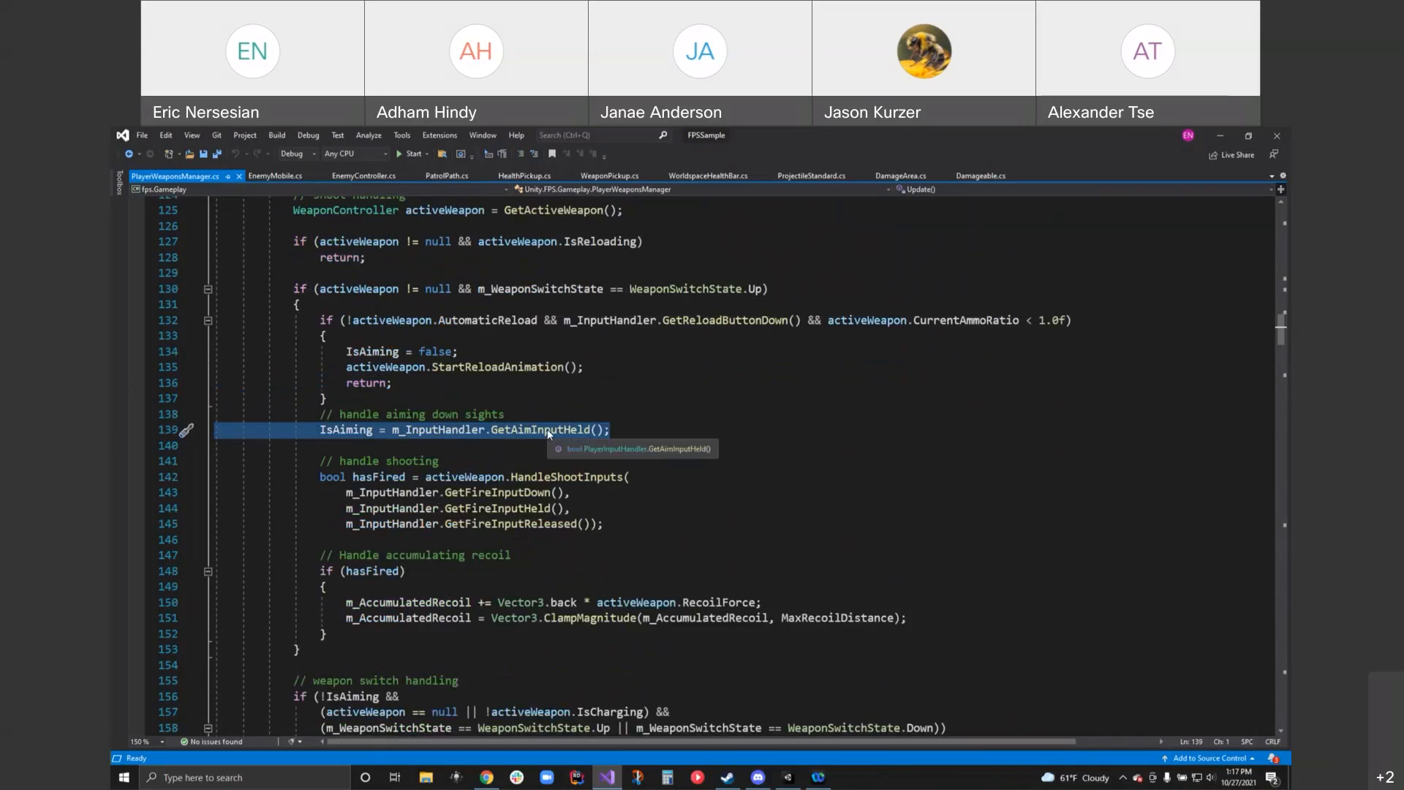
{"action": "right_click", "coordinate": [550, 429]}
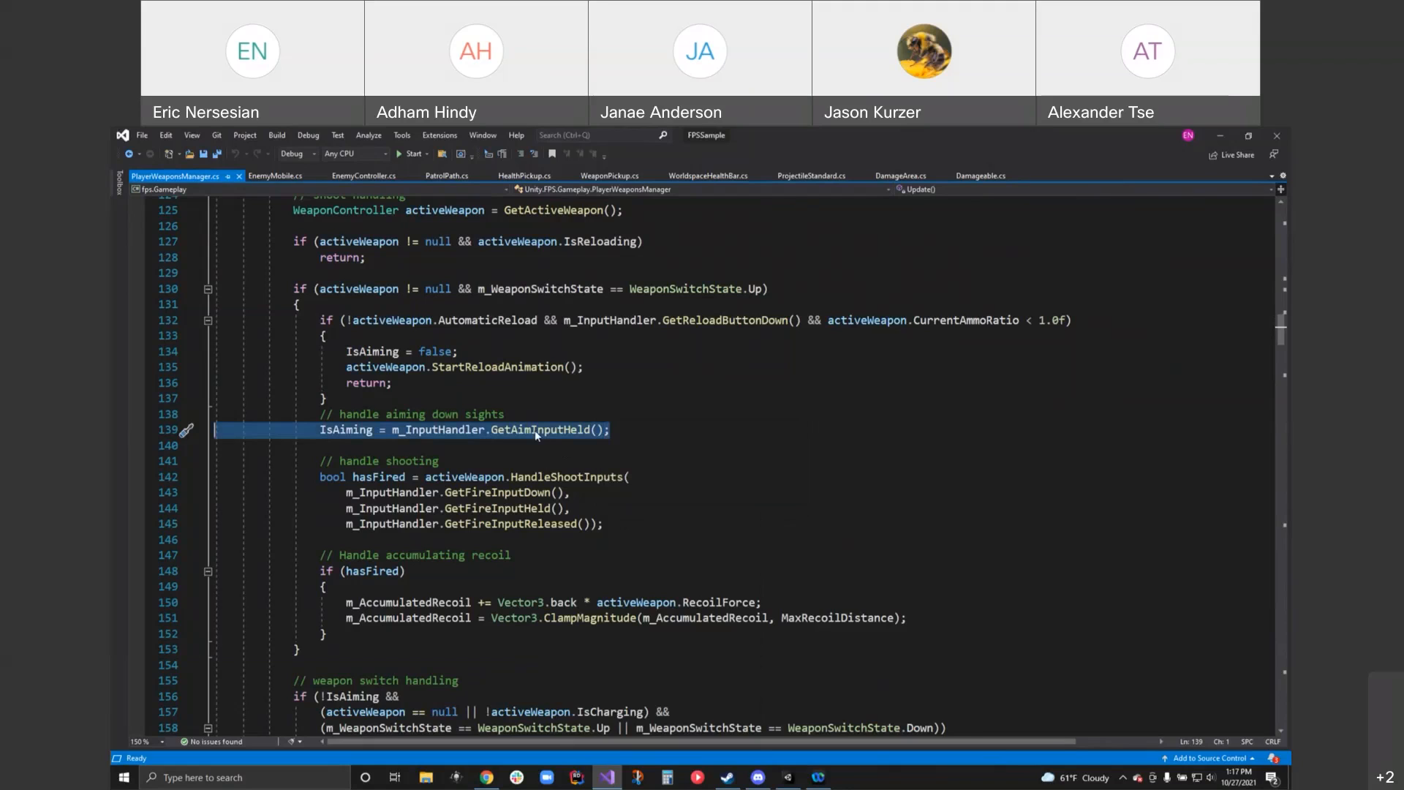
{"action": "double_click", "coordinate": [537, 429]}
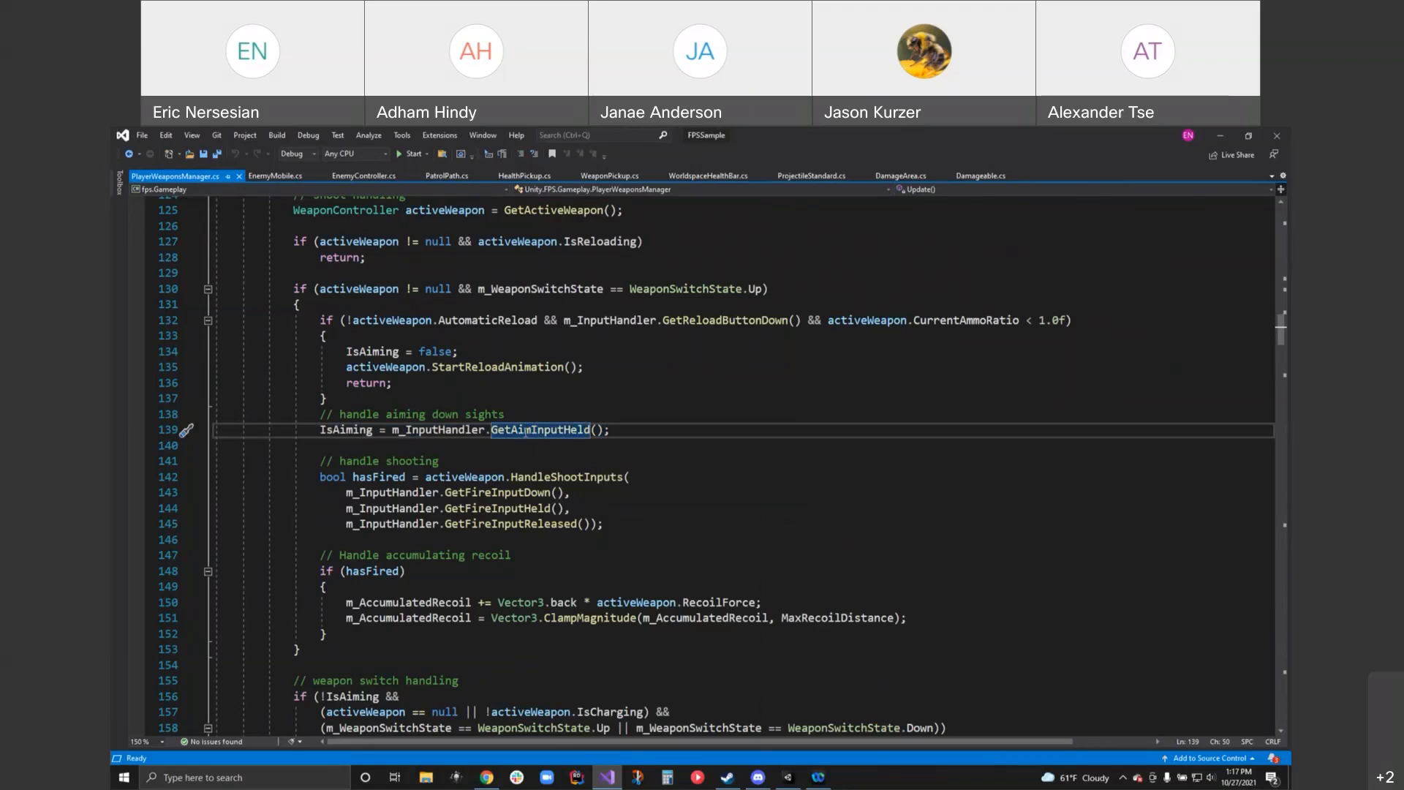
- Go To Definition on GetAimInputHeld in PlayerInputHandler, then return to PlayerWeaponsManager.cs
{"action": "right_click", "coordinate": [538, 430]}
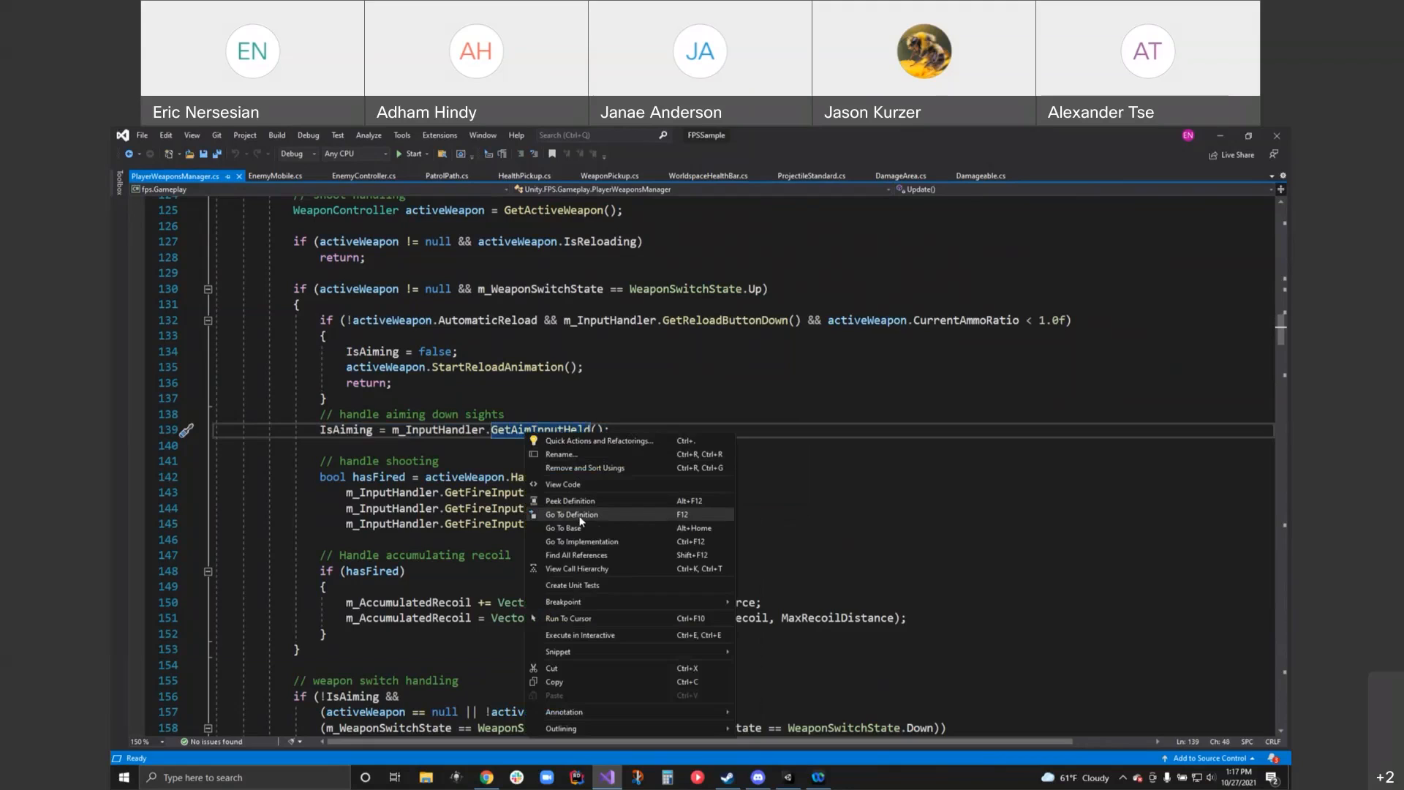
{"action": "left_click", "coordinate": [571, 515]}
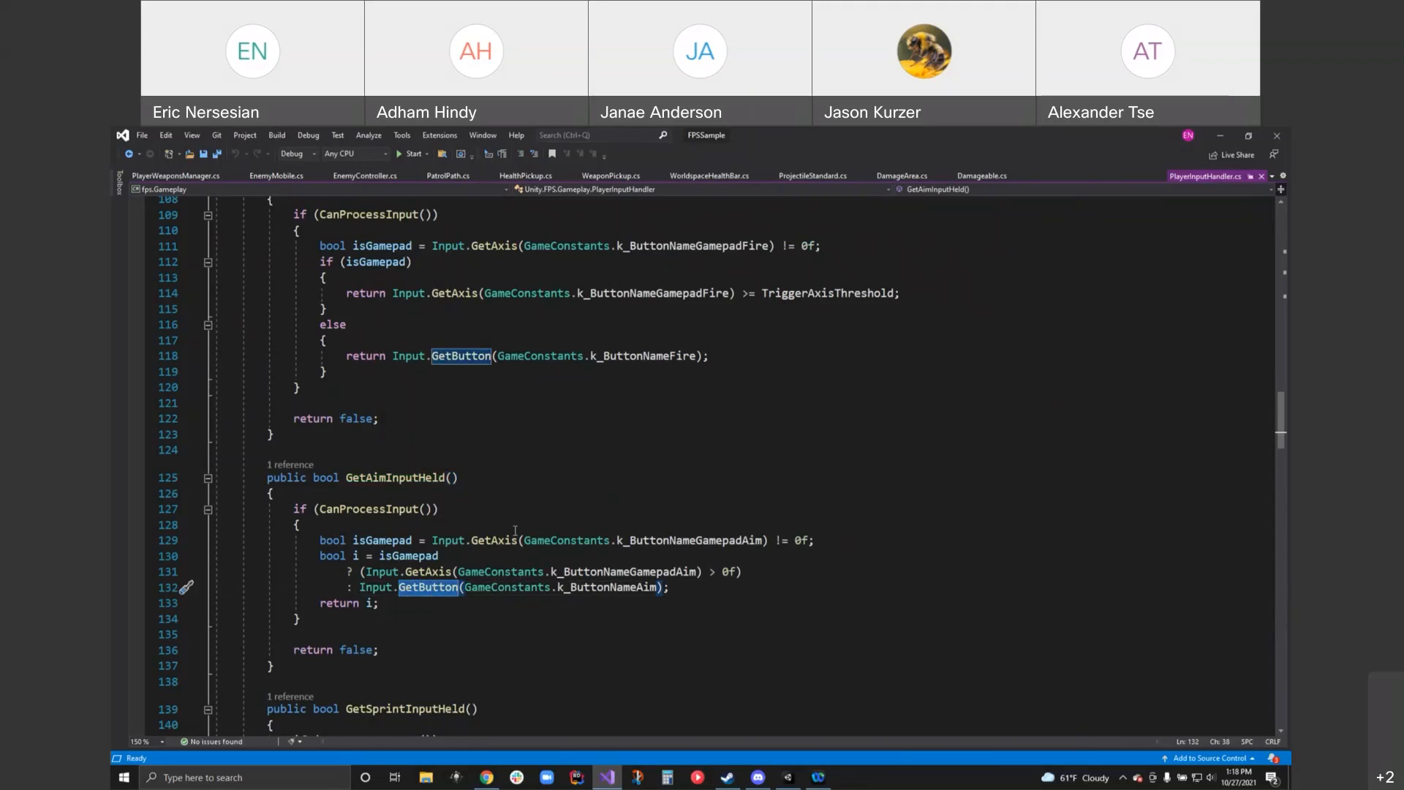
{"action": "left_click", "coordinate": [173, 175]}
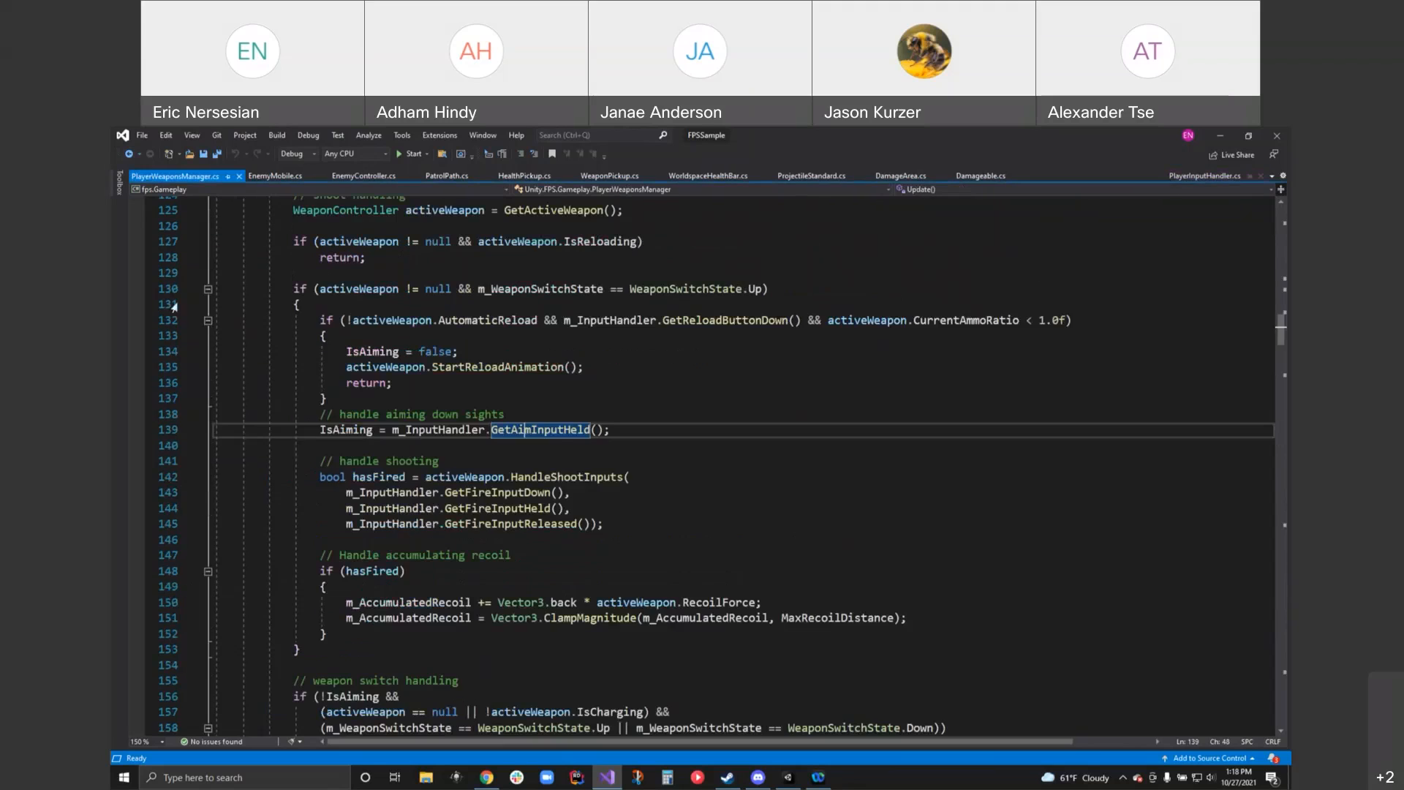
{"action": "scroll", "scroll_direction": "down", "scroll_amount": 3}
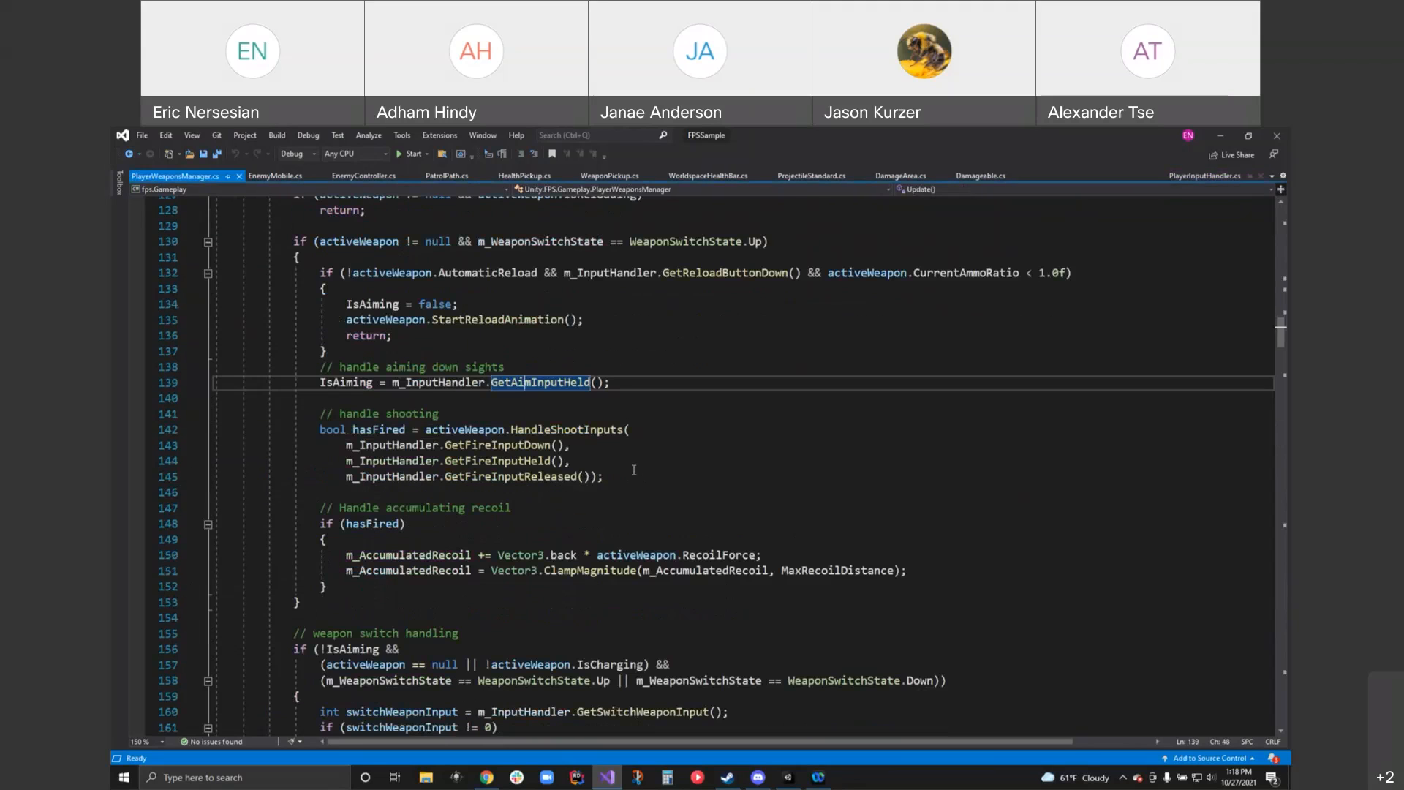
{"action": "mouse_move", "coordinate": [567, 429]}
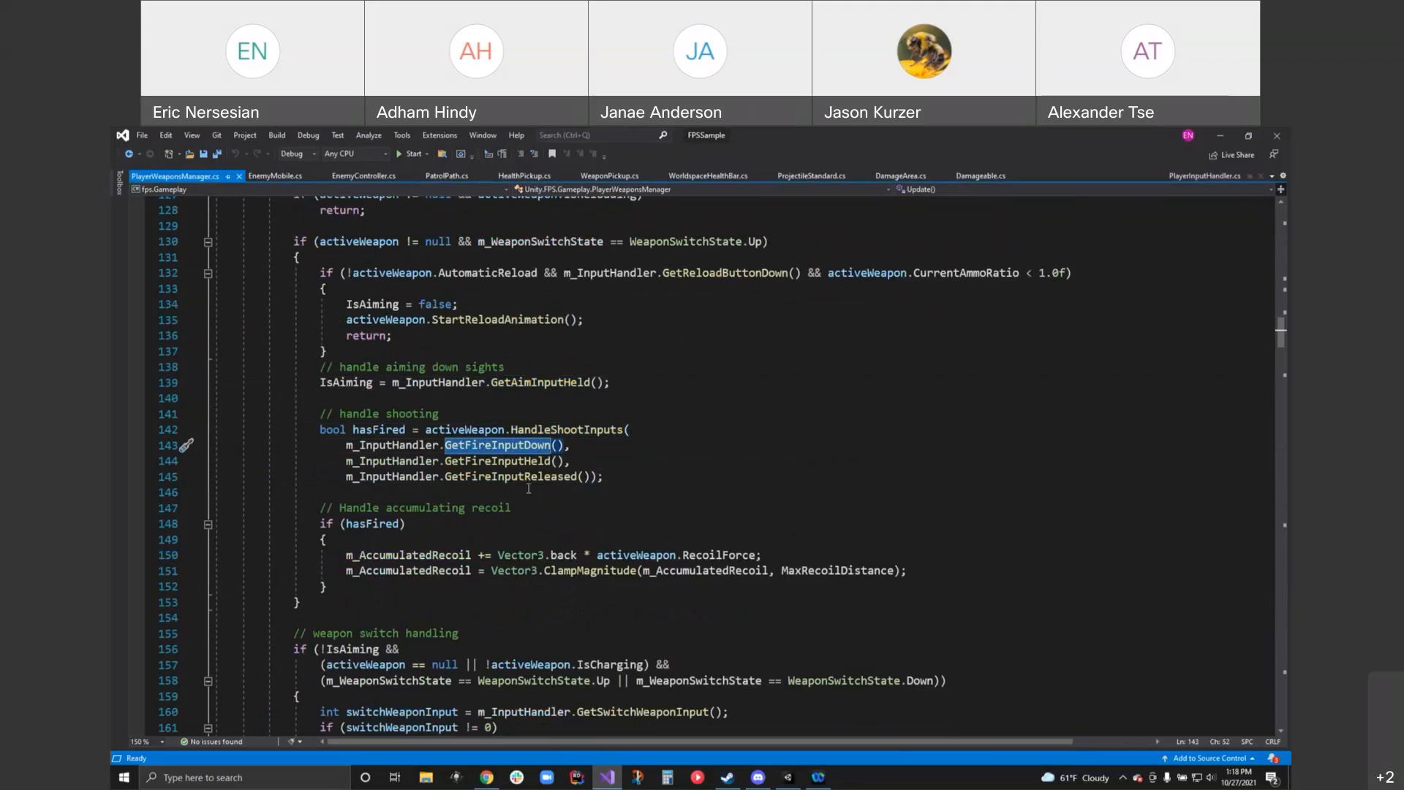
{"action": "mouse_move", "coordinate": [535, 445]}
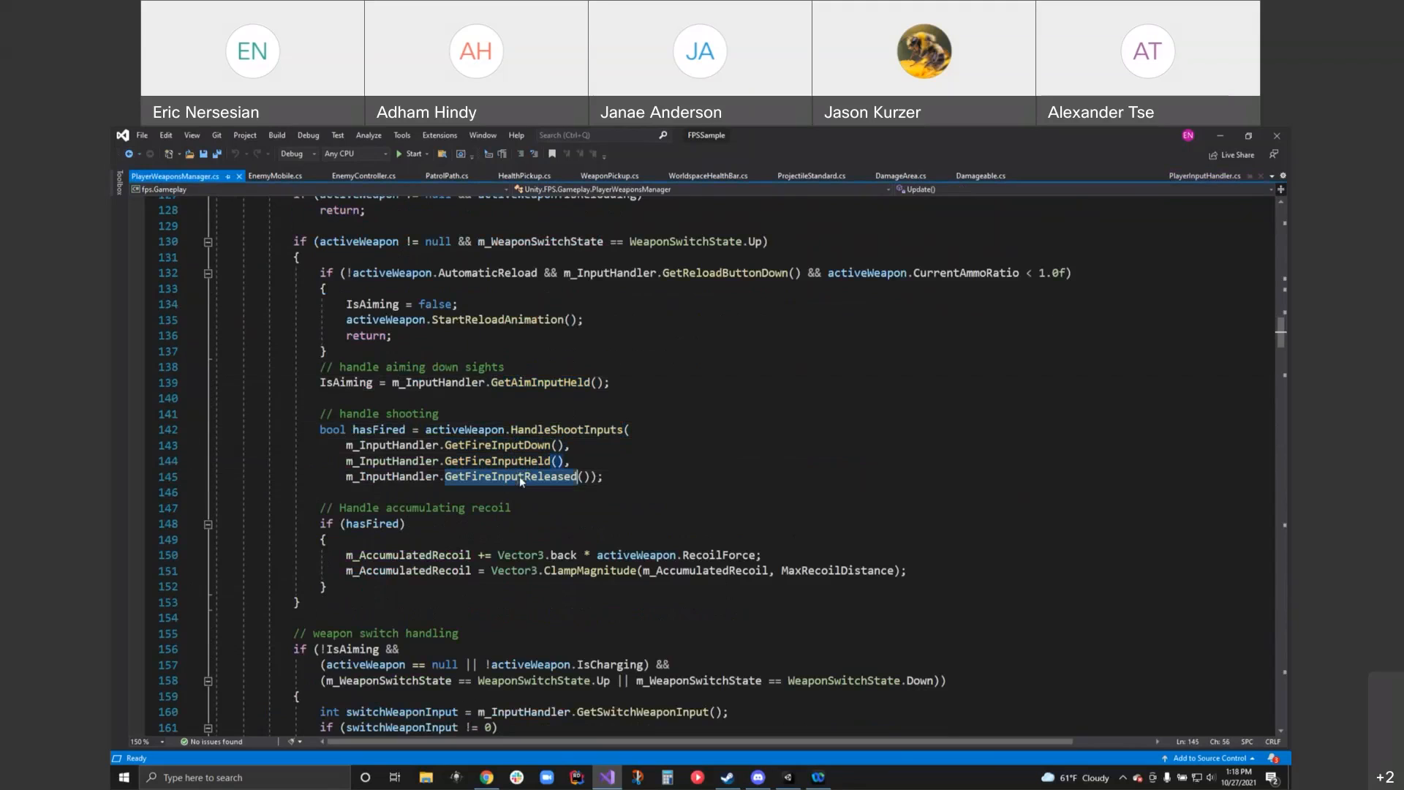
{"action": "mouse_move", "coordinate": [509, 477]}
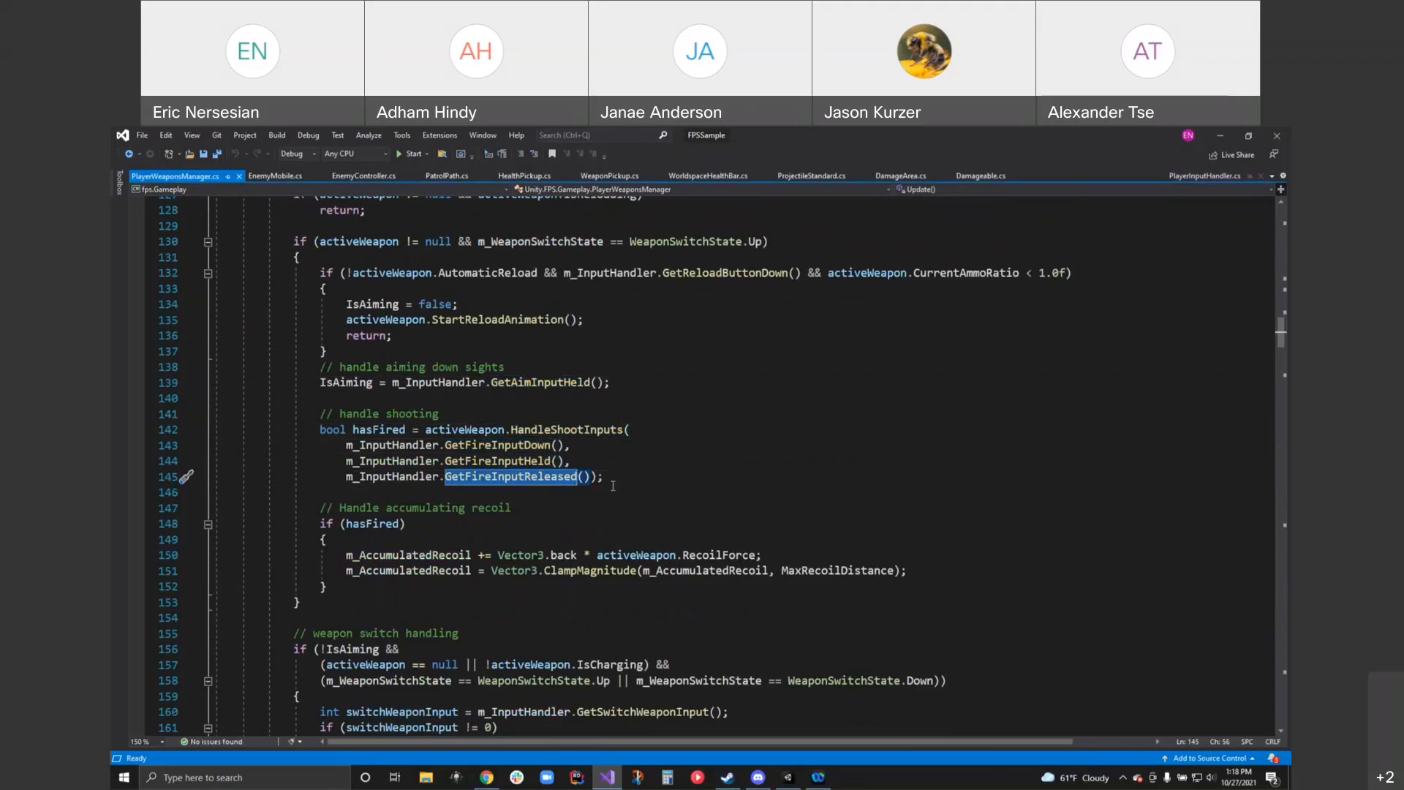
{"action": "mouse_move", "coordinate": [623, 487]}
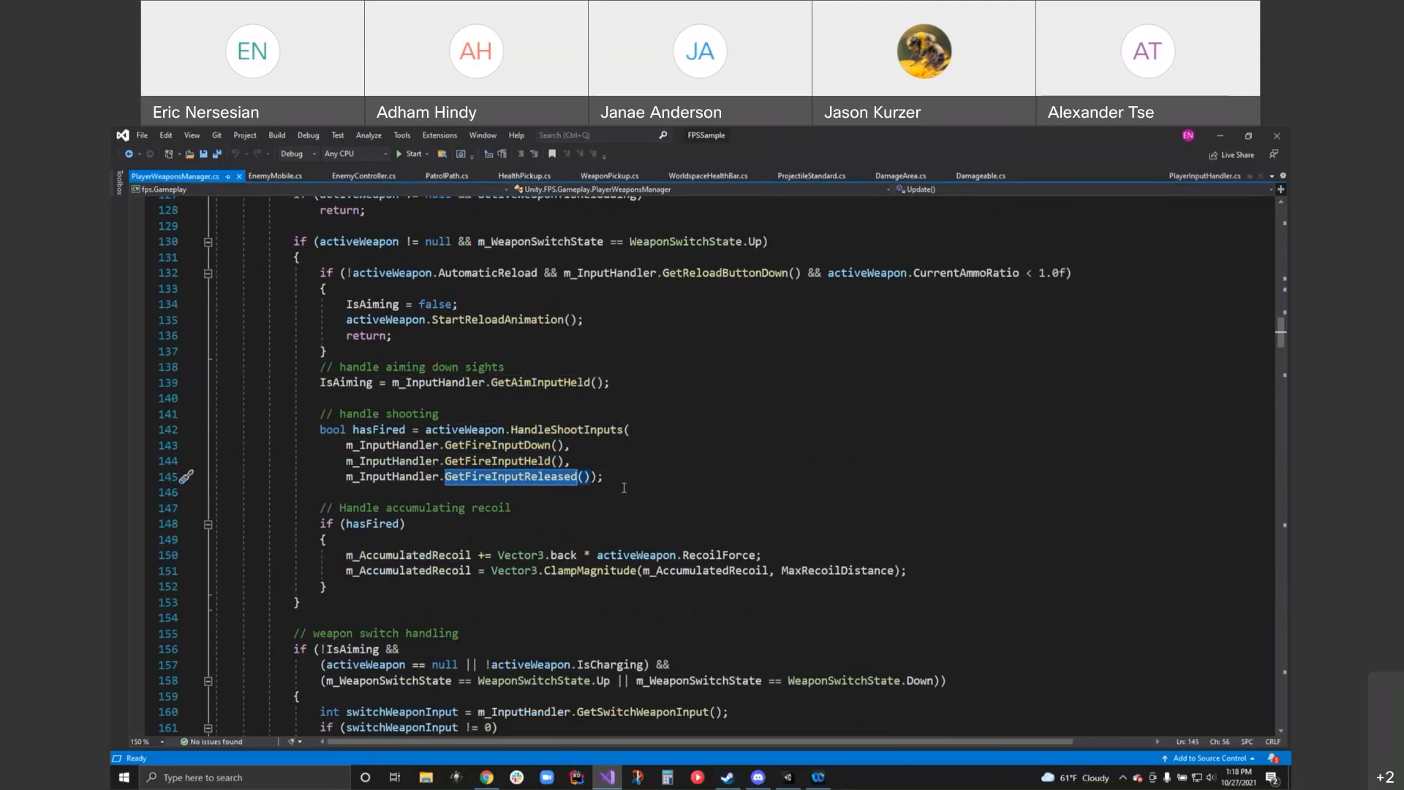
{"action": "double_click", "coordinate": [378, 429]}
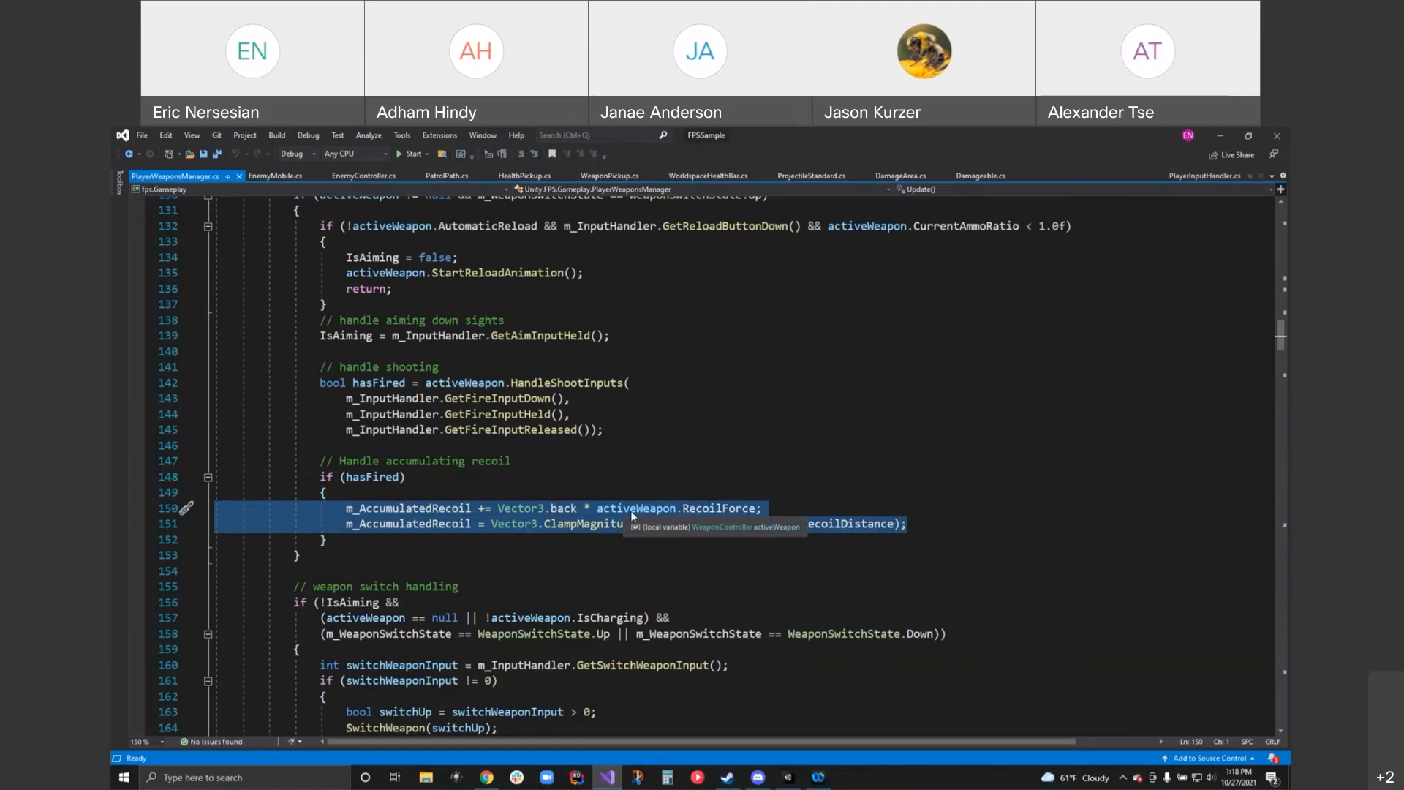
{"action": "scroll", "scroll_direction": "down", "scroll_amount": 3}
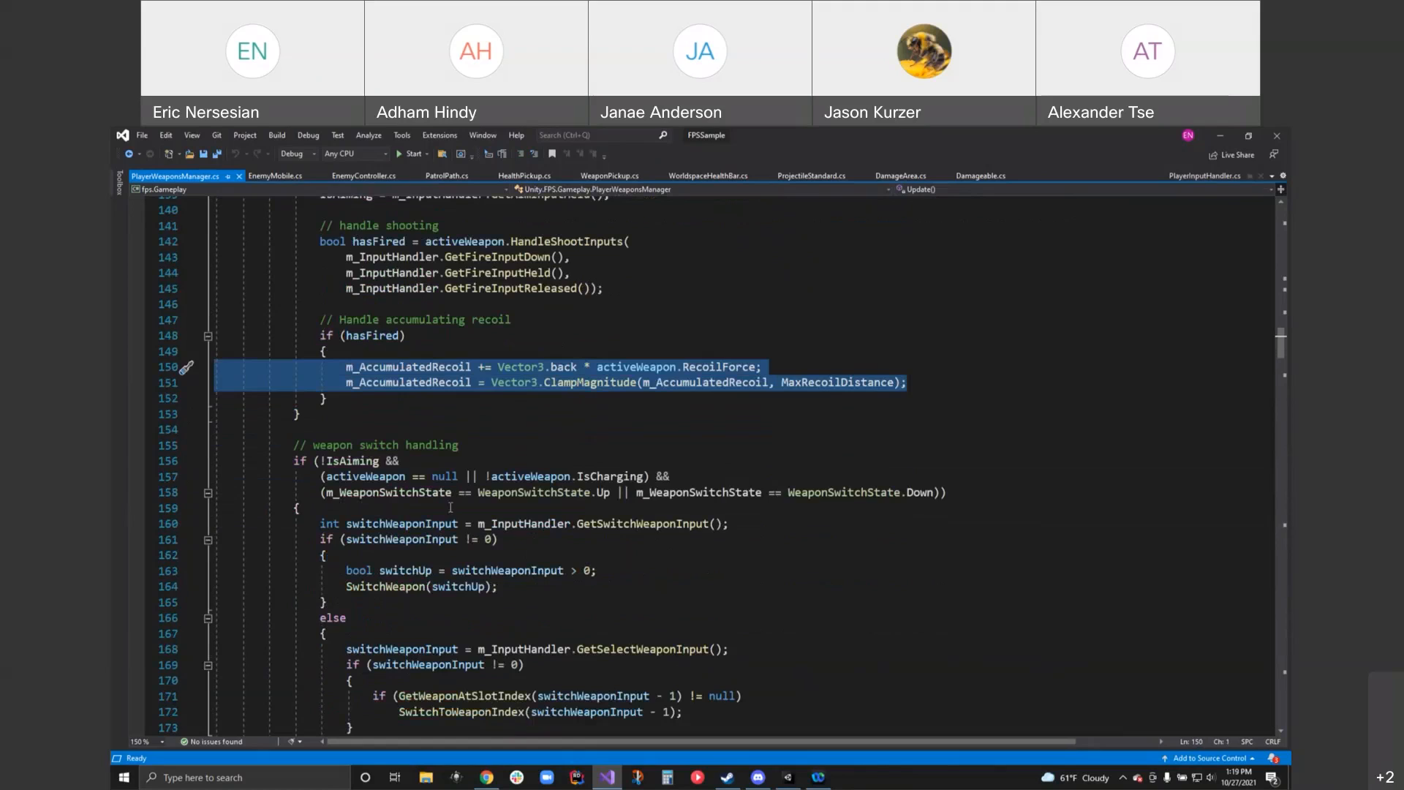
{"action": "mouse_move", "coordinate": [370, 476]}
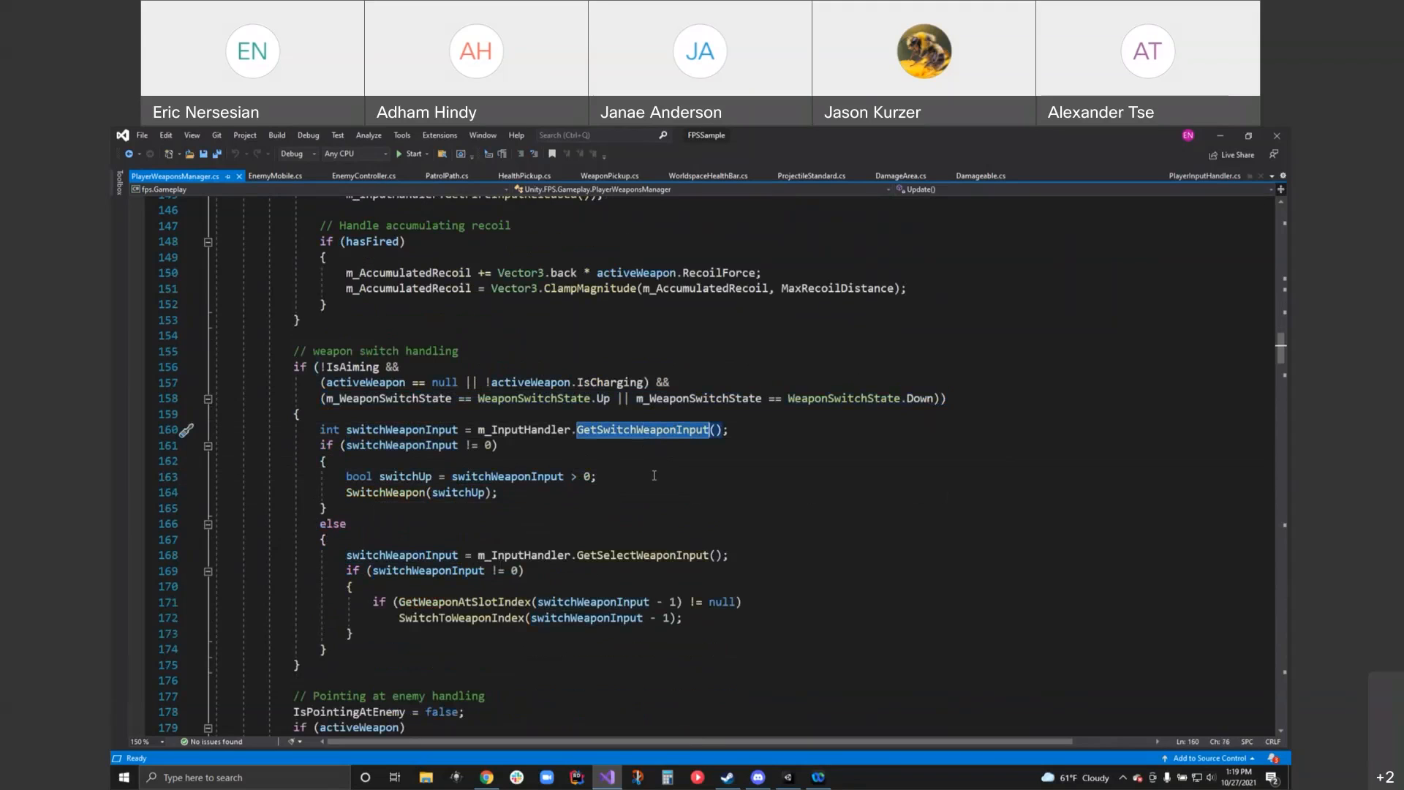
{"action": "mouse_move", "coordinate": [598, 487]}
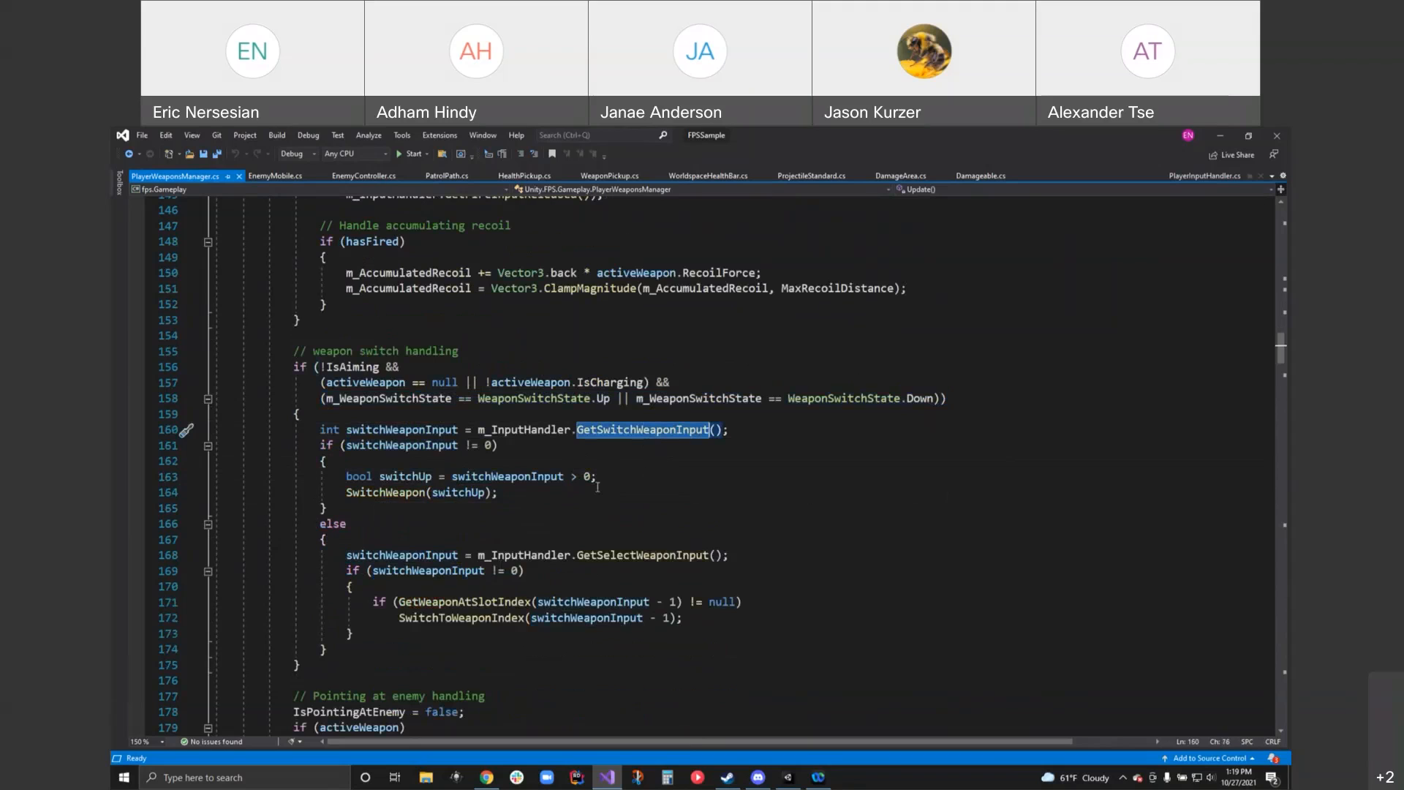
{"action": "mouse_move", "coordinate": [472, 515]}
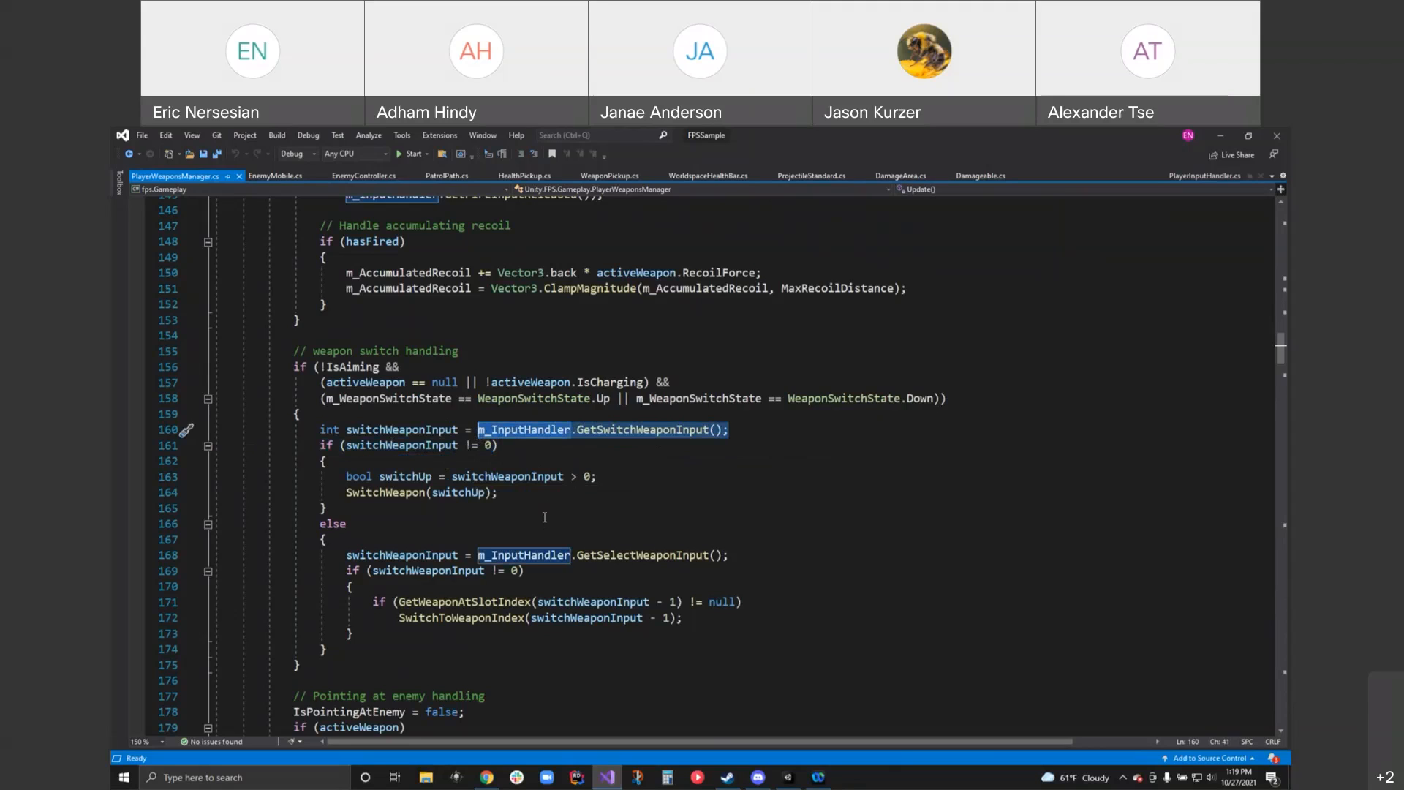
{"action": "mouse_move", "coordinate": [538, 492]}
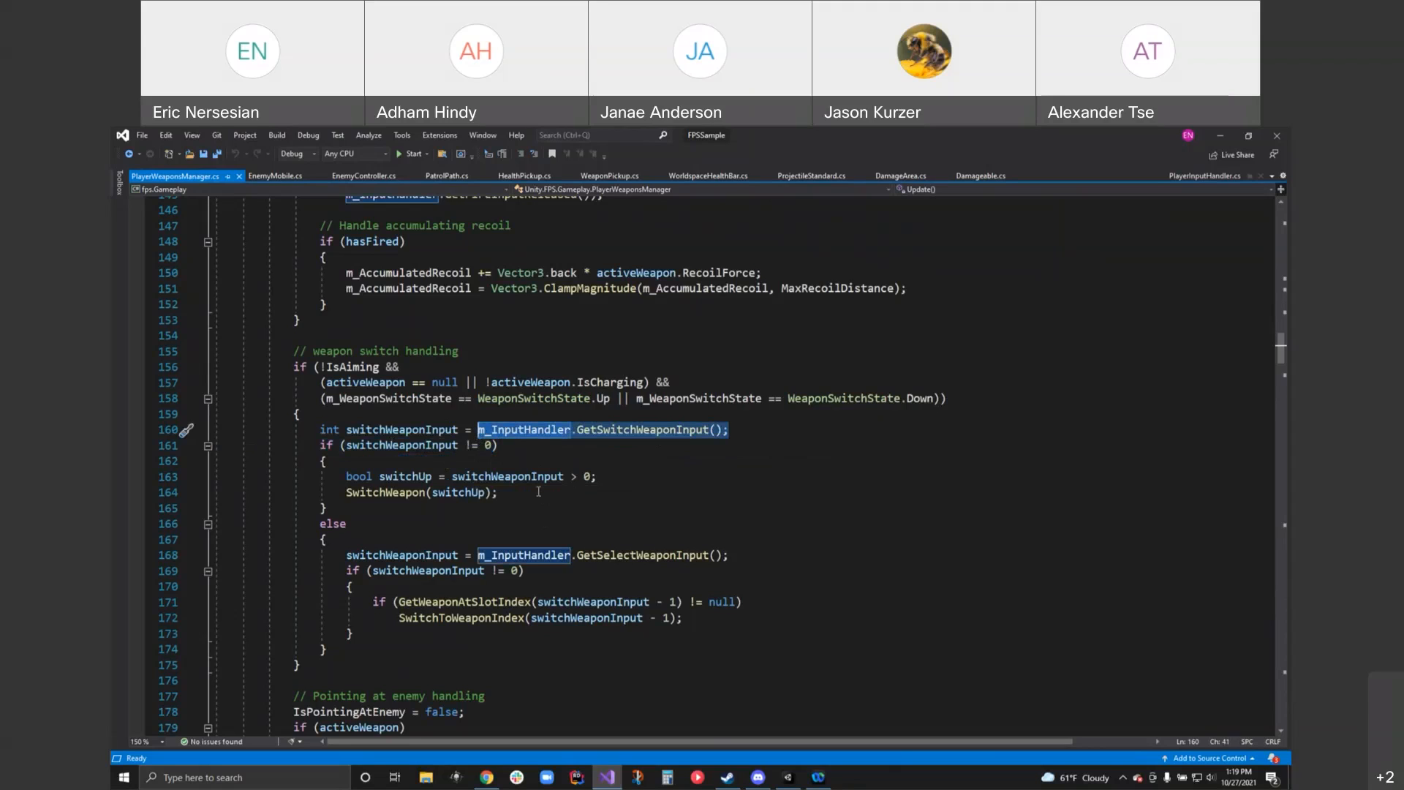
{"action": "mouse_move", "coordinate": [536, 487]}
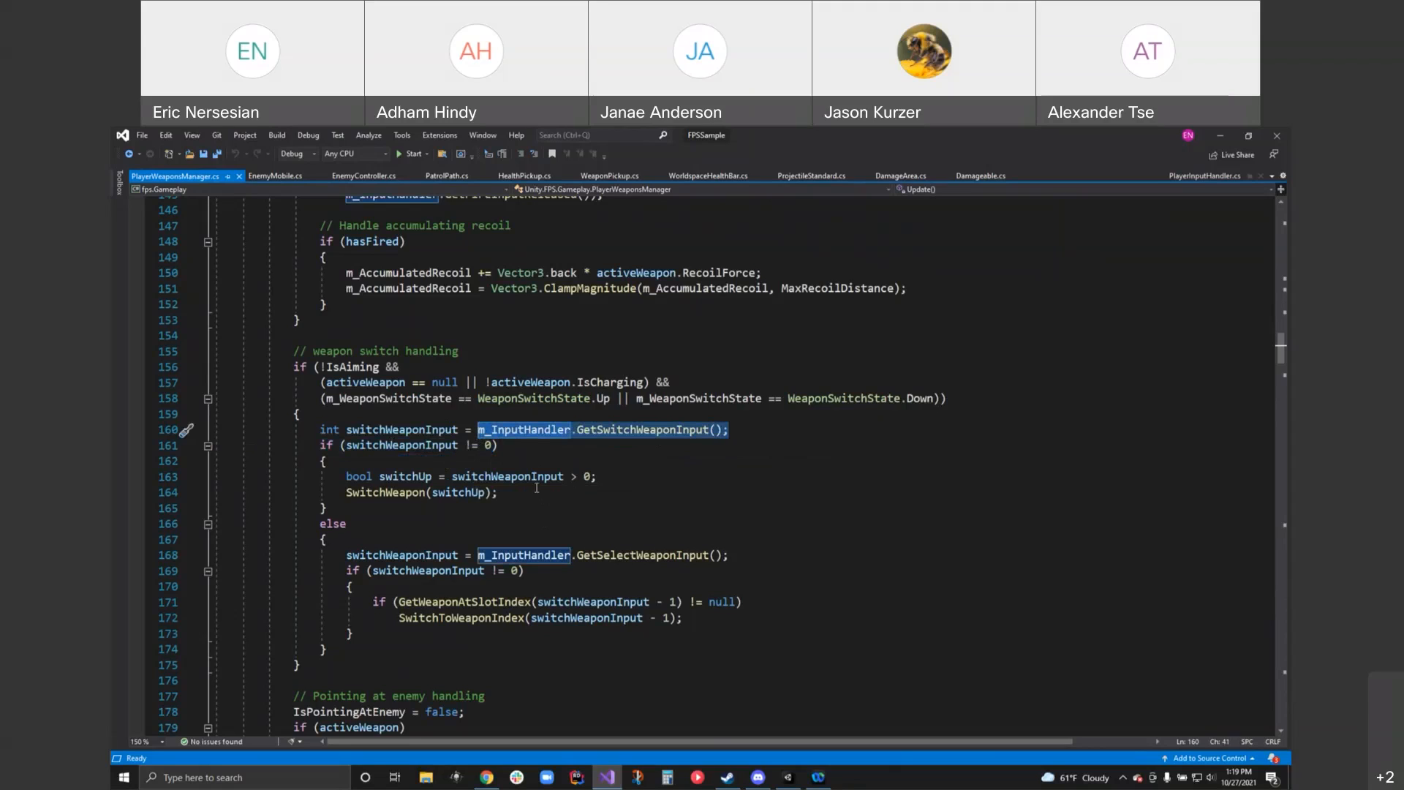
{"action": "mouse_move", "coordinate": [526, 476]}
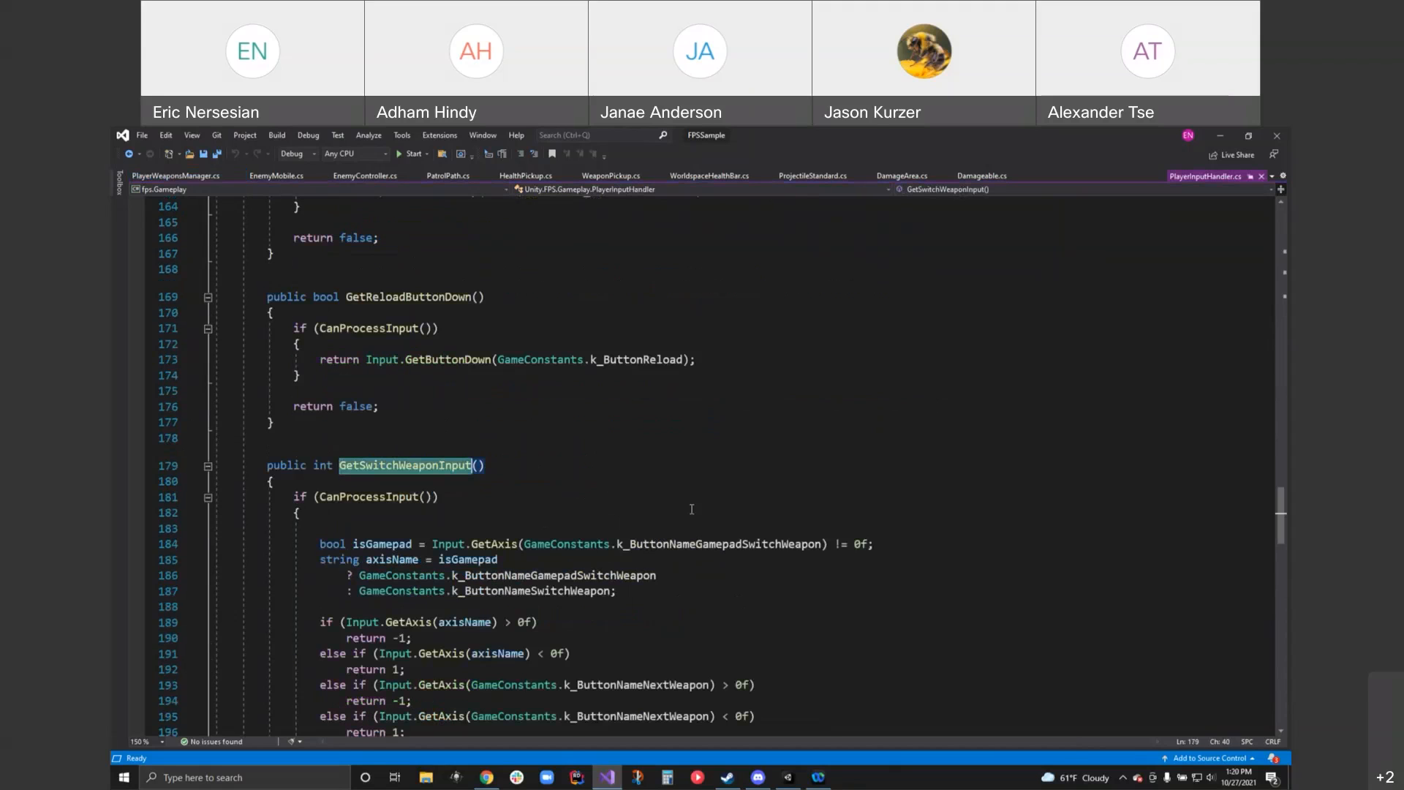
- Review GetSwitchWeaponInput, then reach GetSelectWeaponInput's number-key checks returning slots 1–9
{"action": "scroll", "scroll_direction": "down", "scroll_amount": 3}
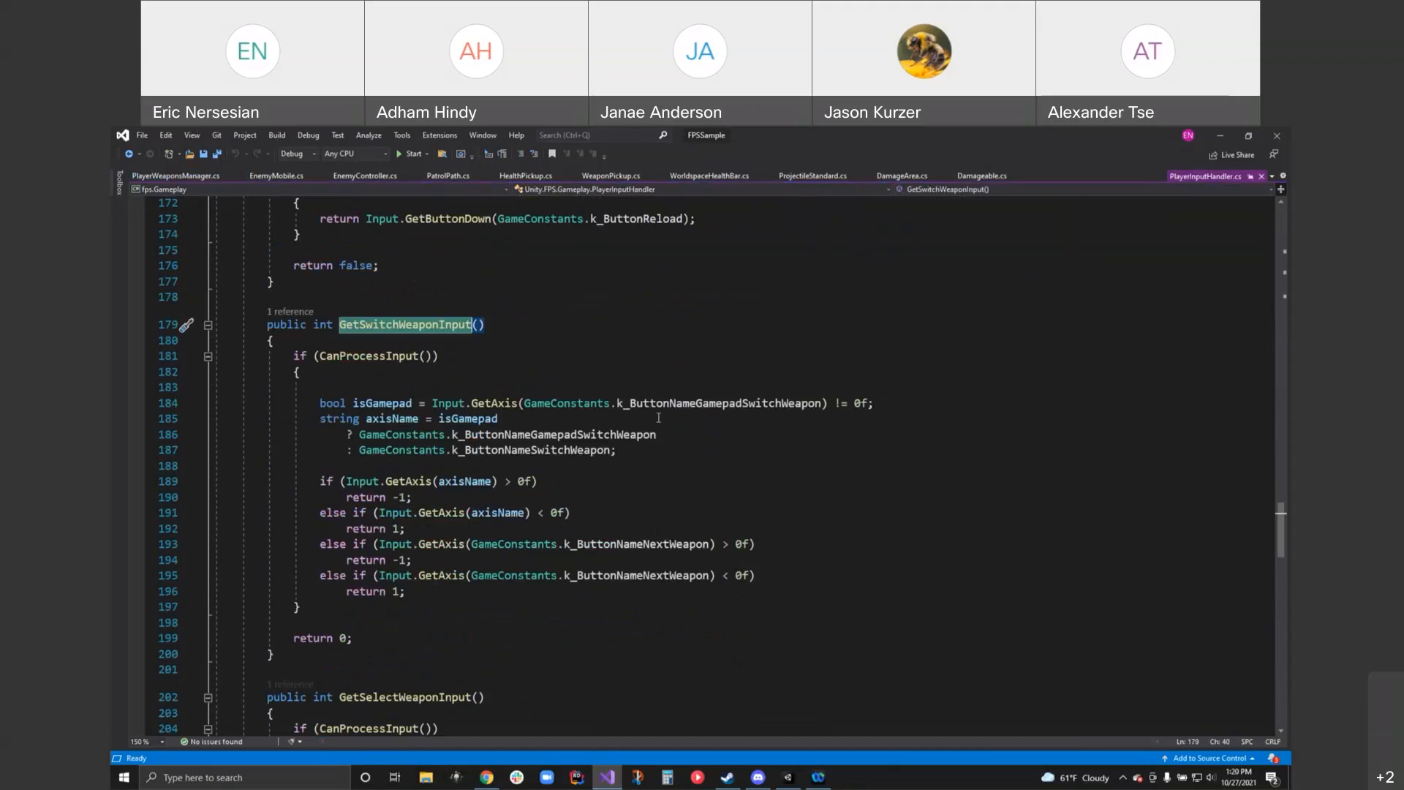
{"action": "mouse_move", "coordinate": [729, 430]}
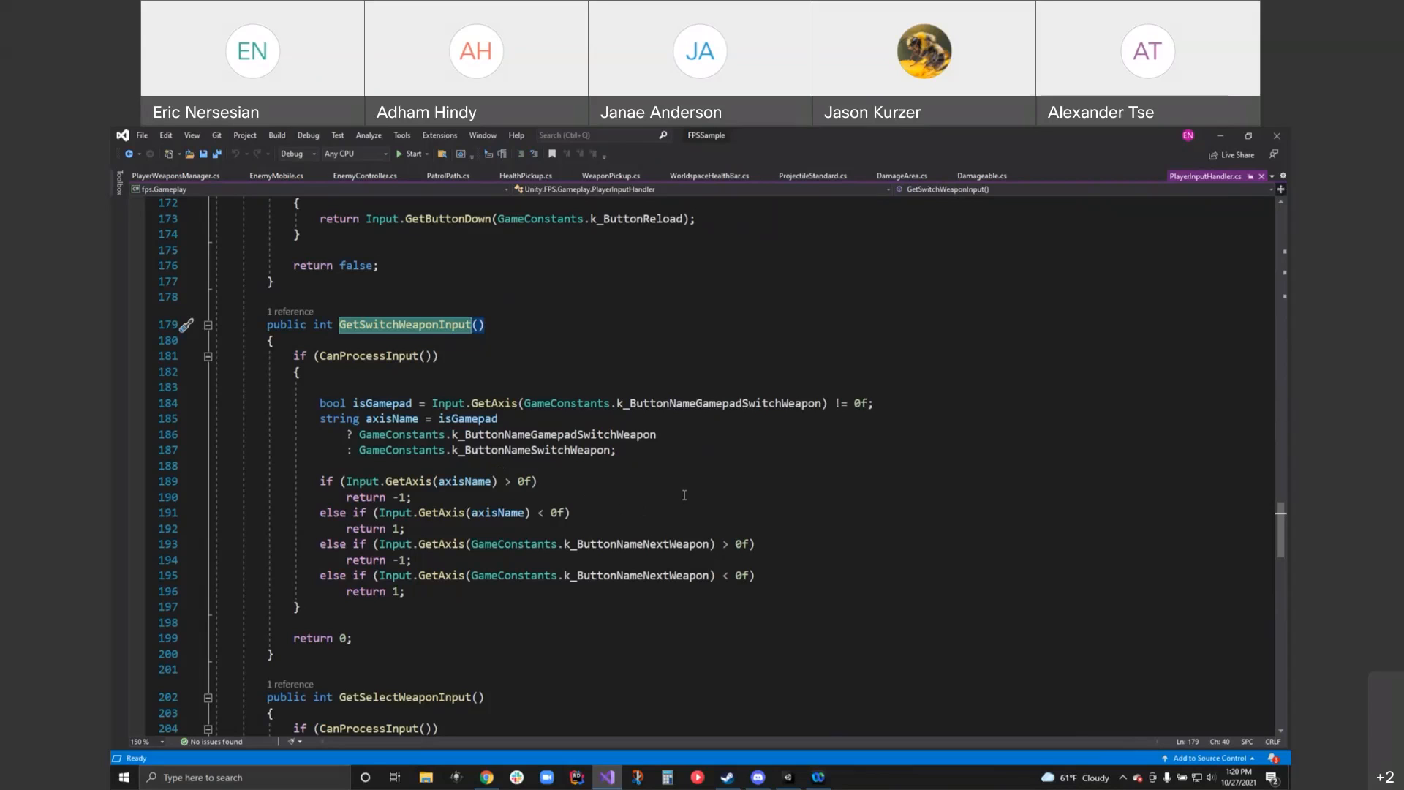
{"action": "left_click", "coordinate": [173, 176]}
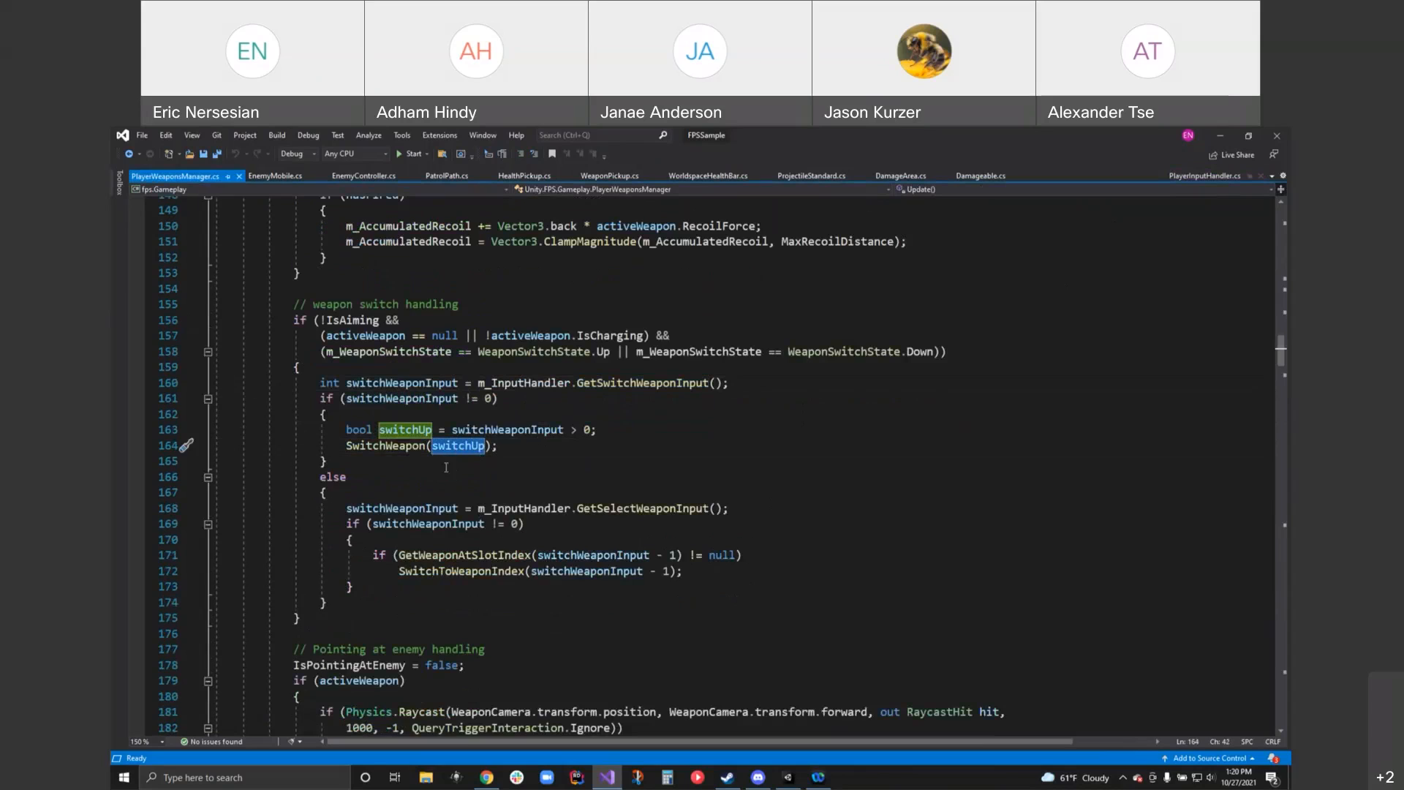
{"action": "scroll", "scroll_direction": "down", "scroll_amount": 3}
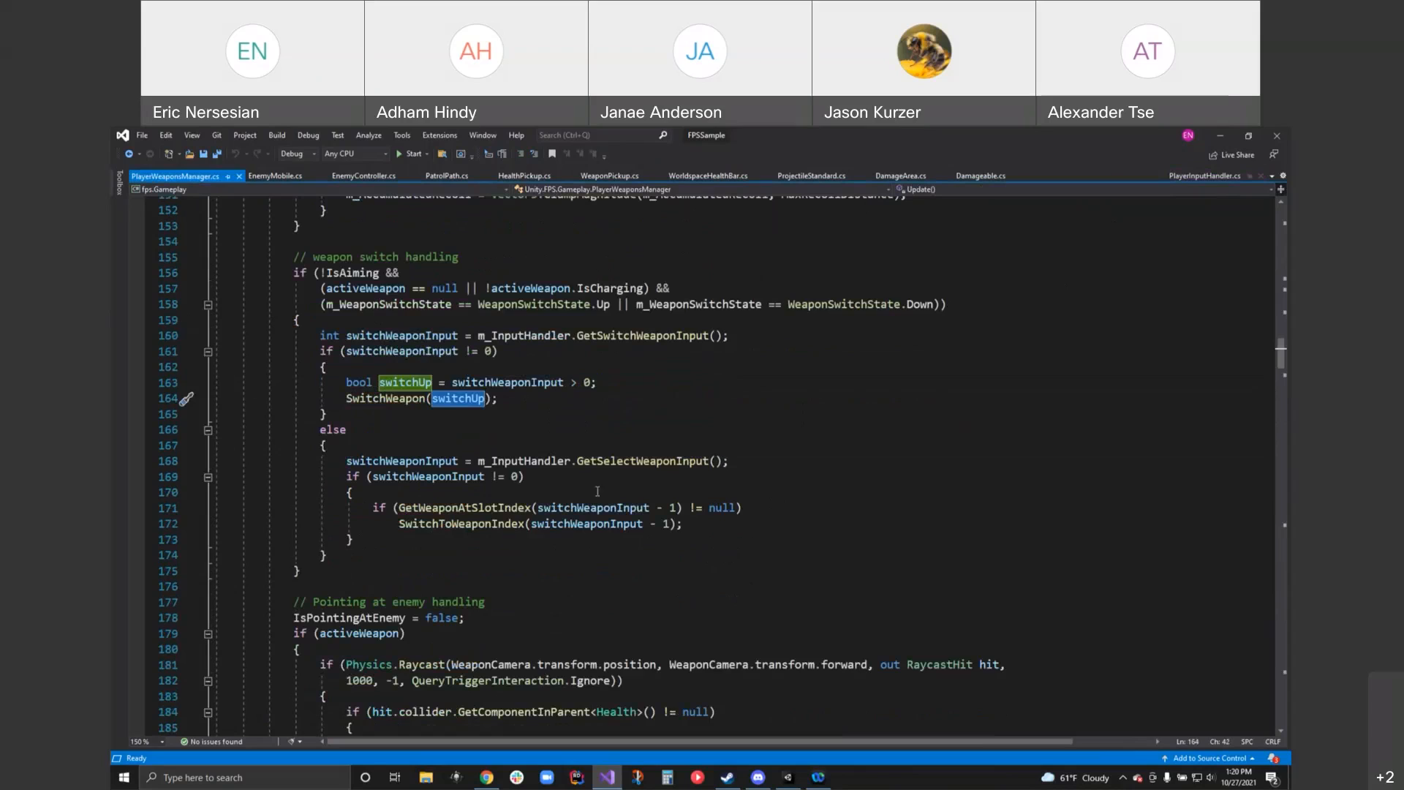
{"action": "mouse_move", "coordinate": [654, 460]}
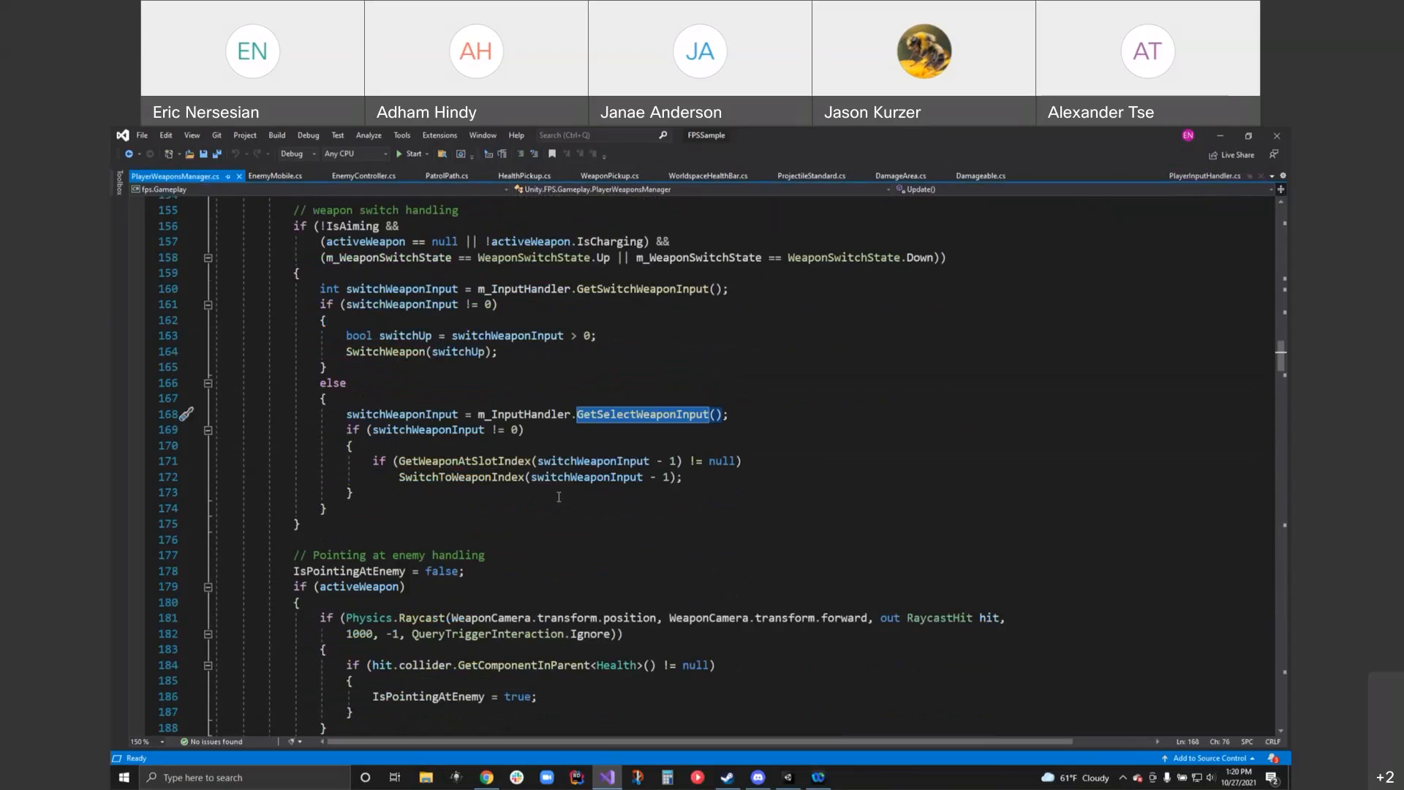
{"action": "mouse_move", "coordinate": [645, 419]}
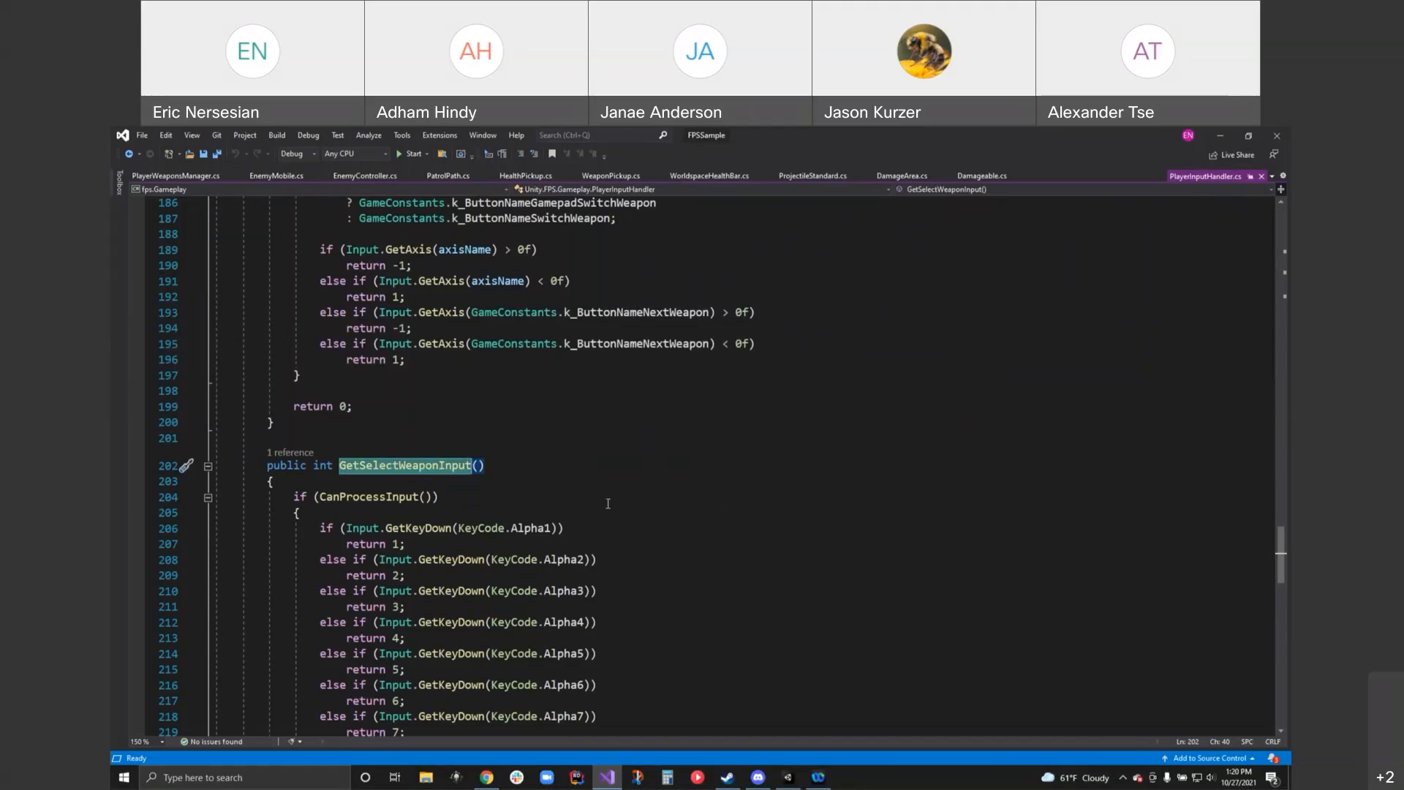
{"action": "scroll", "scroll_direction": "down", "scroll_amount": 3}
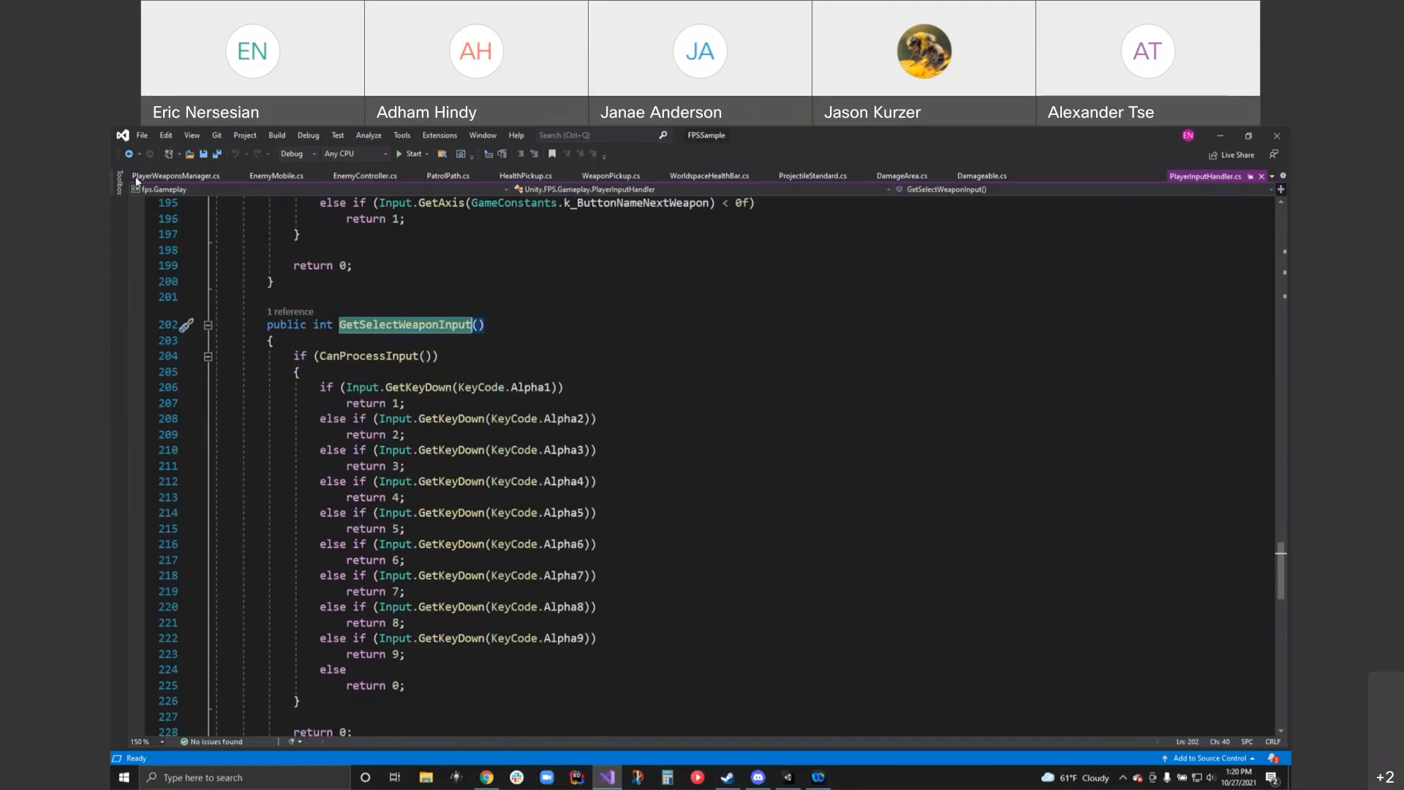
{"action": "mouse_move", "coordinate": [477, 675]}
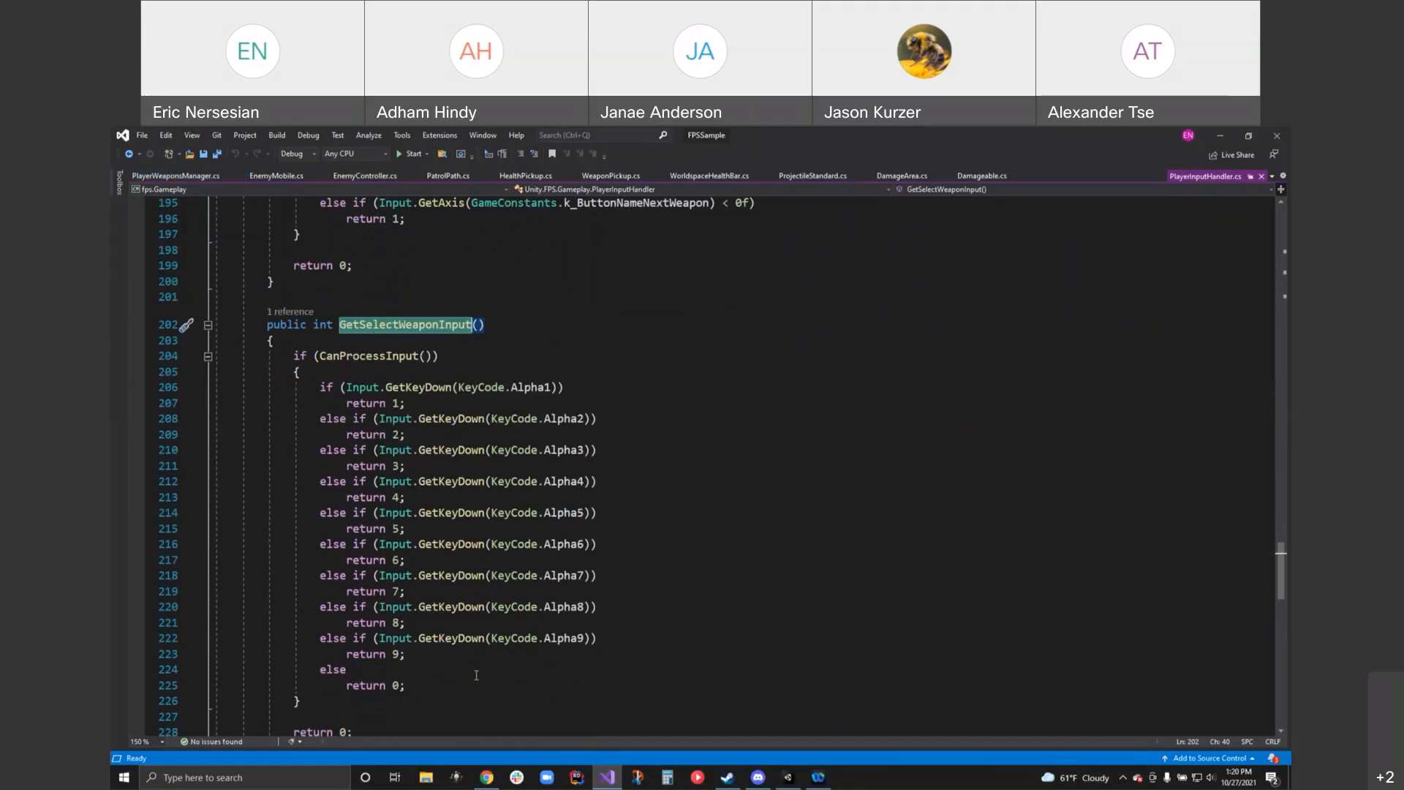
{"action": "scroll", "scroll_direction": "down", "scroll_amount": 3}
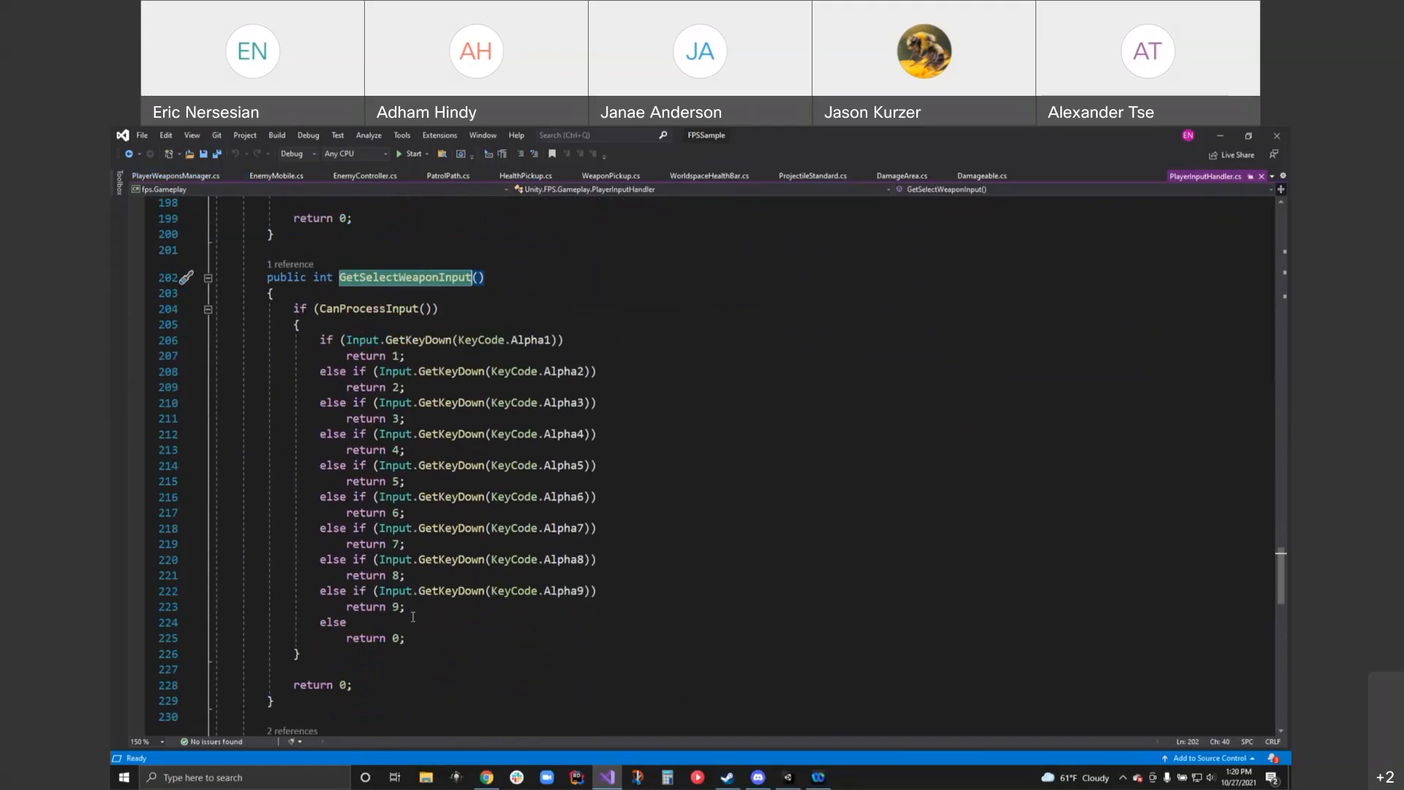
{"action": "mouse_move", "coordinate": [1114, 229]}
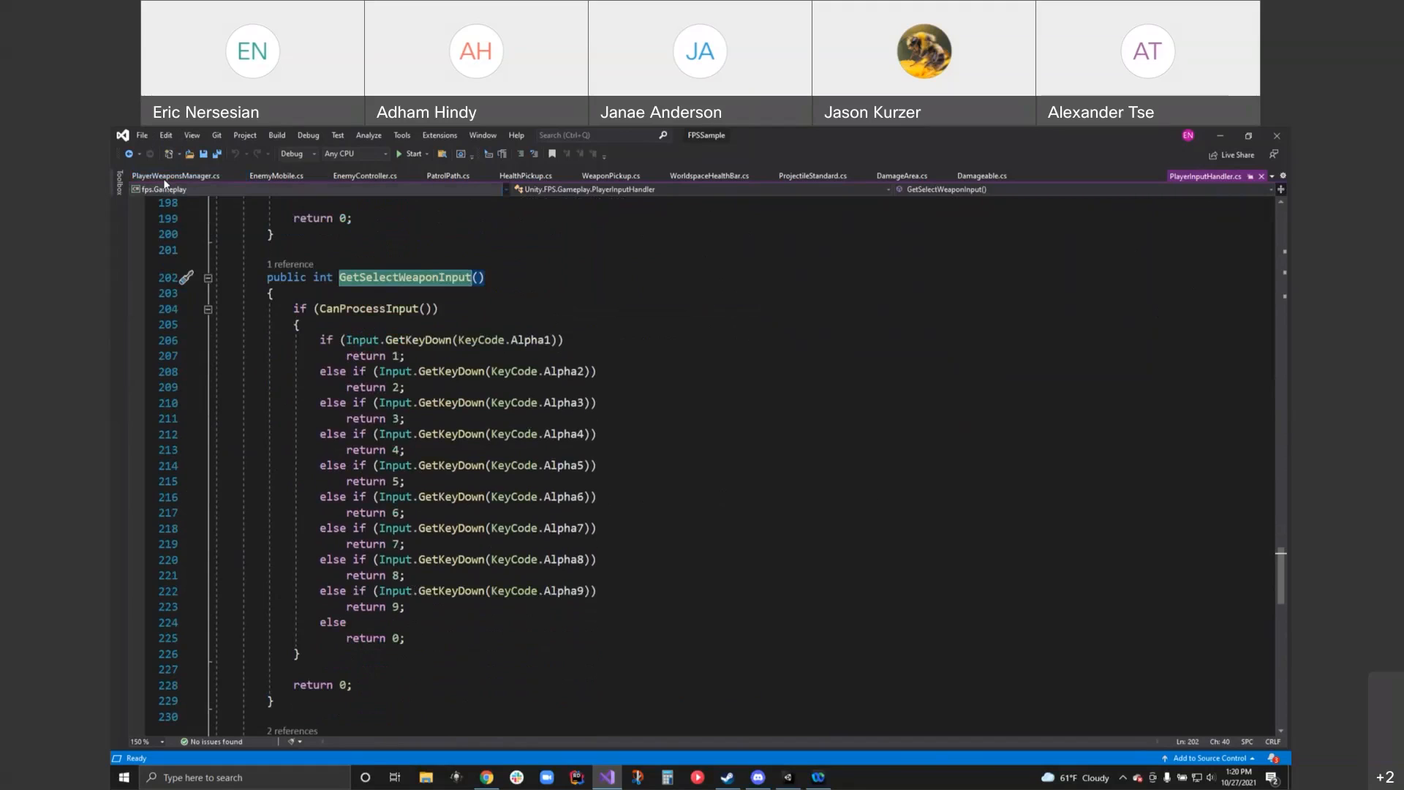
- Back in PlayerWeaponsManager.cs, highlight IsPointingAtEnemy in the enemy-pointing raycast block
{"action": "left_click", "coordinate": [175, 175]}
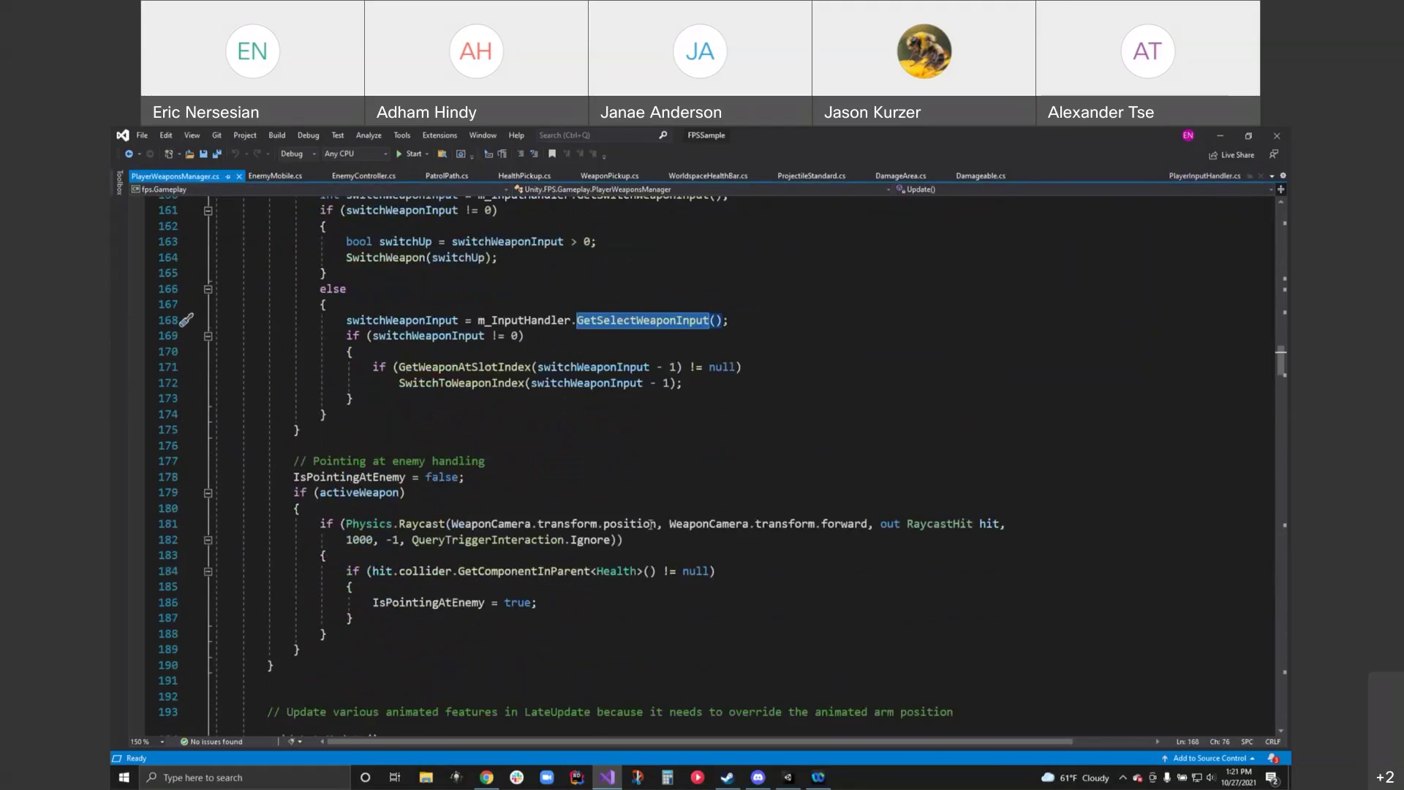
{"action": "scroll", "scroll_direction": "down", "scroll_amount": 3}
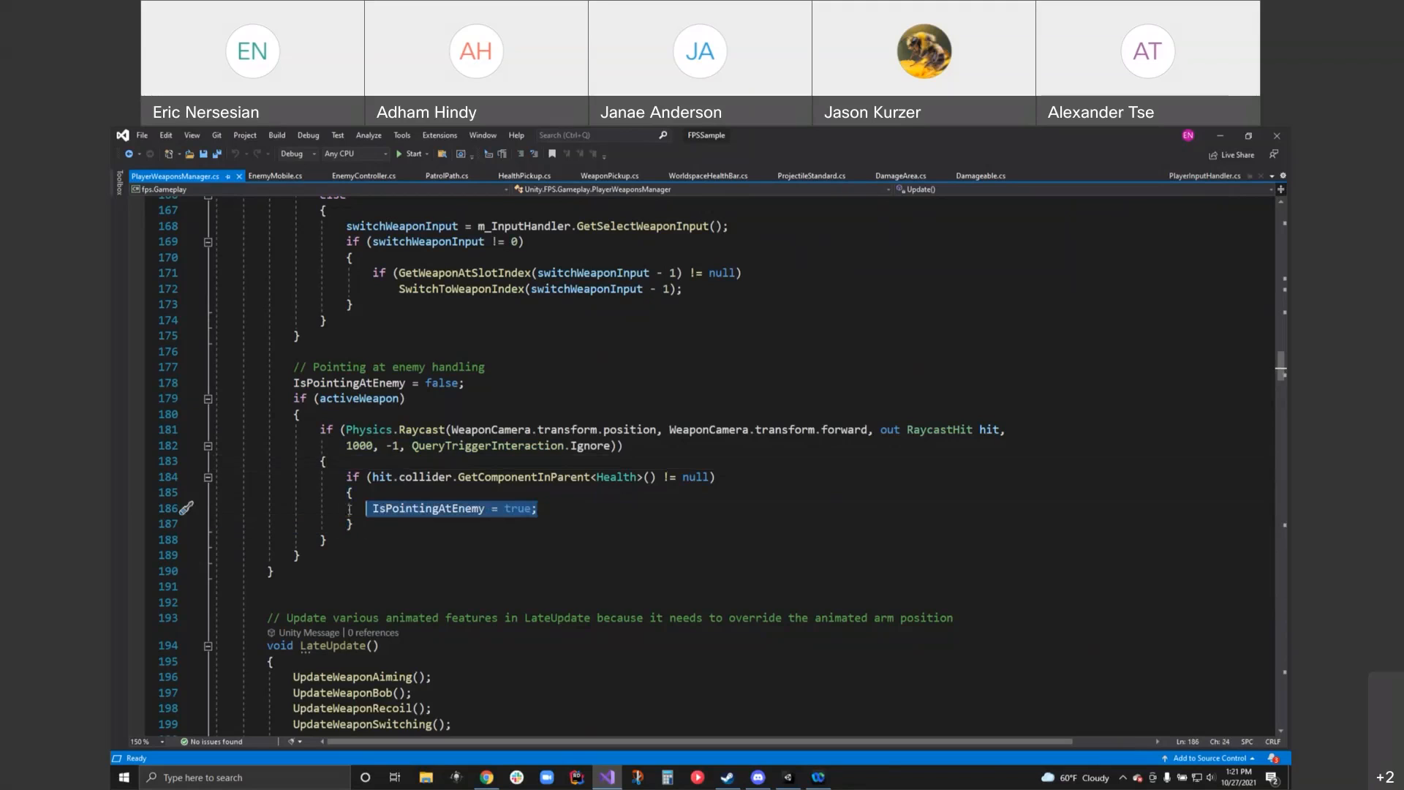
{"action": "double_click", "coordinate": [349, 382]}
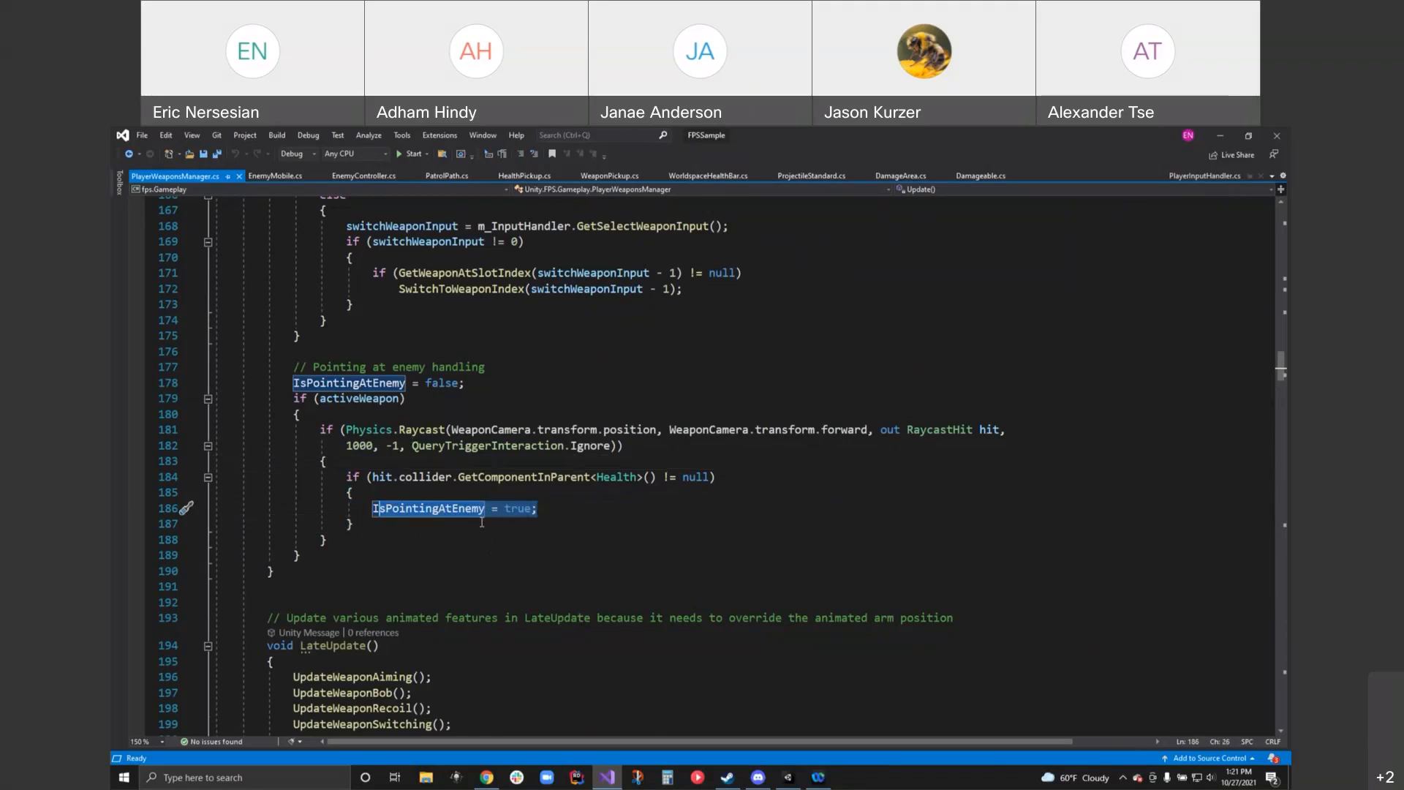
{"action": "scroll", "scroll_direction": "down", "scroll_amount": 3}
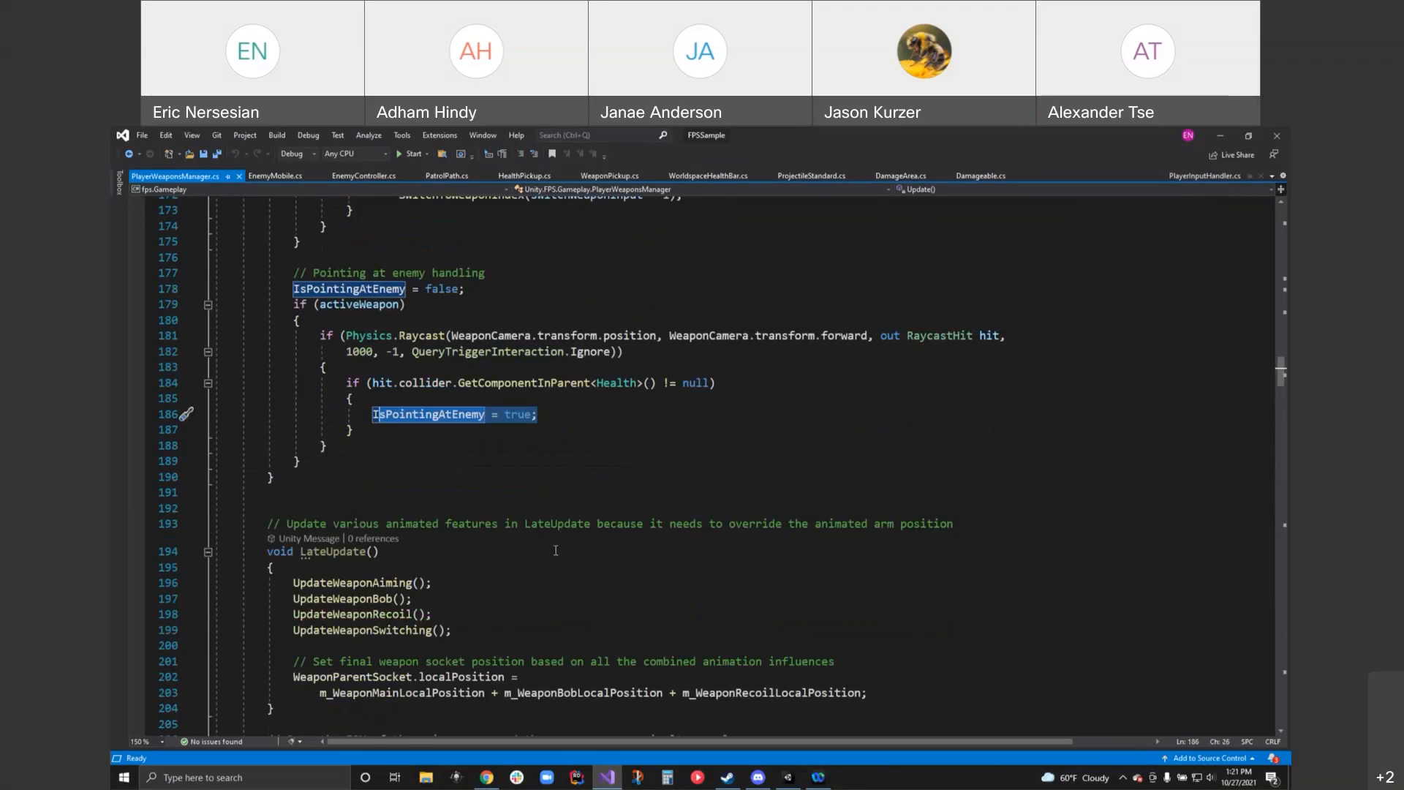
{"action": "scroll", "scroll_direction": "down", "scroll_amount": 3}
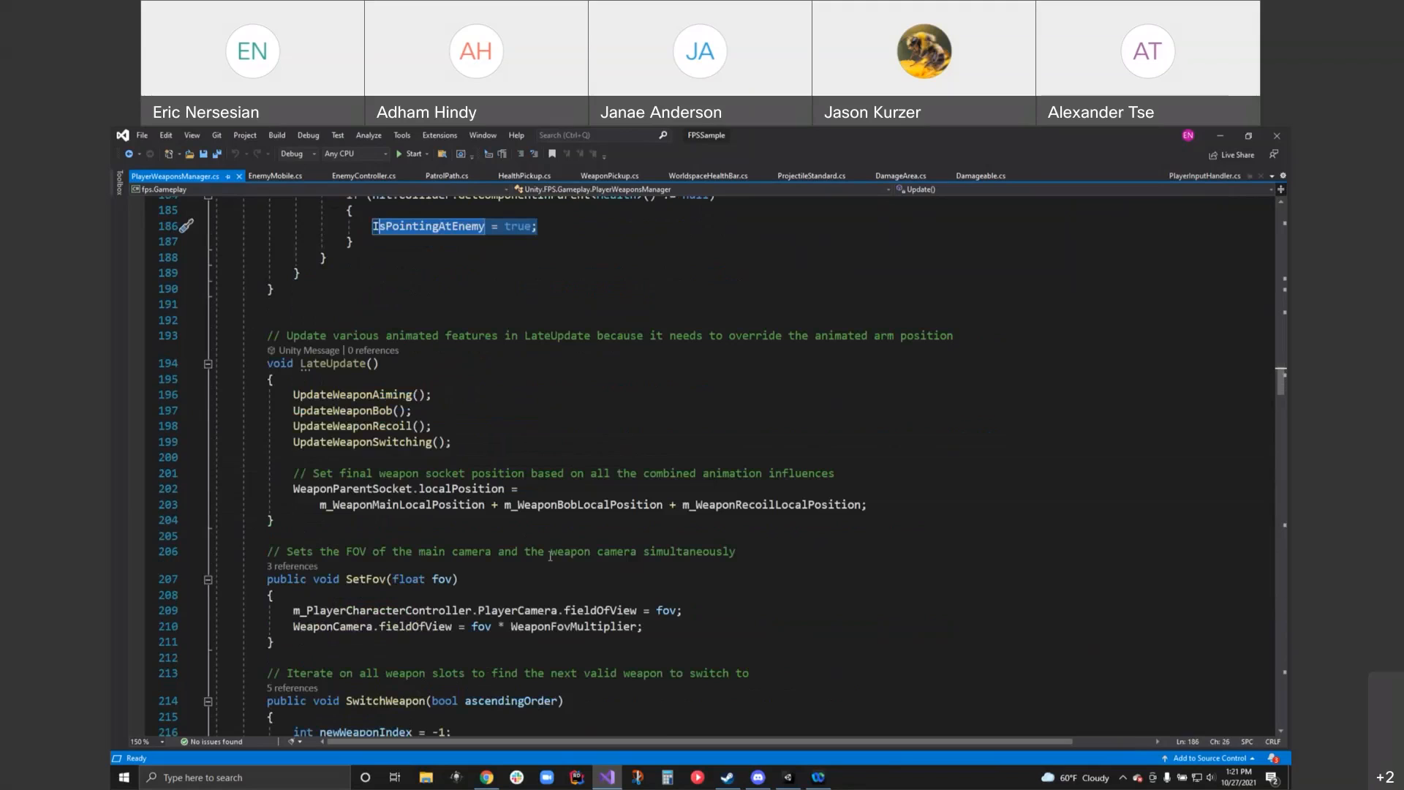
{"action": "mouse_move", "coordinate": [891, 415]}
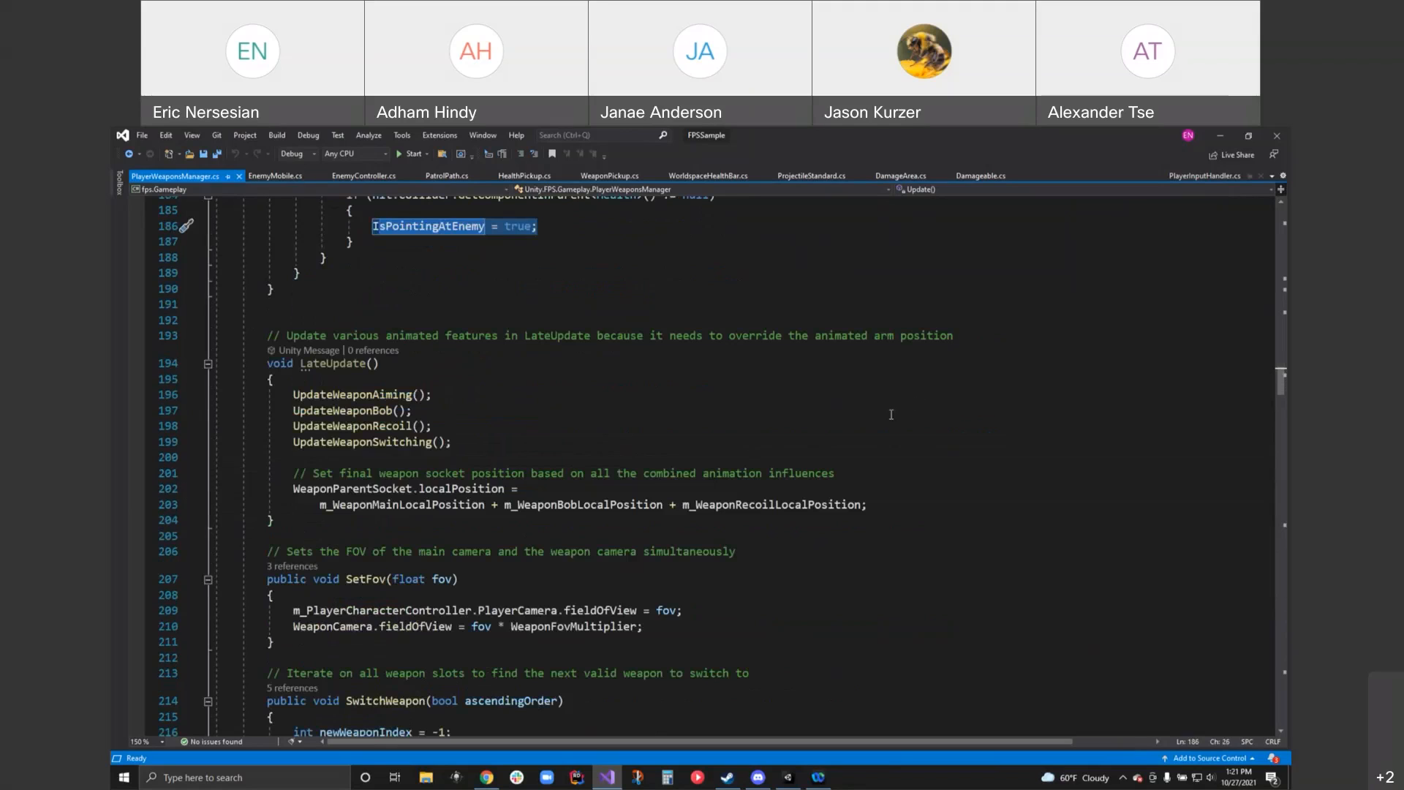
{"action": "mouse_move", "coordinate": [852, 457]}
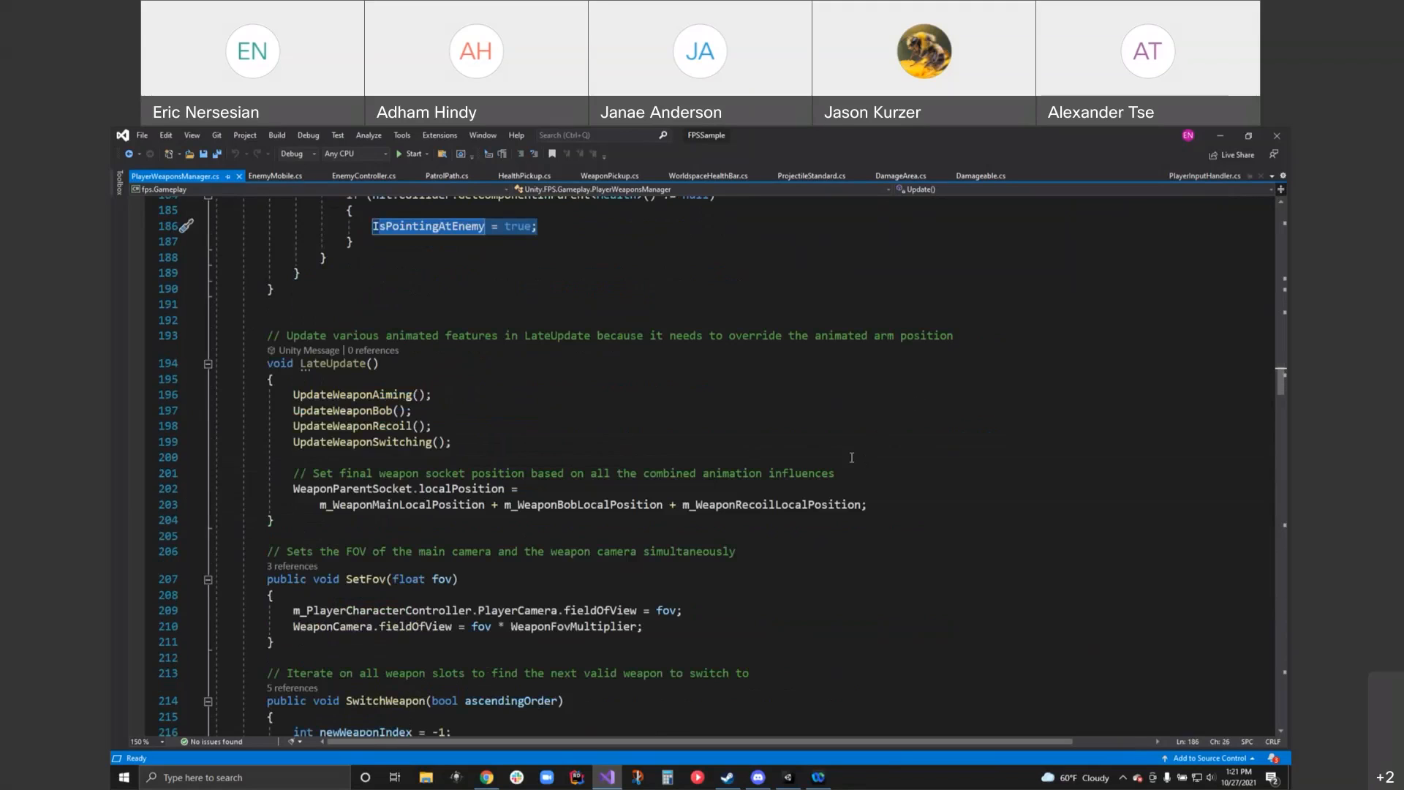
{"action": "mouse_move", "coordinate": [354, 350]}
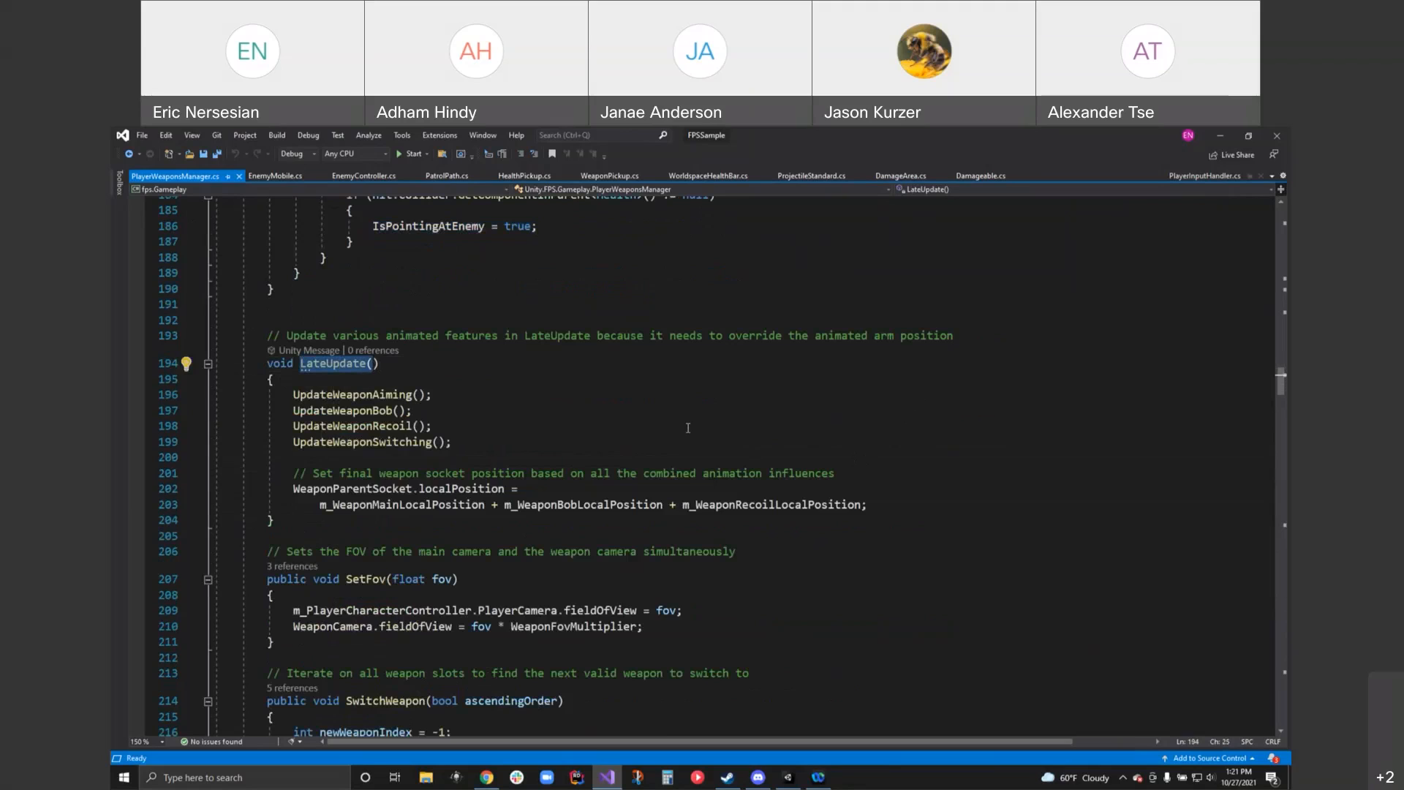
{"action": "mouse_move", "coordinate": [803, 404]}
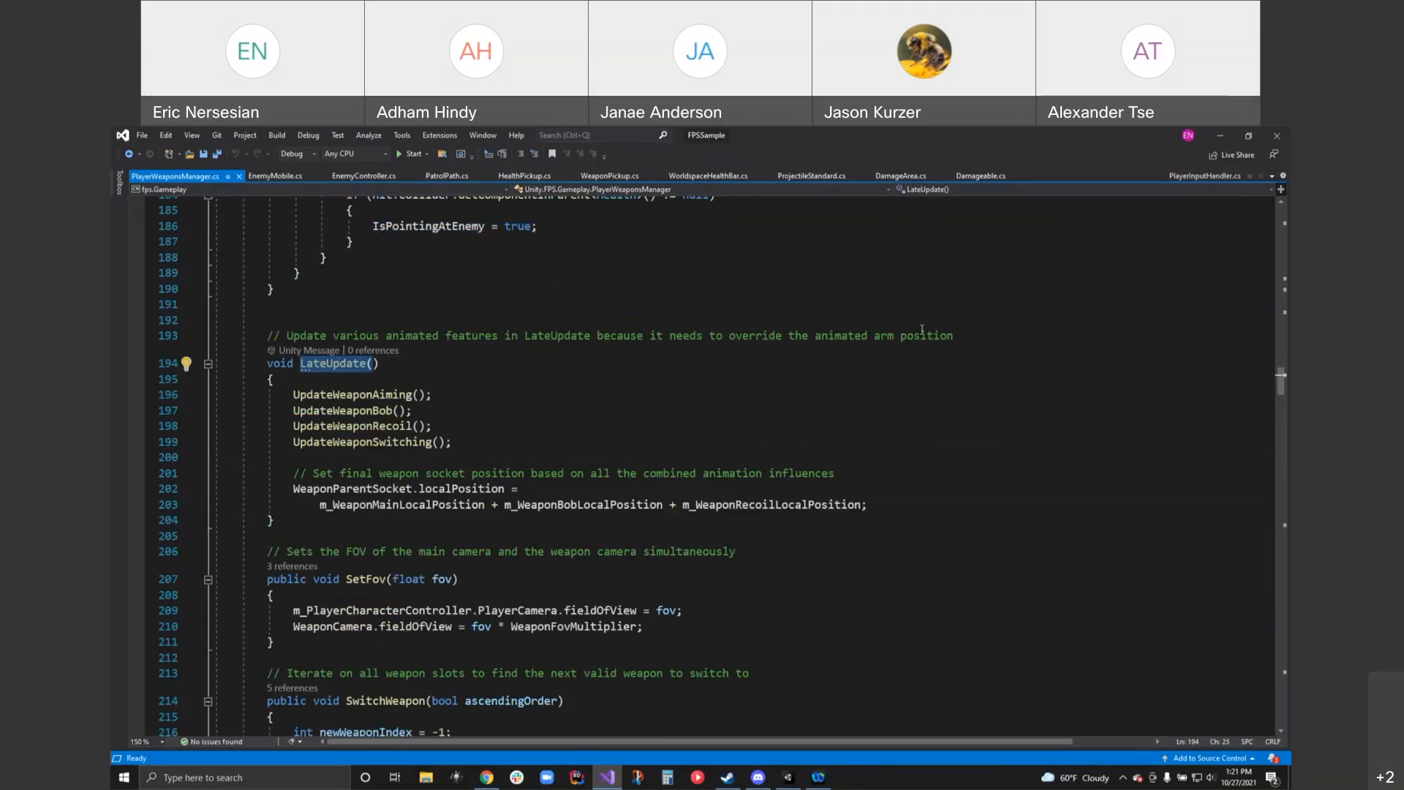
{"action": "mouse_move", "coordinate": [400, 426]}
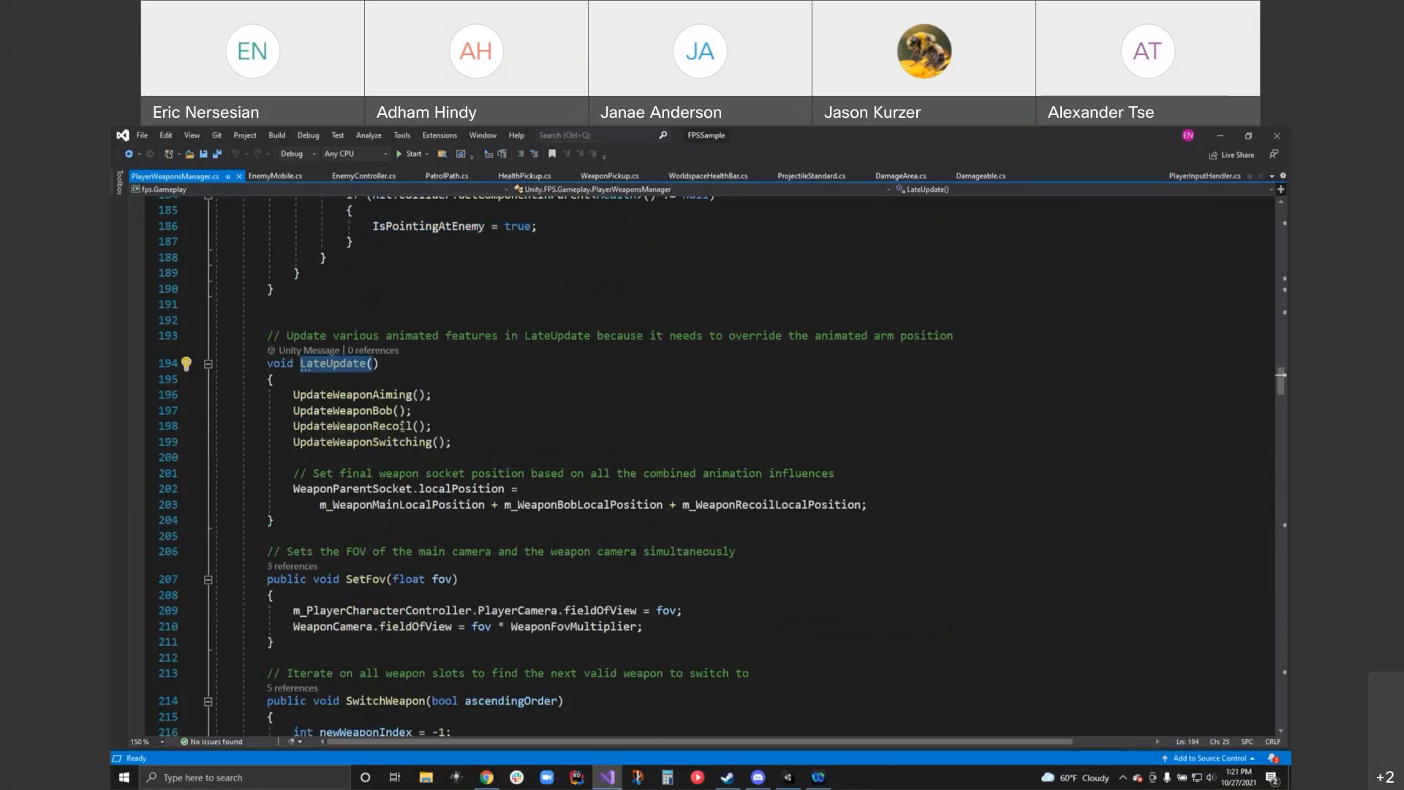
{"action": "scroll", "scroll_direction": "down", "scroll_amount": 3}
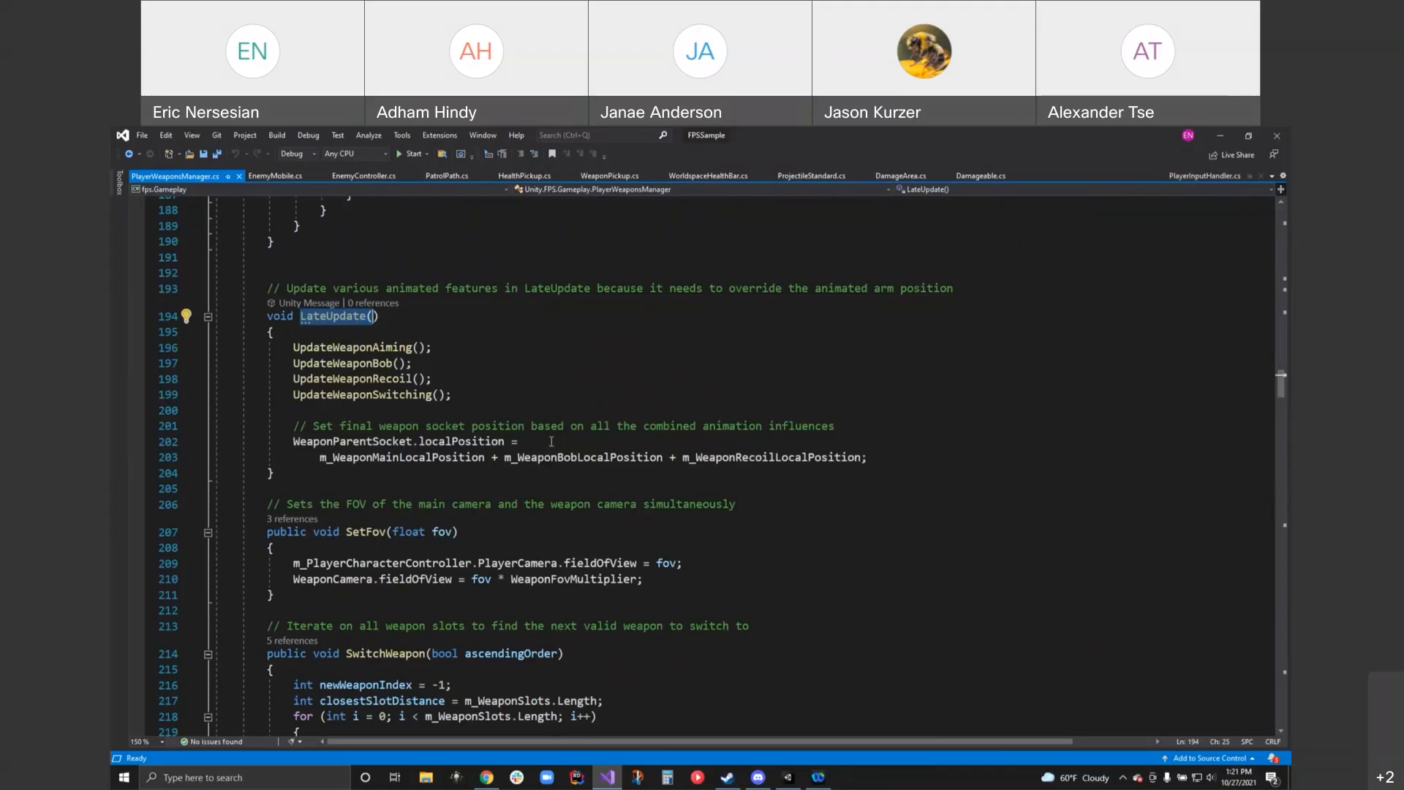
{"action": "mouse_move", "coordinate": [549, 453]}
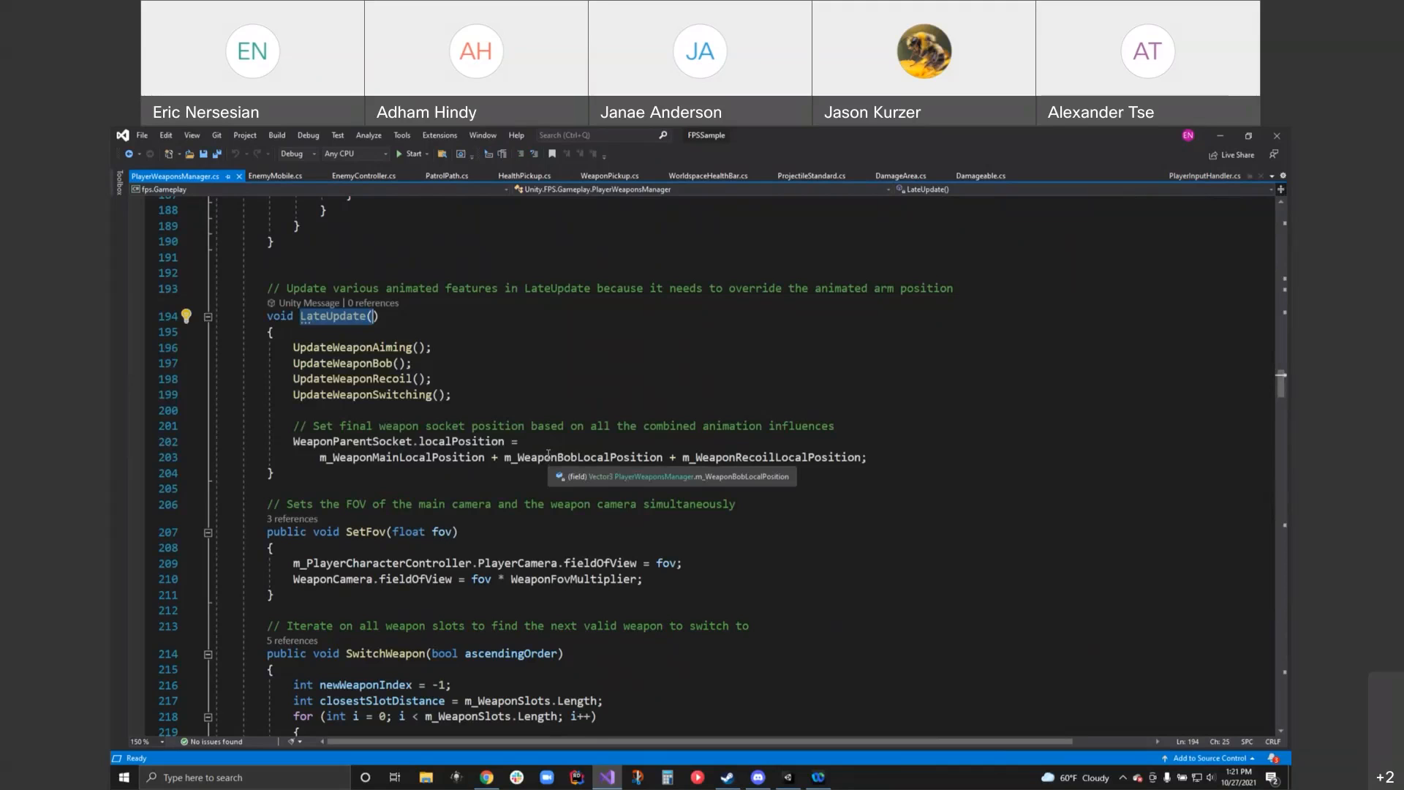
{"action": "mouse_move", "coordinate": [654, 358]}
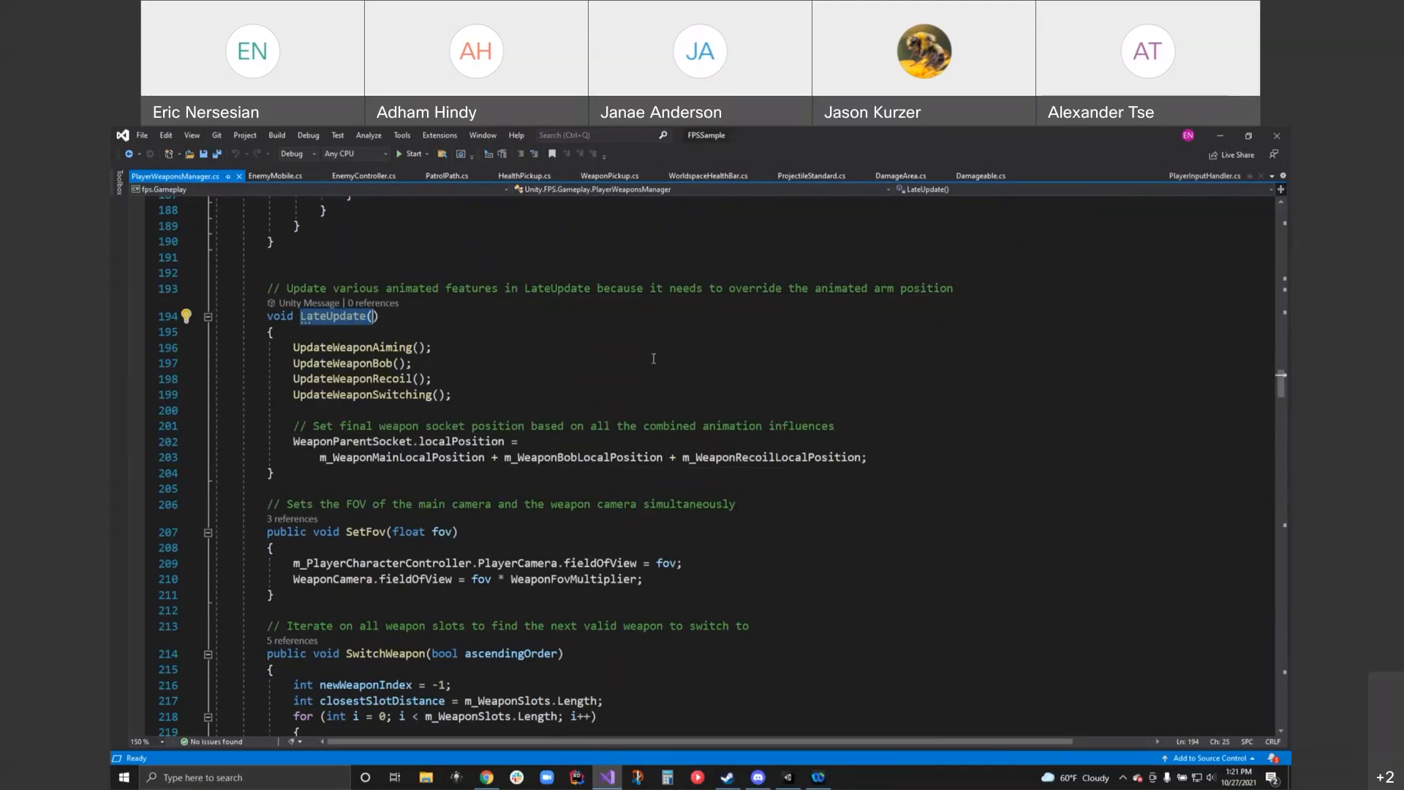
{"action": "mouse_move", "coordinate": [656, 410]}
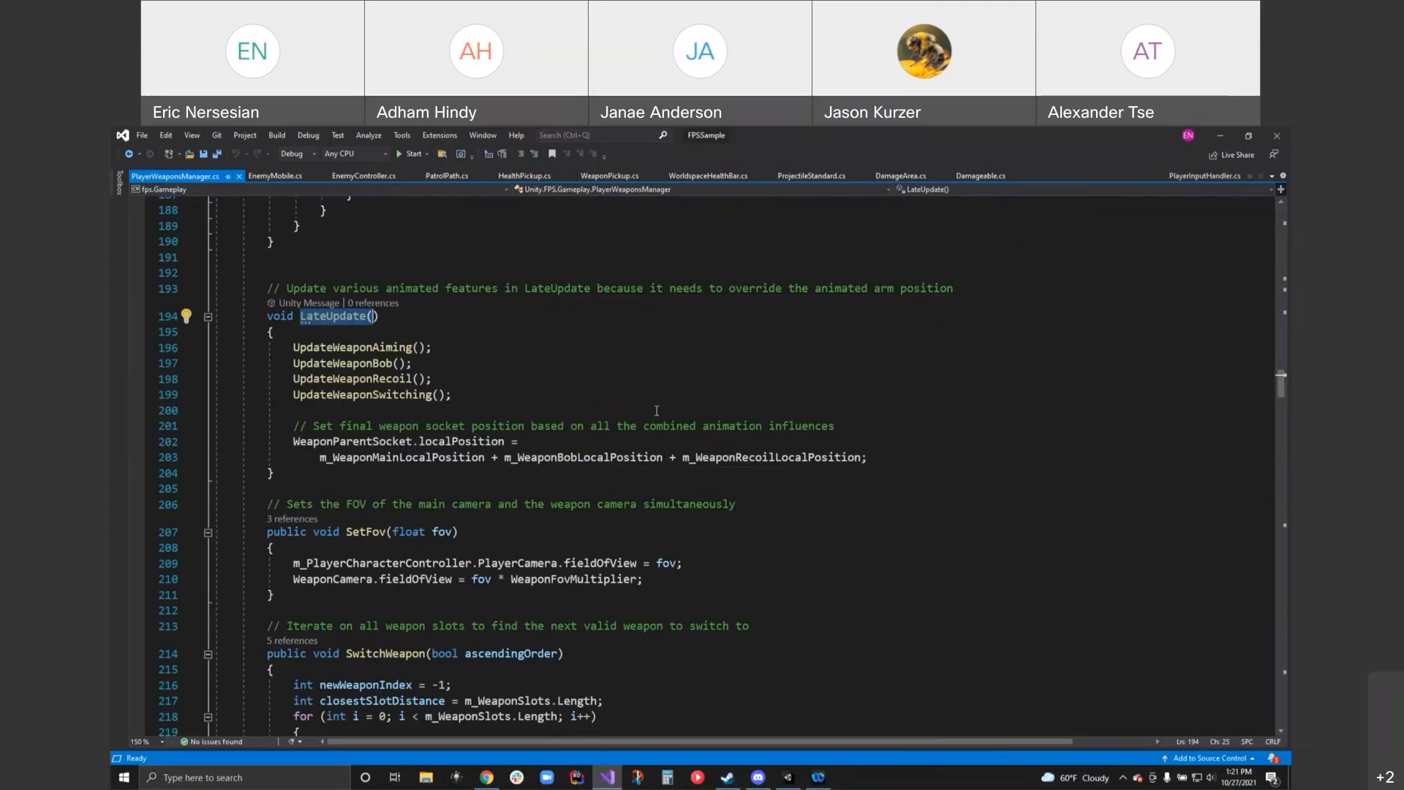
{"action": "scroll", "scroll_direction": "down", "scroll_amount": 3}
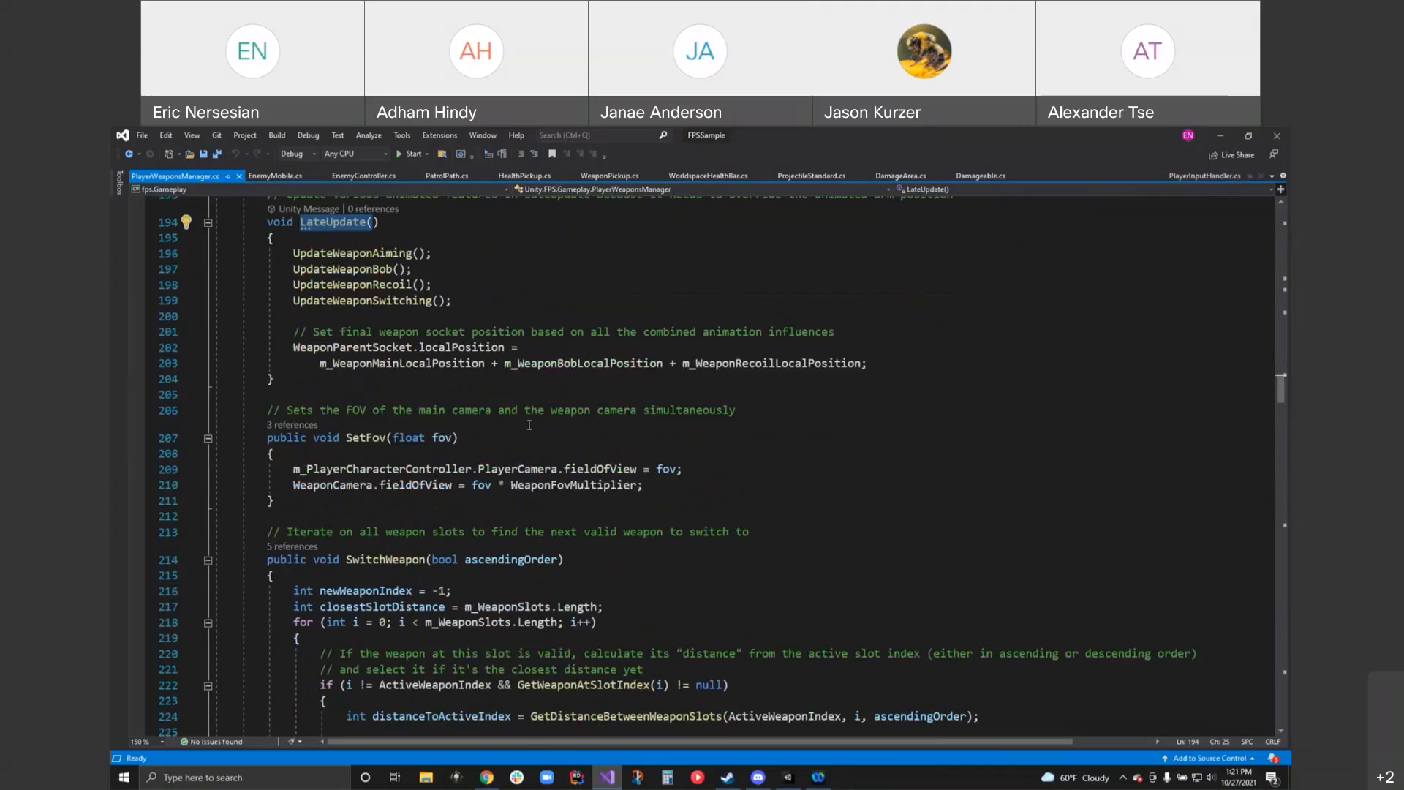
{"action": "scroll", "scroll_direction": "down", "scroll_amount": 3}
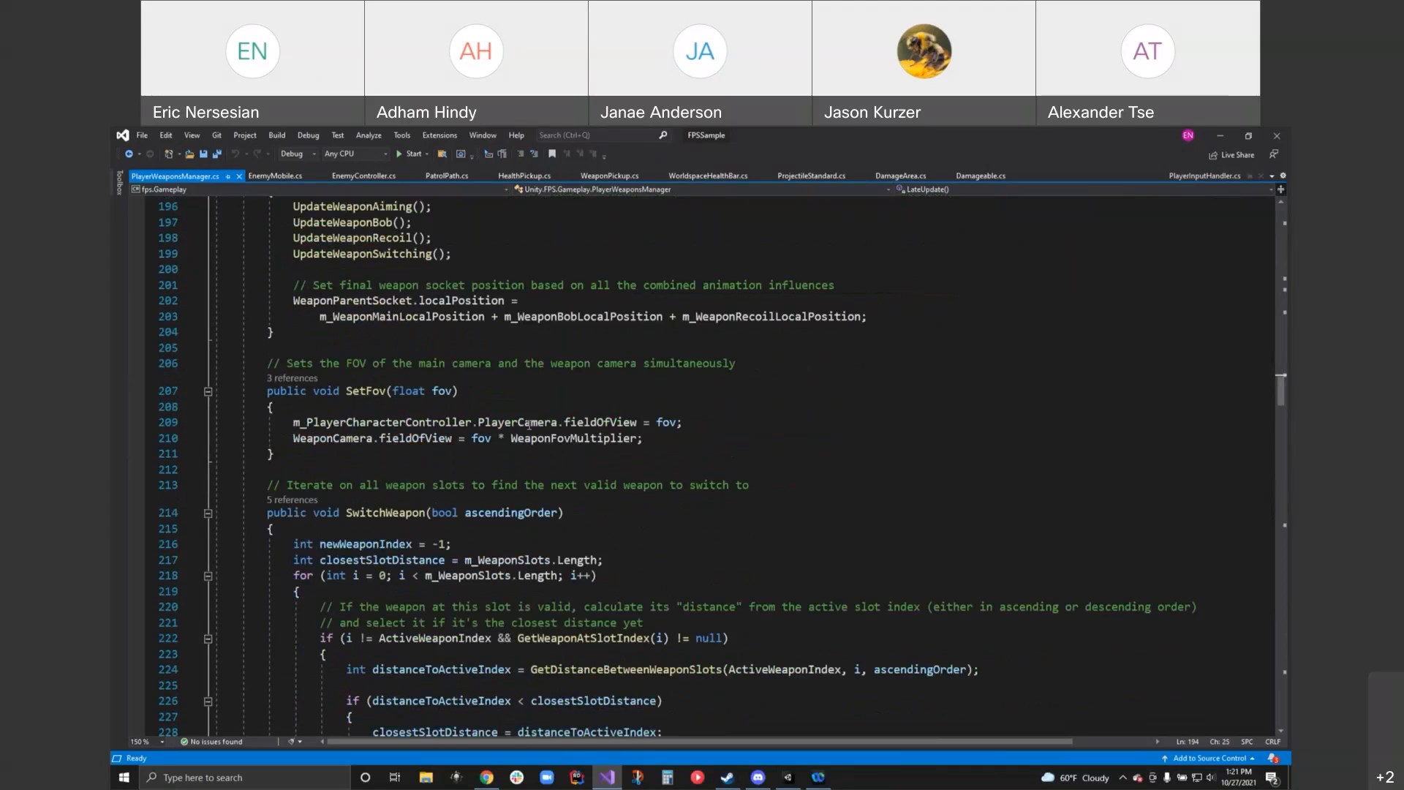
{"action": "mouse_move", "coordinate": [588, 438]}
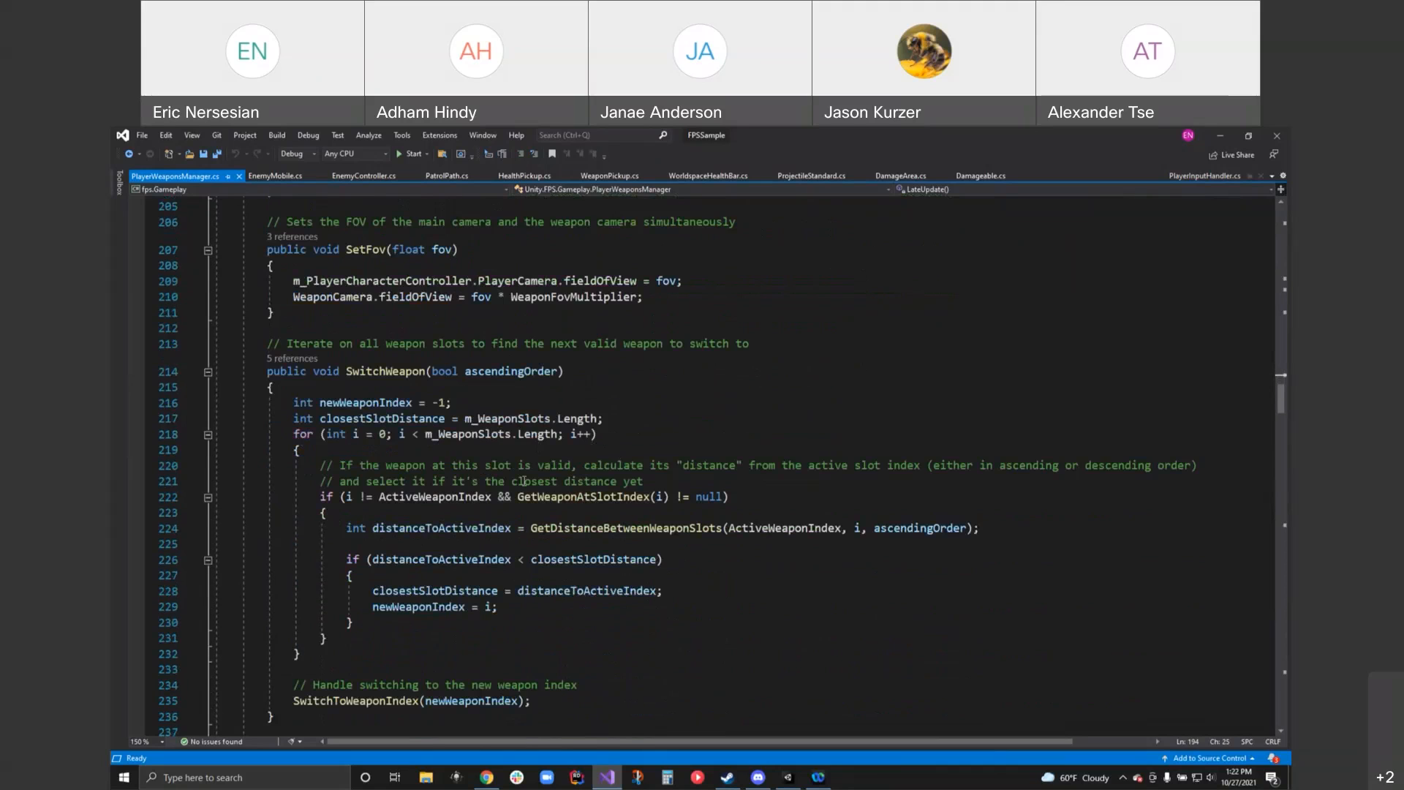
{"action": "scroll", "scroll_direction": "down", "scroll_amount": 3}
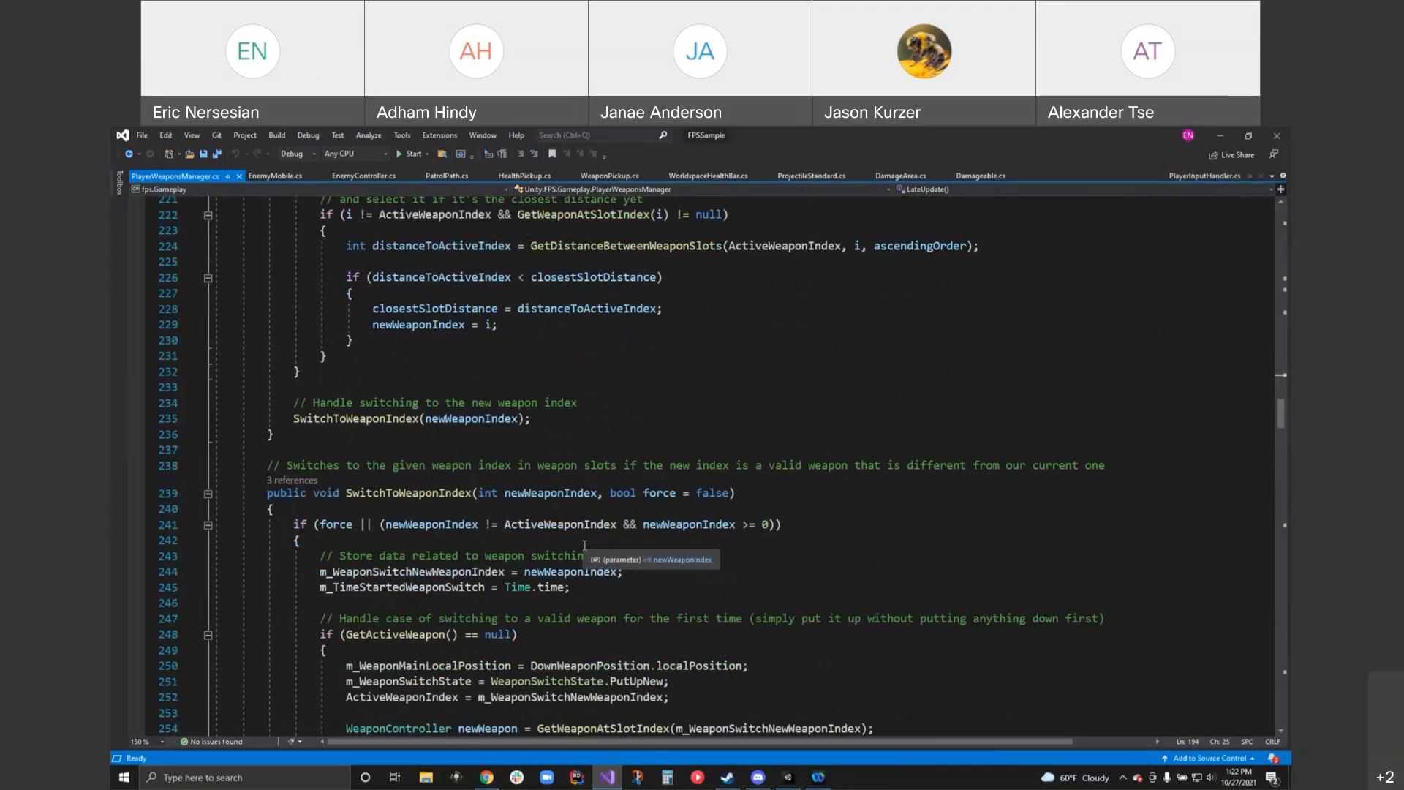
{"action": "scroll", "scroll_direction": "down", "scroll_amount": 3}
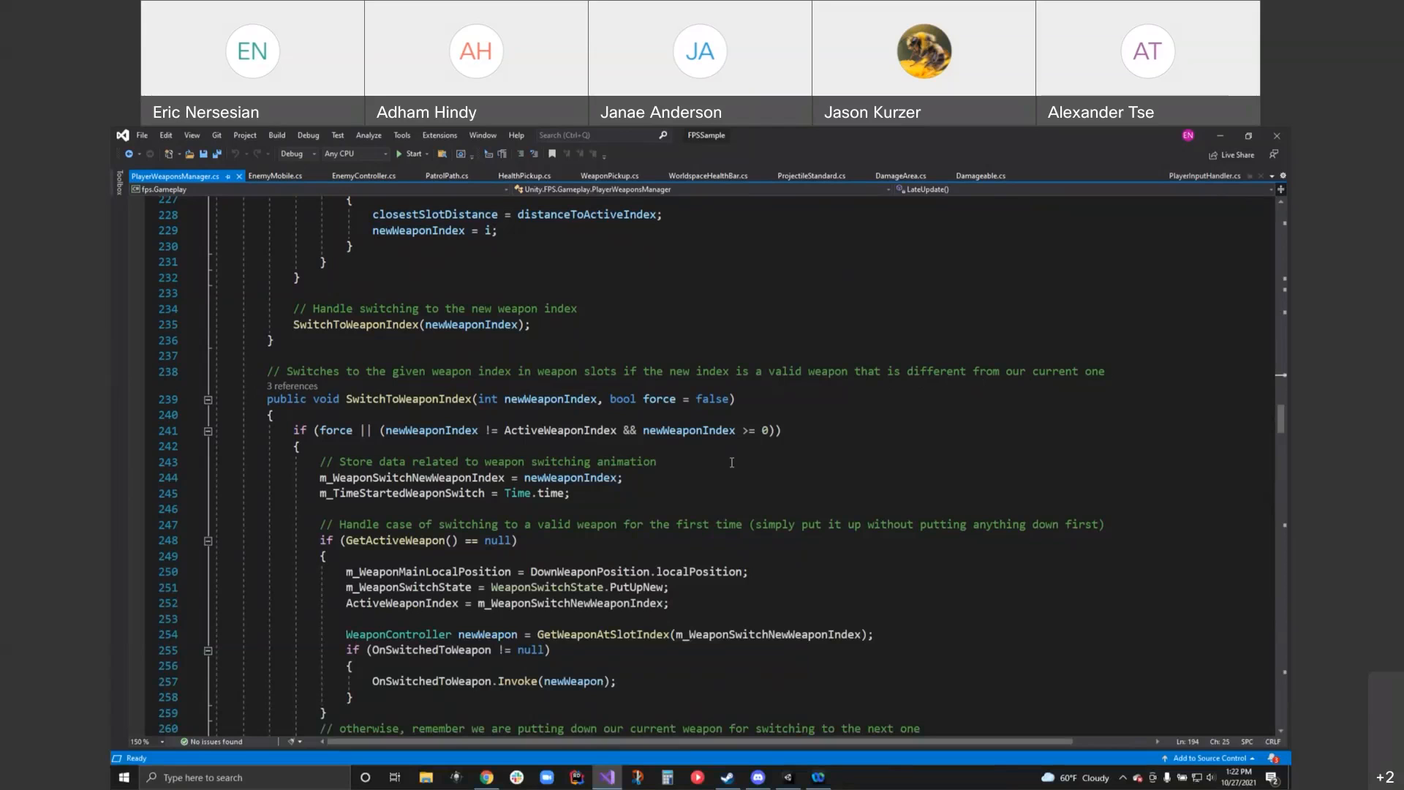
{"action": "scroll", "scroll_direction": "down", "scroll_amount": 3}
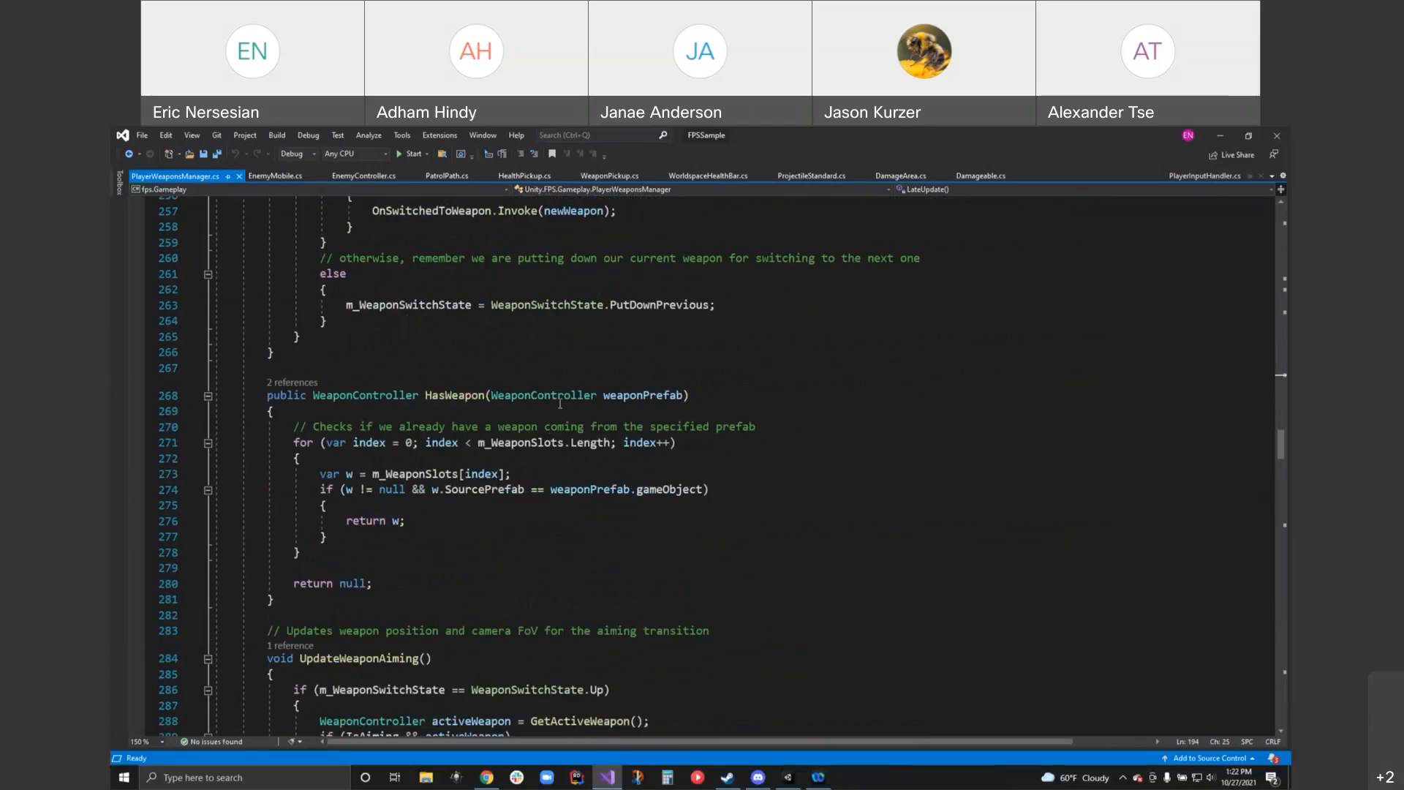
{"action": "scroll", "scroll_direction": "down", "scroll_amount": 3}
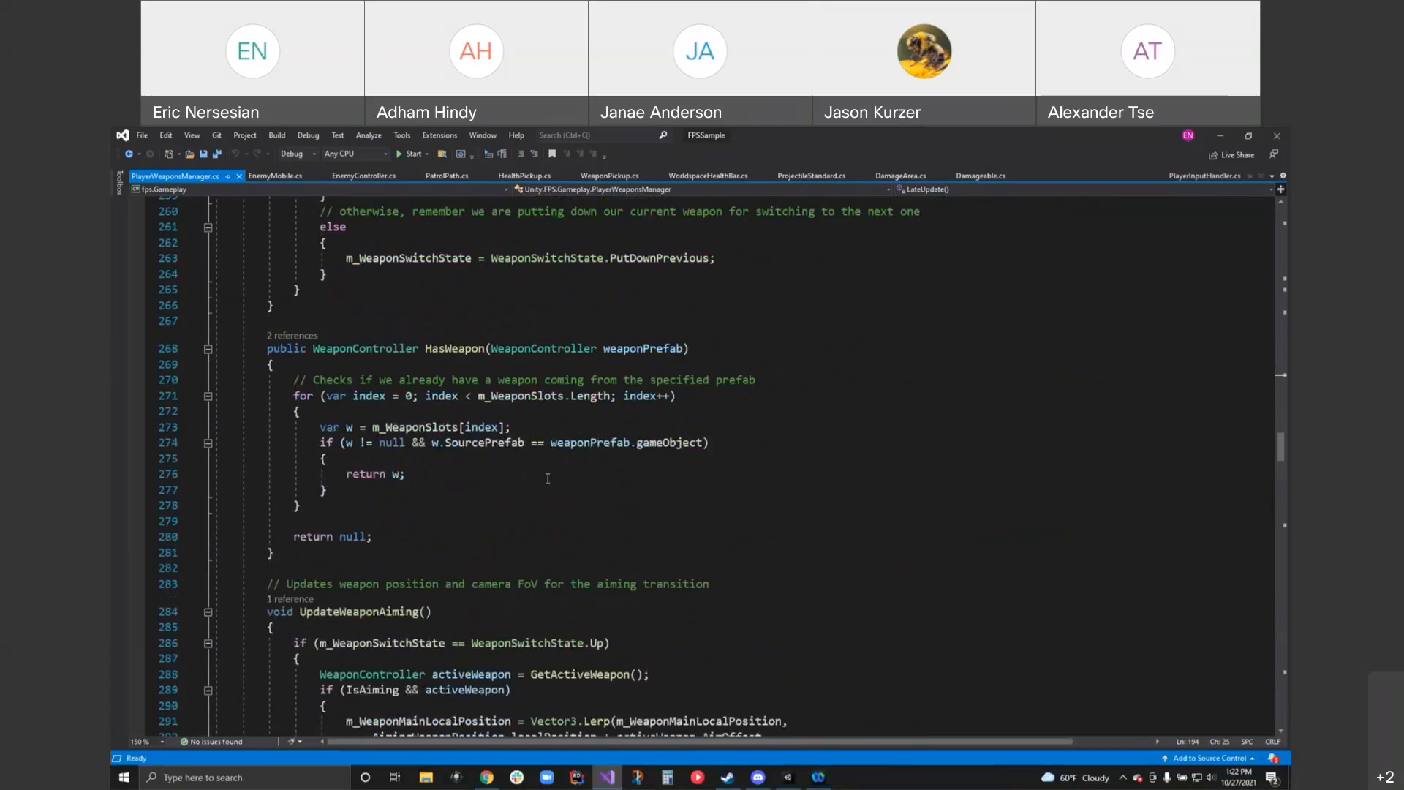
{"action": "scroll", "scroll_direction": "down", "scroll_amount": 3}
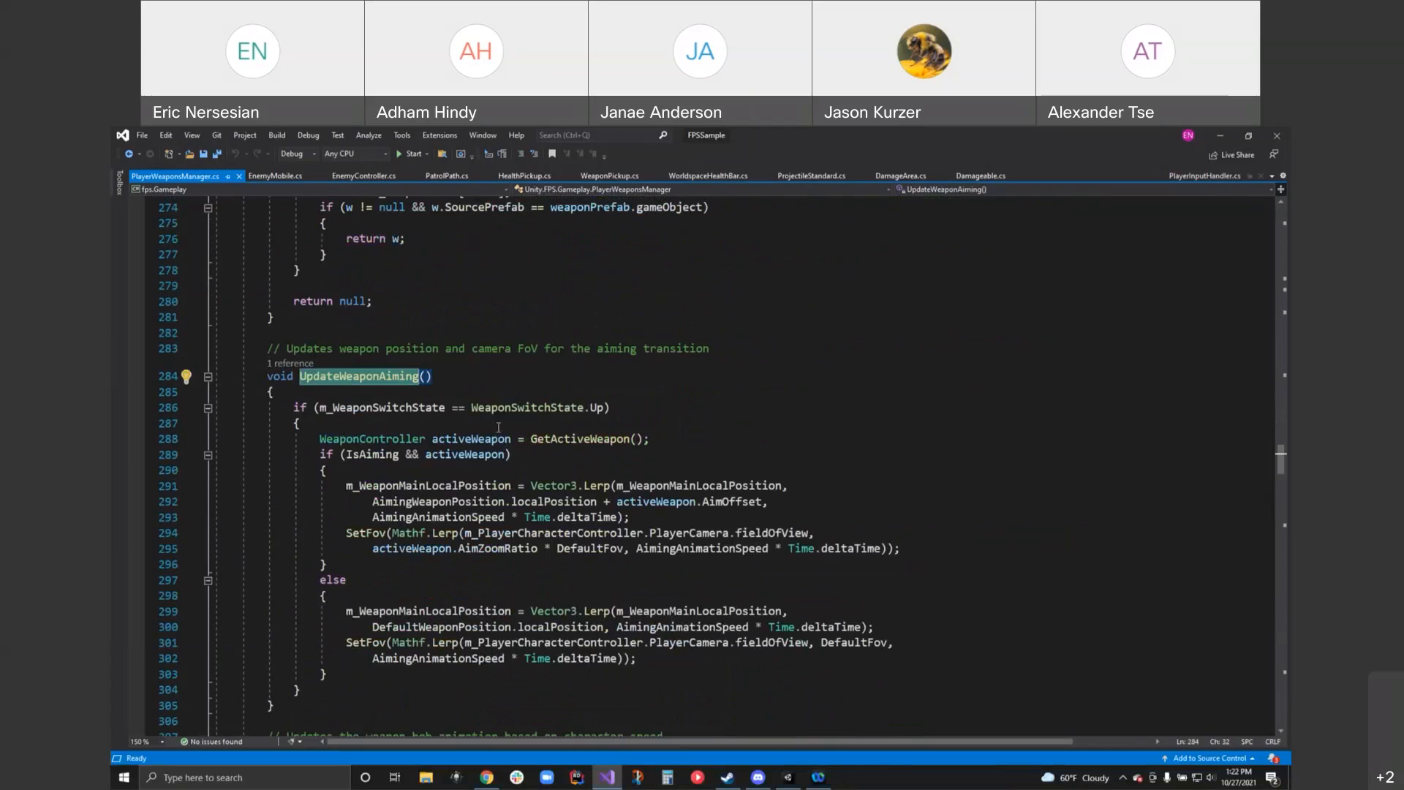
{"action": "scroll", "scroll_direction": "down", "scroll_amount": 3}
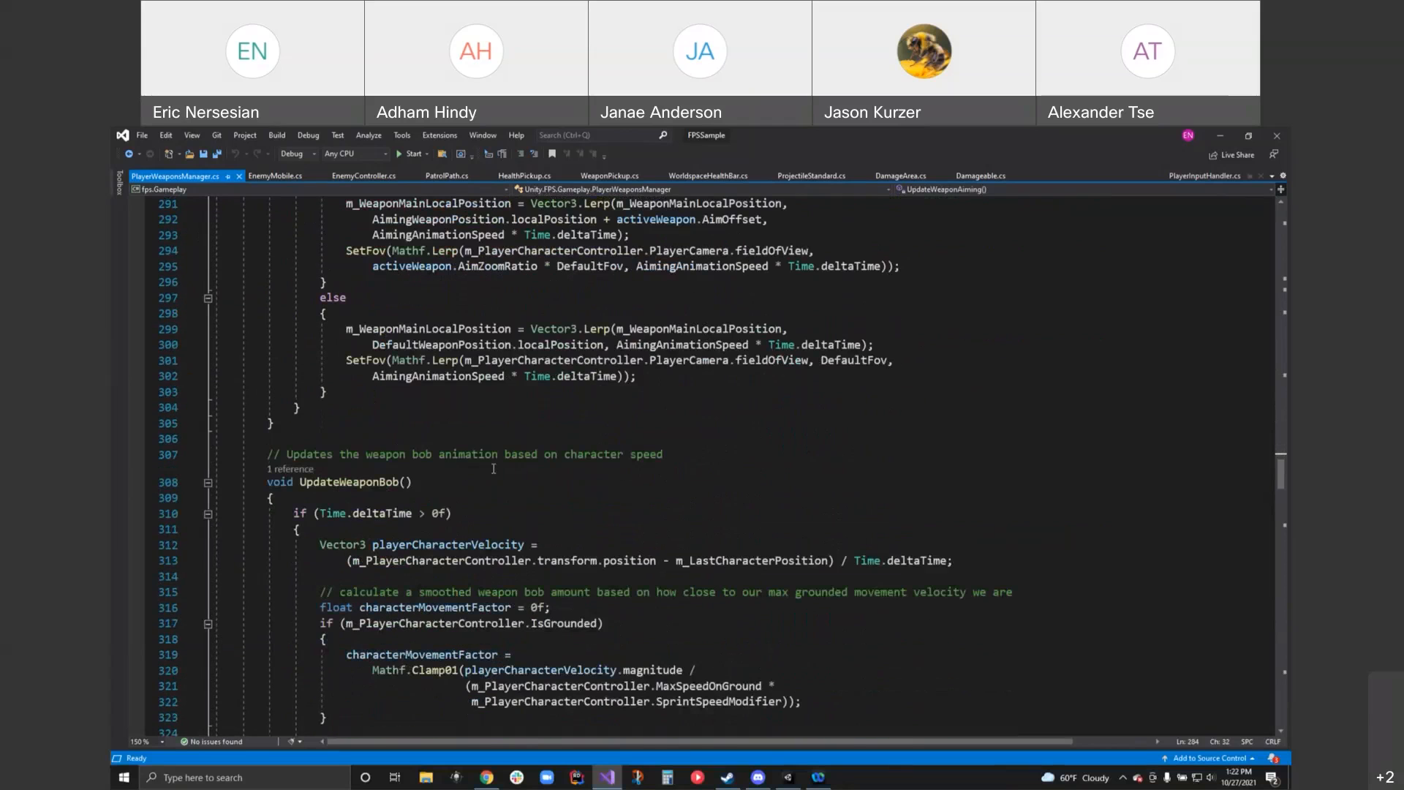
{"action": "scroll", "scroll_direction": "down", "scroll_amount": 3}
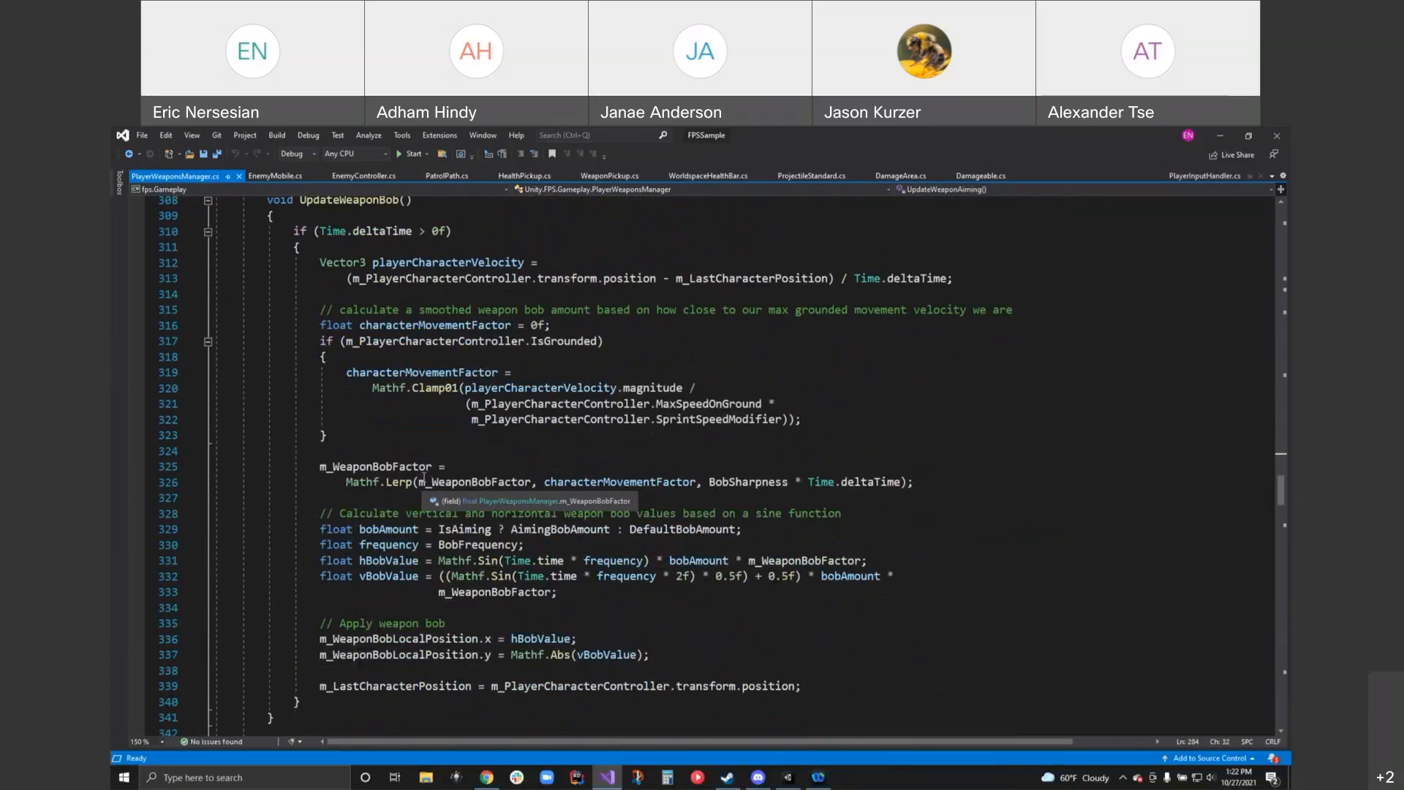
{"action": "scroll", "scroll_direction": "down", "scroll_amount": 3}
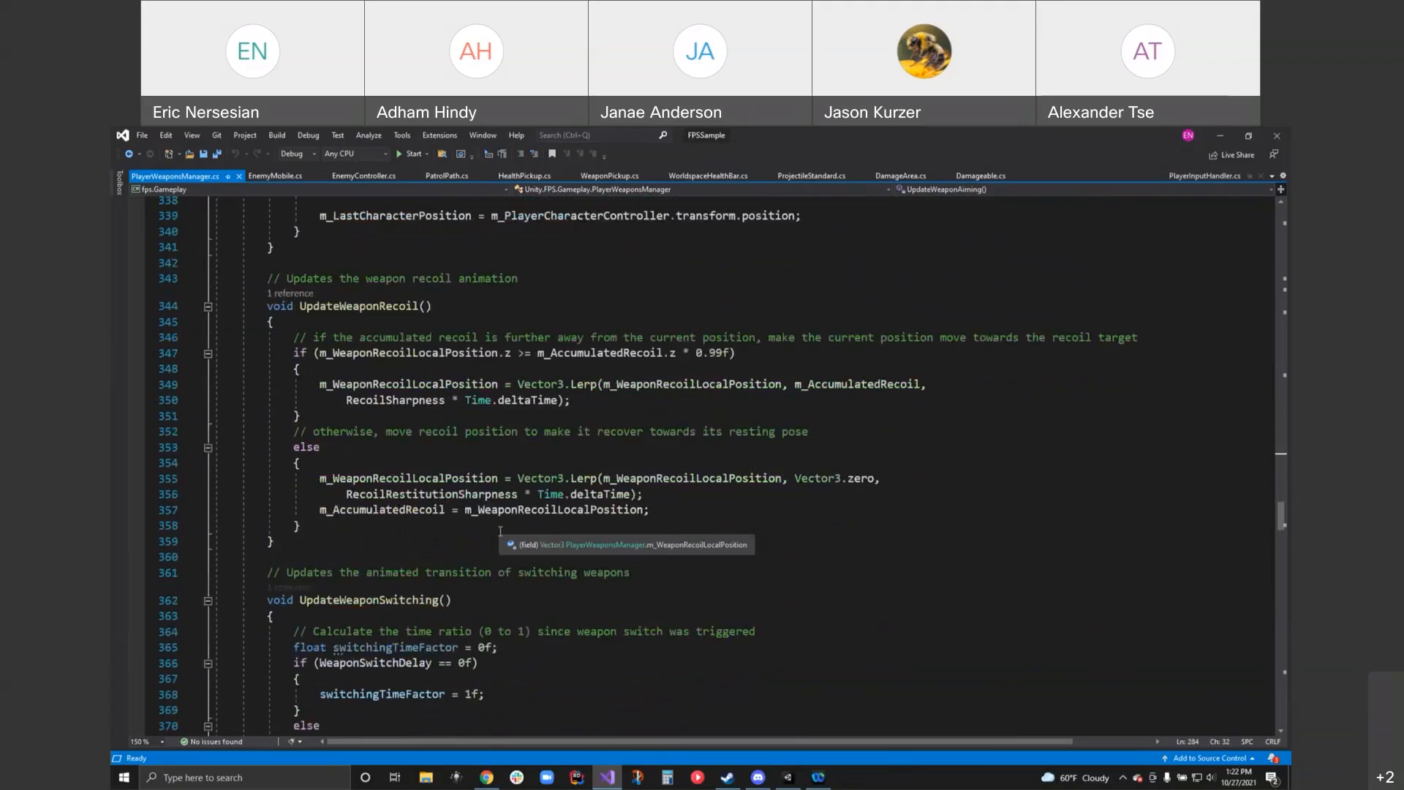
{"action": "scroll", "scroll_direction": "down", "scroll_amount": 3}
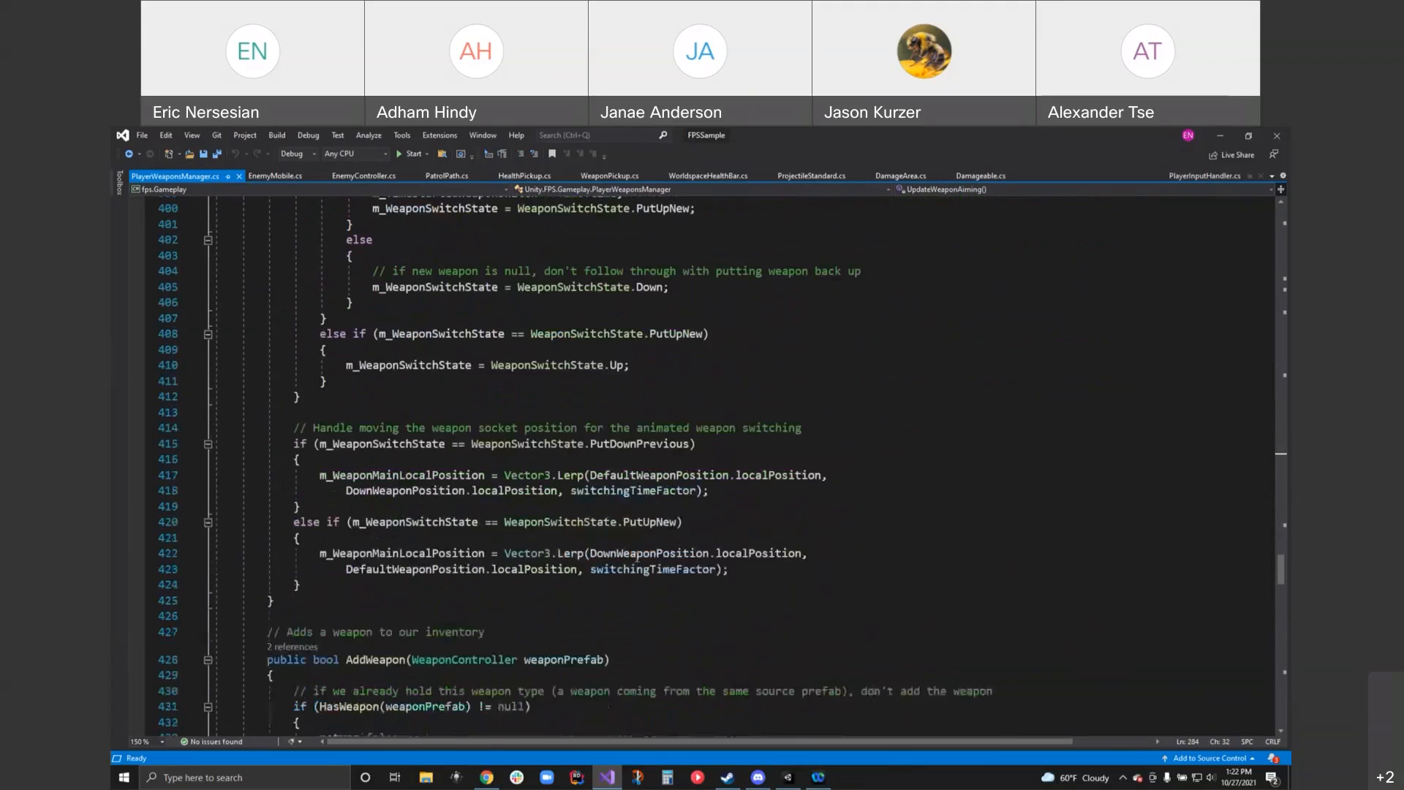
{"action": "scroll", "scroll_direction": "down", "scroll_amount": 3}
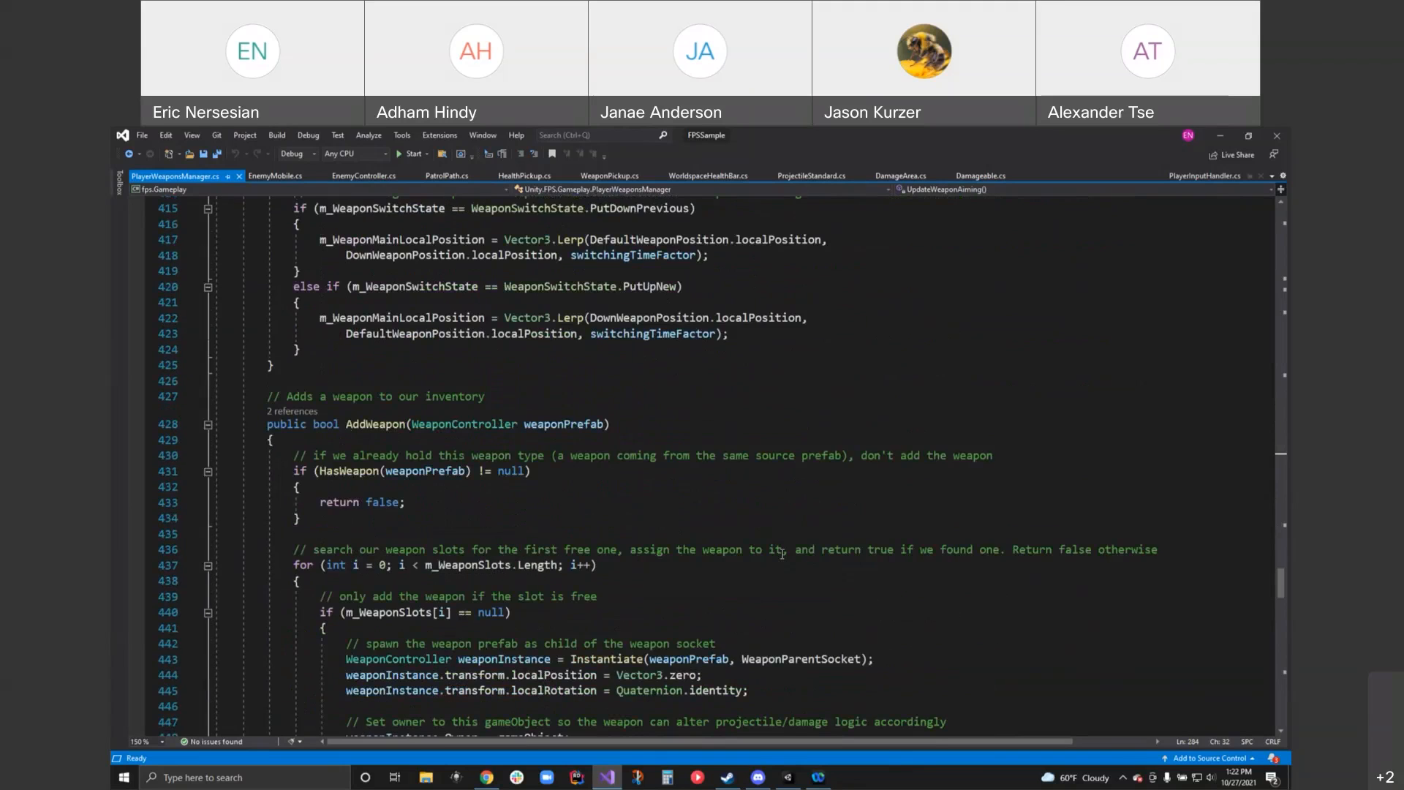
{"action": "scroll", "scroll_direction": "down", "scroll_amount": 3}
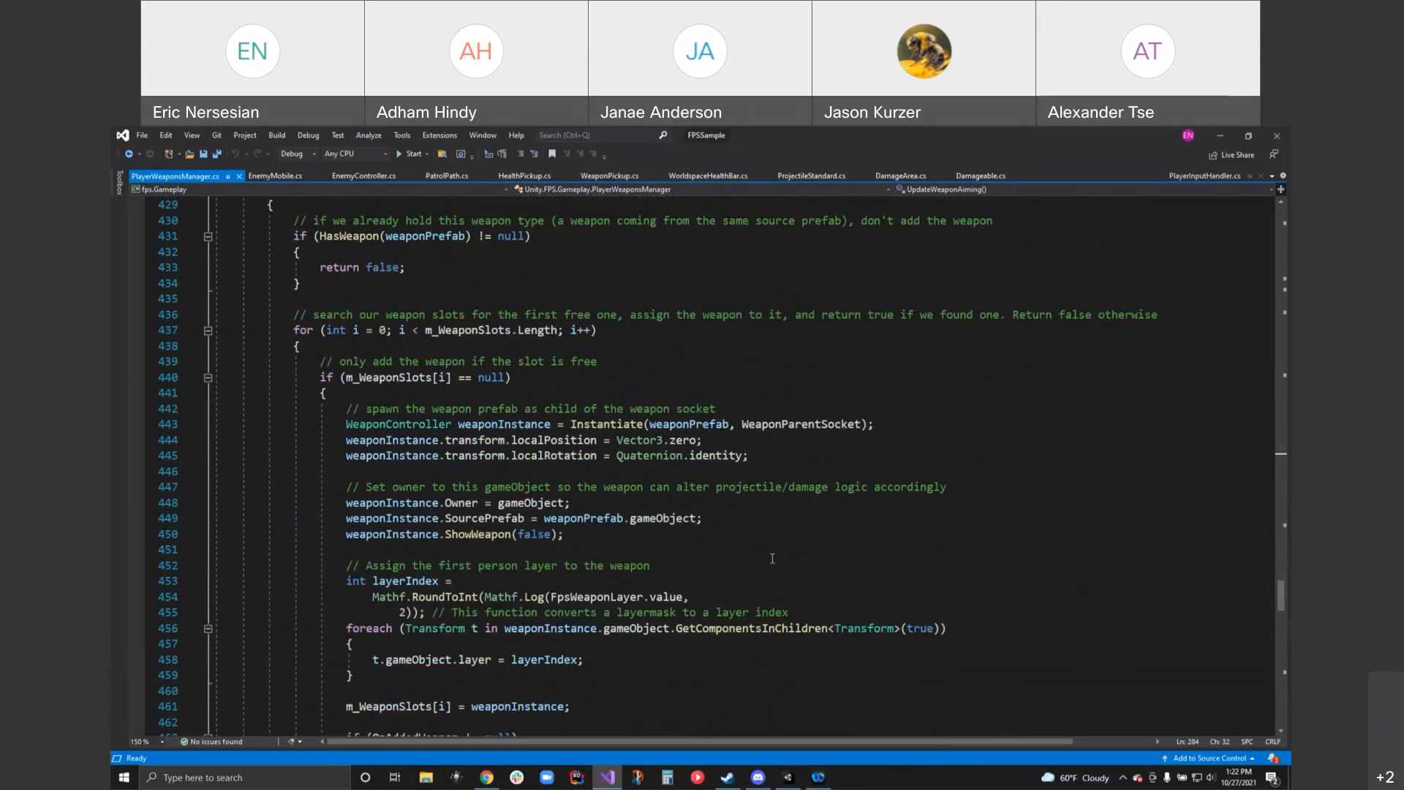
{"action": "scroll", "scroll_direction": "down", "scroll_amount": 3}
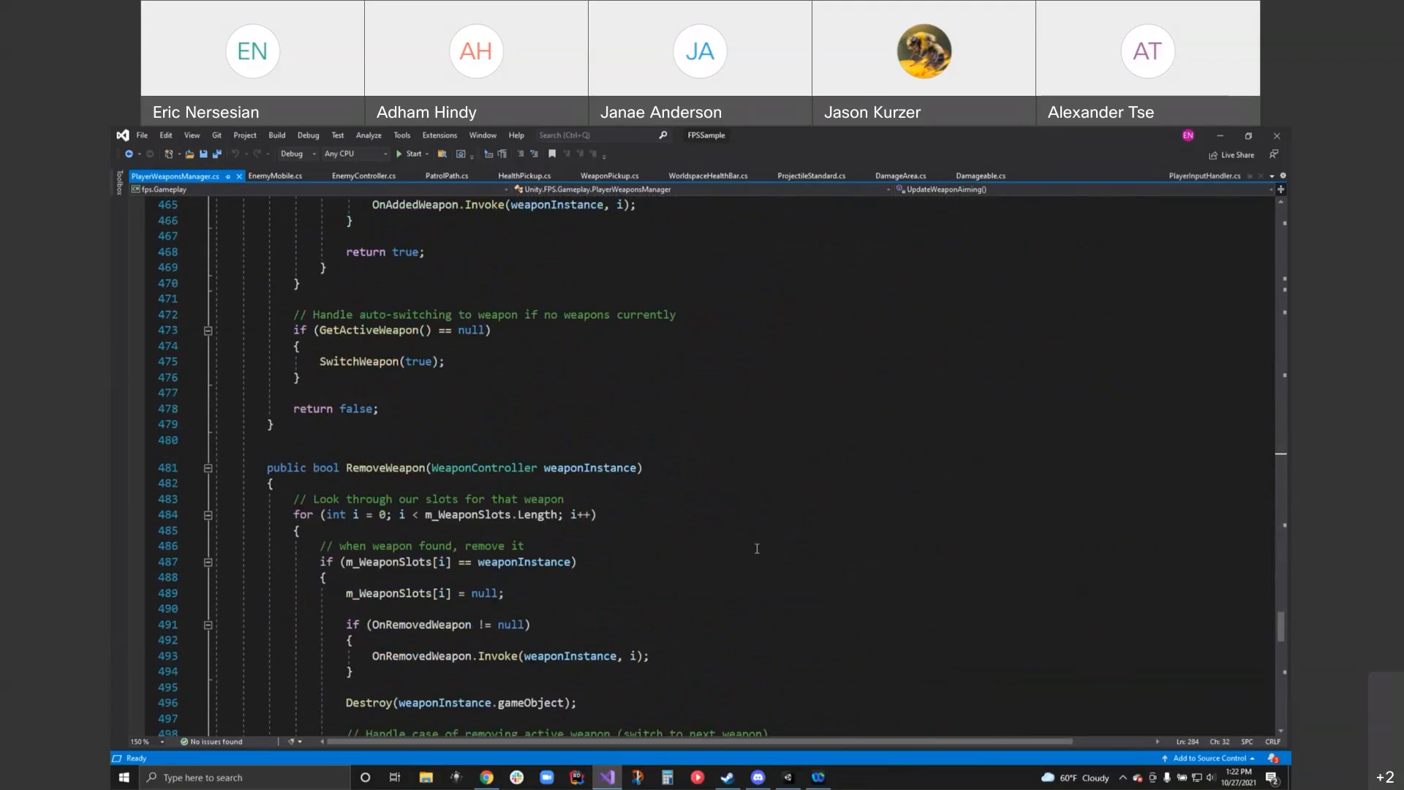
{"action": "scroll", "scroll_direction": "down", "scroll_amount": 3}
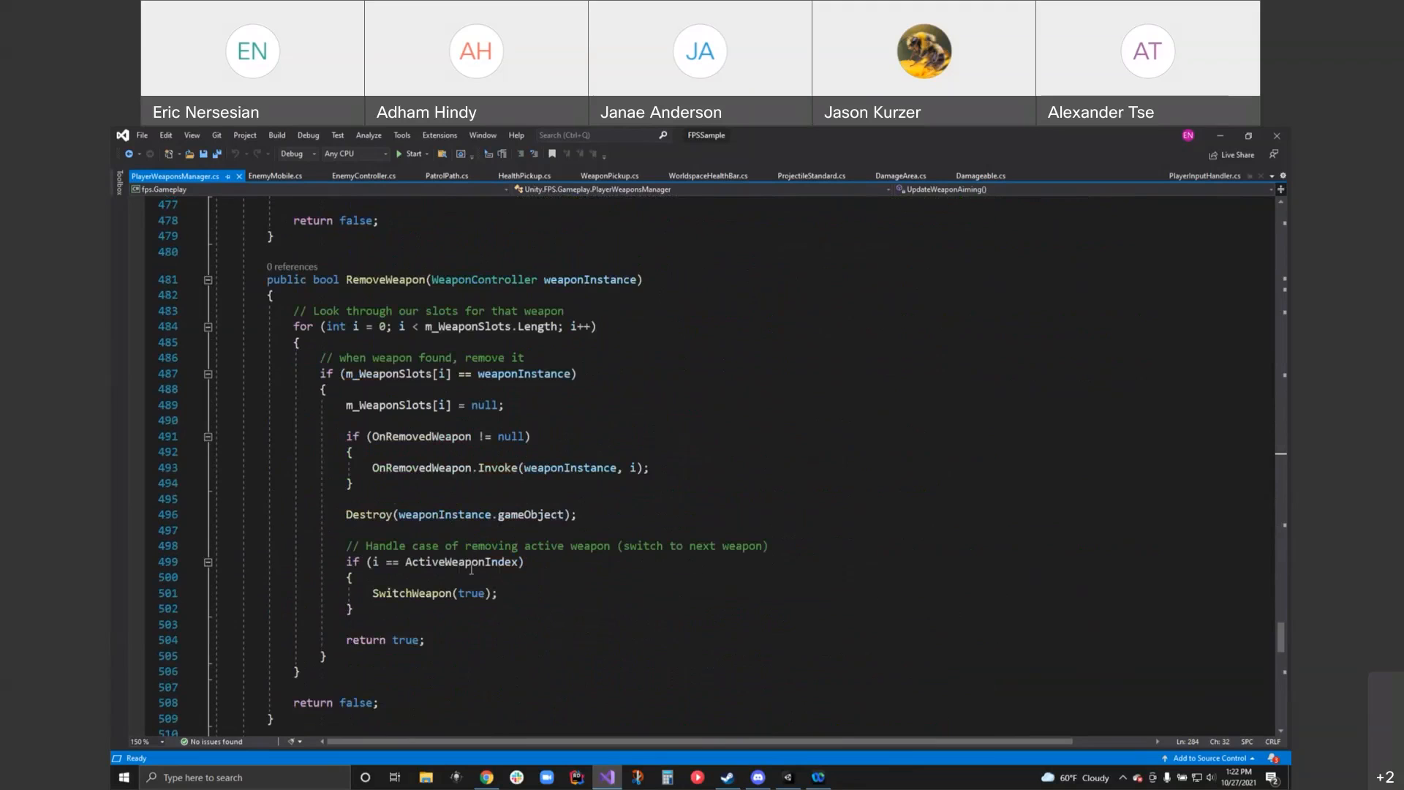
{"action": "scroll", "scroll_direction": "down", "scroll_amount": 3}
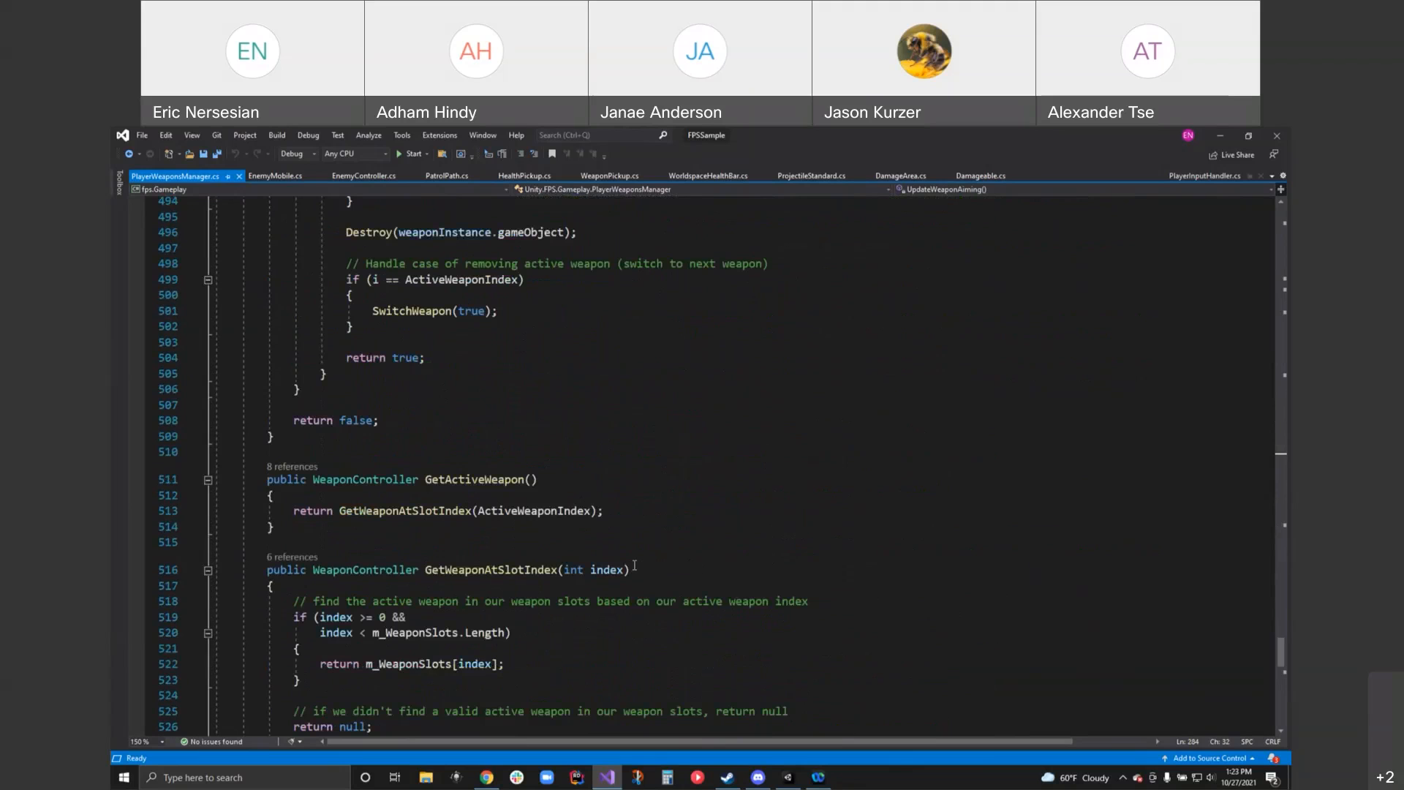
{"action": "scroll", "scroll_direction": "down", "scroll_amount": 3}
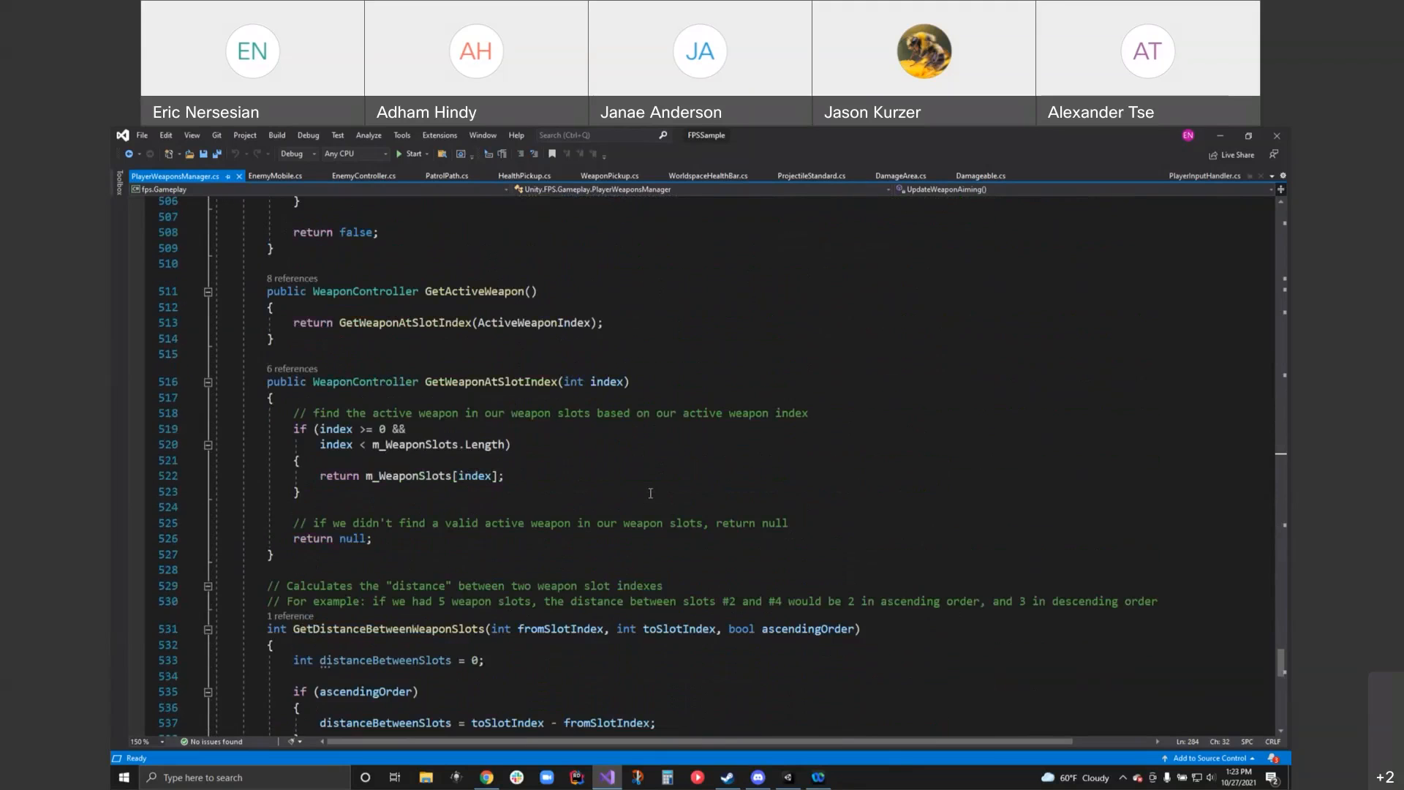
{"action": "scroll", "scroll_direction": "down", "scroll_amount": 3}
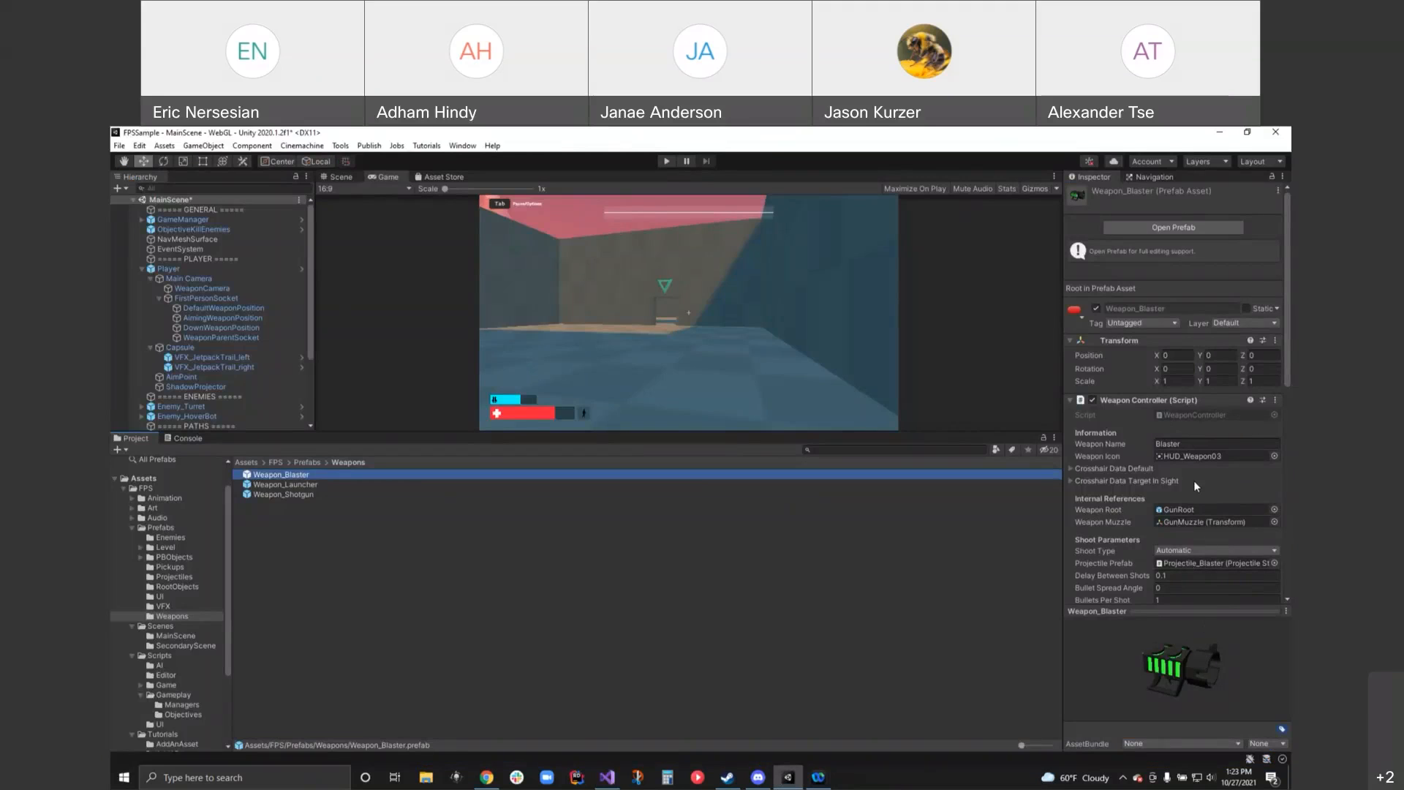
{"action": "mouse_move", "coordinate": [252, 426]}
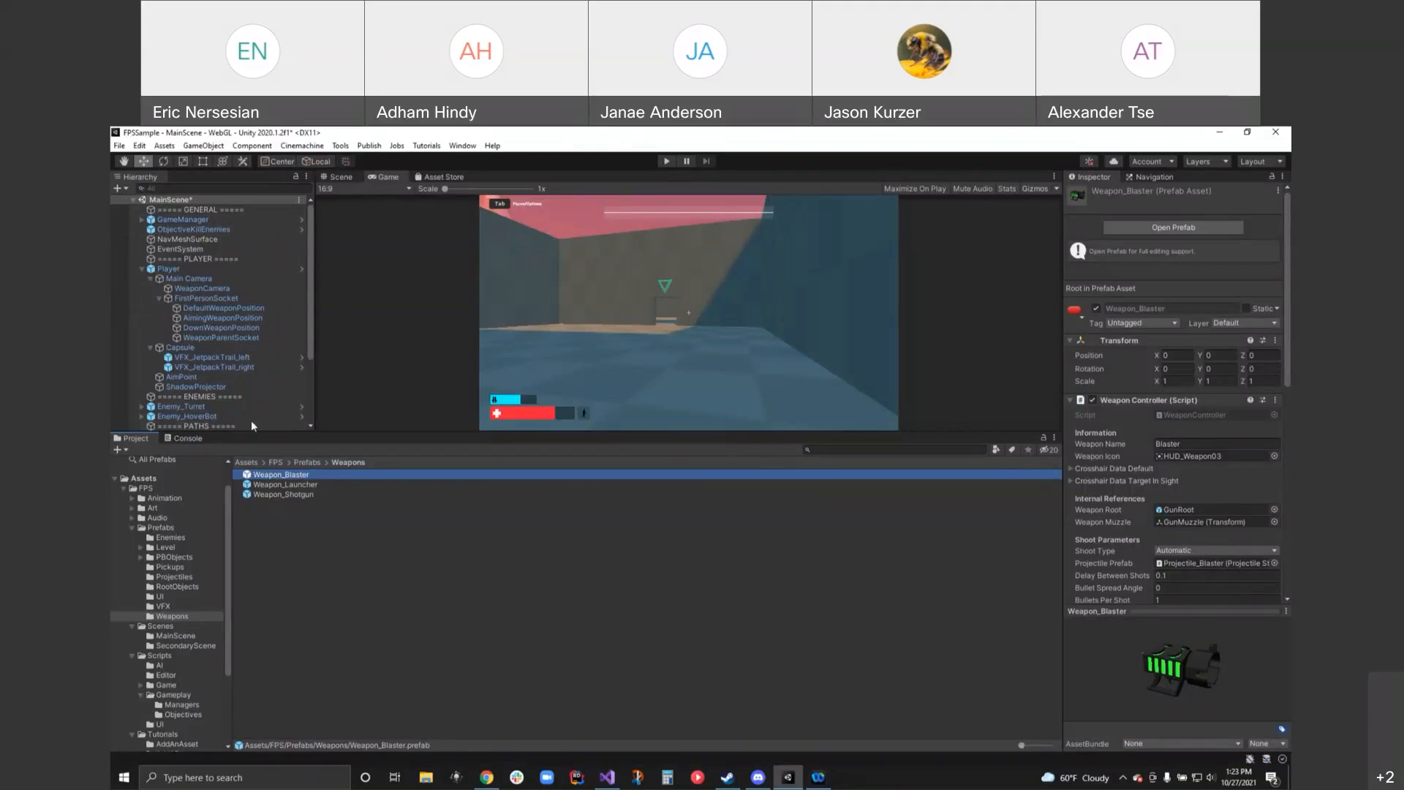
- Check the Player's Starting Weapons, then place Weapon_Blaster into the scene Hierarchy
{"action": "left_click", "coordinate": [169, 268]}
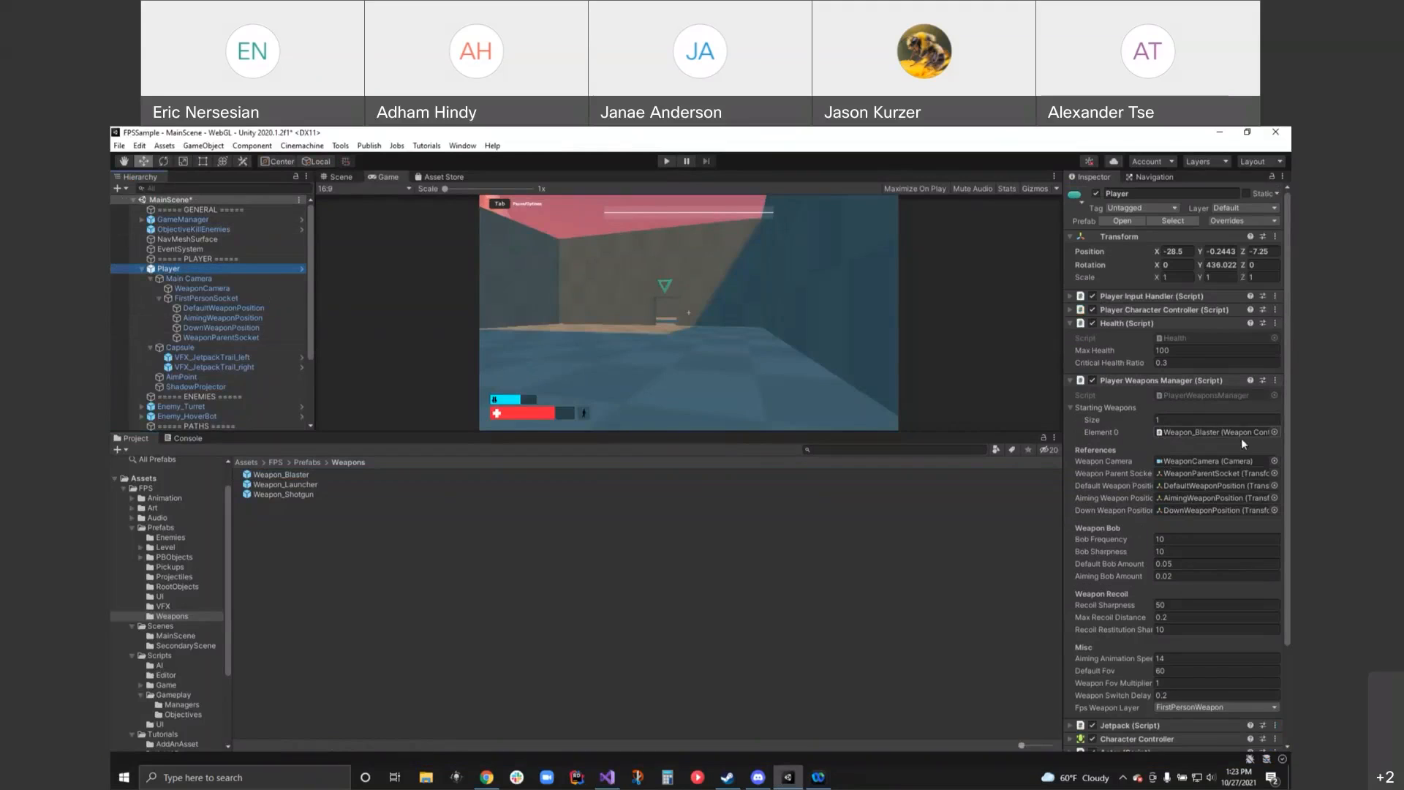
{"action": "mouse_move", "coordinate": [1186, 415]}
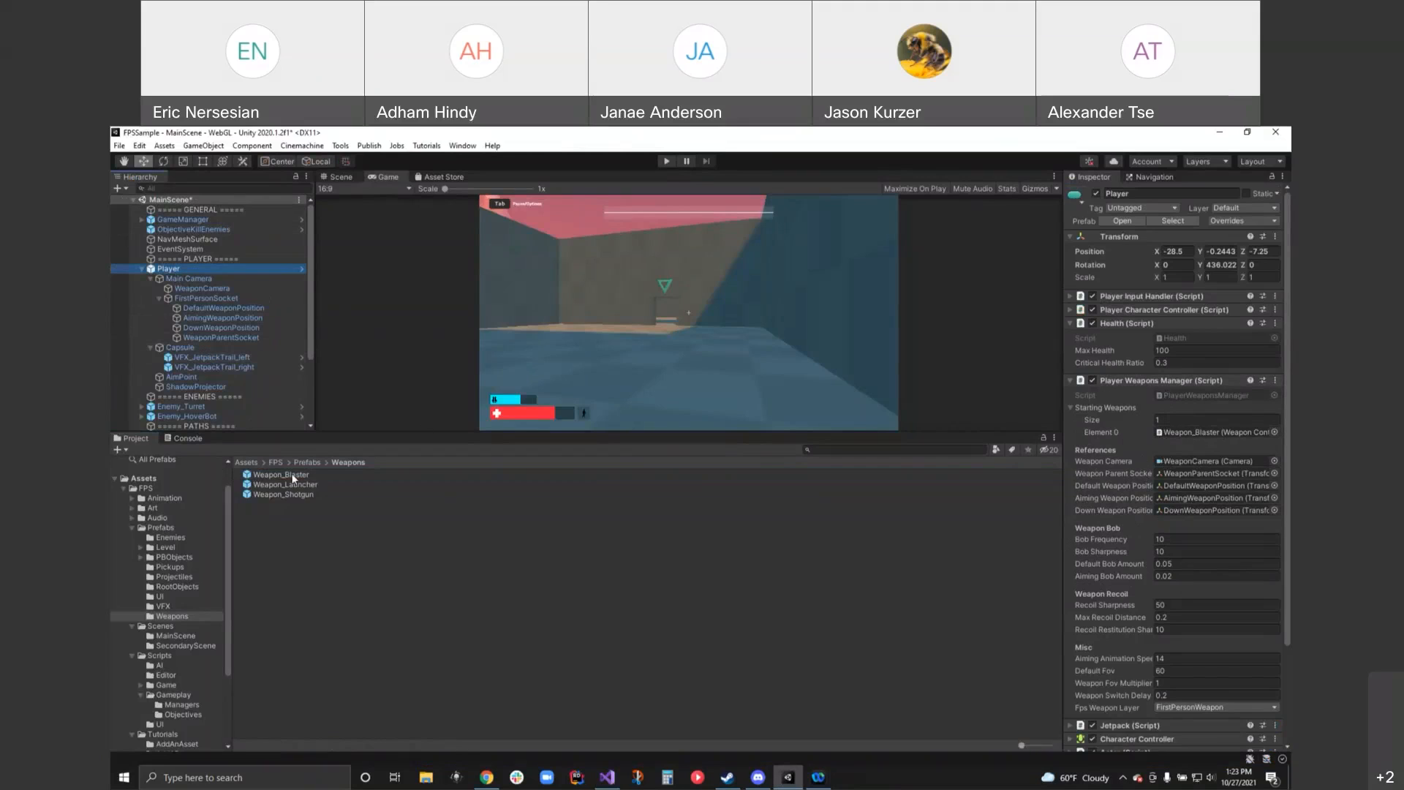
{"action": "left_click", "coordinate": [281, 474]}
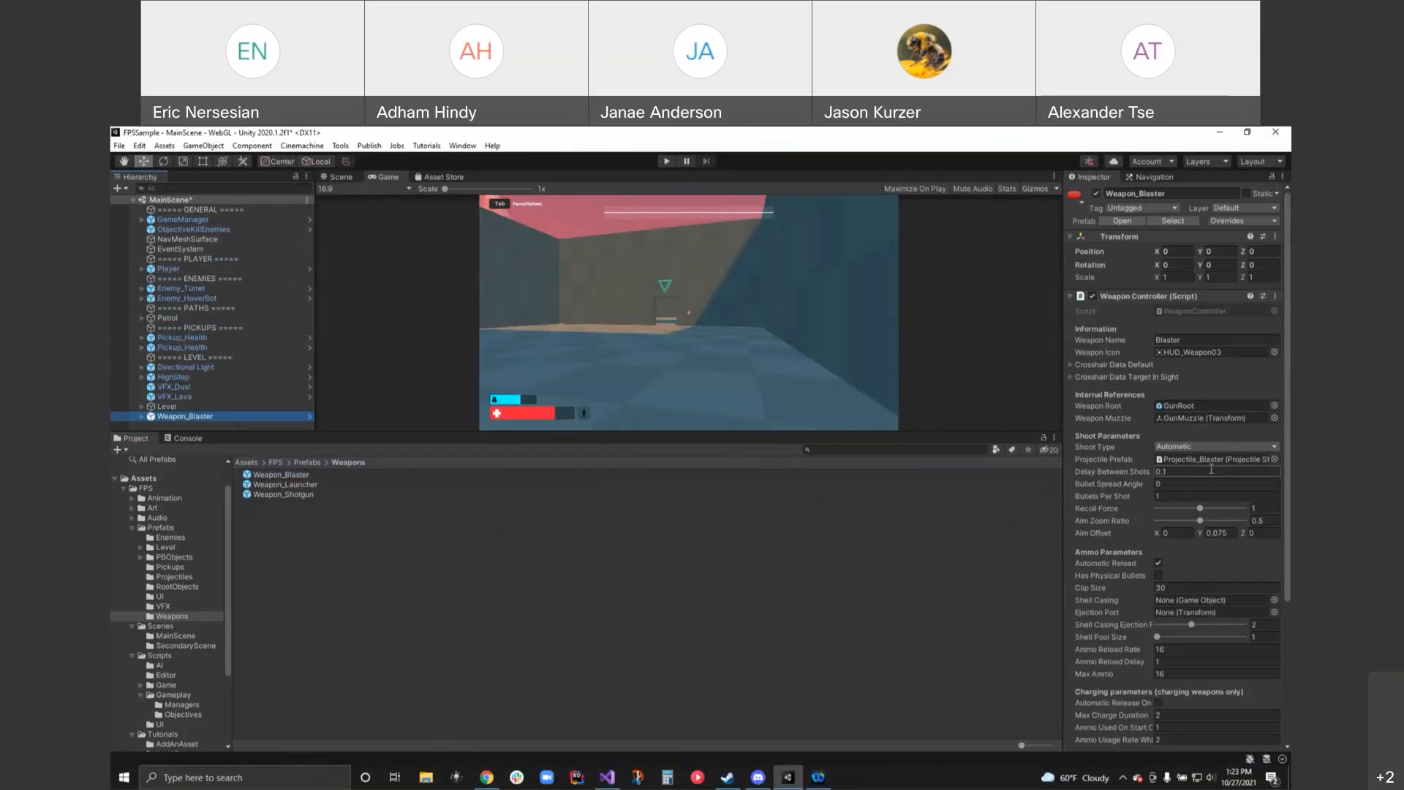
- Frame the blaster in the scene and review the Weapon_Launcher and Weapon_Shotgun prefabs
{"action": "scroll", "scroll_direction": "down", "scroll_amount": 3}
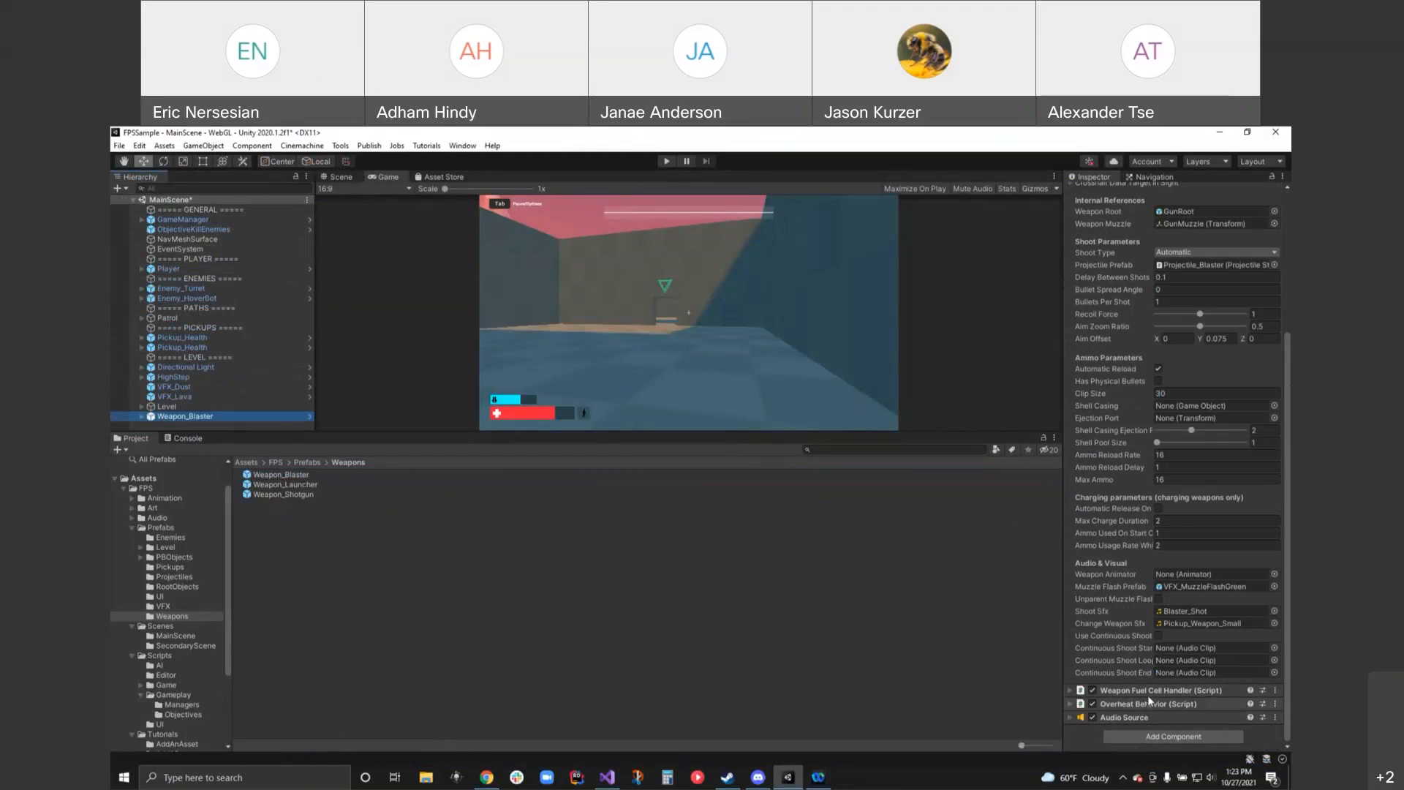
{"action": "mouse_move", "coordinate": [562, 369]}
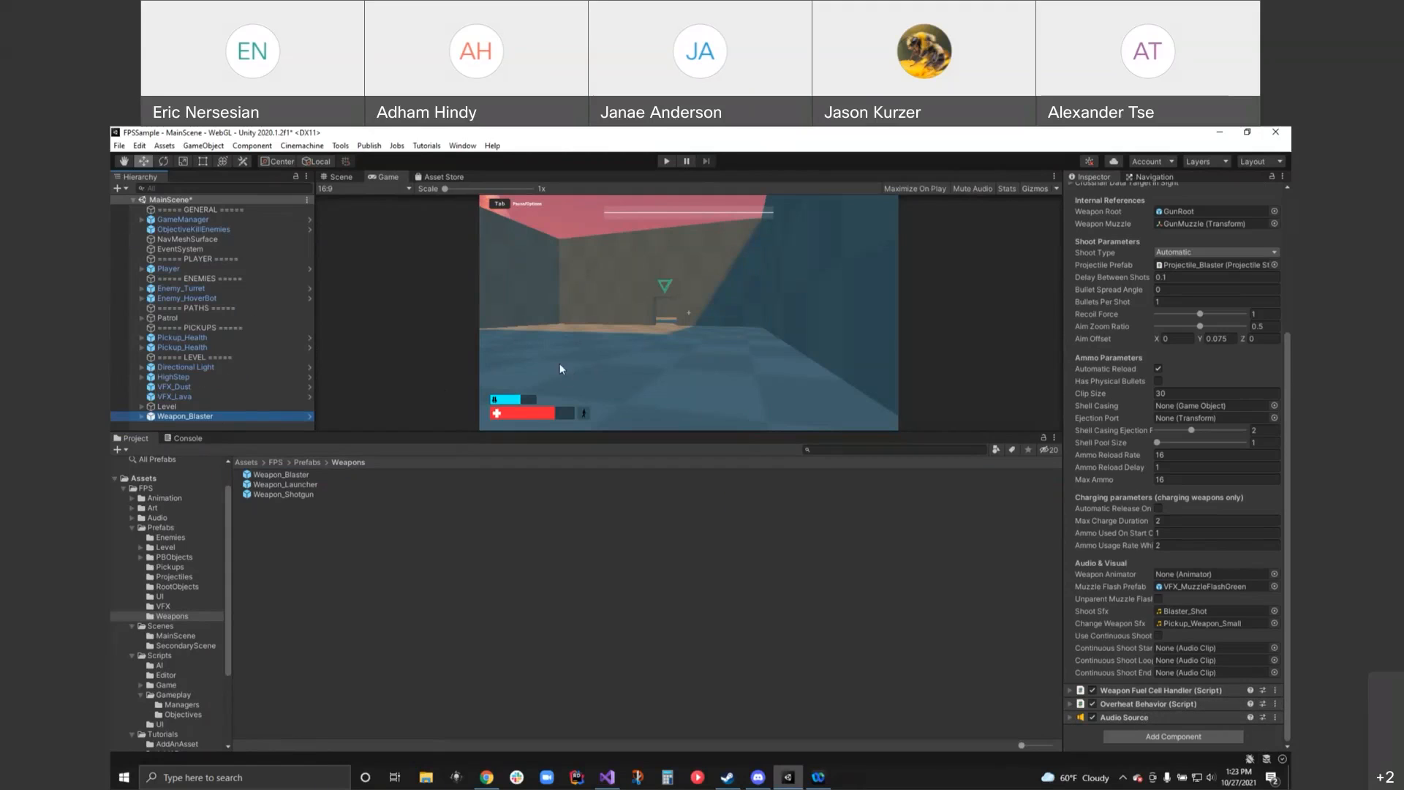
{"action": "left_click", "coordinate": [338, 176]}
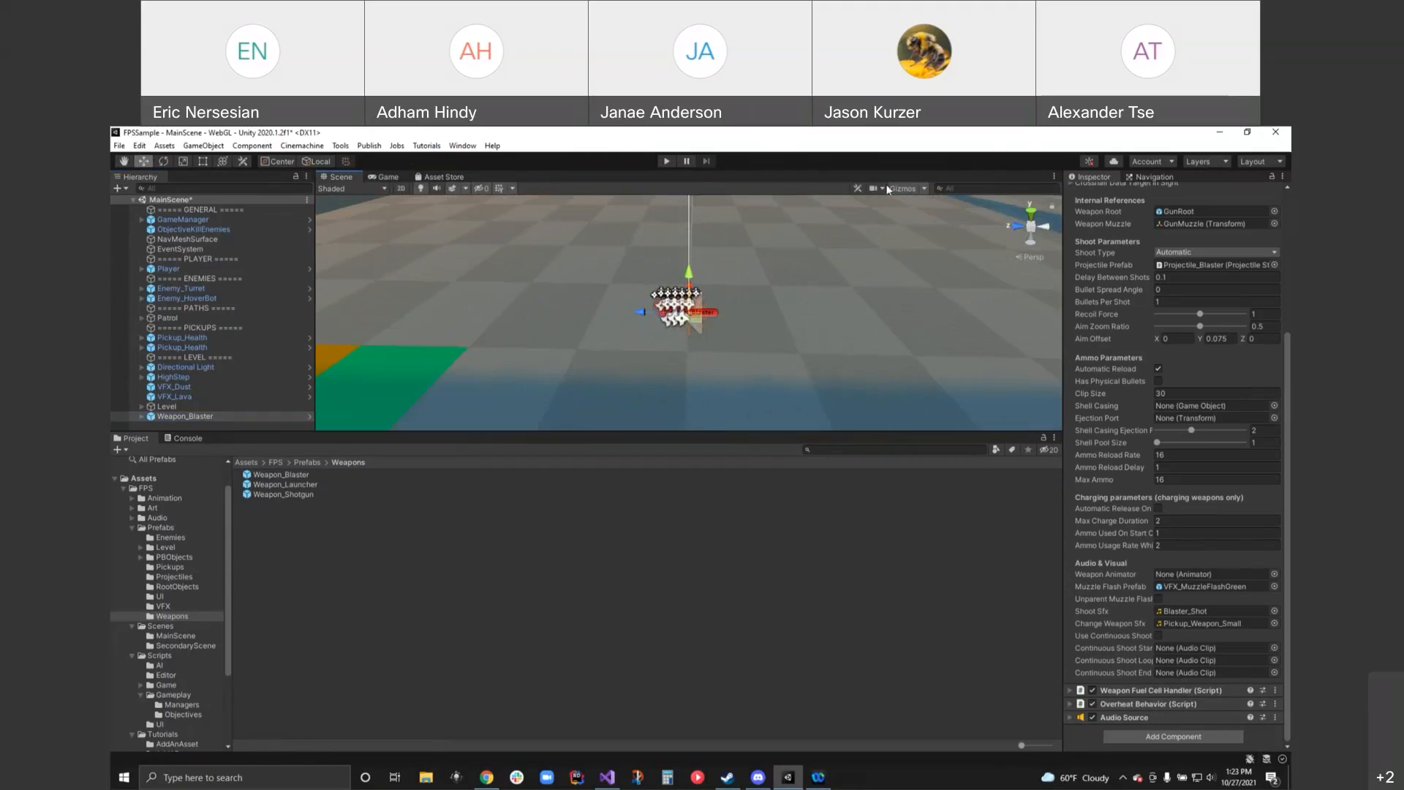
{"action": "left_click", "coordinate": [922, 188]}
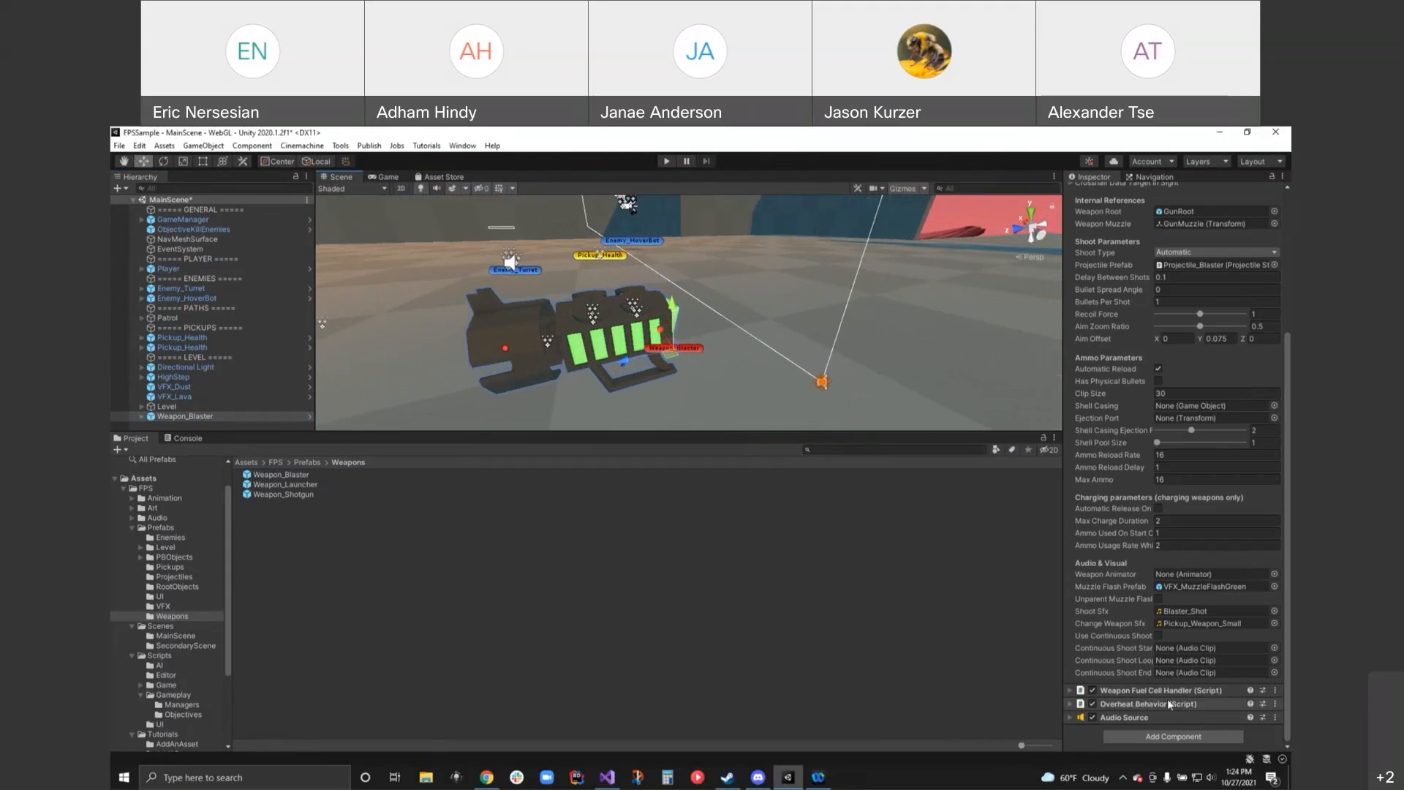
{"action": "left_click", "coordinate": [285, 484]}
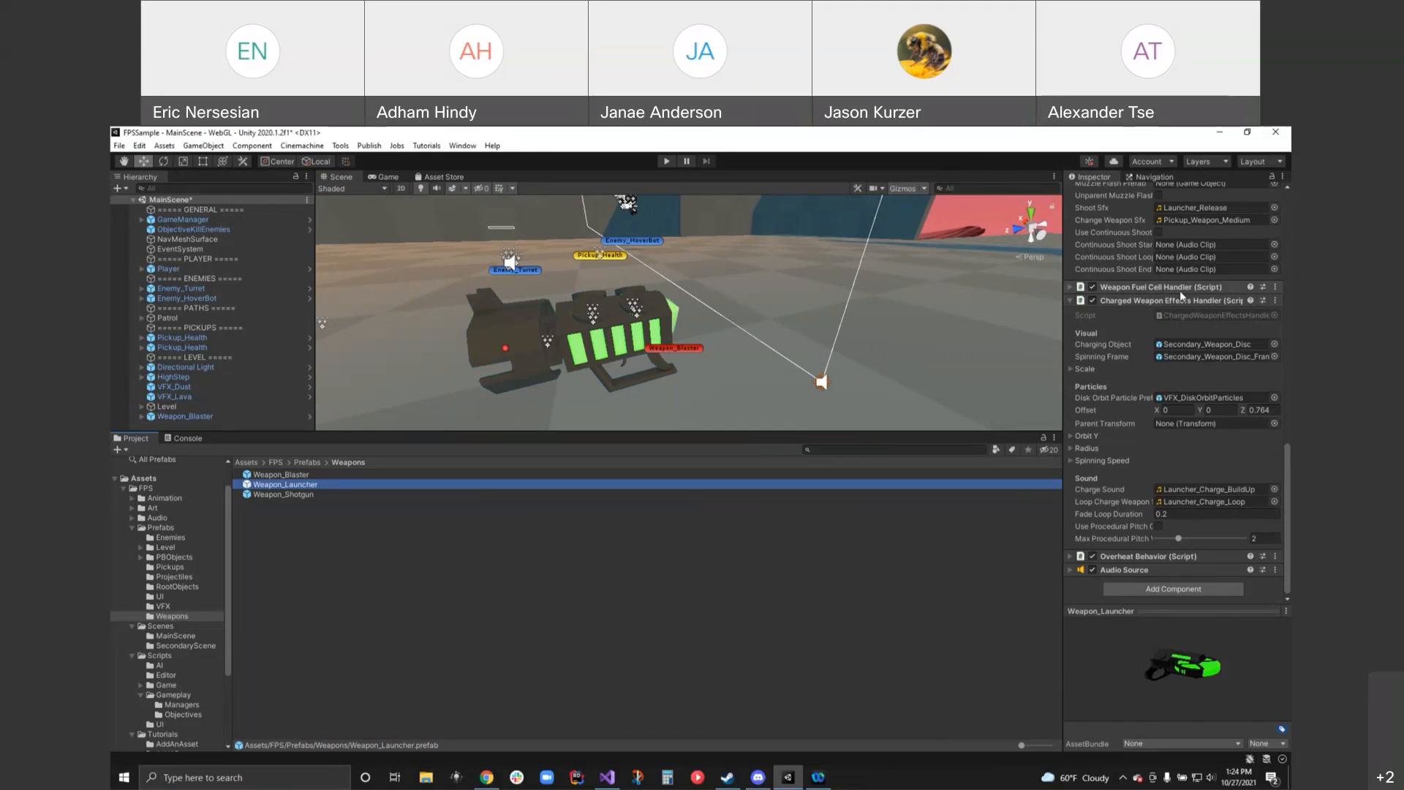
{"action": "left_click", "coordinate": [282, 495]}
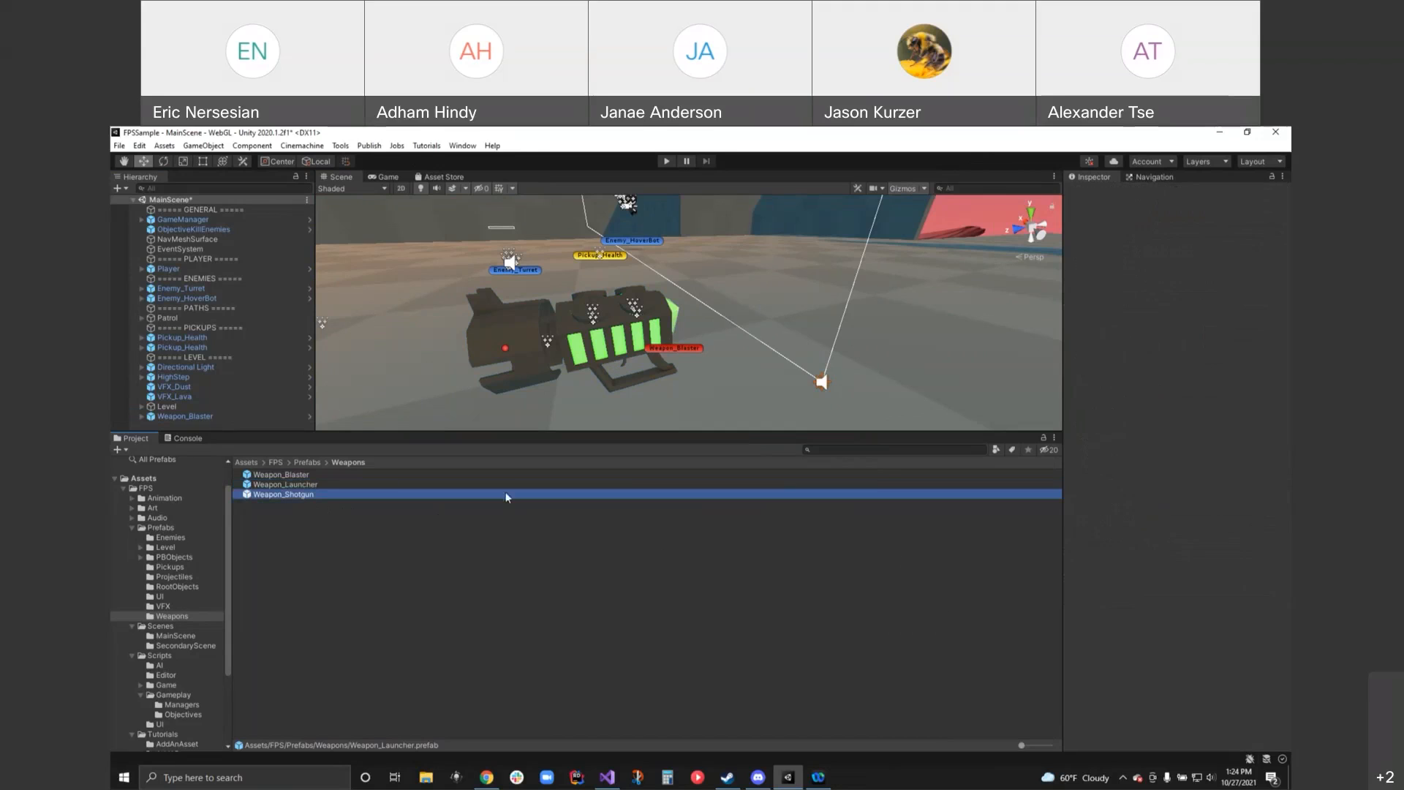
- Inspect the scene Weapon_Blaster and ping its Audio Source output to the MainAudioMixer WeaponShoot group
{"action": "left_click", "coordinate": [282, 493]}
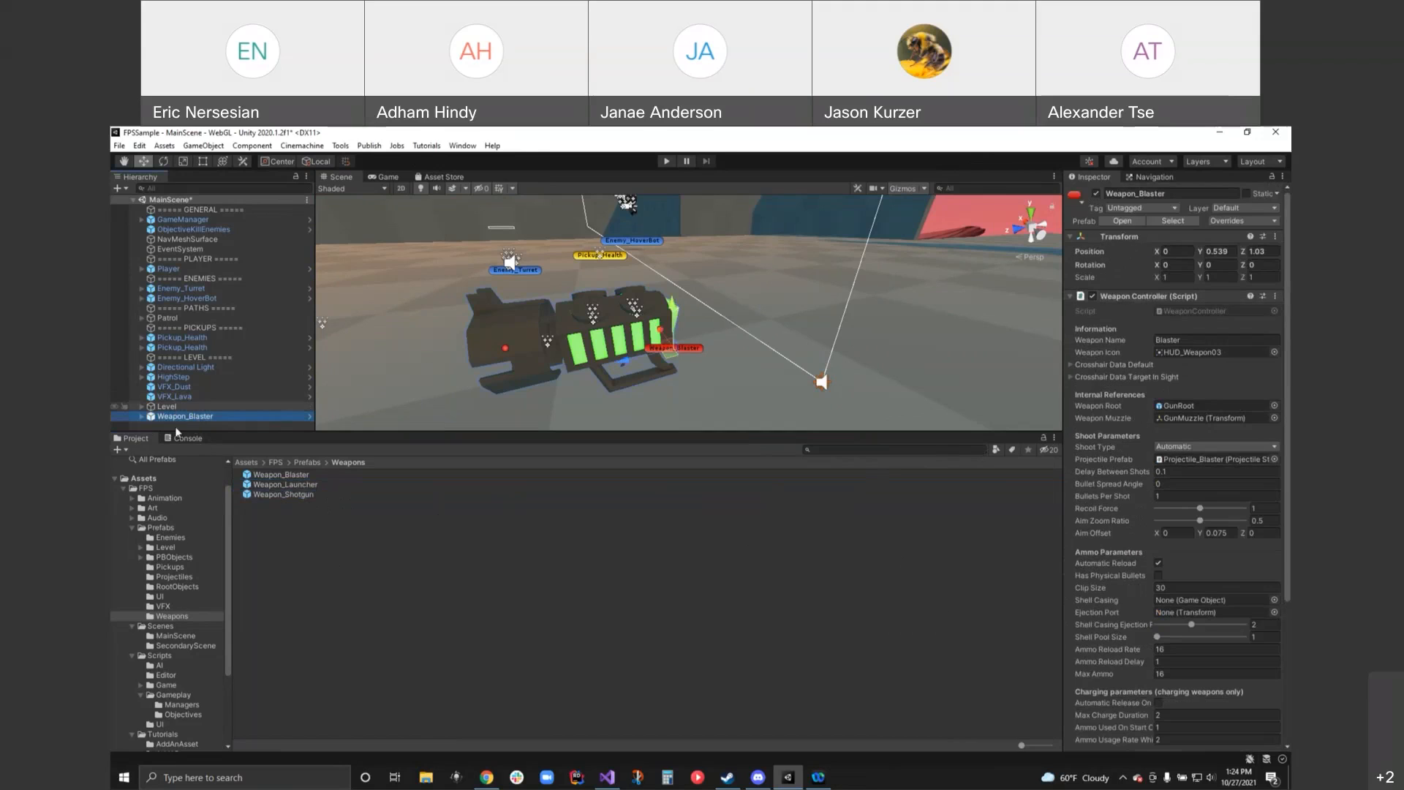
{"action": "scroll", "scroll_direction": "down", "scroll_amount": 3}
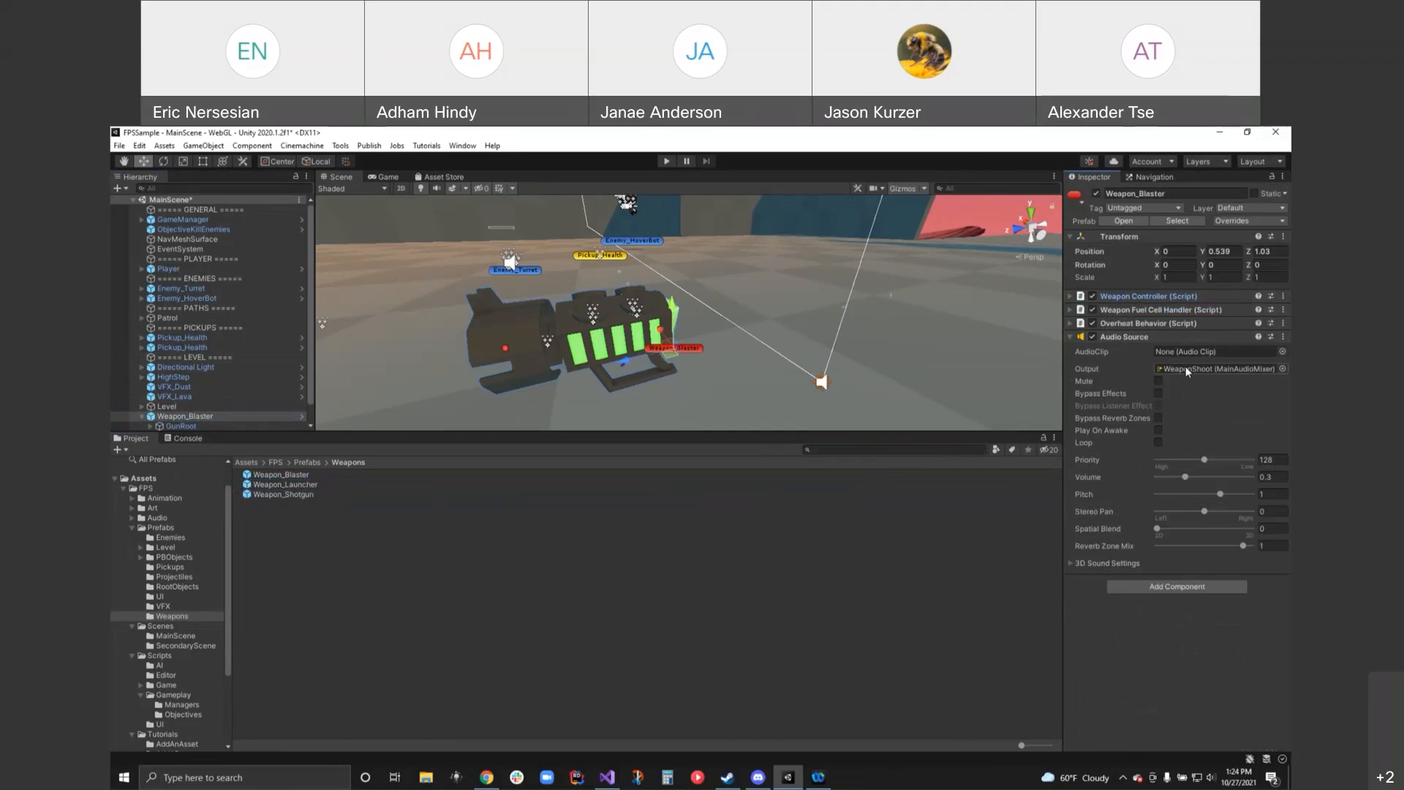
{"action": "left_click", "coordinate": [157, 517]}
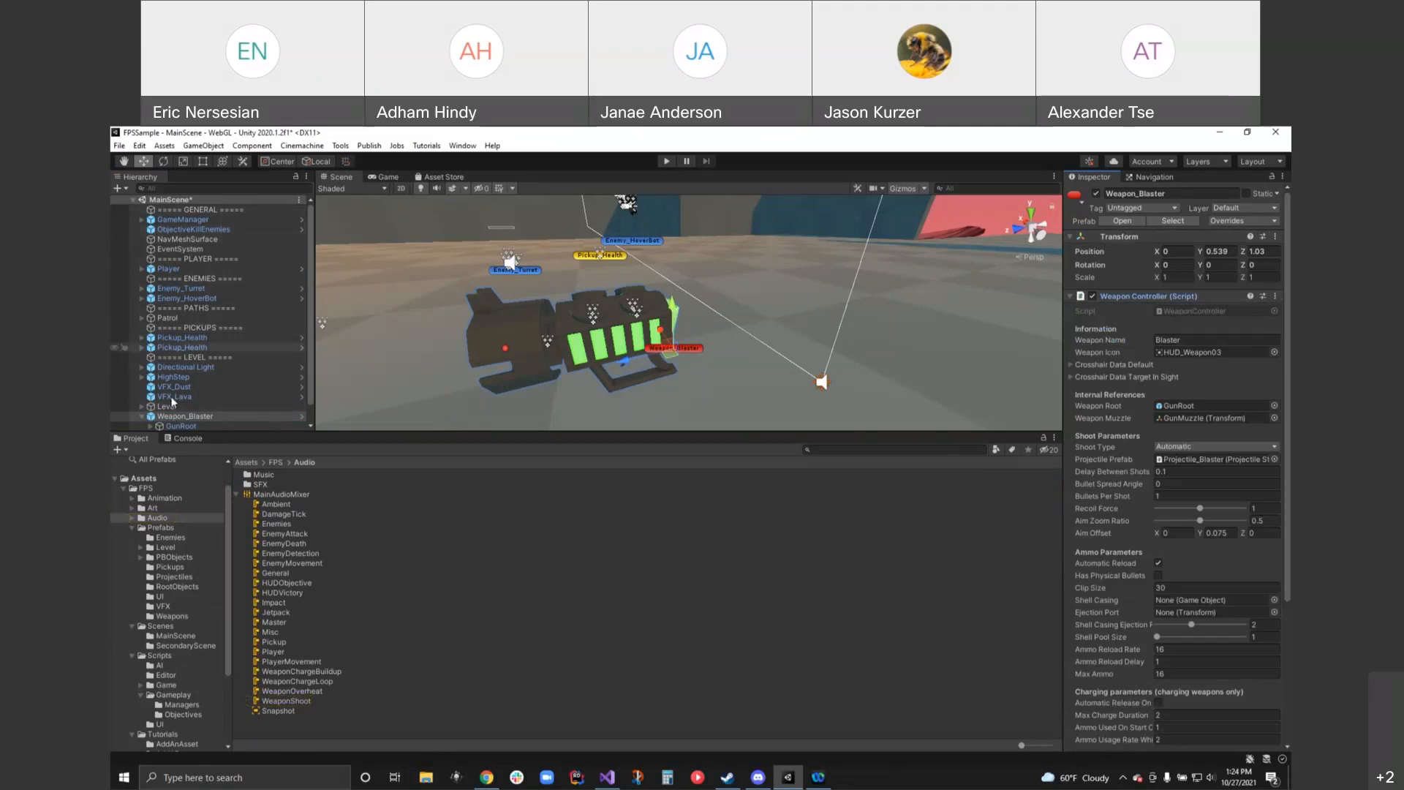
- Expand Weapon_Blaster and inspect its GunMuzzle, AimPoint and GunRoot child objects
{"action": "left_click", "coordinate": [150, 416]}
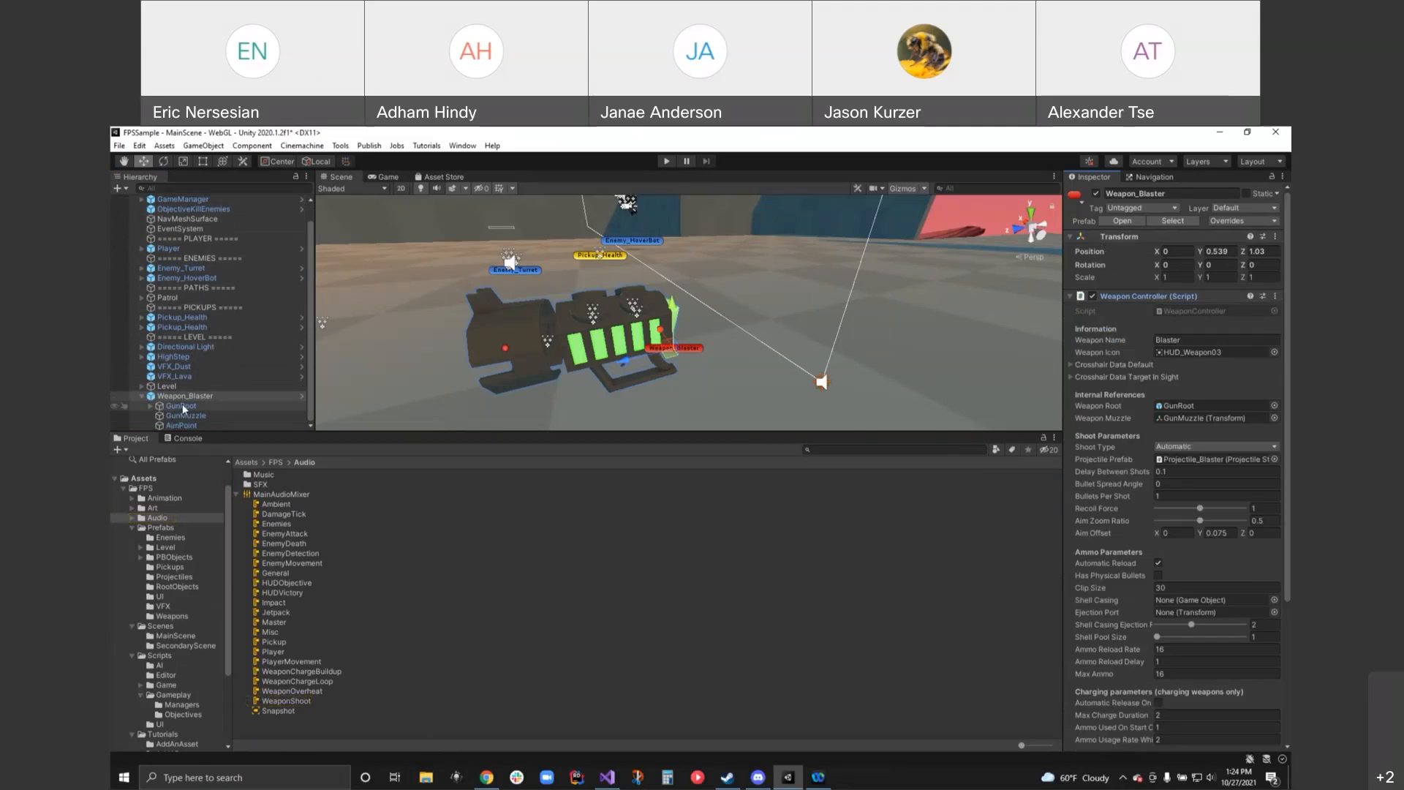
{"action": "left_click", "coordinate": [185, 415]}
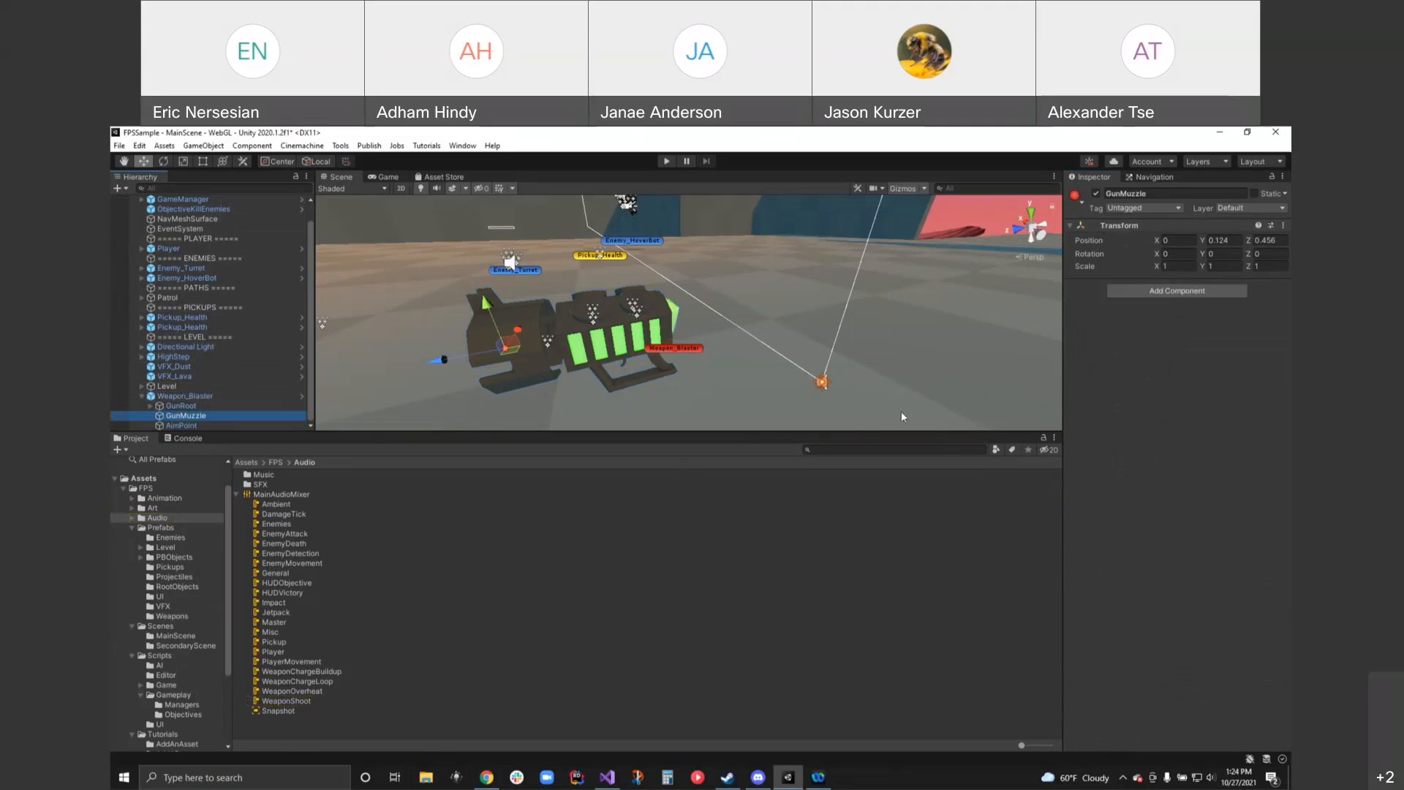
{"action": "mouse_move", "coordinate": [525, 362]}
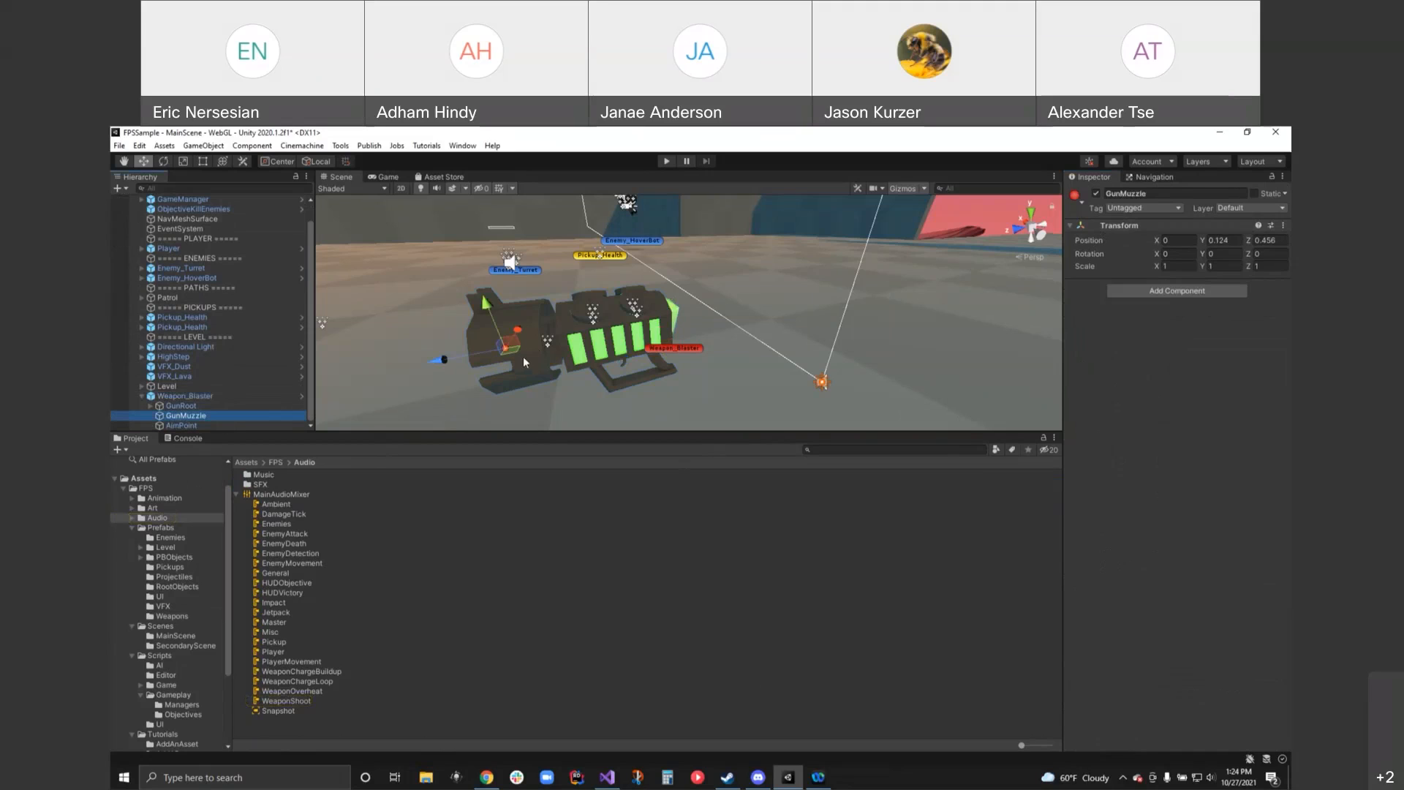
{"action": "mouse_move", "coordinate": [188, 451]}
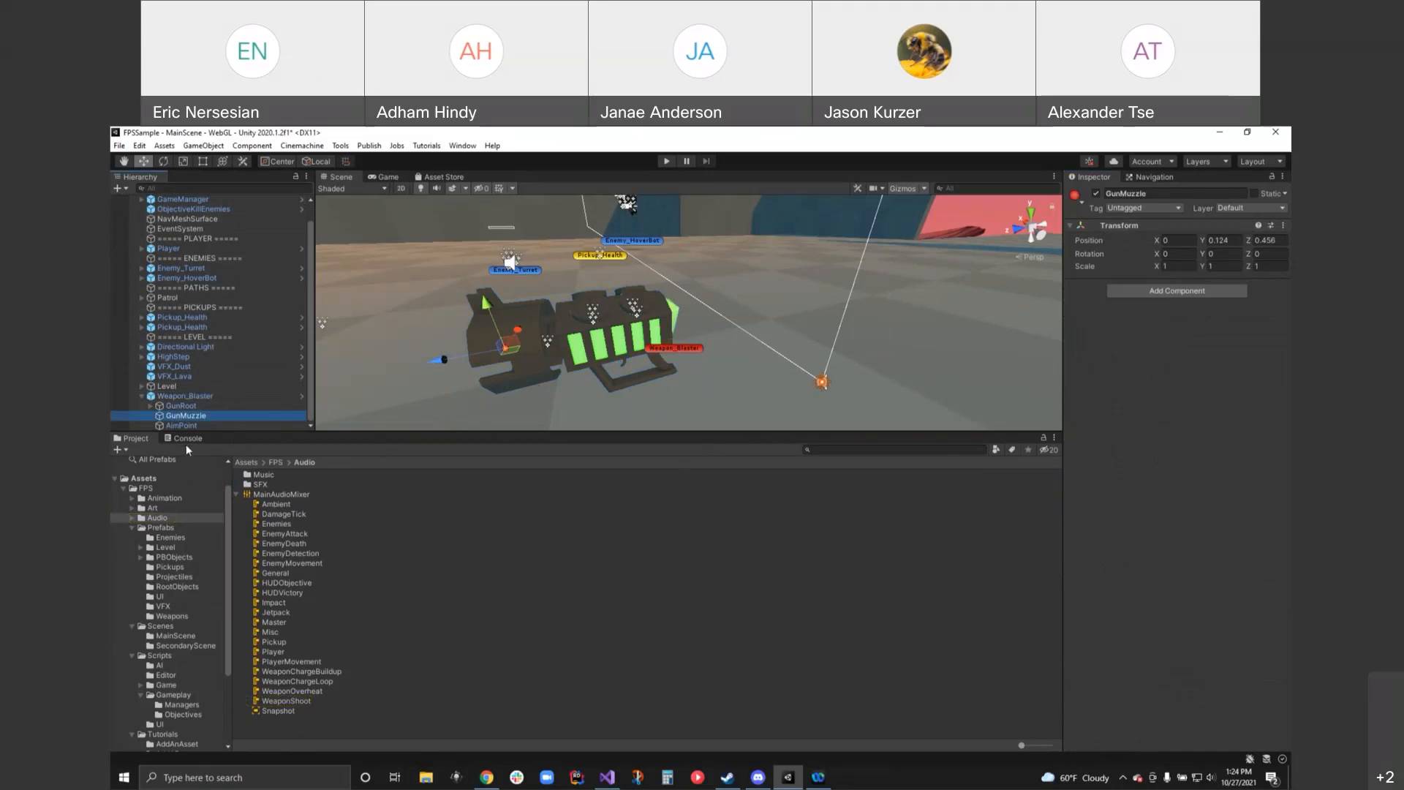
{"action": "left_click", "coordinate": [182, 425]}
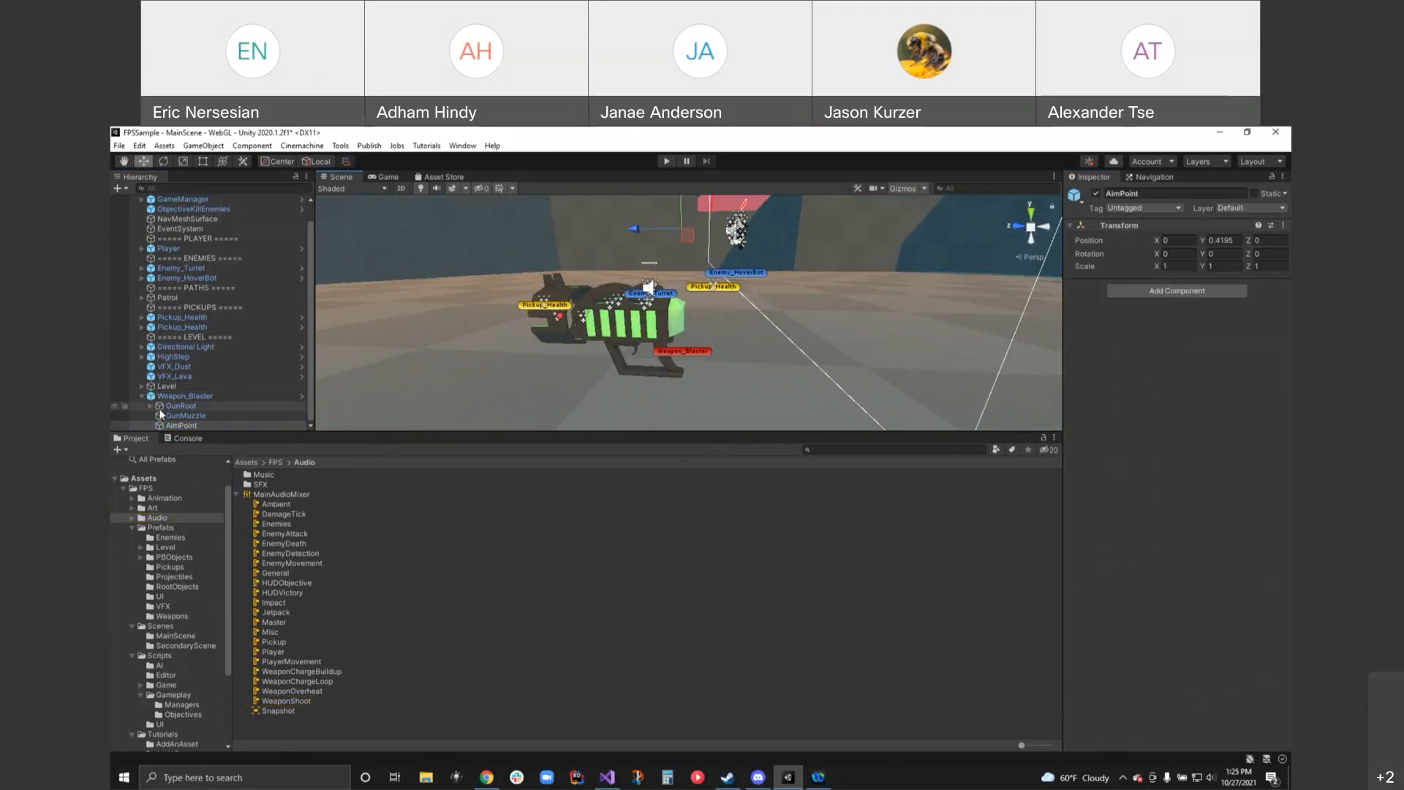
{"action": "left_click", "coordinate": [181, 406]}
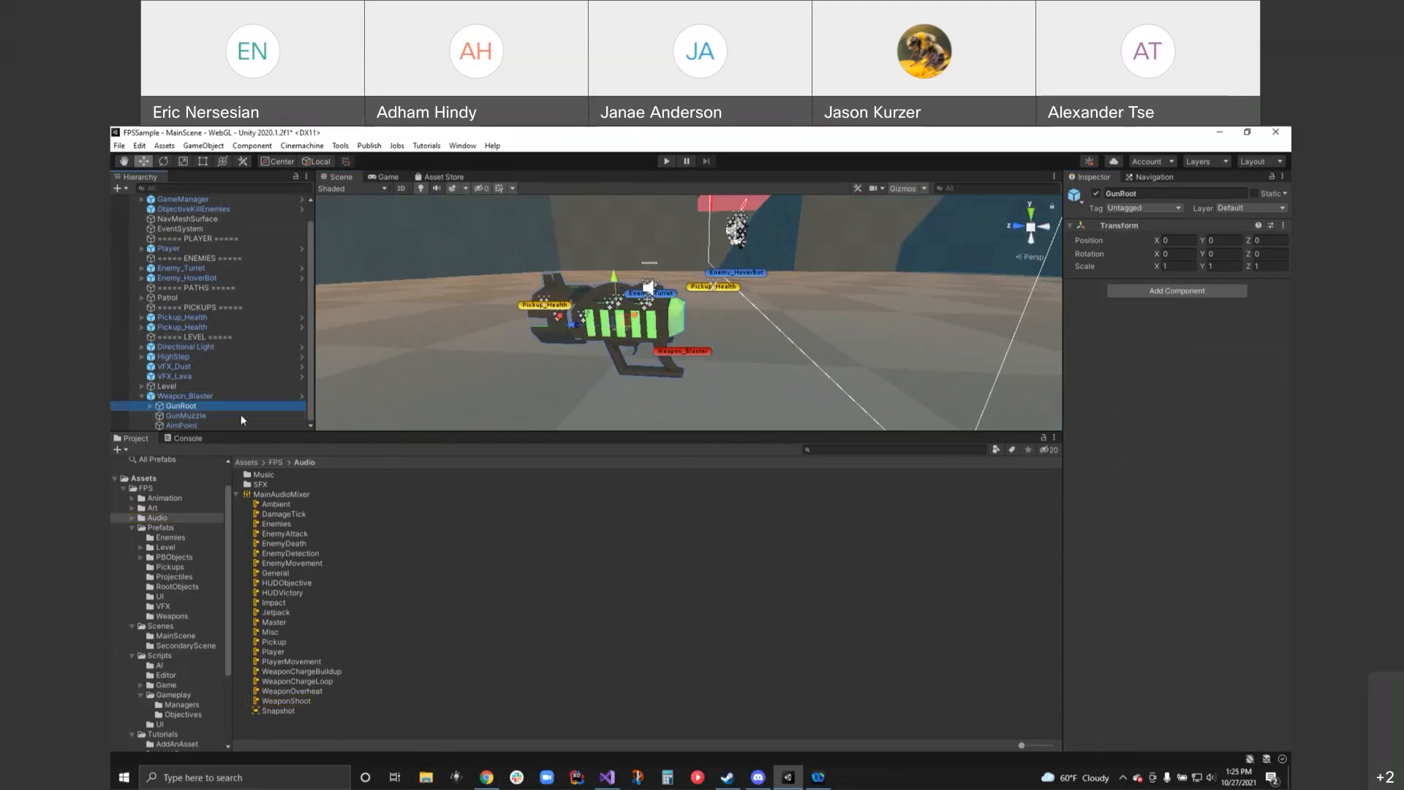
- Drill down through WeaponMesh_Pistol and Weapon_Primary to the Primary_Weapon body mesh
{"action": "left_click", "coordinate": [210, 415]}
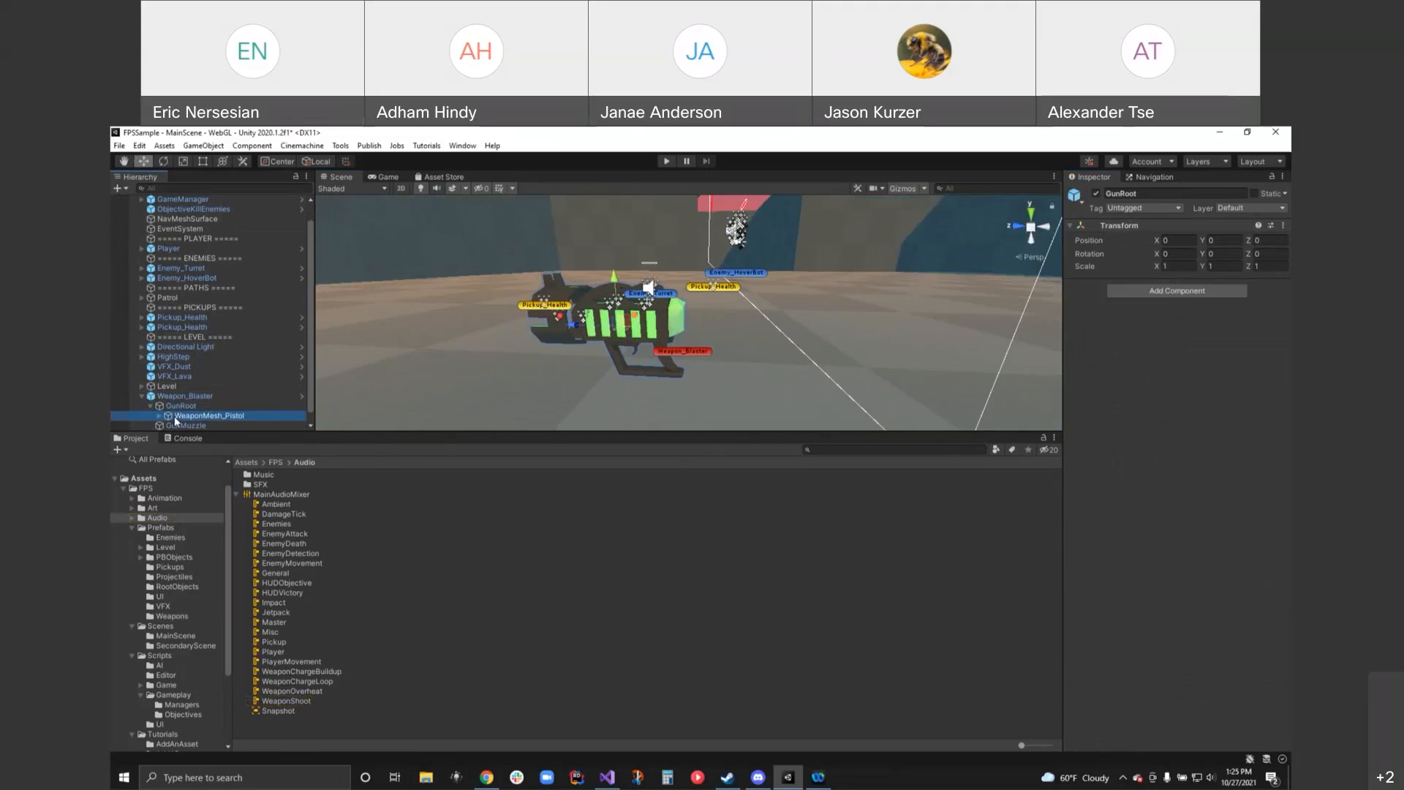
{"action": "left_click", "coordinate": [209, 415]}
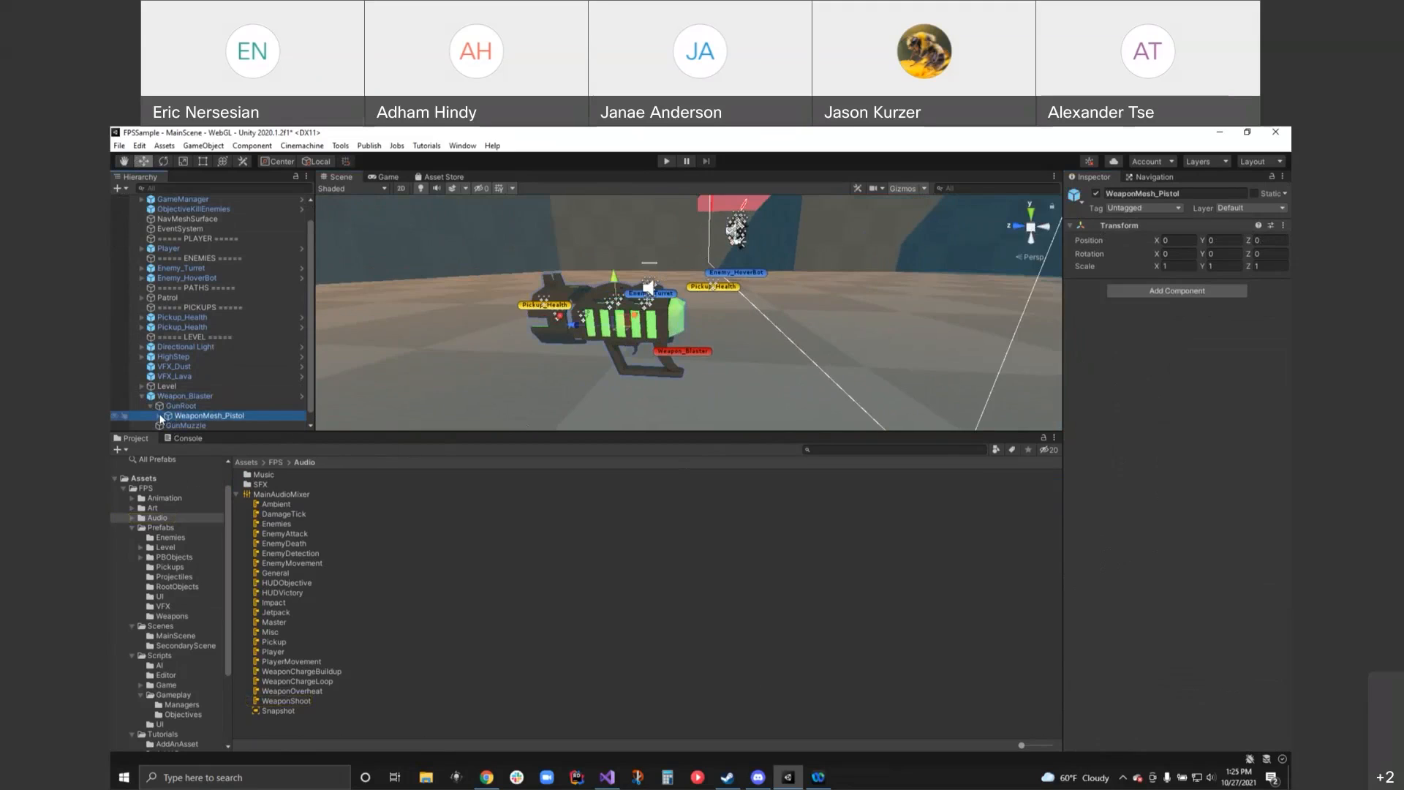
{"action": "left_click", "coordinate": [211, 406]}
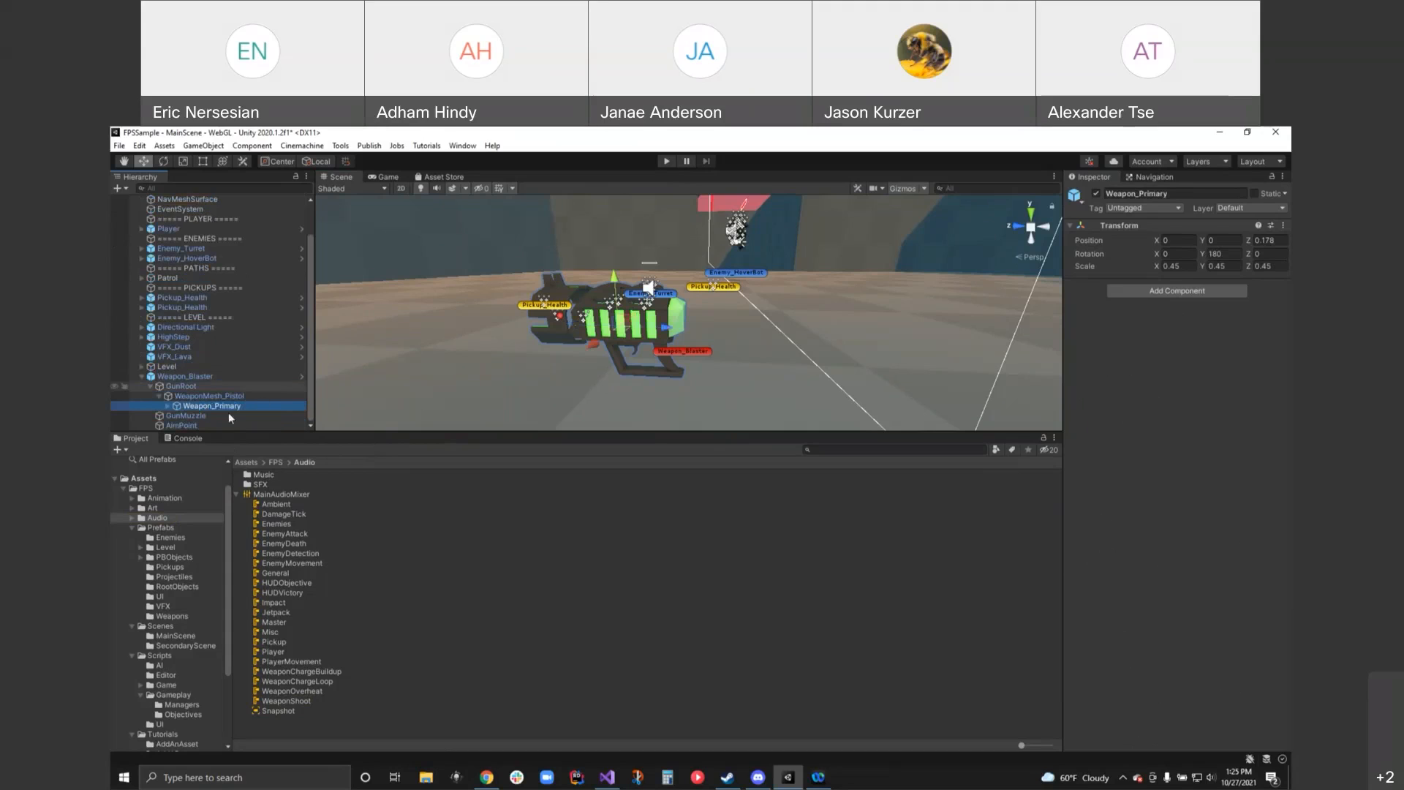
{"action": "left_click", "coordinate": [162, 405]}
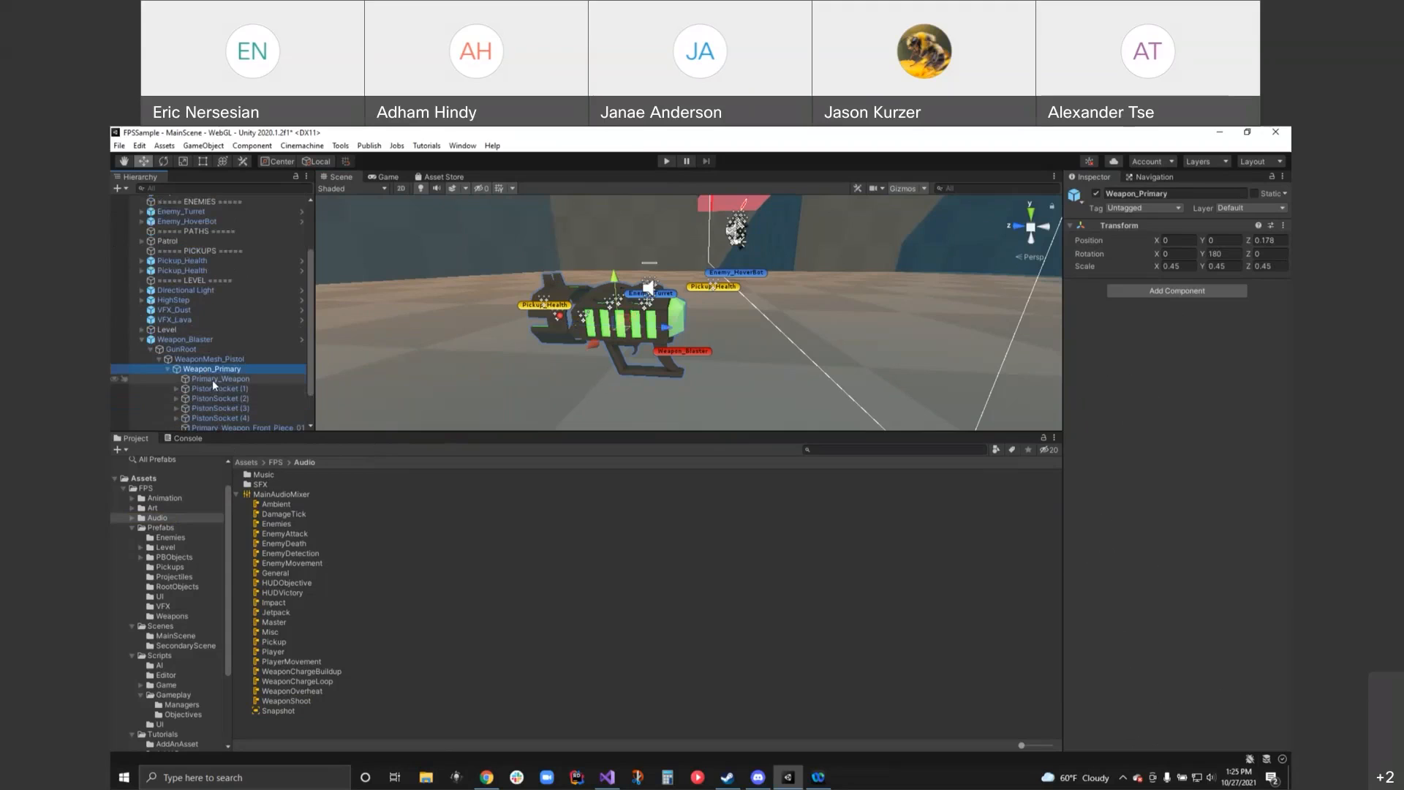
{"action": "left_click", "coordinate": [218, 378]}
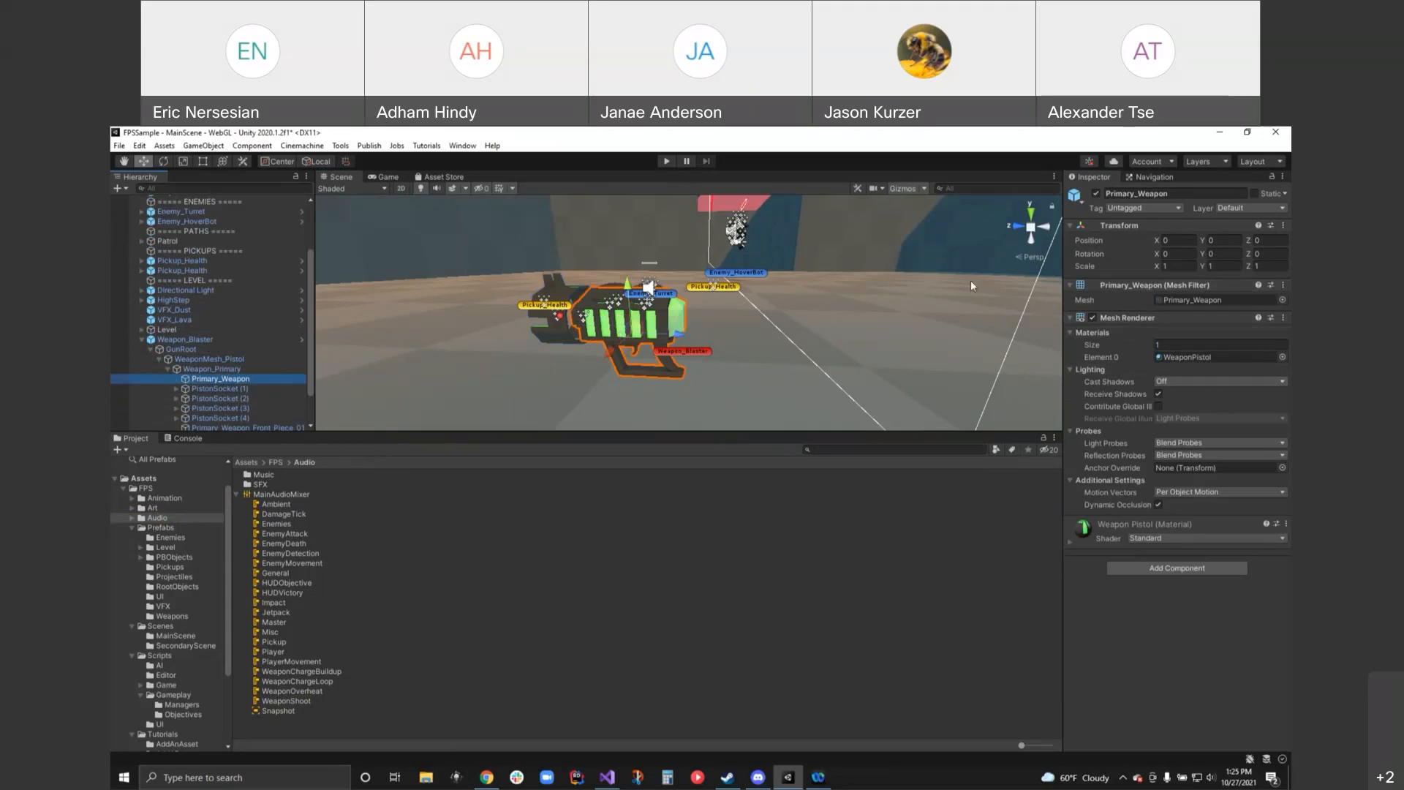
{"action": "mouse_move", "coordinate": [1189, 217]}
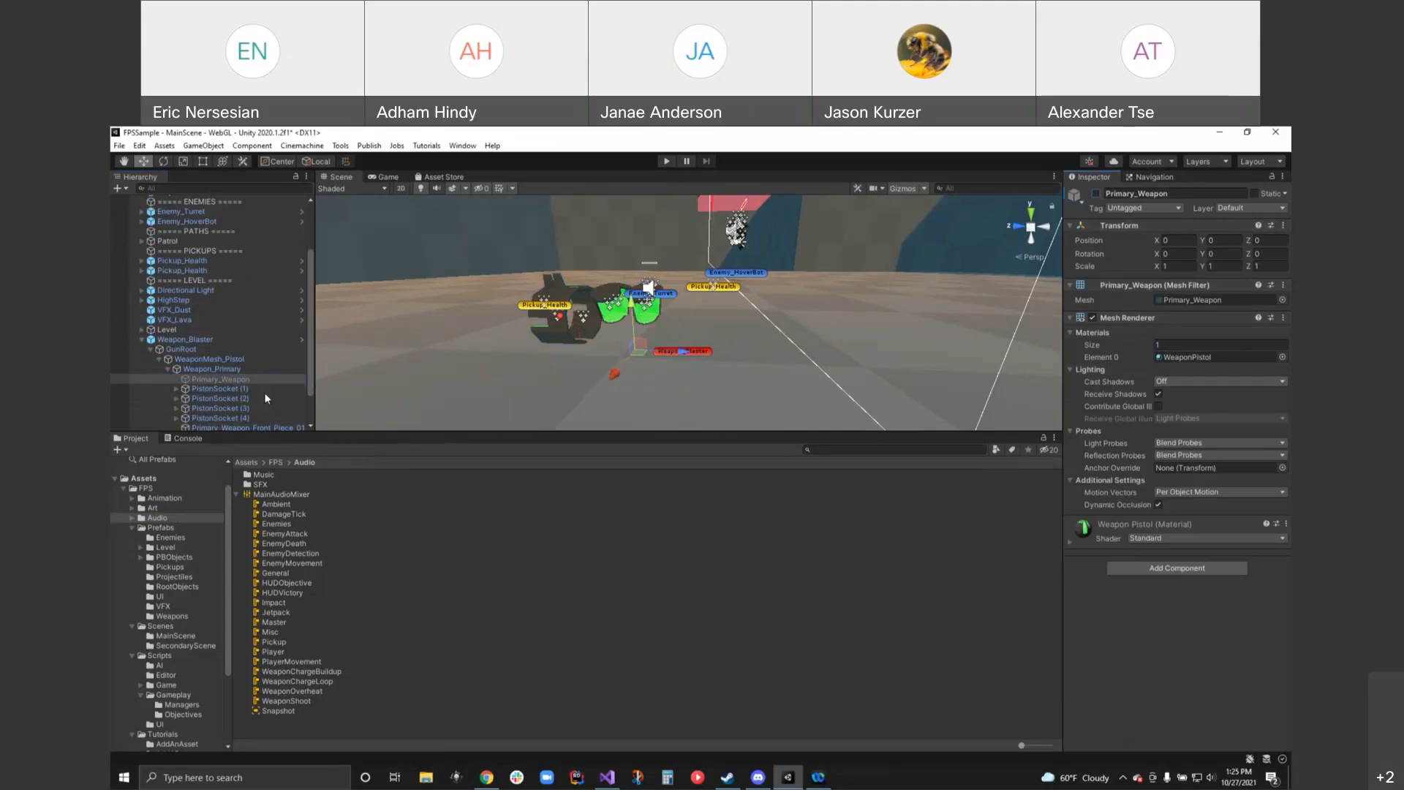
- Inspect Primary_Weapon_Container_01, VFX_GunCylinder, Primary_Weapon_Front_Piece_01 and VFX_OverheatPrimary
{"action": "left_click", "coordinate": [220, 389]}
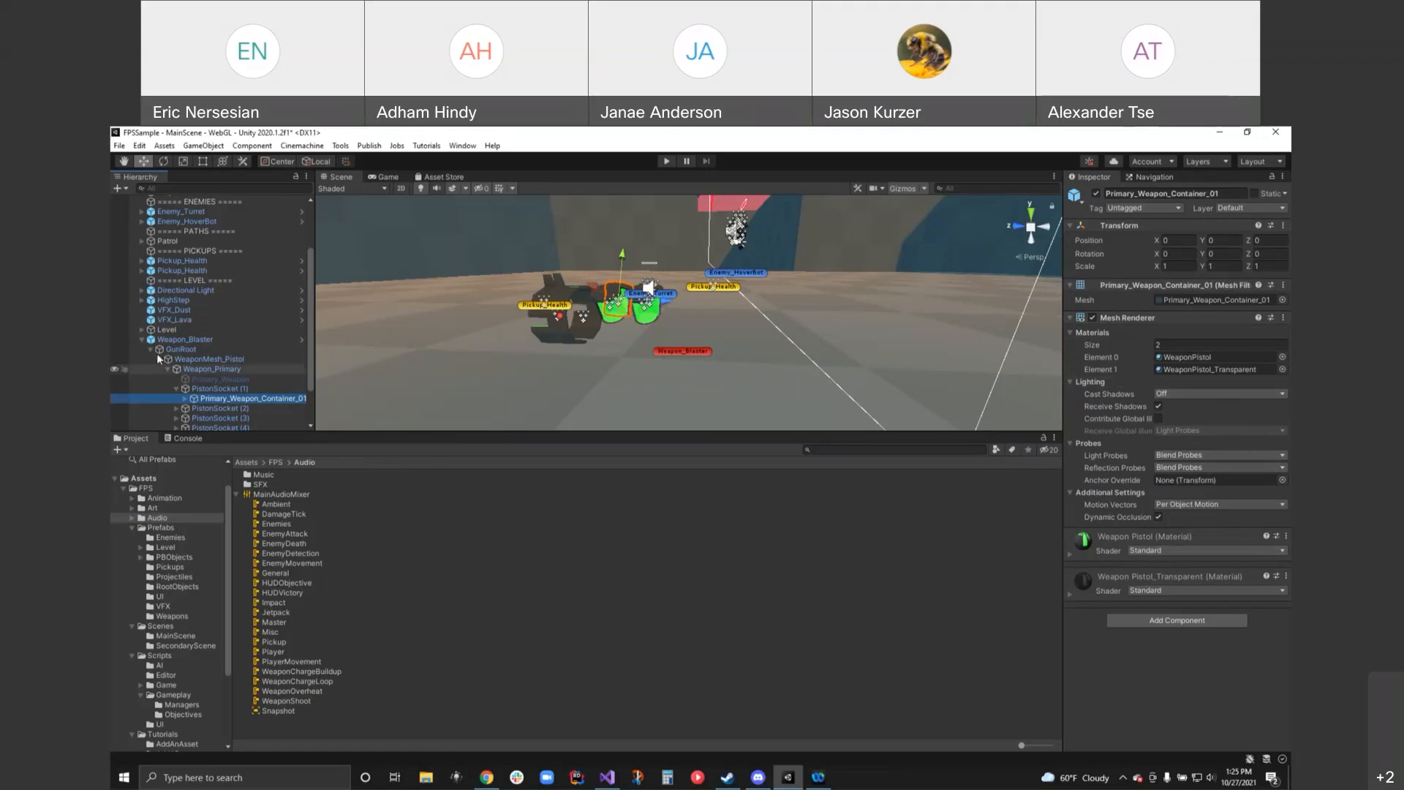
{"action": "left_click", "coordinate": [237, 408]}
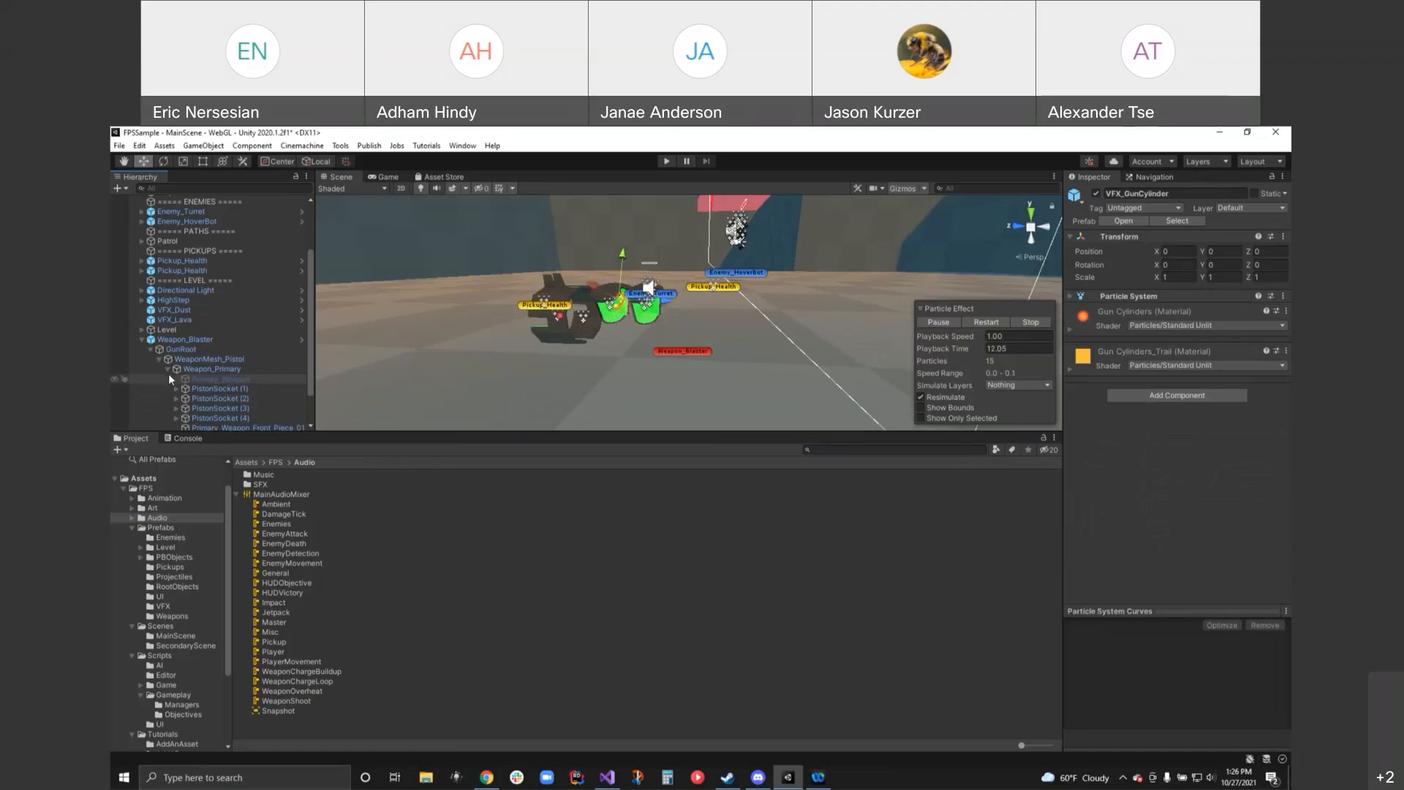
{"action": "scroll", "scroll_direction": "down", "scroll_amount": 3}
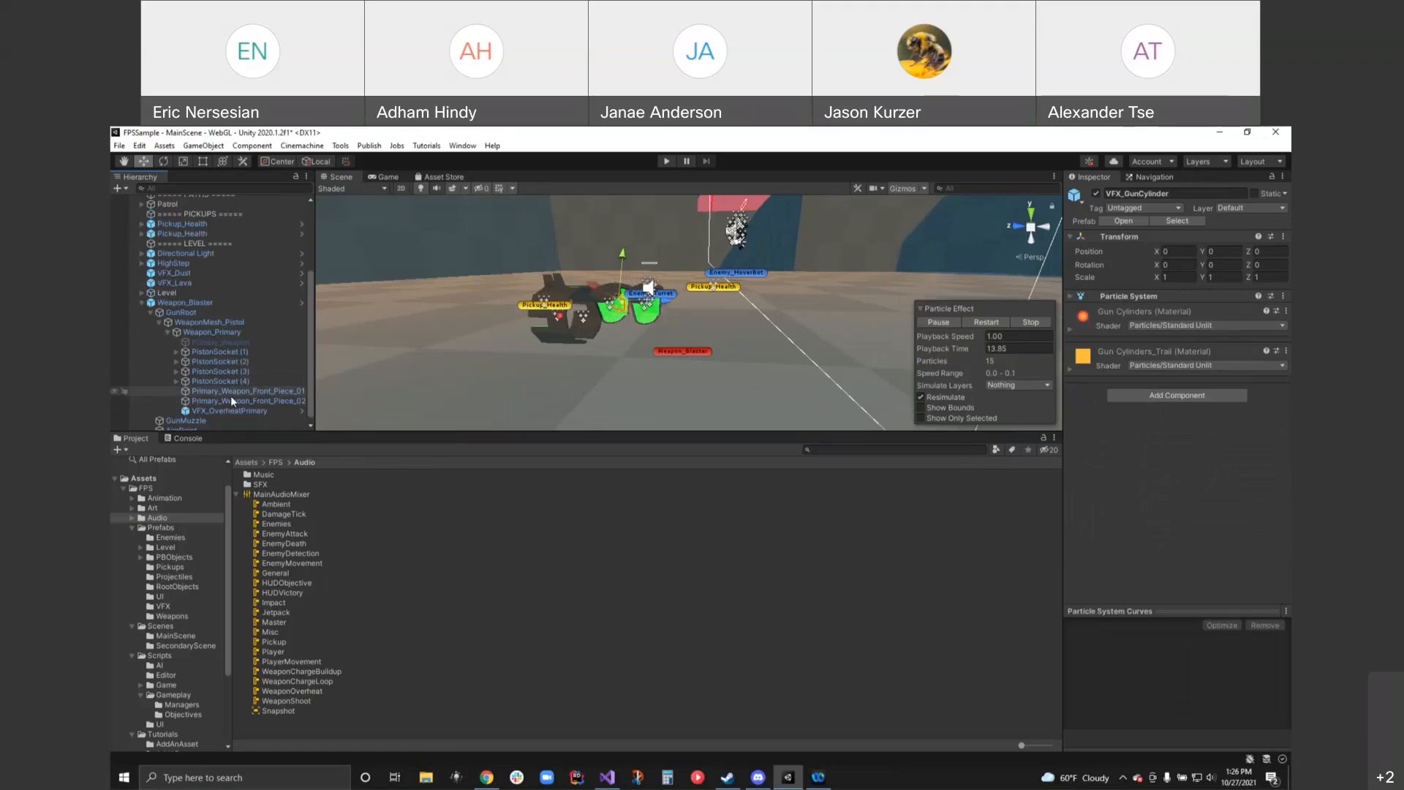
{"action": "left_click", "coordinate": [248, 391]}
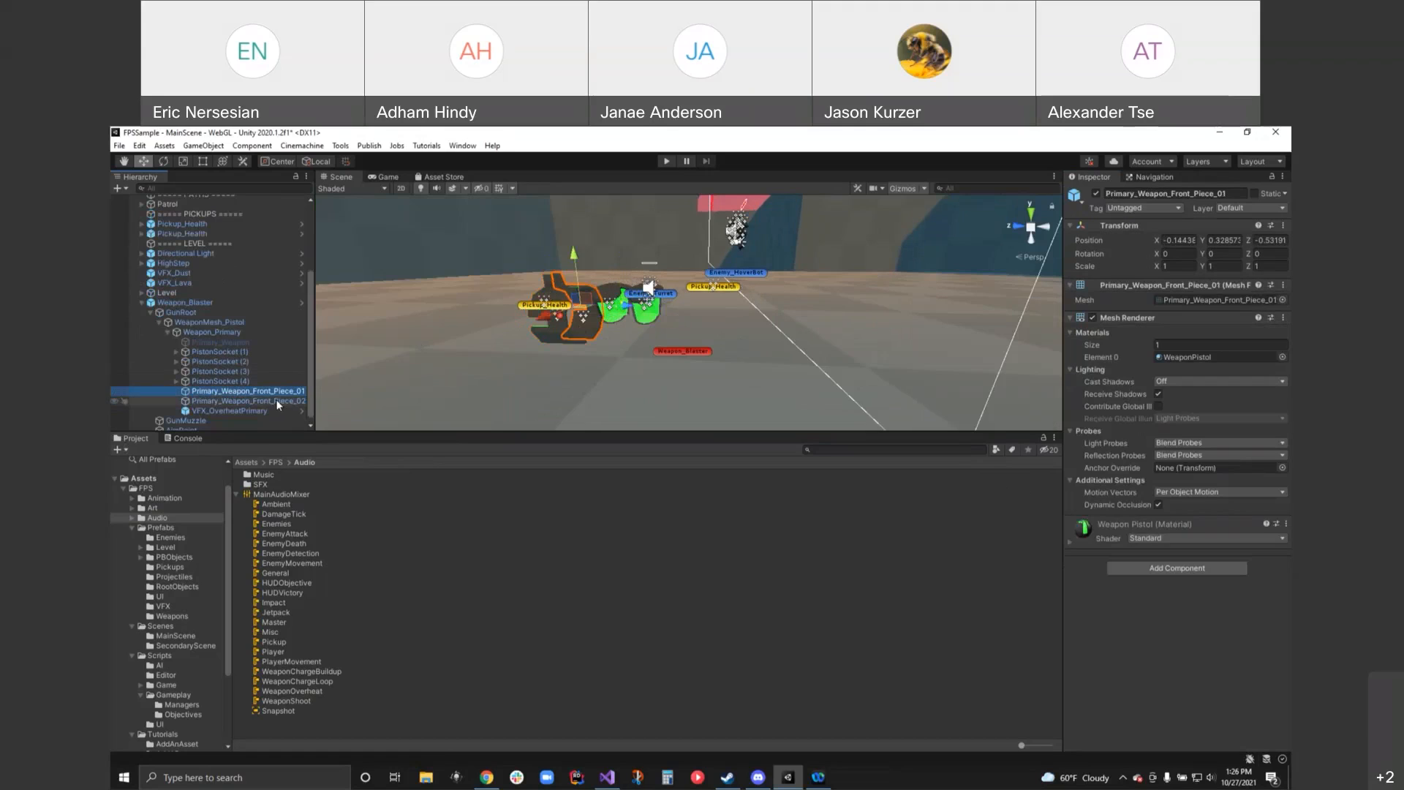
{"action": "left_click", "coordinate": [223, 411]}
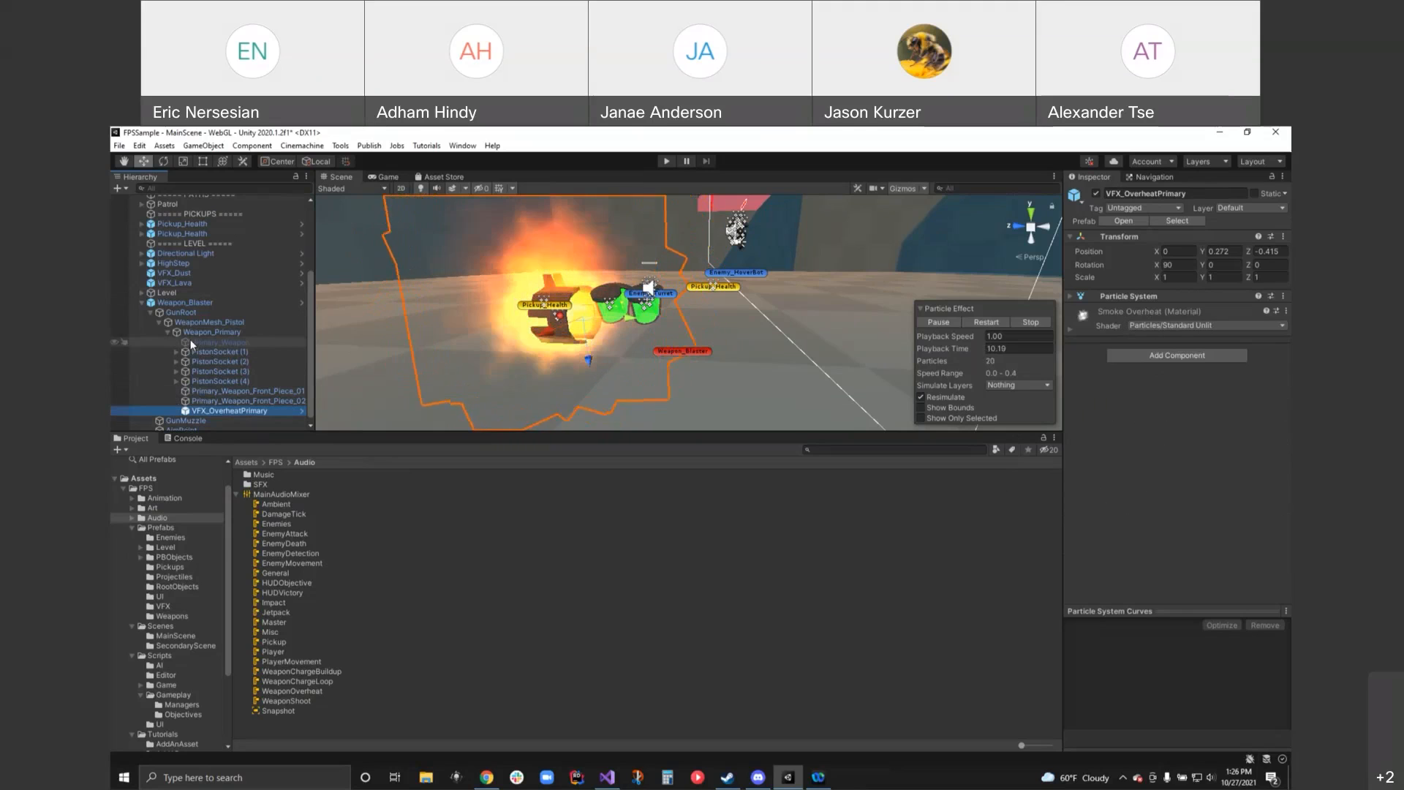
- Re-enable the Primary_Weapon body mesh and select WeaponMesh_Pistol
{"action": "left_click", "coordinate": [218, 341]}
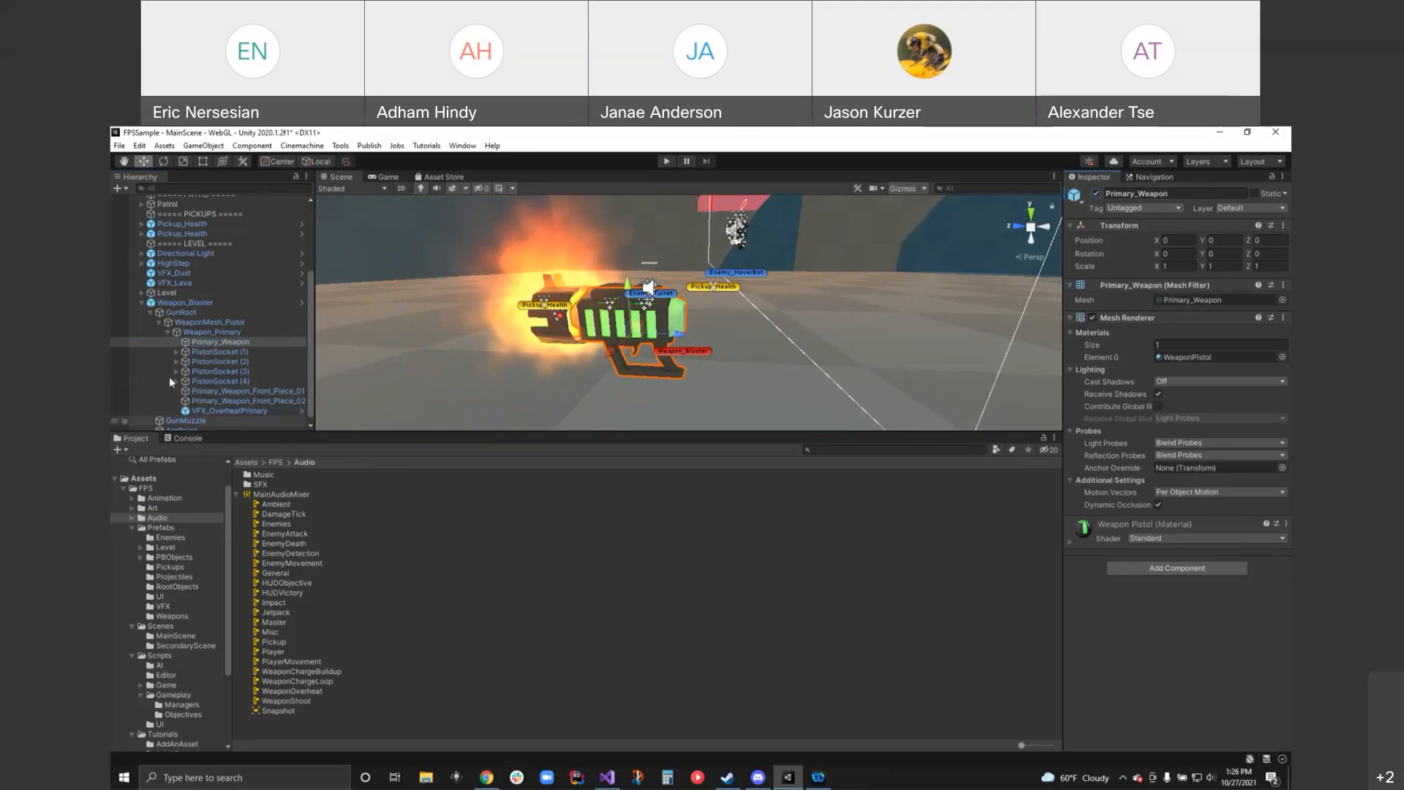
{"action": "left_click", "coordinate": [179, 312]}
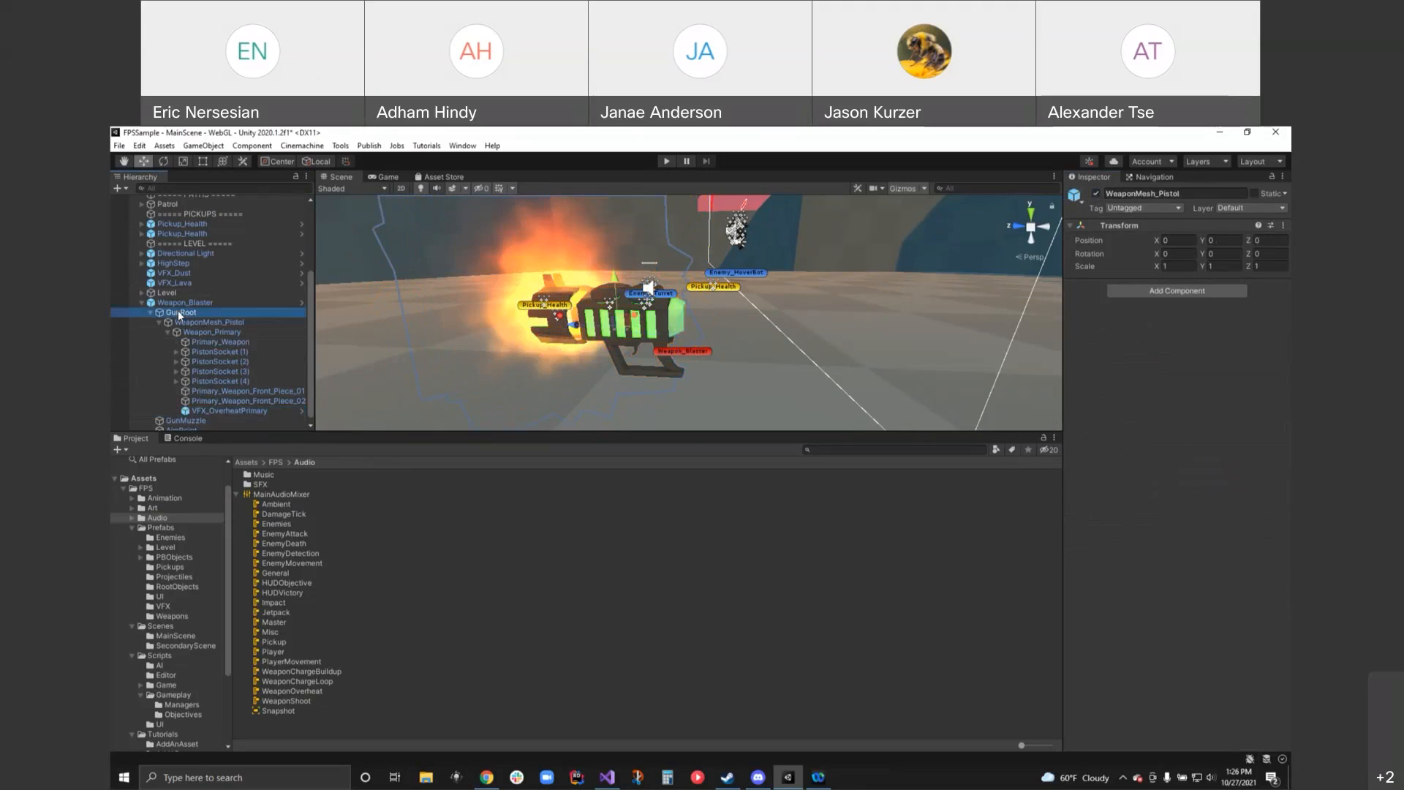
{"action": "left_click", "coordinate": [184, 302]}
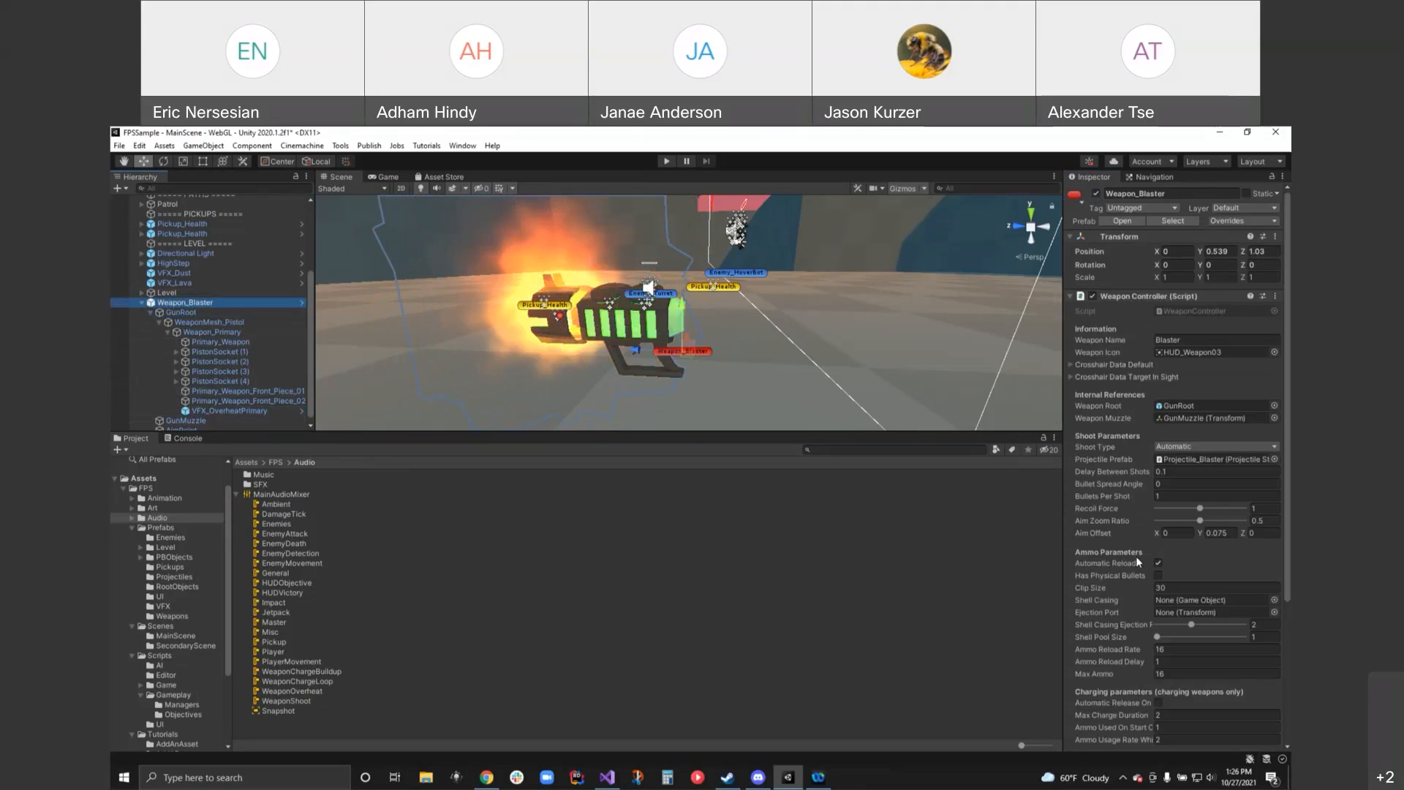
{"action": "mouse_move", "coordinate": [904, 462]}
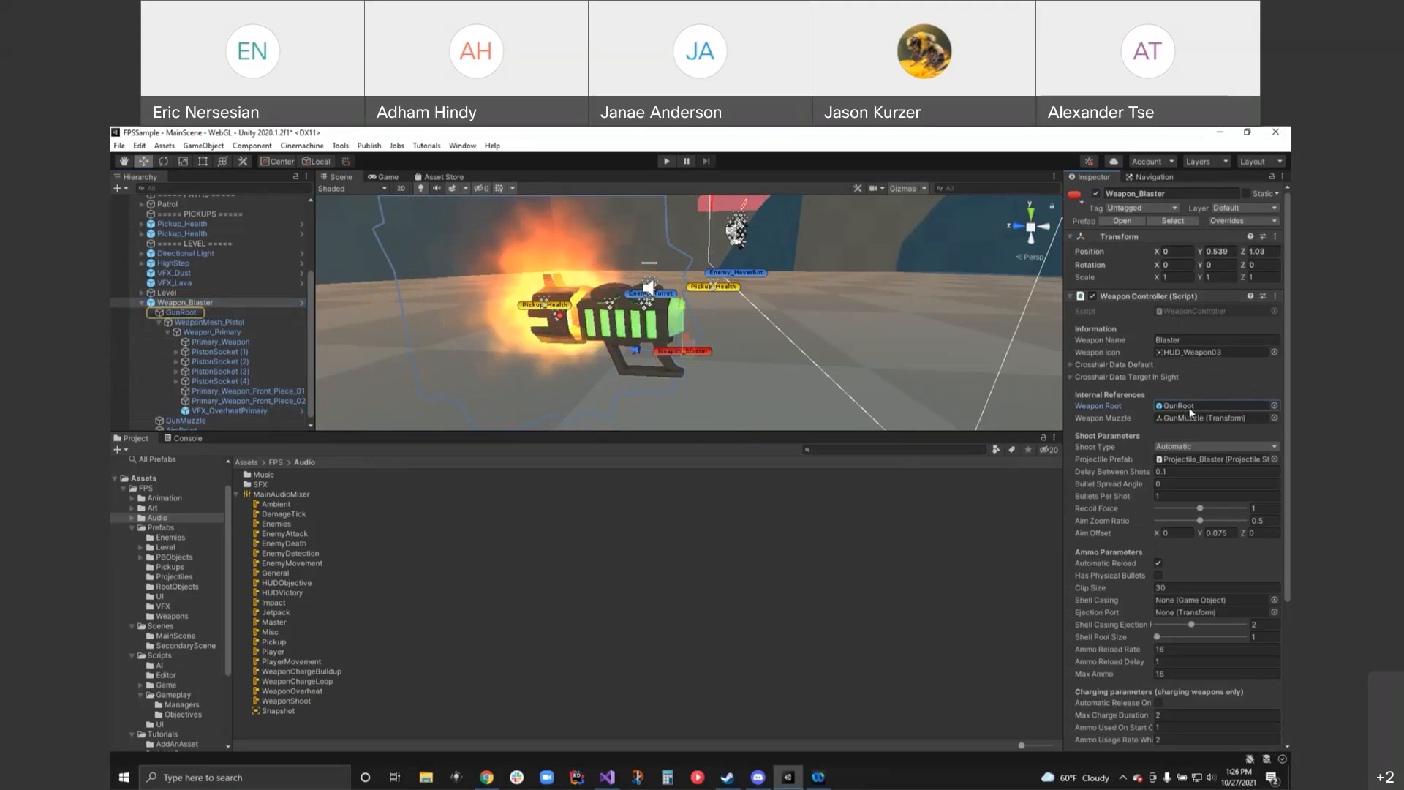
{"action": "mouse_move", "coordinate": [631, 369]}
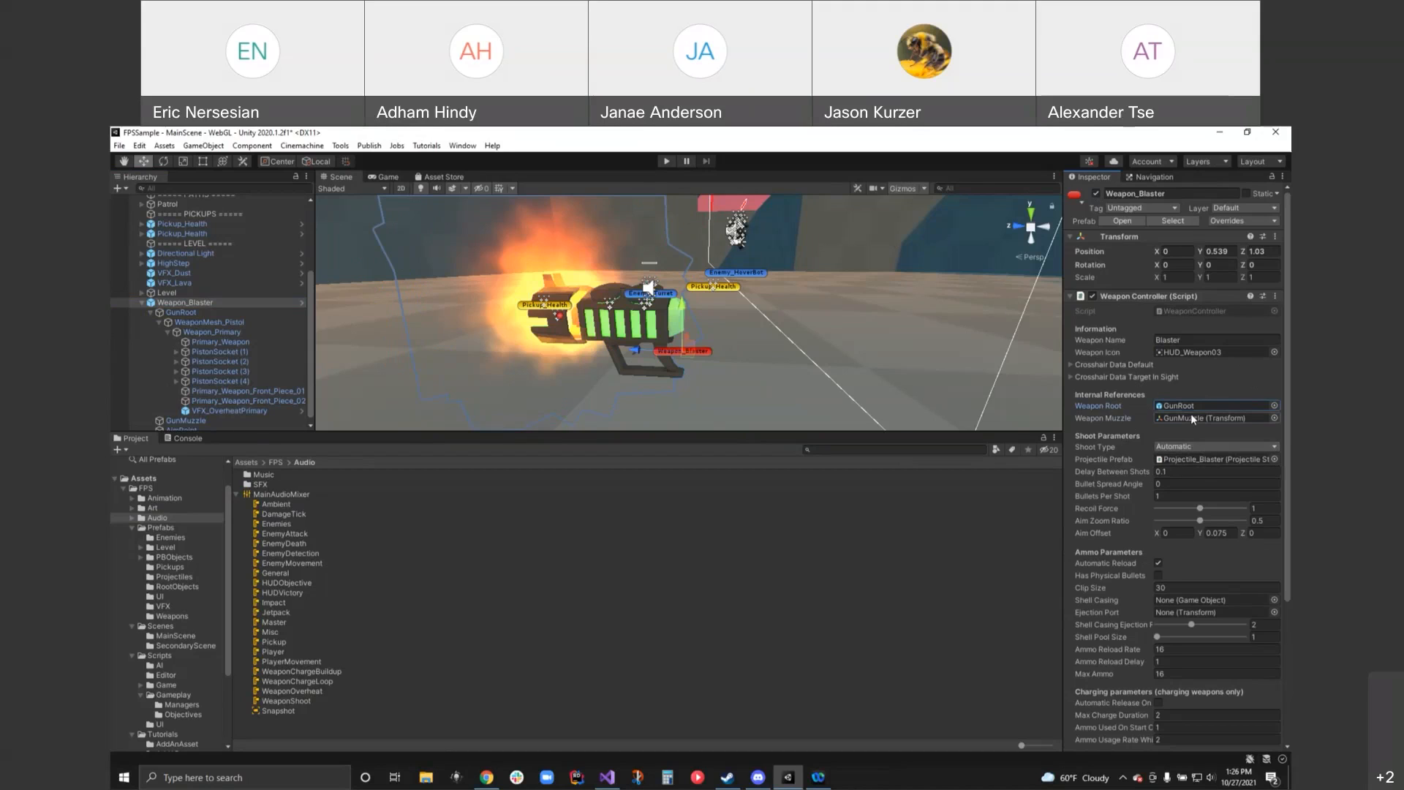
{"action": "left_click", "coordinate": [186, 420]}
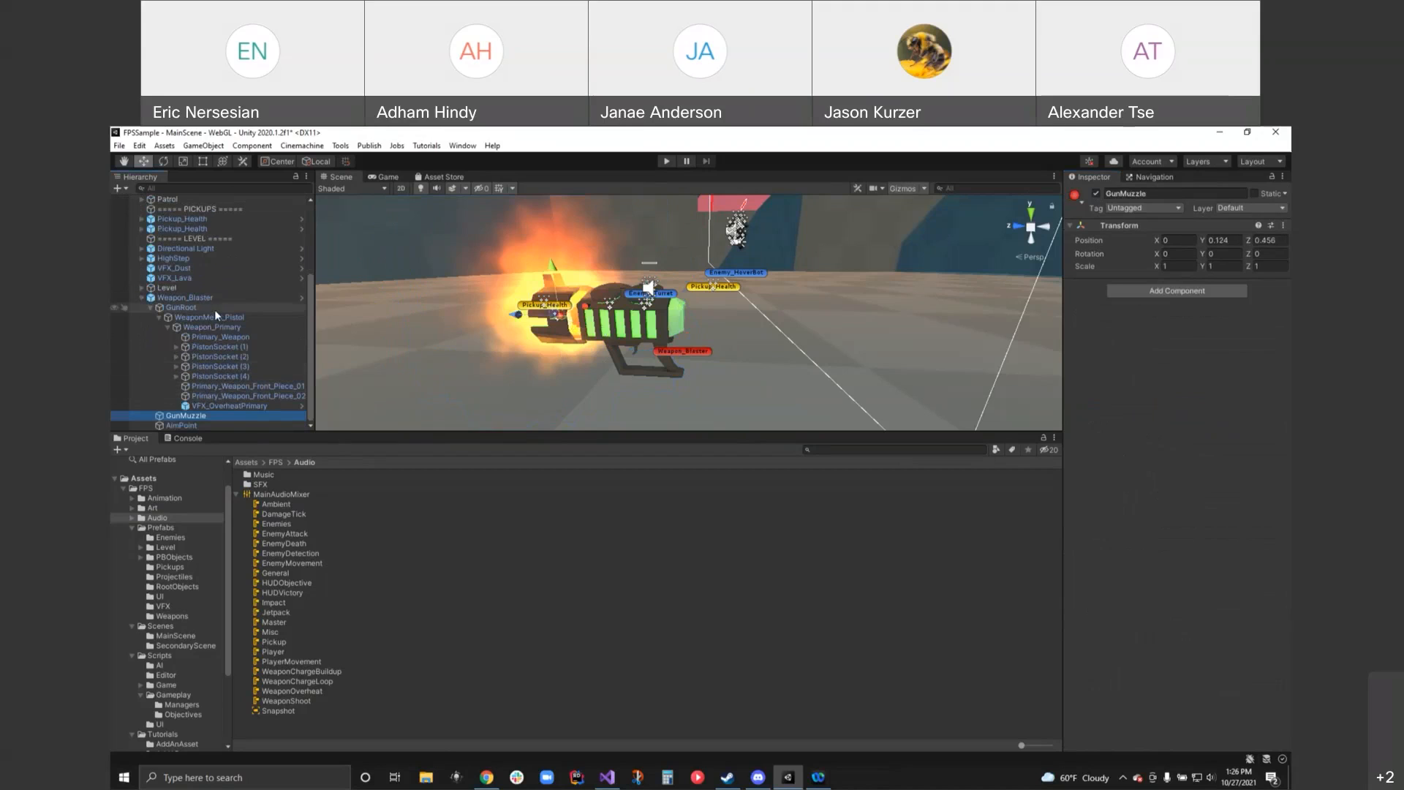
{"action": "left_click", "coordinate": [185, 297]}
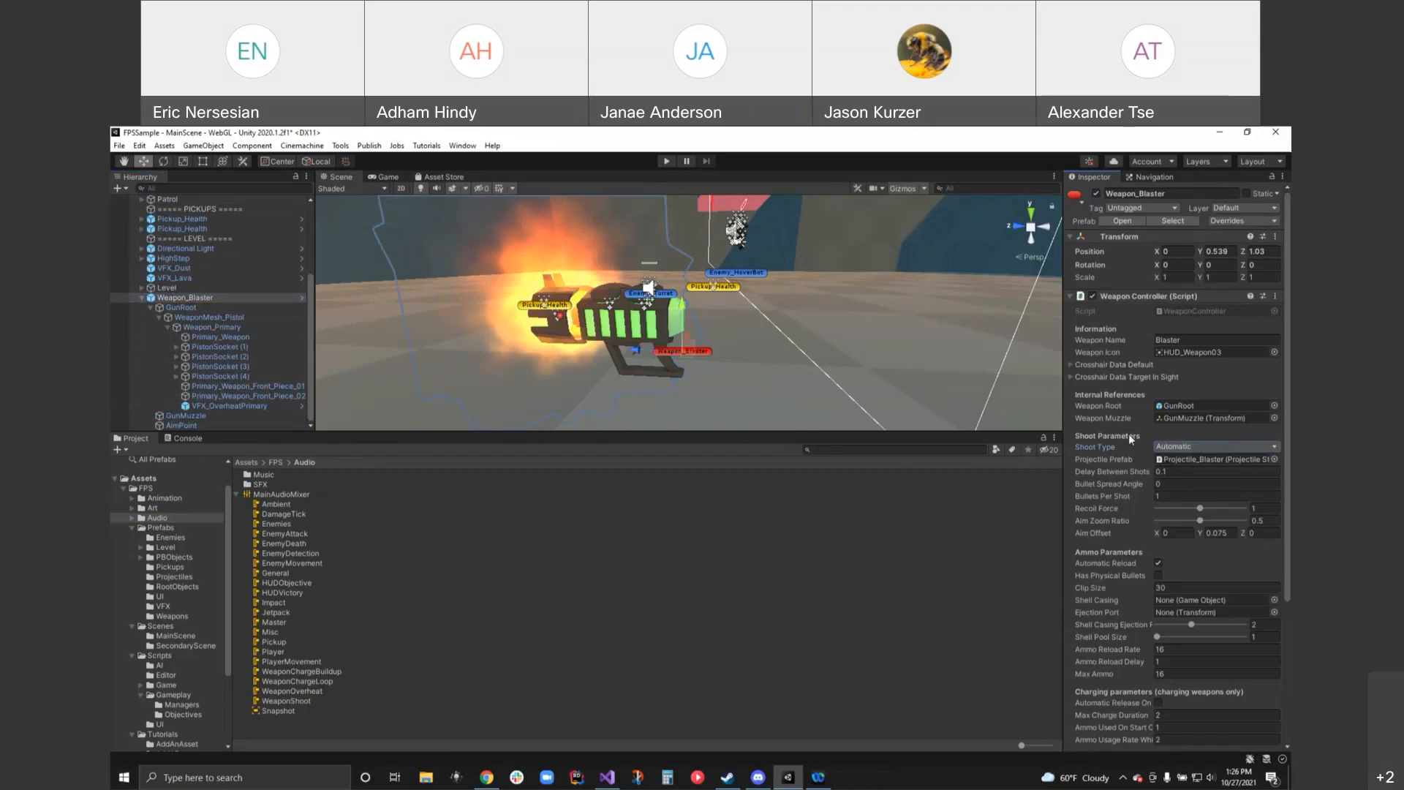
{"action": "left_click", "coordinate": [172, 577]}
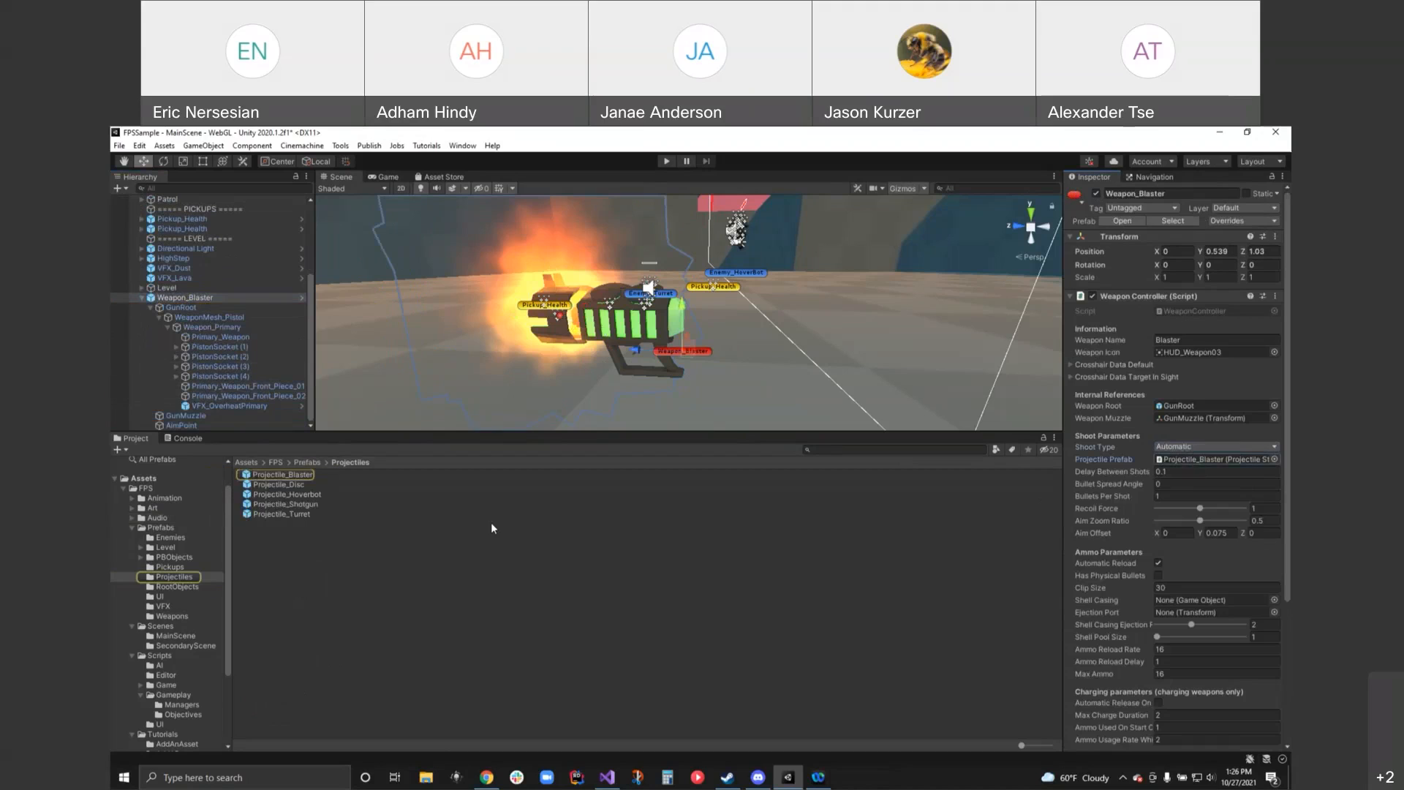
{"action": "left_click", "coordinate": [280, 474]}
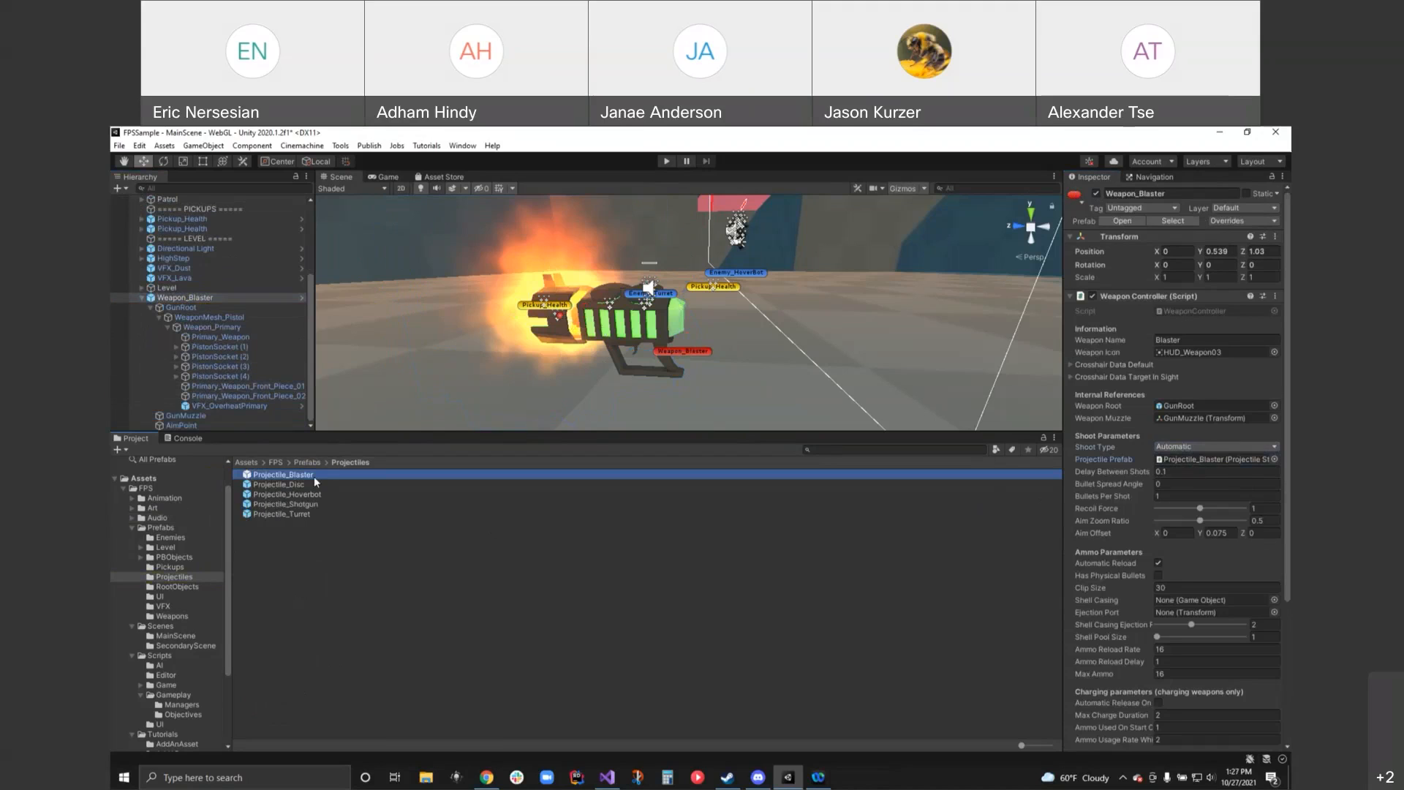
{"action": "left_click", "coordinate": [283, 473]}
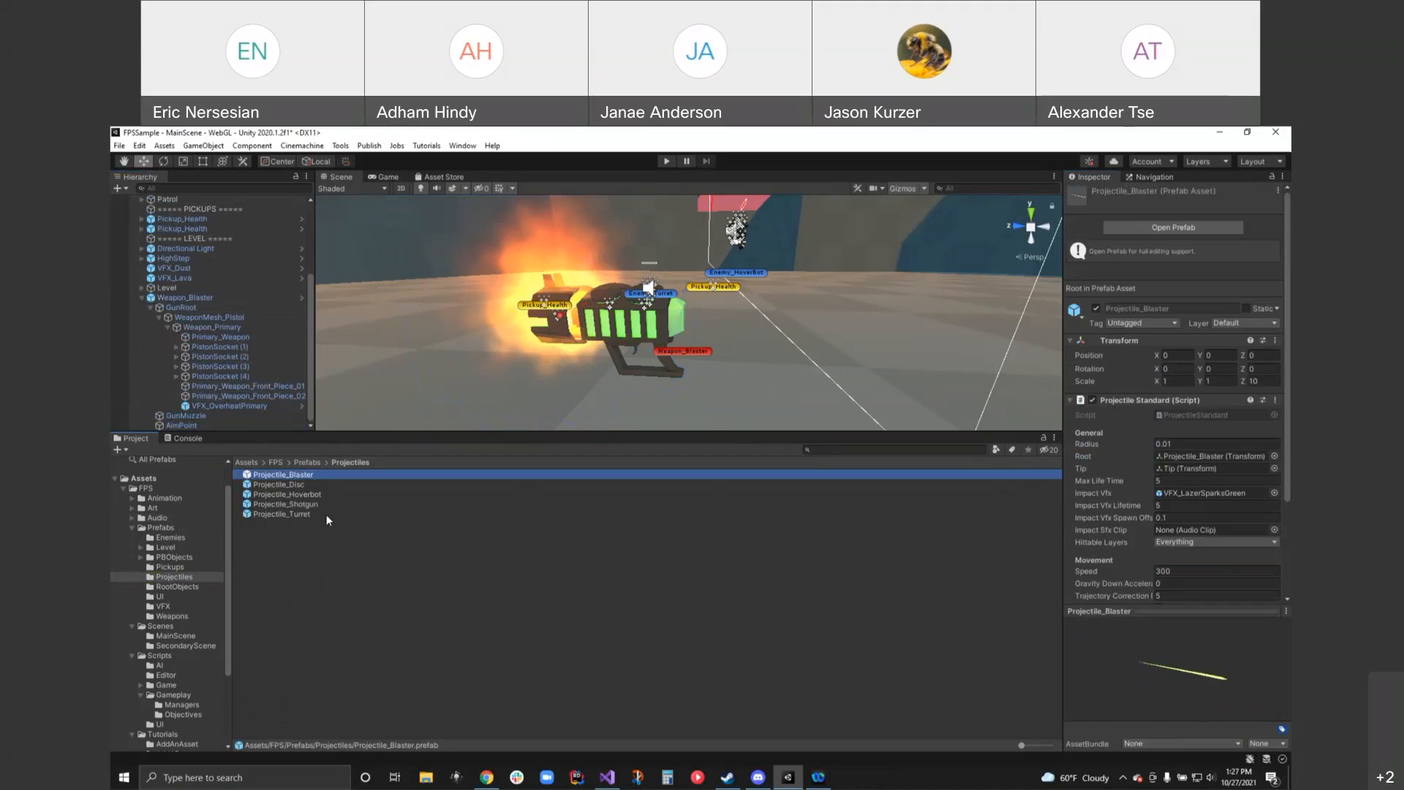
{"action": "mouse_move", "coordinate": [301, 532]}
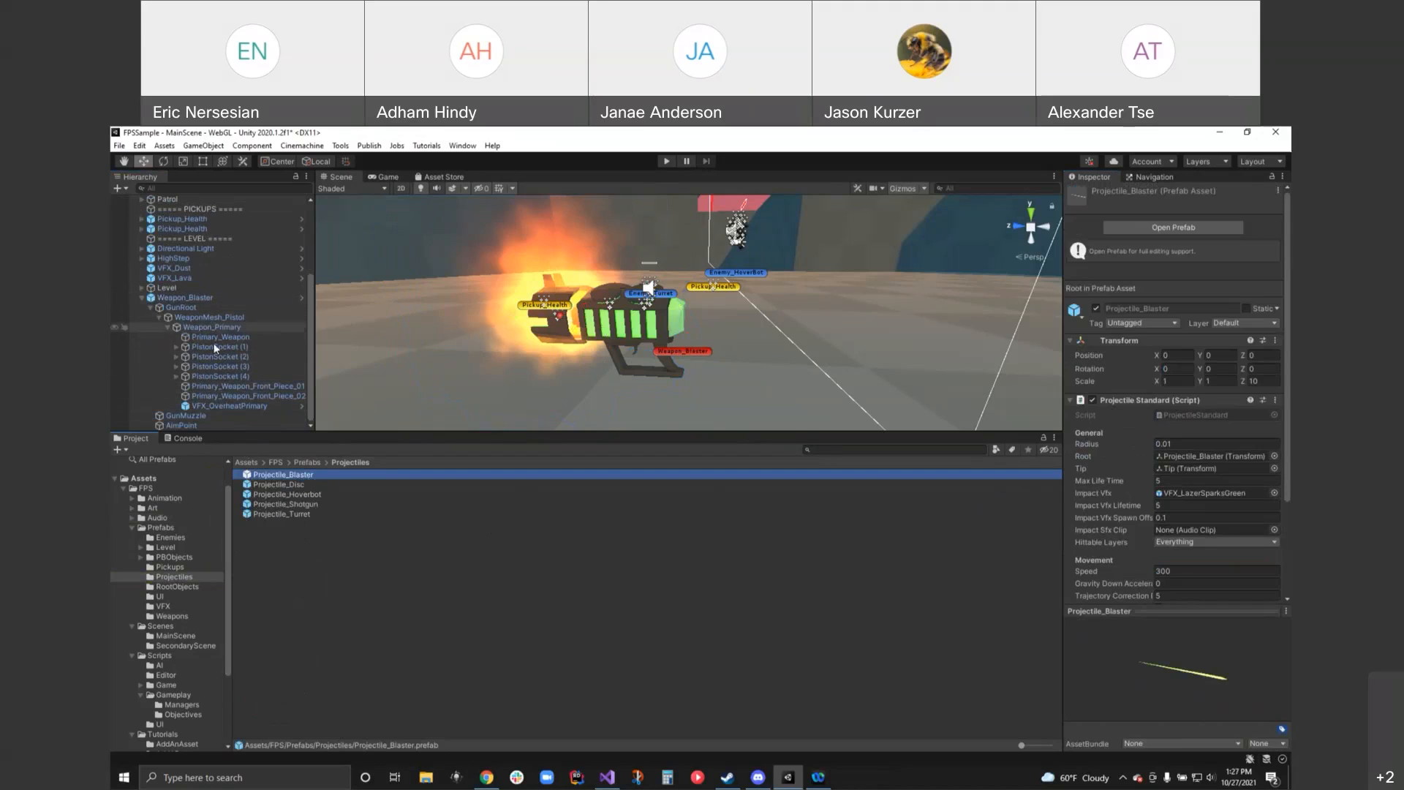
{"action": "left_click", "coordinate": [184, 297]}
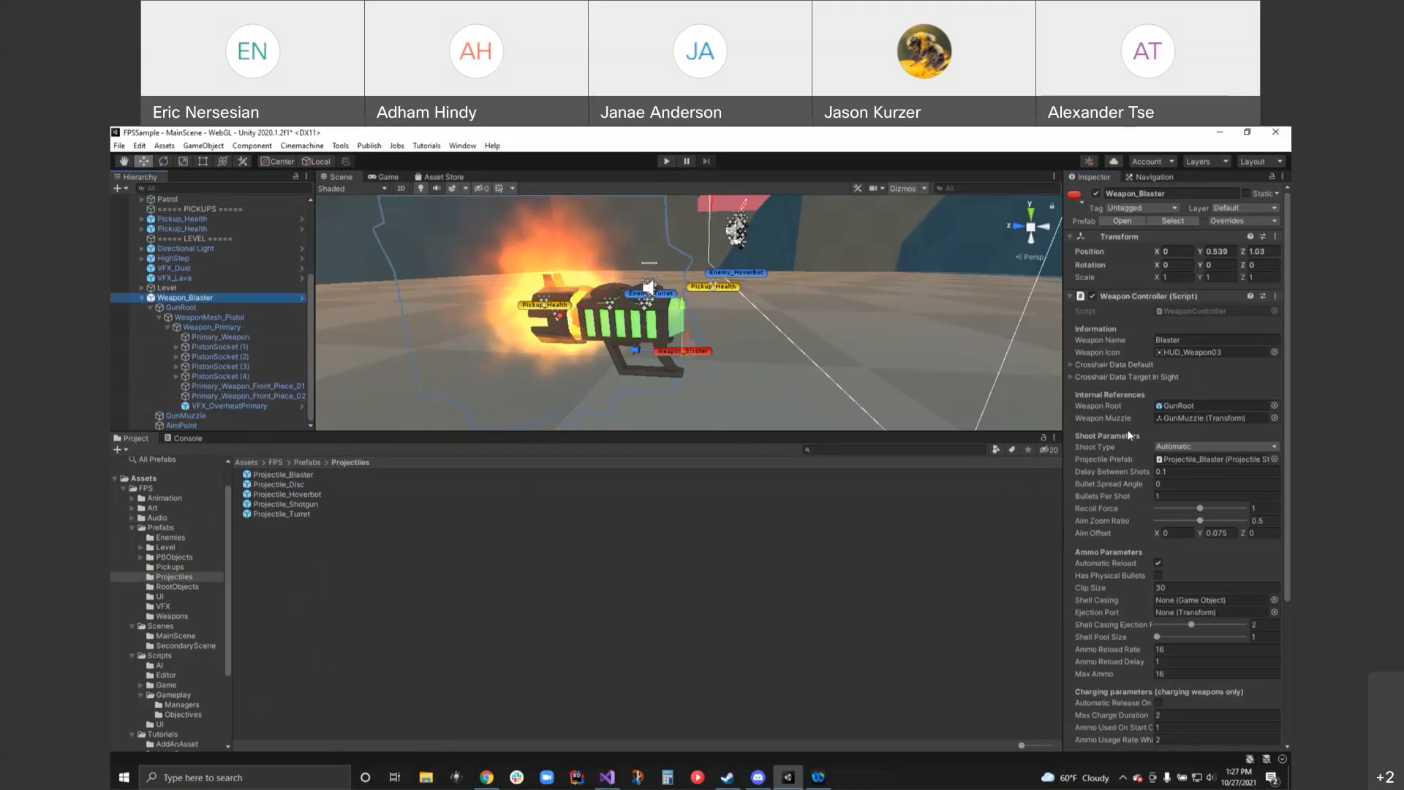
{"action": "mouse_move", "coordinate": [1133, 484]}
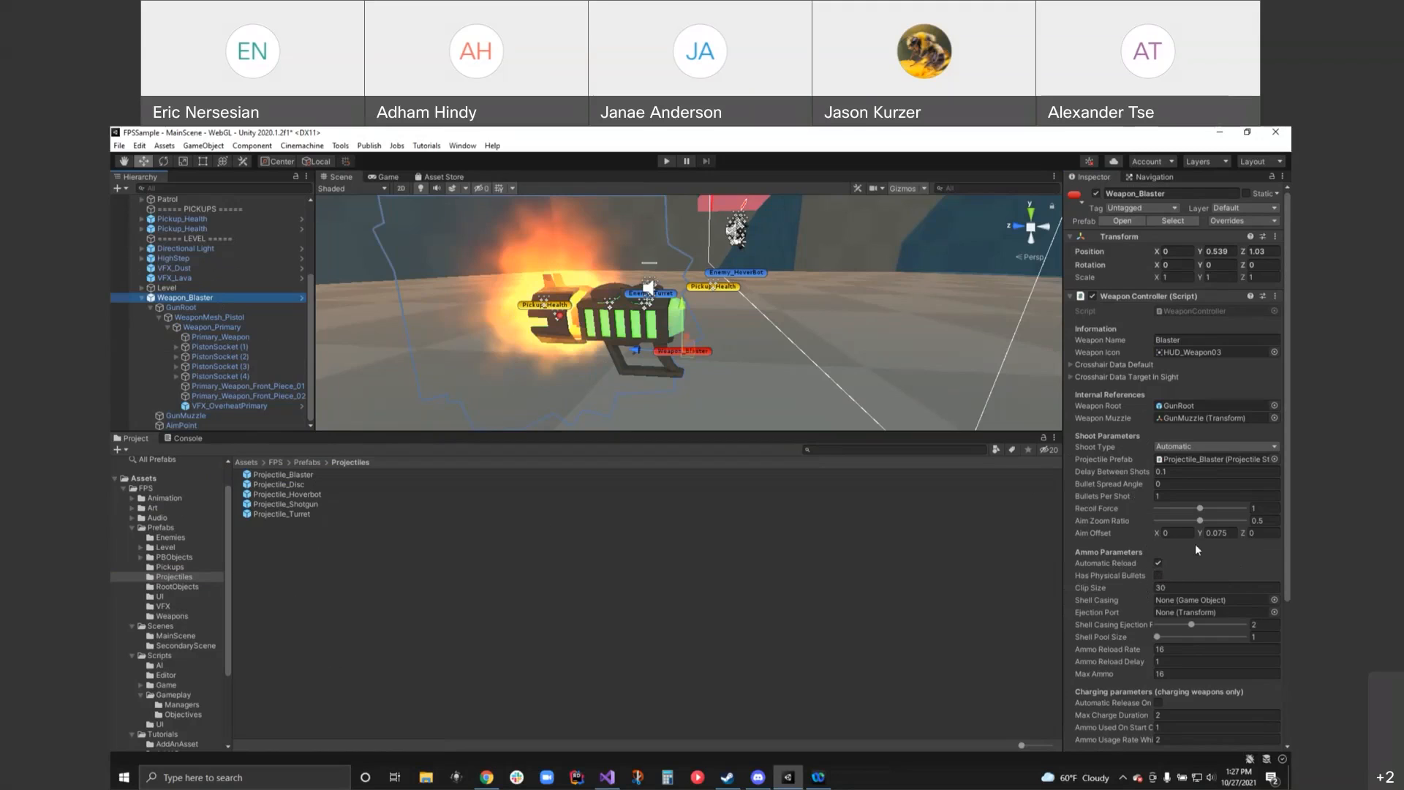
{"action": "mouse_move", "coordinate": [1287, 569]}
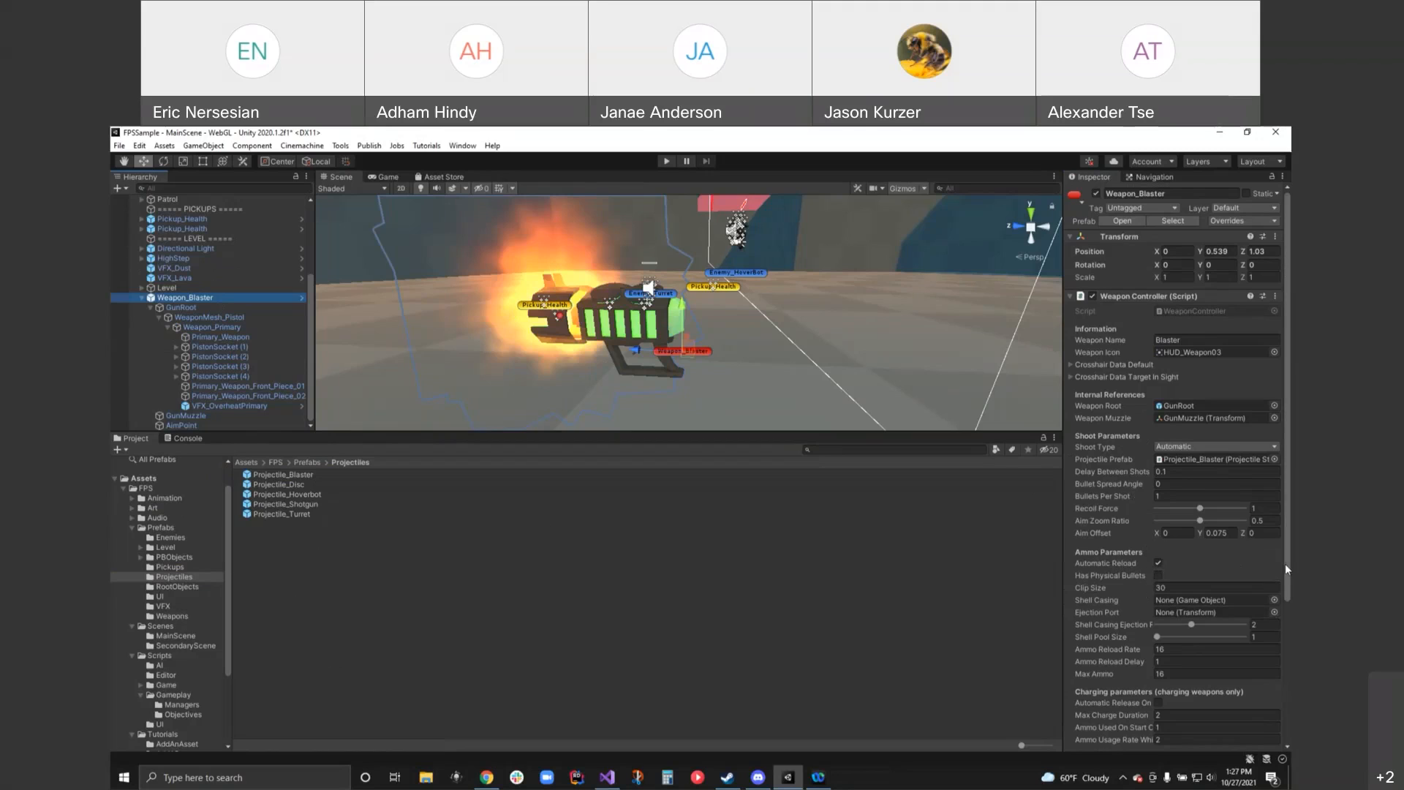
- Scroll through the Blaster's ammo, charge, audio and overheat settings and select VFX_OverheatPrimary
{"action": "scroll", "scroll_direction": "down", "scroll_amount": 3}
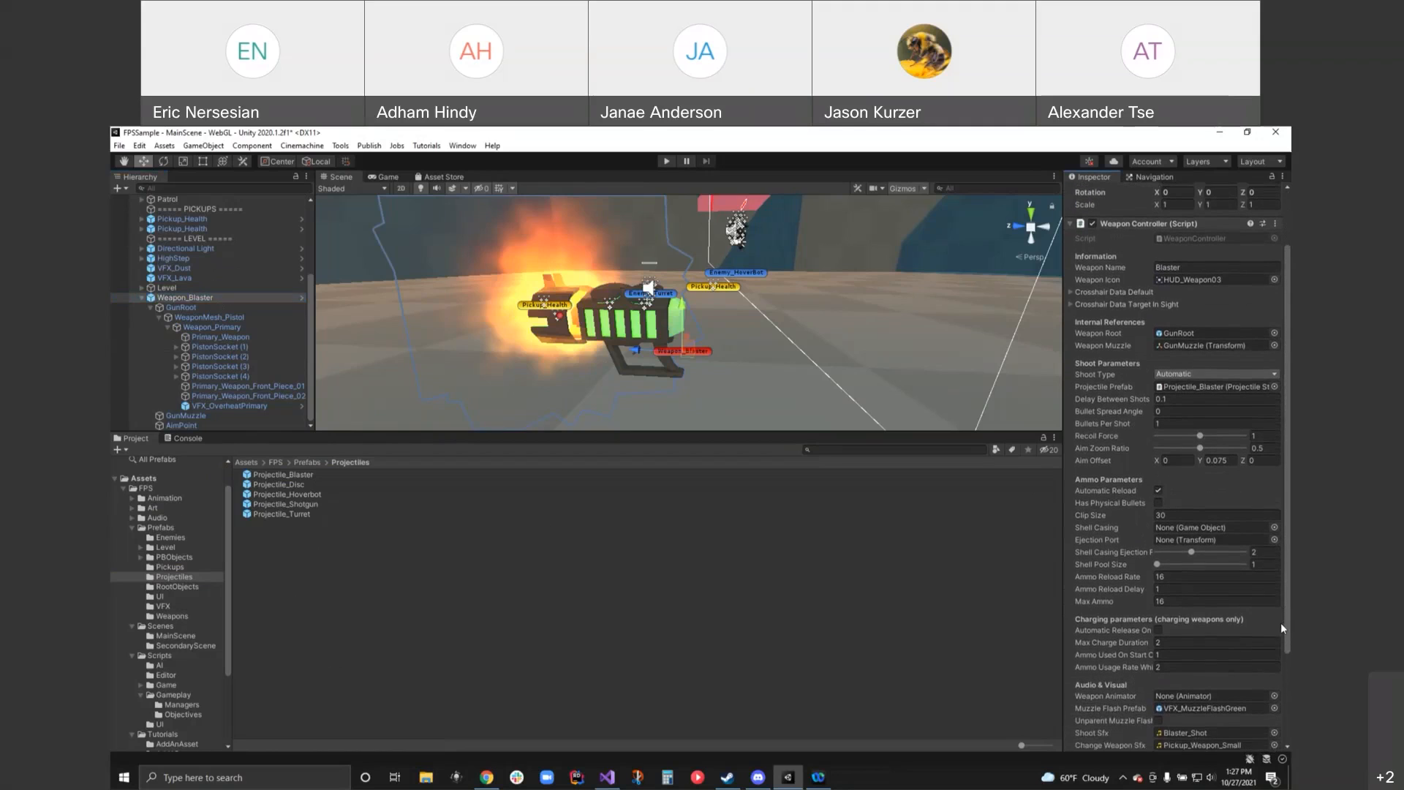
{"action": "scroll", "scroll_direction": "down", "scroll_amount": 3}
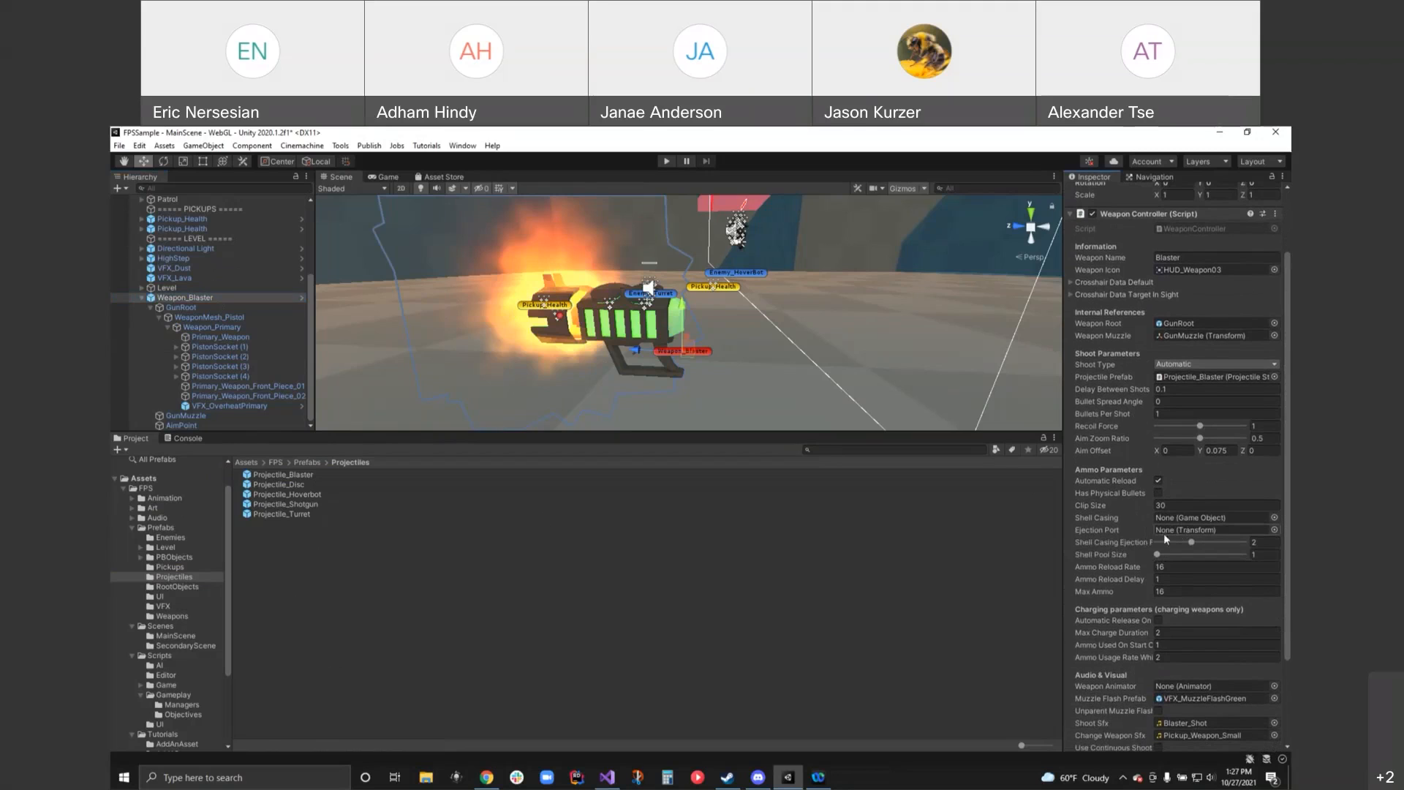
{"action": "mouse_move", "coordinate": [1179, 531]}
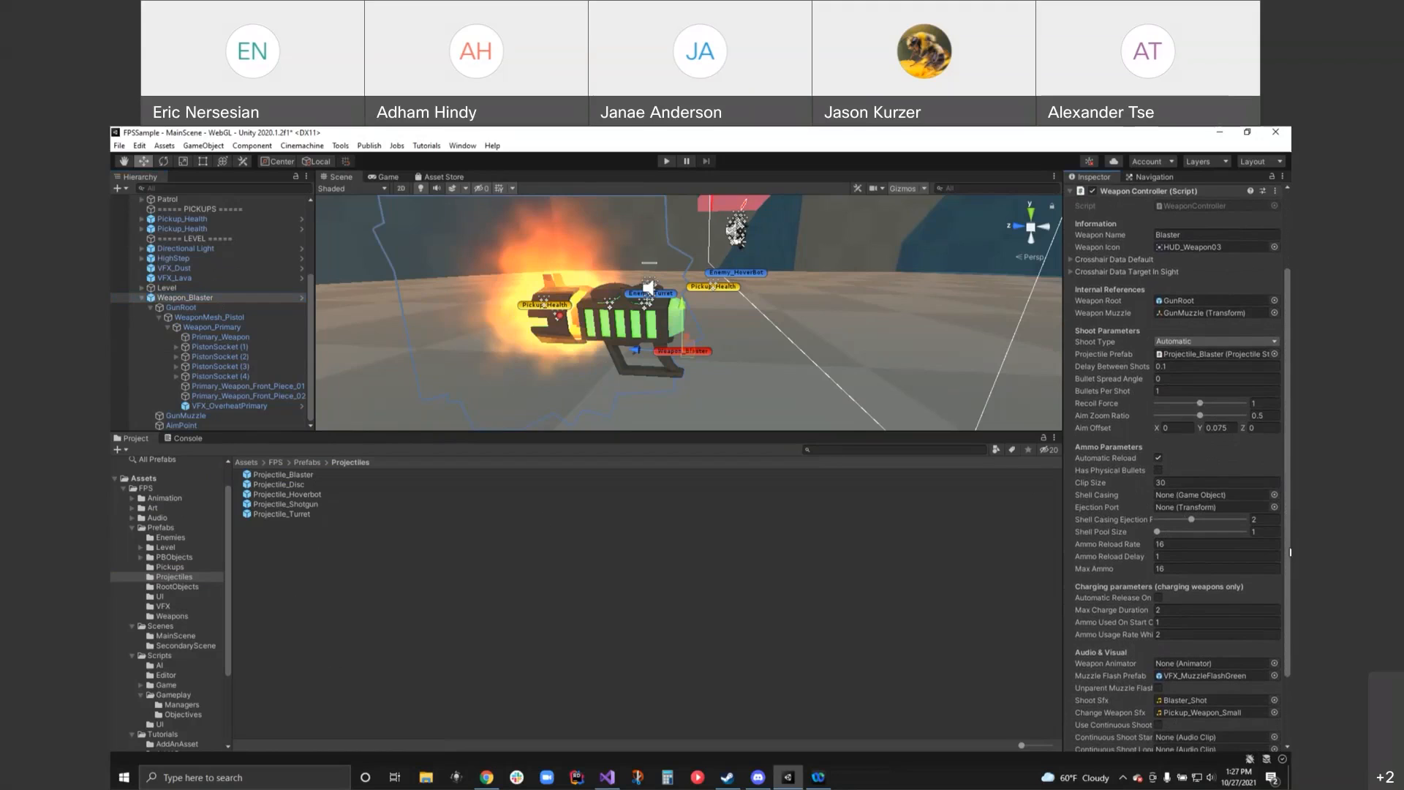
{"action": "scroll", "scroll_direction": "down", "scroll_amount": 3}
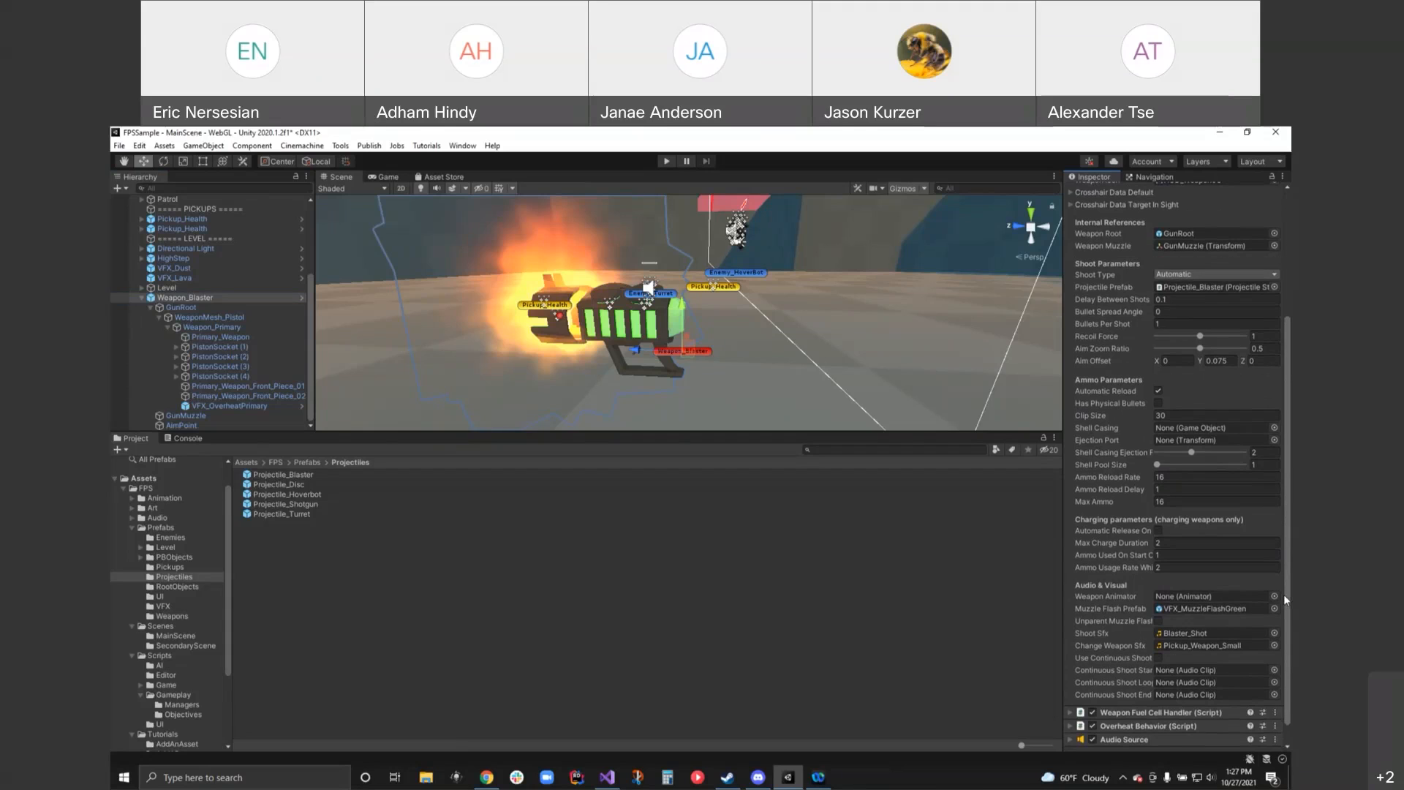
{"action": "mouse_move", "coordinate": [1144, 562]}
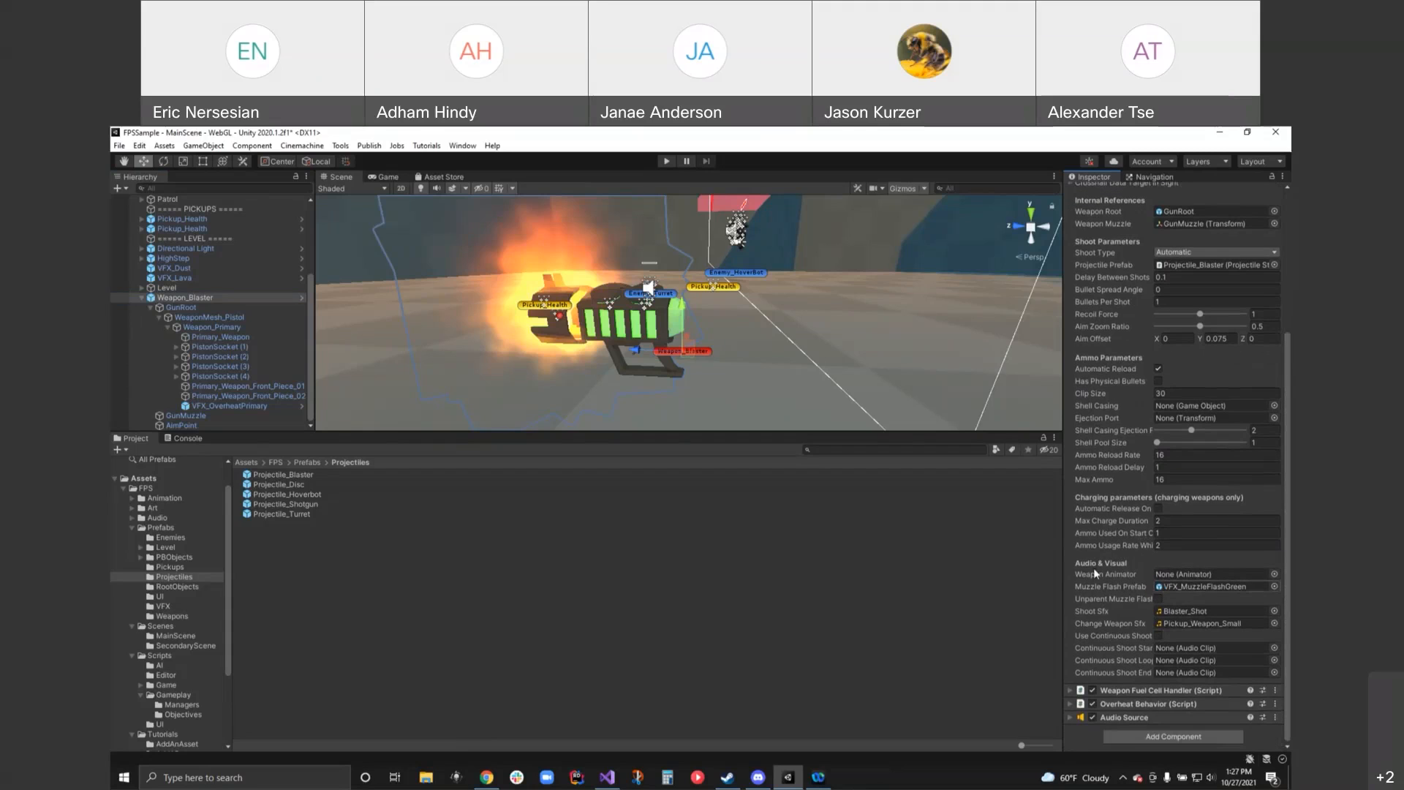
{"action": "mouse_move", "coordinate": [1194, 587]}
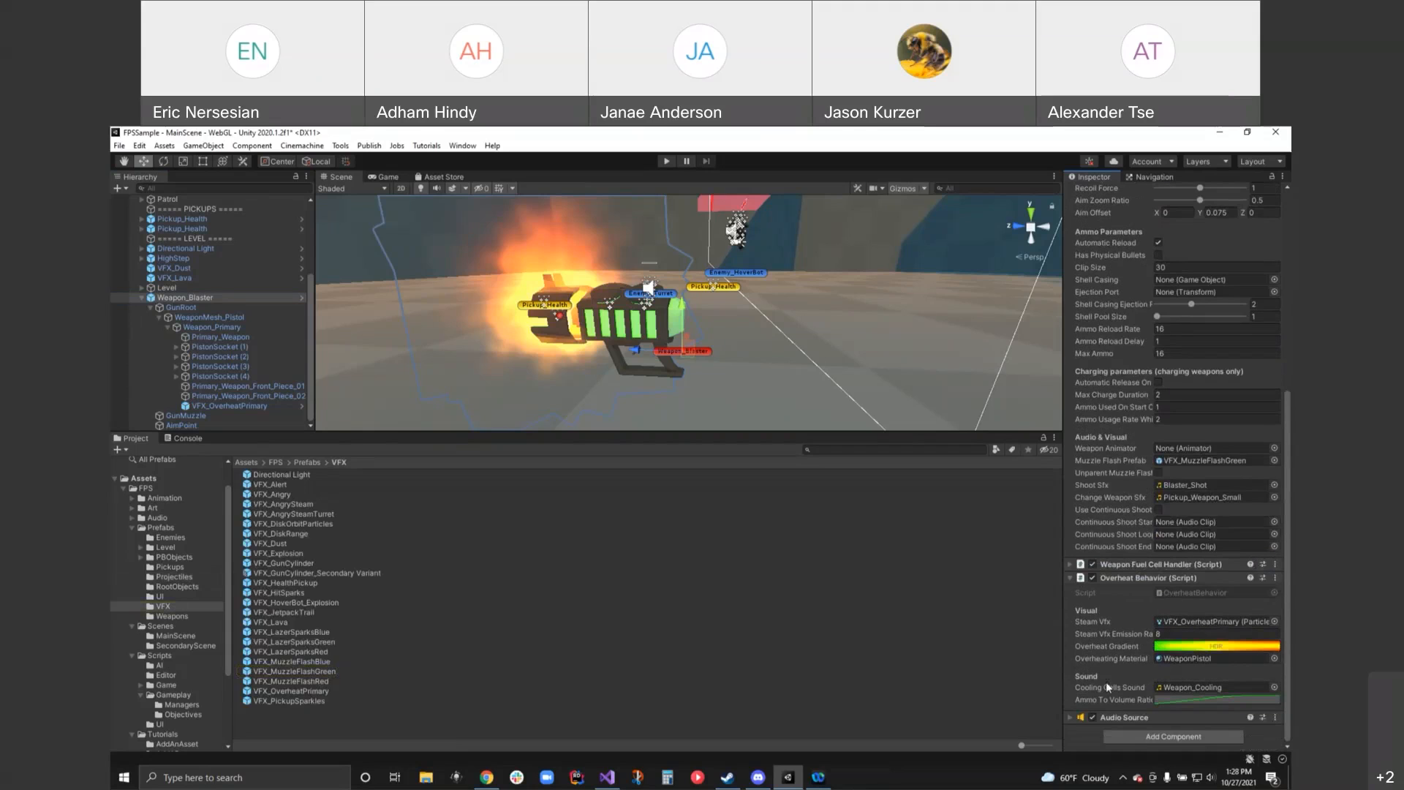
{"action": "left_click", "coordinate": [233, 405]}
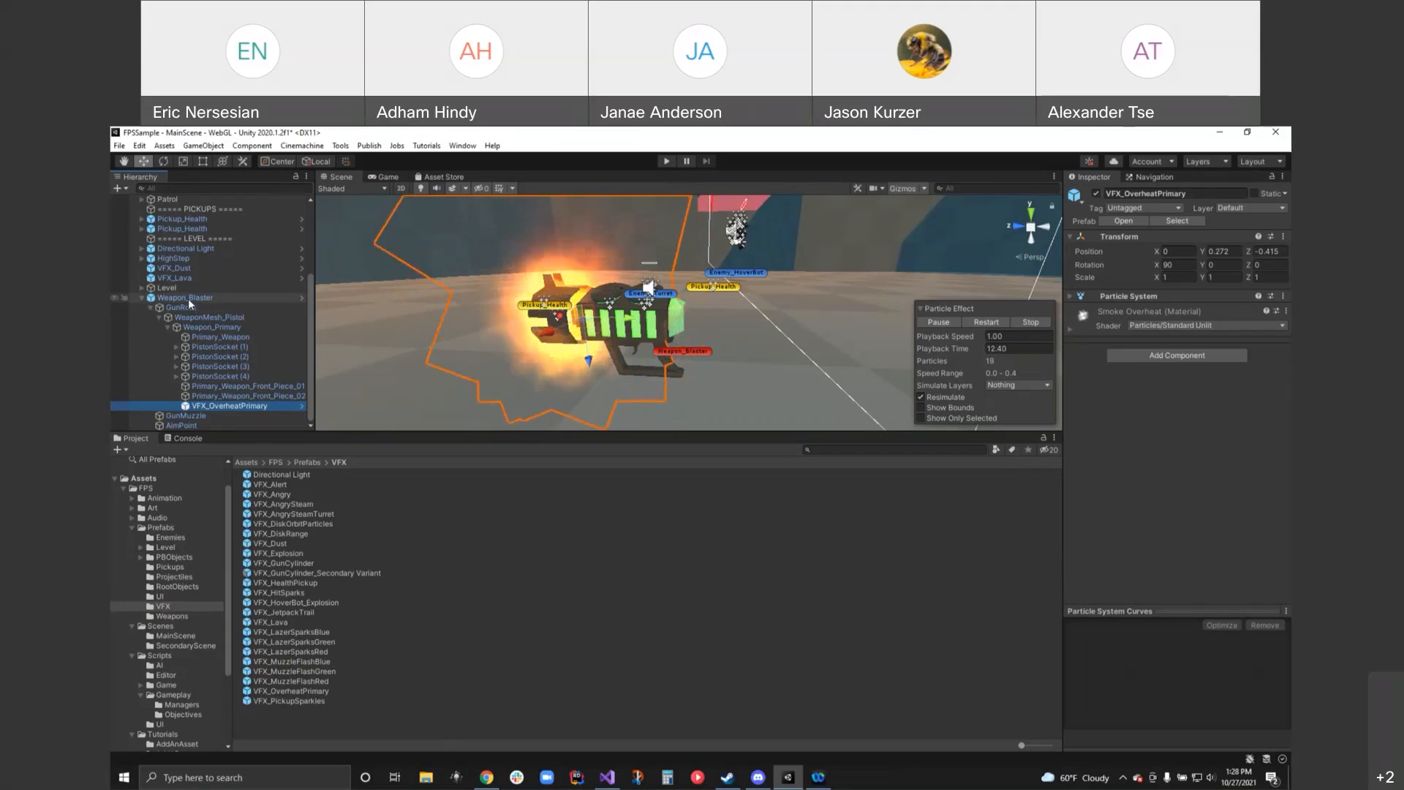
{"action": "left_click", "coordinate": [184, 298]}
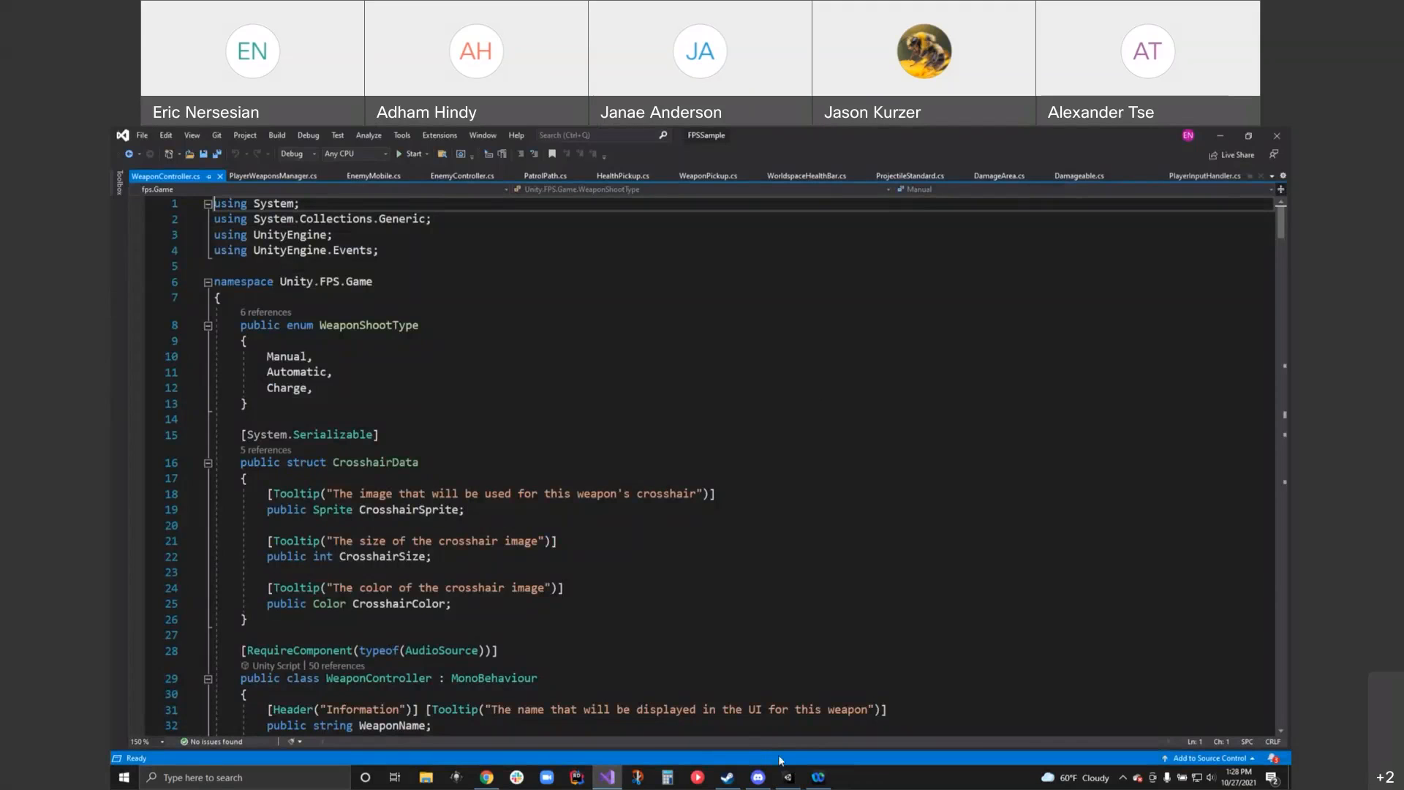
{"action": "mouse_move", "coordinate": [797, 774]}
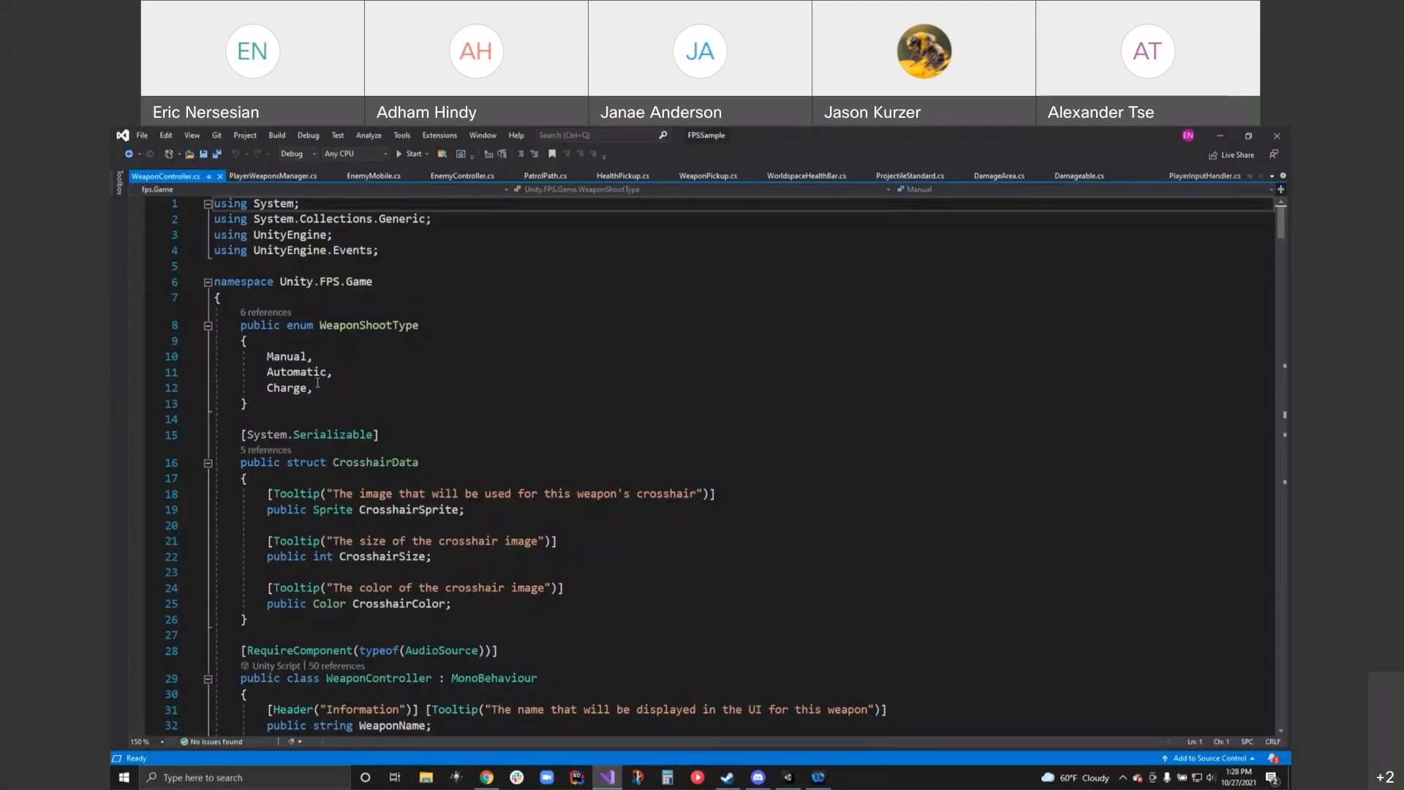
{"action": "mouse_move", "coordinate": [385, 325]}
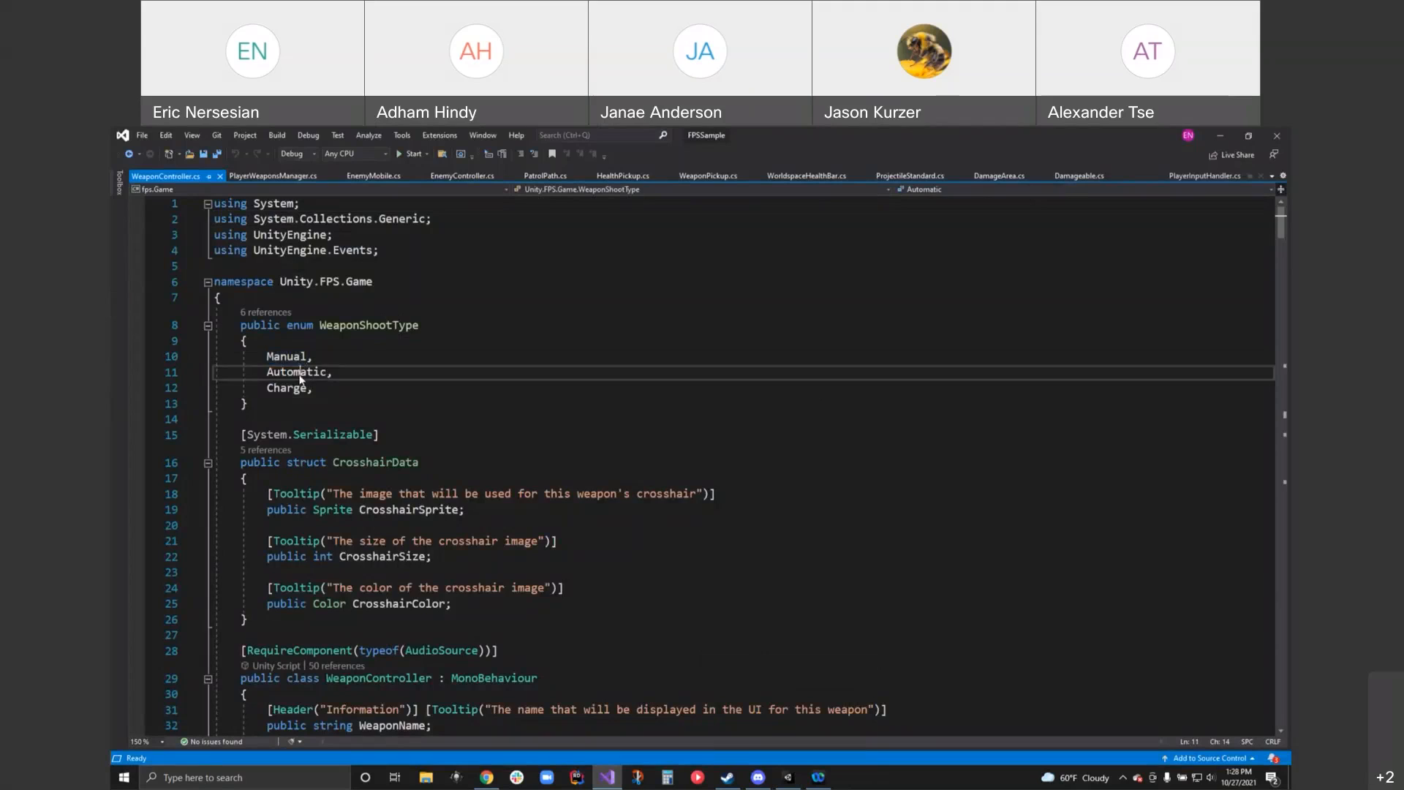
- Highlight the Charge shoot type in WeaponShootType and scroll down to the CrosshairData struct
{"action": "double_click", "coordinate": [287, 388]}
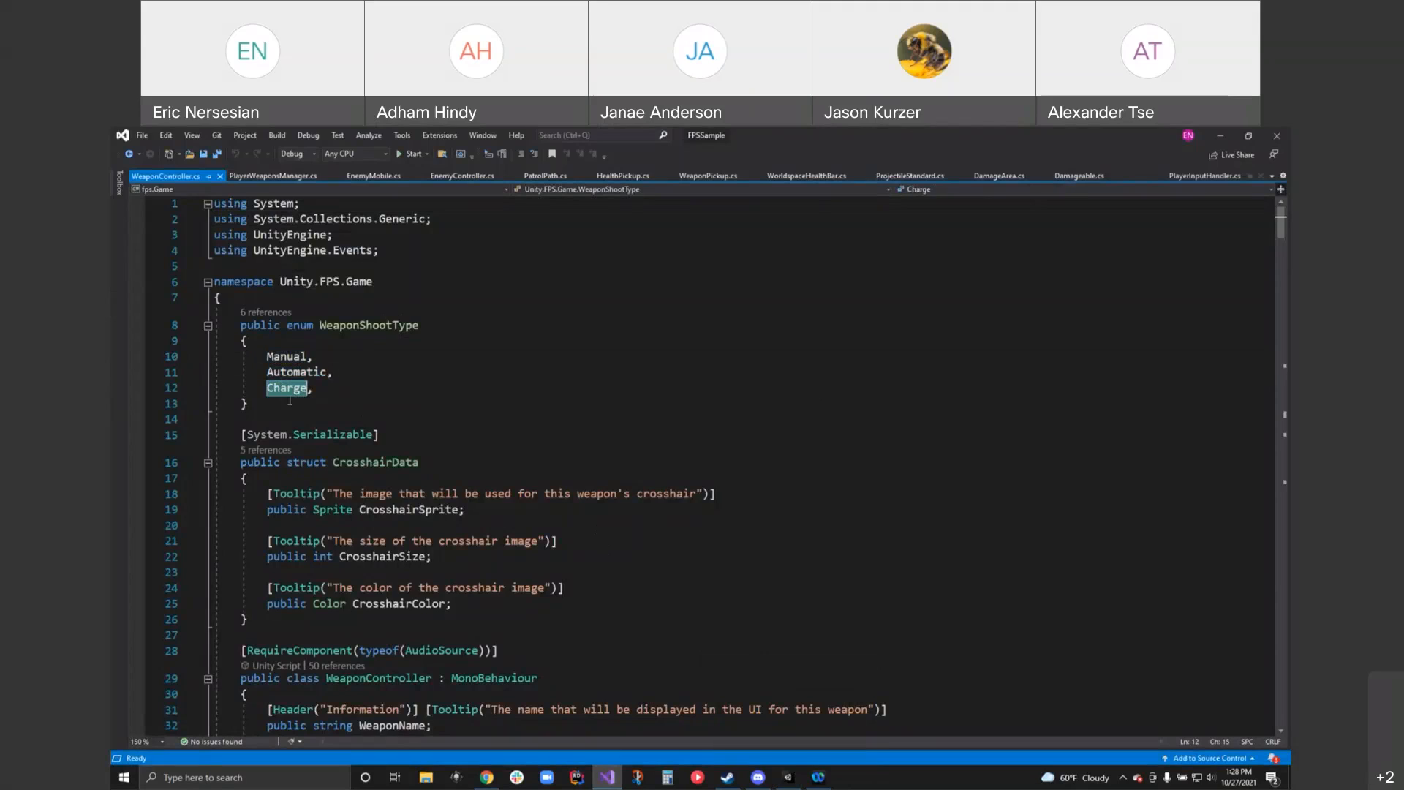
{"action": "mouse_move", "coordinate": [479, 456]}
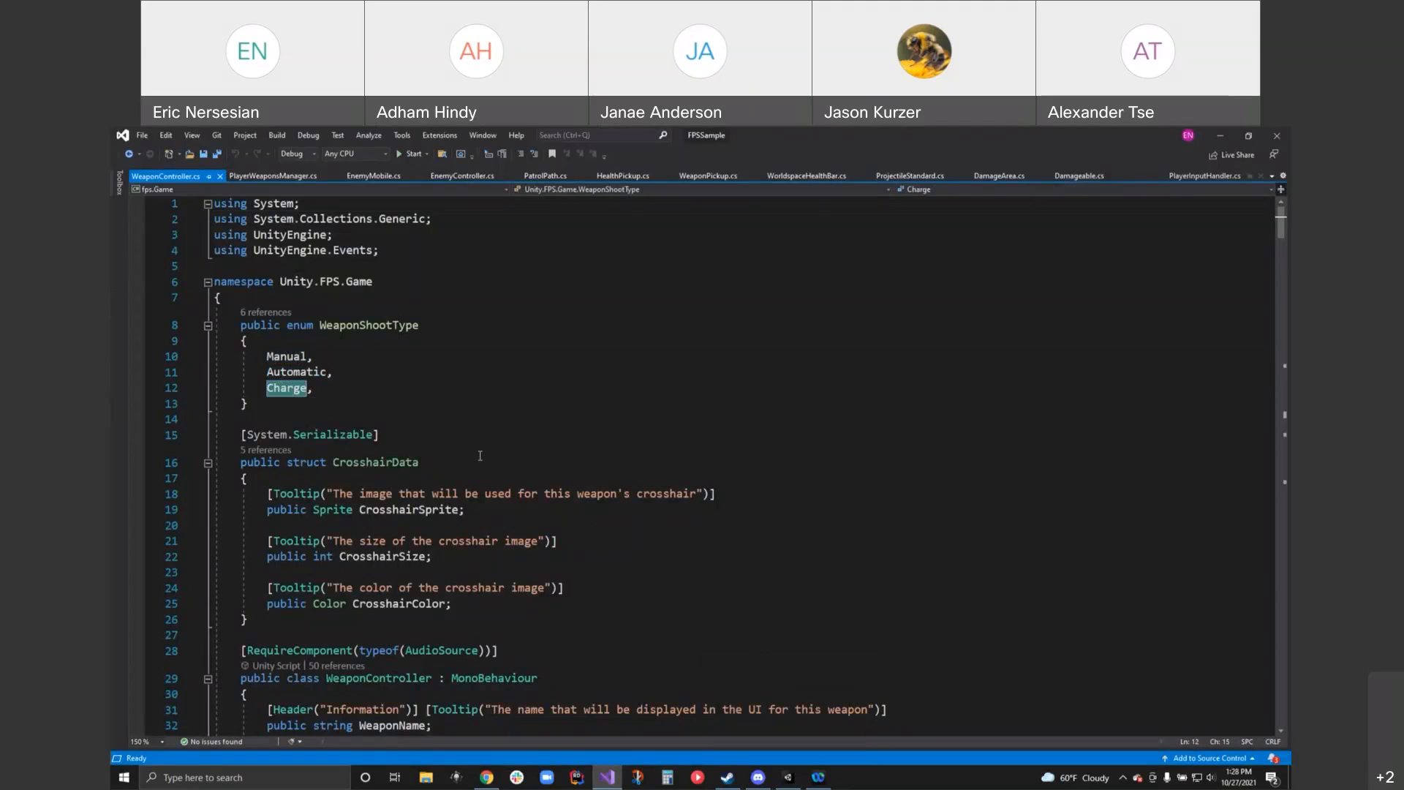
{"action": "scroll", "scroll_direction": "down", "scroll_amount": 3}
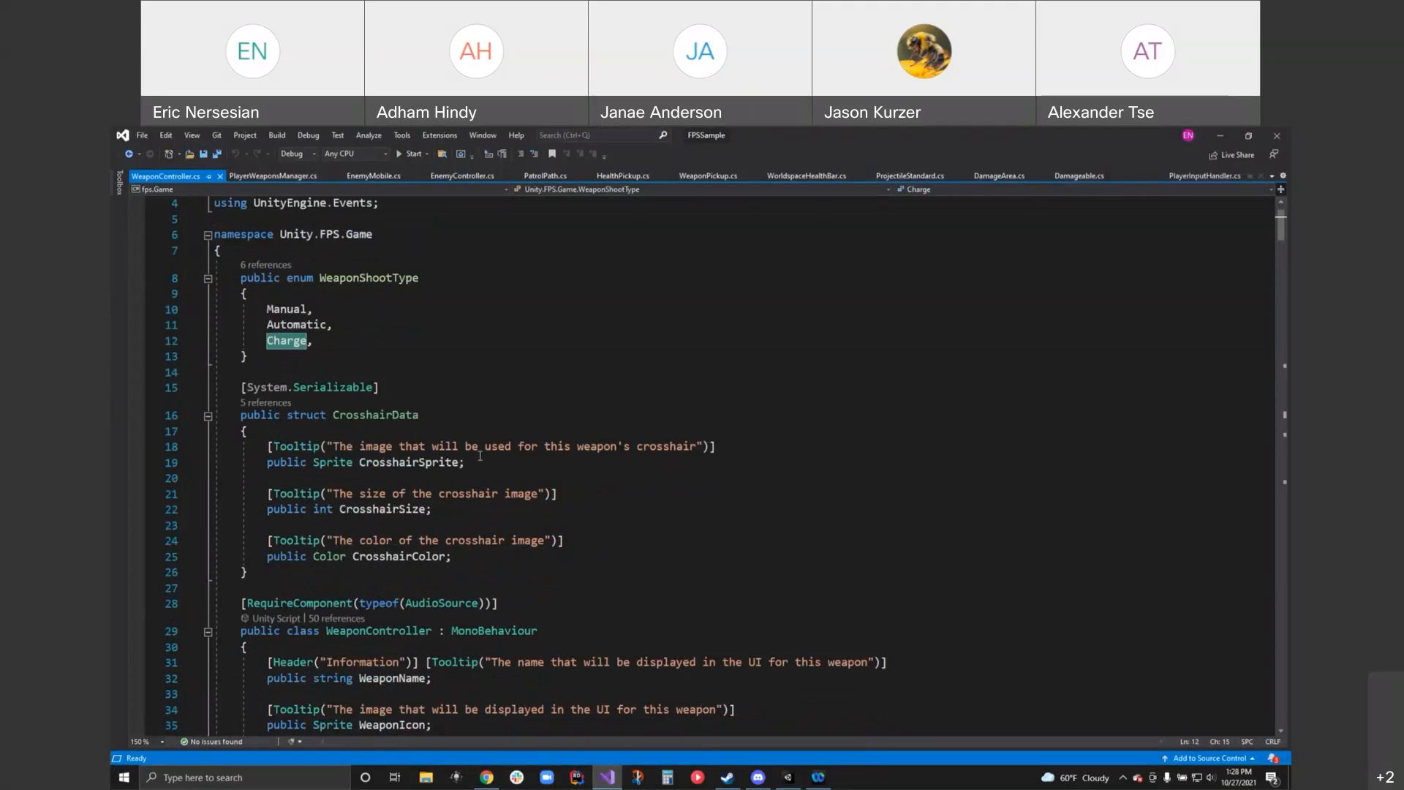
{"action": "scroll", "scroll_direction": "down", "scroll_amount": 3}
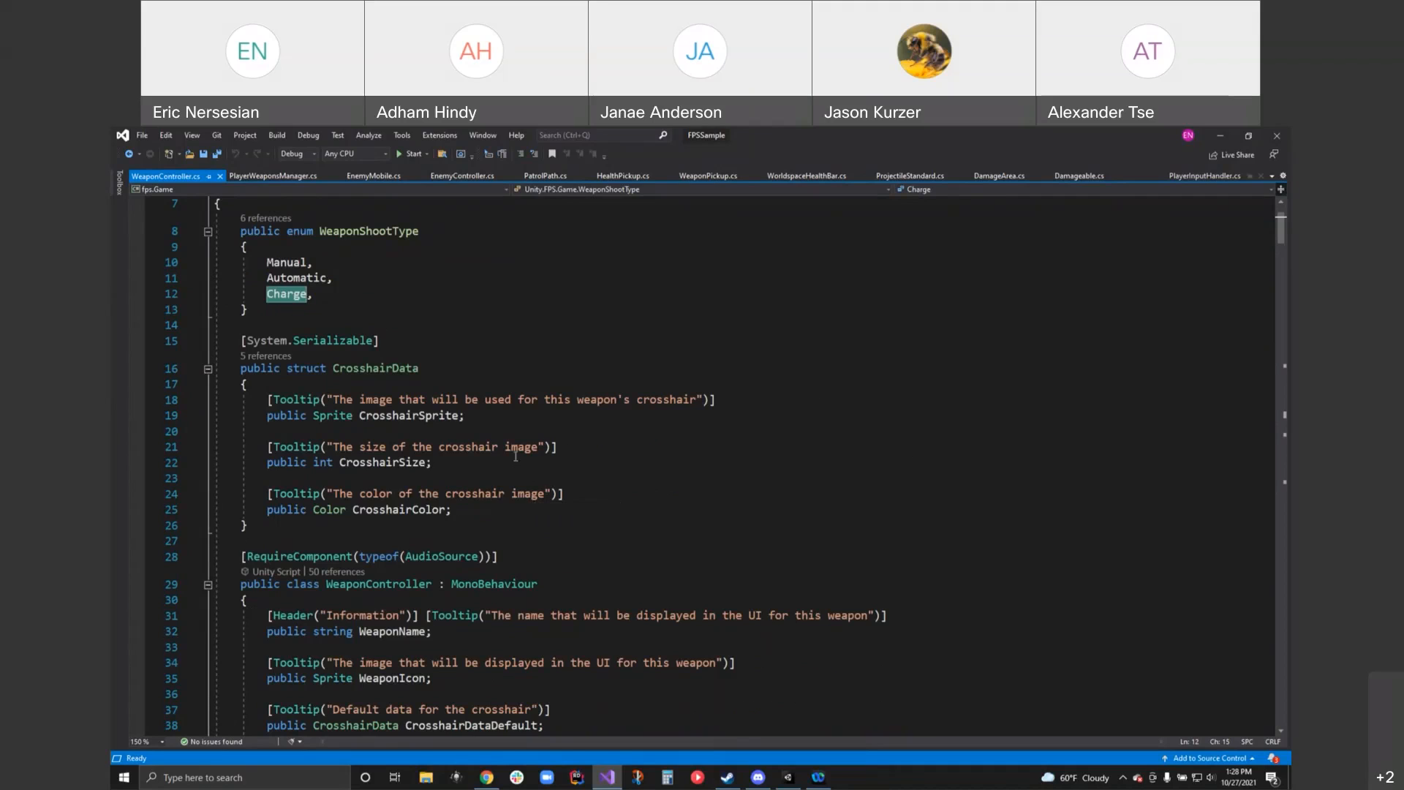
{"action": "mouse_move", "coordinate": [437, 426]}
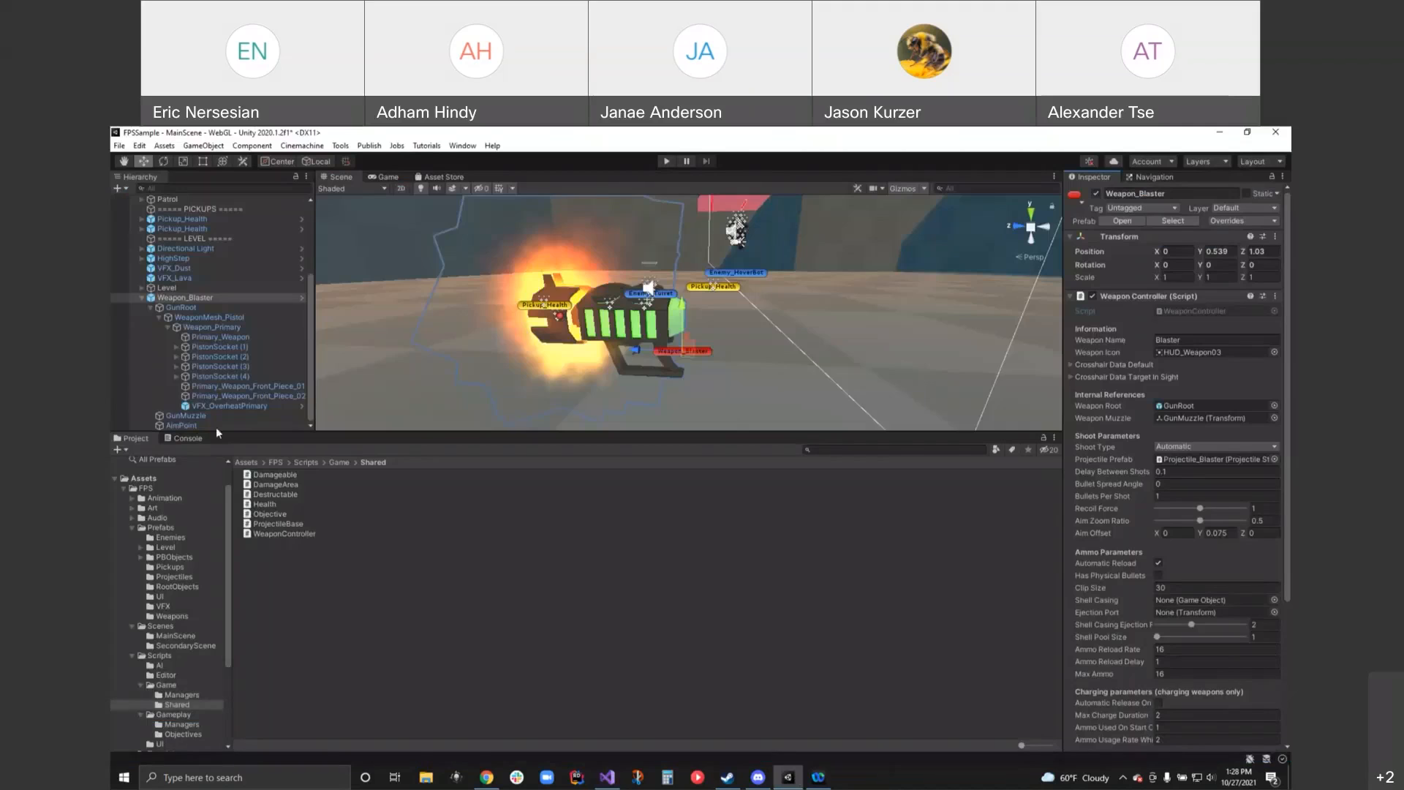
- Select Weapon_Blaster again and start play mode to test the blaster
{"action": "left_click", "coordinate": [180, 307]}
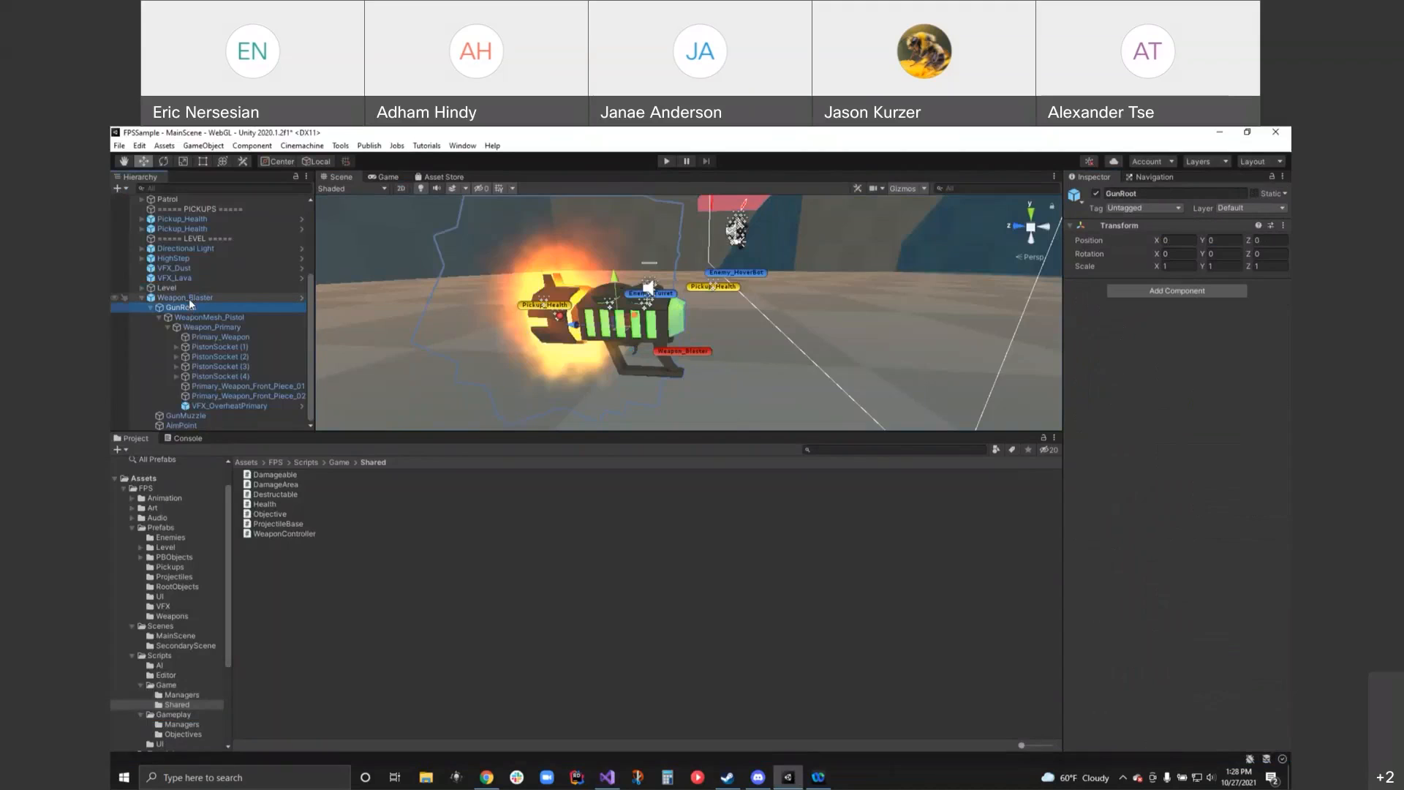
{"action": "left_click", "coordinate": [183, 298]}
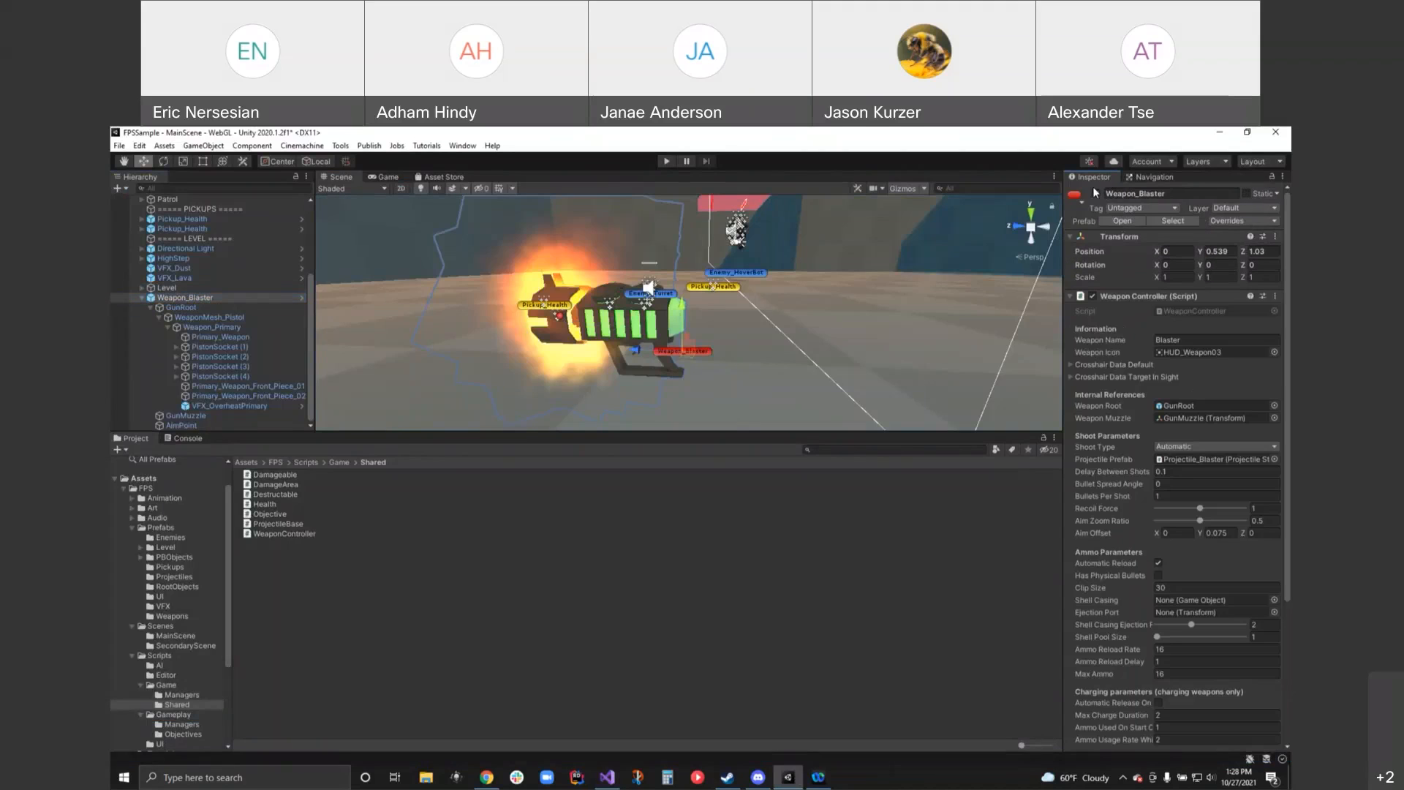
{"action": "left_click", "coordinate": [666, 161]}
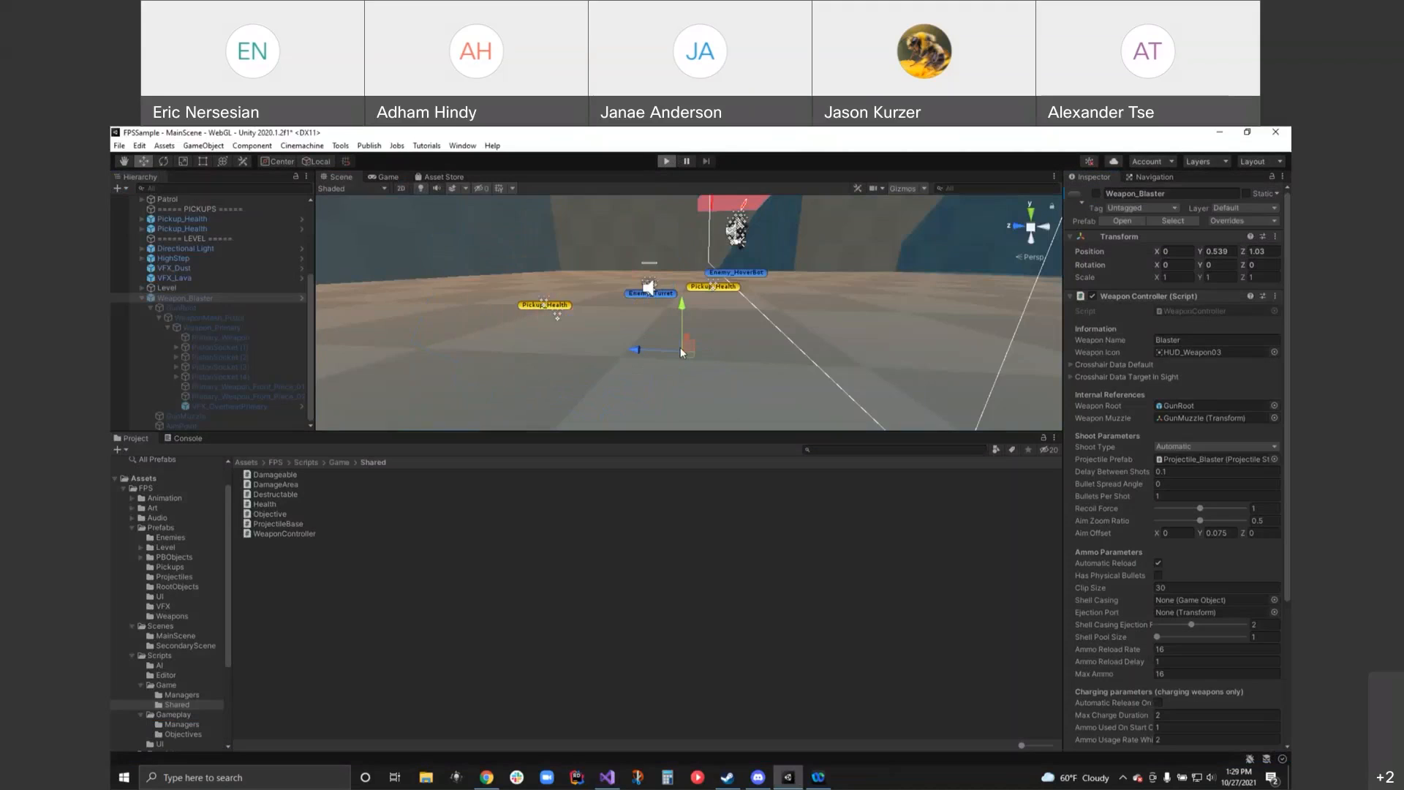
{"action": "left_click", "coordinate": [666, 161]}
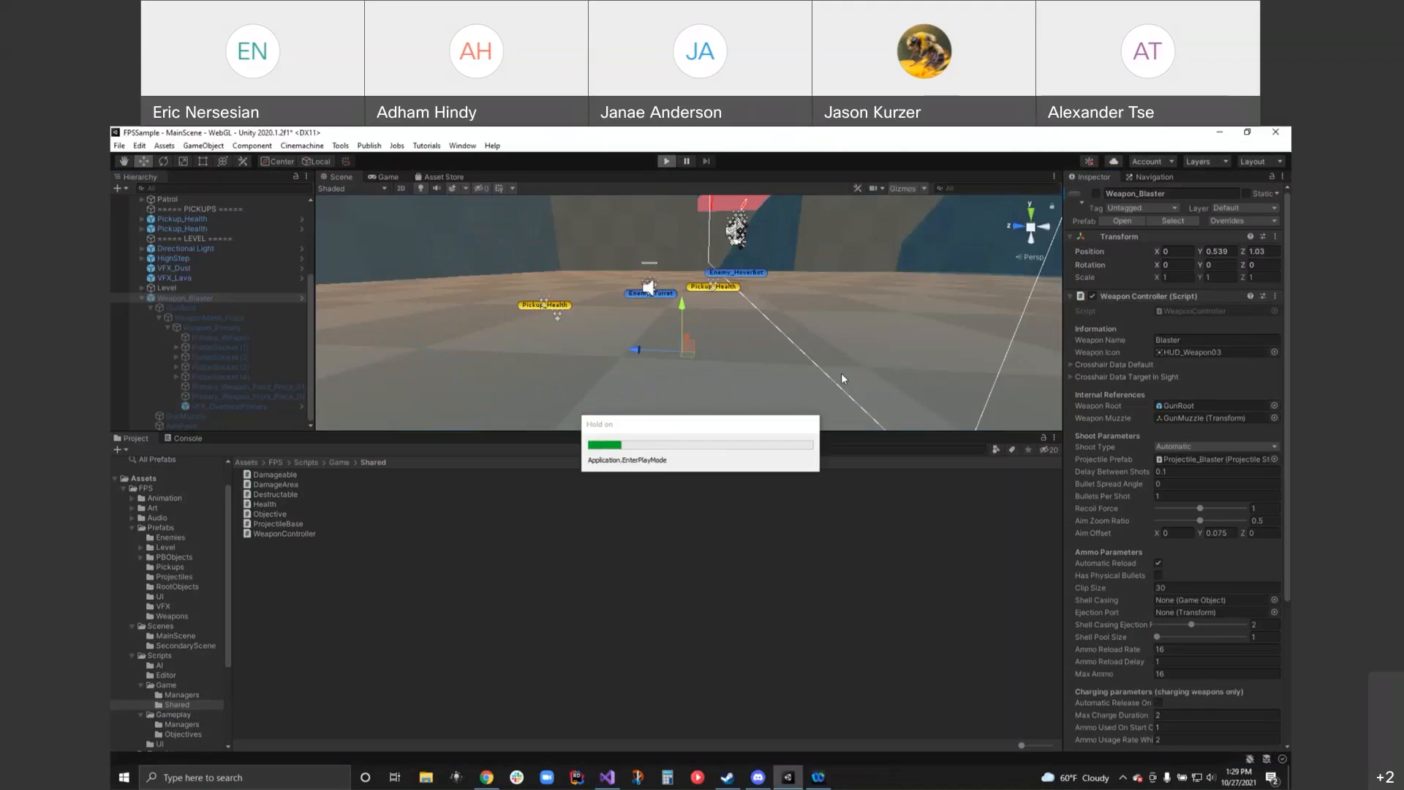
{"action": "left_click", "coordinate": [667, 161]}
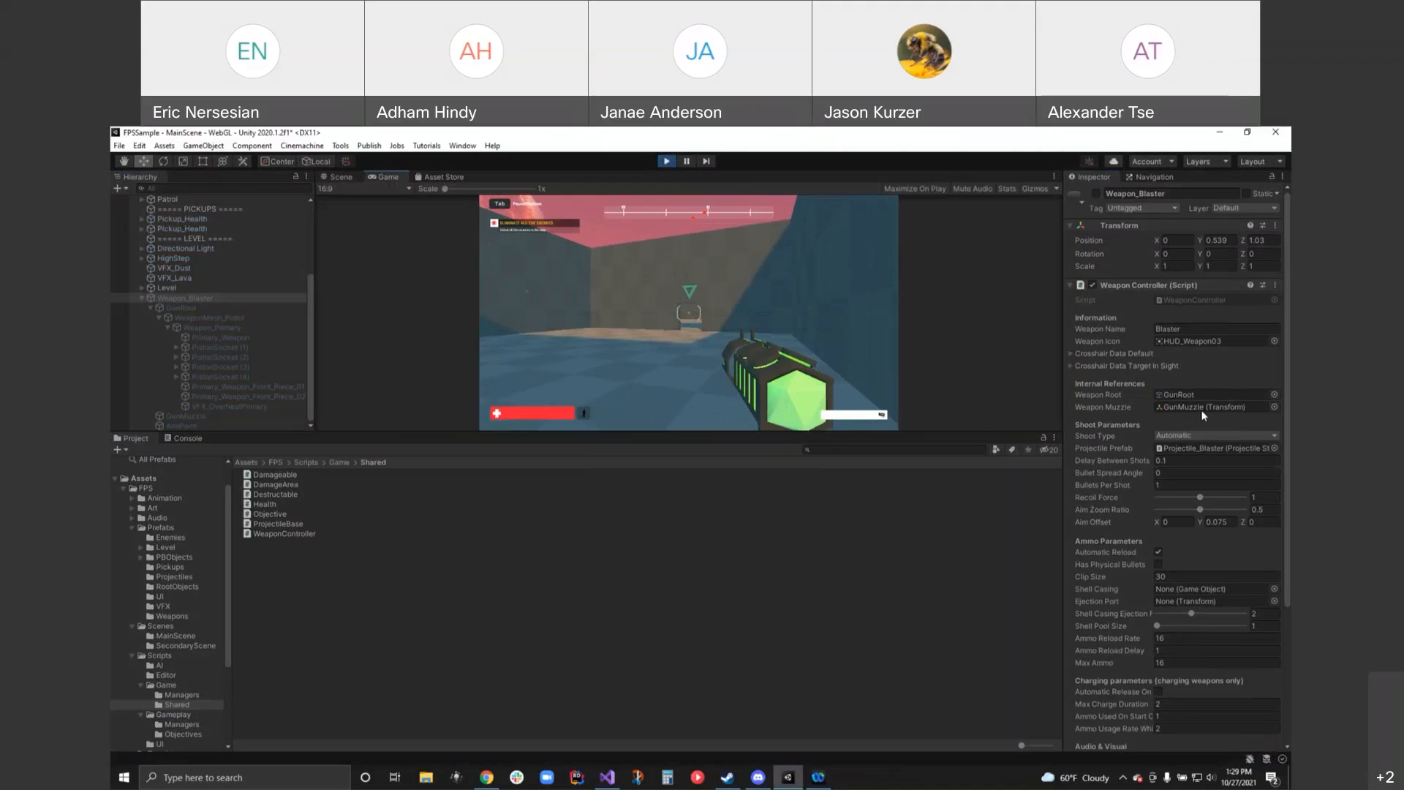
- Set the default crosshair size to 149 and colour to red, then stop play mode
{"action": "left_click", "coordinate": [1072, 353]}
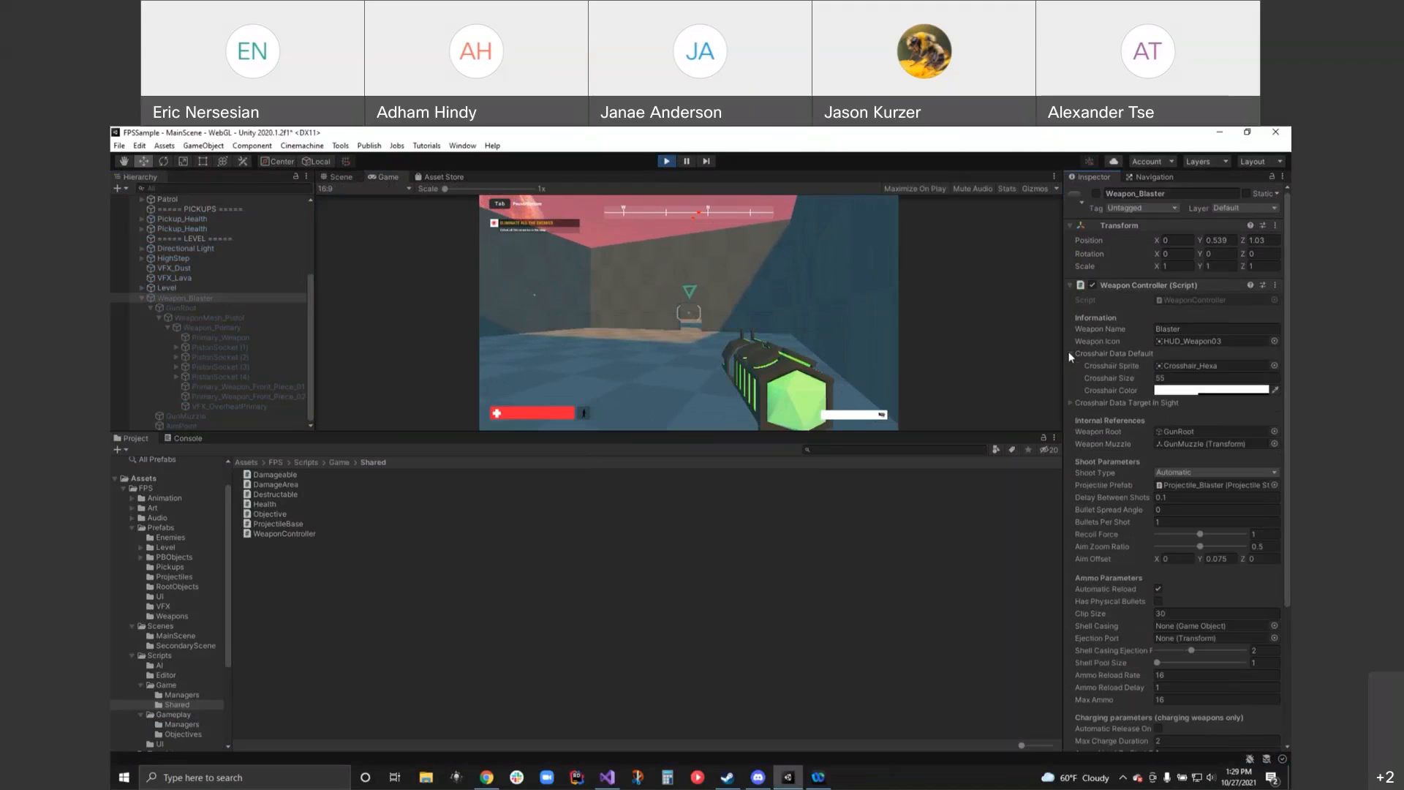
{"action": "left_click", "coordinate": [1212, 377]}
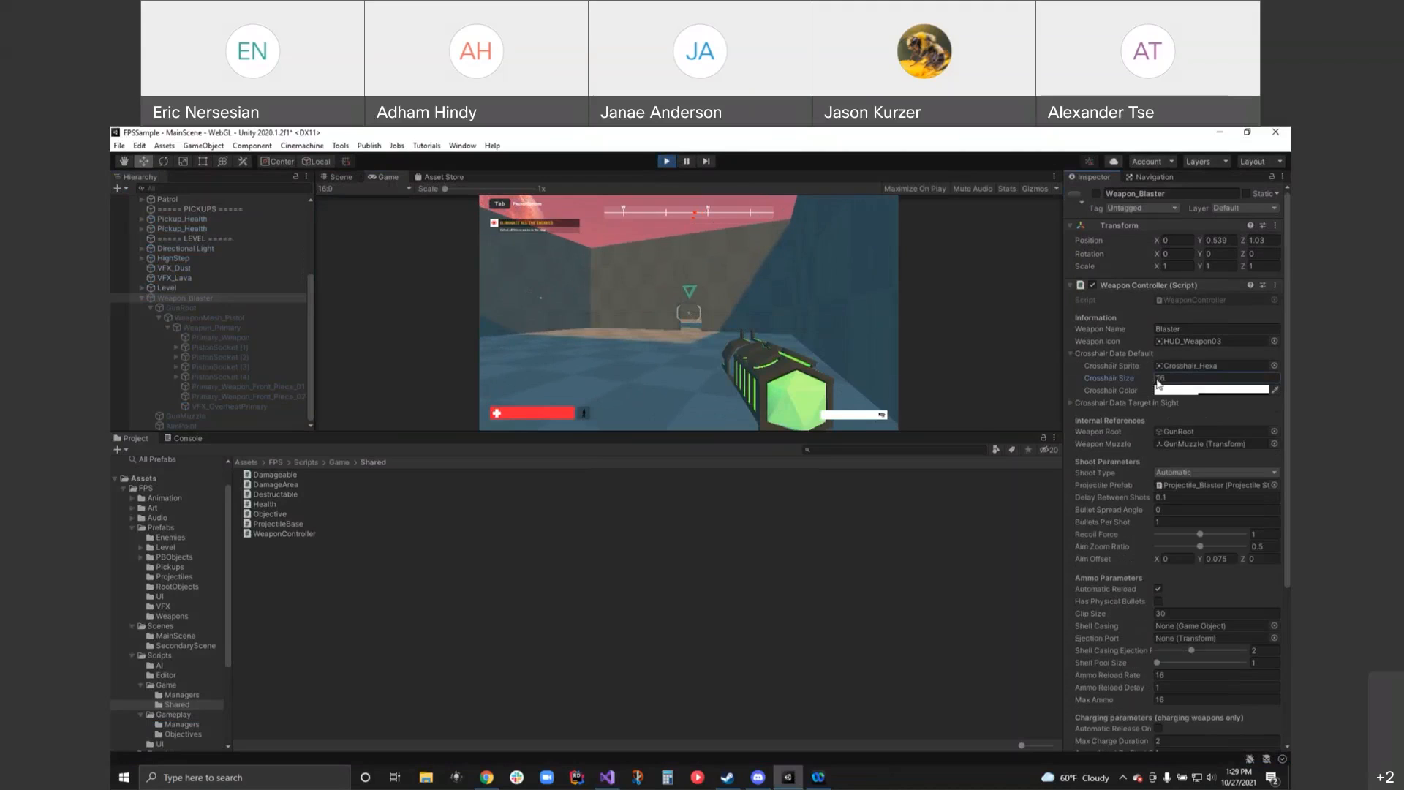
{"action": "type", "text": "149"}
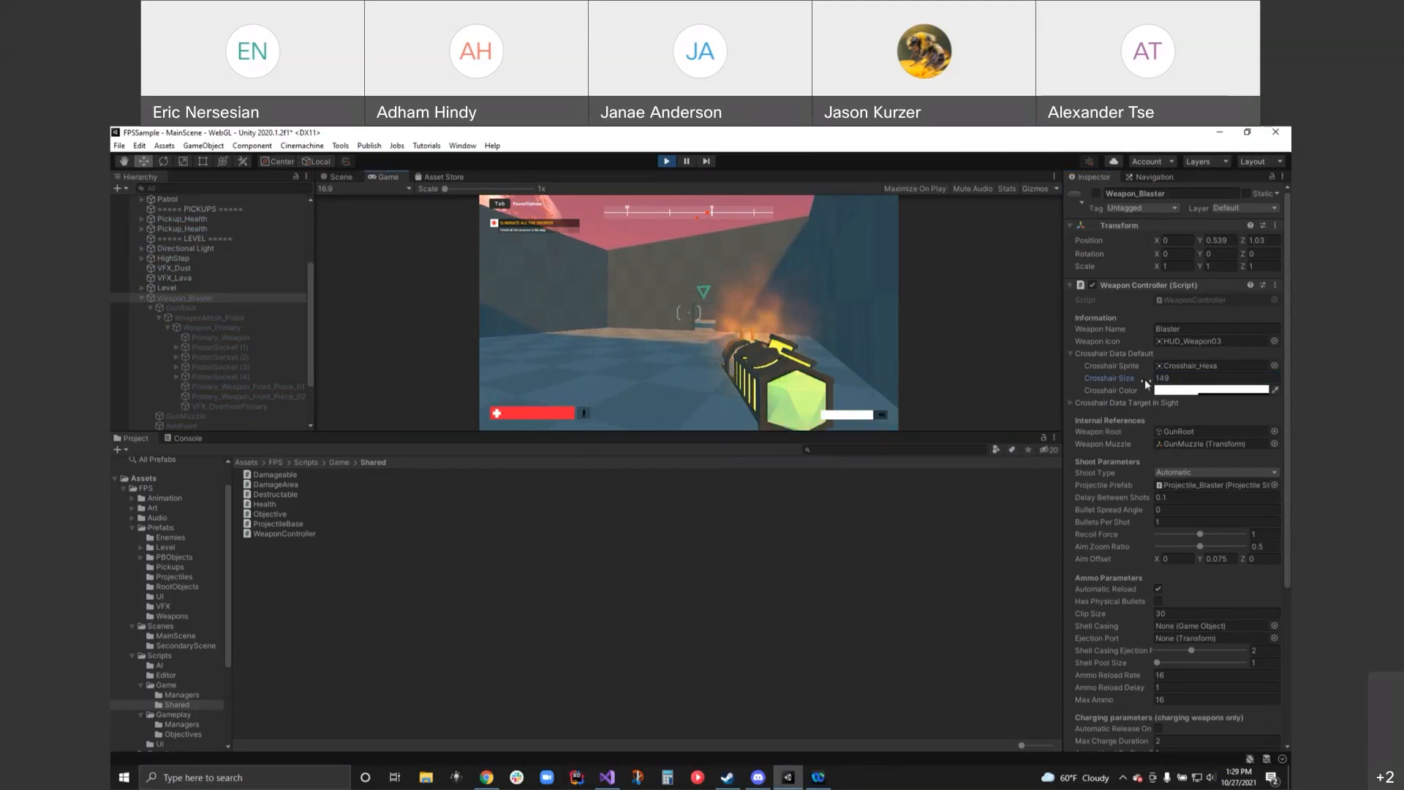
{"action": "left_click", "coordinate": [1214, 390]}
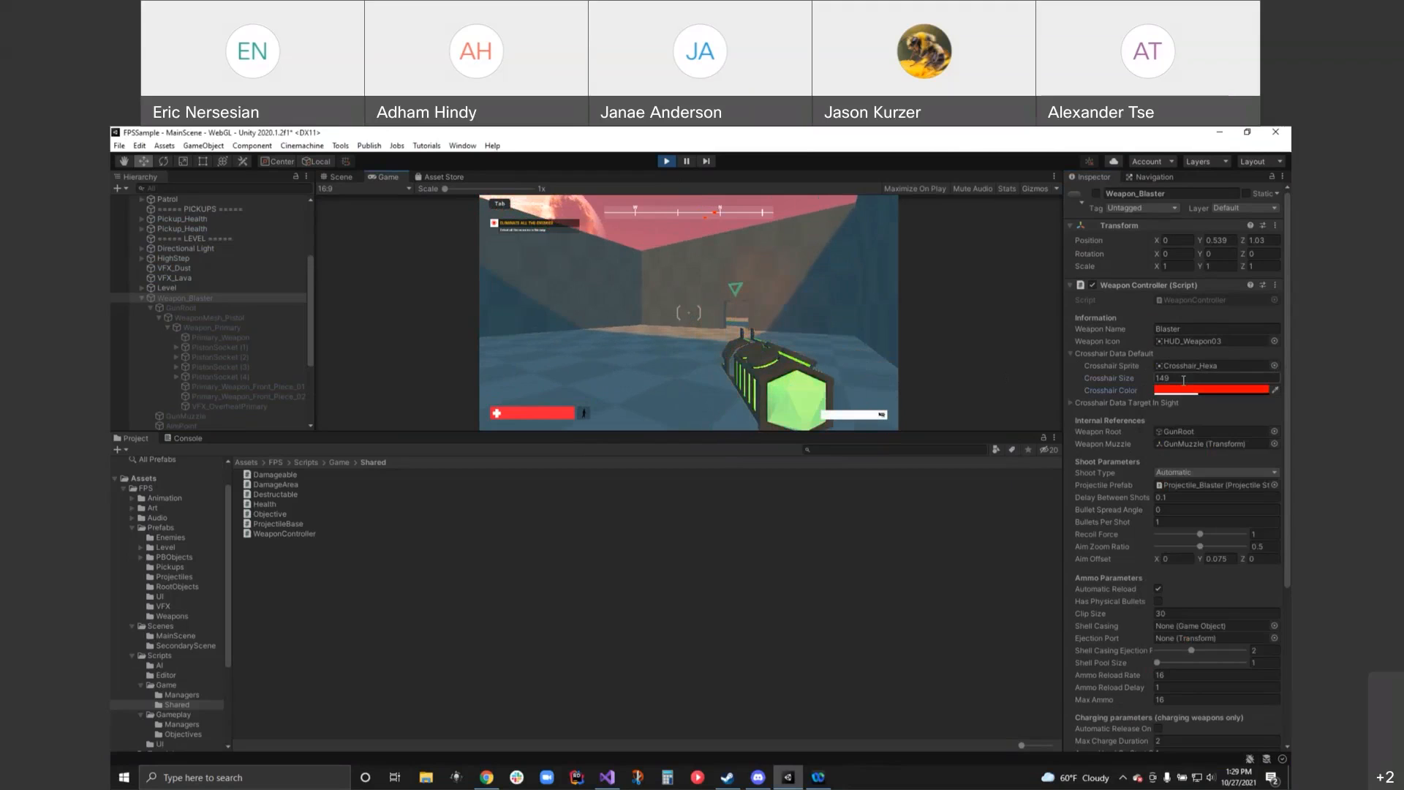
{"action": "left_click", "coordinate": [335, 176]}
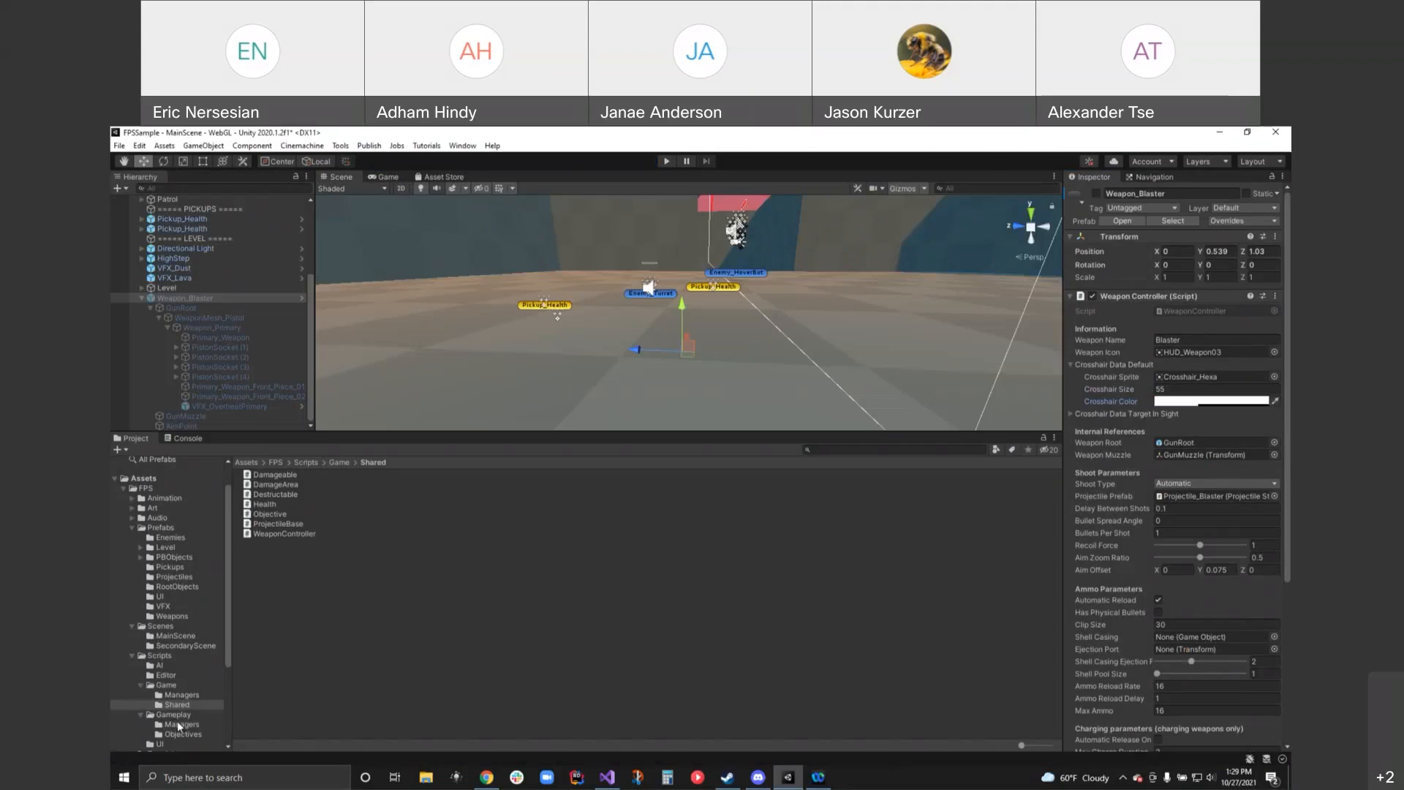
{"action": "mouse_move", "coordinate": [155, 678]}
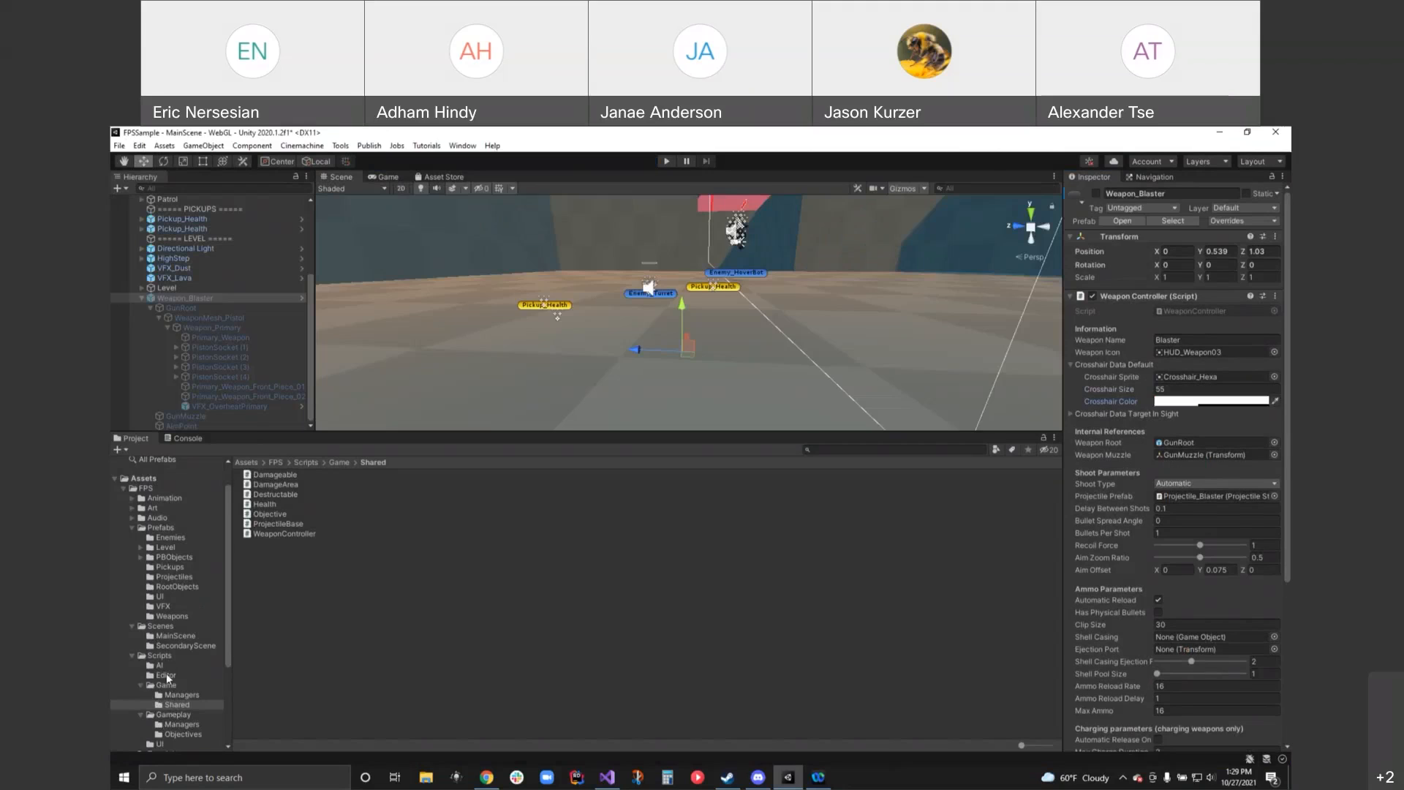
- Select the Weapon_Blaster prefab in Prefabs/Weapons and briefly run the game to try it
{"action": "left_click", "coordinate": [171, 615]}
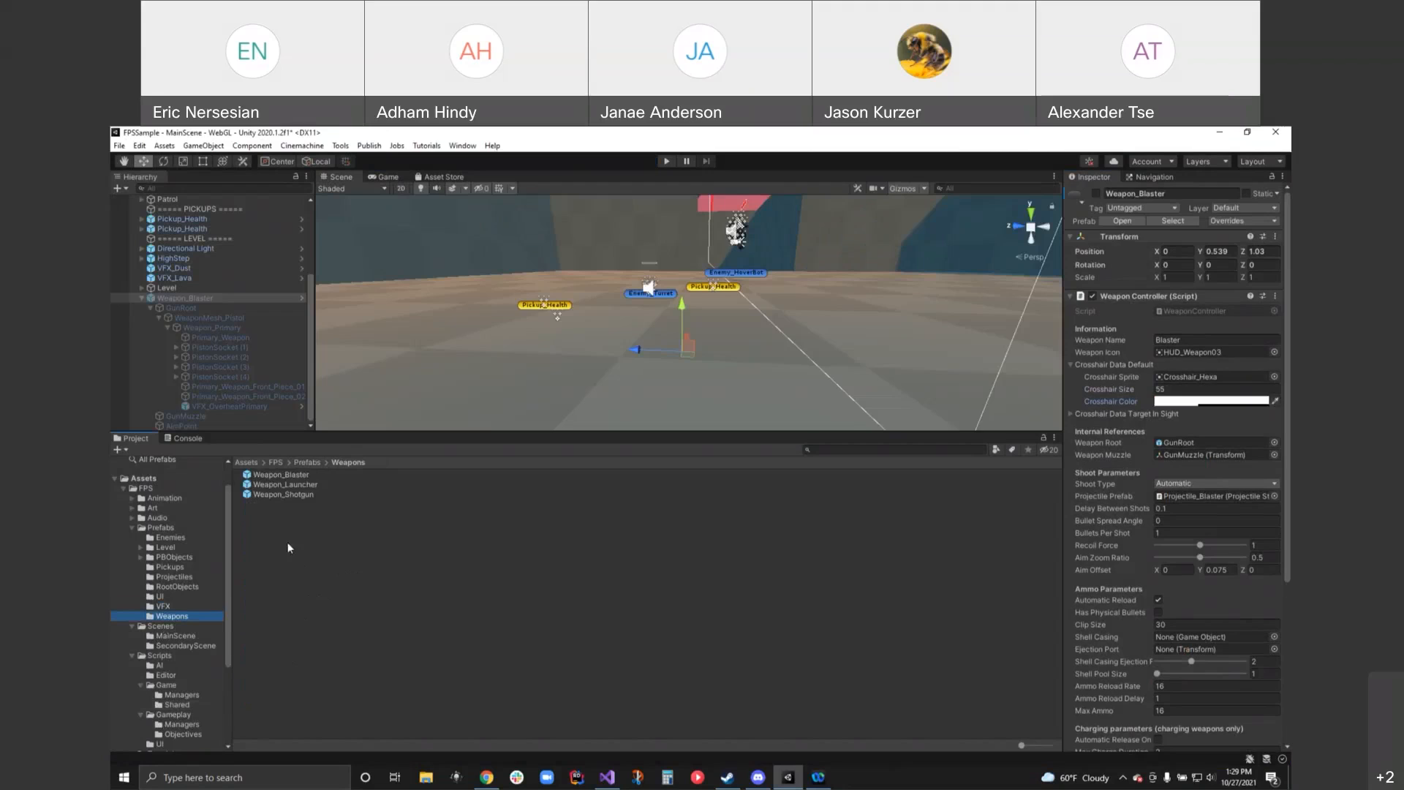
{"action": "left_click", "coordinate": [281, 474]}
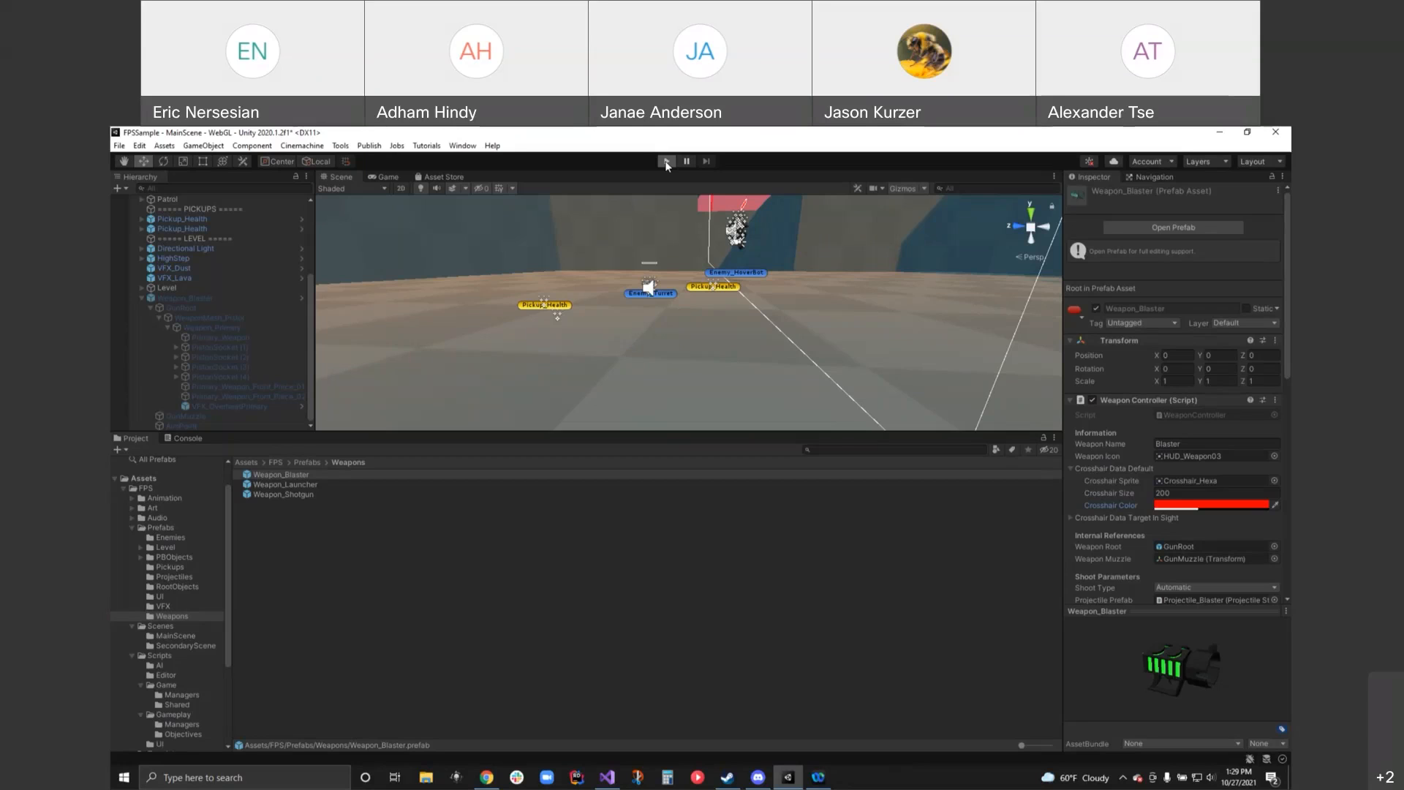
{"action": "left_click", "coordinate": [666, 161]}
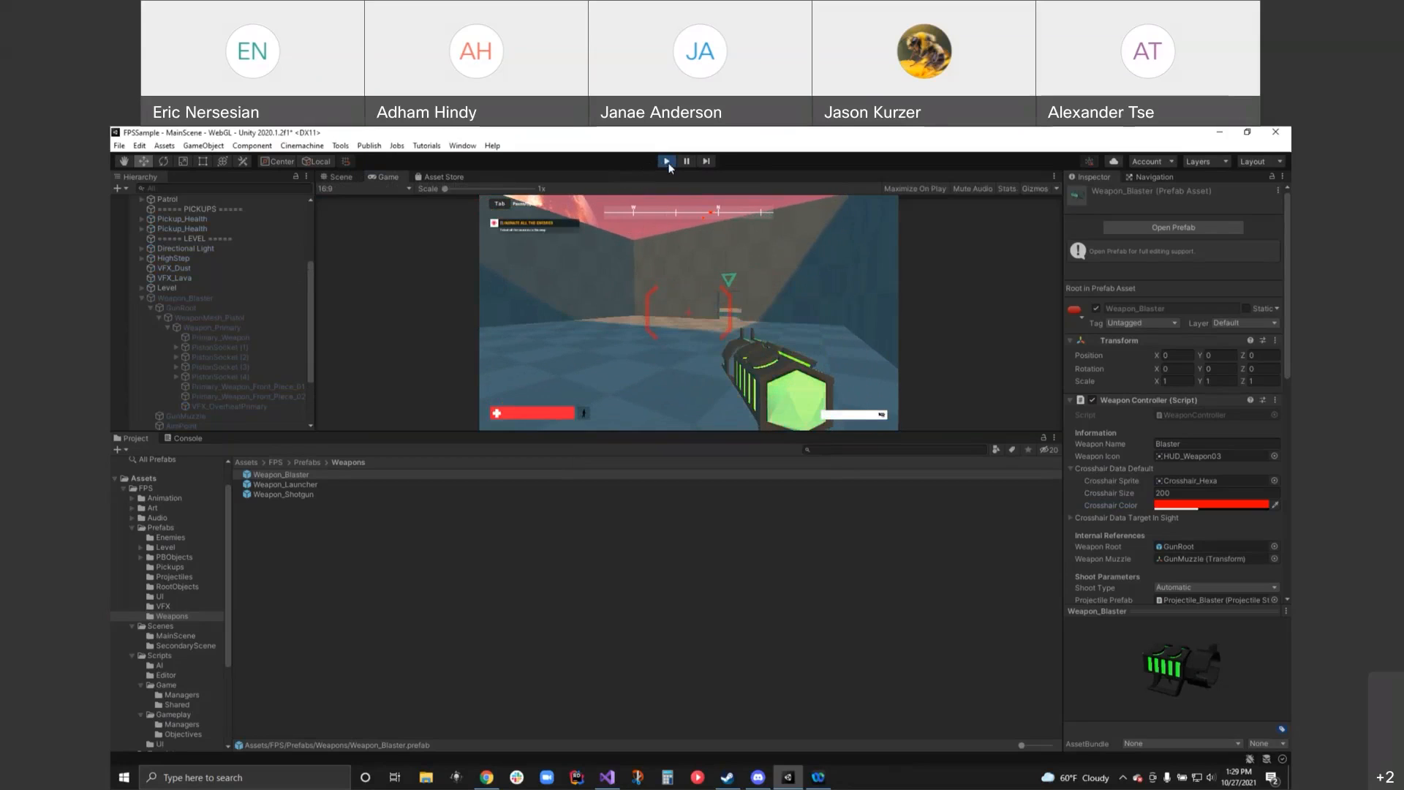
{"action": "left_click", "coordinate": [667, 160]}
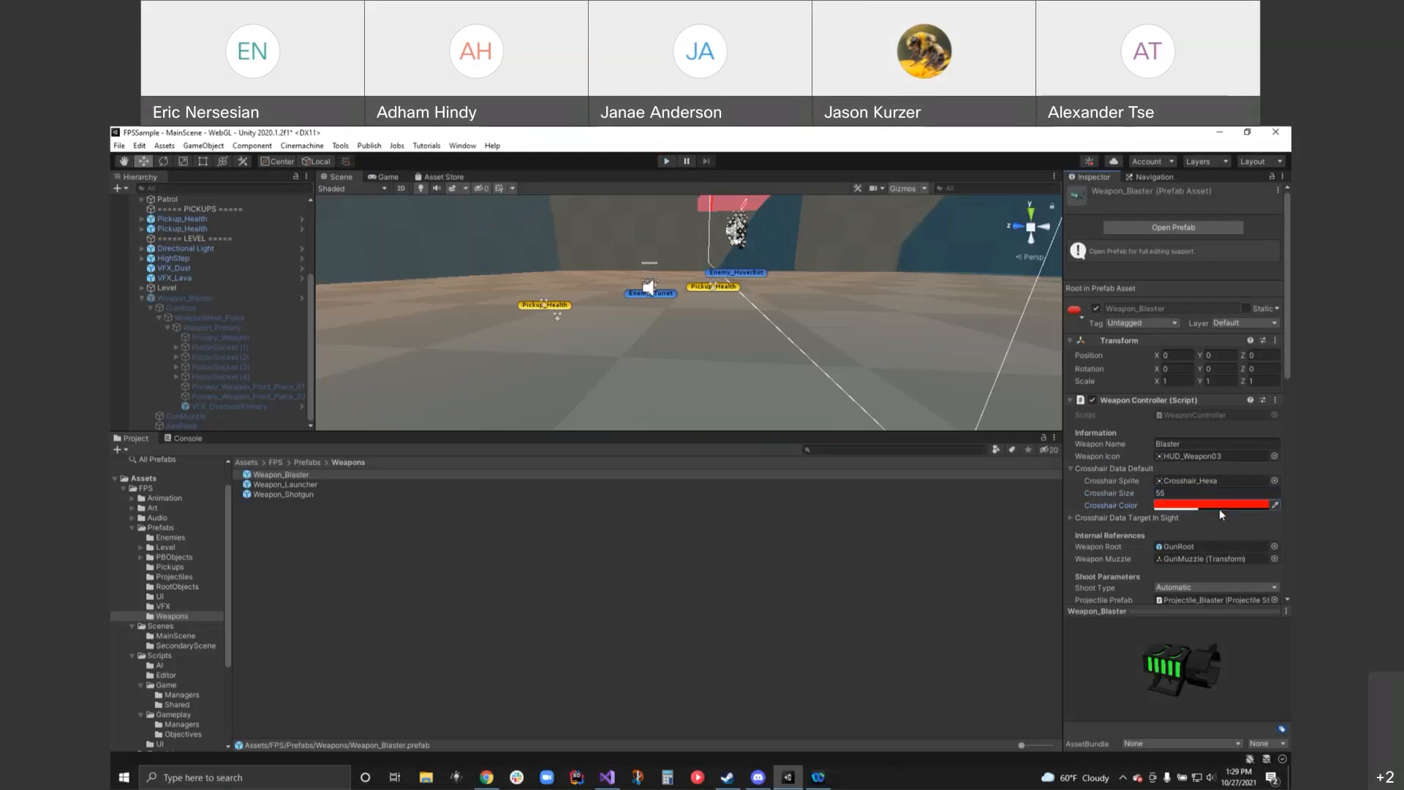
{"action": "left_click", "coordinate": [1216, 505]}
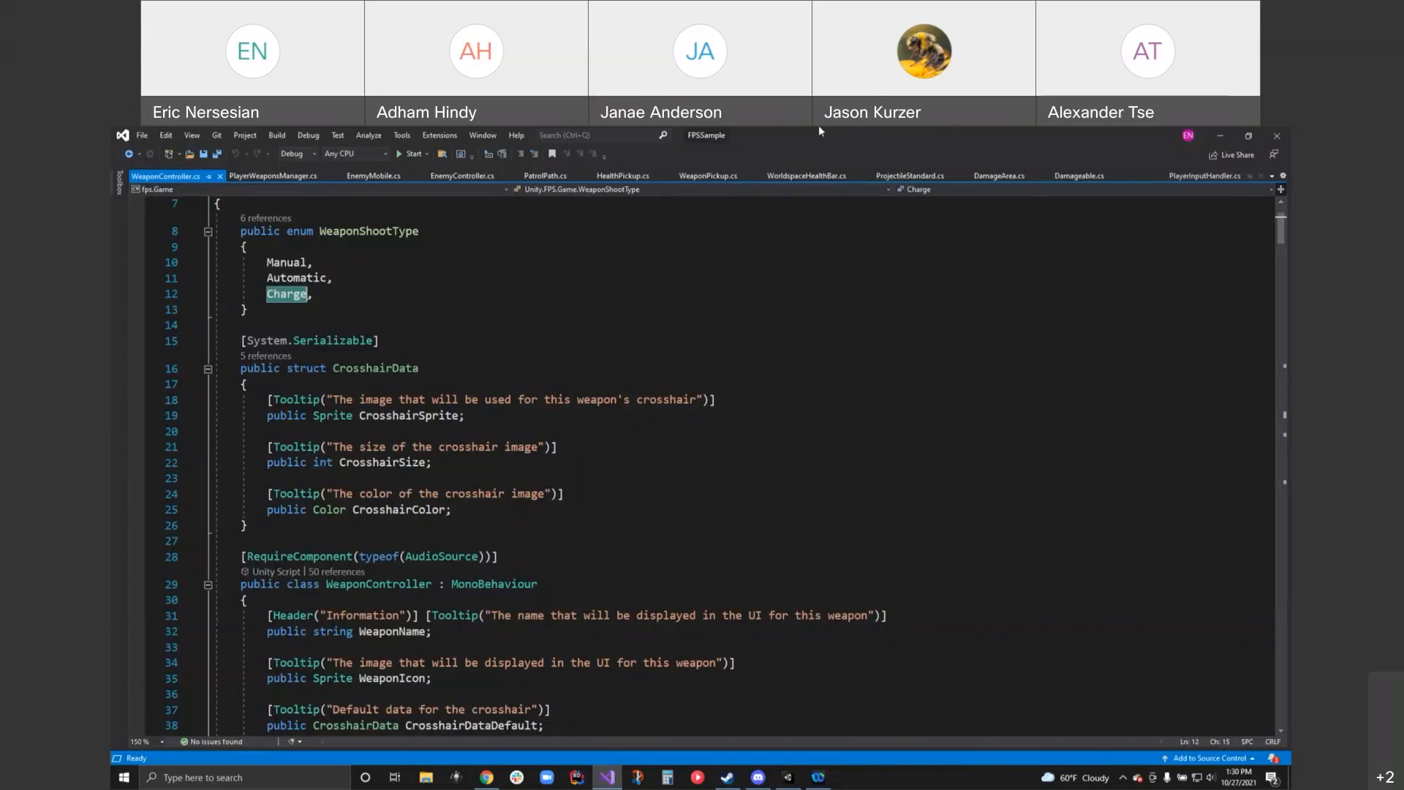
{"action": "mouse_move", "coordinate": [553, 454]}
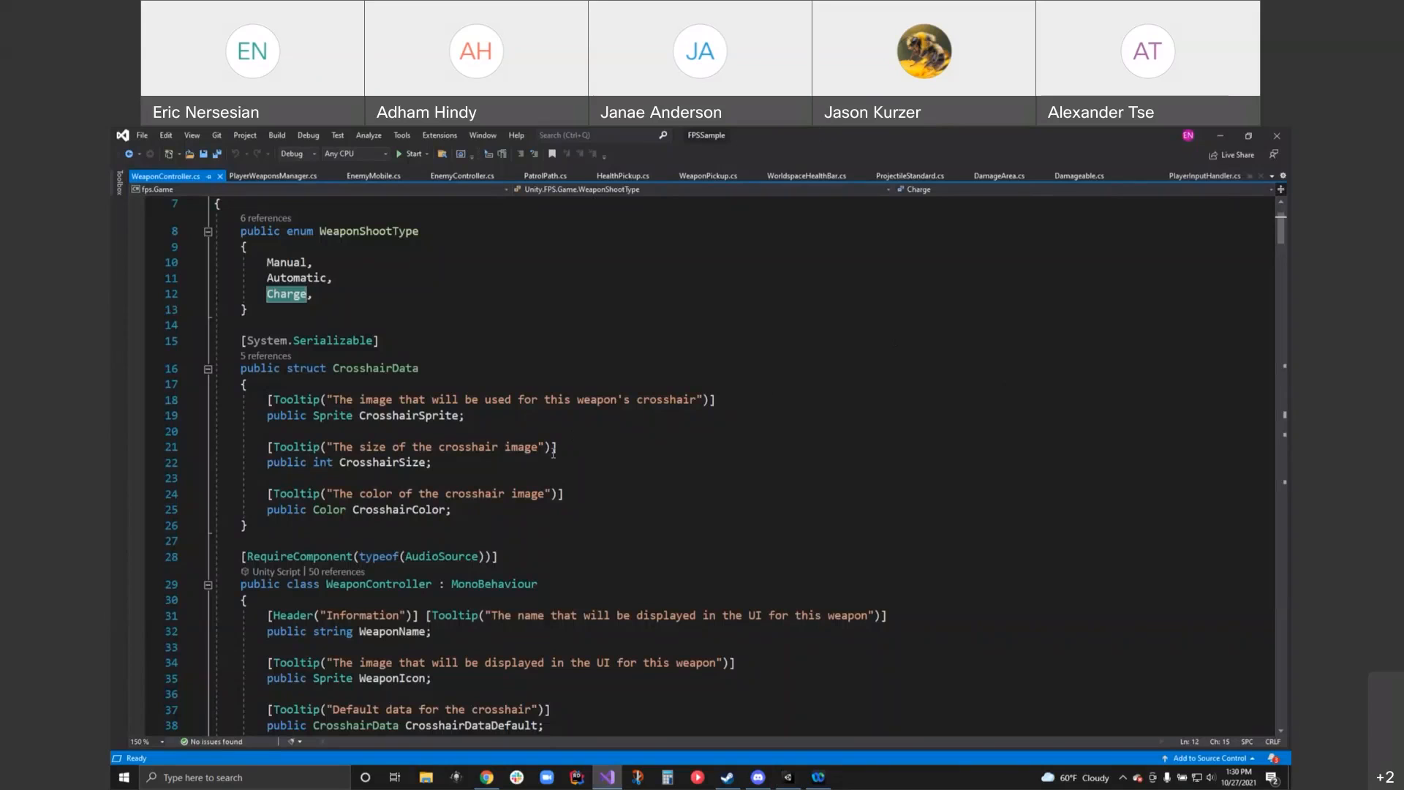
- Scroll through WeaponController.cs's crosshair, shoot, ammo, charge and audio fields down to Awake
{"action": "scroll", "scroll_direction": "down", "scroll_amount": 3}
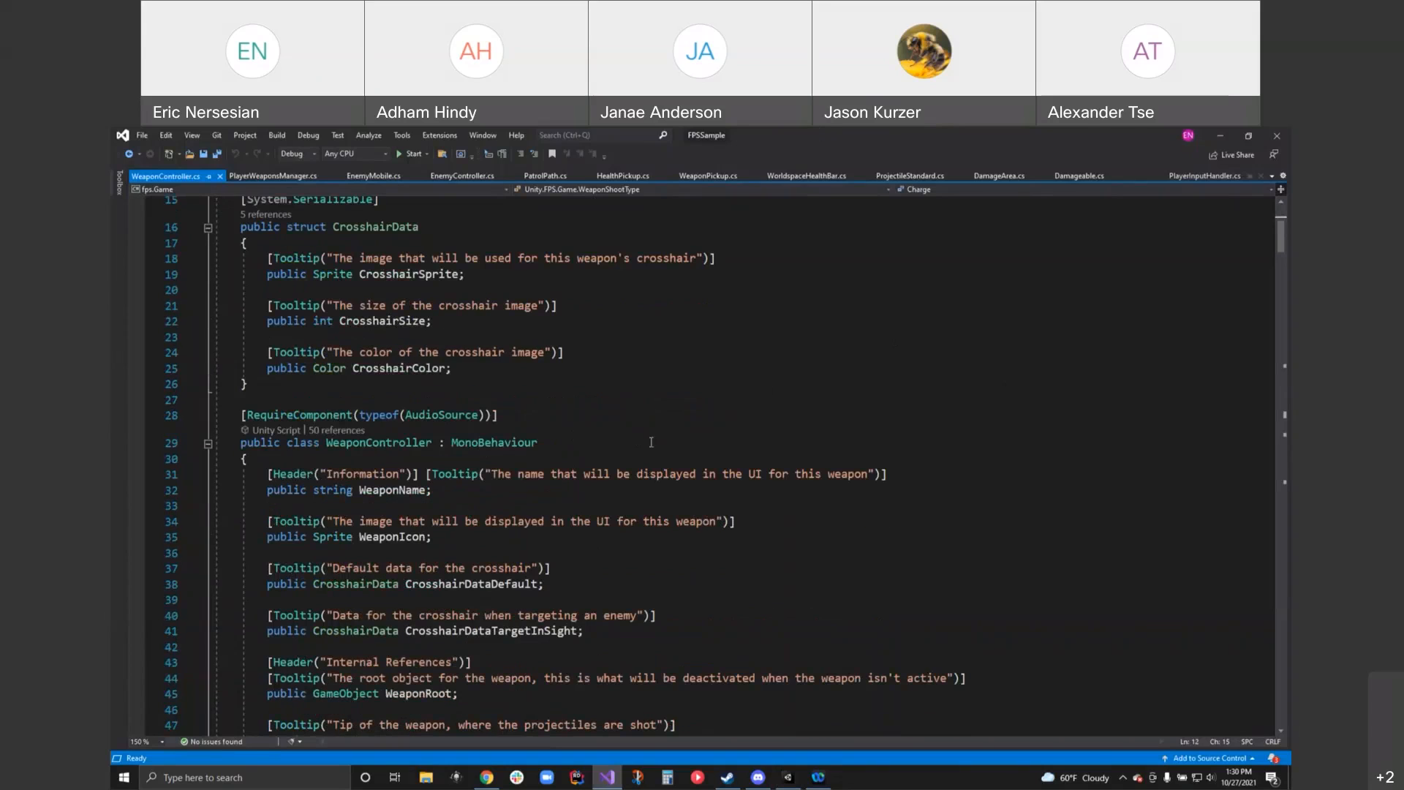
{"action": "scroll", "scroll_direction": "down", "scroll_amount": 3}
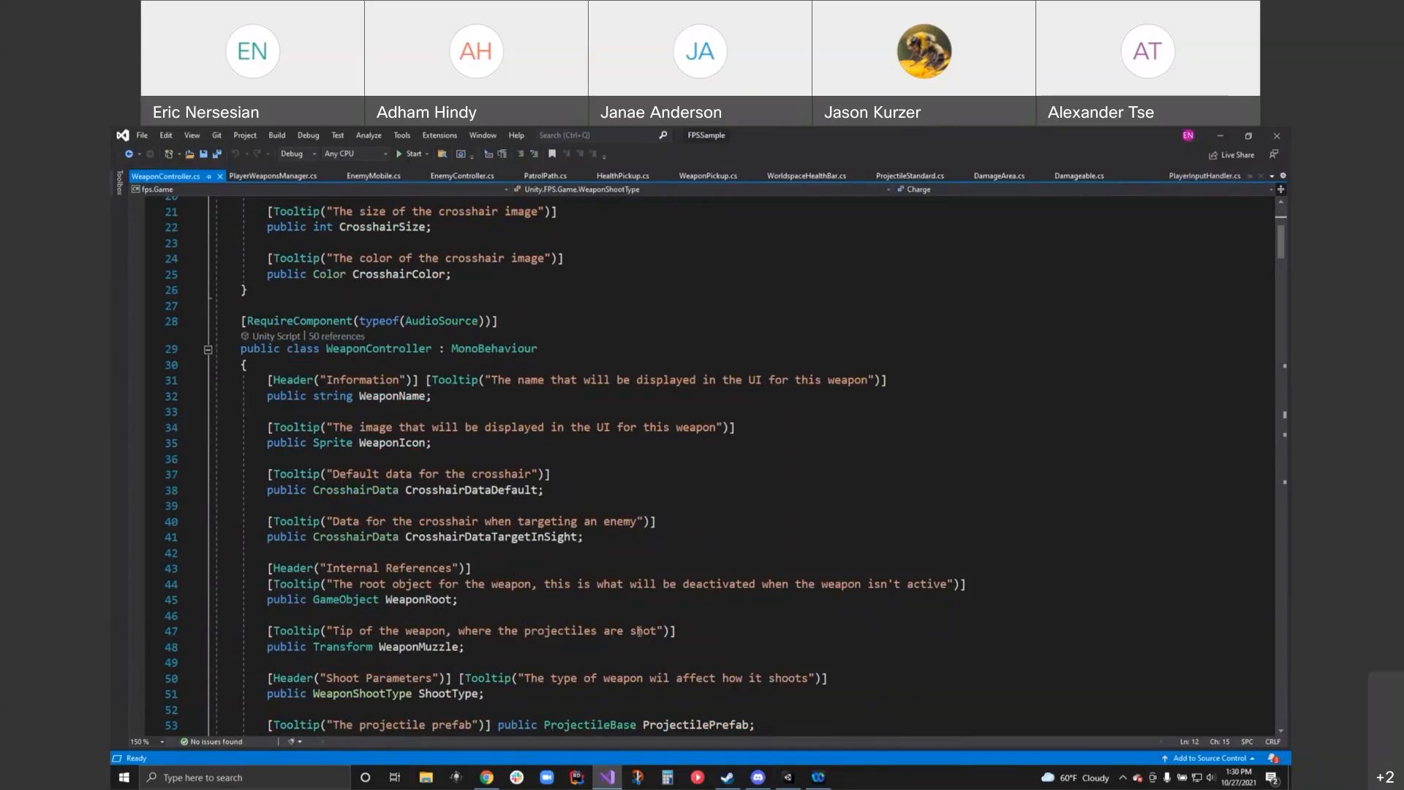
{"action": "scroll", "scroll_direction": "down", "scroll_amount": 3}
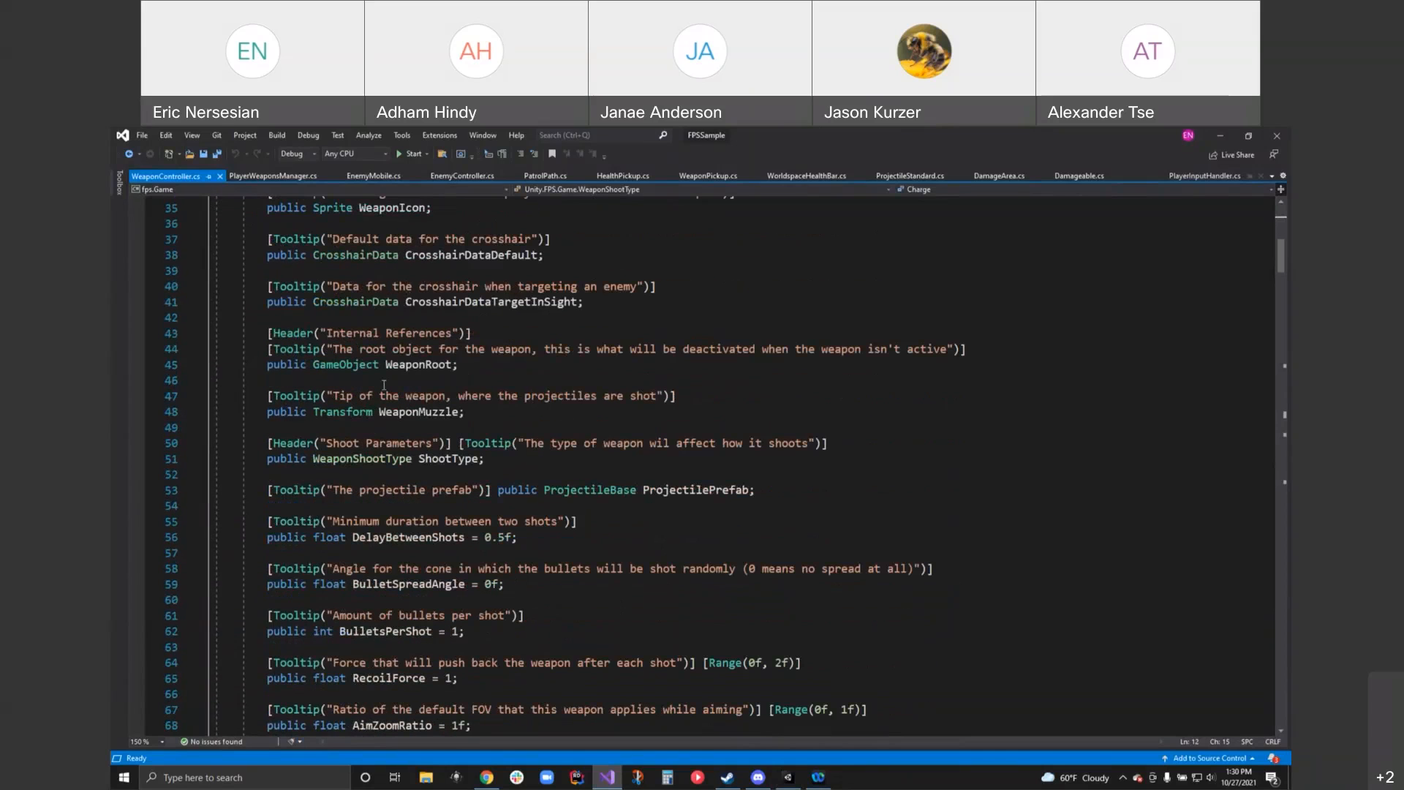
{"action": "scroll", "scroll_direction": "down", "scroll_amount": 3}
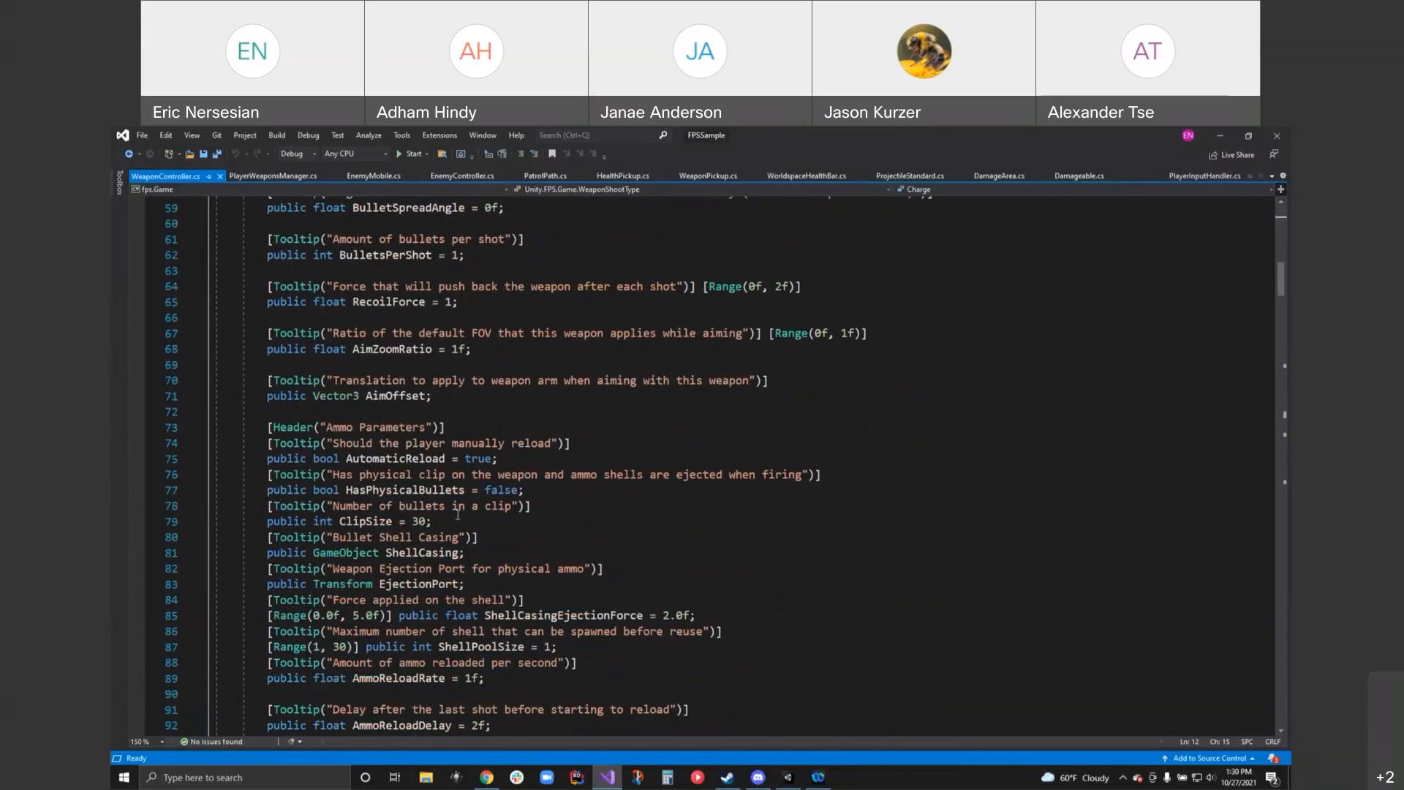
{"action": "scroll", "scroll_direction": "down", "scroll_amount": 3}
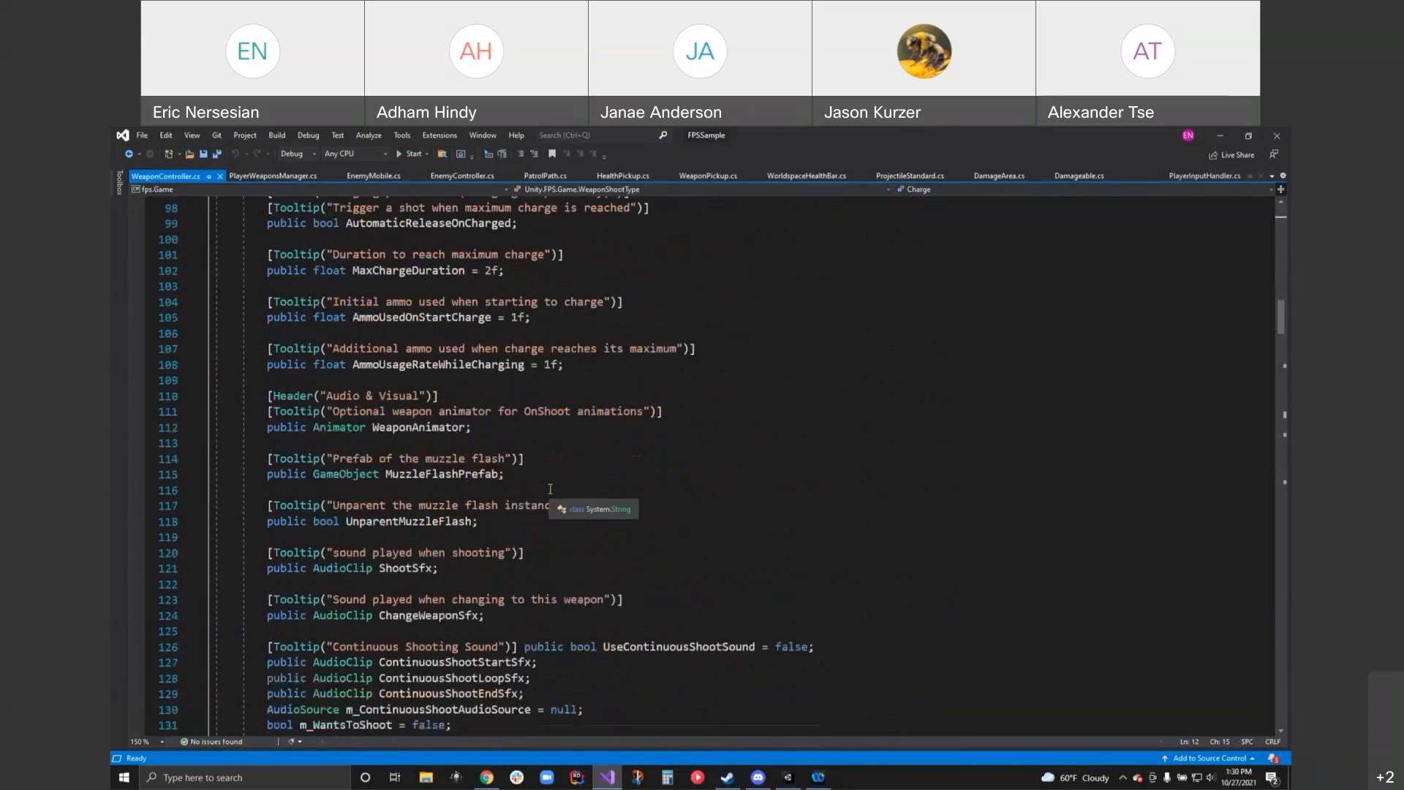
{"action": "scroll", "scroll_direction": "down", "scroll_amount": 3}
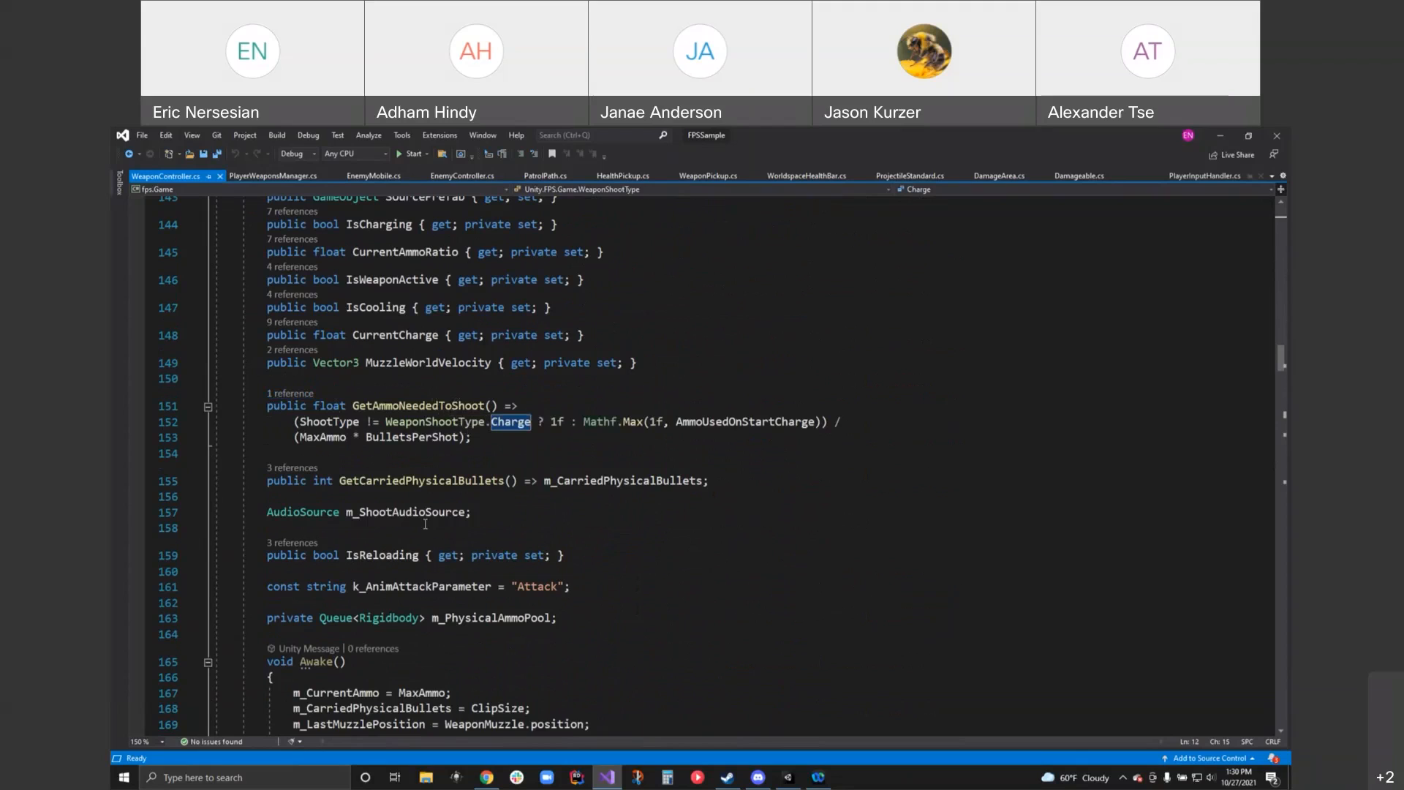
{"action": "mouse_move", "coordinate": [522, 405]}
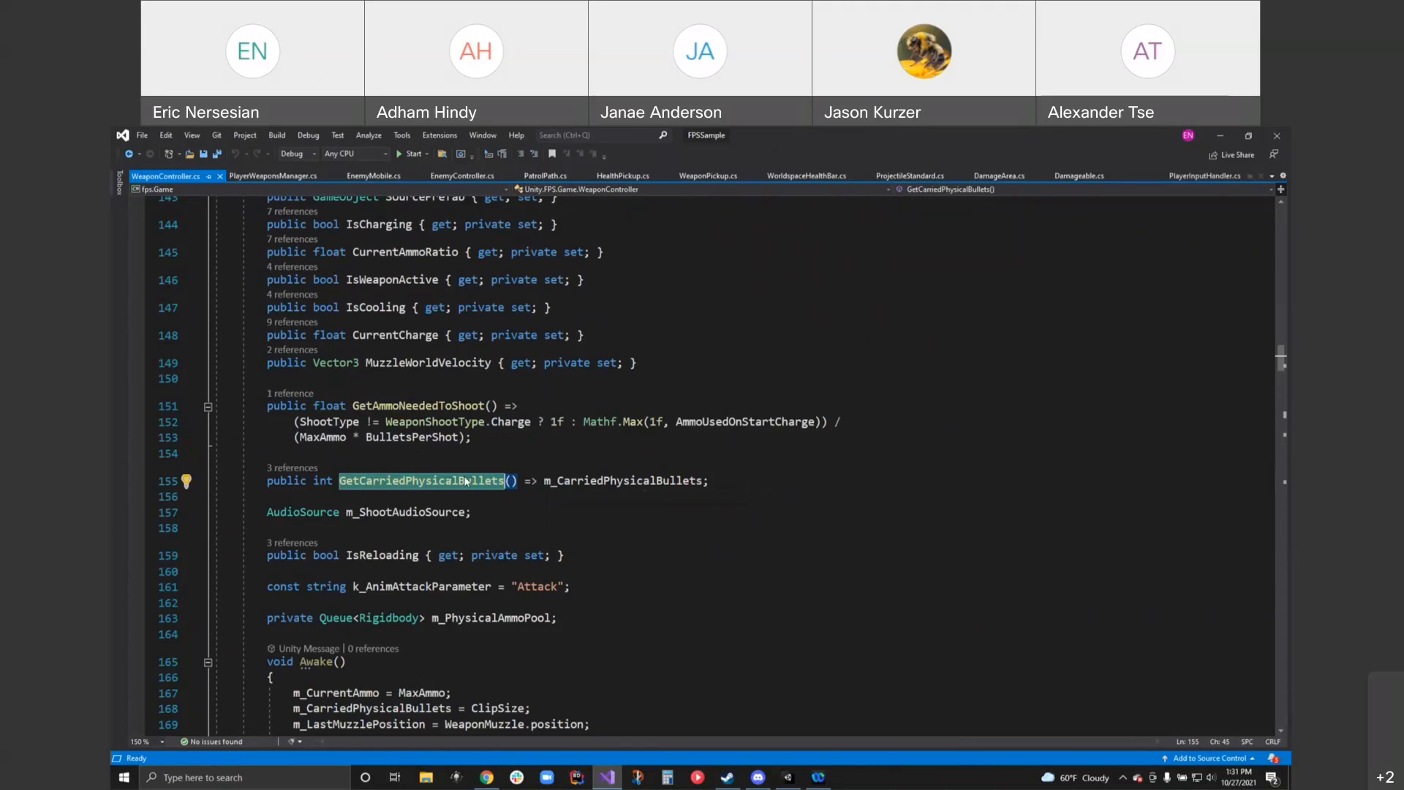
{"action": "mouse_move", "coordinate": [465, 481]}
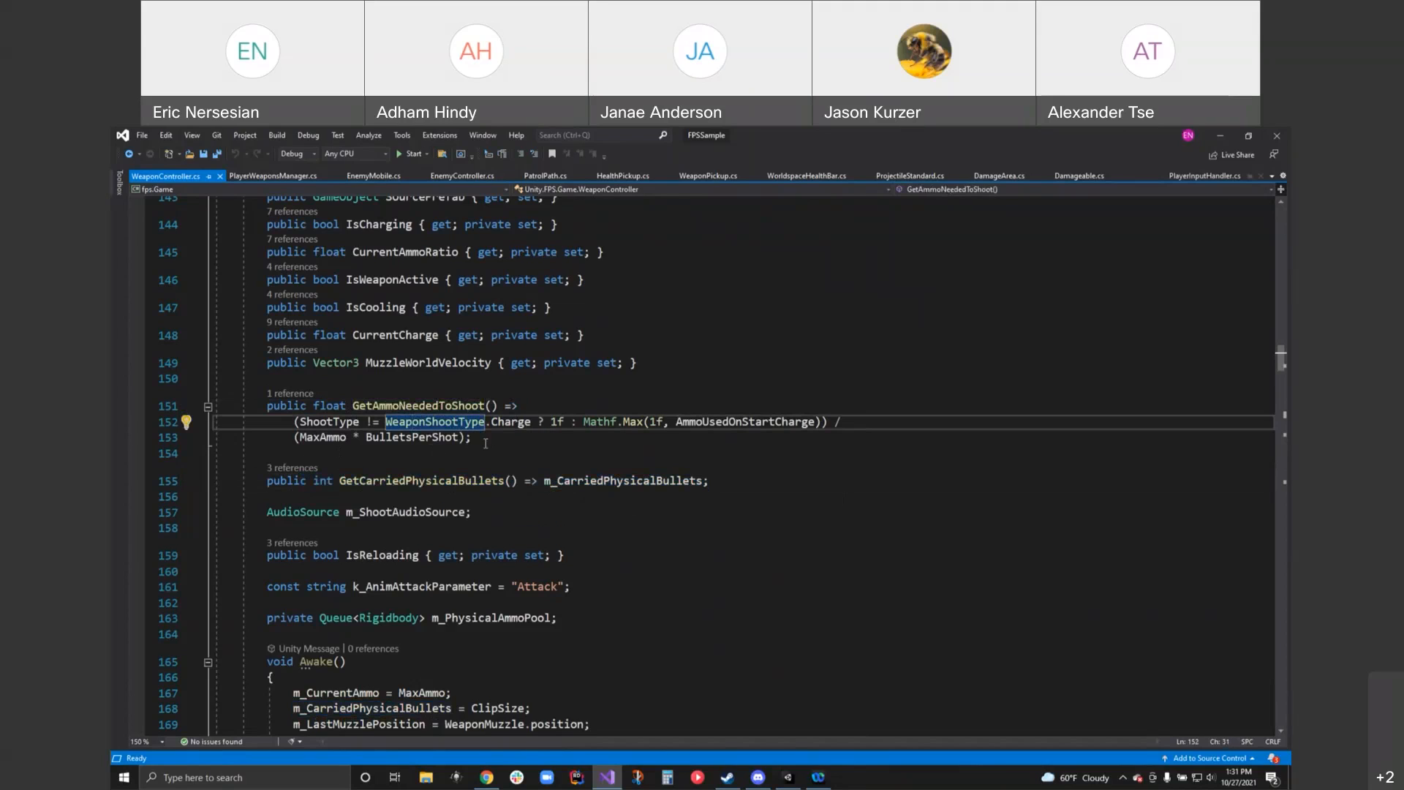
{"action": "mouse_move", "coordinate": [520, 461]}
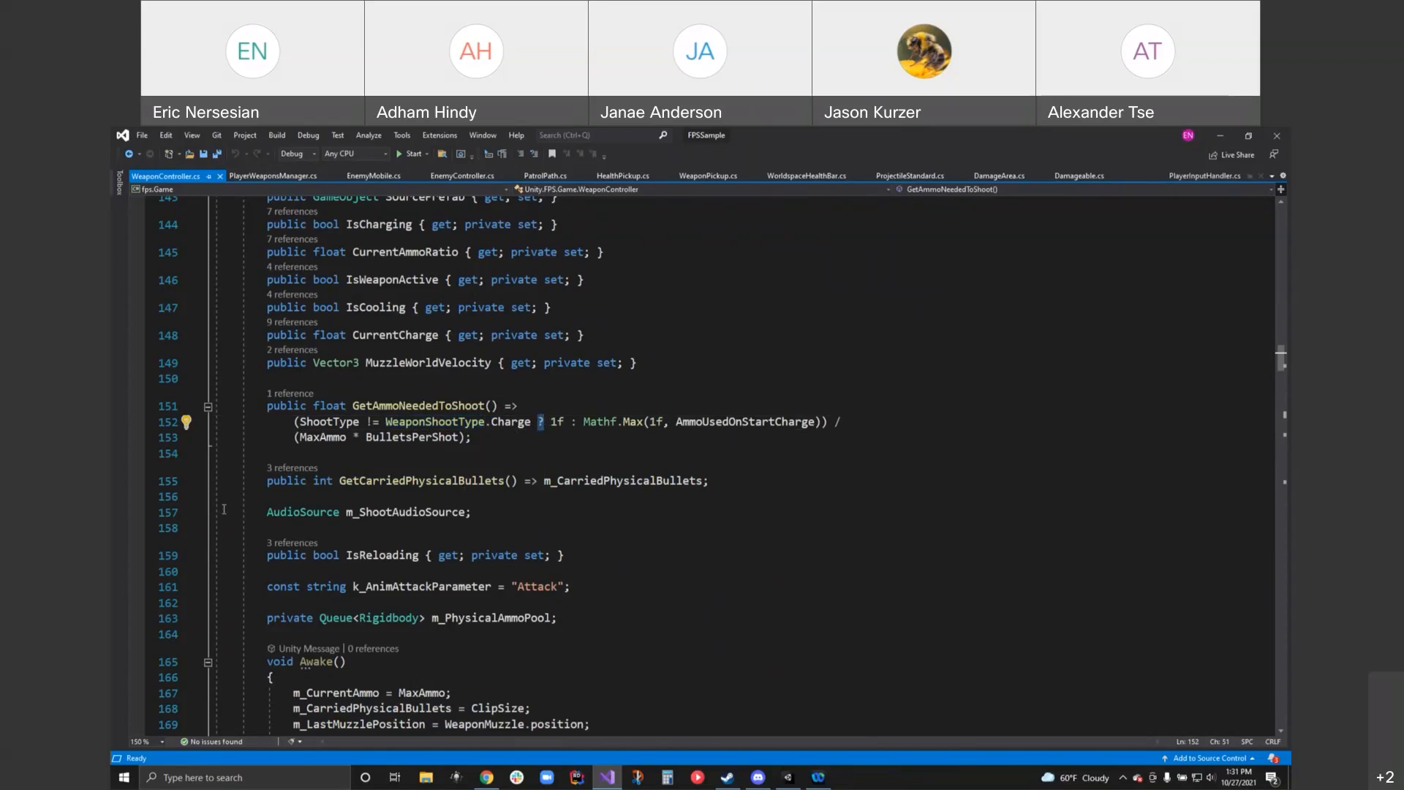
{"action": "mouse_move", "coordinate": [542, 541]}
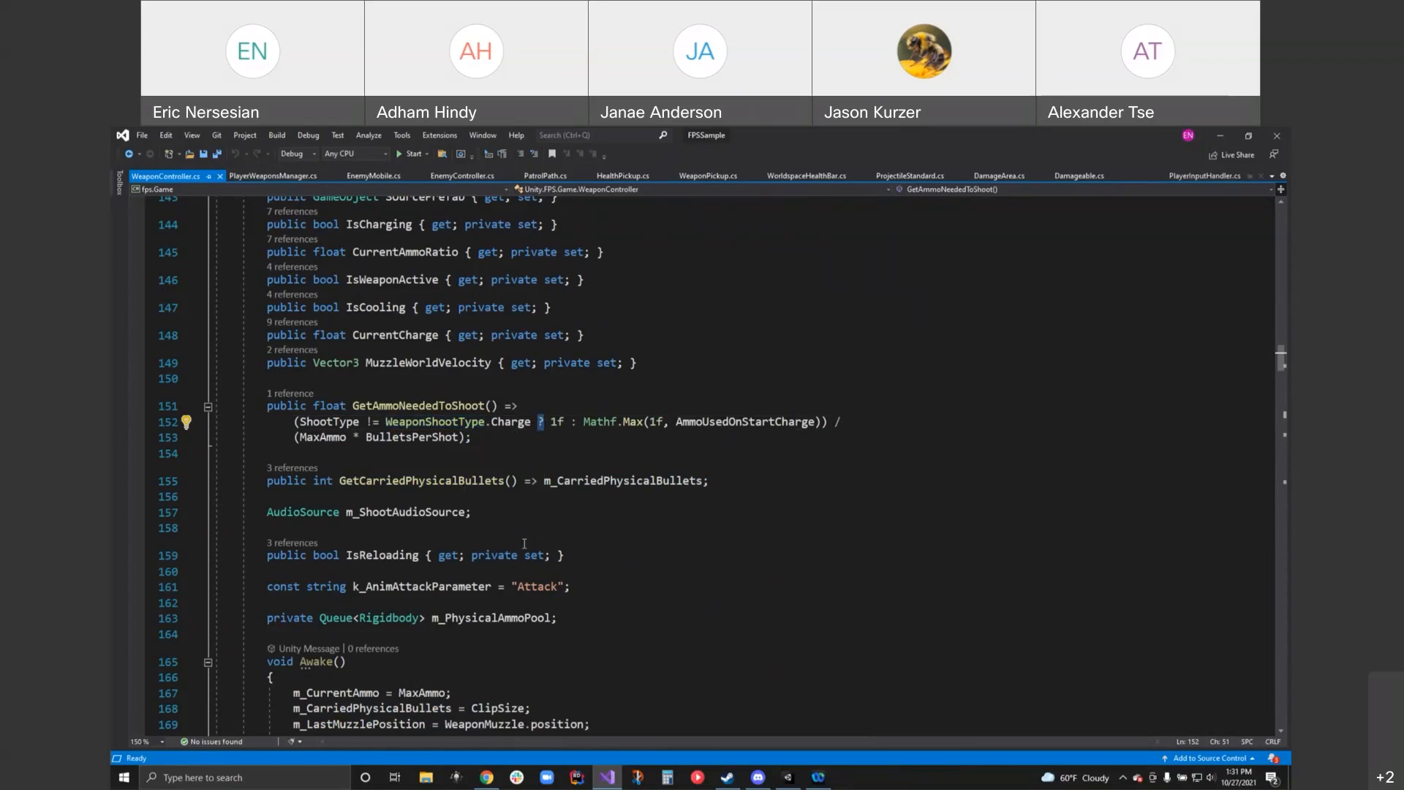
{"action": "mouse_move", "coordinate": [505, 535]}
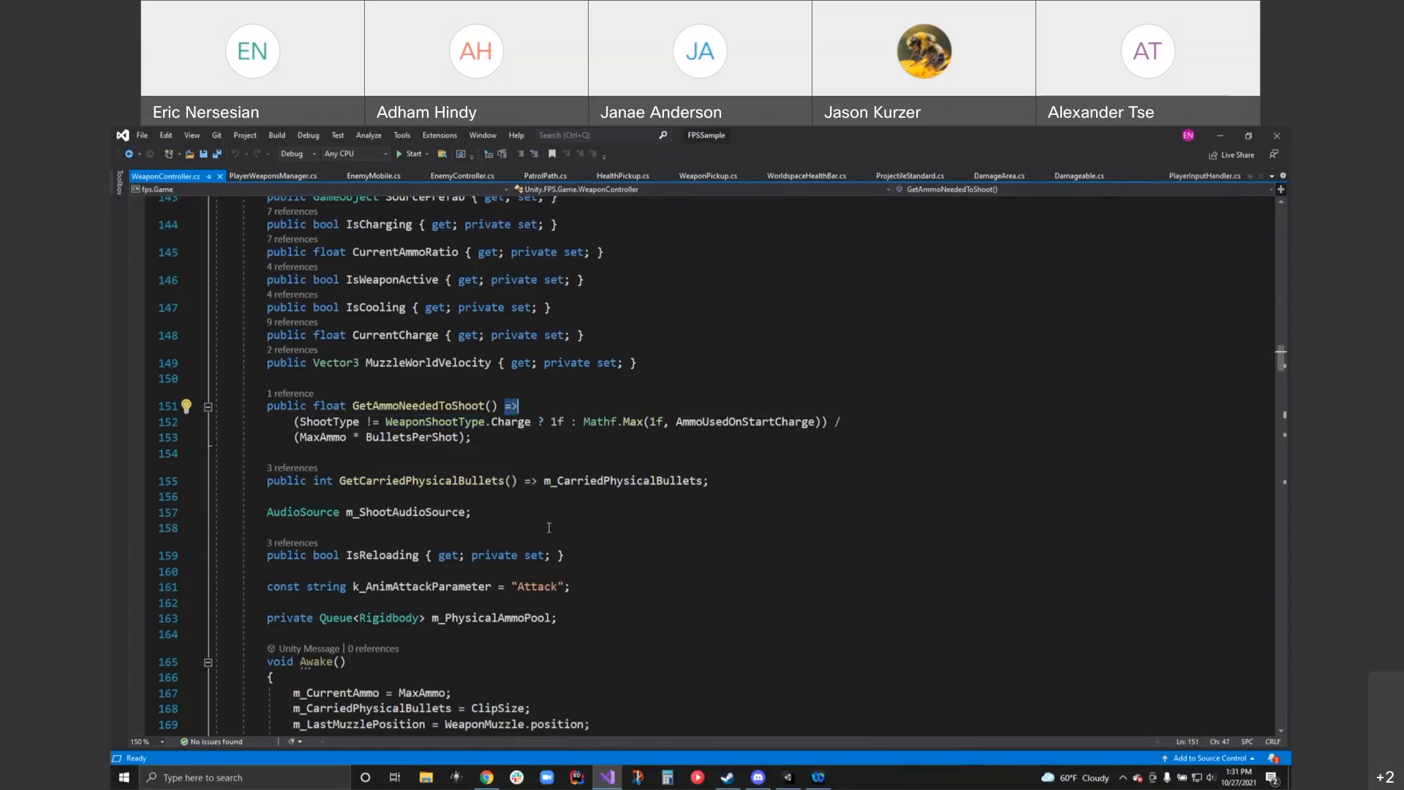
{"action": "mouse_move", "coordinate": [635, 594]}
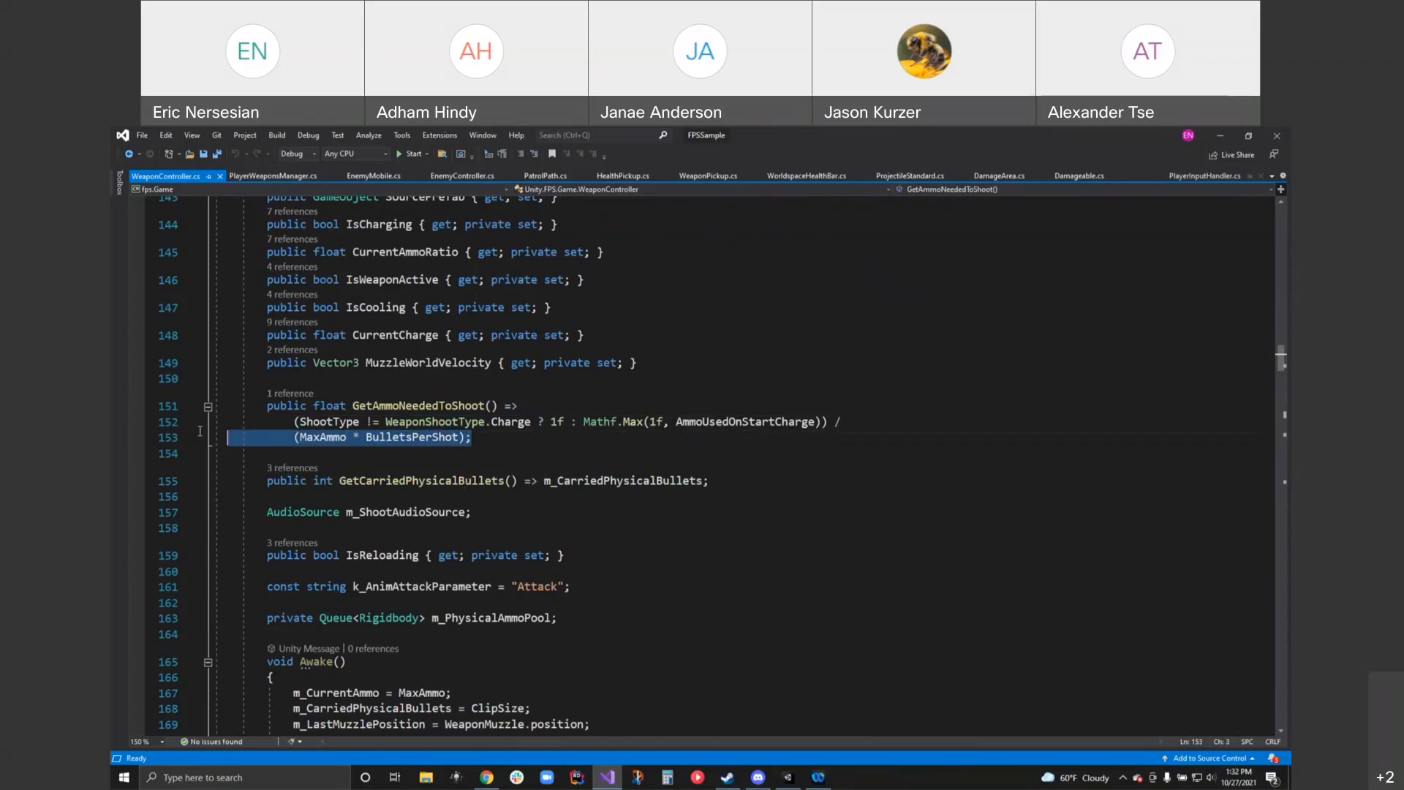
{"action": "left_click", "coordinate": [542, 422]}
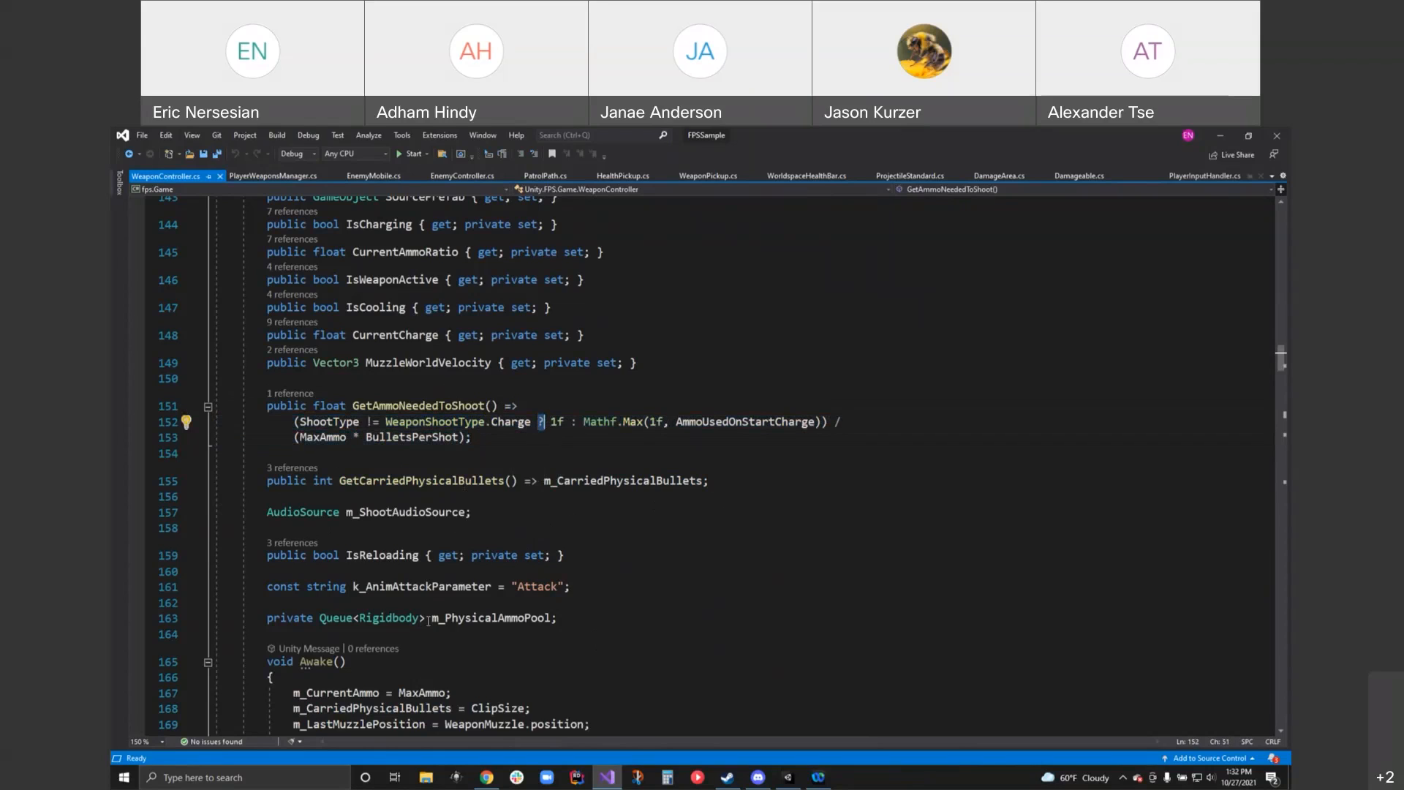
{"action": "mouse_move", "coordinate": [562, 504]}
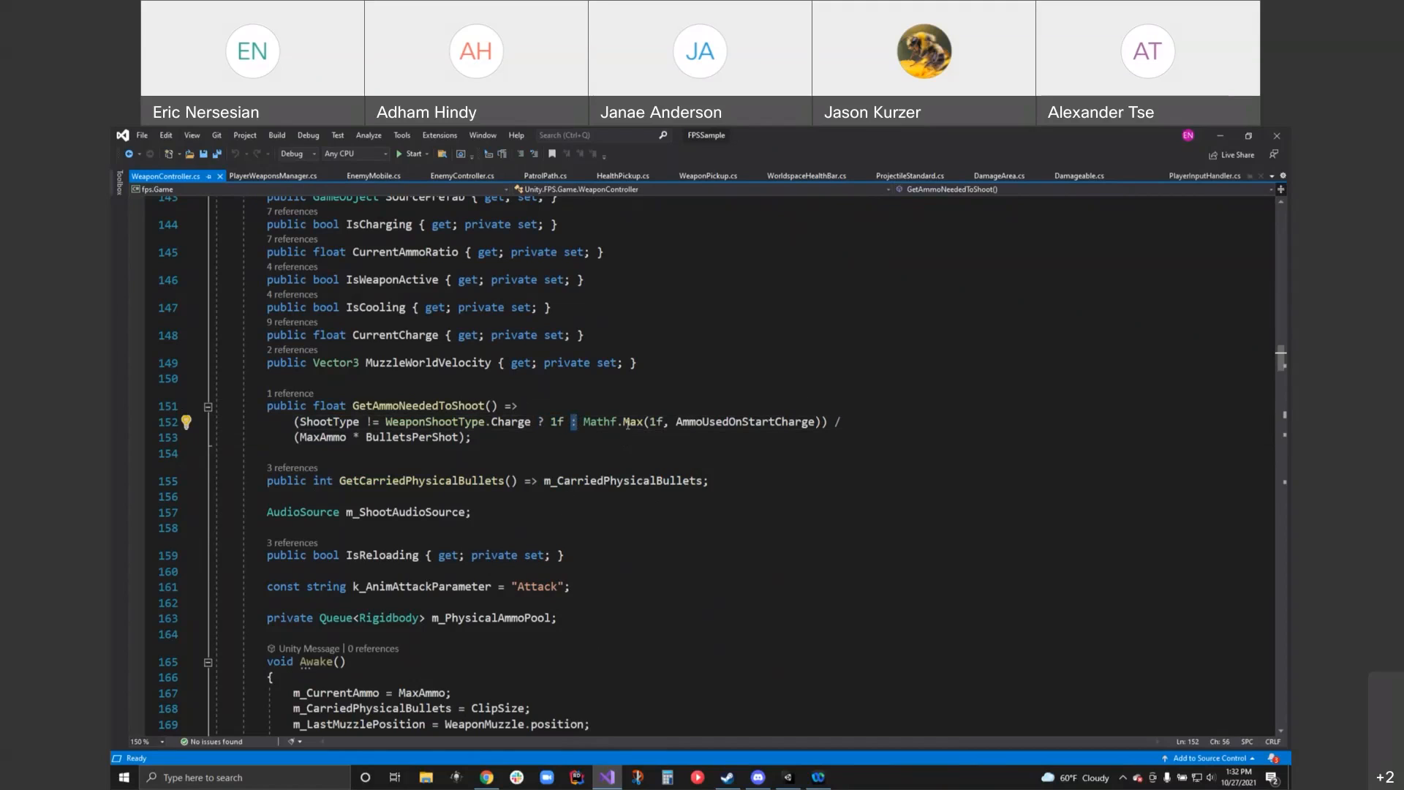
{"action": "mouse_move", "coordinate": [685, 449]}
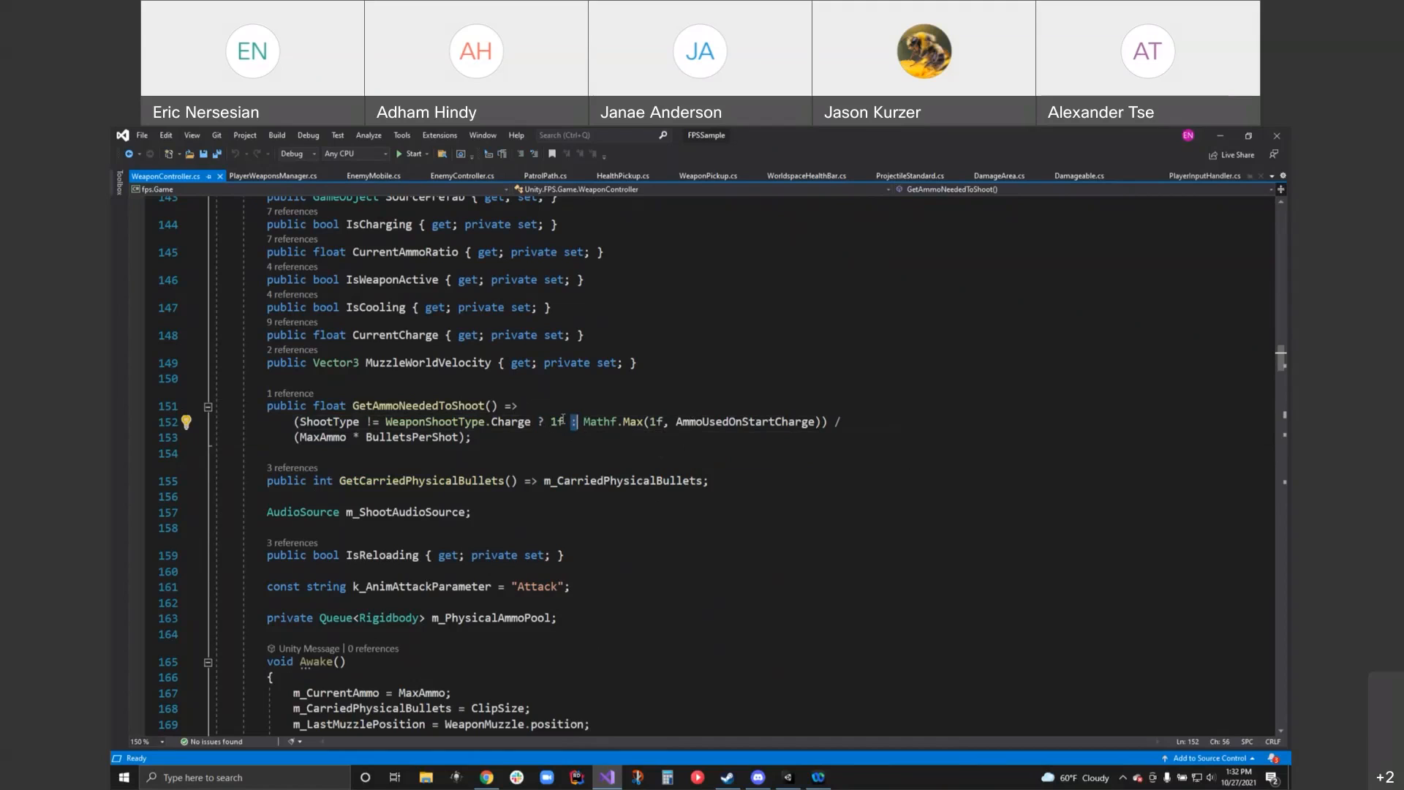
{"action": "mouse_move", "coordinate": [671, 422]}
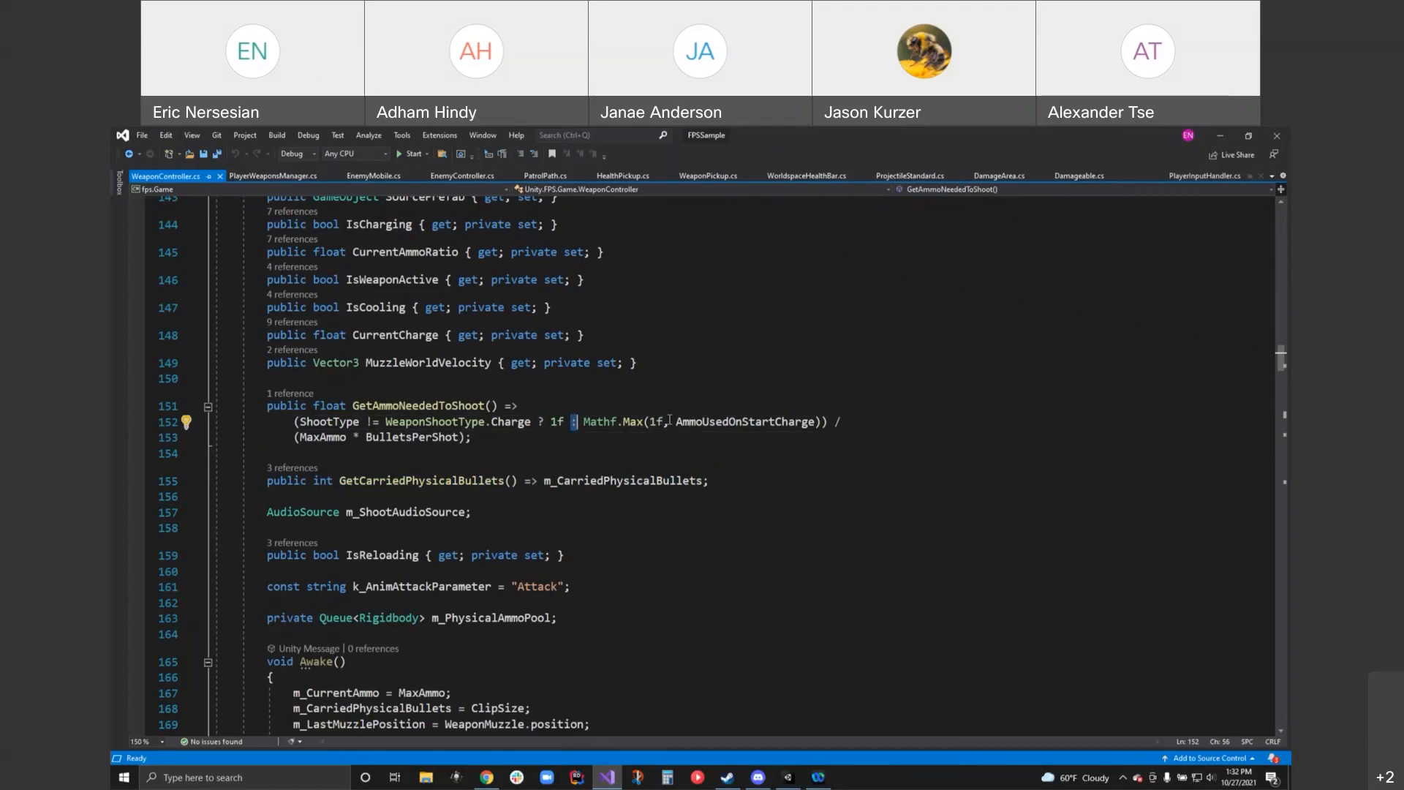
{"action": "mouse_move", "coordinate": [663, 458]}
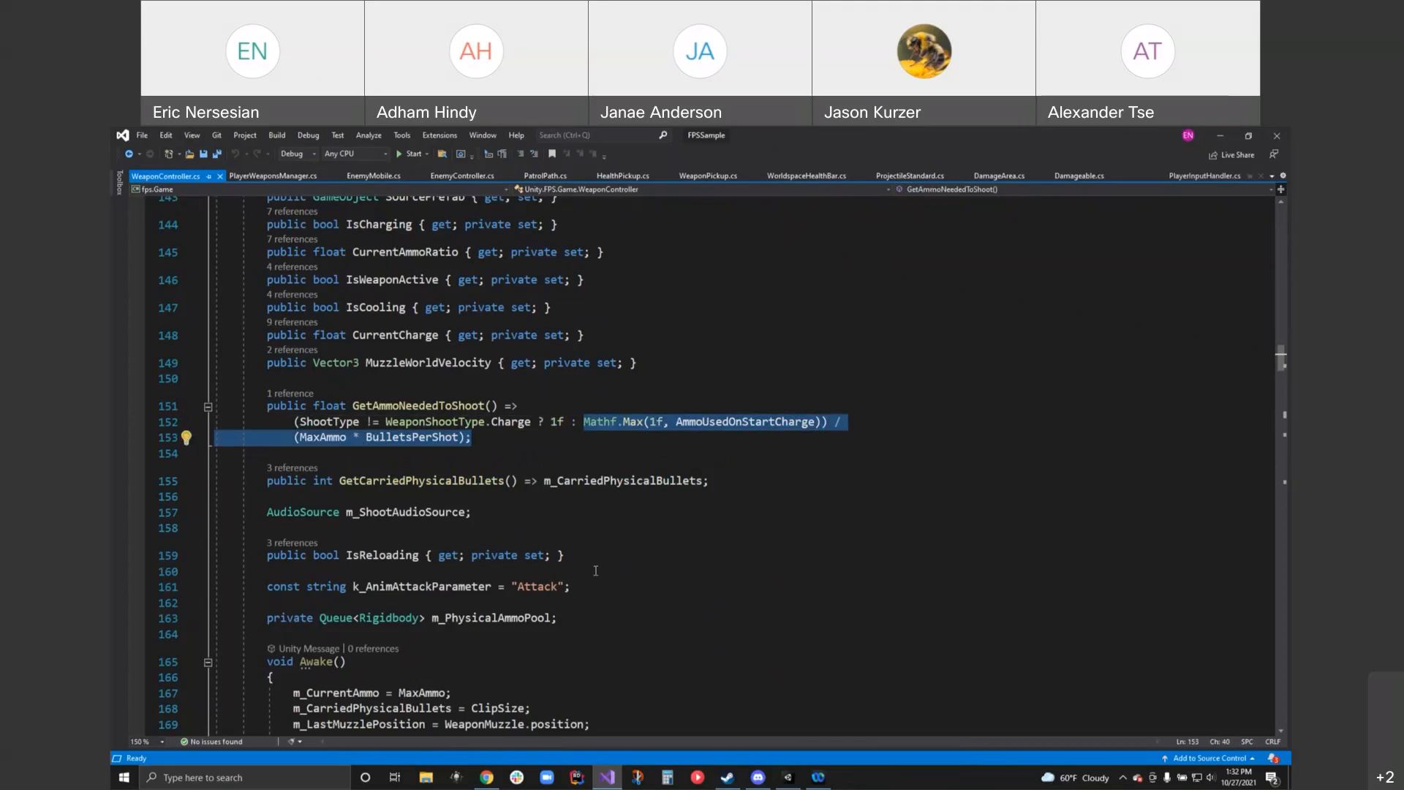
{"action": "mouse_move", "coordinate": [598, 557]}
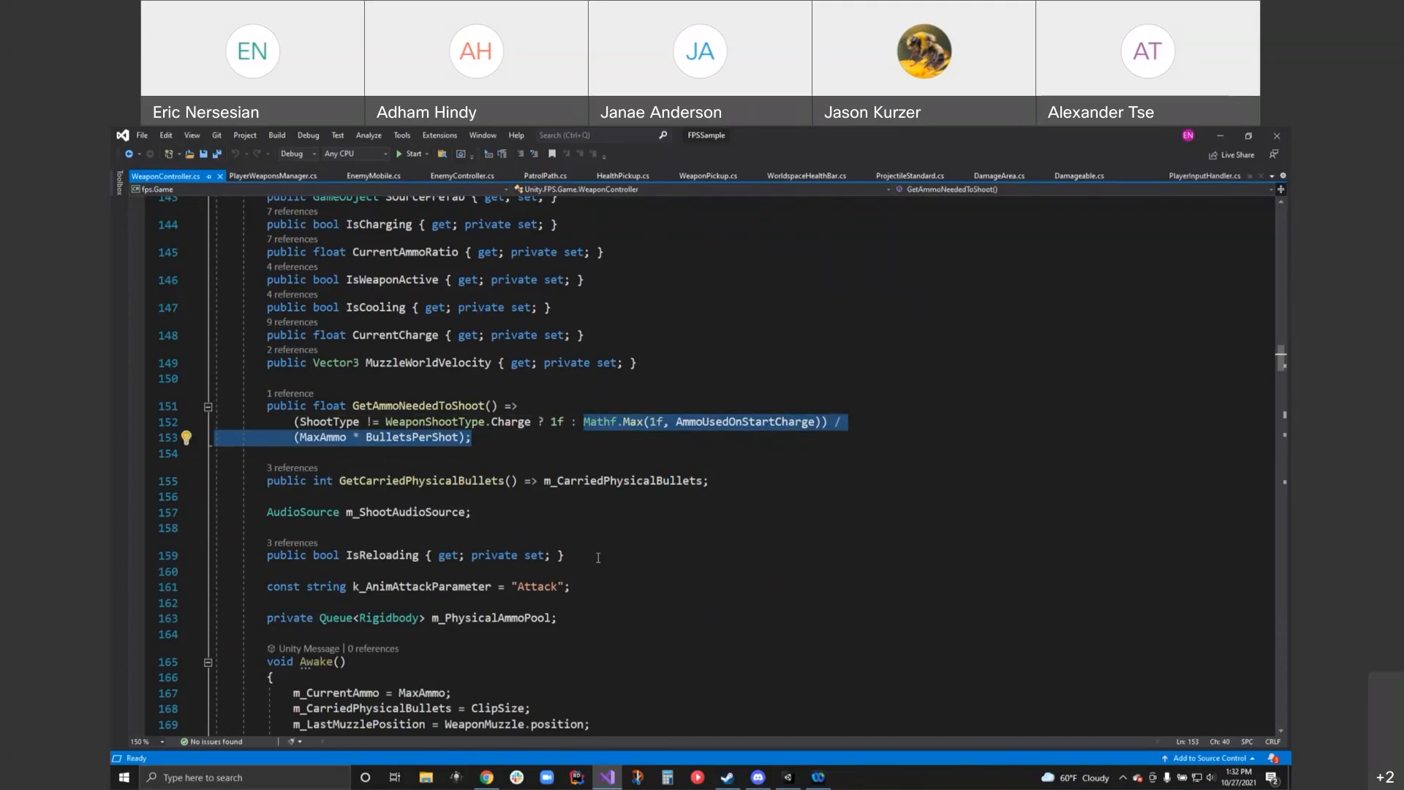
{"action": "mouse_move", "coordinate": [608, 577]}
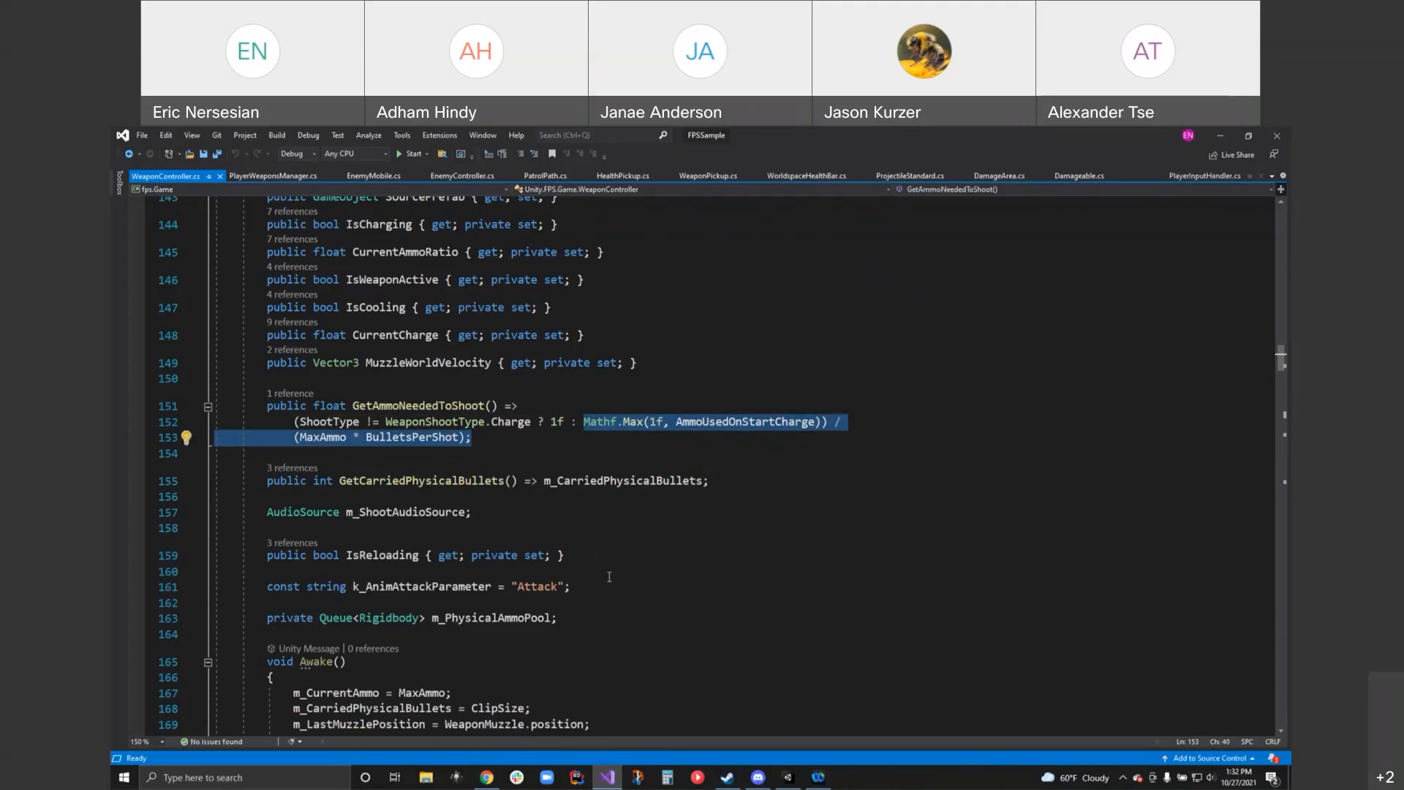
{"action": "mouse_move", "coordinate": [587, 488]}
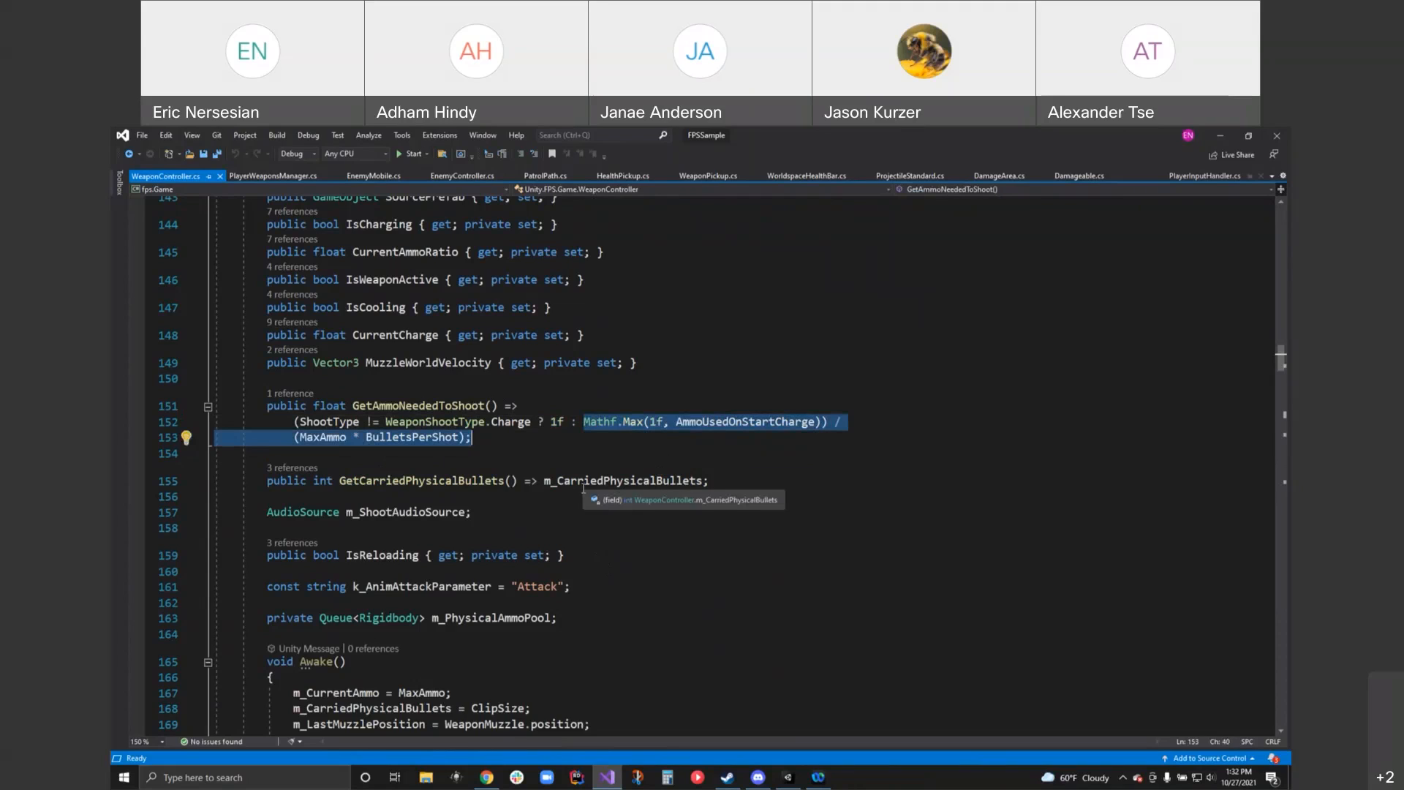
{"action": "left_click", "coordinate": [638, 422]}
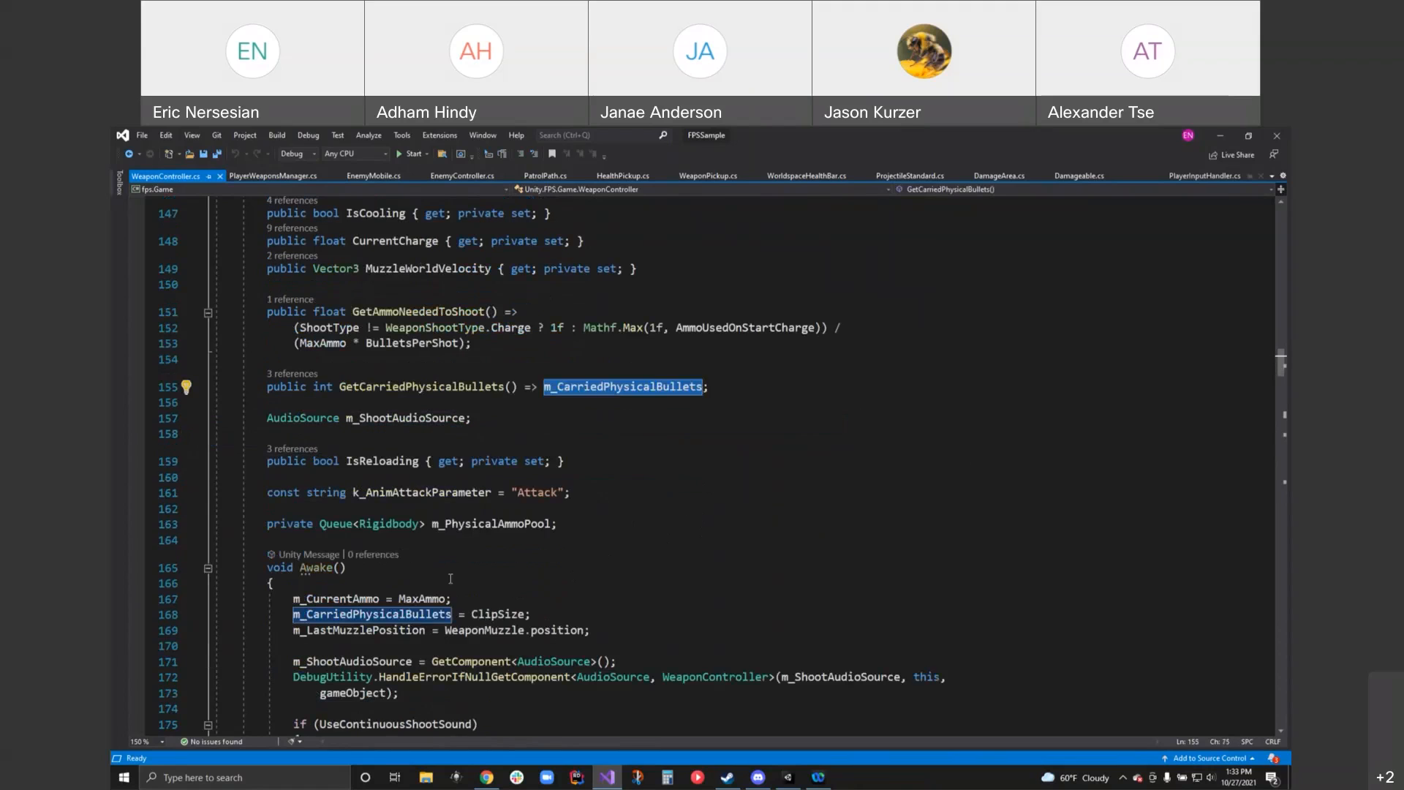
{"action": "scroll", "scroll_direction": "down", "scroll_amount": 3}
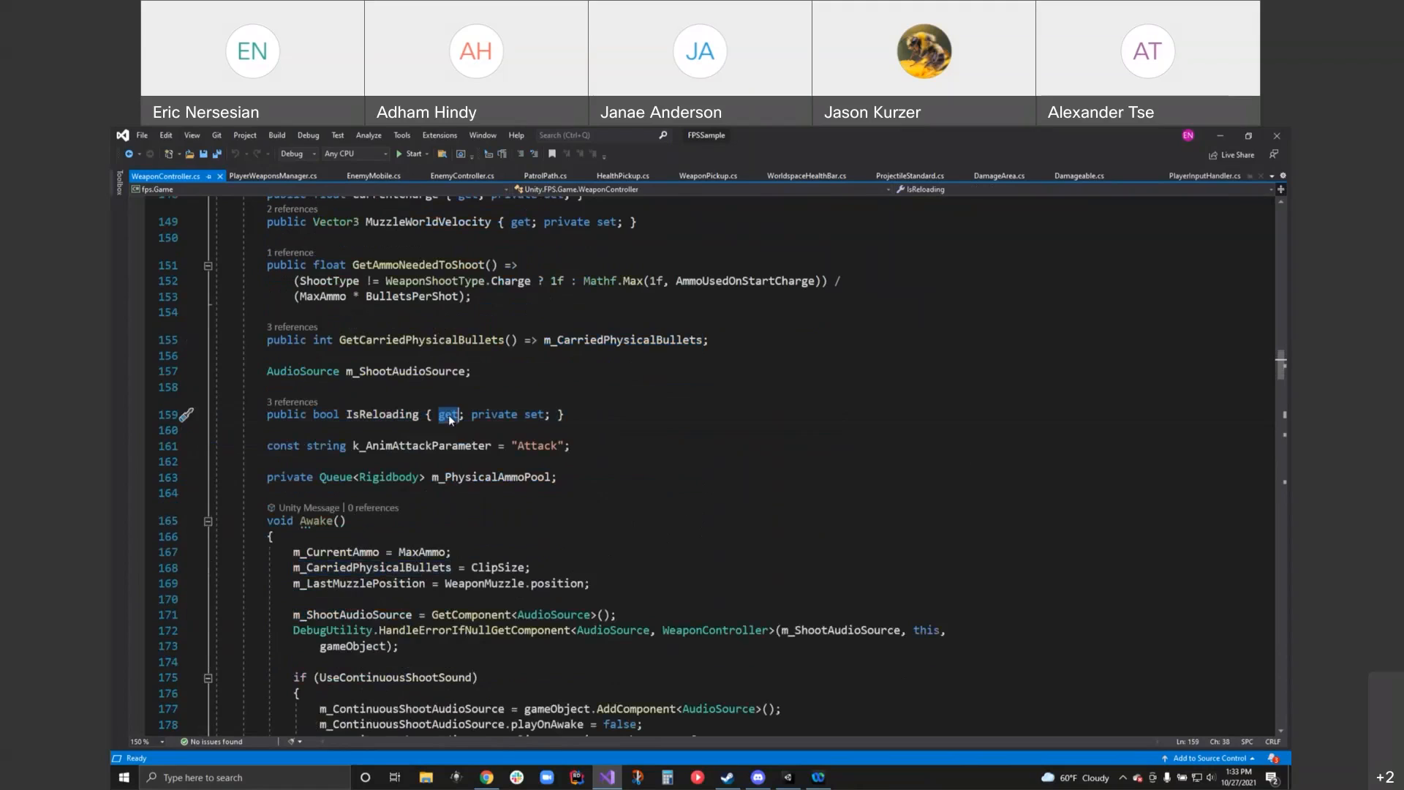
{"action": "double_click", "coordinate": [382, 414]}
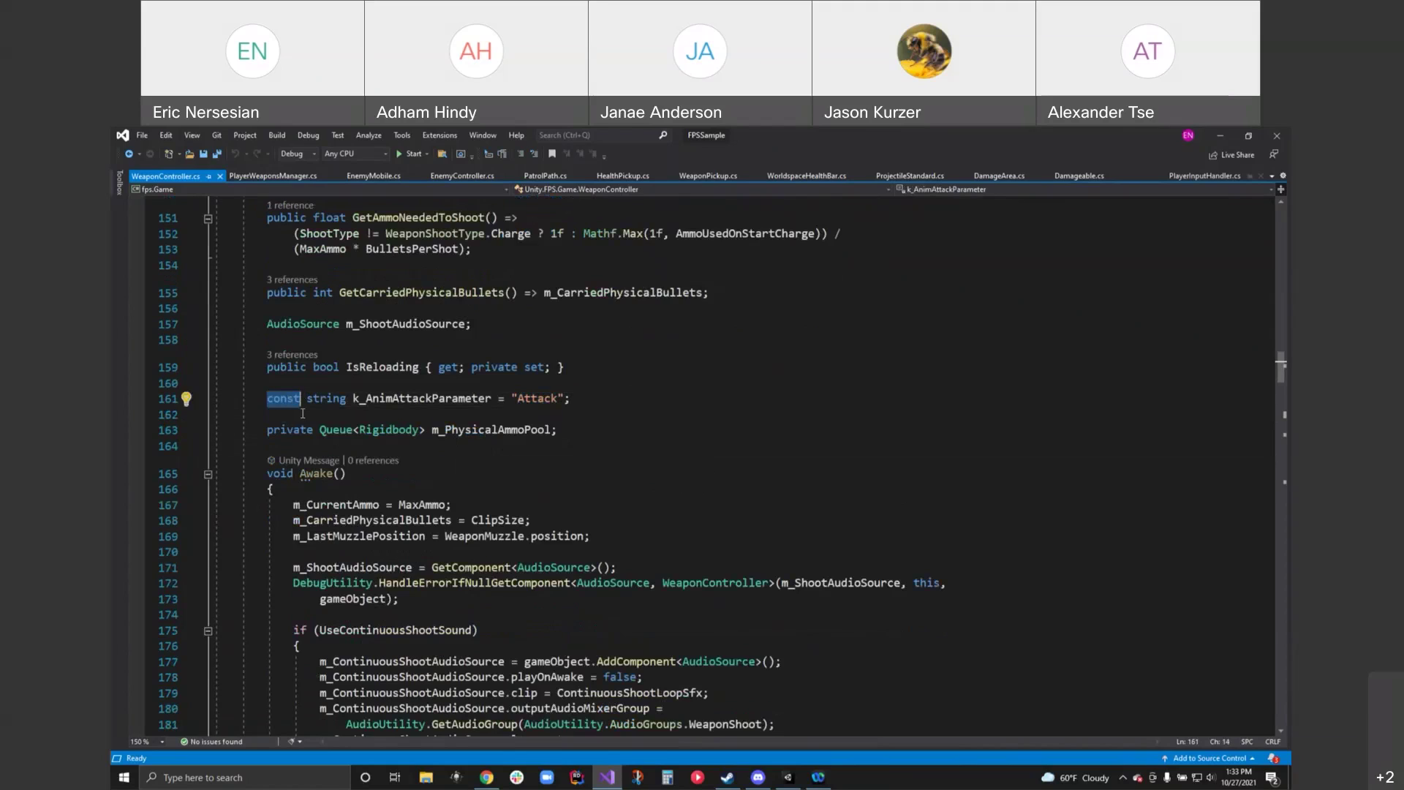
{"action": "mouse_move", "coordinate": [433, 455]}
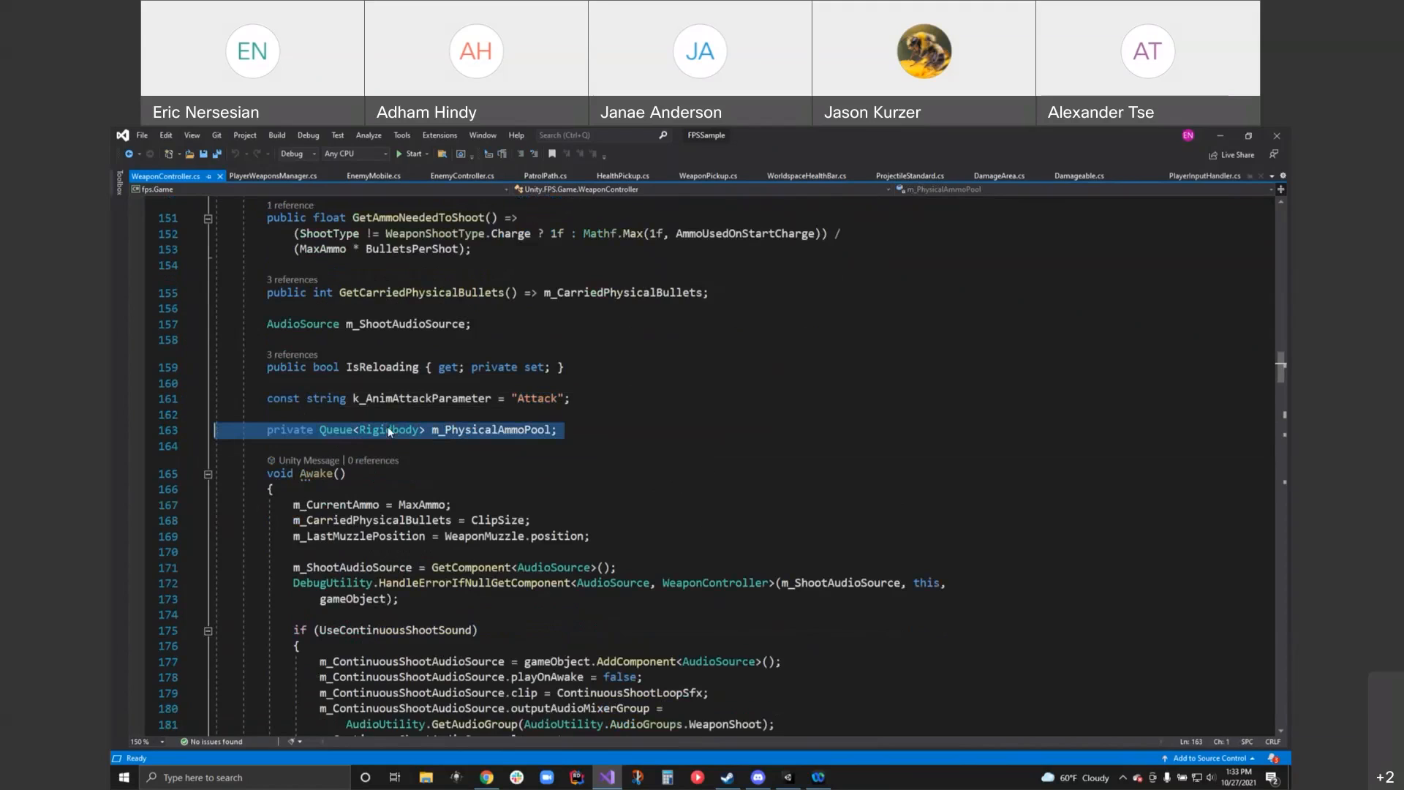
{"action": "double_click", "coordinate": [492, 430]}
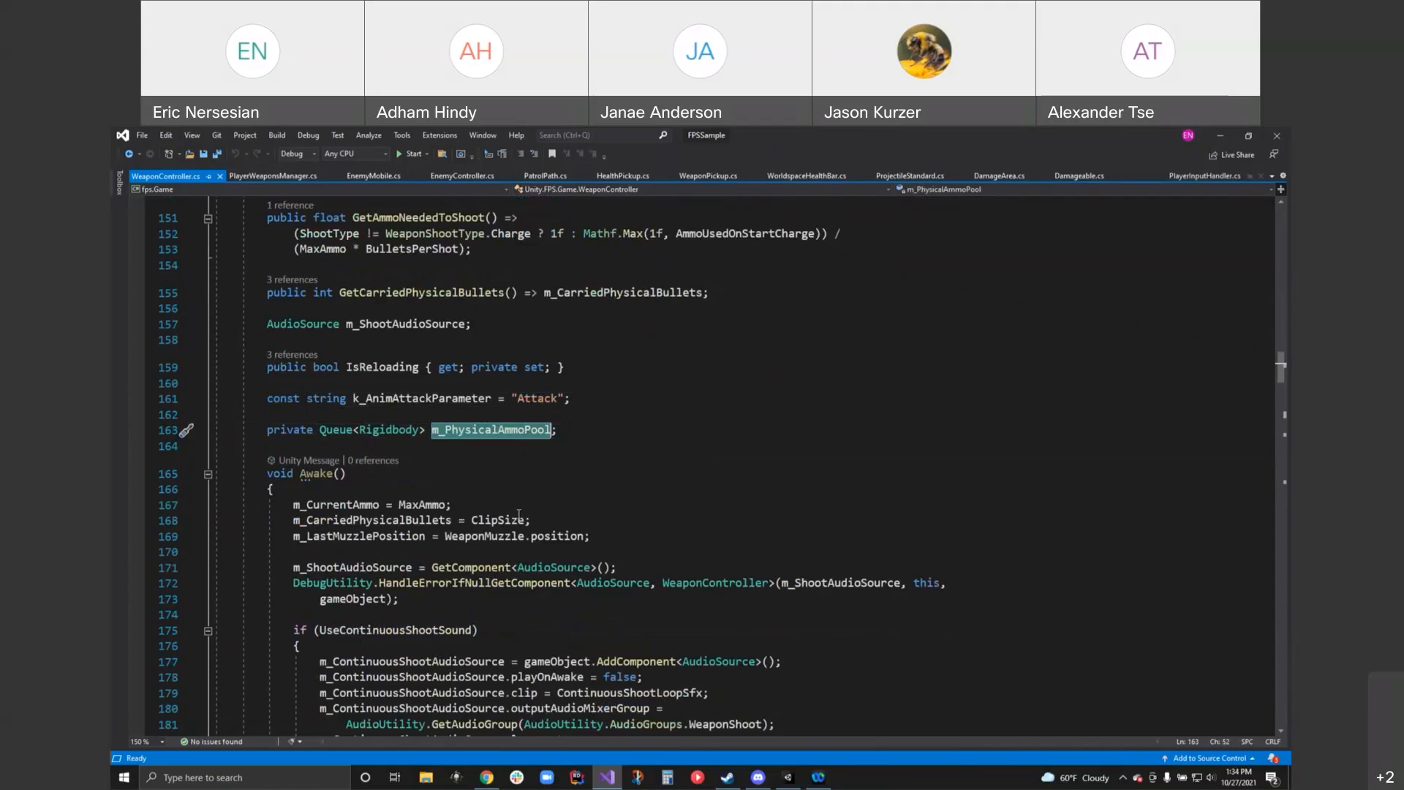
{"action": "mouse_move", "coordinate": [523, 506]}
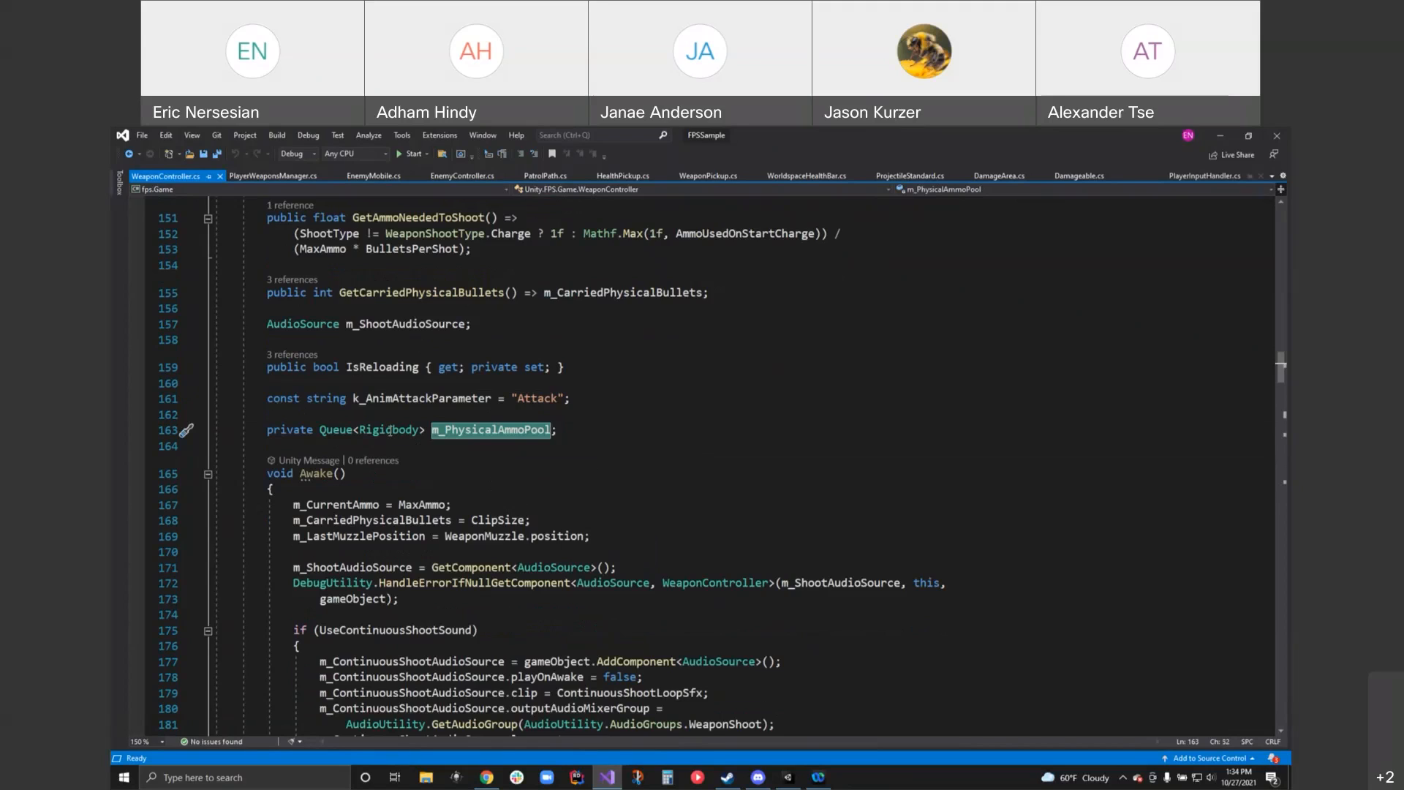
{"action": "double_click", "coordinate": [389, 430]}
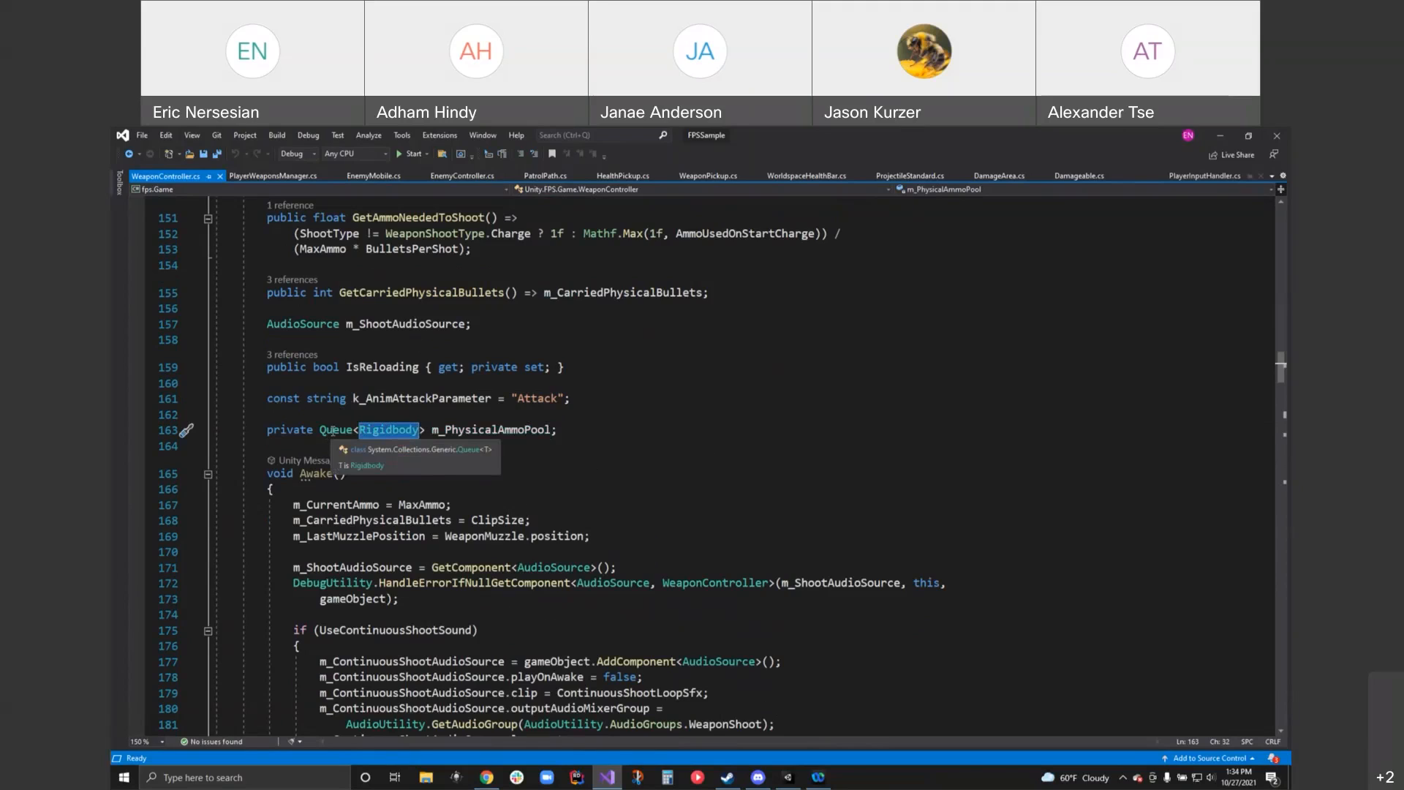
{"action": "mouse_move", "coordinate": [387, 449]}
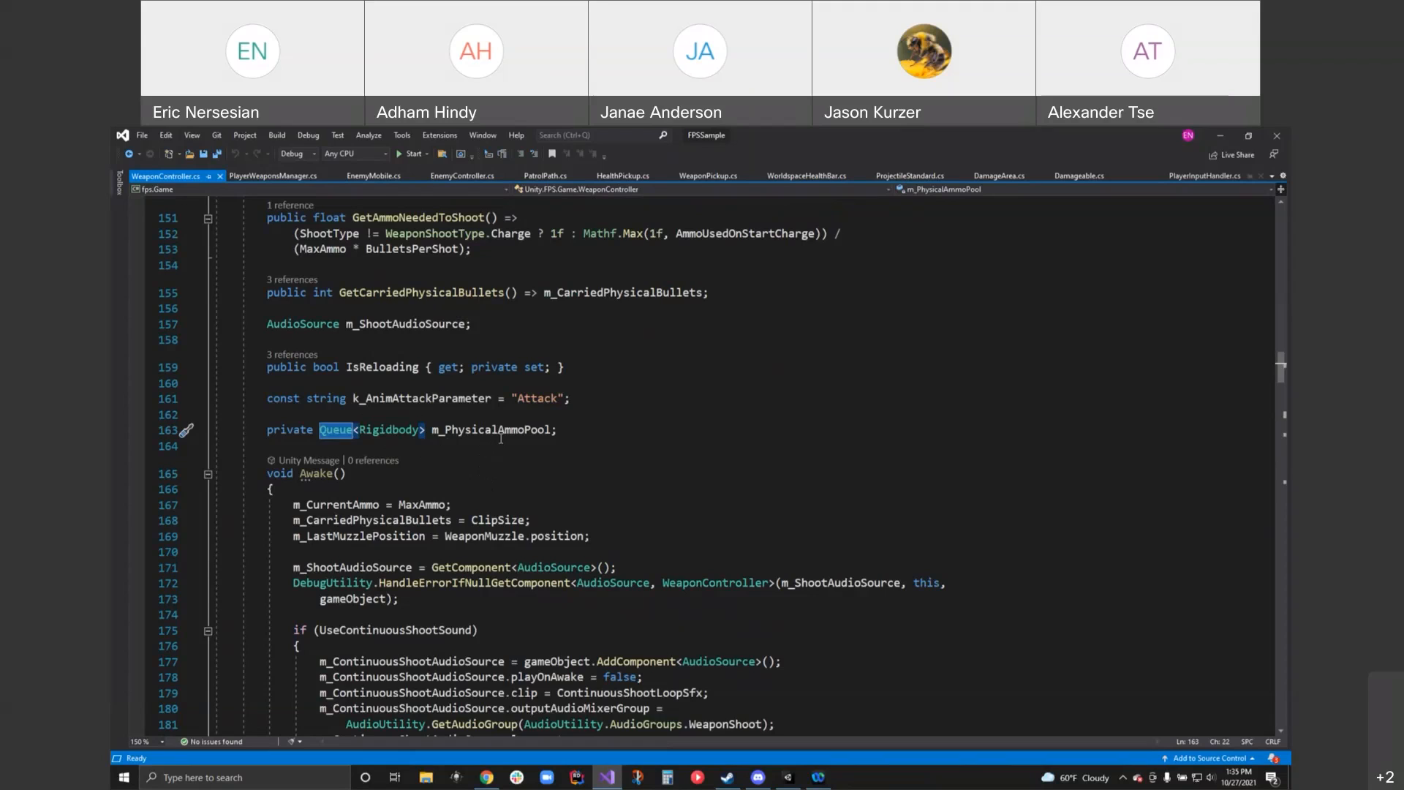
{"action": "mouse_move", "coordinate": [528, 565]}
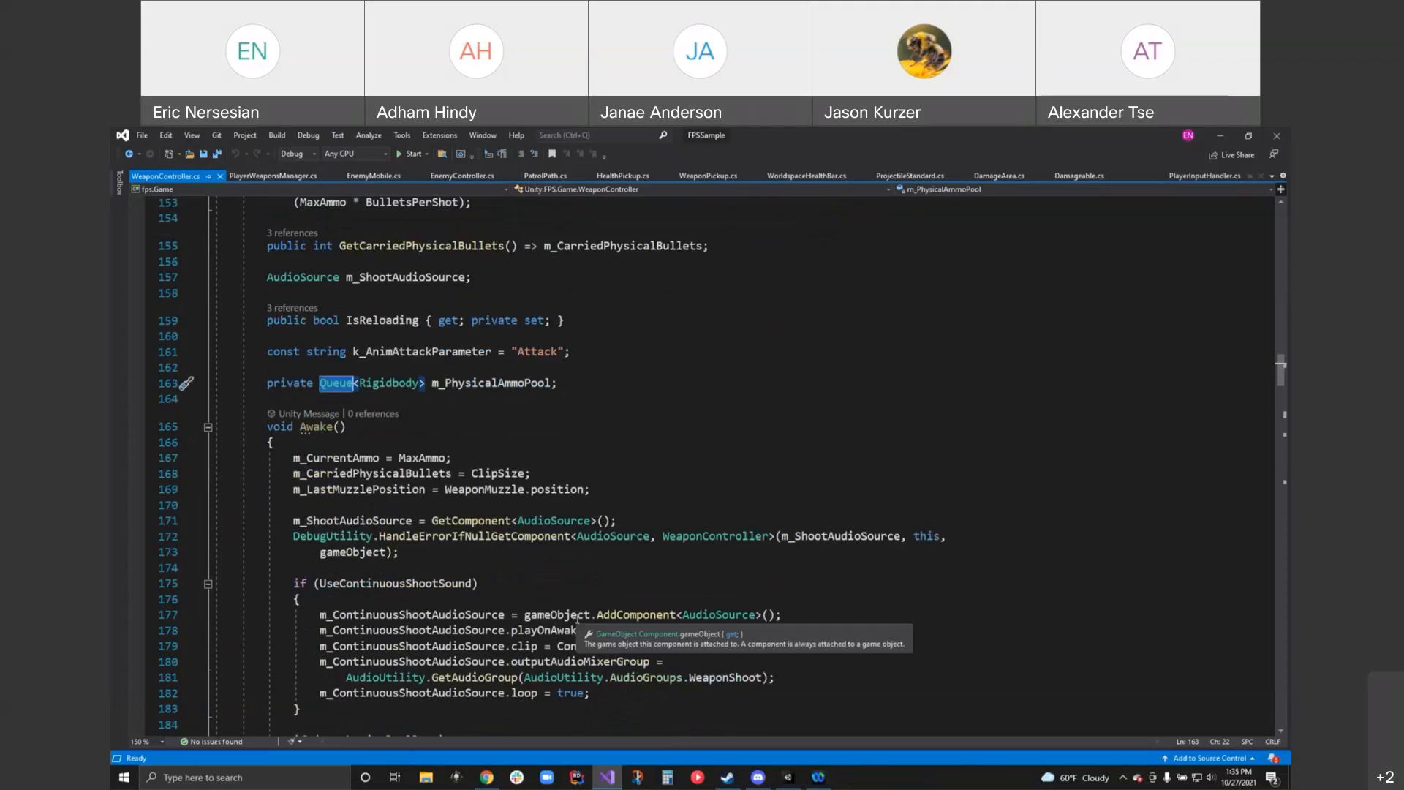
{"action": "scroll", "scroll_direction": "down", "scroll_amount": 3}
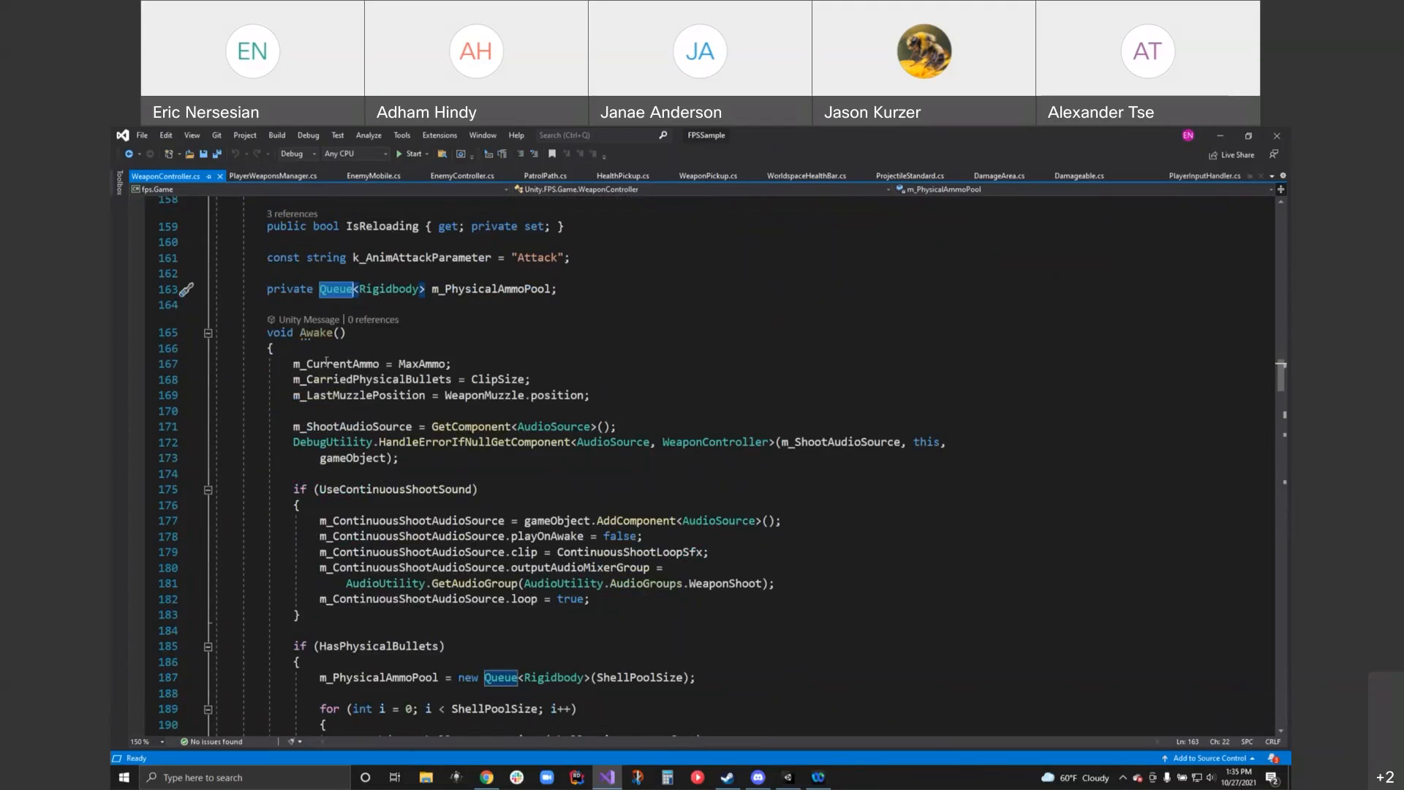
{"action": "mouse_move", "coordinate": [355, 380]}
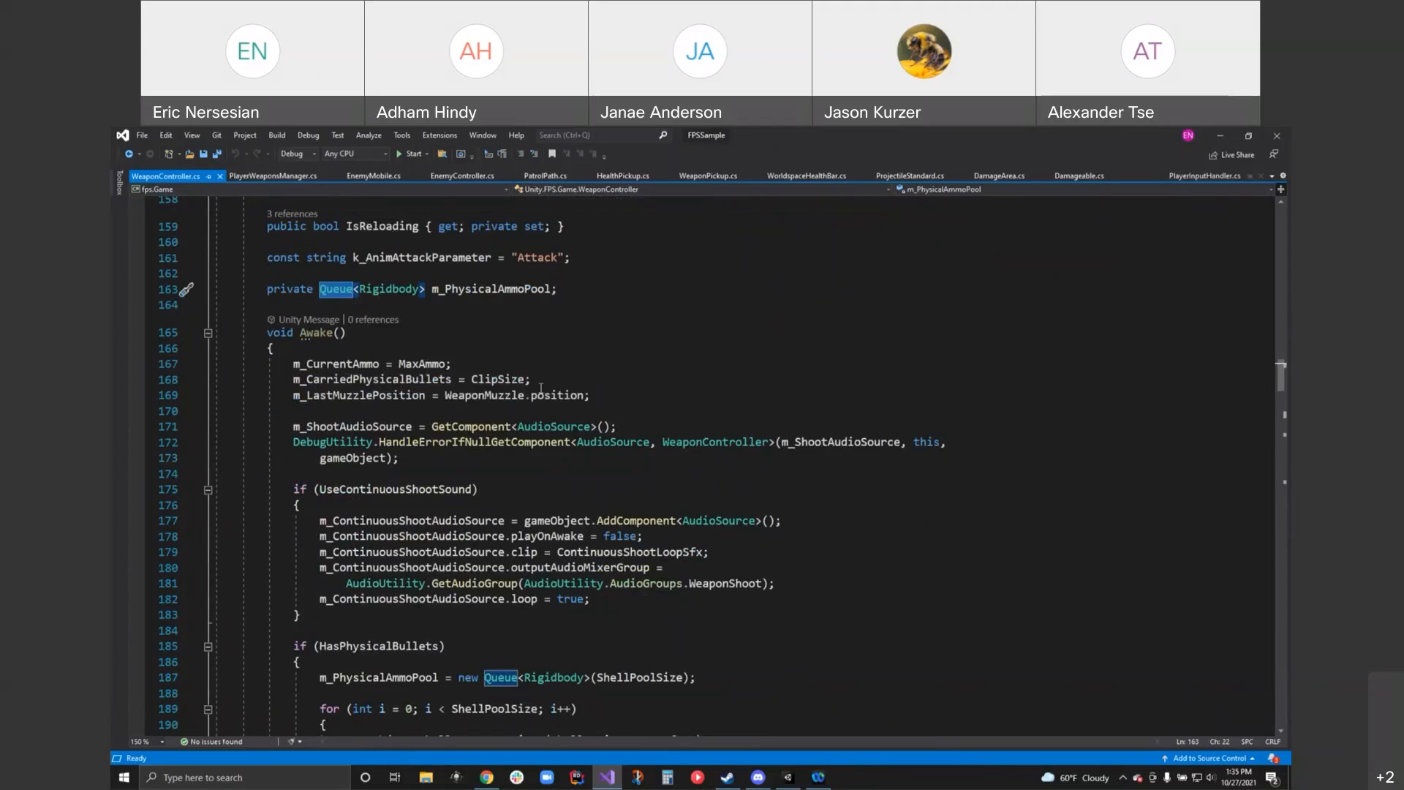
{"action": "mouse_move", "coordinate": [644, 583]}
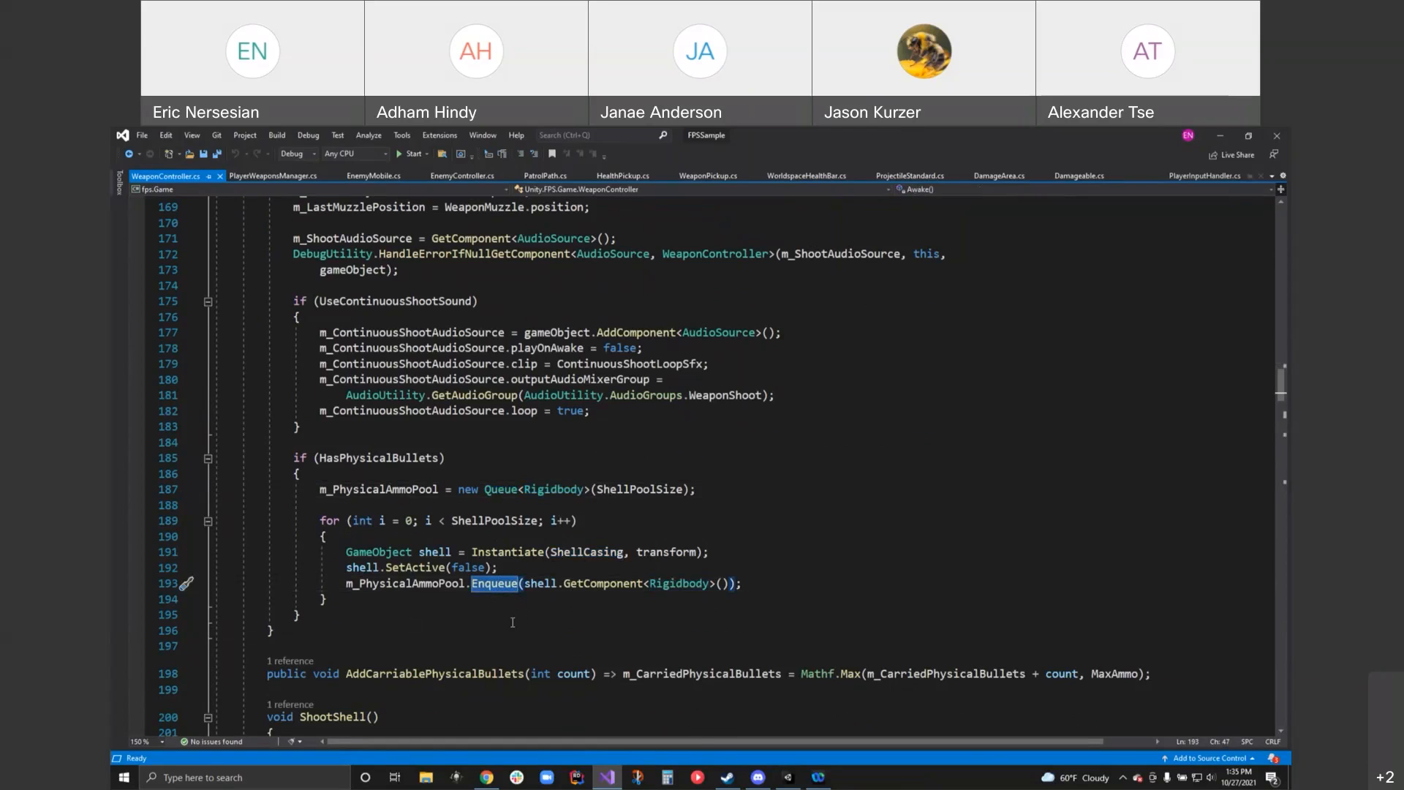
{"action": "mouse_move", "coordinate": [783, 615]}
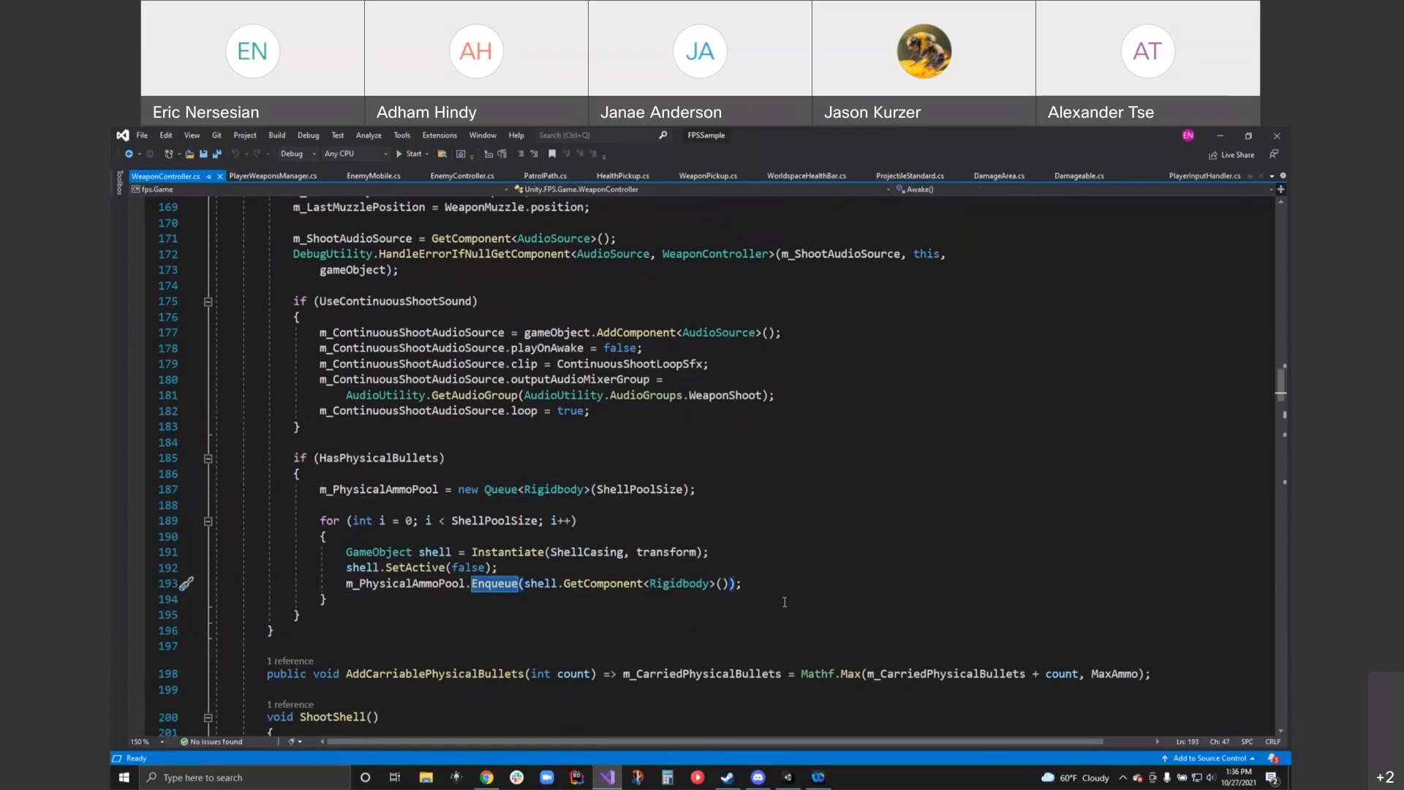
{"action": "mouse_move", "coordinate": [796, 633]}
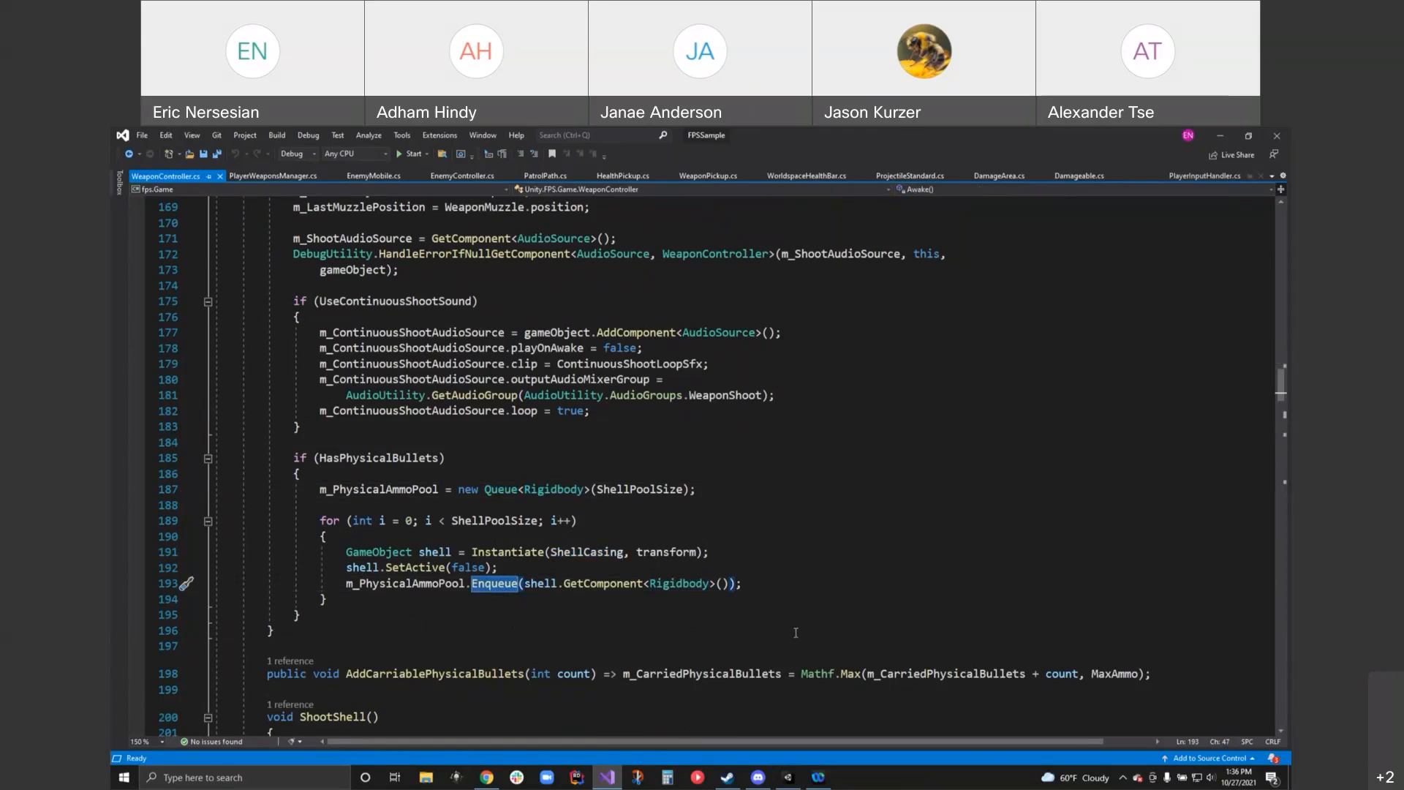
{"action": "scroll", "scroll_direction": "down", "scroll_amount": 3}
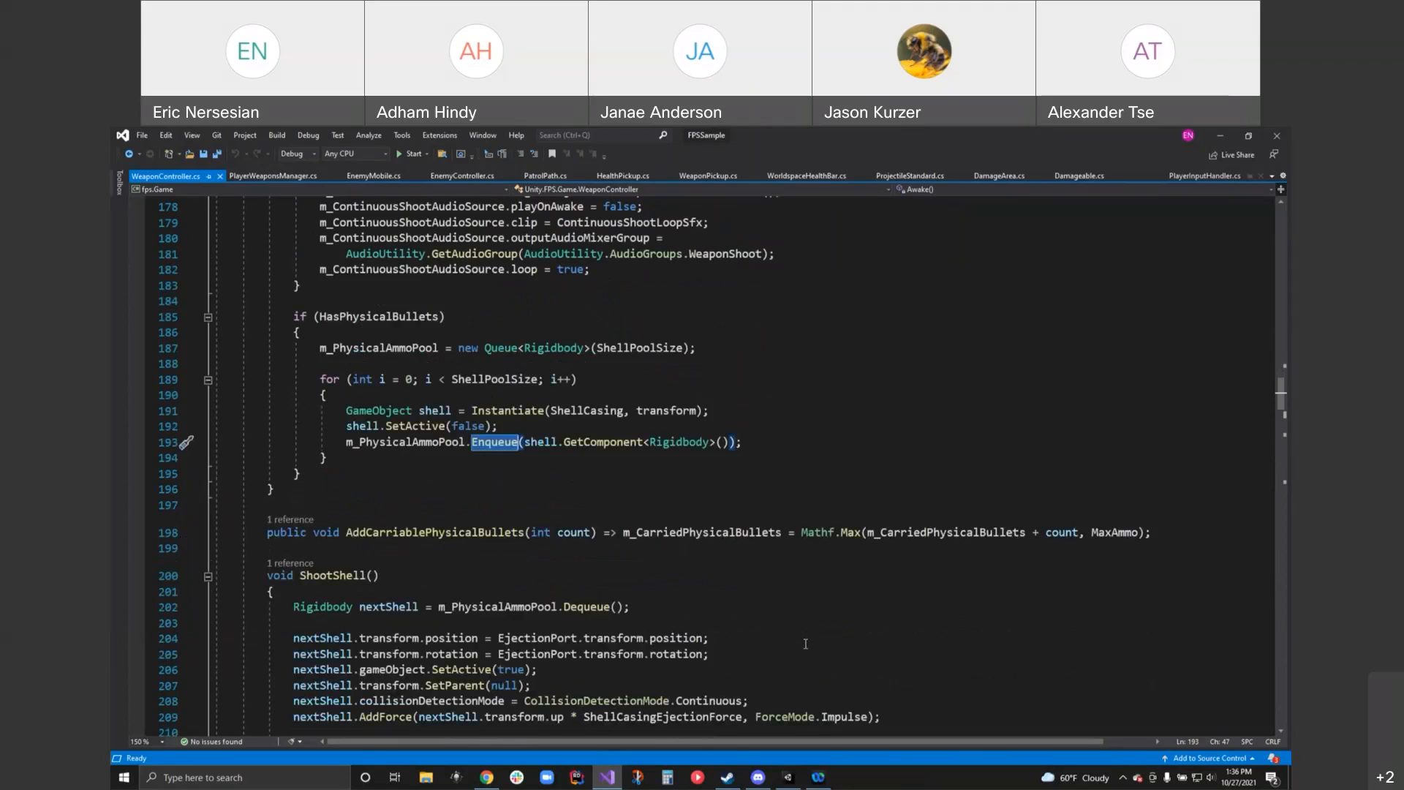
{"action": "mouse_move", "coordinate": [810, 655]}
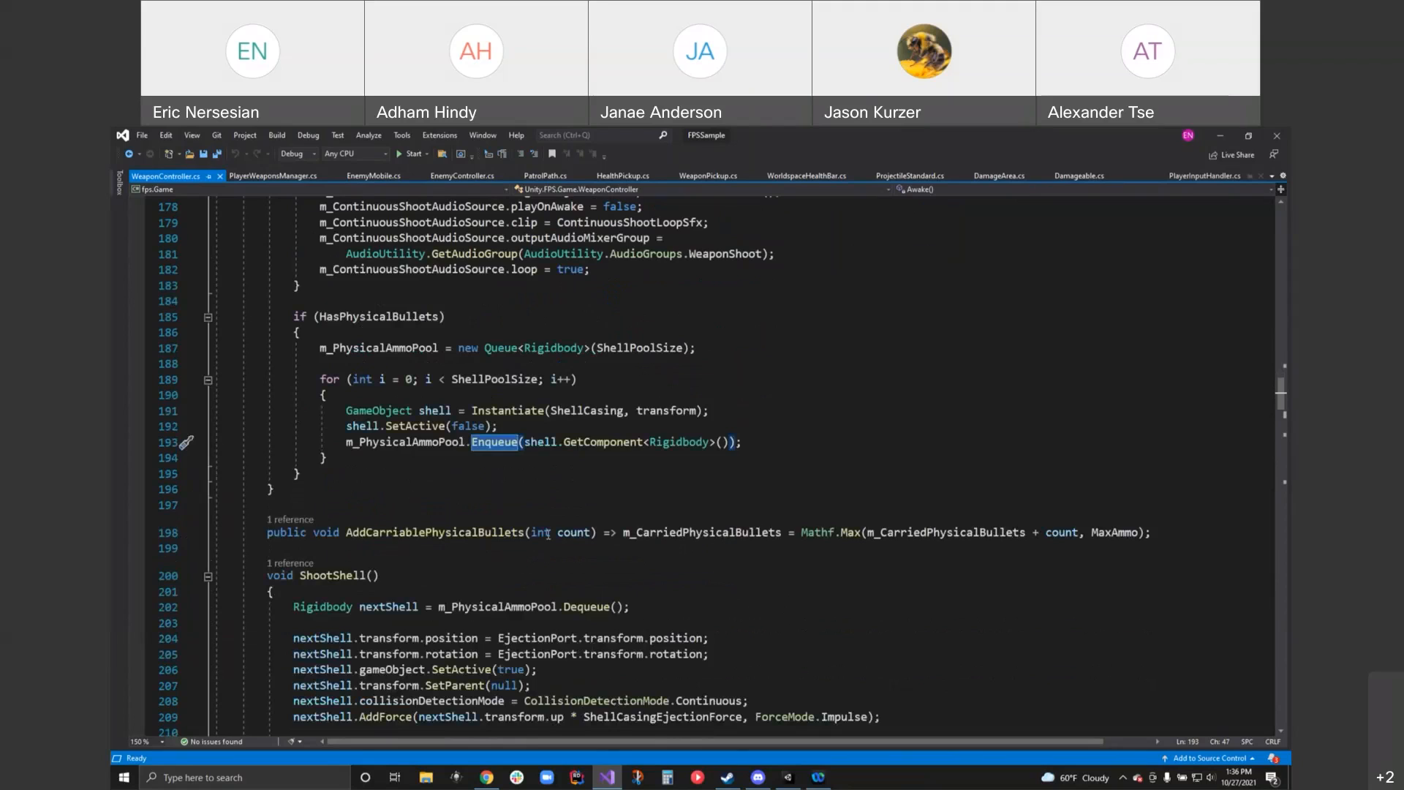
{"action": "mouse_move", "coordinate": [543, 533]}
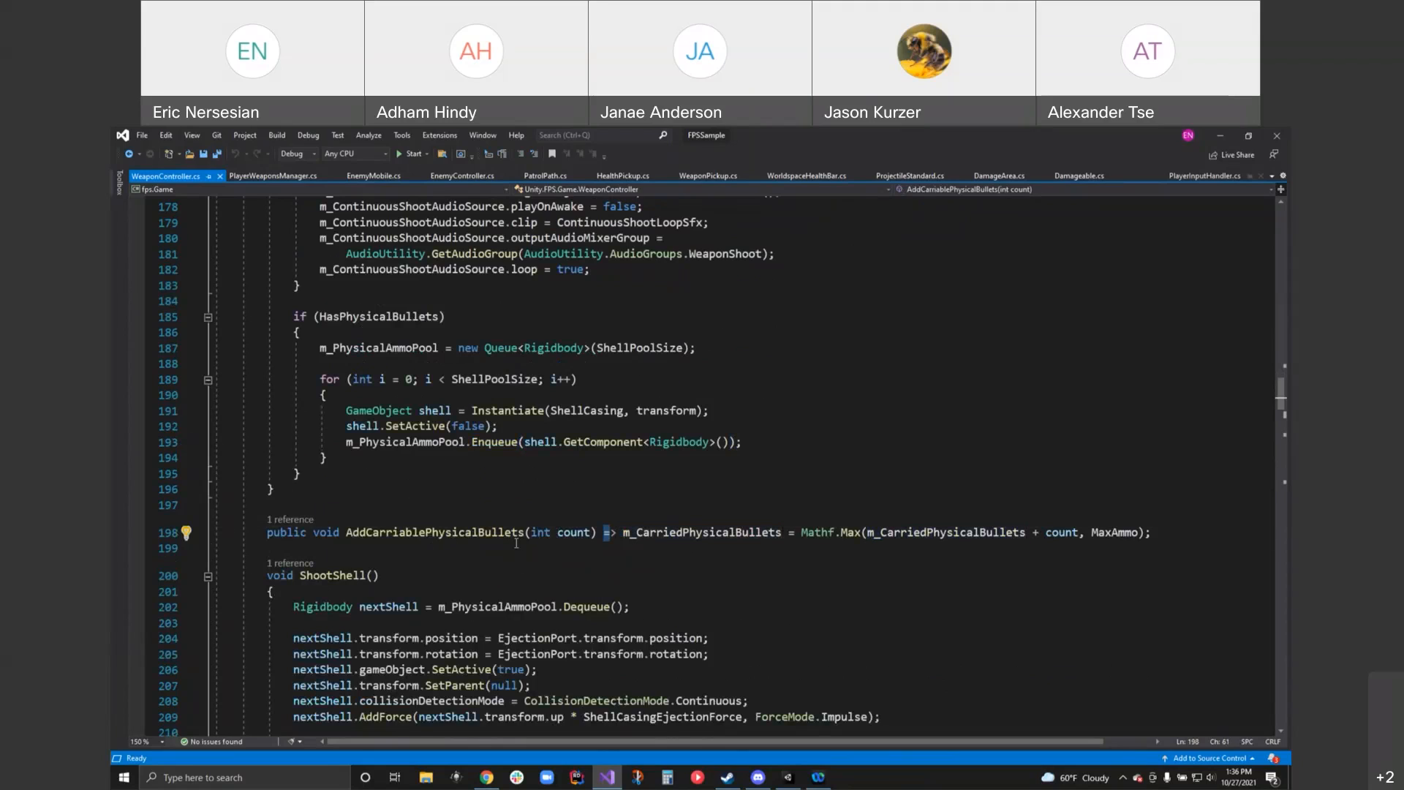
{"action": "mouse_move", "coordinate": [767, 603]}
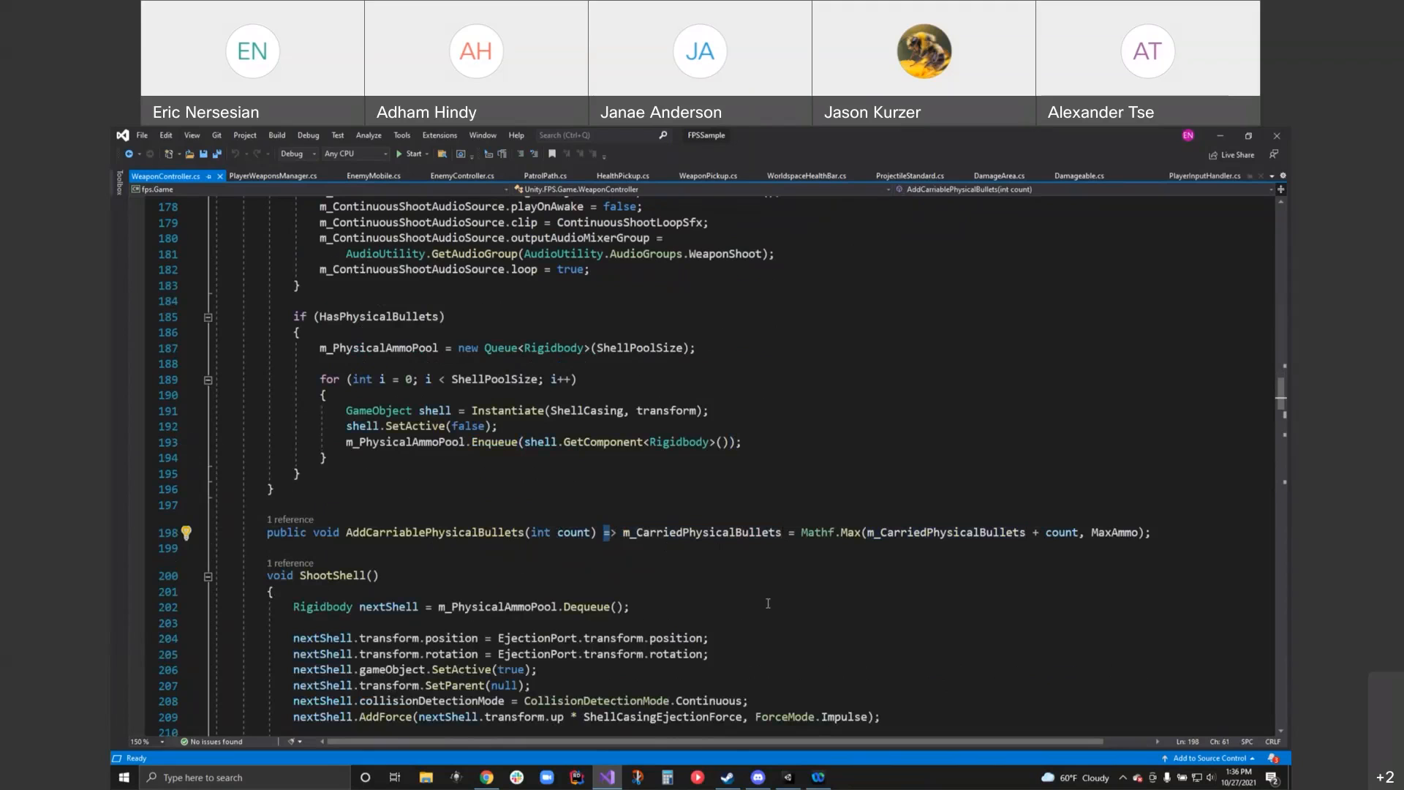
{"action": "scroll", "scroll_direction": "down", "scroll_amount": 3}
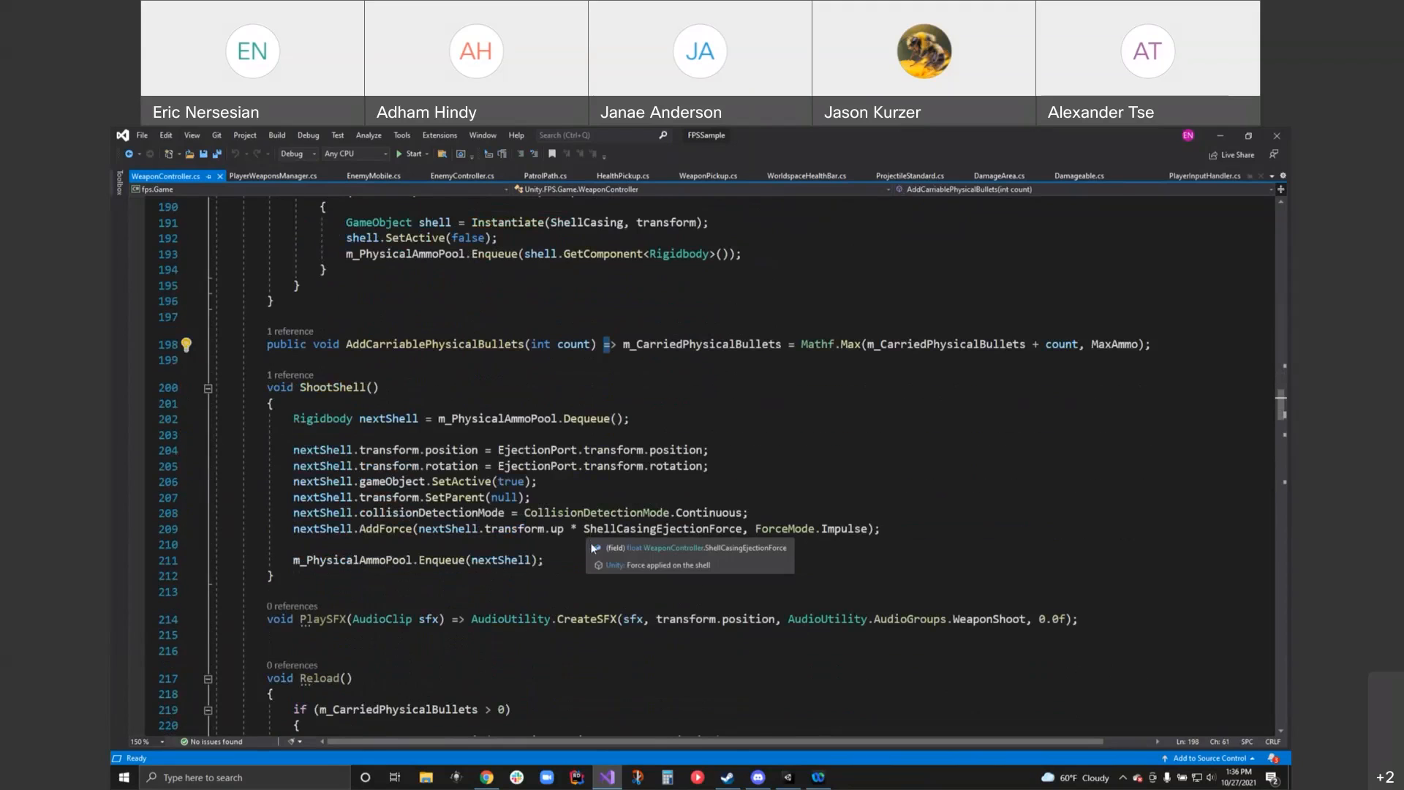
{"action": "mouse_move", "coordinate": [322, 418]}
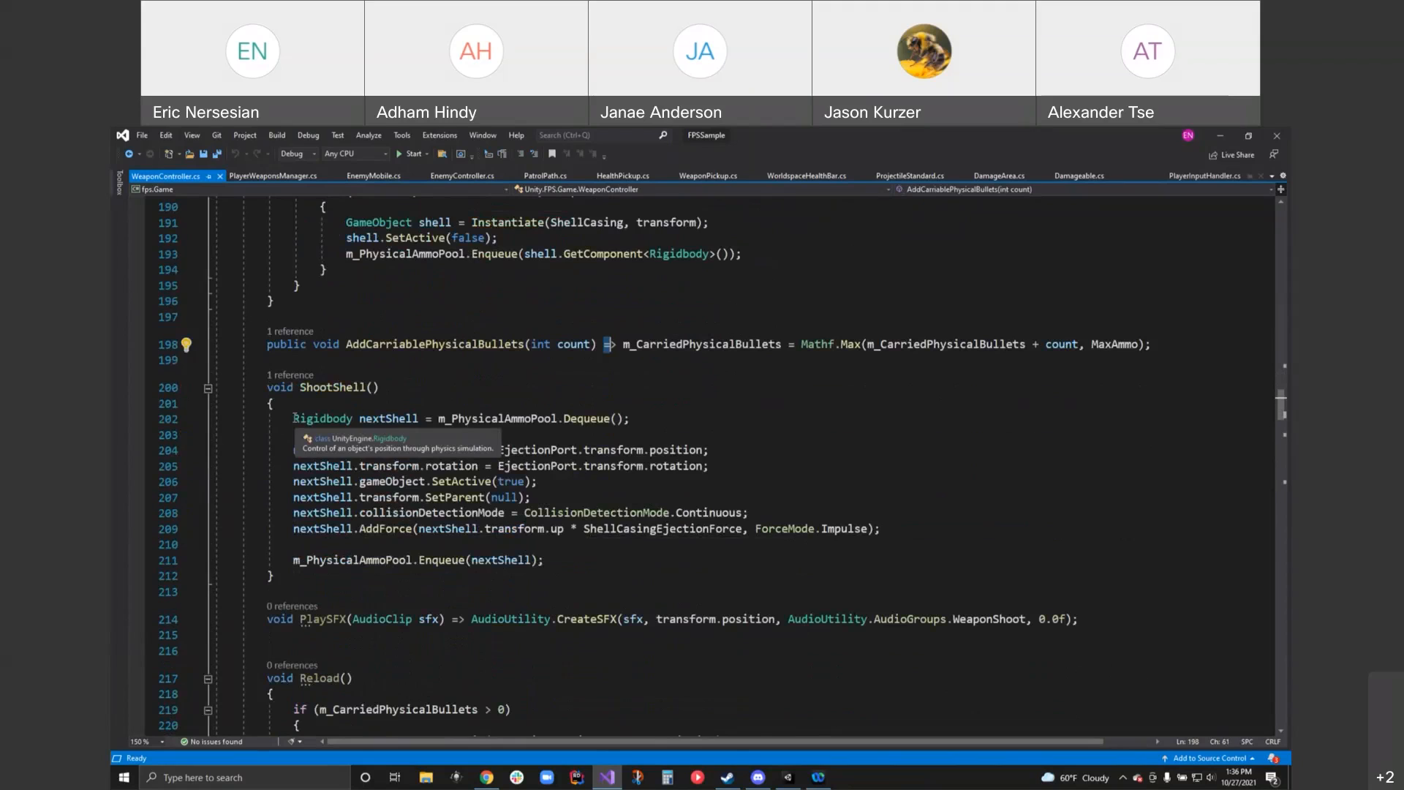
{"action": "left_click_drag", "start_coordinate": [292, 418], "coordinate": [551, 544]}
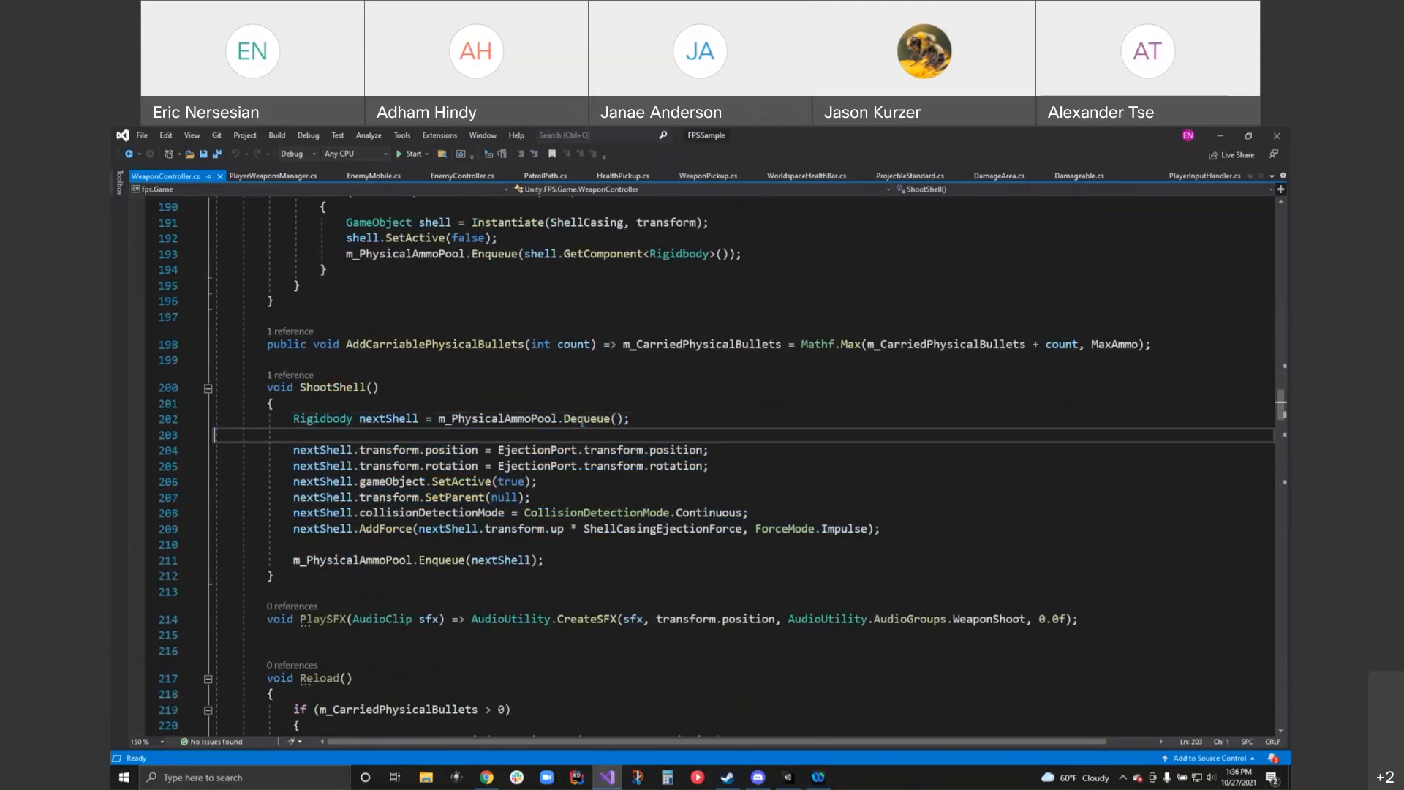
{"action": "double_click", "coordinate": [586, 419]}
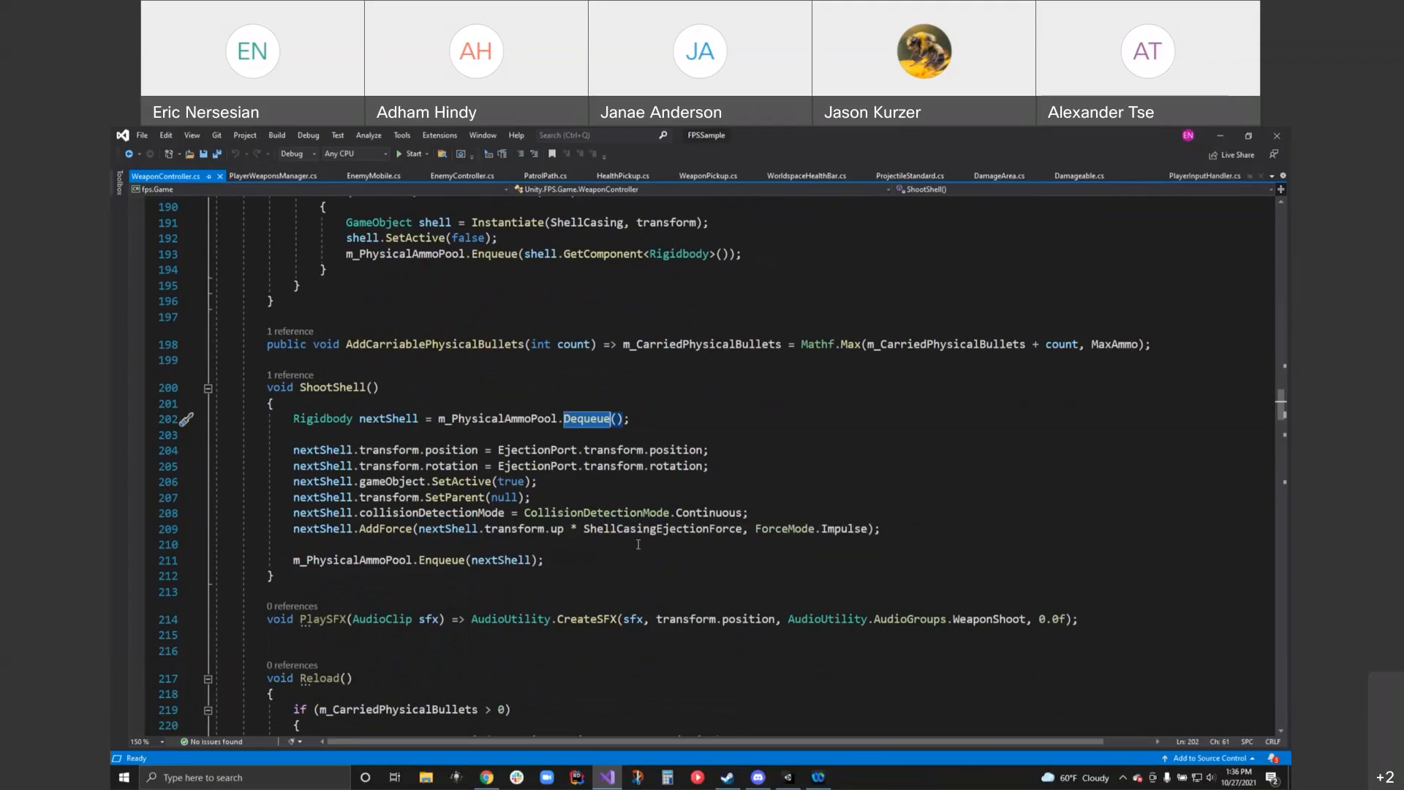
{"action": "double_click", "coordinate": [385, 528]}
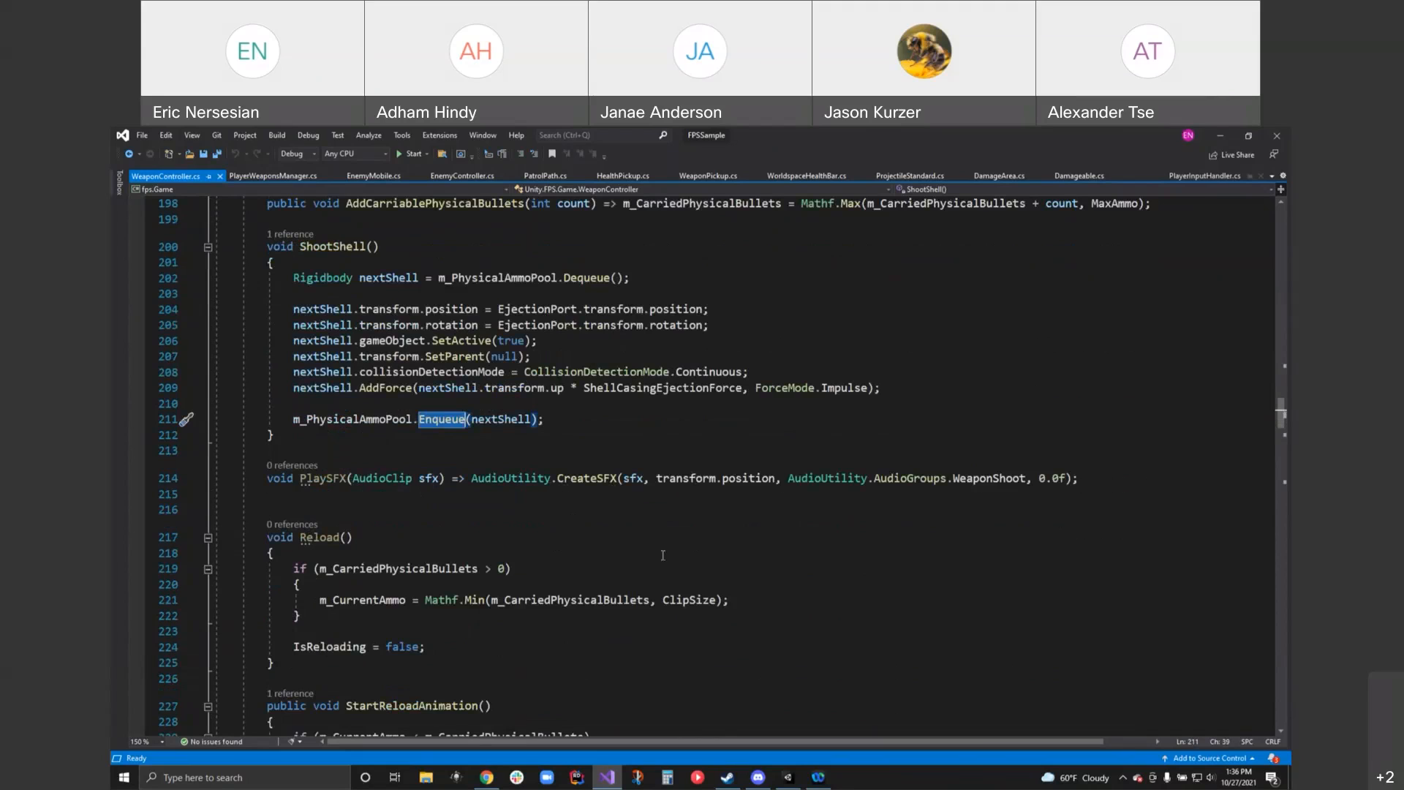
{"action": "scroll", "scroll_direction": "down", "scroll_amount": 3}
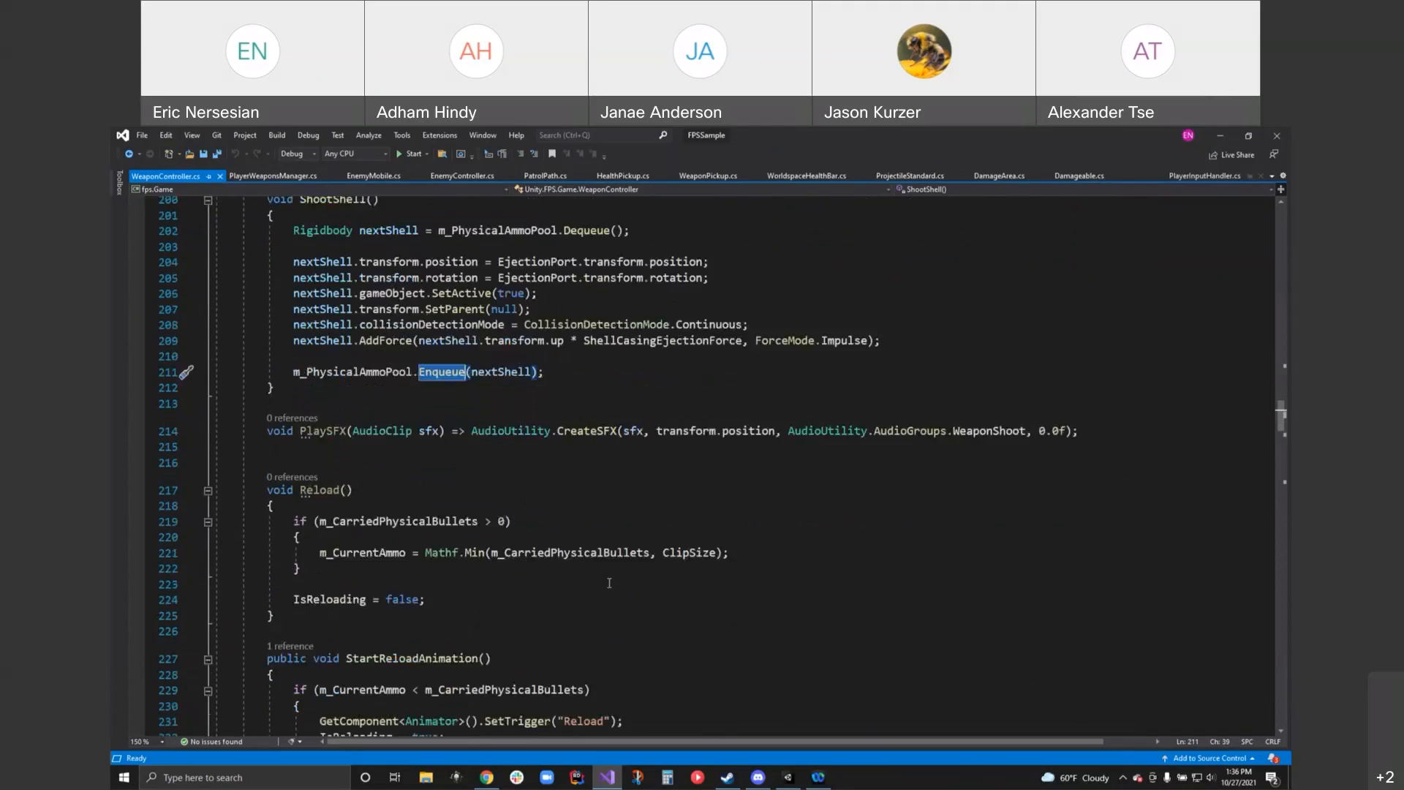
{"action": "scroll", "scroll_direction": "down", "scroll_amount": 3}
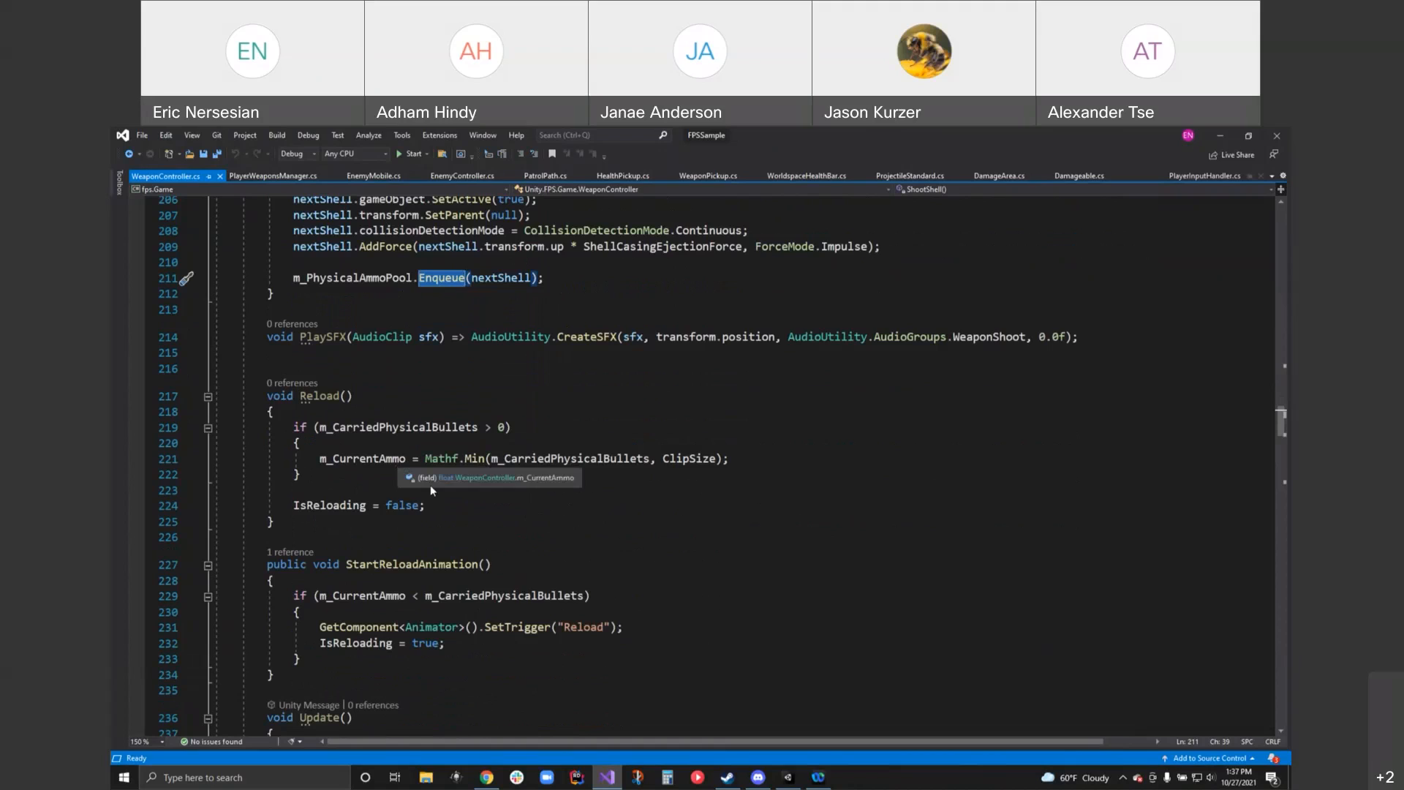
{"action": "mouse_move", "coordinate": [447, 491]}
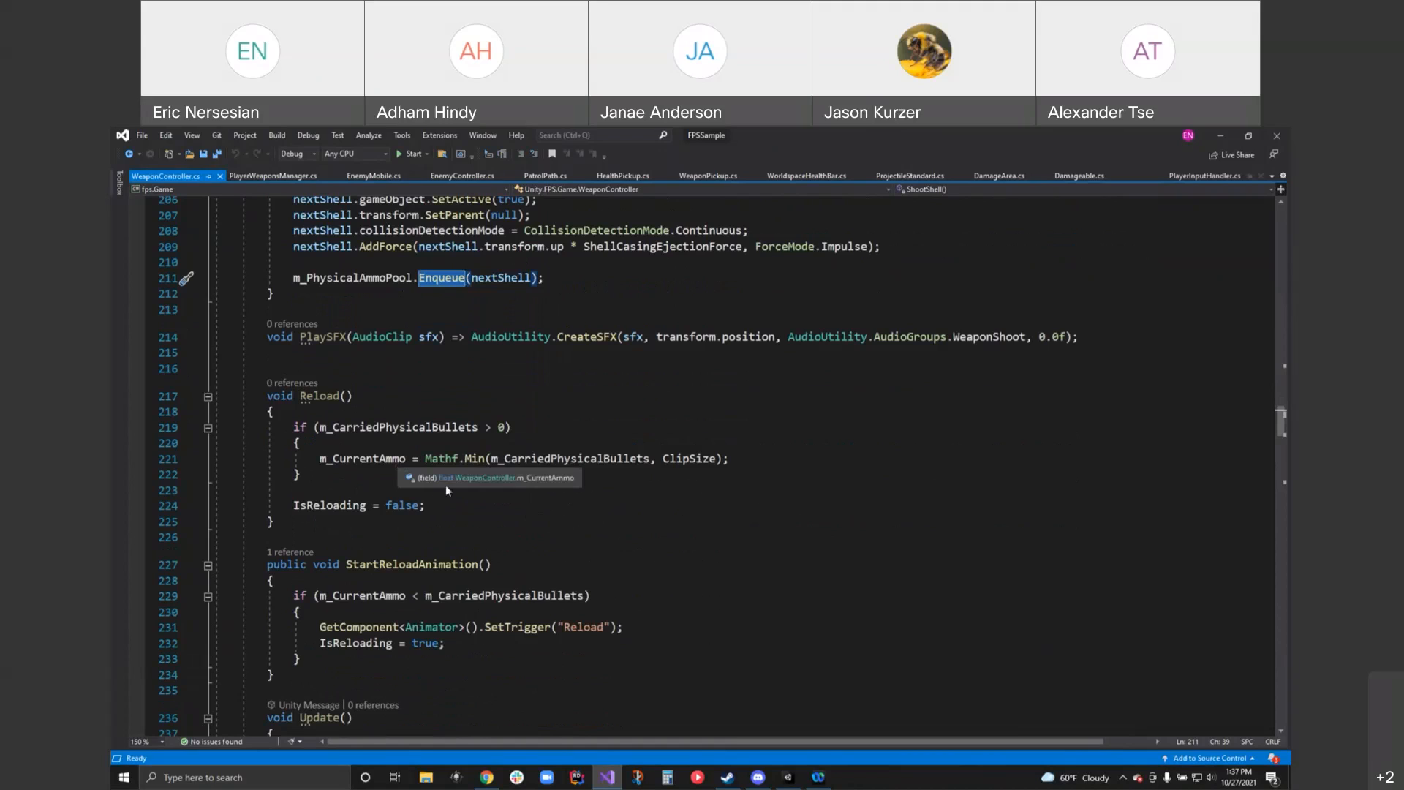
{"action": "mouse_move", "coordinate": [583, 504]}
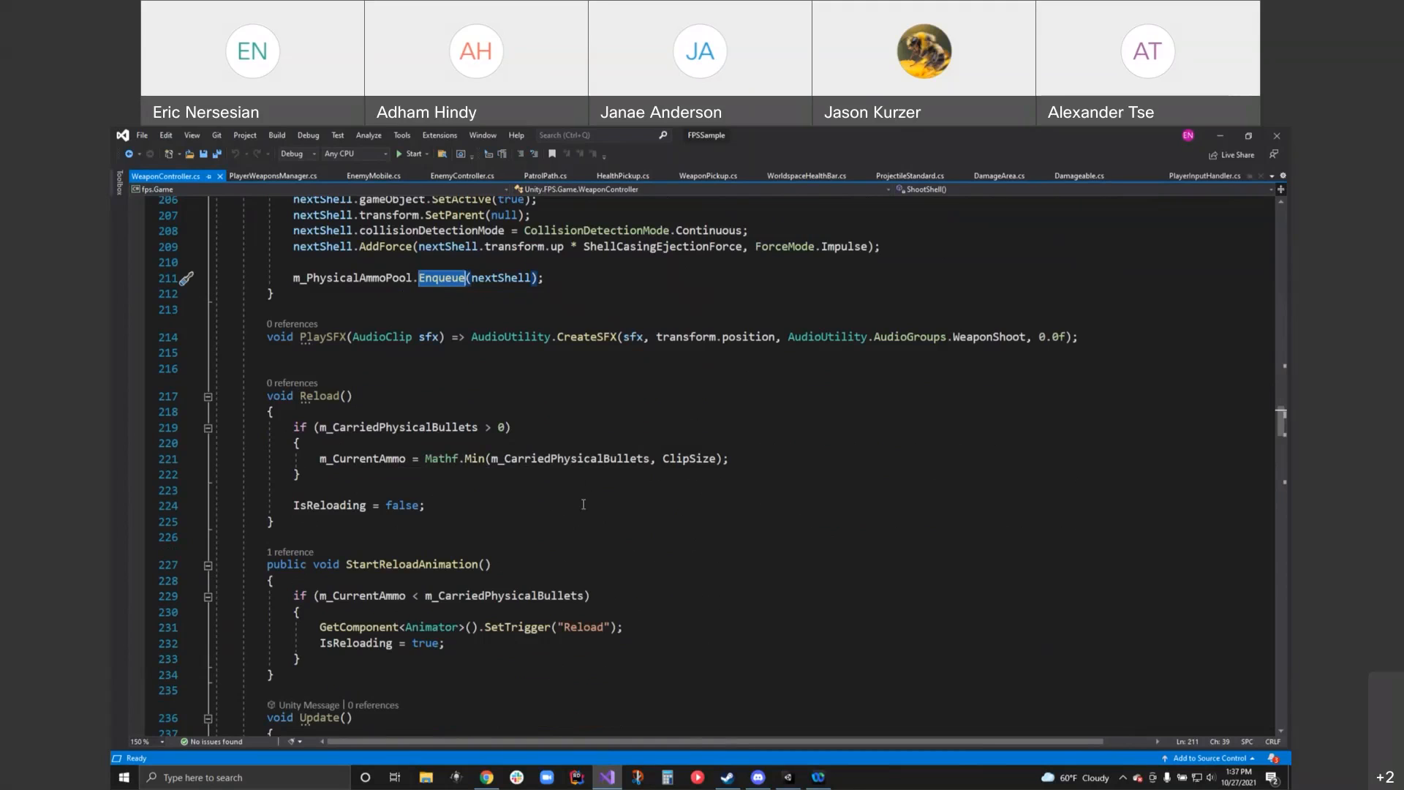
{"action": "mouse_move", "coordinate": [568, 505]}
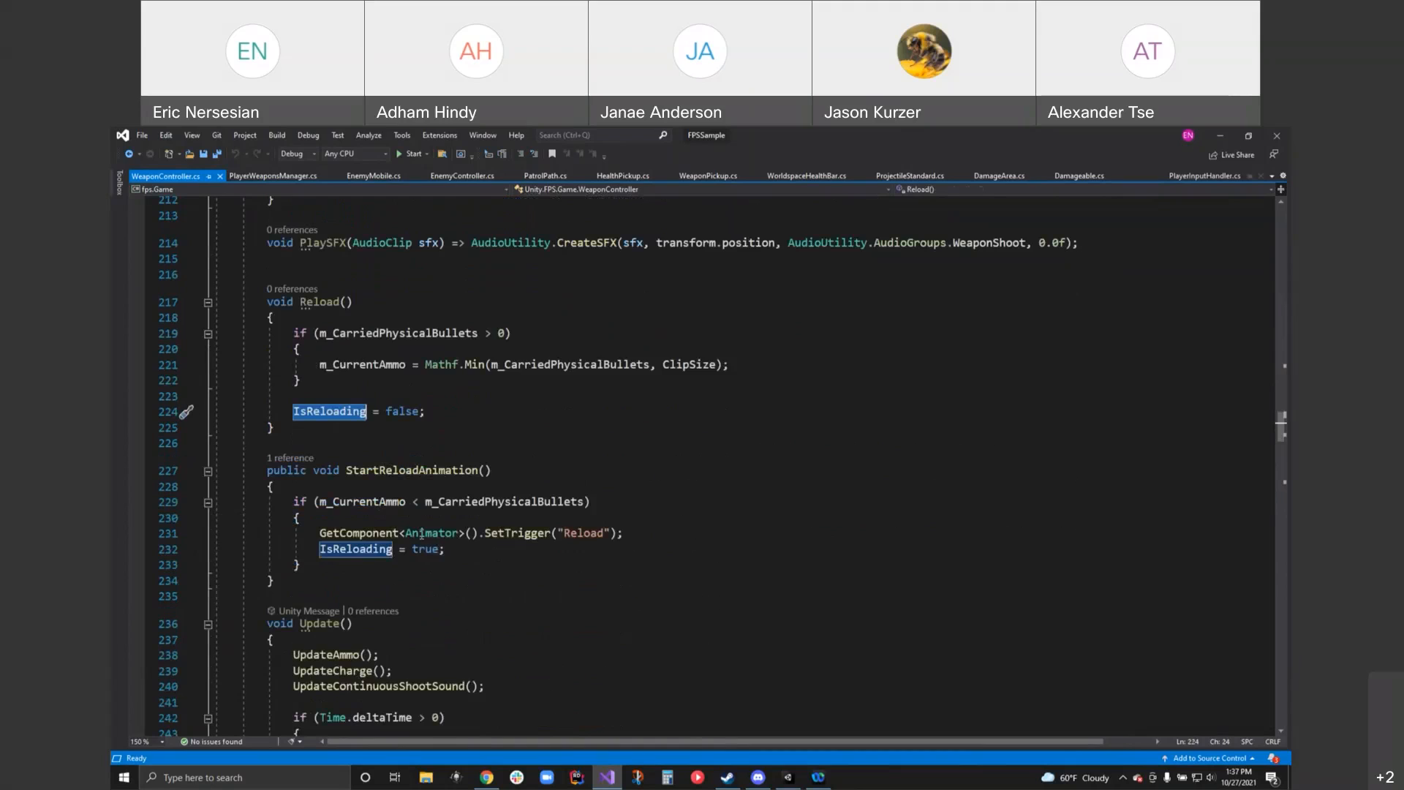
{"action": "double_click", "coordinate": [430, 533]}
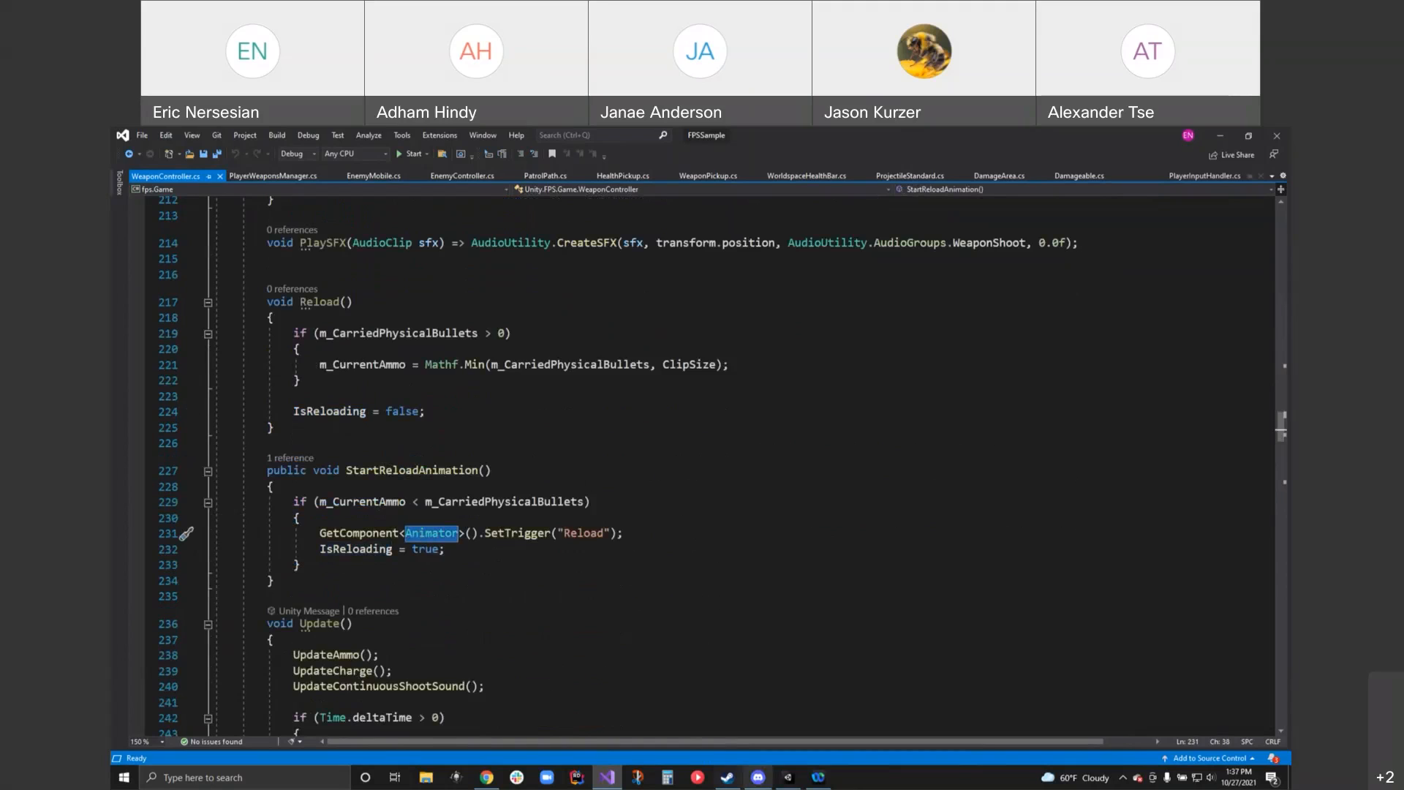
- Switch to Unity and inspect the Weapon_Launcher prefab in Prefabs/Weapons
{"action": "left_click", "coordinate": [793, 777]}
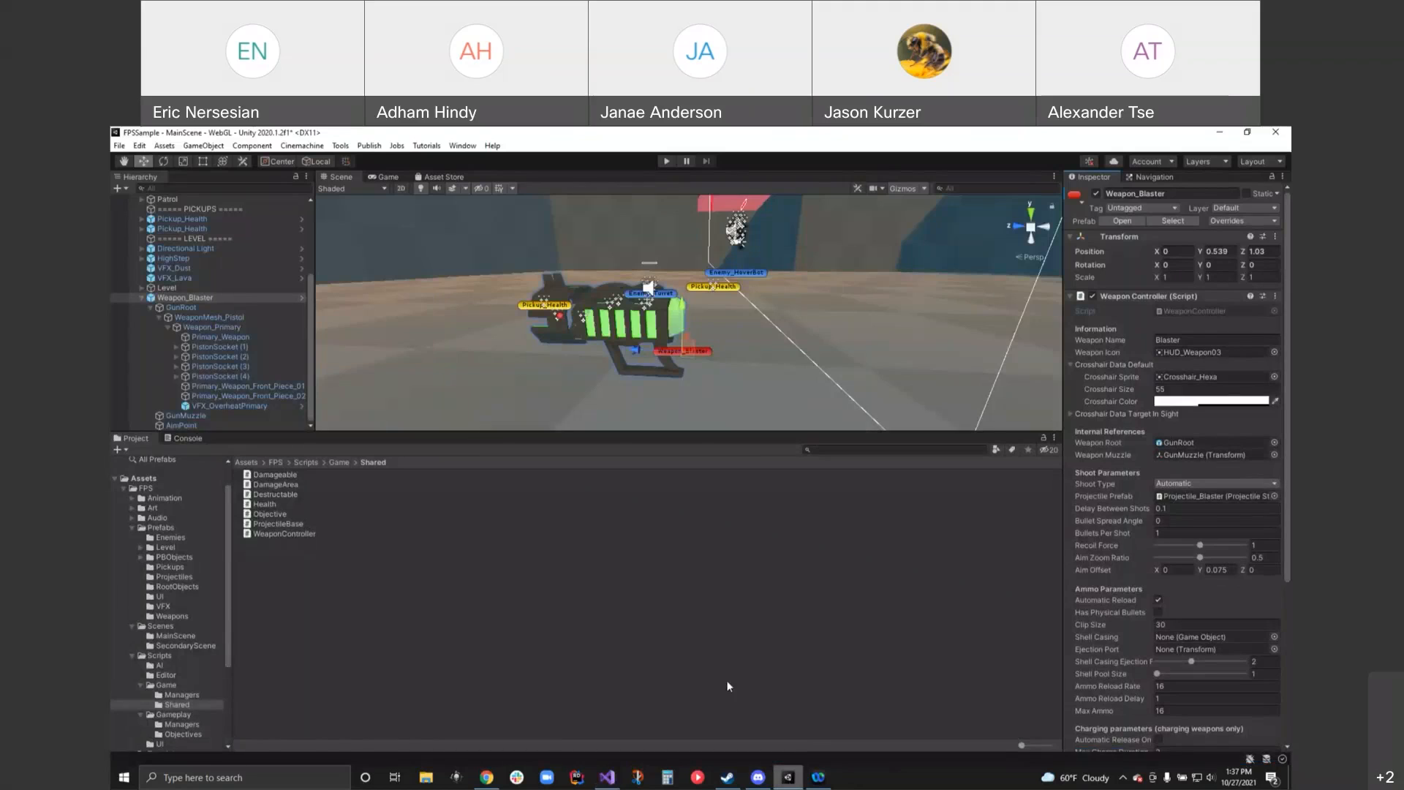
{"action": "scroll", "scroll_direction": "down", "scroll_amount": 3}
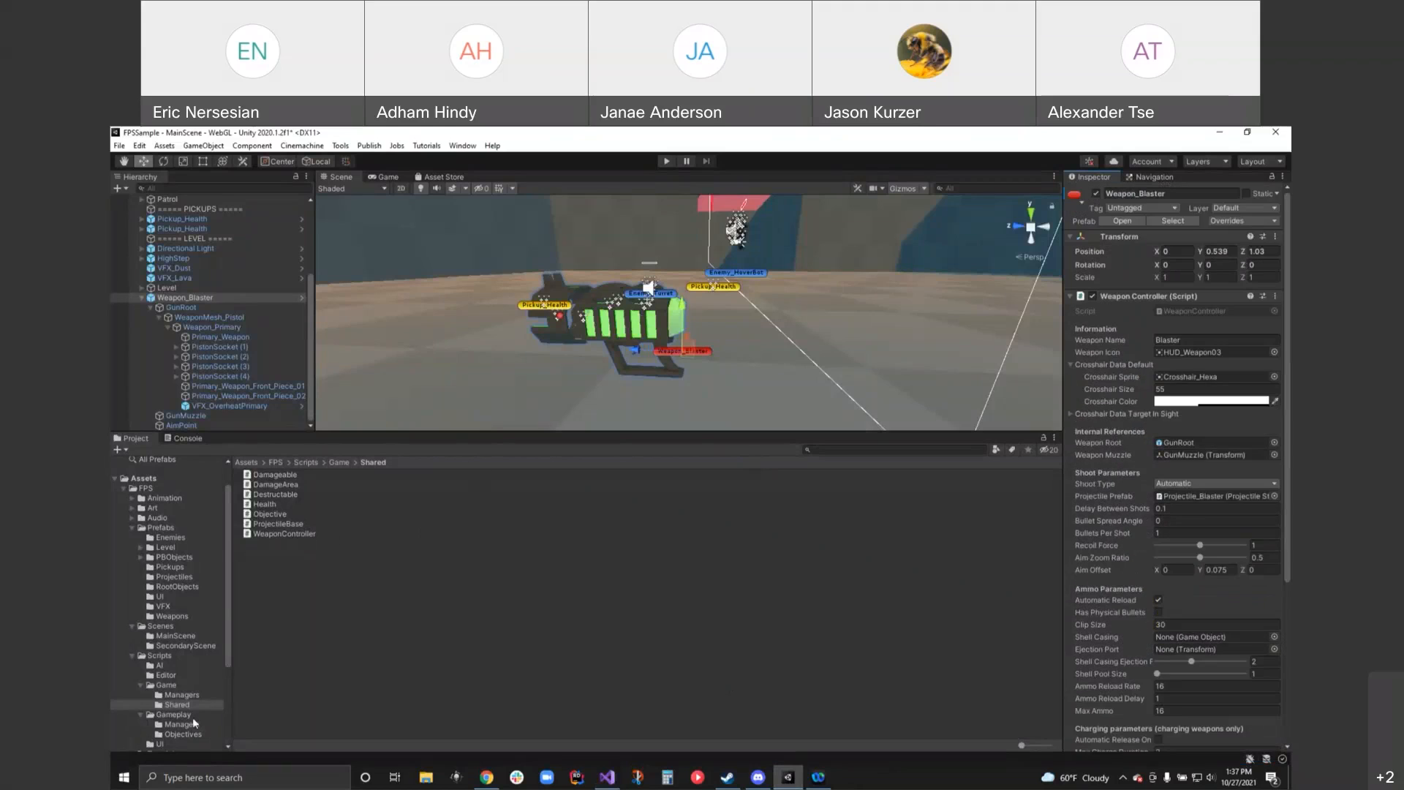
{"action": "left_click", "coordinate": [171, 616]}
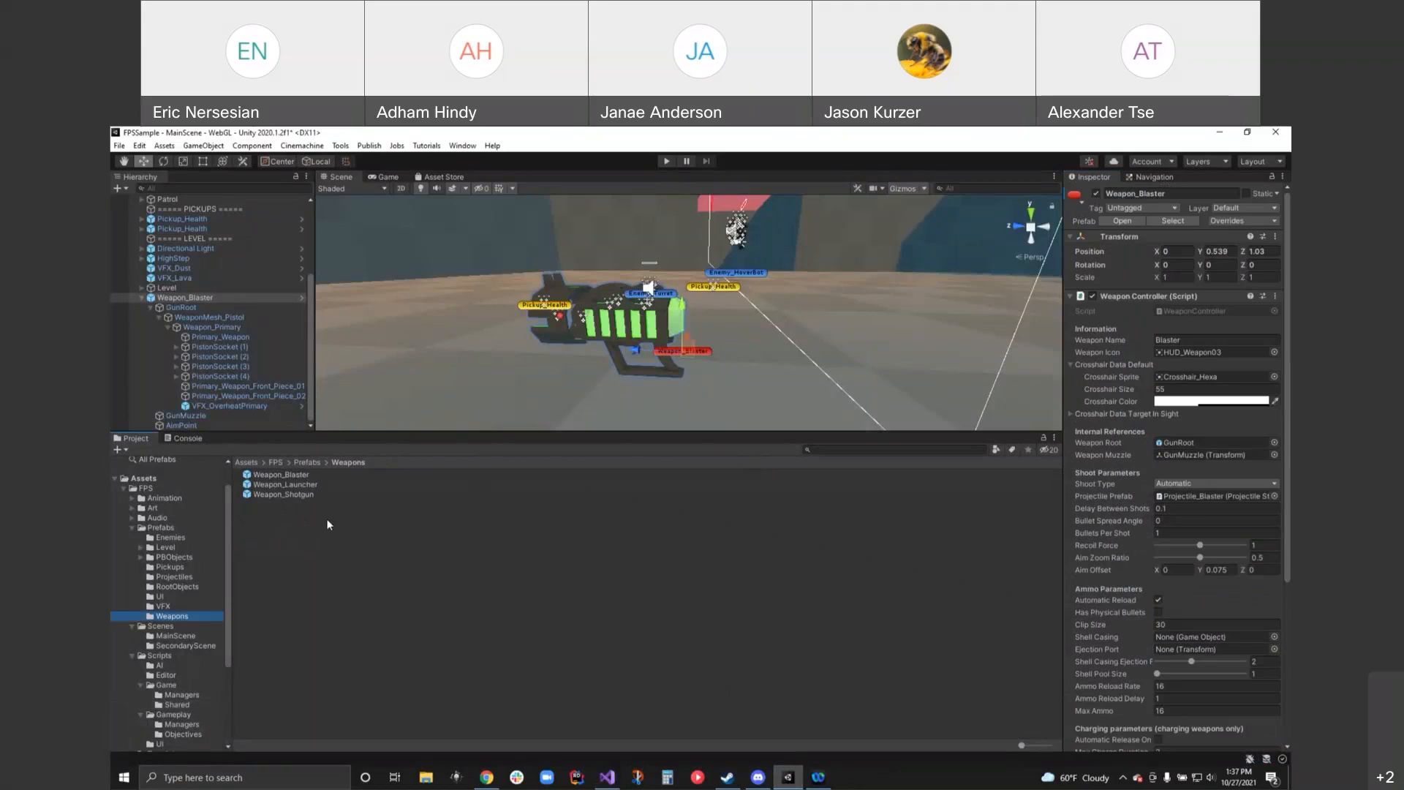
{"action": "left_click", "coordinate": [284, 484]}
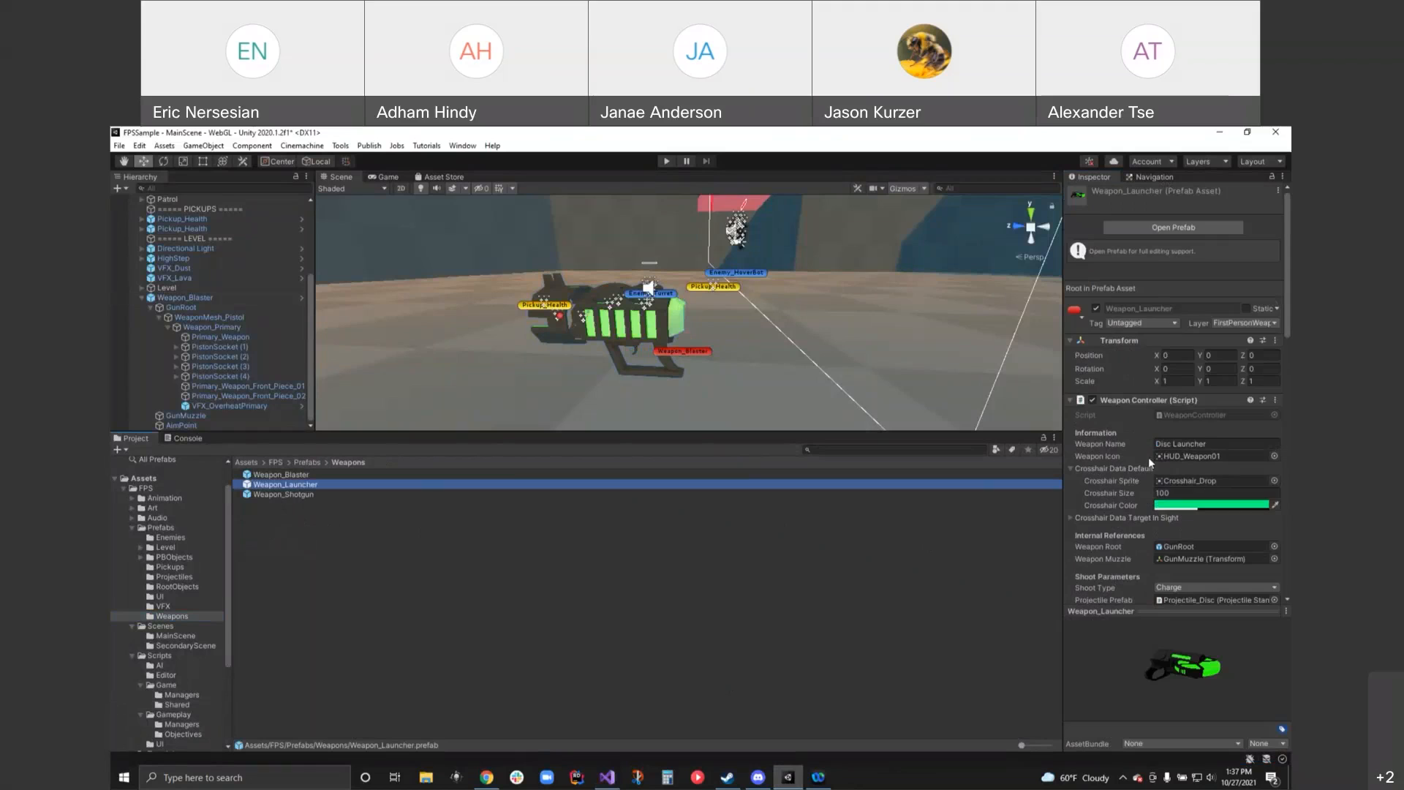
{"action": "scroll", "scroll_direction": "down", "scroll_amount": 3}
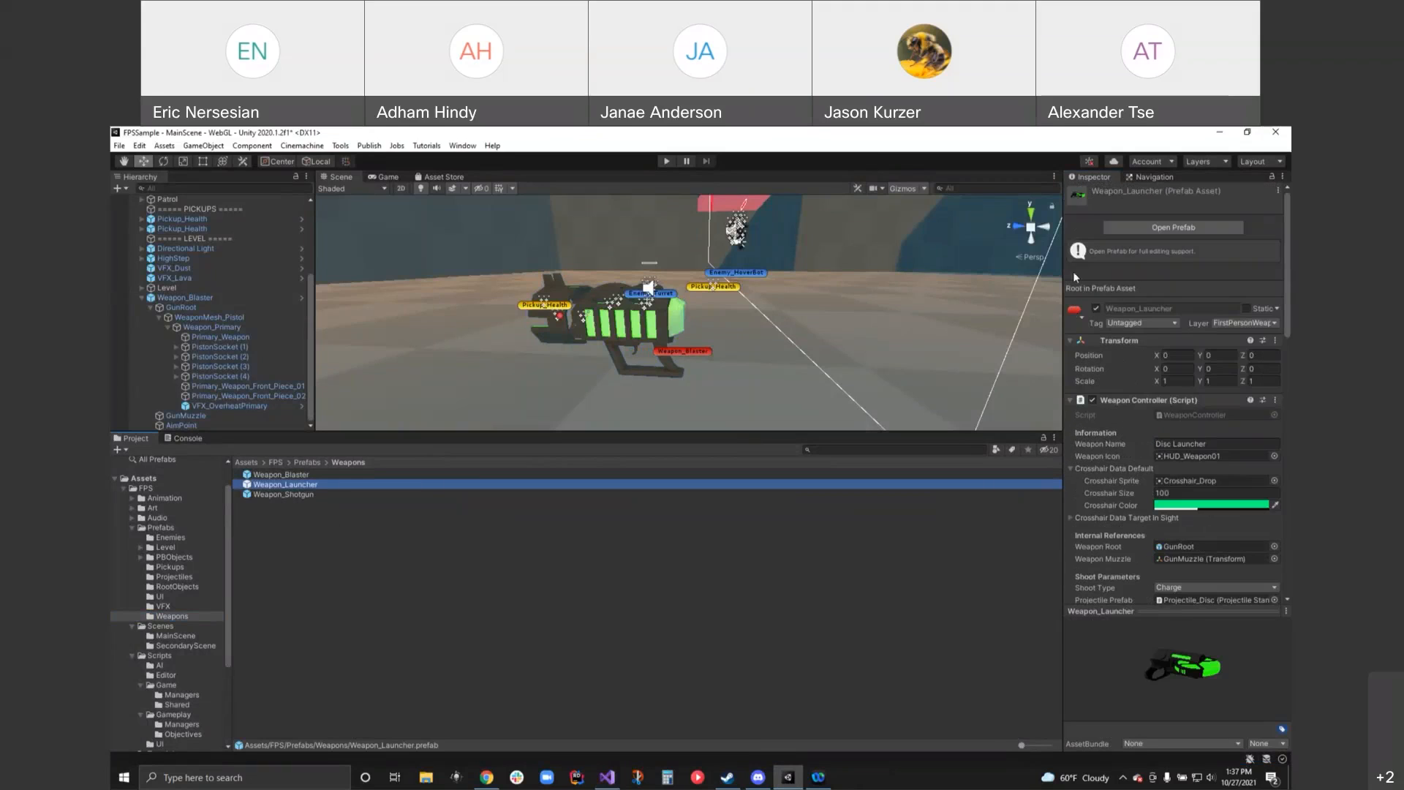
- Compare the Weapon_Shotgun and Weapon_Blaster prefab settings, then return to the script
{"action": "left_click", "coordinate": [283, 493]}
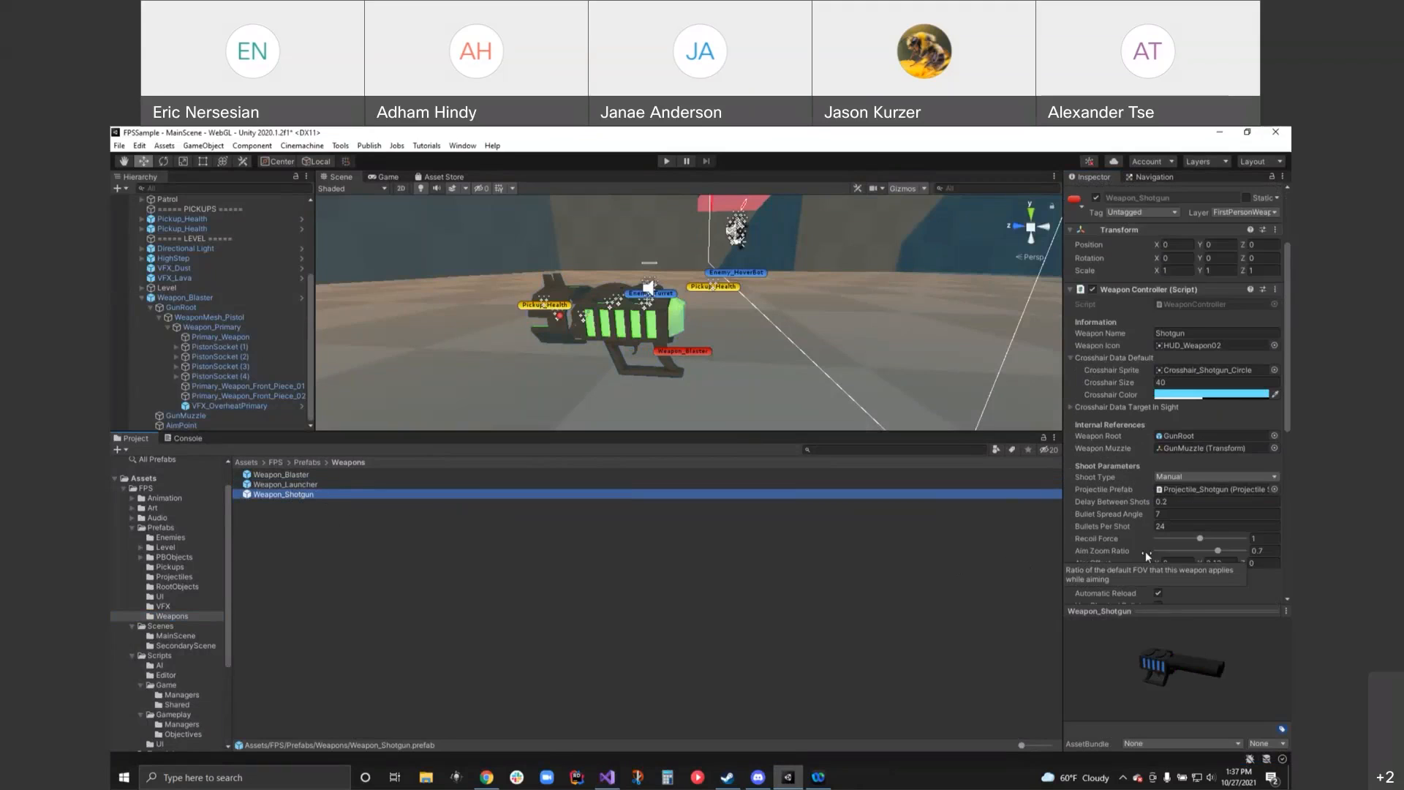
{"action": "scroll", "scroll_direction": "down", "scroll_amount": 3}
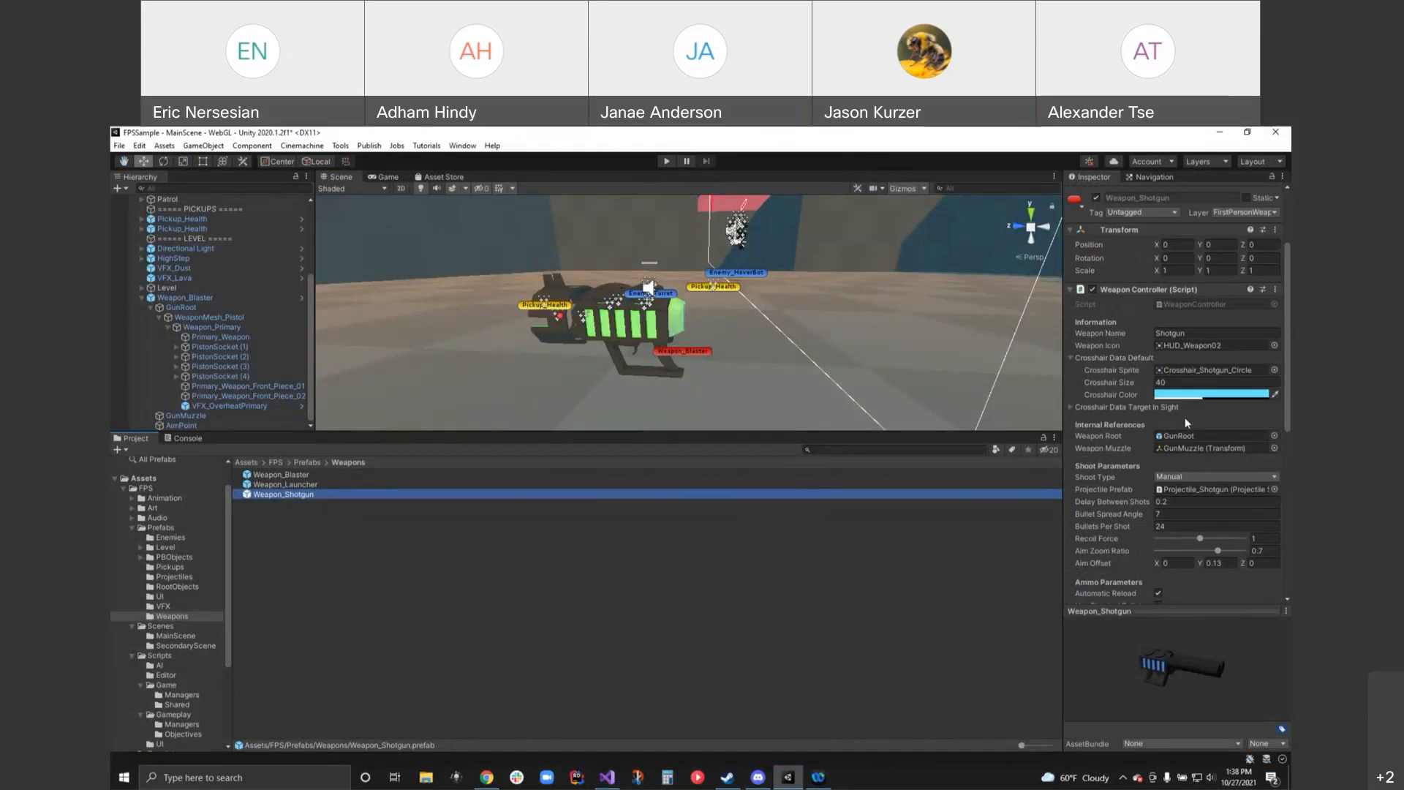
{"action": "scroll", "scroll_direction": "down", "scroll_amount": 3}
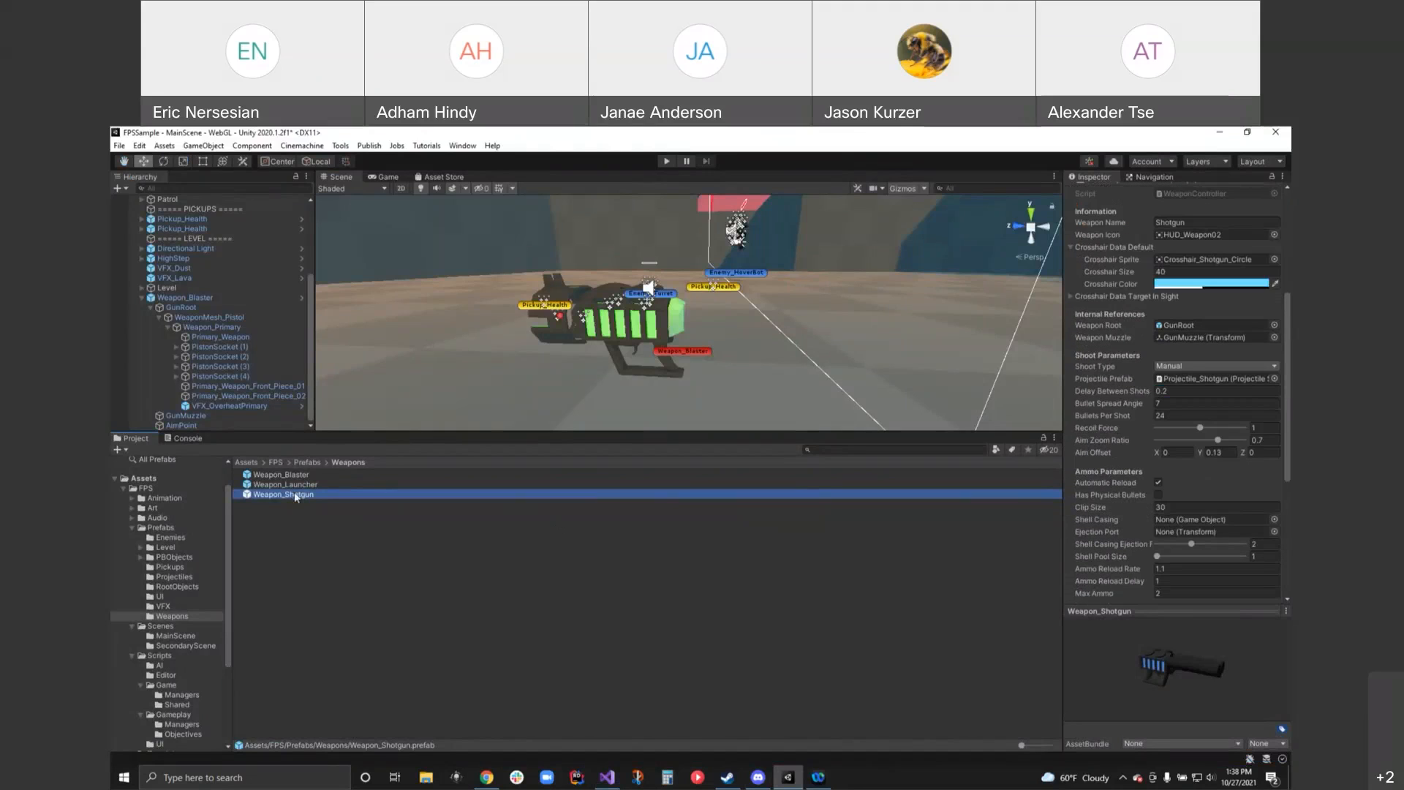
{"action": "left_click", "coordinate": [281, 474]}
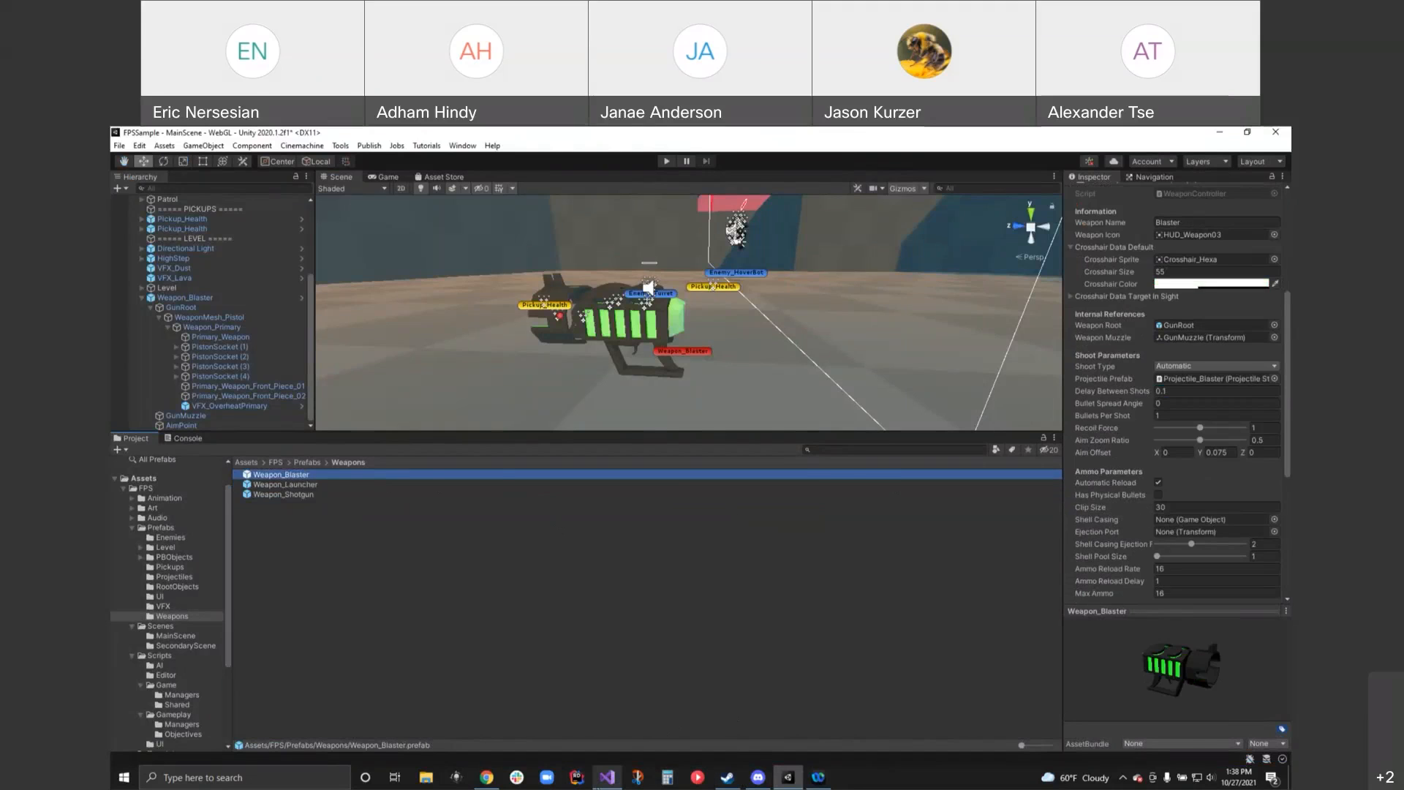
{"action": "left_click", "coordinate": [602, 777]}
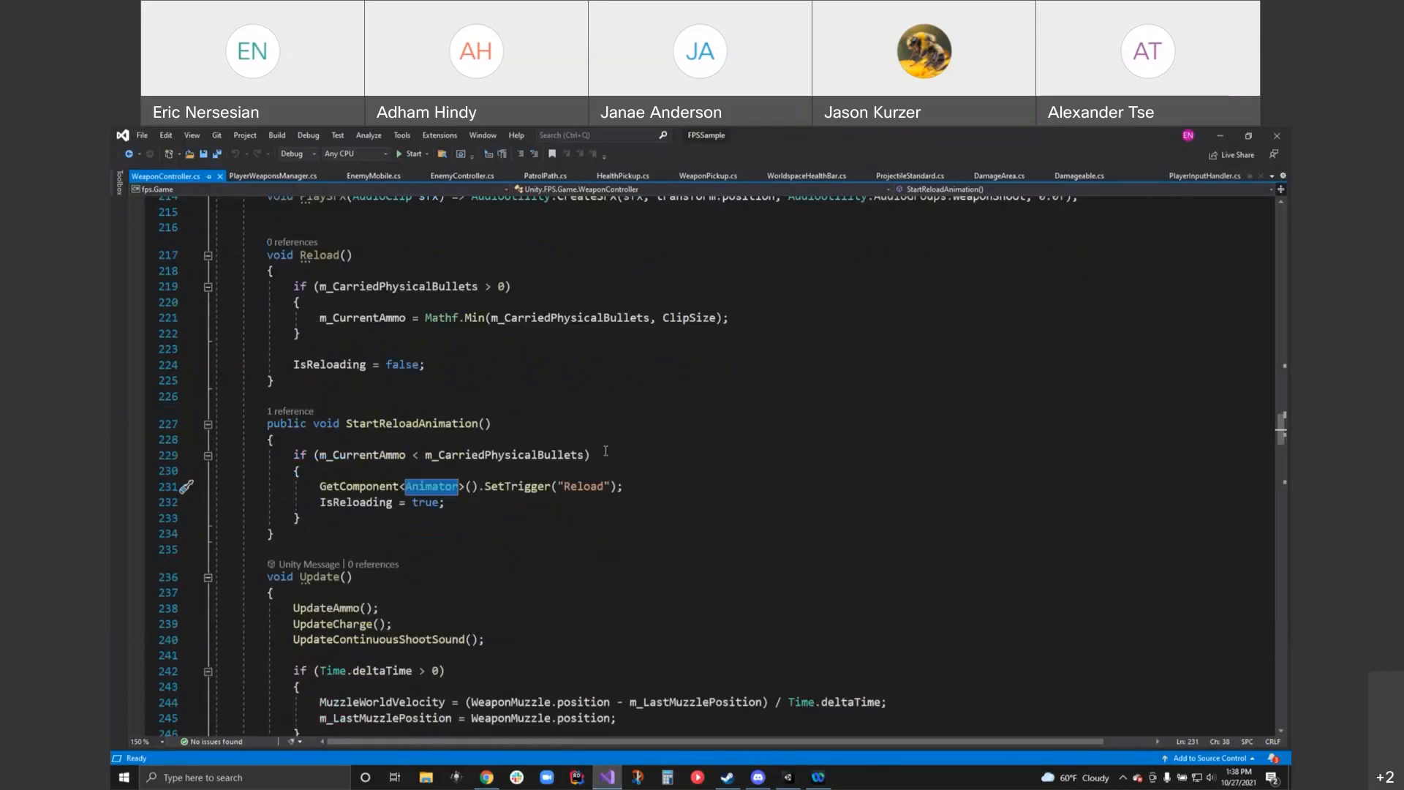
{"action": "scroll", "scroll_direction": "down", "scroll_amount": 3}
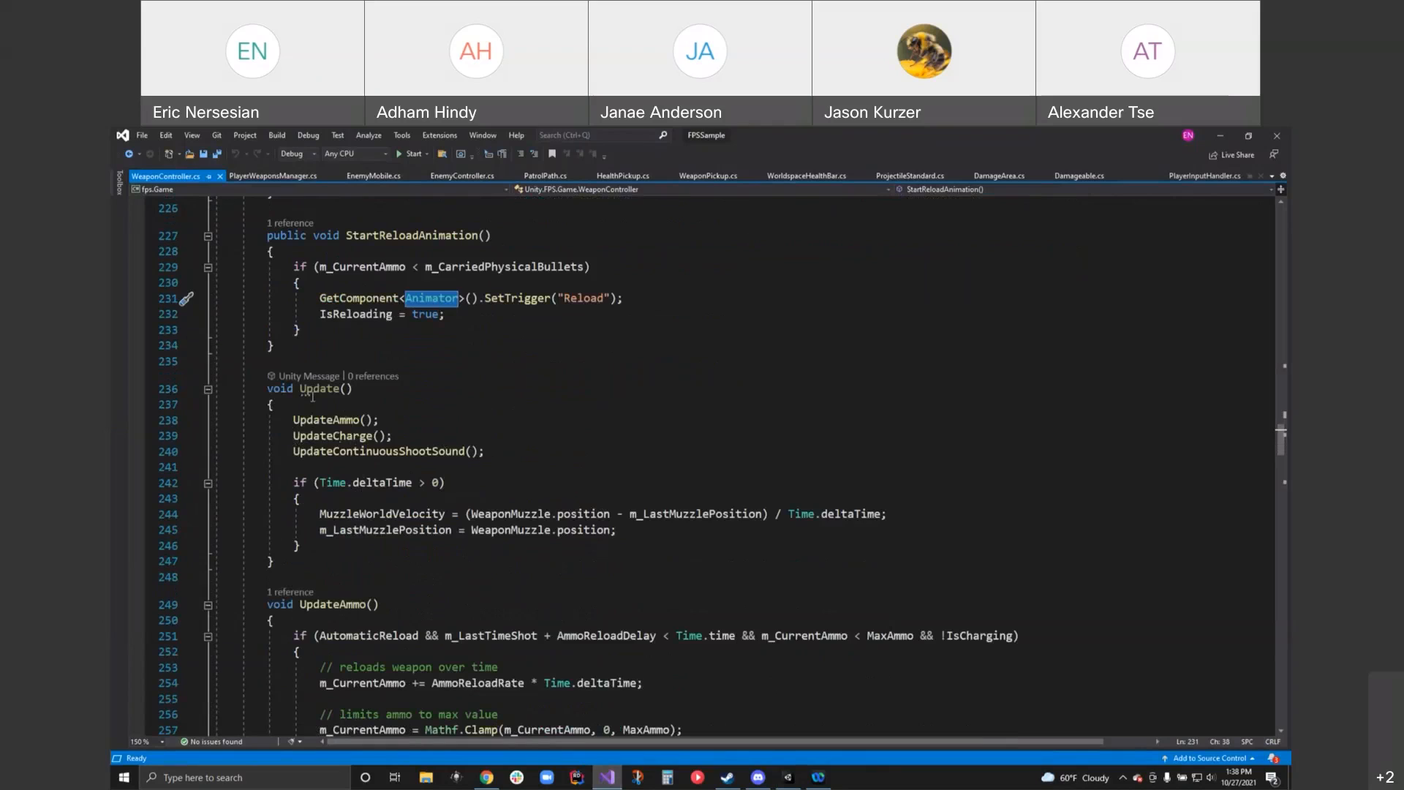
{"action": "mouse_move", "coordinate": [571, 531]}
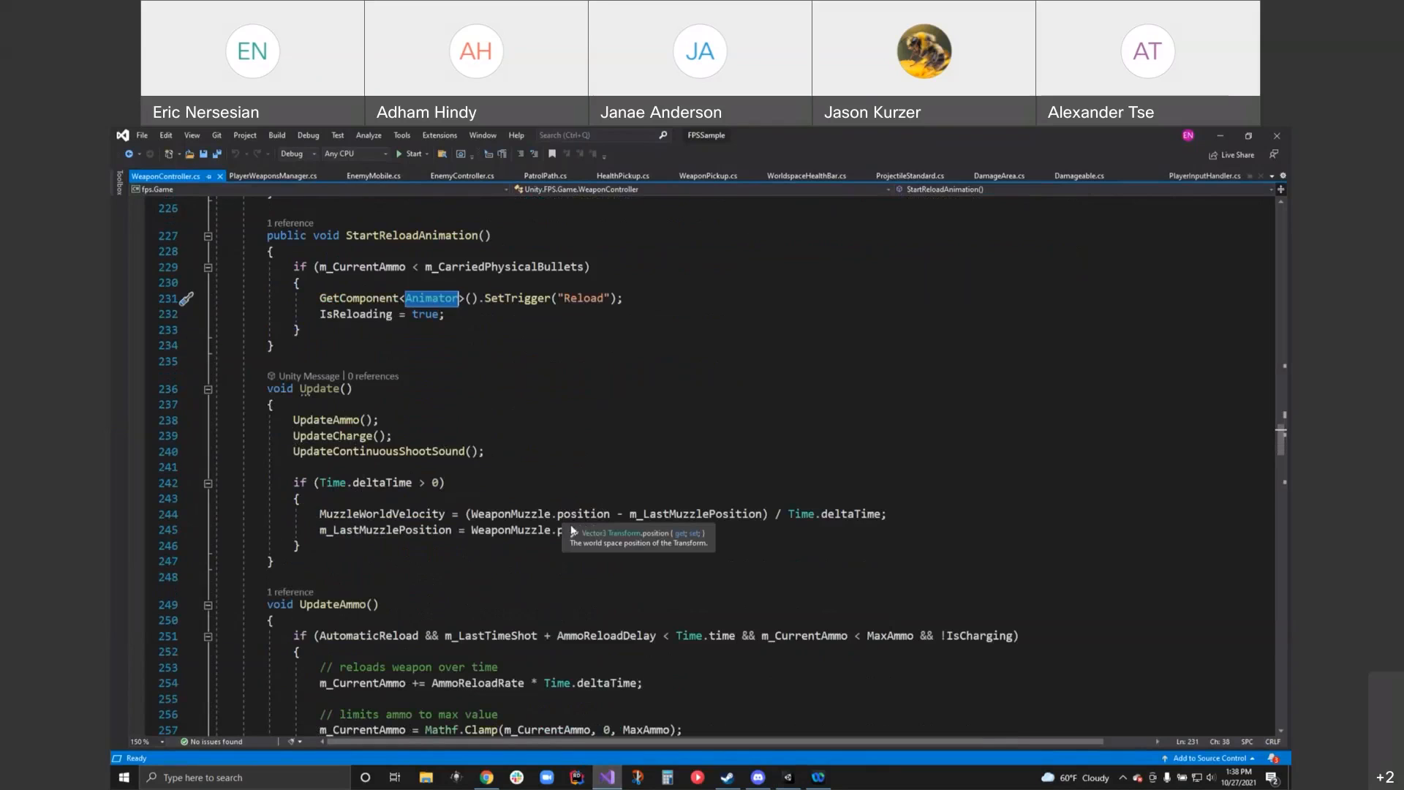
{"action": "mouse_move", "coordinate": [443, 516]}
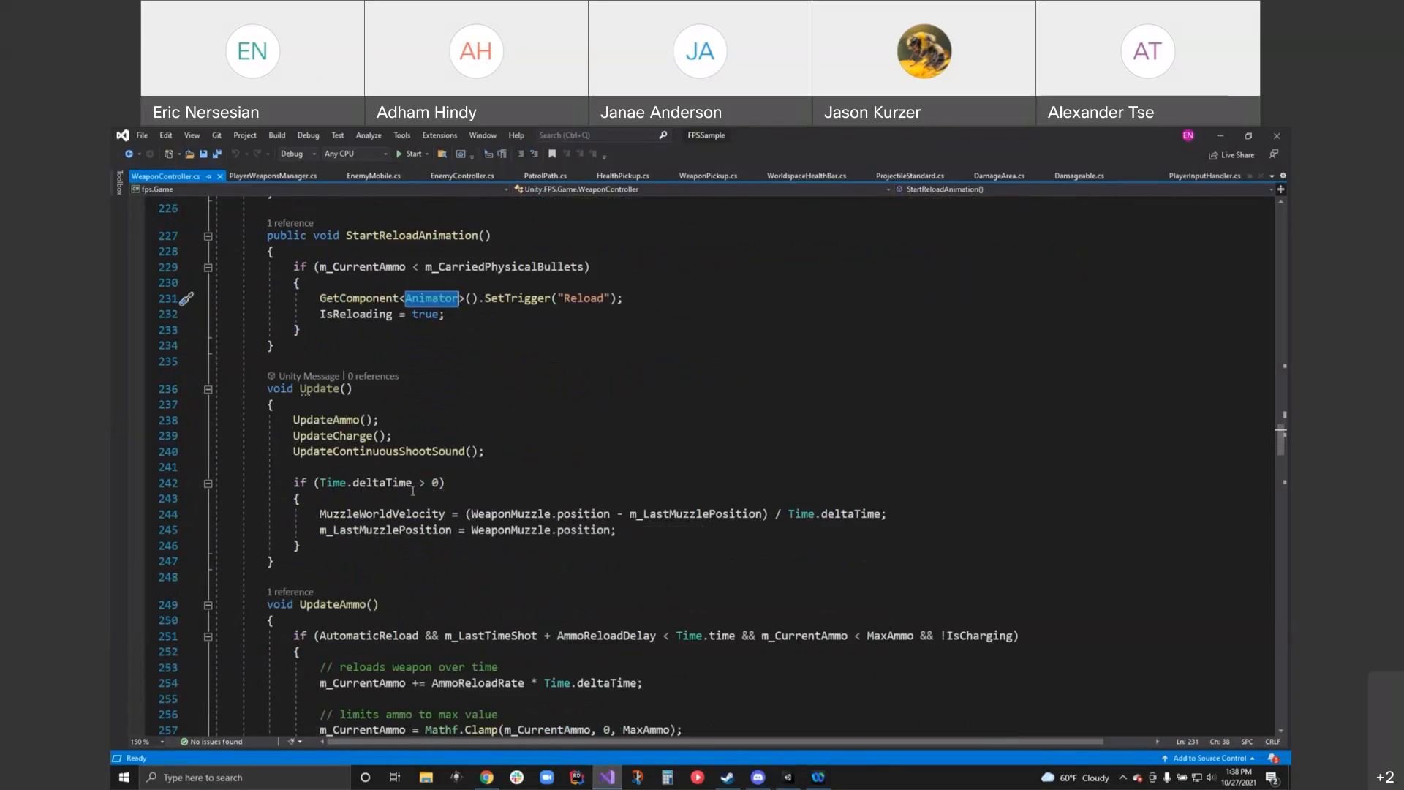
{"action": "mouse_move", "coordinate": [389, 483]}
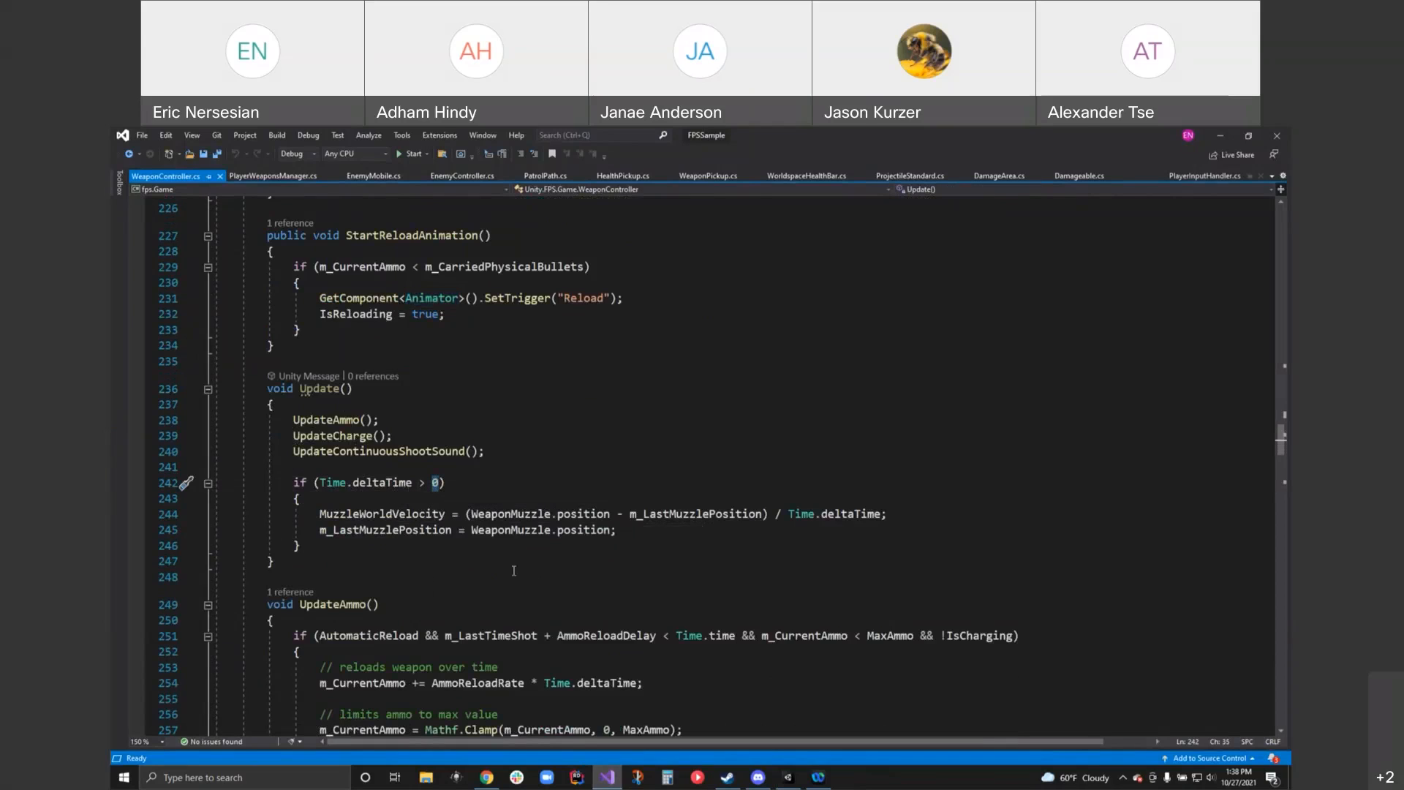
{"action": "mouse_move", "coordinate": [539, 565]}
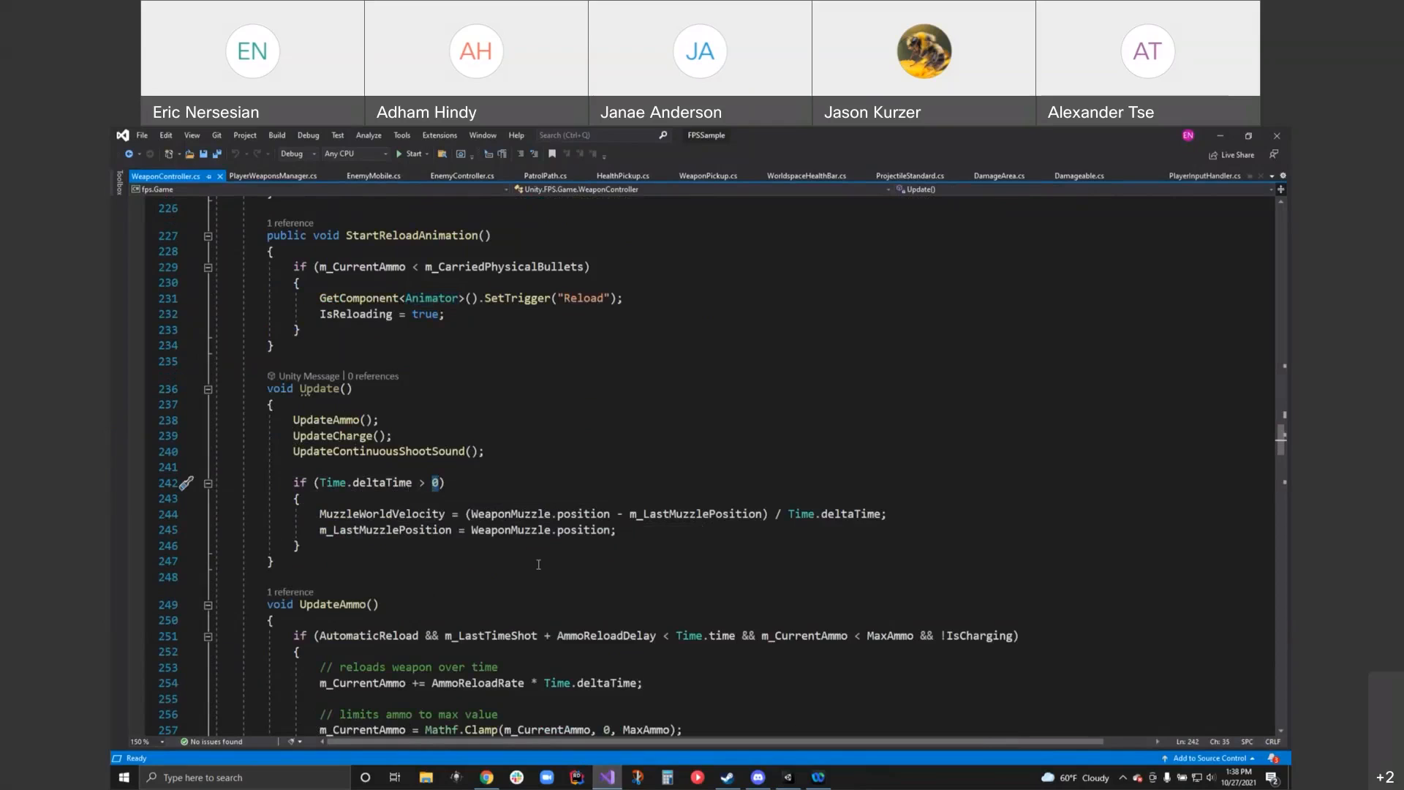
{"action": "mouse_move", "coordinate": [381, 513]}
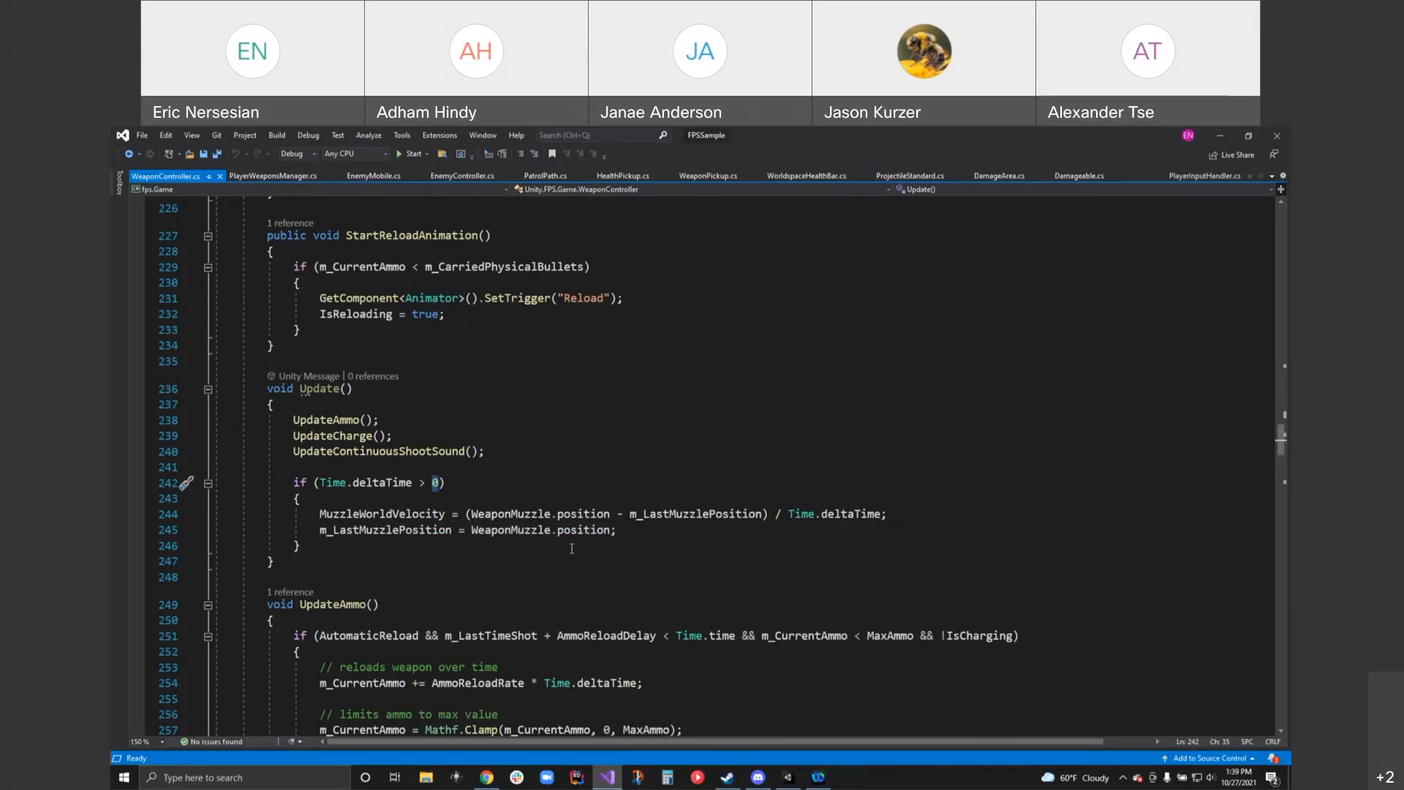
{"action": "scroll", "scroll_direction": "down", "scroll_amount": 3}
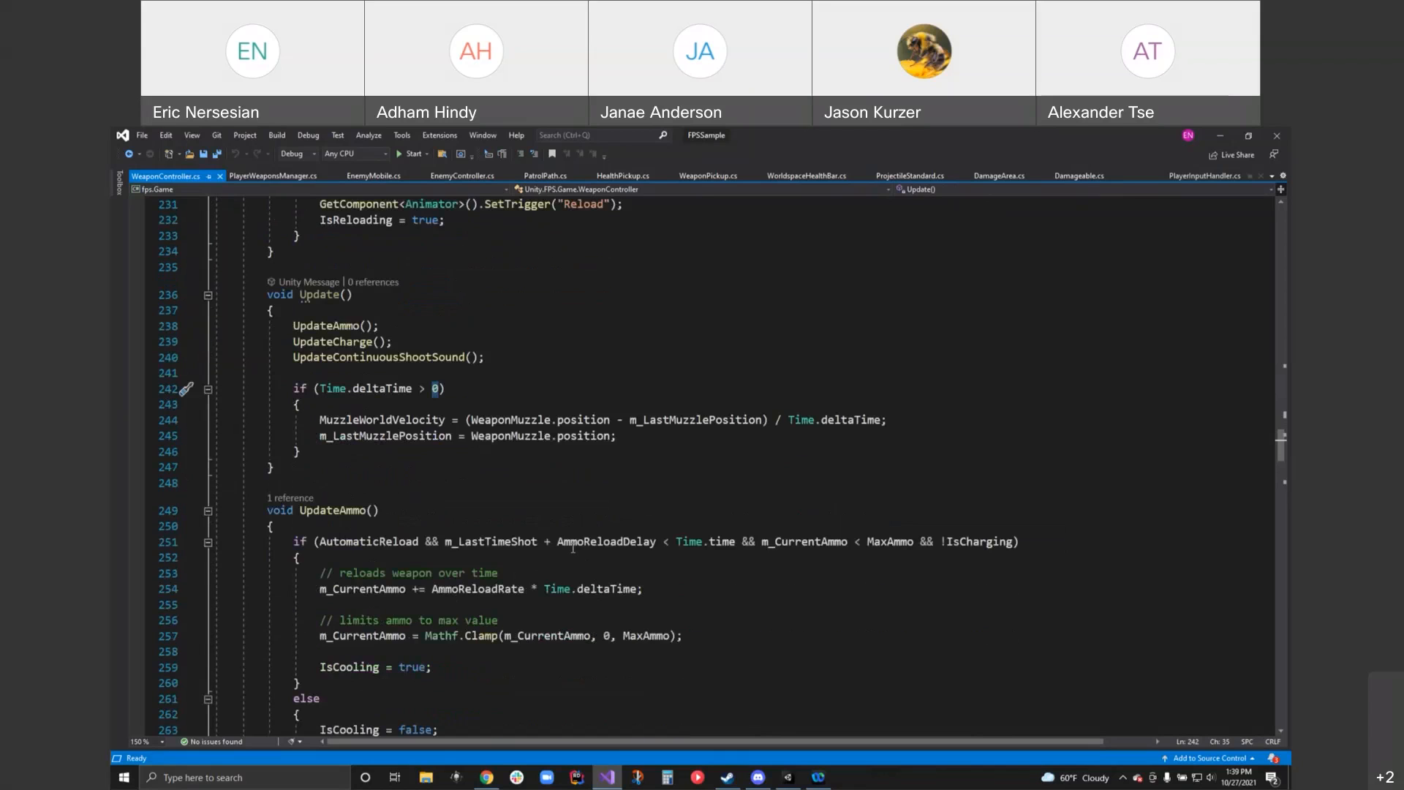
{"action": "scroll", "scroll_direction": "down", "scroll_amount": 3}
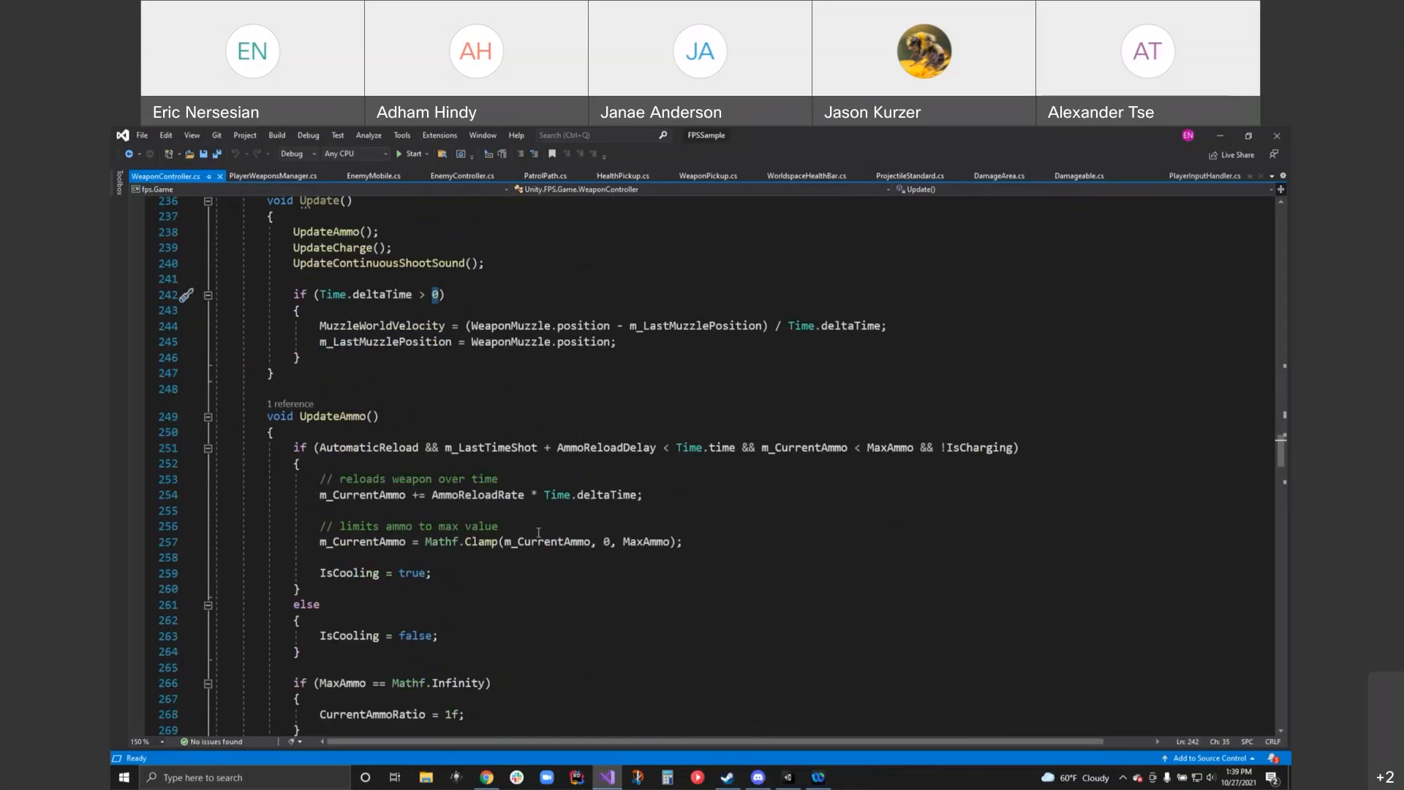
{"action": "mouse_move", "coordinate": [539, 542]}
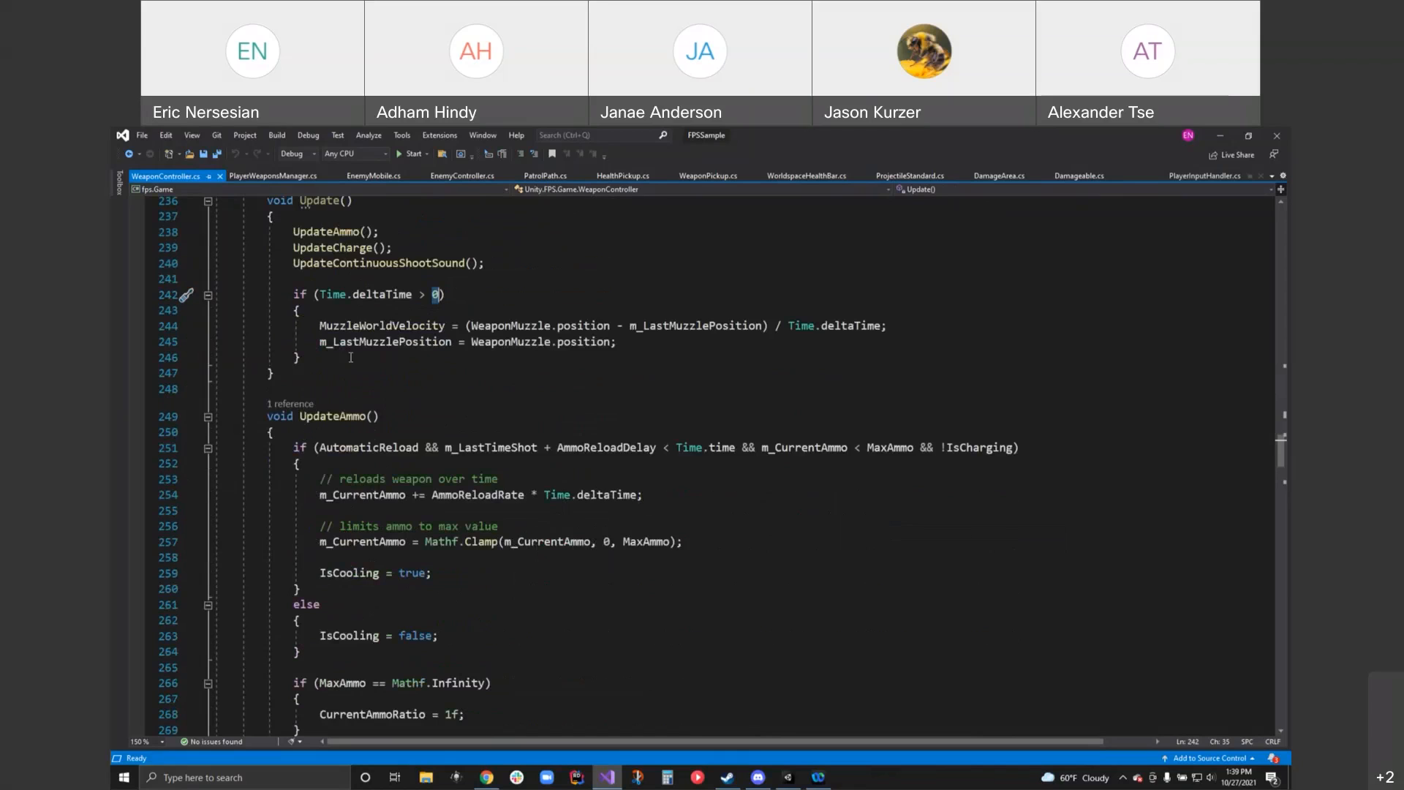
{"action": "mouse_move", "coordinate": [512, 519]}
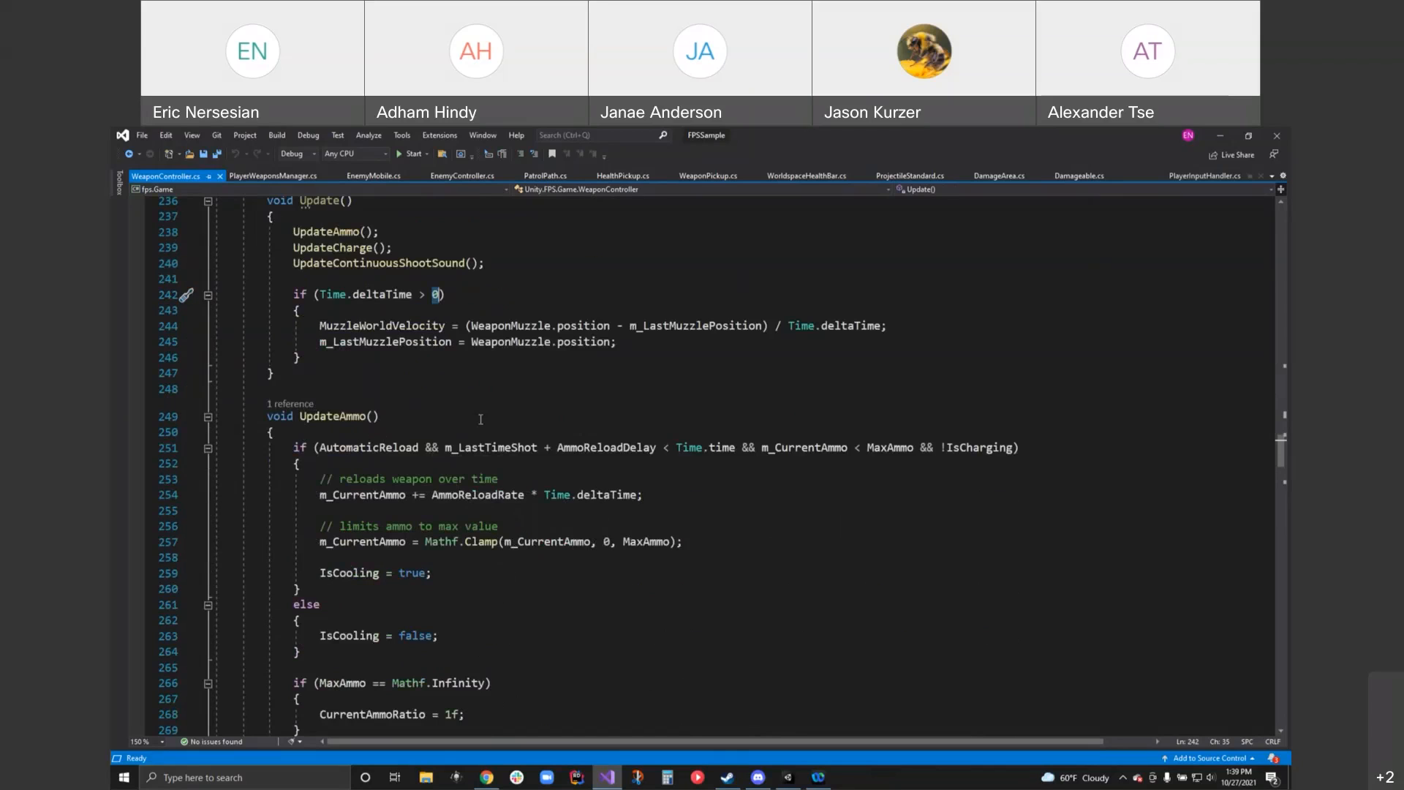
{"action": "mouse_move", "coordinate": [491, 447]}
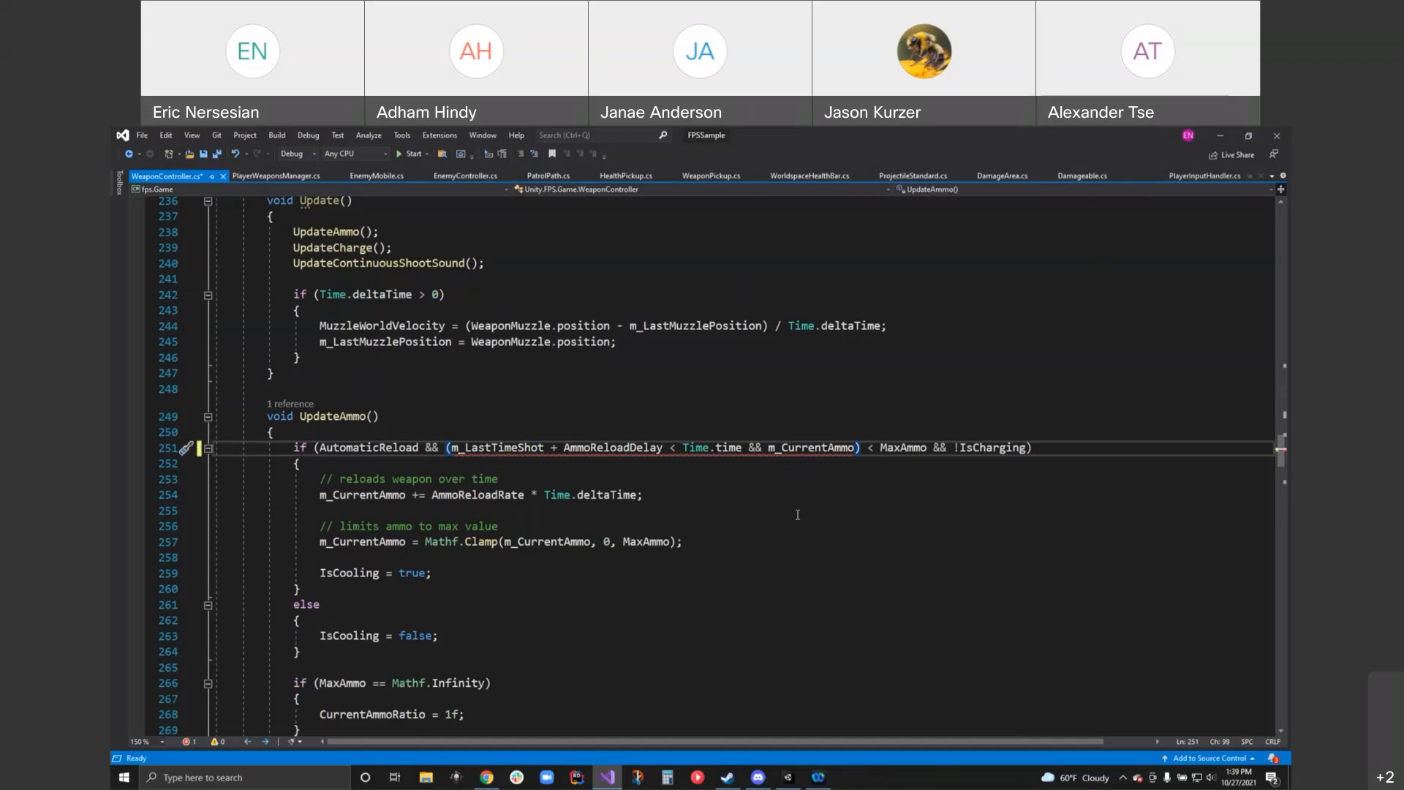
{"action": "mouse_move", "coordinate": [794, 522]}
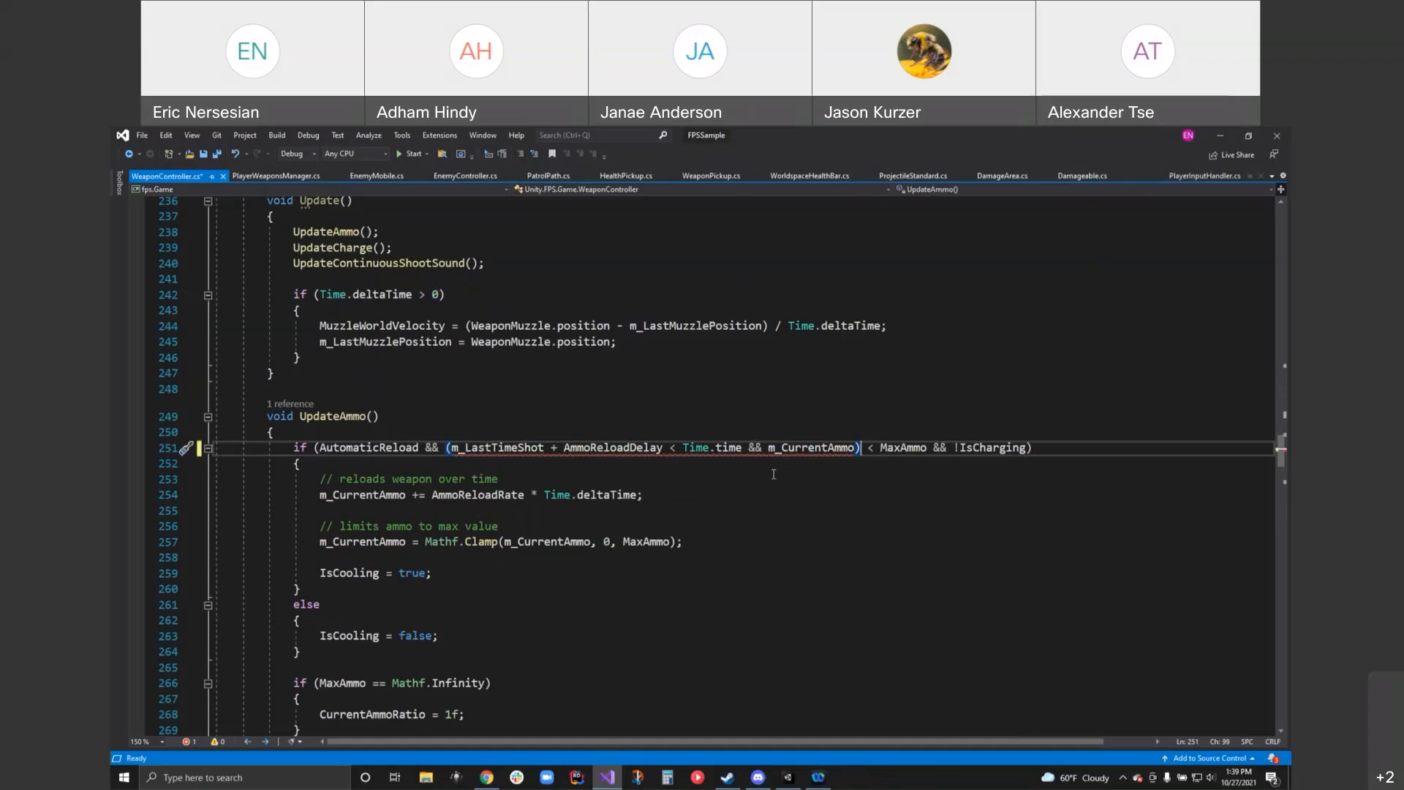
- Parenthesise the reload-delay time check and the m_CurrentAmmo < MaxAmmo check on line 251
{"action": "double_click", "coordinate": [729, 447]}
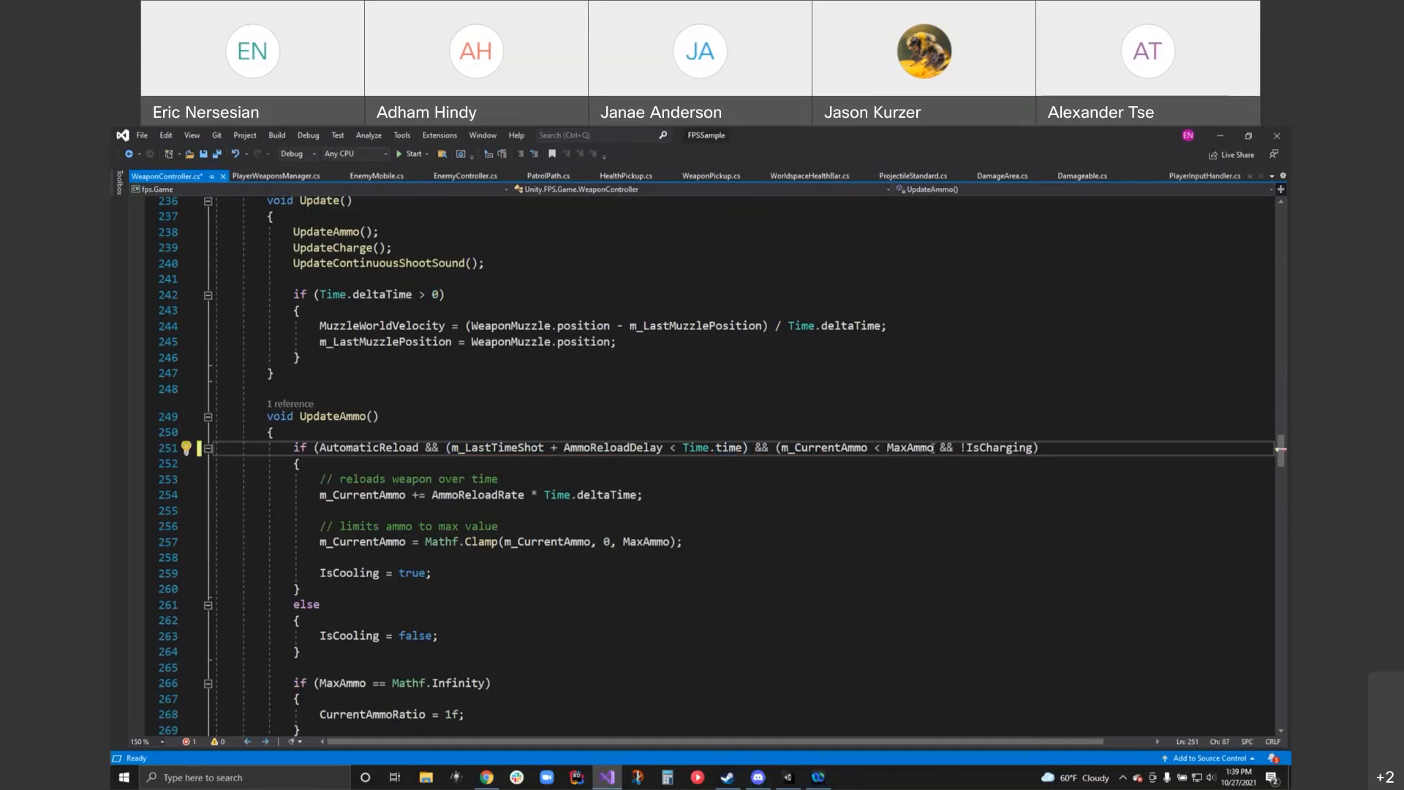
{"action": "double_click", "coordinate": [911, 448]}
{"action": "type", "text": ")"}
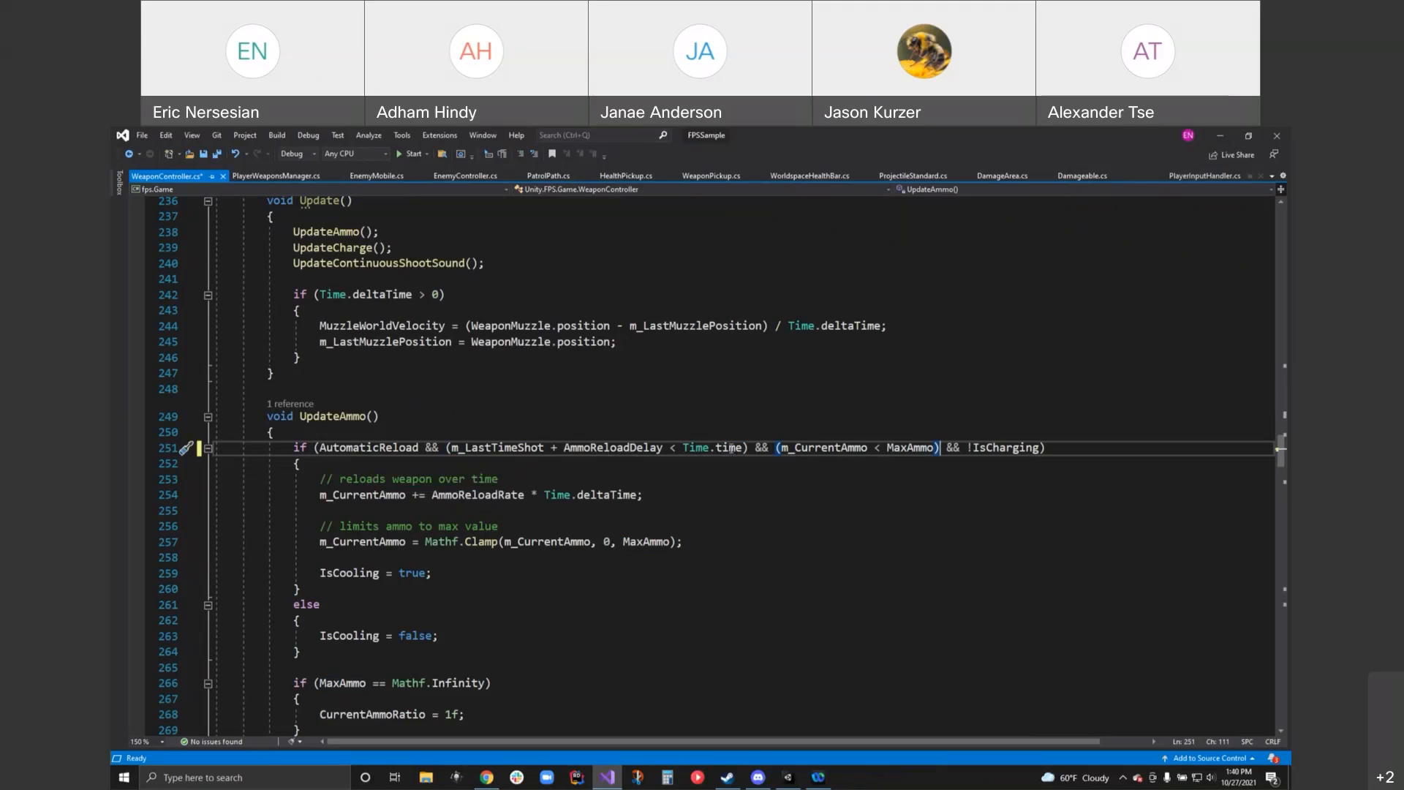
{"action": "mouse_move", "coordinate": [729, 448]}
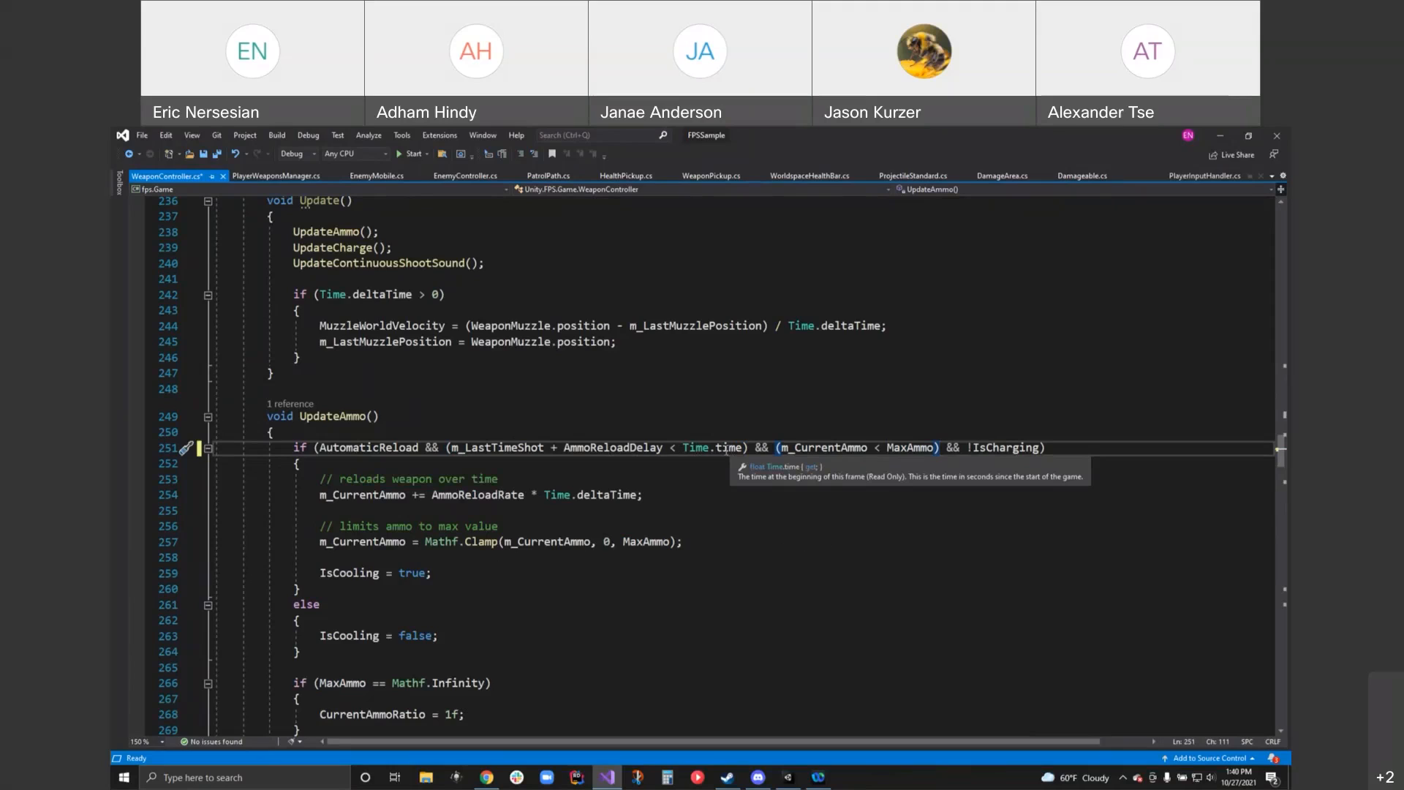
{"action": "mouse_move", "coordinate": [718, 464]}
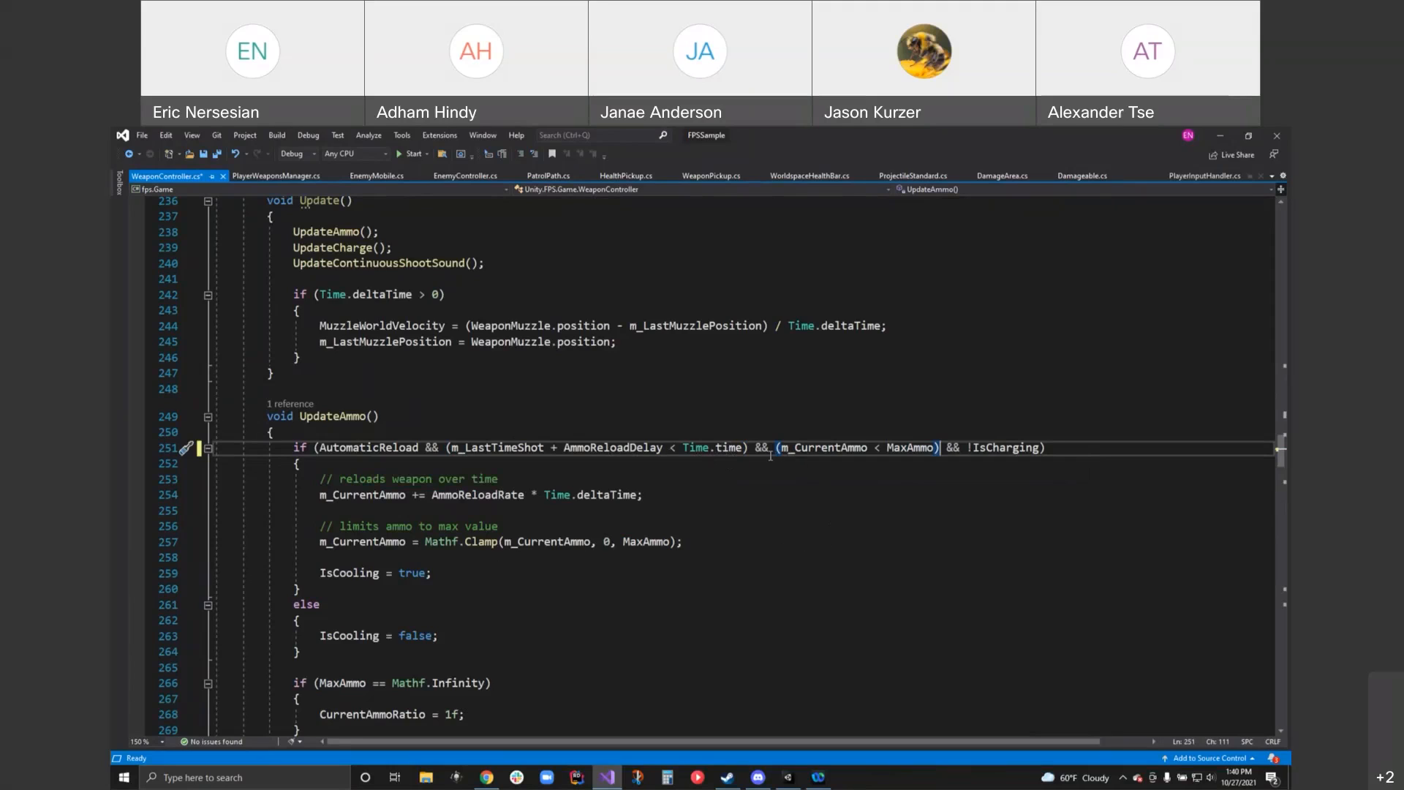
{"action": "mouse_move", "coordinate": [725, 464]}
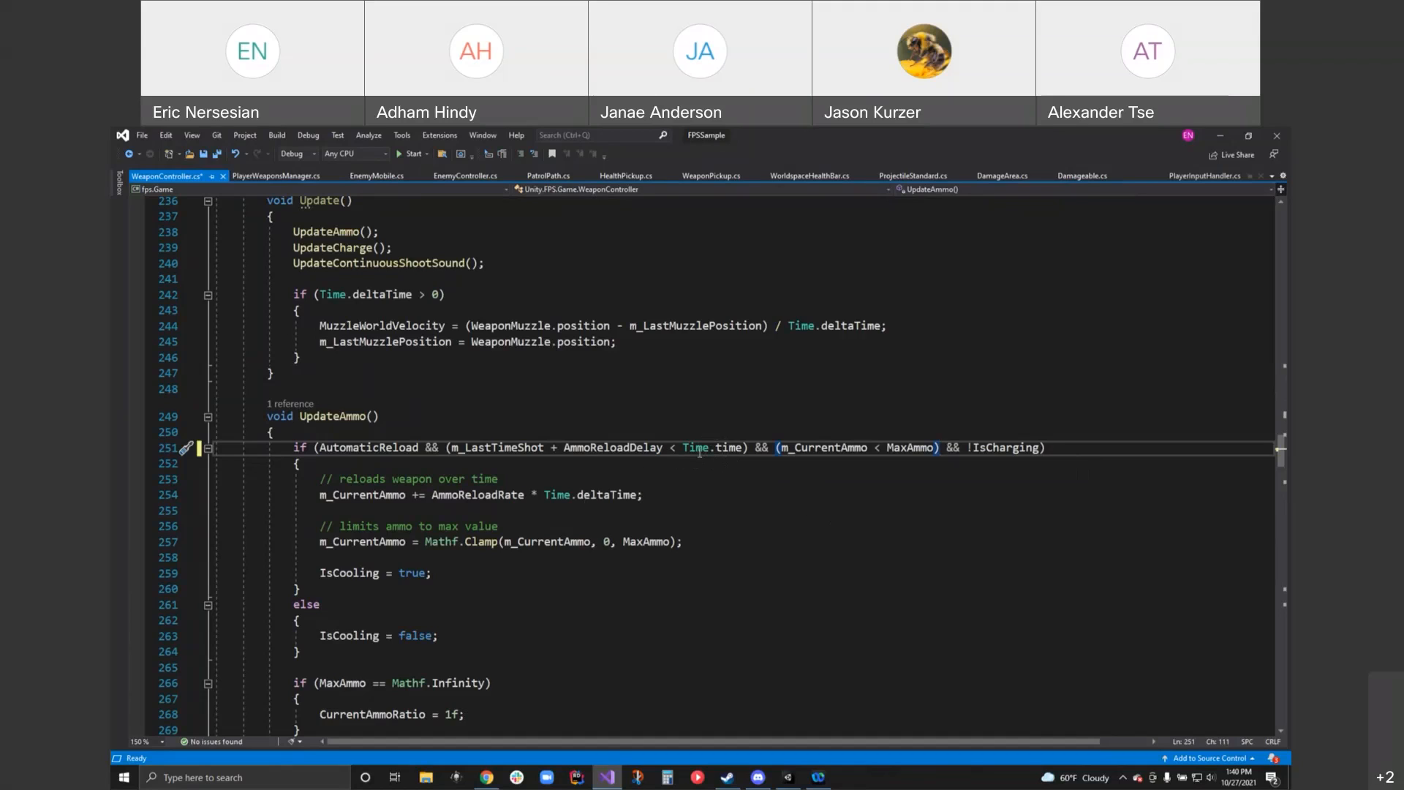
{"action": "mouse_move", "coordinate": [803, 508]}
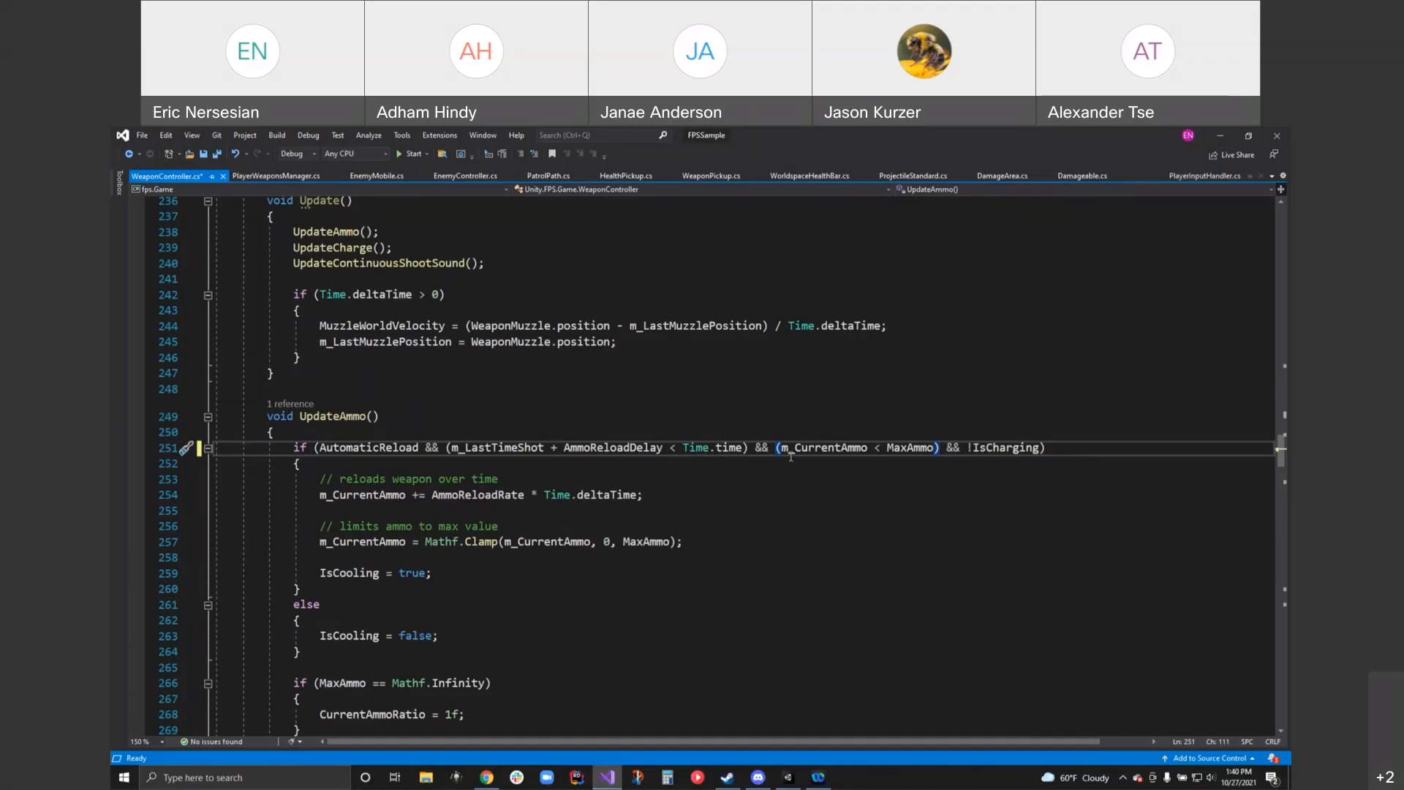
{"action": "mouse_move", "coordinate": [849, 448]}
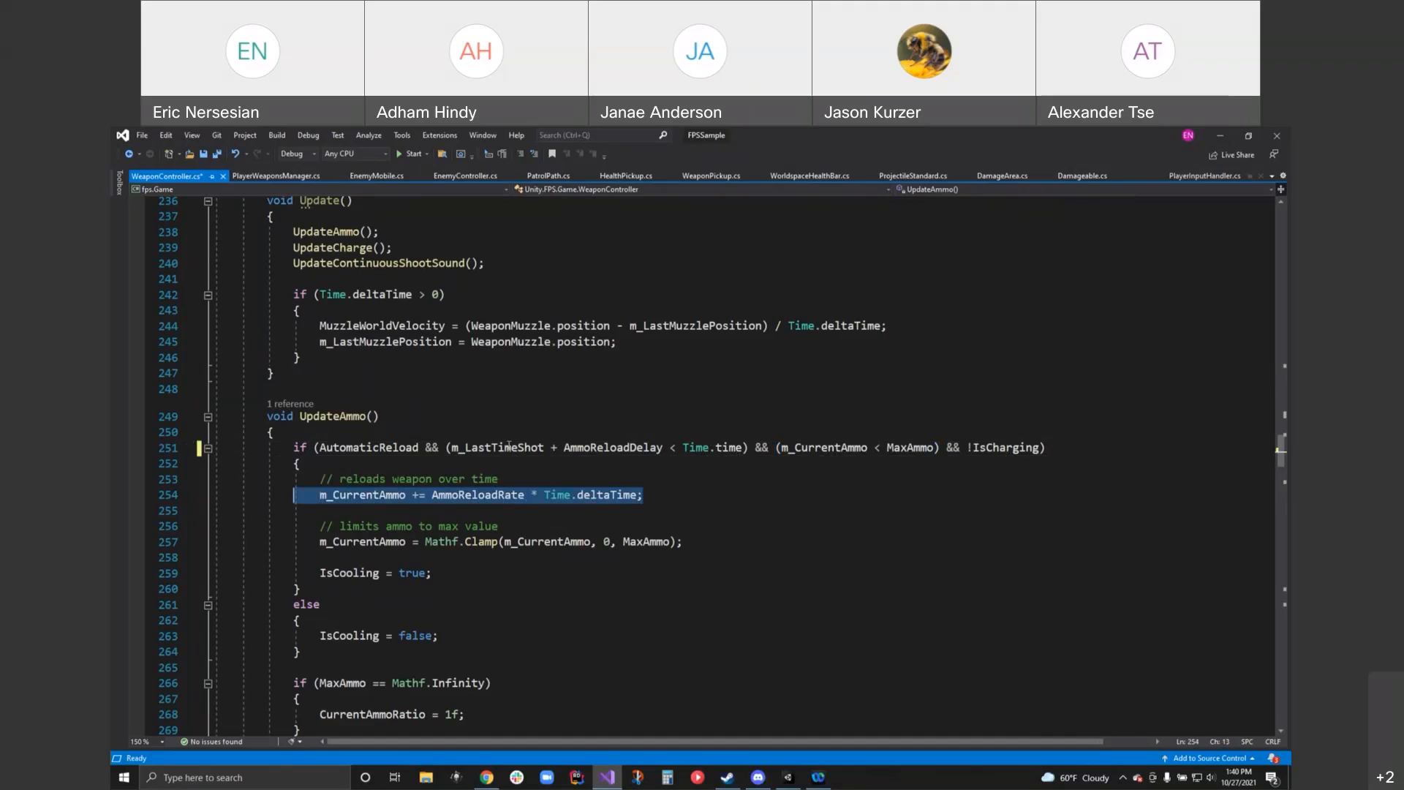
{"action": "scroll", "scroll_direction": "down", "scroll_amount": 3}
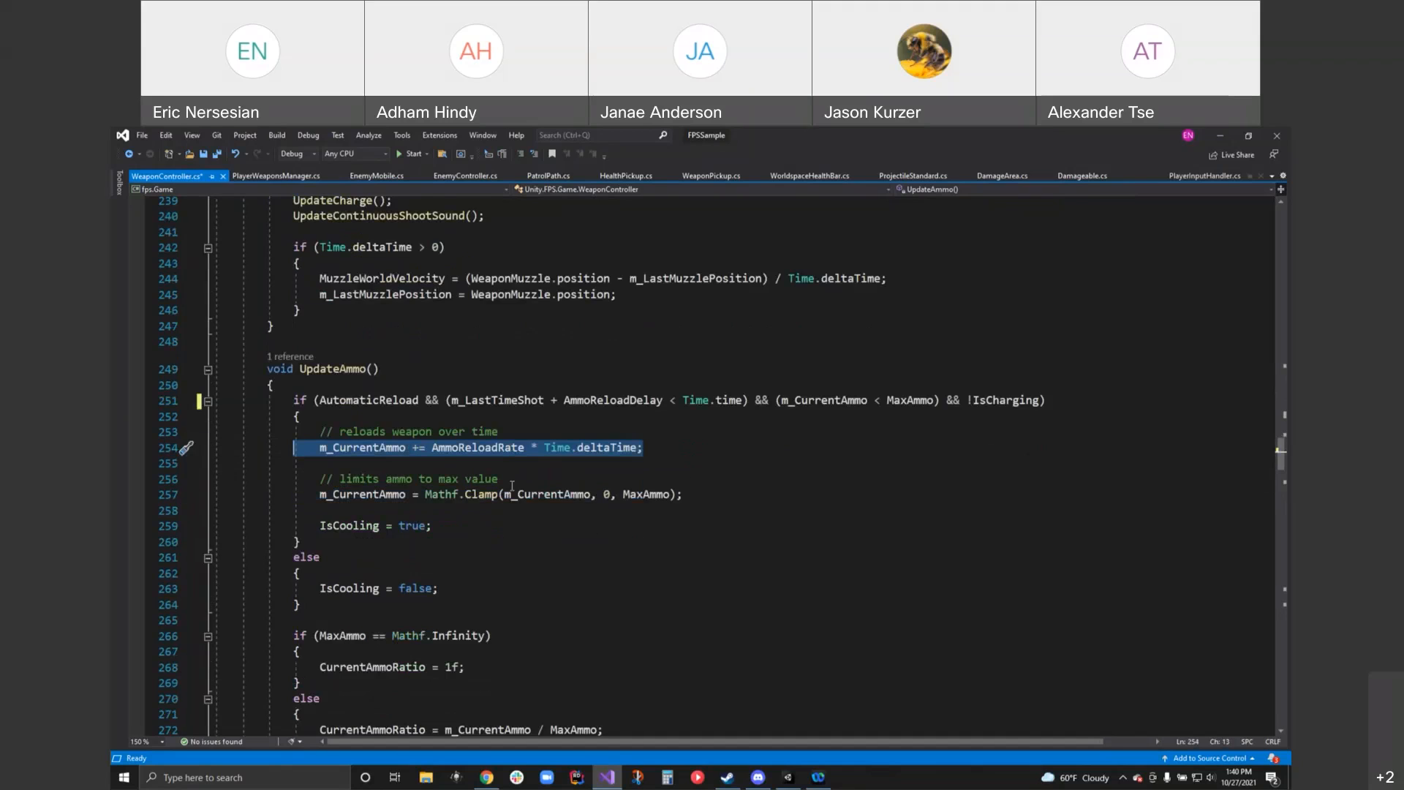
{"action": "scroll", "scroll_direction": "down", "scroll_amount": 3}
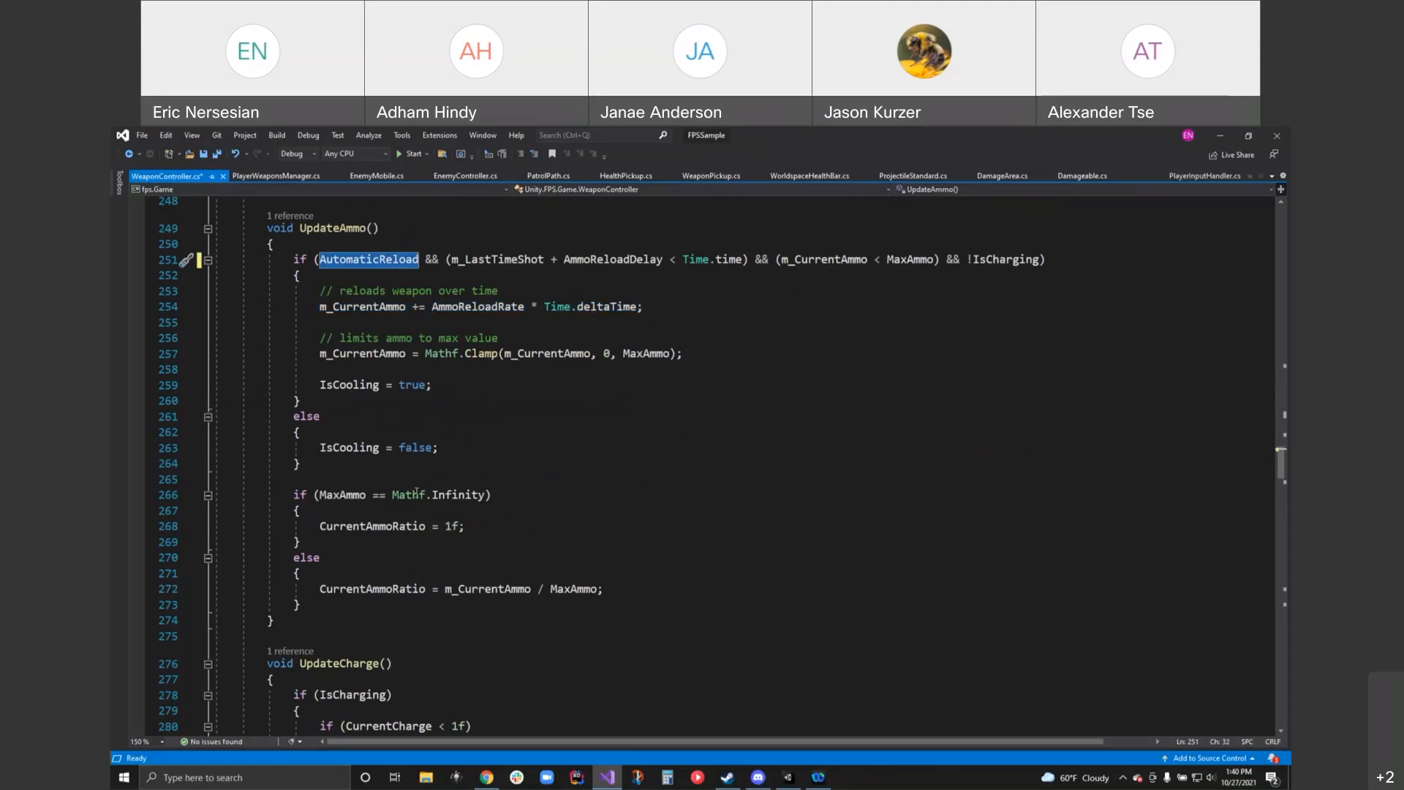
{"action": "scroll", "scroll_direction": "down", "scroll_amount": 3}
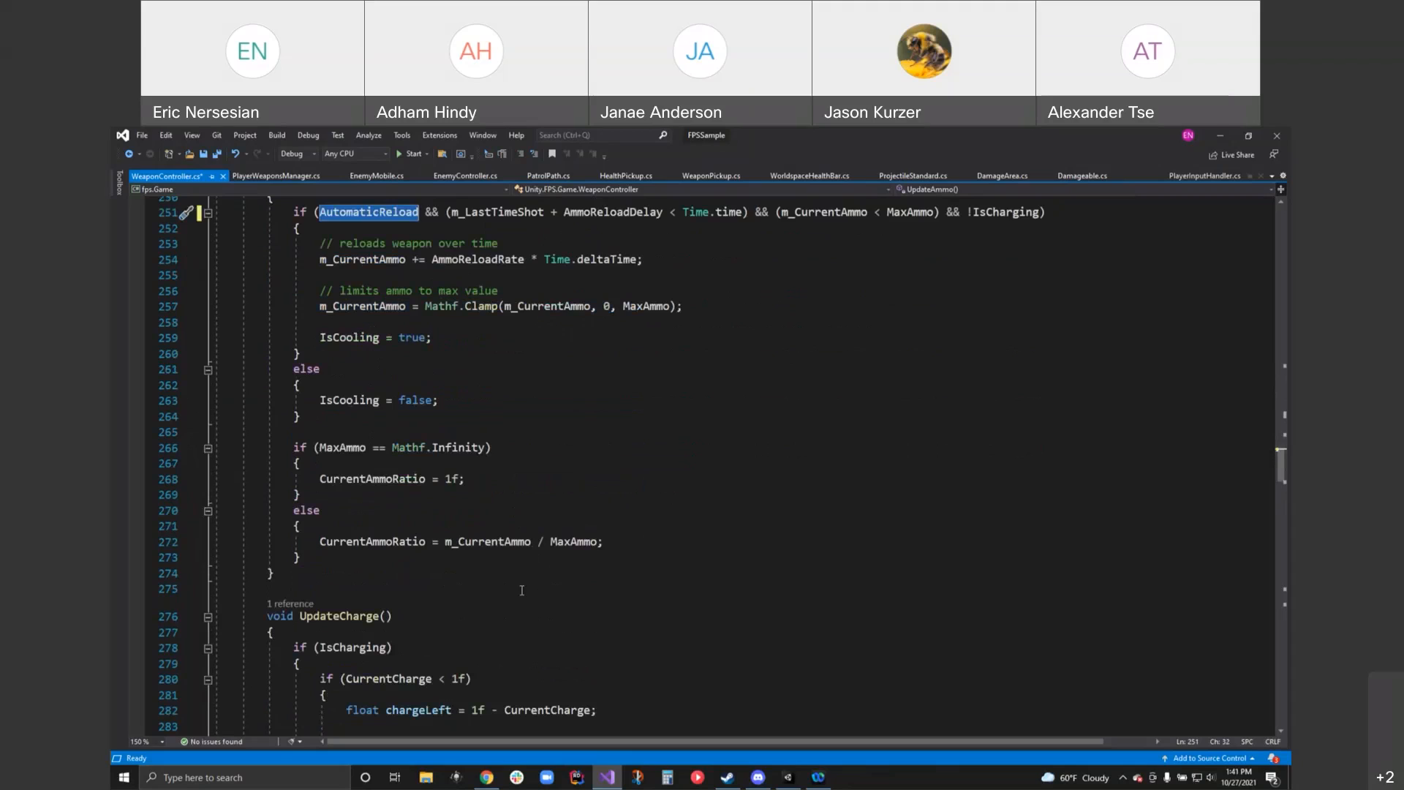
{"action": "mouse_move", "coordinate": [517, 594]}
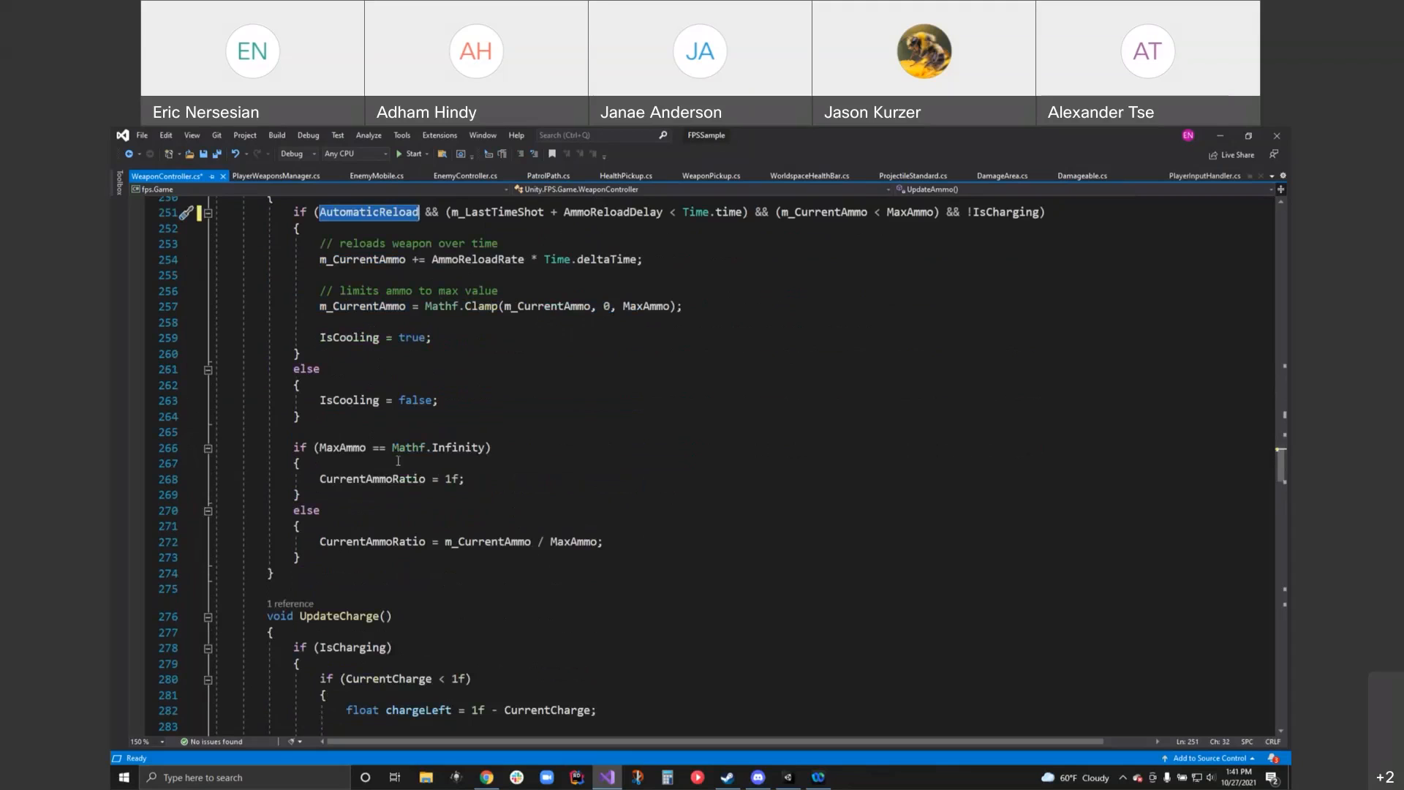
{"action": "mouse_move", "coordinate": [460, 447]}
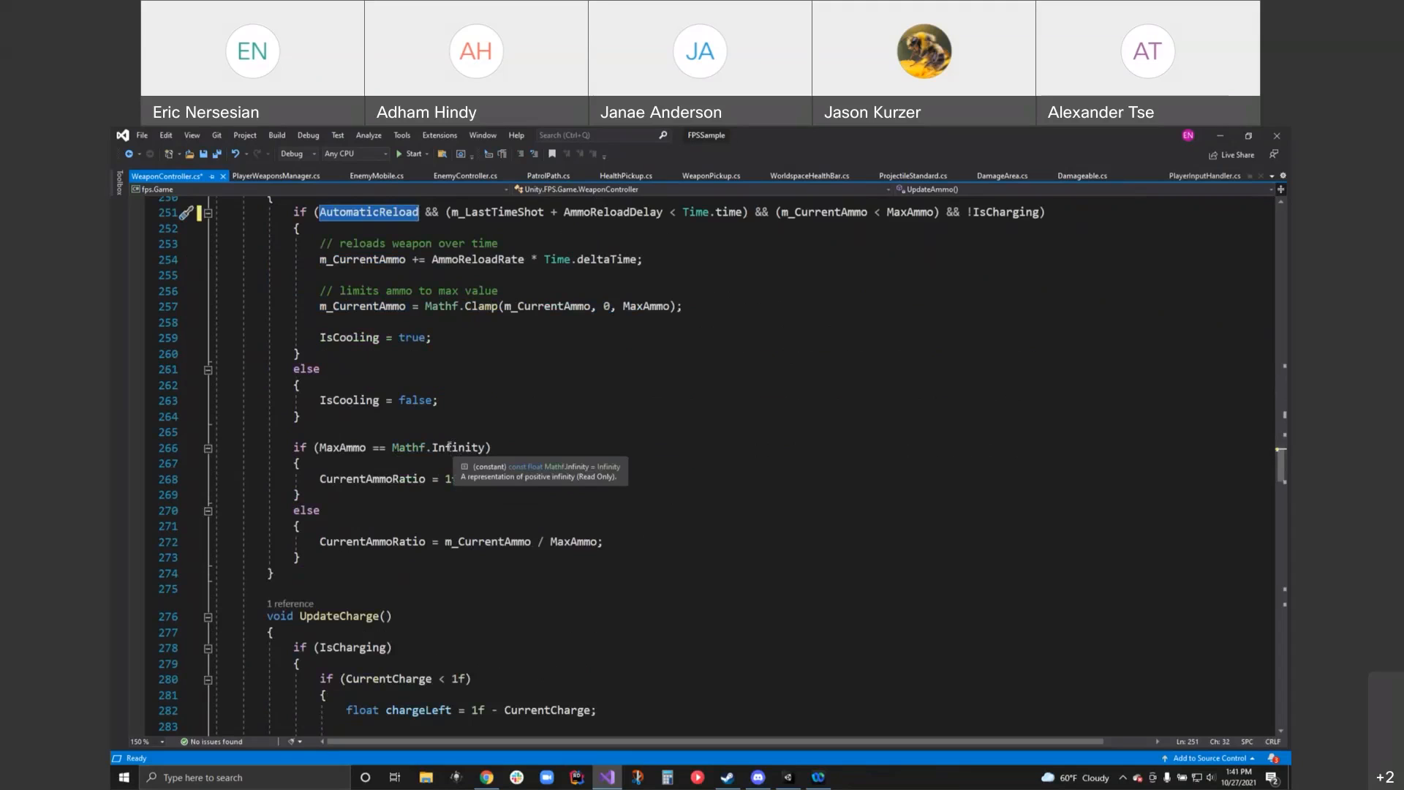
{"action": "mouse_move", "coordinate": [441, 461]}
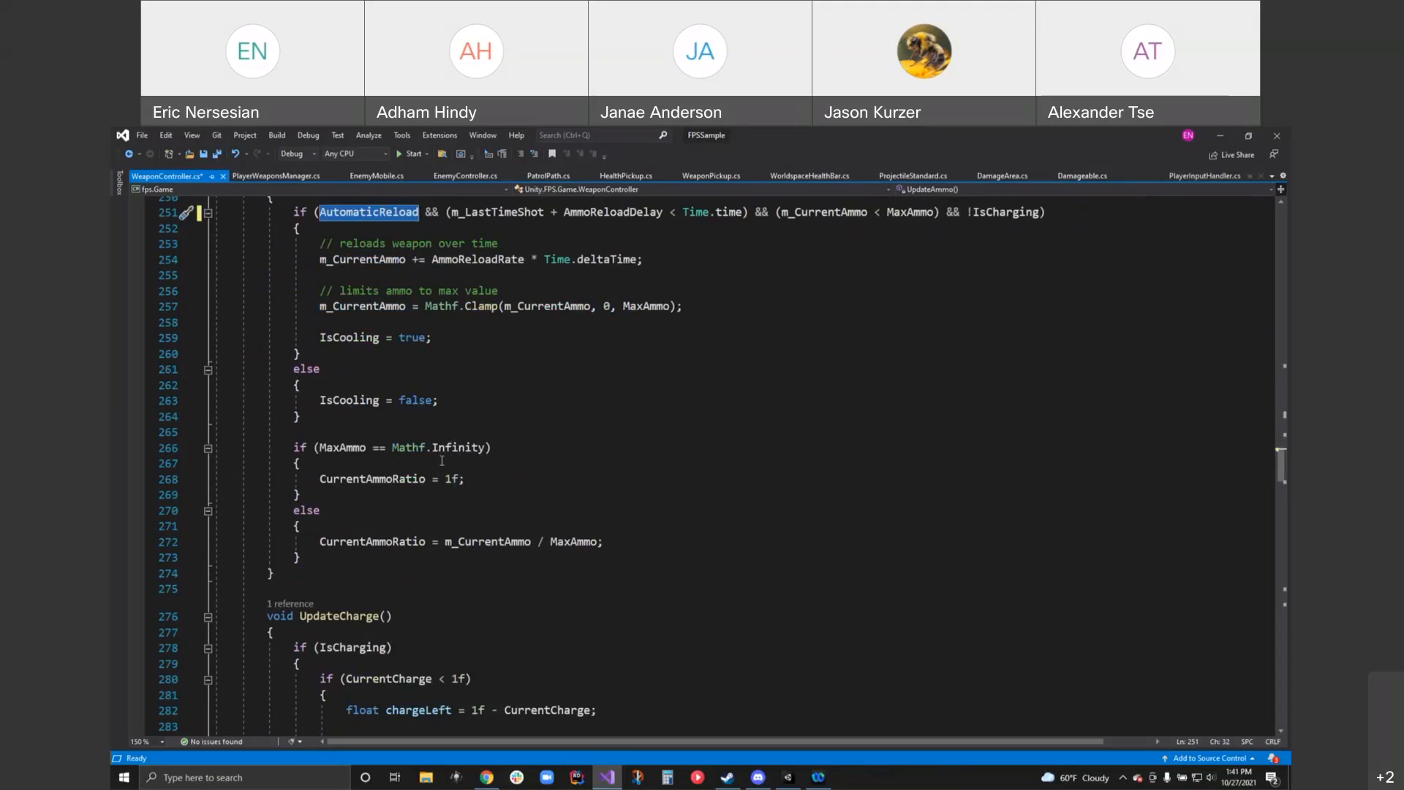
{"action": "mouse_move", "coordinate": [459, 448]}
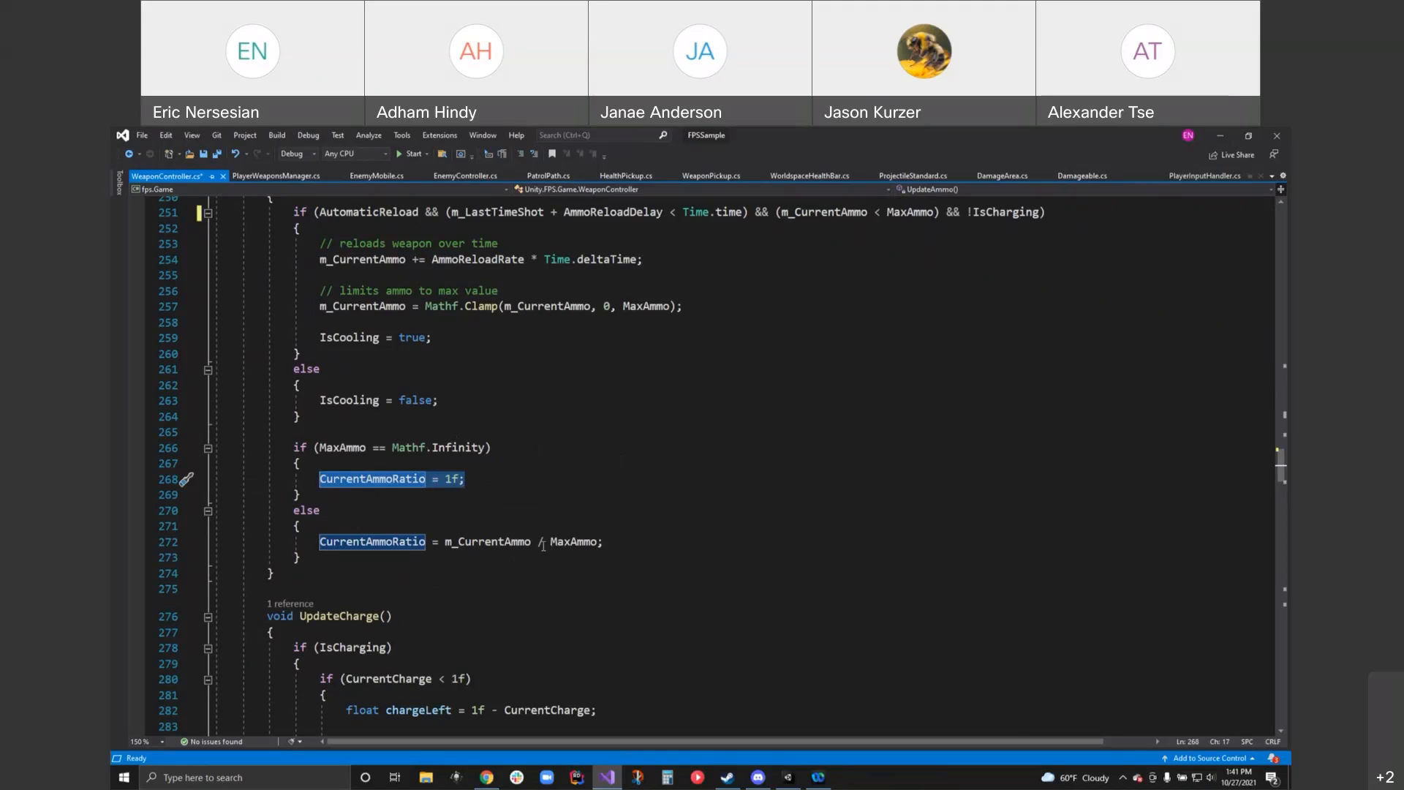
{"action": "scroll", "scroll_direction": "down", "scroll_amount": 3}
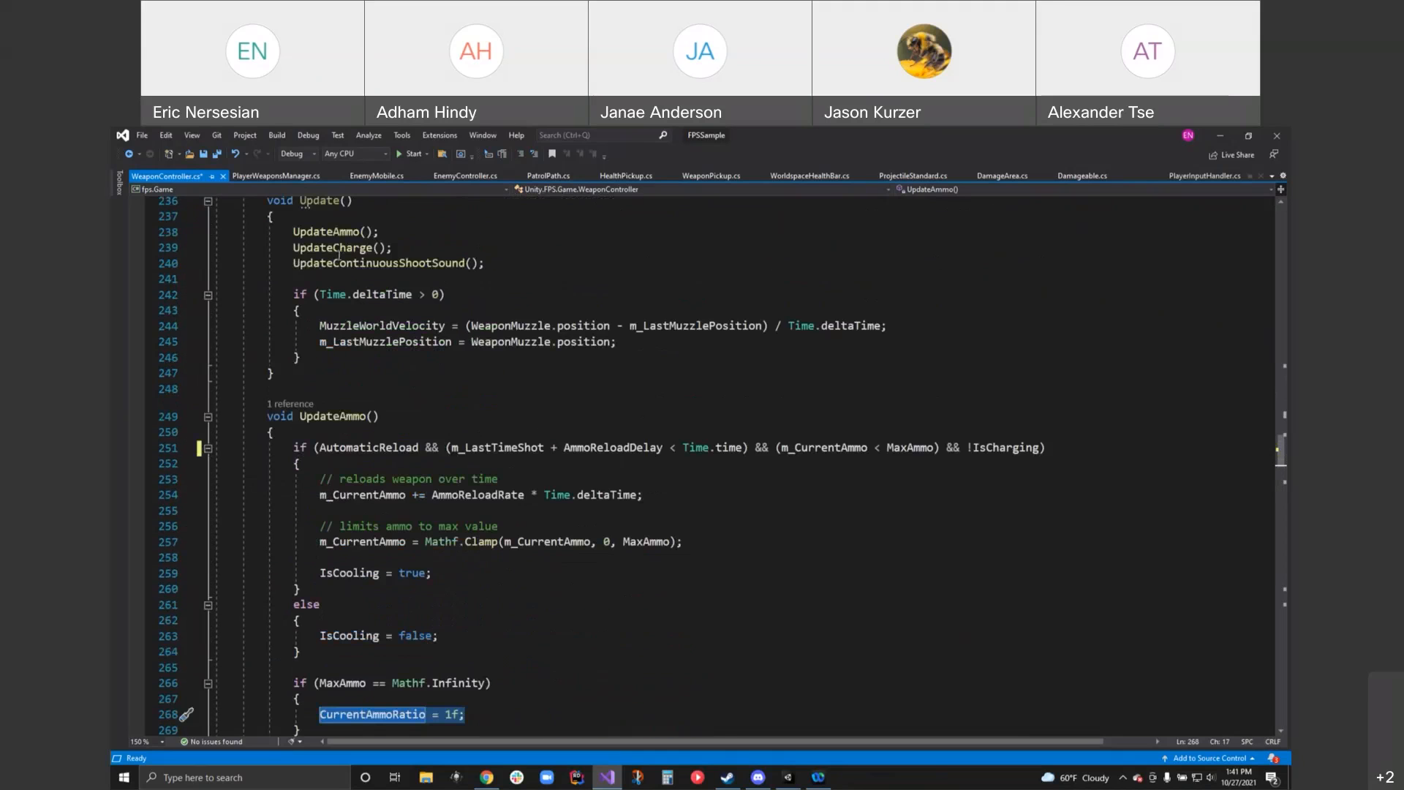
{"action": "scroll", "scroll_direction": "down", "scroll_amount": 3}
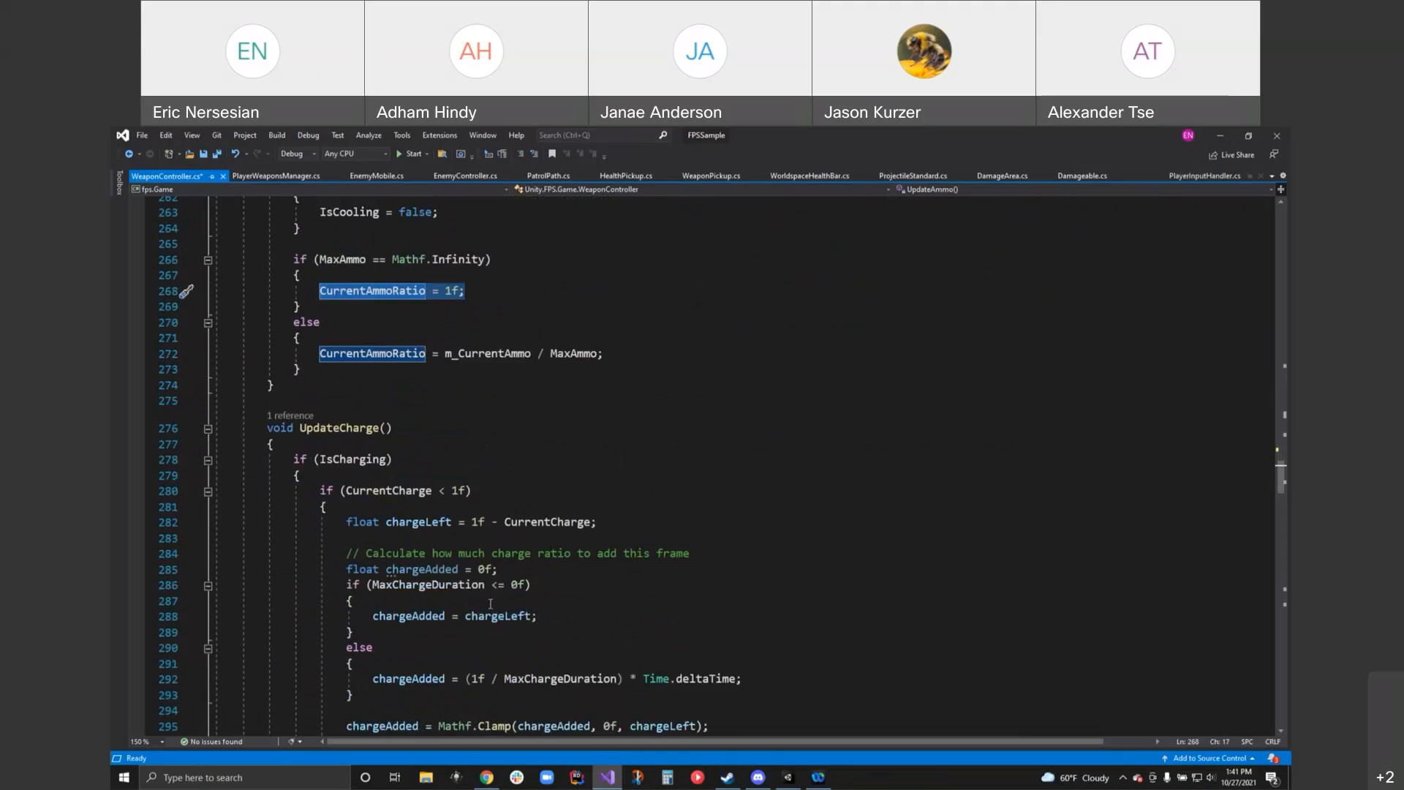
{"action": "scroll", "scroll_direction": "down", "scroll_amount": 3}
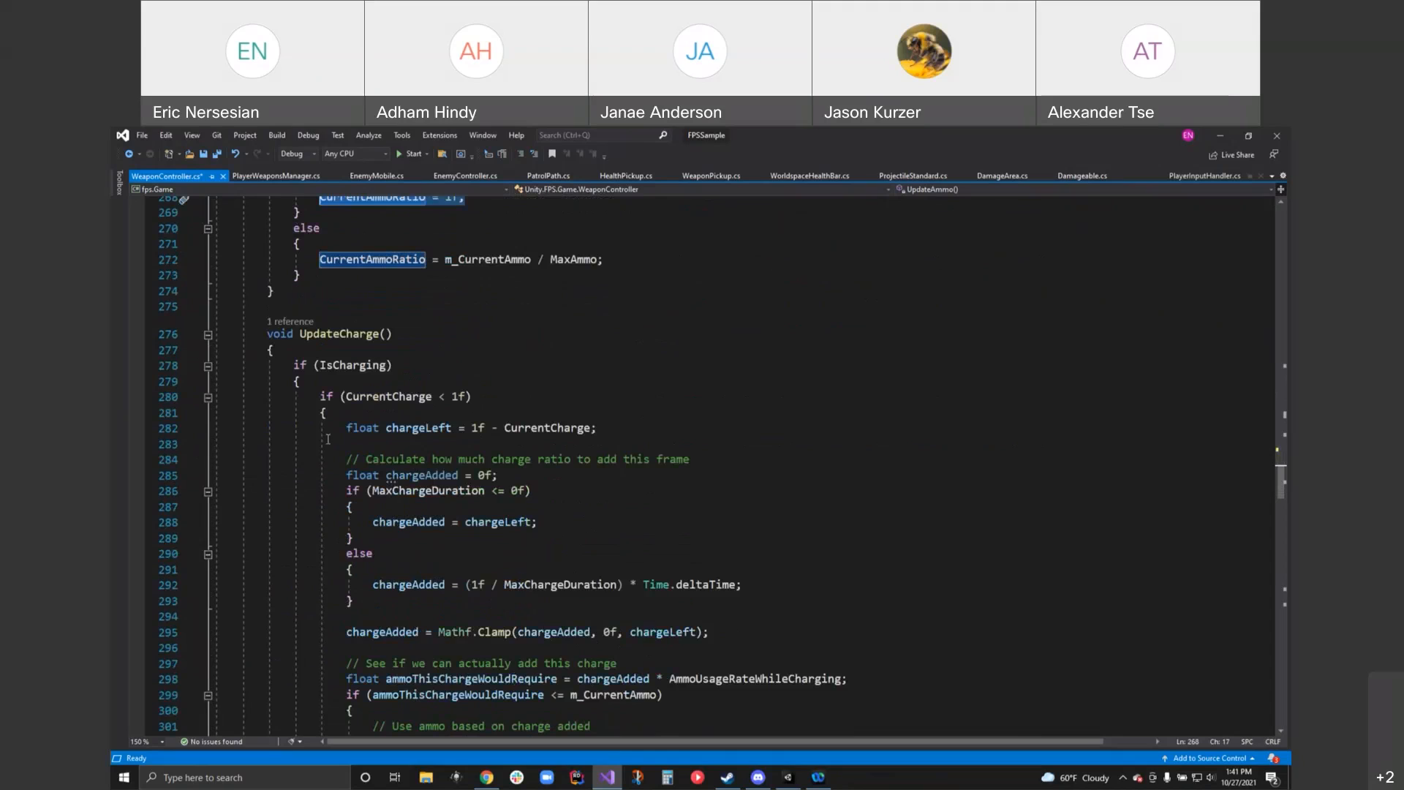
{"action": "mouse_move", "coordinate": [735, 536]}
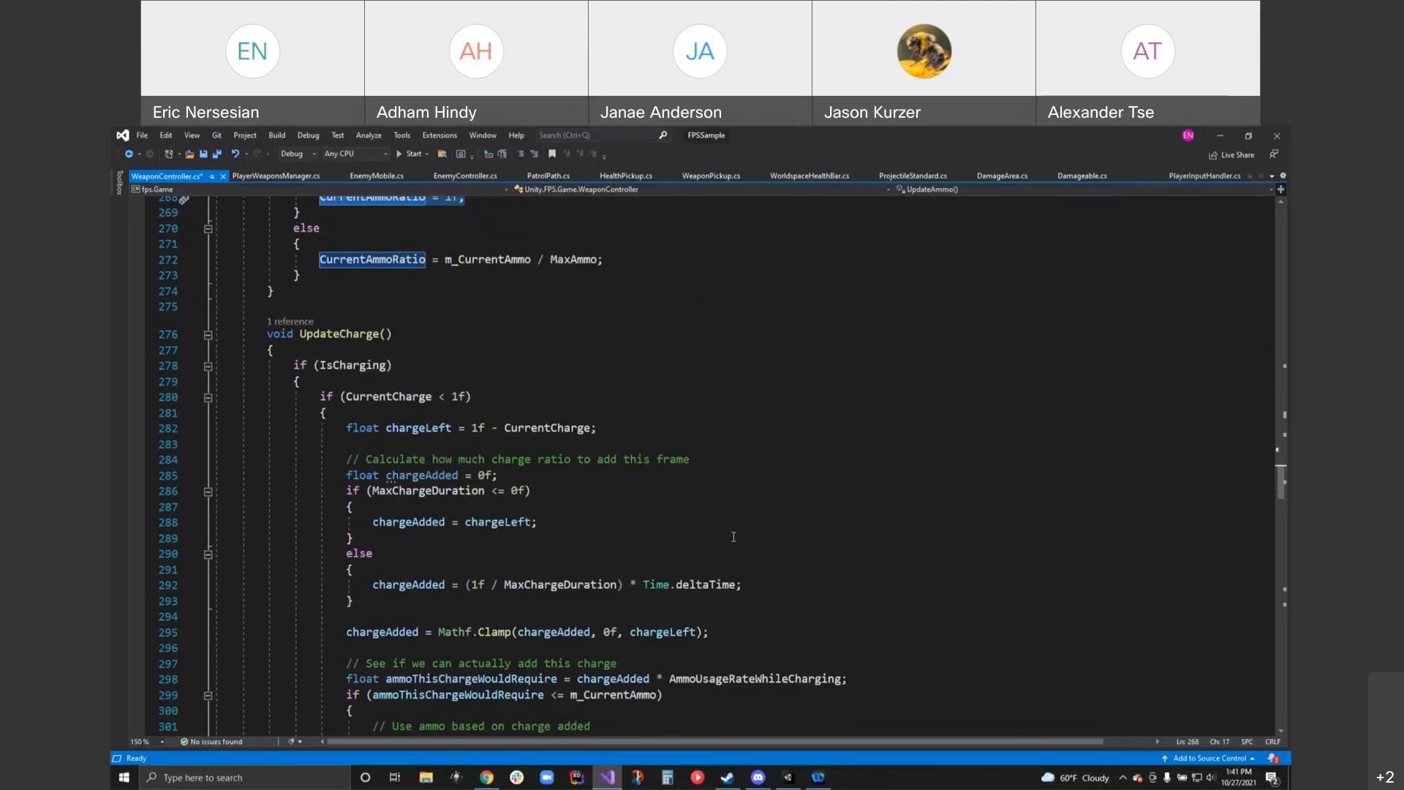
{"action": "scroll", "scroll_direction": "down", "scroll_amount": 3}
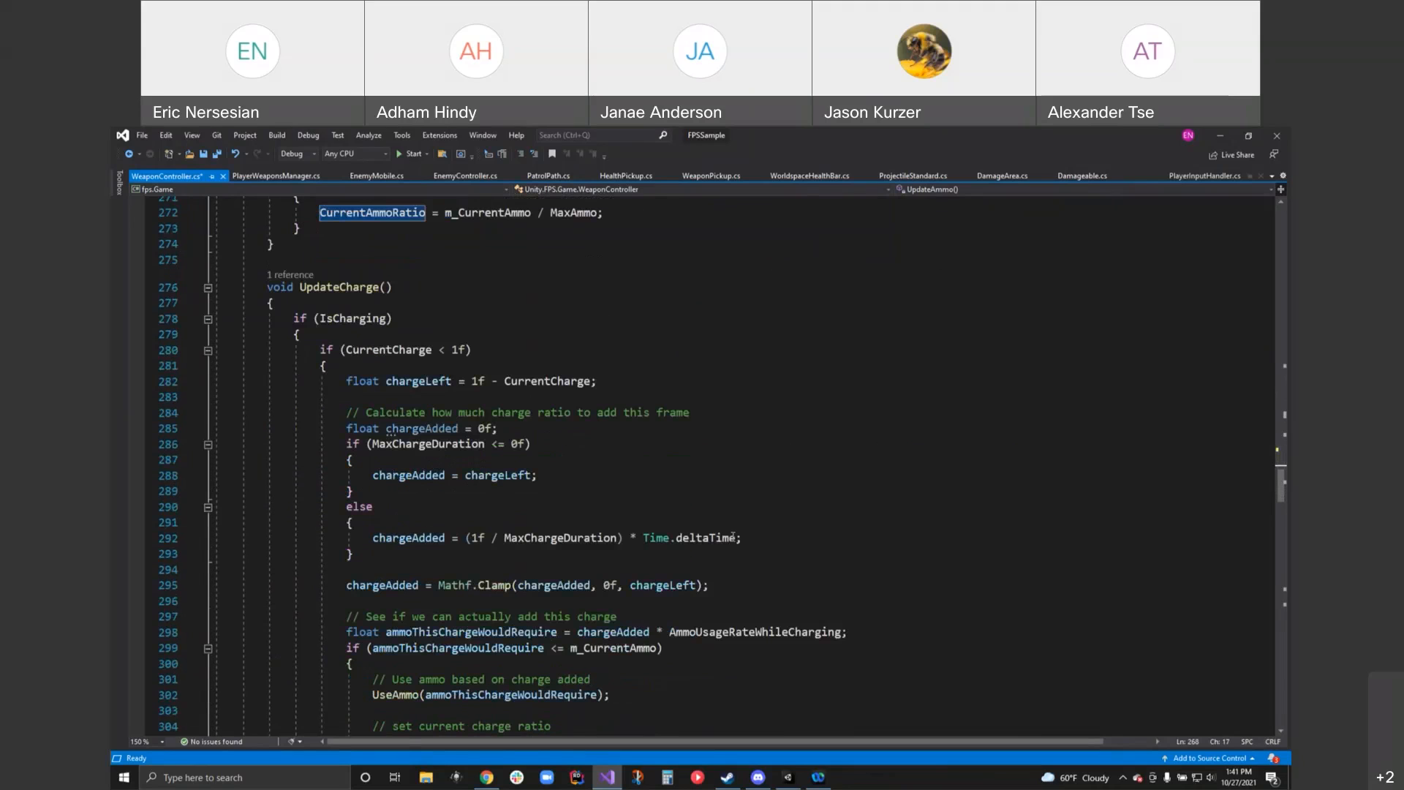
{"action": "mouse_move", "coordinate": [729, 538]}
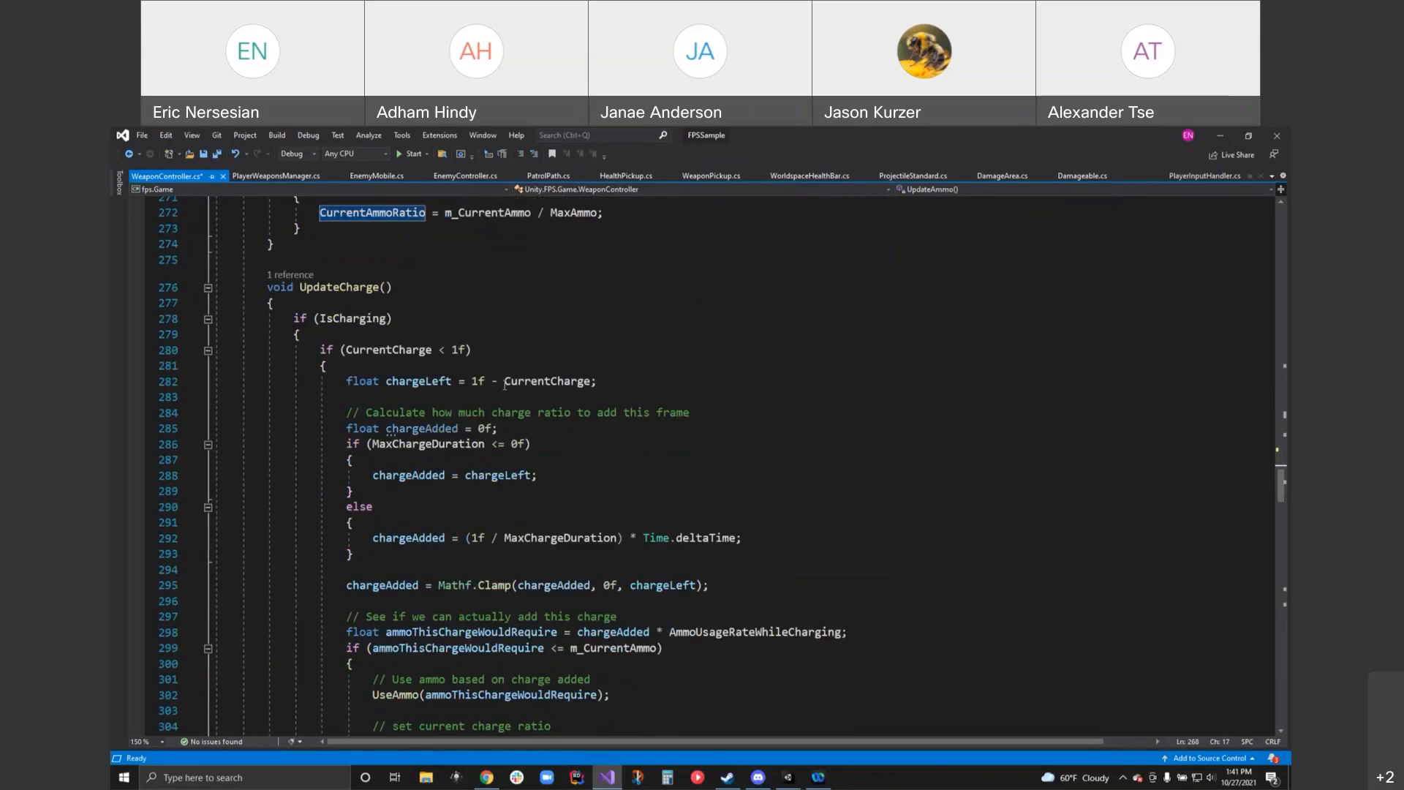
{"action": "double_click", "coordinate": [705, 537]}
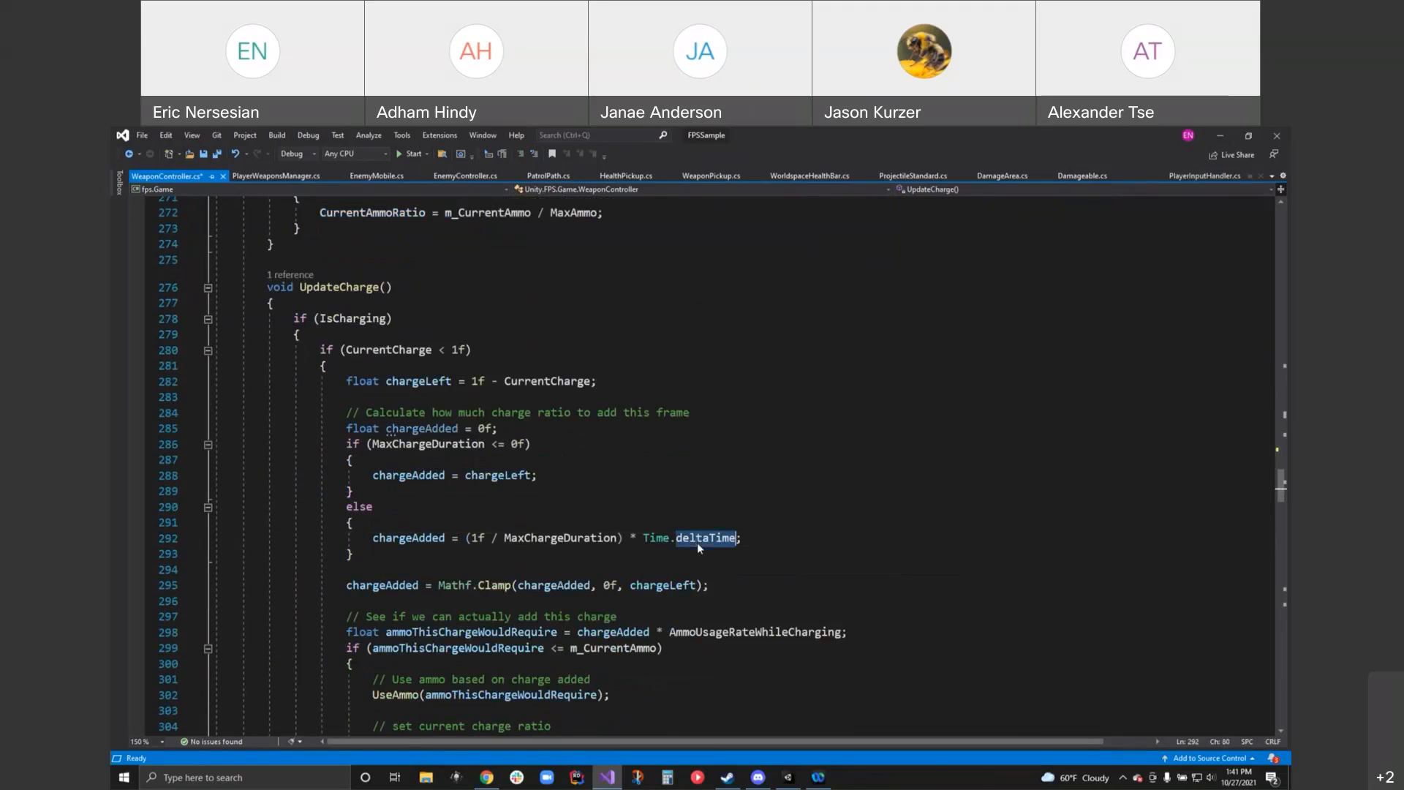
{"action": "double_click", "coordinate": [705, 537]}
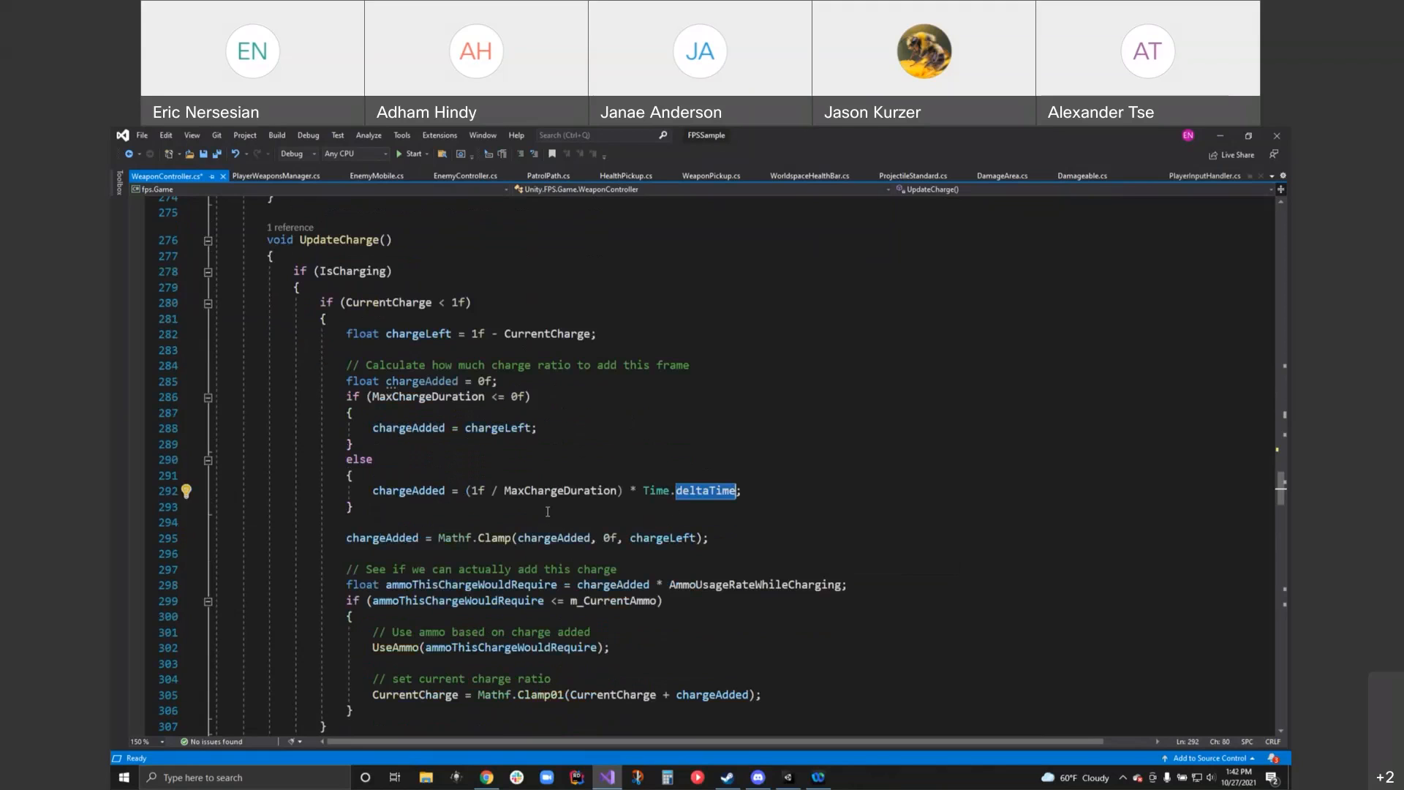
{"action": "mouse_move", "coordinate": [460, 516]}
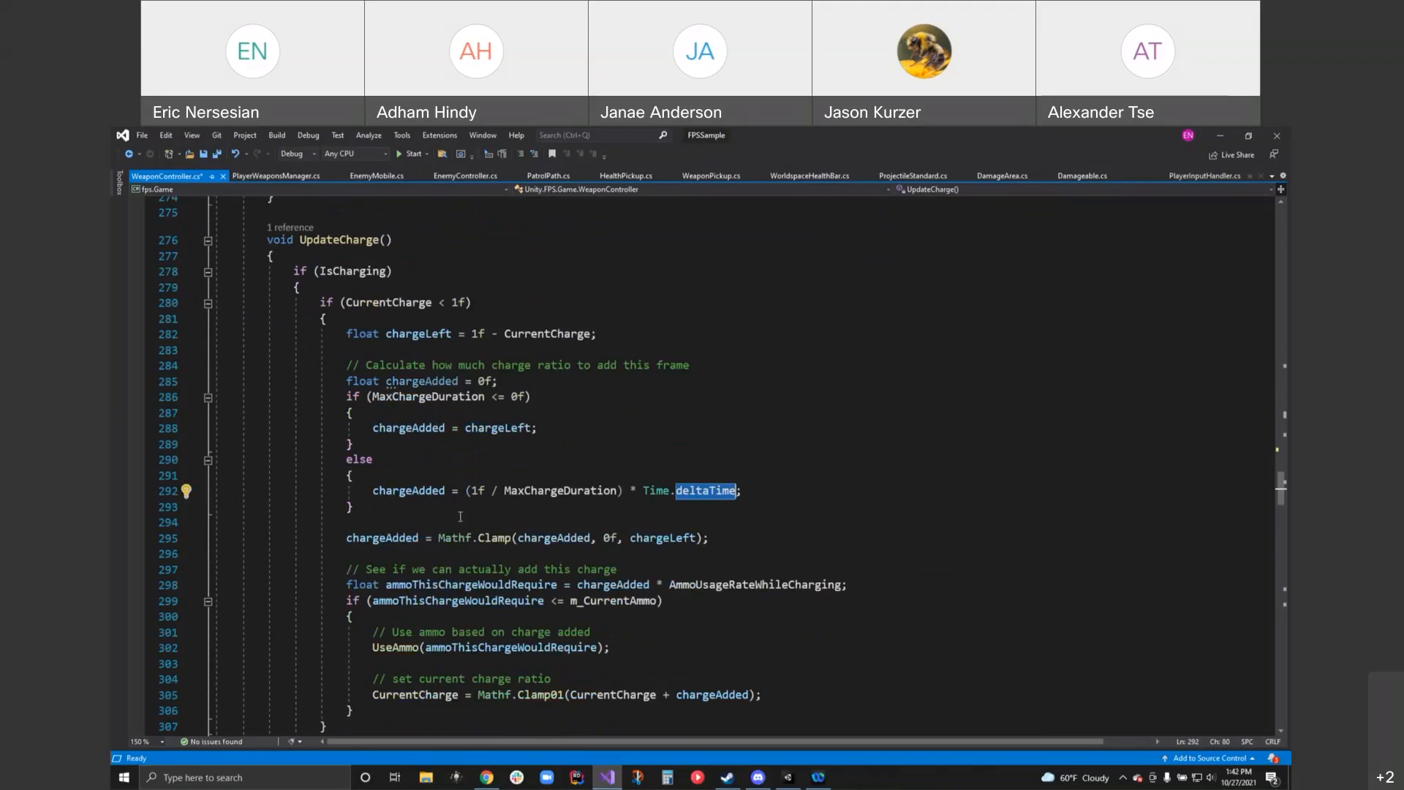
{"action": "scroll", "scroll_direction": "down", "scroll_amount": 3}
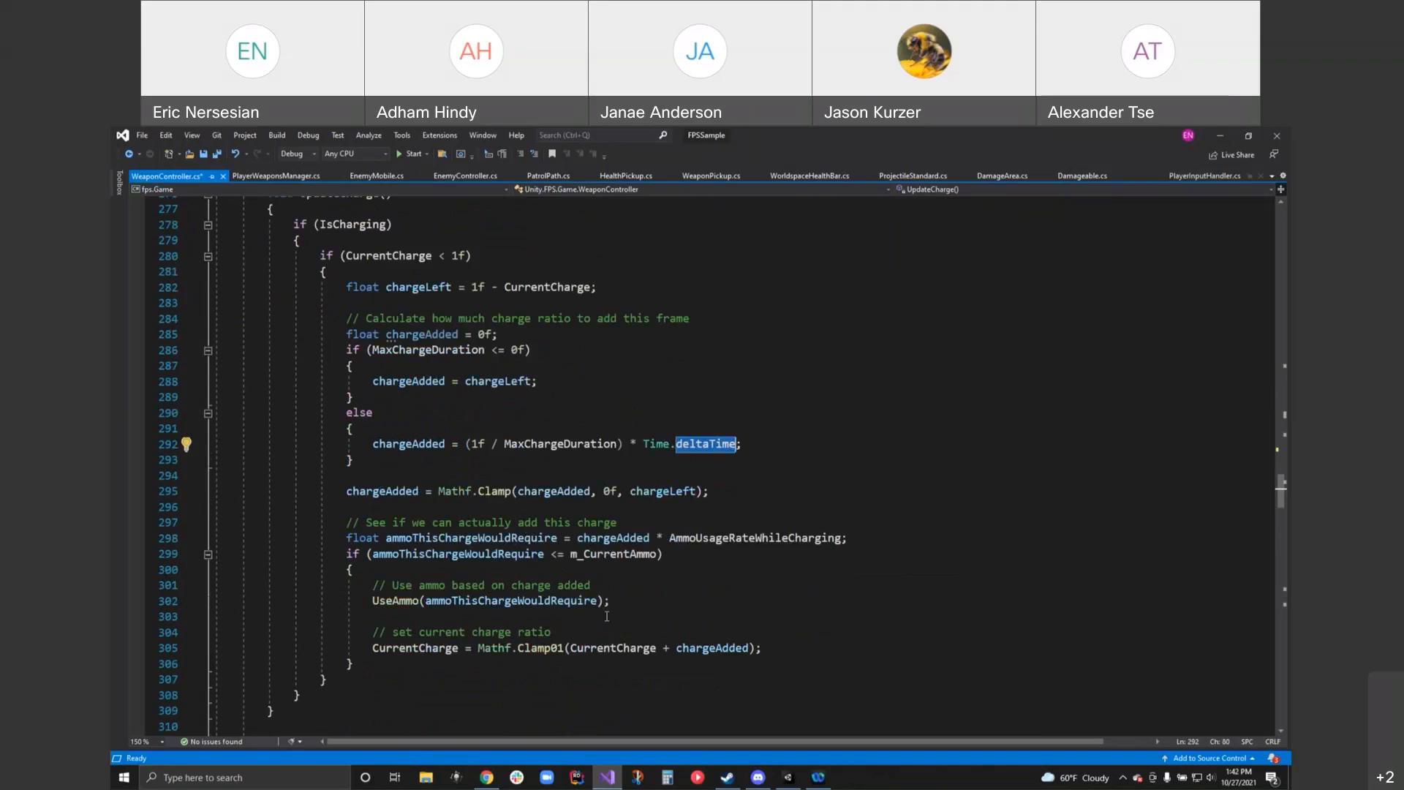
{"action": "scroll", "scroll_direction": "down", "scroll_amount": 3}
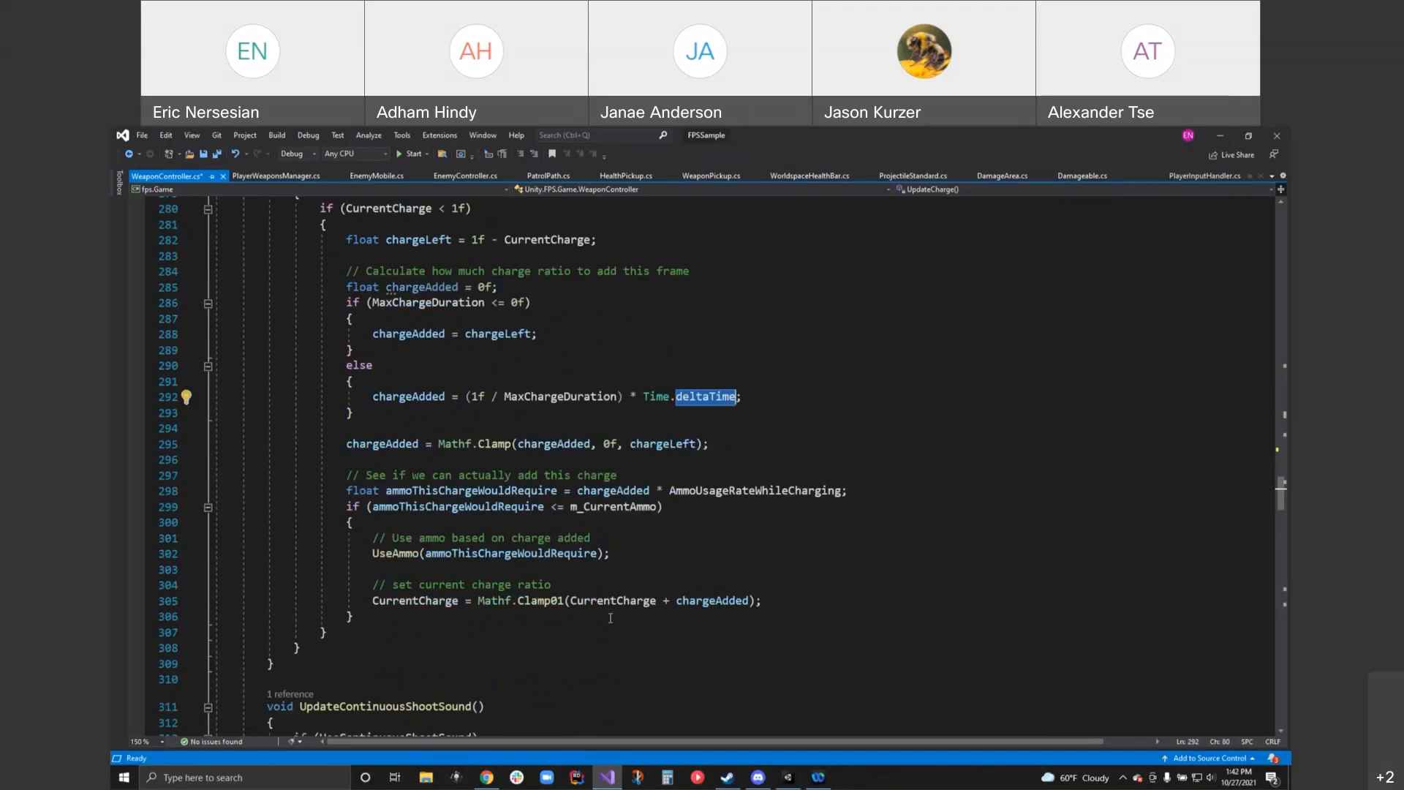
{"action": "scroll", "scroll_direction": "down", "scroll_amount": 3}
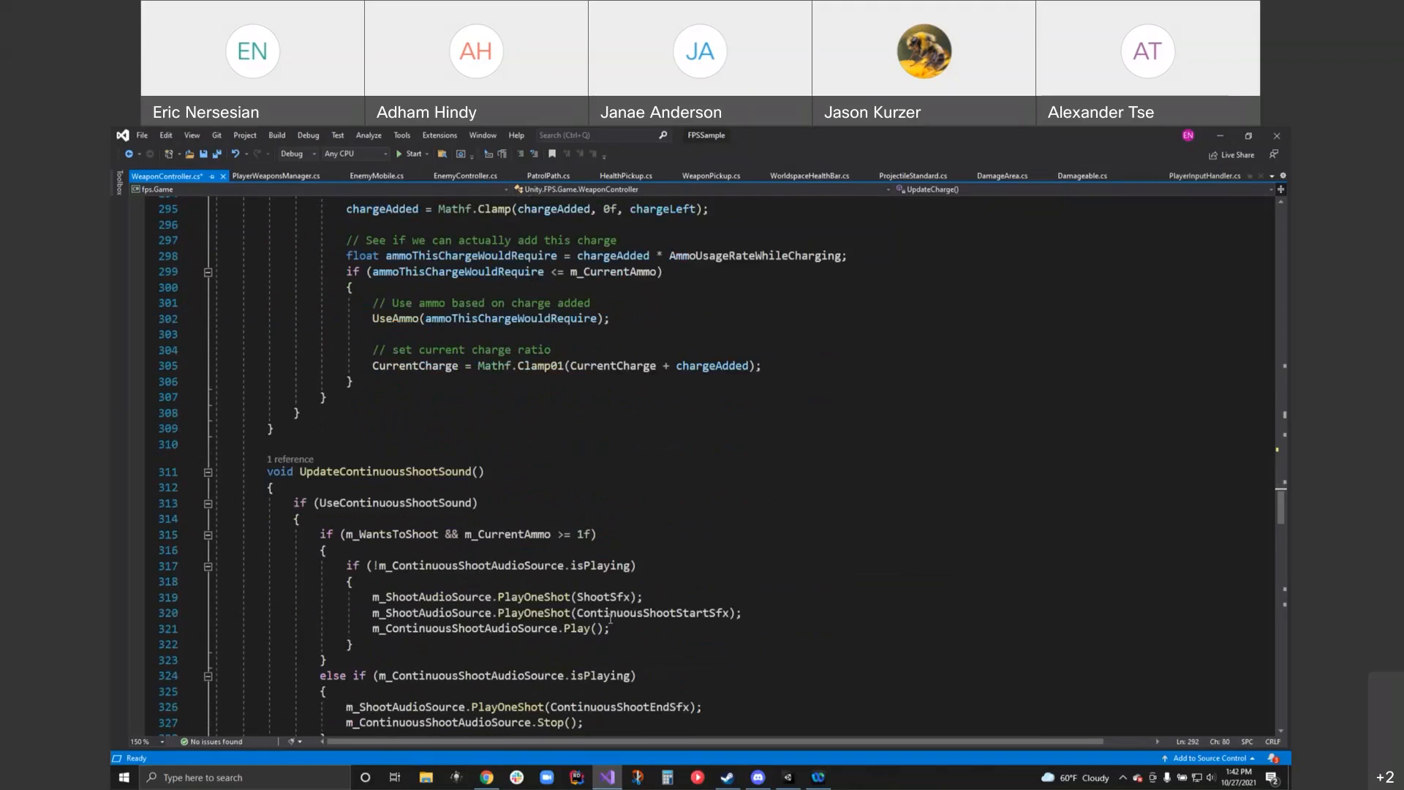
{"action": "mouse_move", "coordinate": [611, 621]}
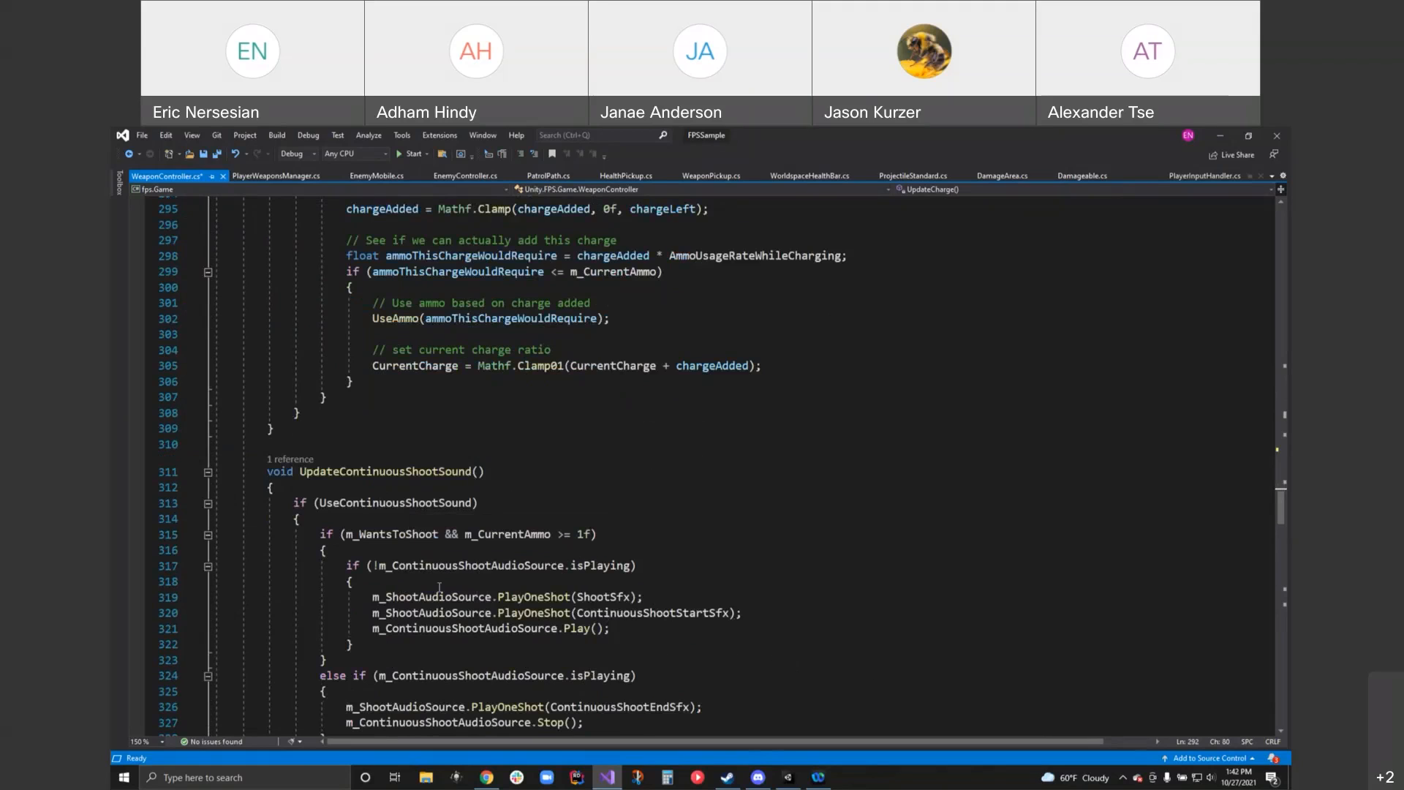
{"action": "mouse_move", "coordinate": [374, 534]}
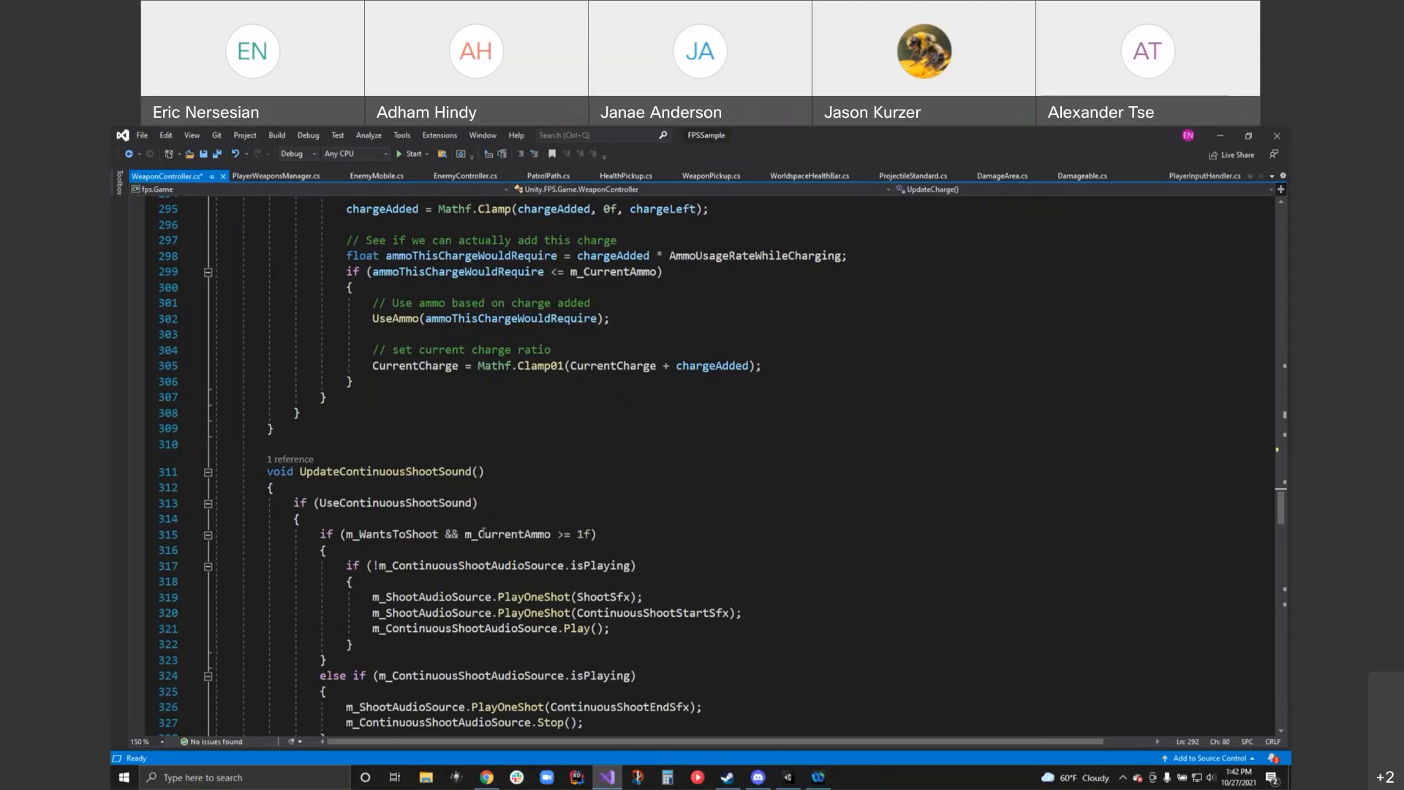
{"action": "mouse_move", "coordinate": [573, 664]}
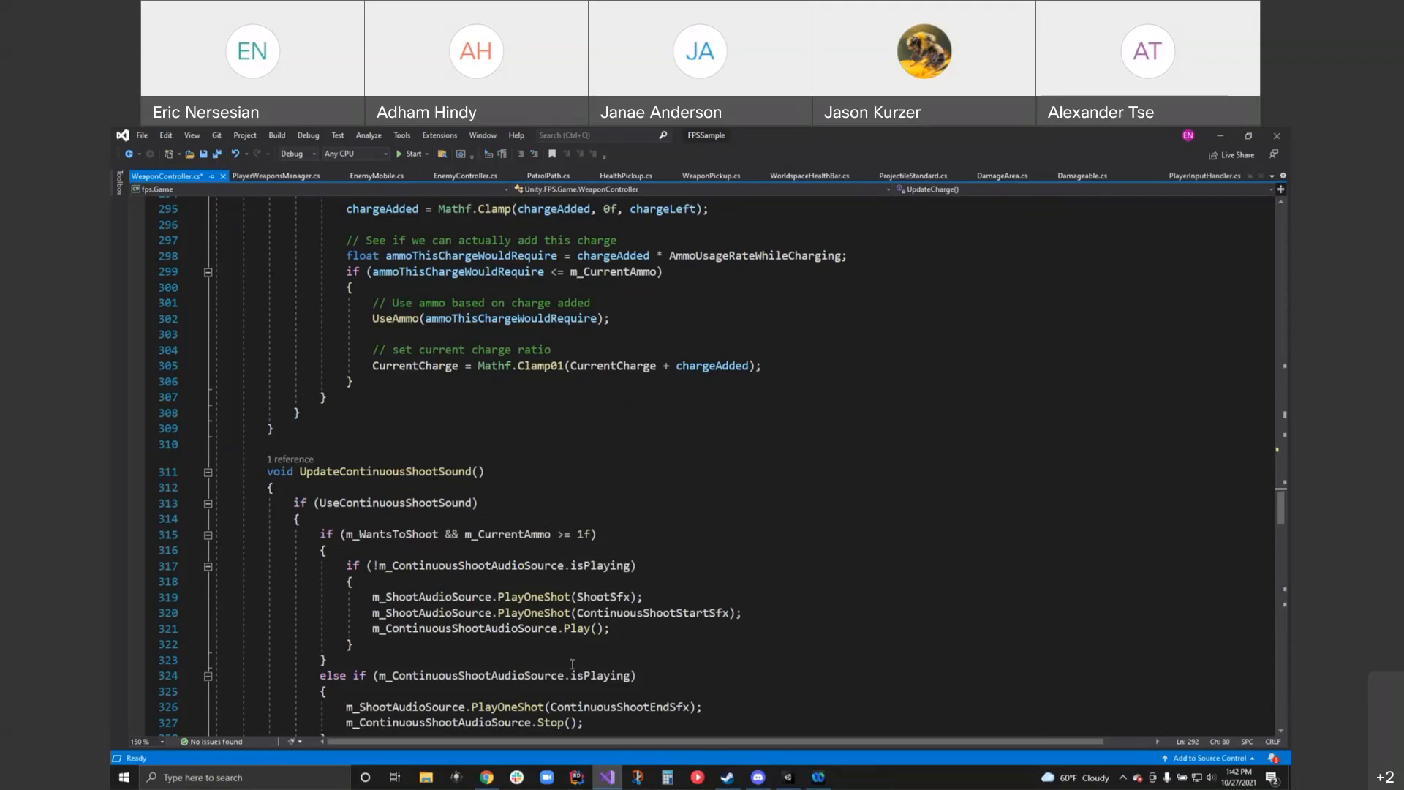
{"action": "scroll", "scroll_direction": "down", "scroll_amount": 3}
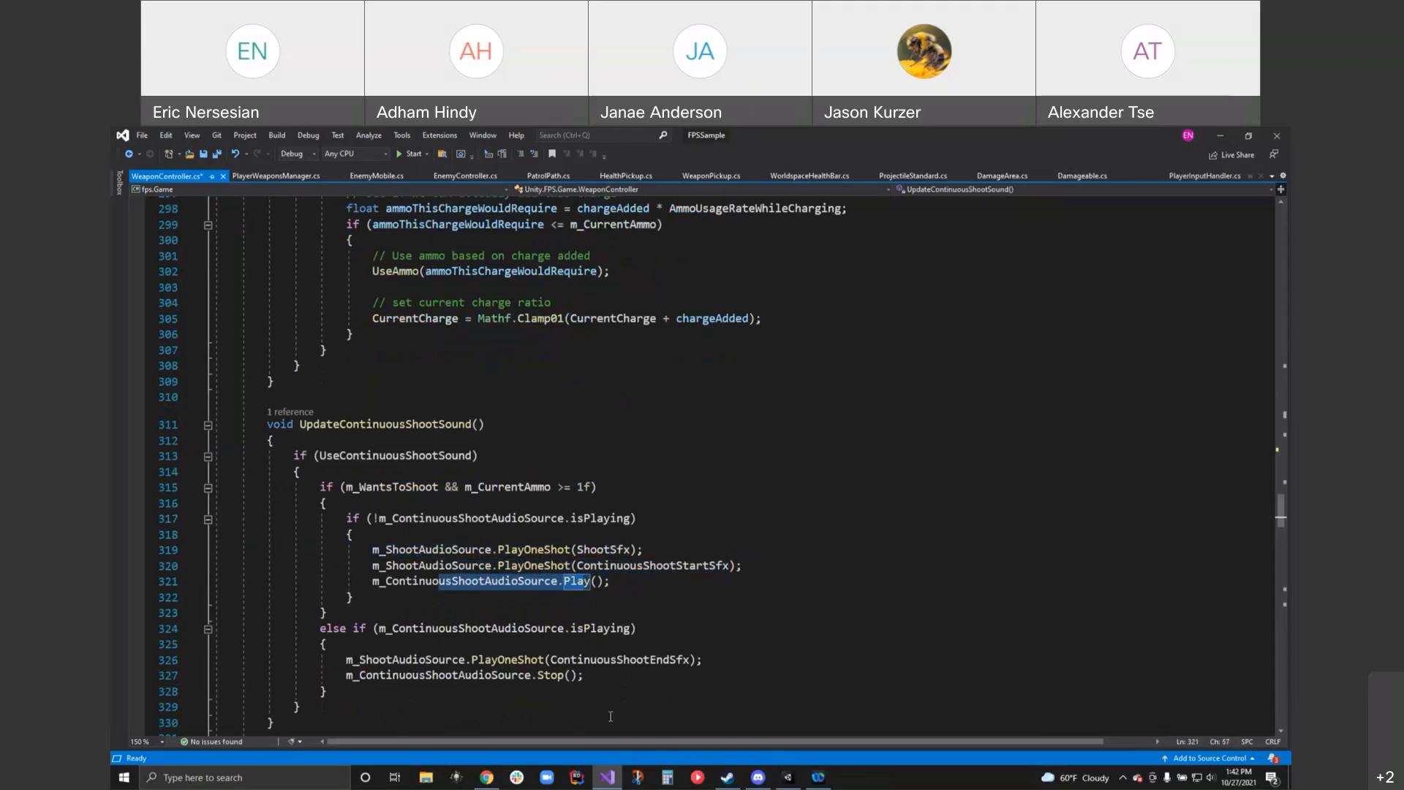
{"action": "scroll", "scroll_direction": "down", "scroll_amount": 3}
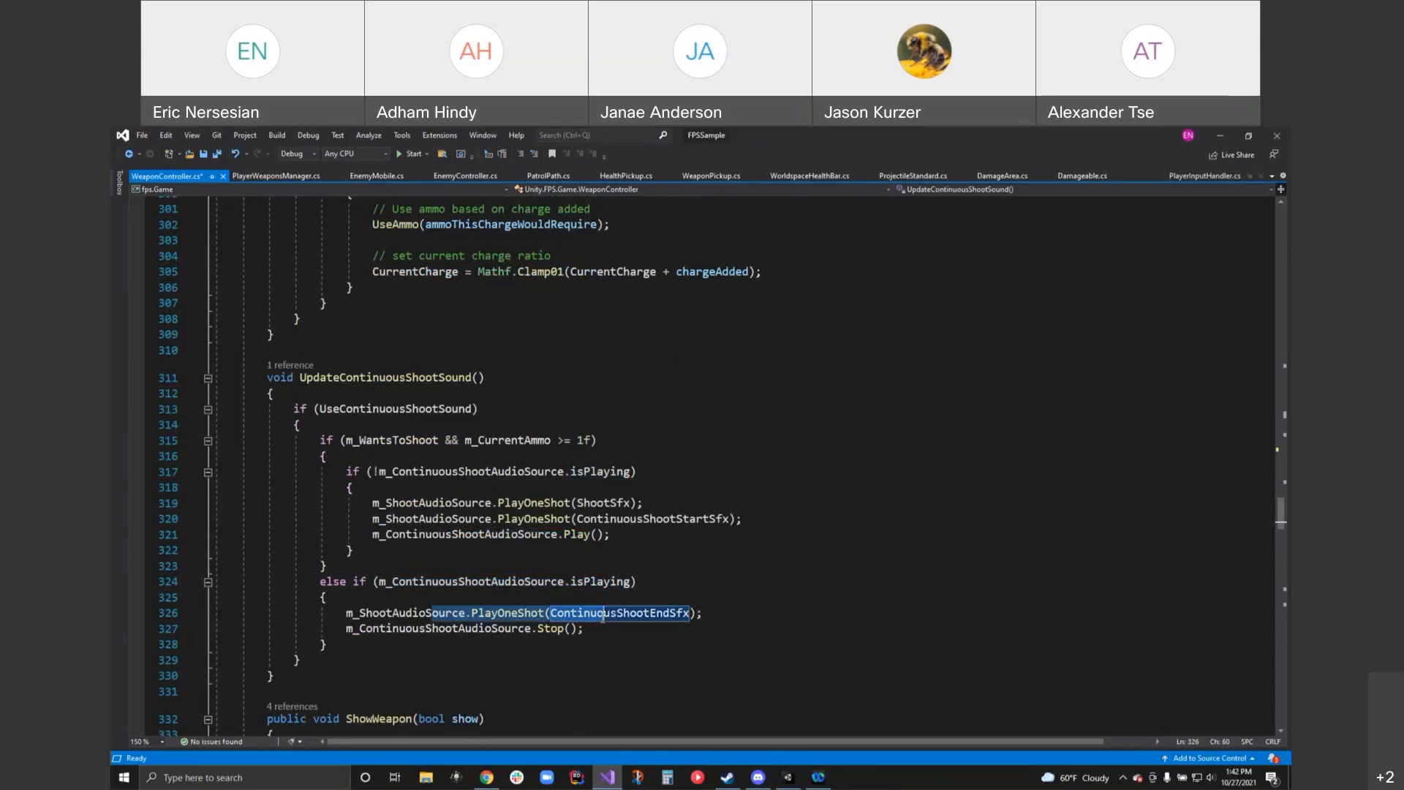
{"action": "scroll", "scroll_direction": "down", "scroll_amount": 3}
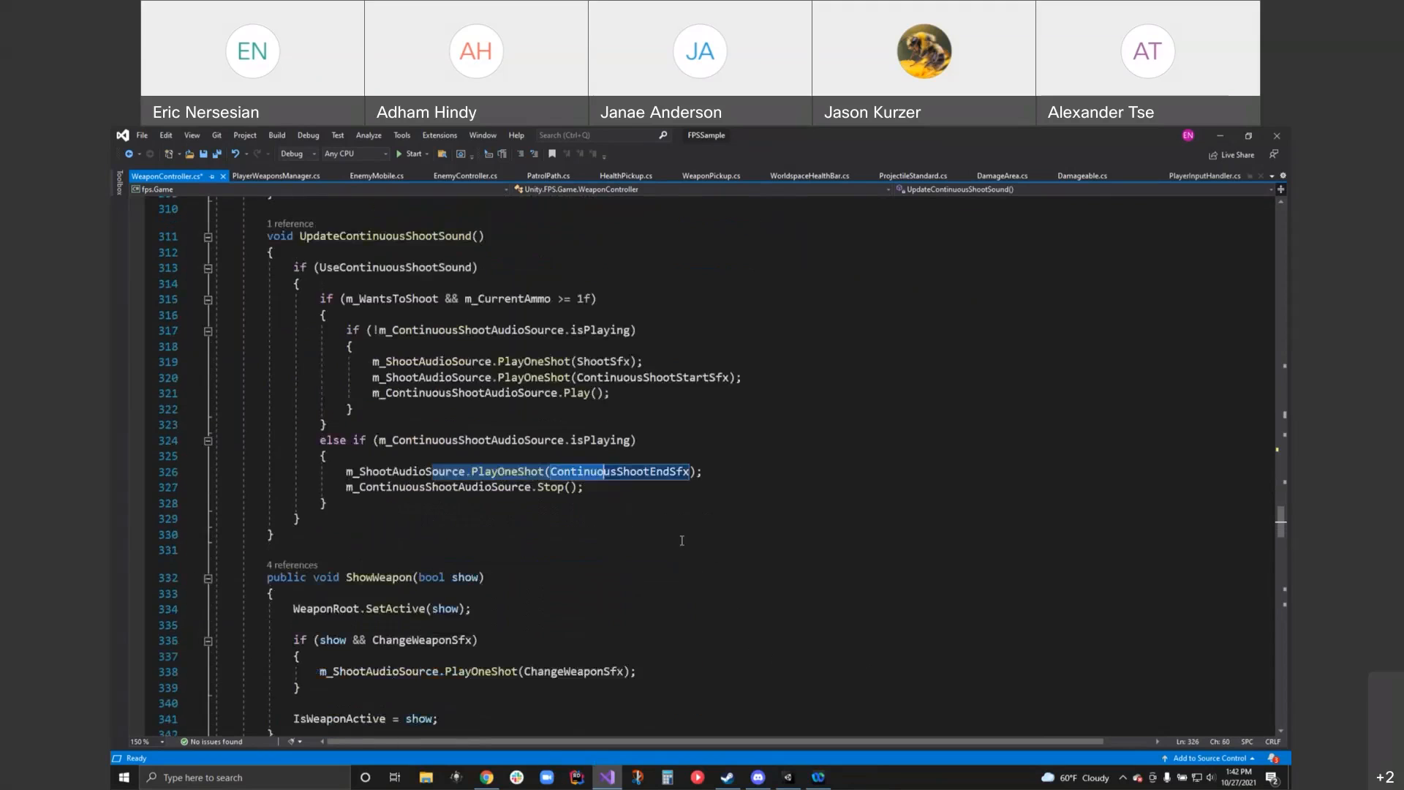
{"action": "scroll", "scroll_direction": "down", "scroll_amount": 3}
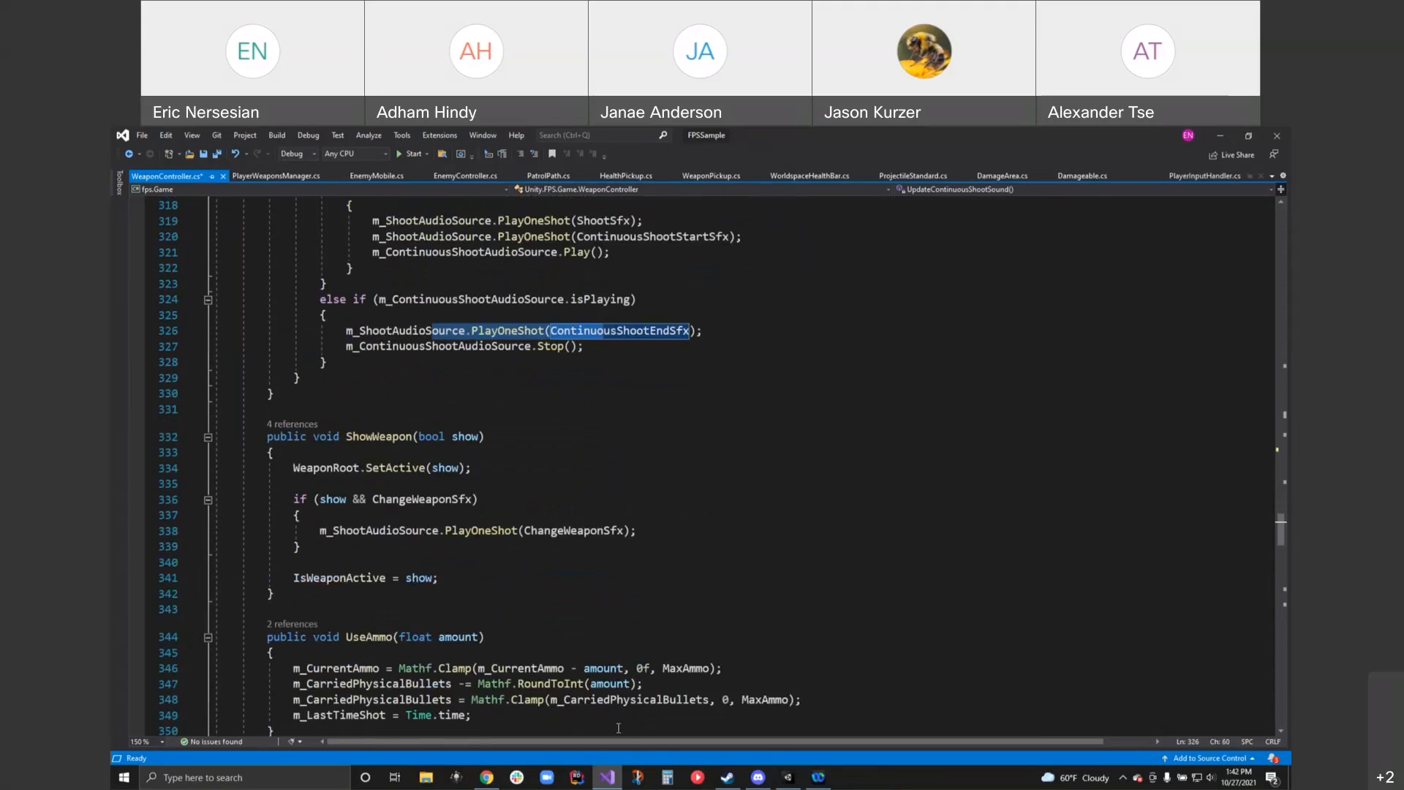
{"action": "mouse_move", "coordinate": [560, 700]}
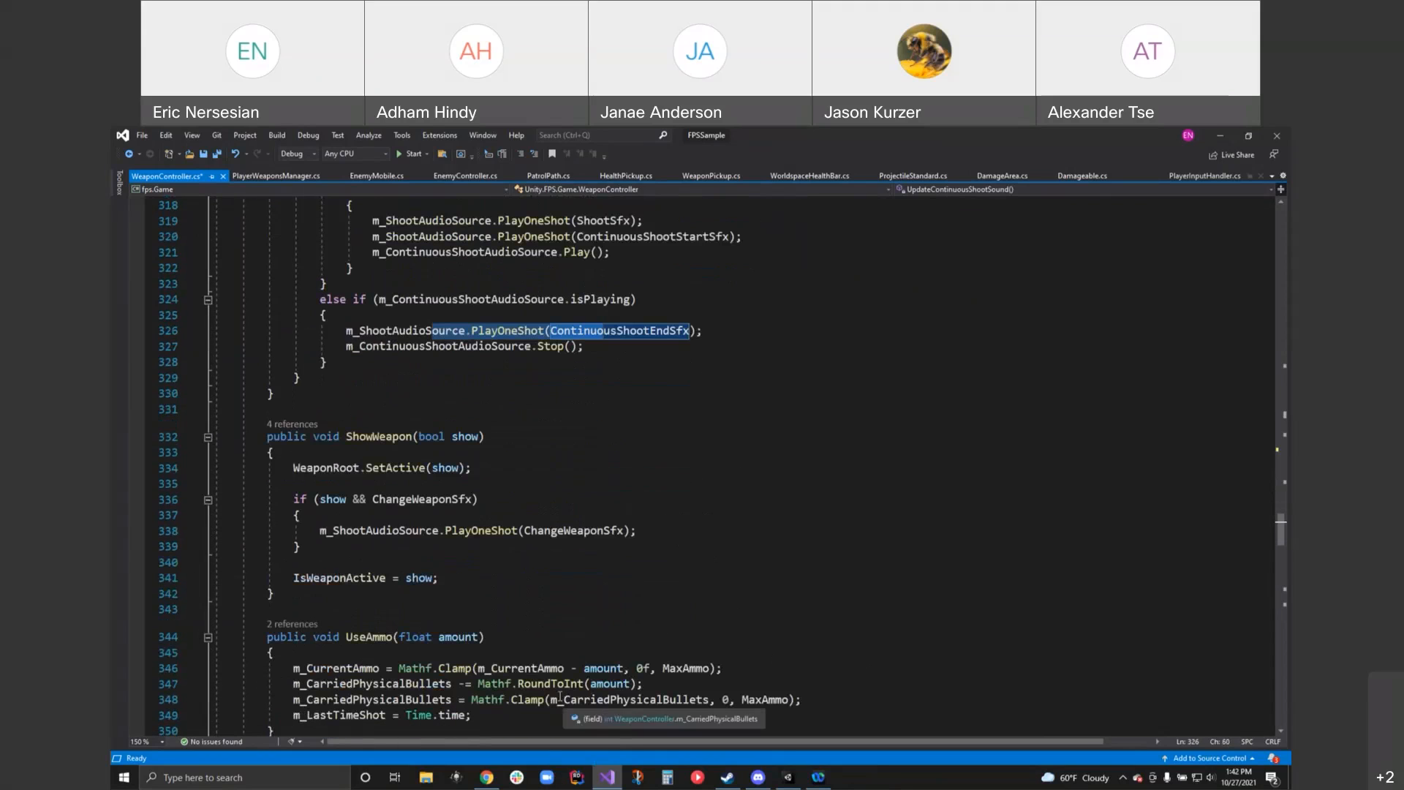
{"action": "mouse_move", "coordinate": [433, 434]}
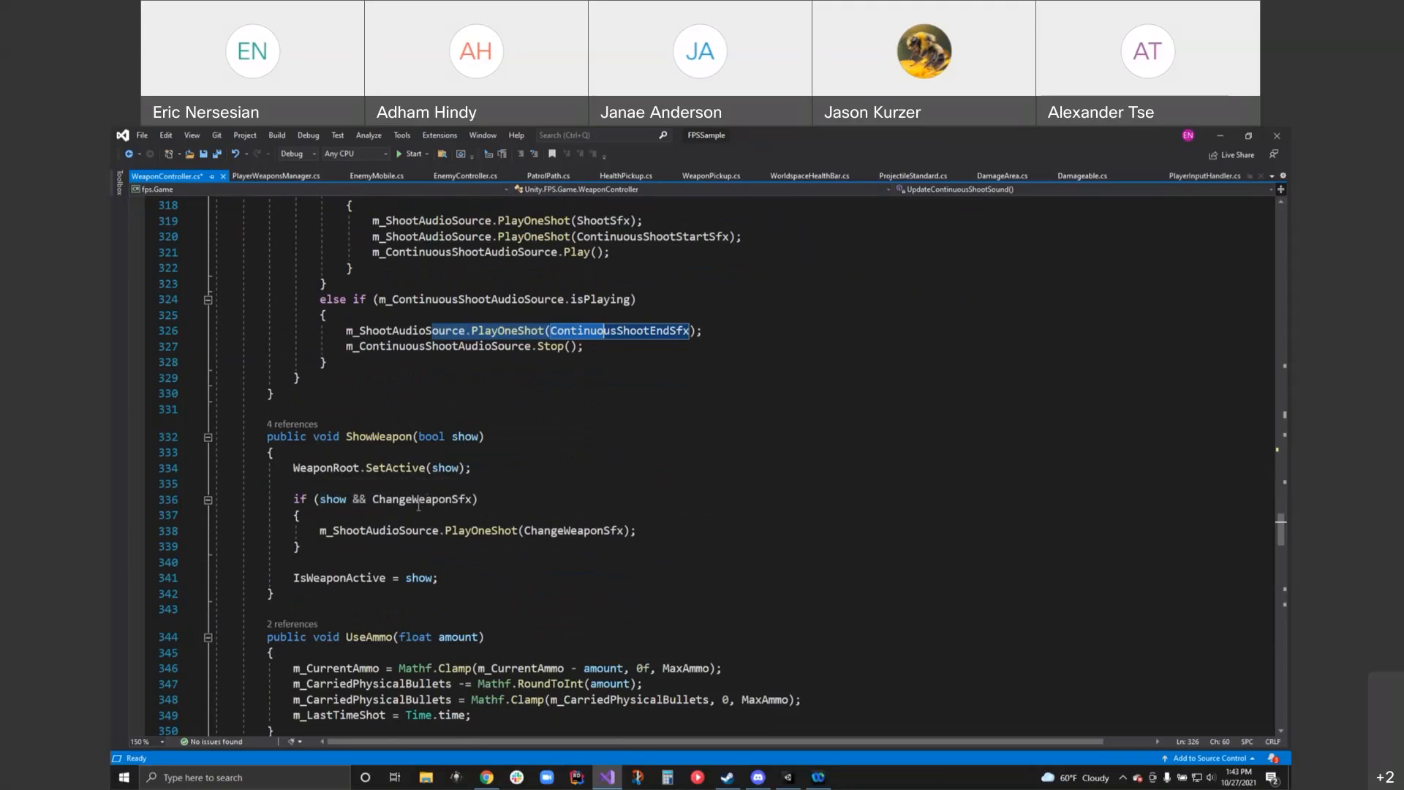
{"action": "scroll", "scroll_direction": "down", "scroll_amount": 3}
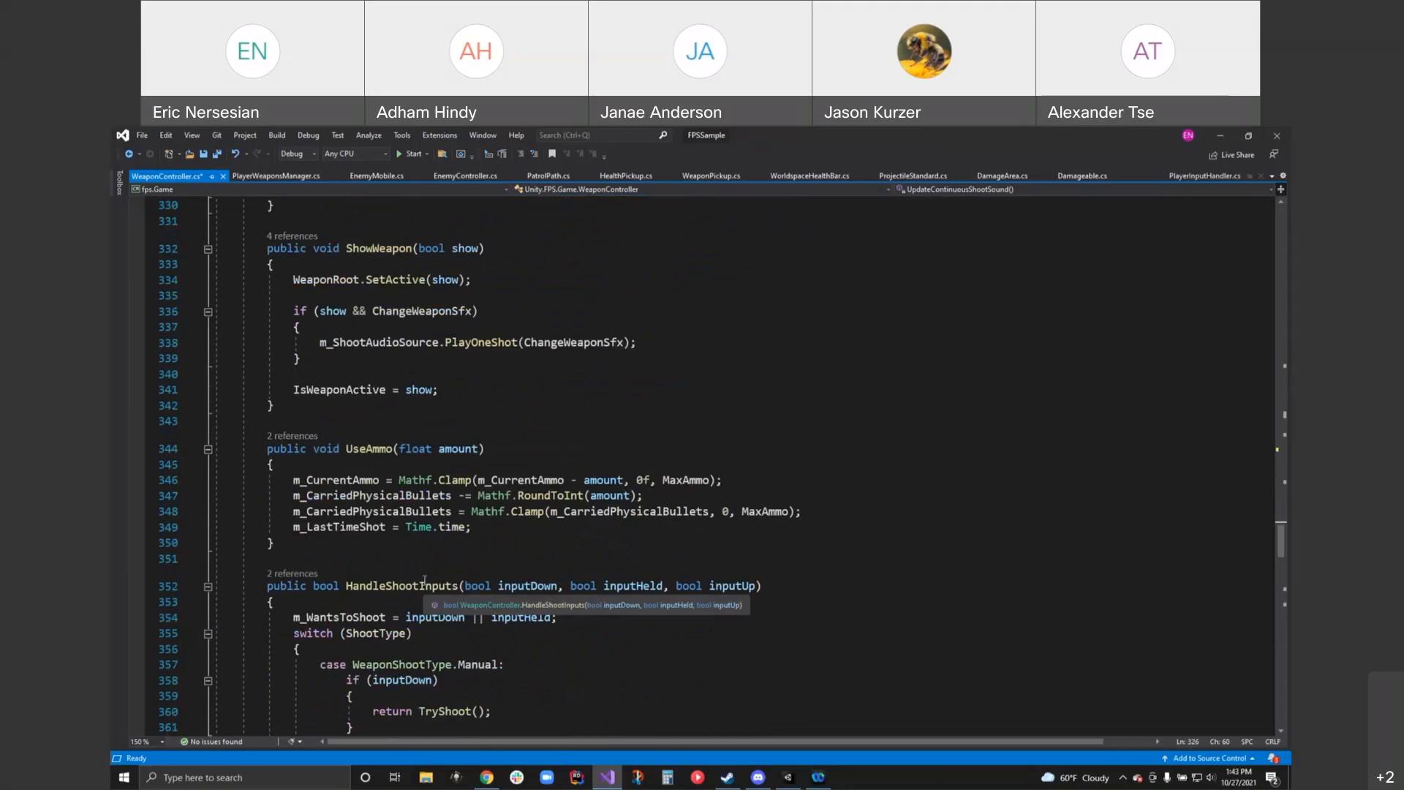
{"action": "mouse_move", "coordinate": [384, 435]}
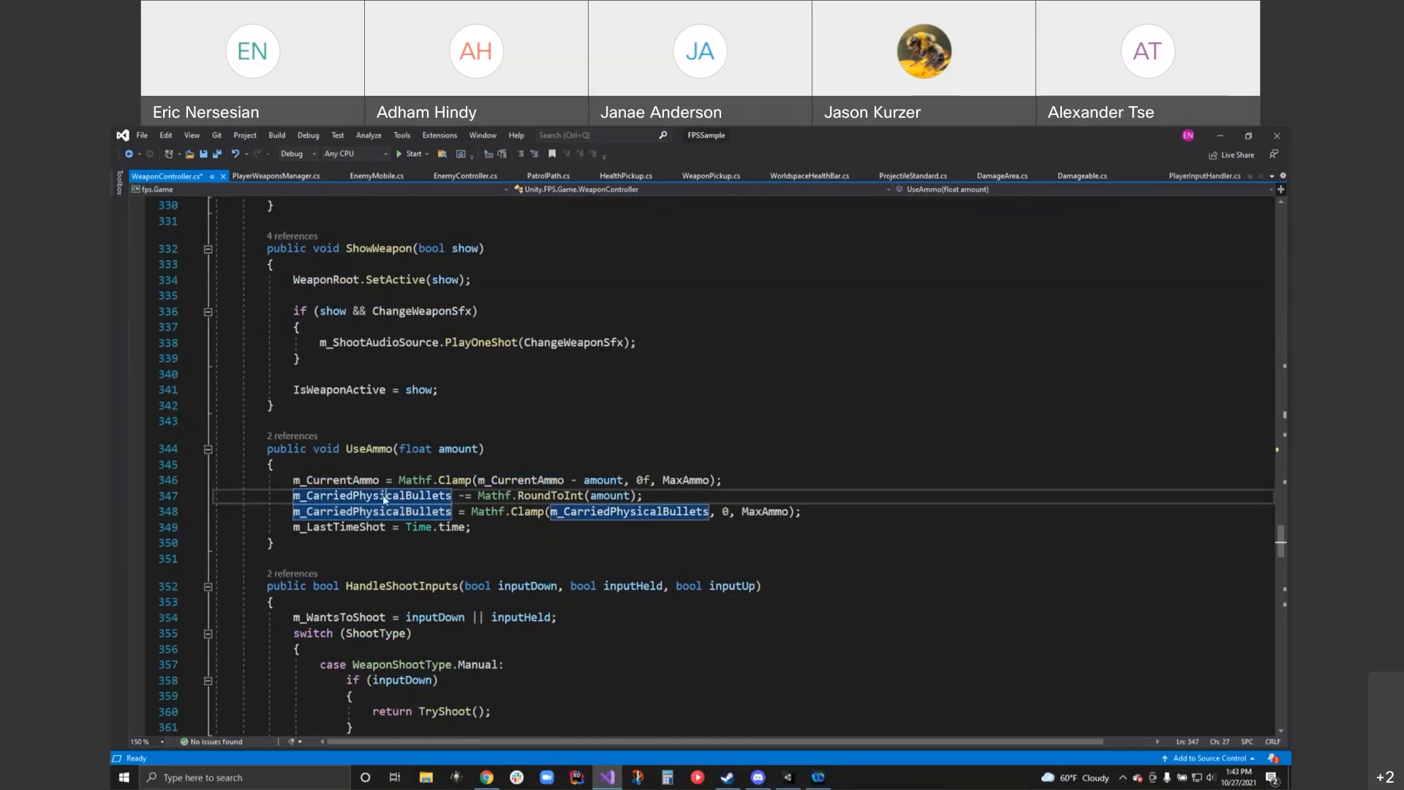
{"action": "mouse_move", "coordinate": [389, 511]}
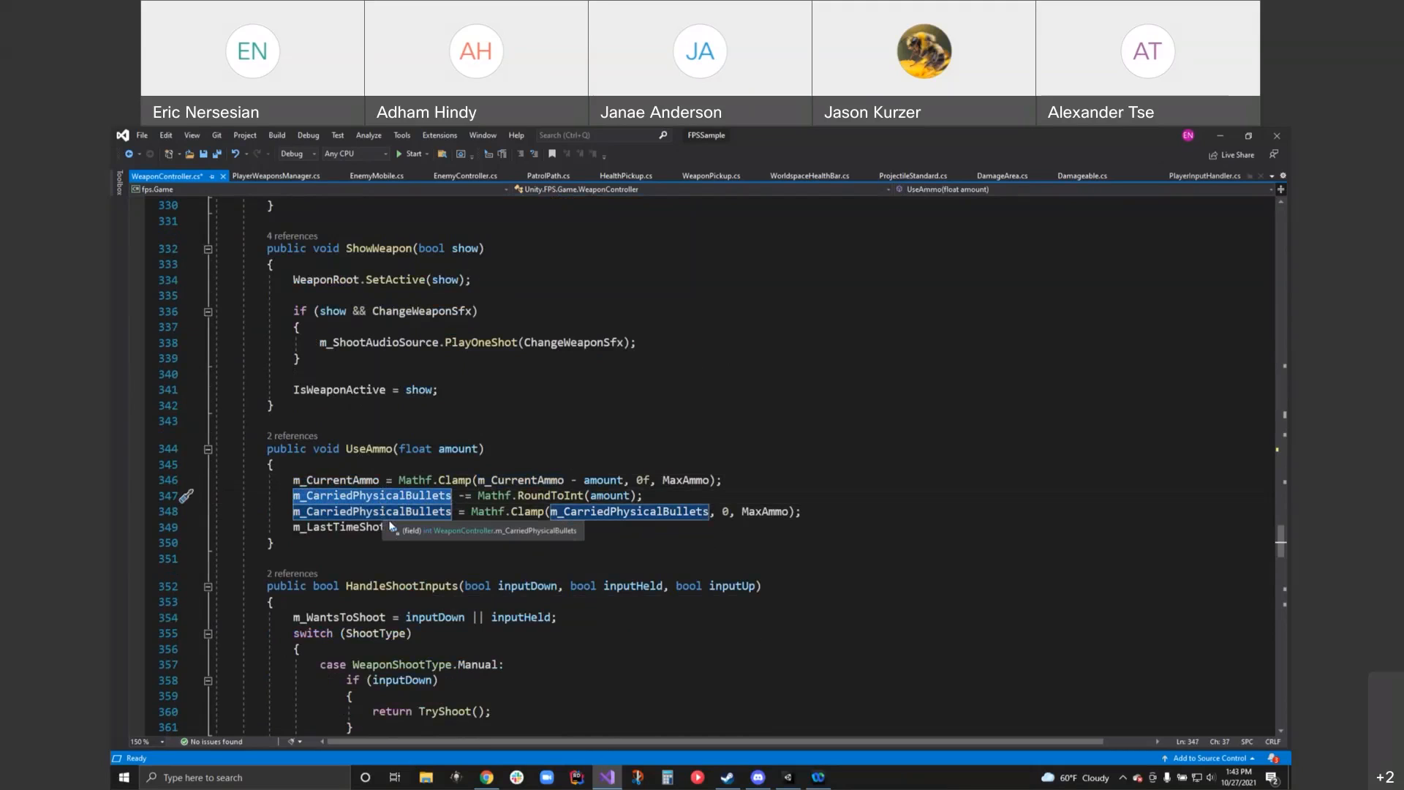
{"action": "mouse_move", "coordinate": [406, 525]}
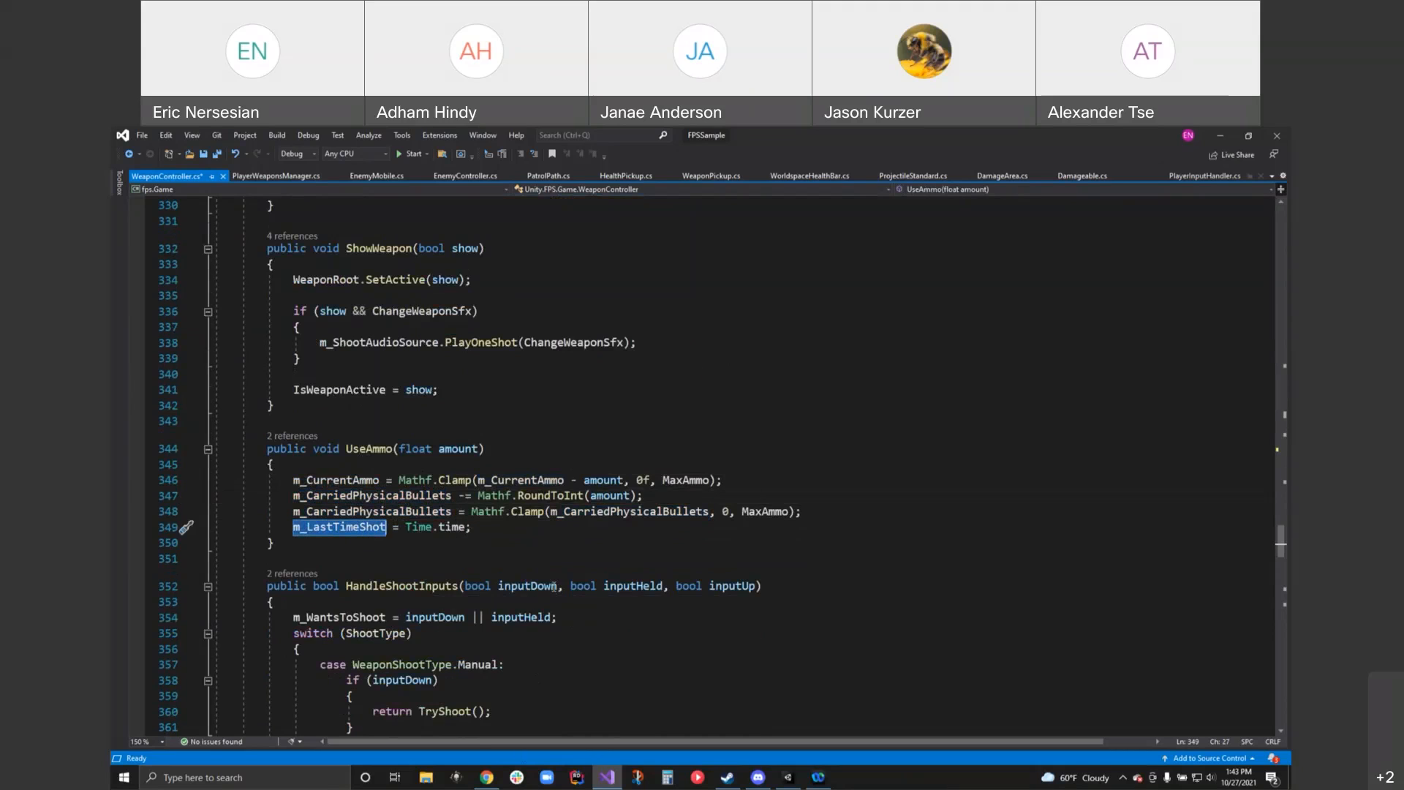
{"action": "scroll", "scroll_direction": "down", "scroll_amount": 3}
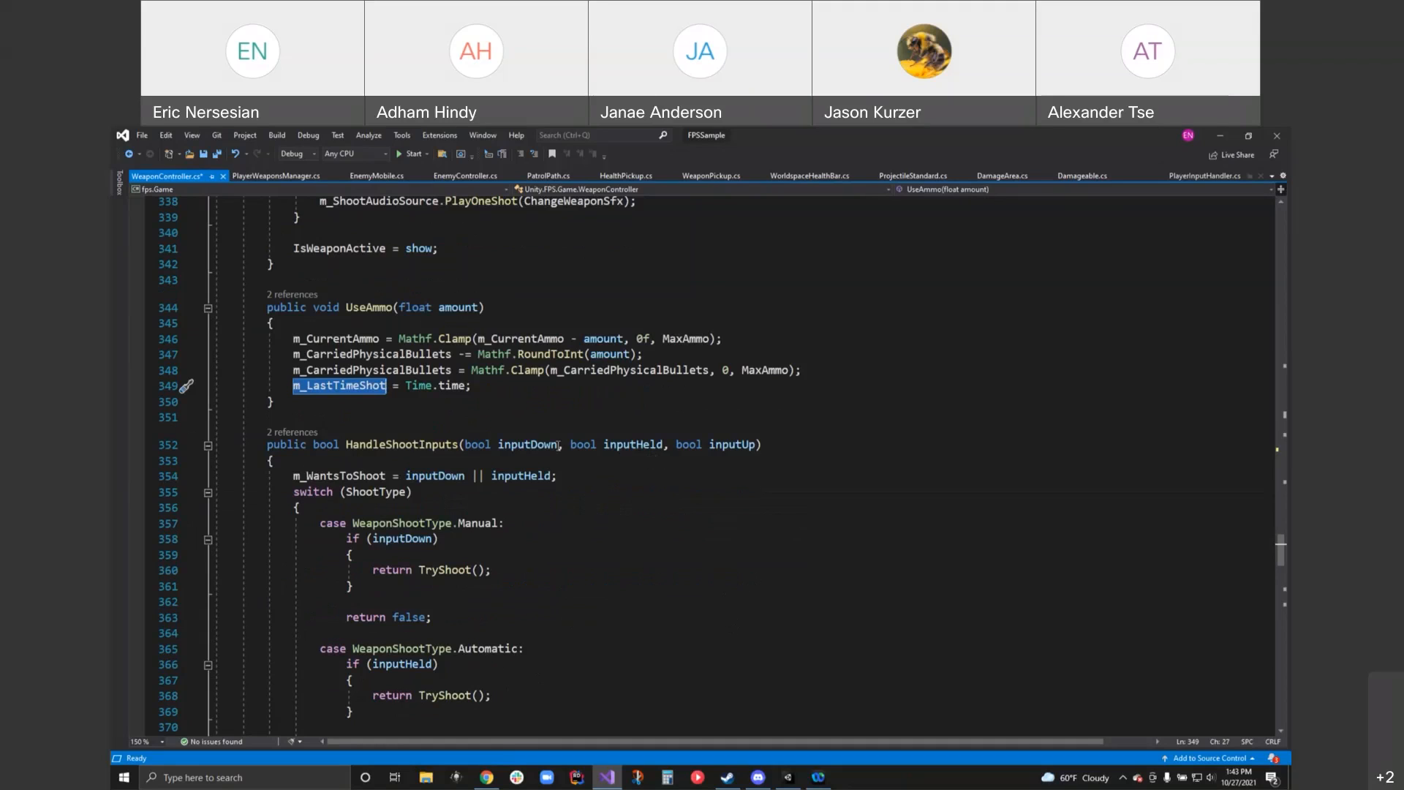
{"action": "mouse_move", "coordinate": [524, 548]}
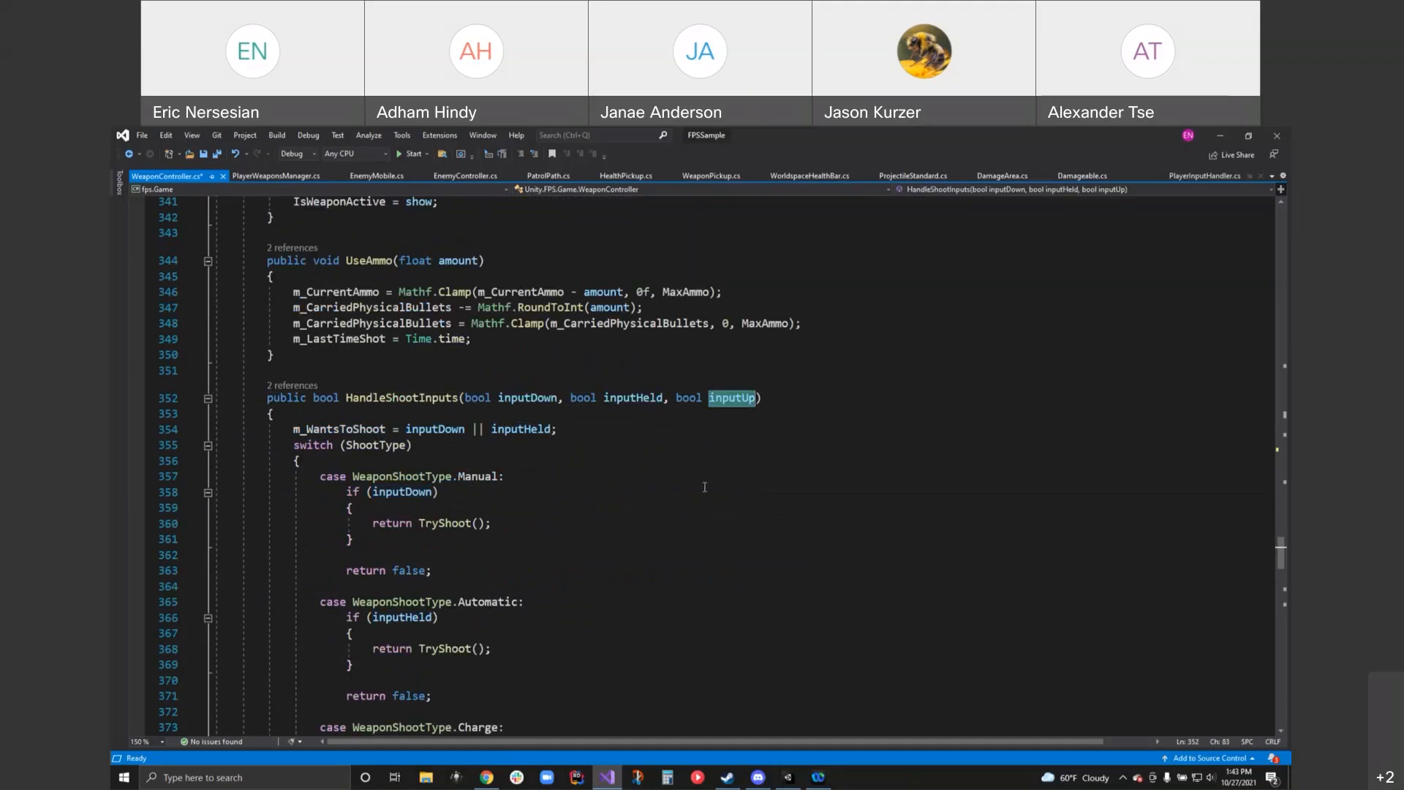
- Scroll to the Charge case, highlight its auto-release-when-fully-charged comment, and reach TryShoot
{"action": "scroll", "scroll_direction": "down", "scroll_amount": 3}
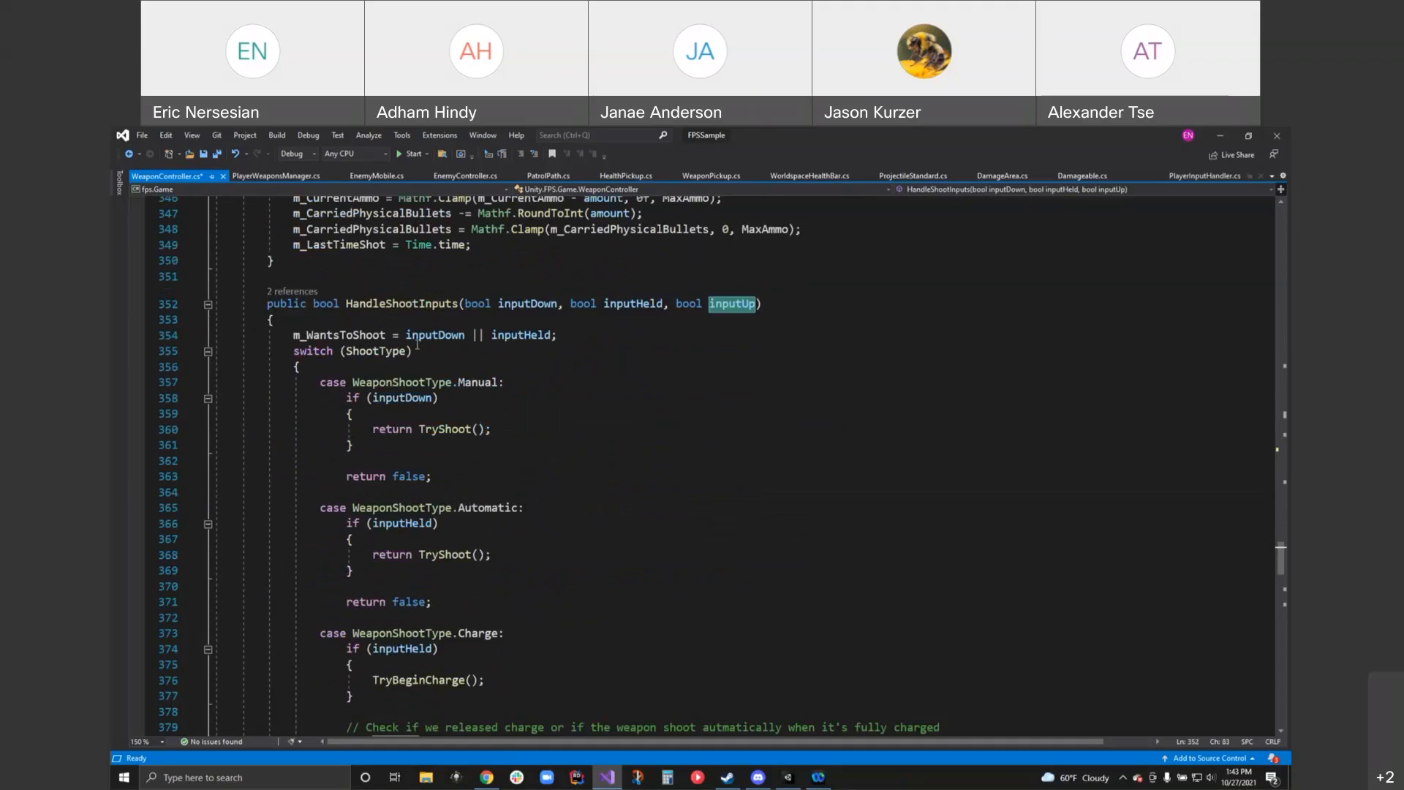
{"action": "scroll", "scroll_direction": "down", "scroll_amount": 3}
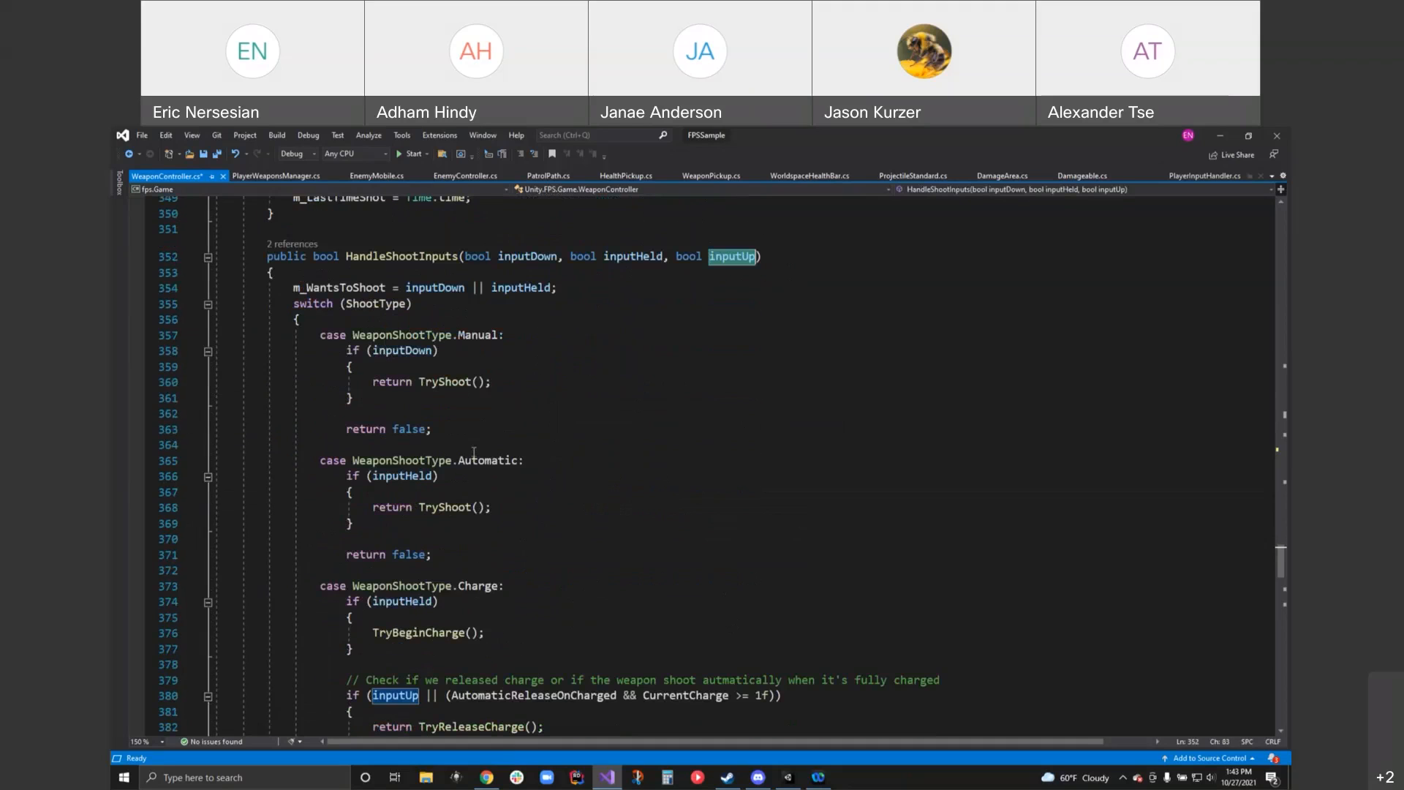
{"action": "mouse_move", "coordinate": [413, 398]}
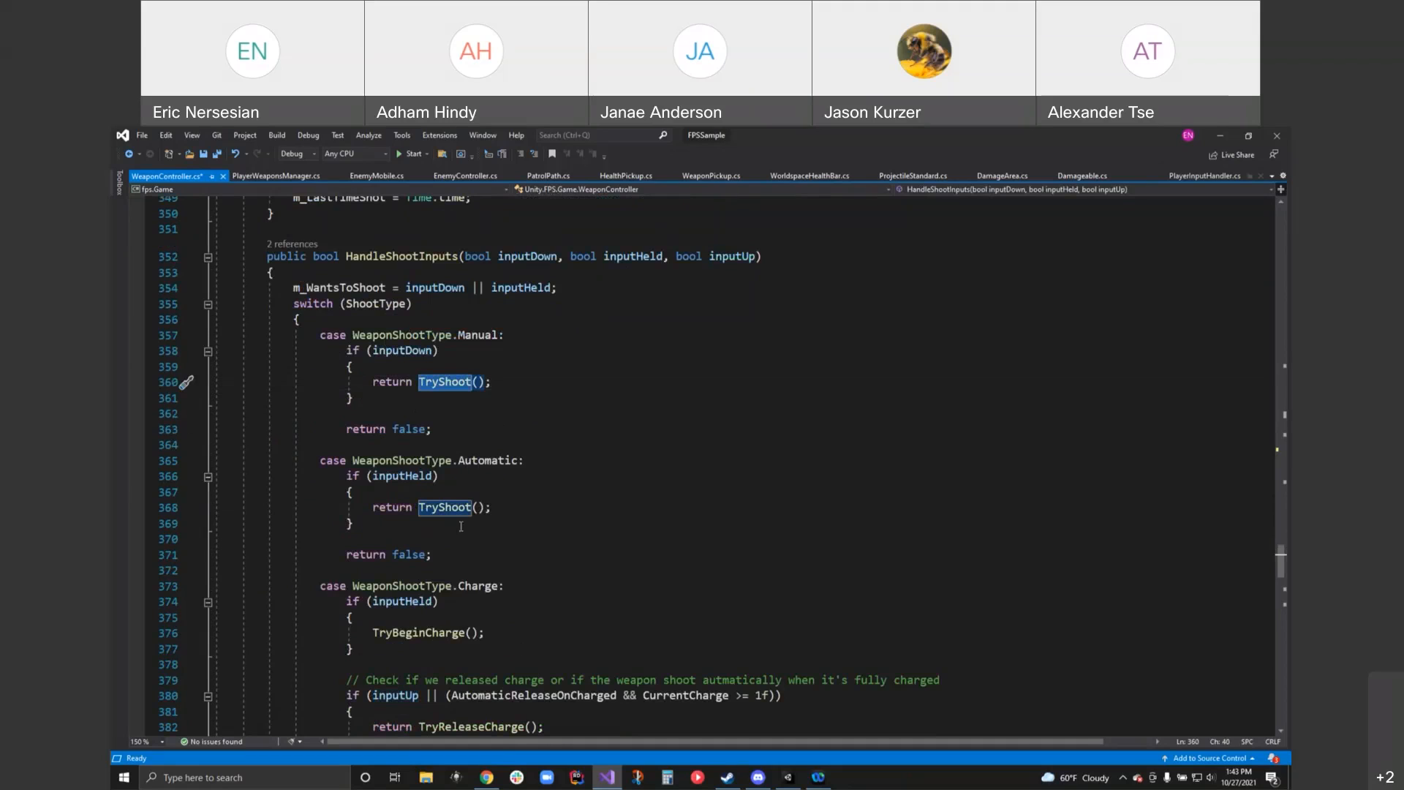
{"action": "scroll", "scroll_direction": "down", "scroll_amount": 3}
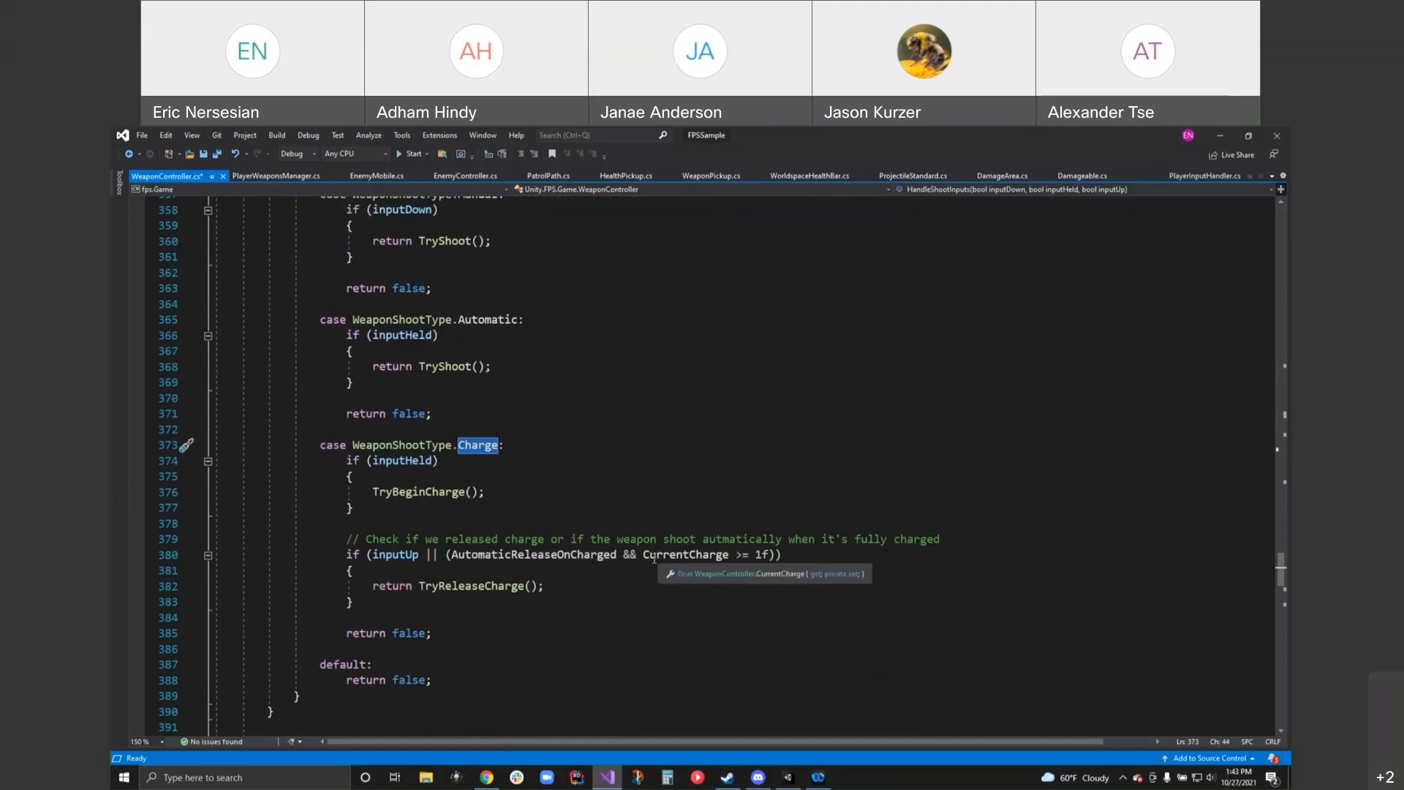
{"action": "mouse_move", "coordinate": [640, 532]}
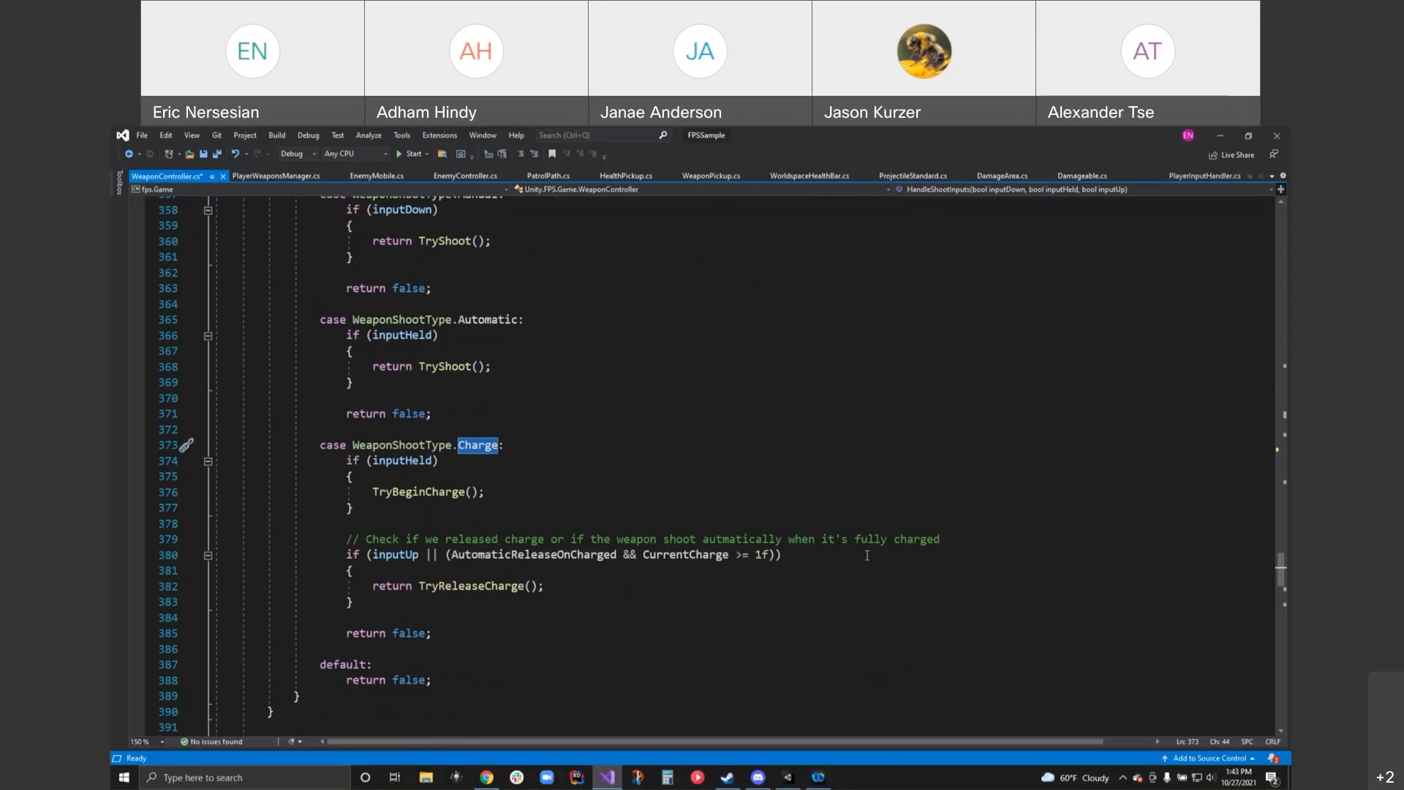
{"action": "scroll", "scroll_direction": "down", "scroll_amount": 3}
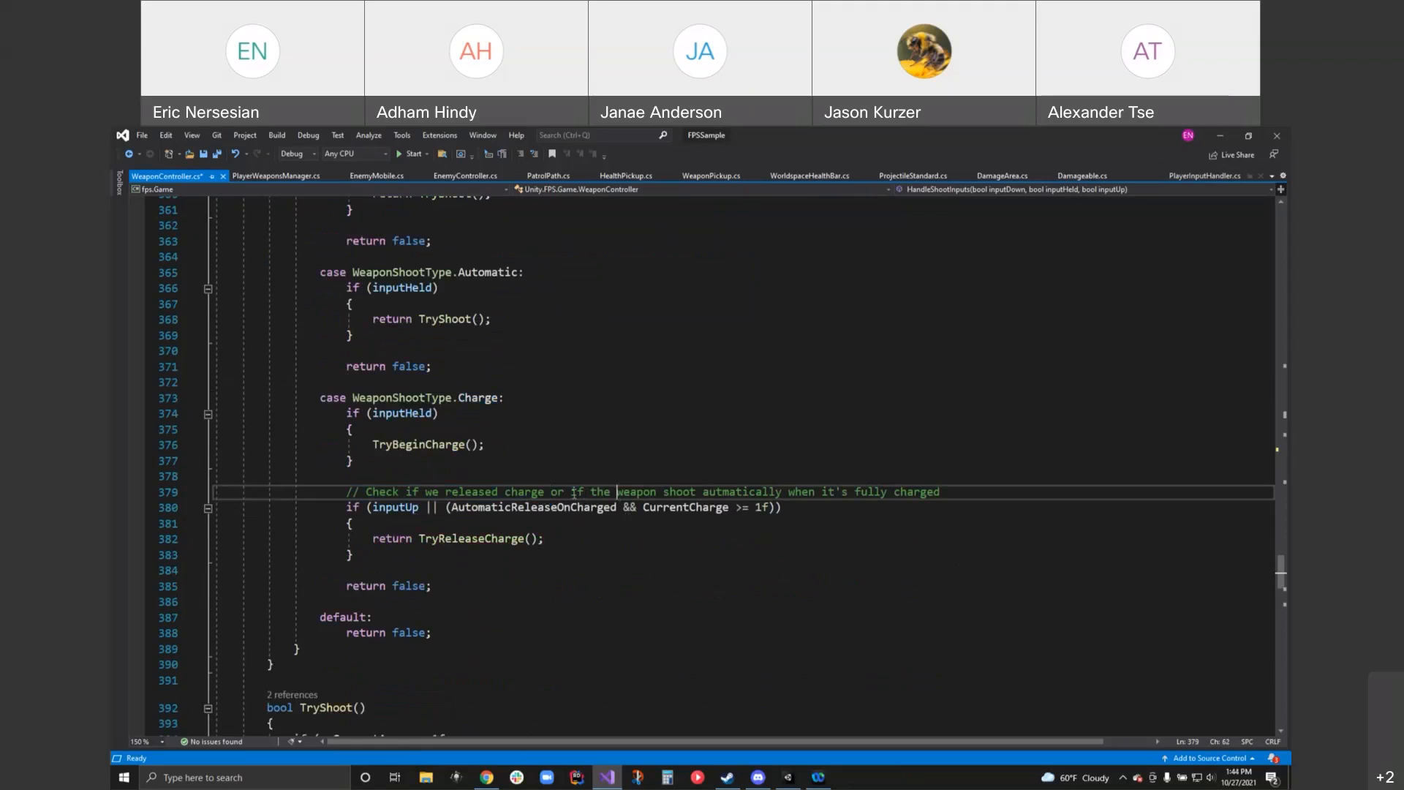
{"action": "left_click_drag", "start_coordinate": [571, 492], "coordinate": [940, 491]}
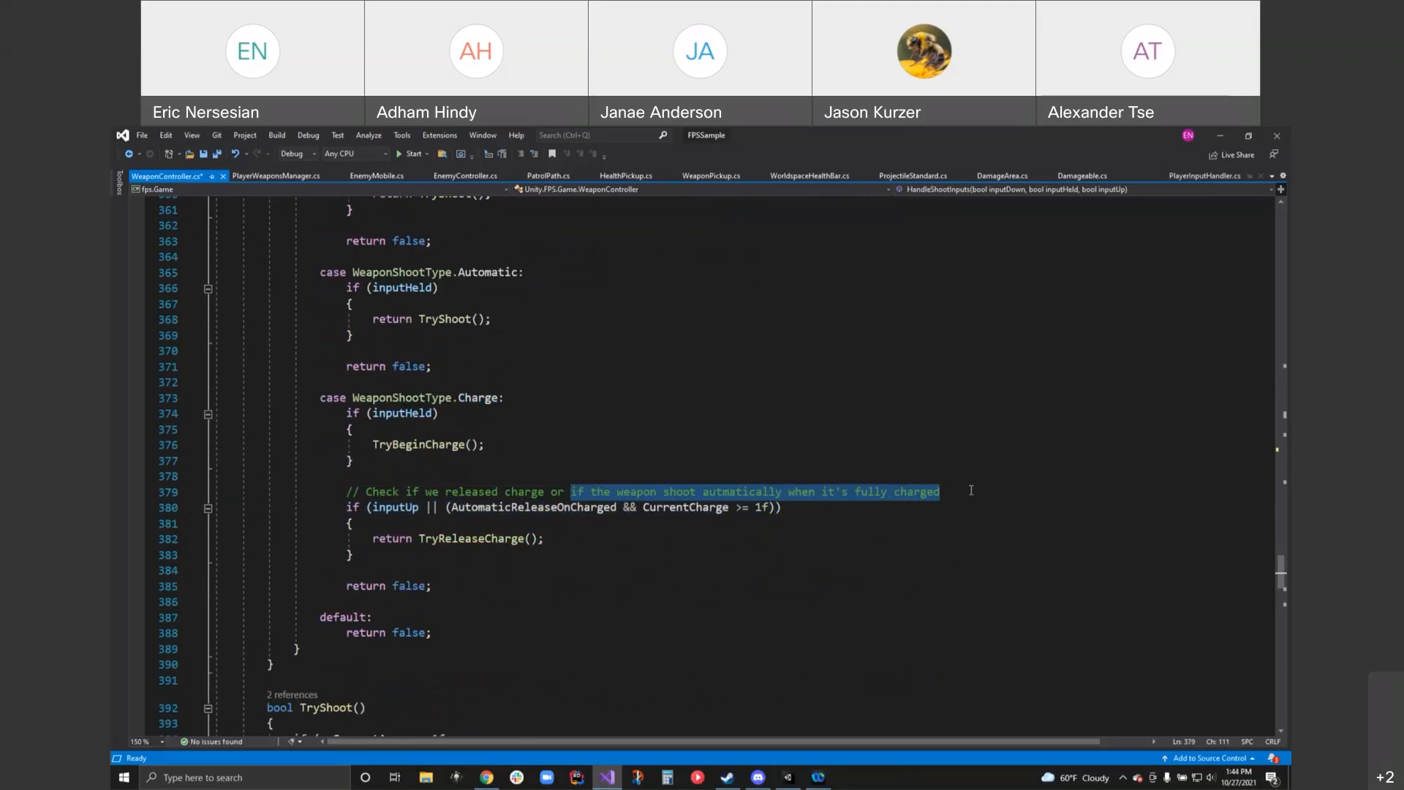
{"action": "mouse_move", "coordinate": [974, 485]}
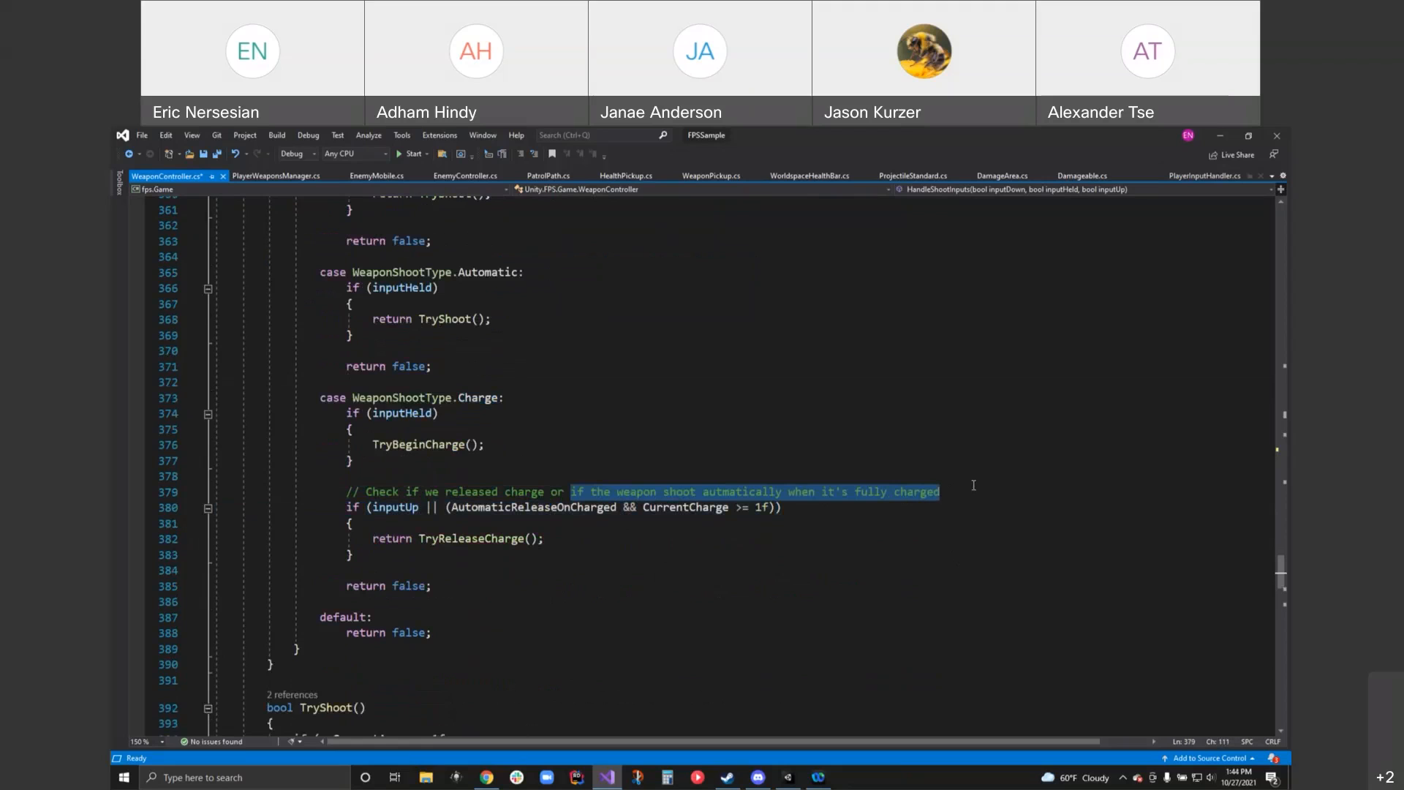
{"action": "scroll", "scroll_direction": "down", "scroll_amount": 3}
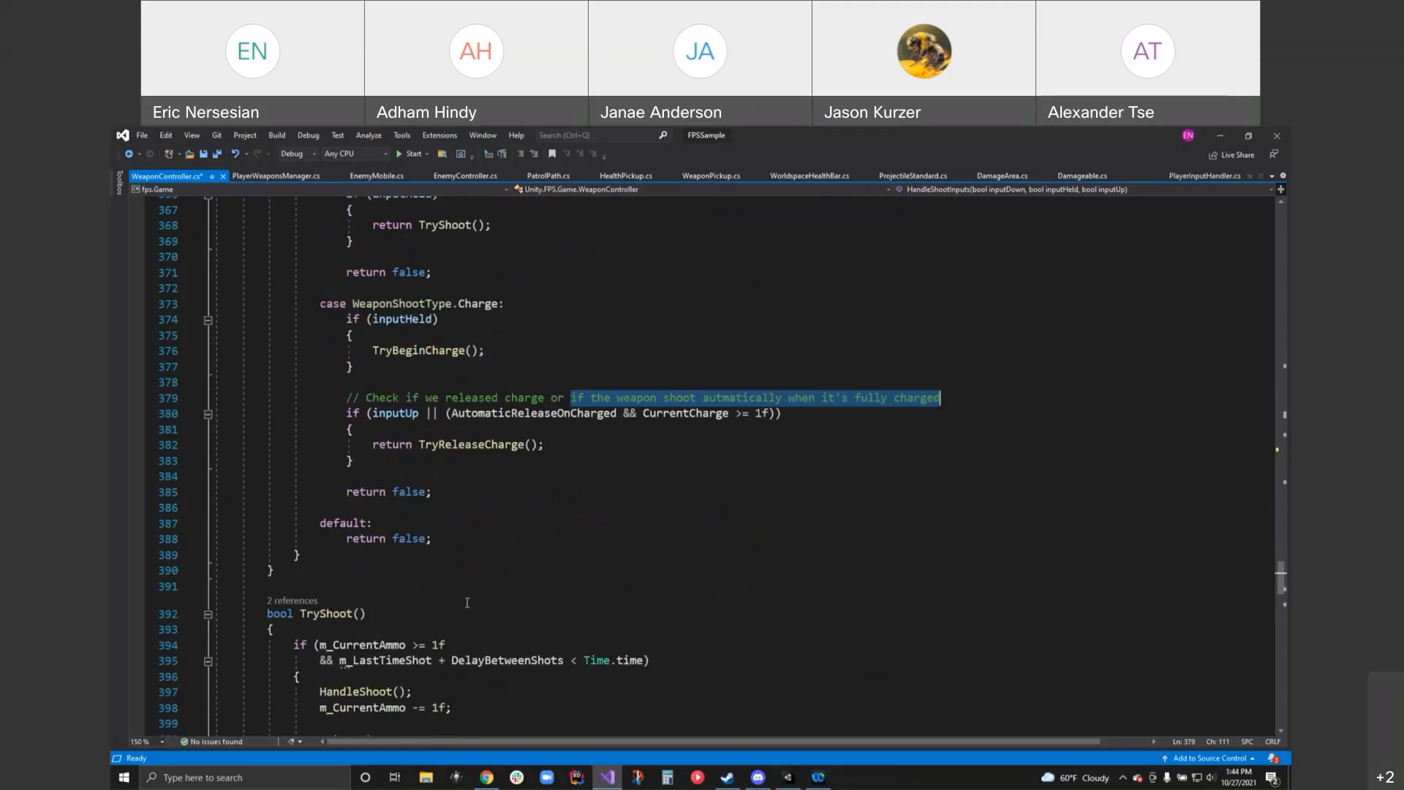
{"action": "scroll", "scroll_direction": "down", "scroll_amount": 3}
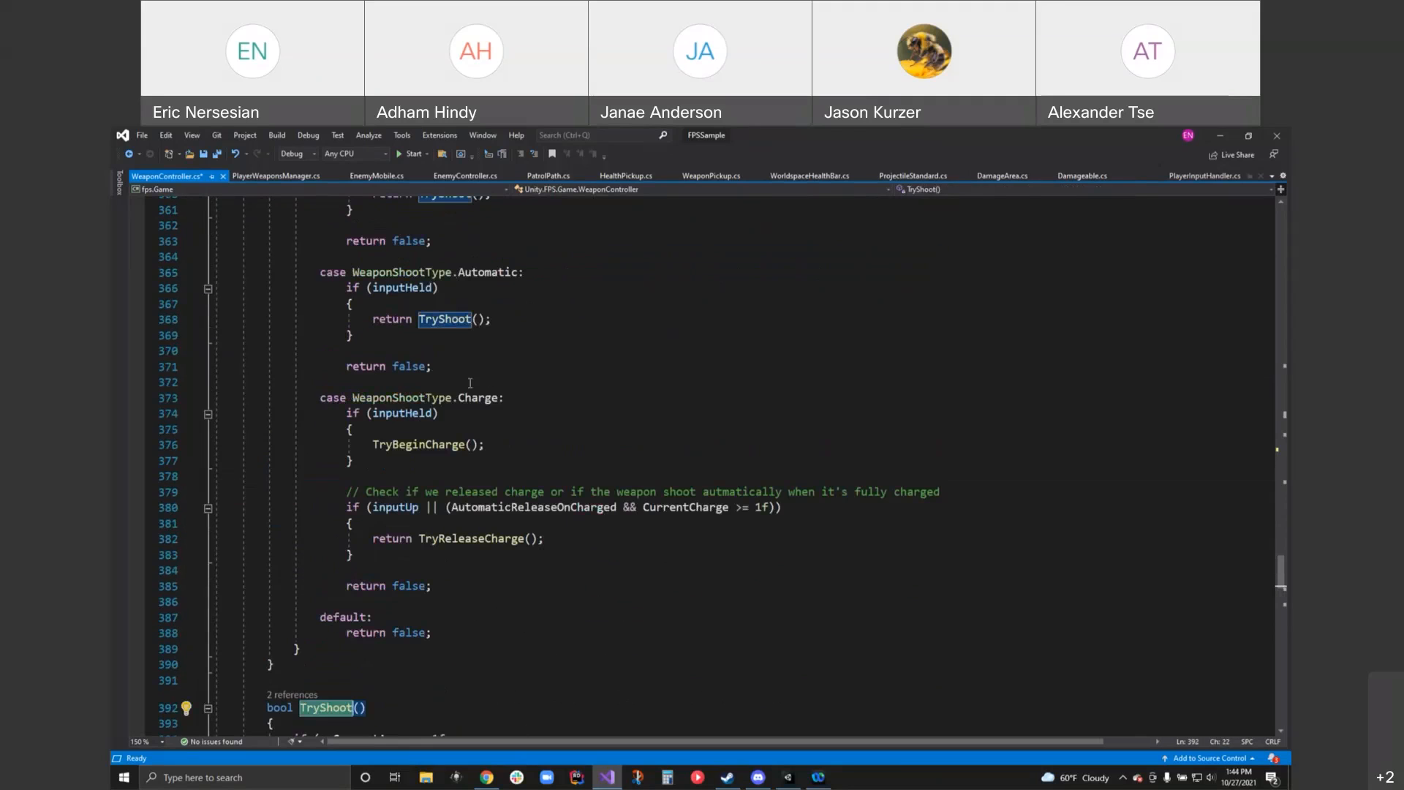
- Pick out m_LastTimeShot in TryShoot's shot-delay condition alongside the ammo check
{"action": "scroll", "scroll_direction": "down", "scroll_amount": 3}
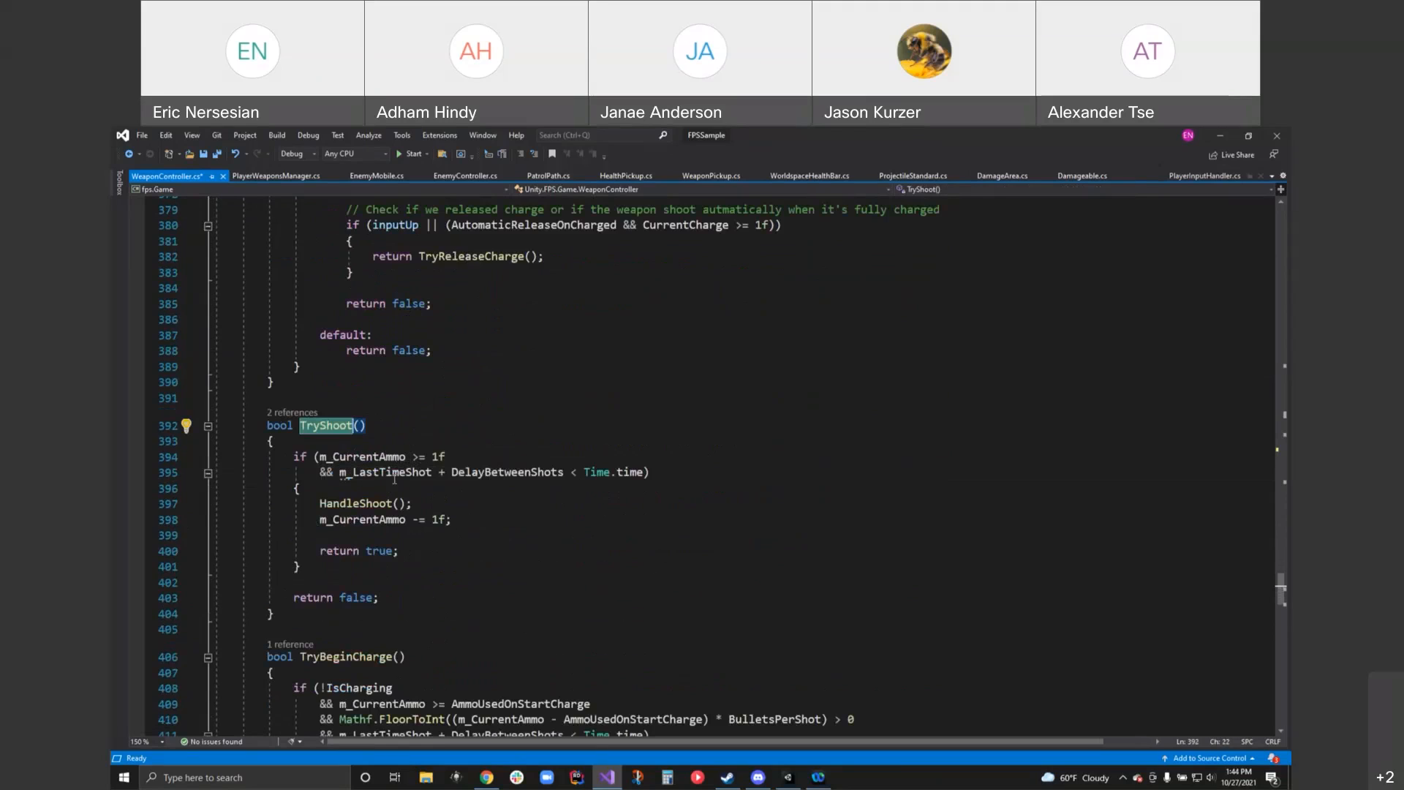
{"action": "left_click", "coordinate": [494, 472]}
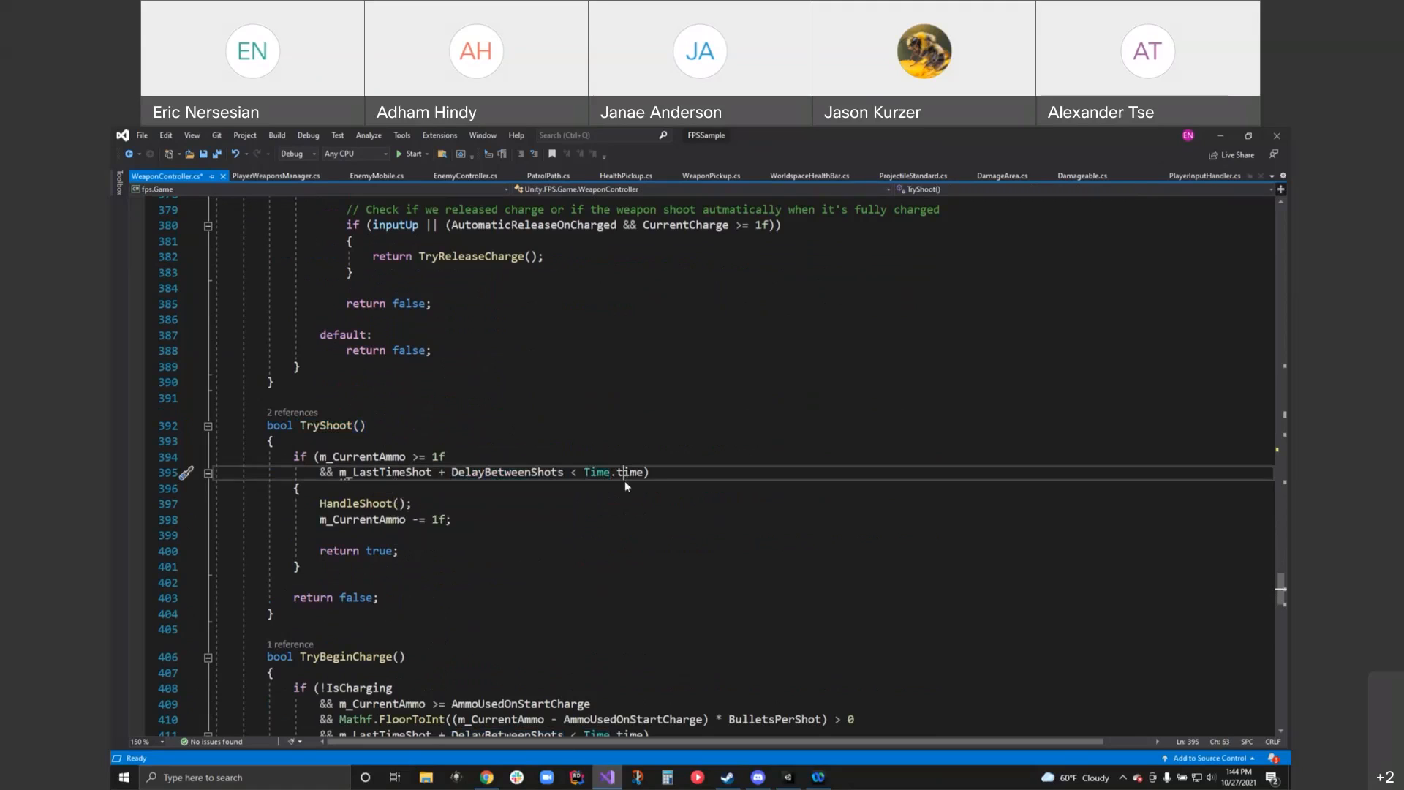
{"action": "double_click", "coordinate": [630, 472]}
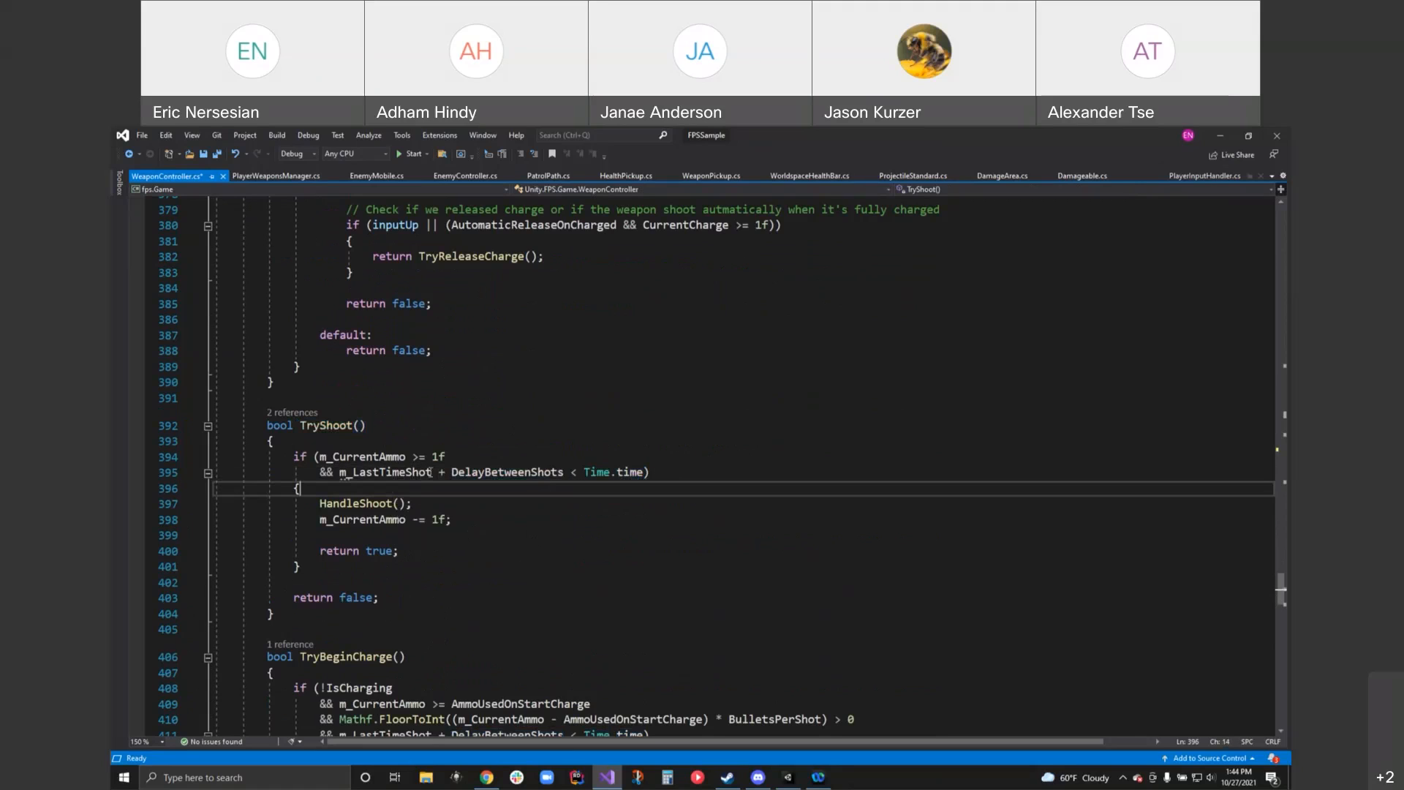
{"action": "double_click", "coordinate": [381, 471]}
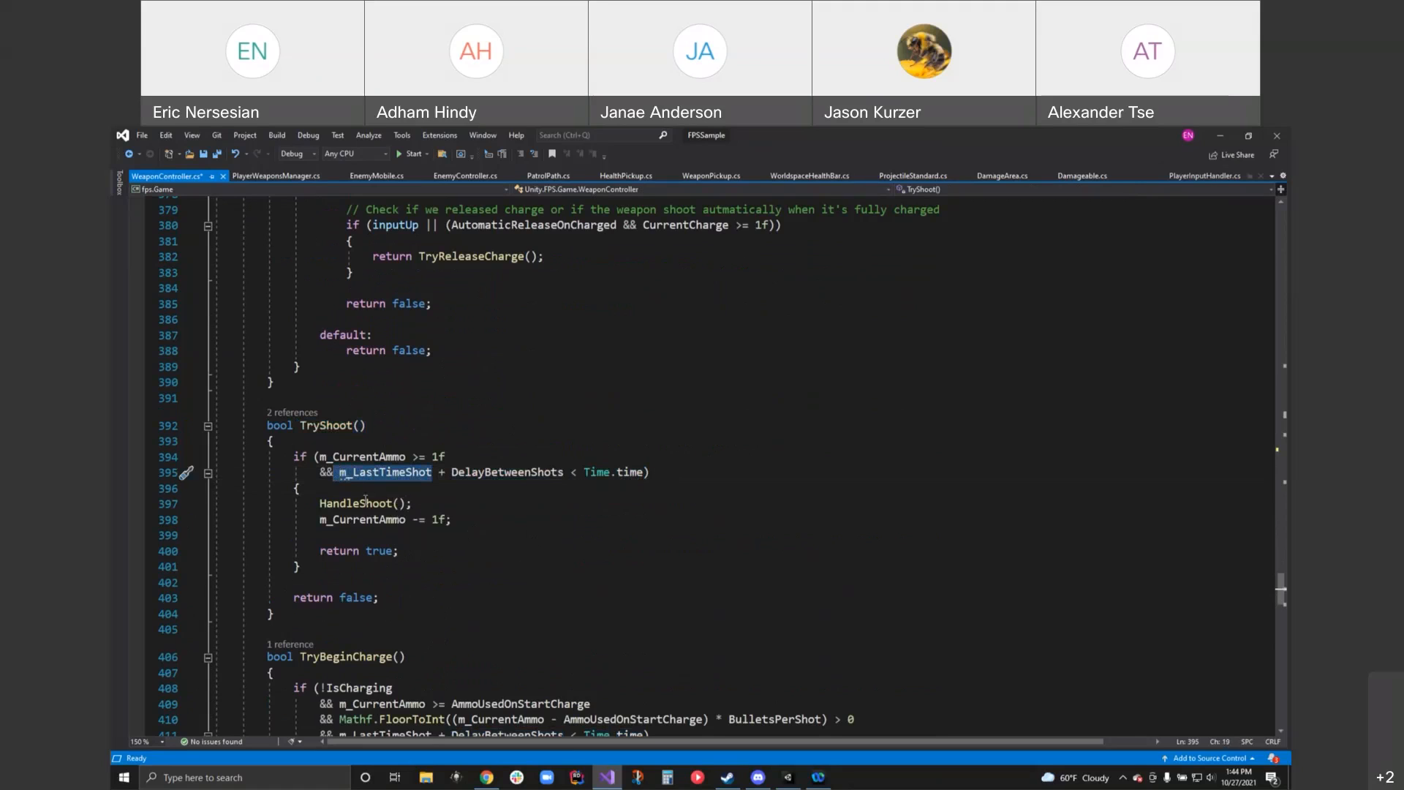
{"action": "mouse_move", "coordinate": [365, 503]}
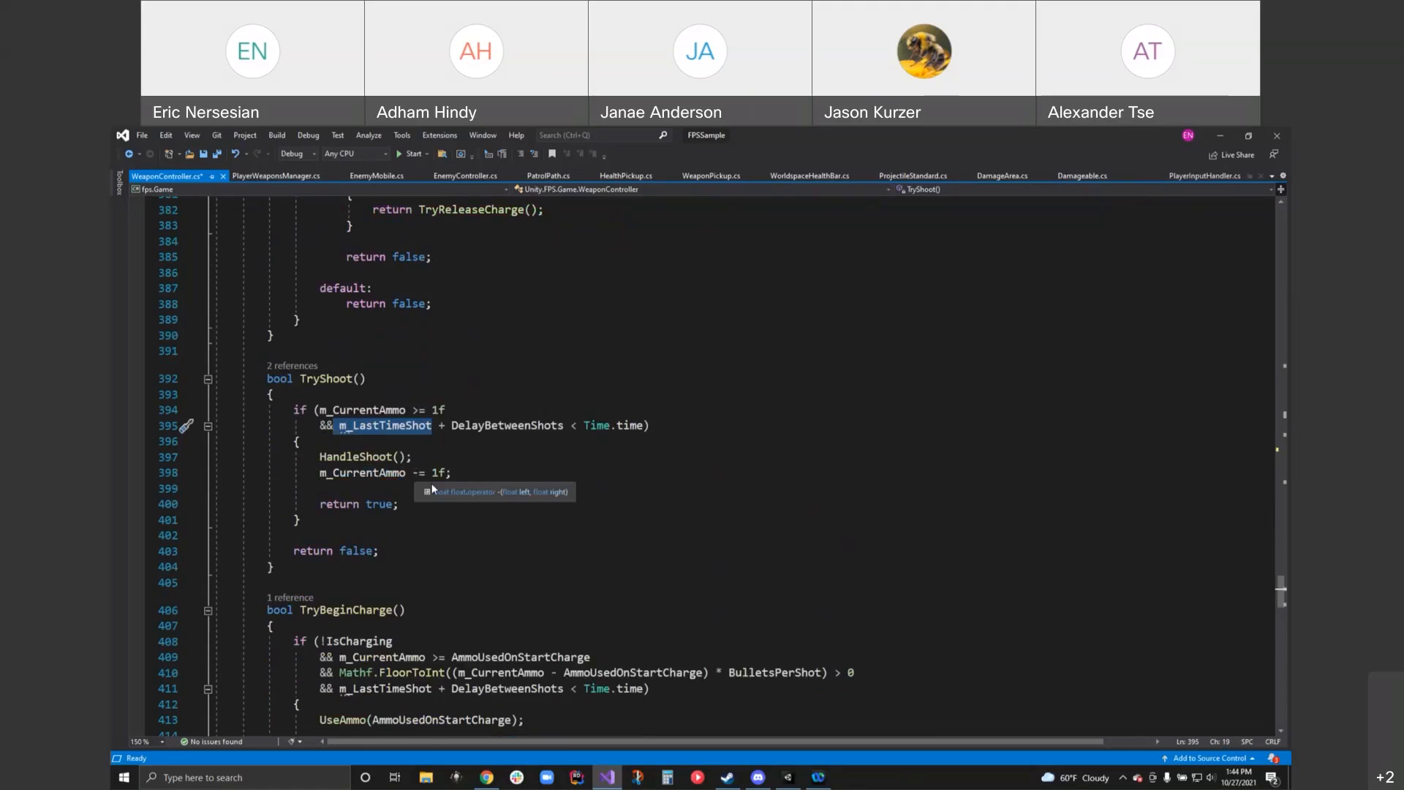
- Pick out the timestamp and IsCharging lines in TryBeginCharge, then bring TryReleaseCharge into view
{"action": "scroll", "scroll_direction": "down", "scroll_amount": 3}
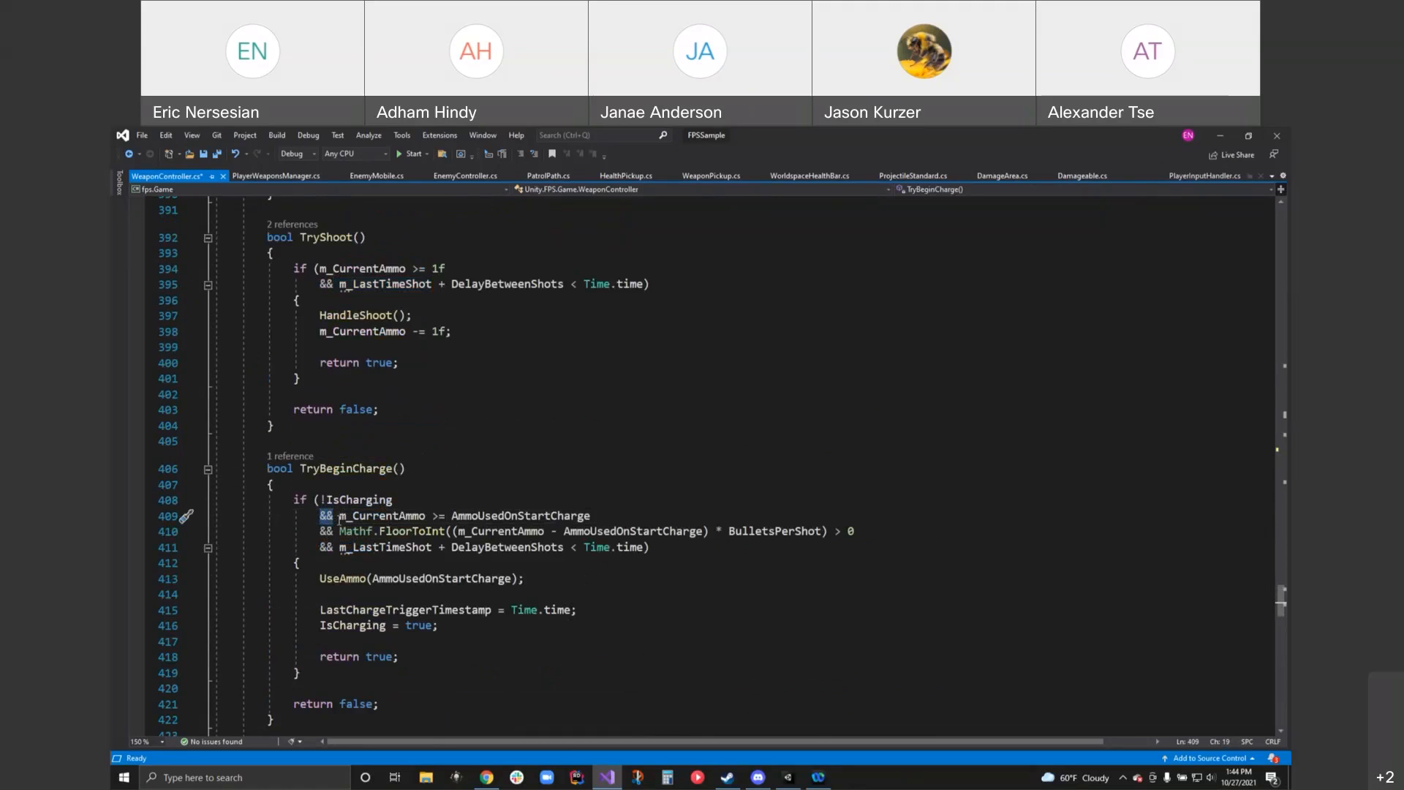
{"action": "double_click", "coordinate": [373, 516]}
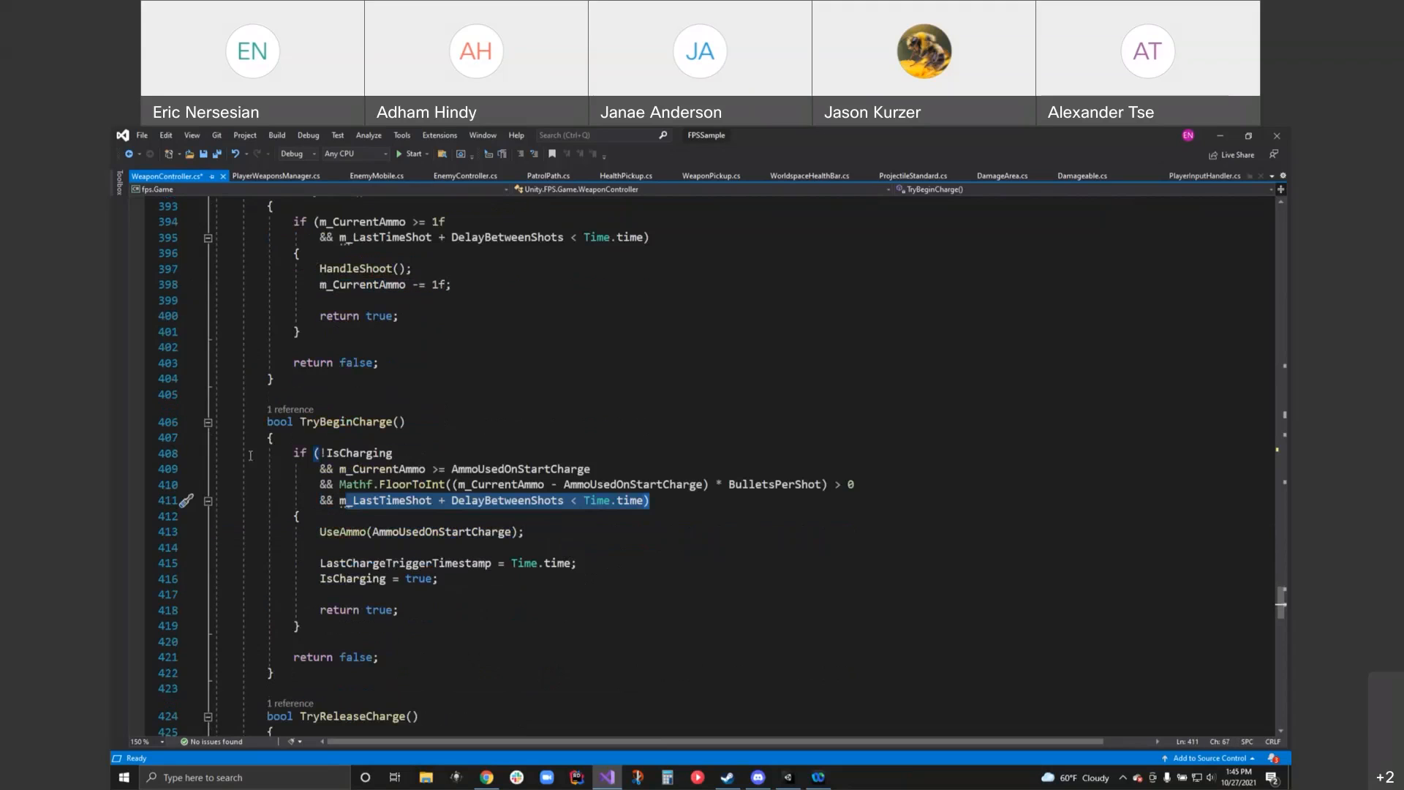
{"action": "scroll", "scroll_direction": "down", "scroll_amount": 3}
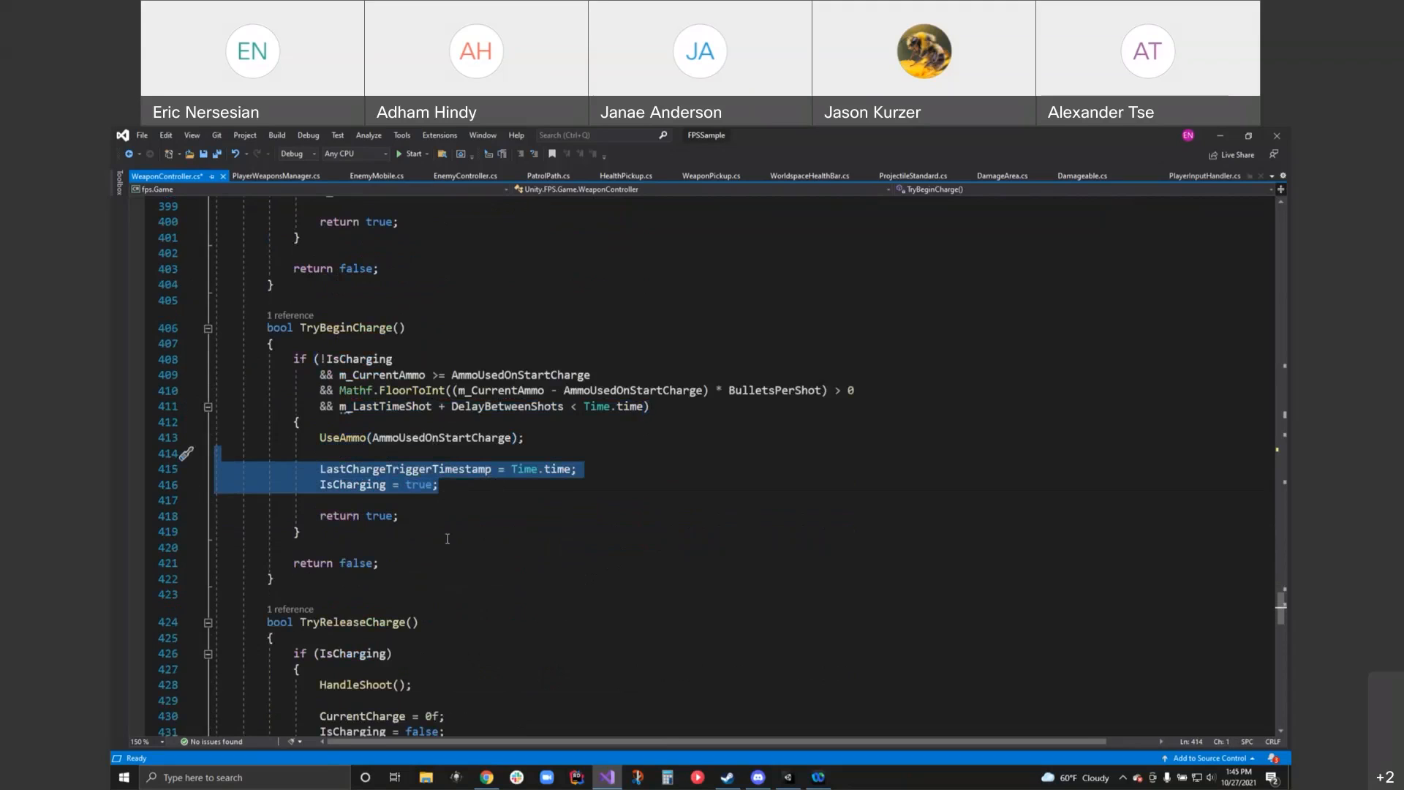
{"action": "scroll", "scroll_direction": "down", "scroll_amount": 3}
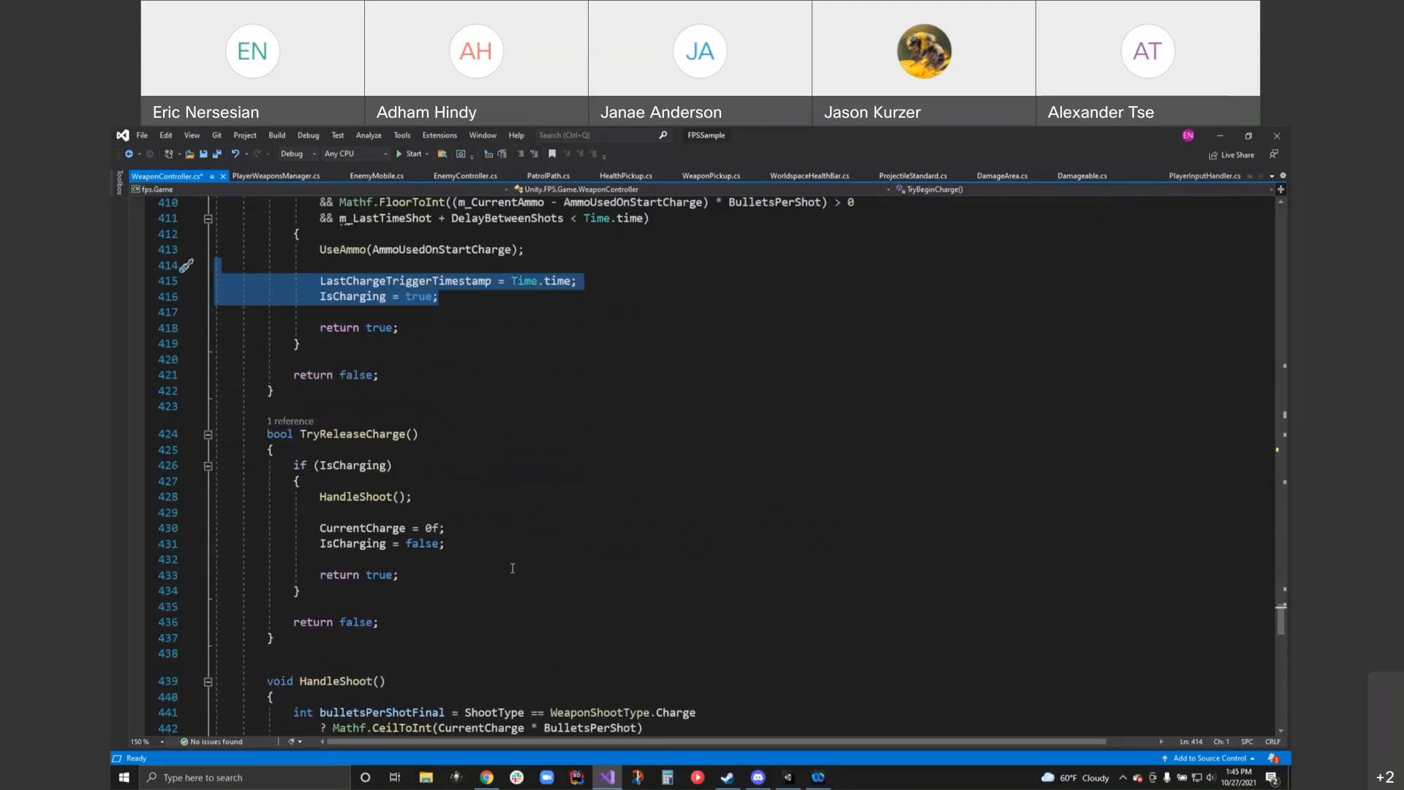
{"action": "scroll", "scroll_direction": "down", "scroll_amount": 3}
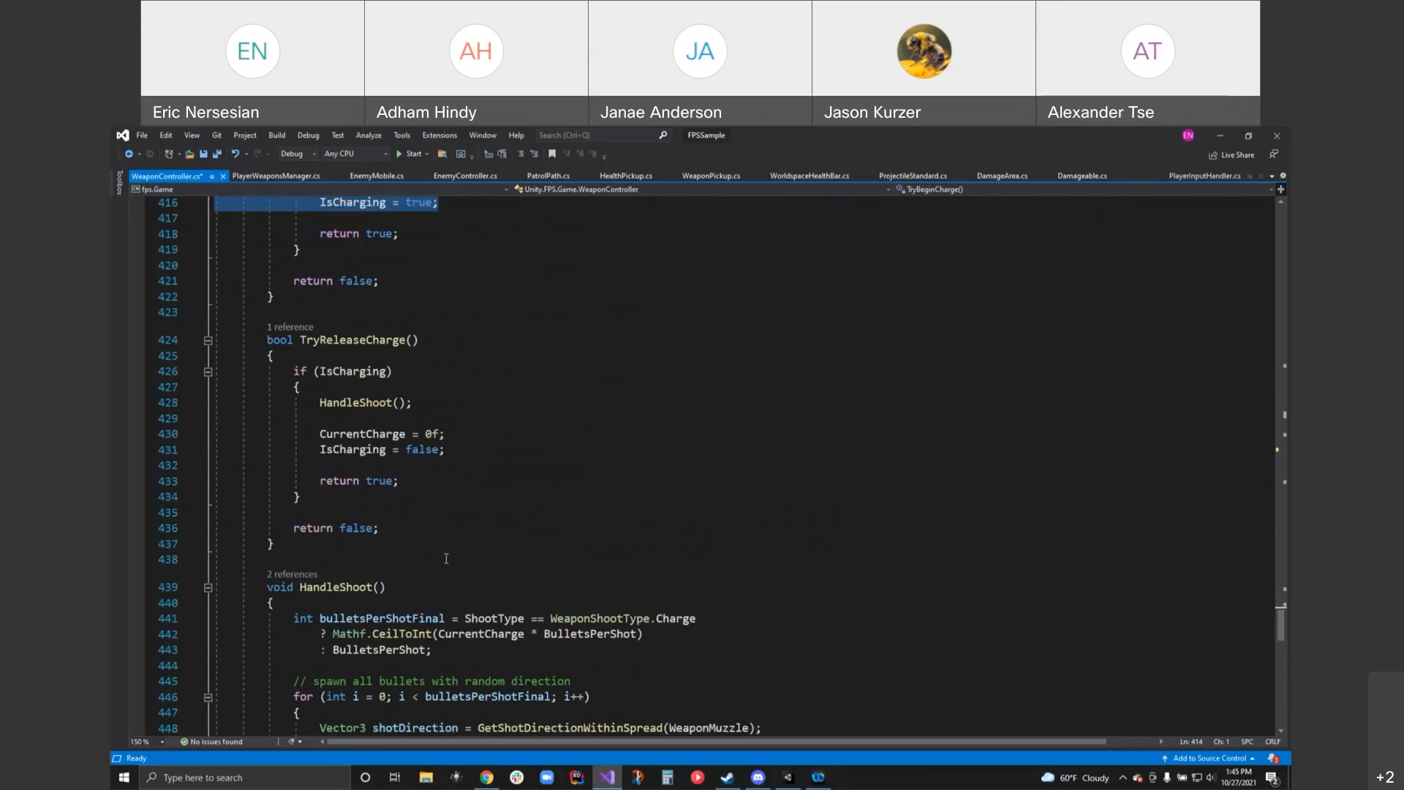
- Pick out bulletsPerShotFinal and the ShootType == WeaponShootType.Charge condition in HandleShoot
{"action": "scroll", "scroll_direction": "down", "scroll_amount": 3}
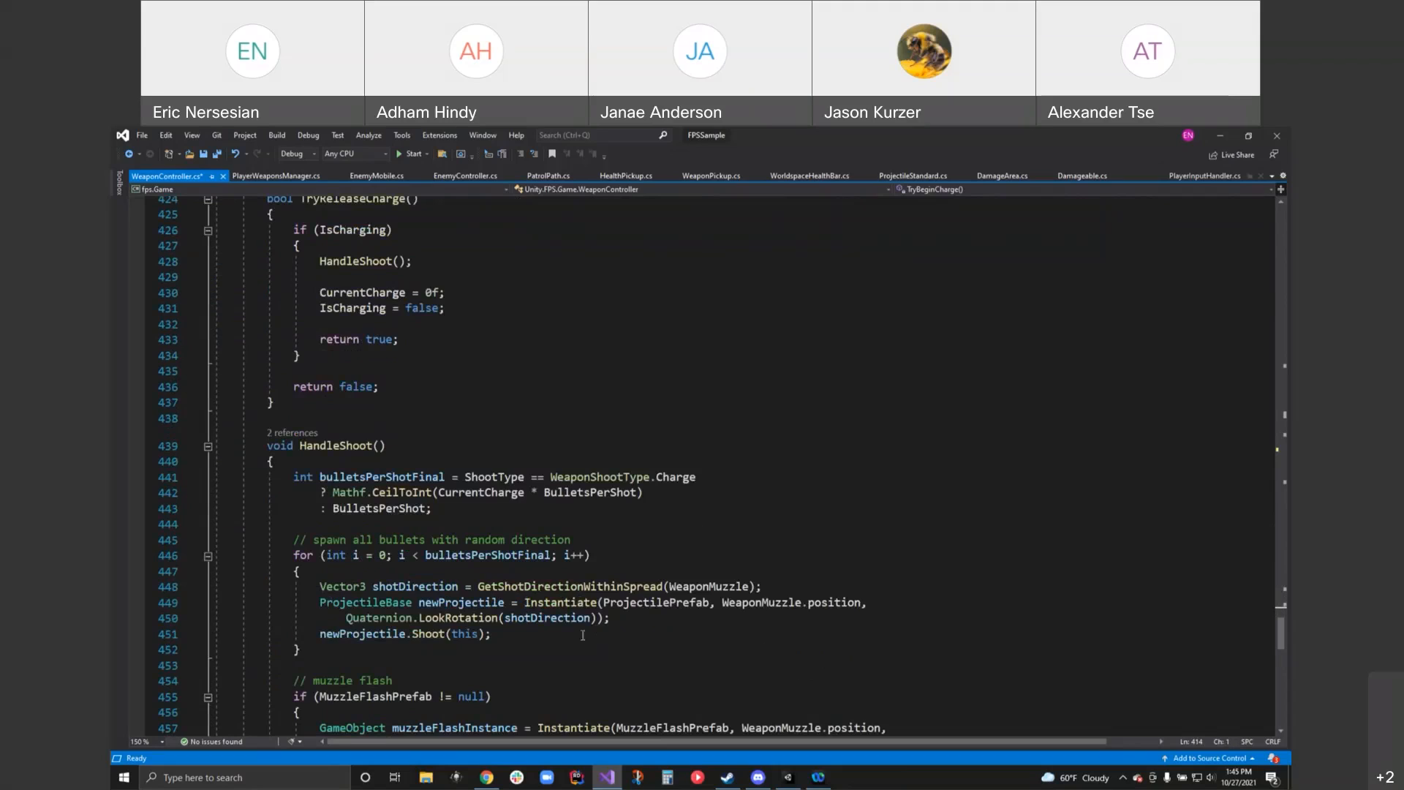
{"action": "mouse_move", "coordinate": [620, 674]}
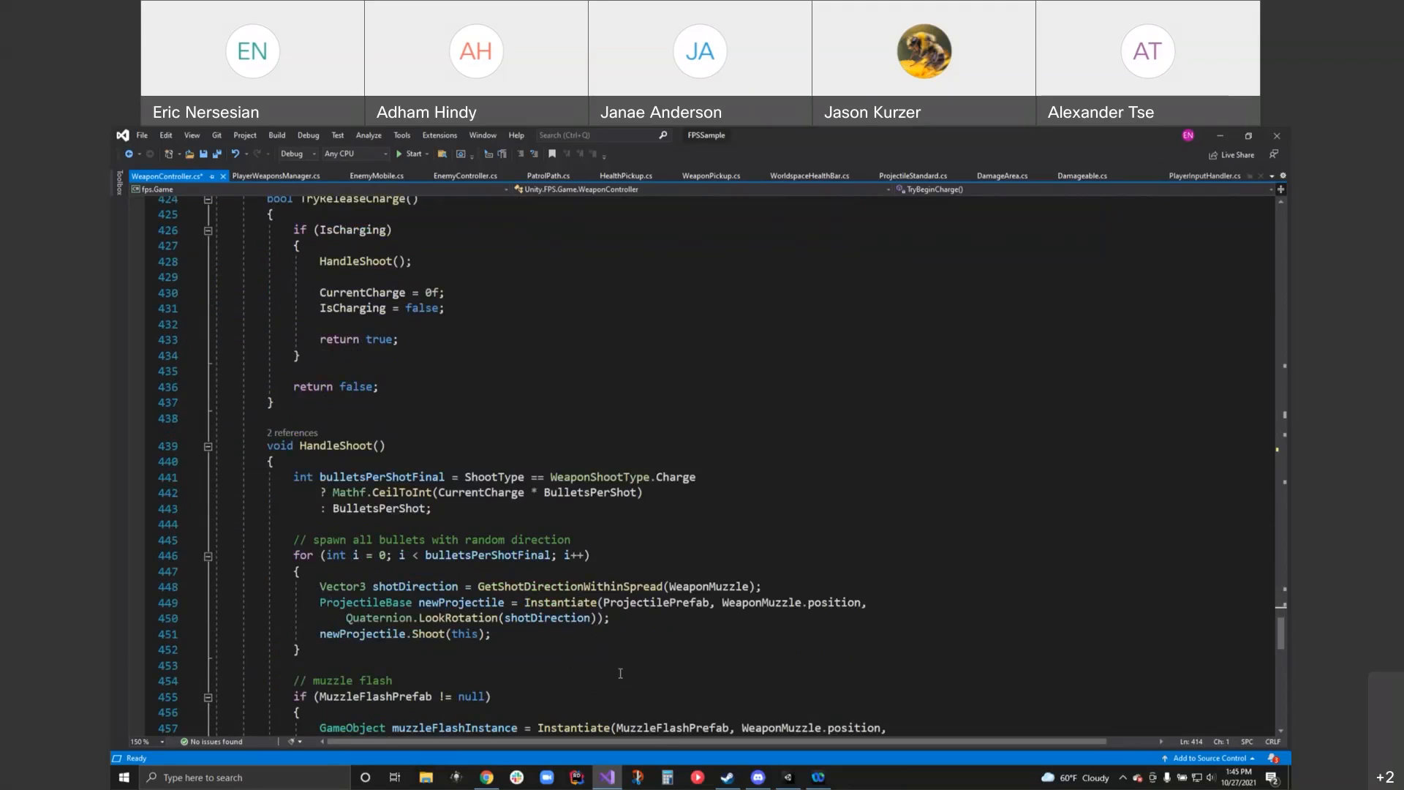
{"action": "mouse_move", "coordinate": [635, 675]}
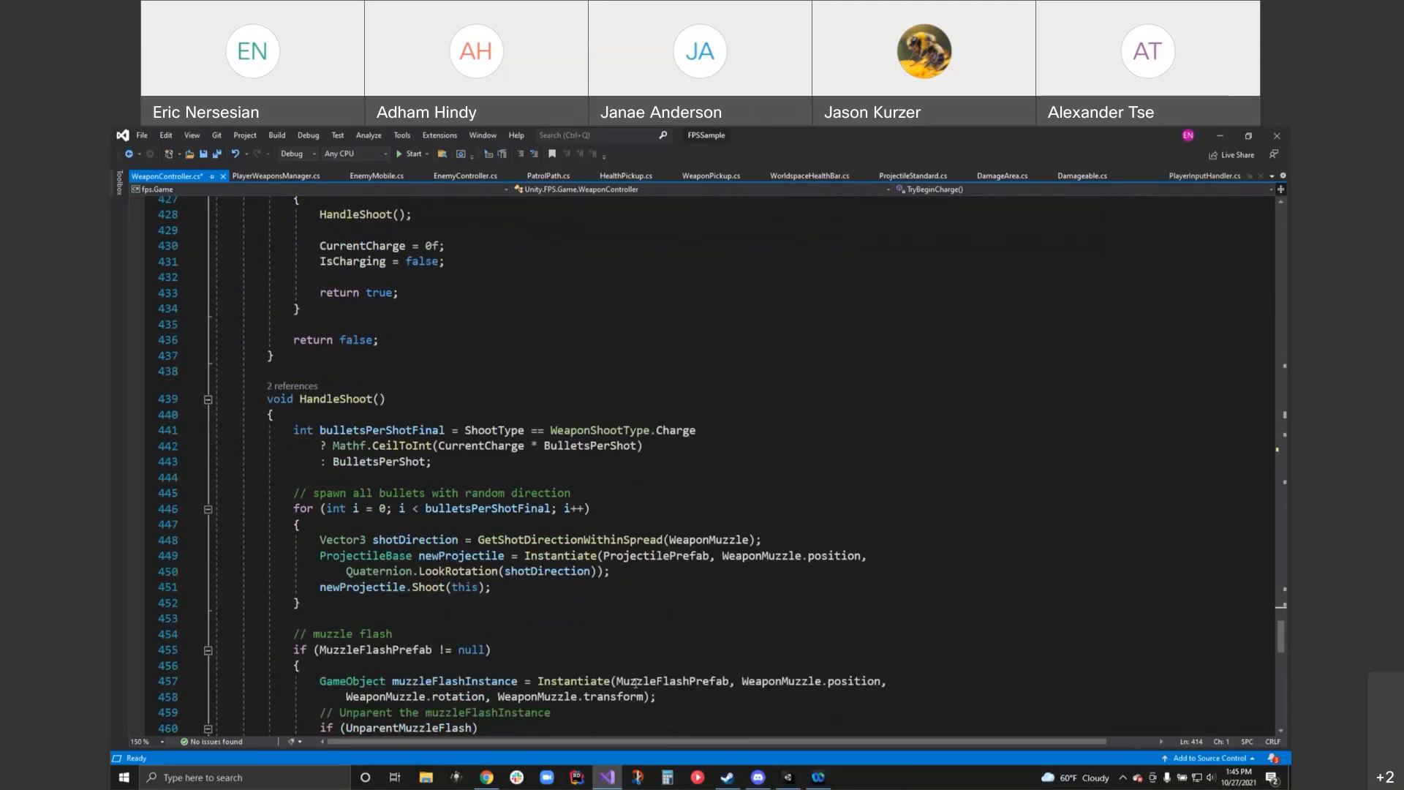
{"action": "mouse_move", "coordinate": [626, 495]}
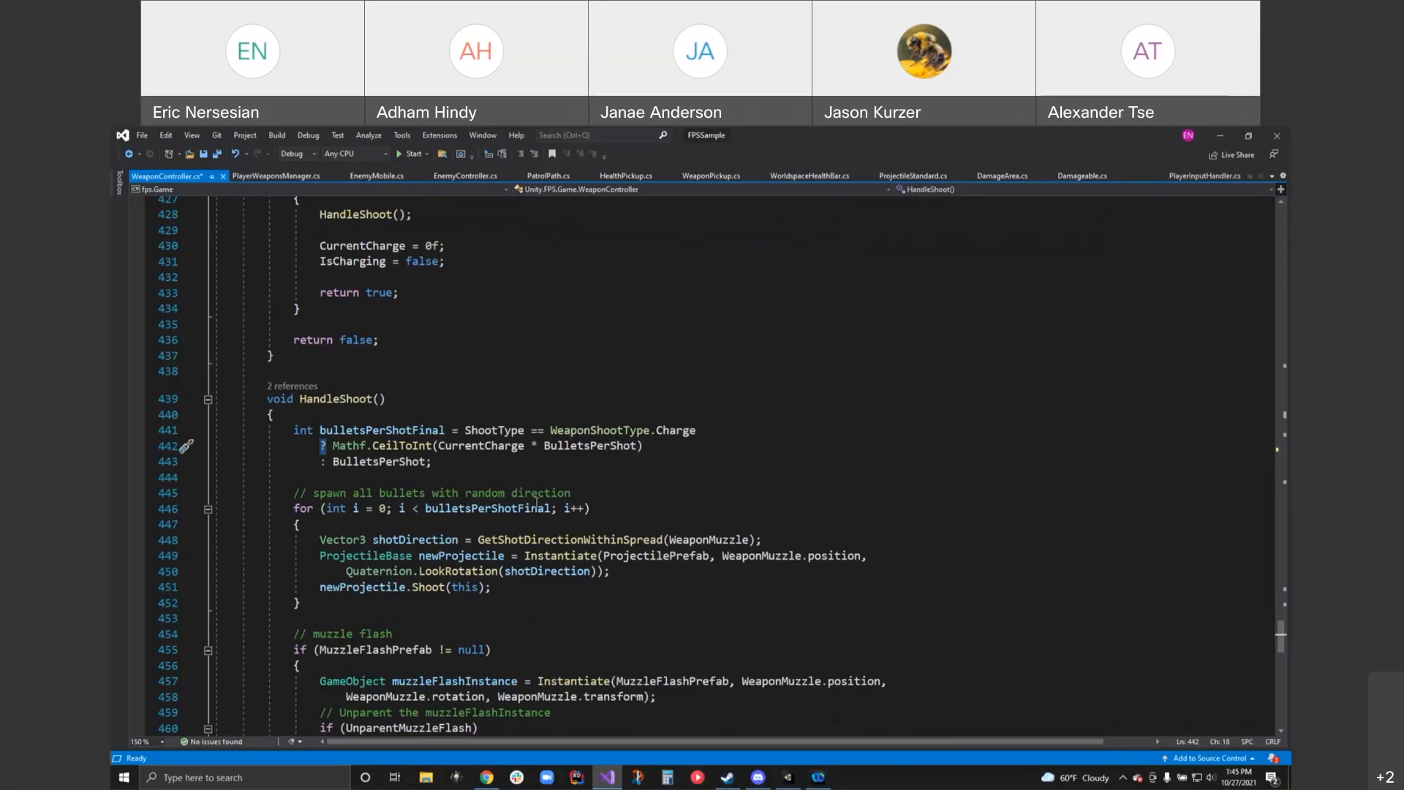
{"action": "mouse_move", "coordinate": [494, 430]}
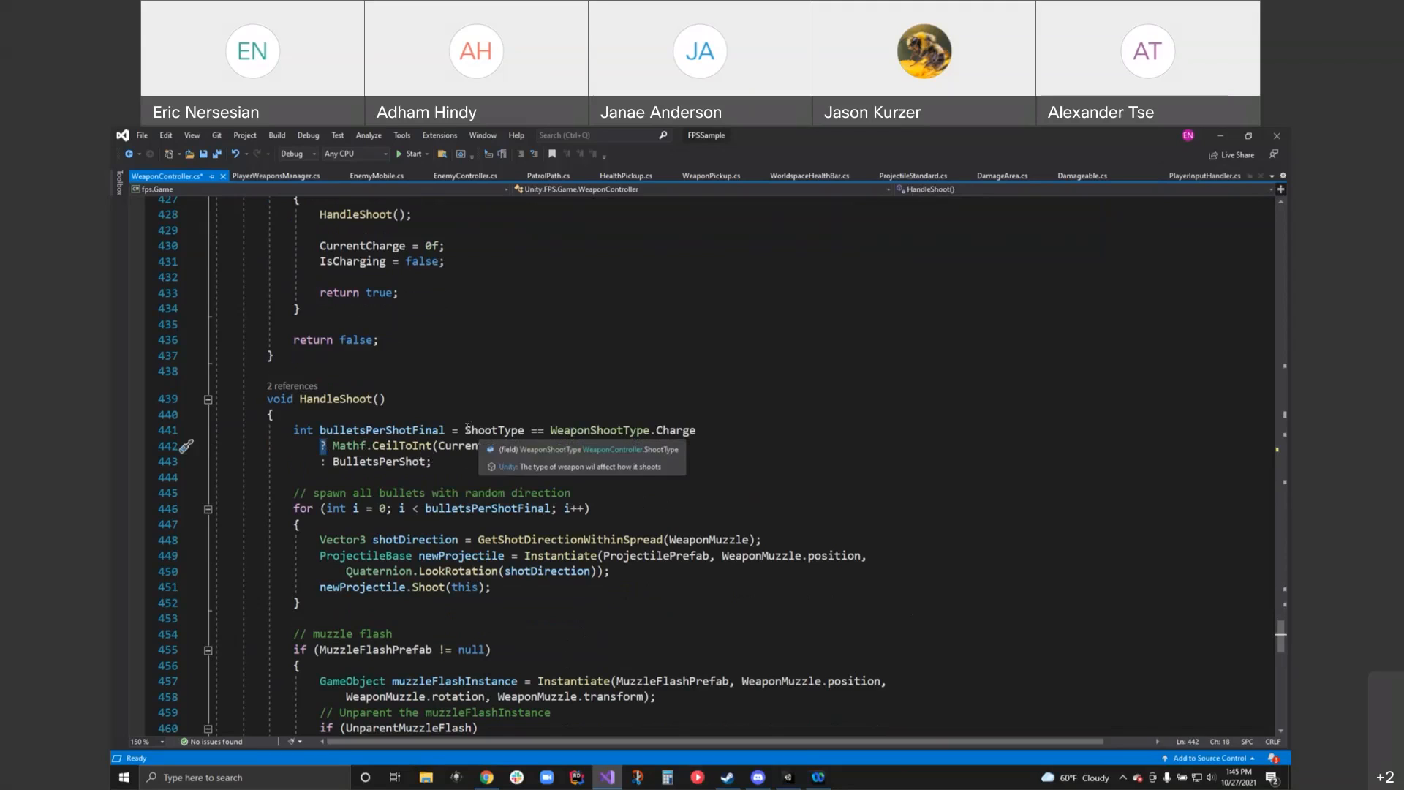
{"action": "double_click", "coordinate": [381, 430]}
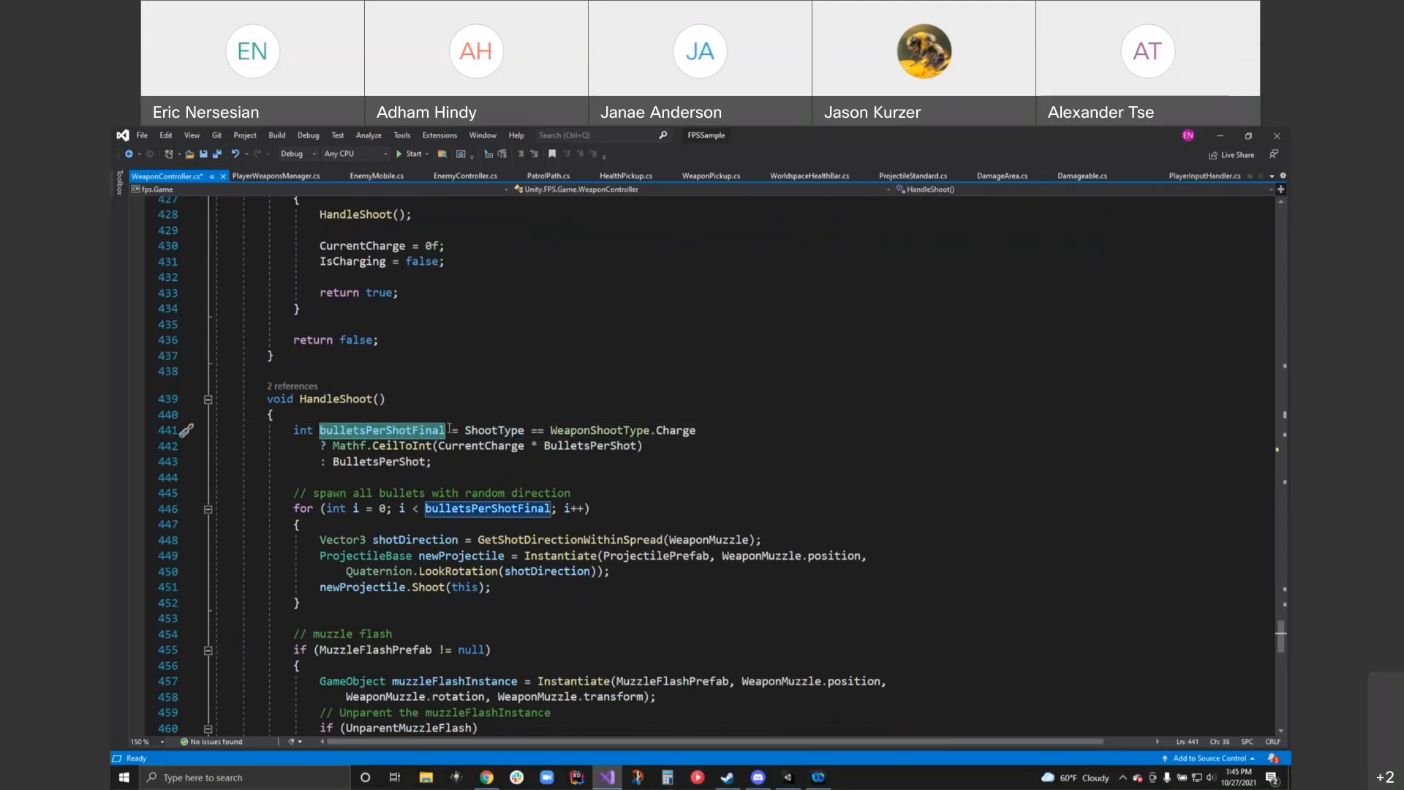
{"action": "left_click_drag", "start_coordinate": [463, 430], "coordinate": [662, 430]}
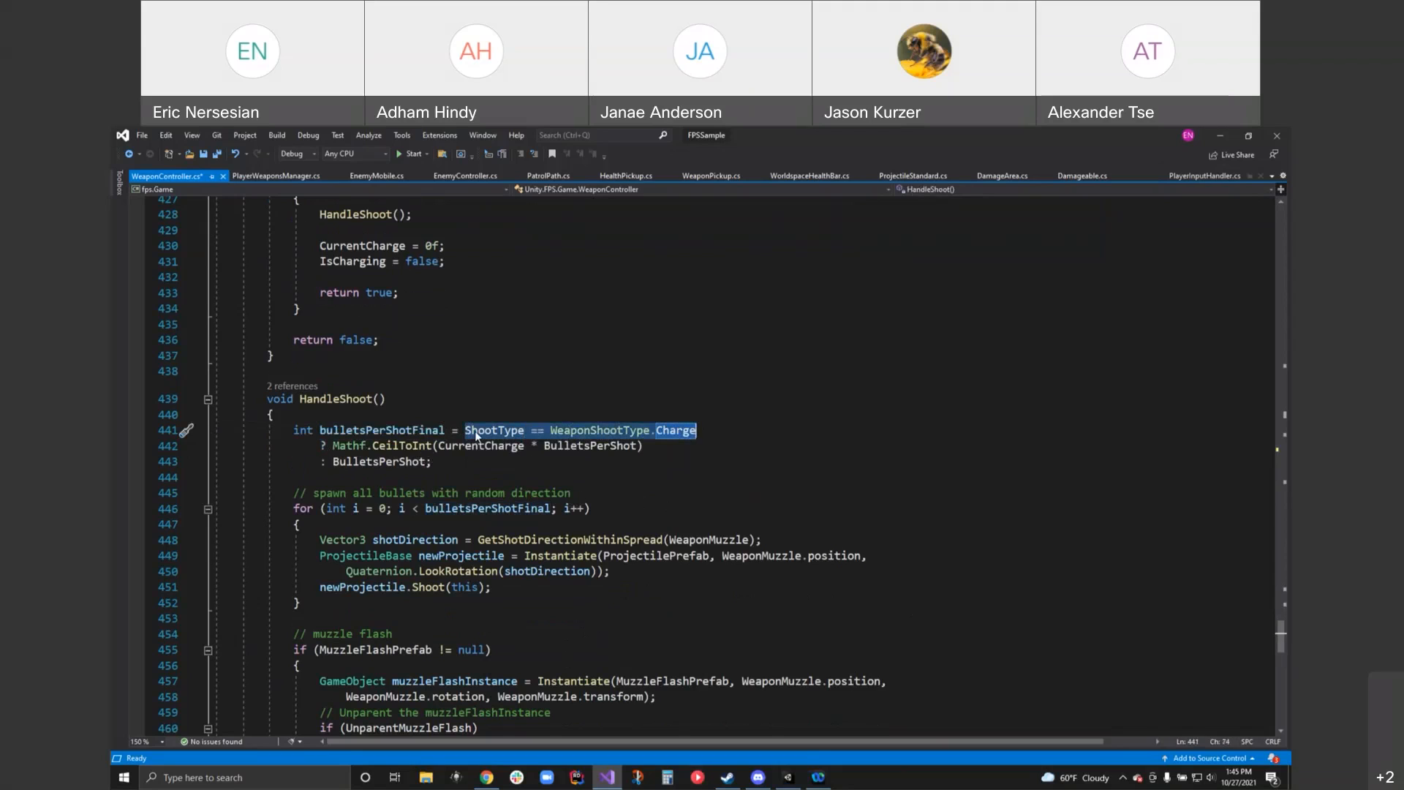
{"action": "mouse_move", "coordinate": [683, 436]}
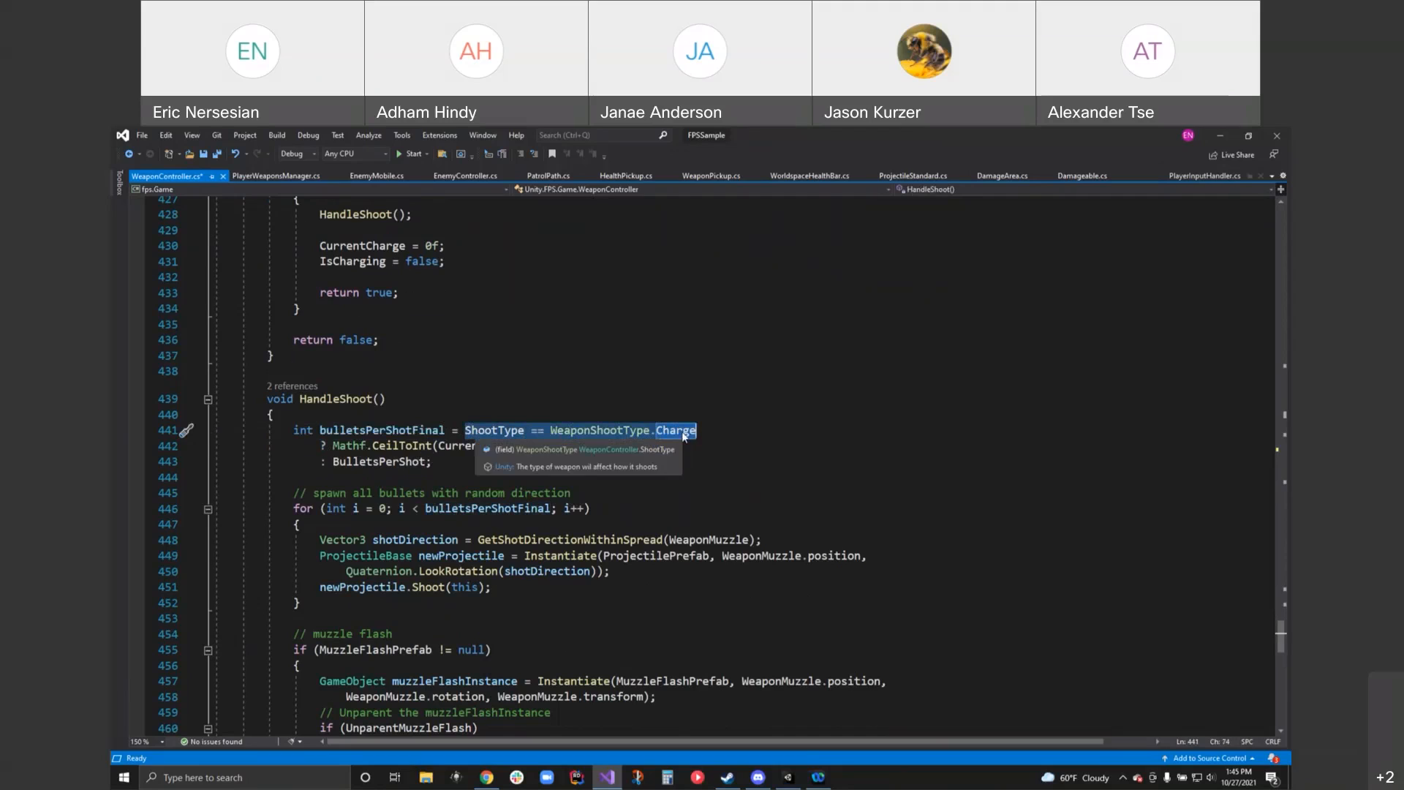
{"action": "mouse_move", "coordinate": [328, 445]}
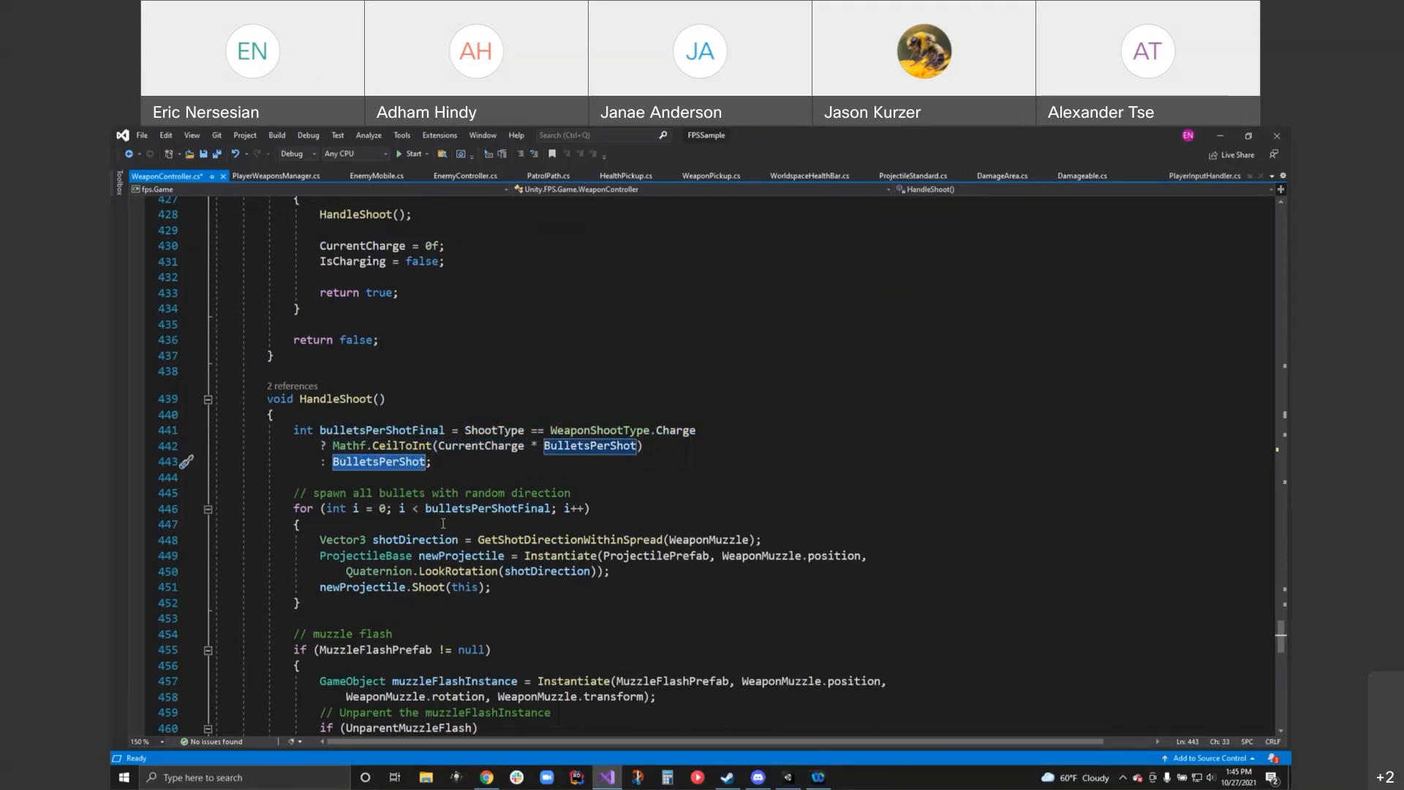
{"action": "mouse_move", "coordinate": [388, 464]}
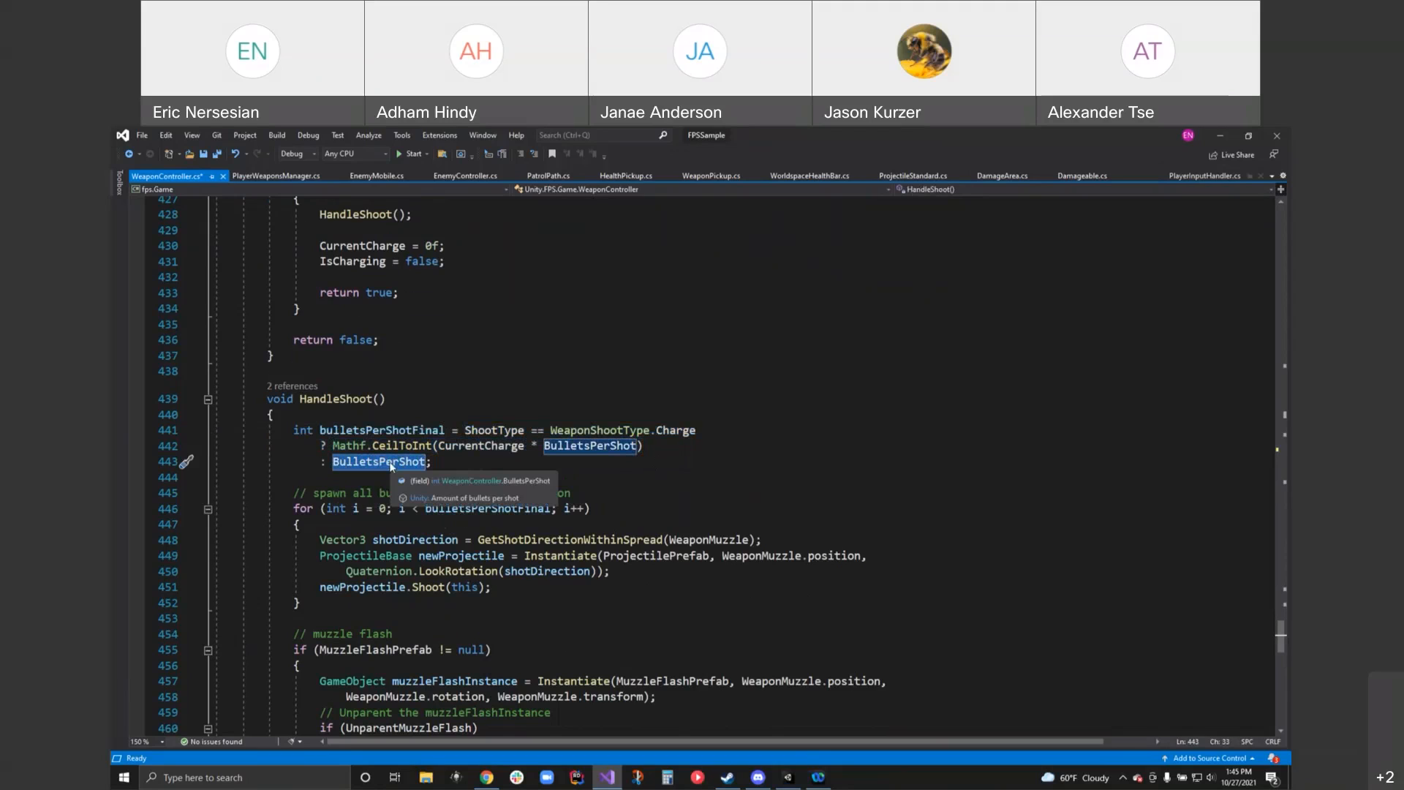
{"action": "scroll", "scroll_direction": "down", "scroll_amount": 3}
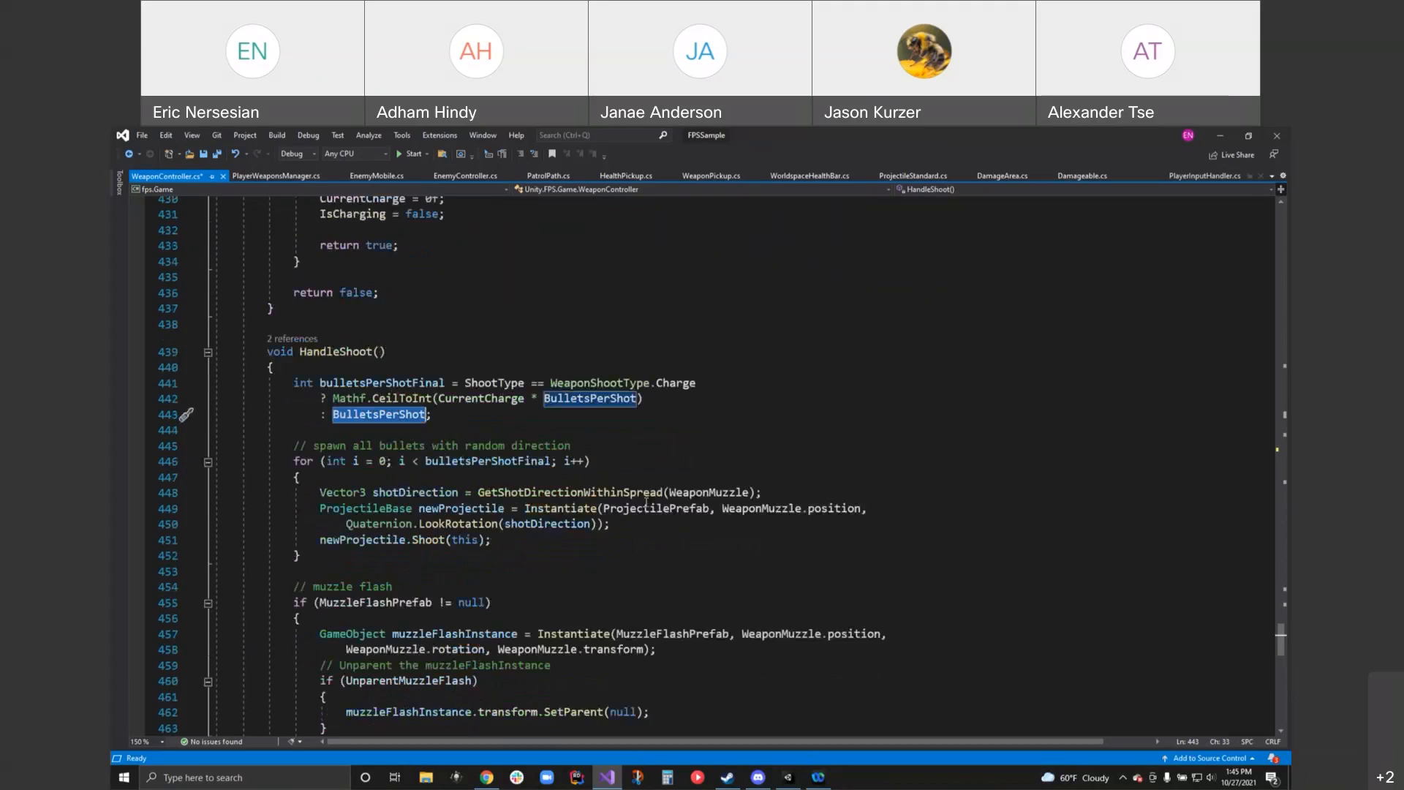
- Bring the bullet-spawning loop with GetShotDirectionWithinSpread and the muzzle flash block into view
{"action": "scroll", "scroll_direction": "down", "scroll_amount": 3}
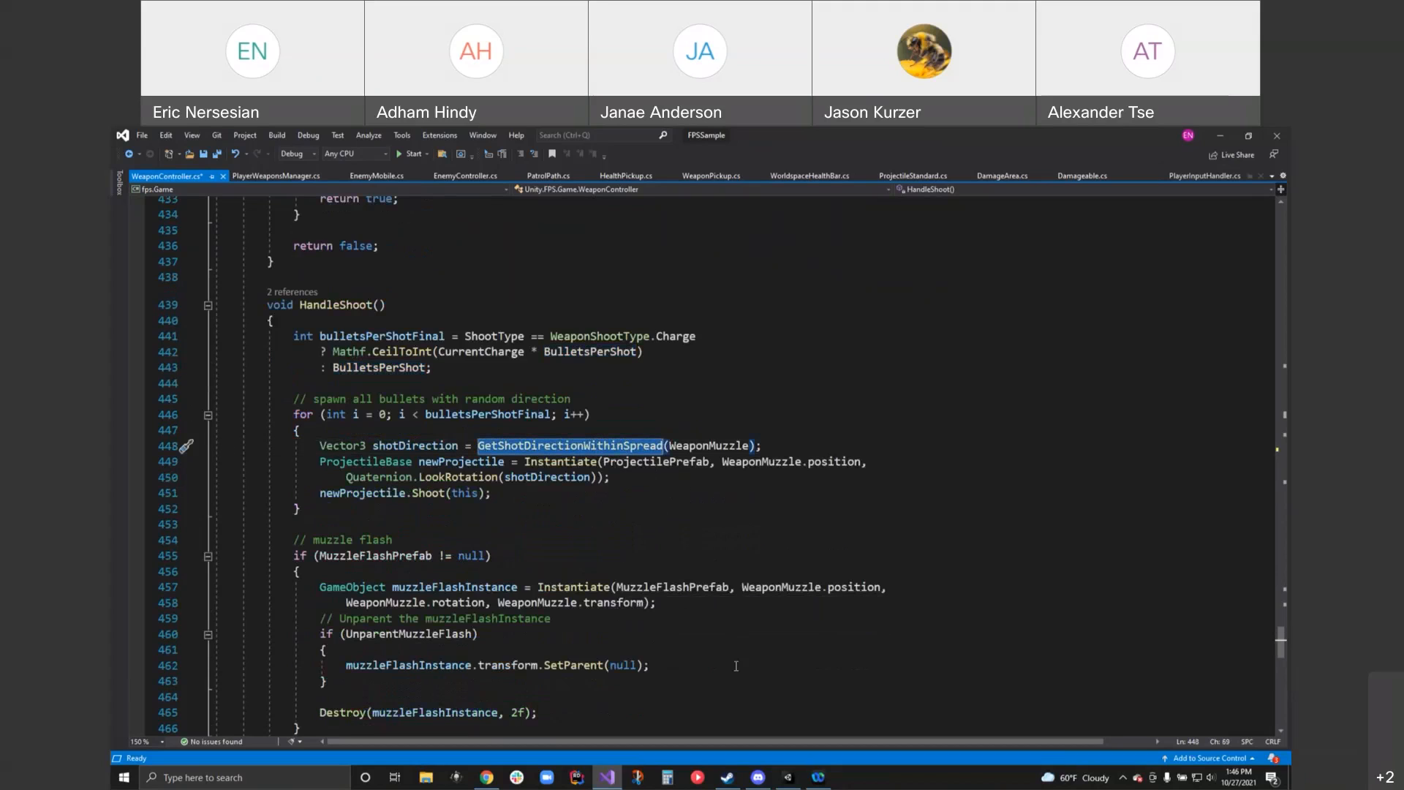
{"action": "mouse_move", "coordinate": [639, 522]}
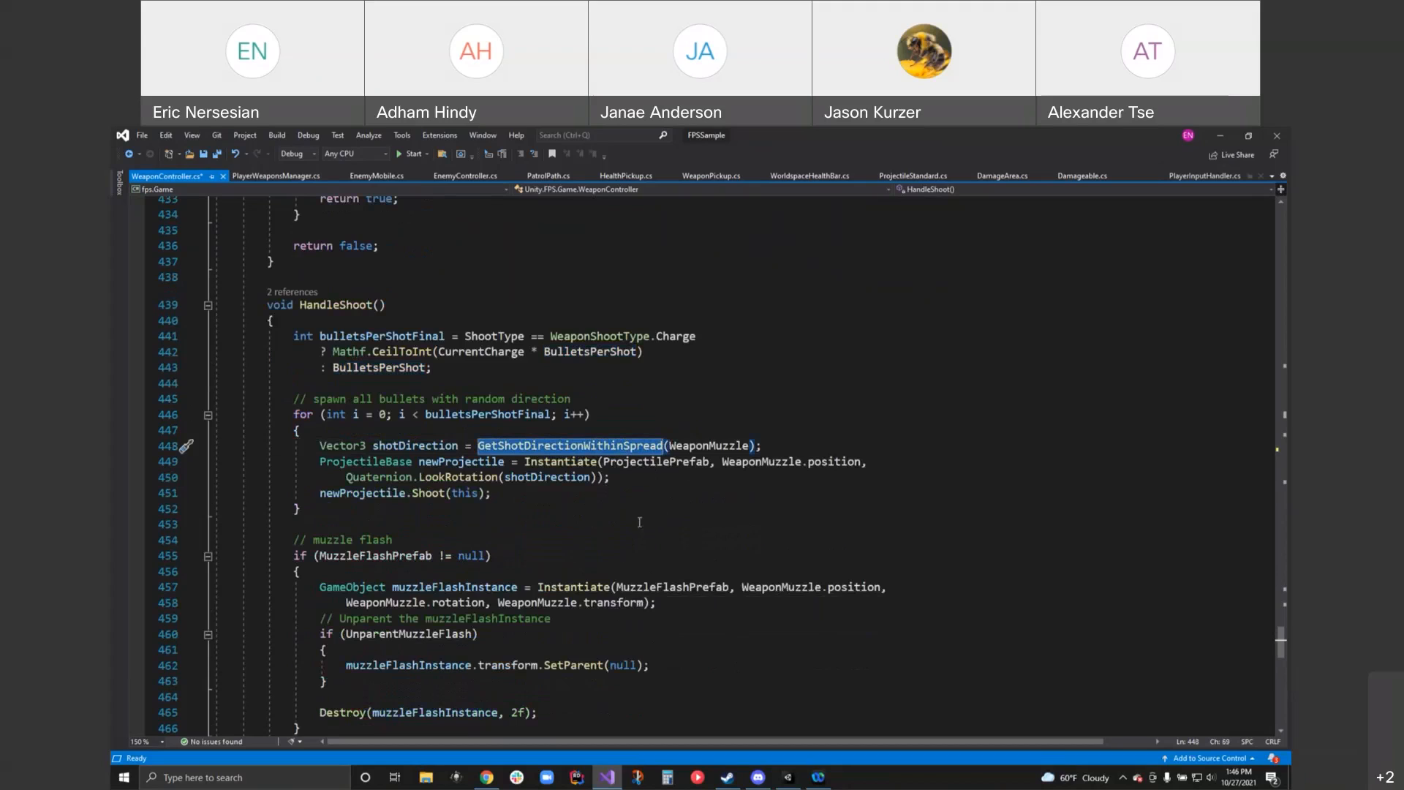
{"action": "mouse_move", "coordinate": [638, 546]}
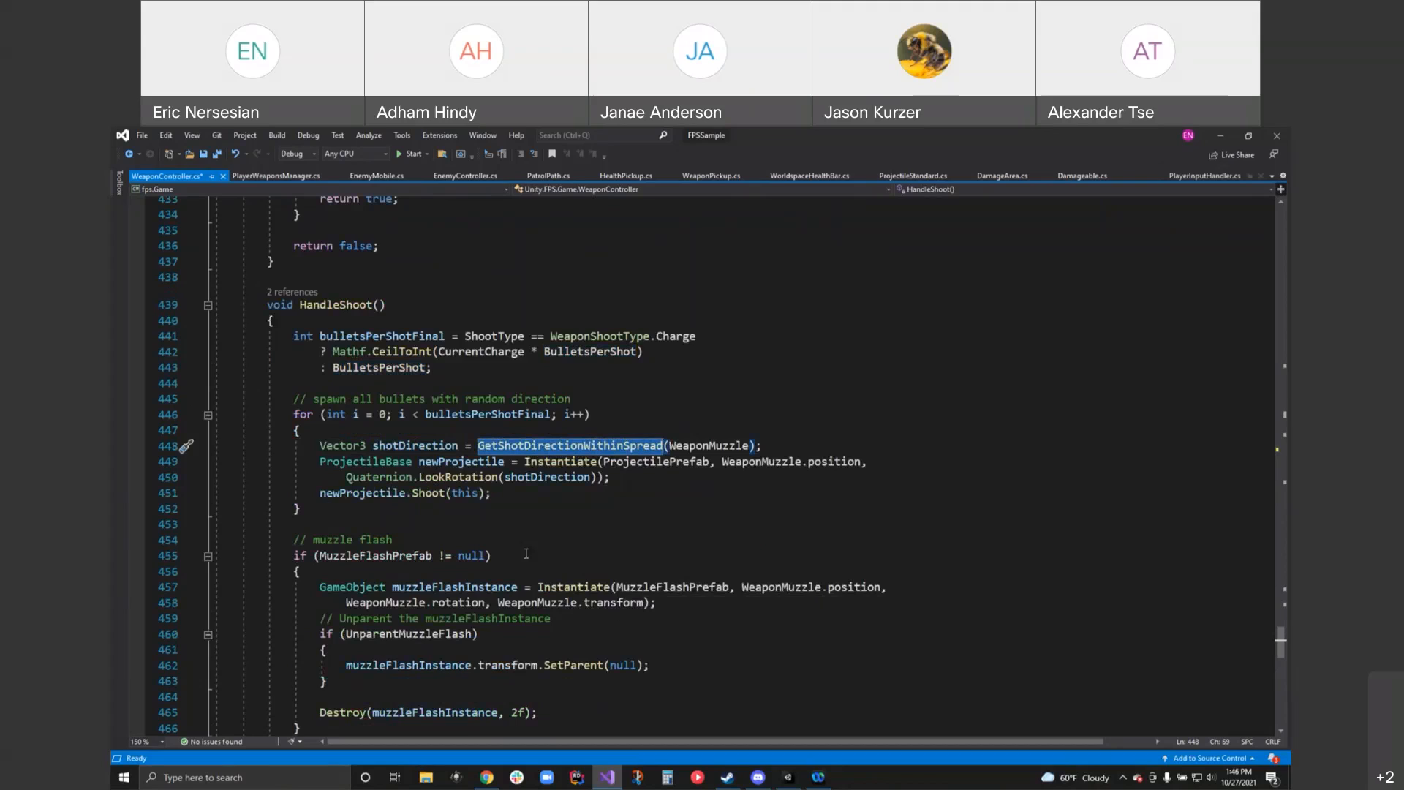
{"action": "mouse_move", "coordinate": [589, 549]}
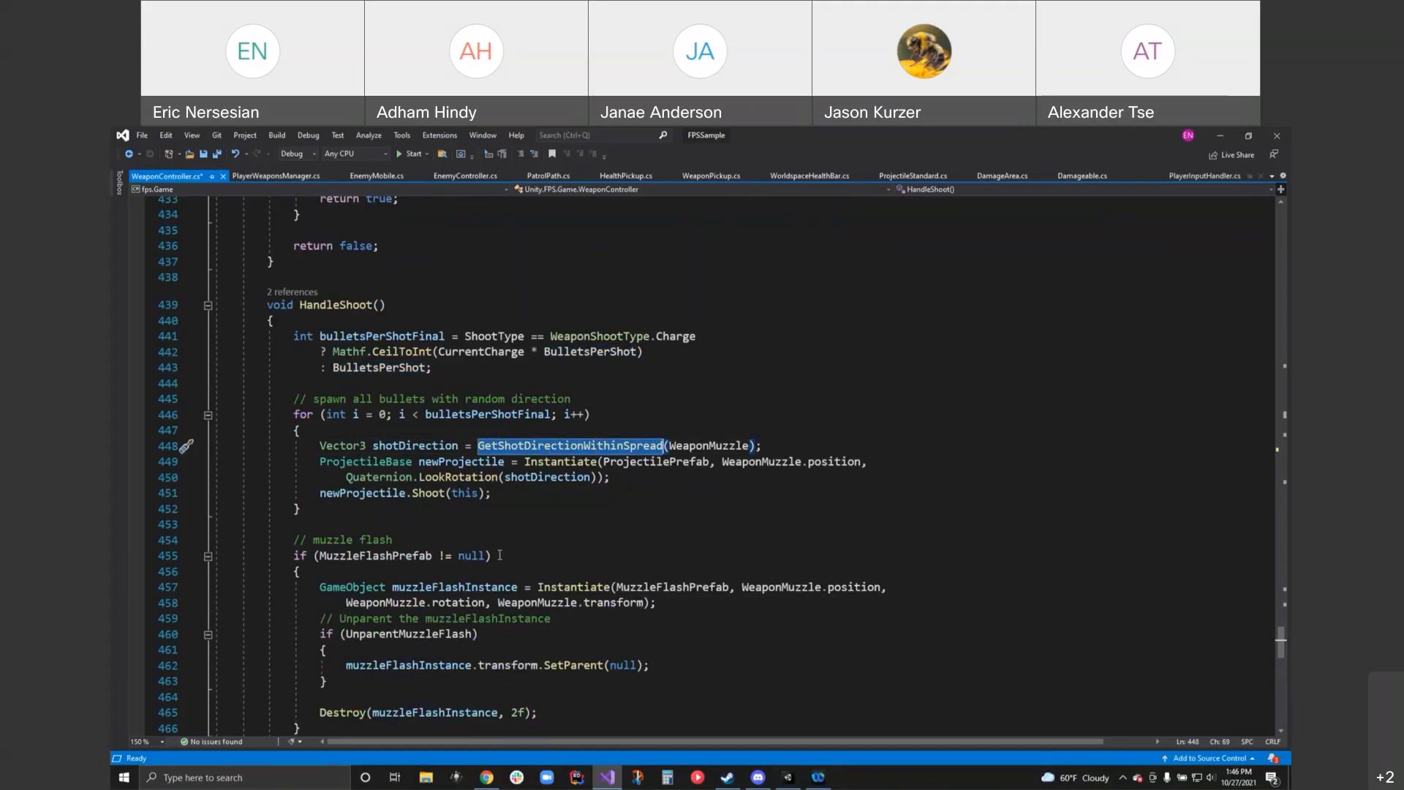
- Read the rest of HandleShoot, picking out the OnShoot event's Invoke call and GetShotDirectionWithinSpread
{"action": "scroll", "scroll_direction": "down", "scroll_amount": 3}
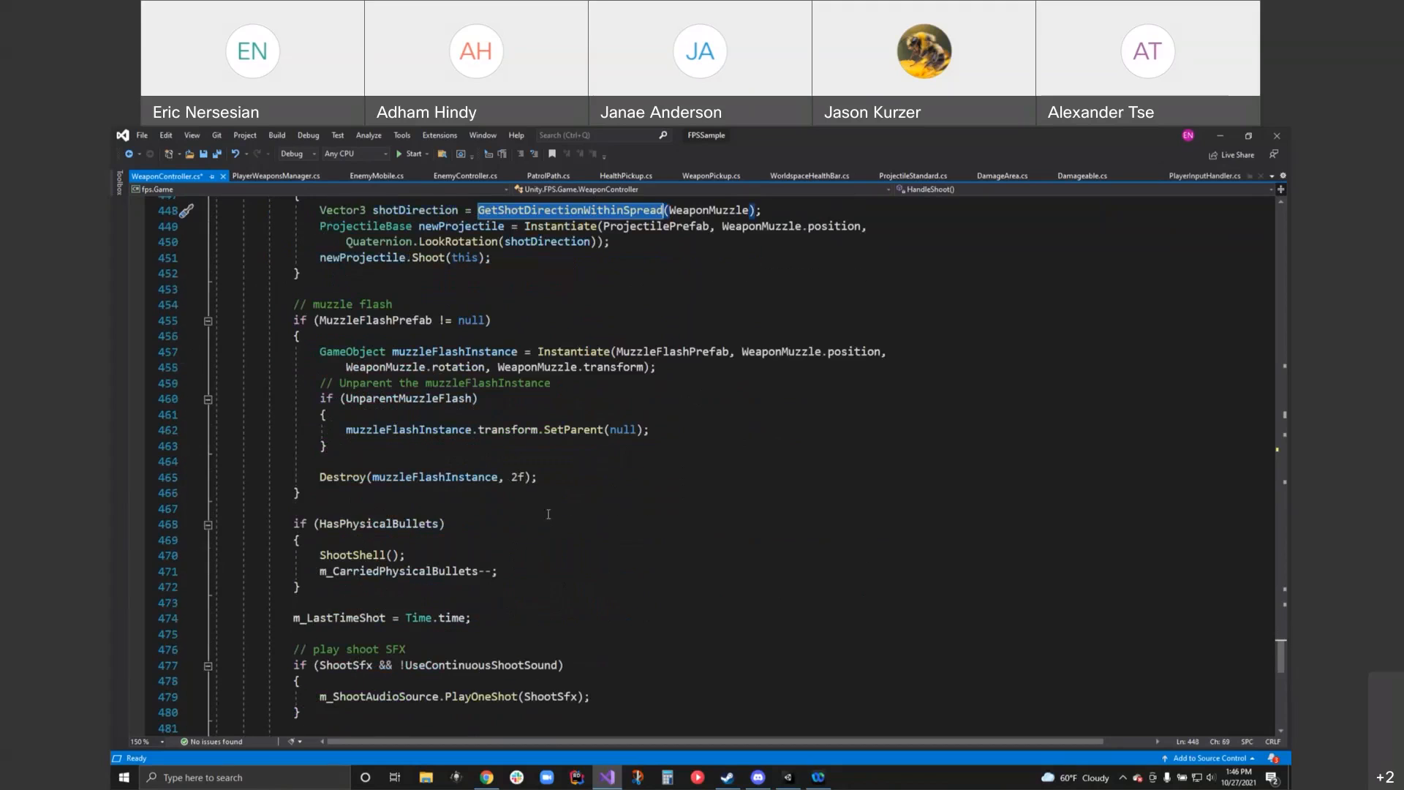
{"action": "mouse_move", "coordinate": [798, 581]}
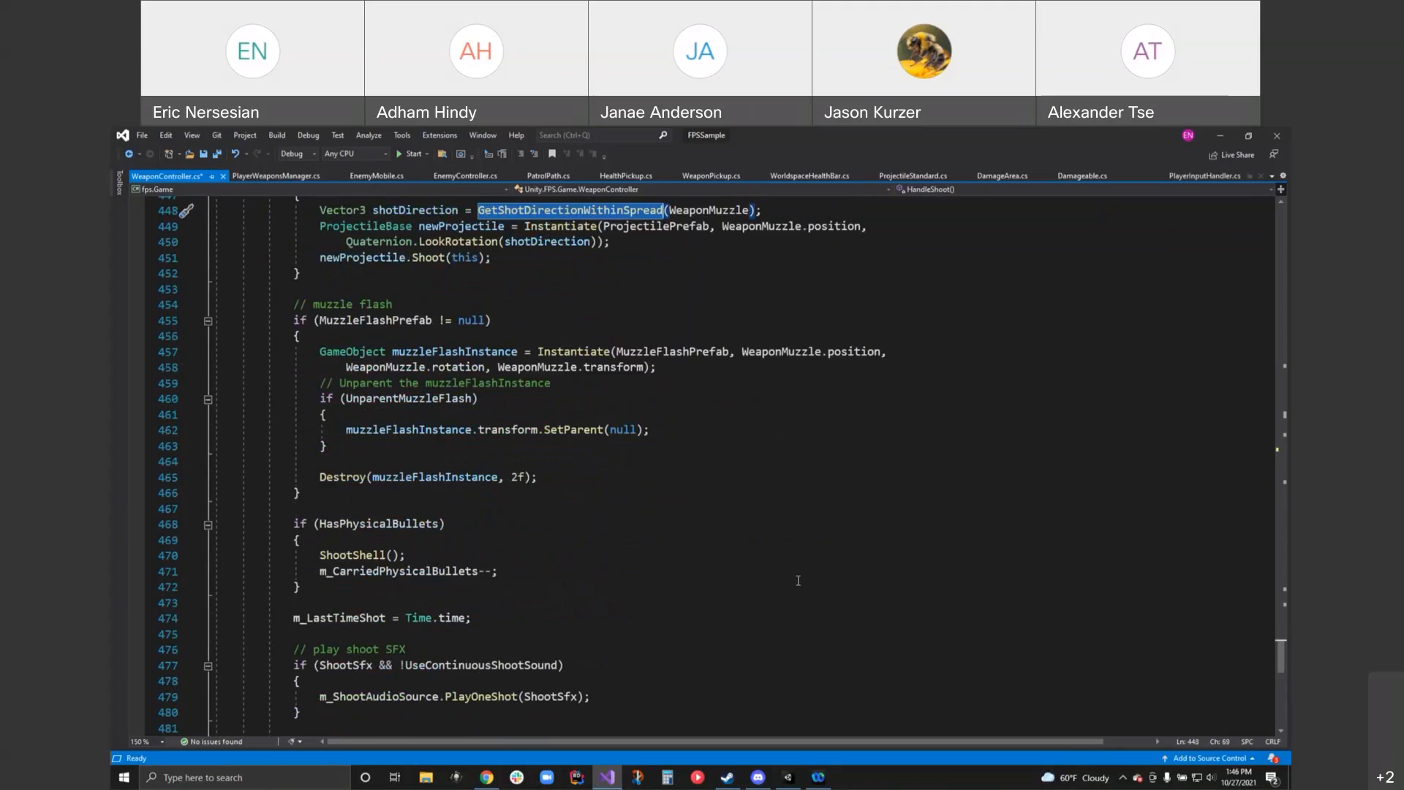
{"action": "mouse_move", "coordinate": [783, 546]}
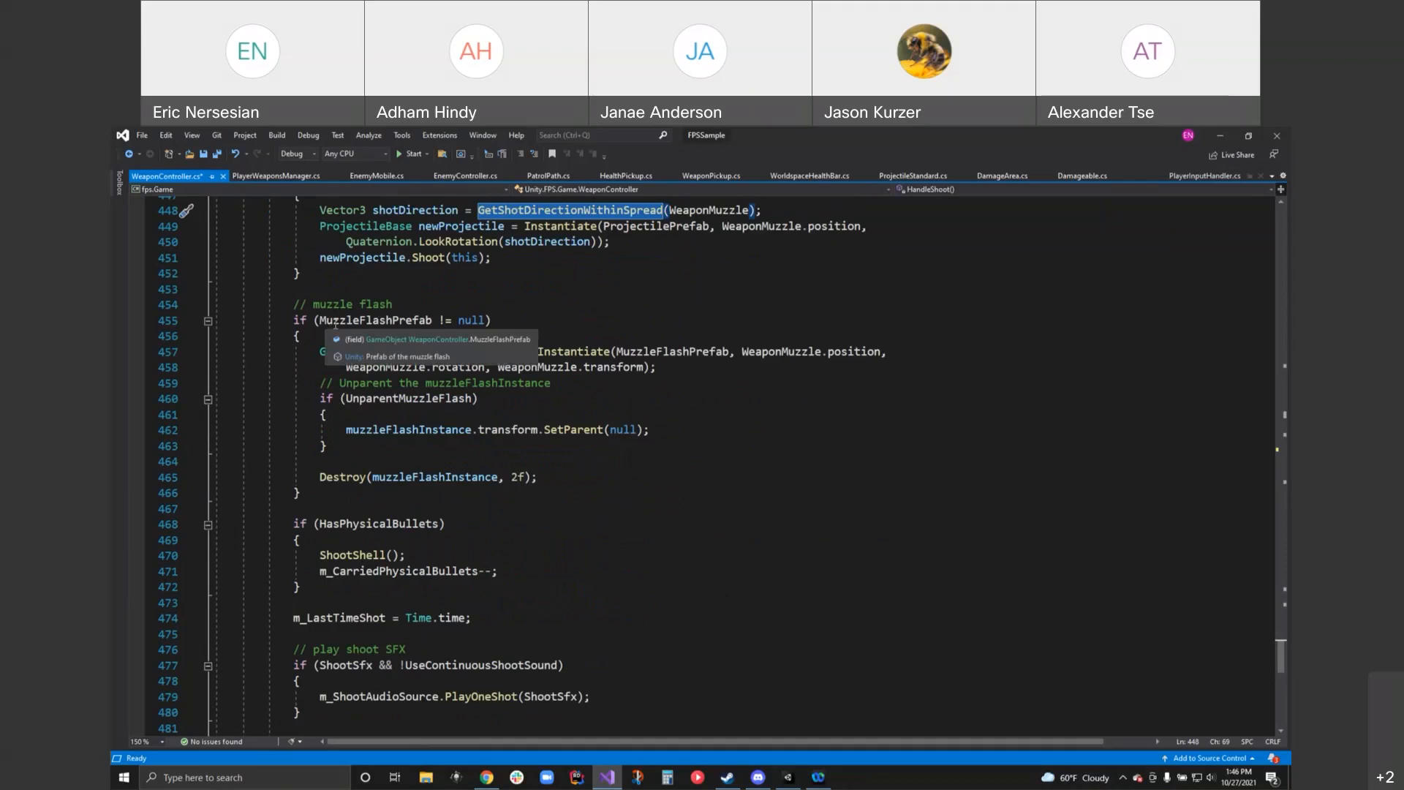
{"action": "mouse_move", "coordinate": [582, 395]}
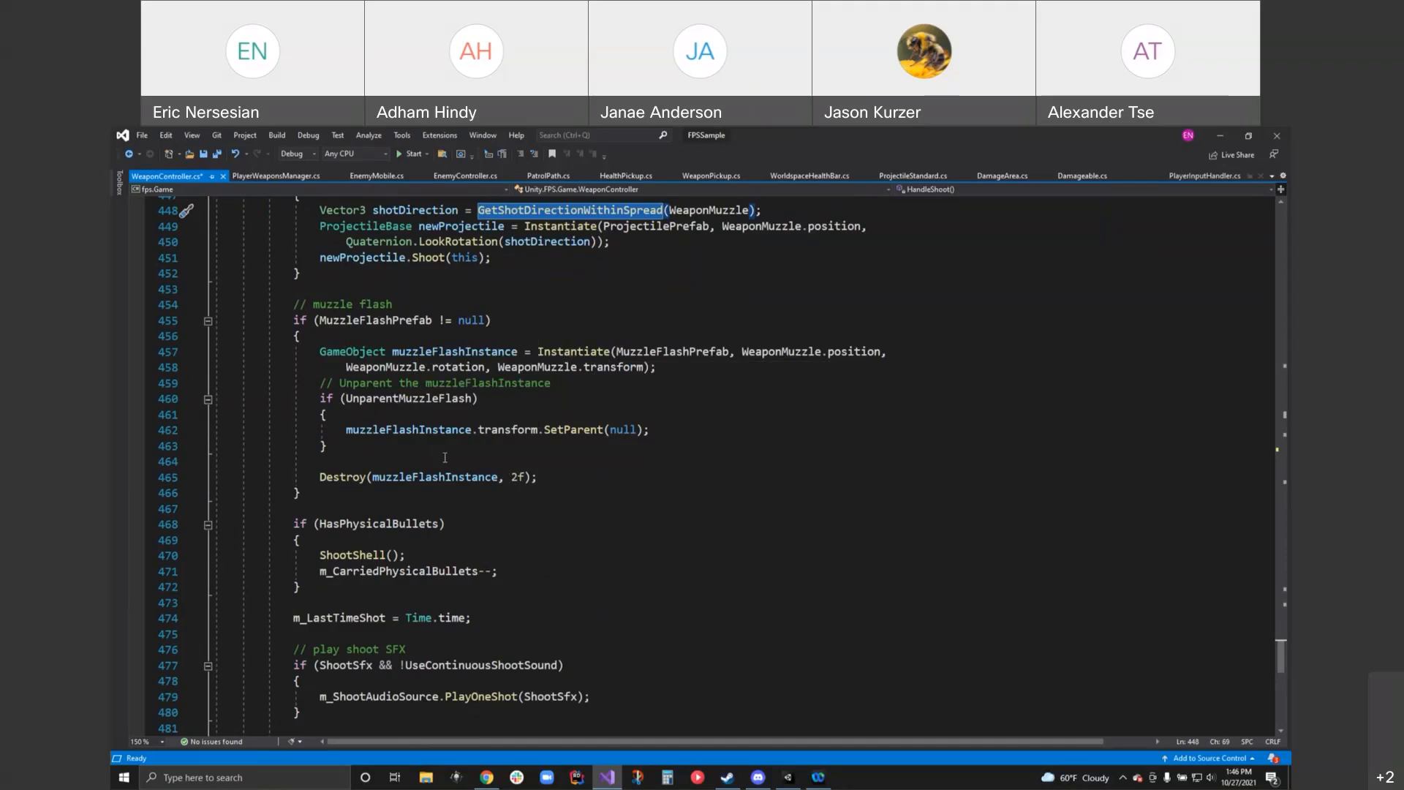
{"action": "mouse_move", "coordinate": [457, 477]}
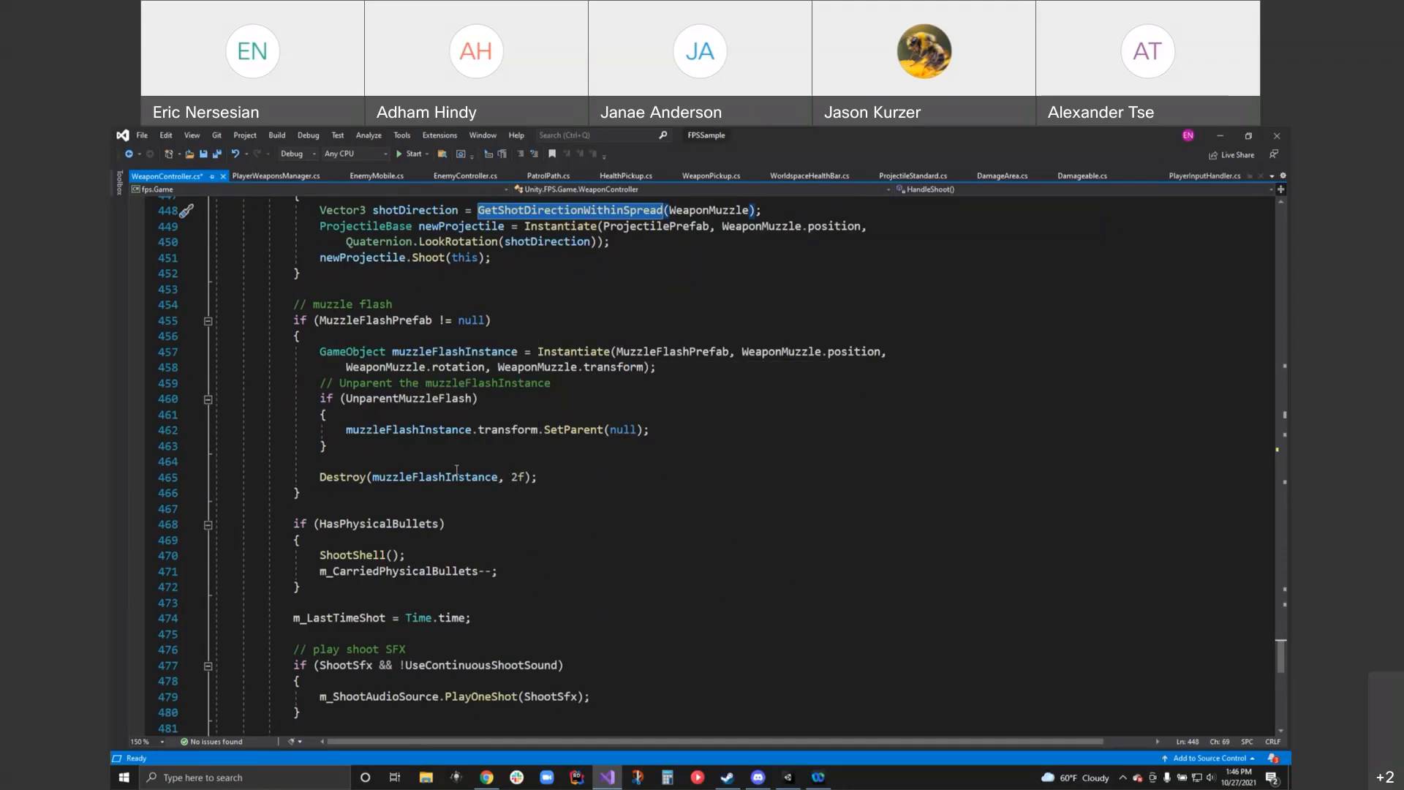
{"action": "scroll", "scroll_direction": "down", "scroll_amount": 3}
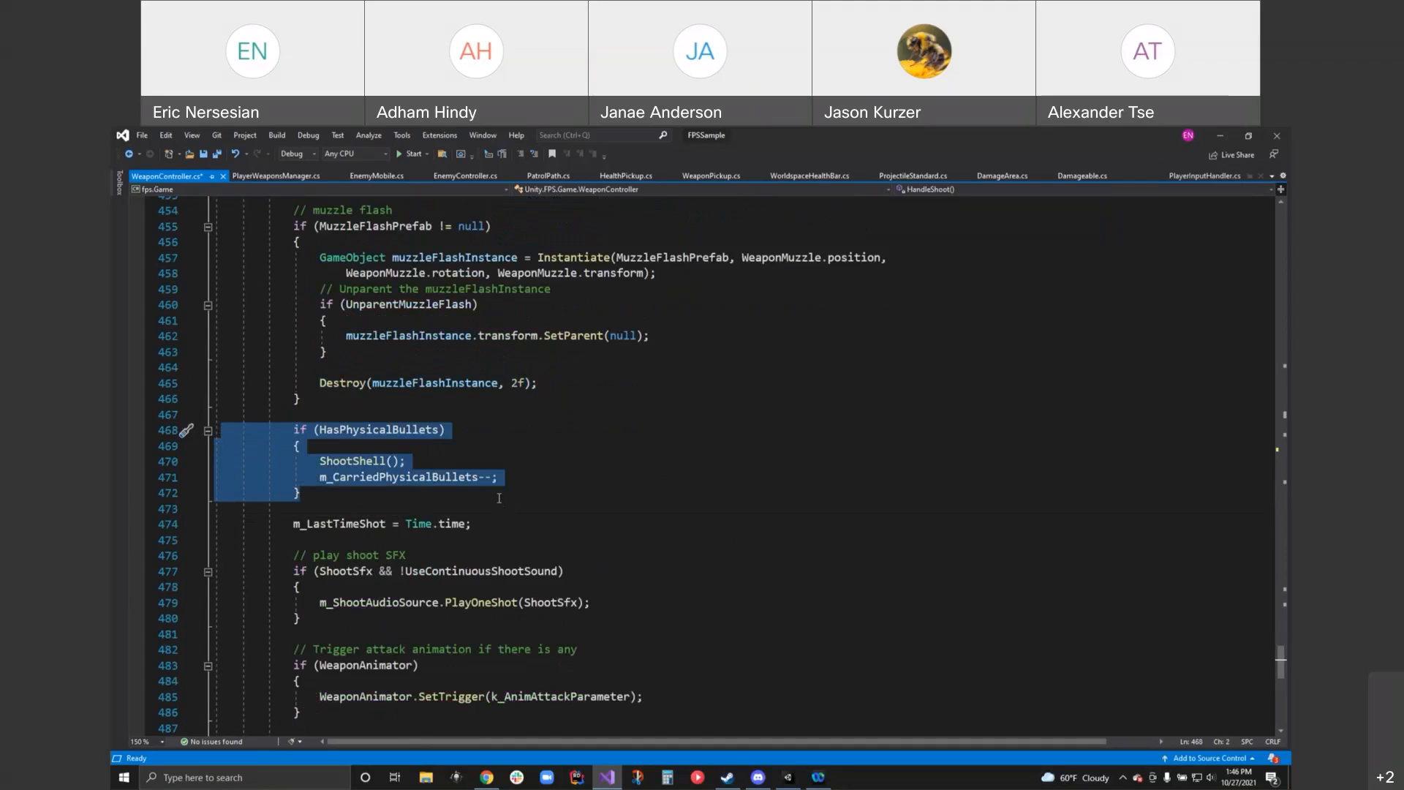
{"action": "scroll", "scroll_direction": "down", "scroll_amount": 3}
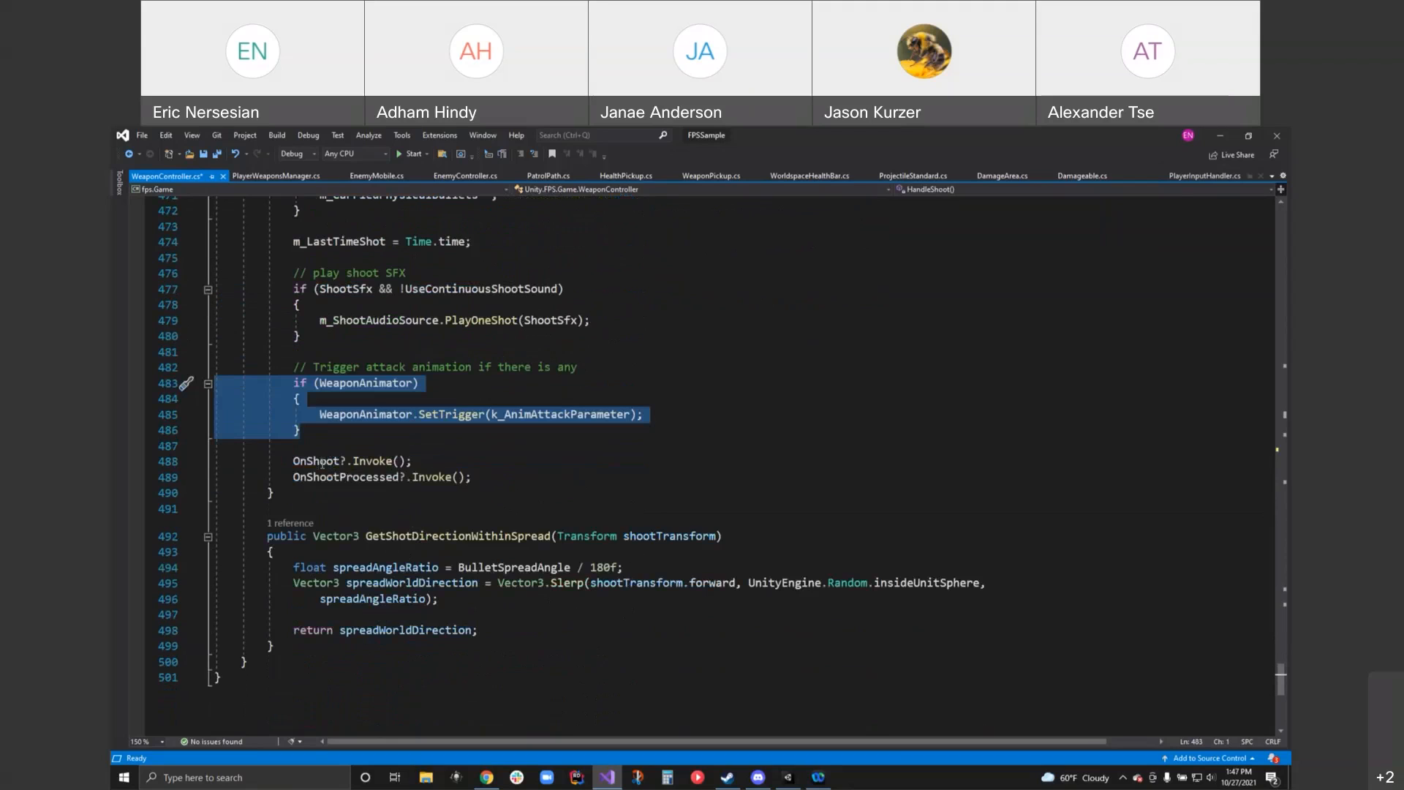
{"action": "double_click", "coordinate": [373, 461]}
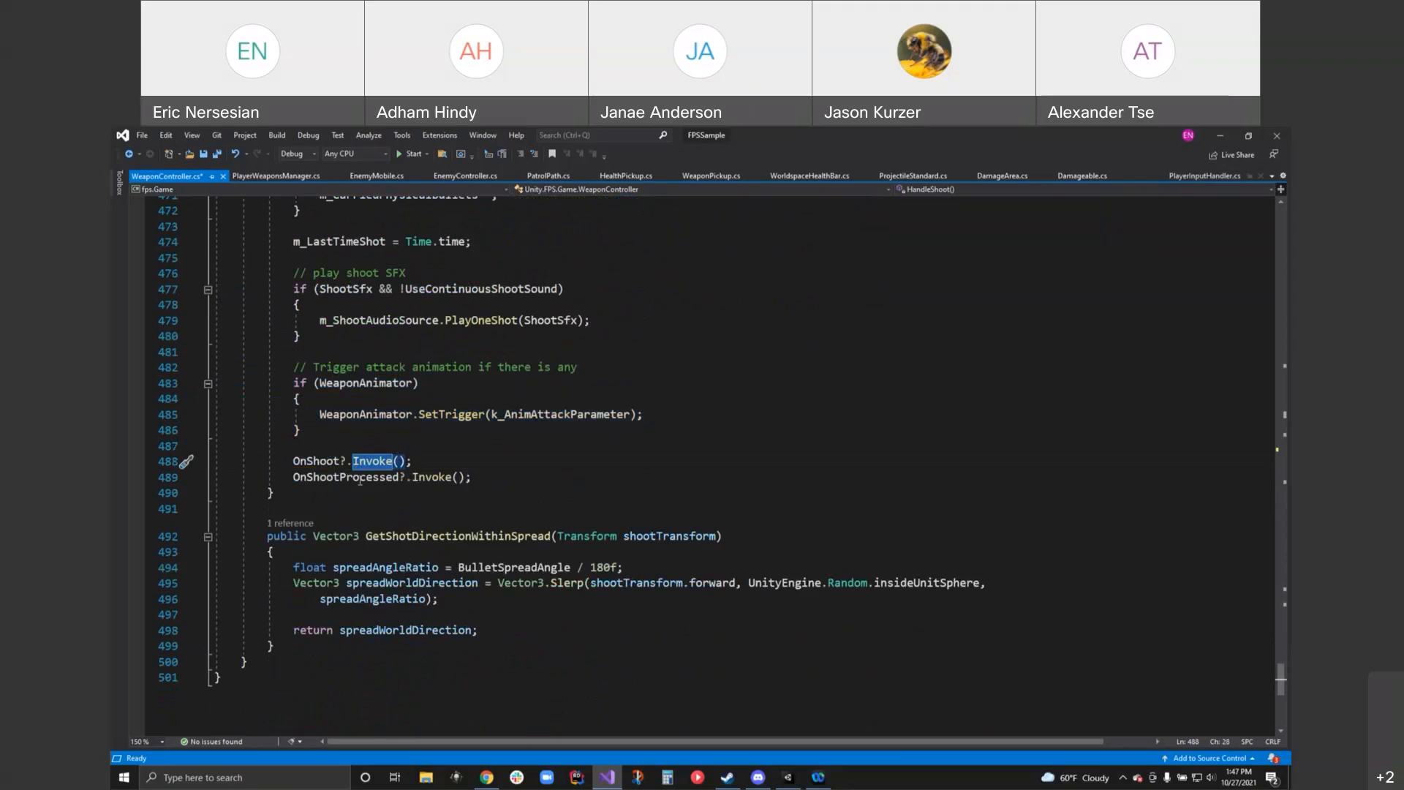
{"action": "double_click", "coordinate": [344, 477]}
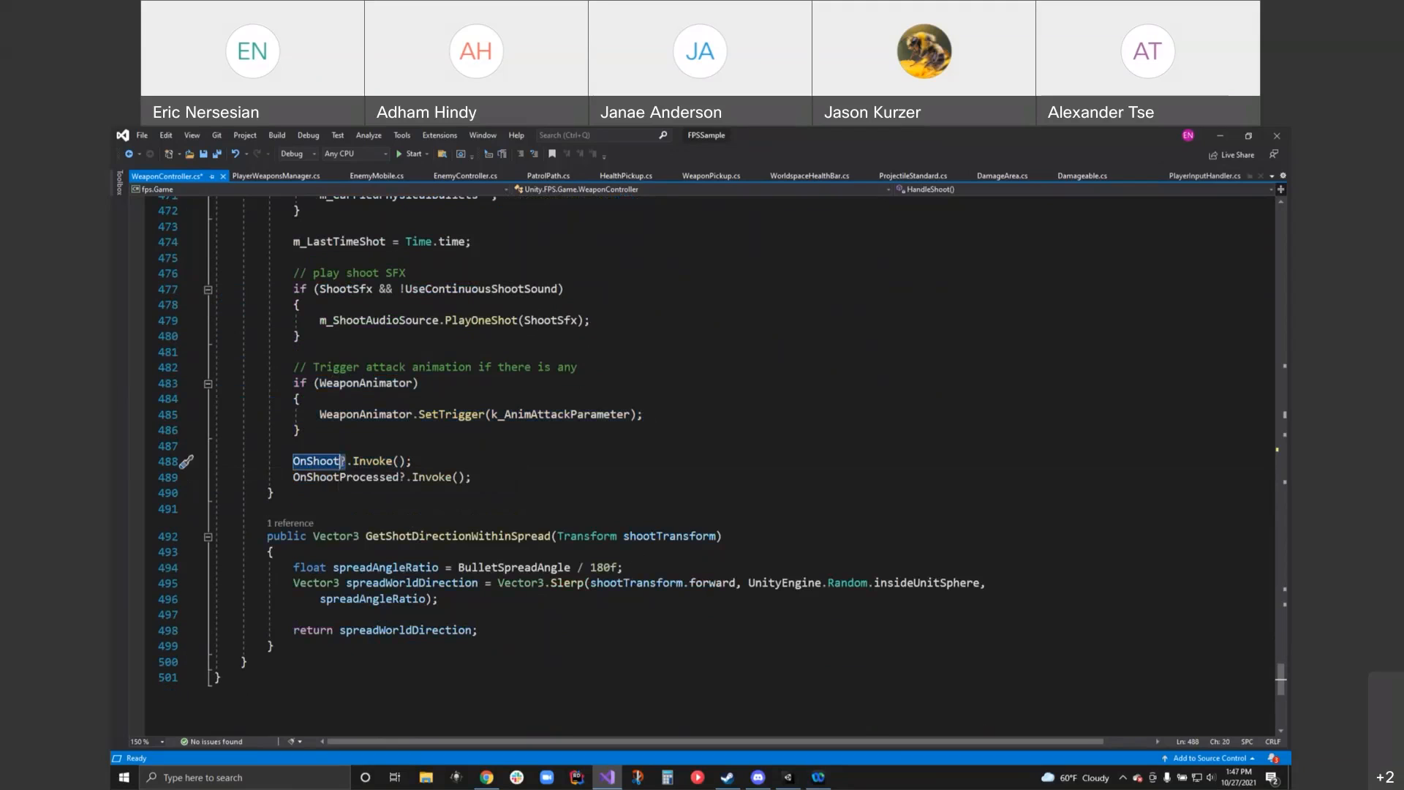
{"action": "mouse_move", "coordinate": [345, 464]}
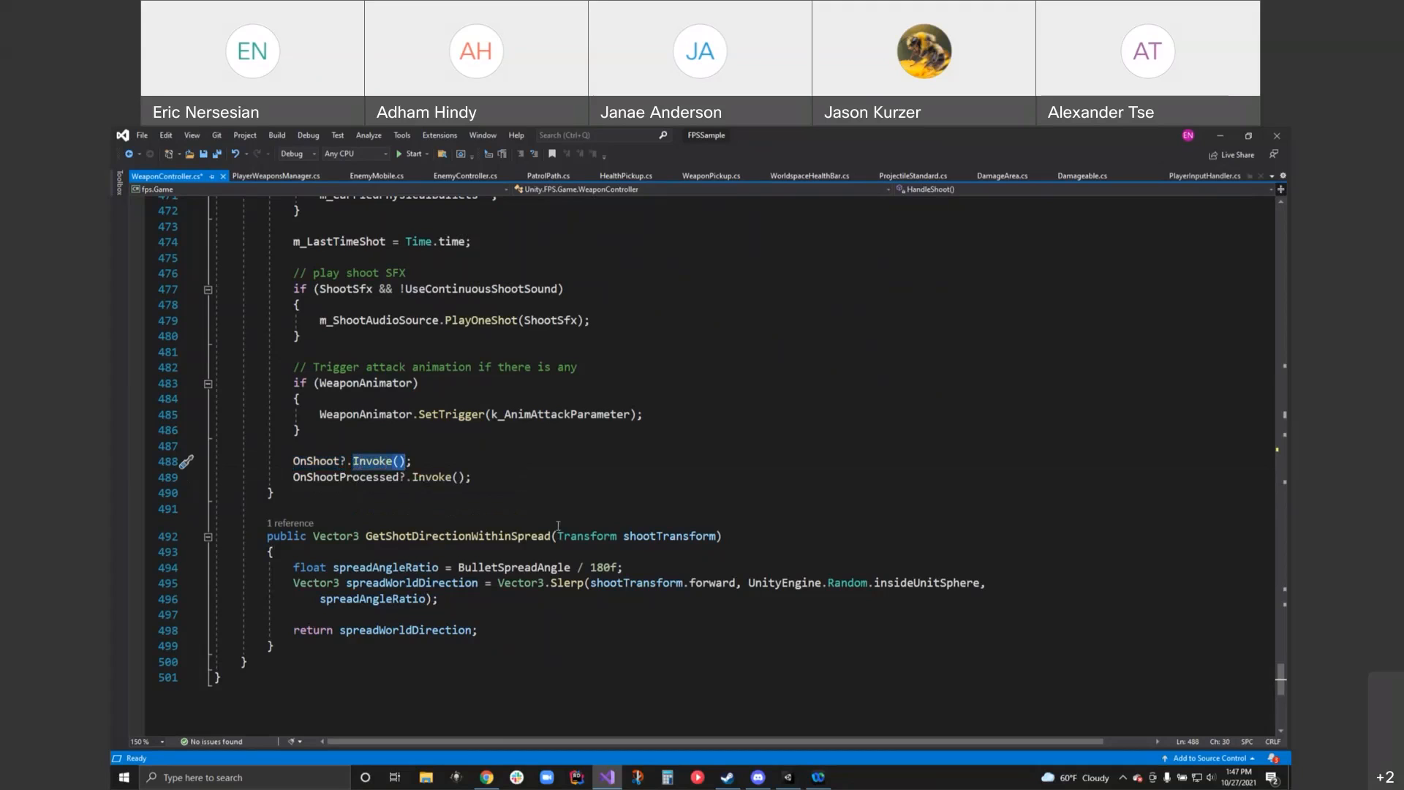
{"action": "scroll", "scroll_direction": "down", "scroll_amount": 3}
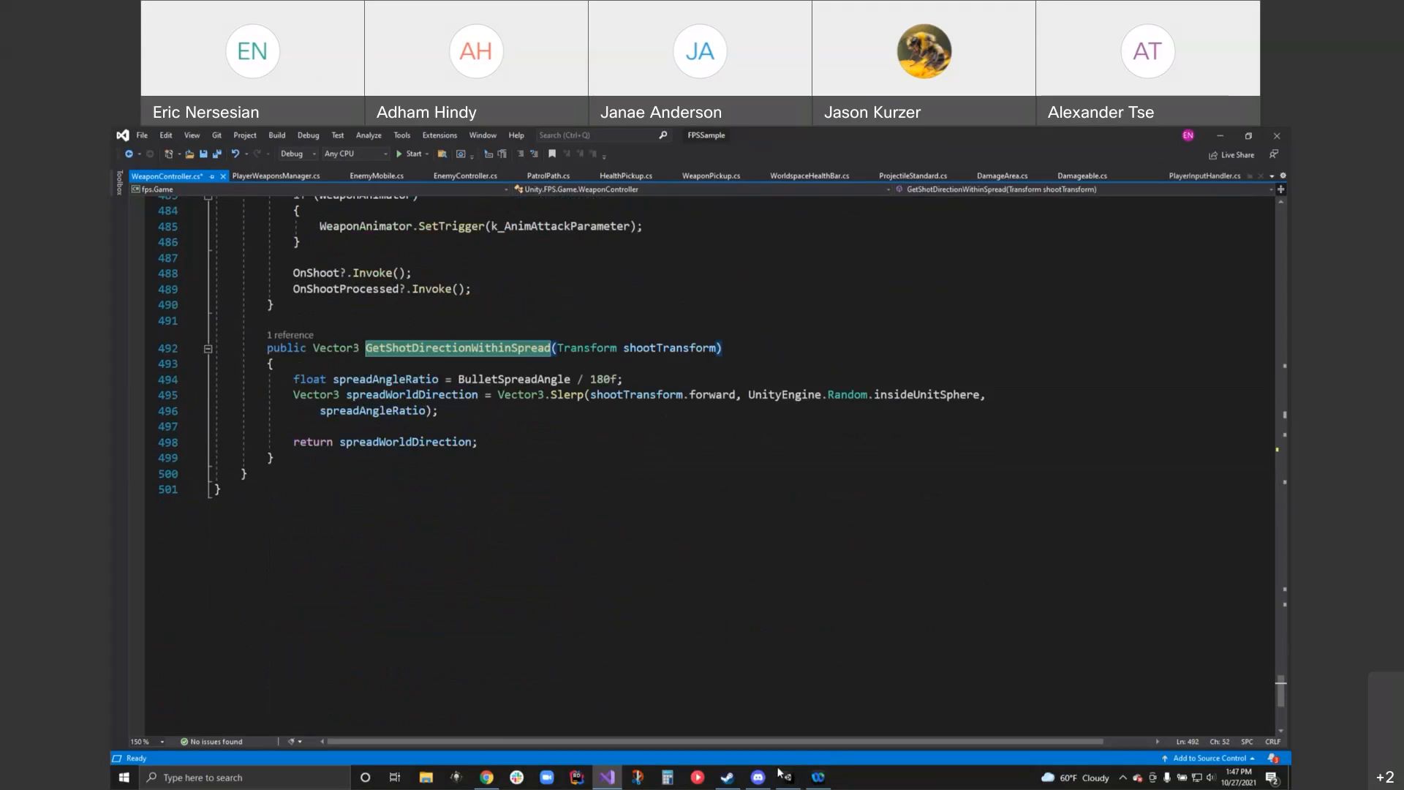
- Return to the Unity Editor showing Weapon_Blaster's controller settings
{"action": "left_click", "coordinate": [787, 777]}
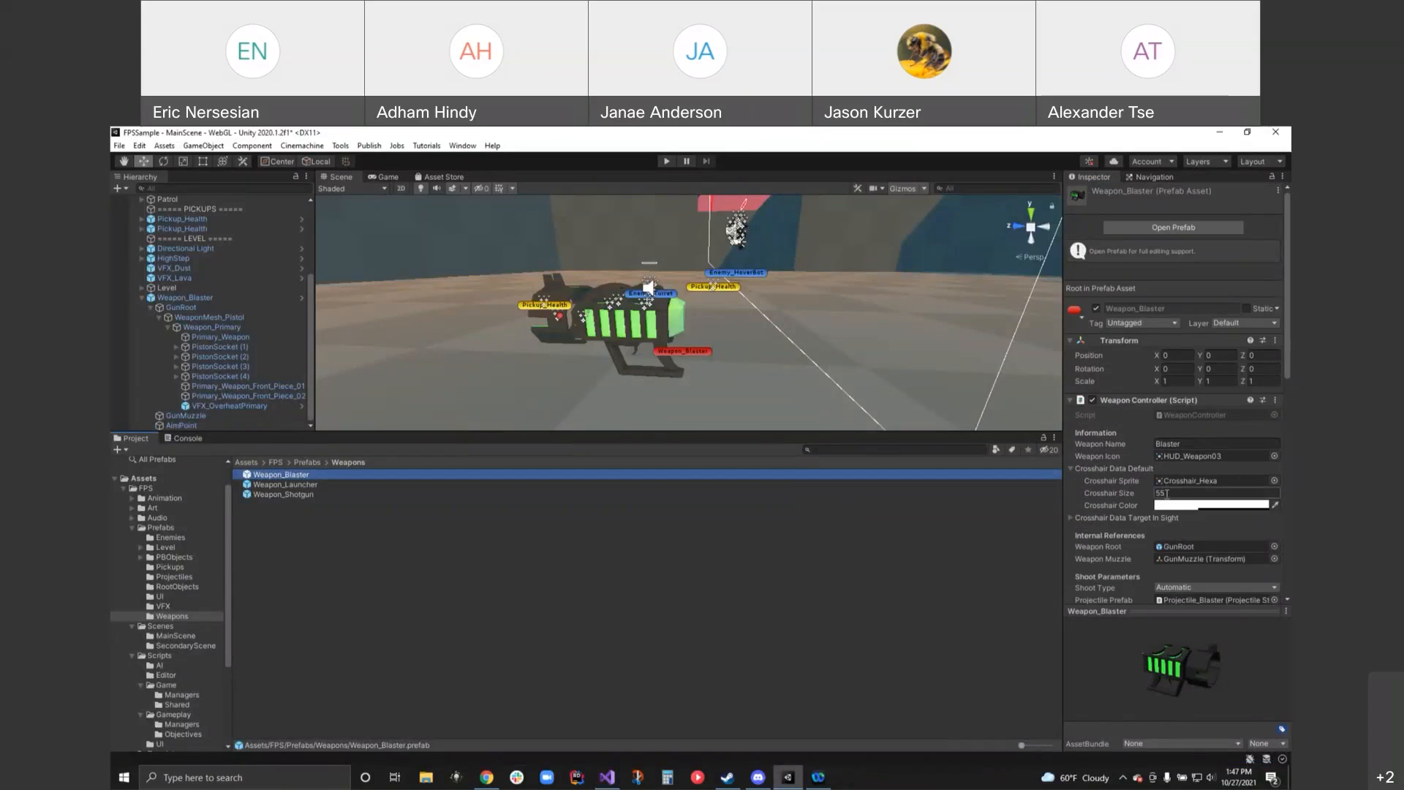
- Review Weapon_Blaster's Weapon Controller settings, then bring up Projectile_Blaster with speed 300 and damage 15
{"action": "left_click", "coordinate": [183, 297]}
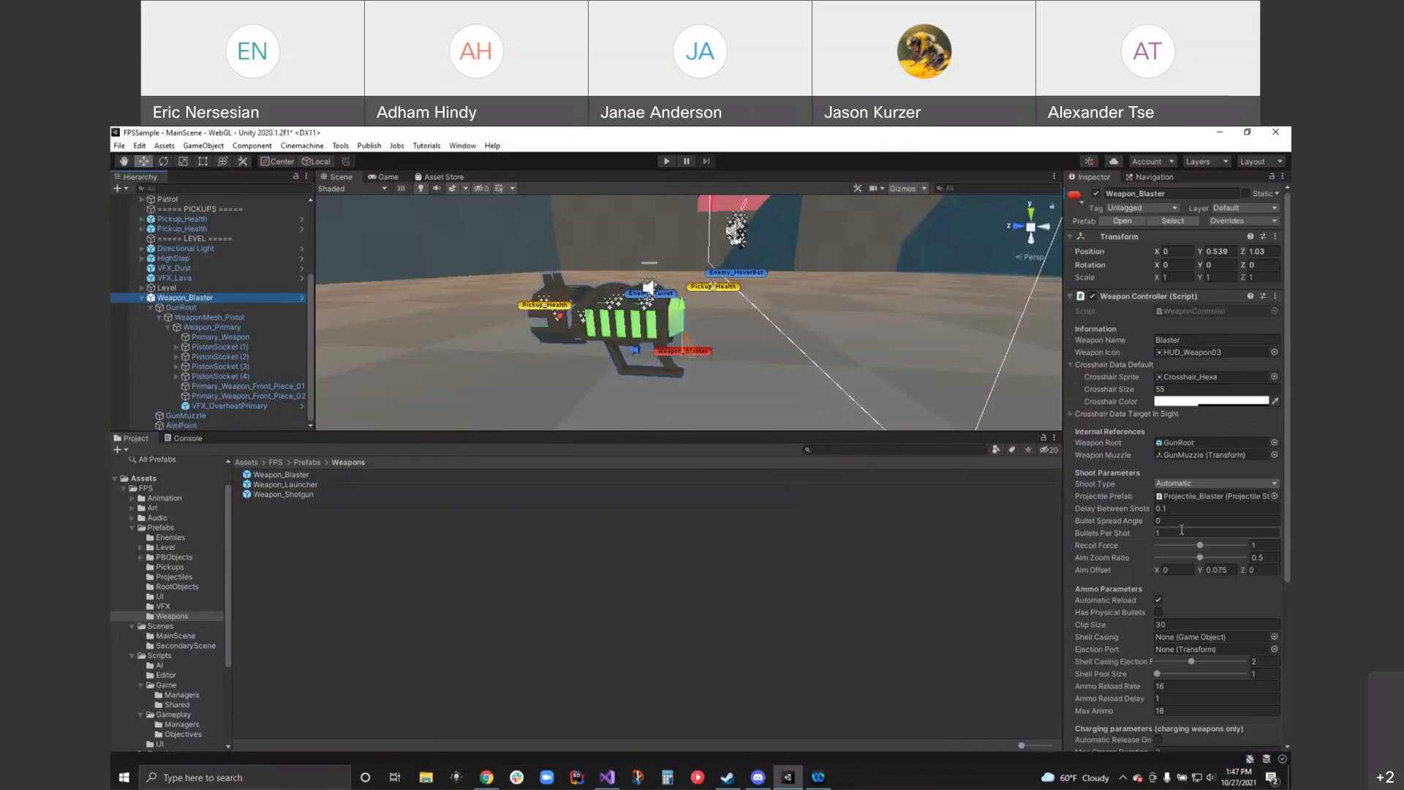
{"action": "scroll", "scroll_direction": "down", "scroll_amount": 3}
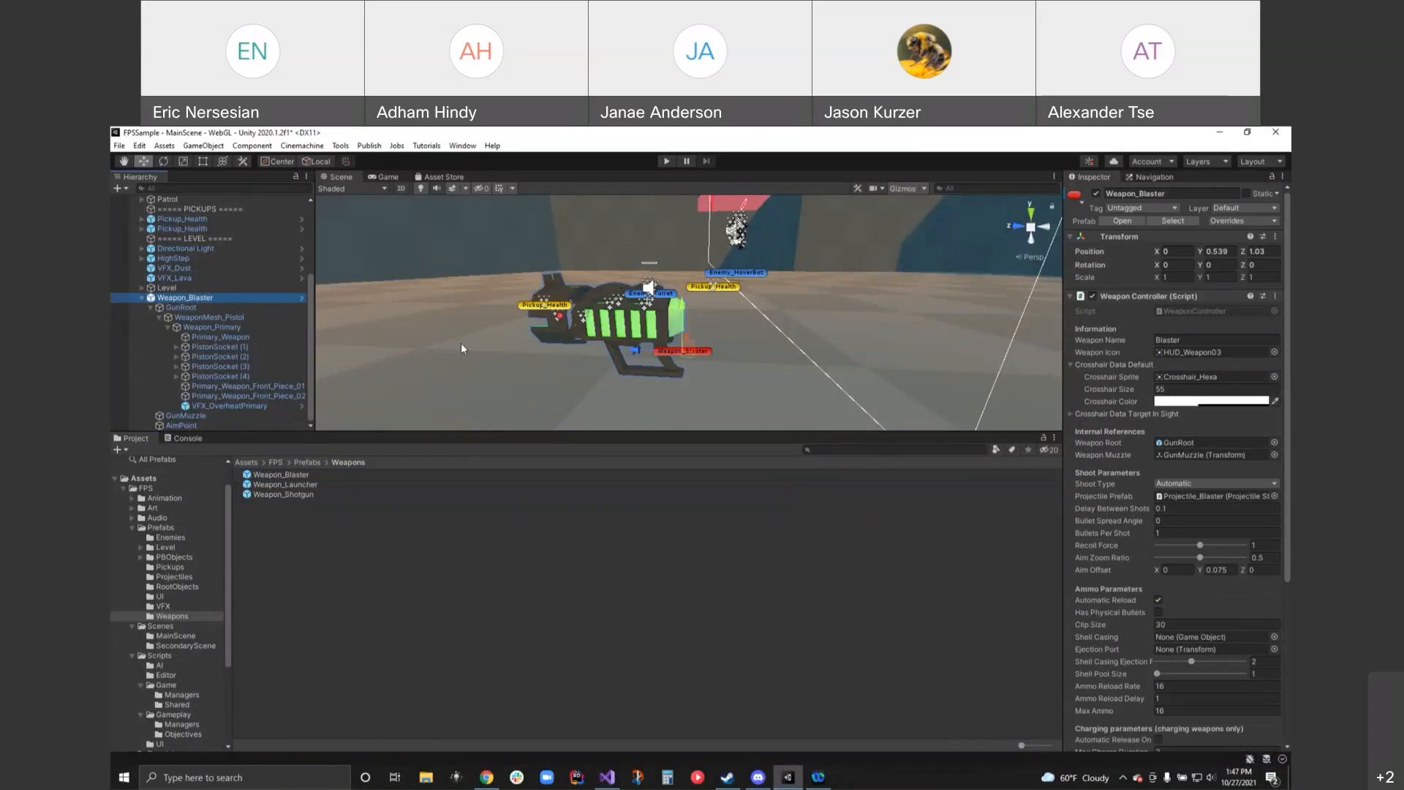
{"action": "mouse_move", "coordinate": [1024, 306]}
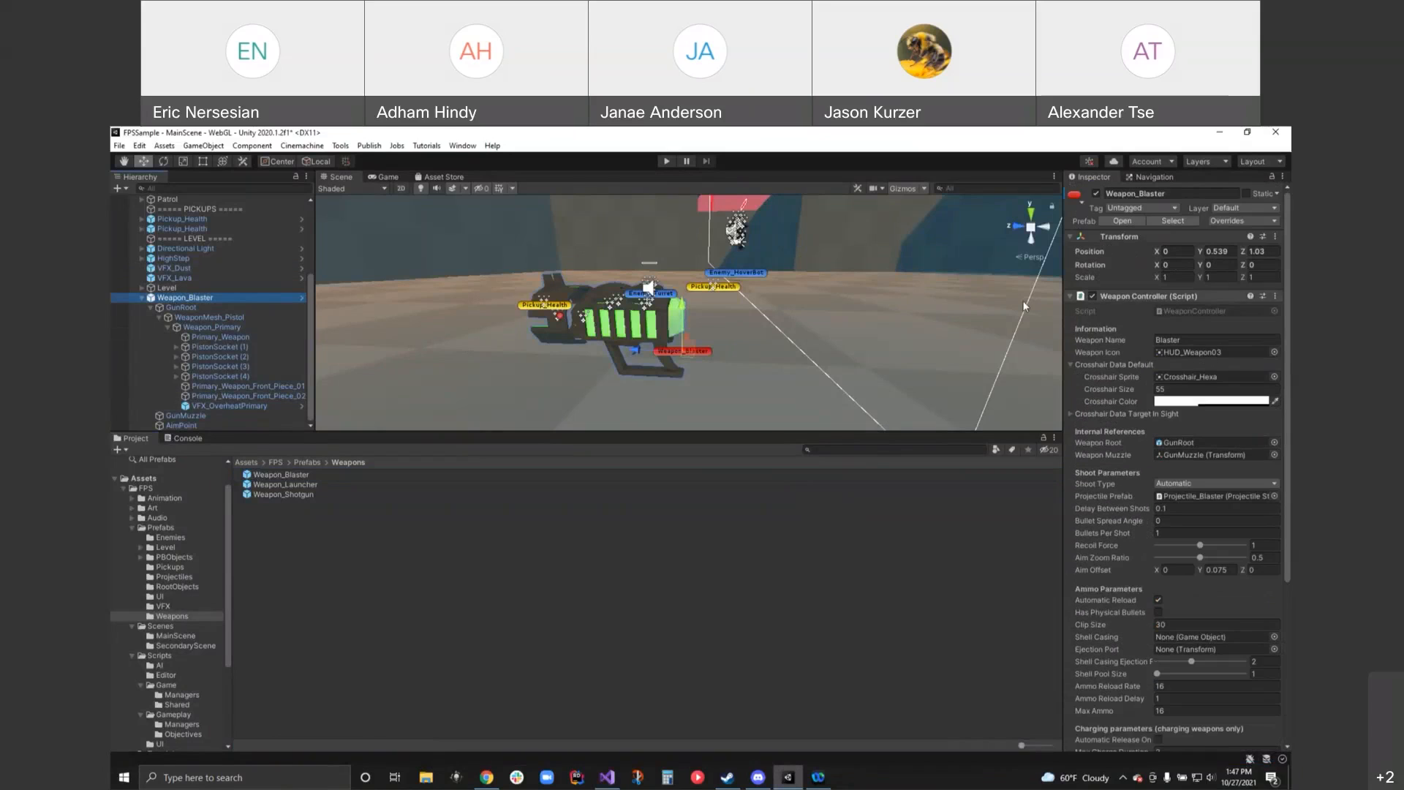
{"action": "scroll", "scroll_direction": "down", "scroll_amount": 3}
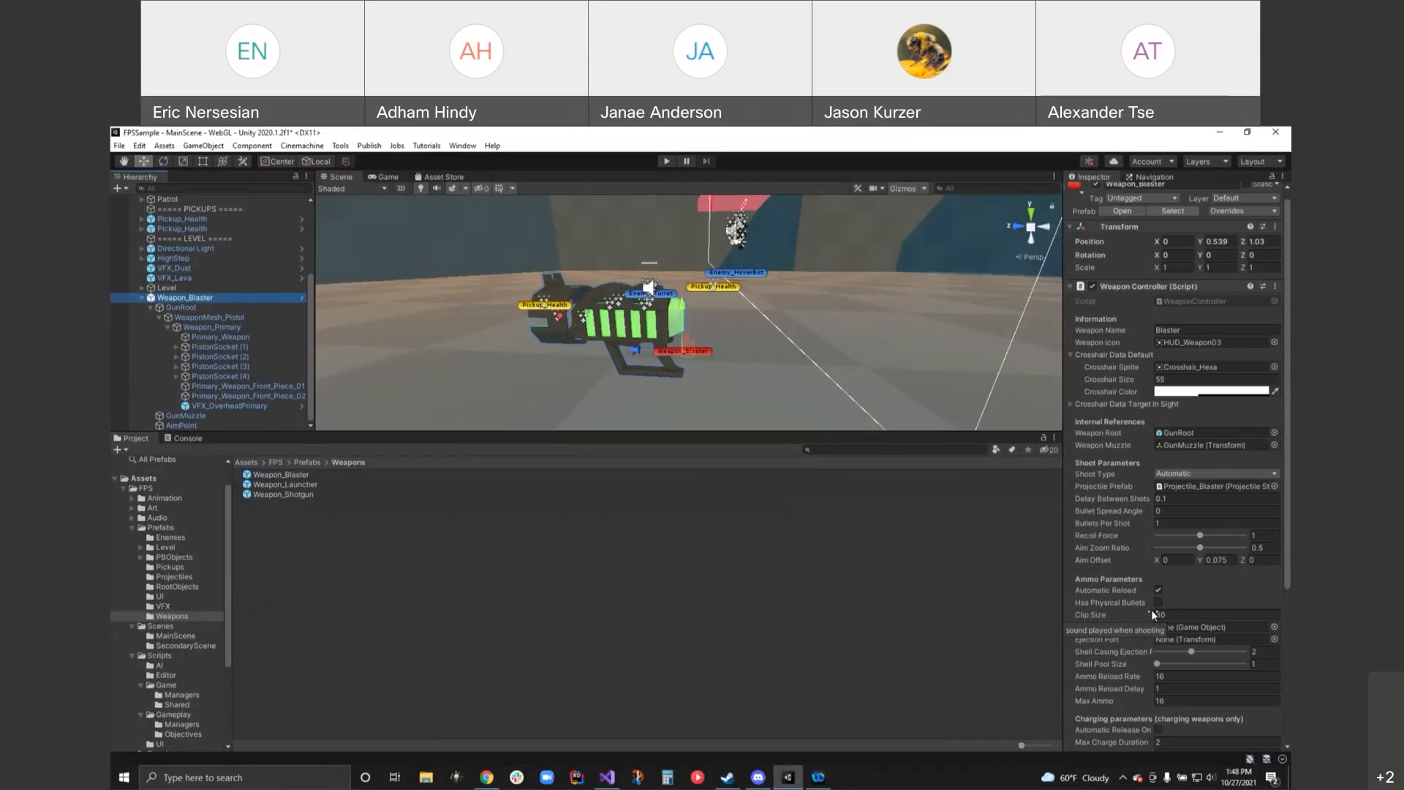
{"action": "left_click", "coordinate": [173, 576]}
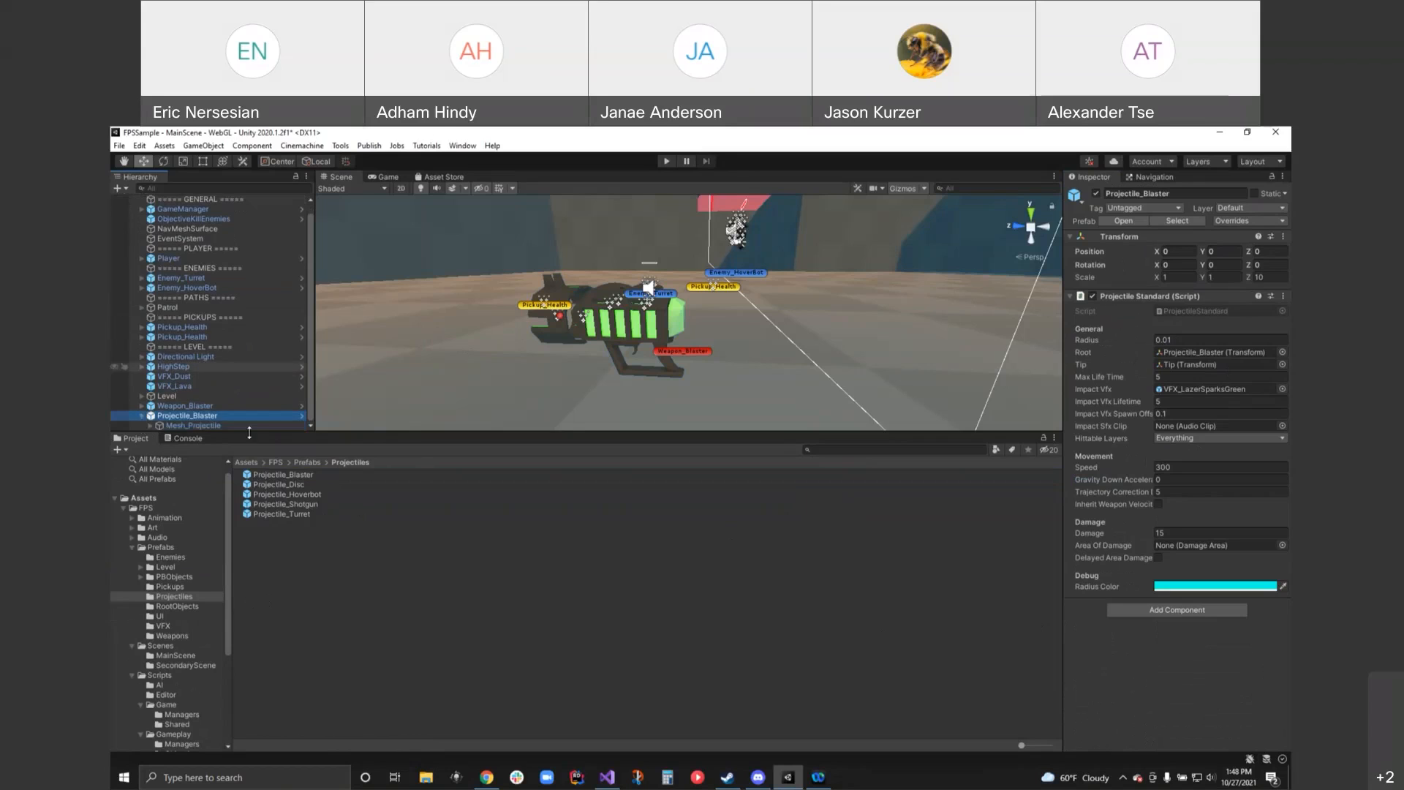
{"action": "left_click", "coordinate": [193, 425]}
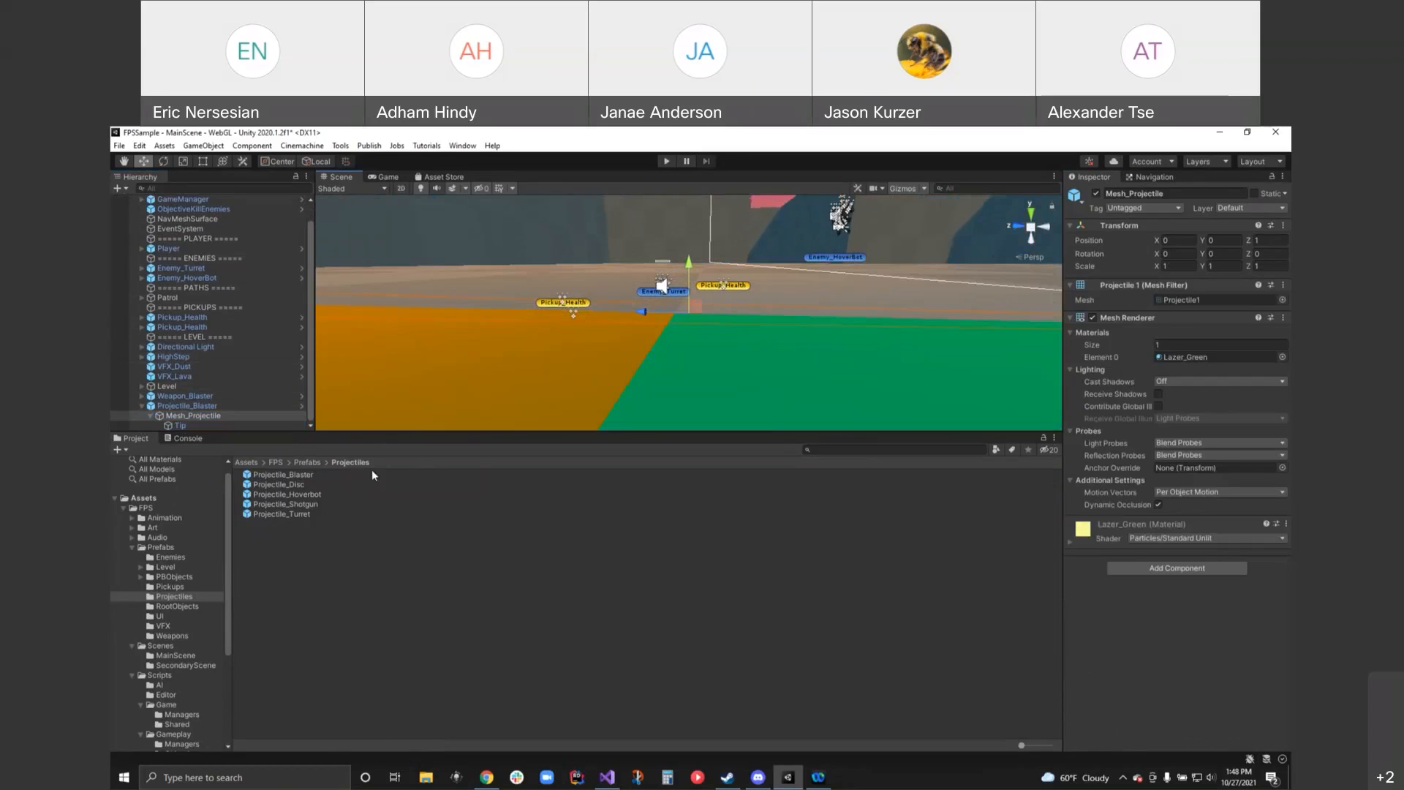
{"action": "left_click", "coordinate": [187, 405]}
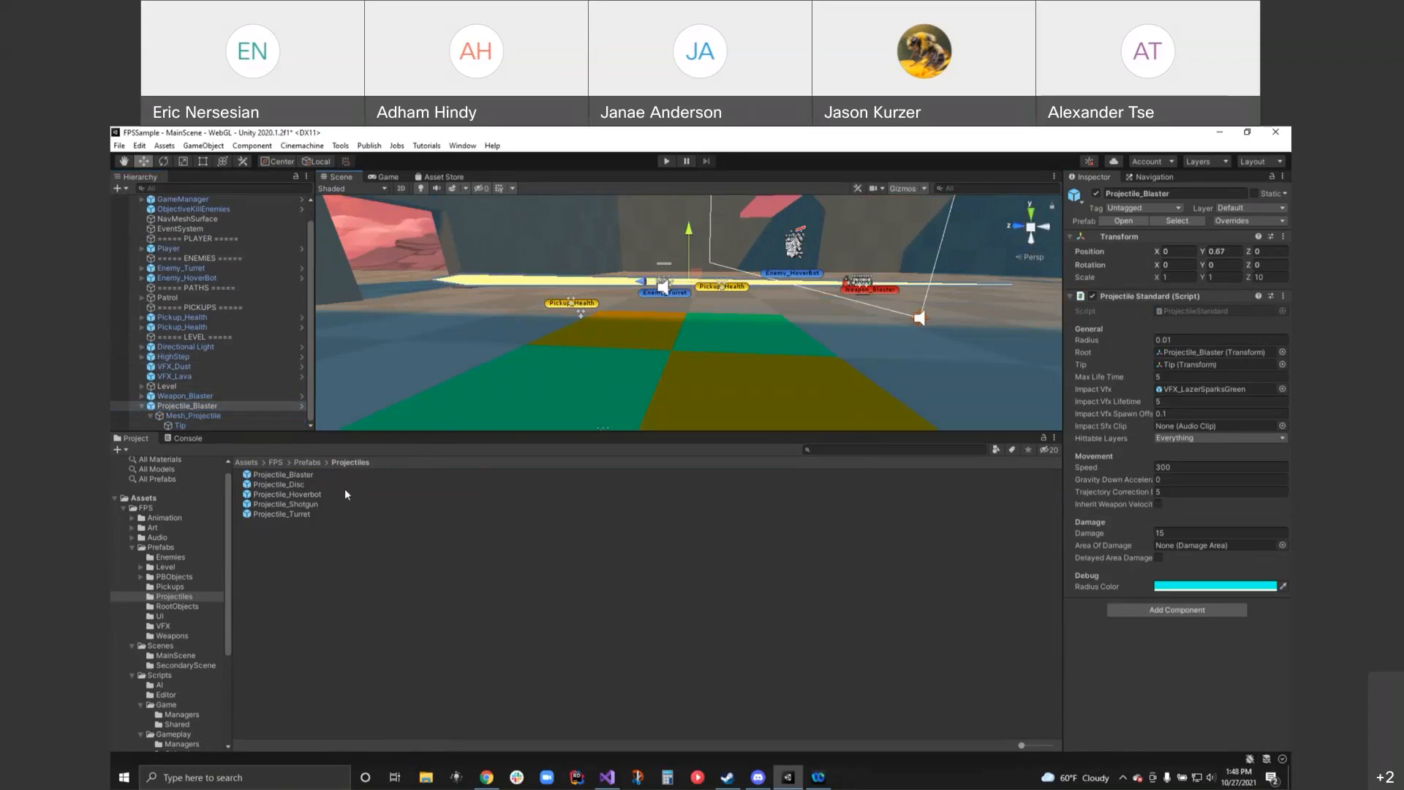
{"action": "left_click", "coordinate": [193, 416]}
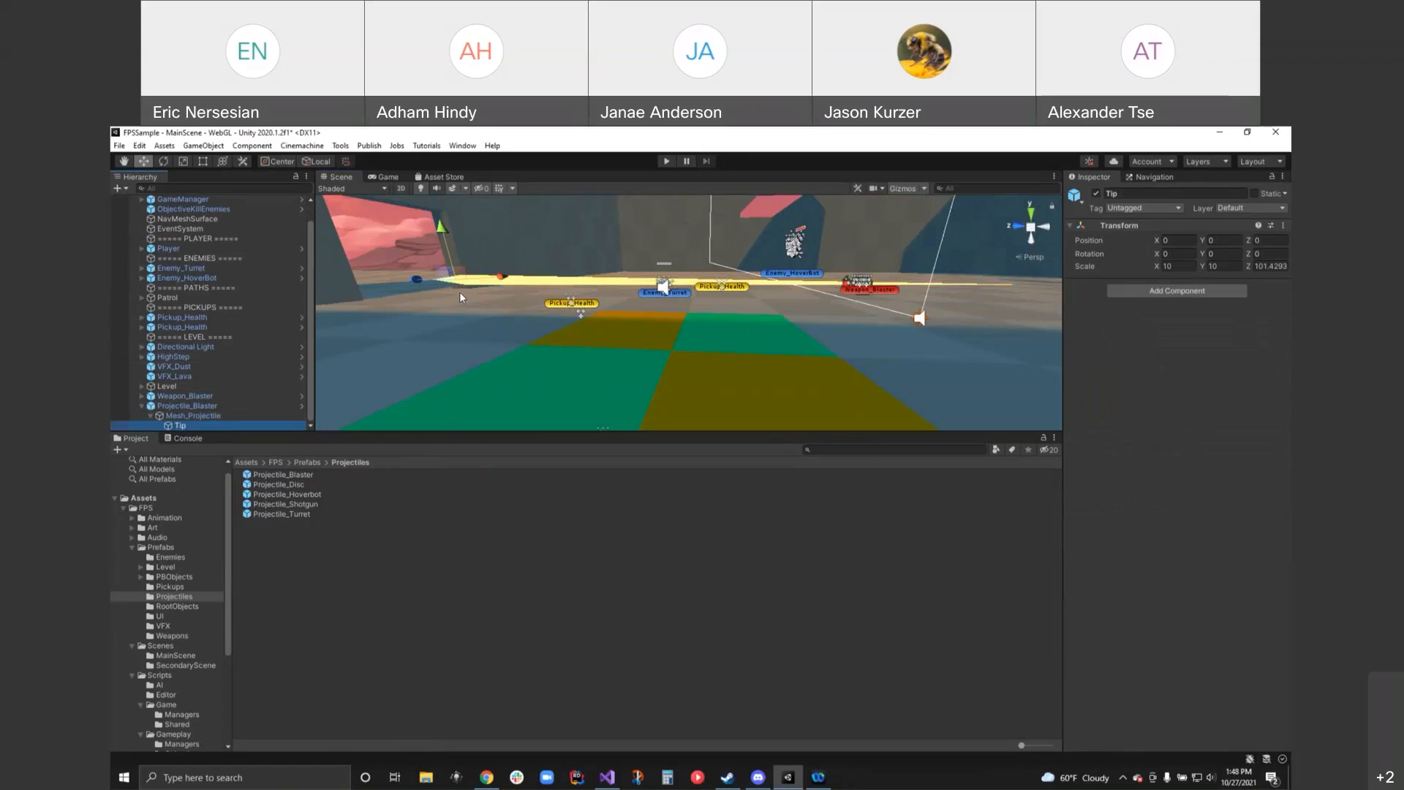
{"action": "mouse_move", "coordinate": [1184, 325]}
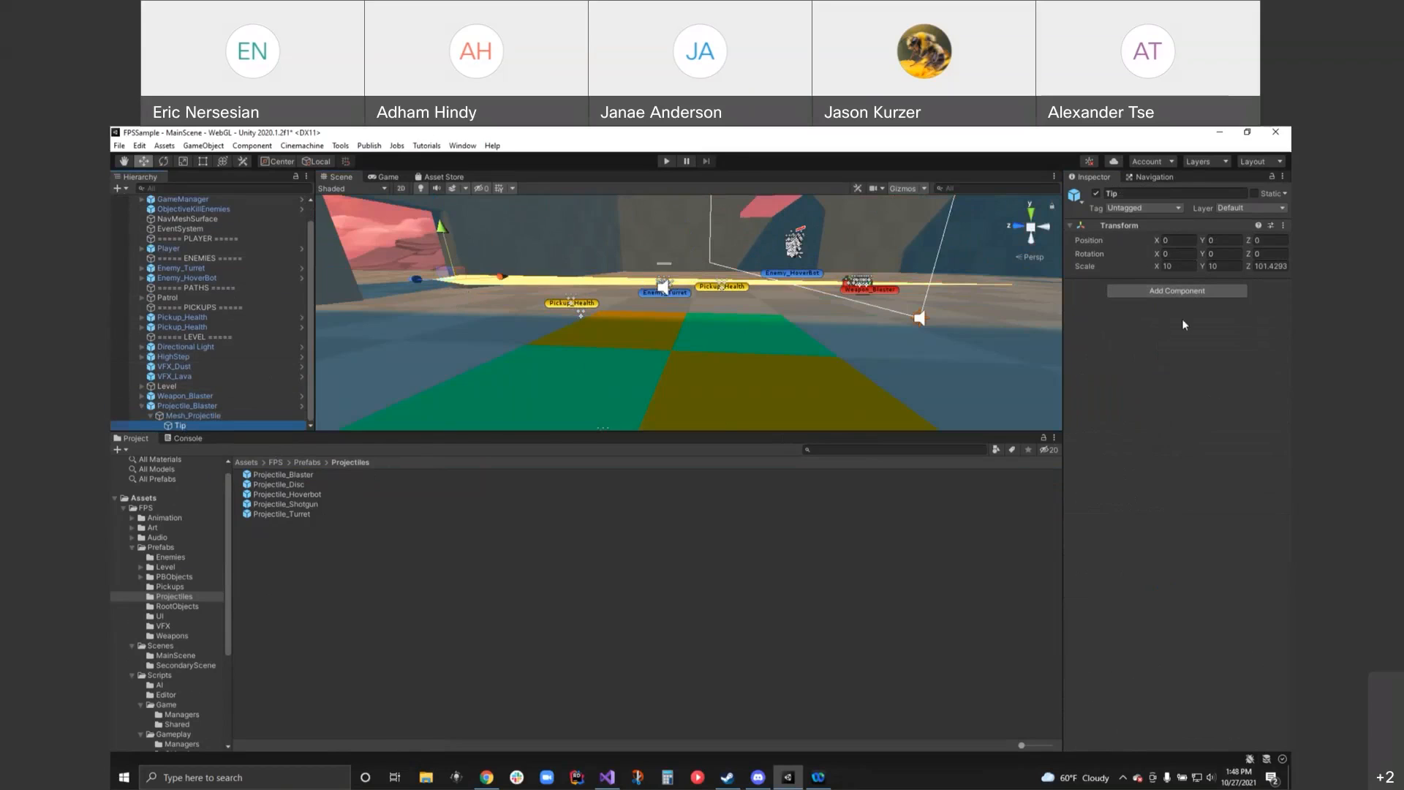
{"action": "left_click", "coordinate": [187, 405]}
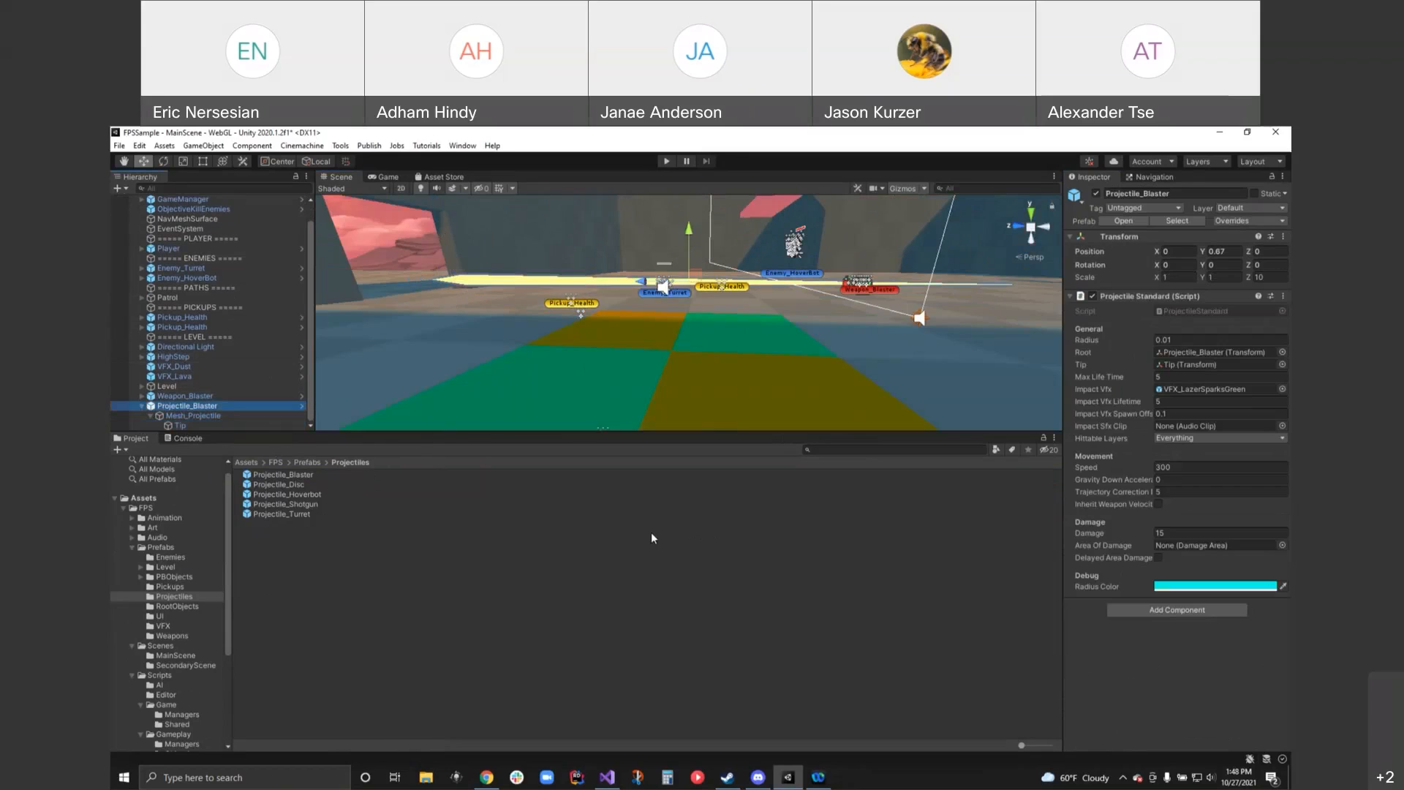
{"action": "mouse_move", "coordinate": [1190, 315]}
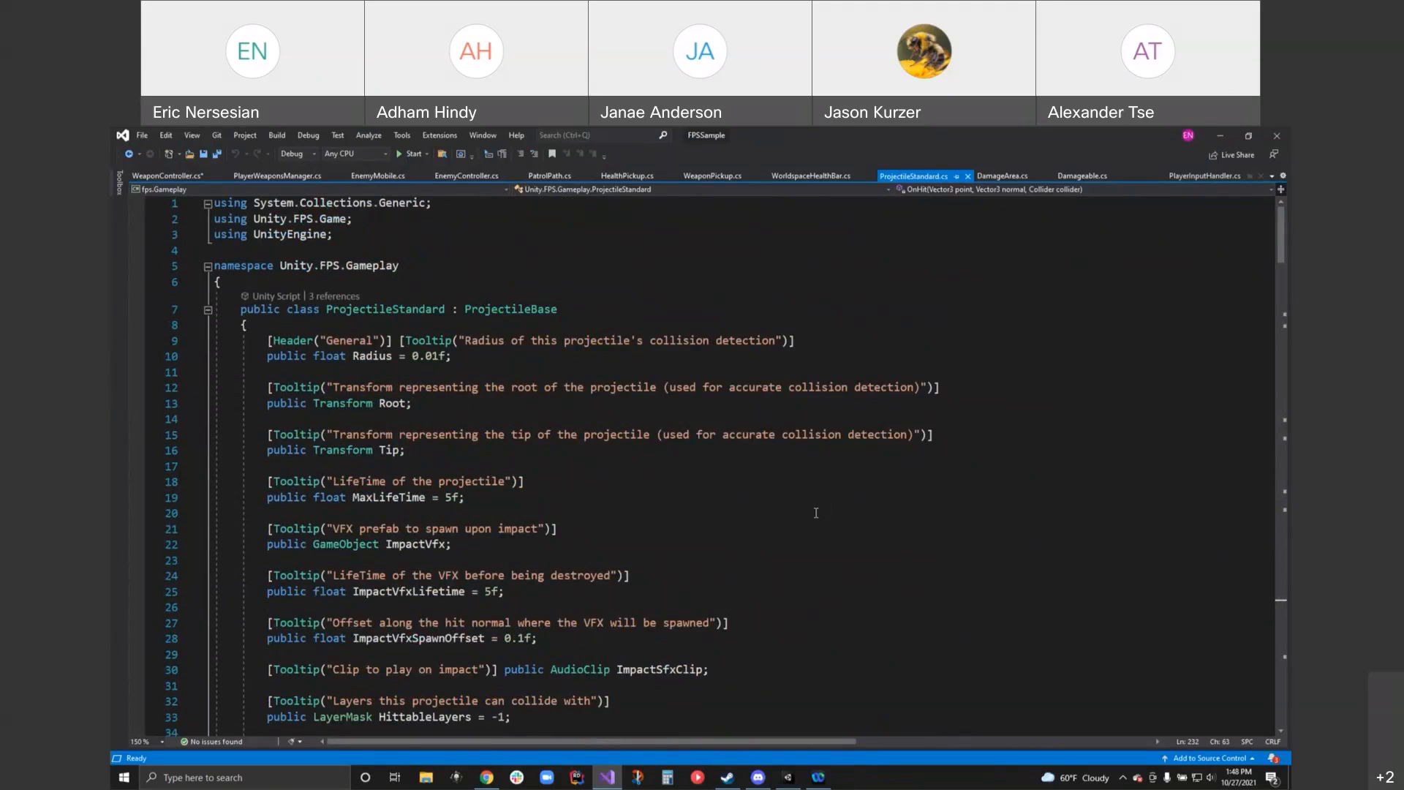
{"action": "mouse_move", "coordinate": [762, 615]}
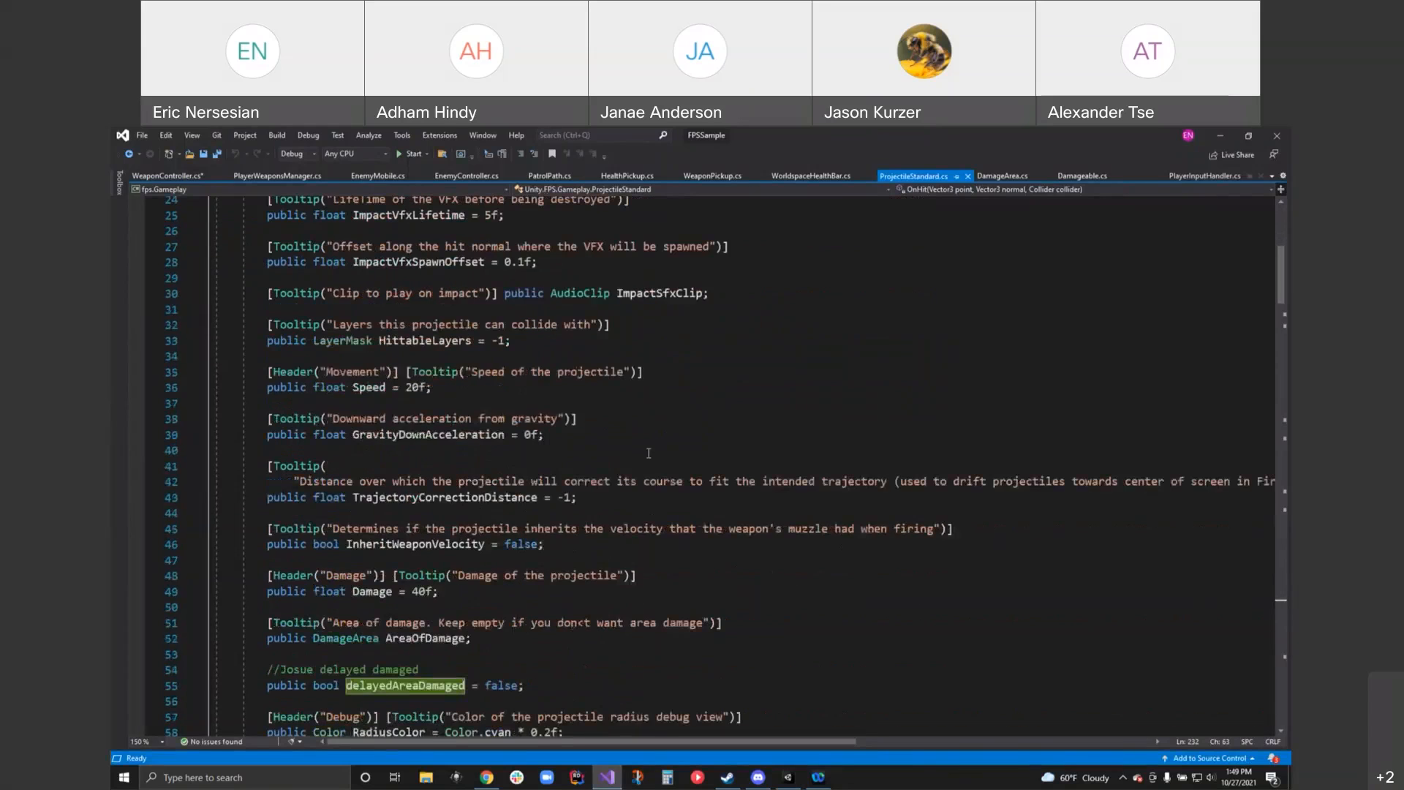
- Read ProjectileStandard.cs from its projectile fields down through OnEnable to OnShoot
{"action": "scroll", "scroll_direction": "down", "scroll_amount": 3}
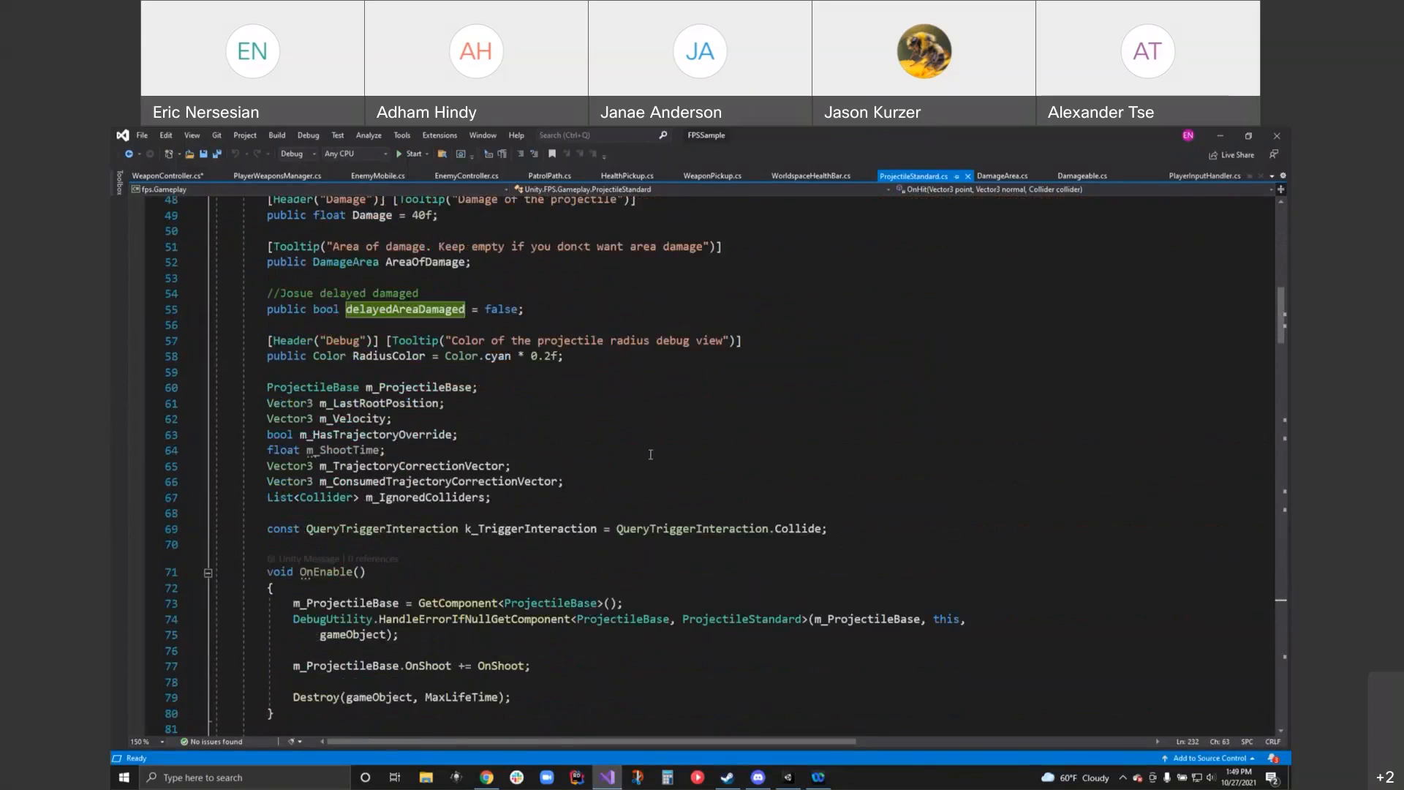
{"action": "scroll", "scroll_direction": "down", "scroll_amount": 3}
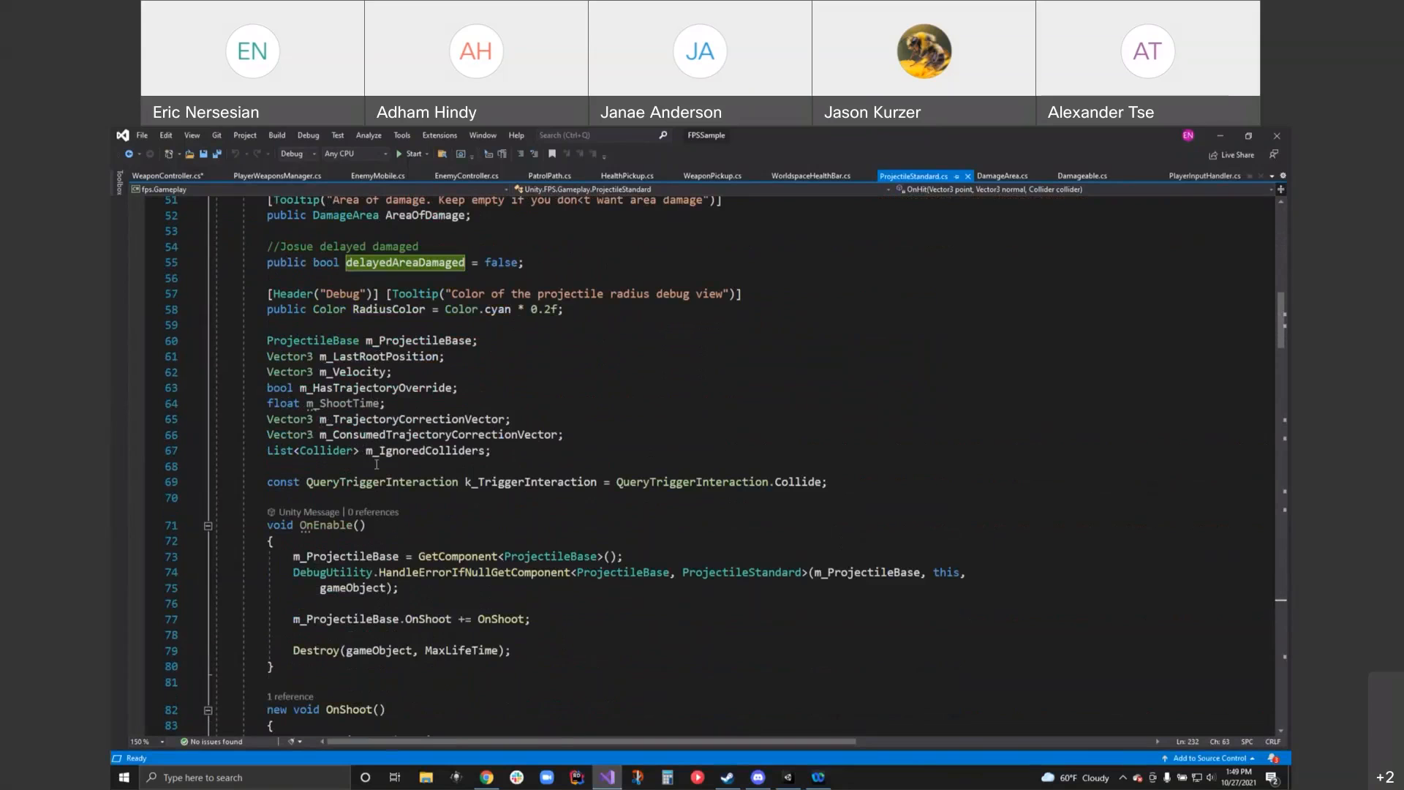
{"action": "scroll", "scroll_direction": "down", "scroll_amount": 3}
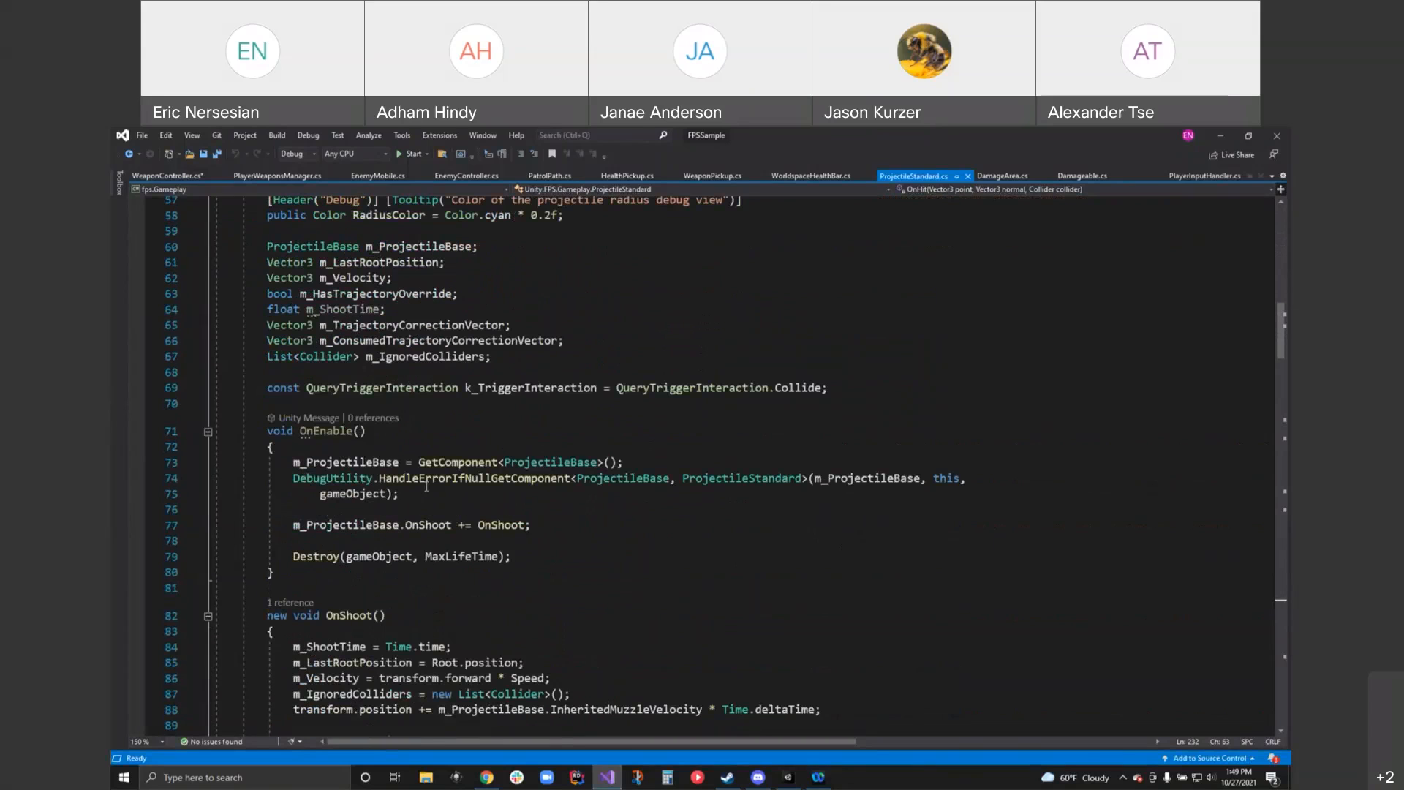
- Reach the OnShoot code that ignores the owner's colliders
{"action": "scroll", "scroll_direction": "down", "scroll_amount": 3}
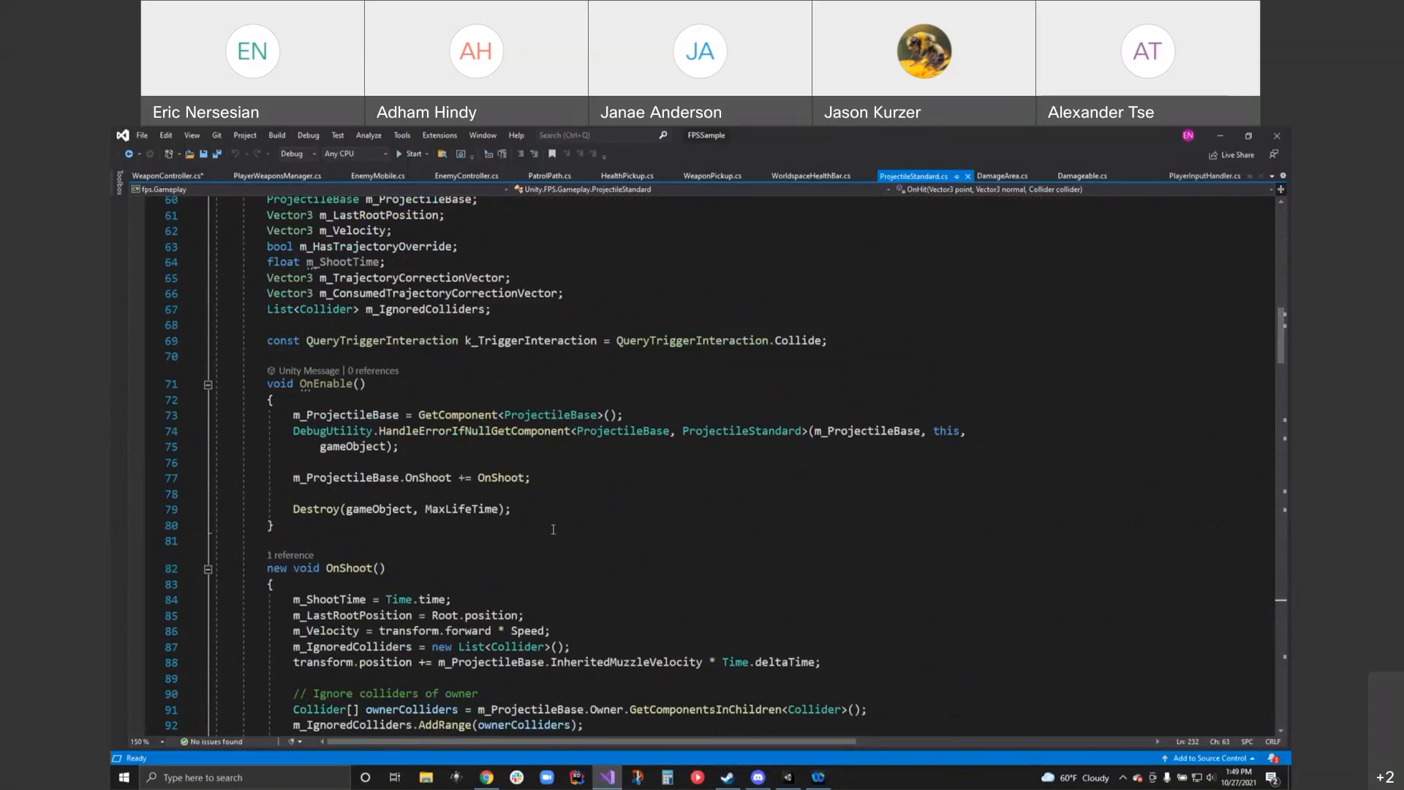
{"action": "mouse_move", "coordinate": [644, 479]}
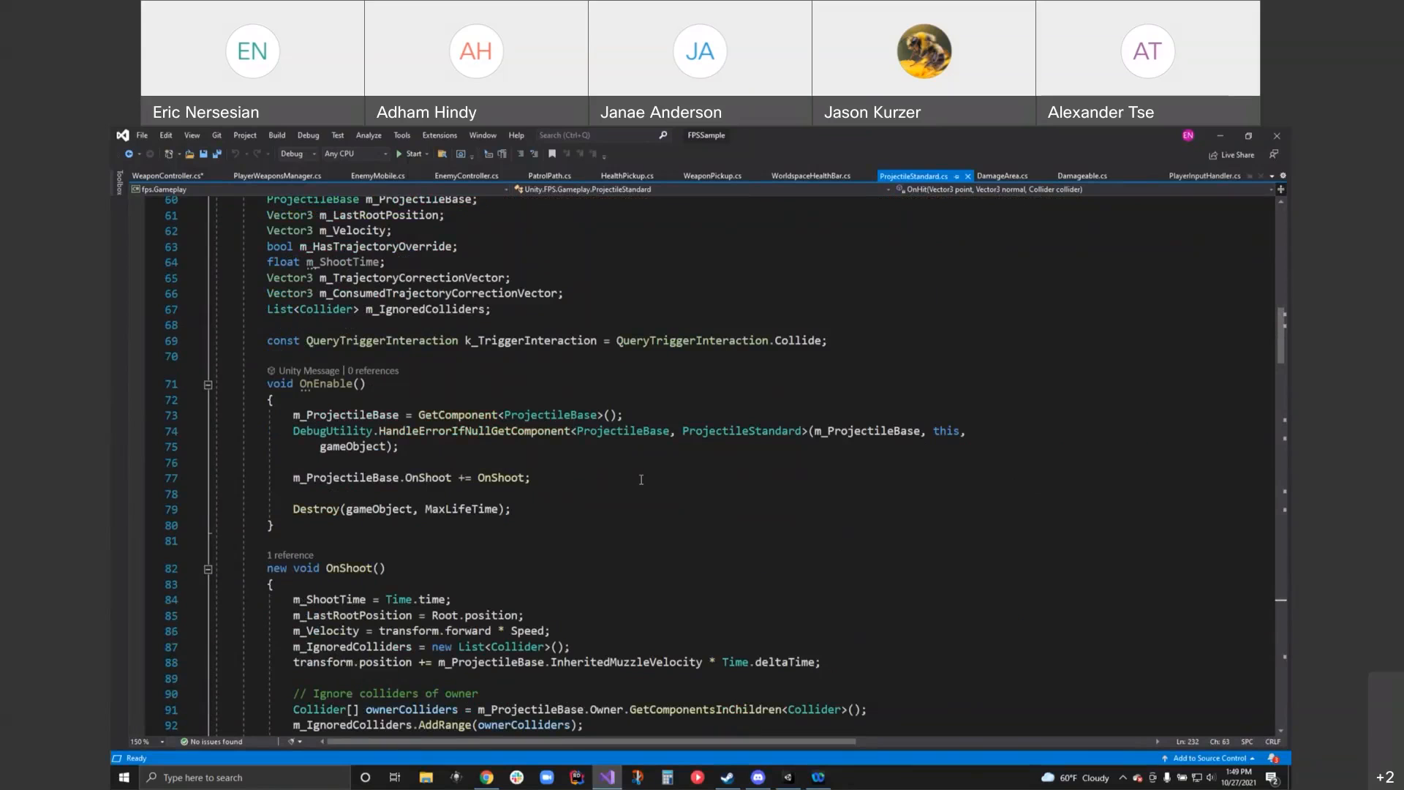
{"action": "mouse_move", "coordinate": [573, 415]}
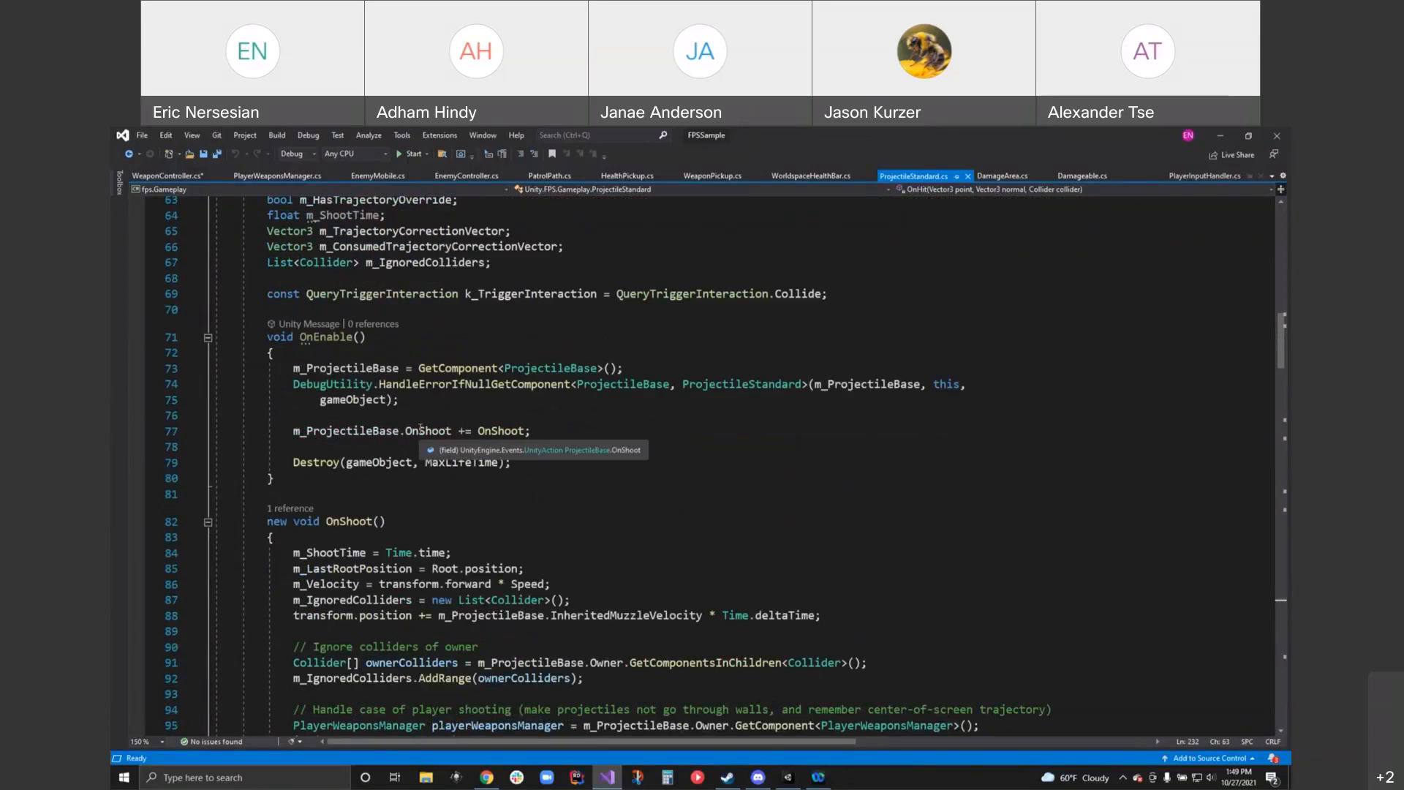
{"action": "mouse_move", "coordinate": [343, 521]}
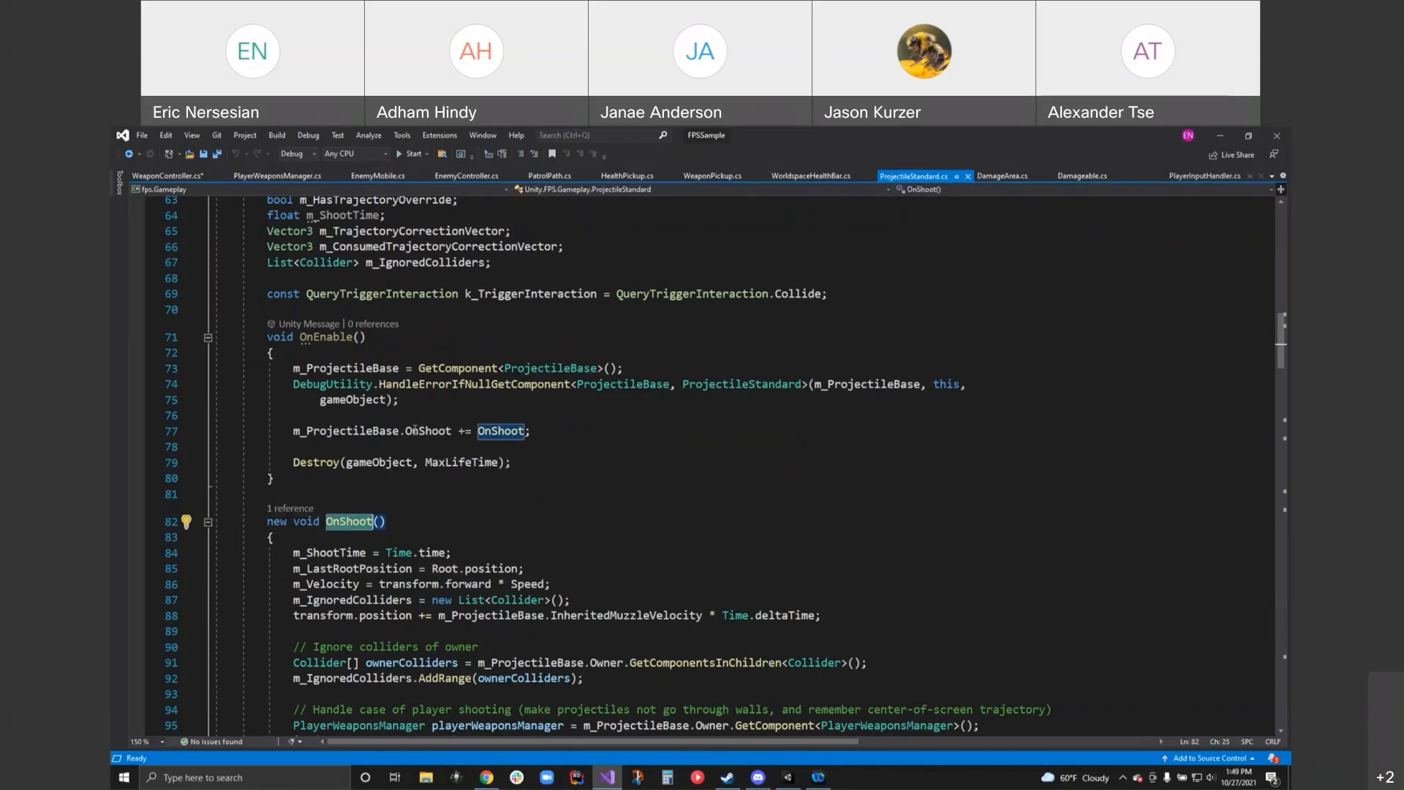
{"action": "mouse_move", "coordinate": [378, 462]}
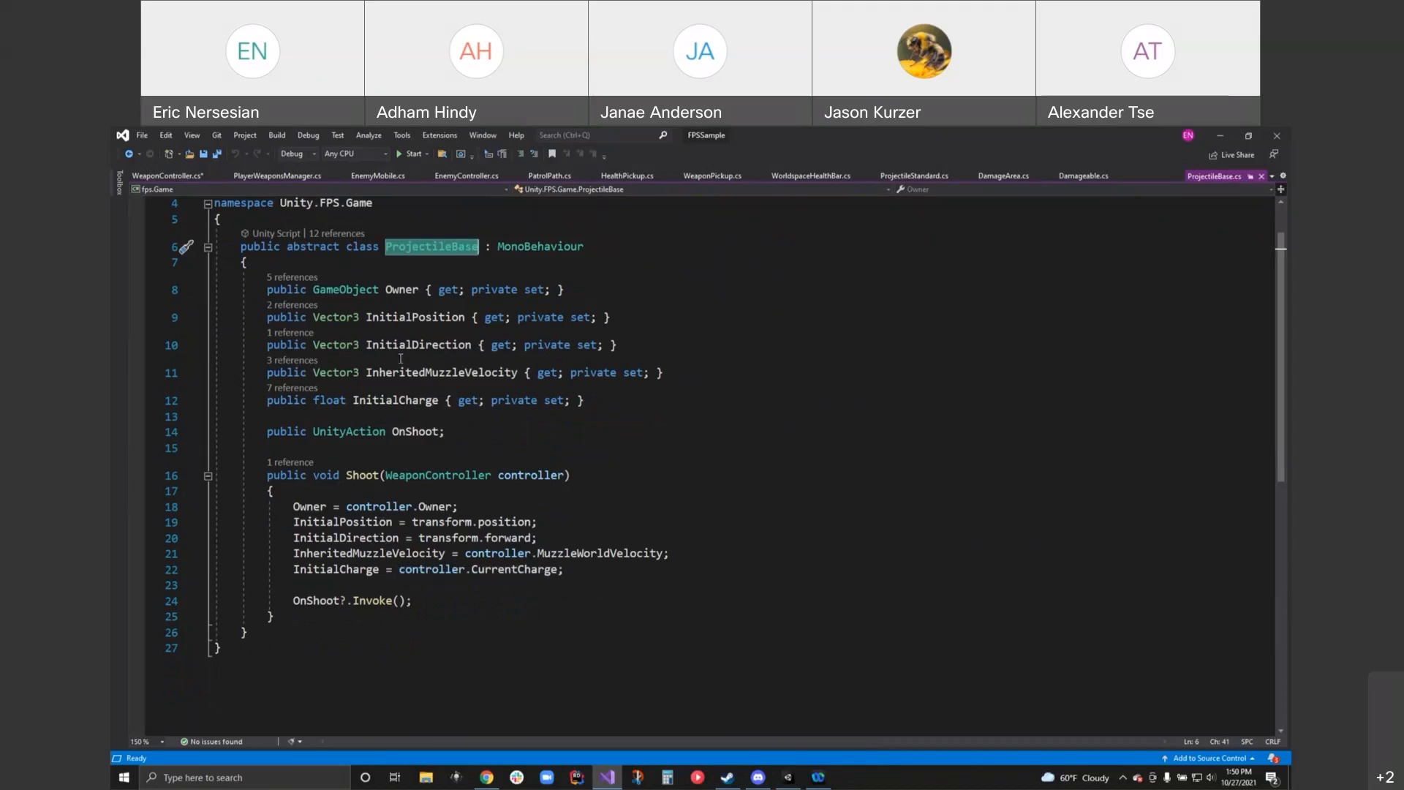
- Note ProjectileBase's Shoot invoking OnShoot, then return to ProjectileStandard.cs which inherits it
{"action": "double_click", "coordinate": [314, 600]}
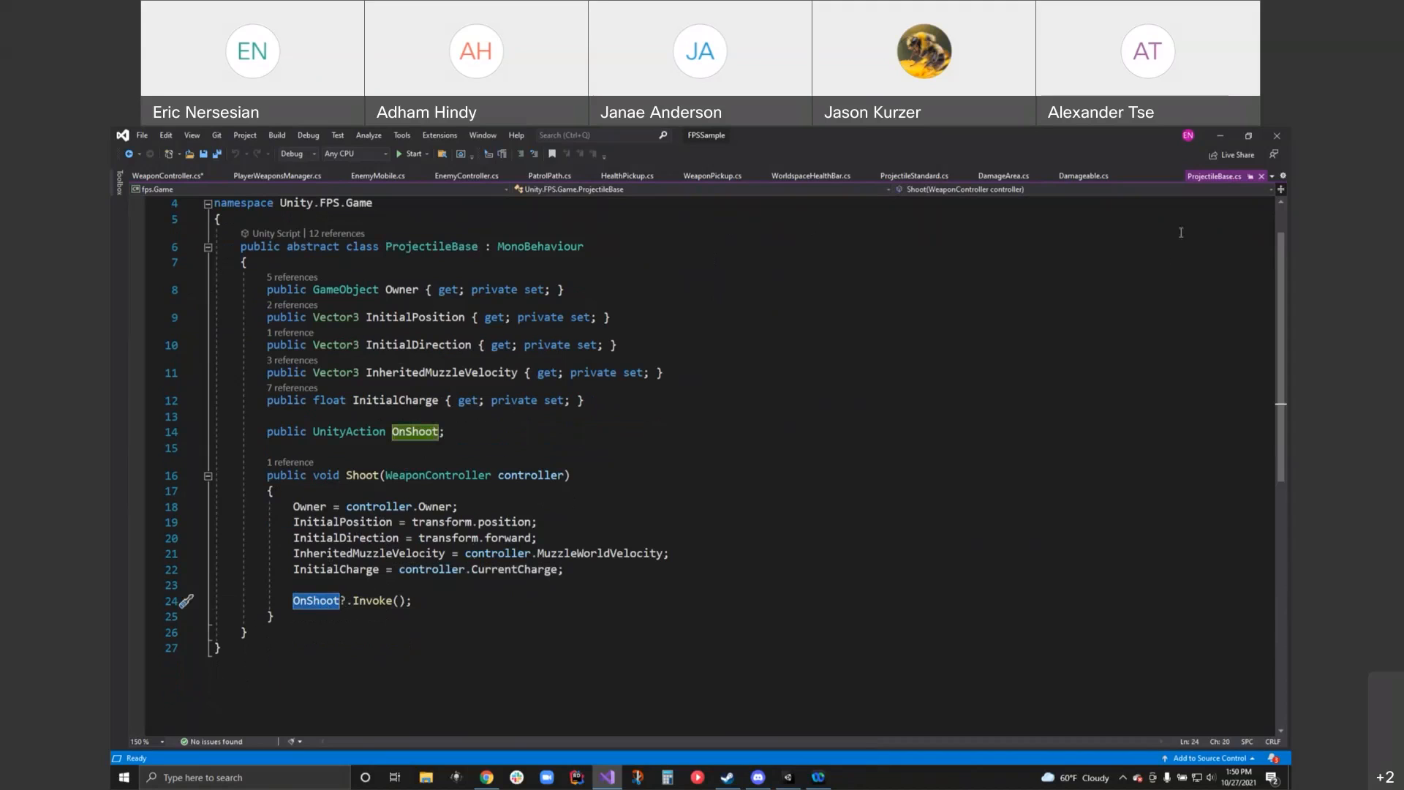
{"action": "left_click", "coordinate": [915, 176]}
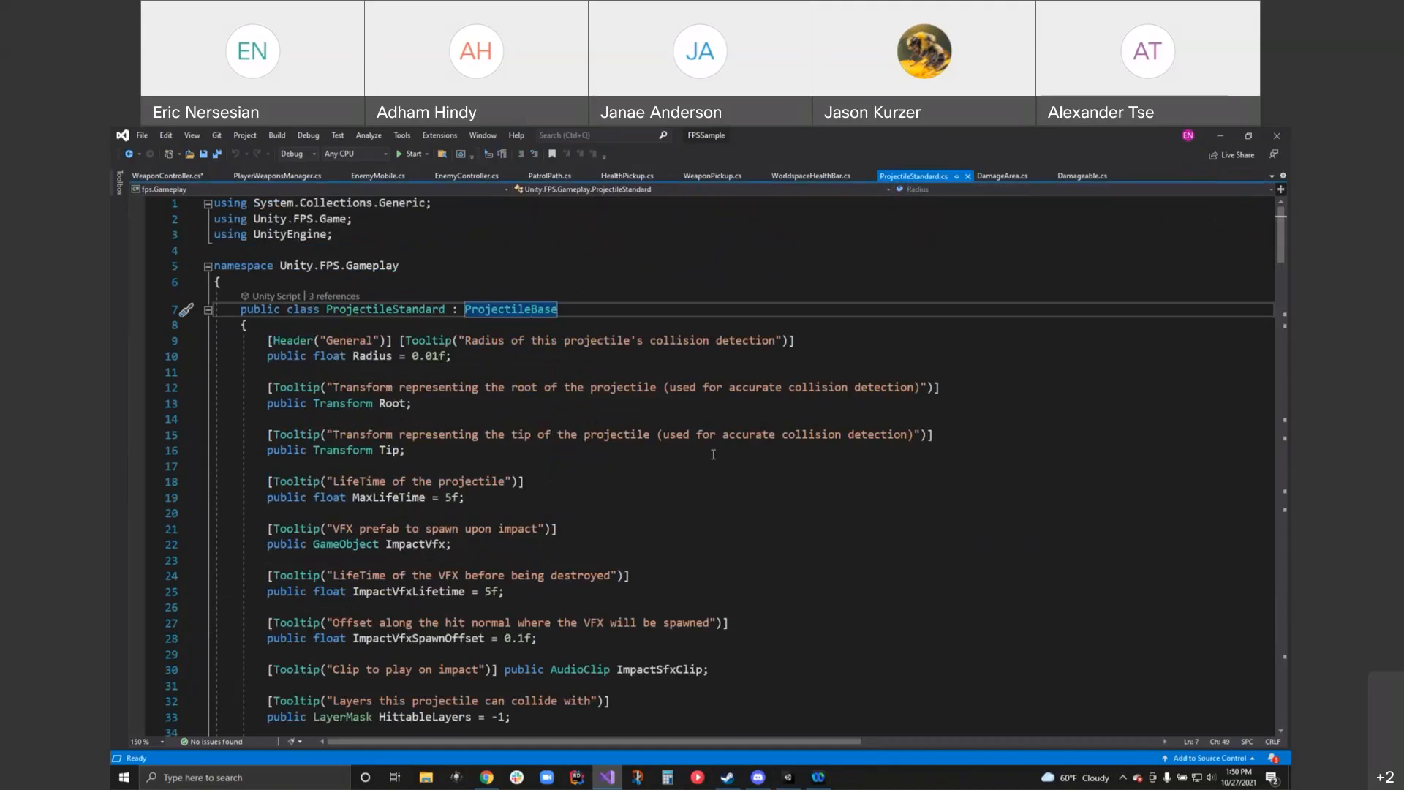
{"action": "scroll", "scroll_direction": "down", "scroll_amount": 3}
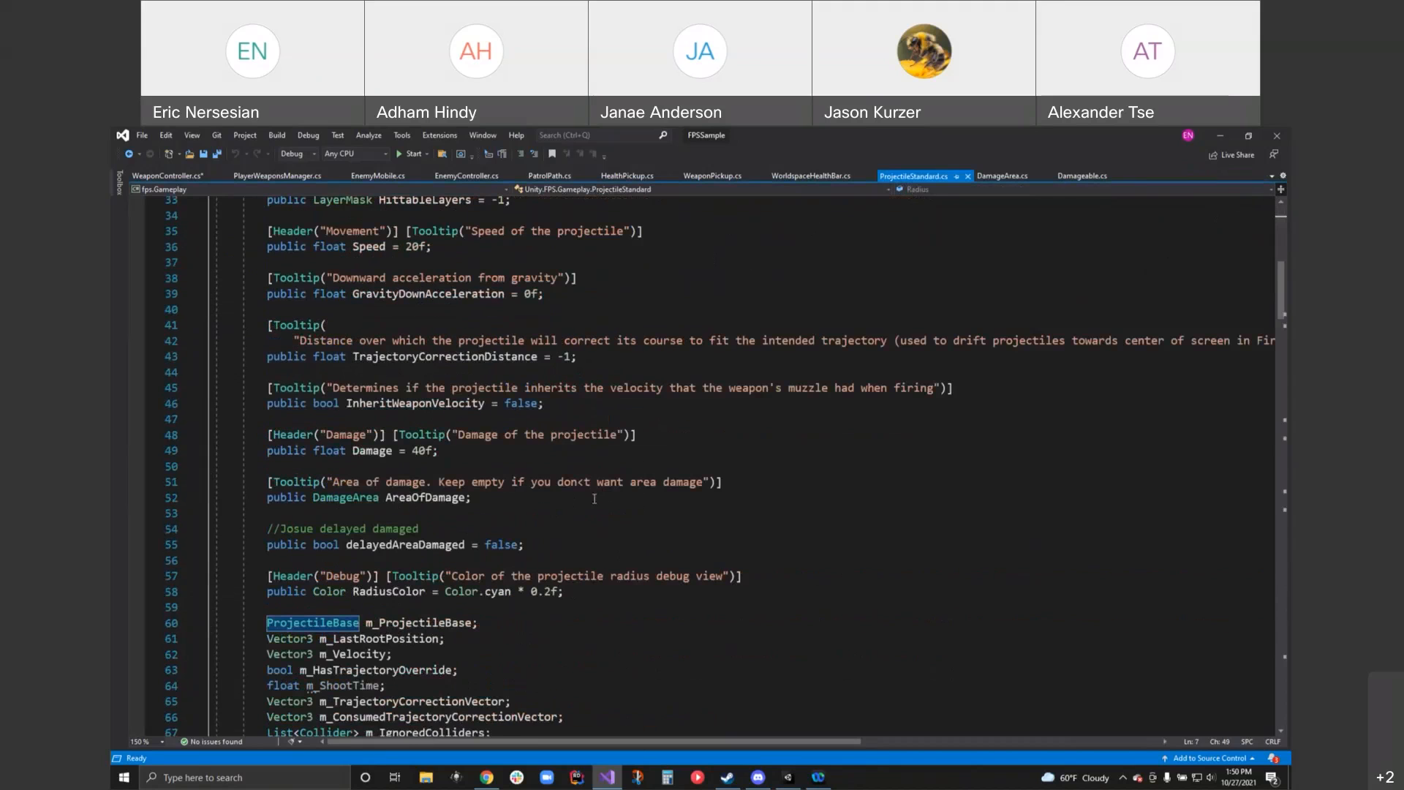
{"action": "scroll", "scroll_direction": "down", "scroll_amount": 3}
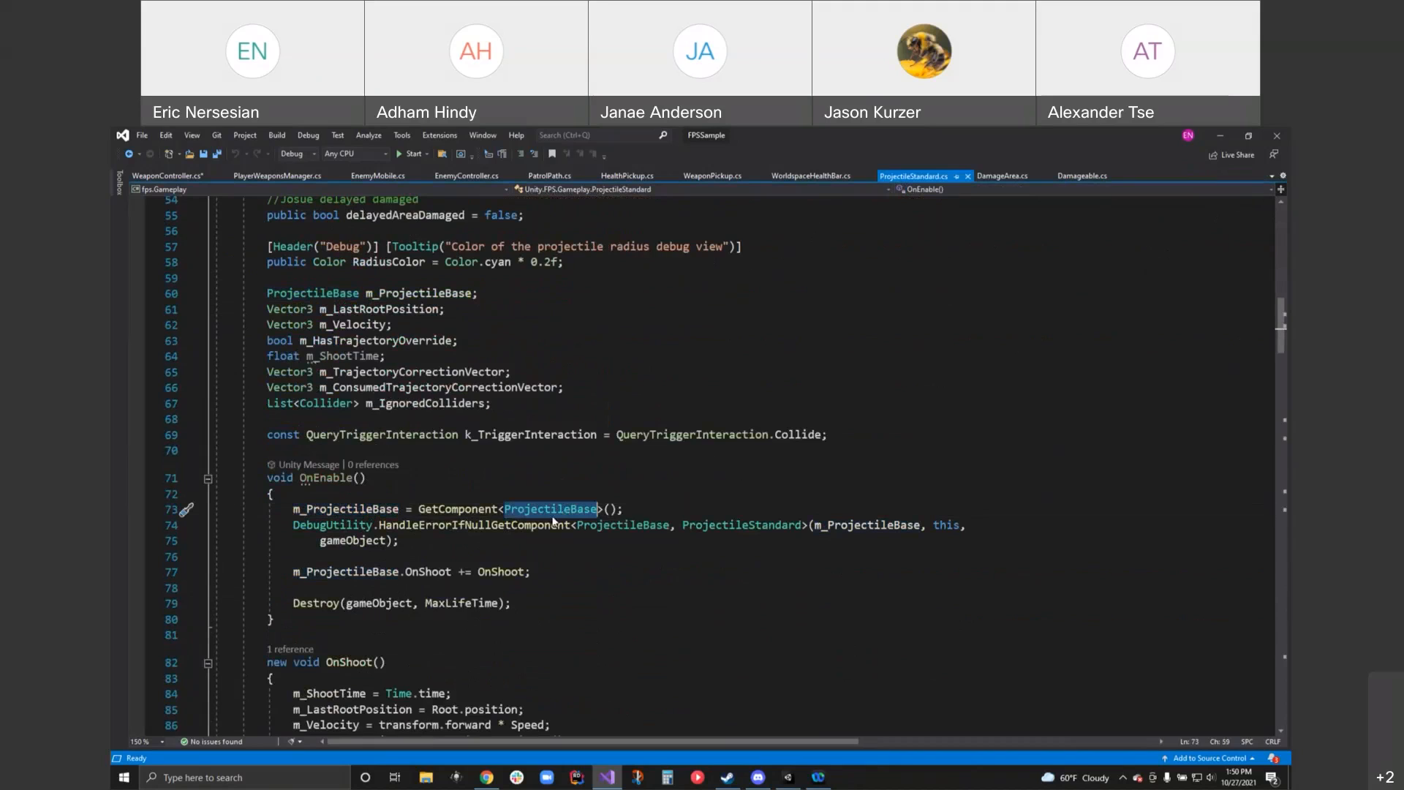
{"action": "double_click", "coordinate": [428, 572]}
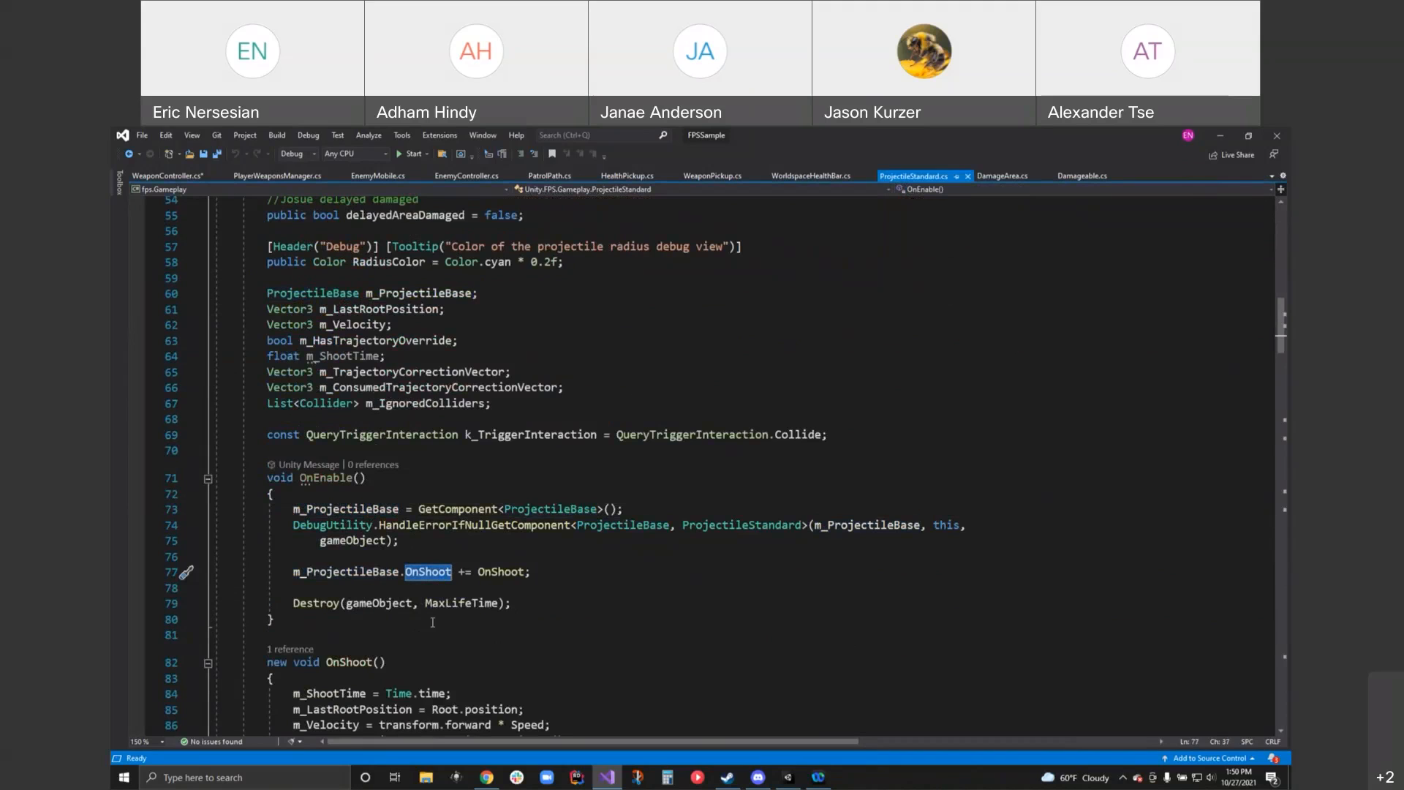
{"action": "scroll", "scroll_direction": "down", "scroll_amount": 3}
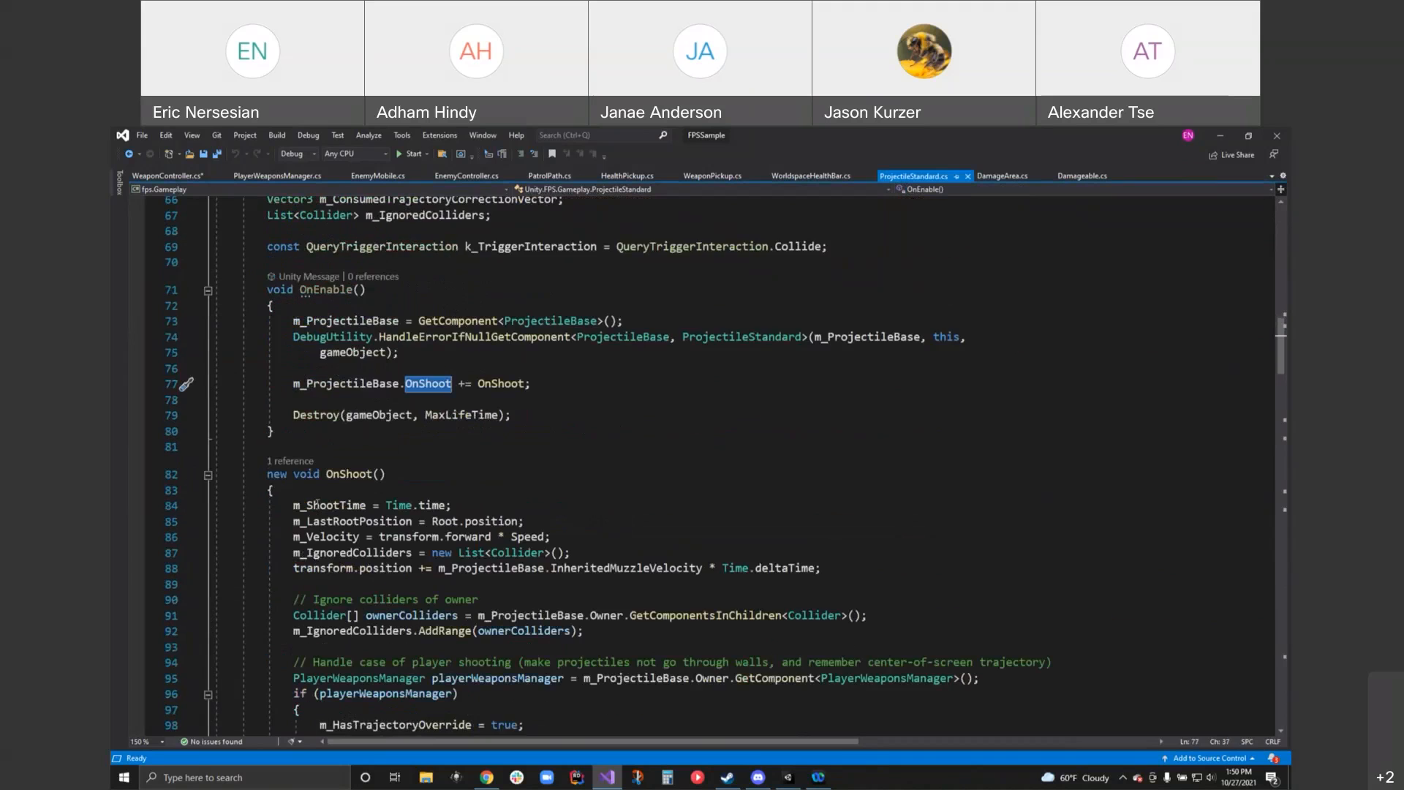
{"action": "scroll", "scroll_direction": "down", "scroll_amount": 3}
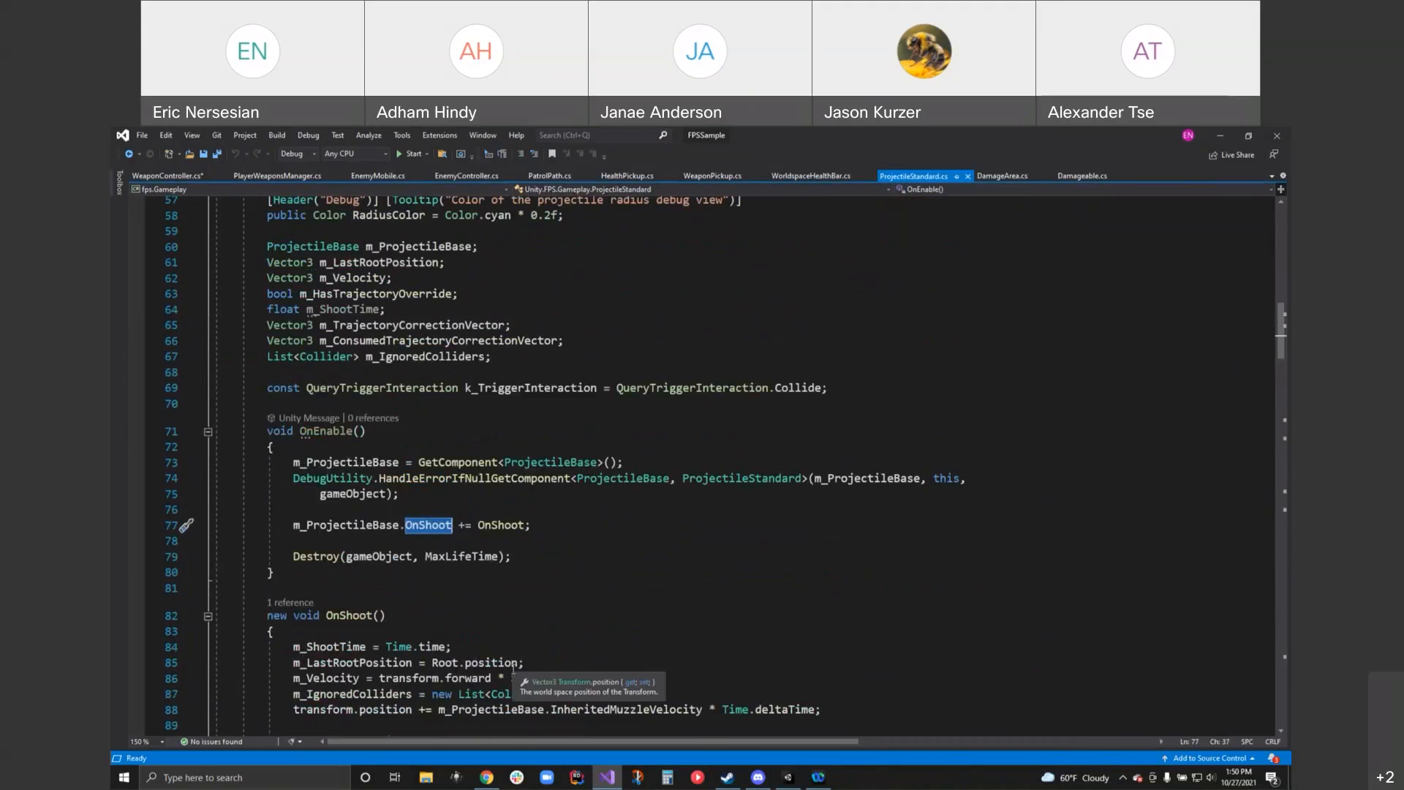
{"action": "scroll", "scroll_direction": "down", "scroll_amount": 3}
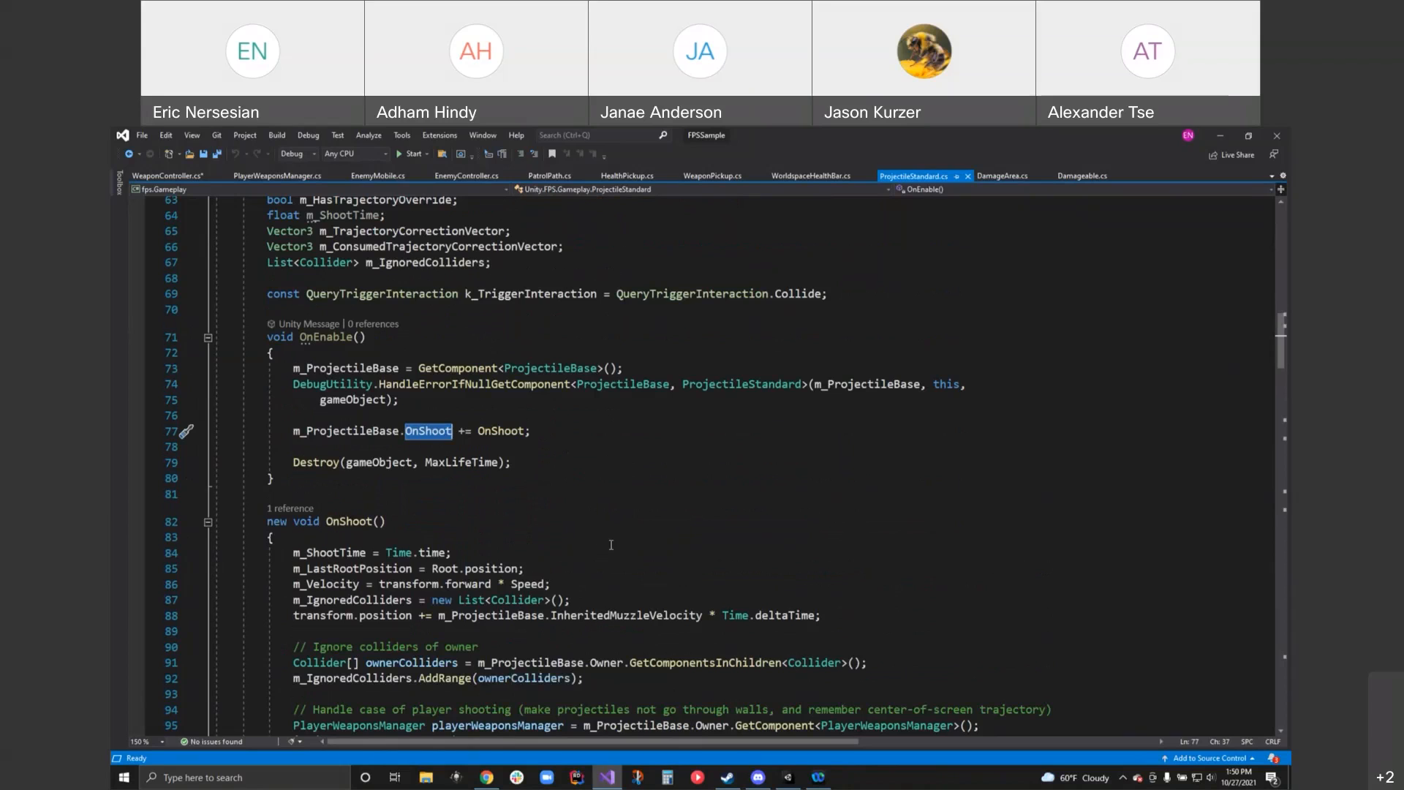
{"action": "mouse_move", "coordinate": [538, 449]}
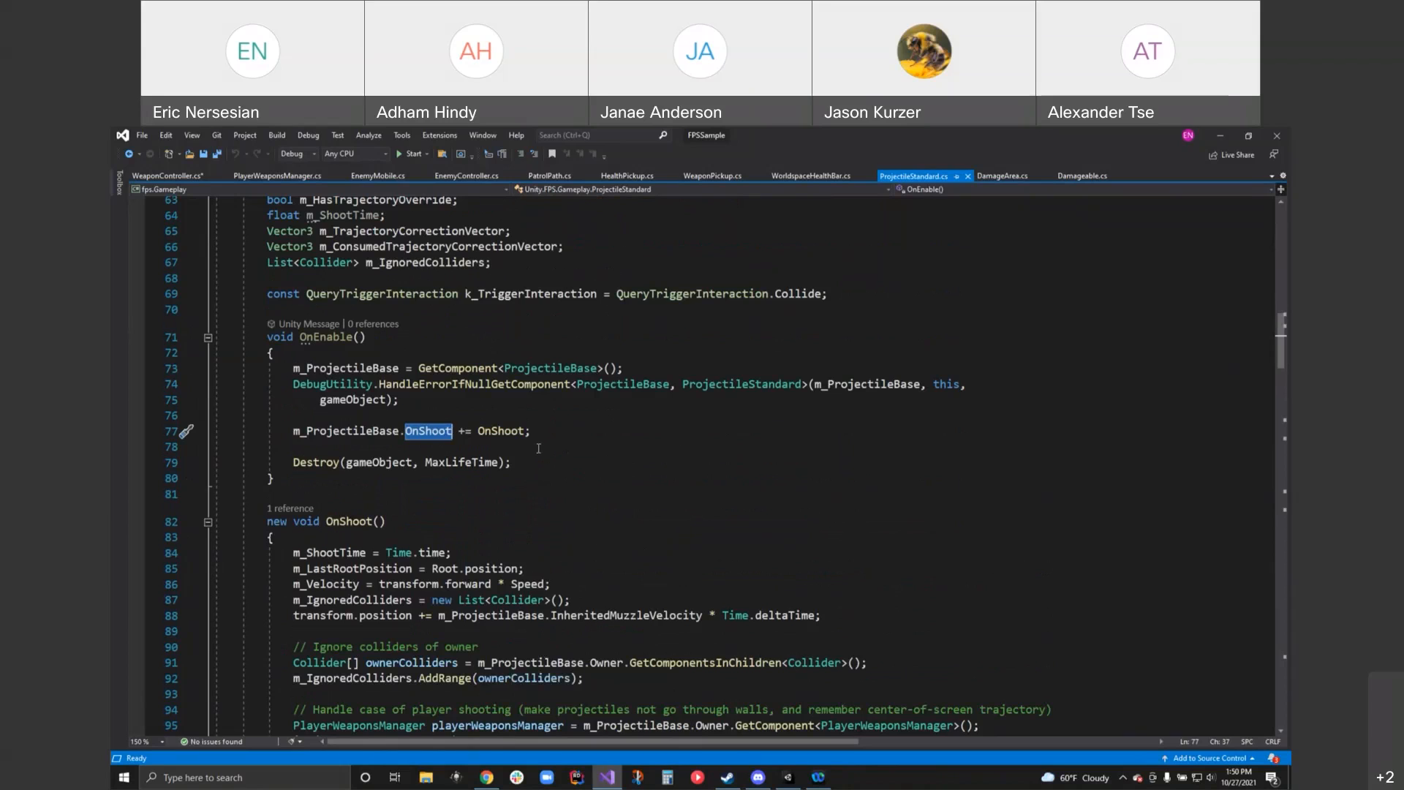
{"action": "scroll", "scroll_direction": "up", "scroll_amount": 3}
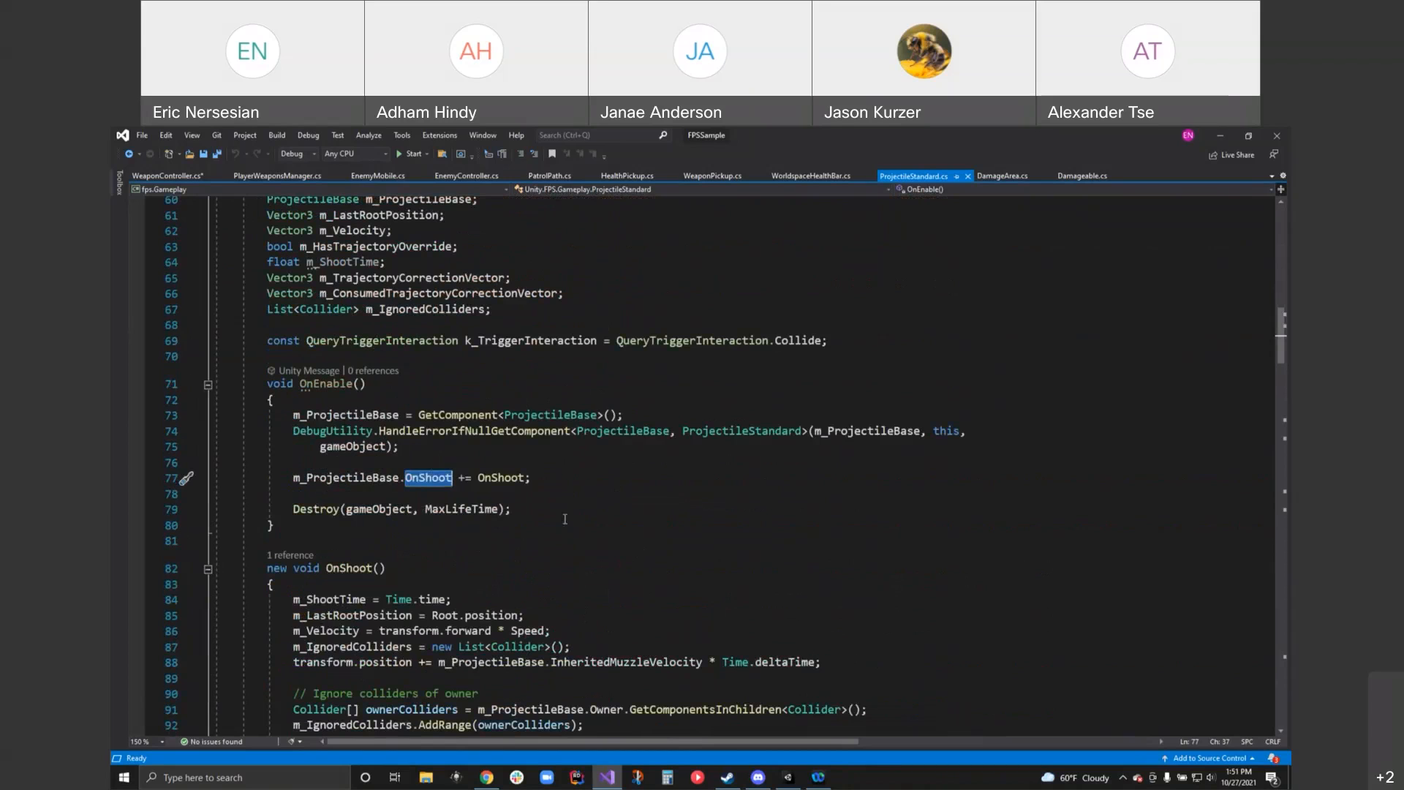
{"action": "scroll", "scroll_direction": "up", "scroll_amount": 3}
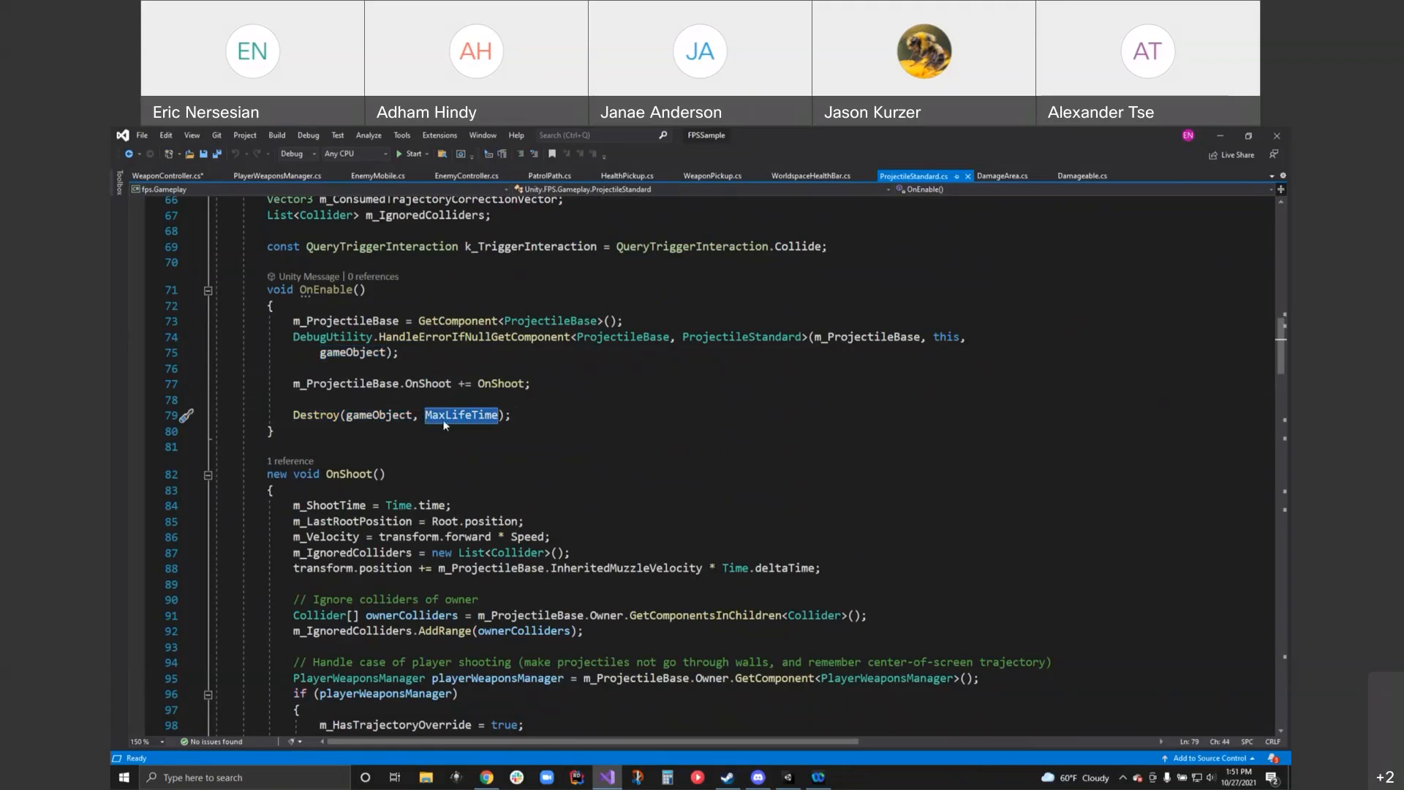
{"action": "scroll", "scroll_direction": "down", "scroll_amount": 3}
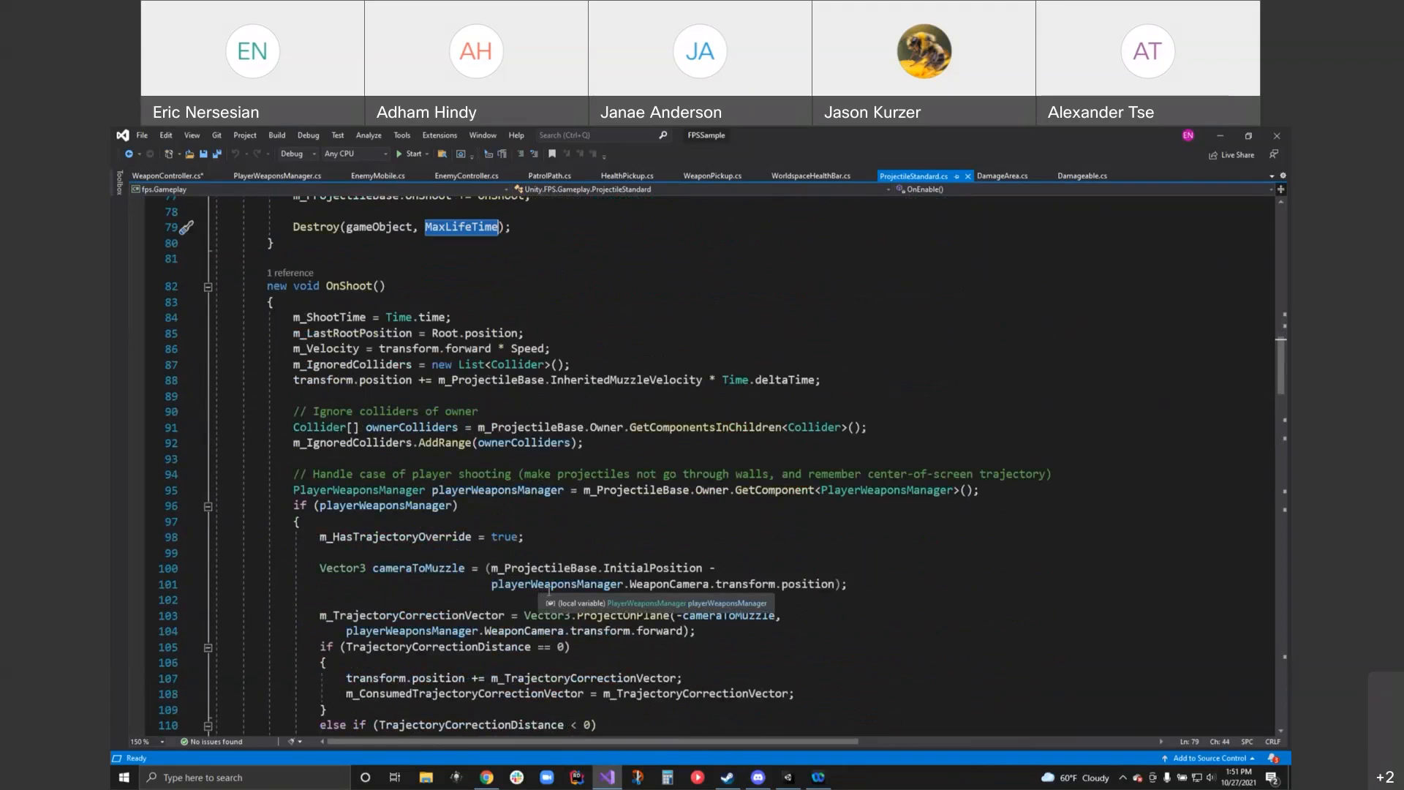
{"action": "mouse_move", "coordinate": [543, 605]}
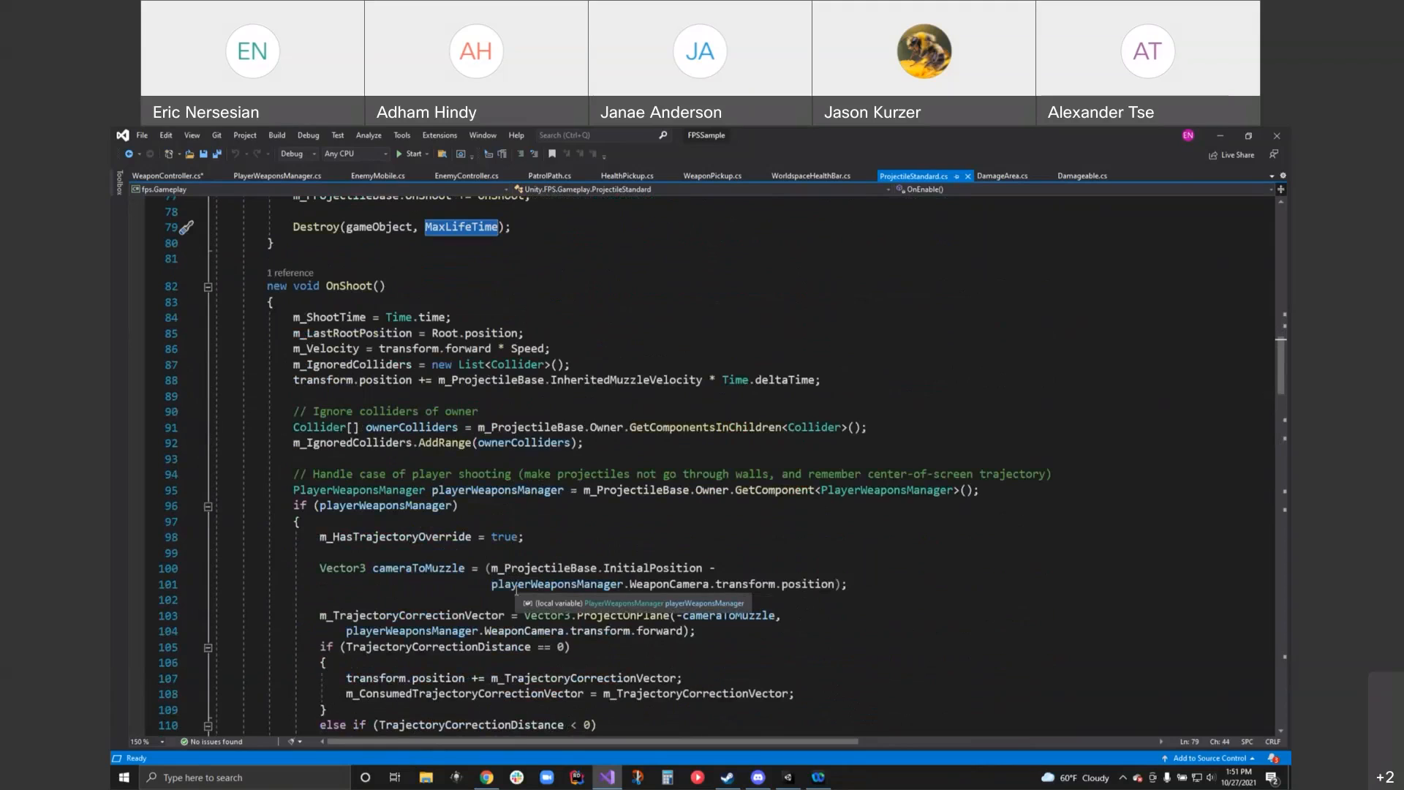
{"action": "mouse_move", "coordinate": [544, 615]}
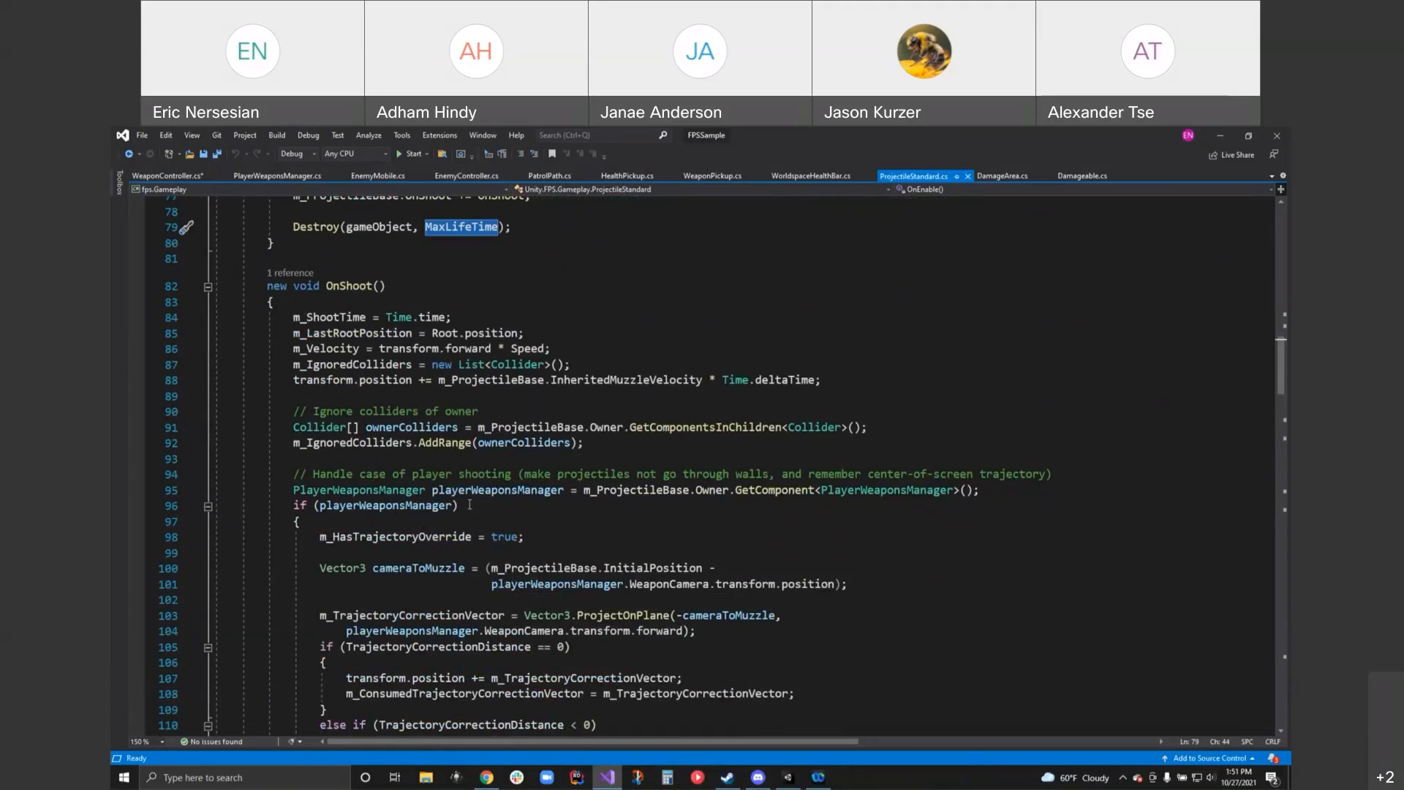
{"action": "scroll", "scroll_direction": "down", "scroll_amount": 3}
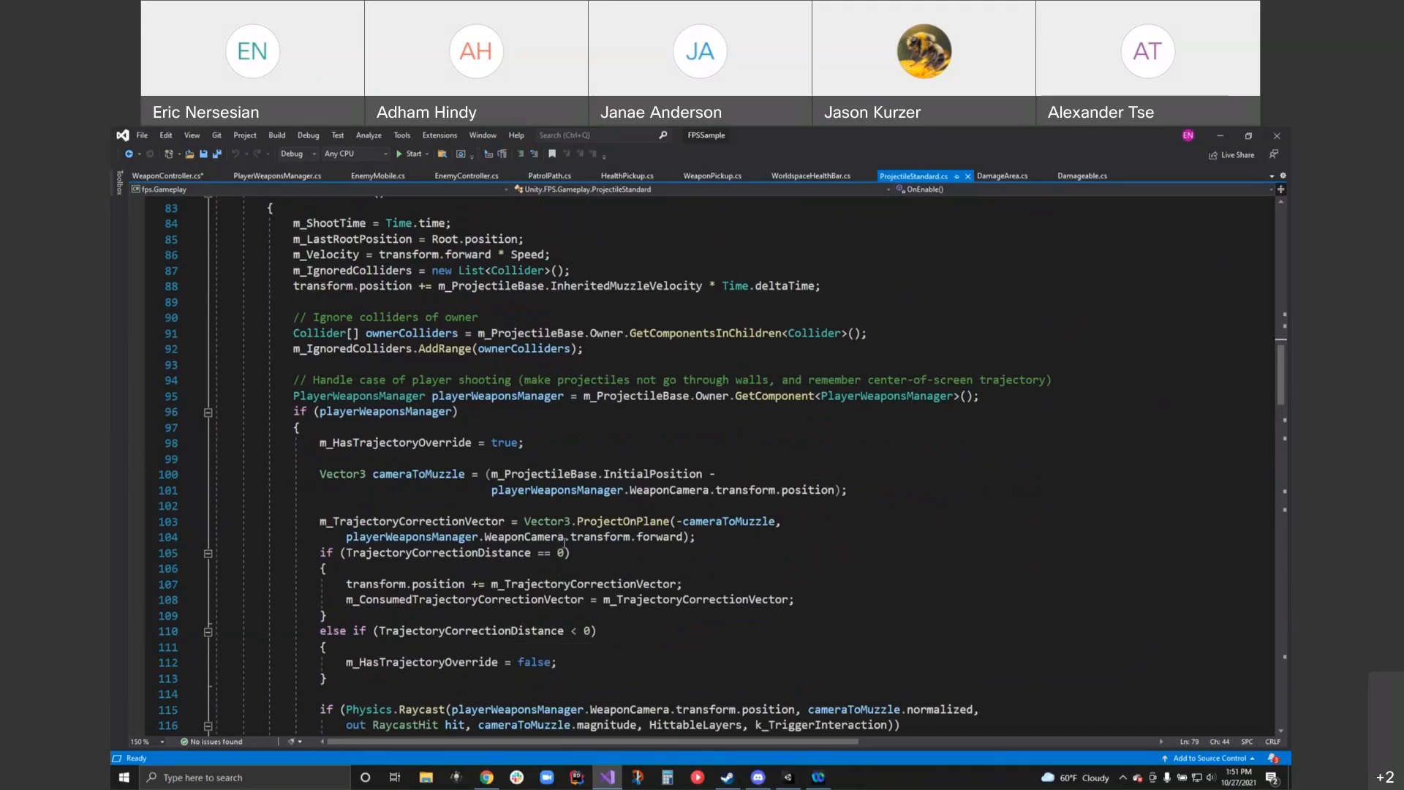
{"action": "scroll", "scroll_direction": "down", "scroll_amount": 3}
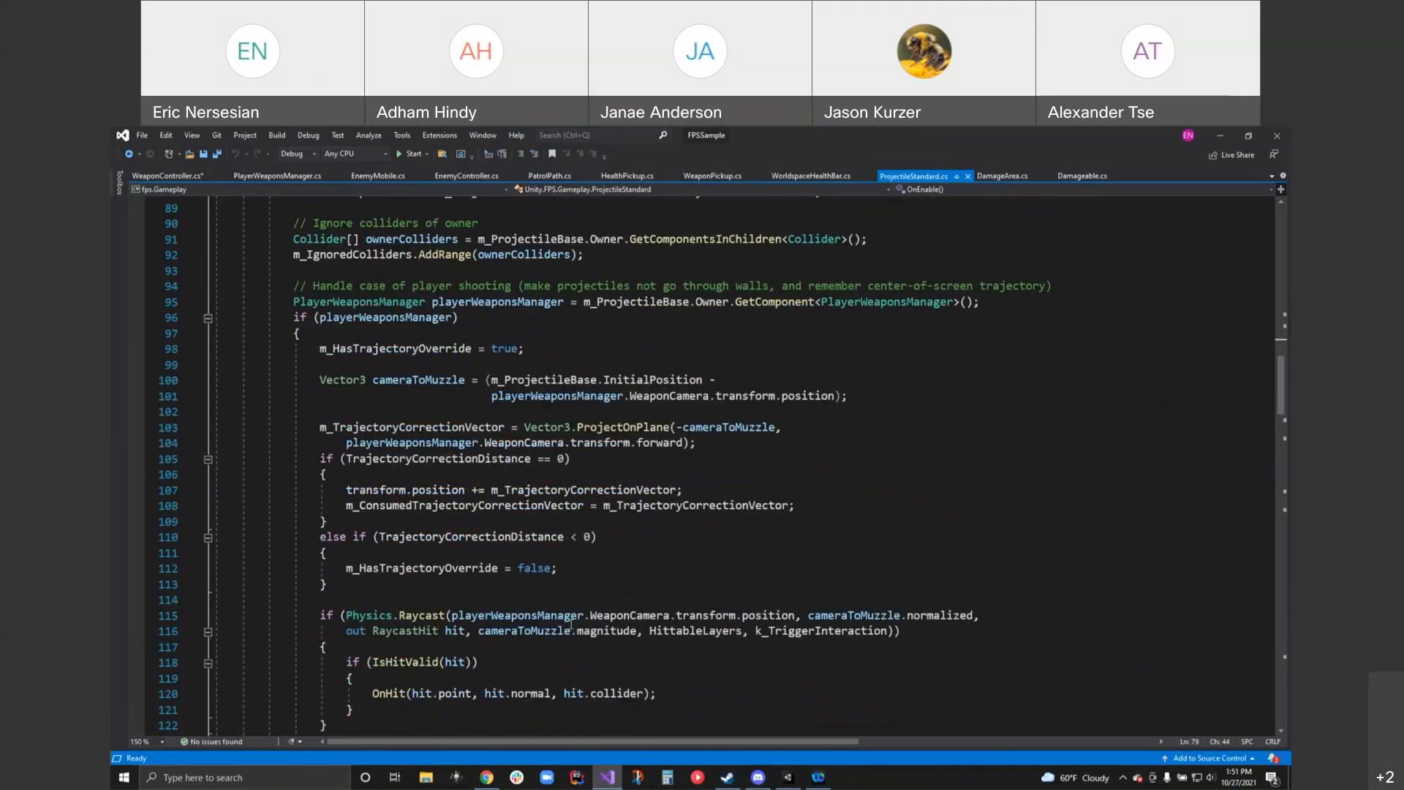
{"action": "scroll", "scroll_direction": "down", "scroll_amount": 3}
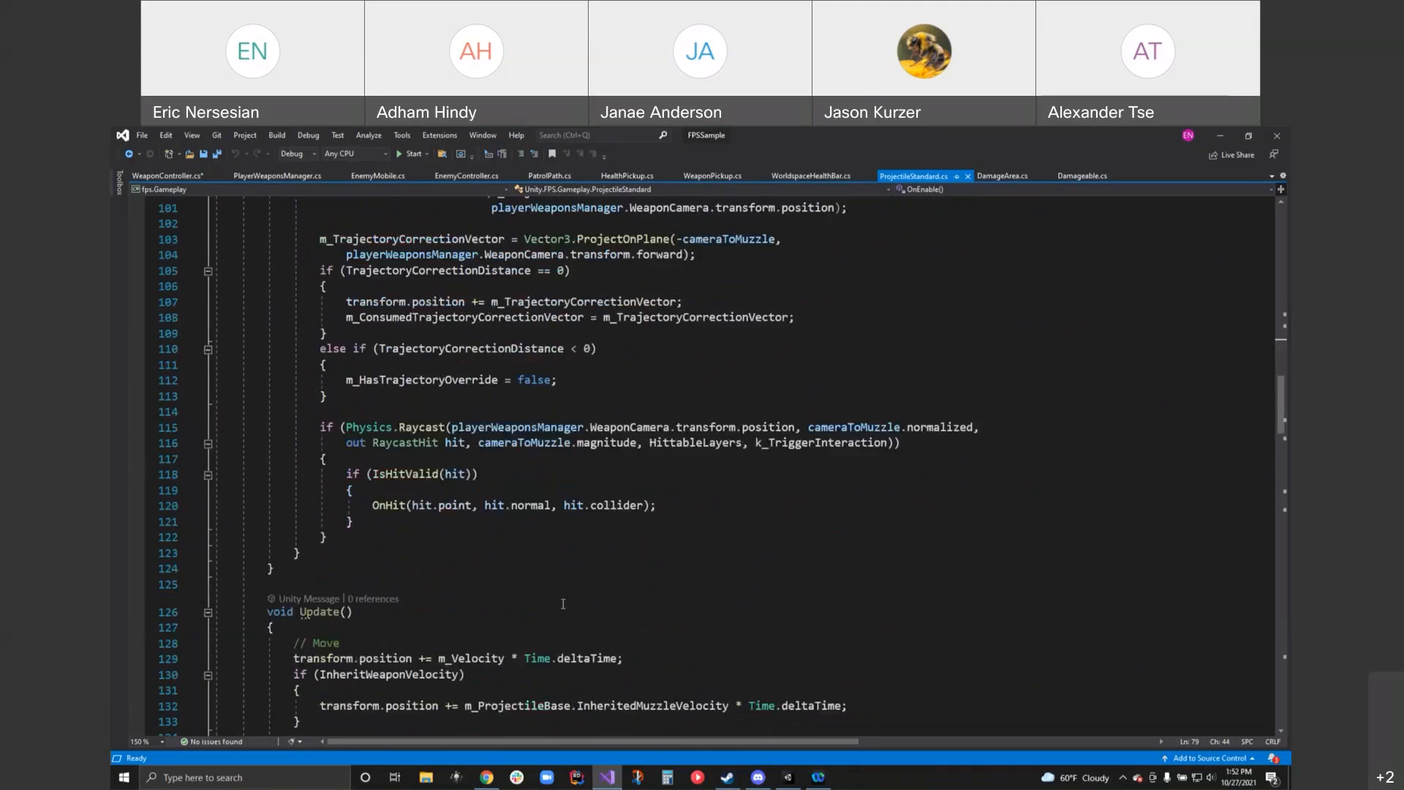
{"action": "scroll", "scroll_direction": "down", "scroll_amount": 3}
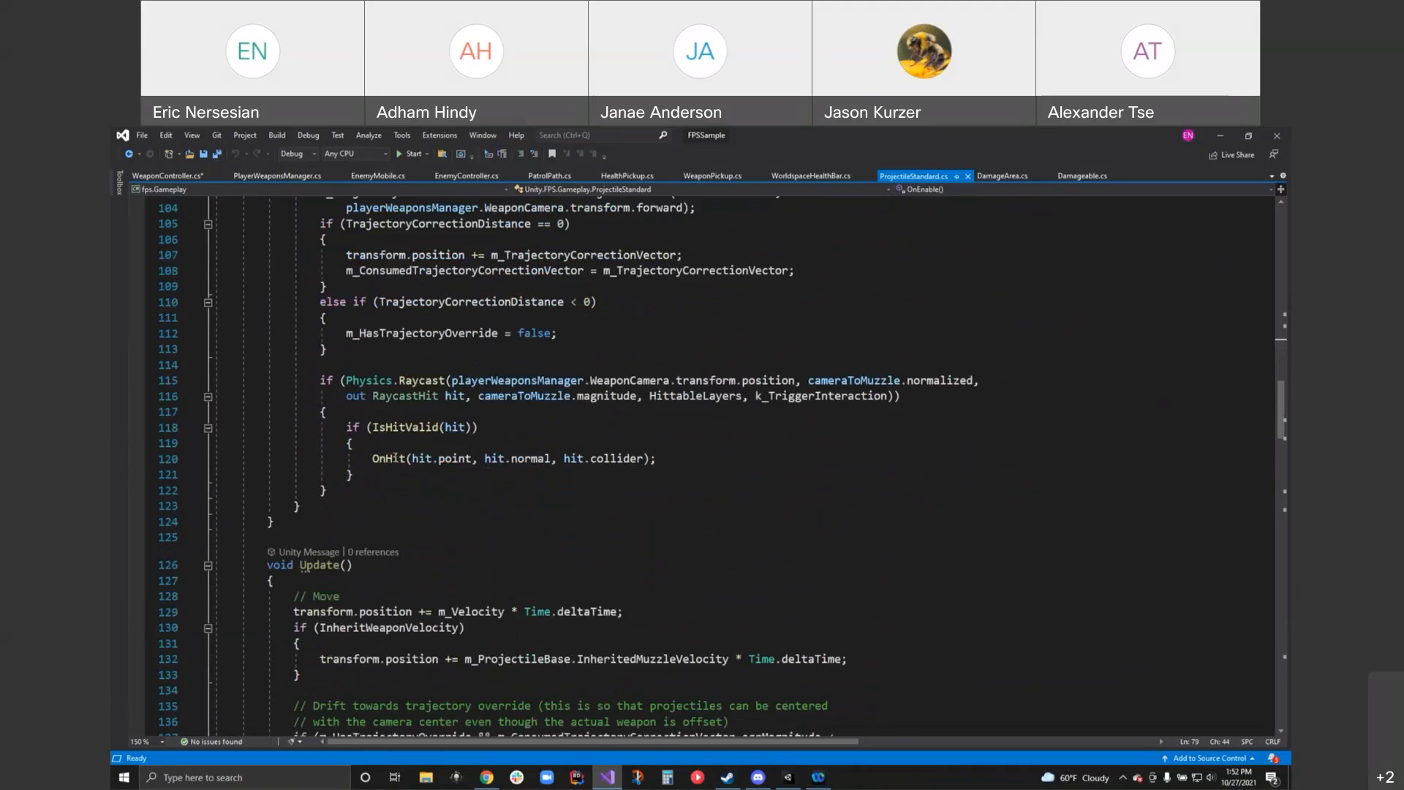
{"action": "scroll", "scroll_direction": "down", "scroll_amount": 3}
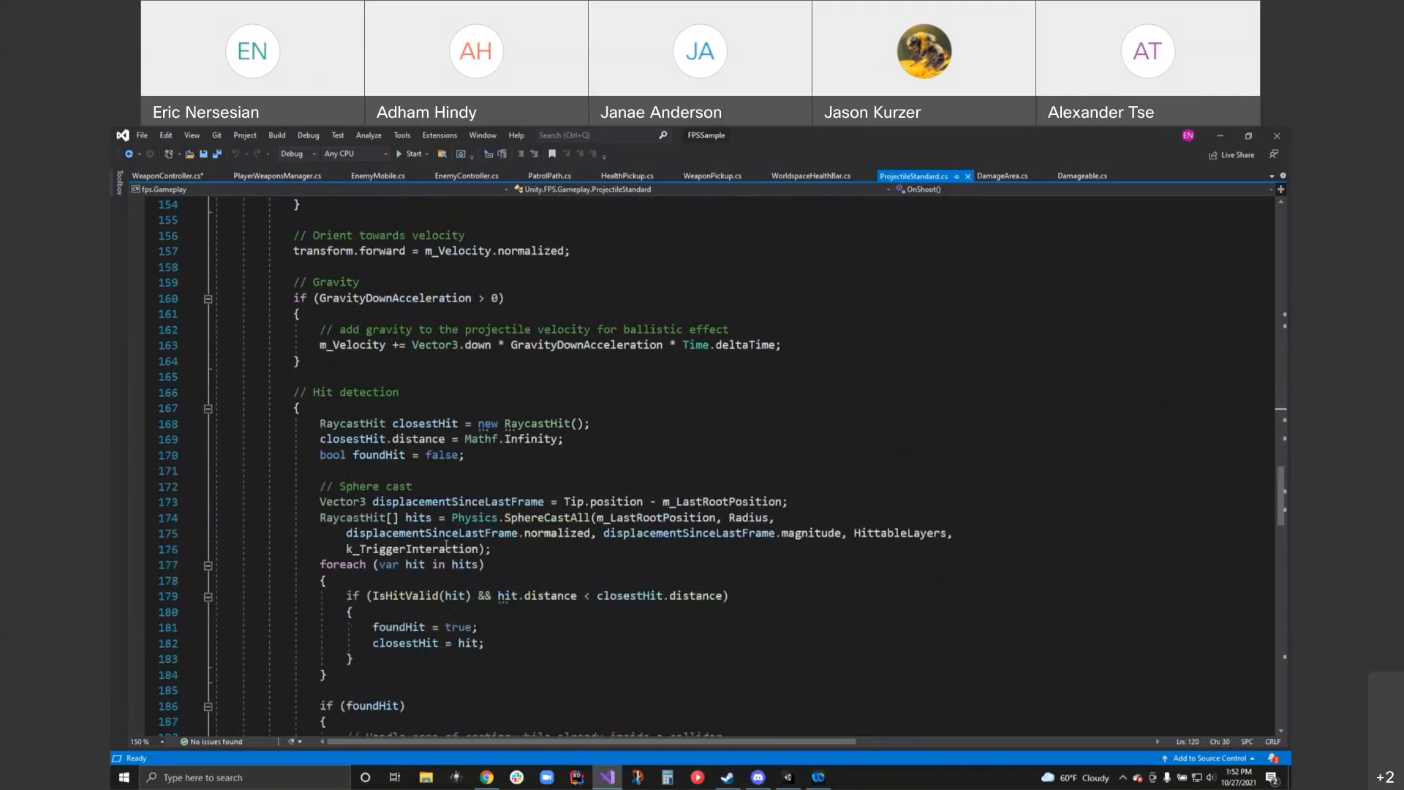
{"action": "scroll", "scroll_direction": "up", "scroll_amount": 3}
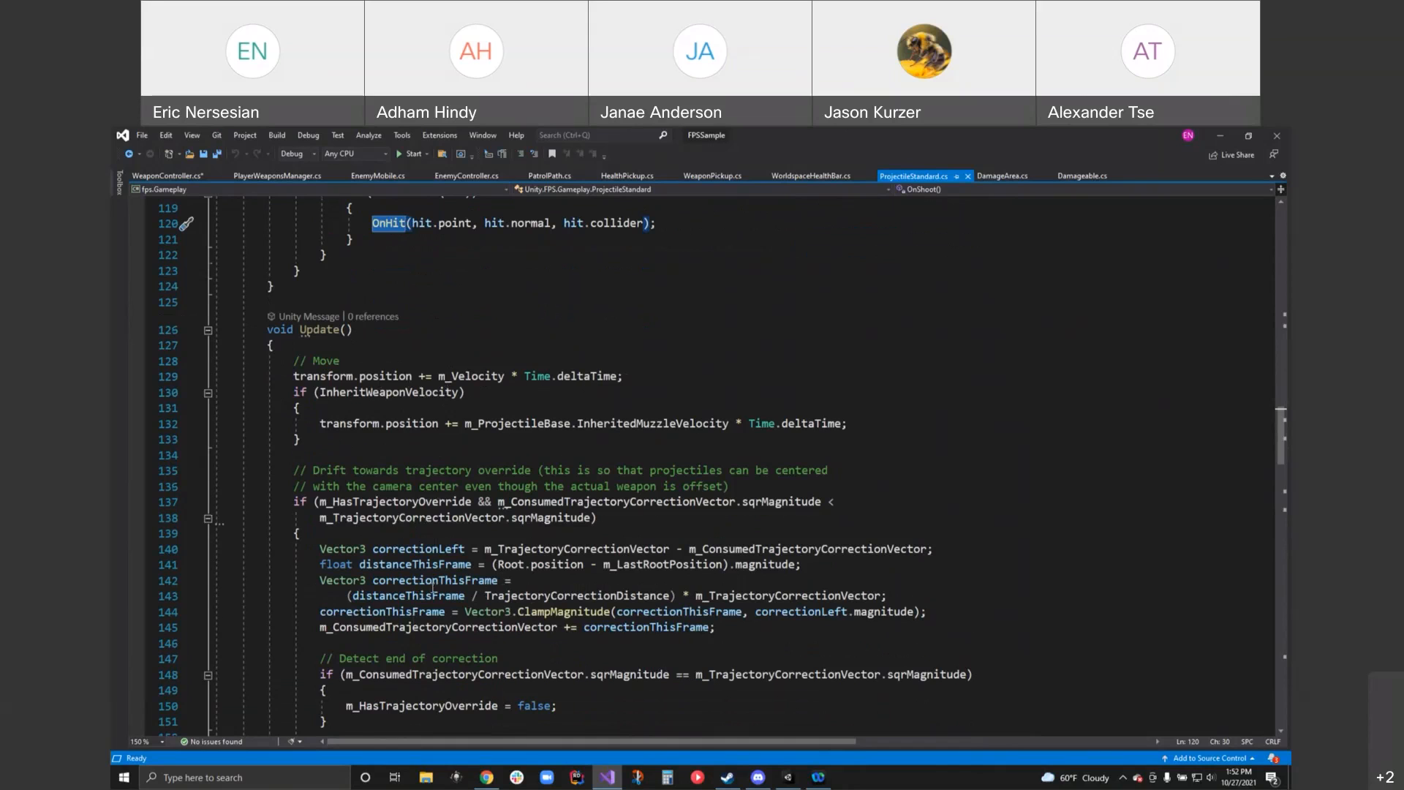
{"action": "scroll", "scroll_direction": "down", "scroll_amount": 3}
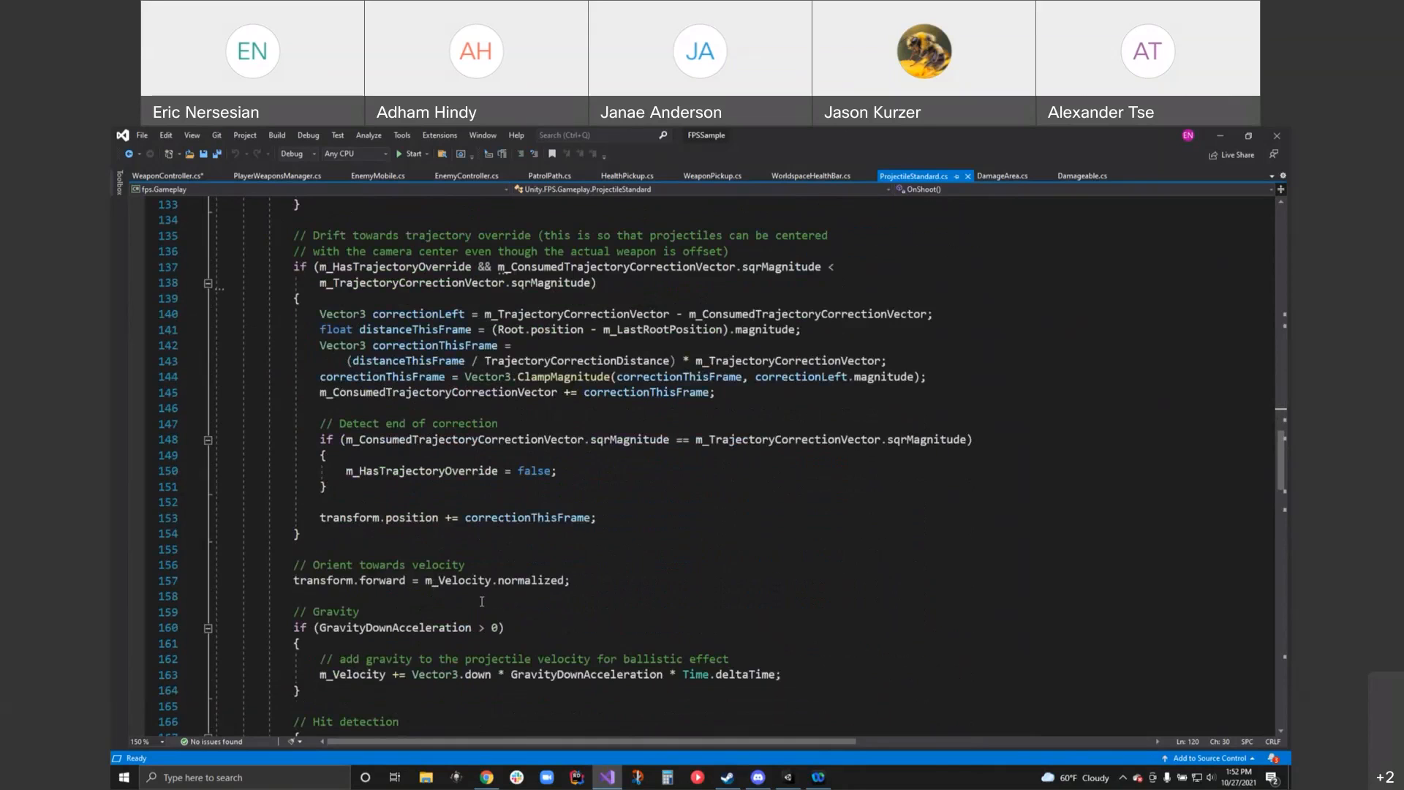
{"action": "scroll", "scroll_direction": "down", "scroll_amount": 3}
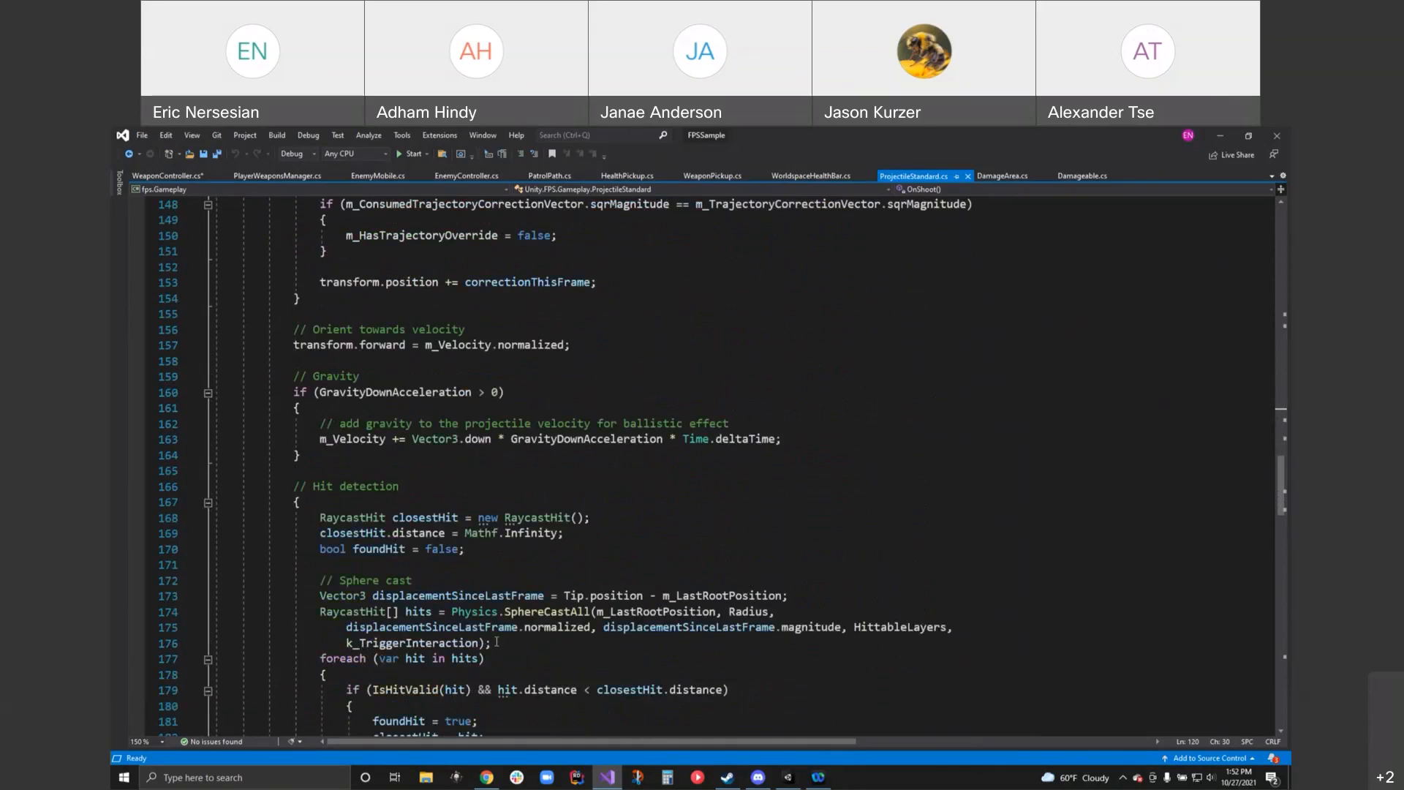
{"action": "scroll", "scroll_direction": "down", "scroll_amount": 3}
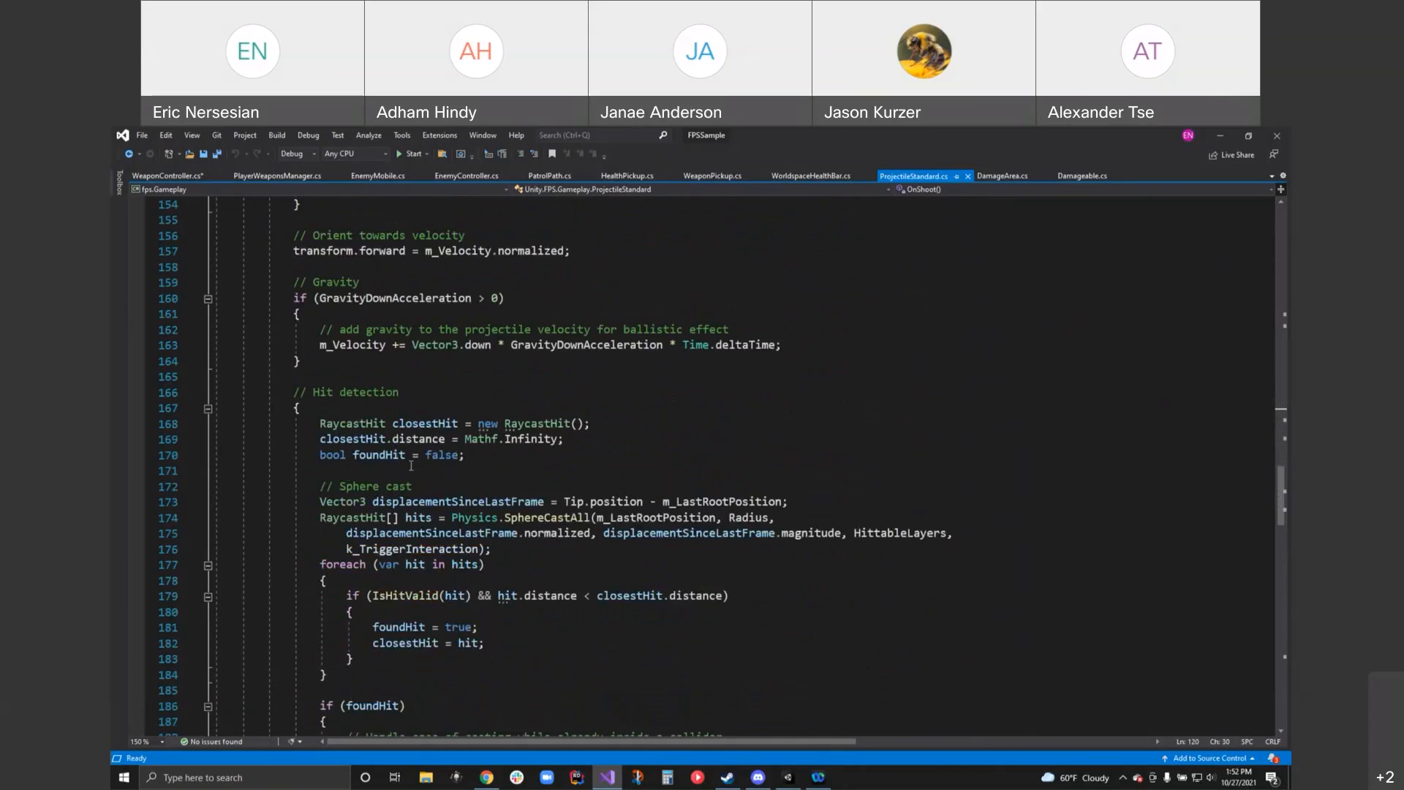
{"action": "scroll", "scroll_direction": "down", "scroll_amount": 3}
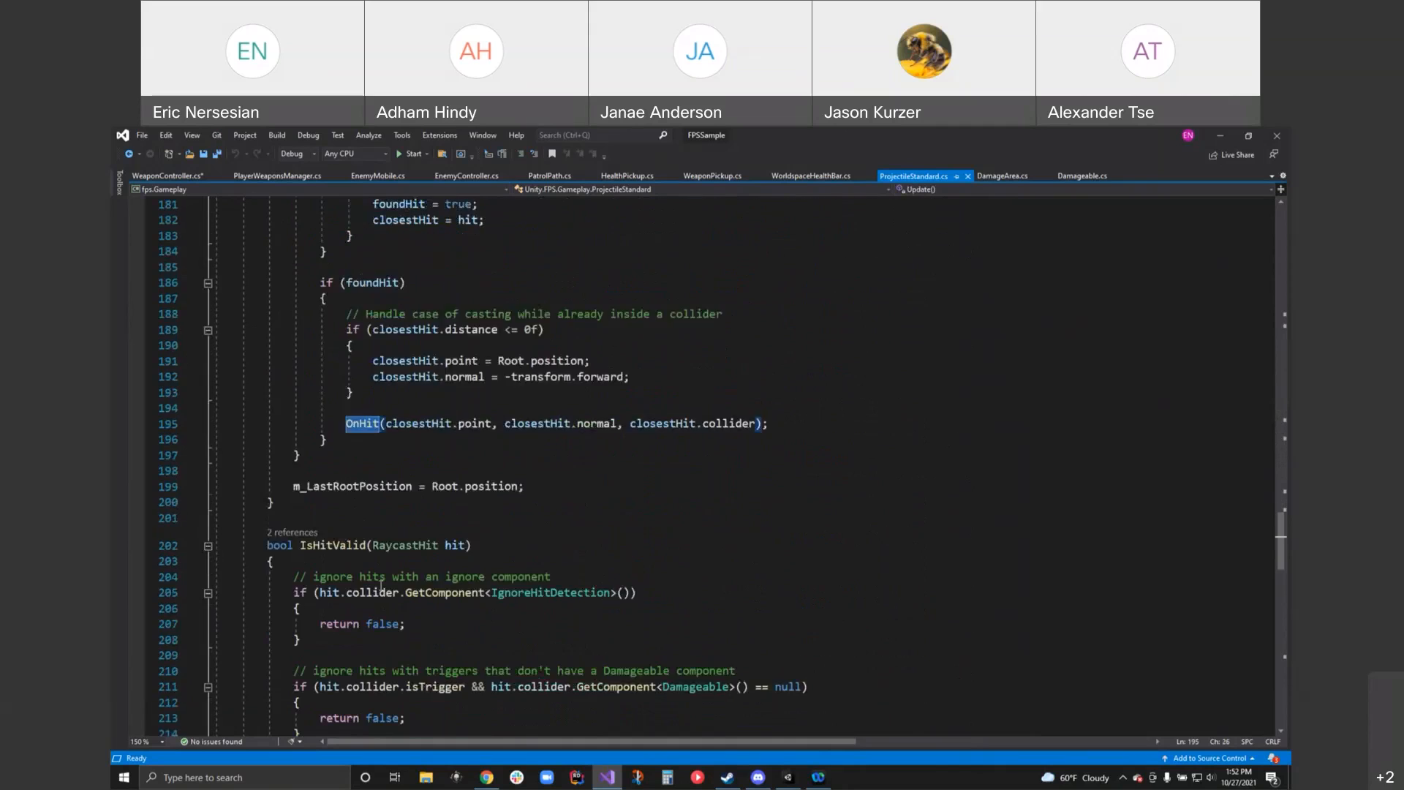
{"action": "scroll", "scroll_direction": "down", "scroll_amount": 3}
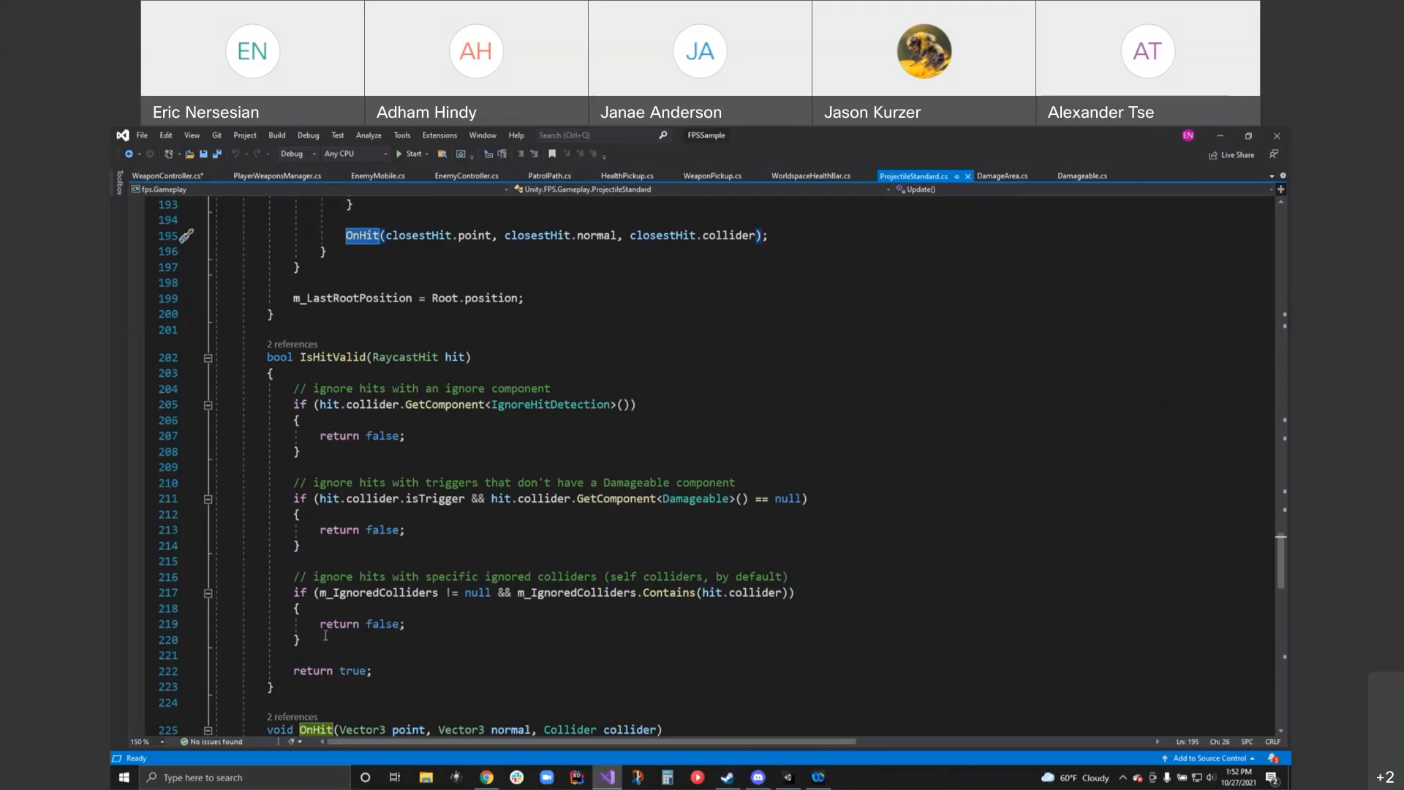
{"action": "scroll", "scroll_direction": "down", "scroll_amount": 3}
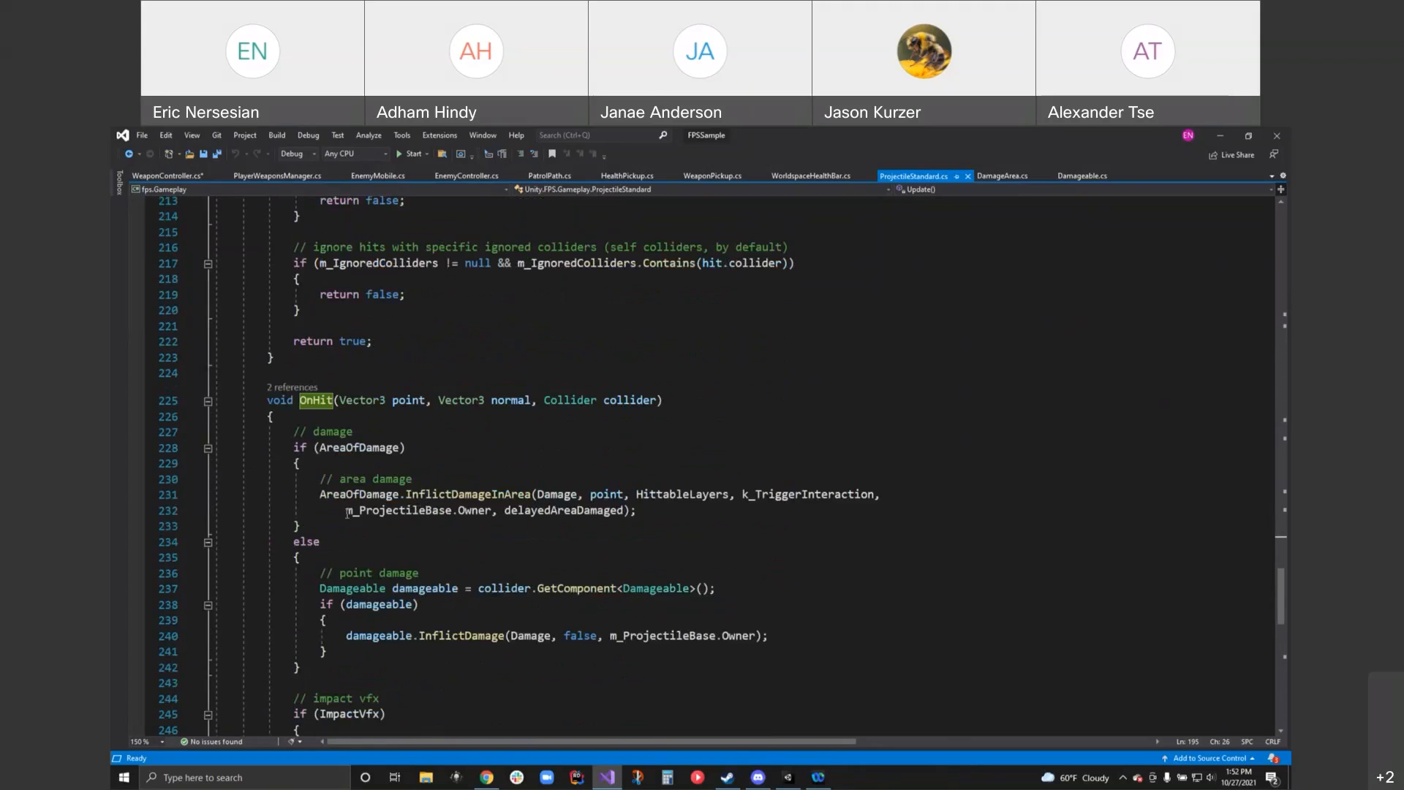
{"action": "scroll", "scroll_direction": "down", "scroll_amount": 3}
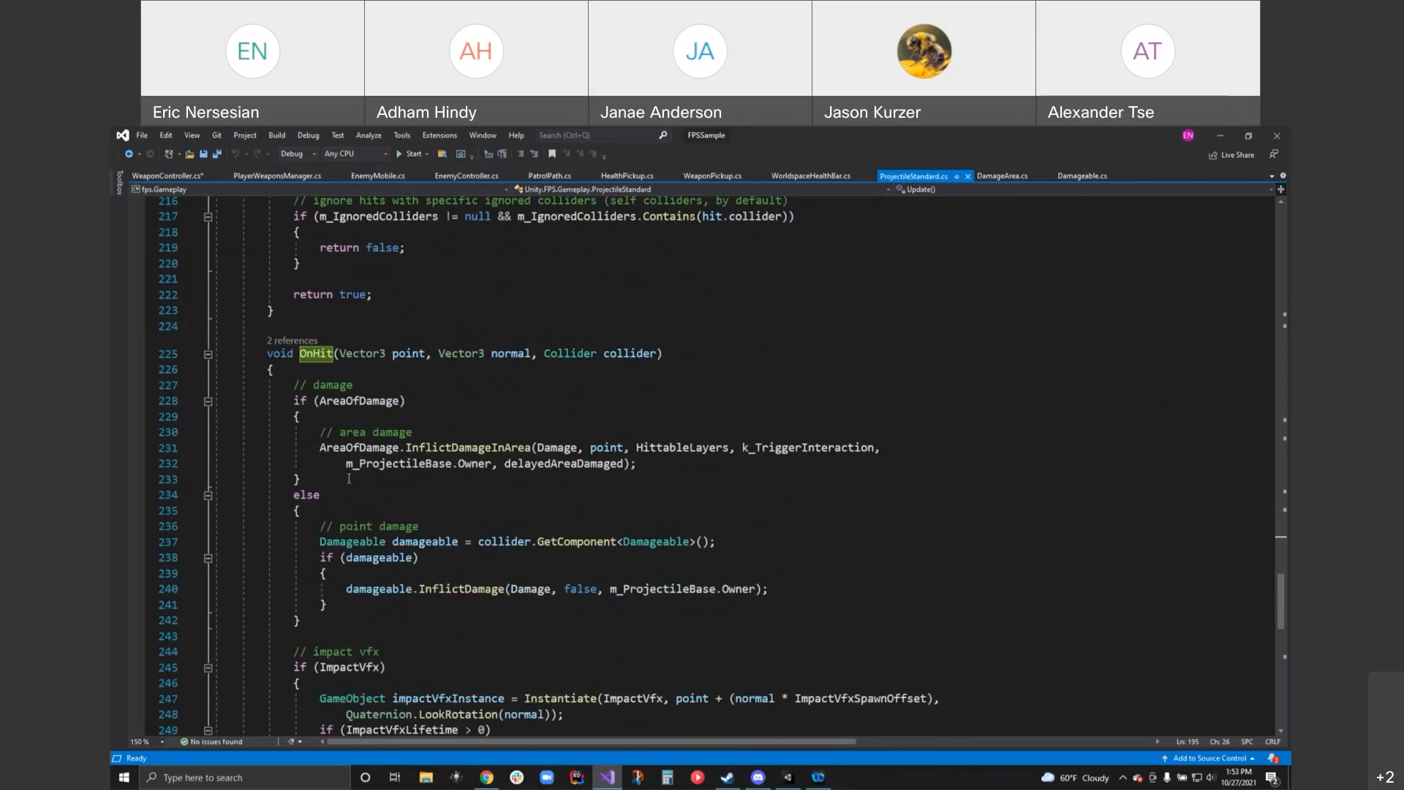
{"action": "mouse_move", "coordinate": [570, 473]}
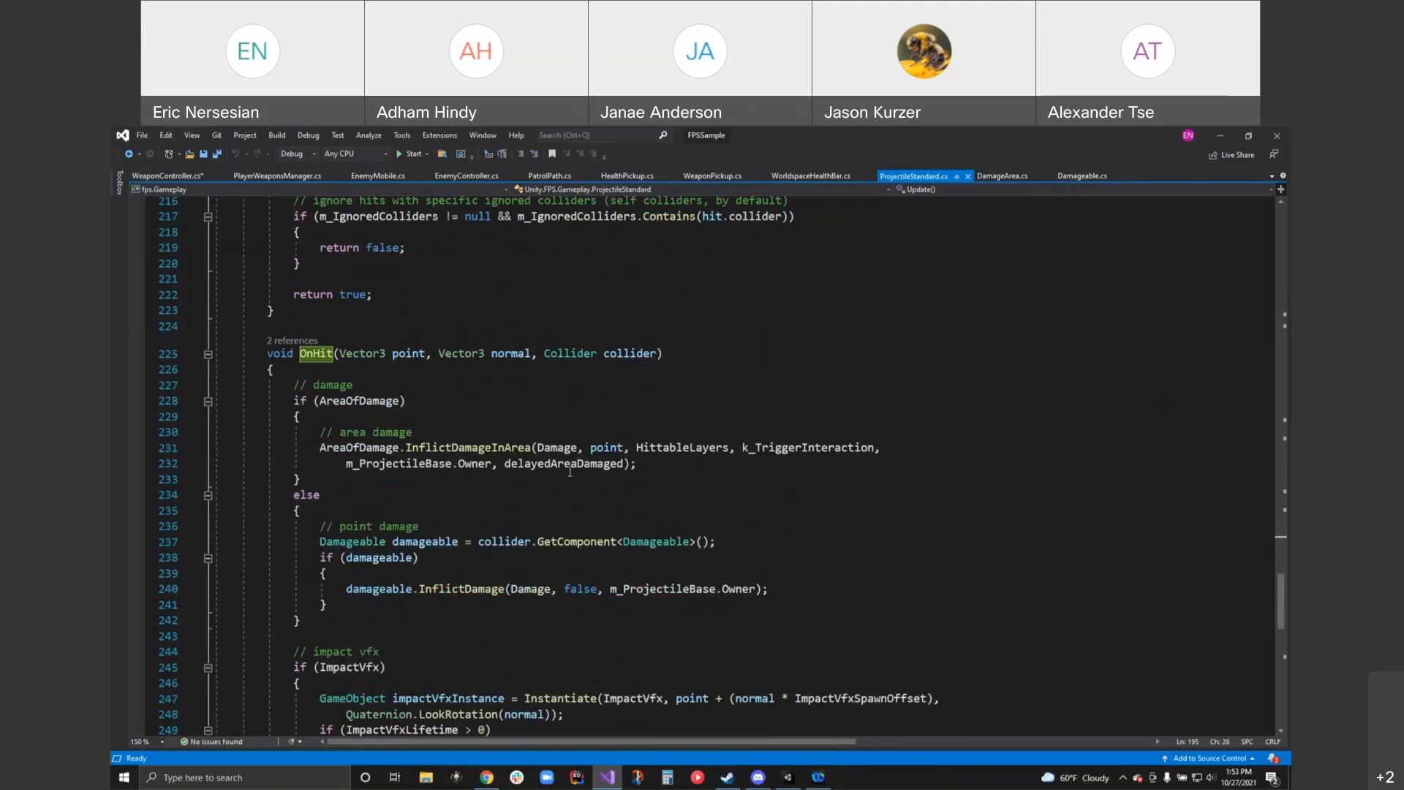
{"action": "double_click", "coordinate": [563, 464]}
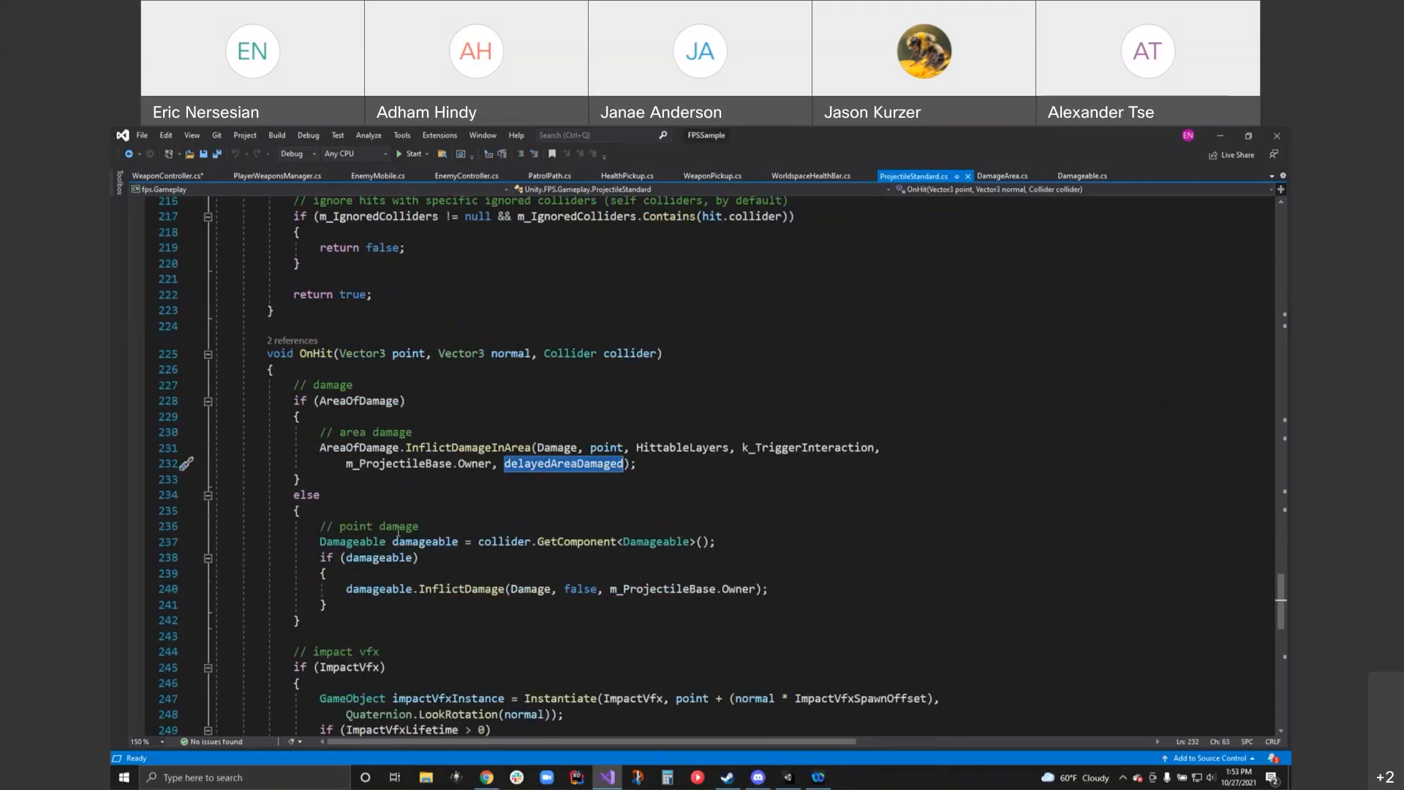
{"action": "scroll", "scroll_direction": "down", "scroll_amount": 3}
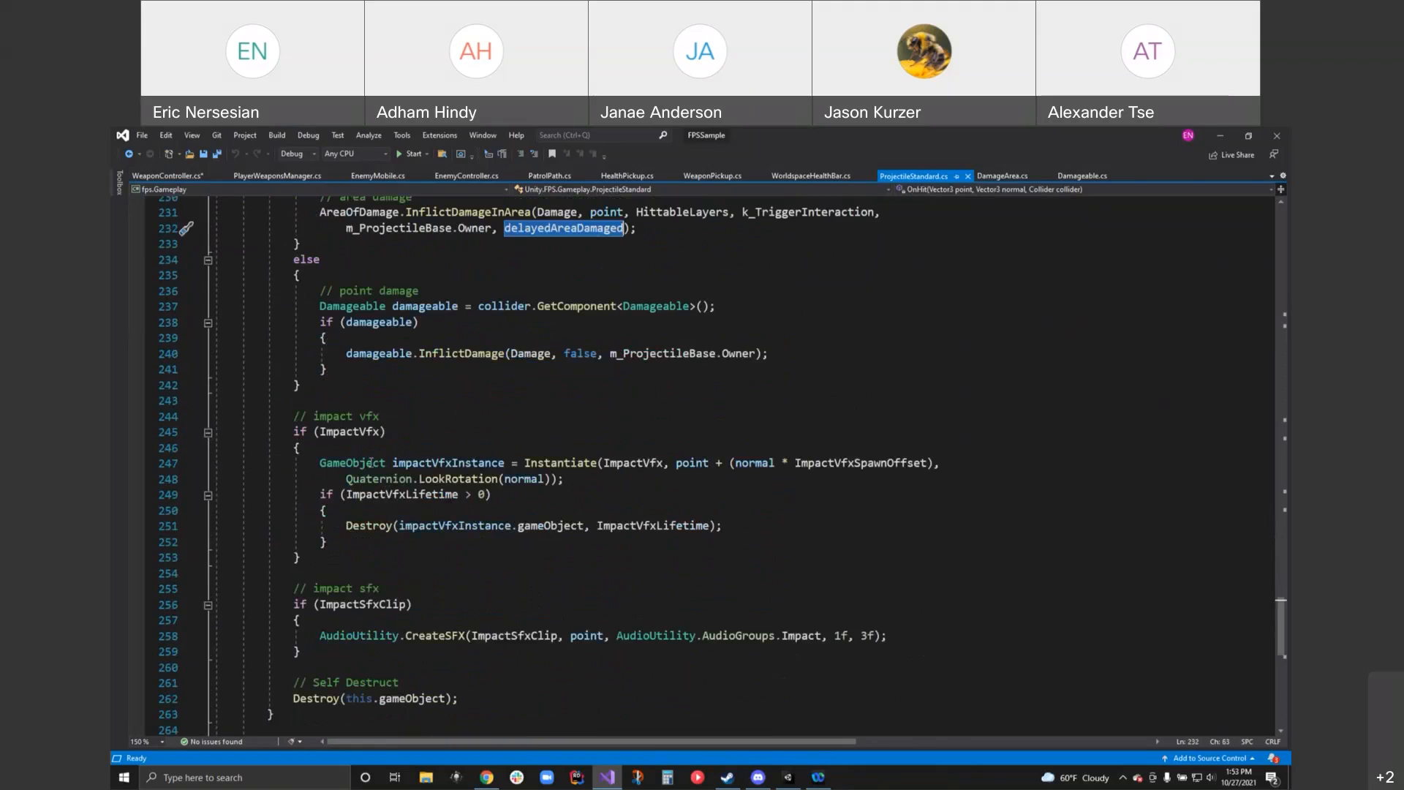
{"action": "scroll", "scroll_direction": "down", "scroll_amount": 3}
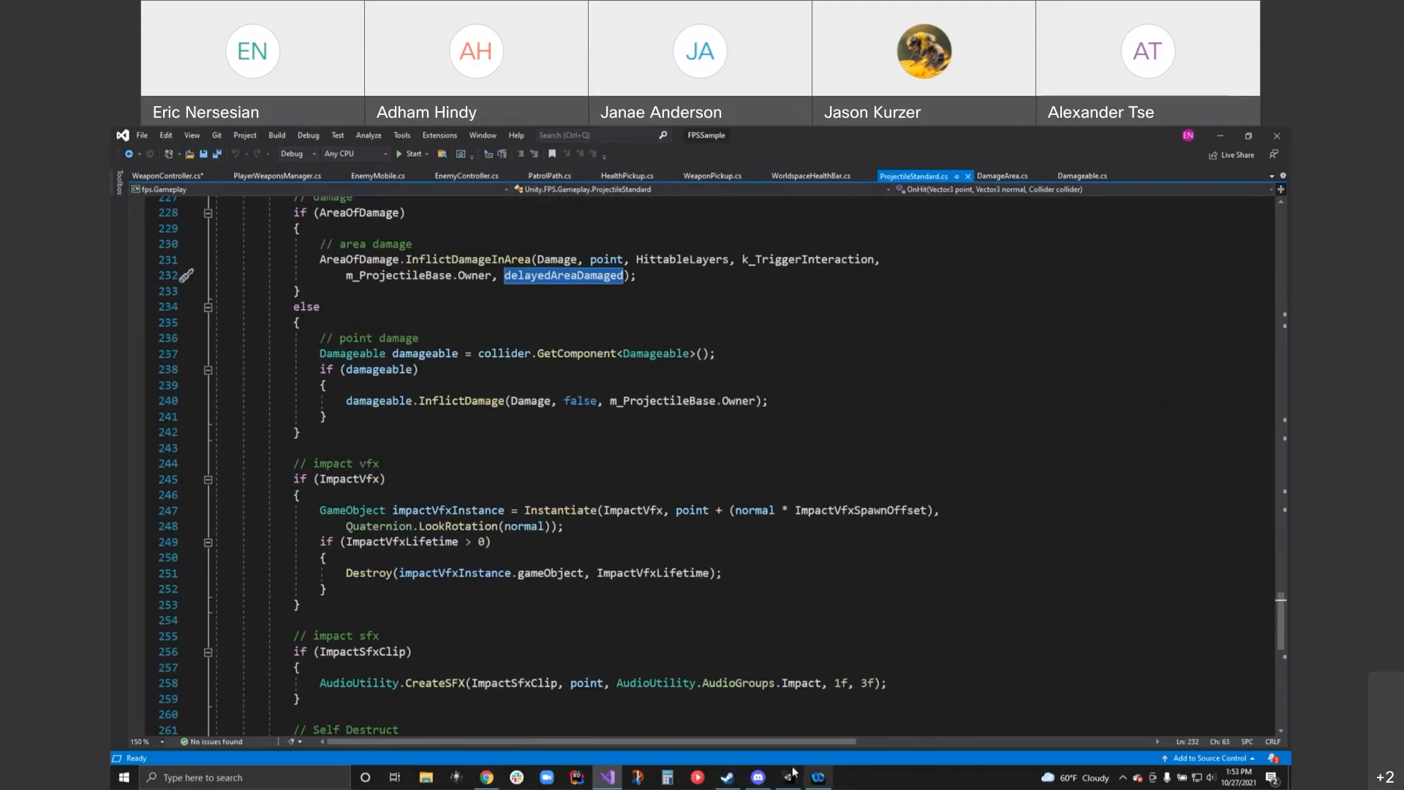
{"action": "left_click", "coordinate": [788, 776]}
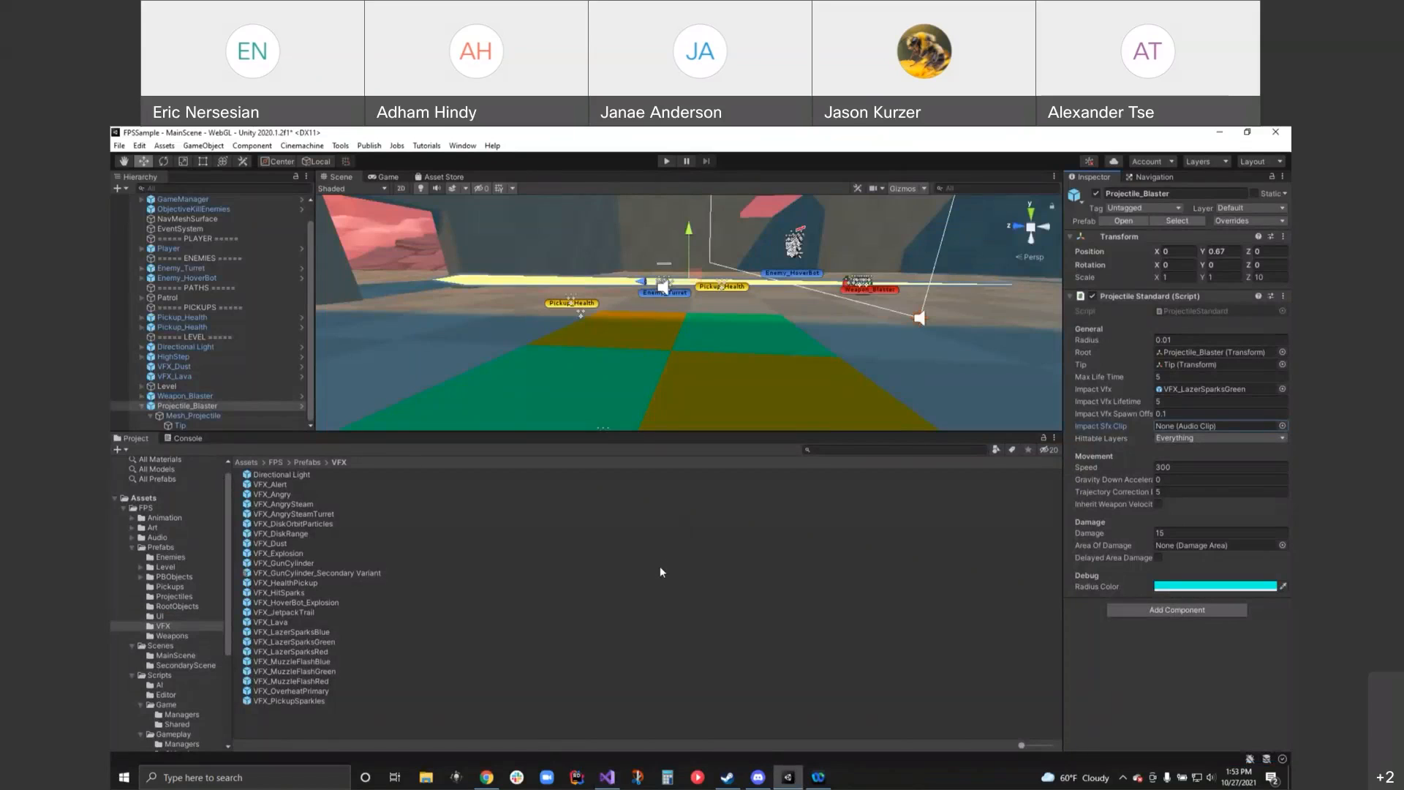
{"action": "mouse_move", "coordinate": [661, 575]}
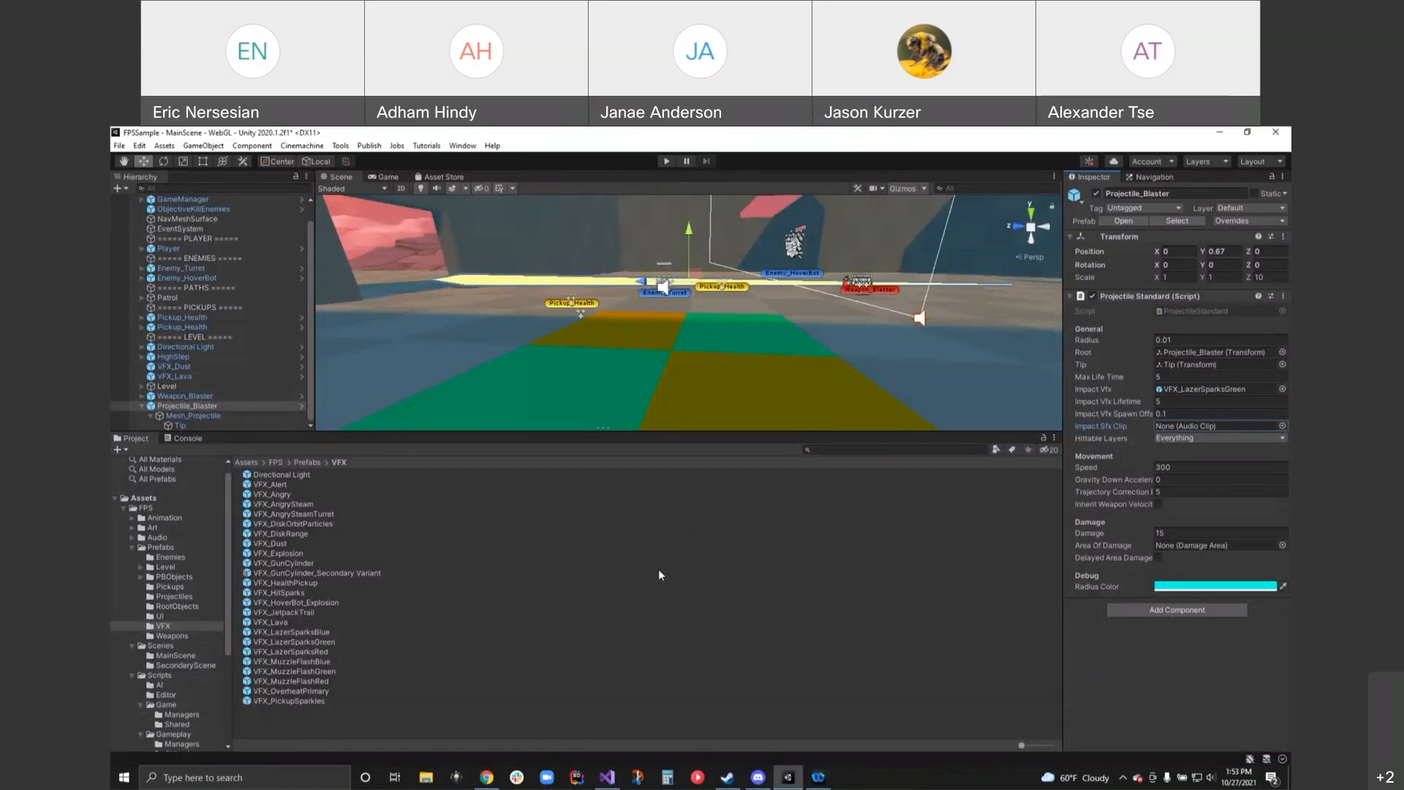
{"action": "left_click", "coordinate": [187, 405]}
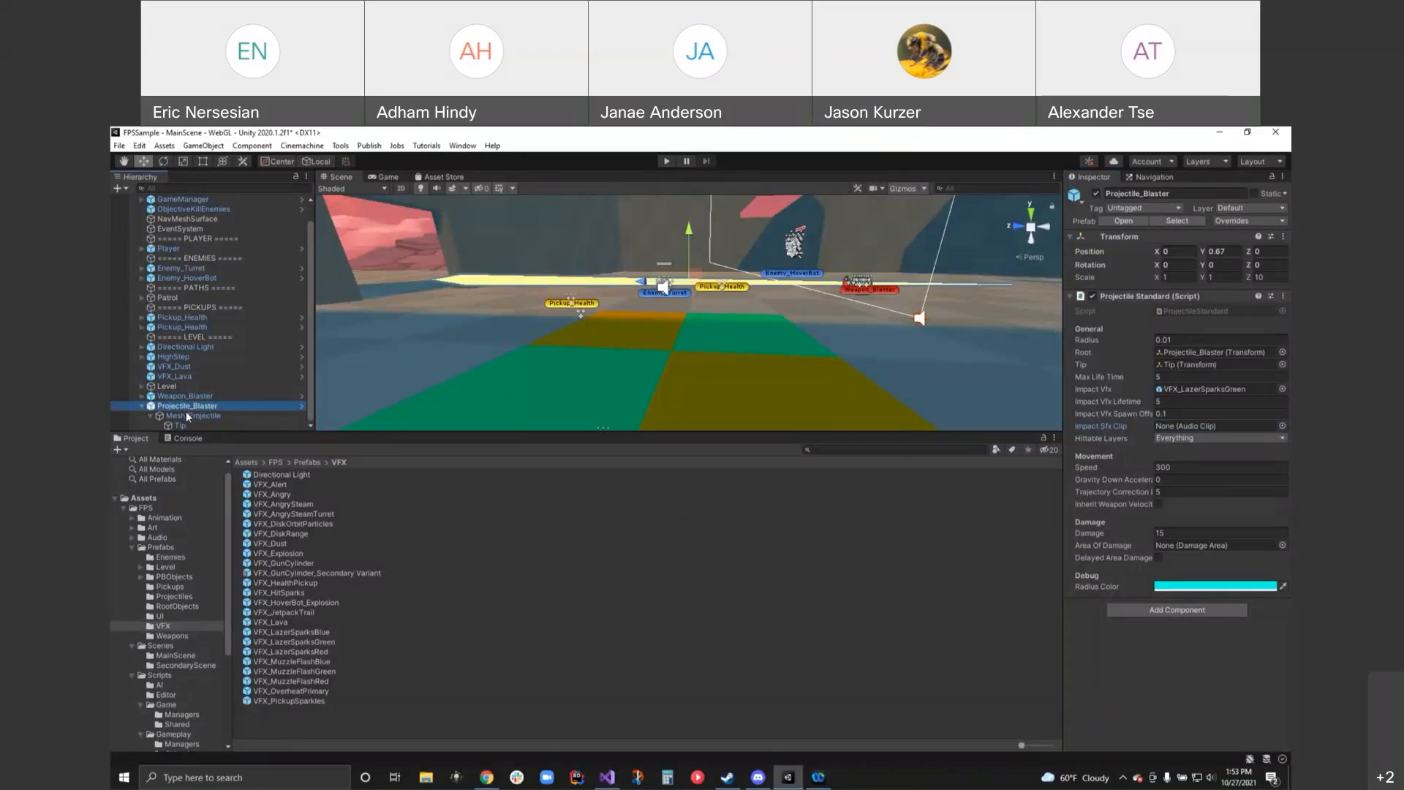
{"action": "left_click", "coordinate": [193, 415]}
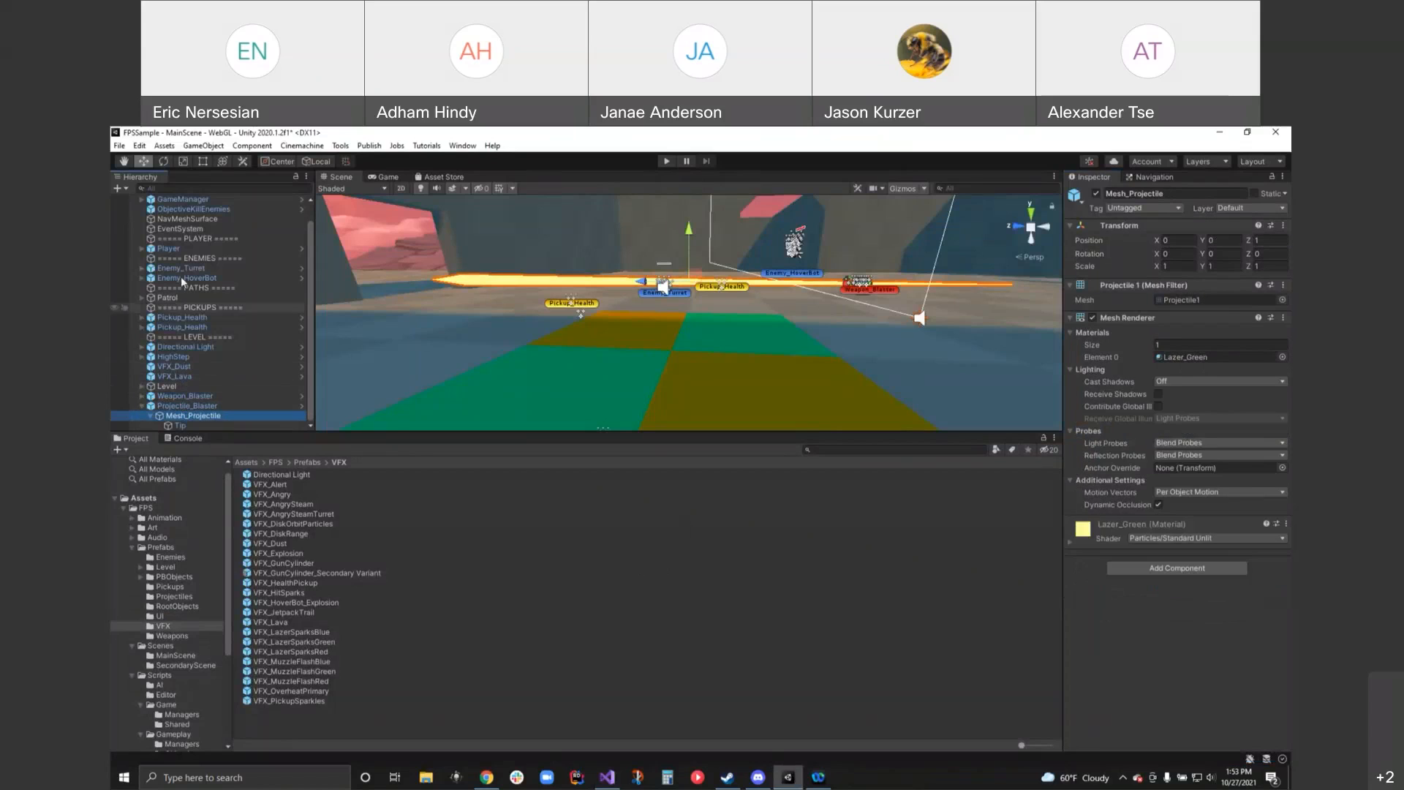
{"action": "left_click", "coordinate": [167, 248]}
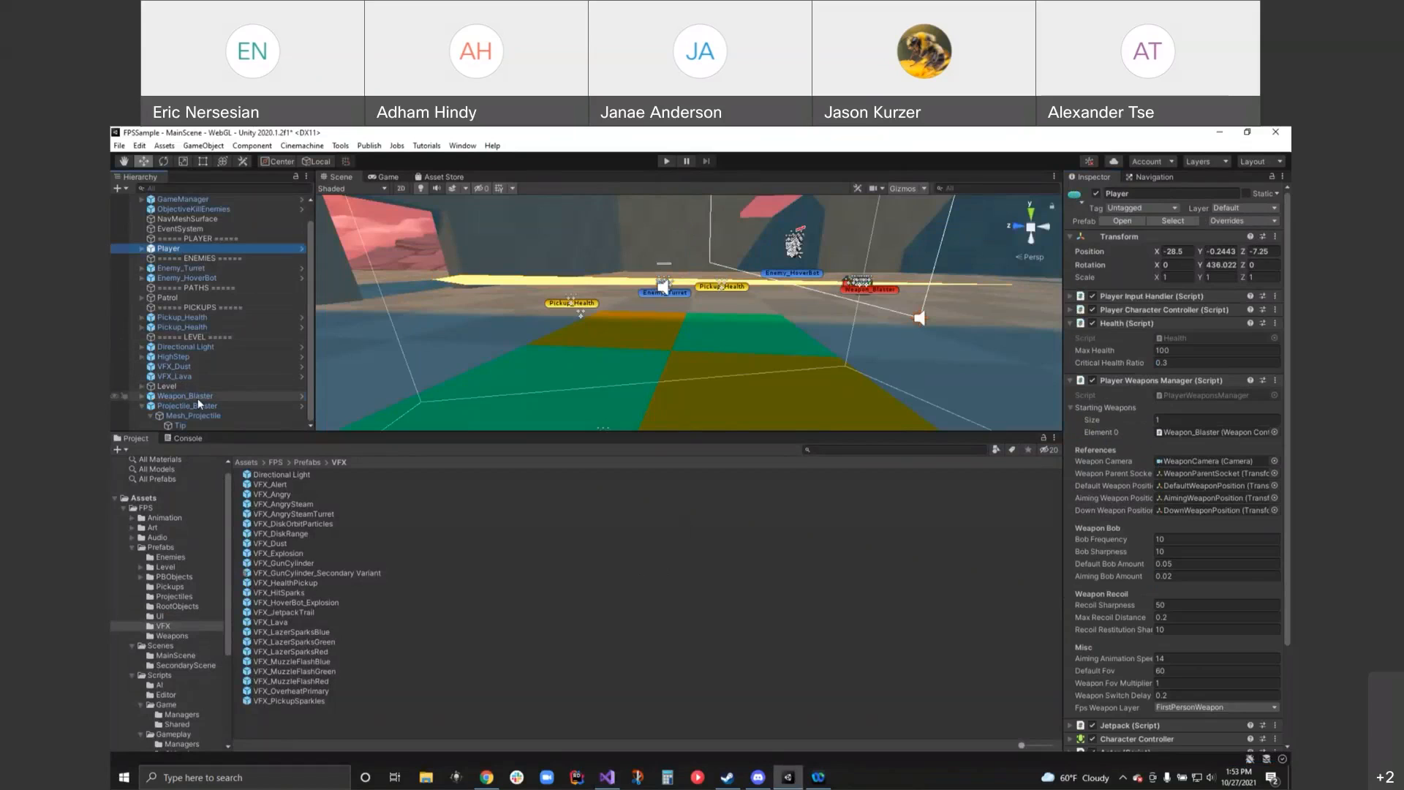
{"action": "left_click", "coordinate": [184, 396]}
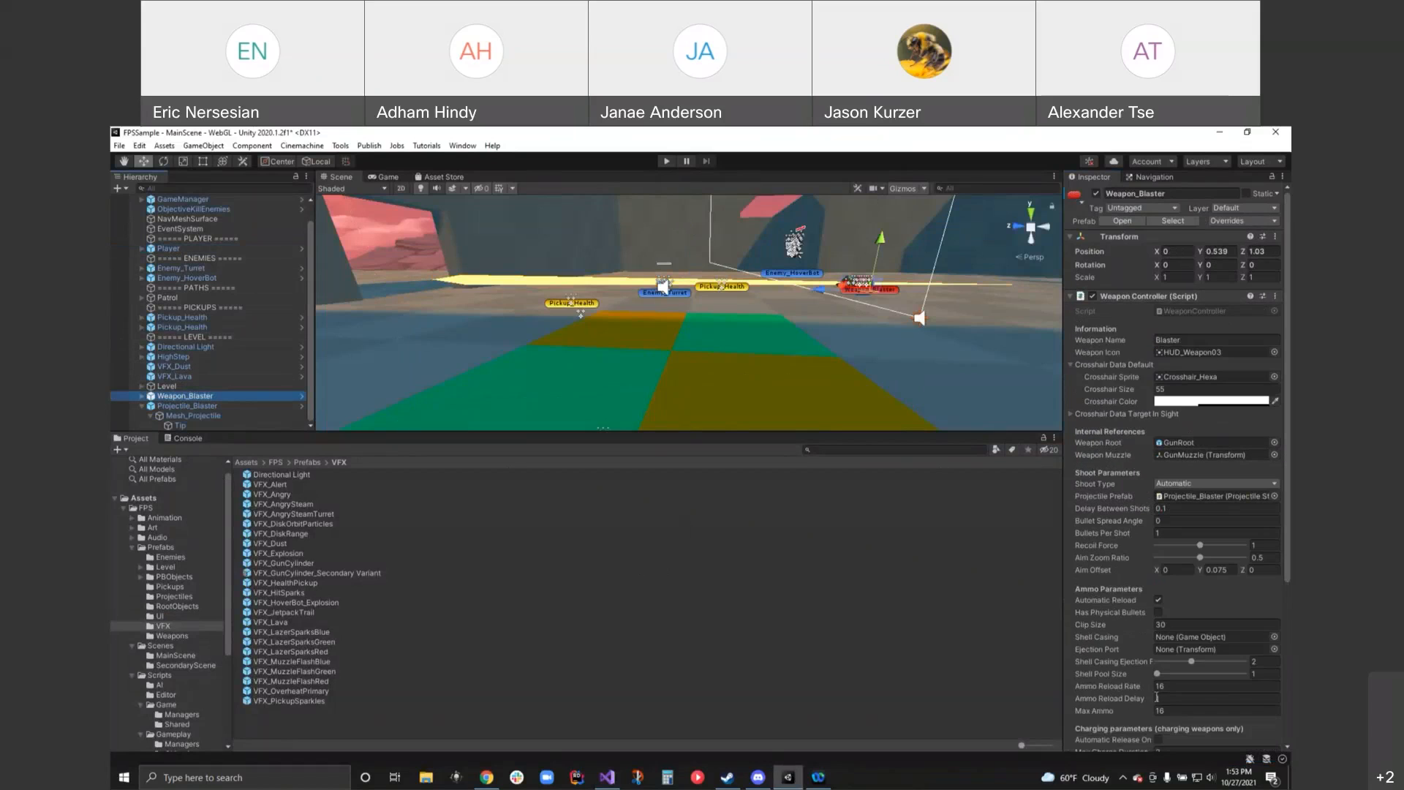
{"action": "left_click", "coordinate": [187, 406]}
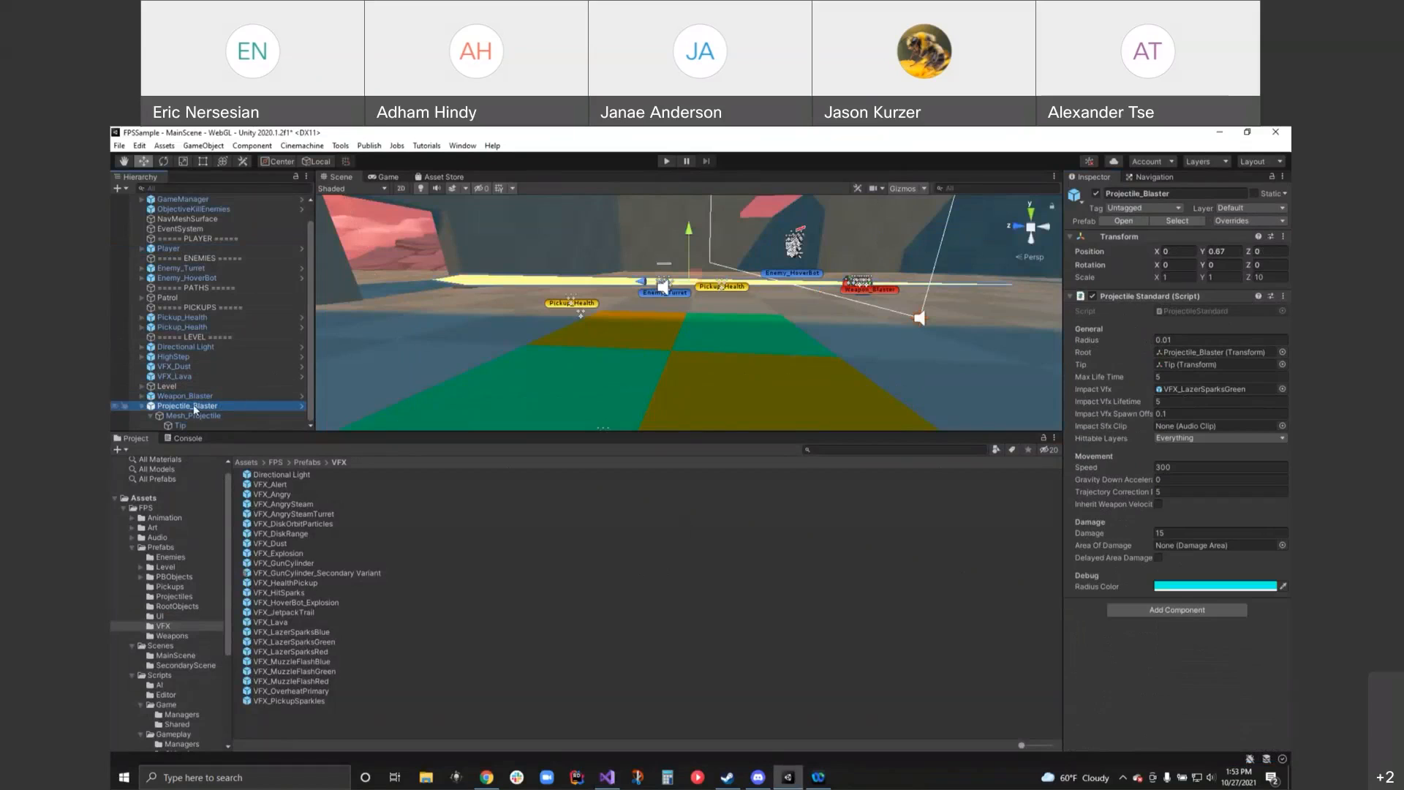
{"action": "mouse_move", "coordinate": [739, 556]}
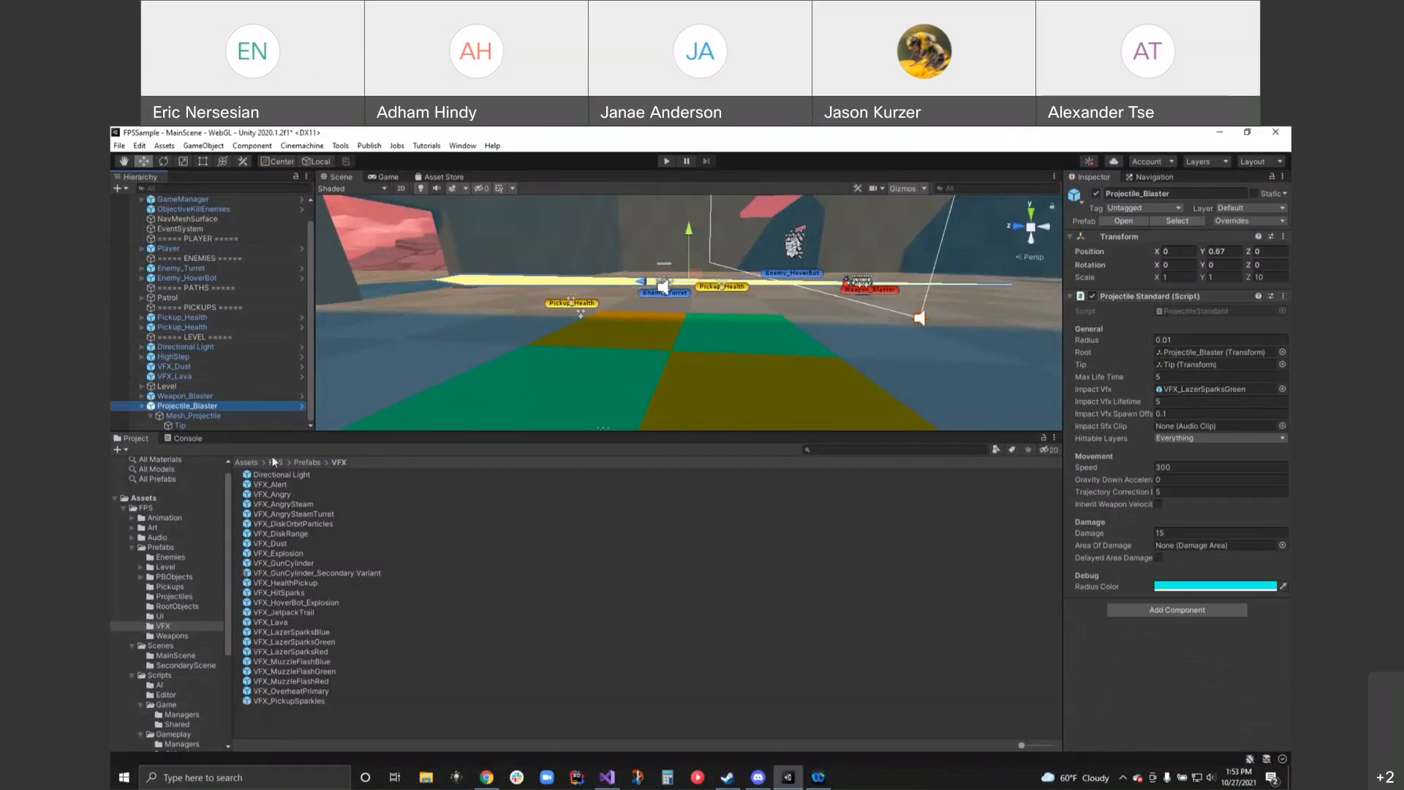
{"action": "mouse_move", "coordinate": [622, 587]}
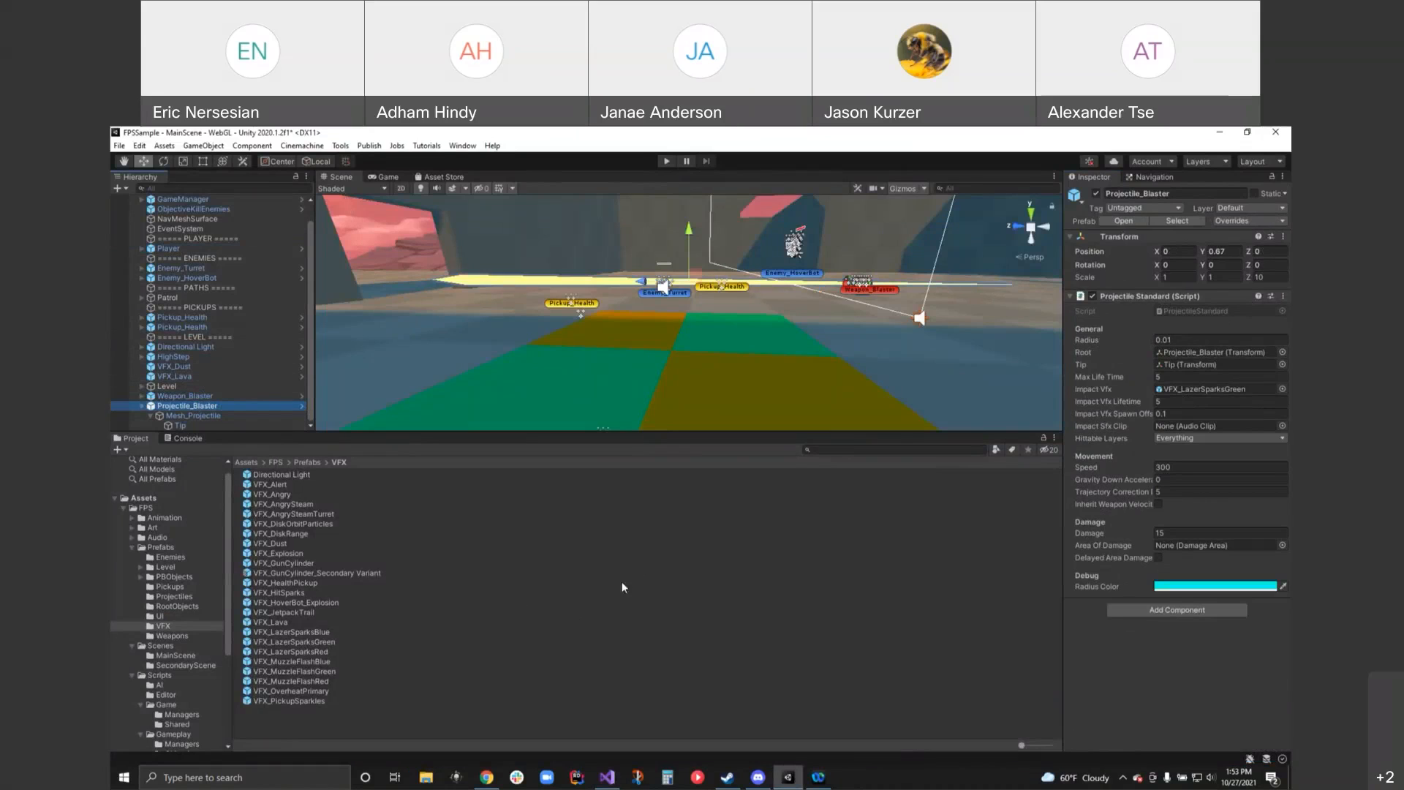
{"action": "mouse_move", "coordinate": [707, 589]}
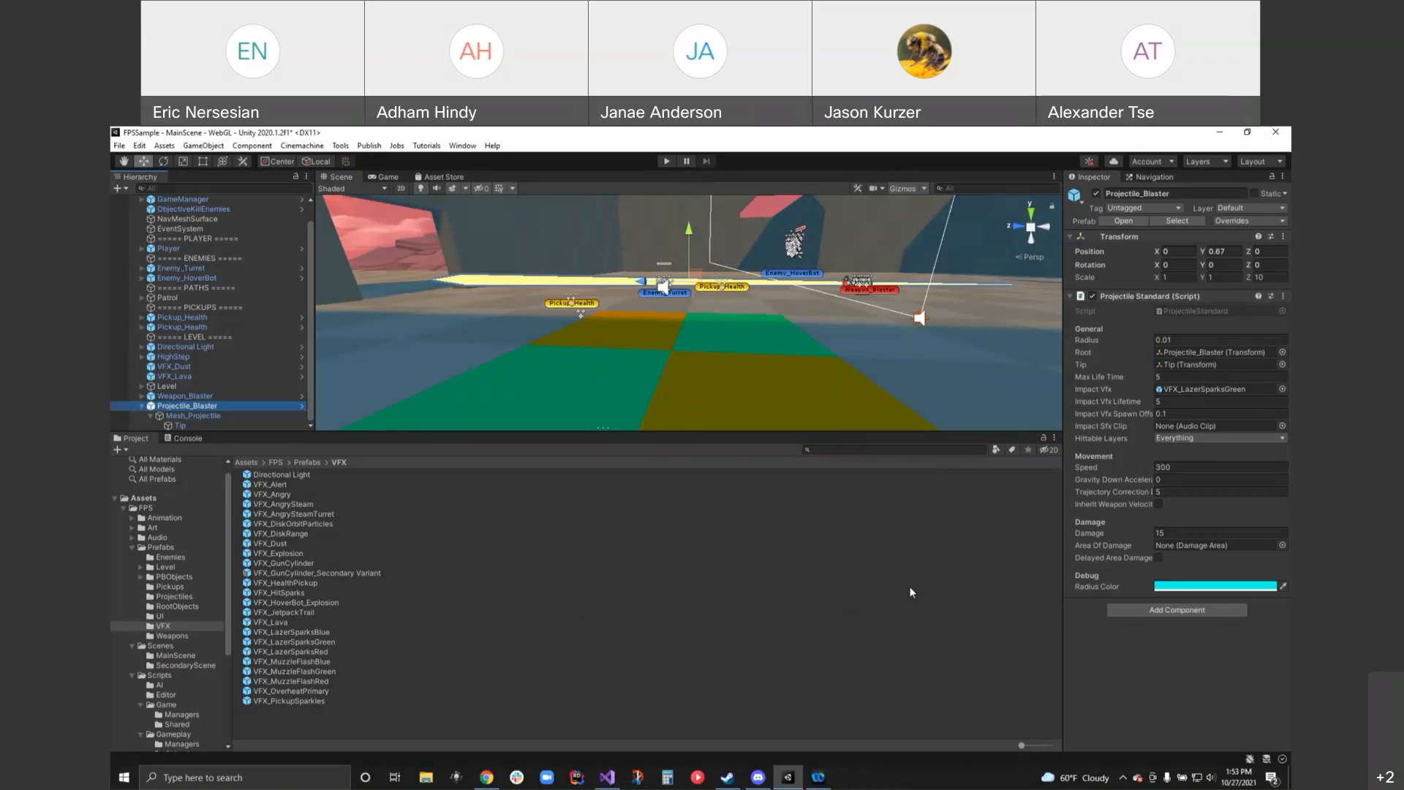
{"action": "mouse_move", "coordinate": [1024, 443]}
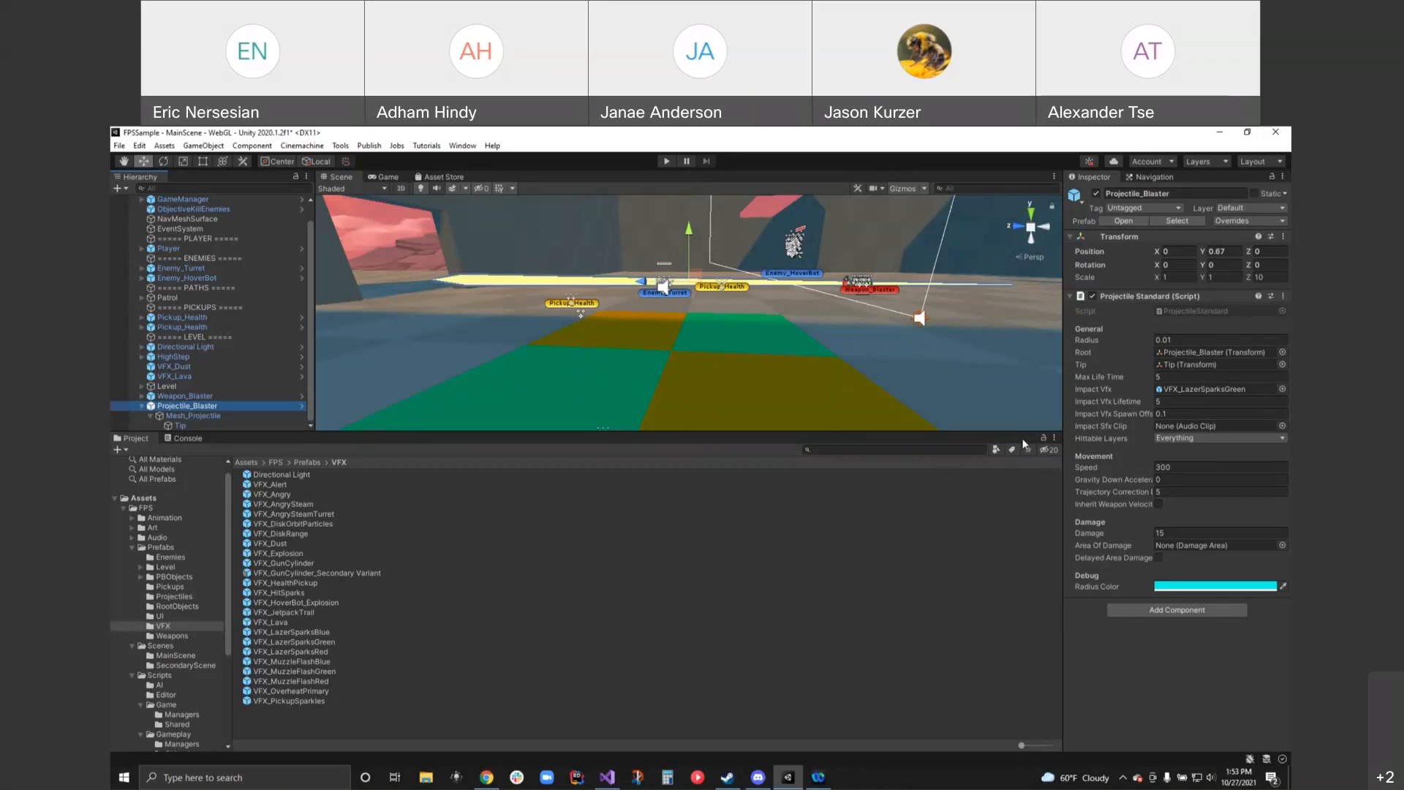
{"action": "mouse_move", "coordinate": [1029, 448]}
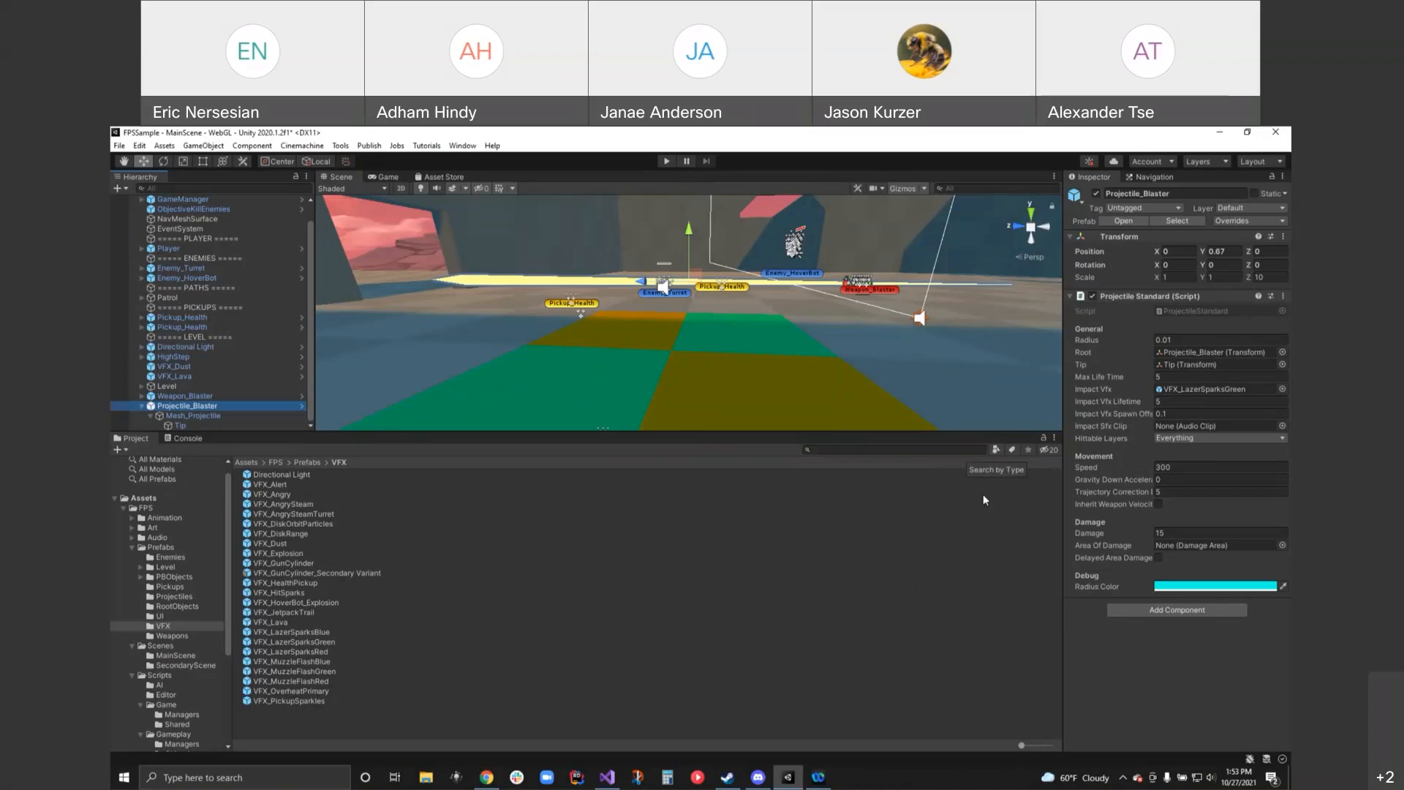
{"action": "mouse_move", "coordinate": [1019, 131]}
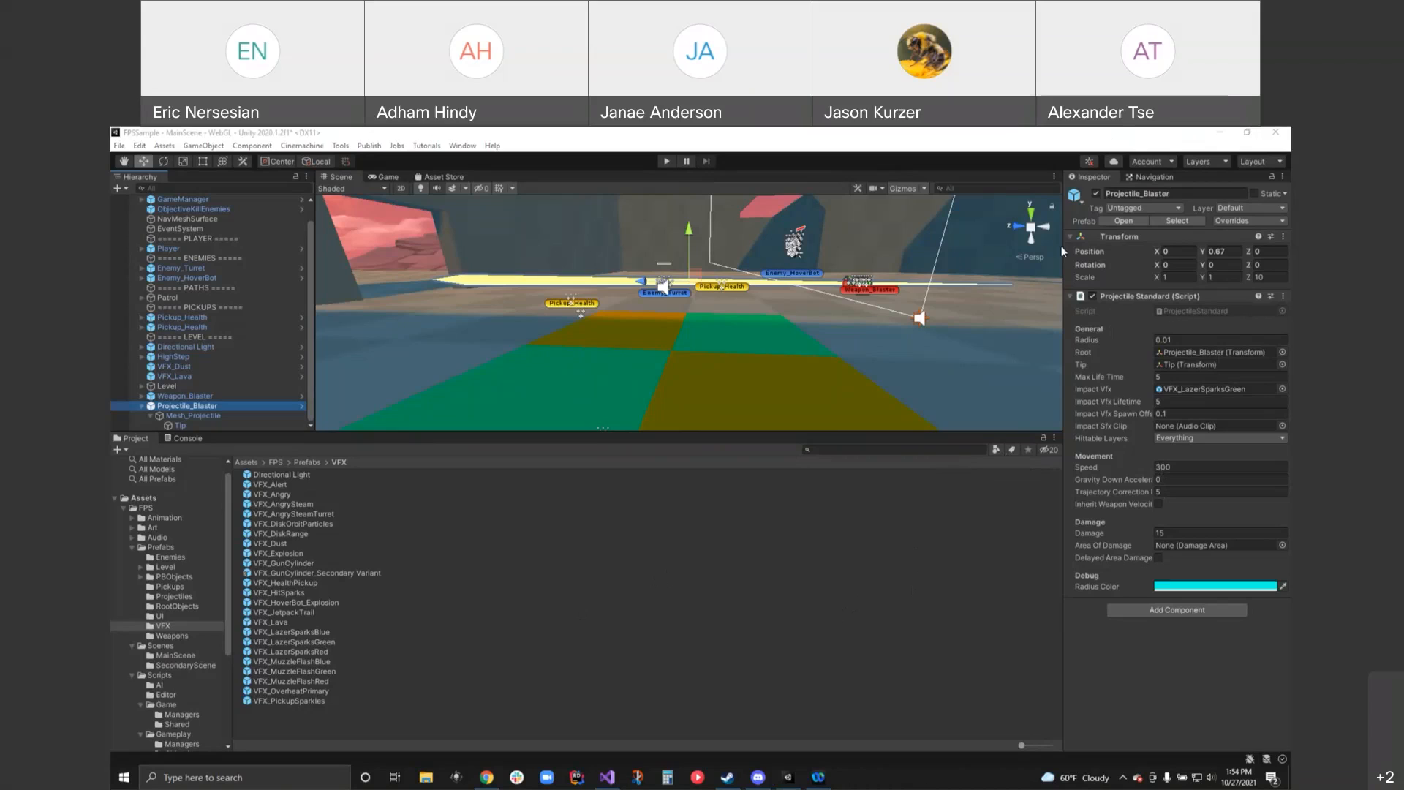
{"action": "mouse_move", "coordinate": [1108, 253]}
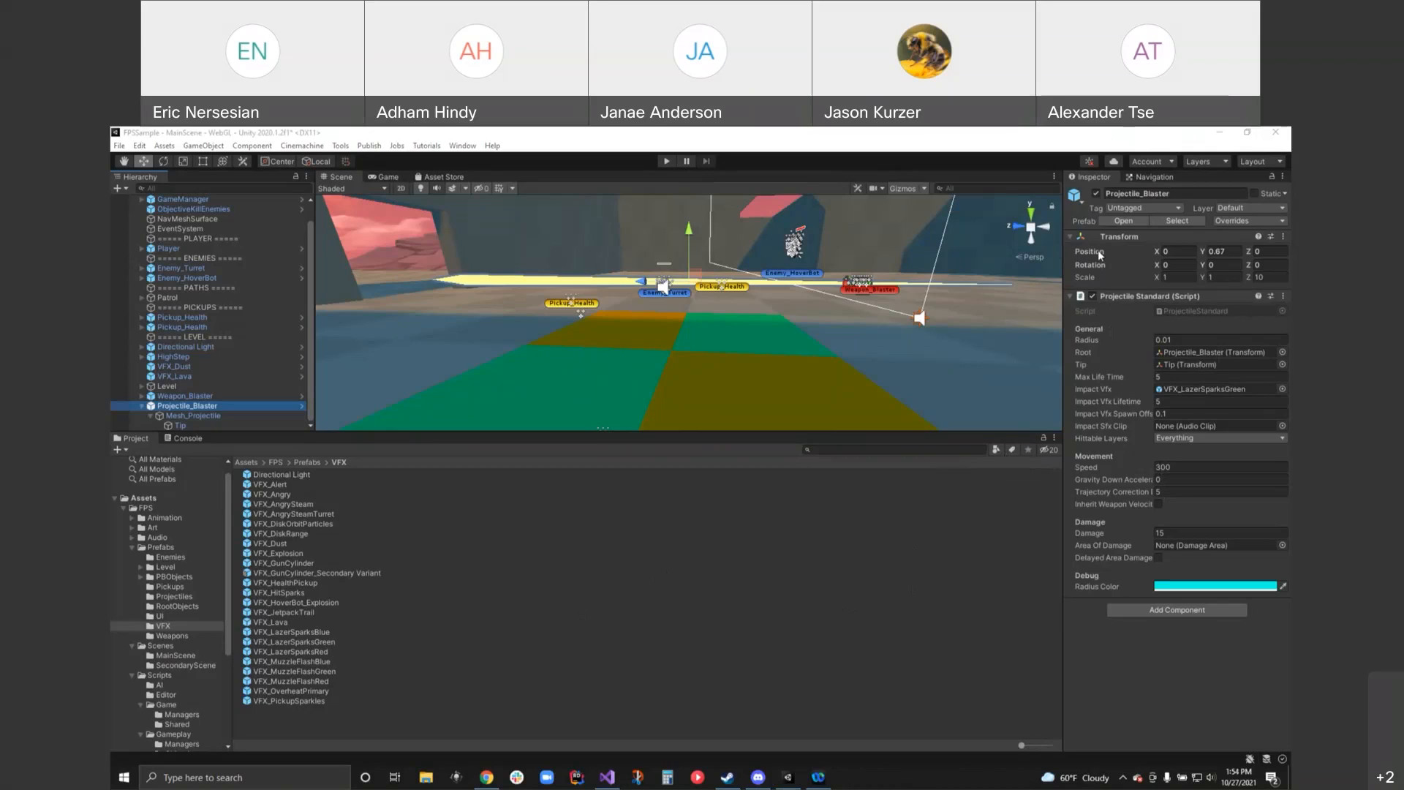
{"action": "mouse_move", "coordinate": [1092, 335]}
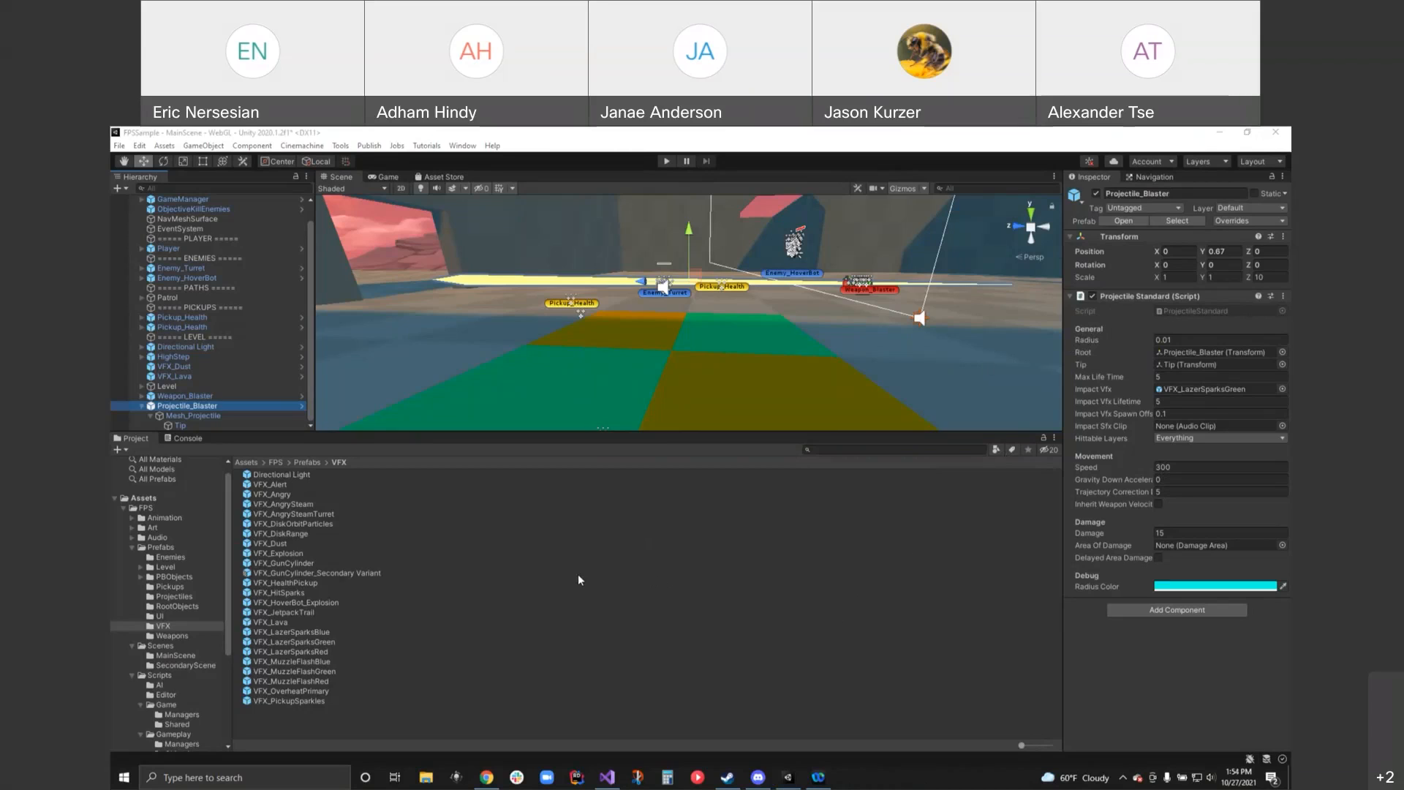
{"action": "mouse_move", "coordinate": [640, 322]}
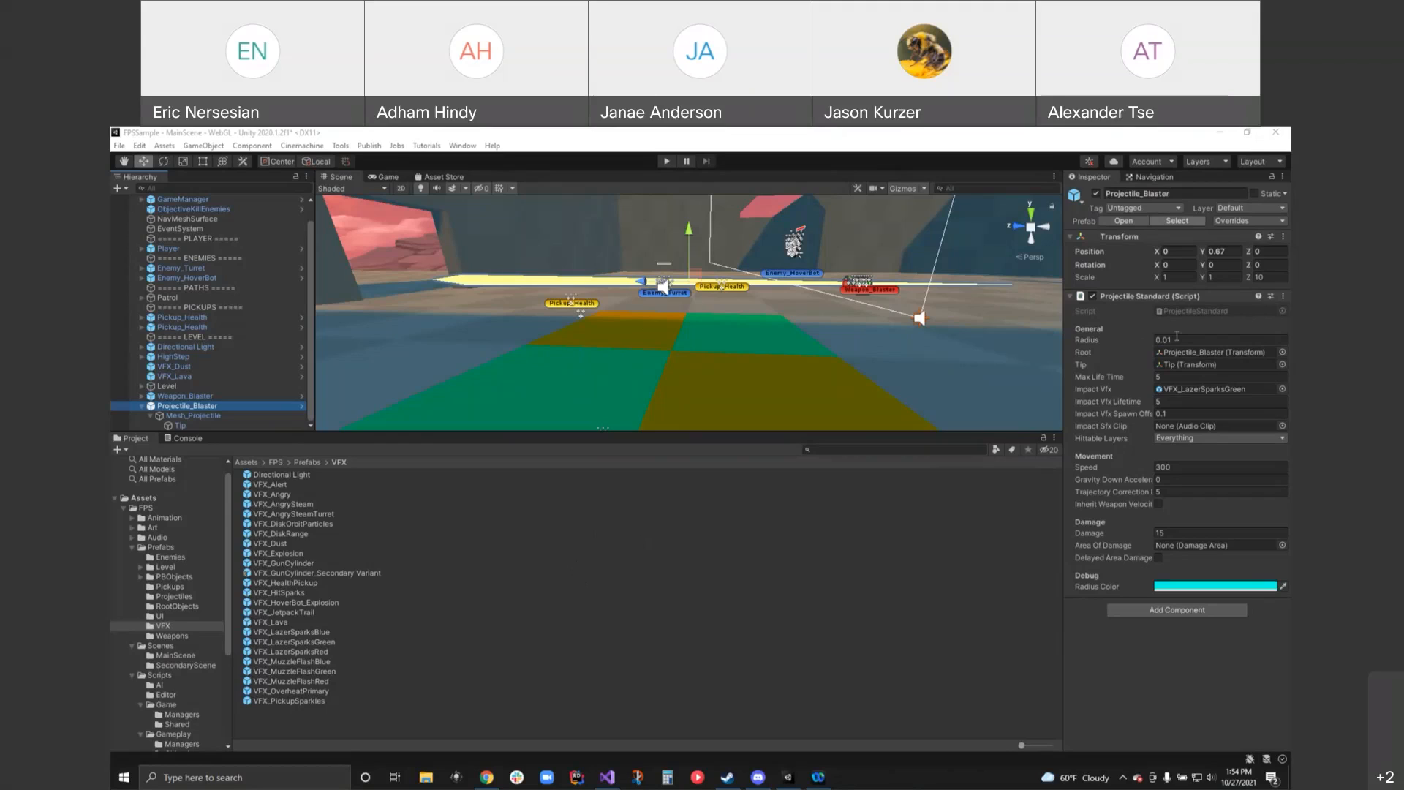
{"action": "mouse_move", "coordinate": [1129, 352]}
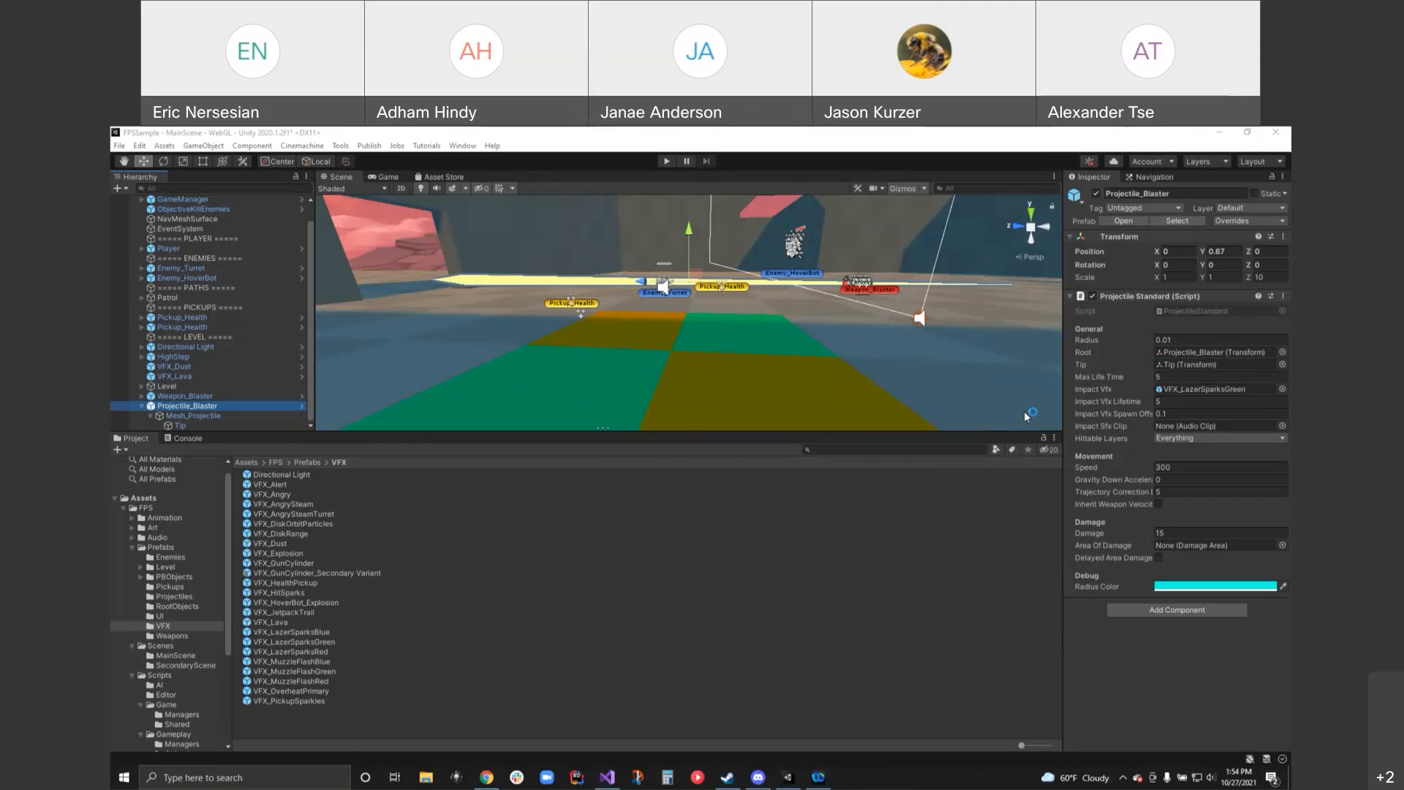
{"action": "mouse_move", "coordinate": [1025, 417]}
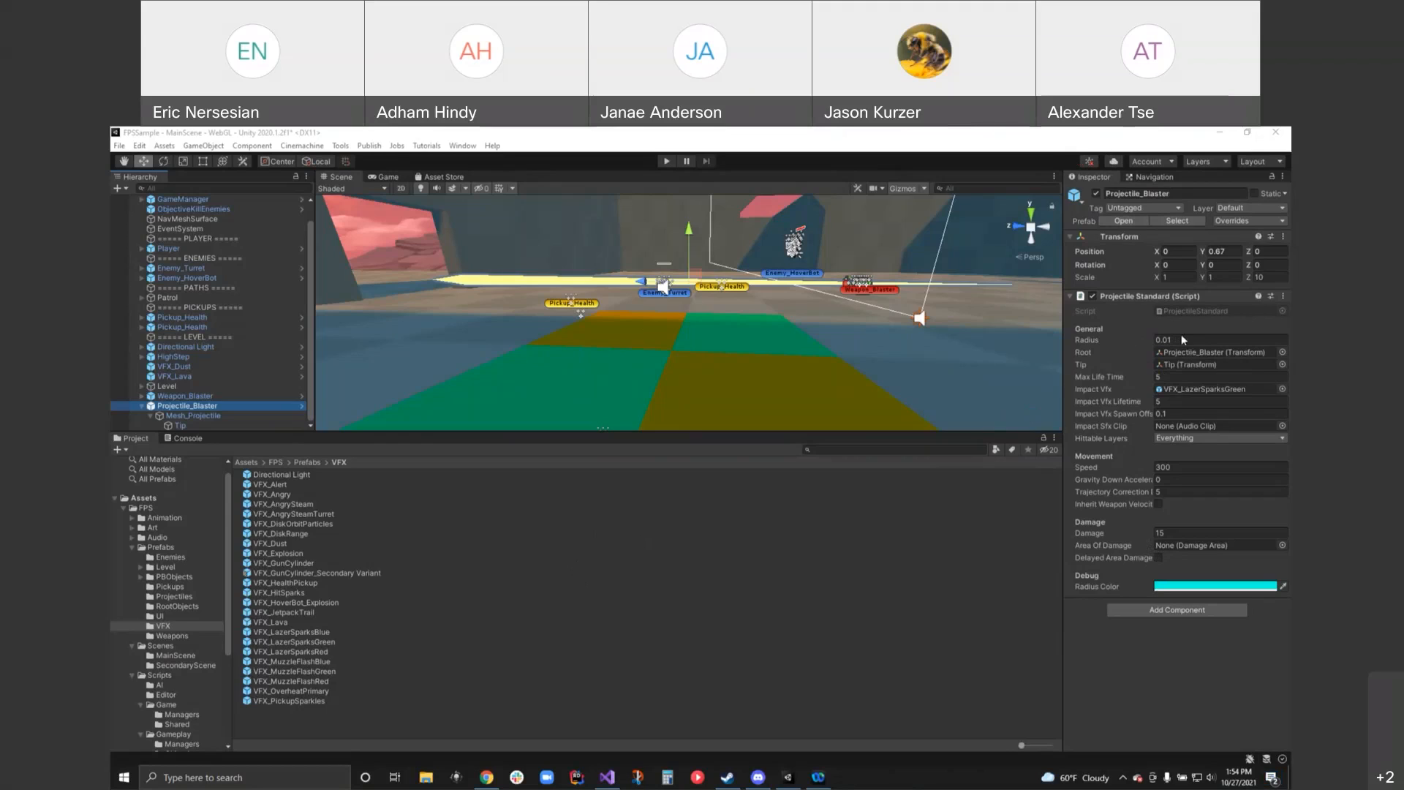
{"action": "mouse_move", "coordinate": [1181, 336]}
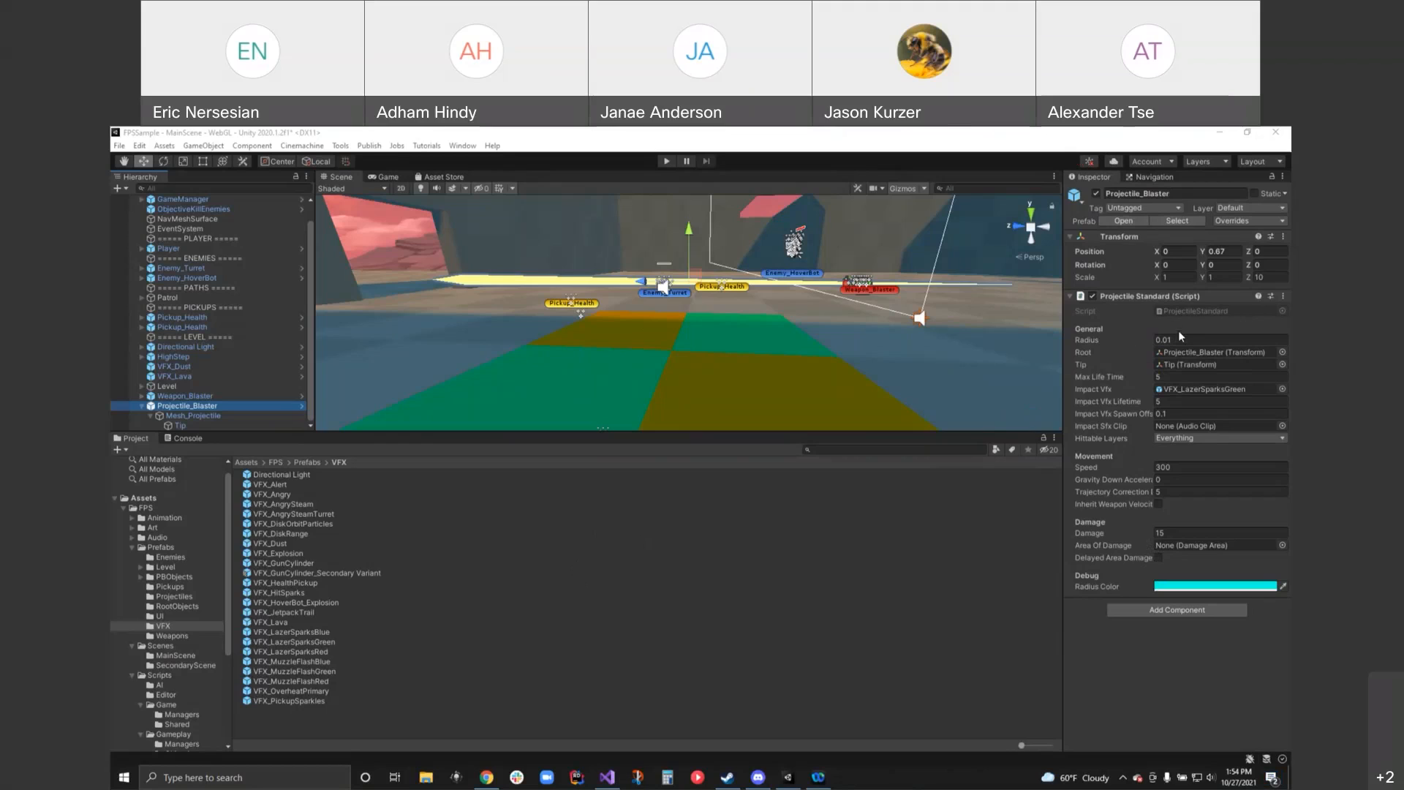
{"action": "mouse_move", "coordinate": [985, 391]}
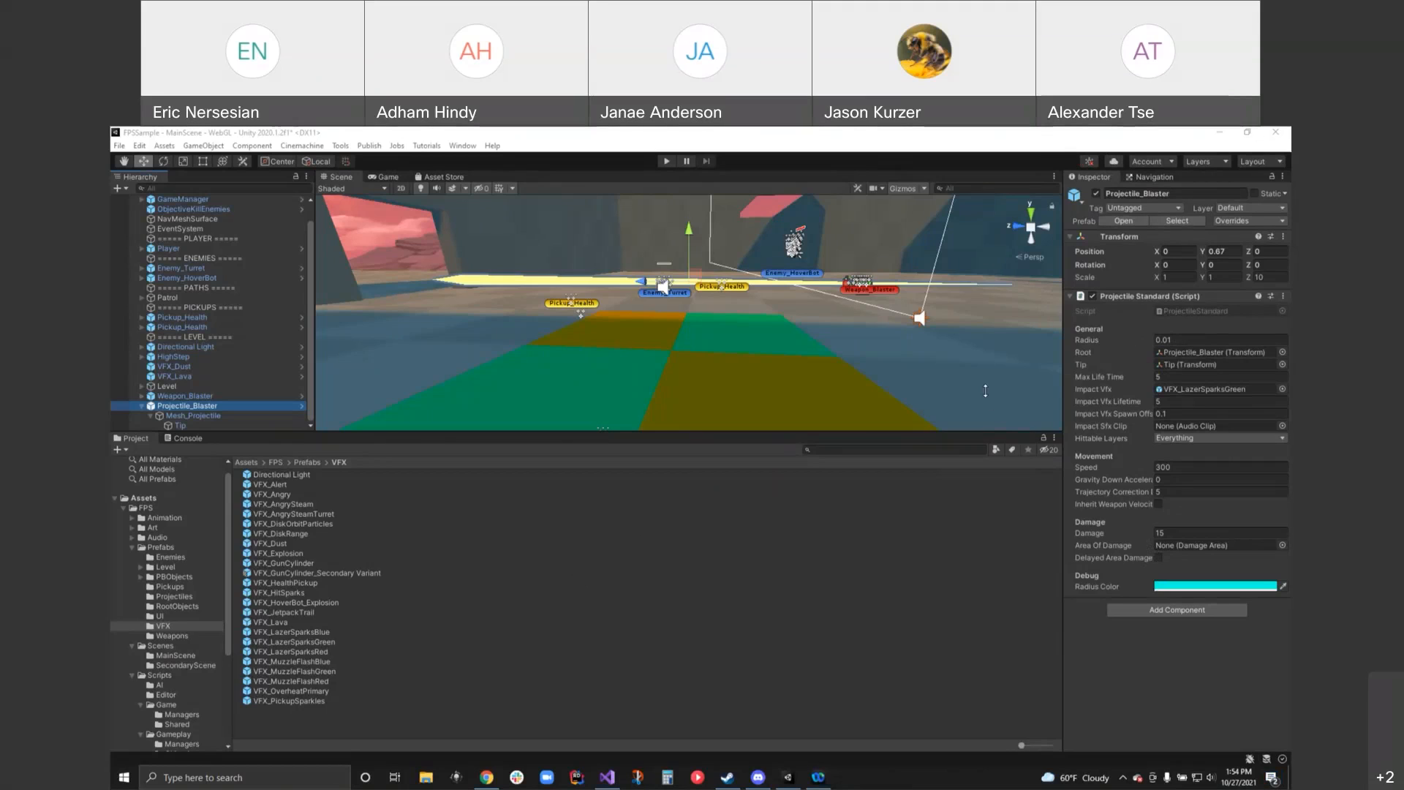
{"action": "mouse_move", "coordinate": [1008, 438]}
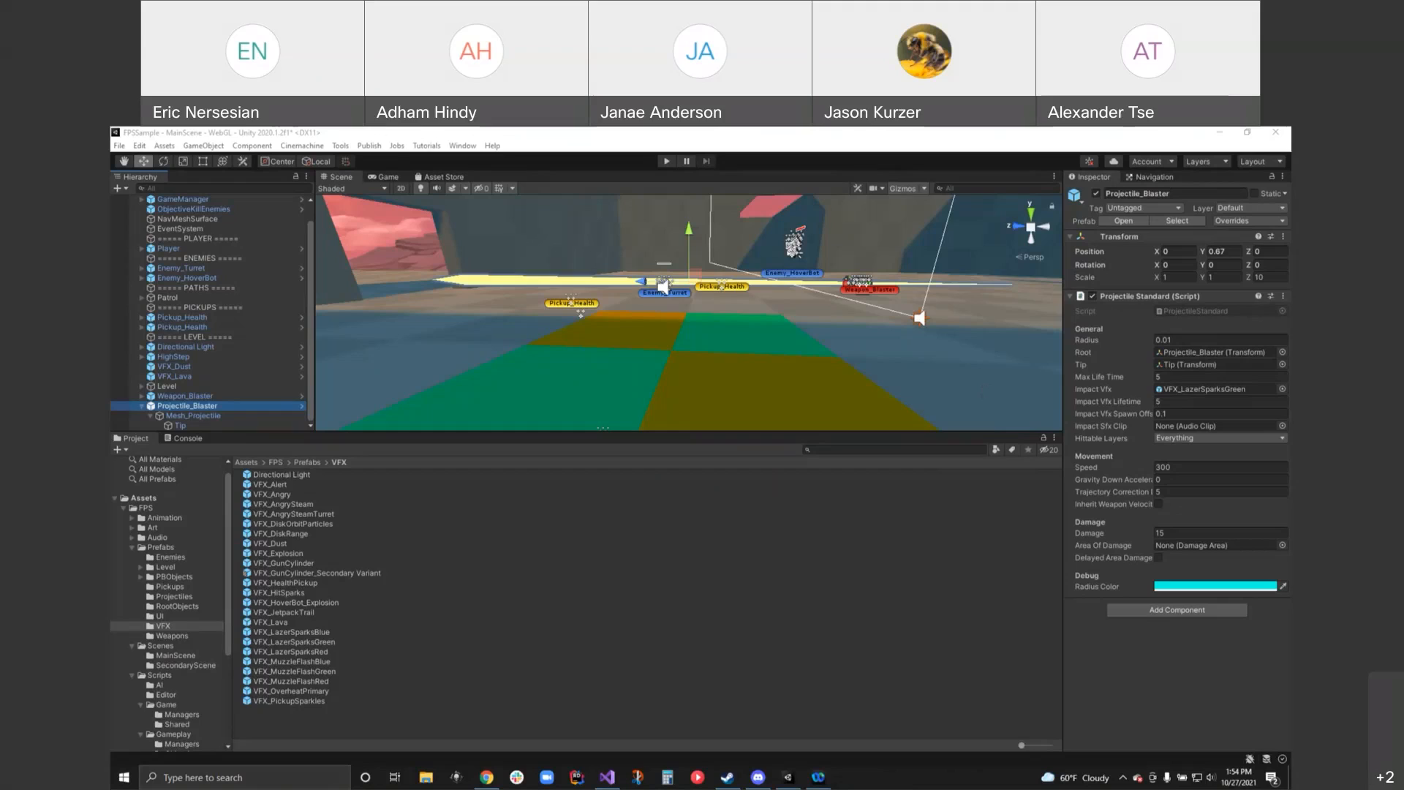
{"action": "mouse_move", "coordinate": [1003, 140]}
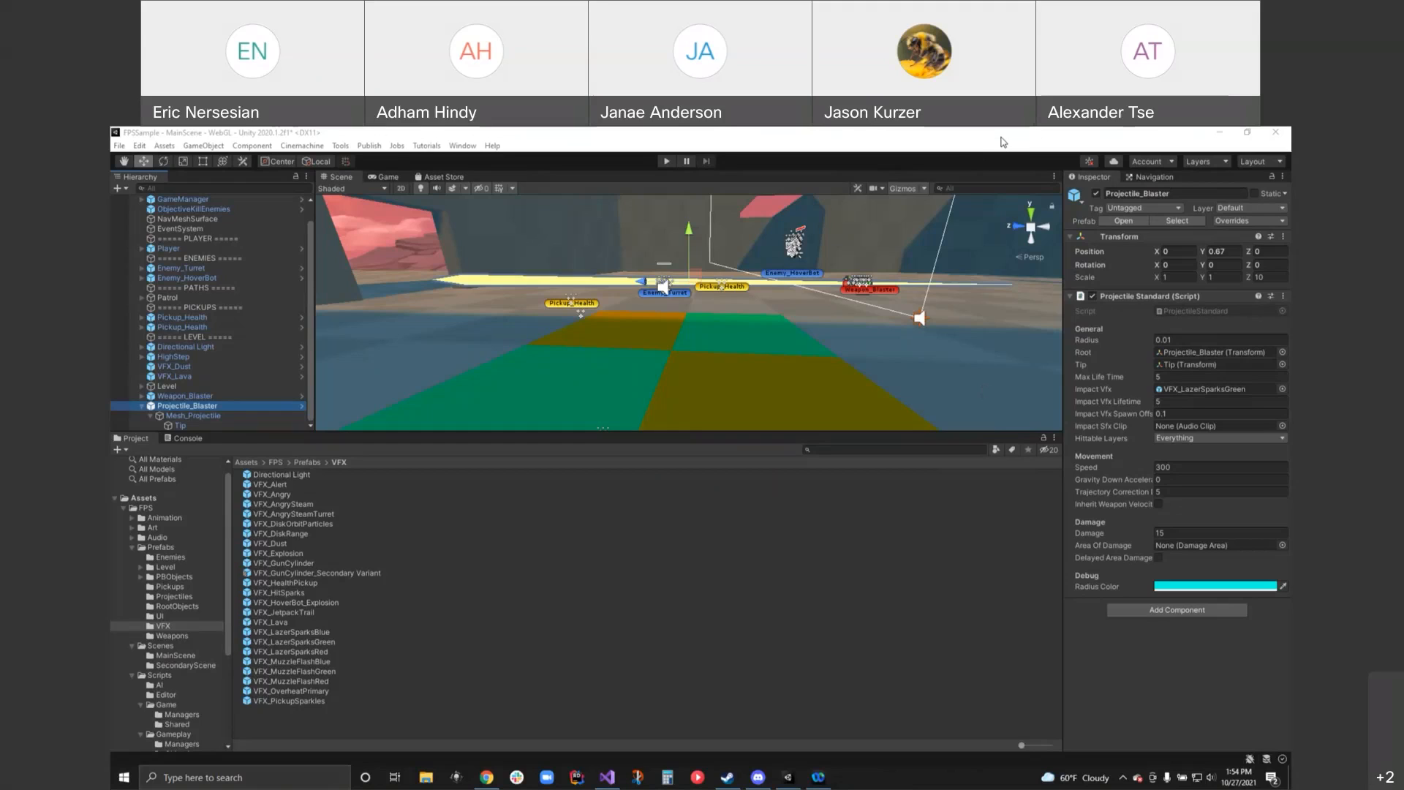
{"action": "mouse_move", "coordinate": [1065, 271]}
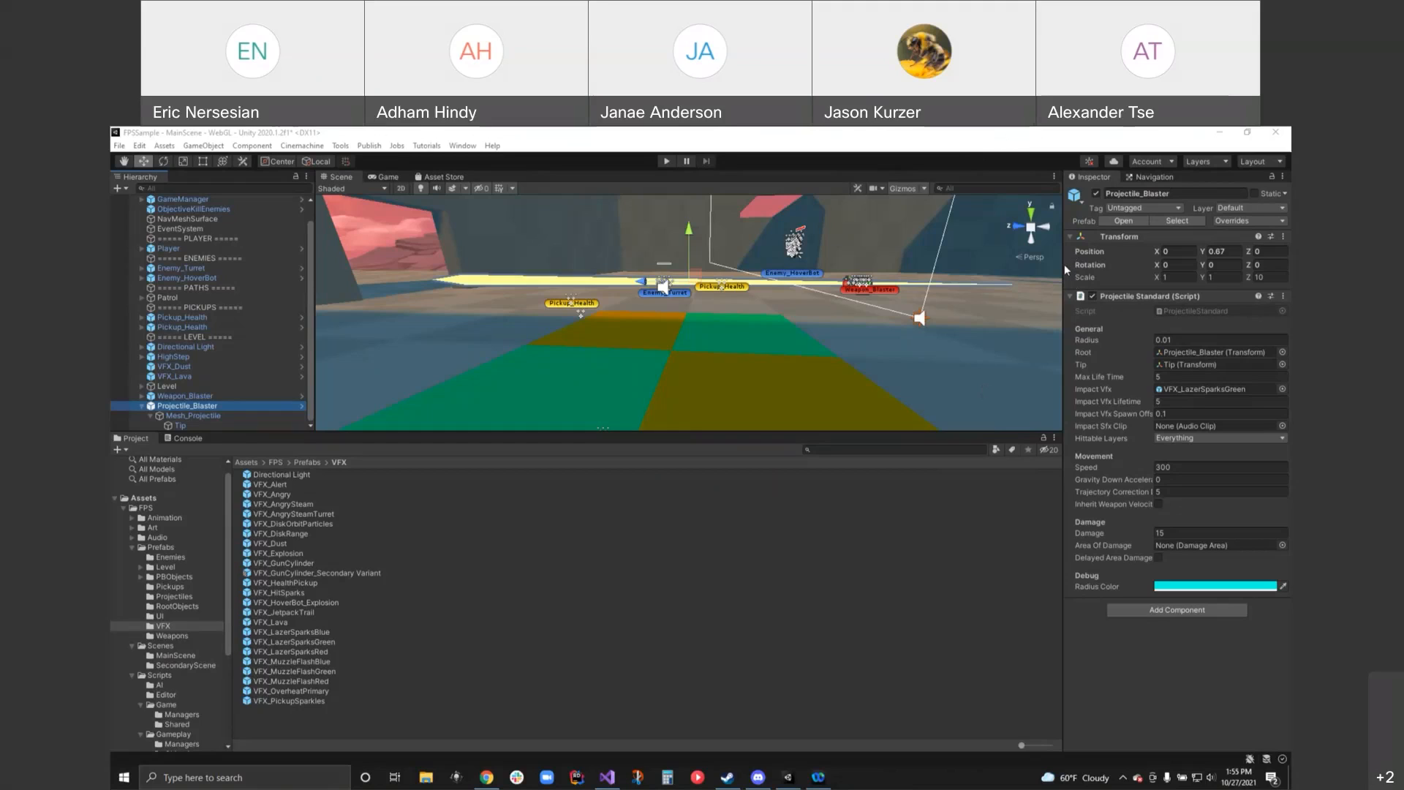
{"action": "mouse_move", "coordinate": [673, 531]}
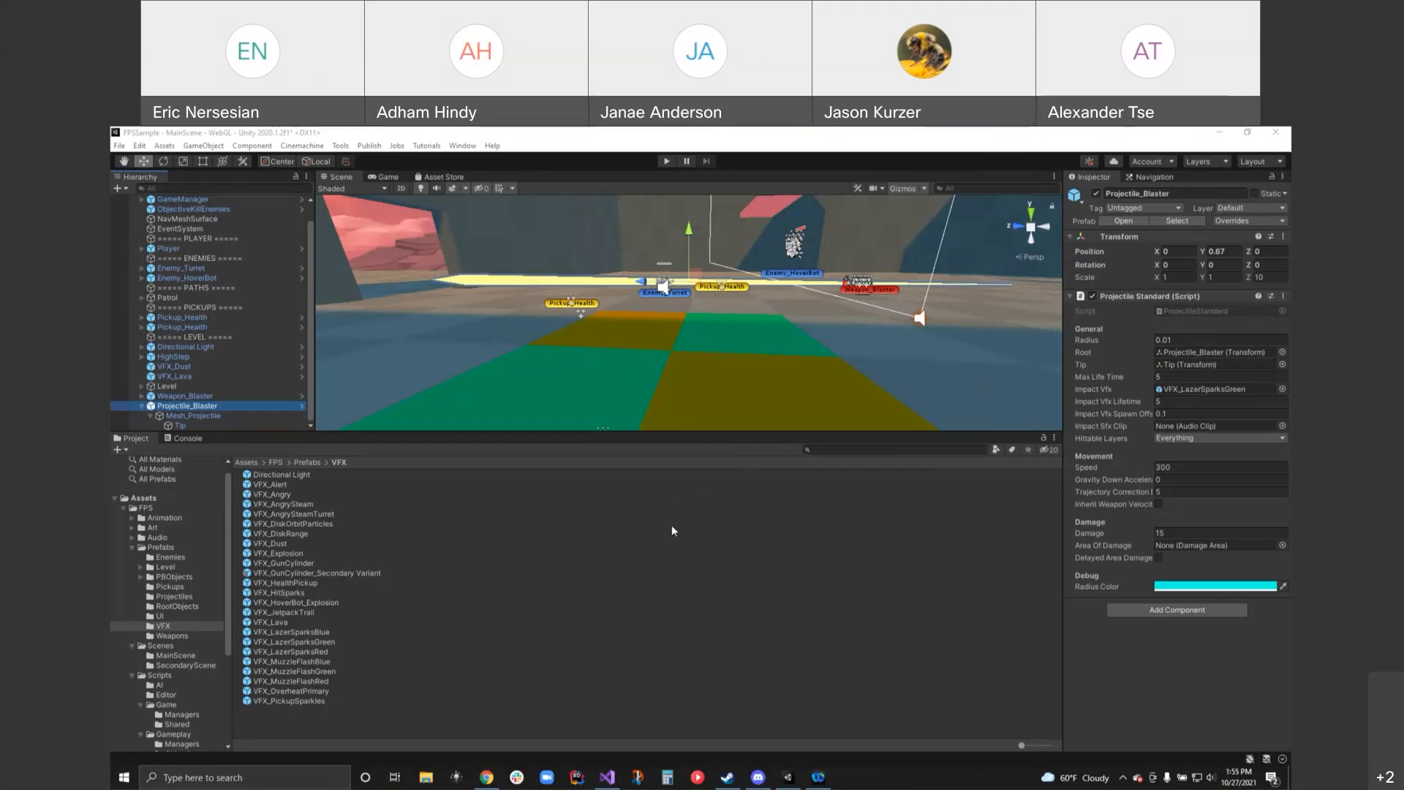